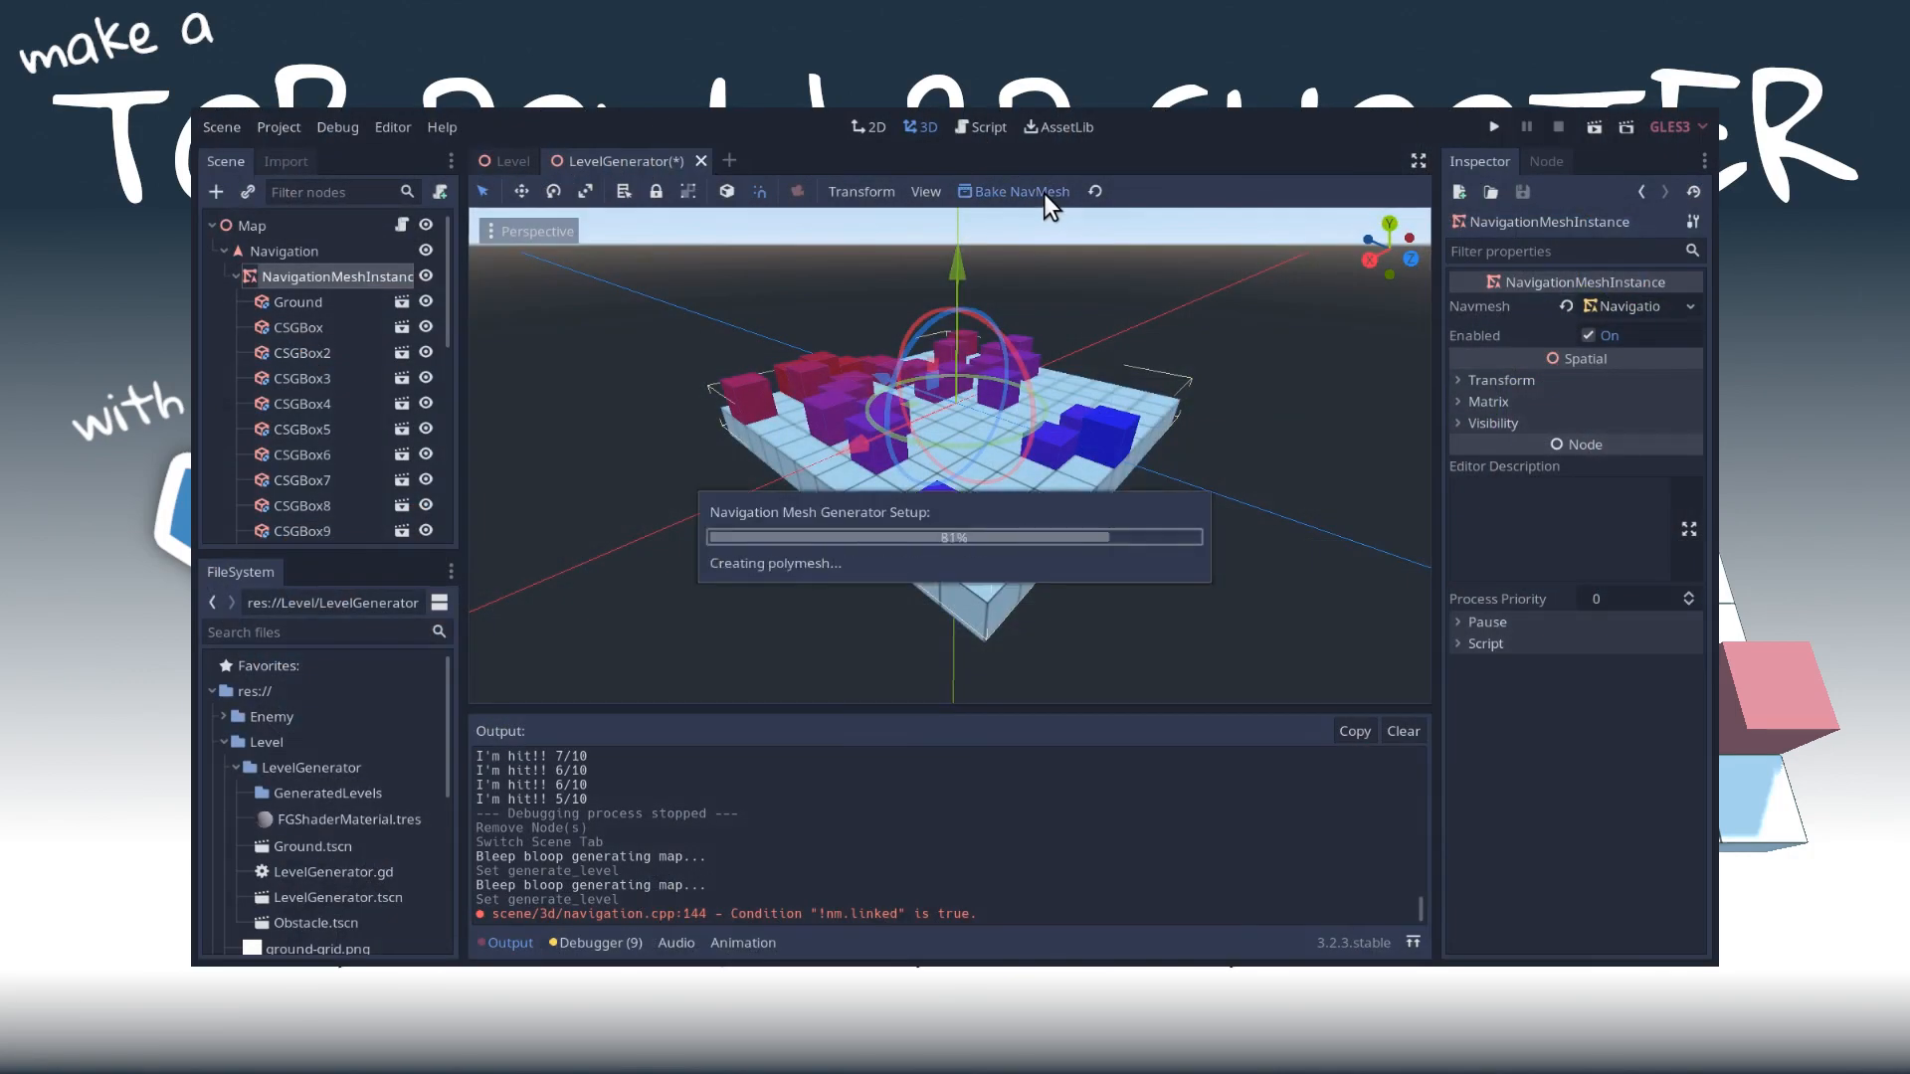
# - Tick Save Level on the Map node to write Level1.tscn, then run and stop a play test
pyautogui.click(250, 225)
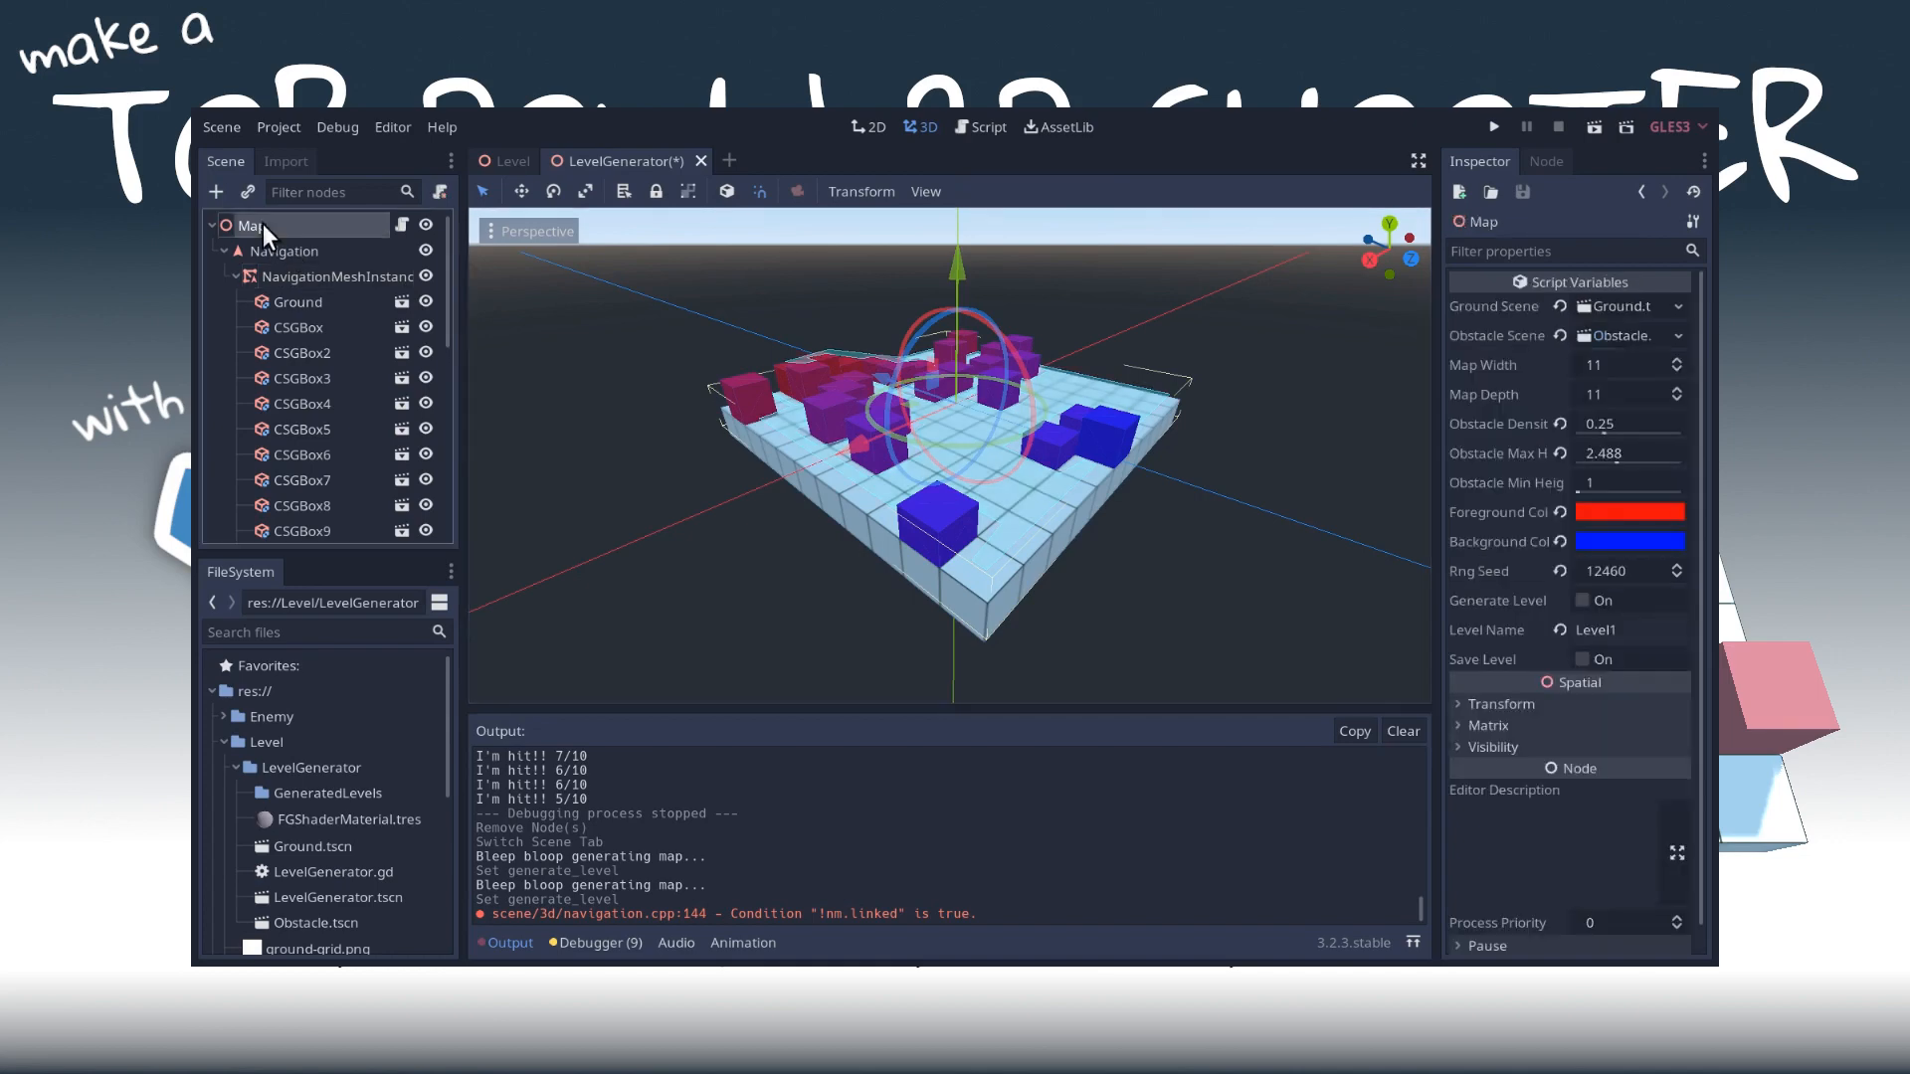
pyautogui.click(1583, 659)
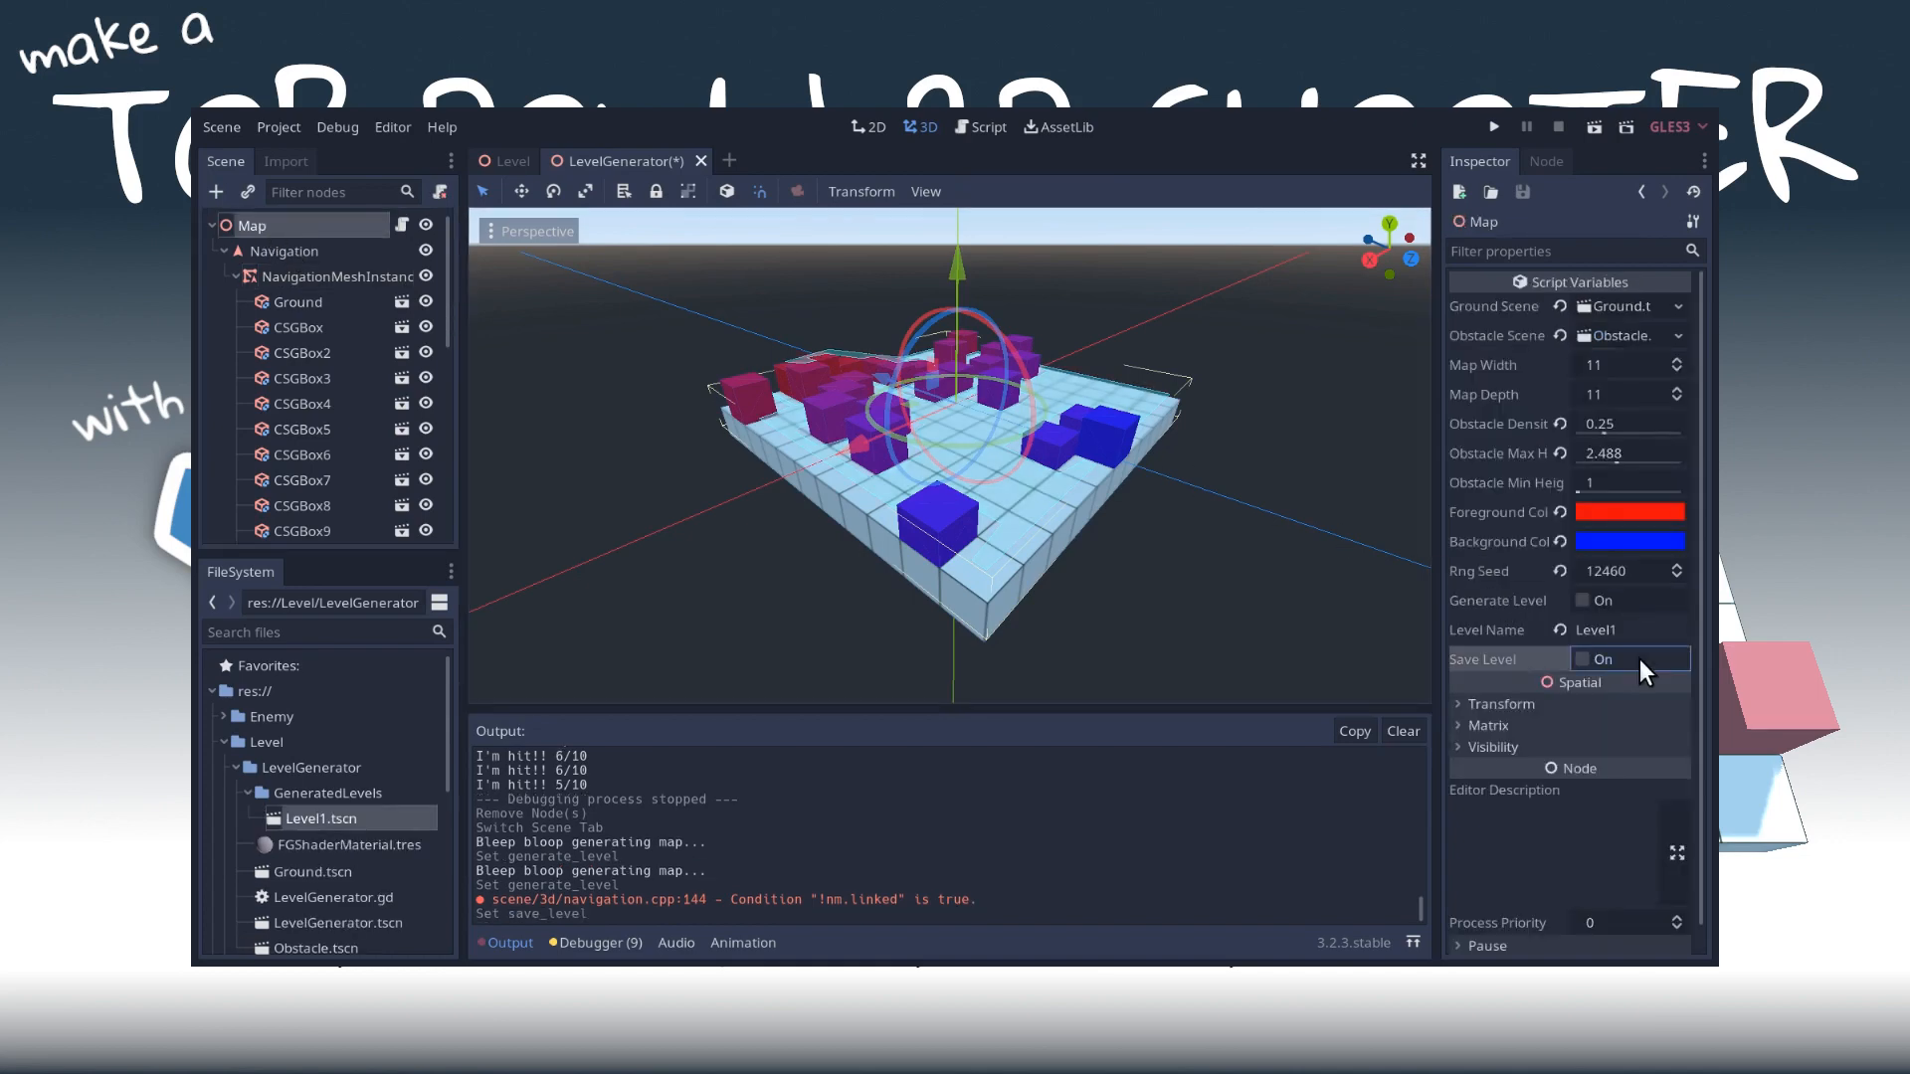
pyautogui.click(509, 159)
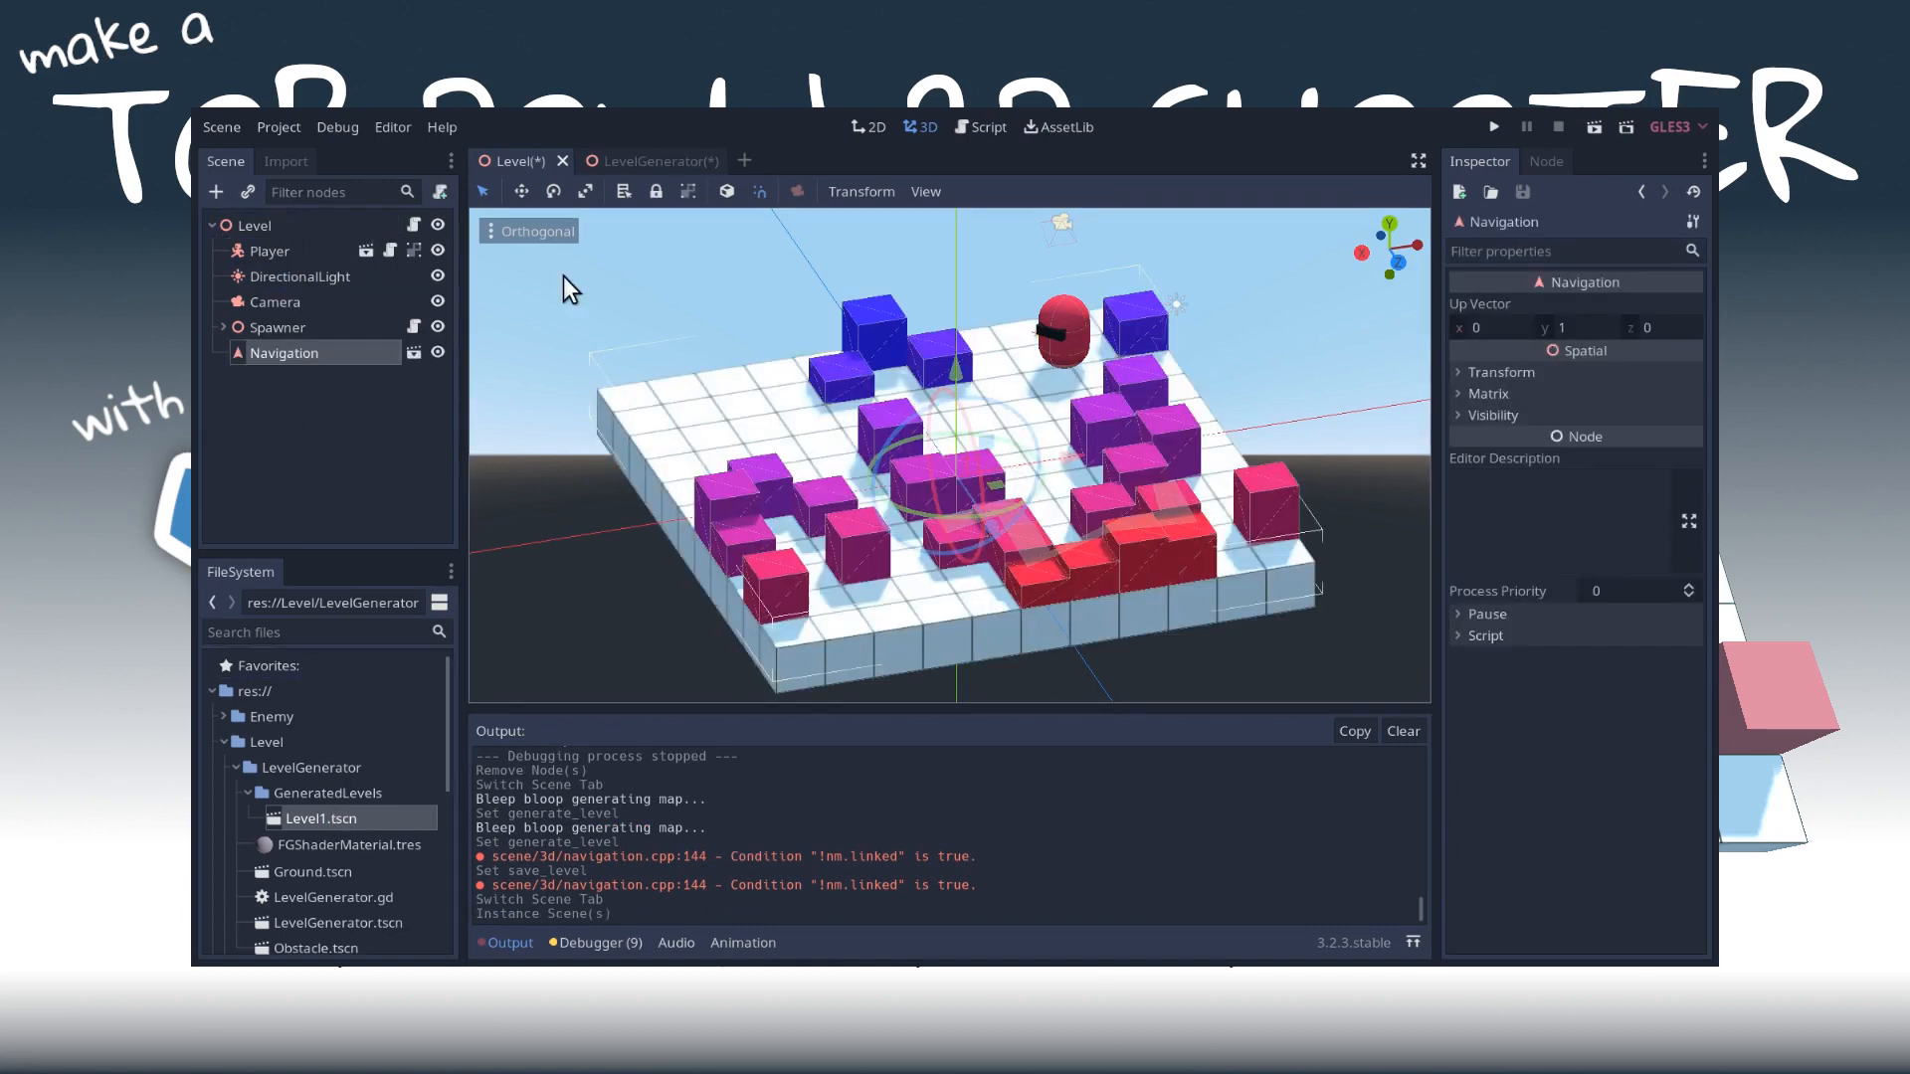
pyautogui.click(1492, 127)
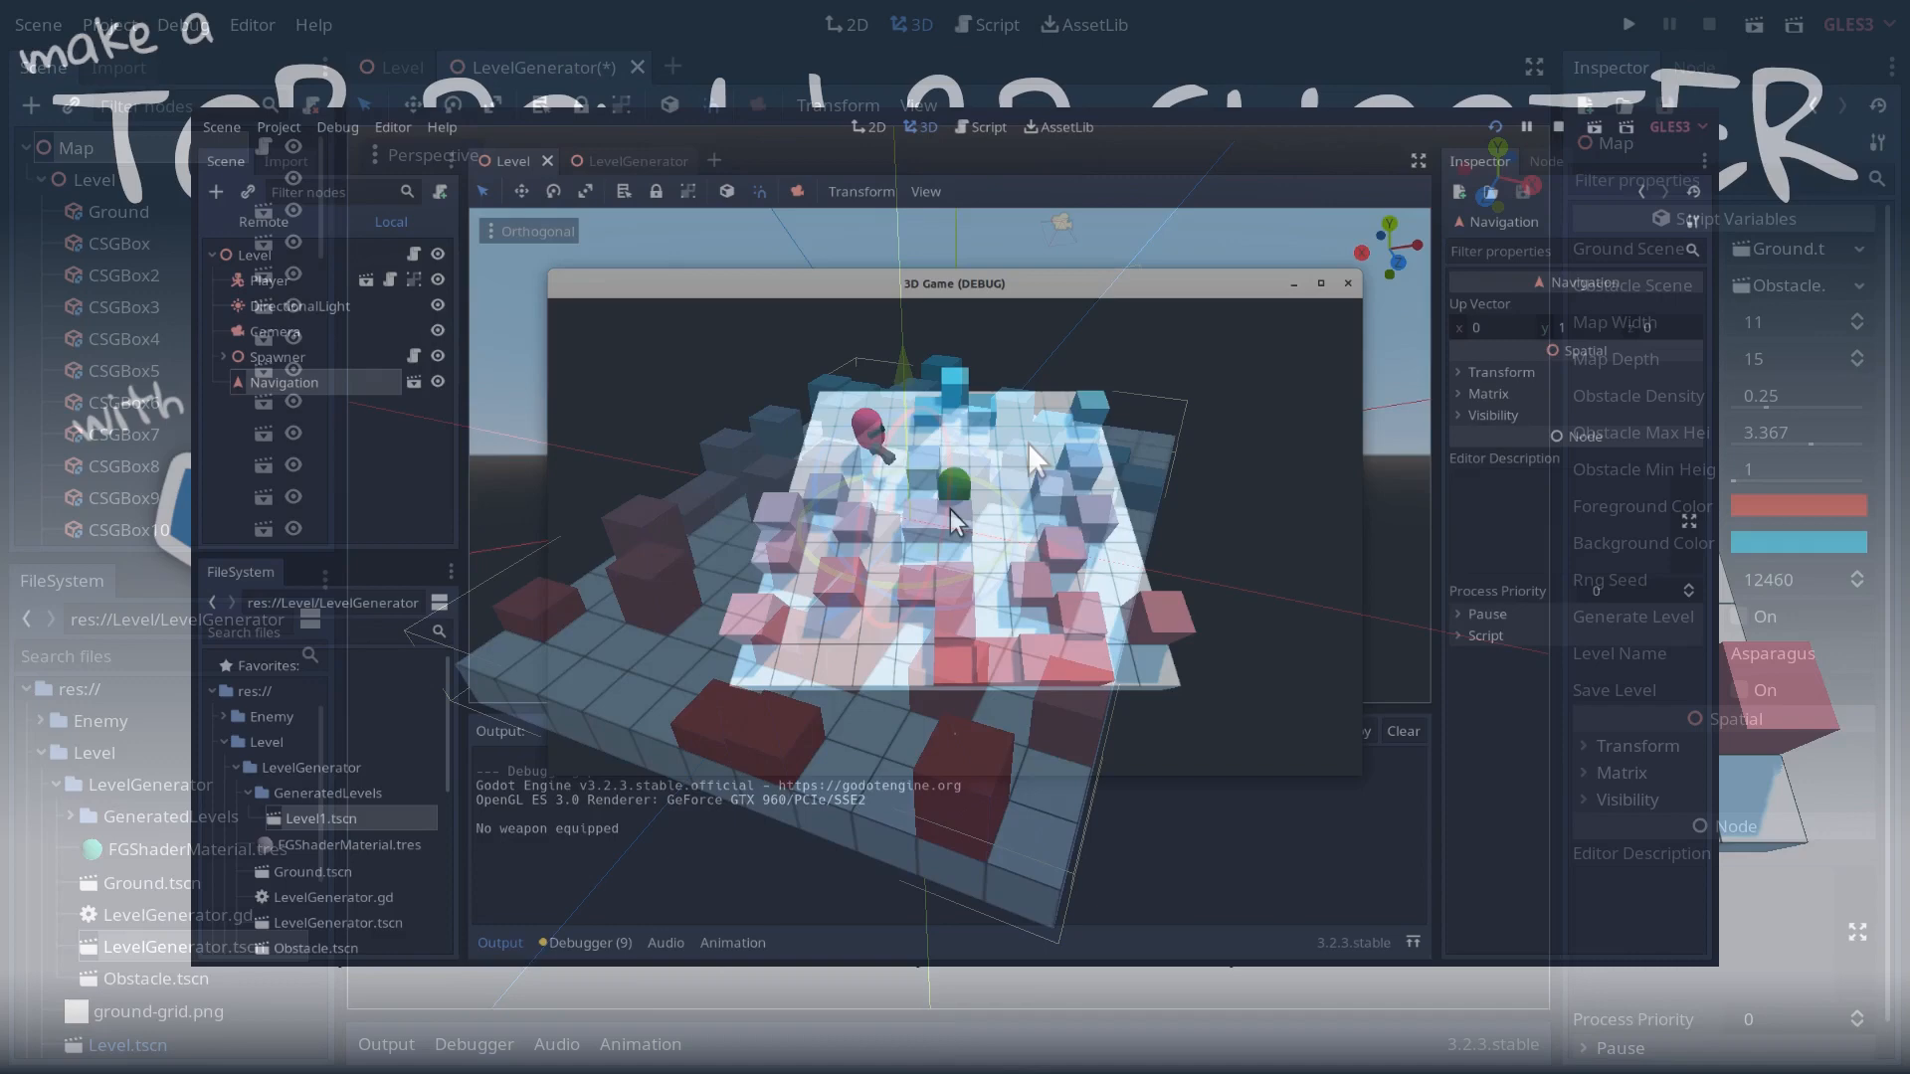
pyautogui.click(1346, 282)
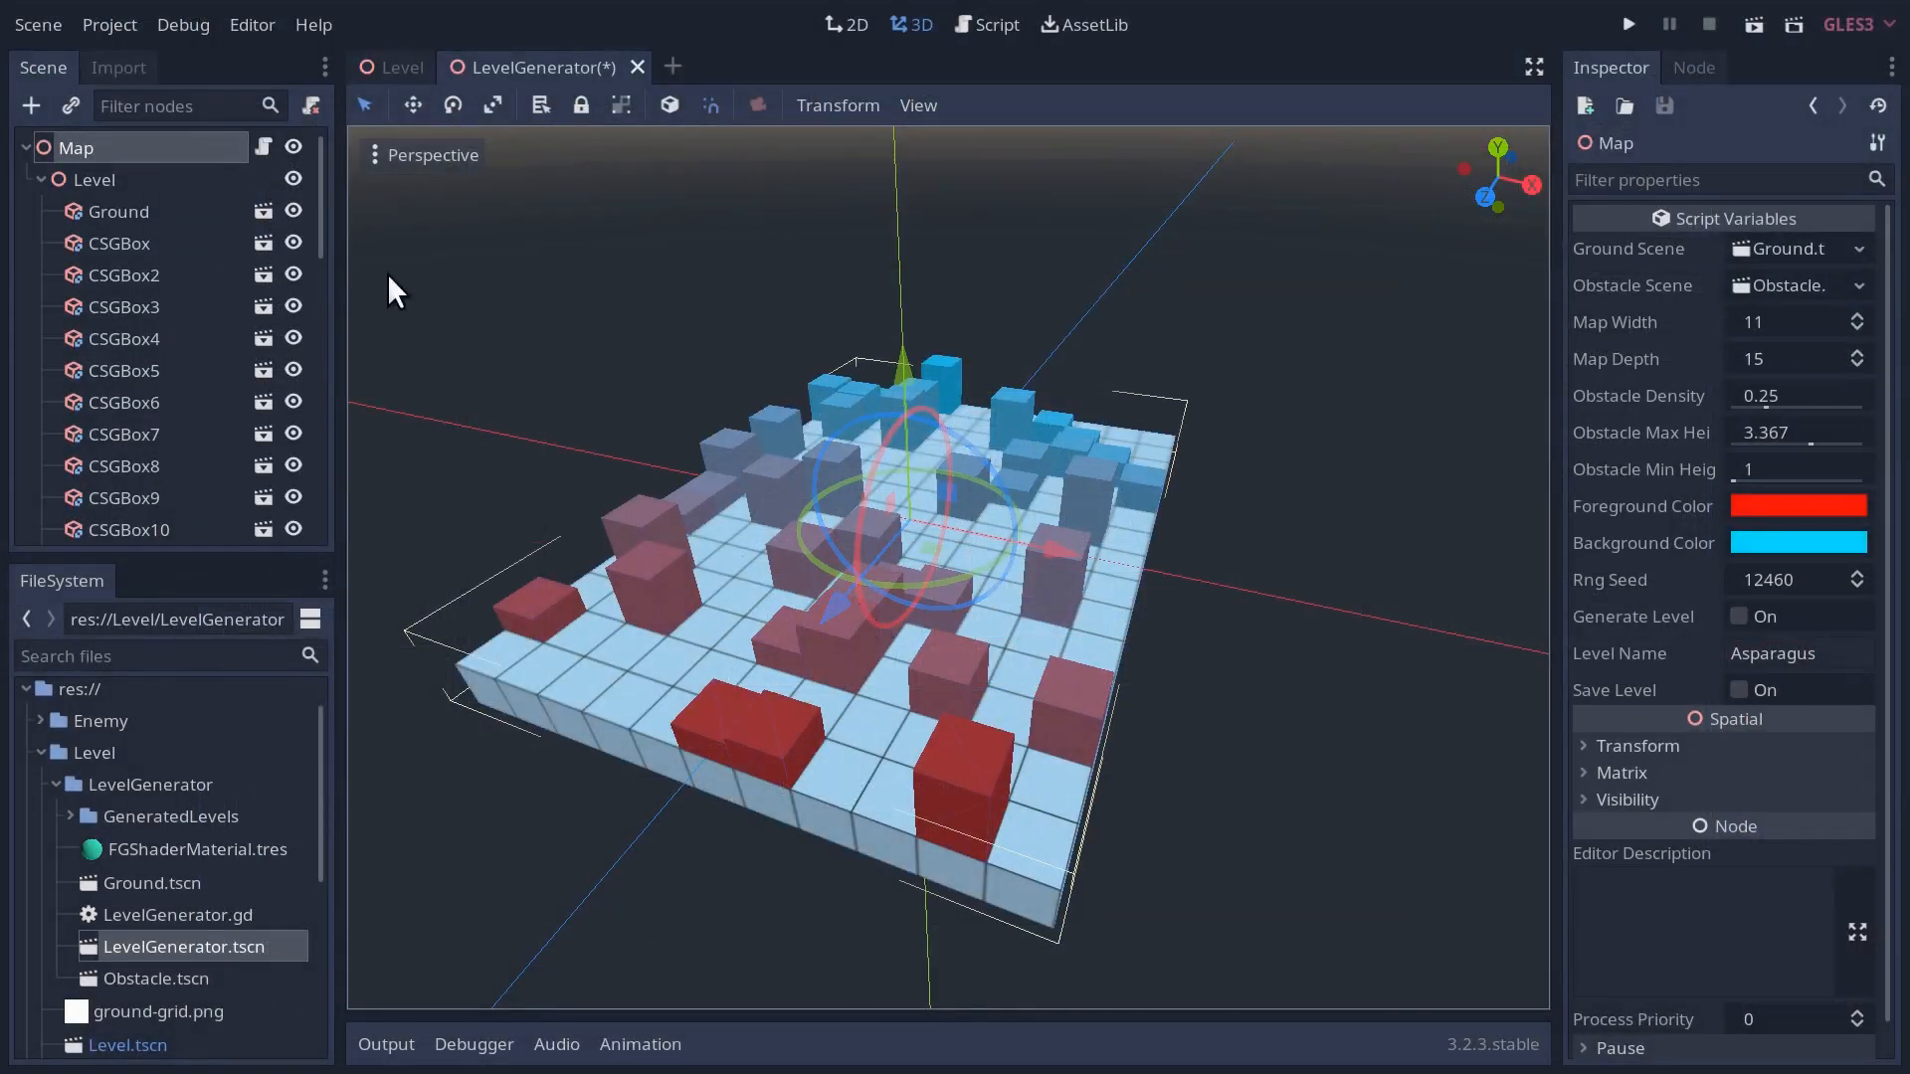
# - Flip between the Level and LevelGenerator scenes to compare their Navigation node structures
pyautogui.click(402, 67)
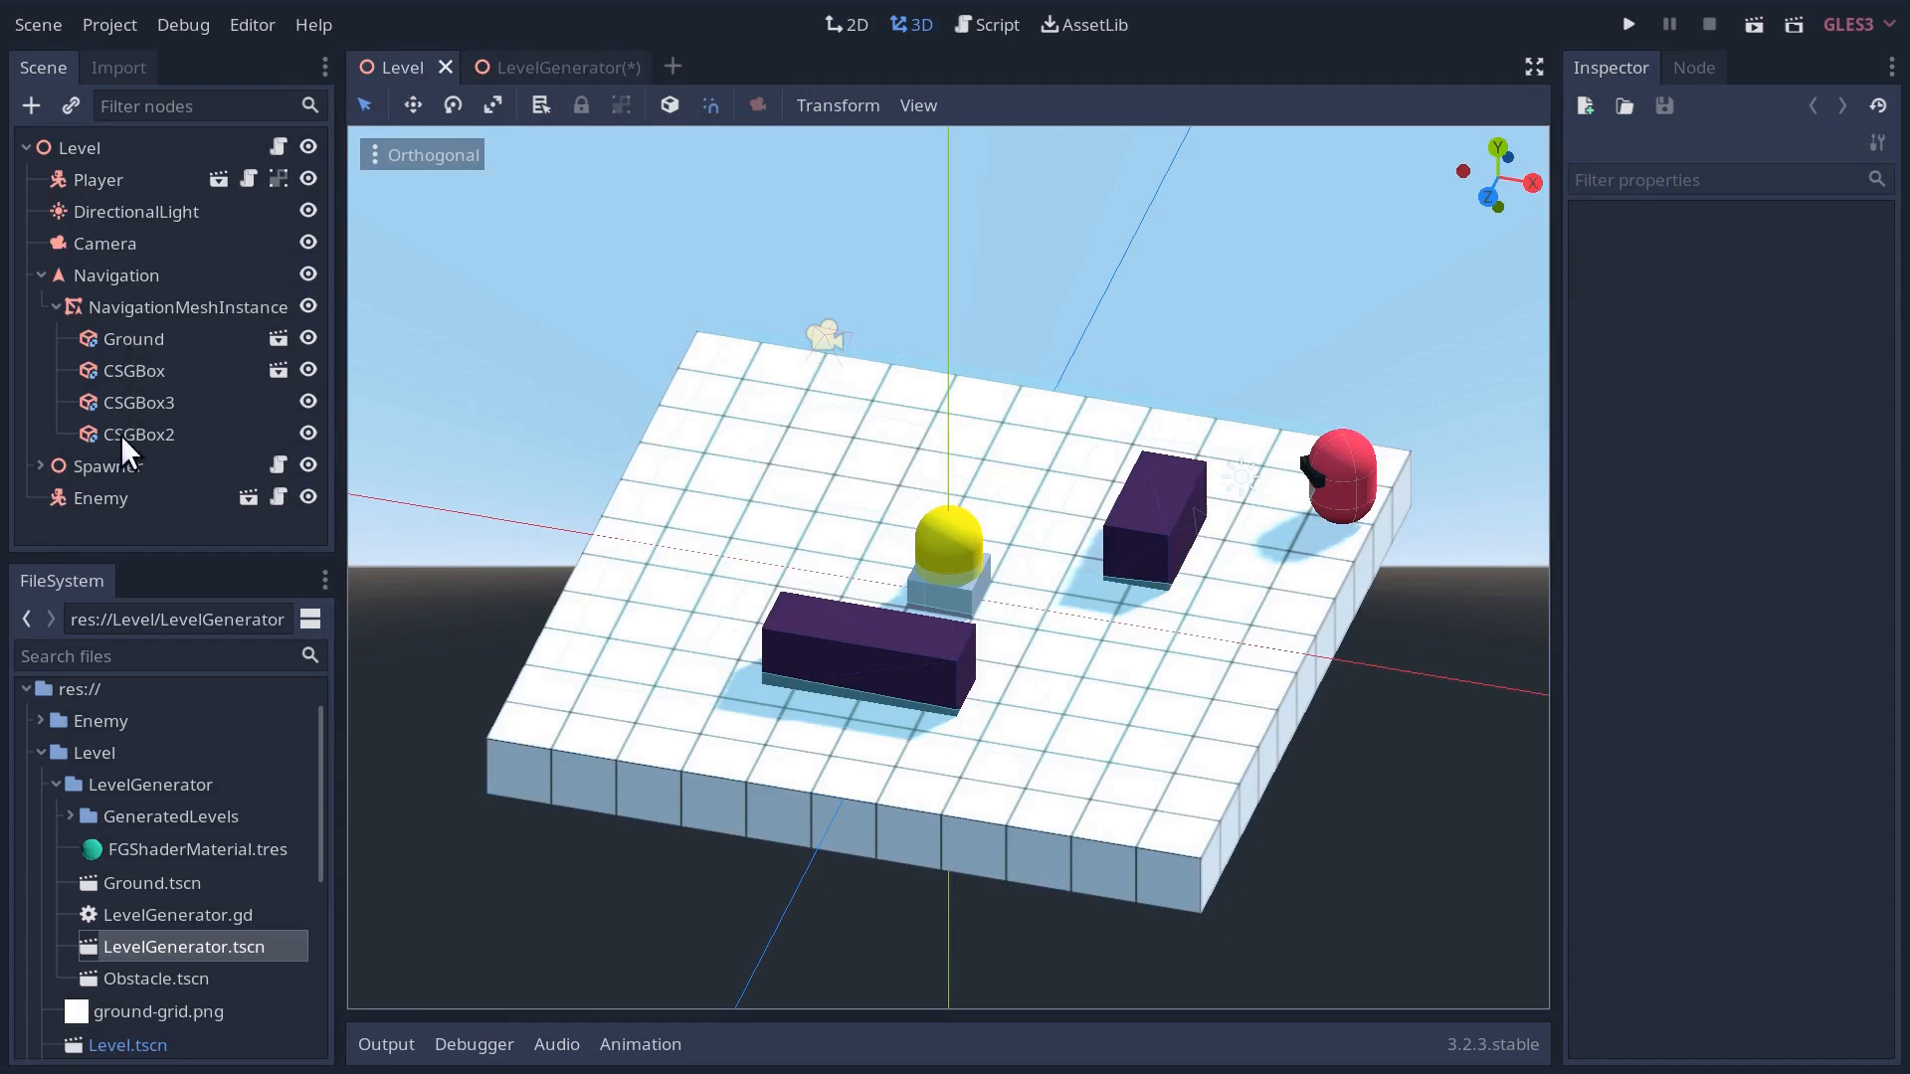
pyautogui.moveTo(133, 346)
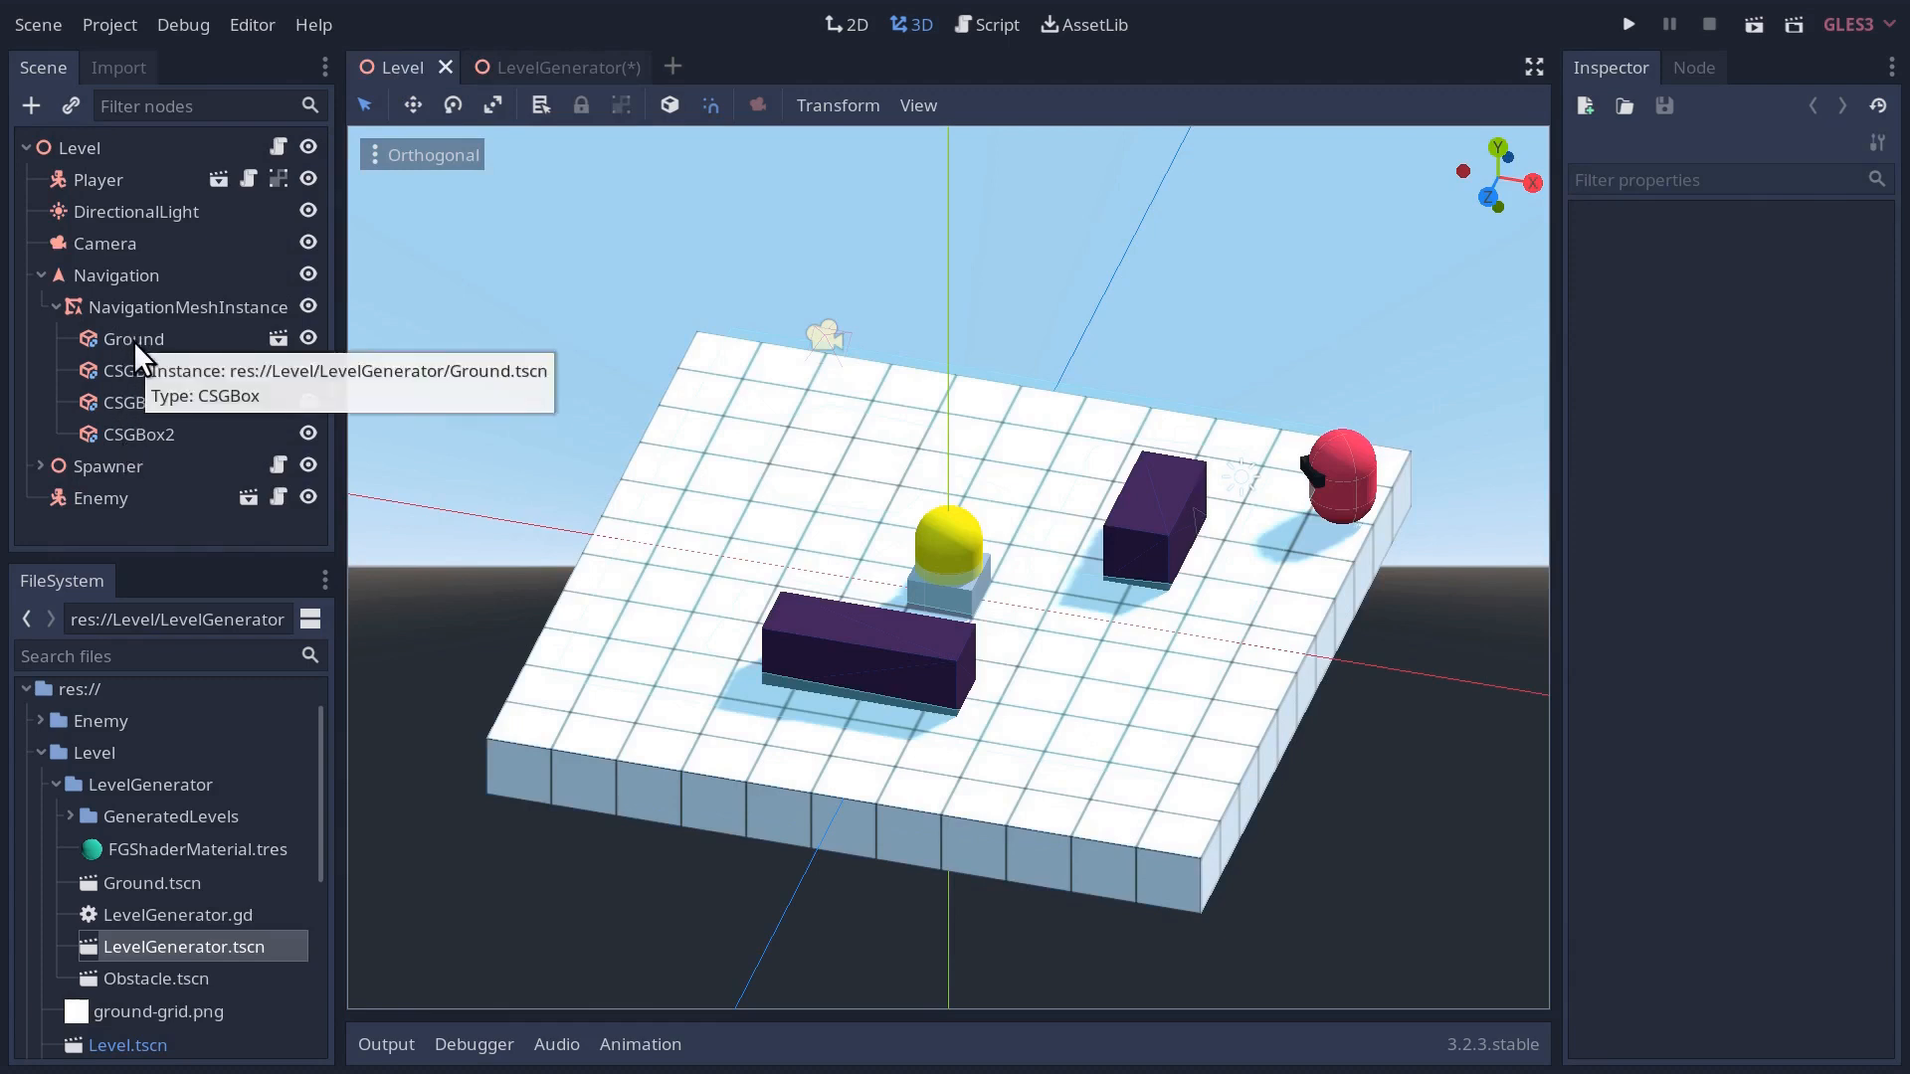
pyautogui.moveTo(119, 322)
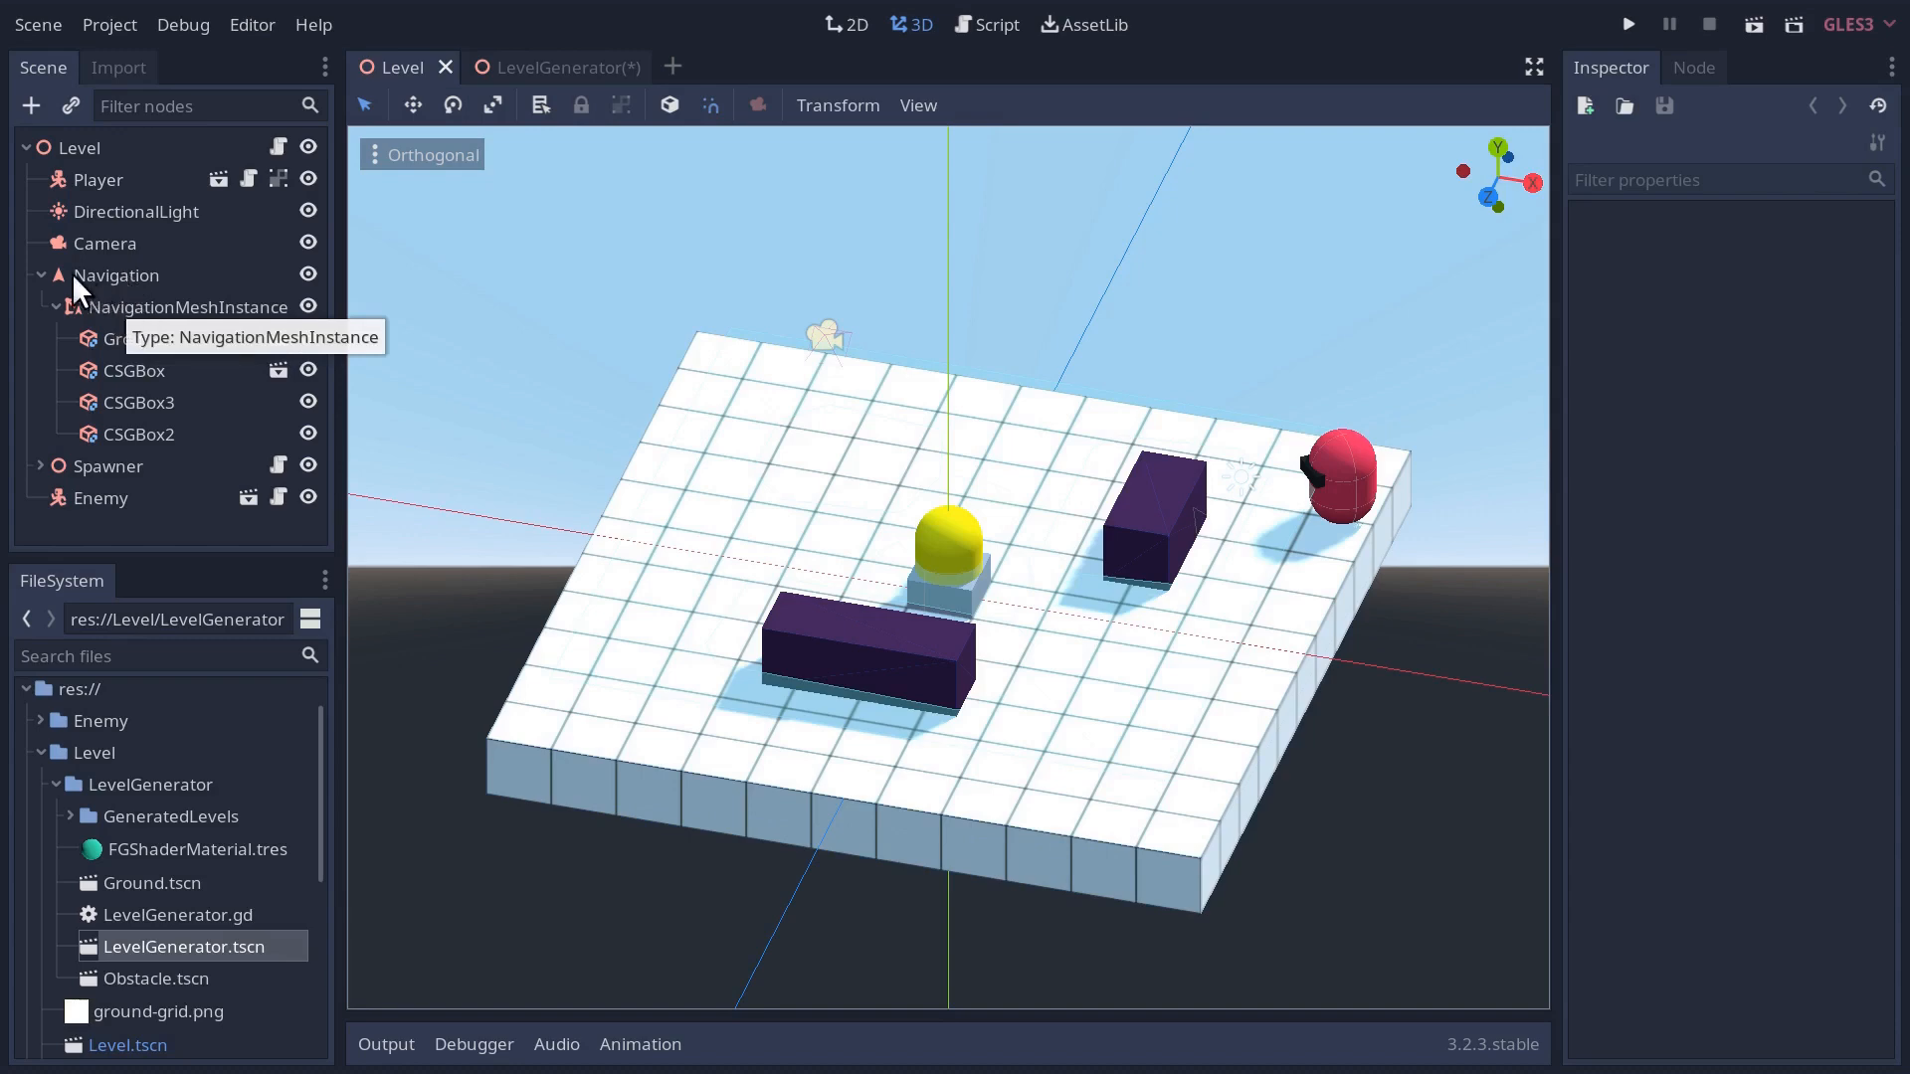
pyautogui.moveTo(117, 275)
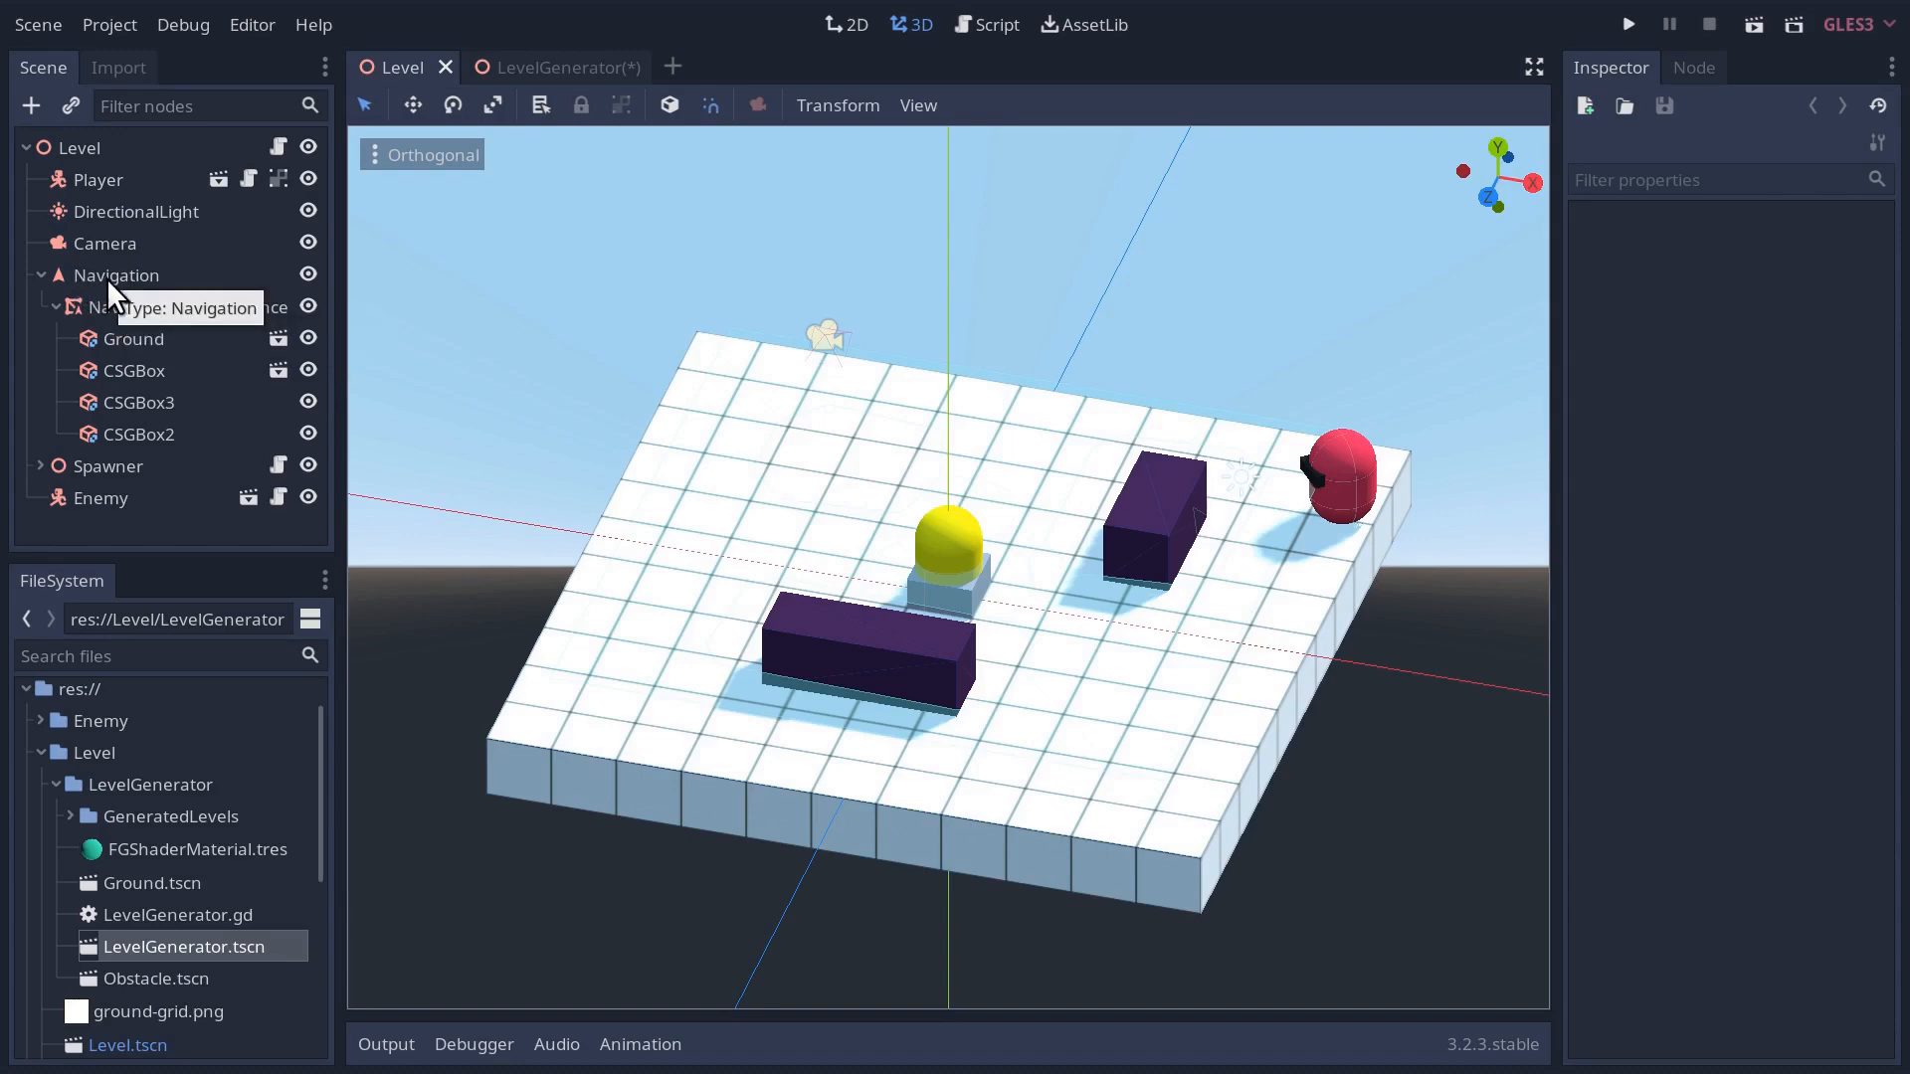
pyautogui.moveTo(124, 318)
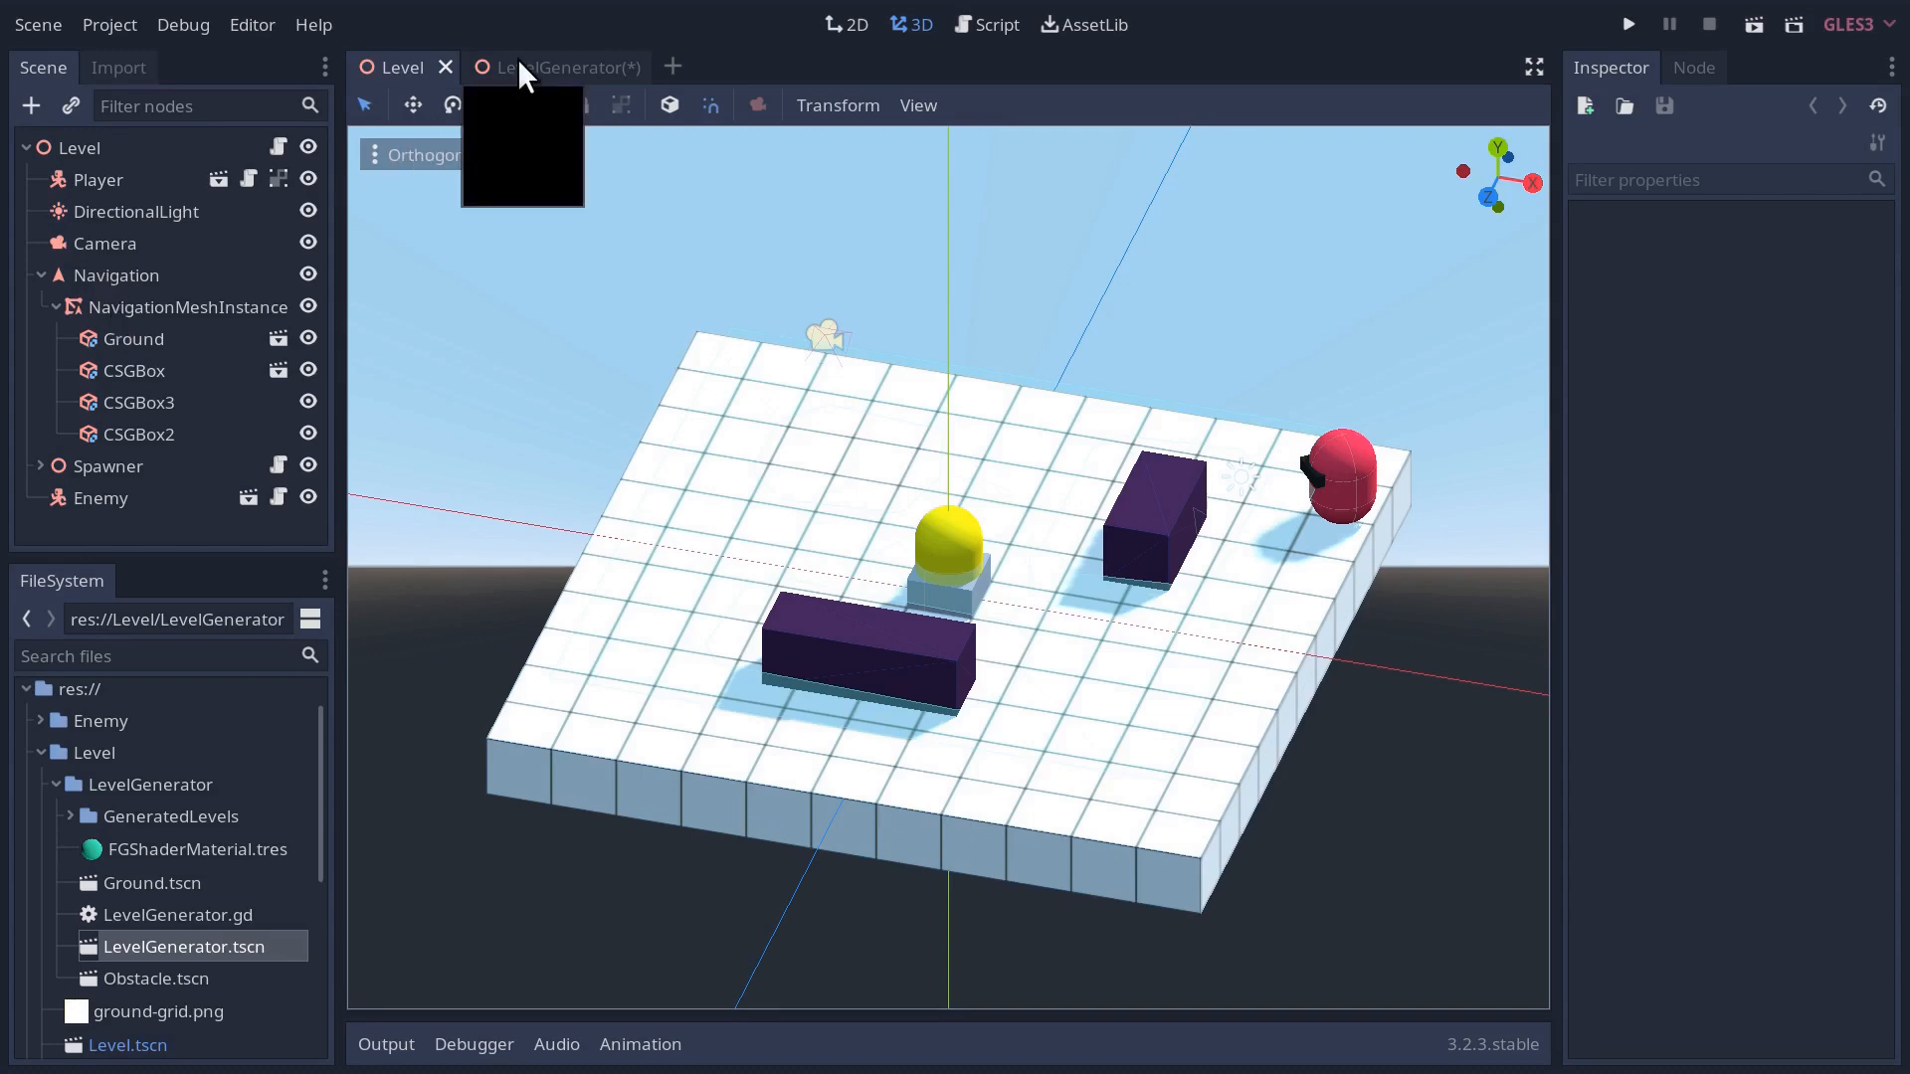
pyautogui.click(555, 68)
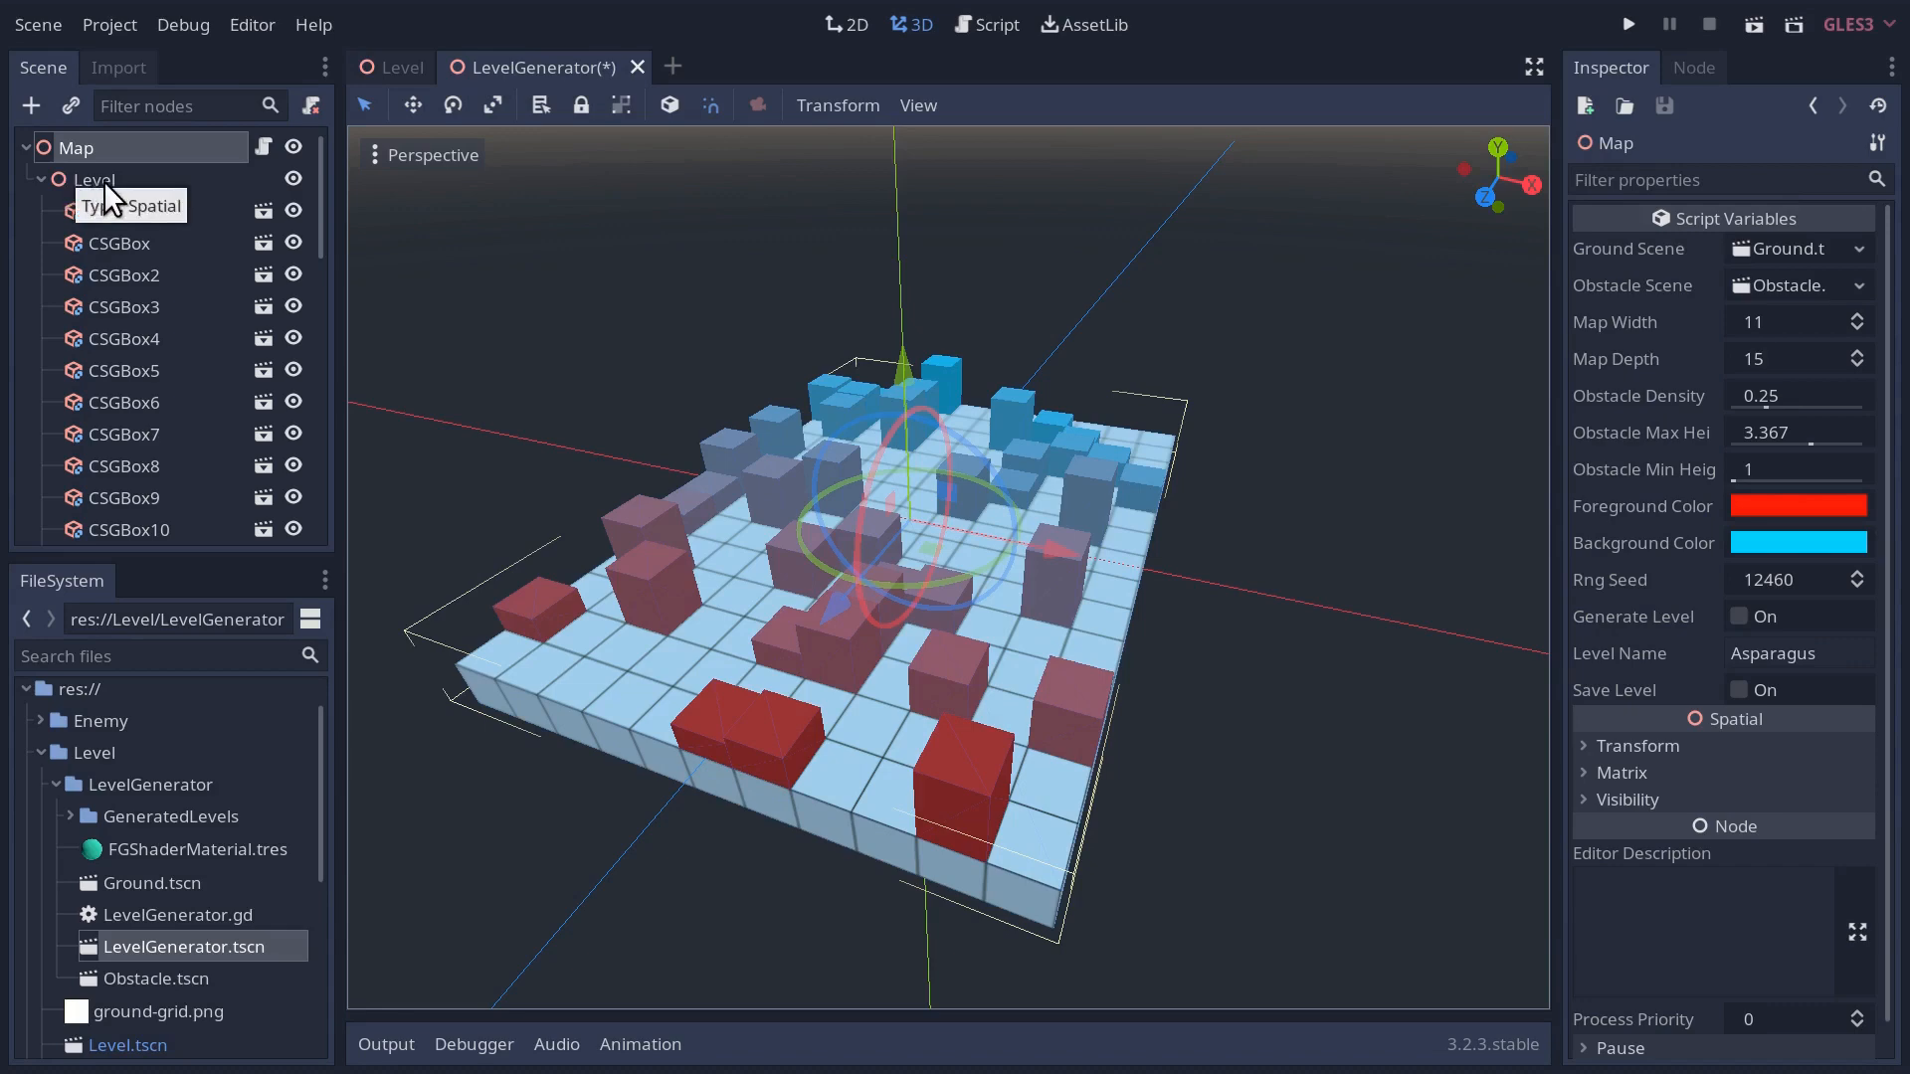
pyautogui.click(400, 68)
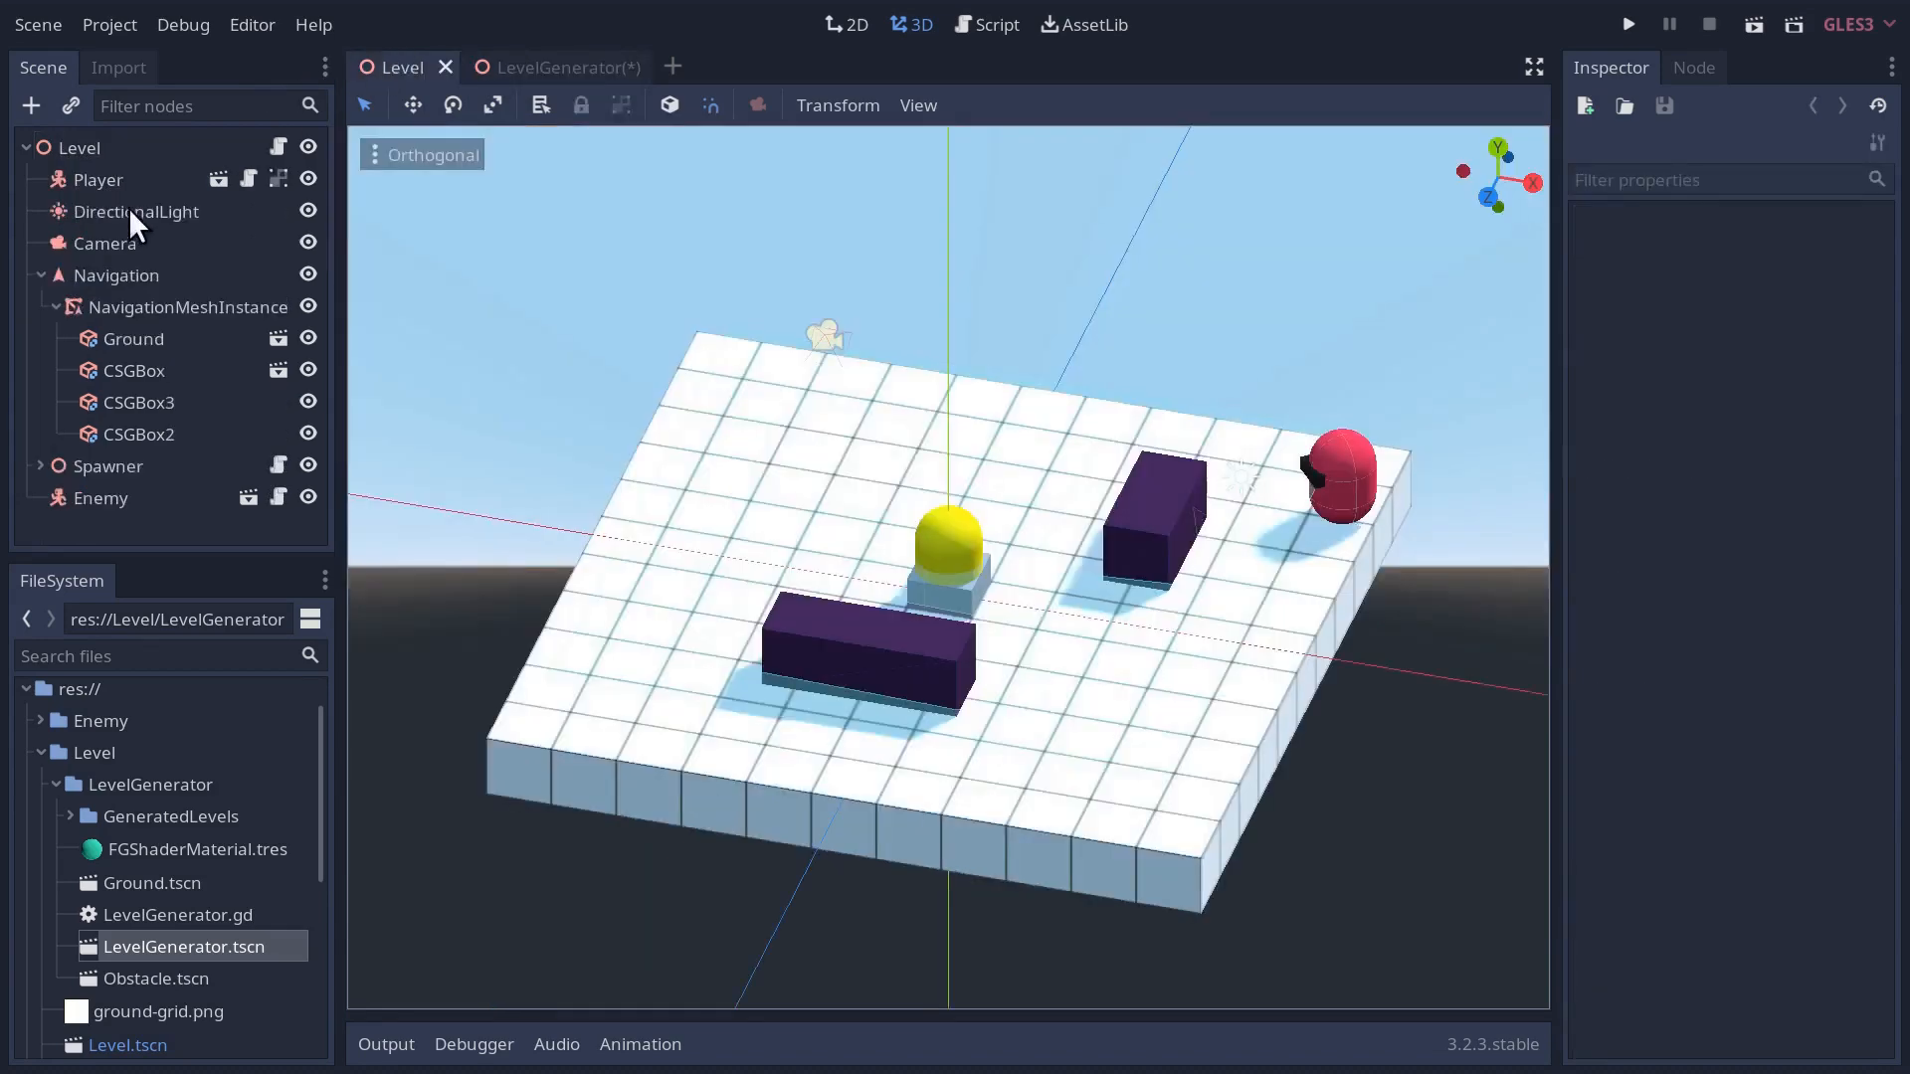
pyautogui.click(541, 68)
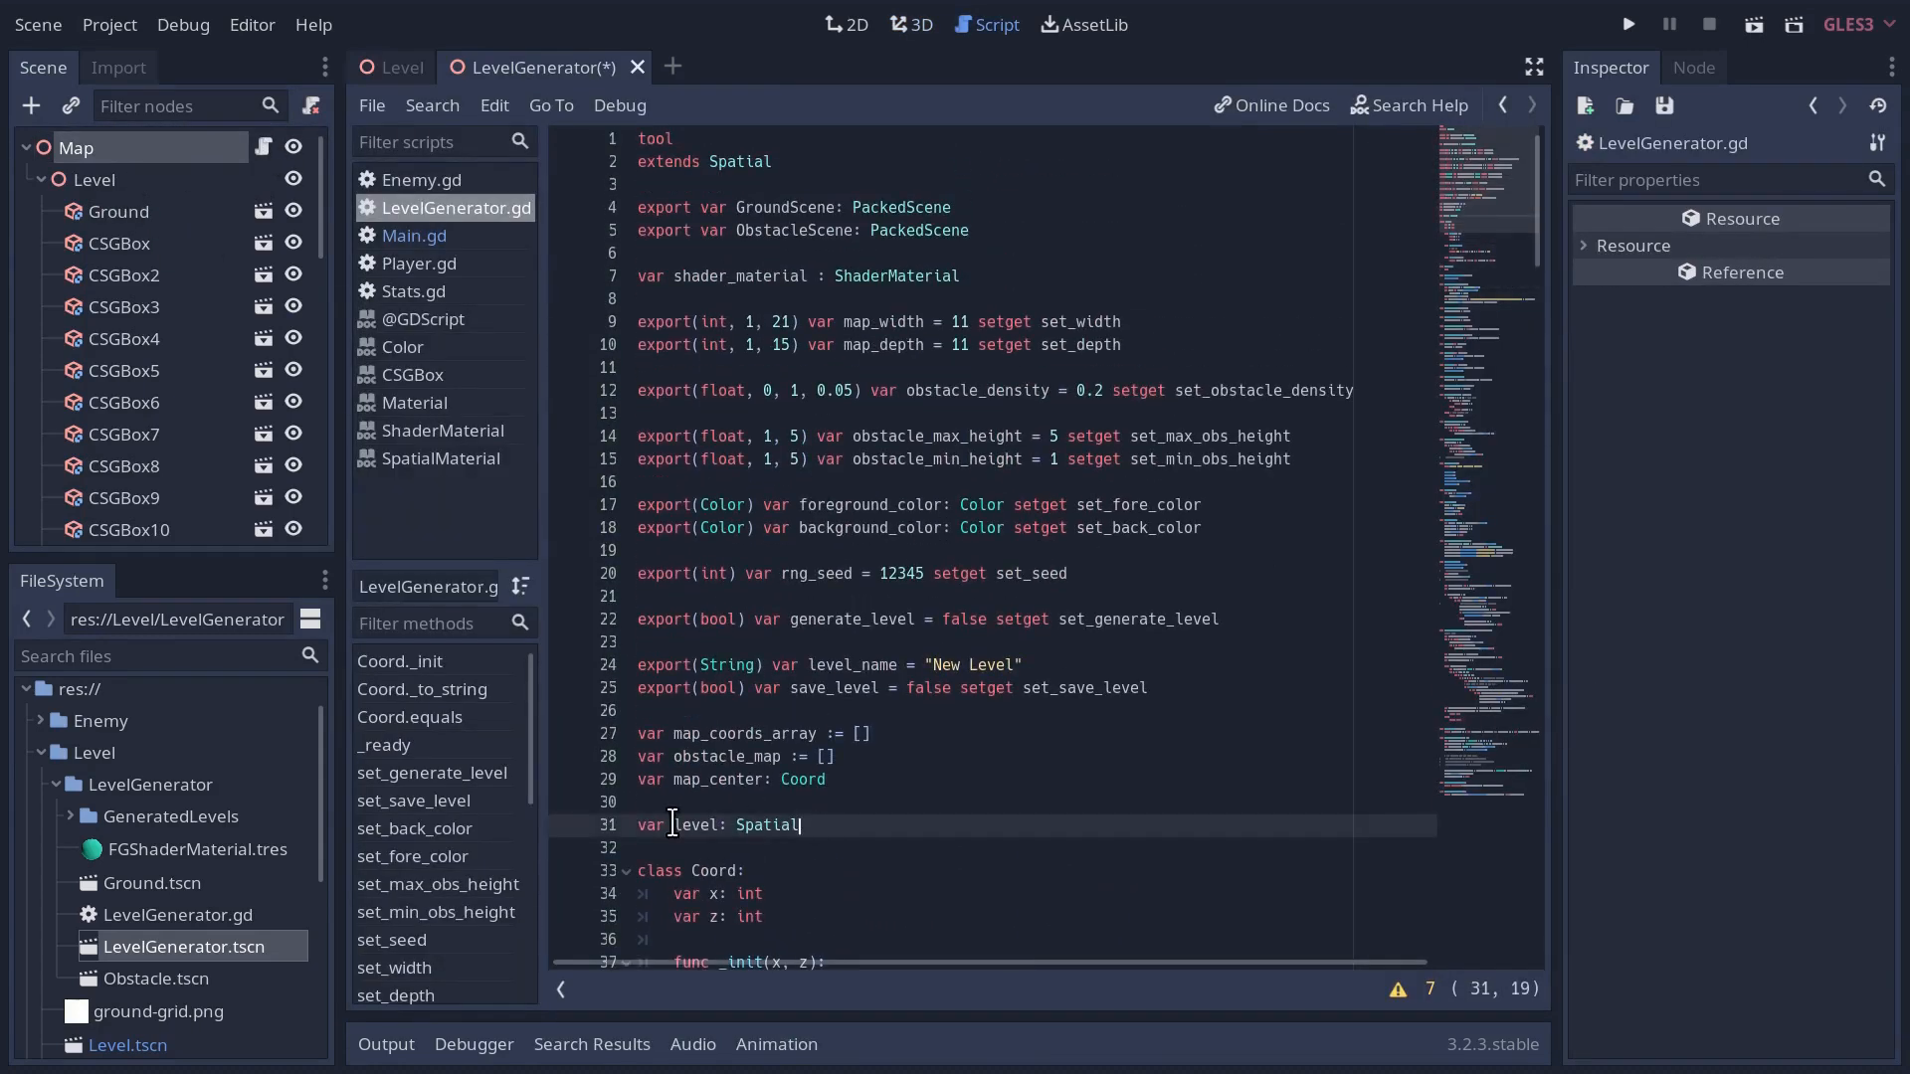
pyautogui.moveTo(804, 824)
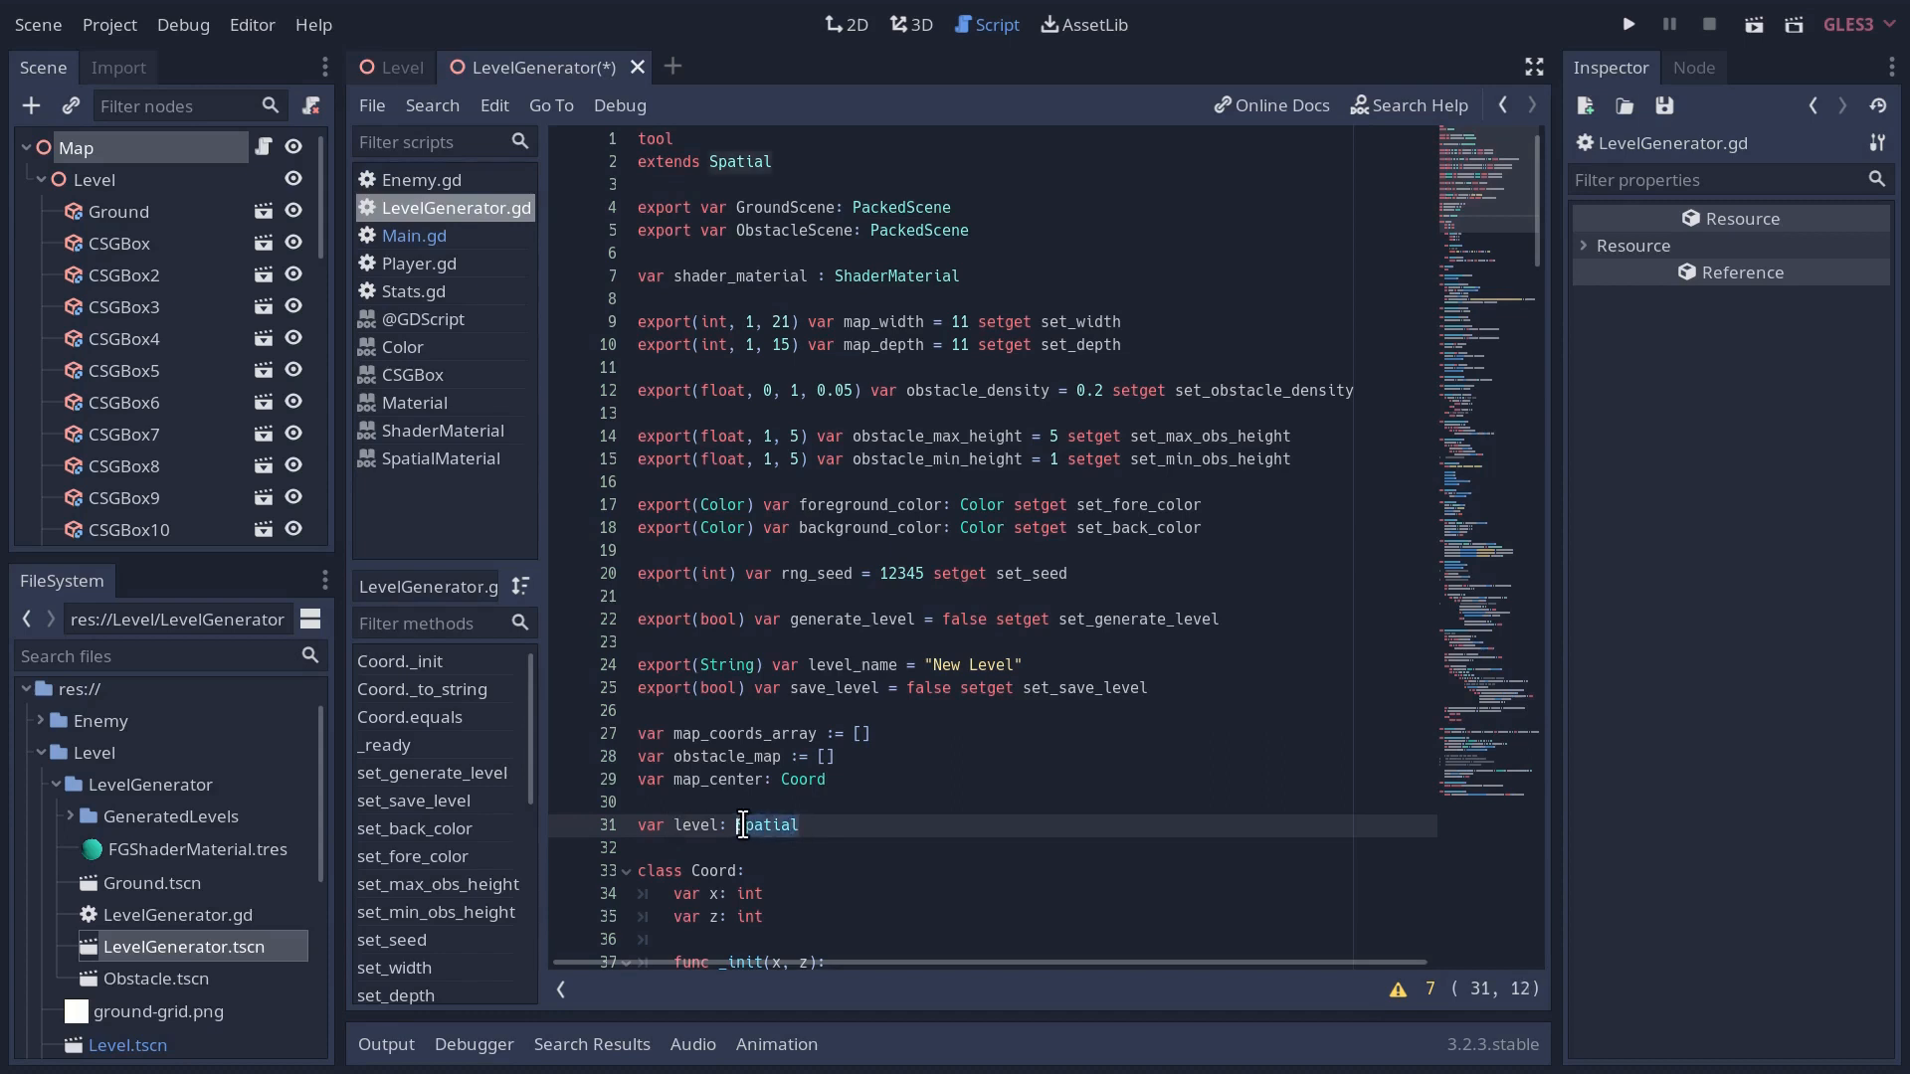
# - Declare 'var level: Navigation' and 'var navmesh_instance: NavigationMeshInstance' in LevelGenerator.gd
pyautogui.write('Navigation')
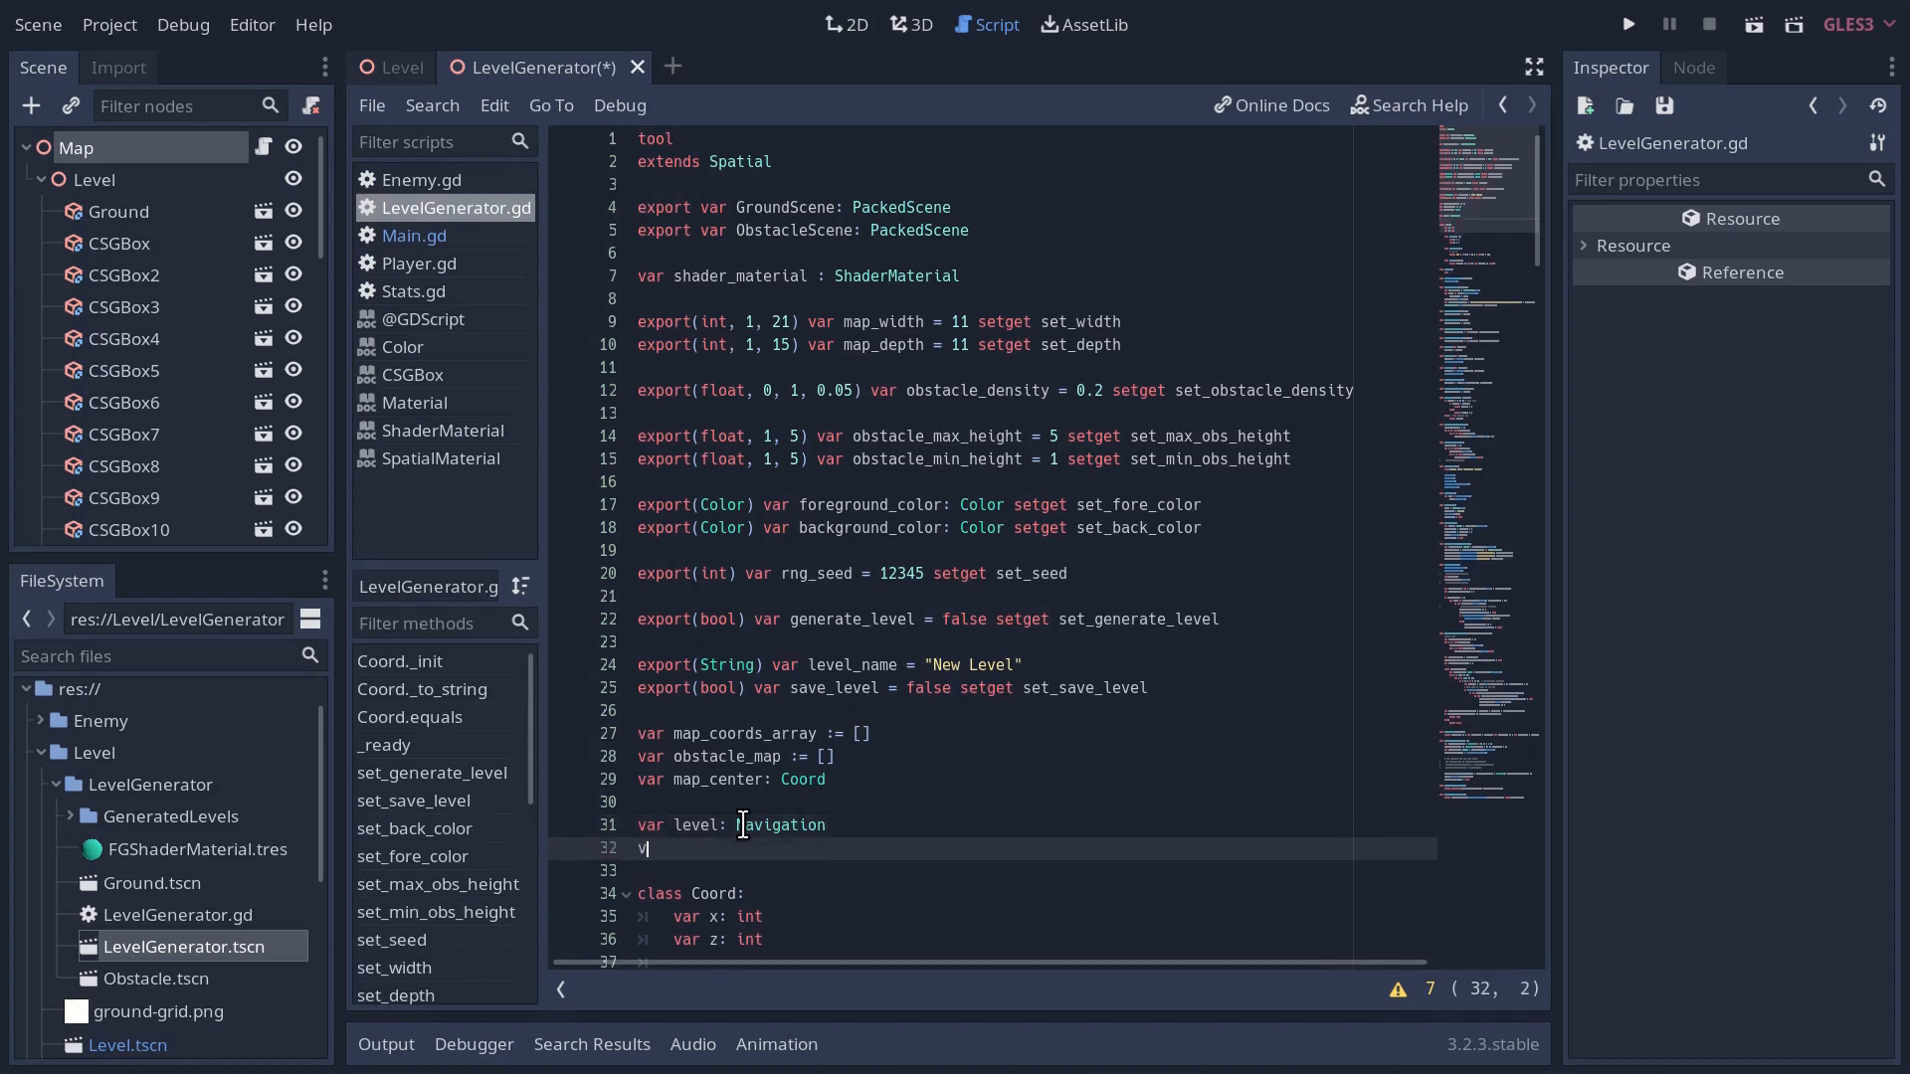
pyautogui.write('ar navm')
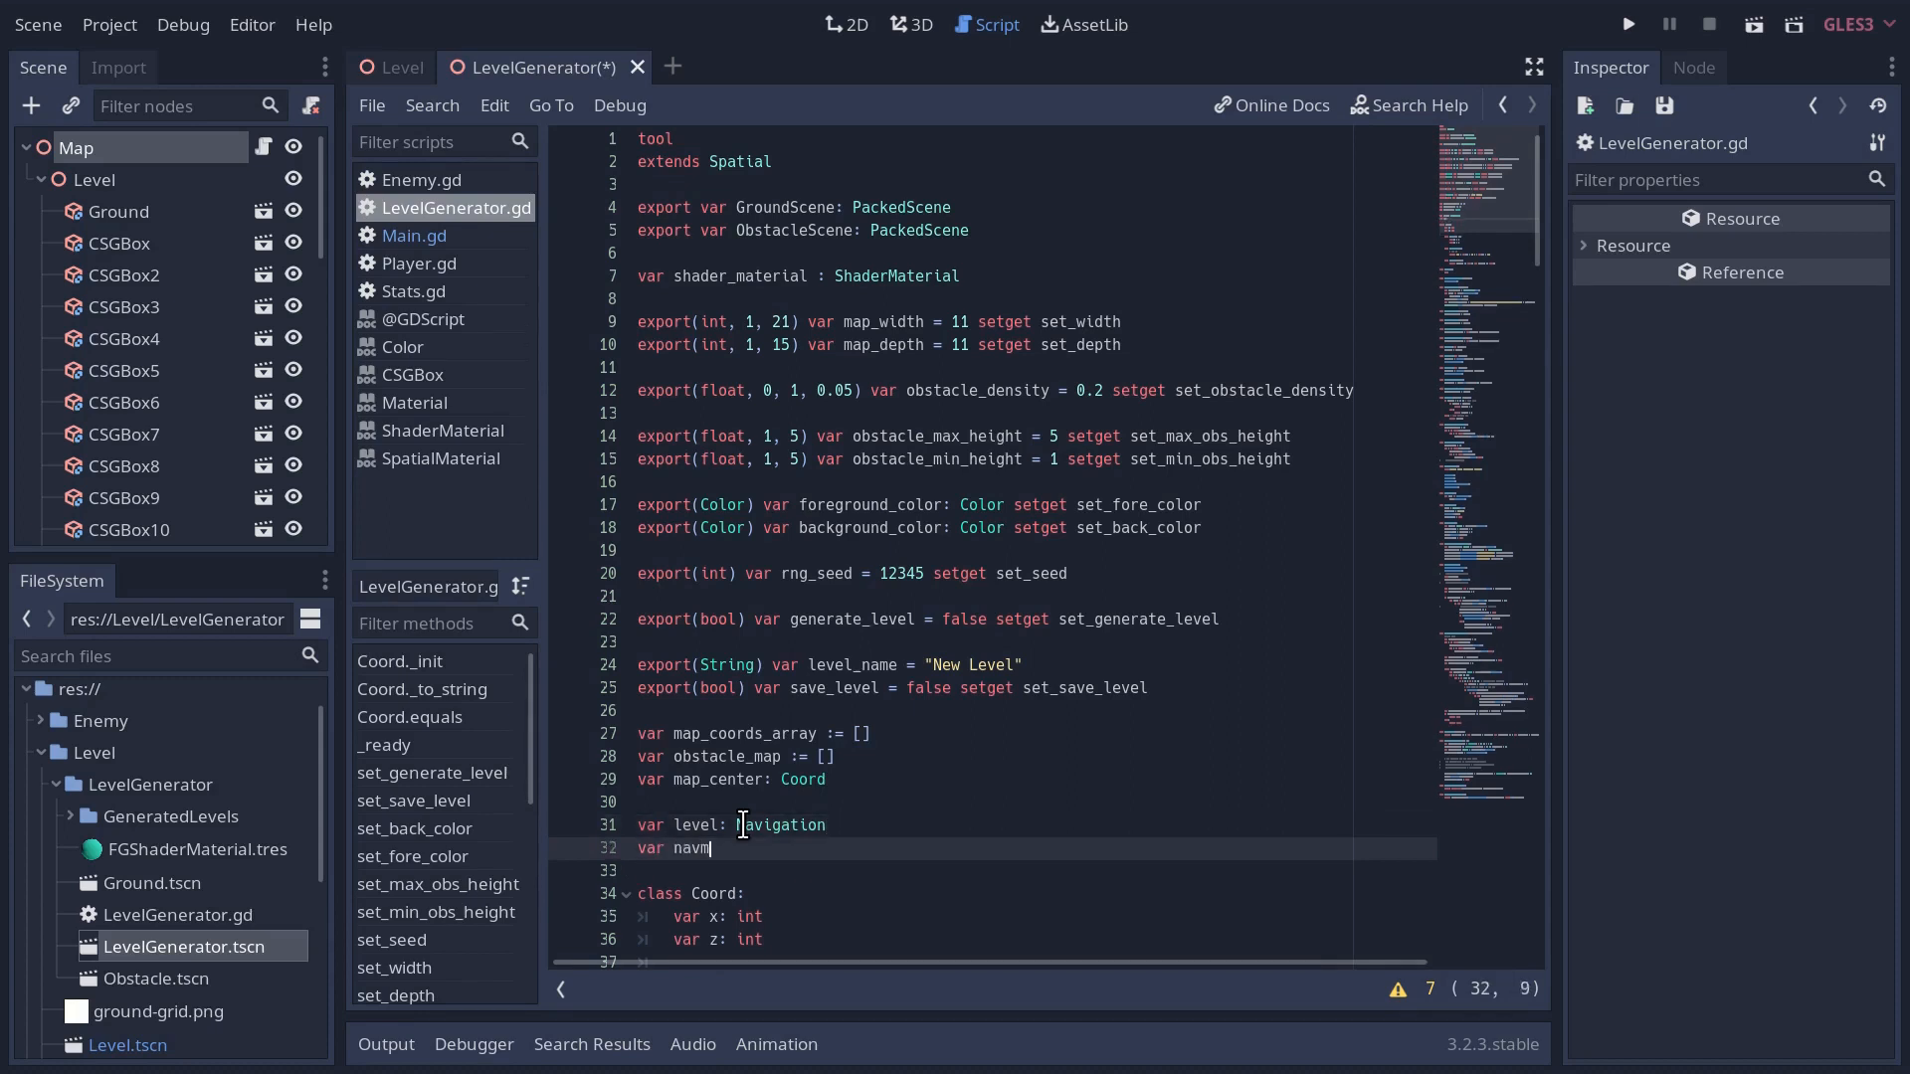
pyautogui.write('esh_')
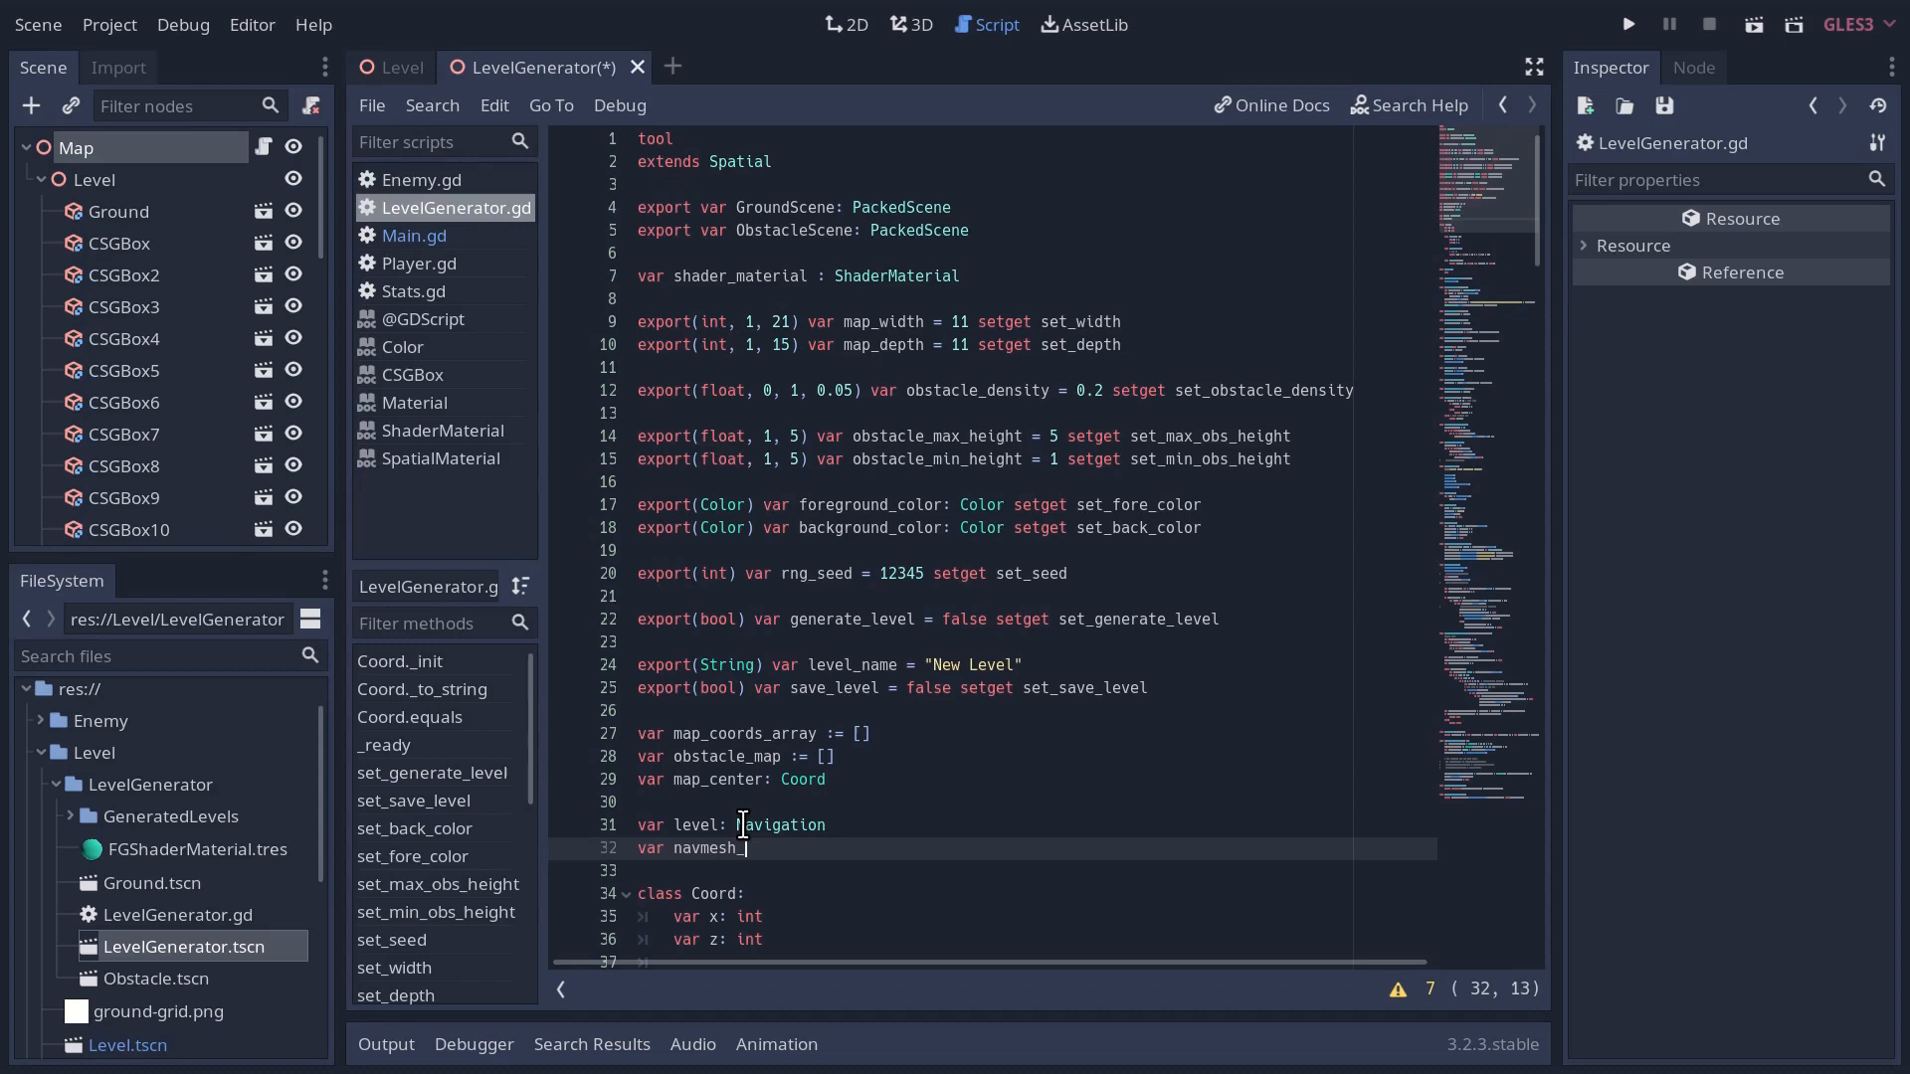
pyautogui.write('instance: Navig')
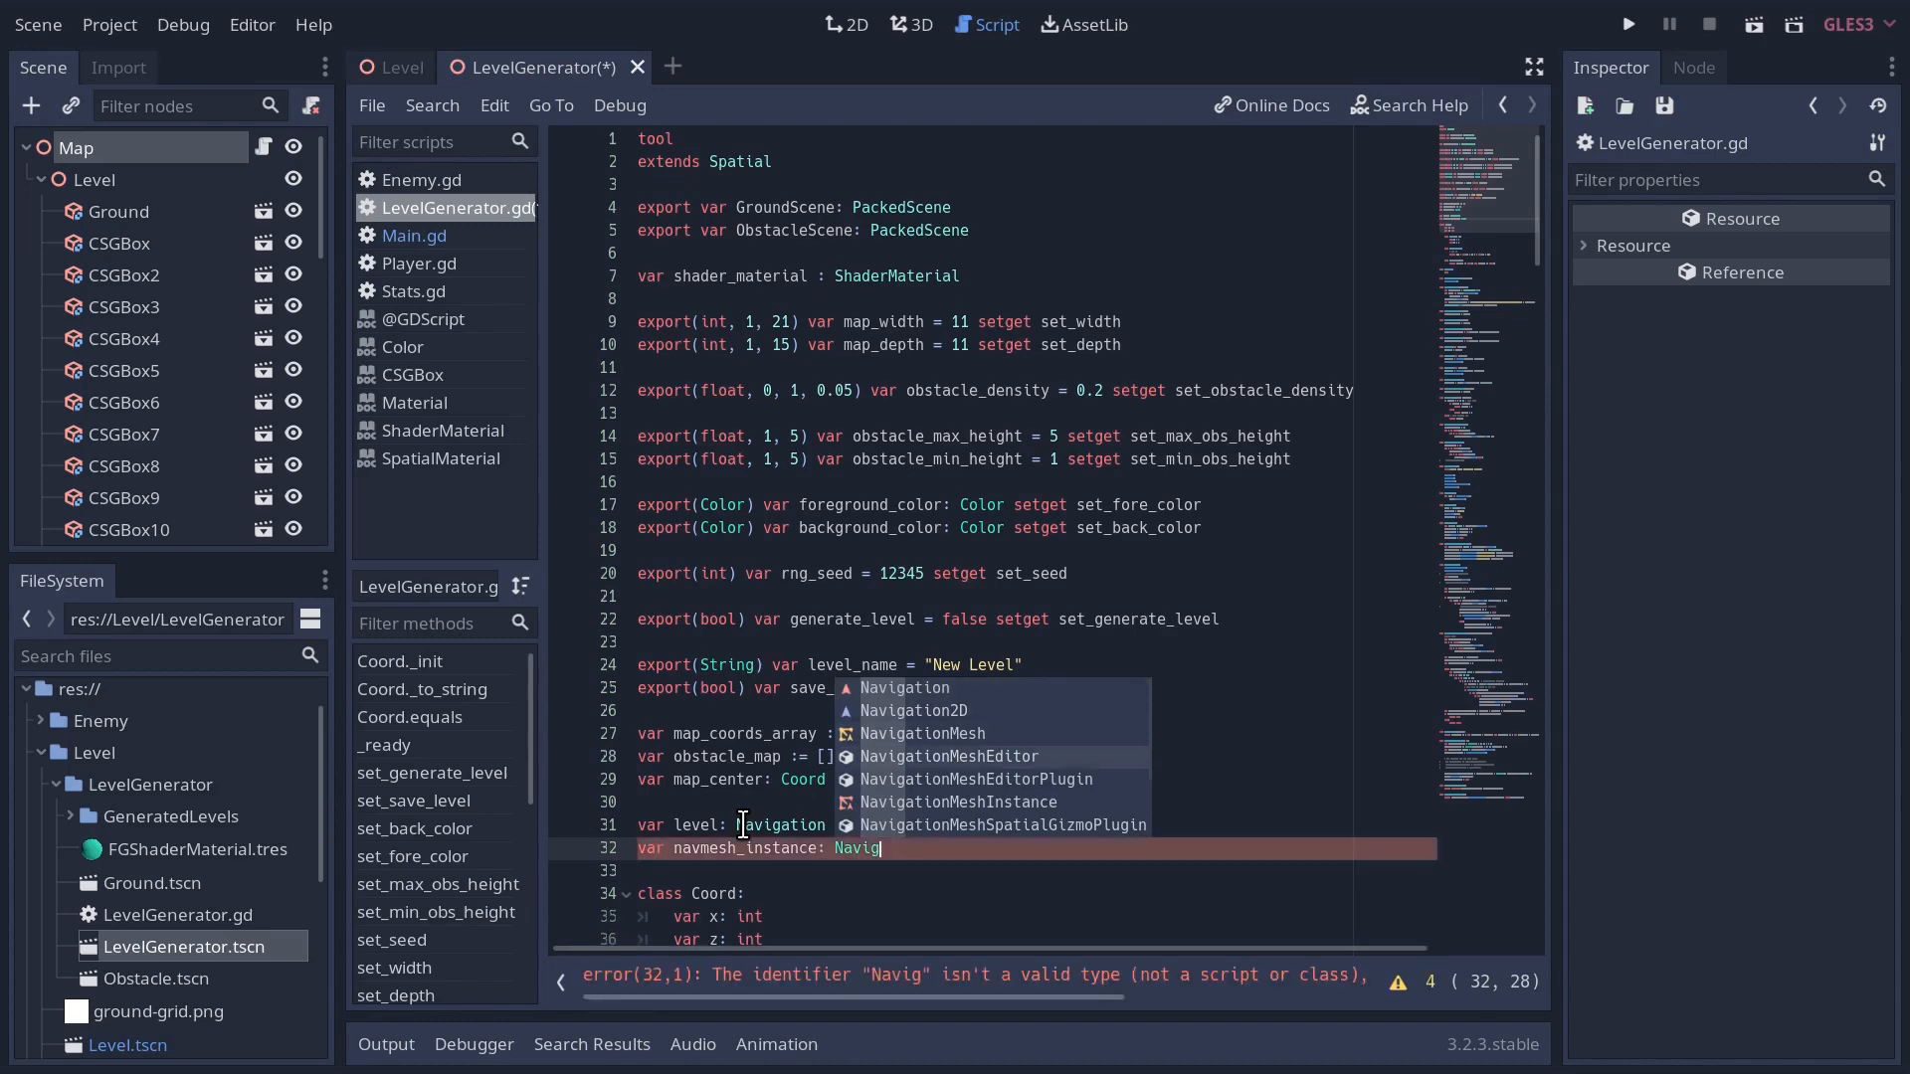
pyautogui.click(958, 802)
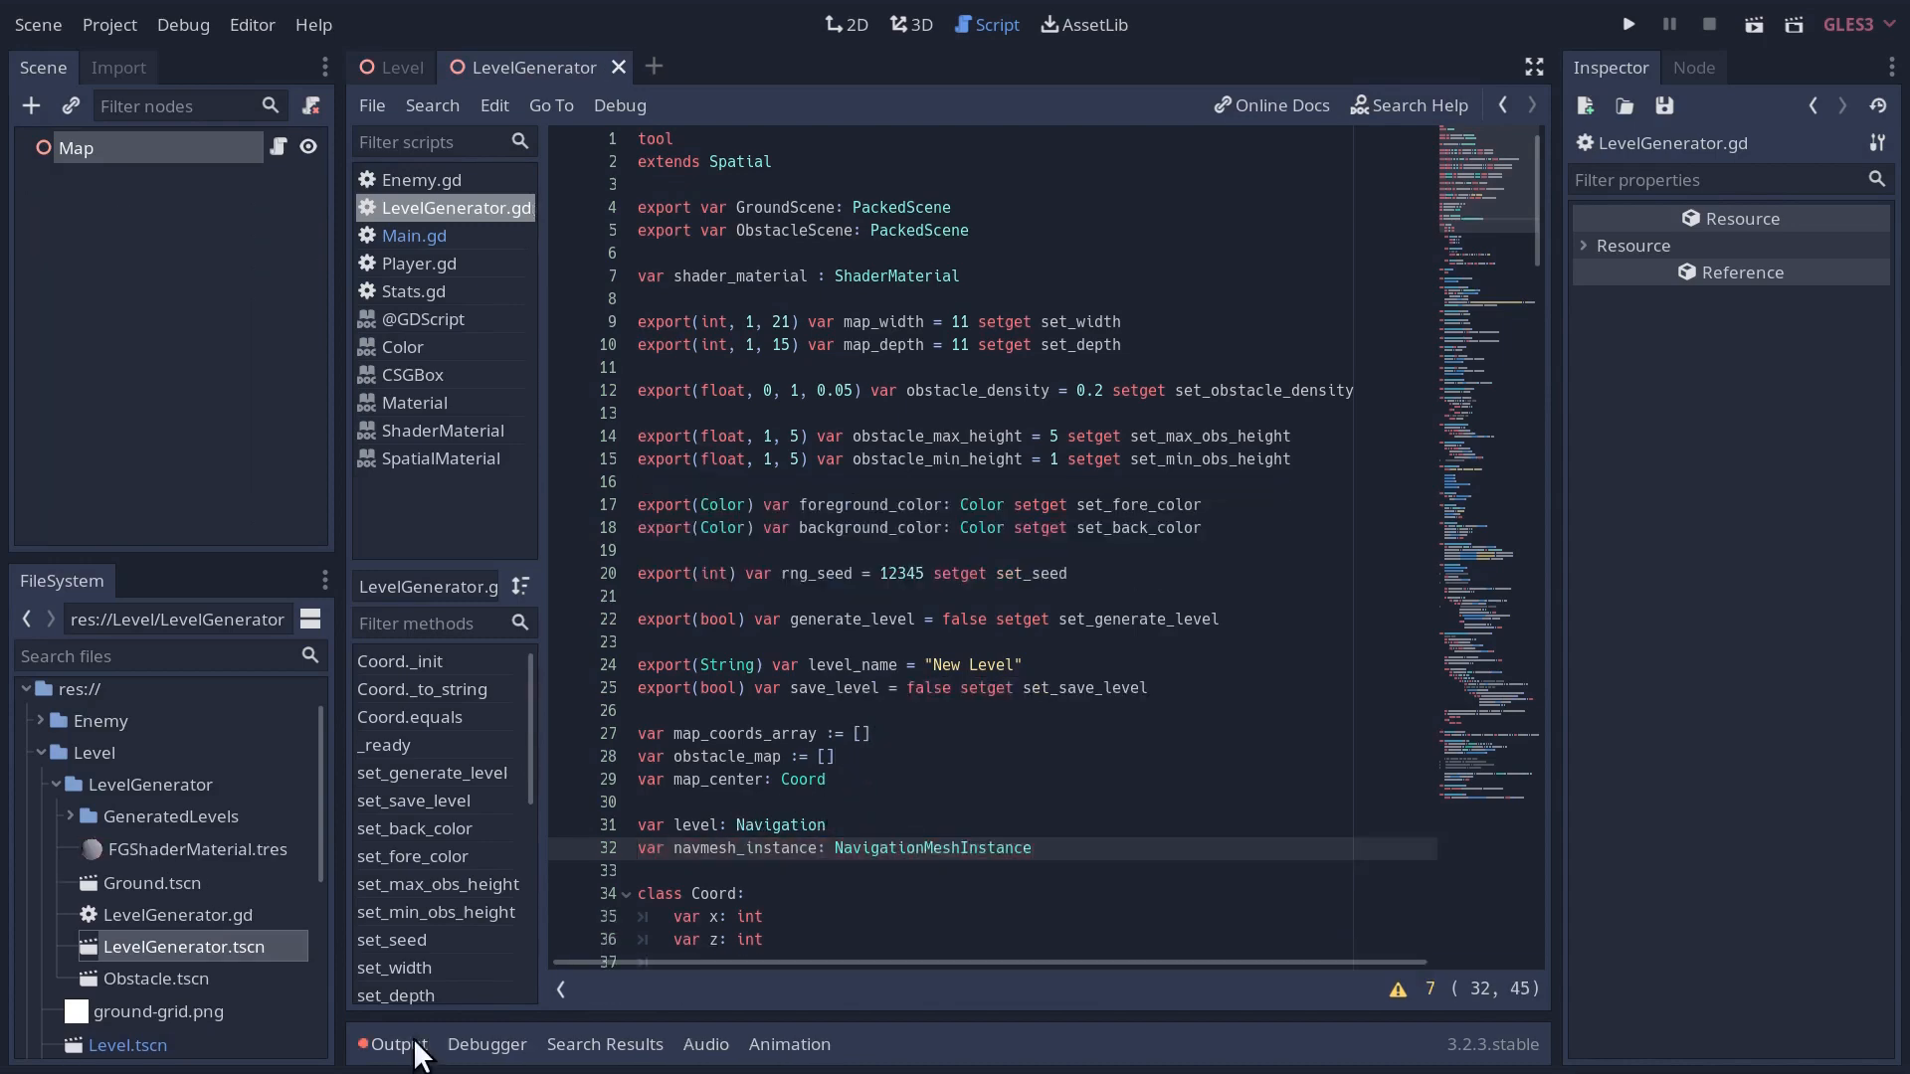
# - In add_level, use Navigation.new() and set level.name to "Navigation", with the Output panel shown
pyautogui.click(392, 1045)
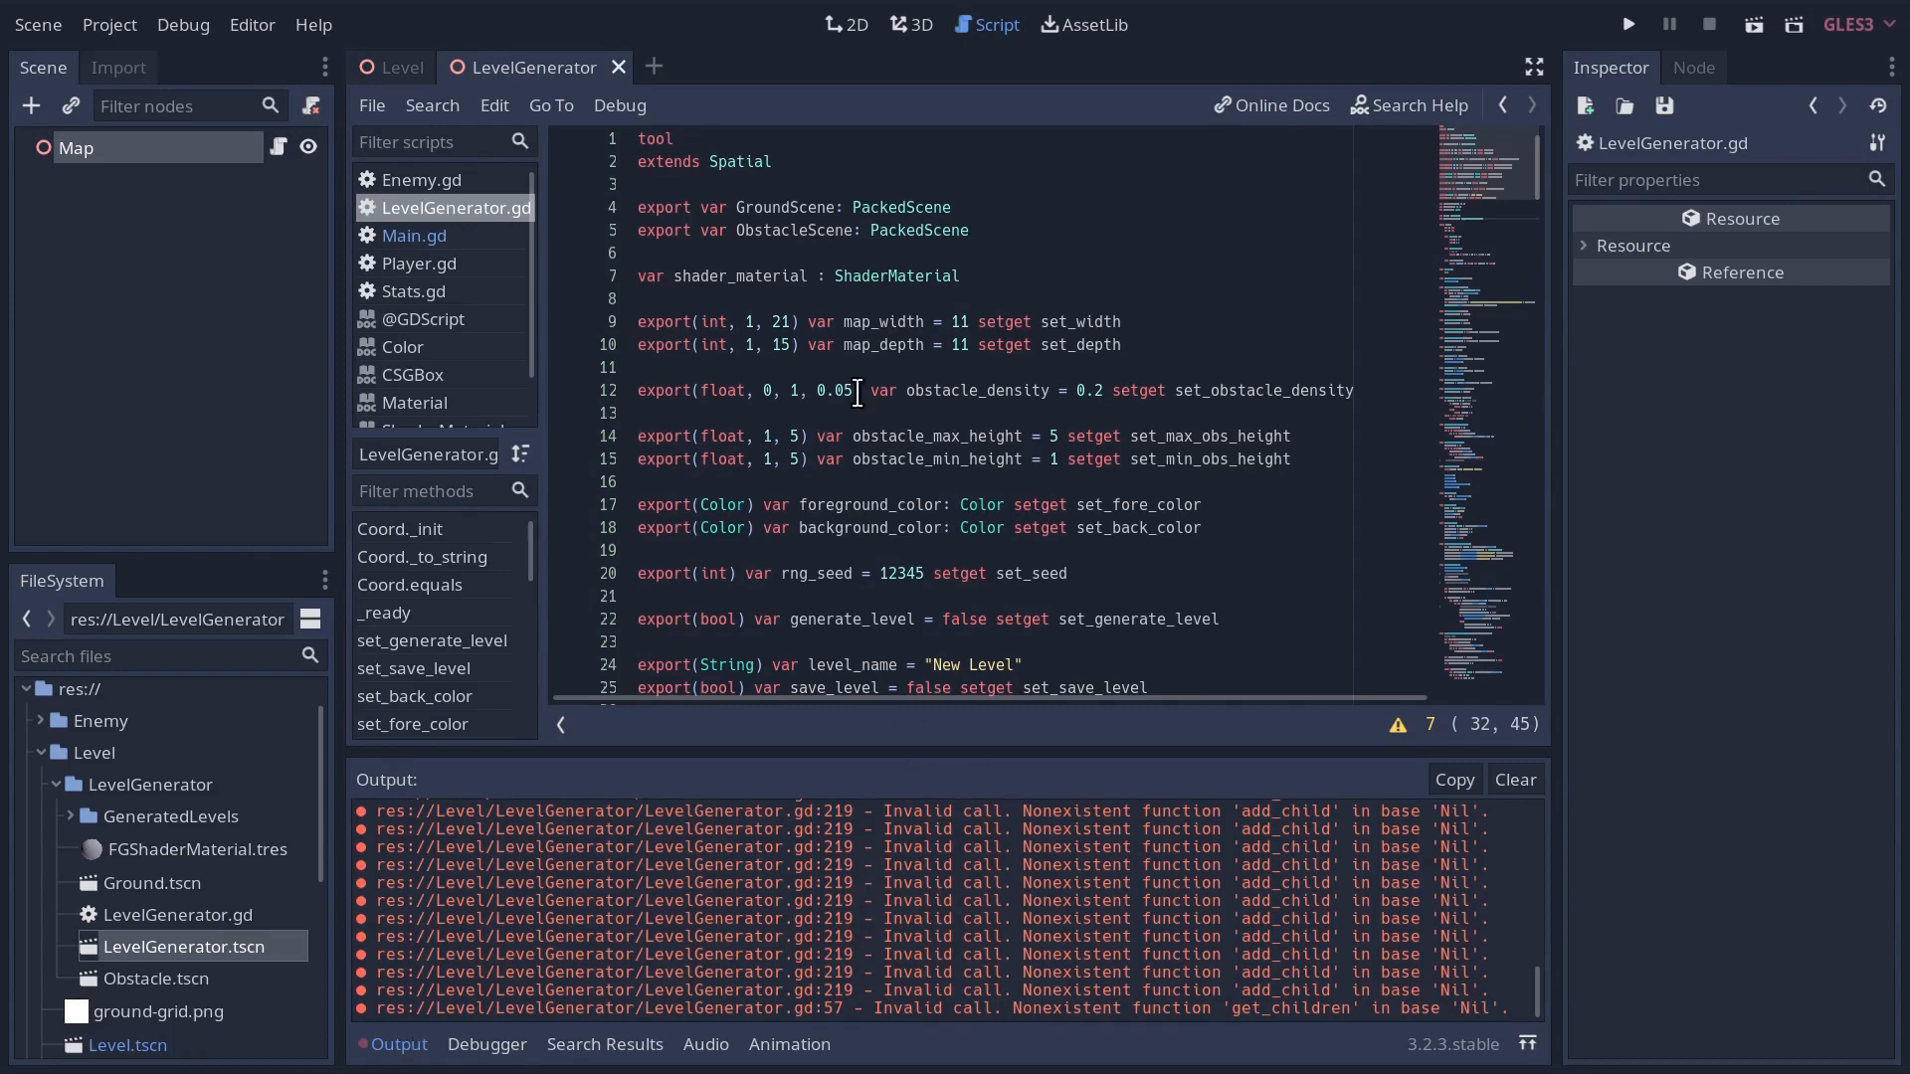
pyautogui.scroll(-3)
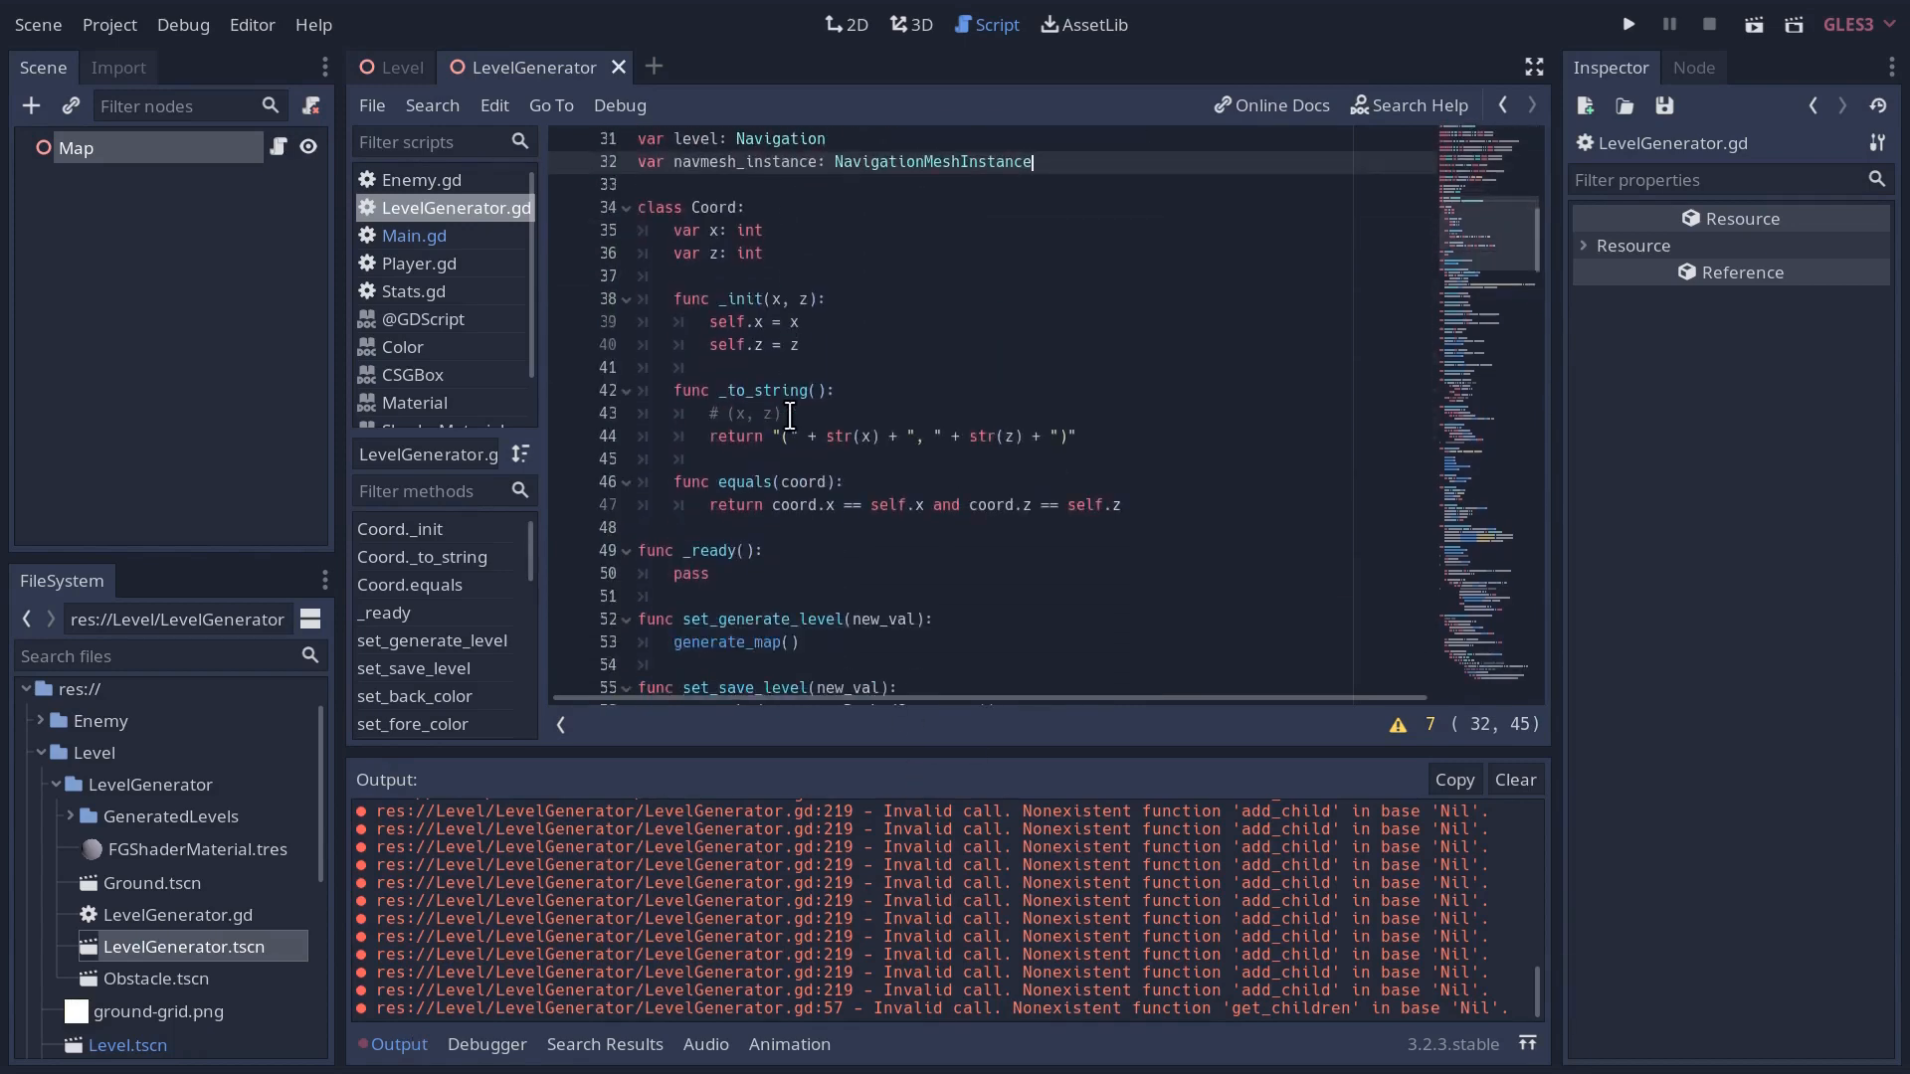
pyautogui.scroll(-3)
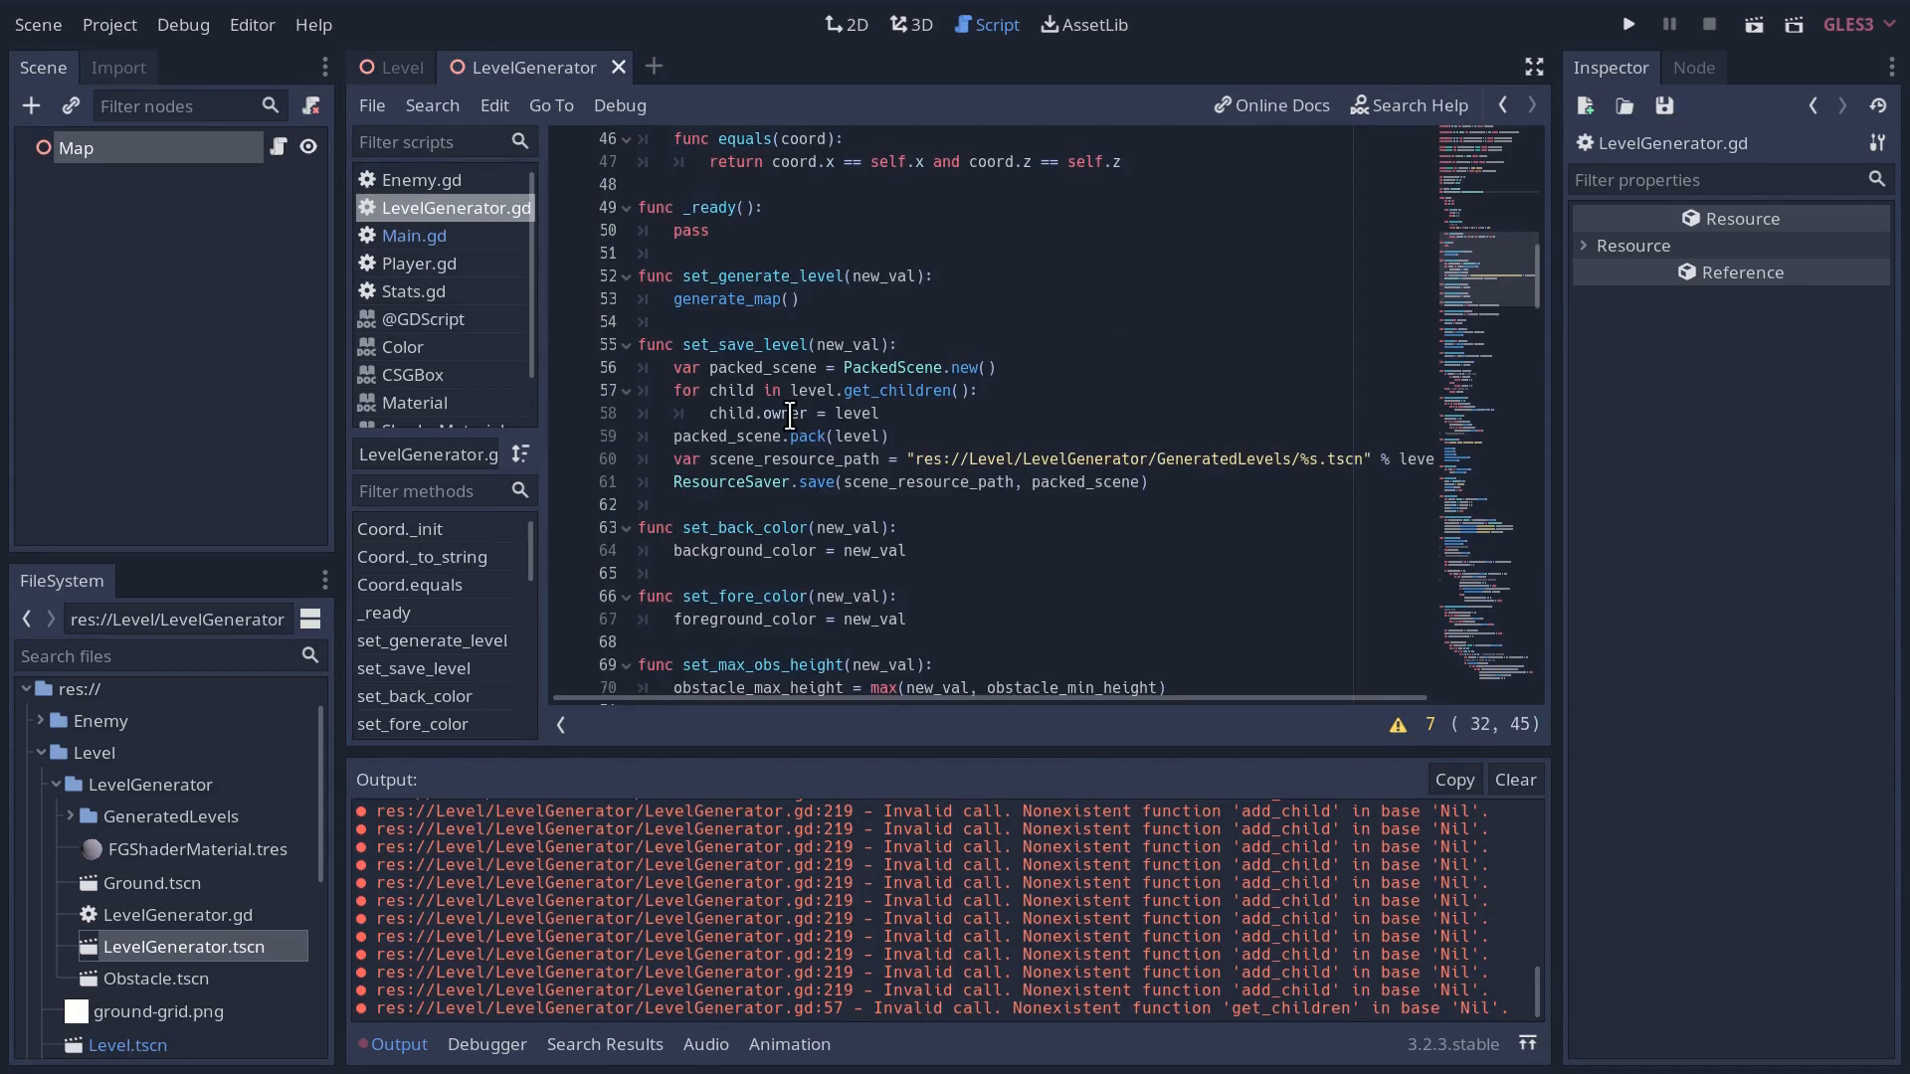
pyautogui.scroll(-3)
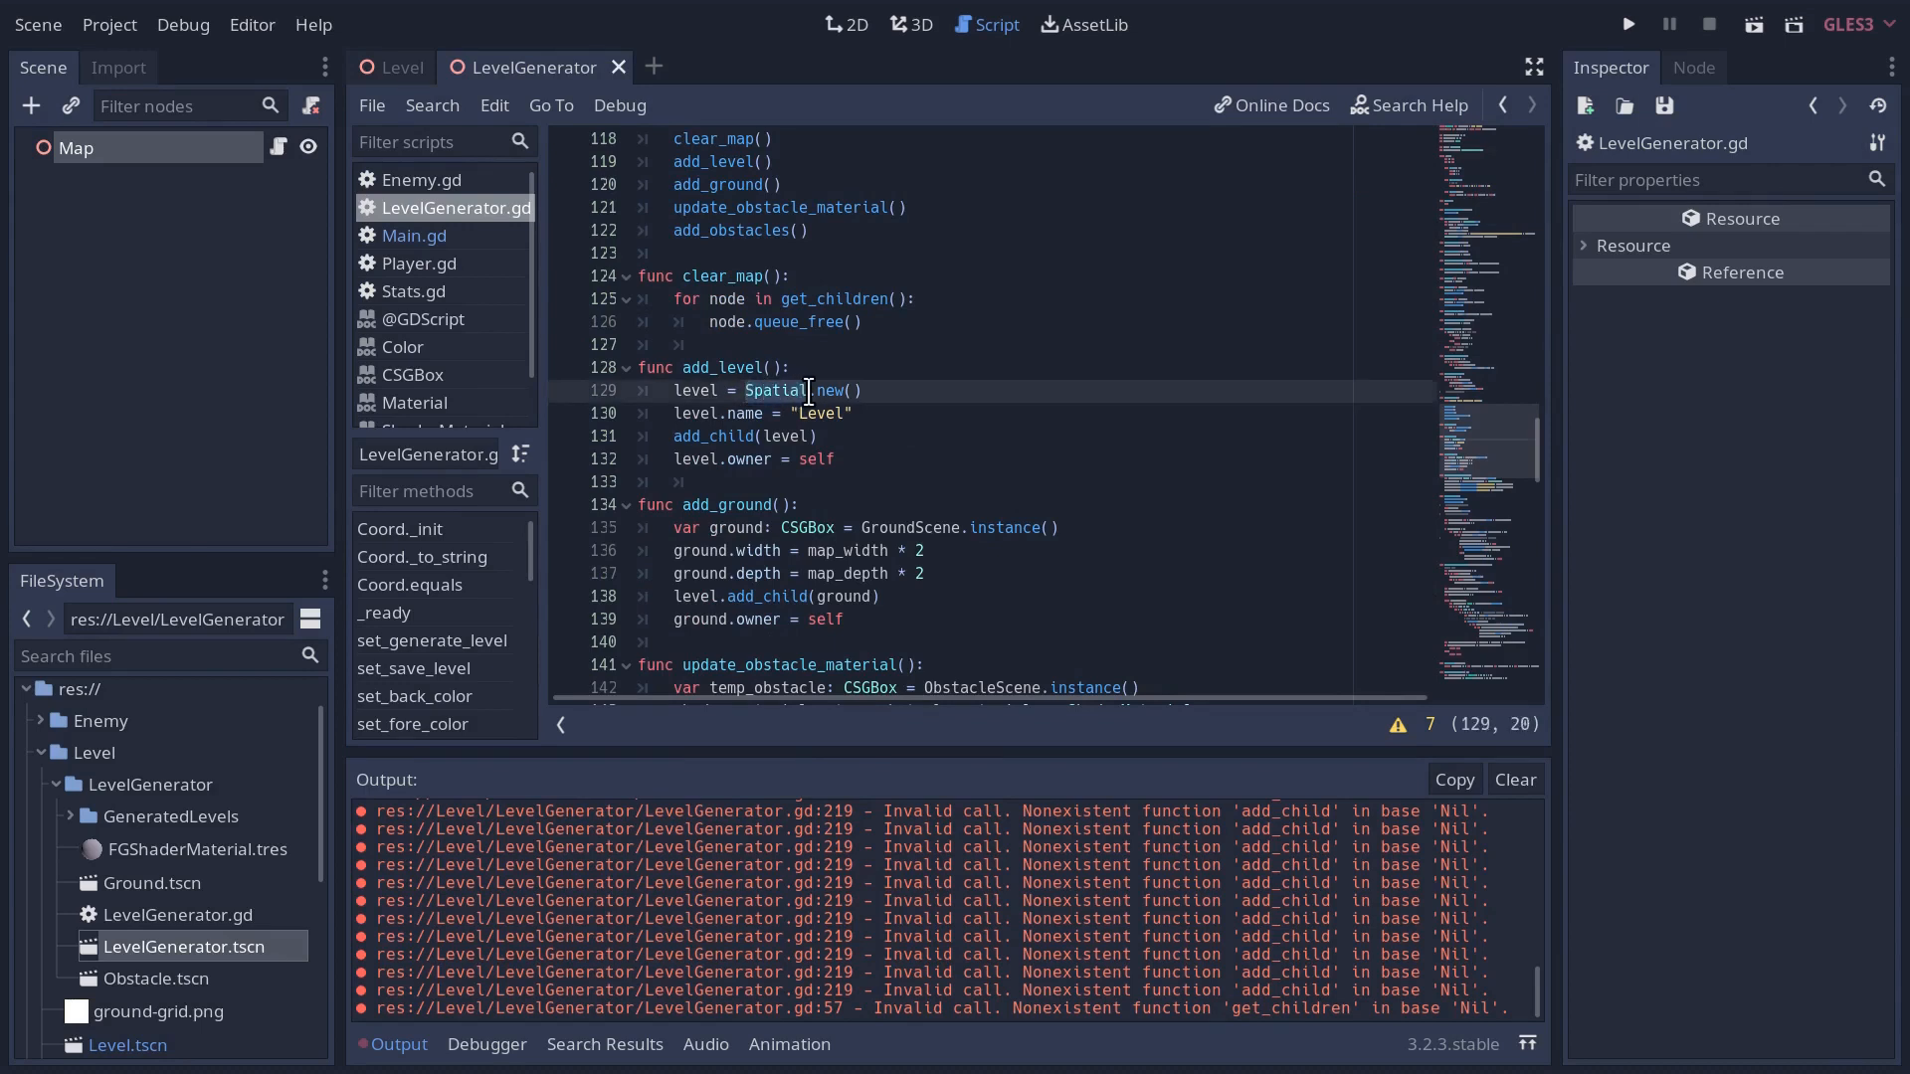
pyautogui.write('Navig')
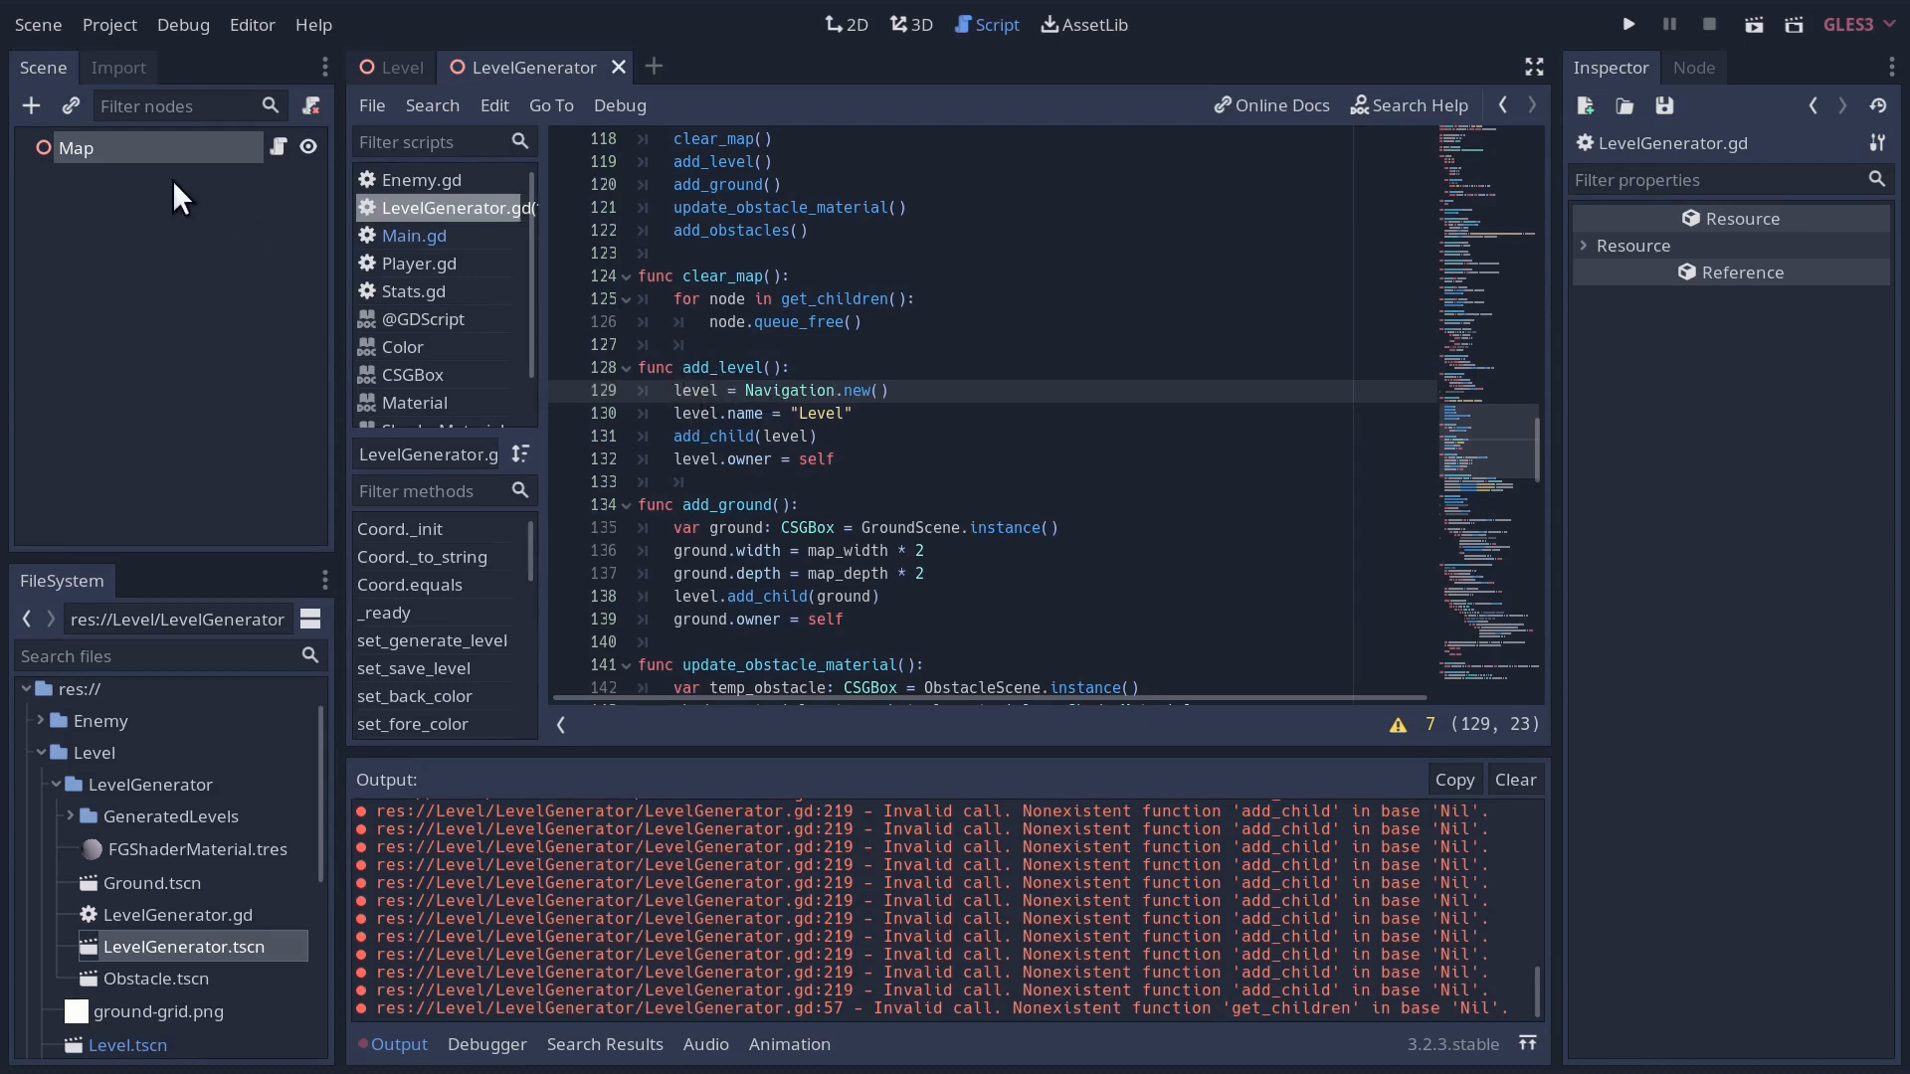
pyautogui.click(828, 413)
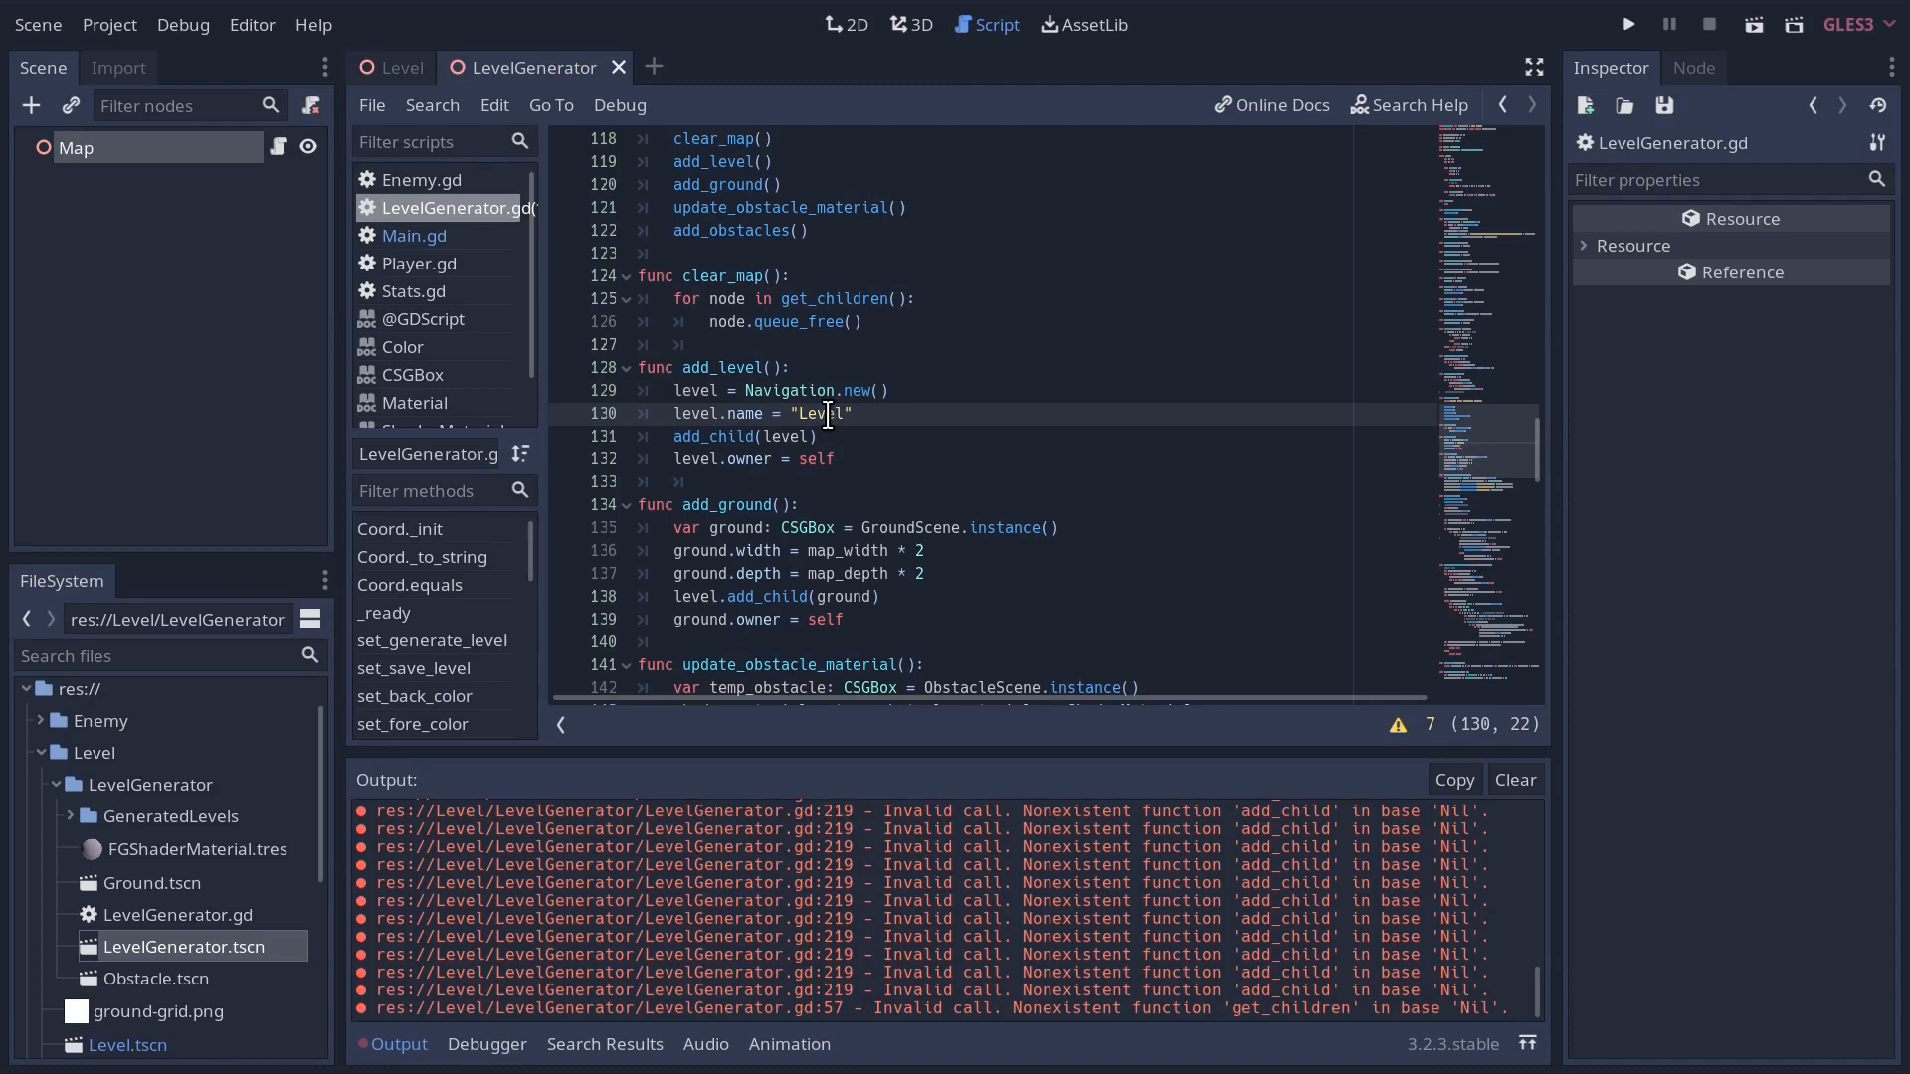
pyautogui.write('Navigation')
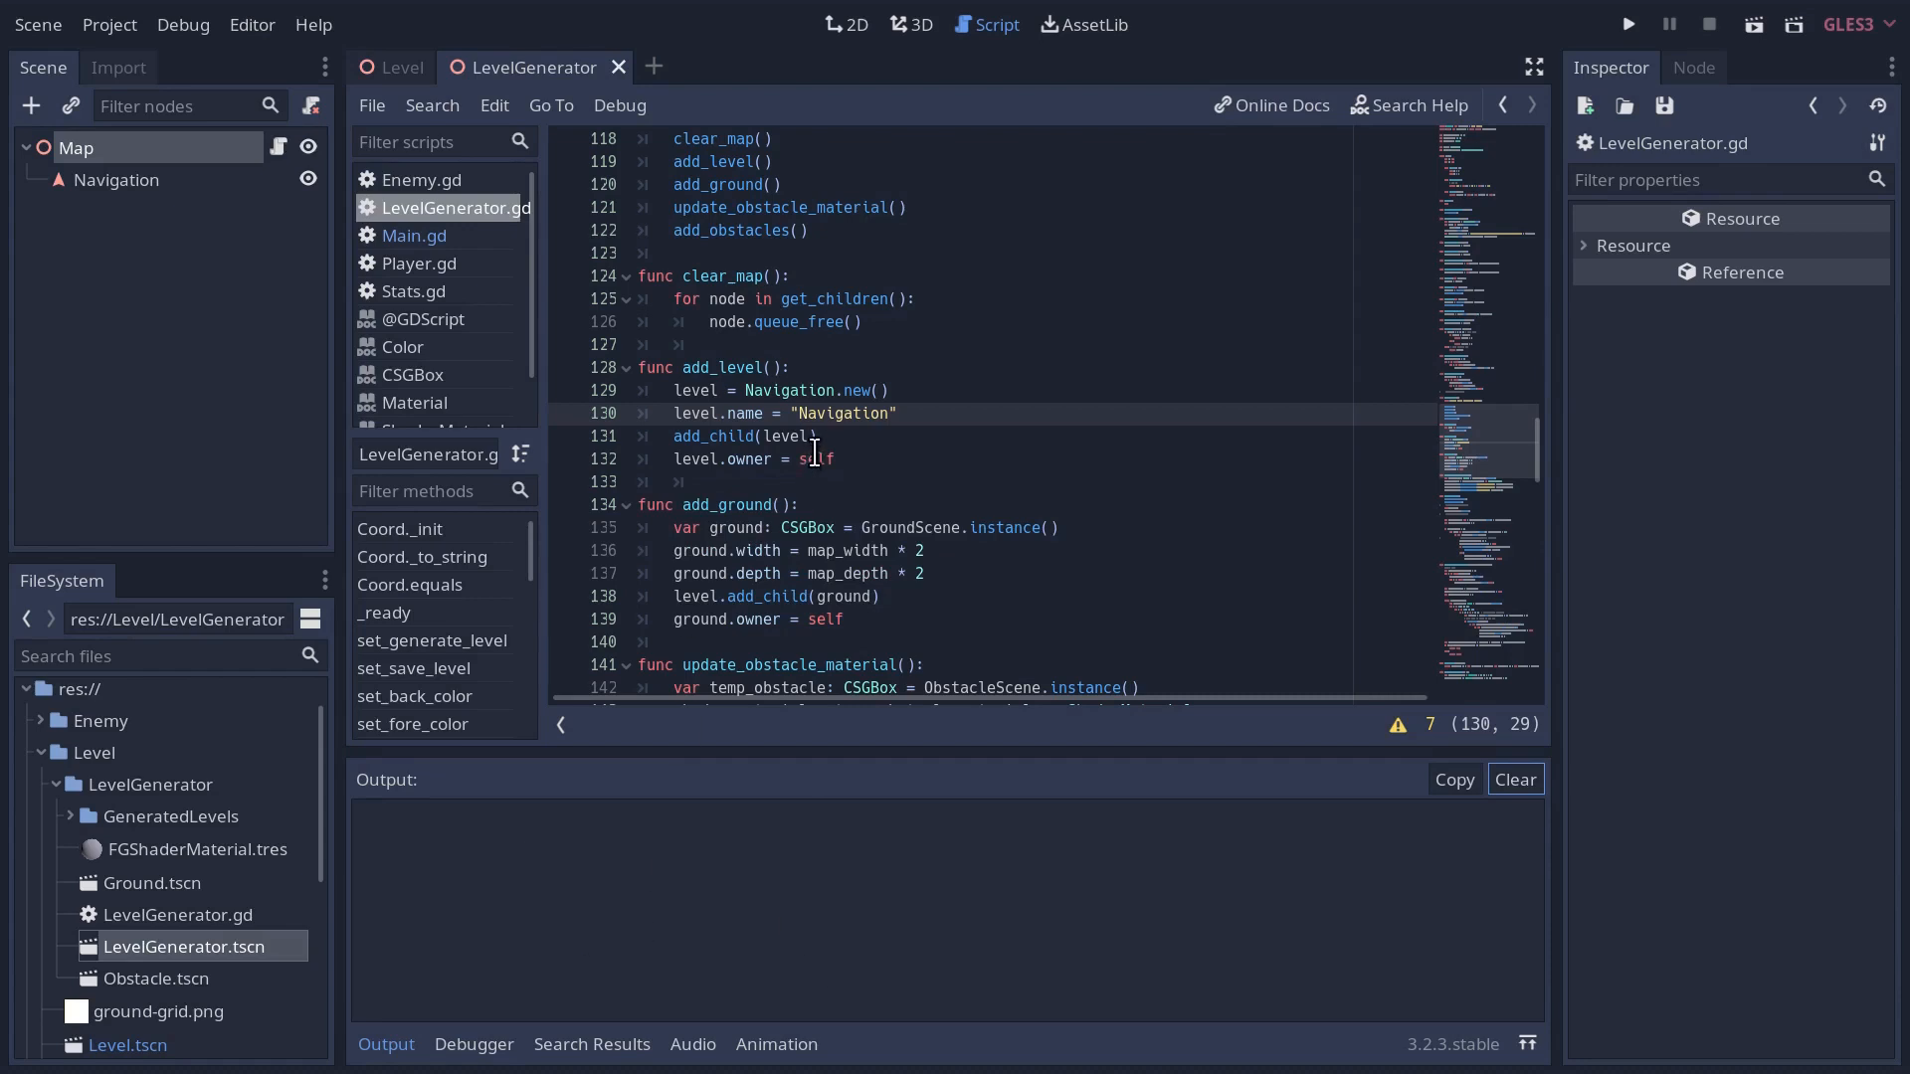
pyautogui.moveTo(132, 160)
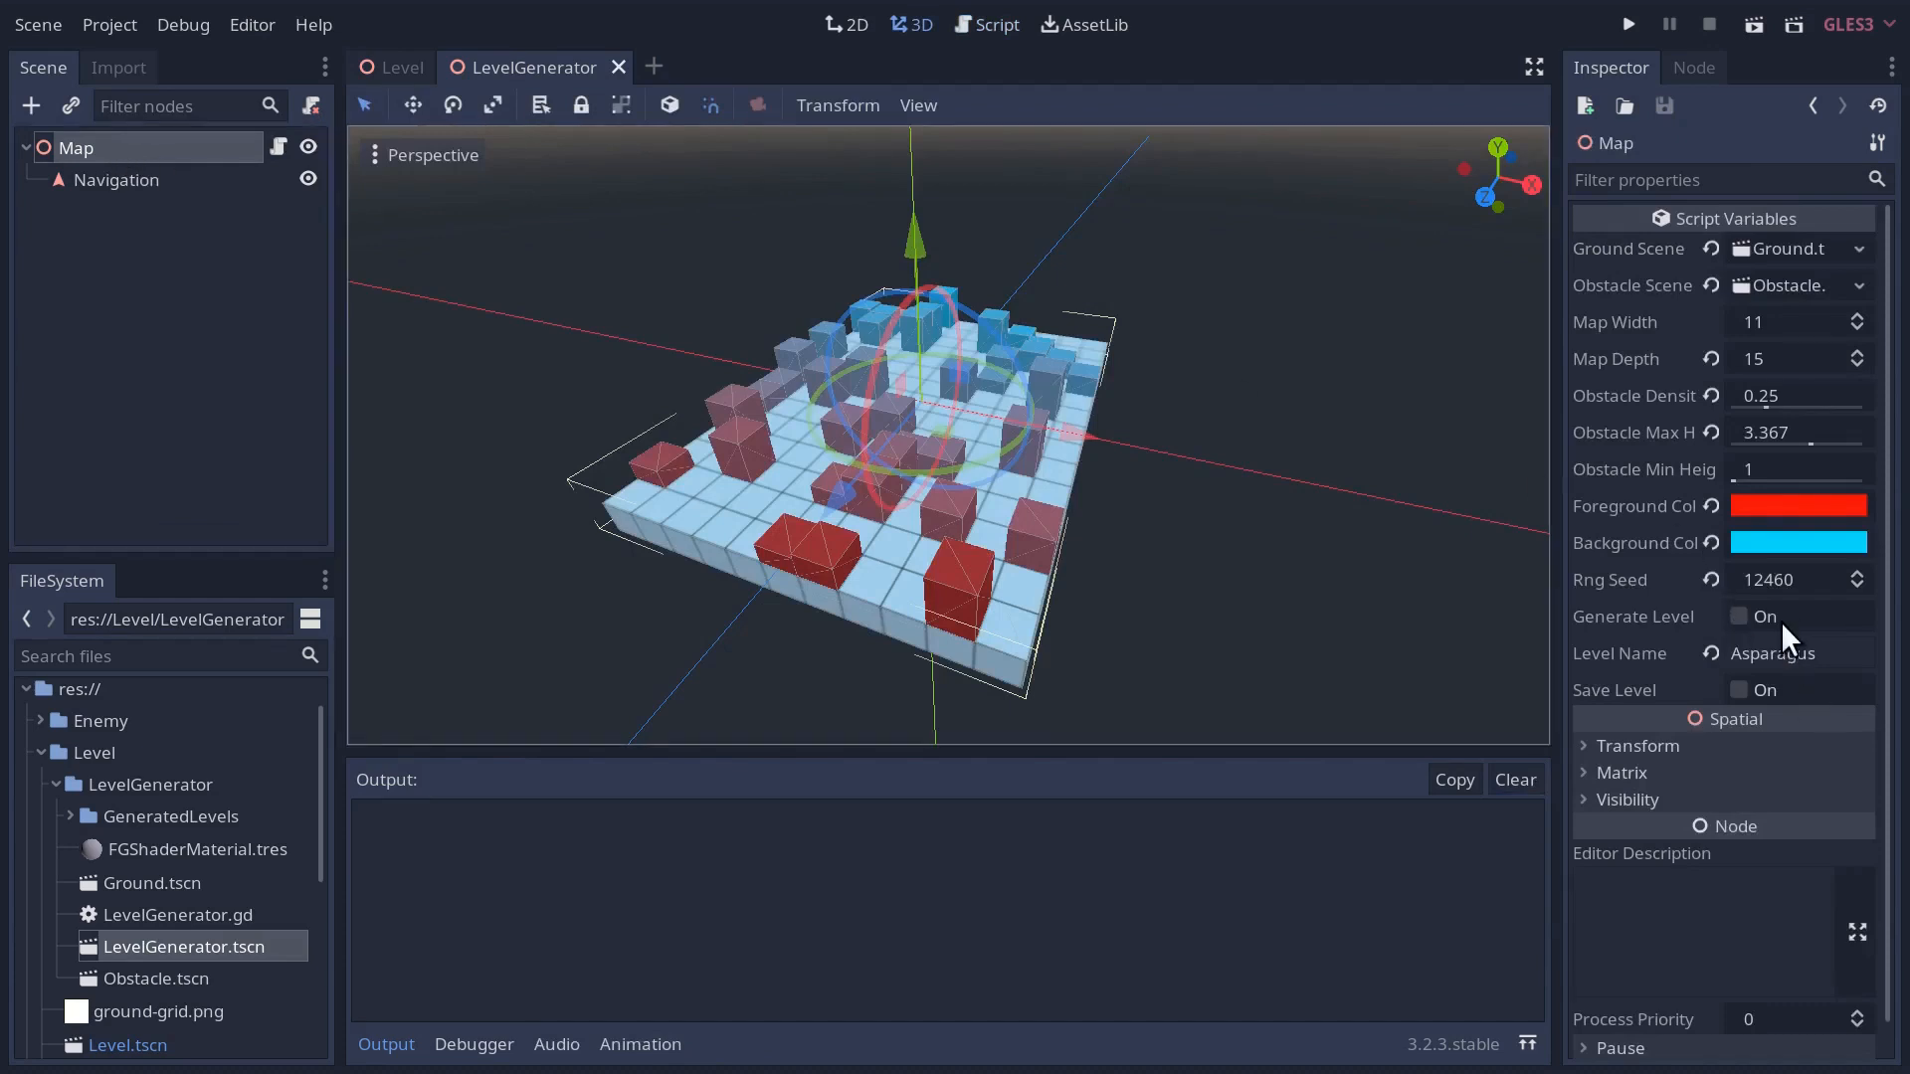
# - Regenerate the map via Generate Level, then check the Level scene's NavigationMeshInstance hierarchy
pyautogui.click(1739, 616)
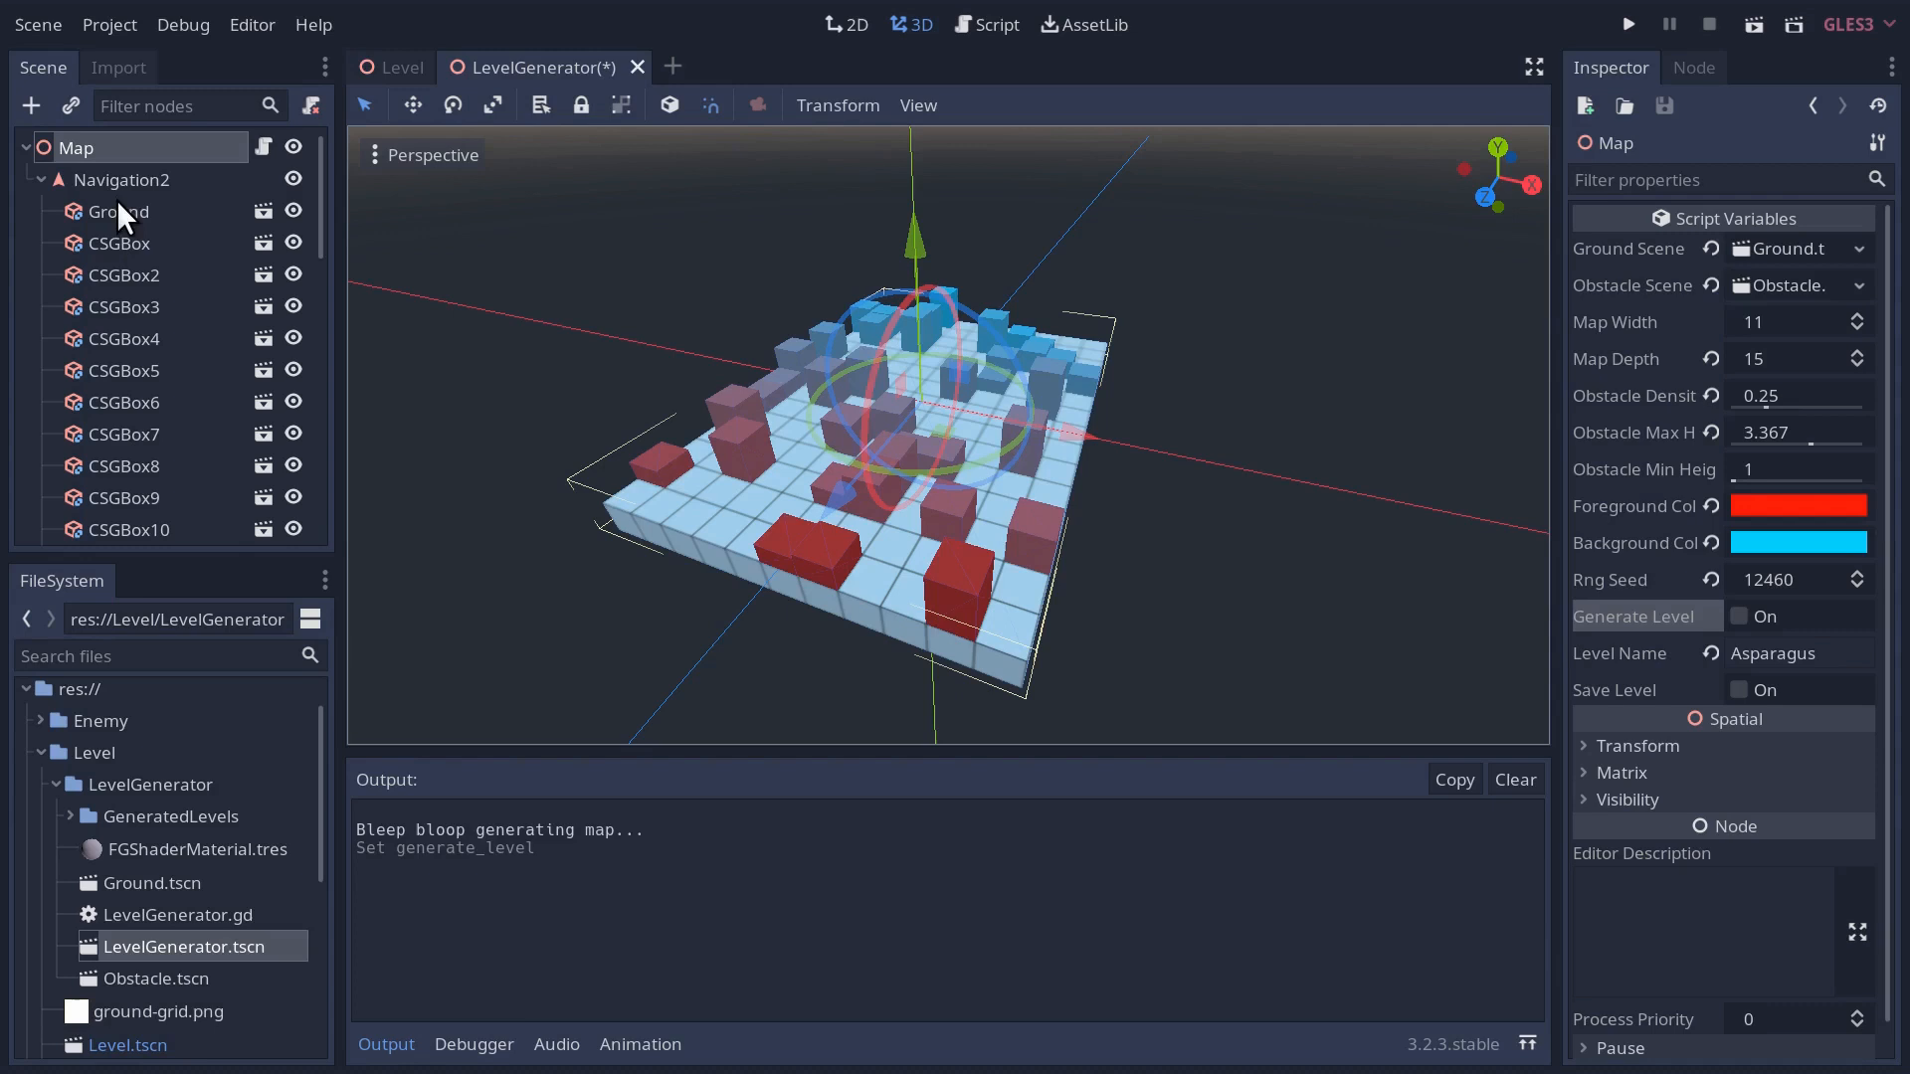
pyautogui.moveTo(133, 201)
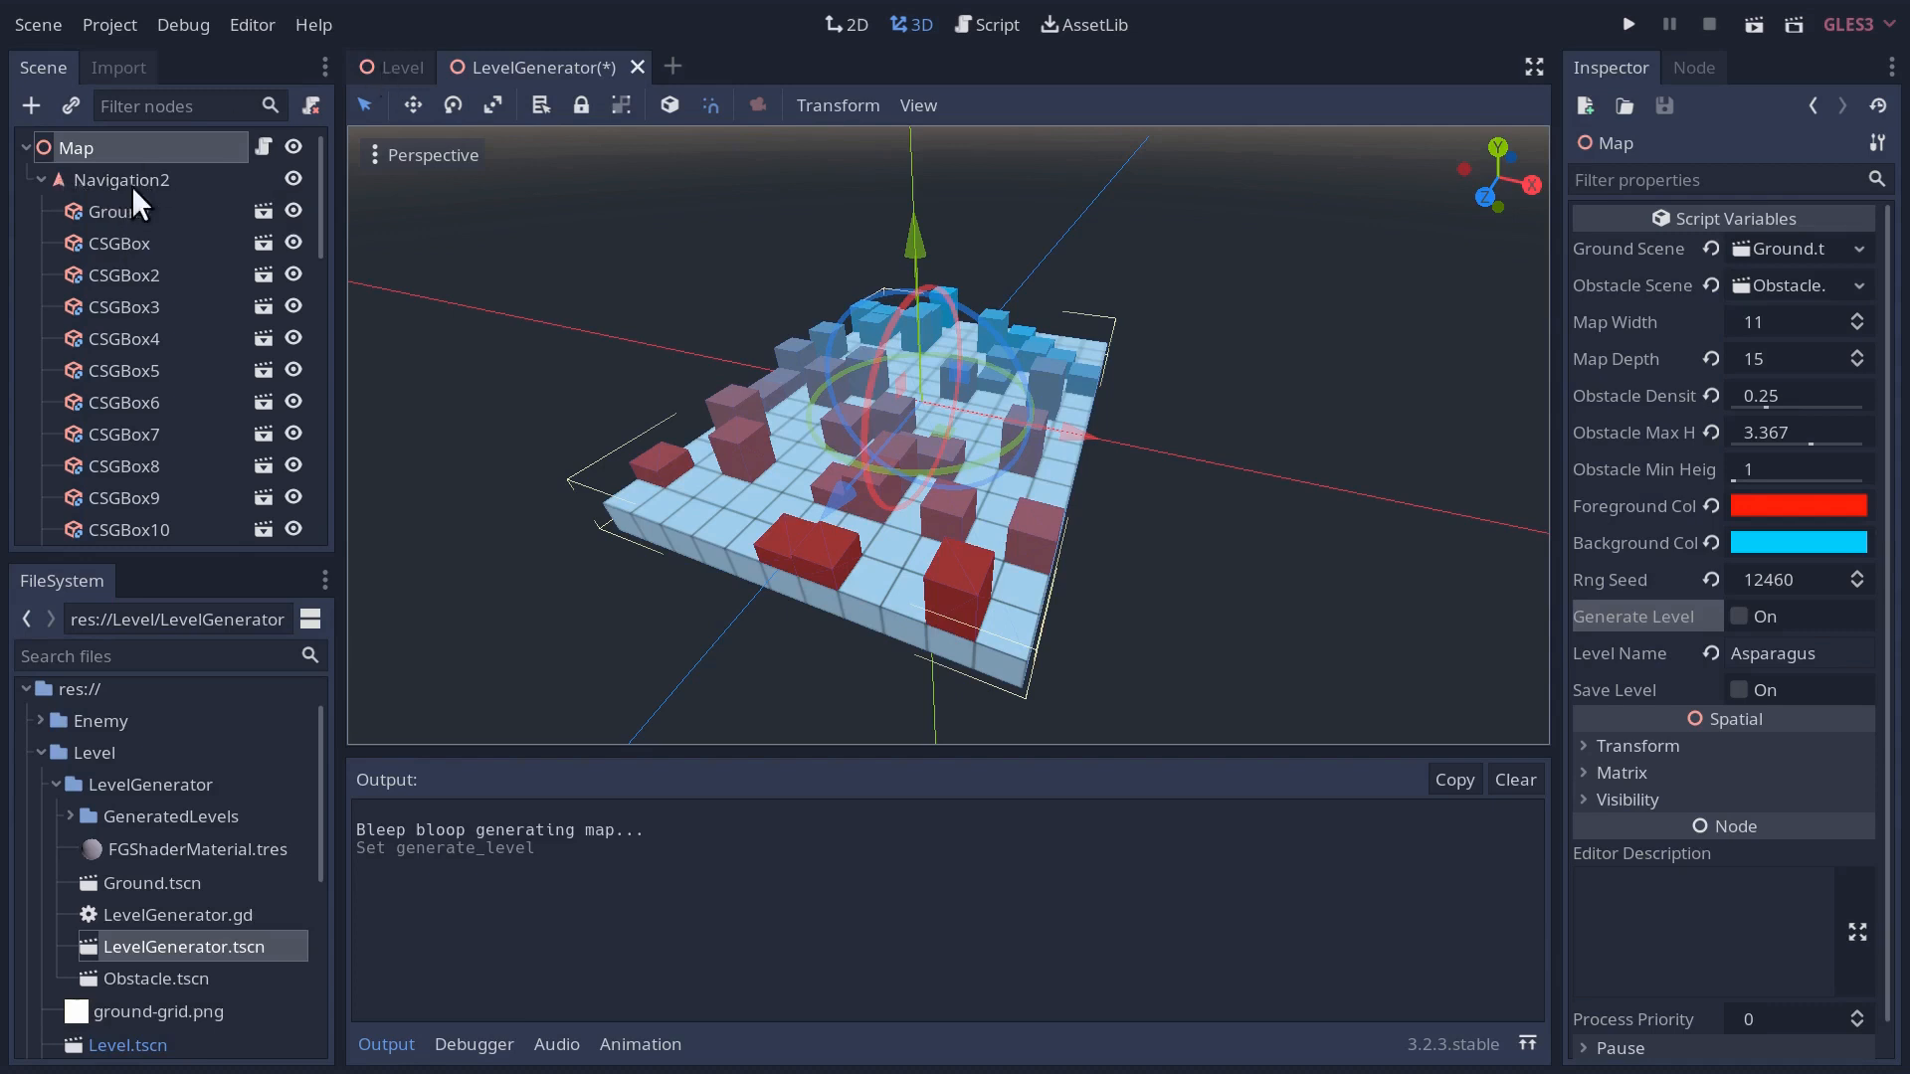
pyautogui.moveTo(137, 206)
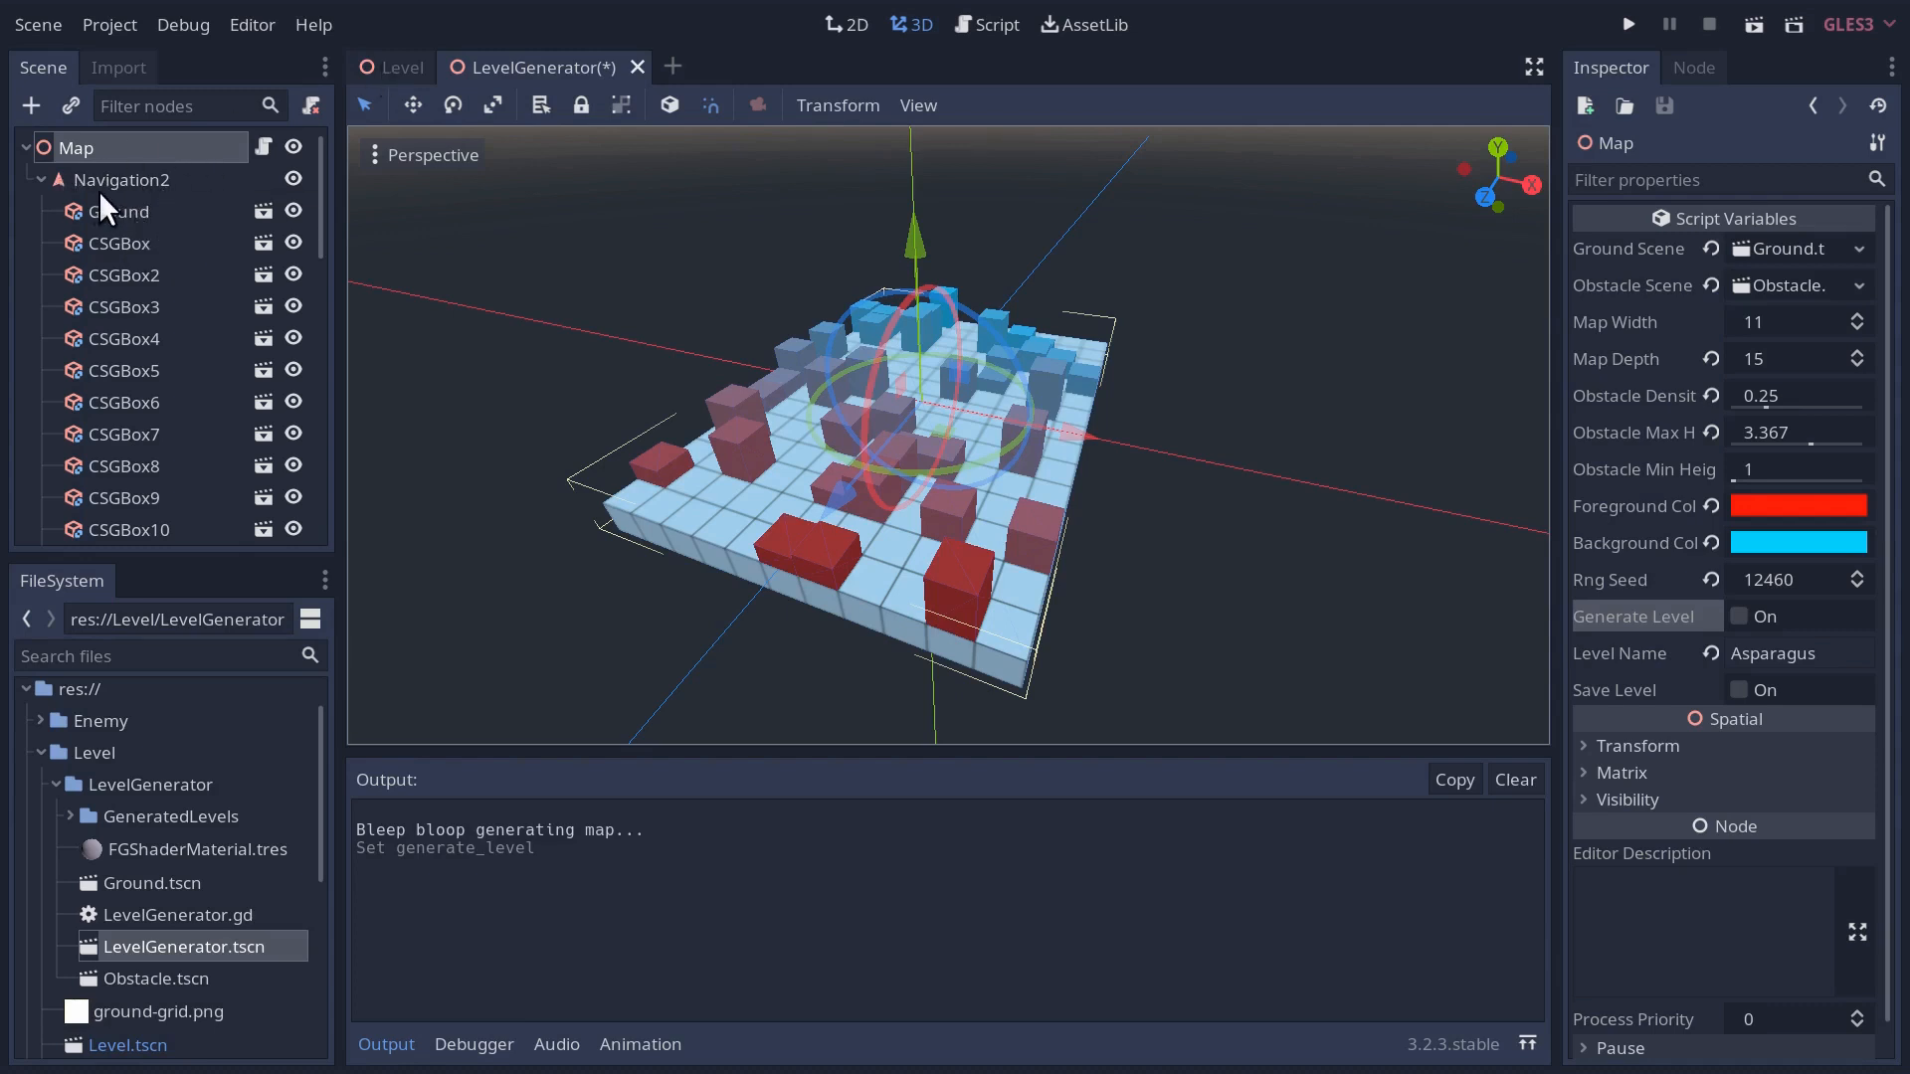
pyautogui.moveTo(121, 195)
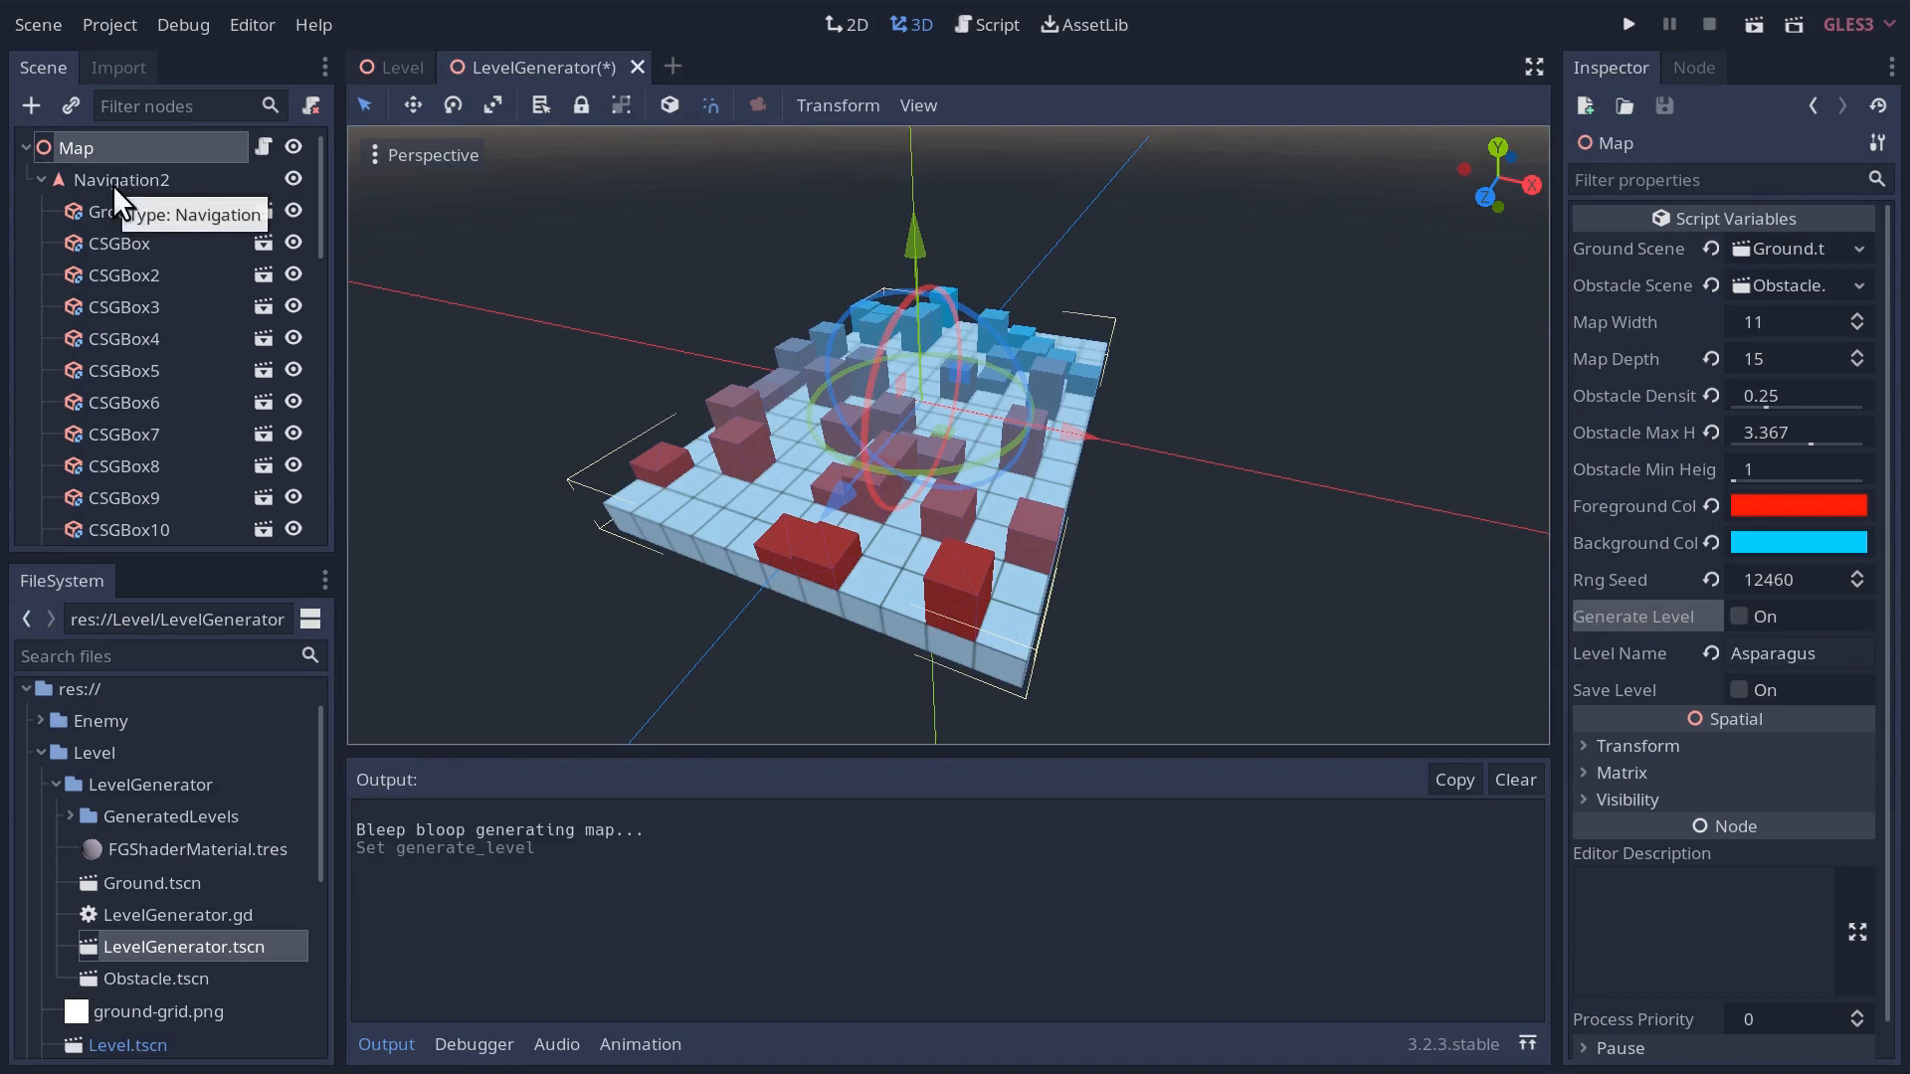
pyautogui.moveTo(124, 195)
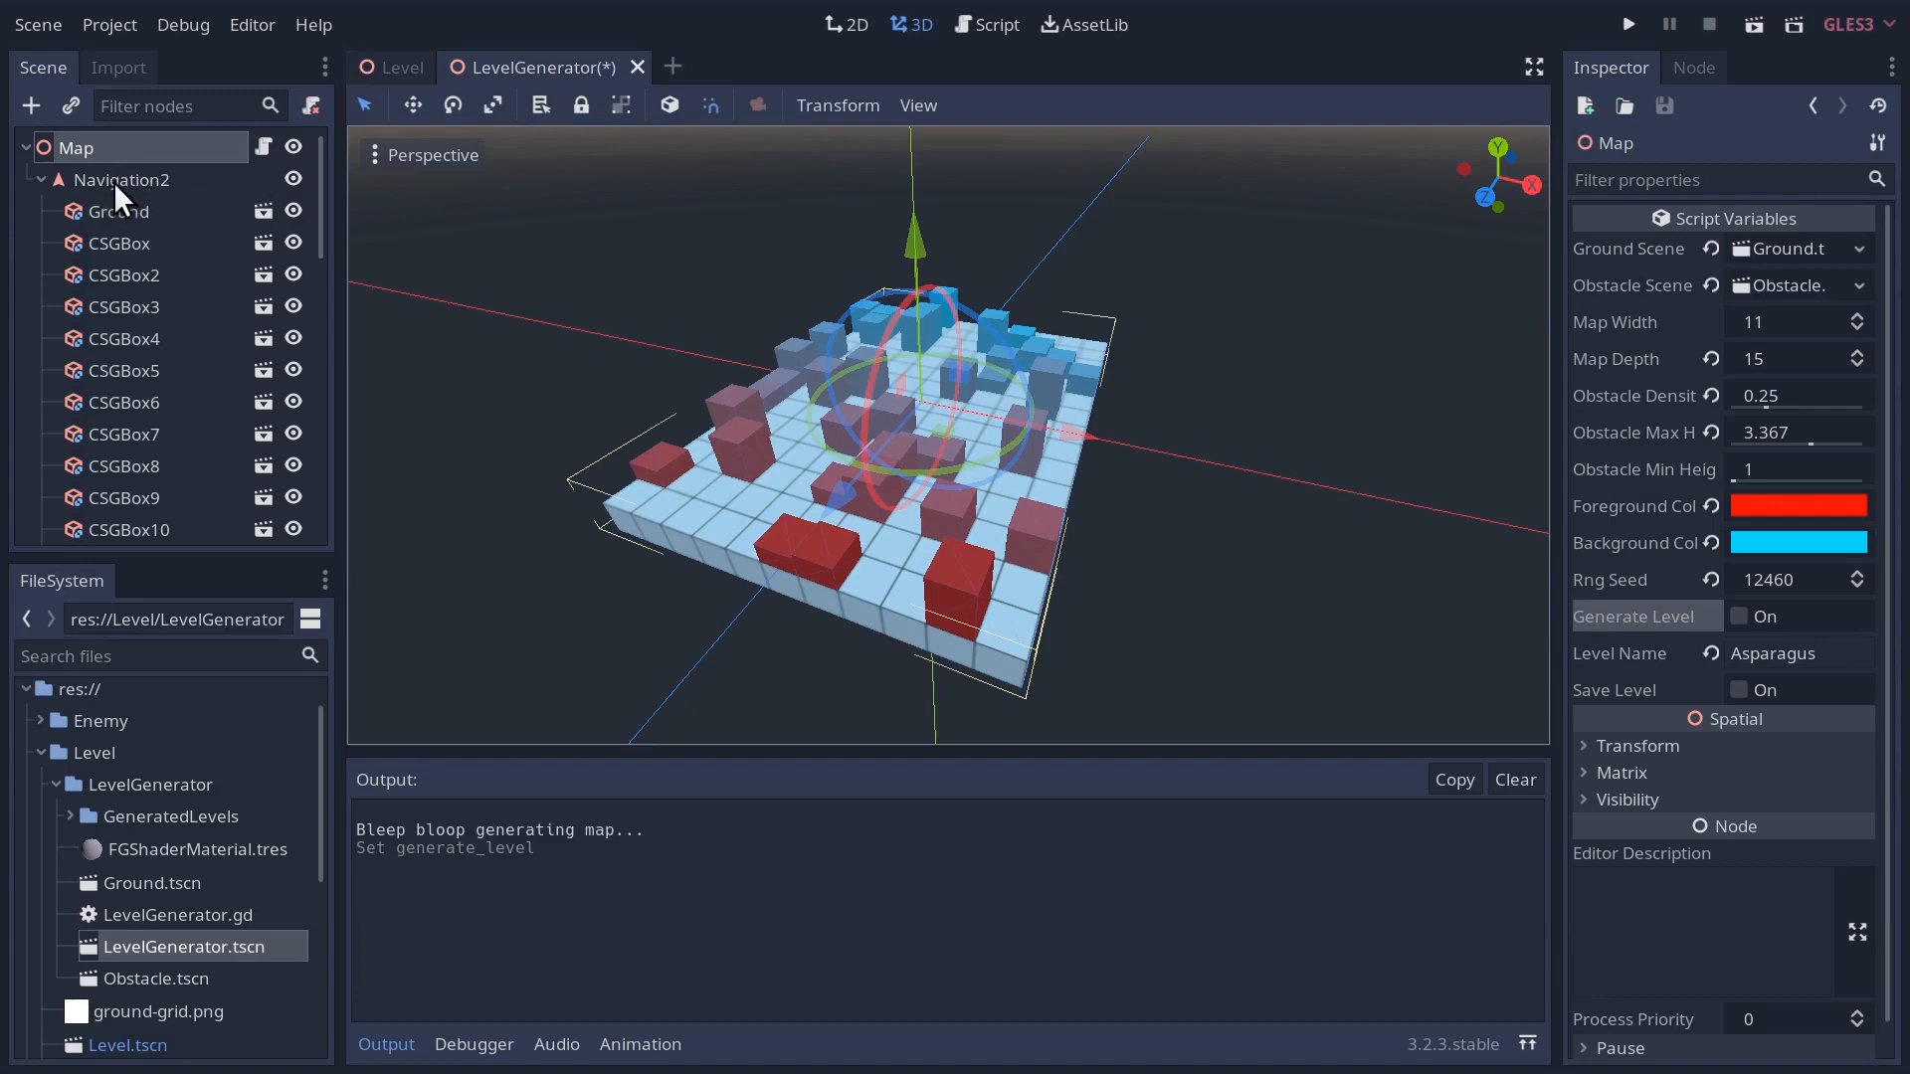
pyautogui.click(1743, 617)
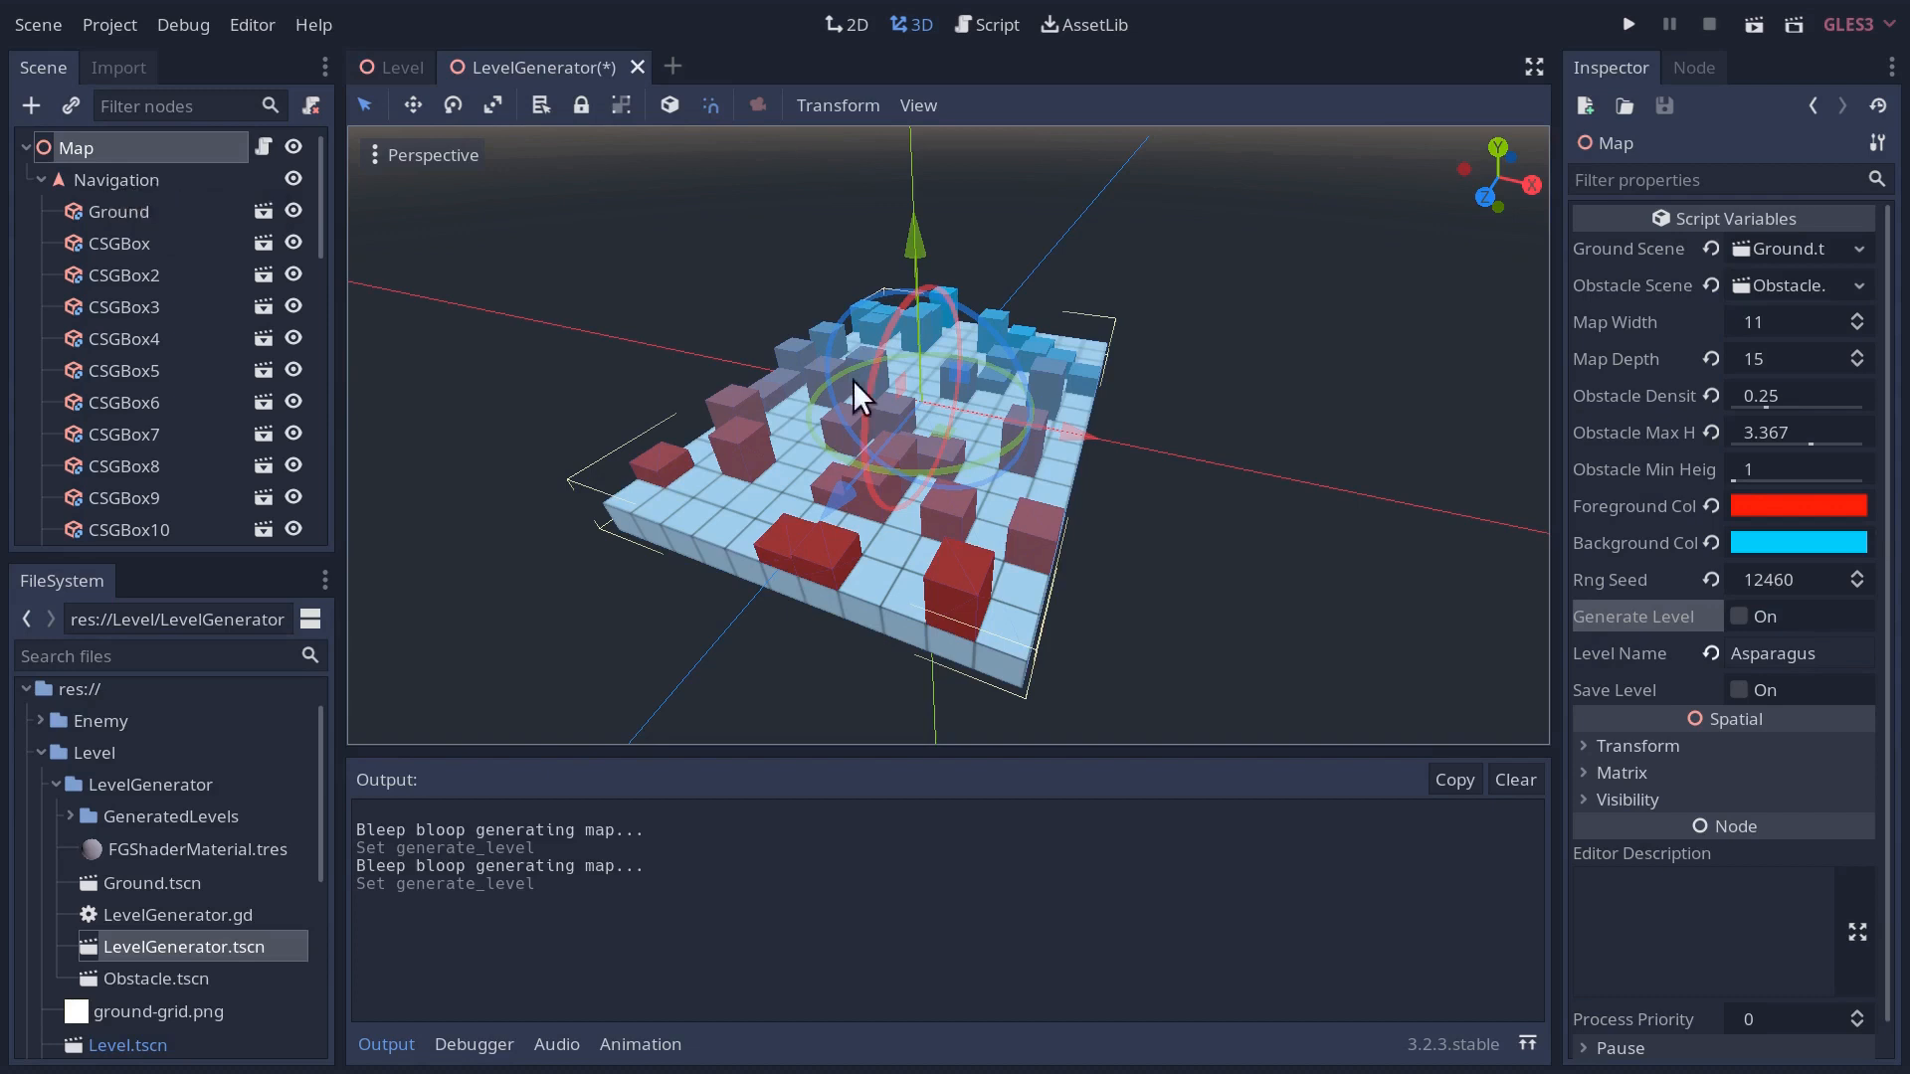
pyautogui.click(1741, 614)
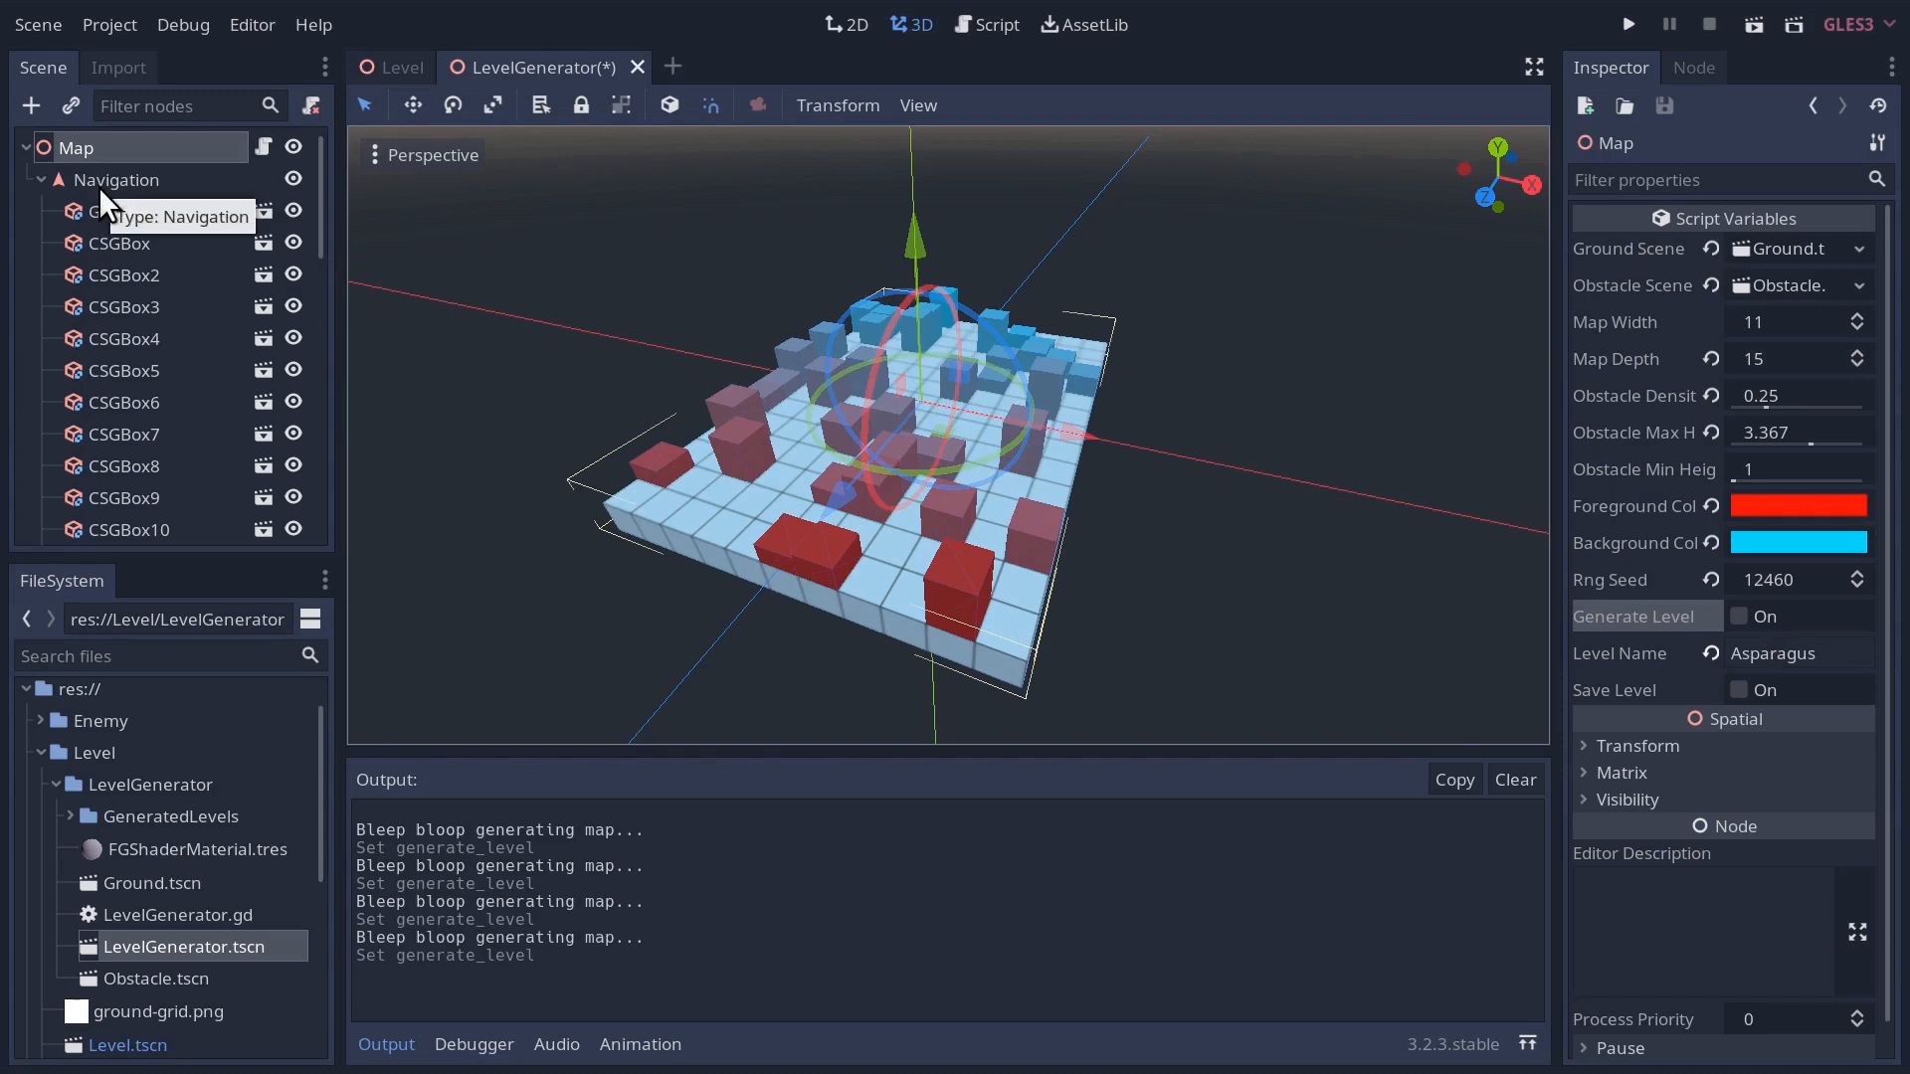
pyautogui.click(398, 67)
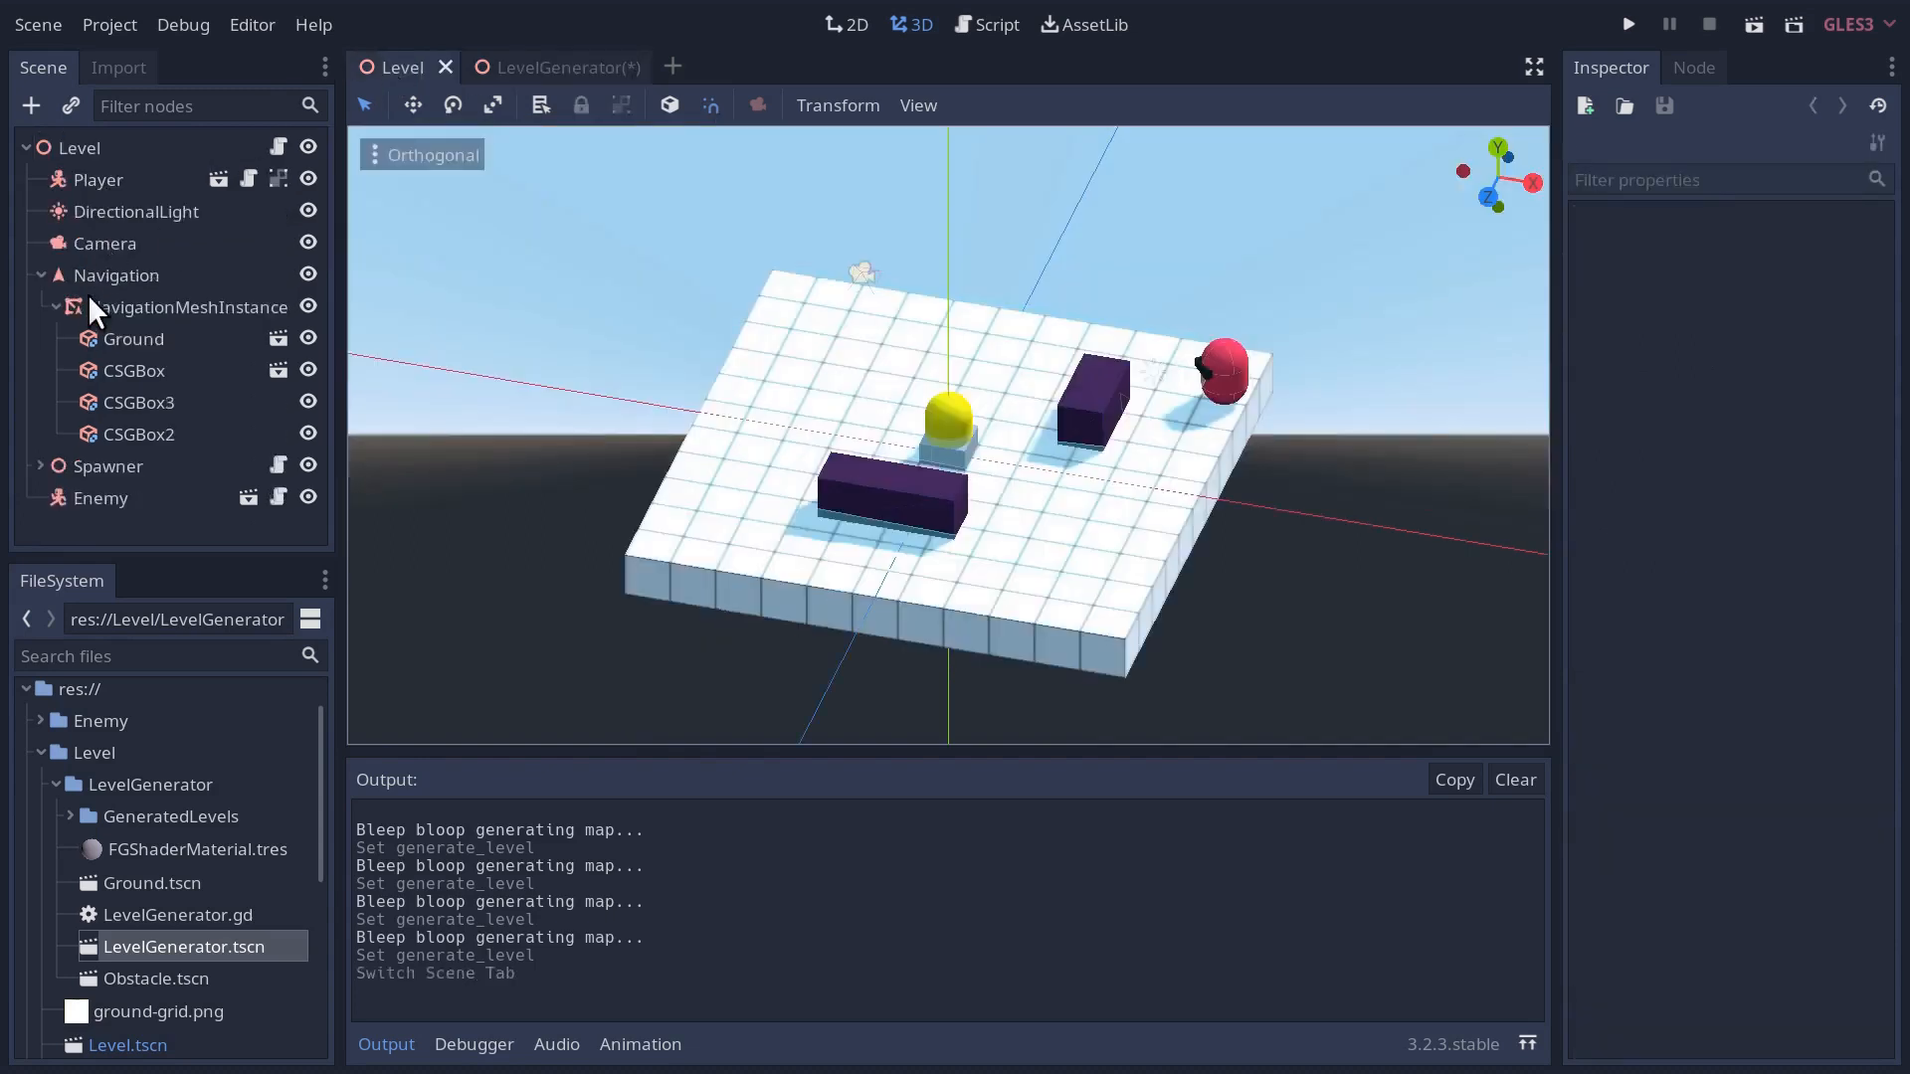
pyautogui.moveTo(155, 338)
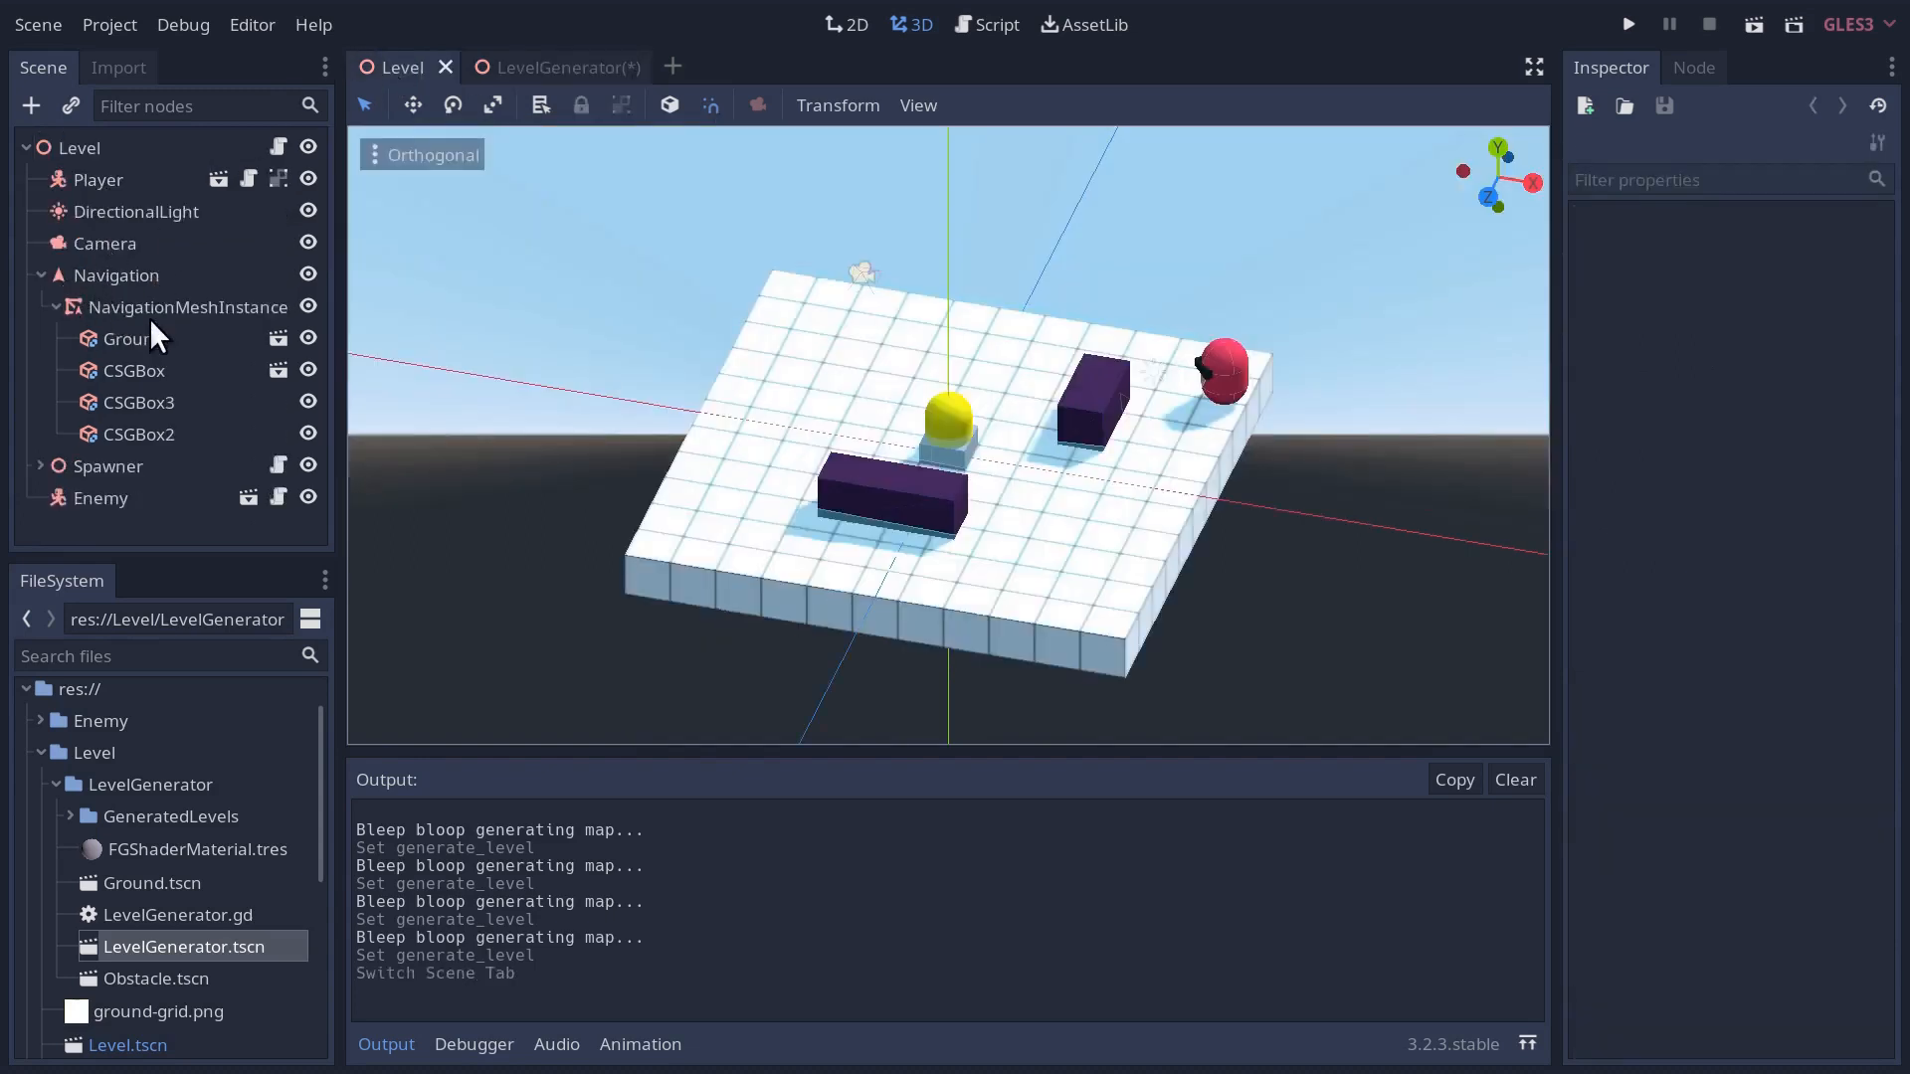
pyautogui.moveTo(189, 306)
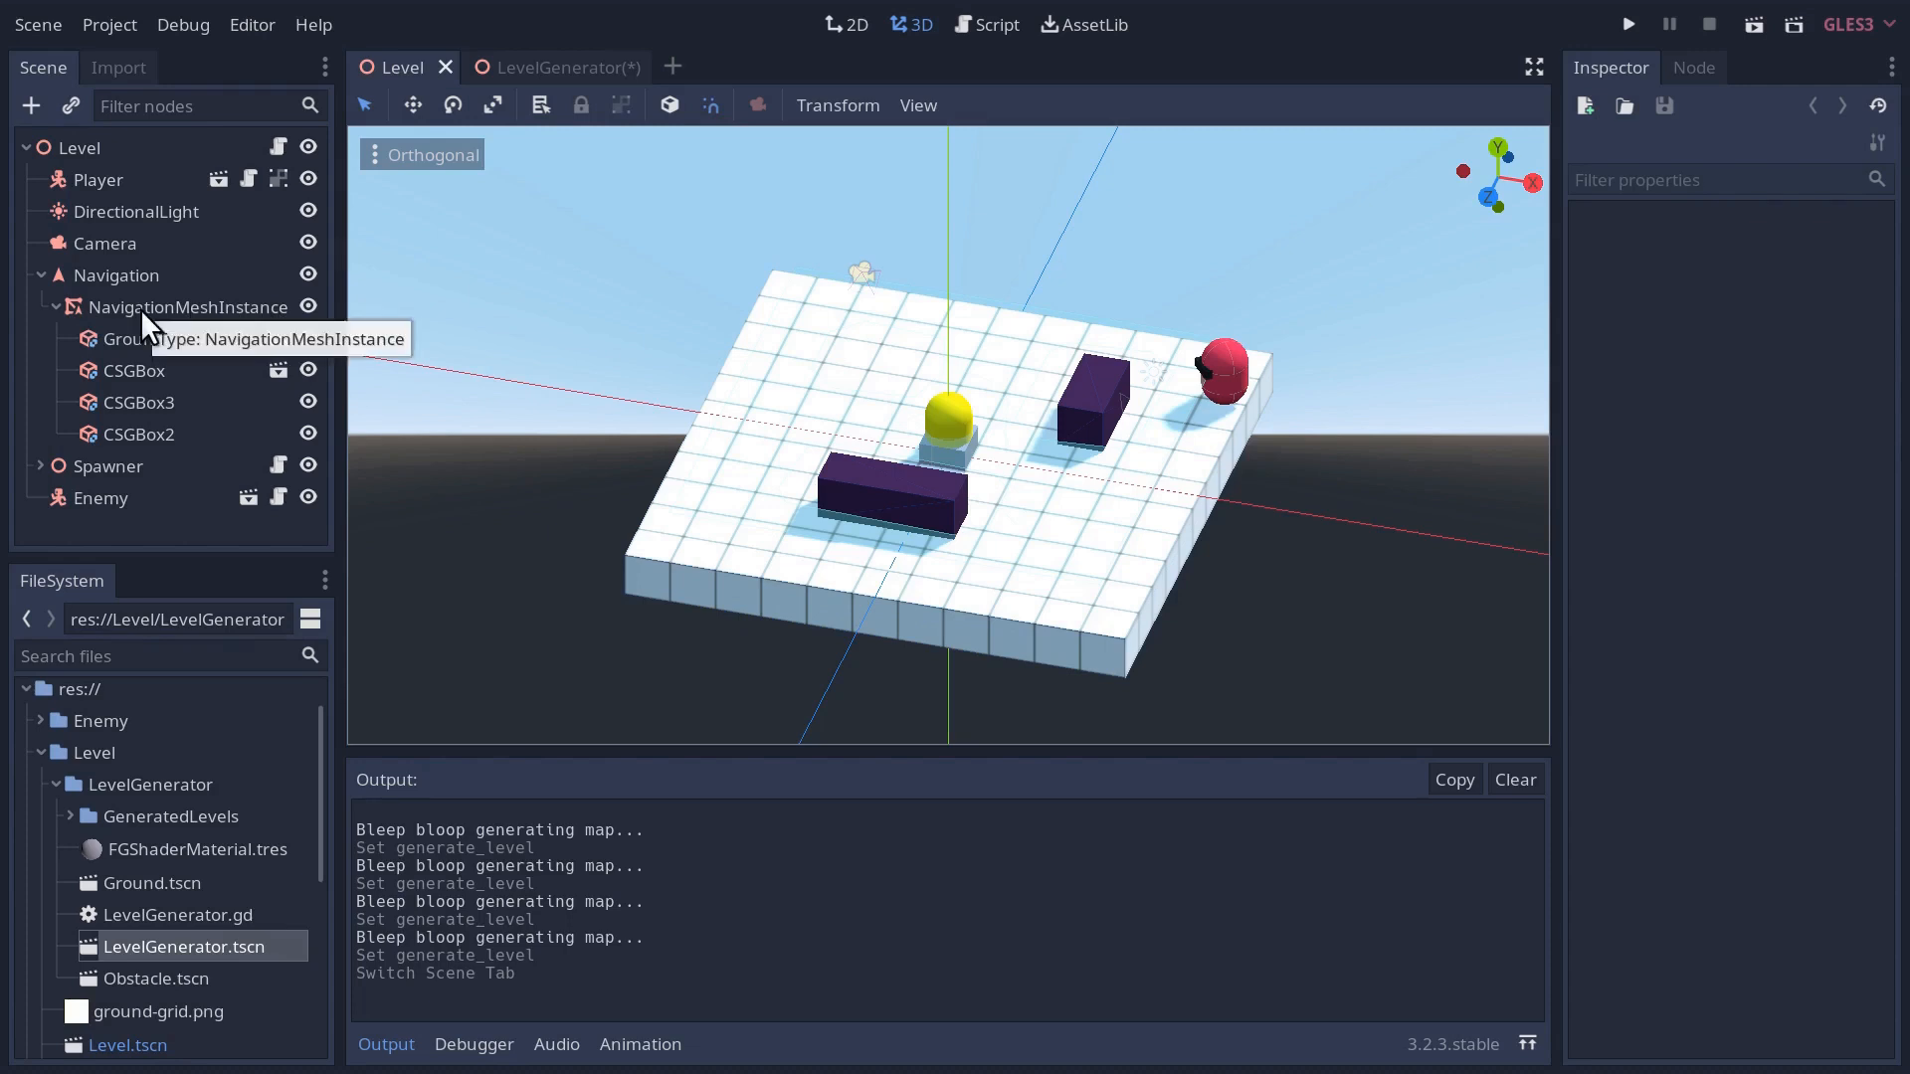
pyautogui.moveTo(137, 354)
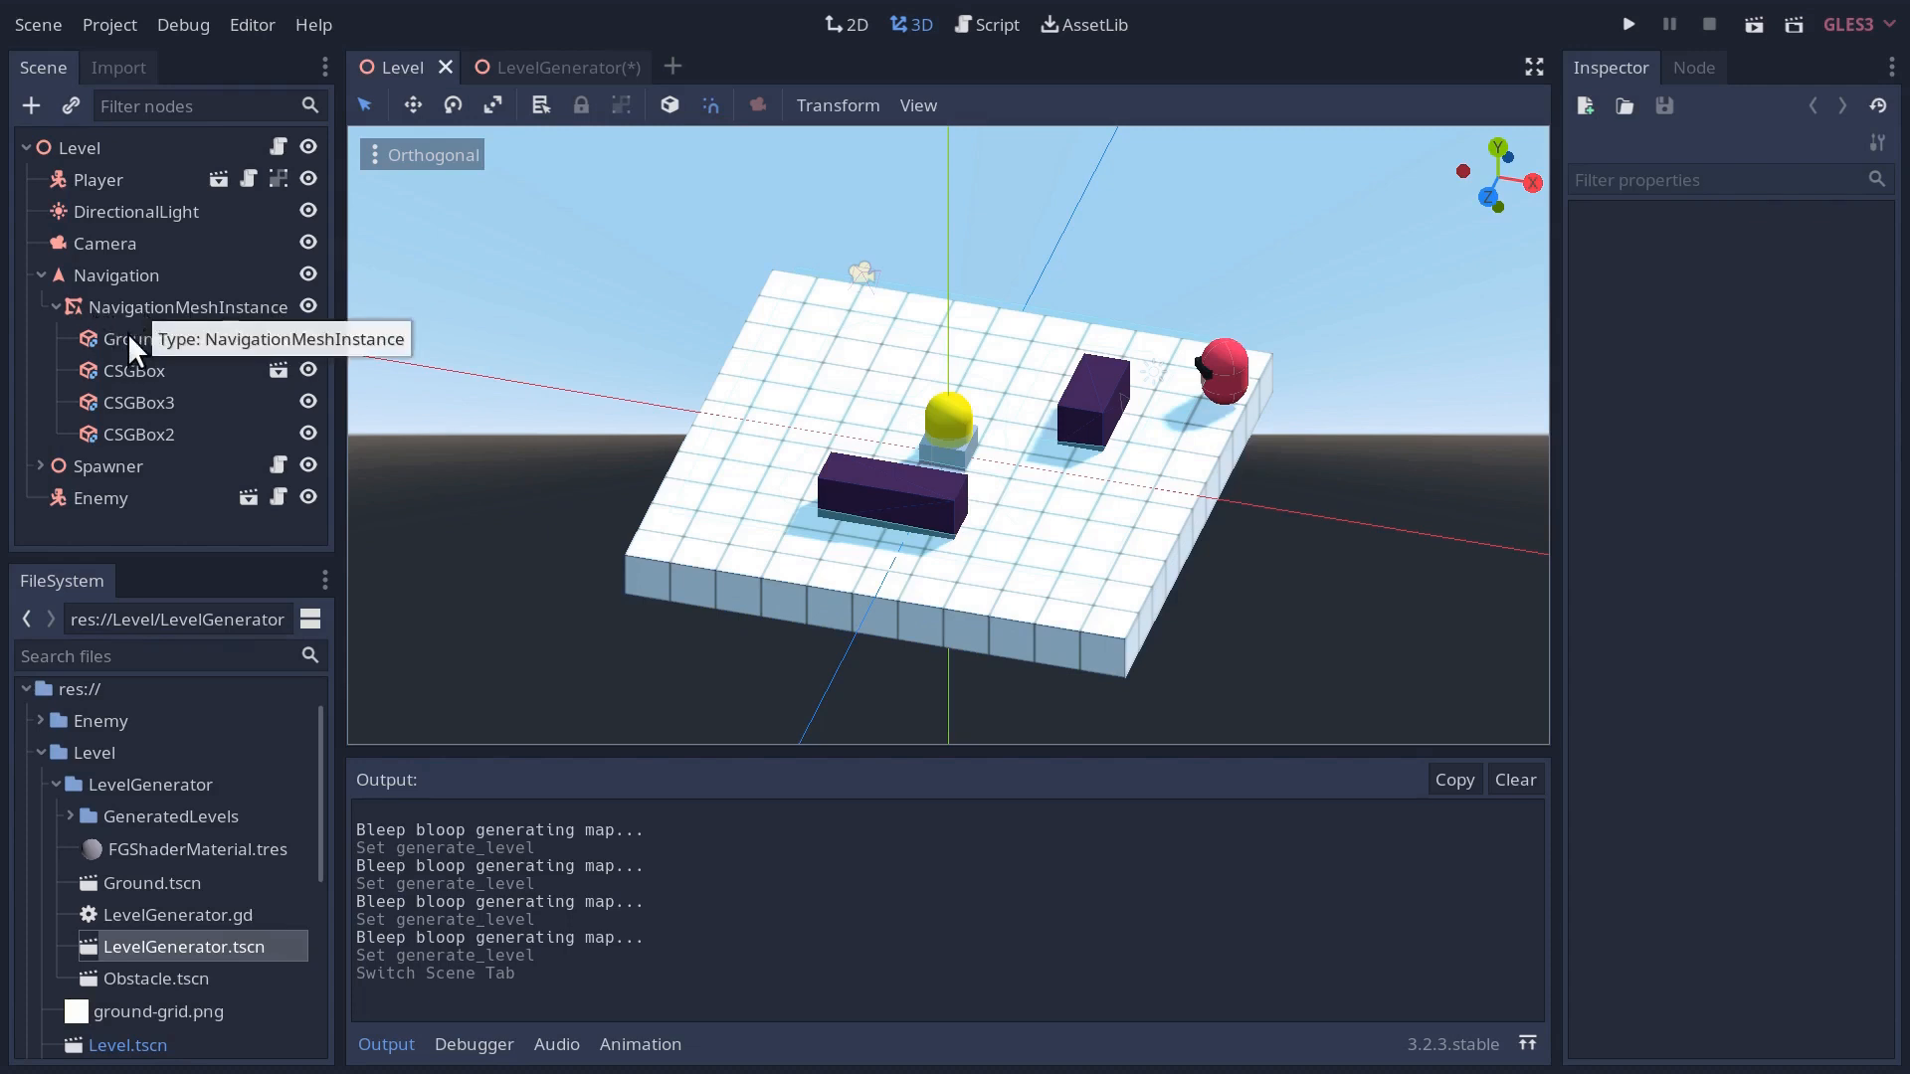
pyautogui.moveTo(155, 370)
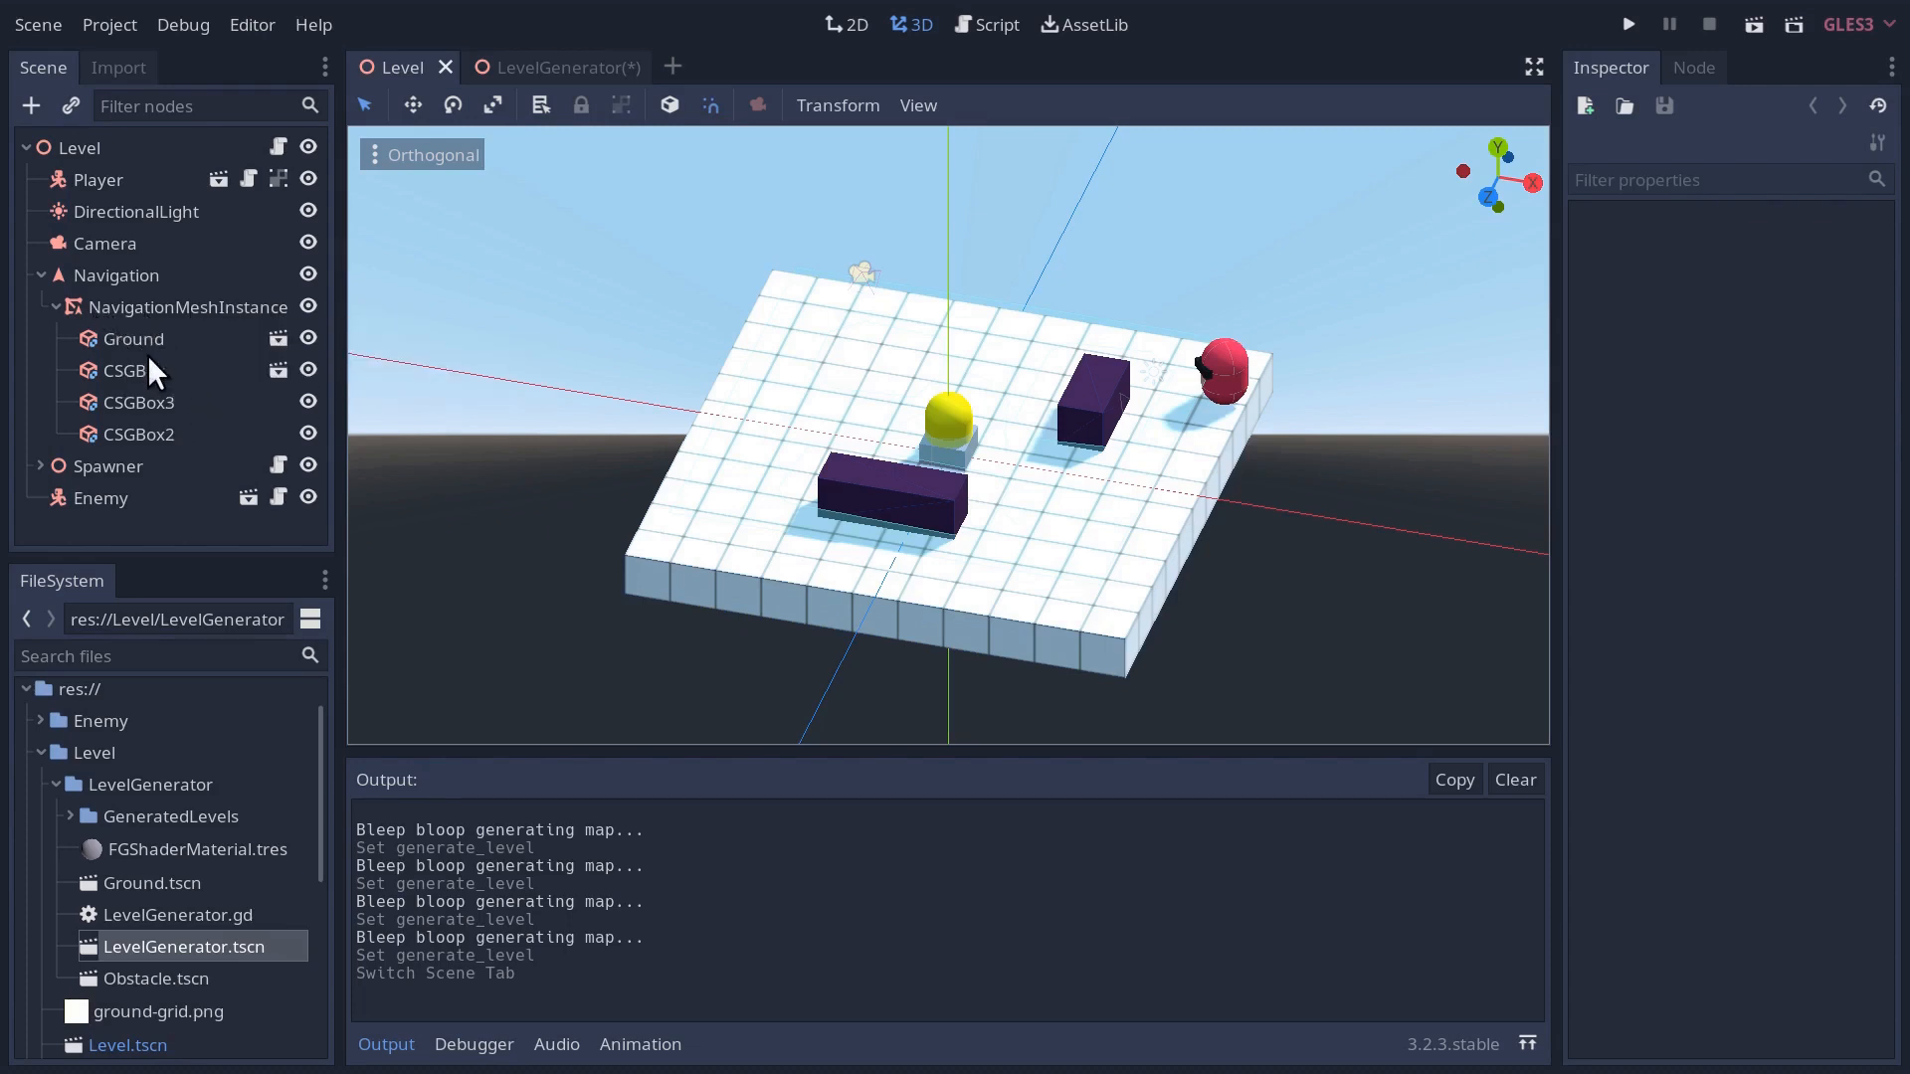
pyautogui.moveTo(189, 307)
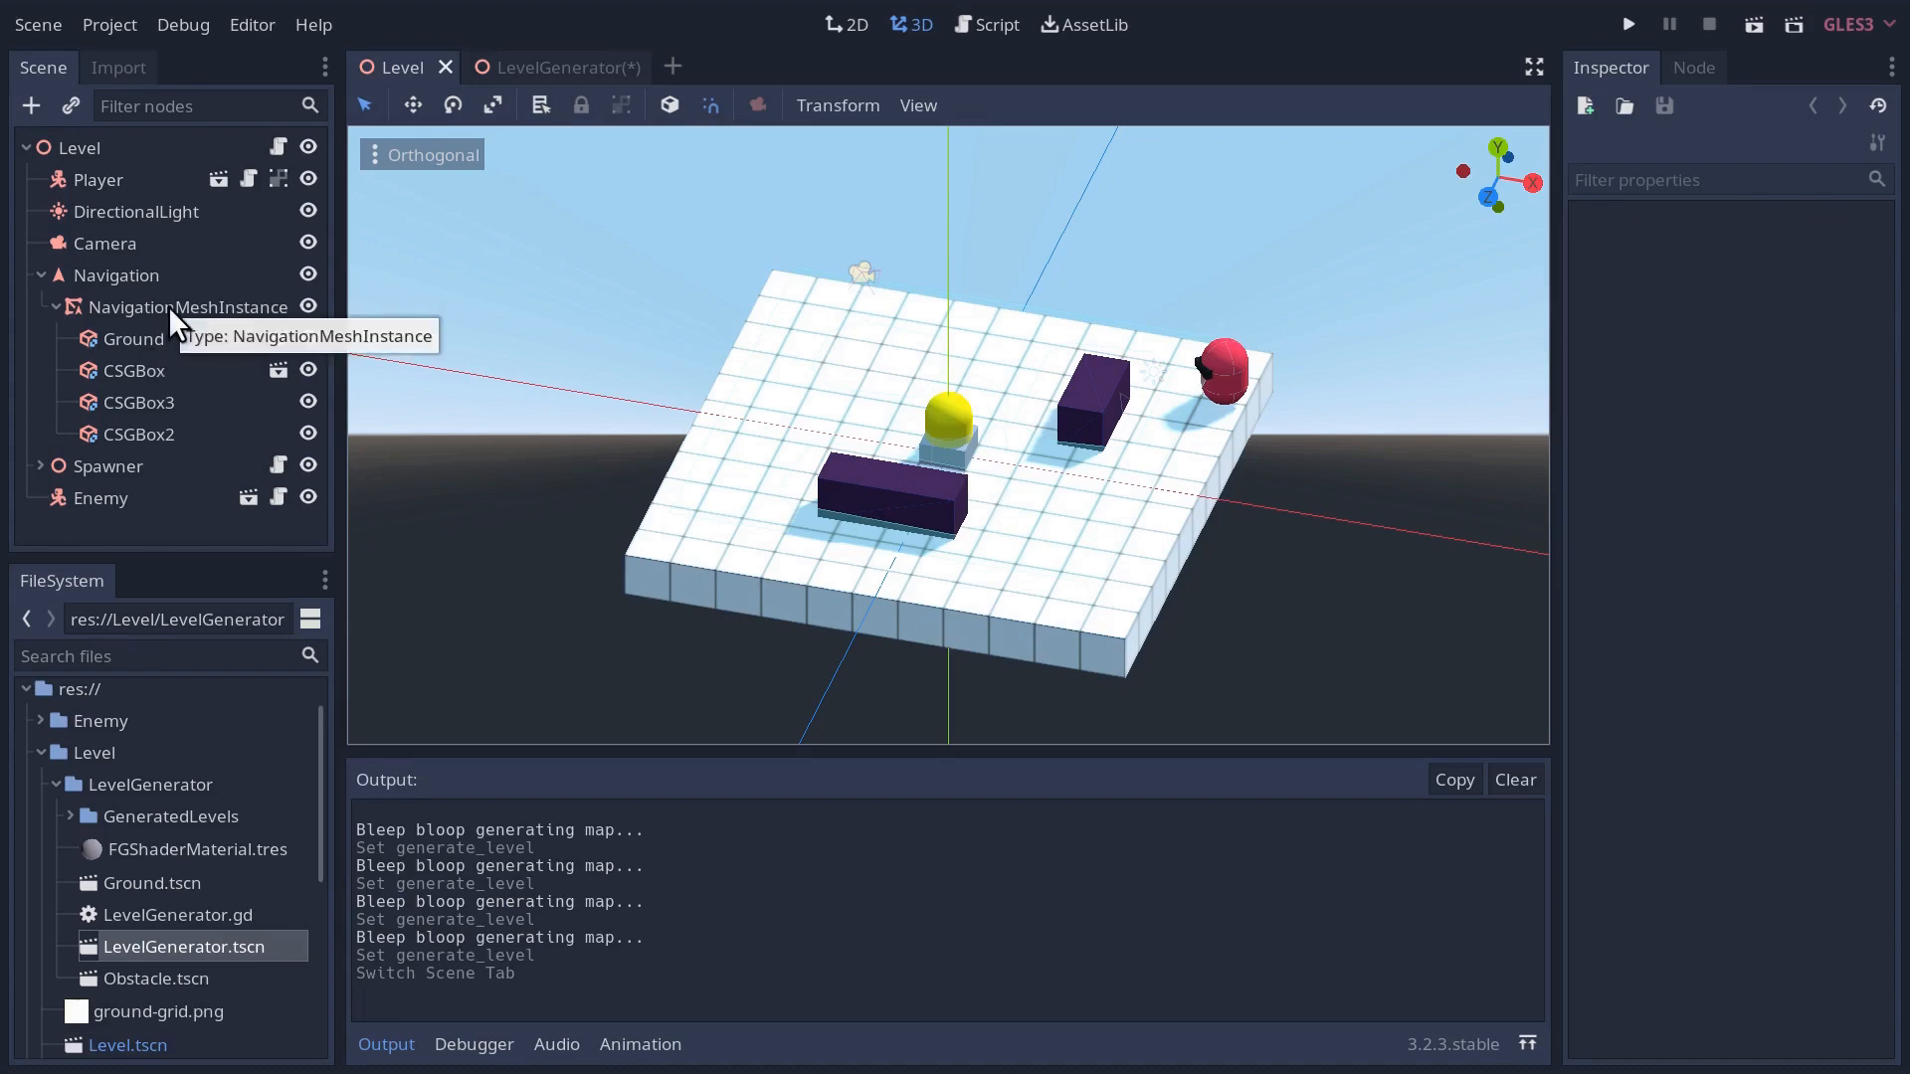
pyautogui.click(541, 68)
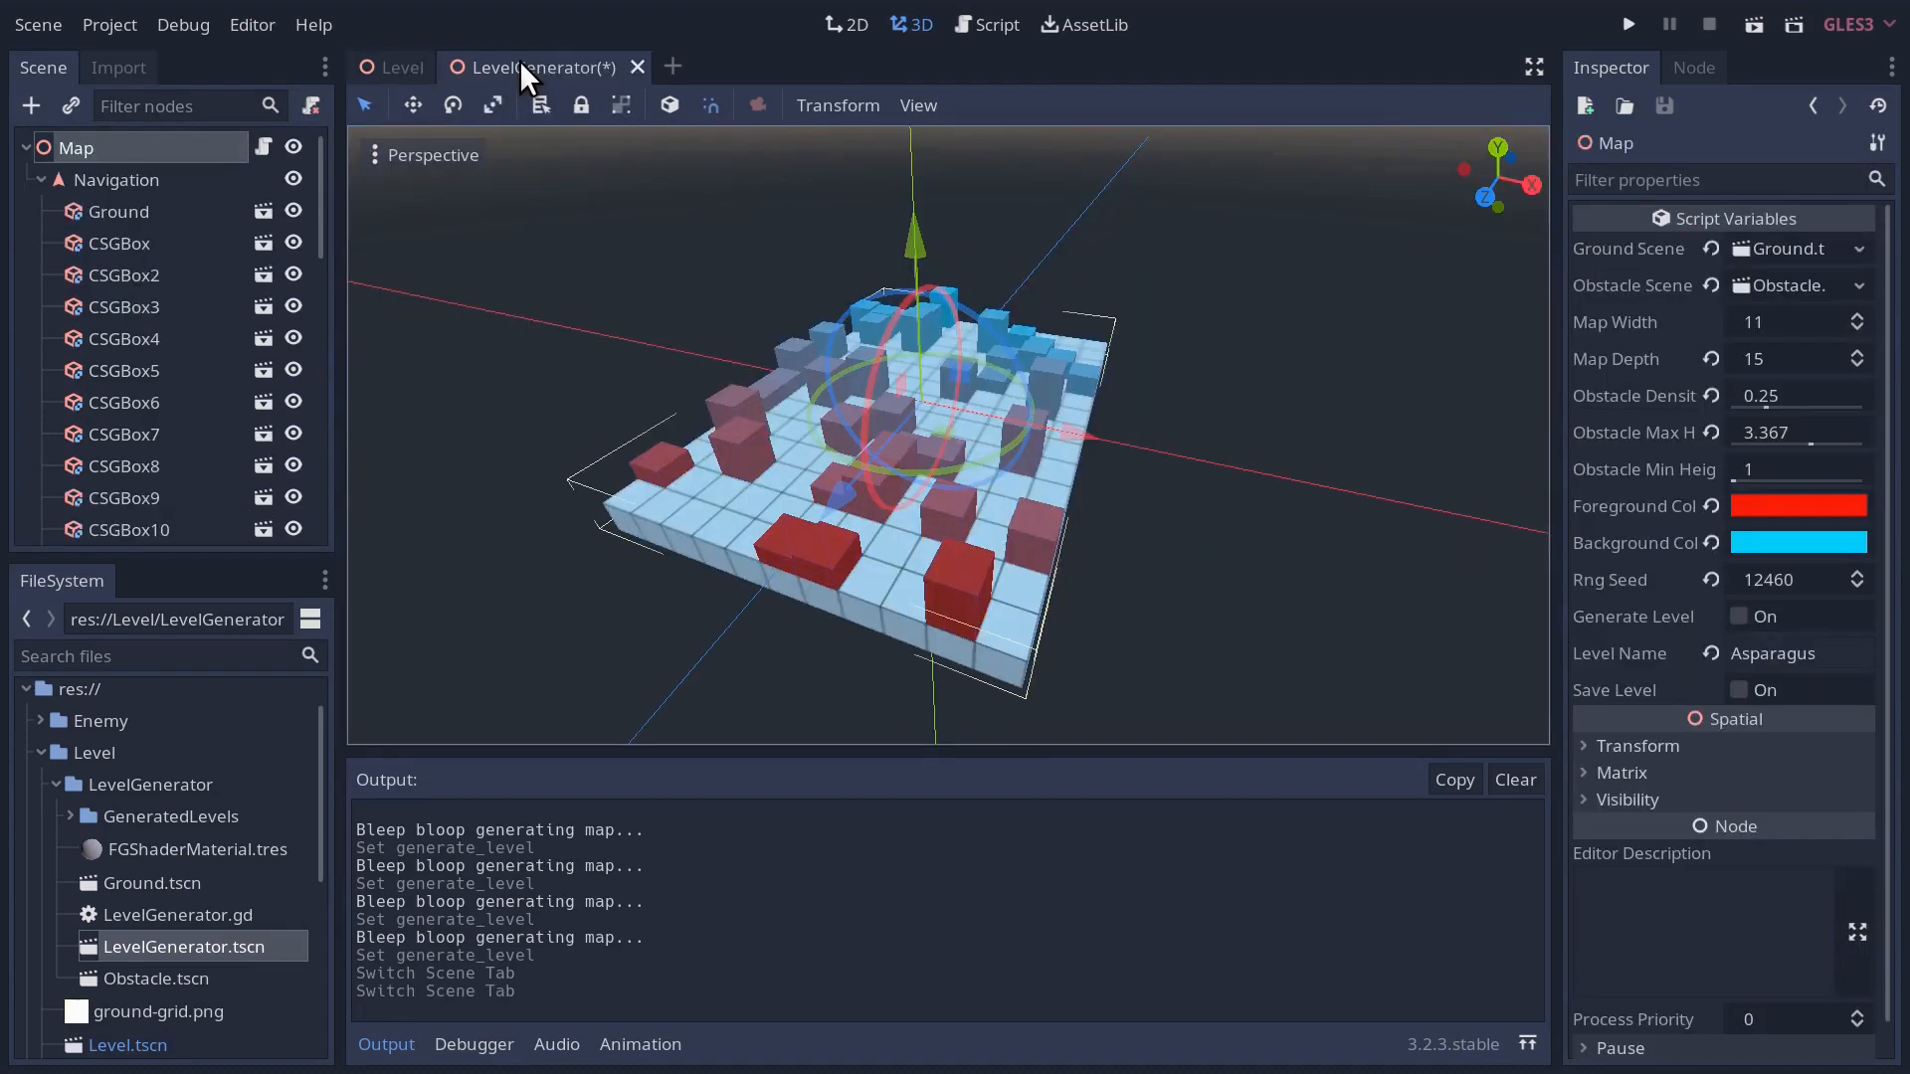
# - Add '# Add navmesh' and navmesh_instance = NavigationMeshInstance.new() to add_level()
pyautogui.click(987, 24)
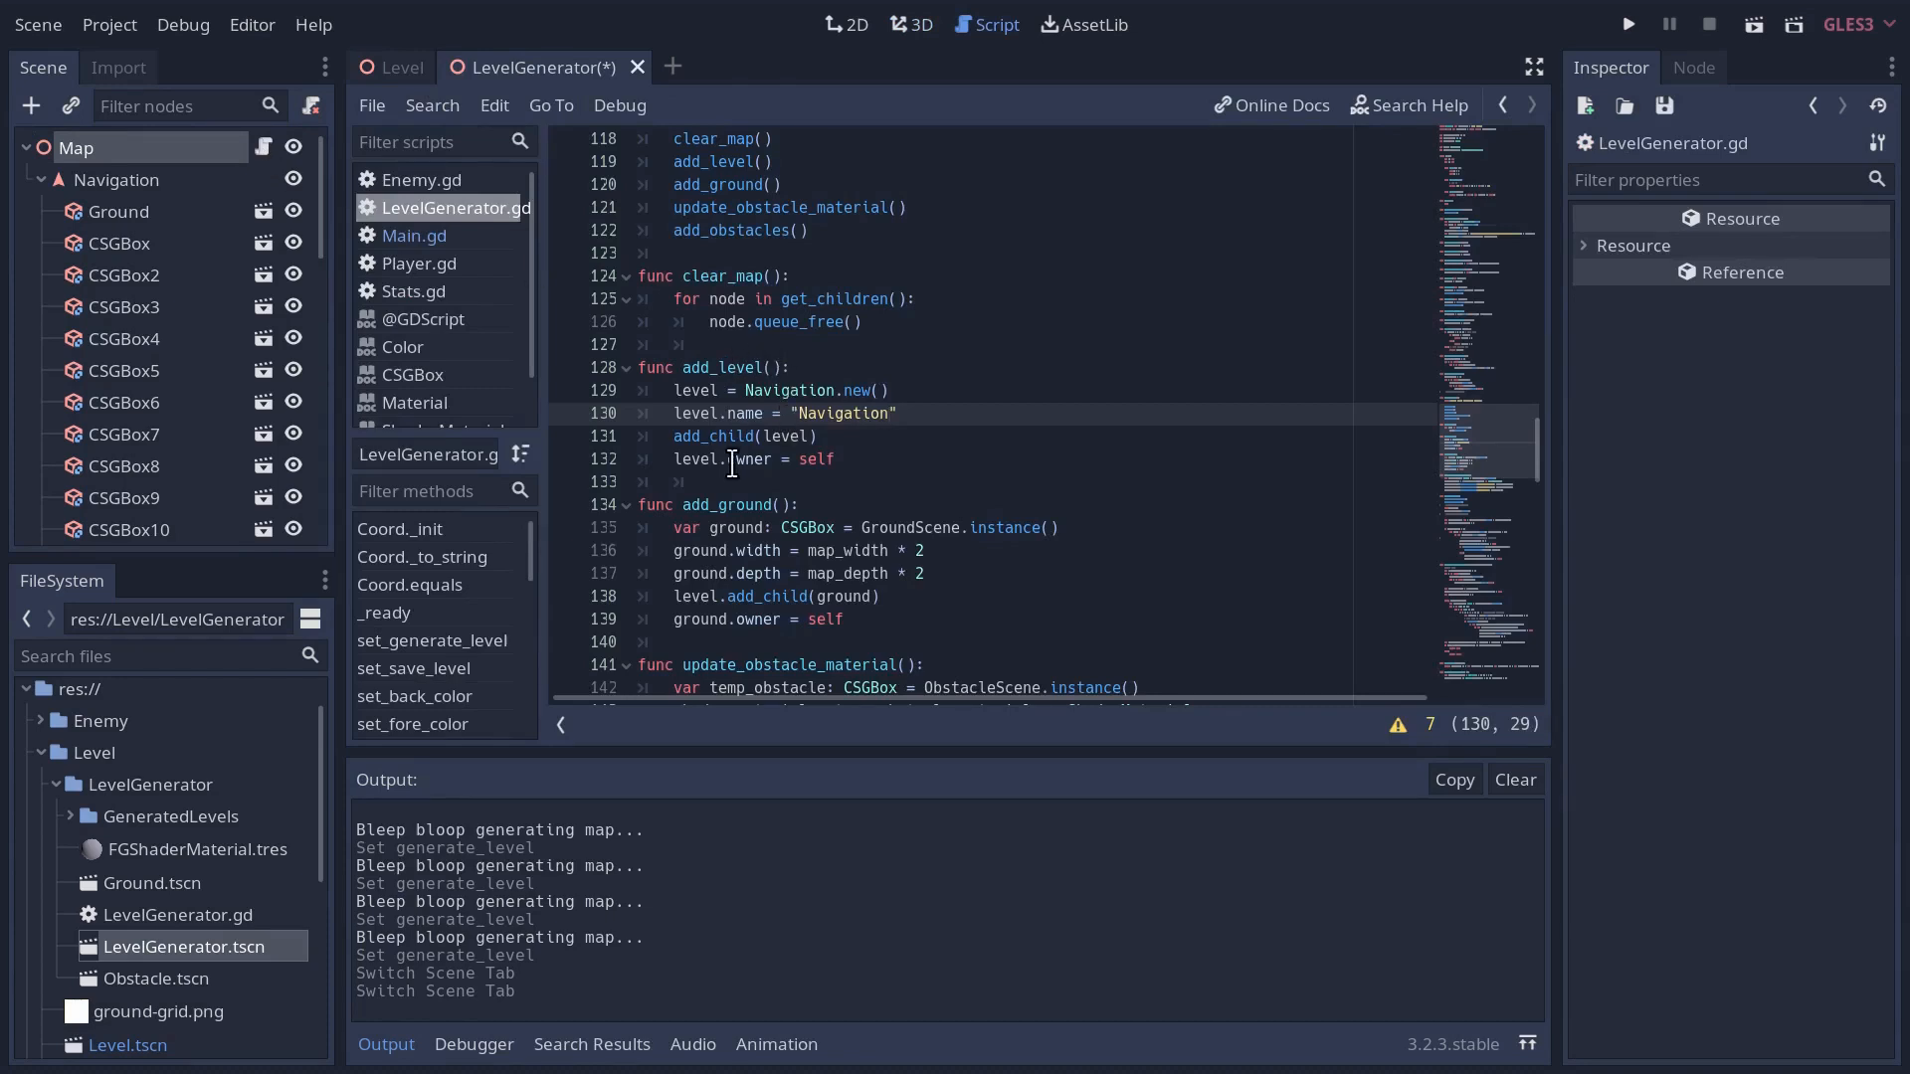
pyautogui.click(837, 459)
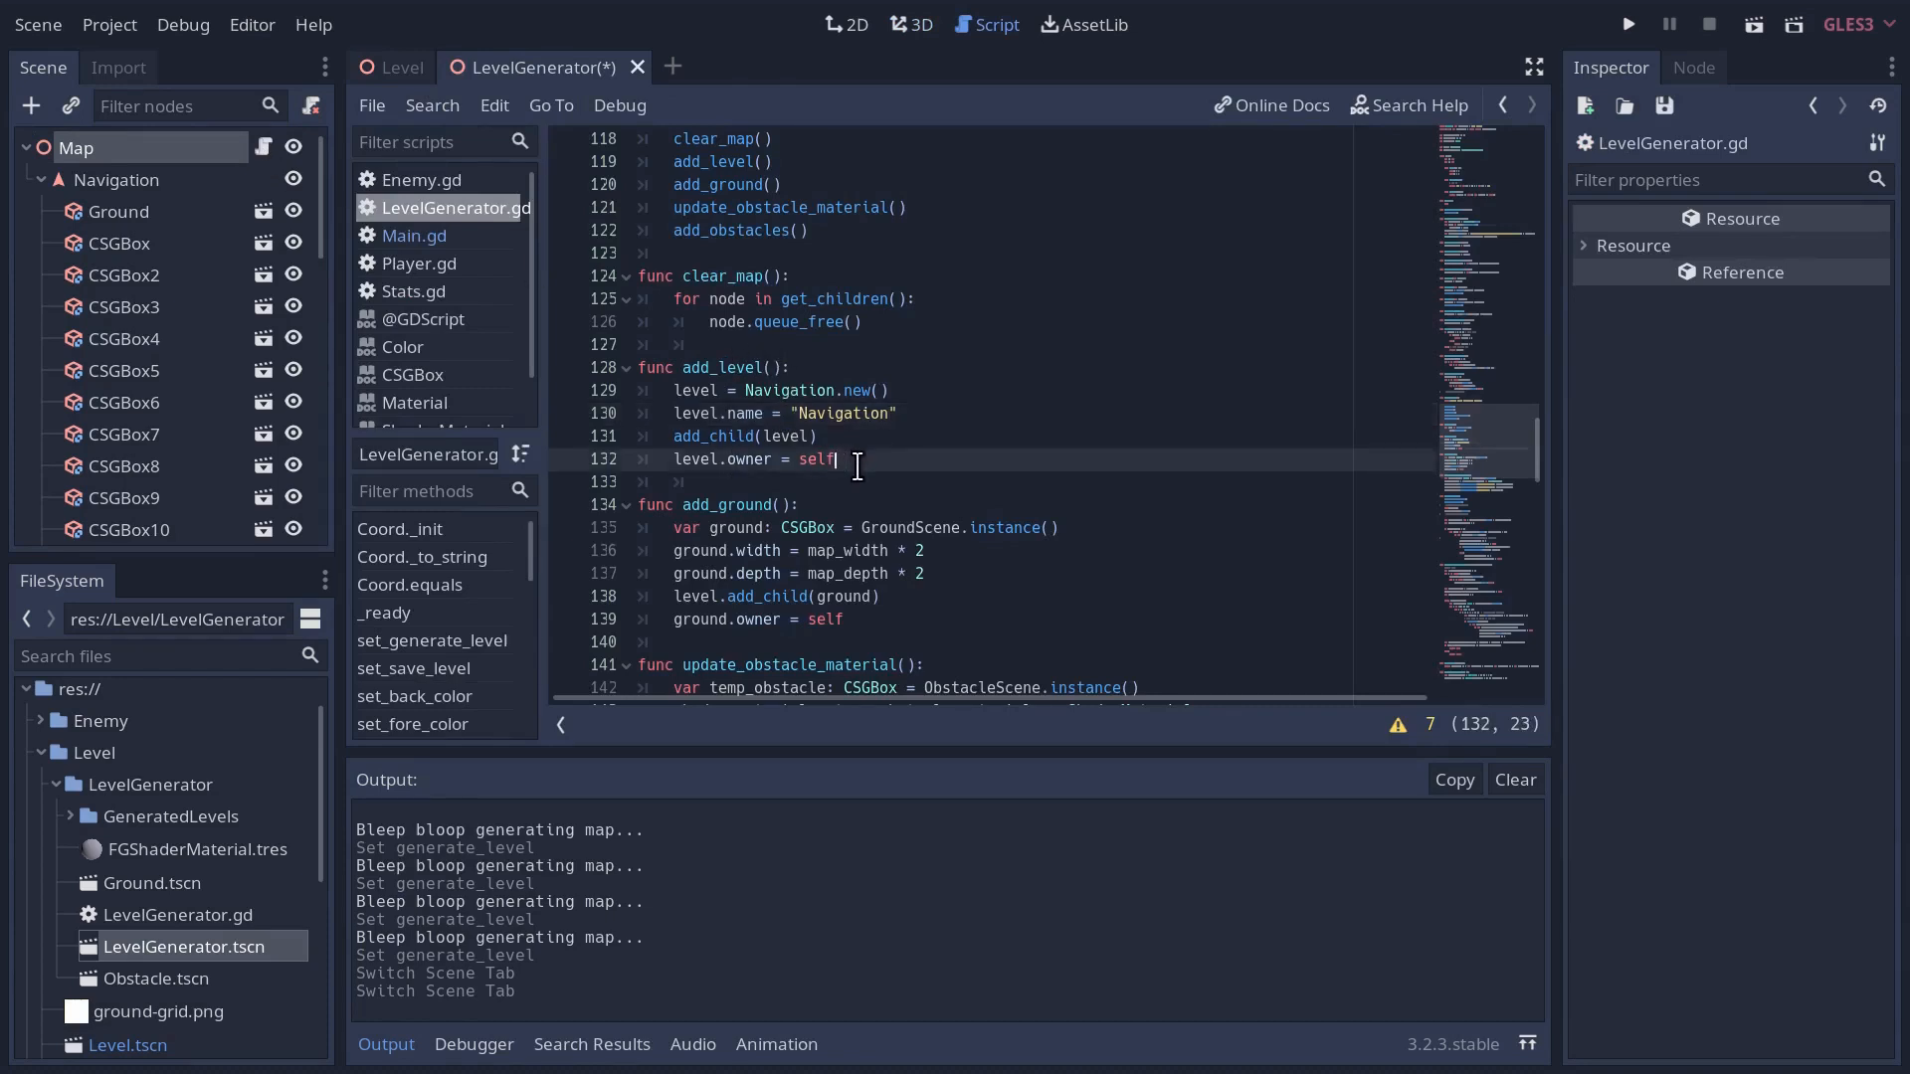
pyautogui.write('# Add nav')
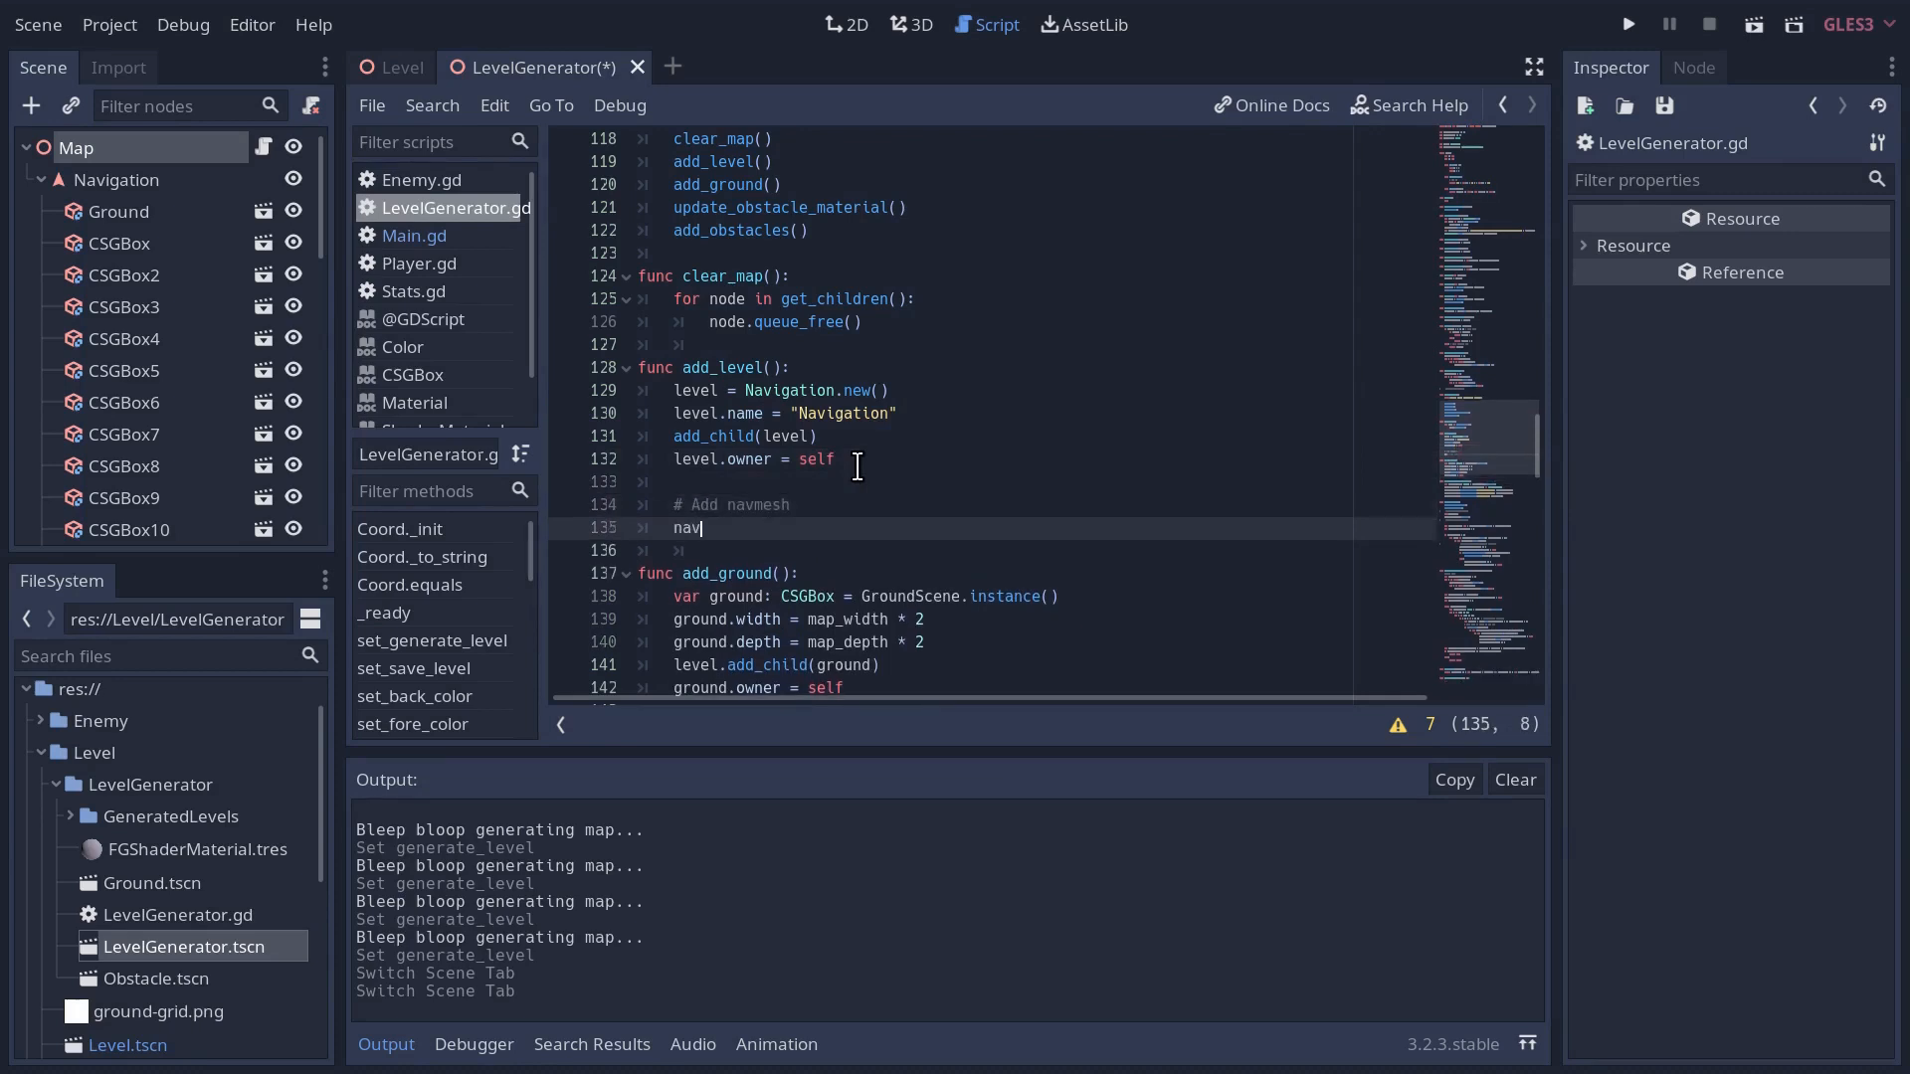
pyautogui.write('mesh_instance')
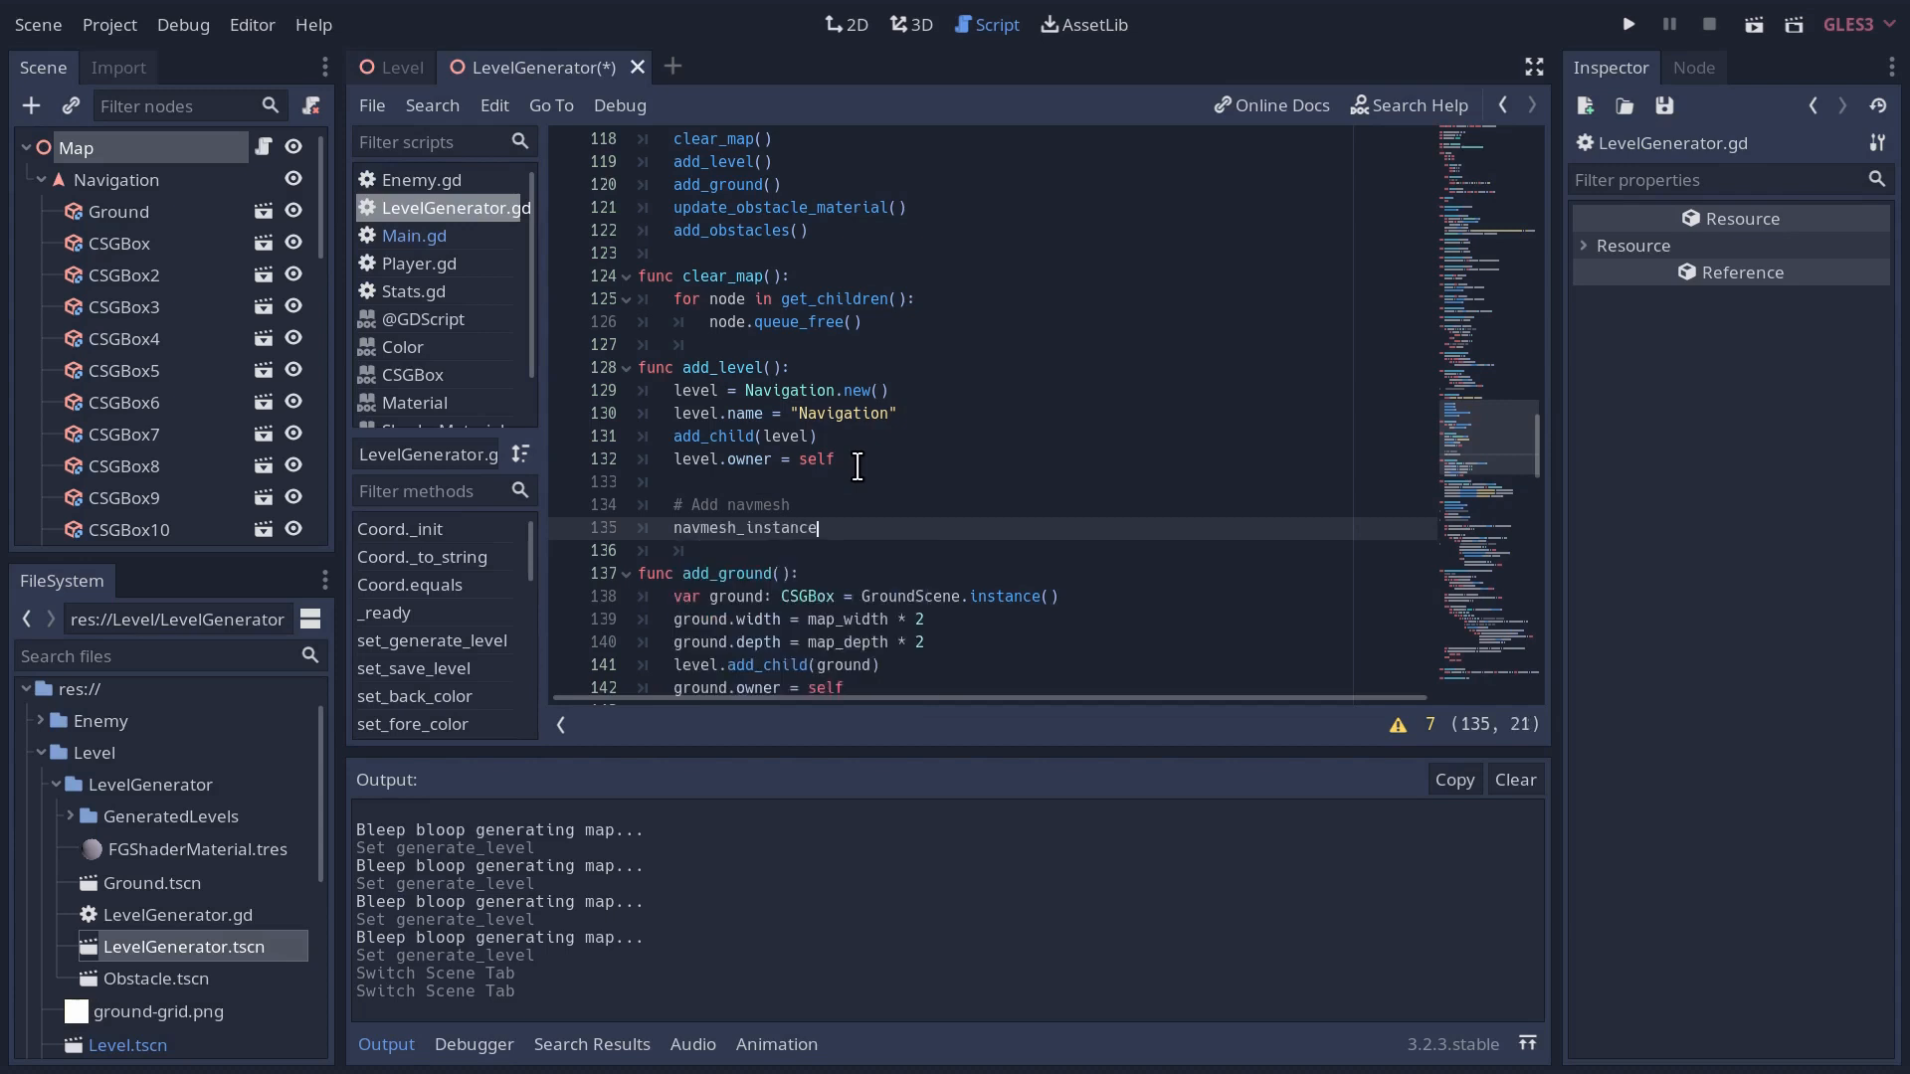
pyautogui.write('= Nav')
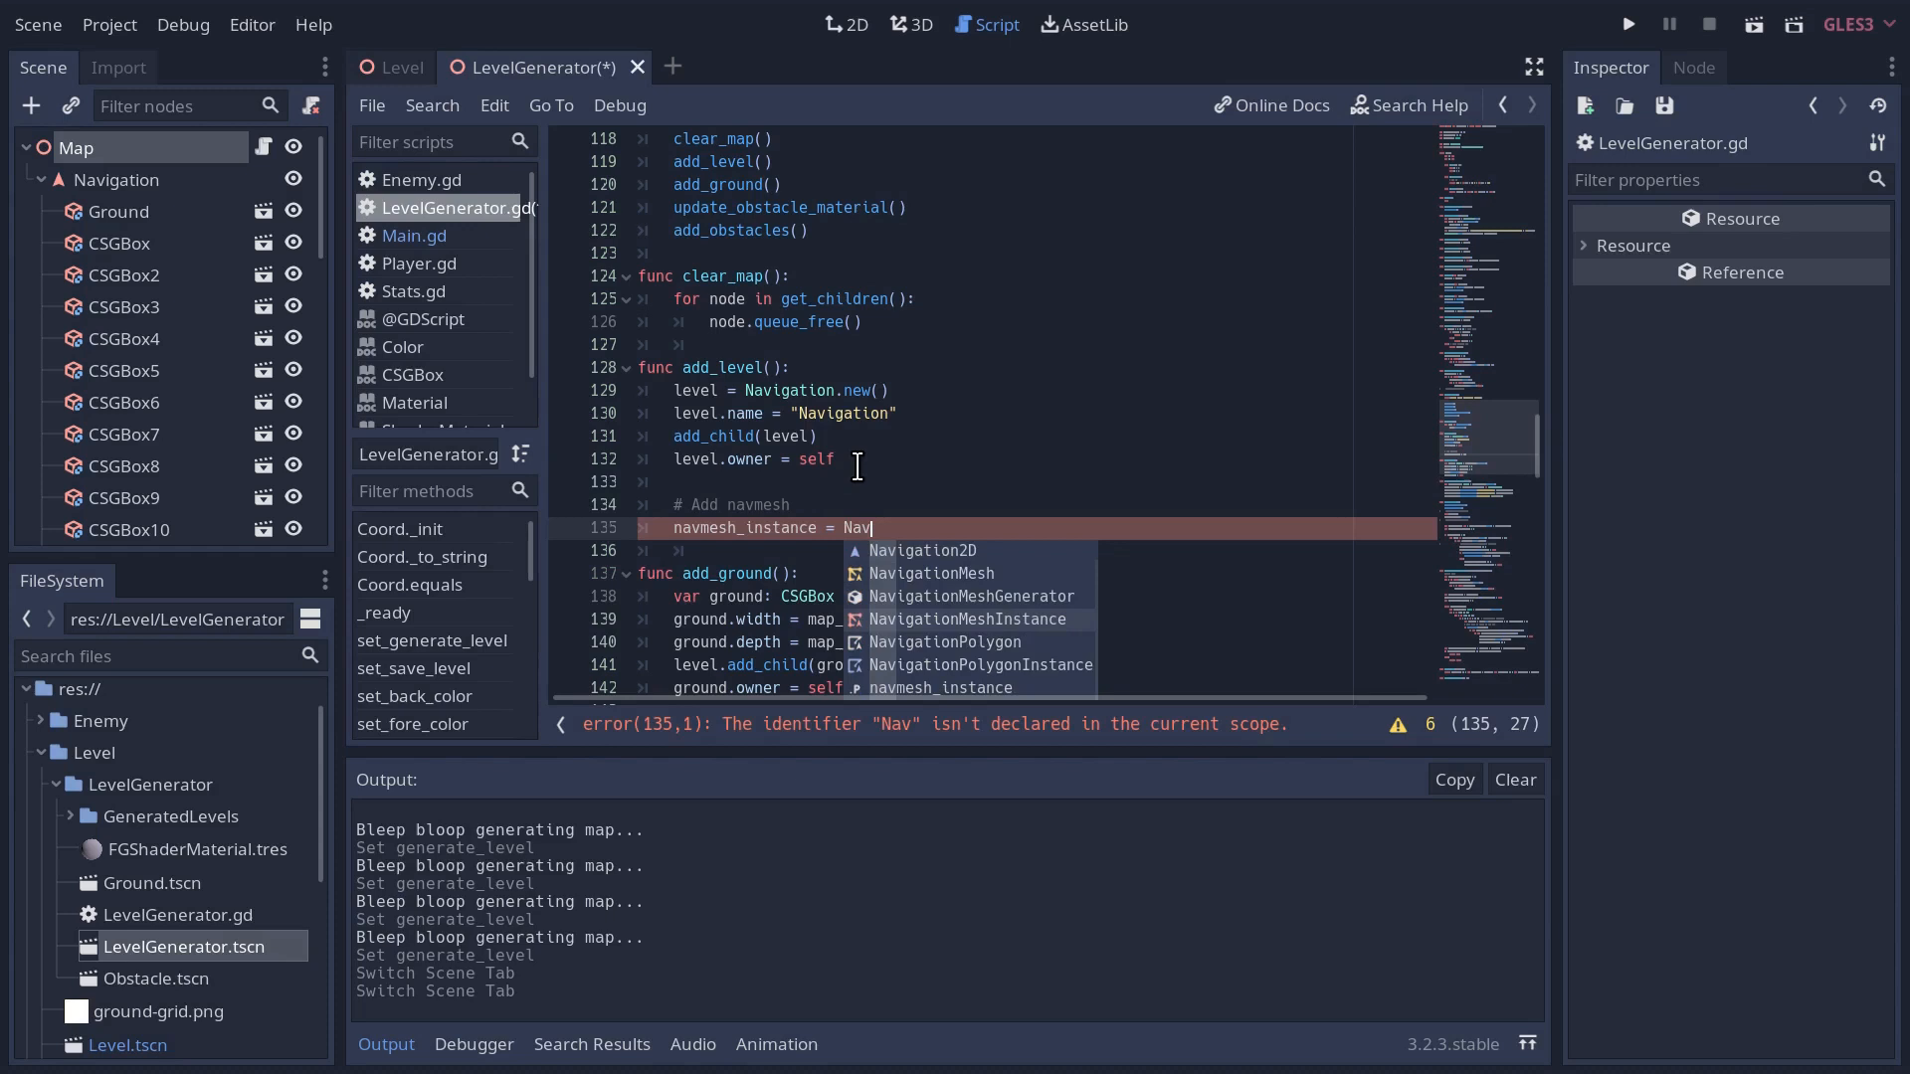
pyautogui.click(969, 619)
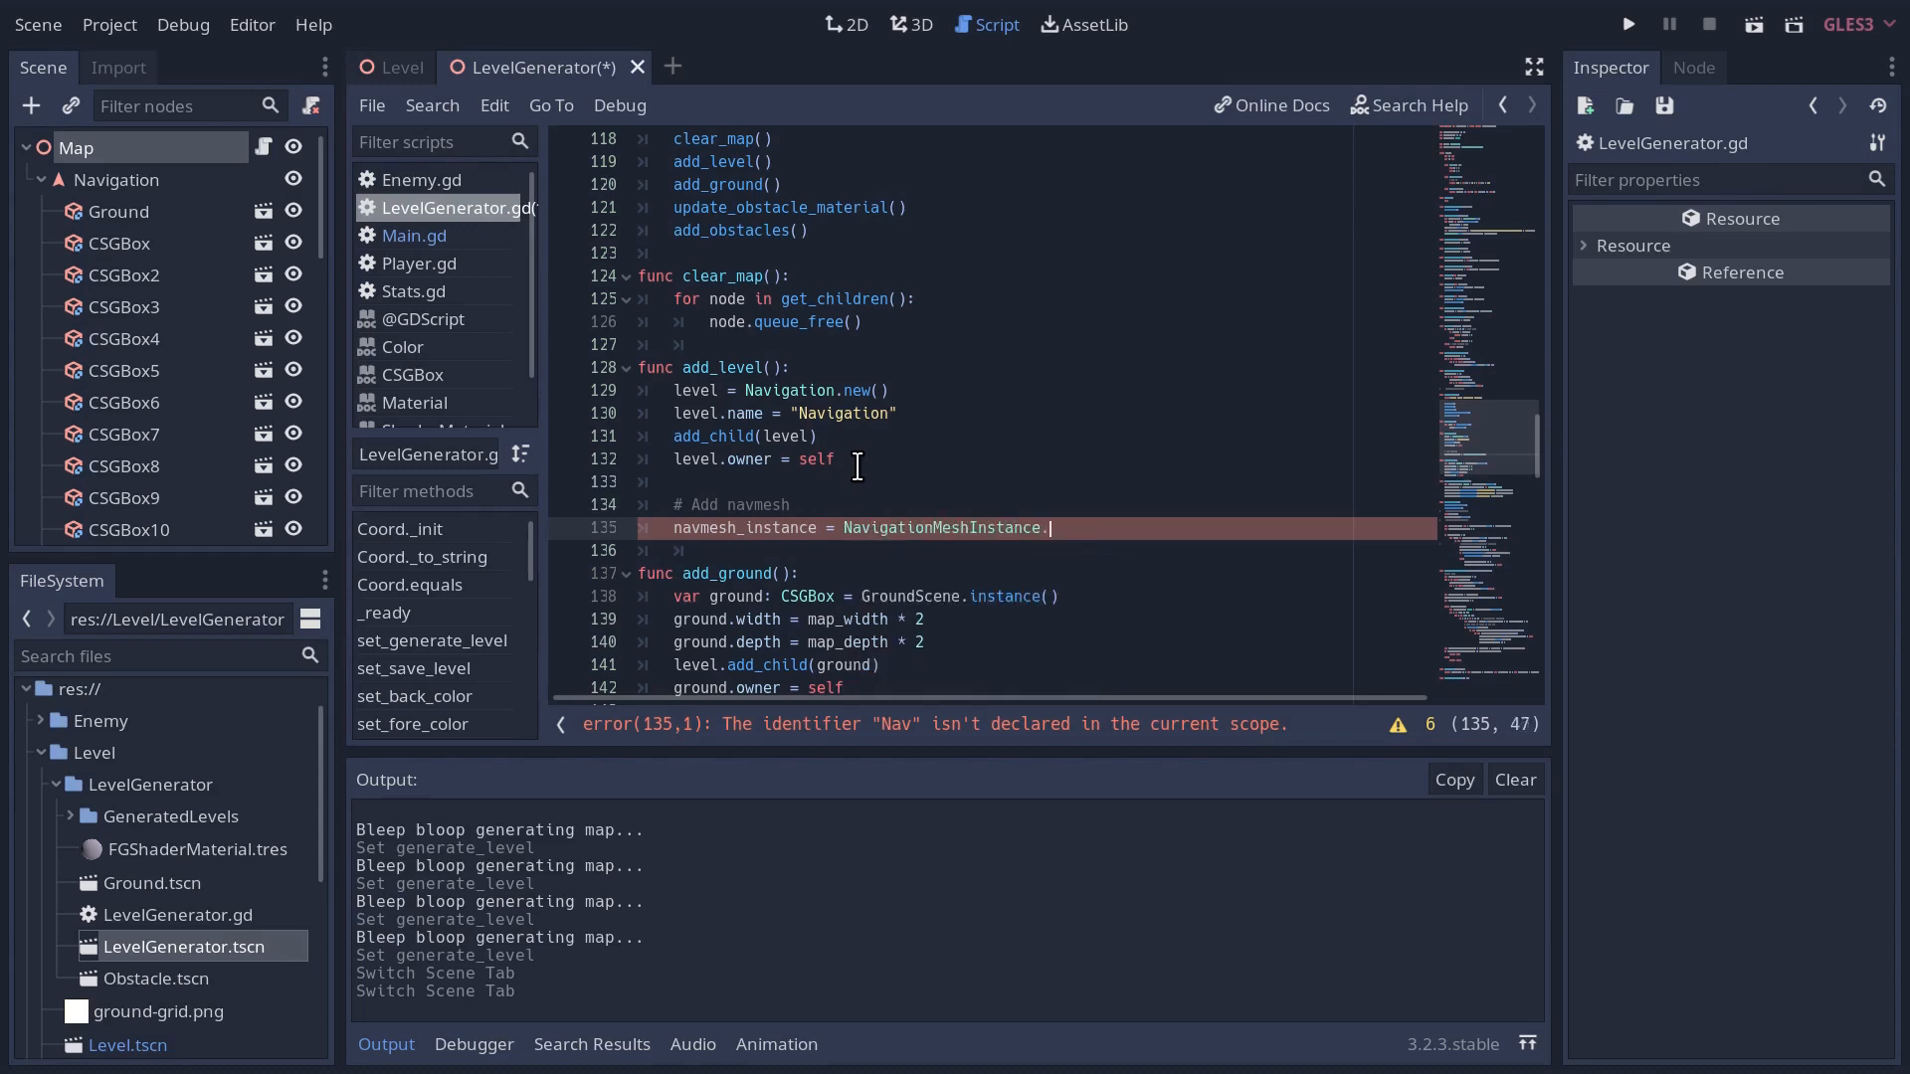
pyautogui.write('new()')
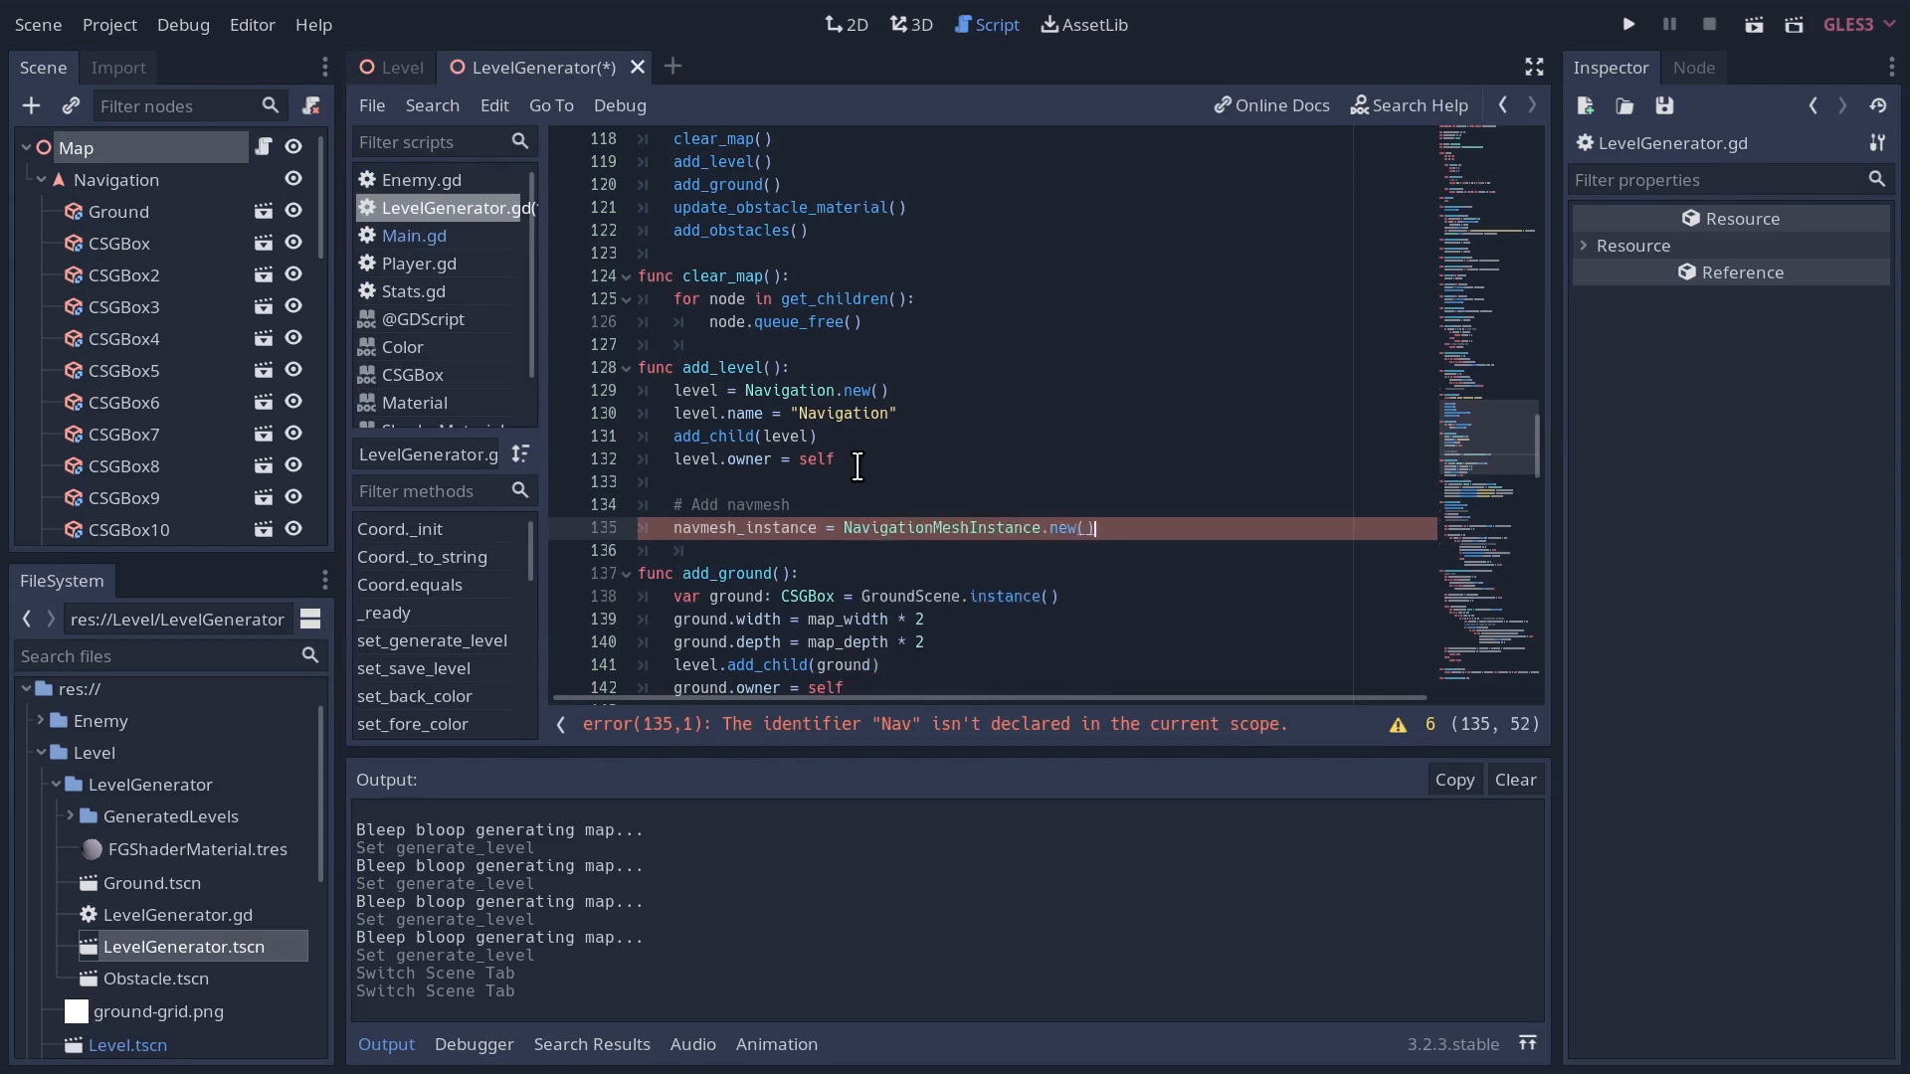
# - Add level.add_child(navmesh_instance) and set navmesh_instance.owner to the generator
pyautogui.write('lav')
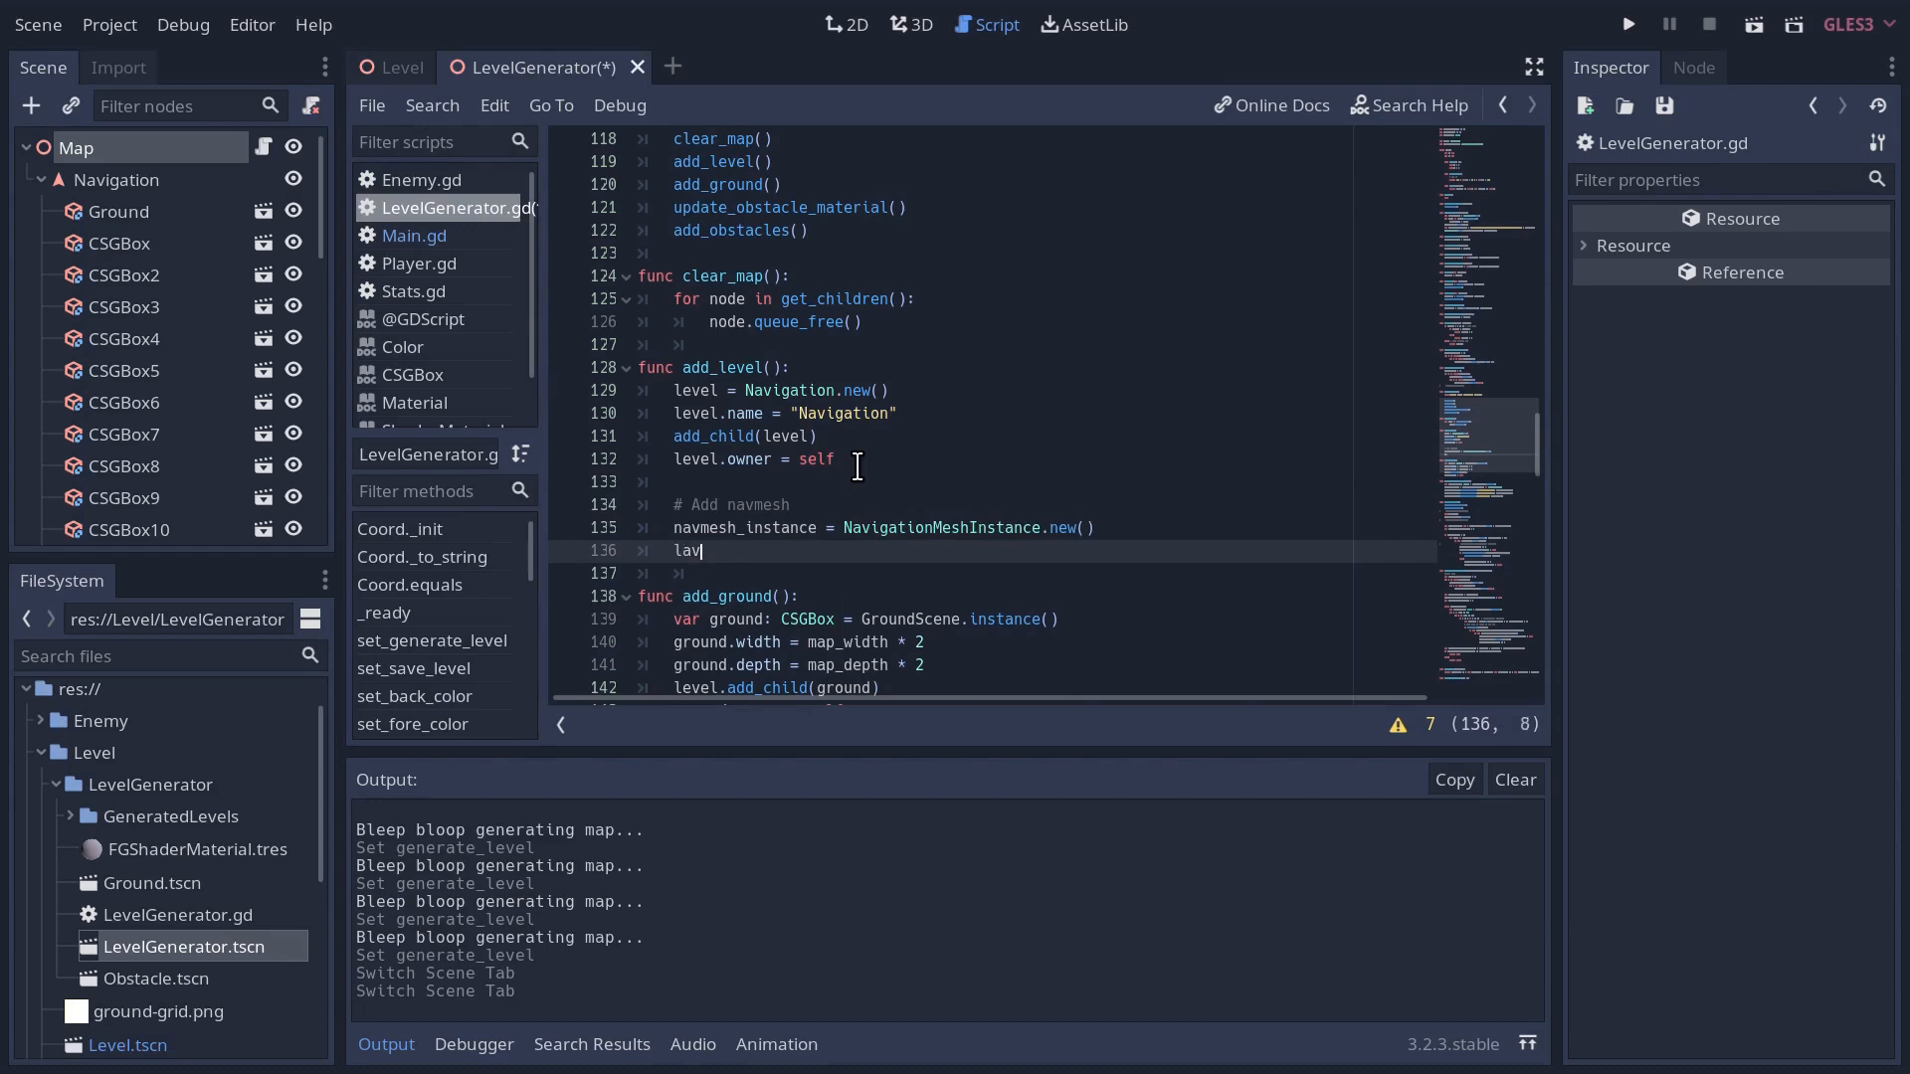
pyautogui.write('el.add_child(')
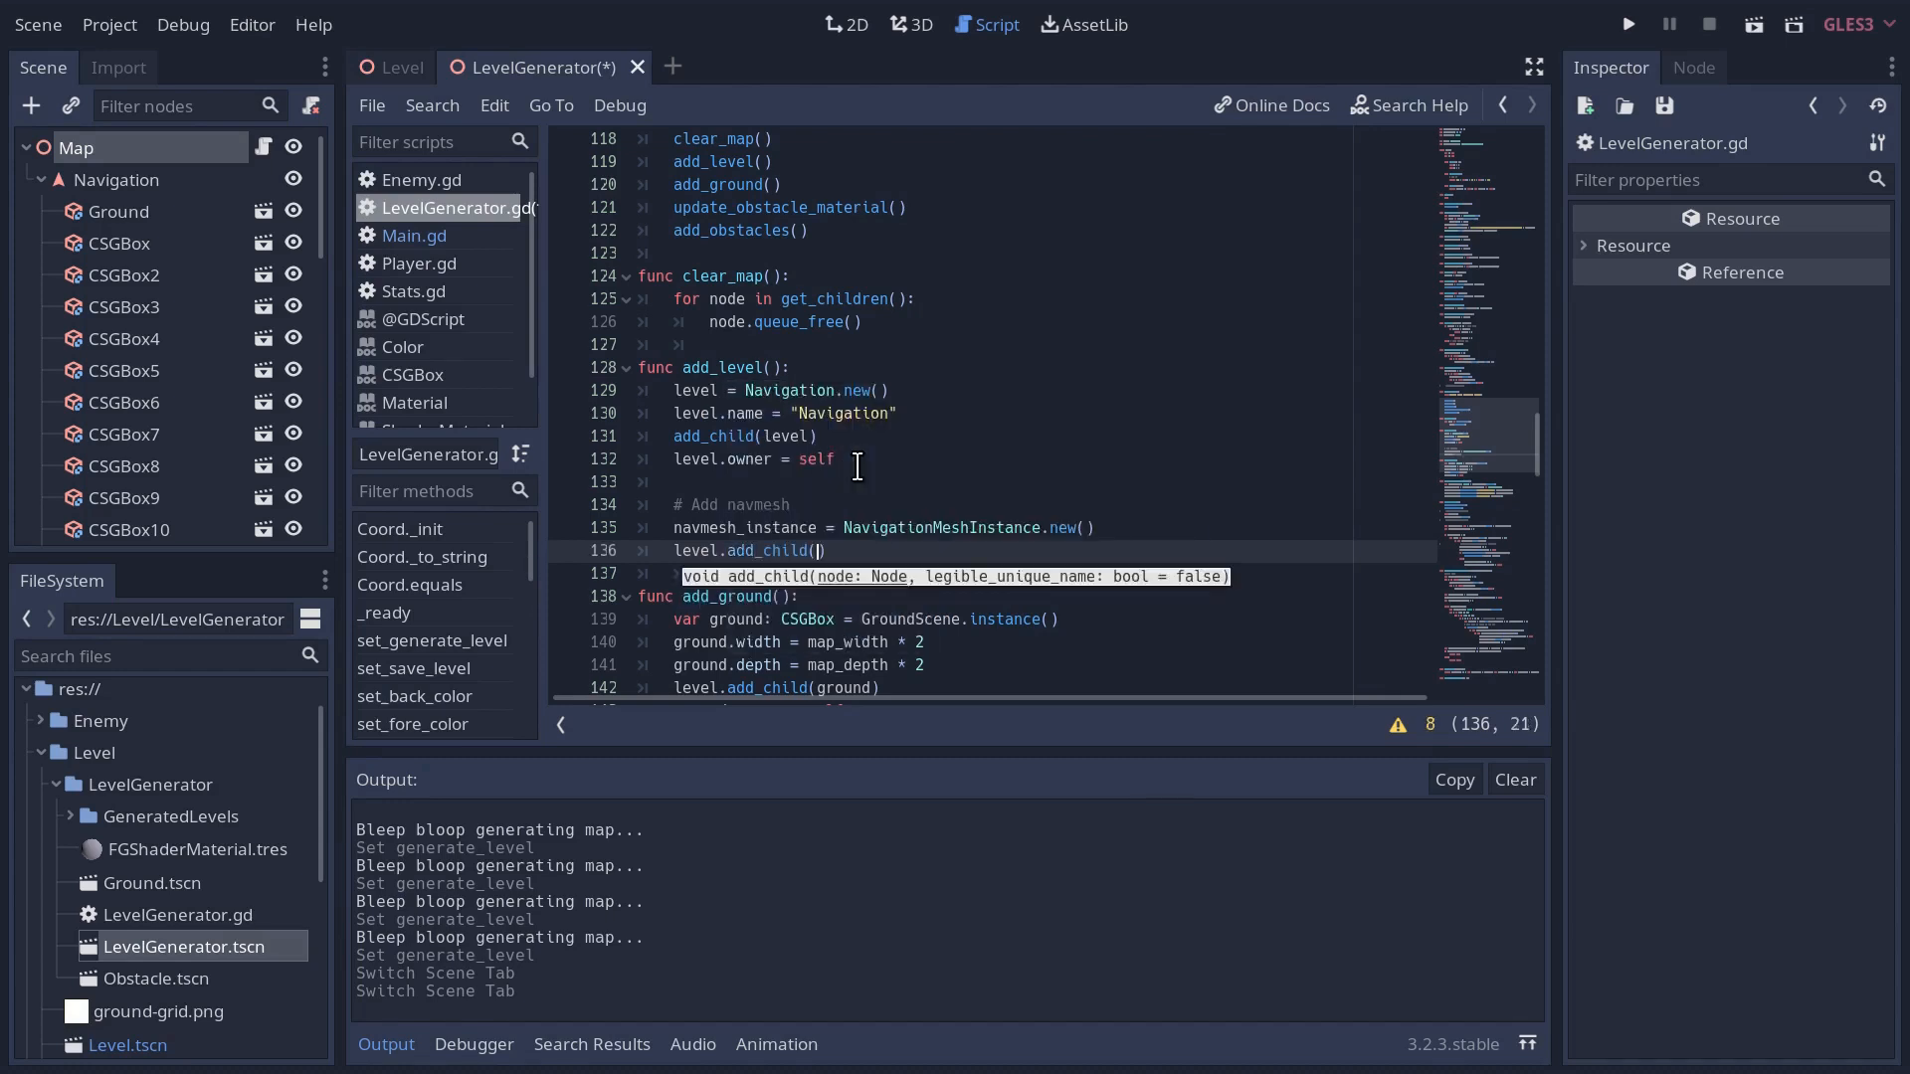
pyautogui.write('nav')
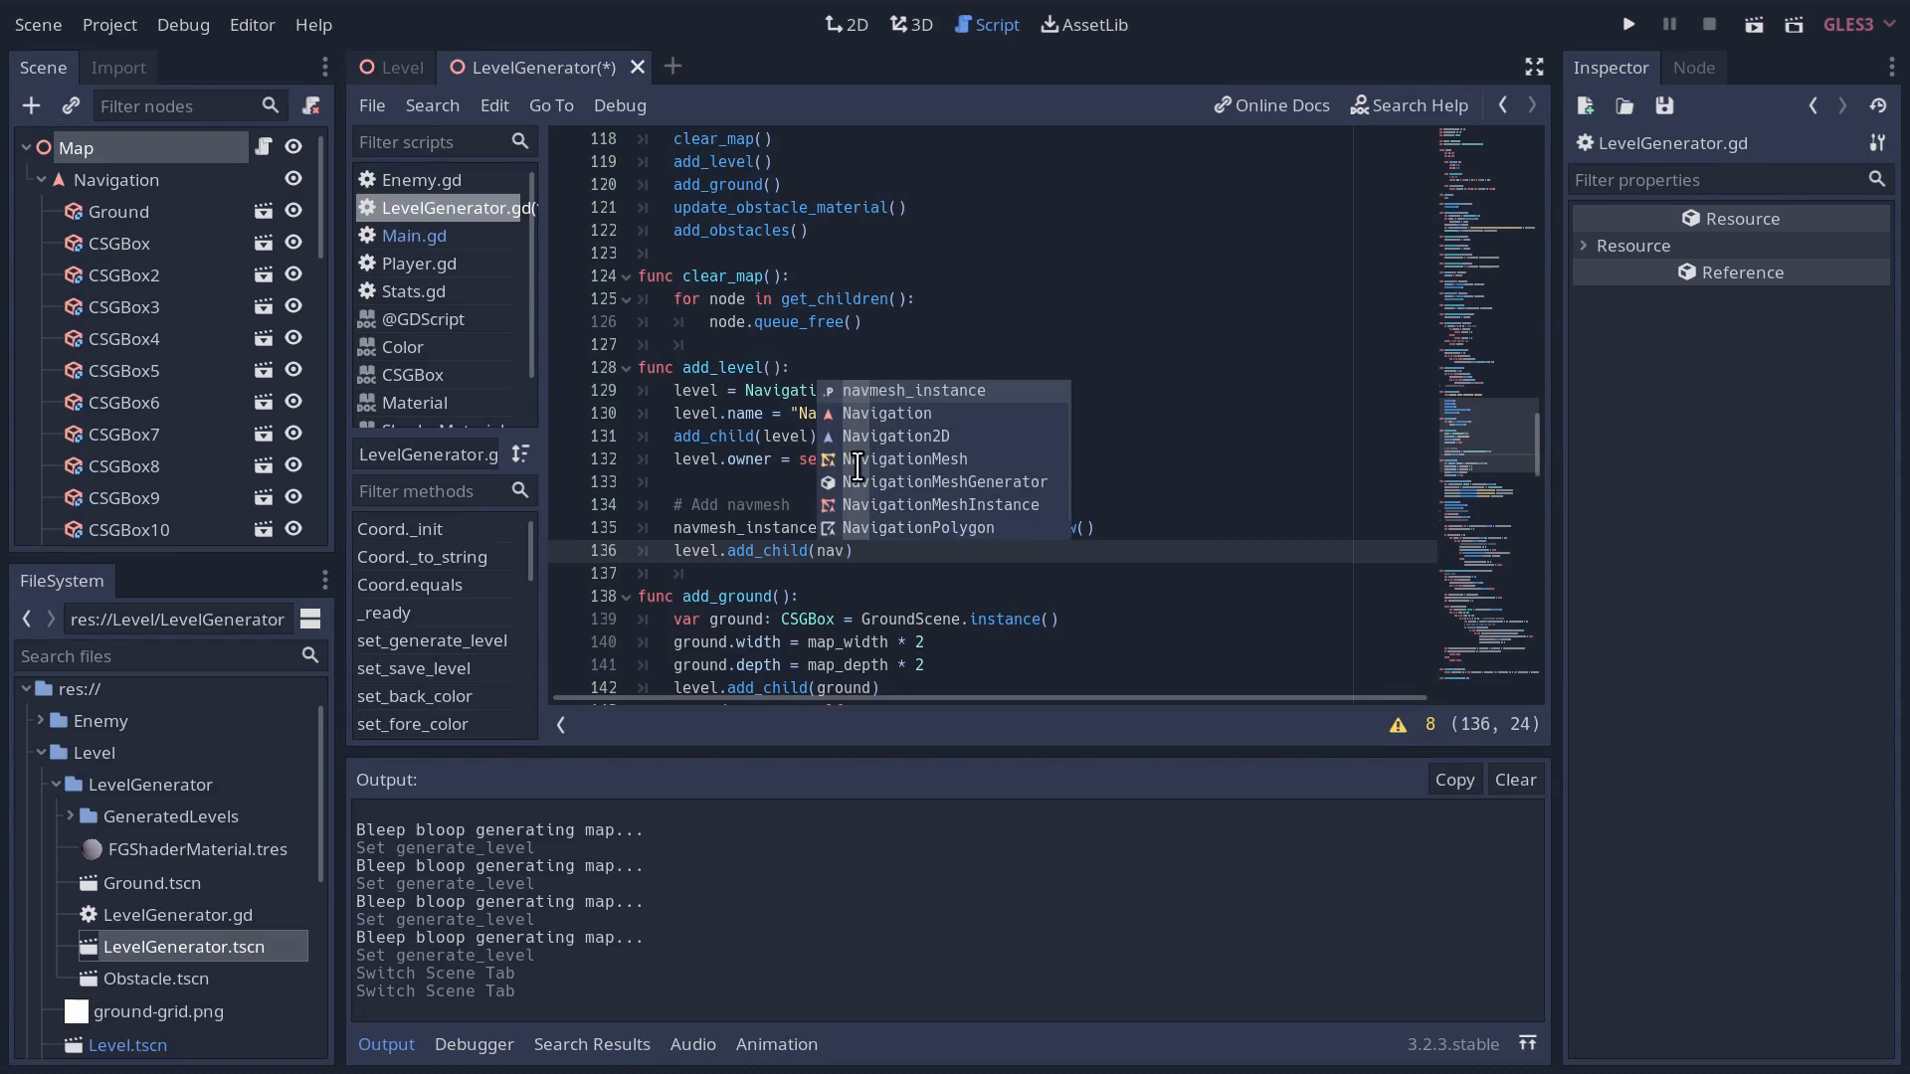
pyautogui.click(941, 504)
pyautogui.write('n')
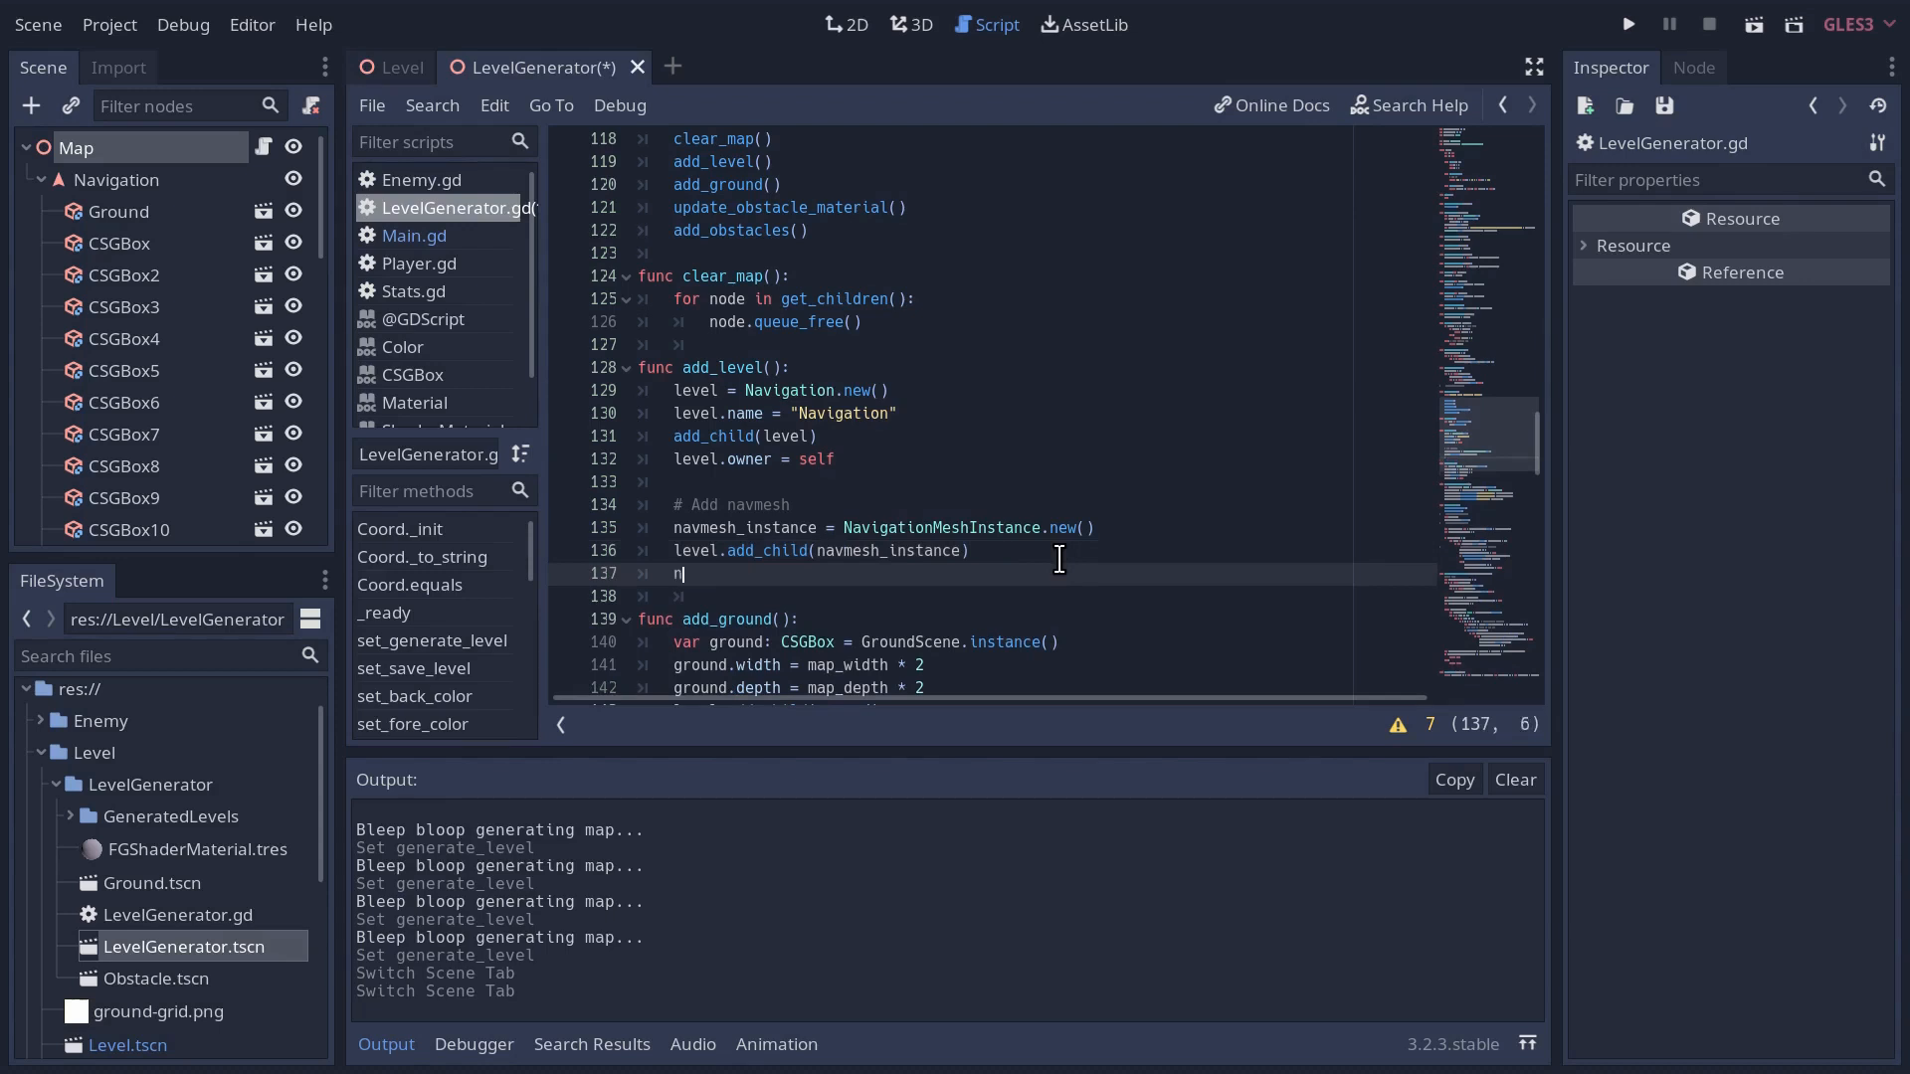
pyautogui.write('avmesh_instance')
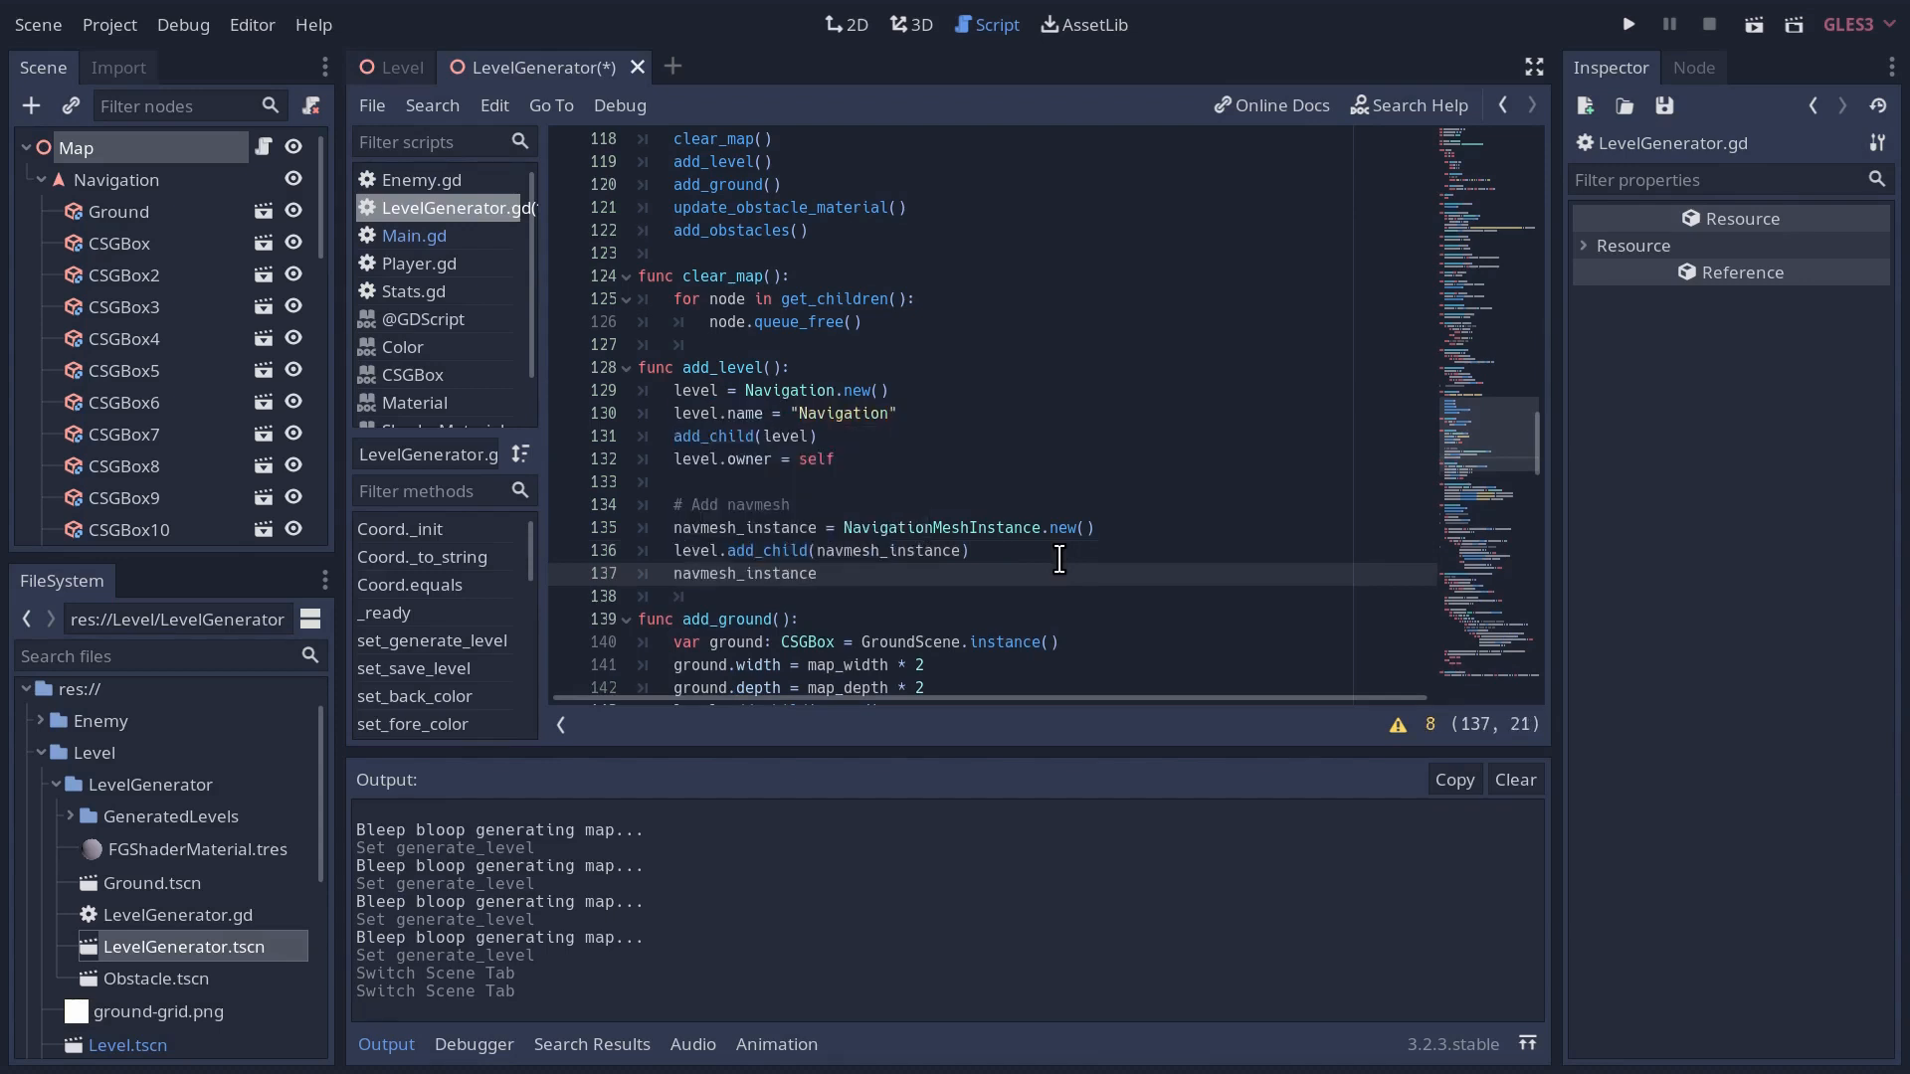
pyautogui.write('.ow')
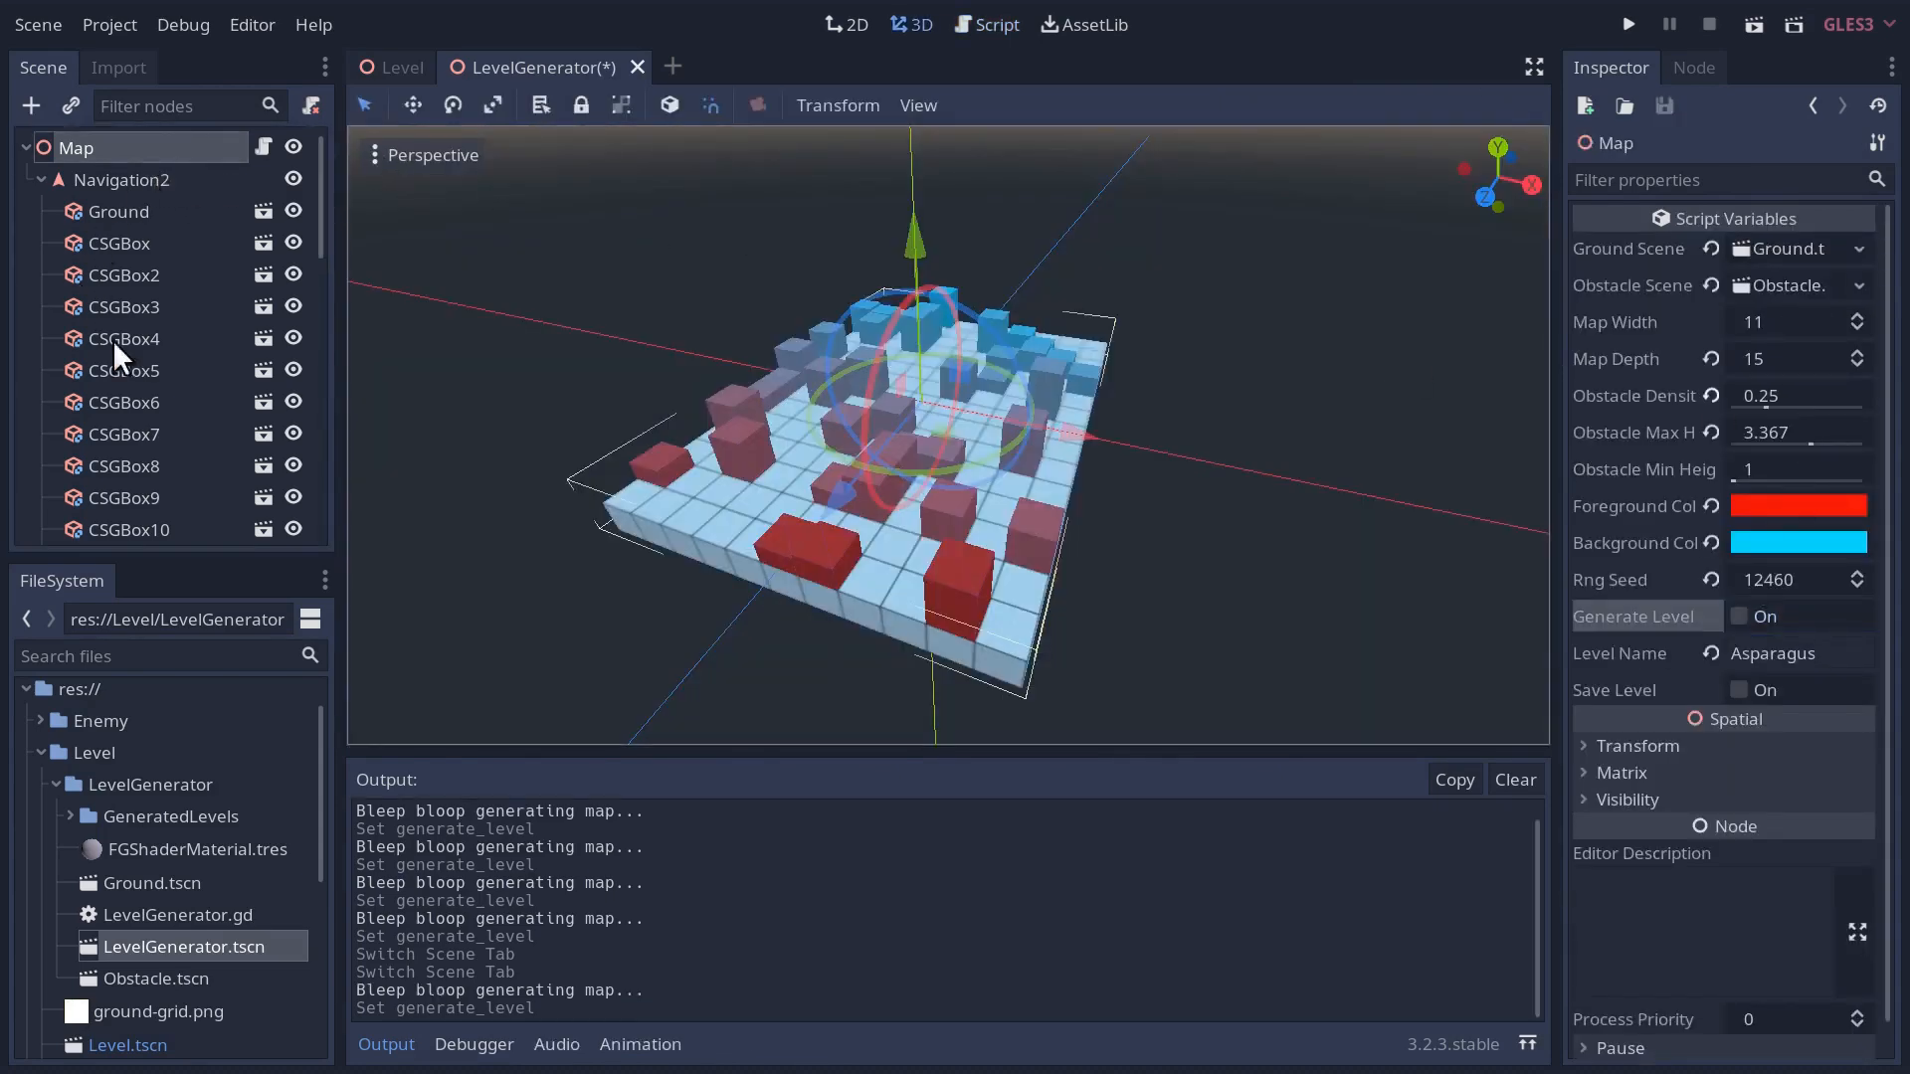
# - Regenerate the map and inspect the new NavigationMeshInstance's empty Navmesh property
pyautogui.scroll(-3)
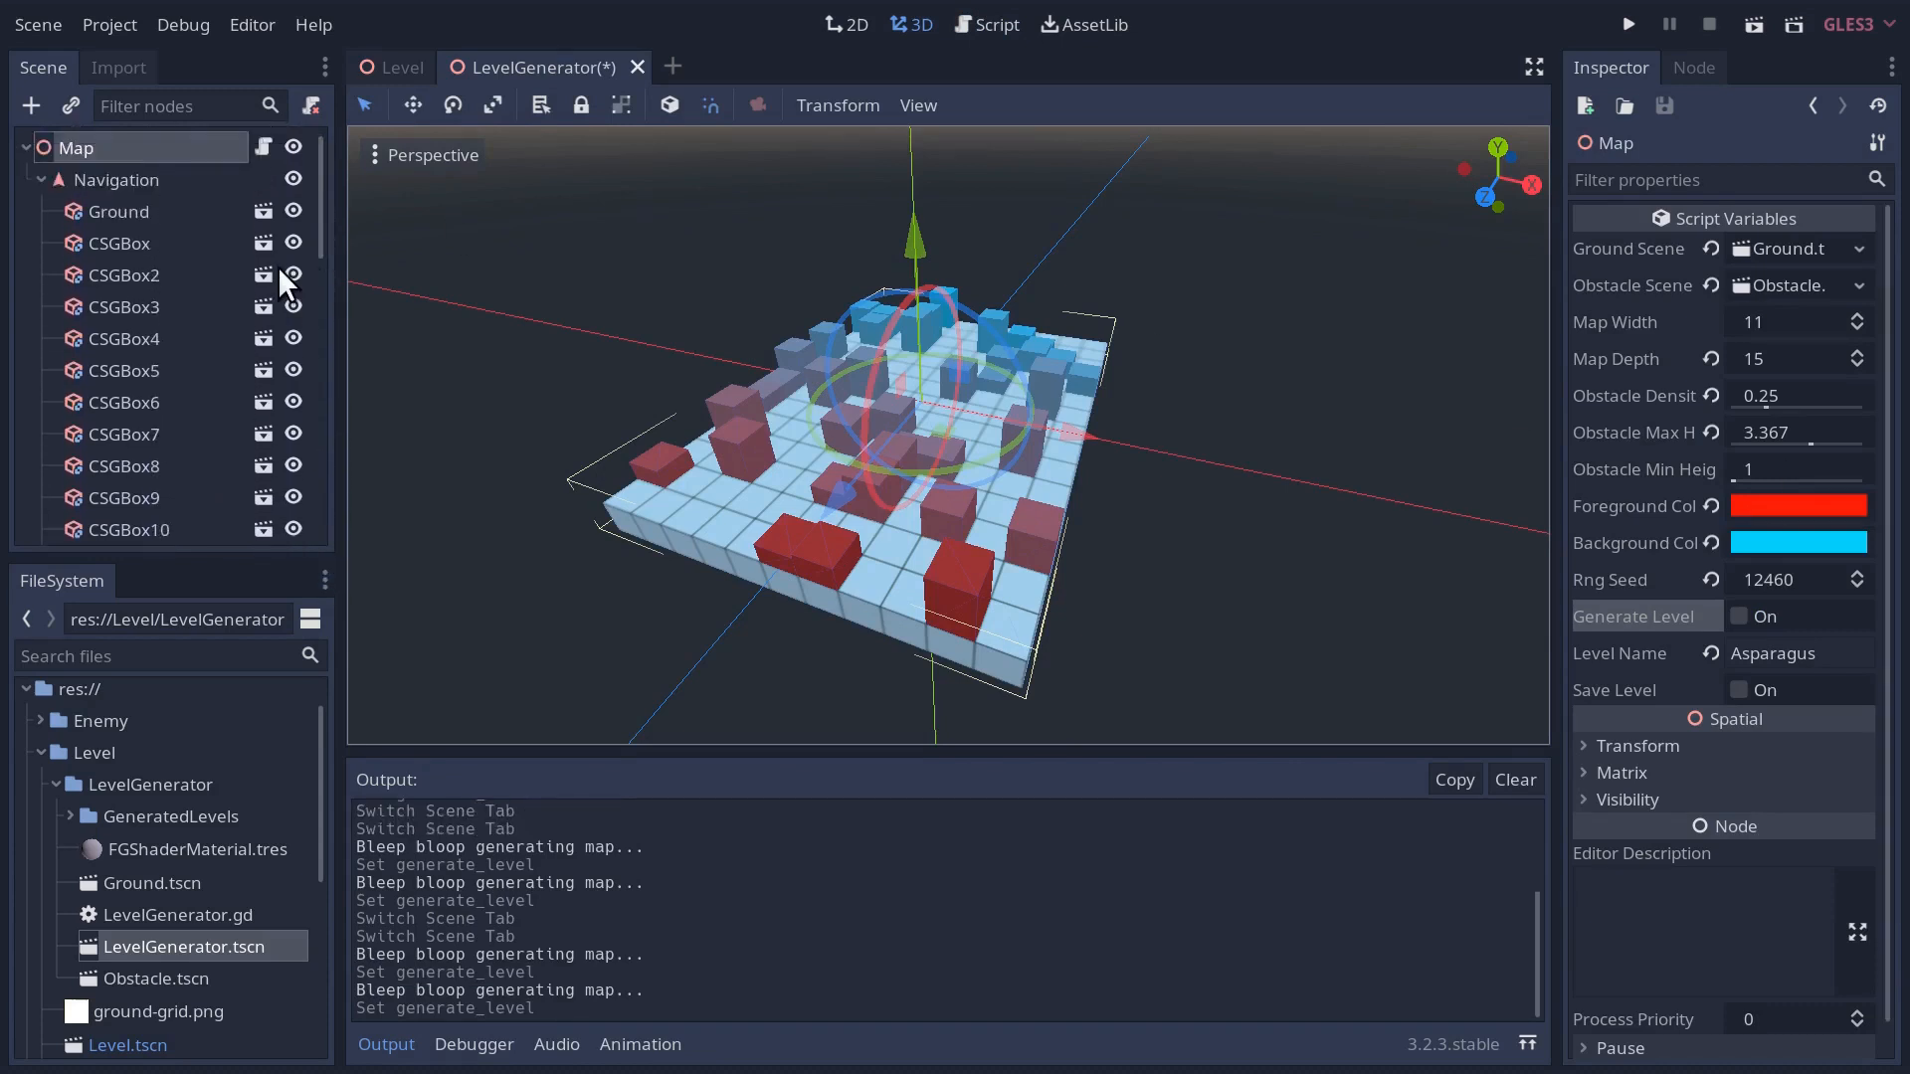
pyautogui.moveTo(704, 417)
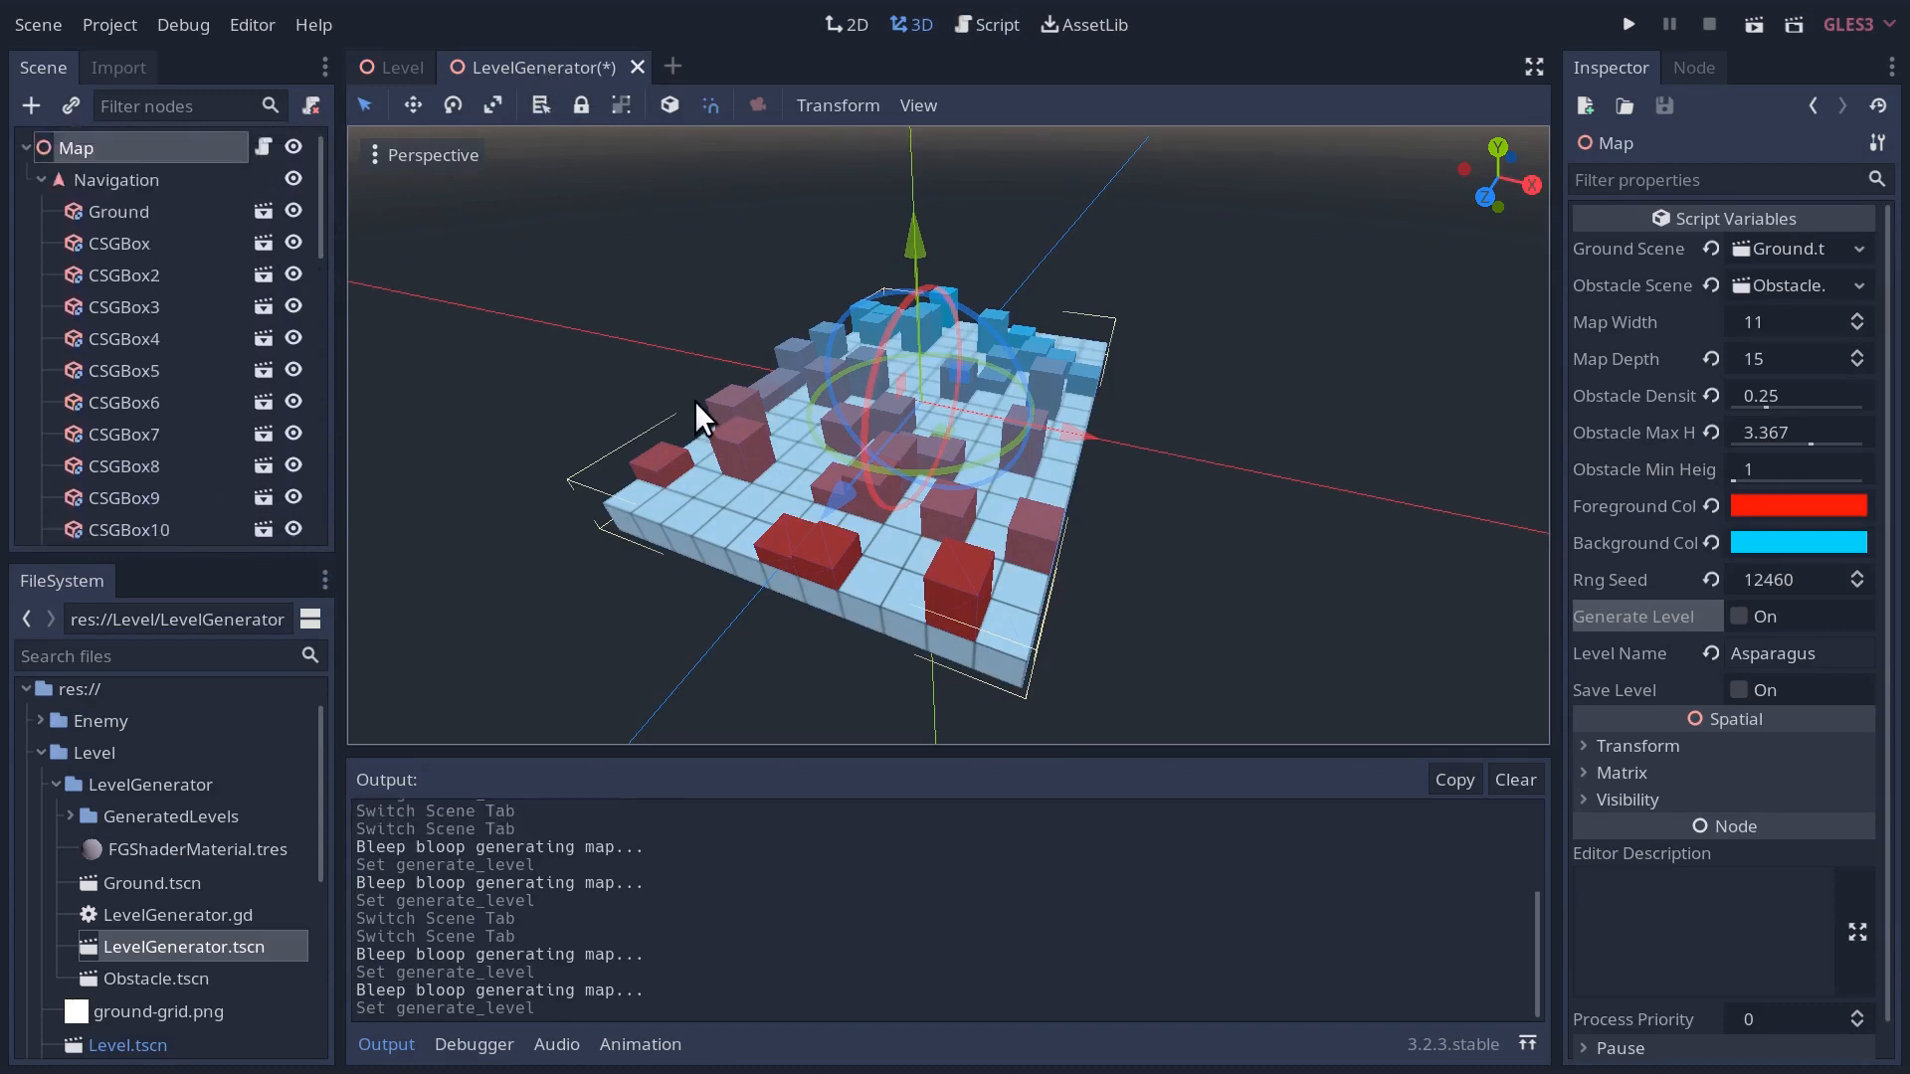
pyautogui.click(1740, 617)
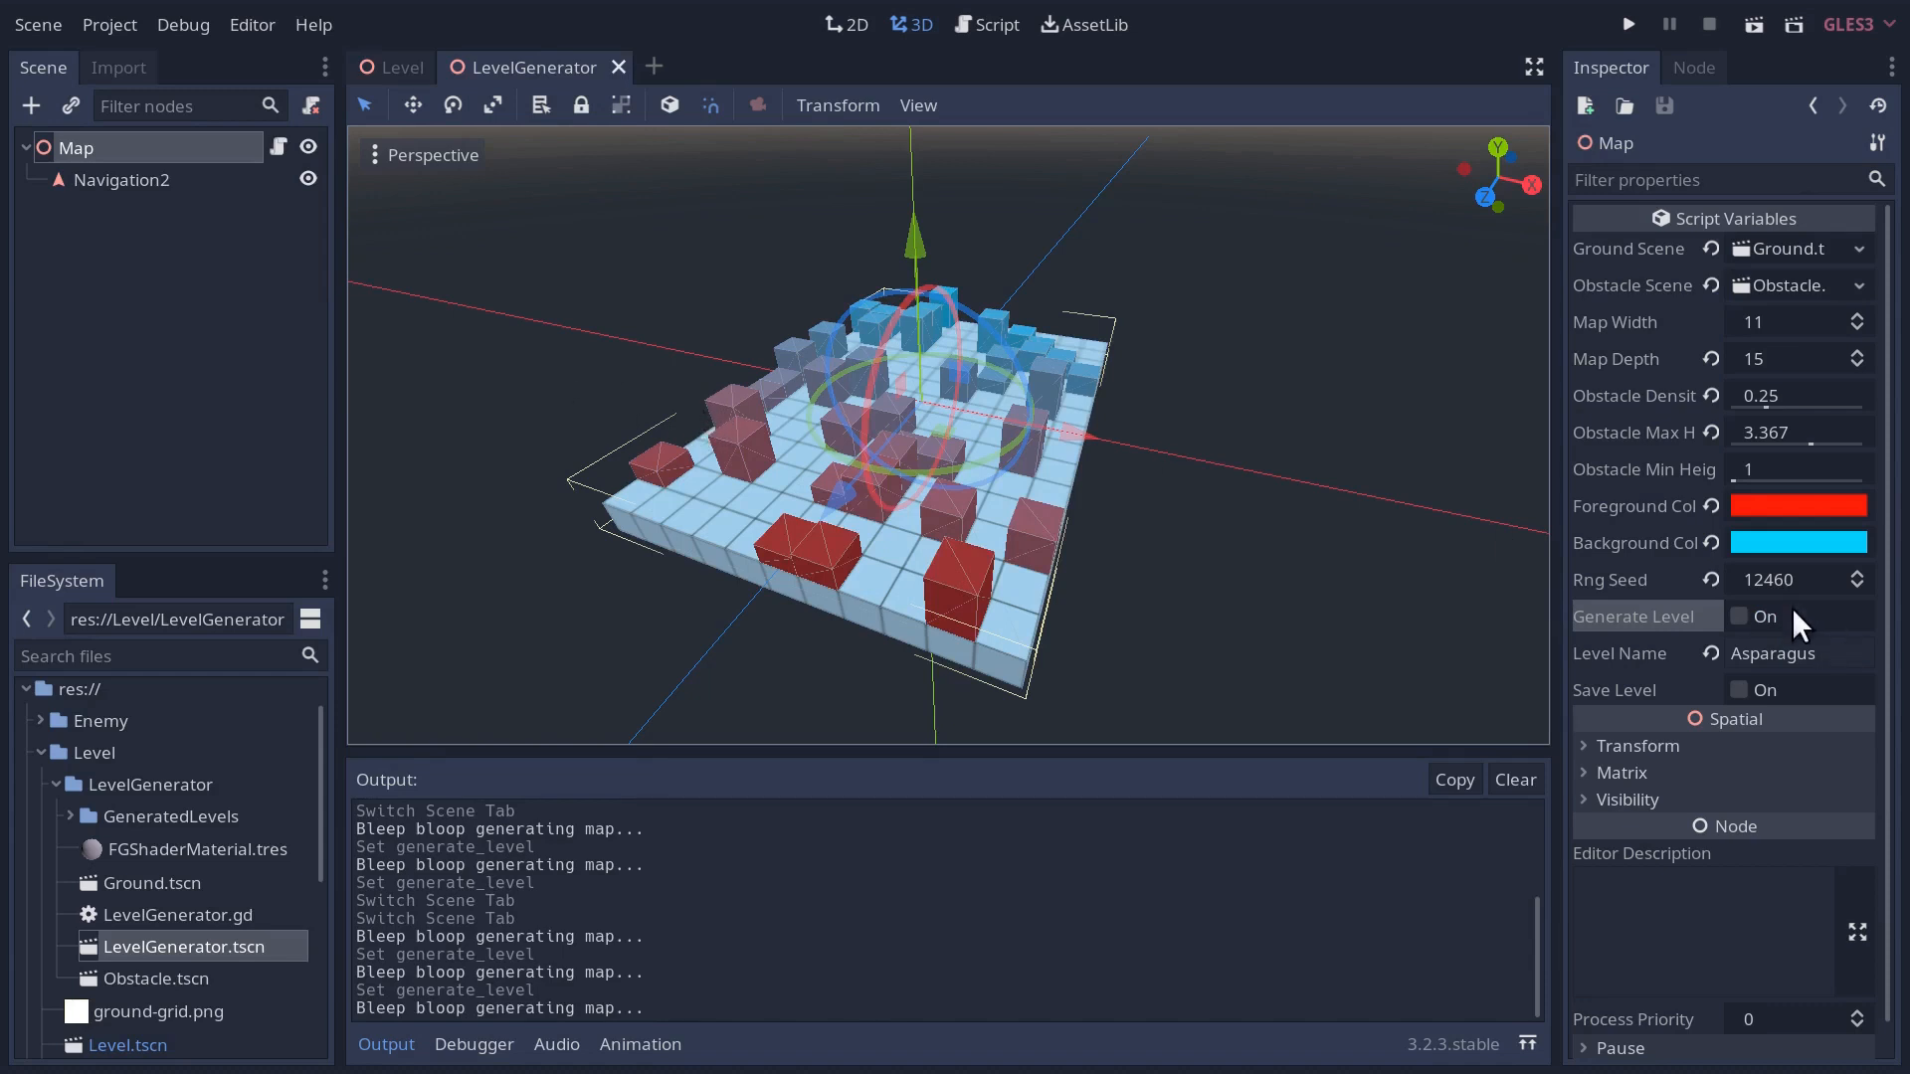
pyautogui.click(1738, 616)
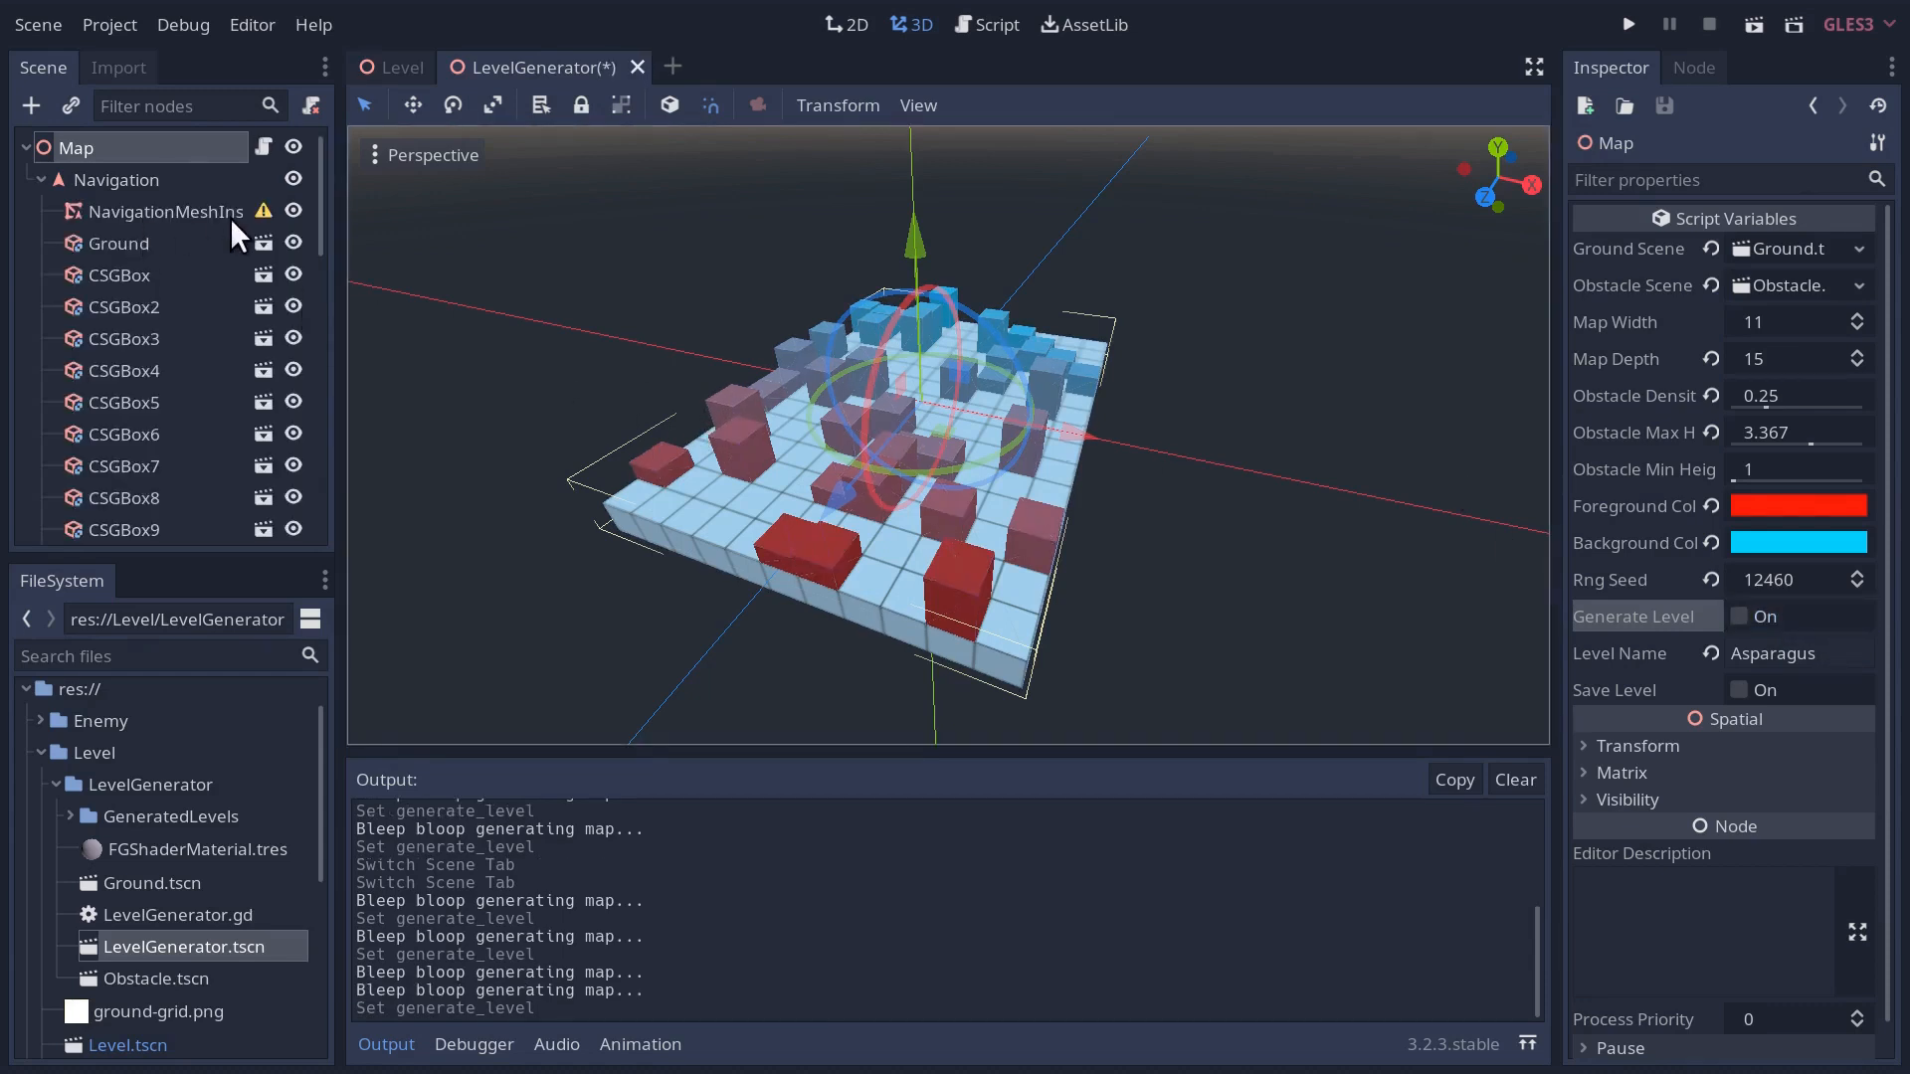
pyautogui.click(165, 210)
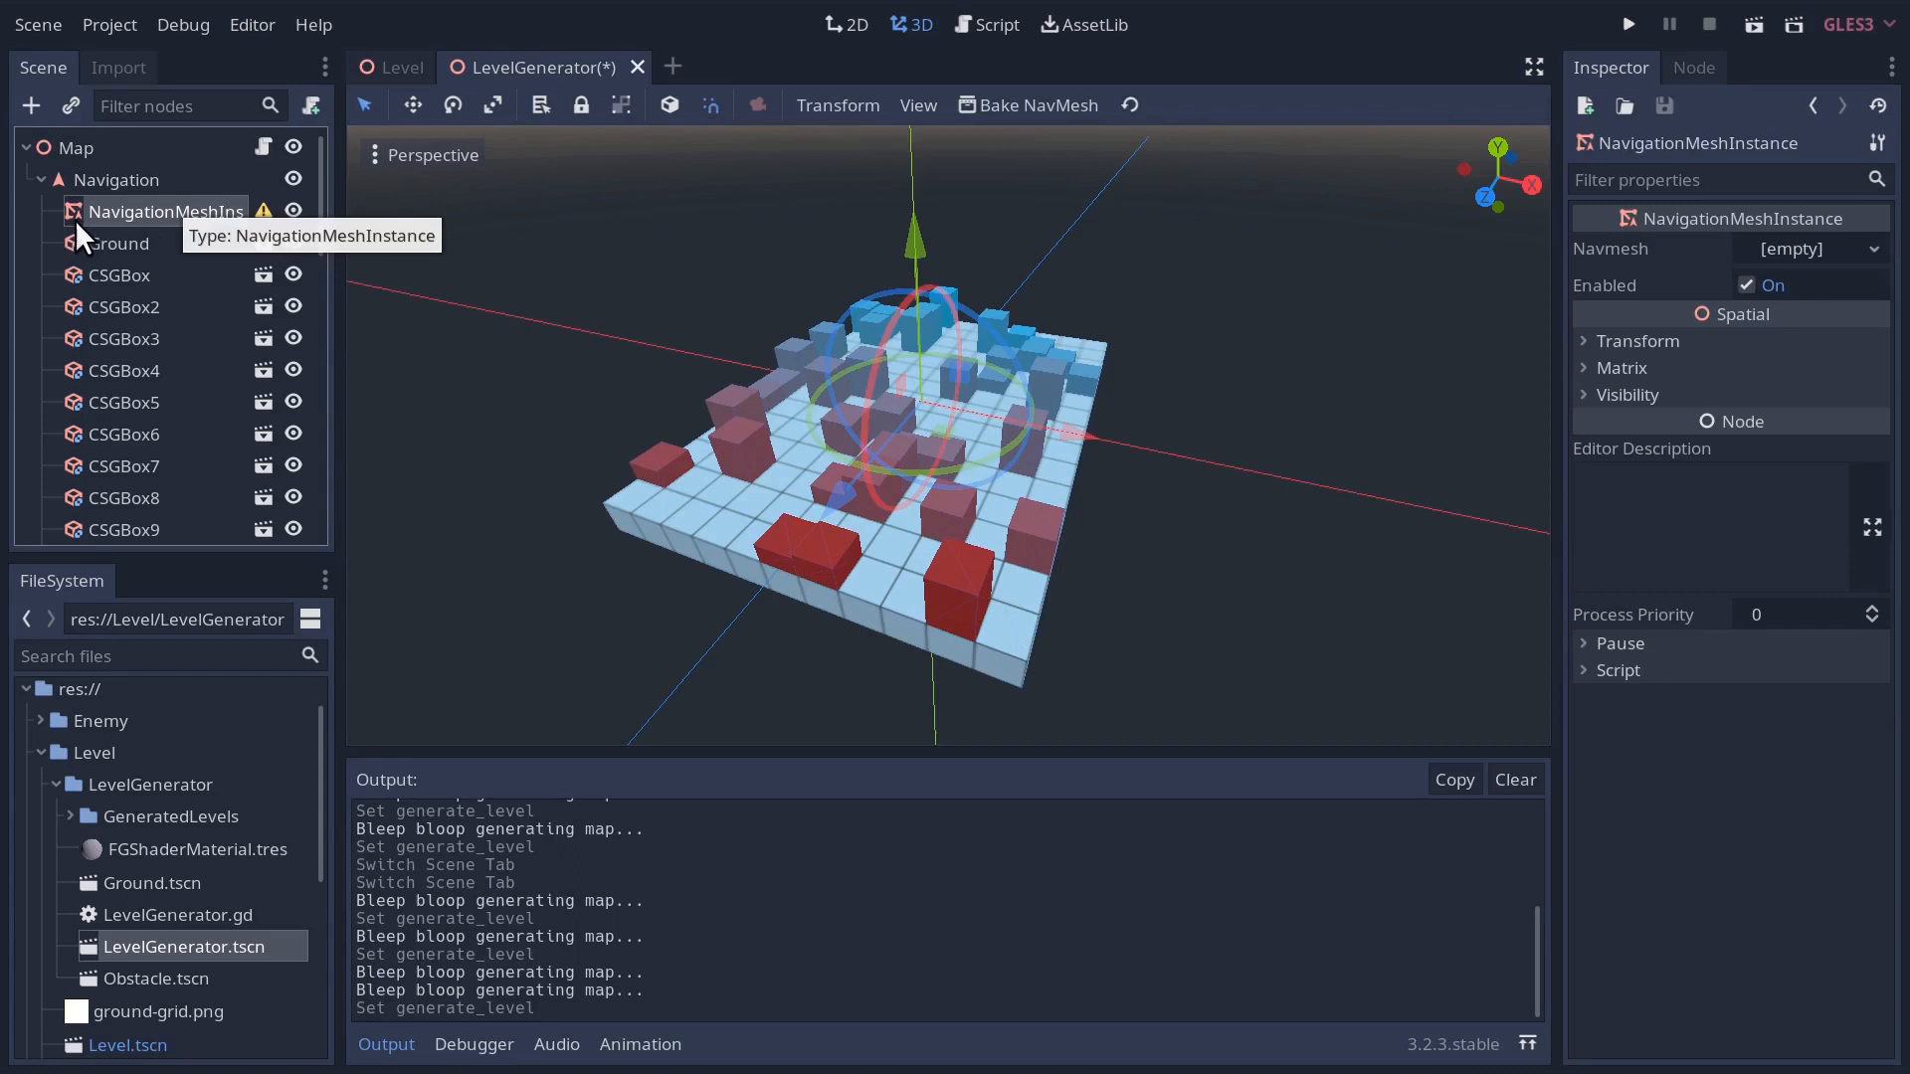
pyautogui.moveTo(171, 225)
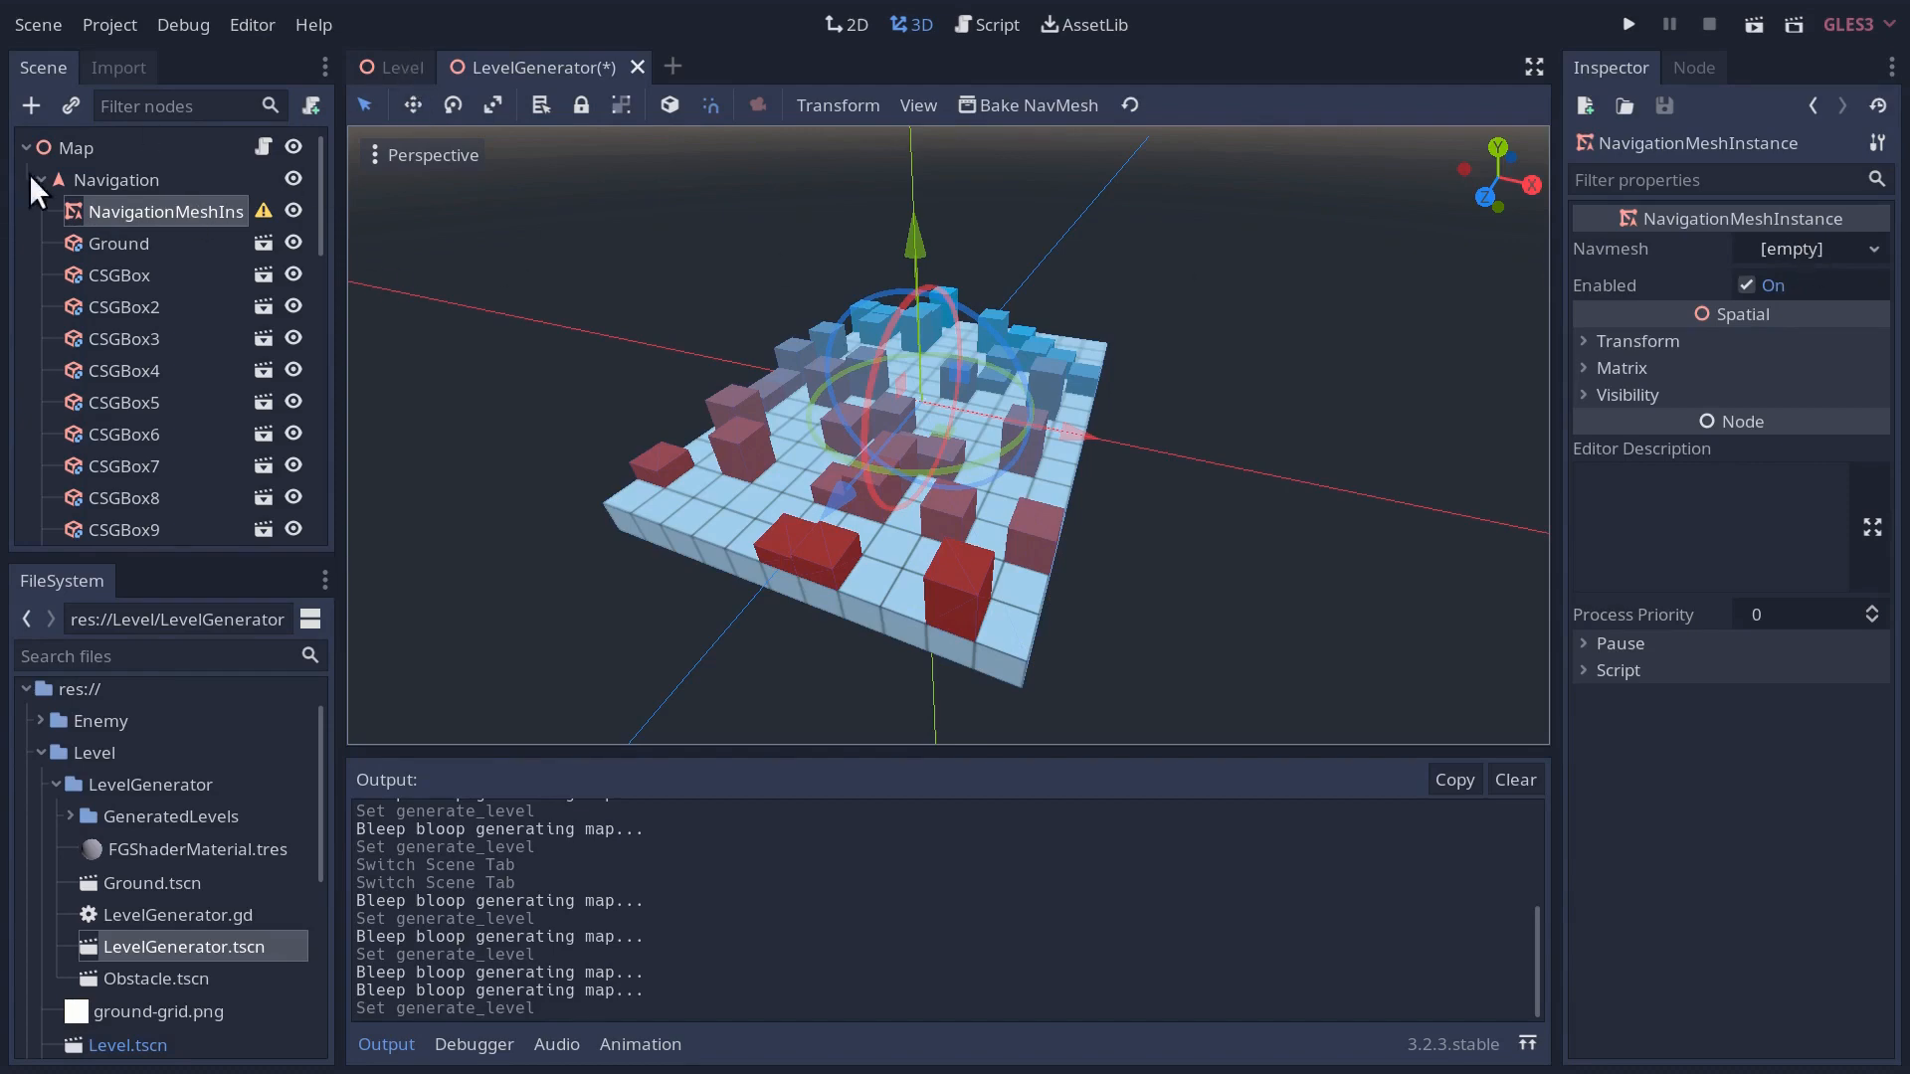
pyautogui.click(984, 24)
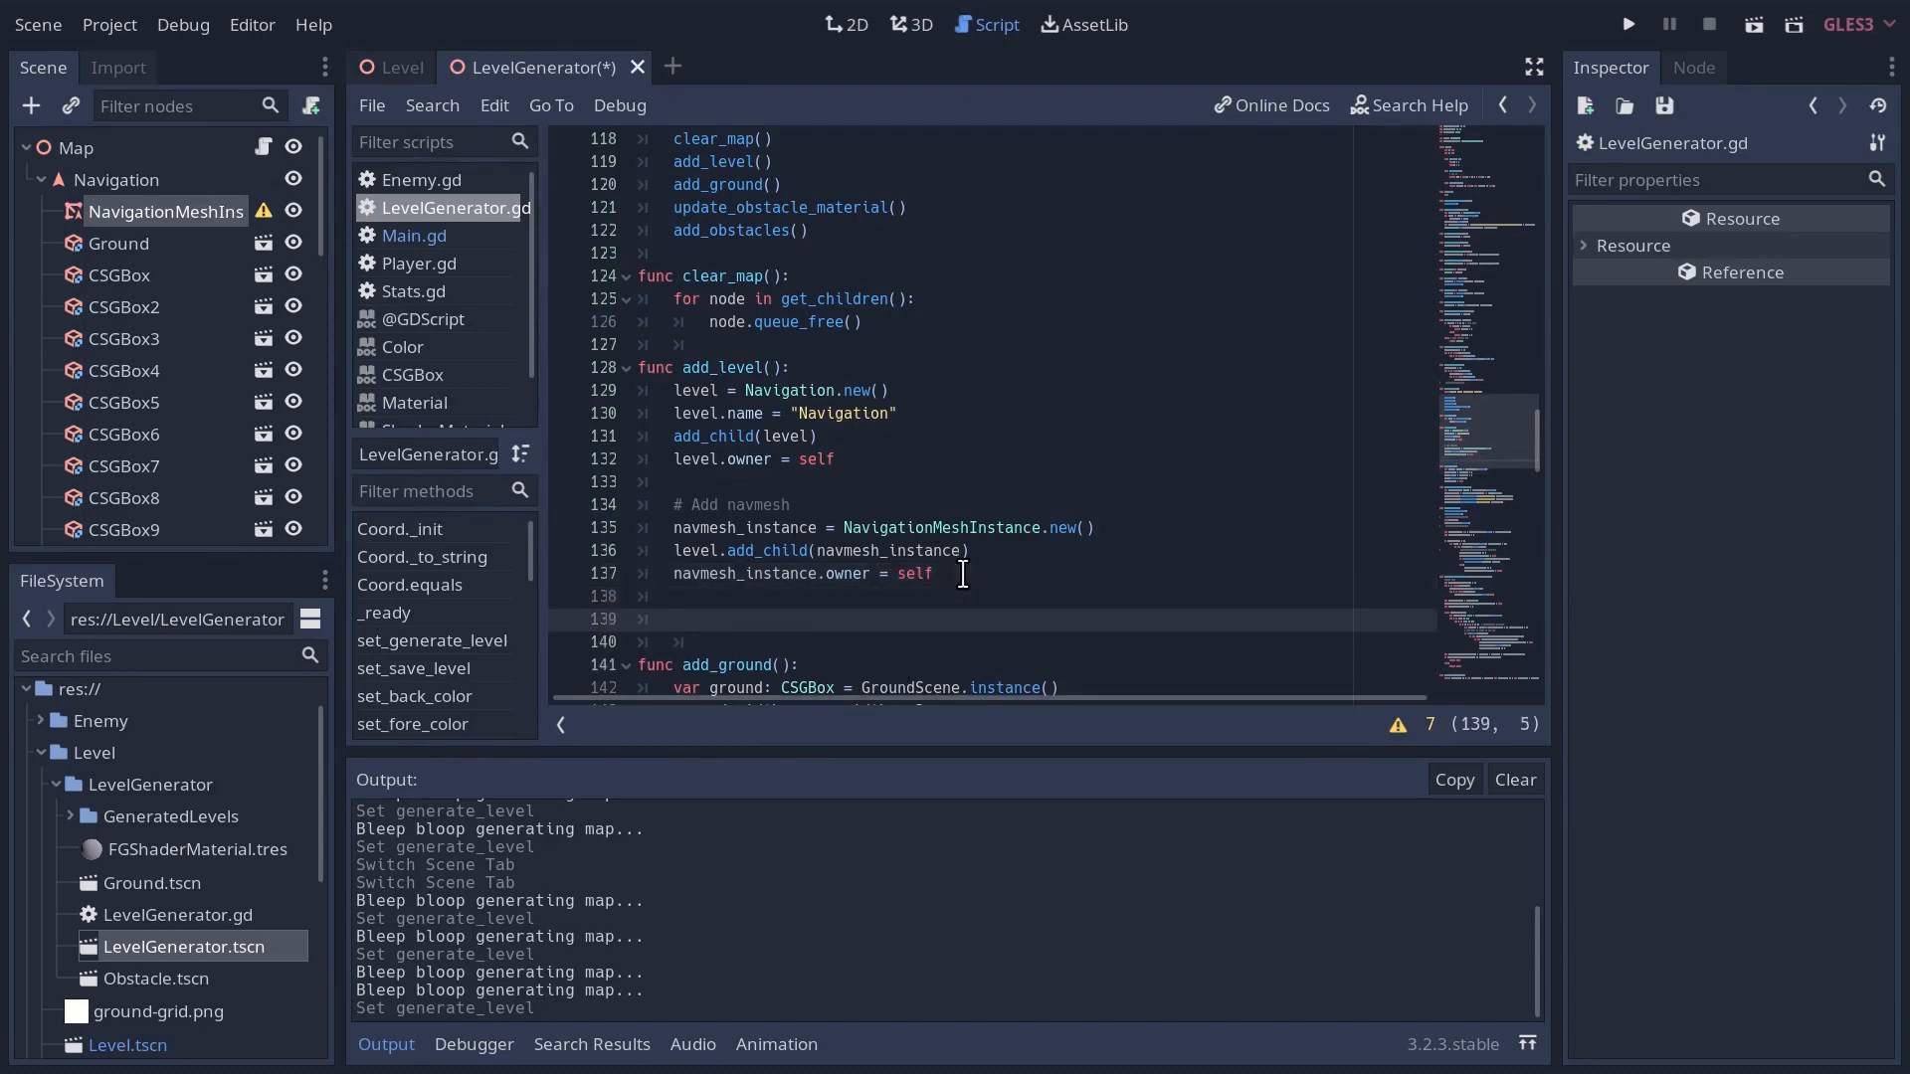
# - Assign navmesh_instance.navmesh = NavigationMesh.new() in add_level and save the script
pyautogui.write('# navmesh instance')
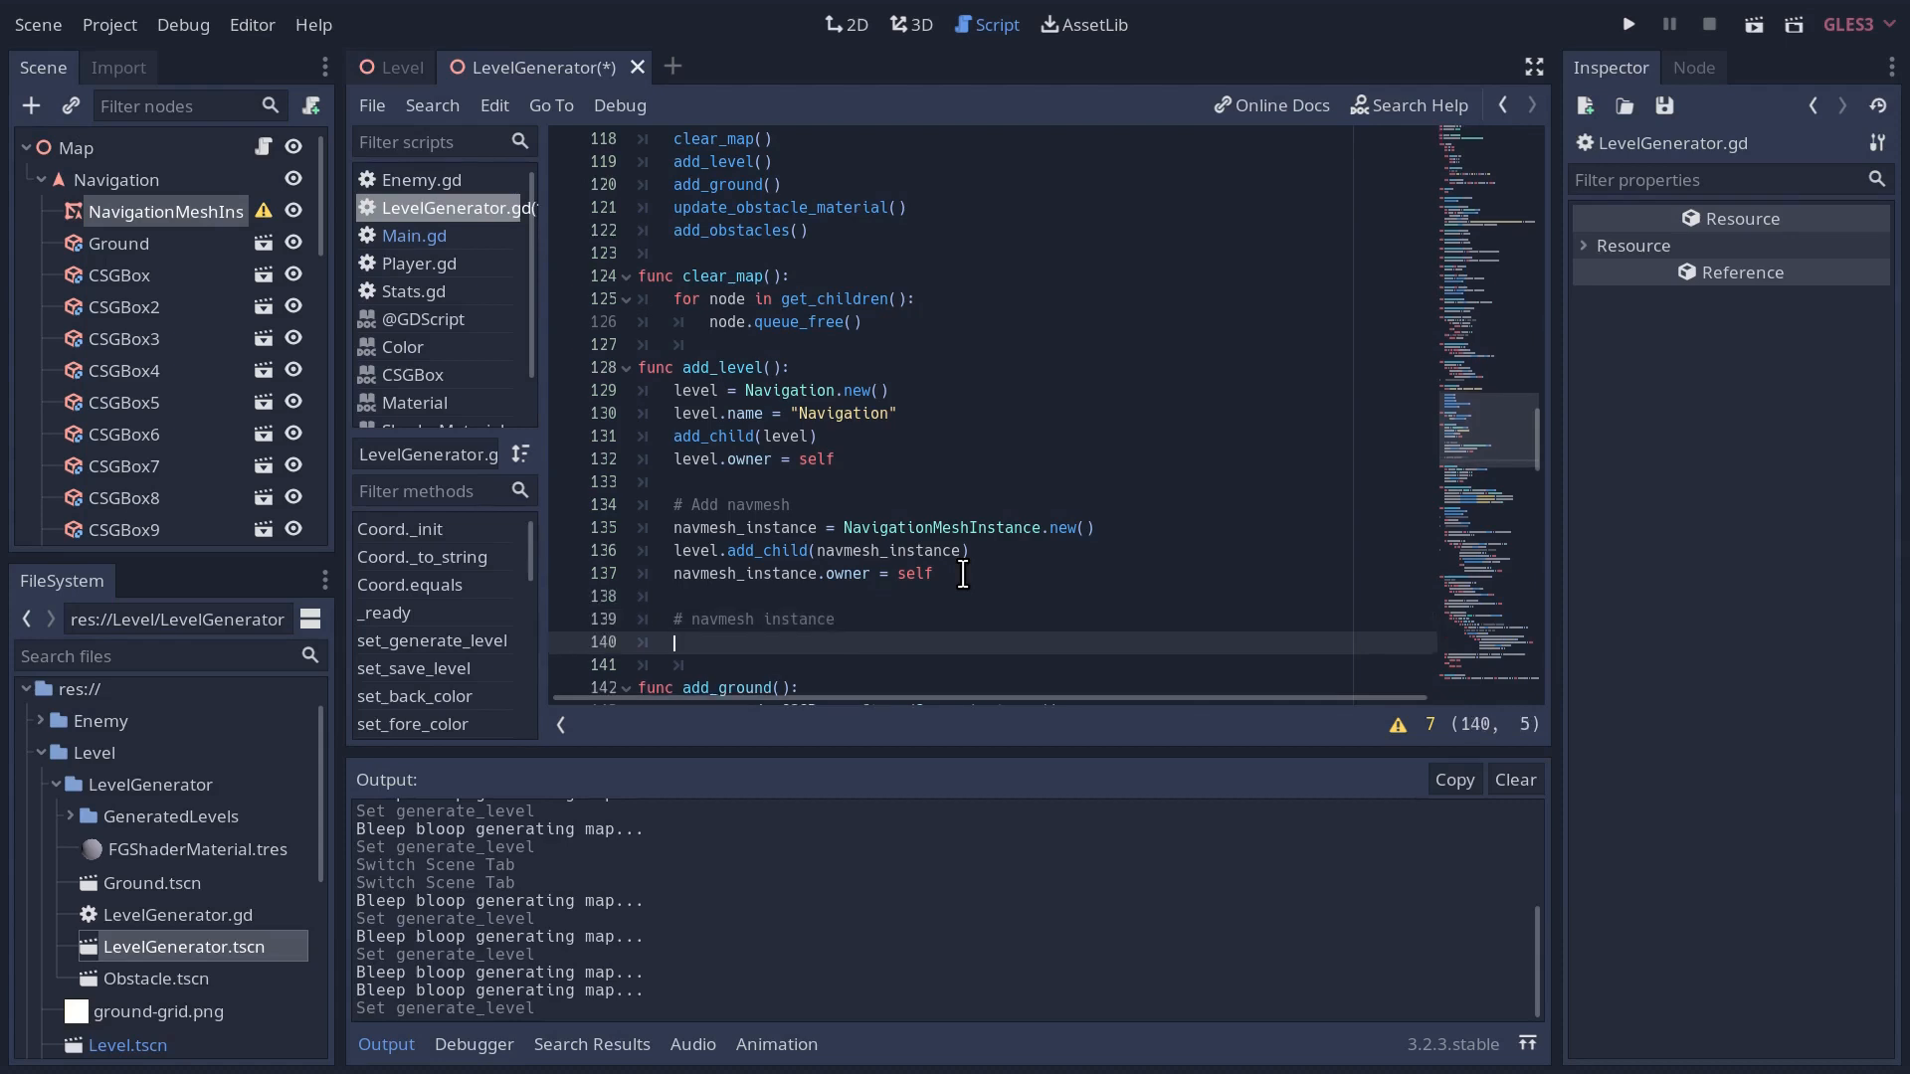
pyautogui.write('n')
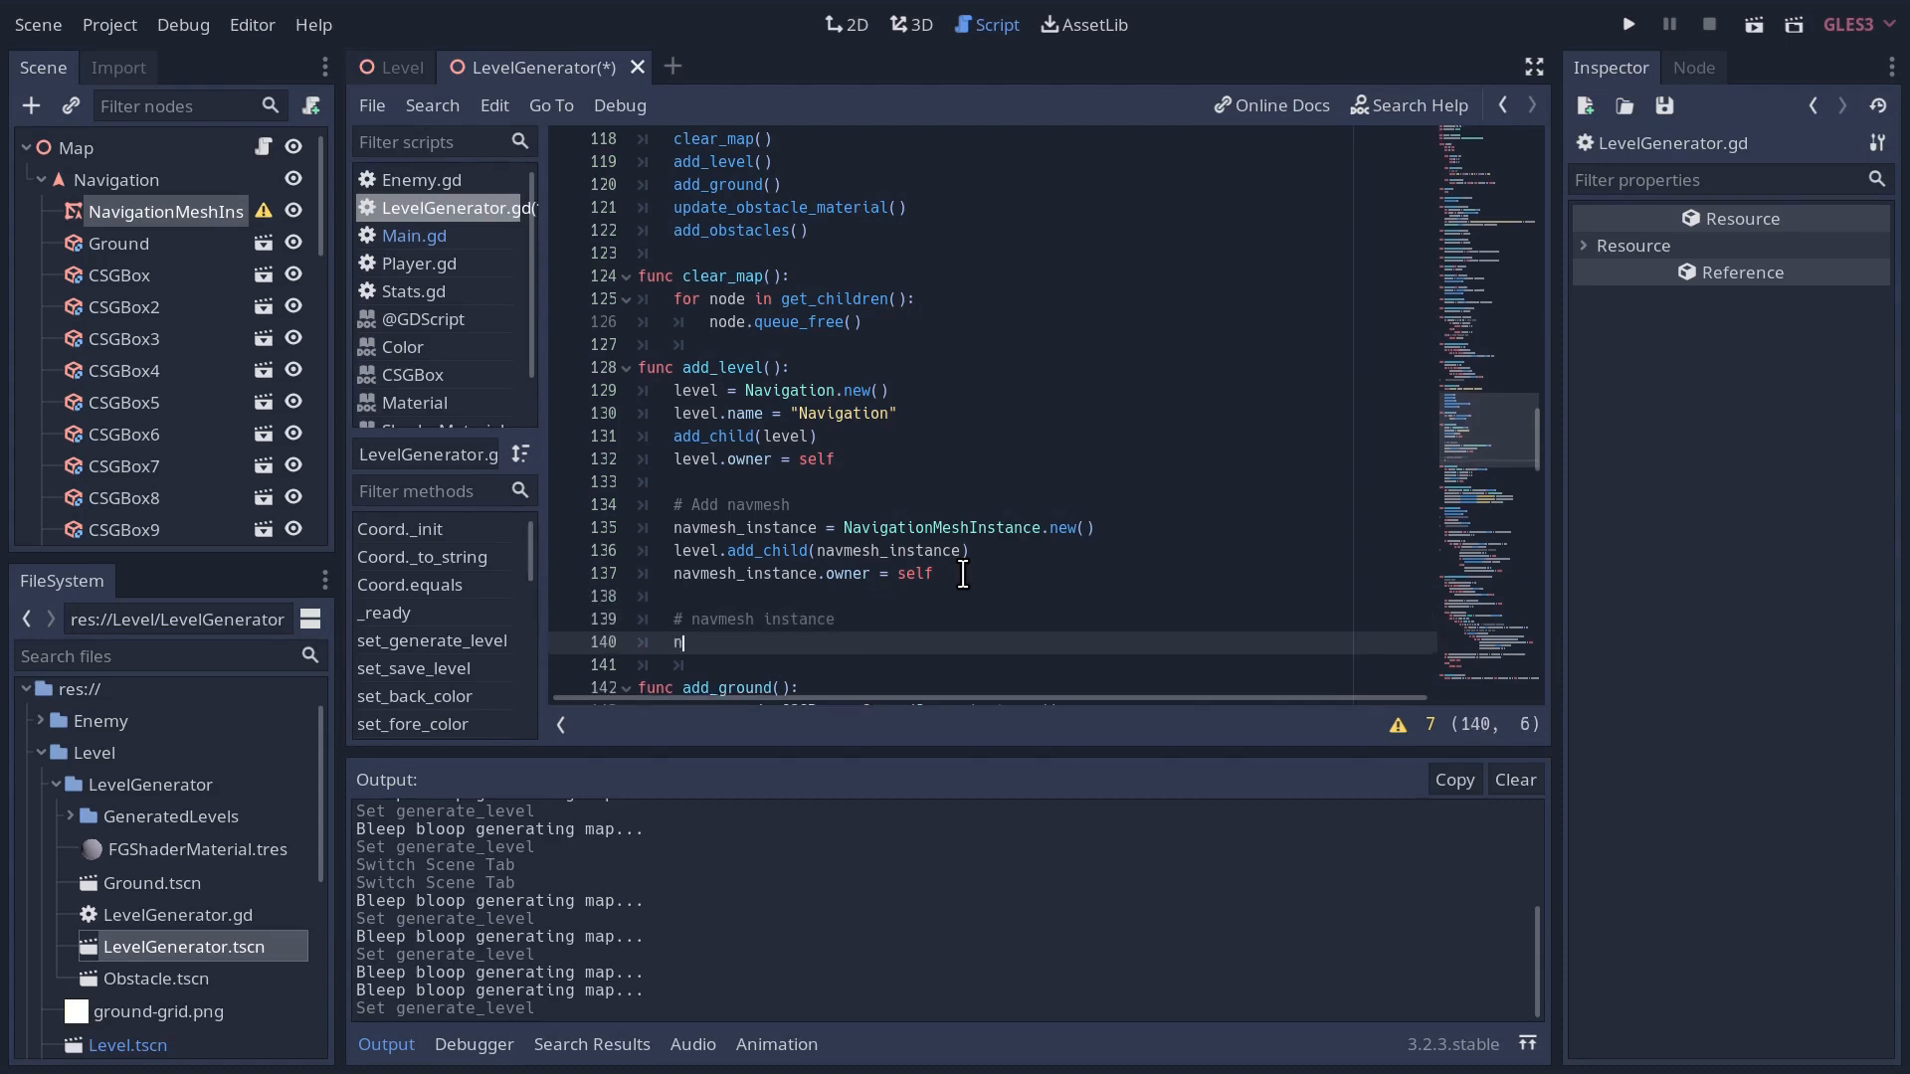
pyautogui.write('avmesh_instance')
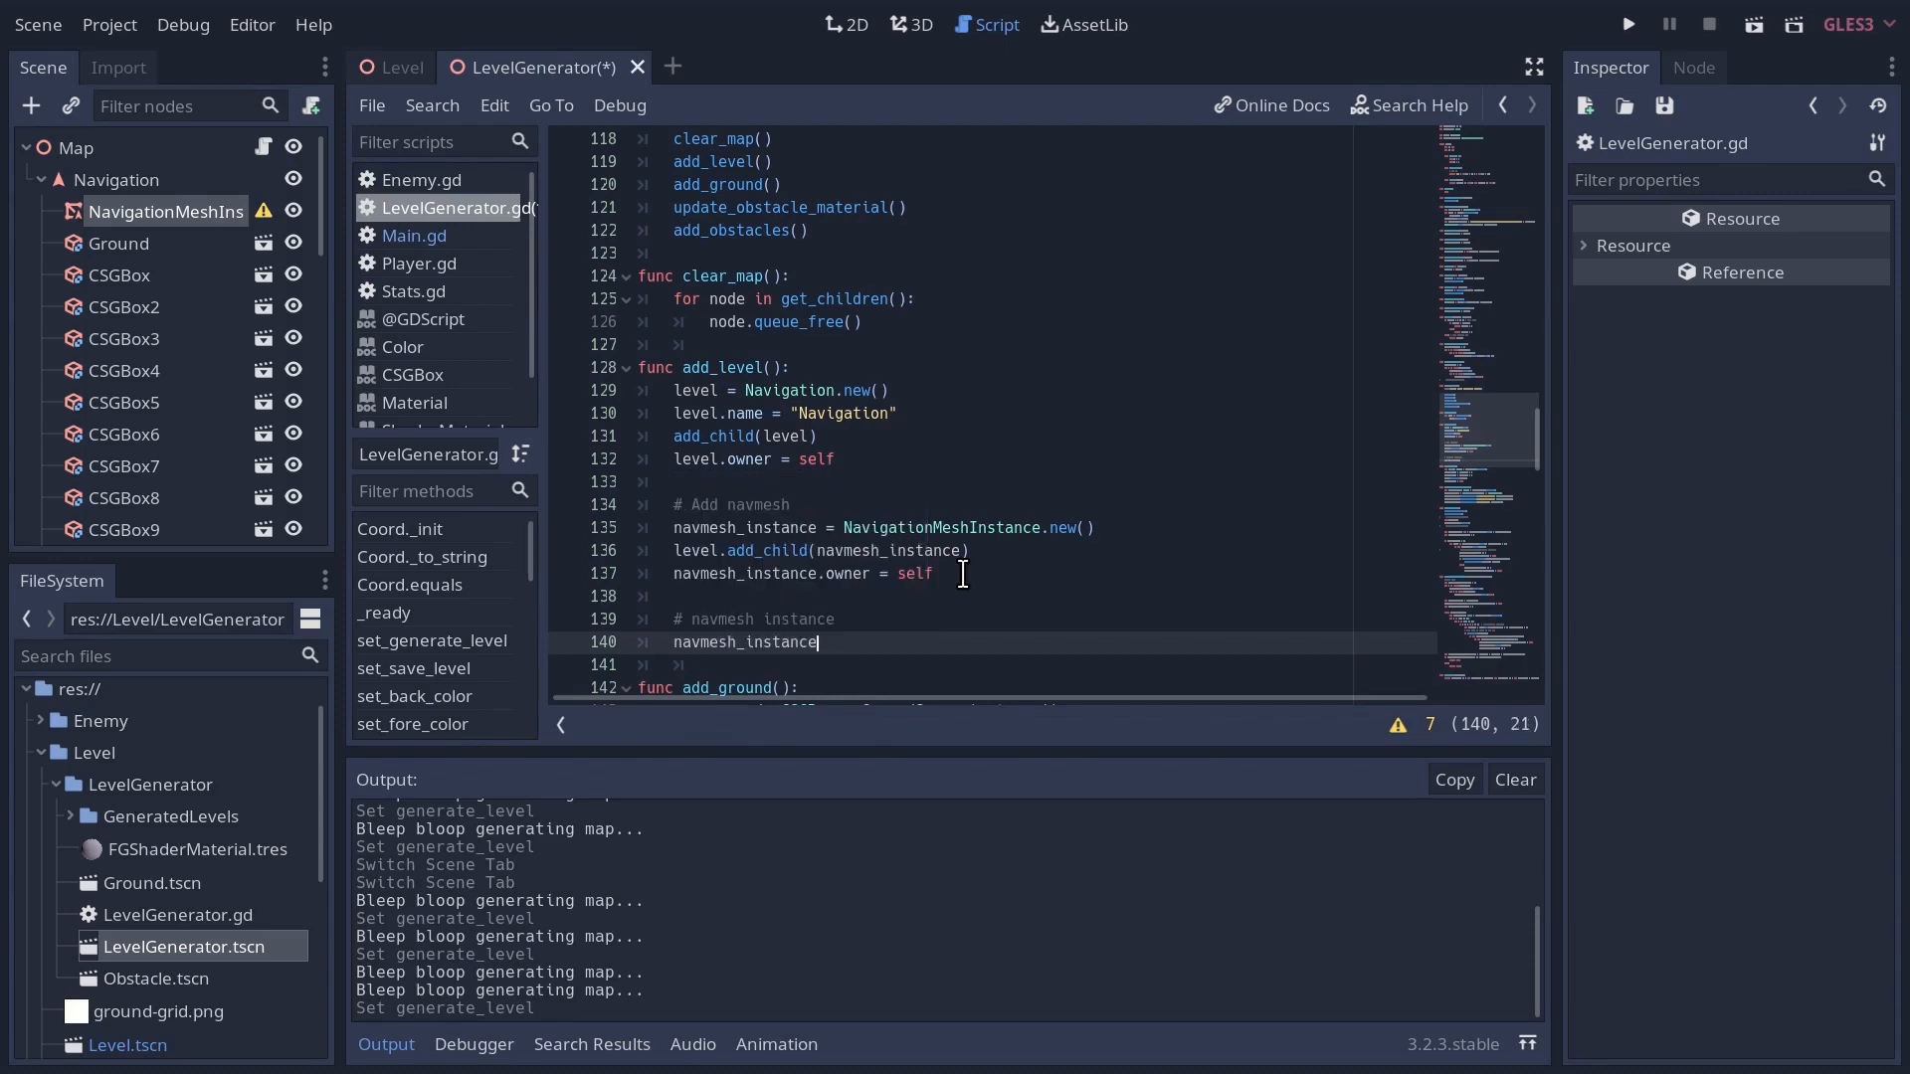
pyautogui.write('.navmesh')
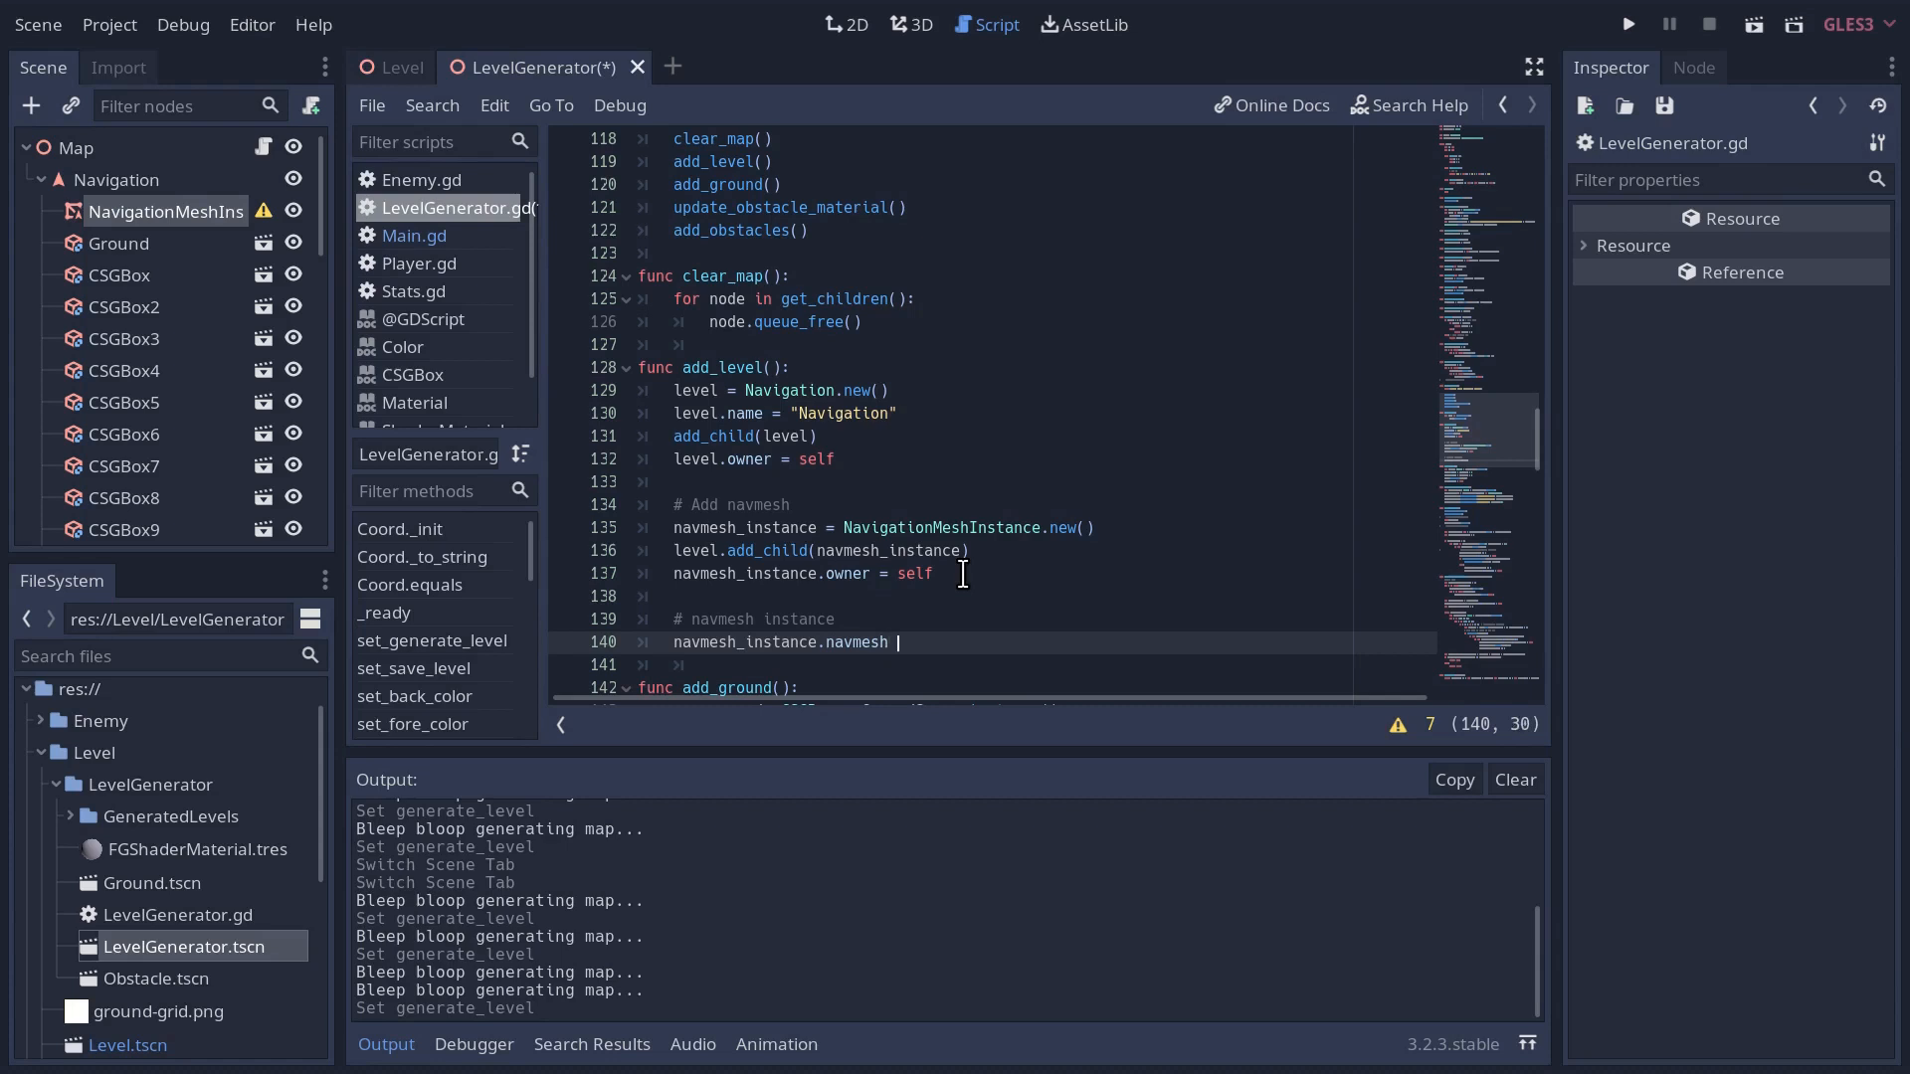
pyautogui.write('Naviga')
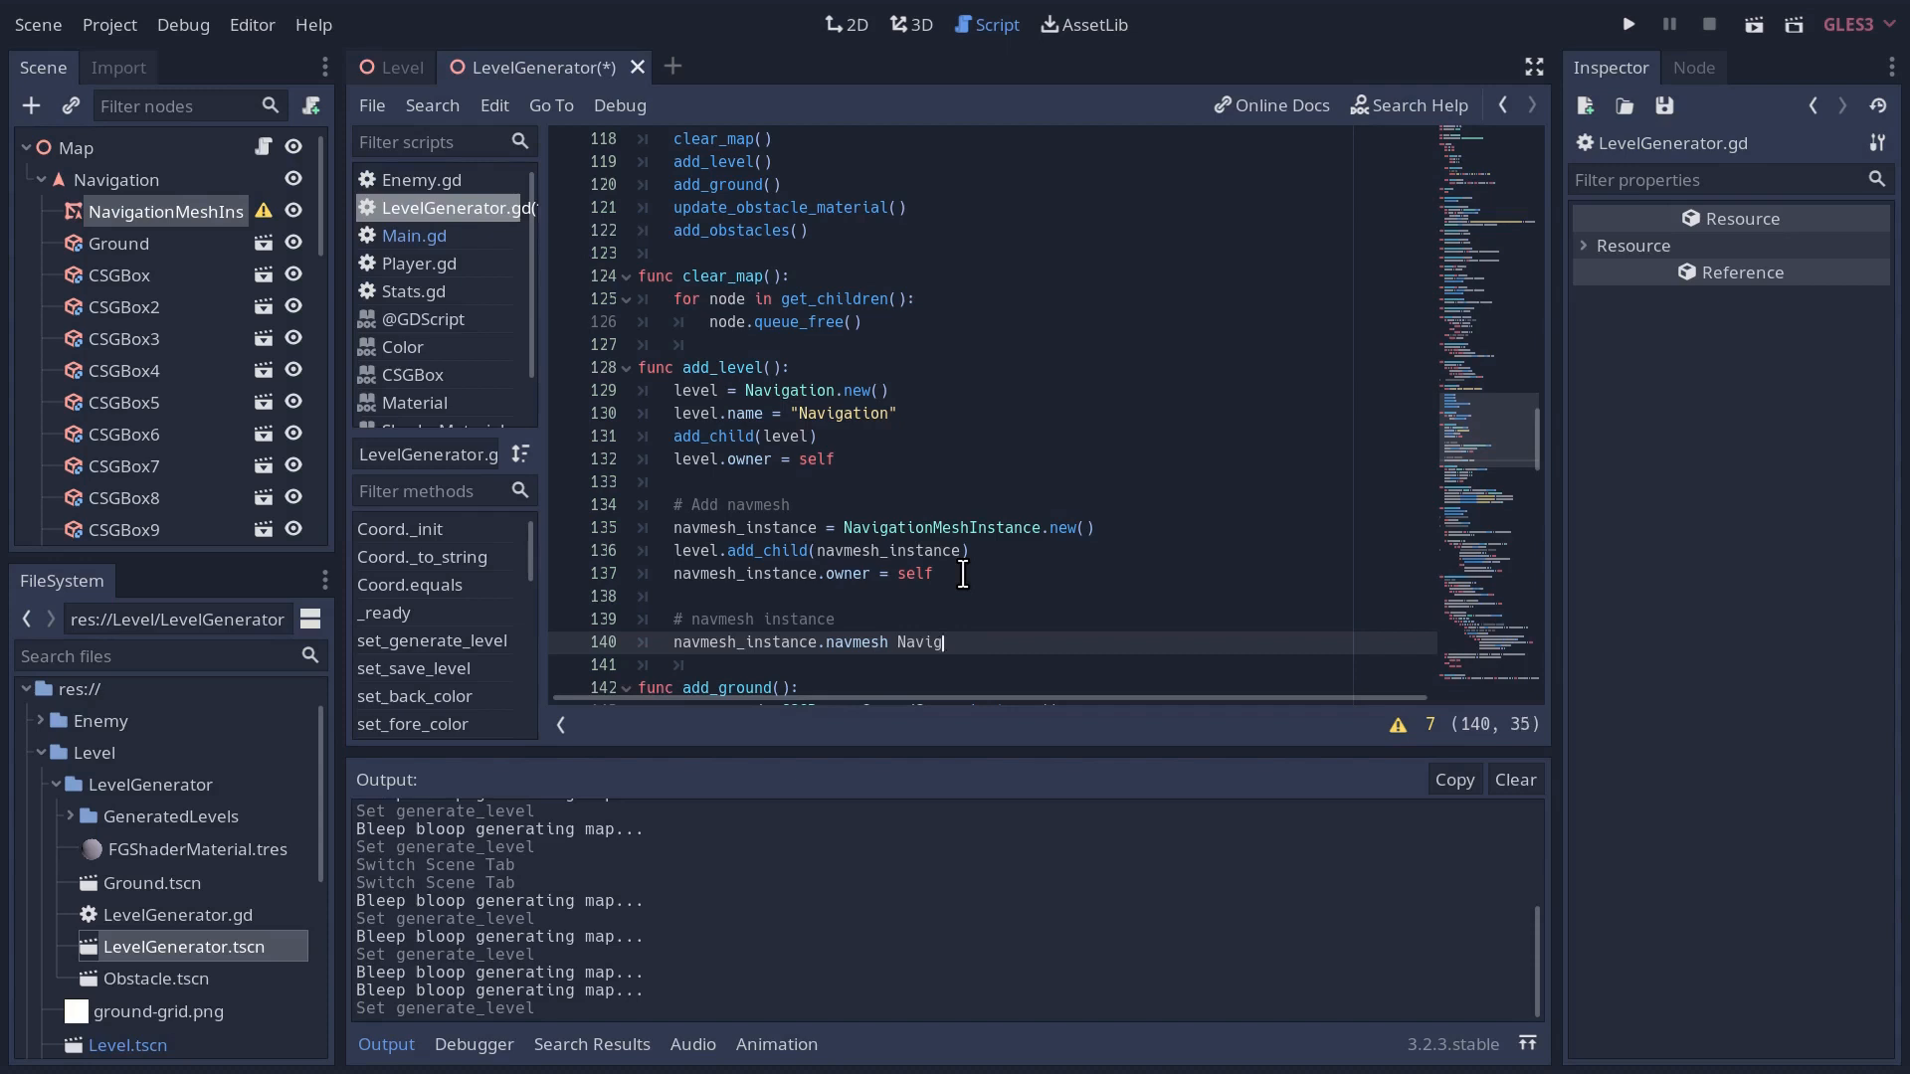
pyautogui.write('= N')
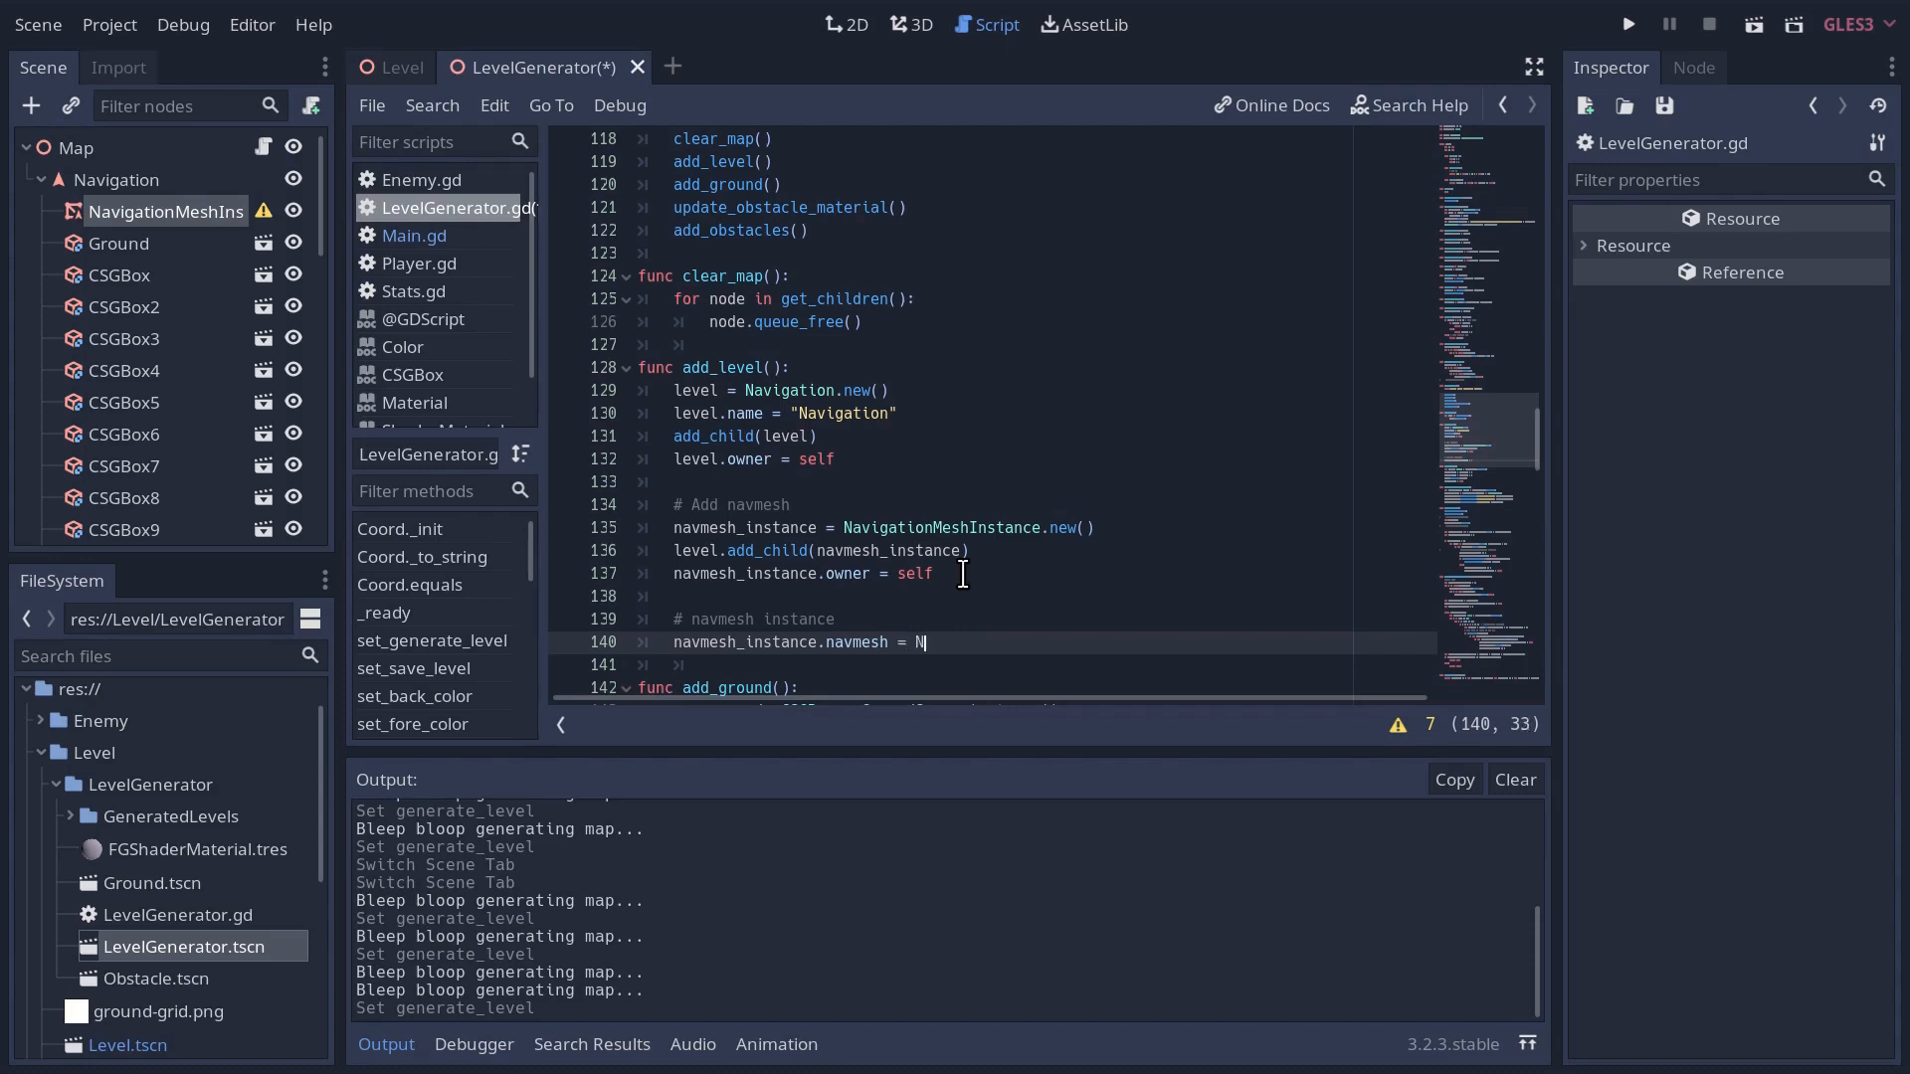
pyautogui.write('avi')
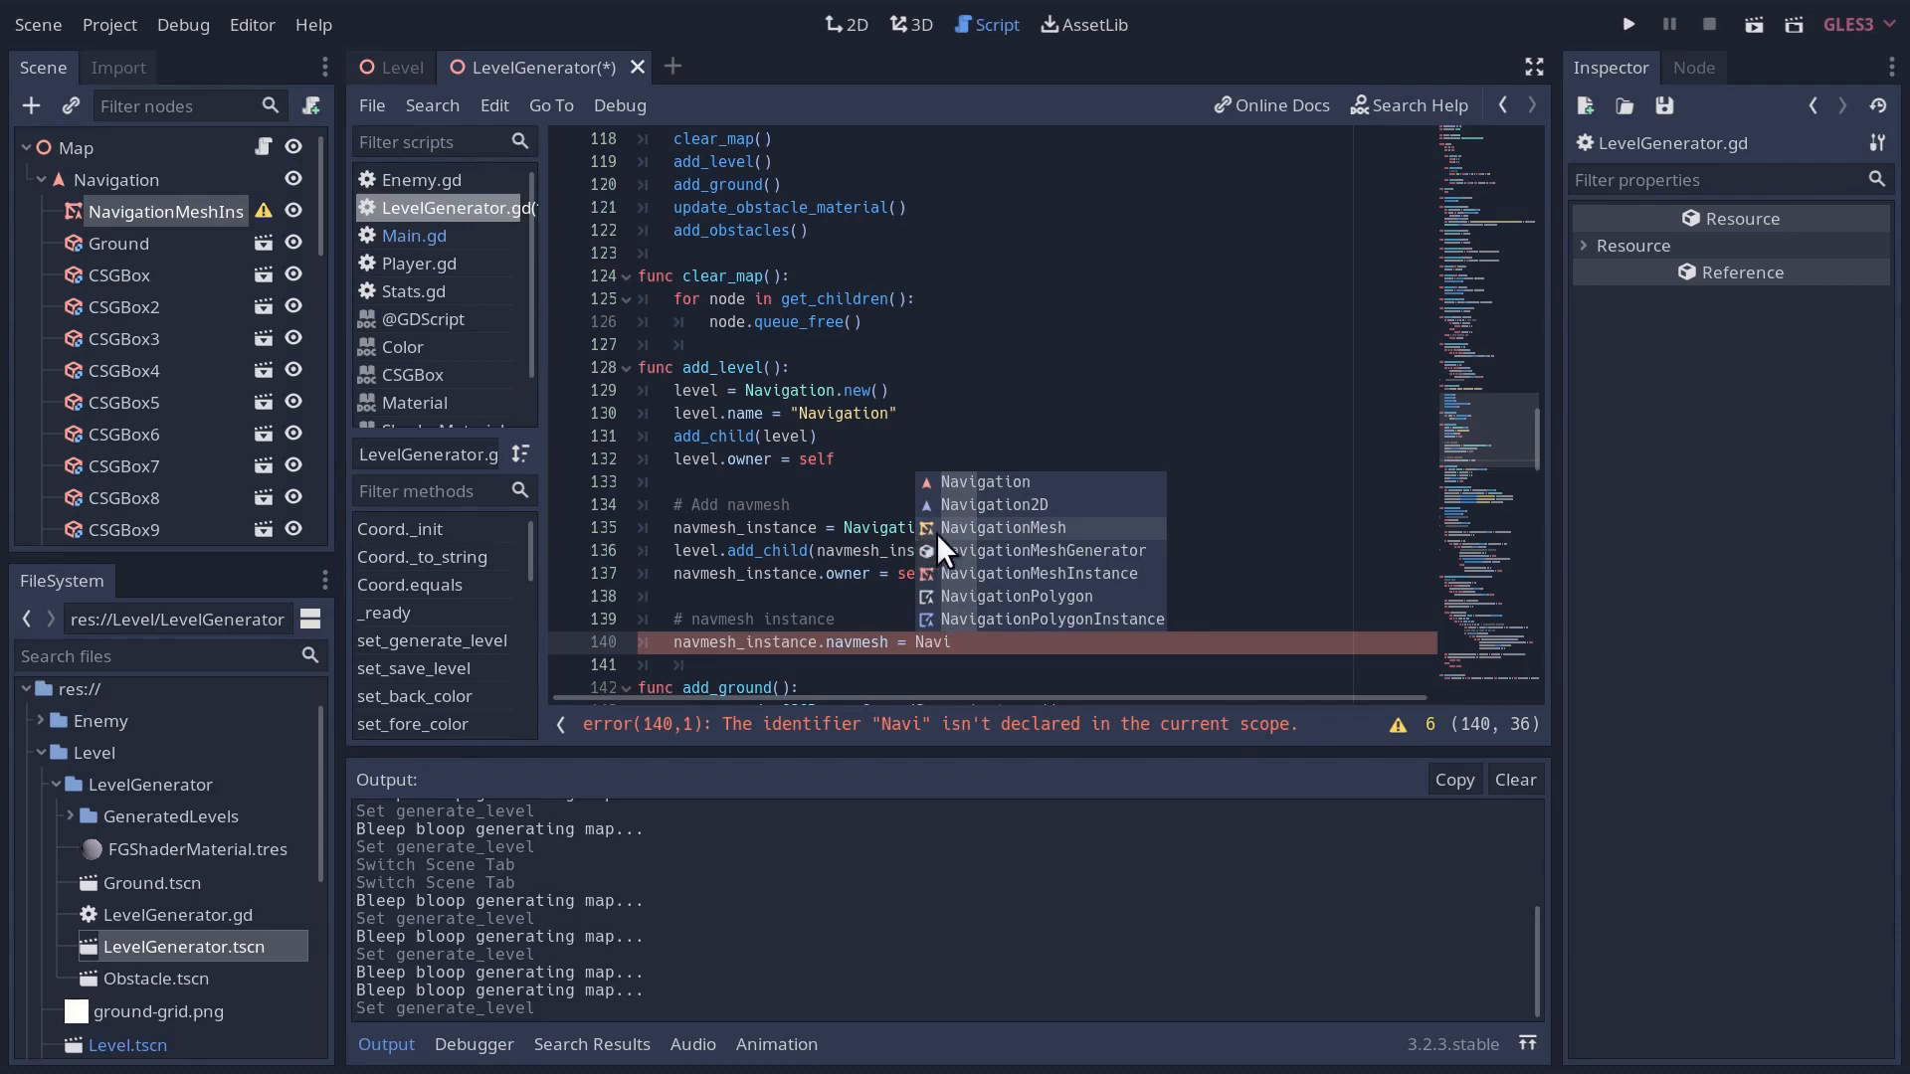
pyautogui.moveTo(953, 549)
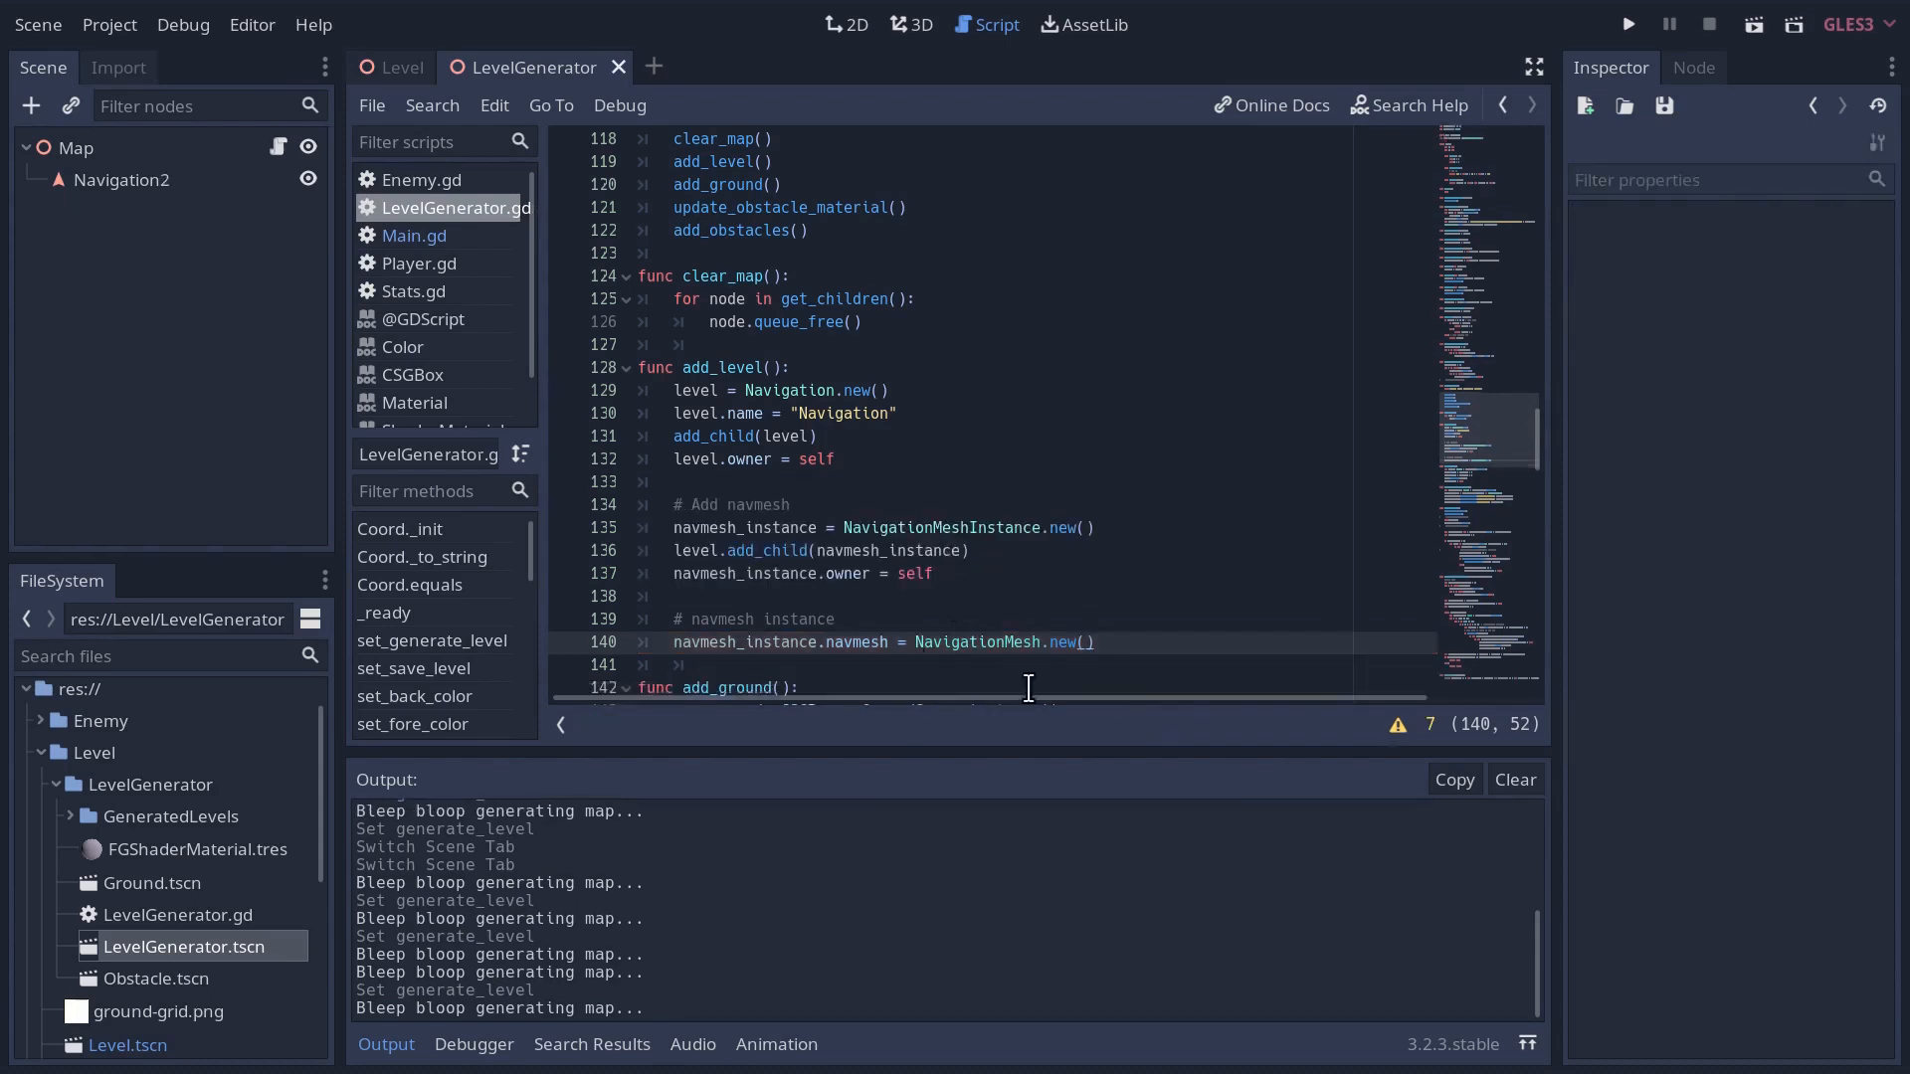
pyautogui.click(917, 642)
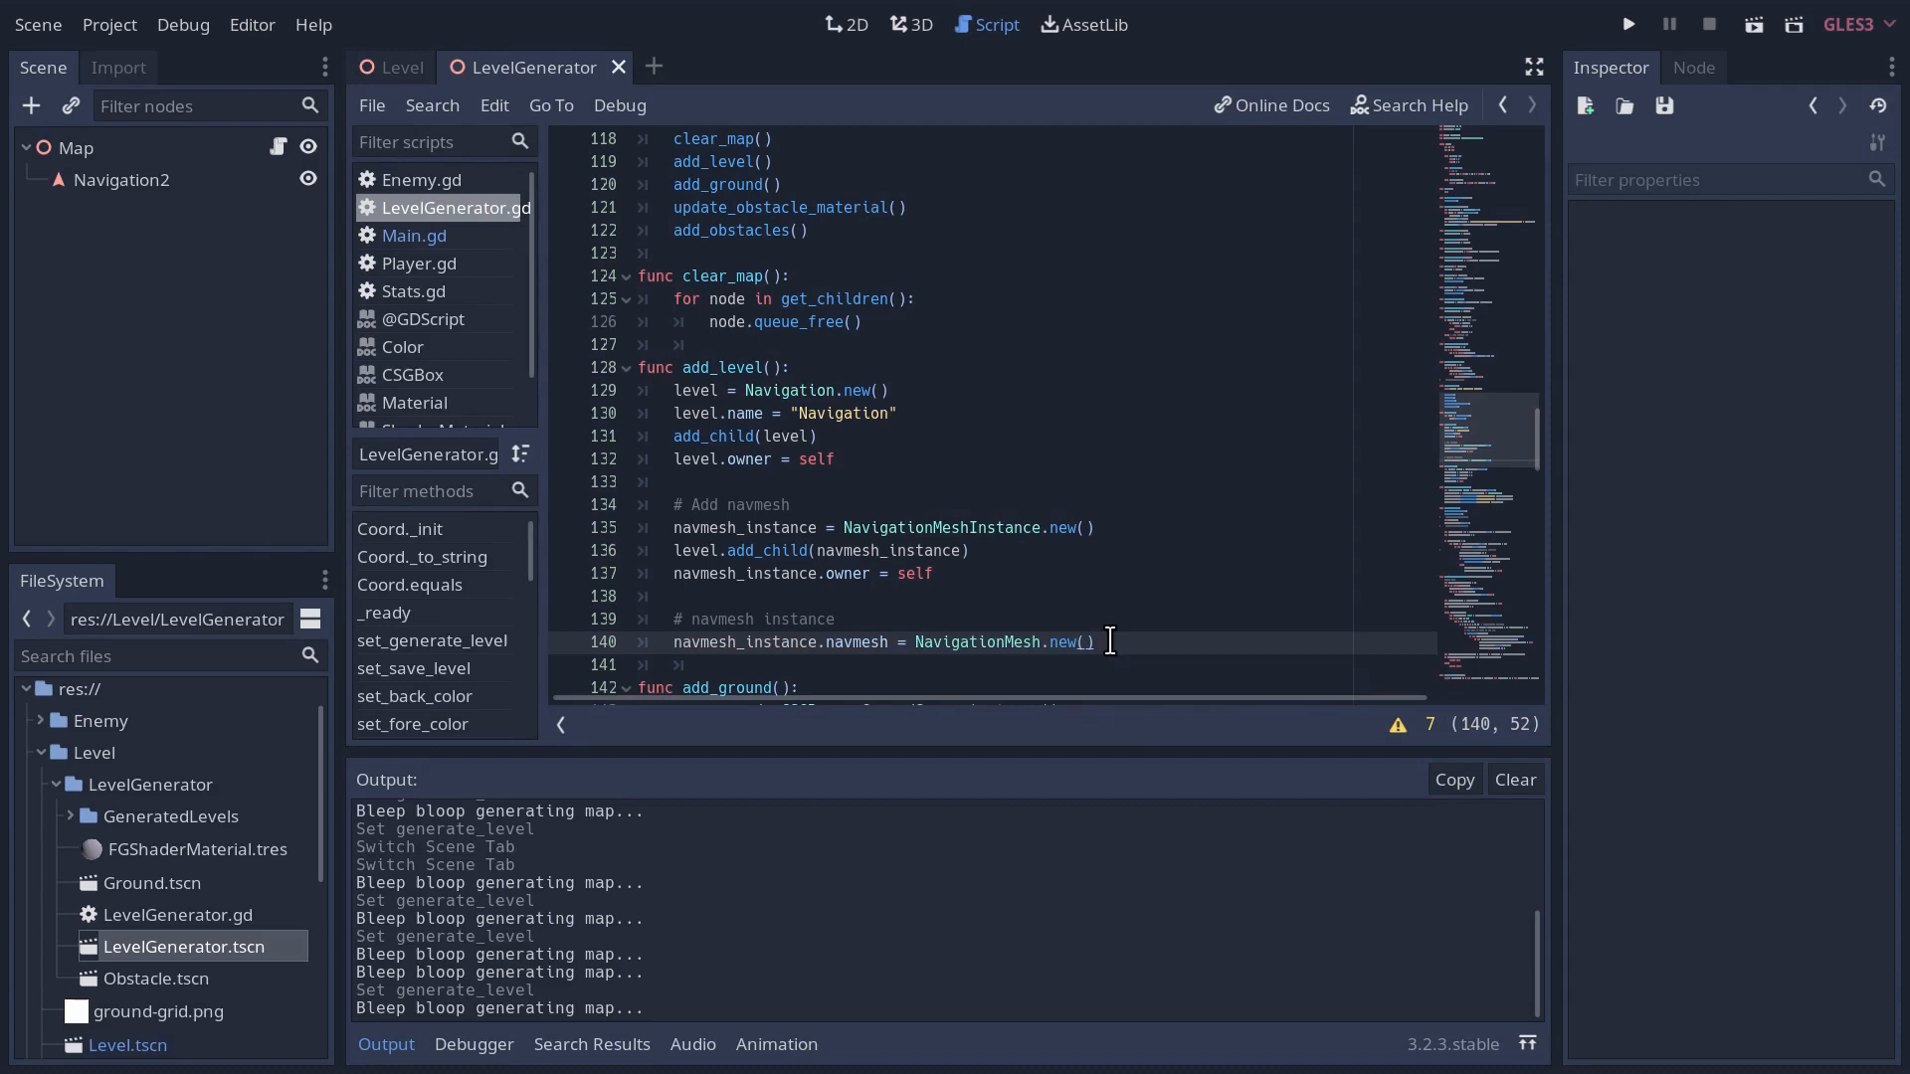
pyautogui.moveTo(95, 165)
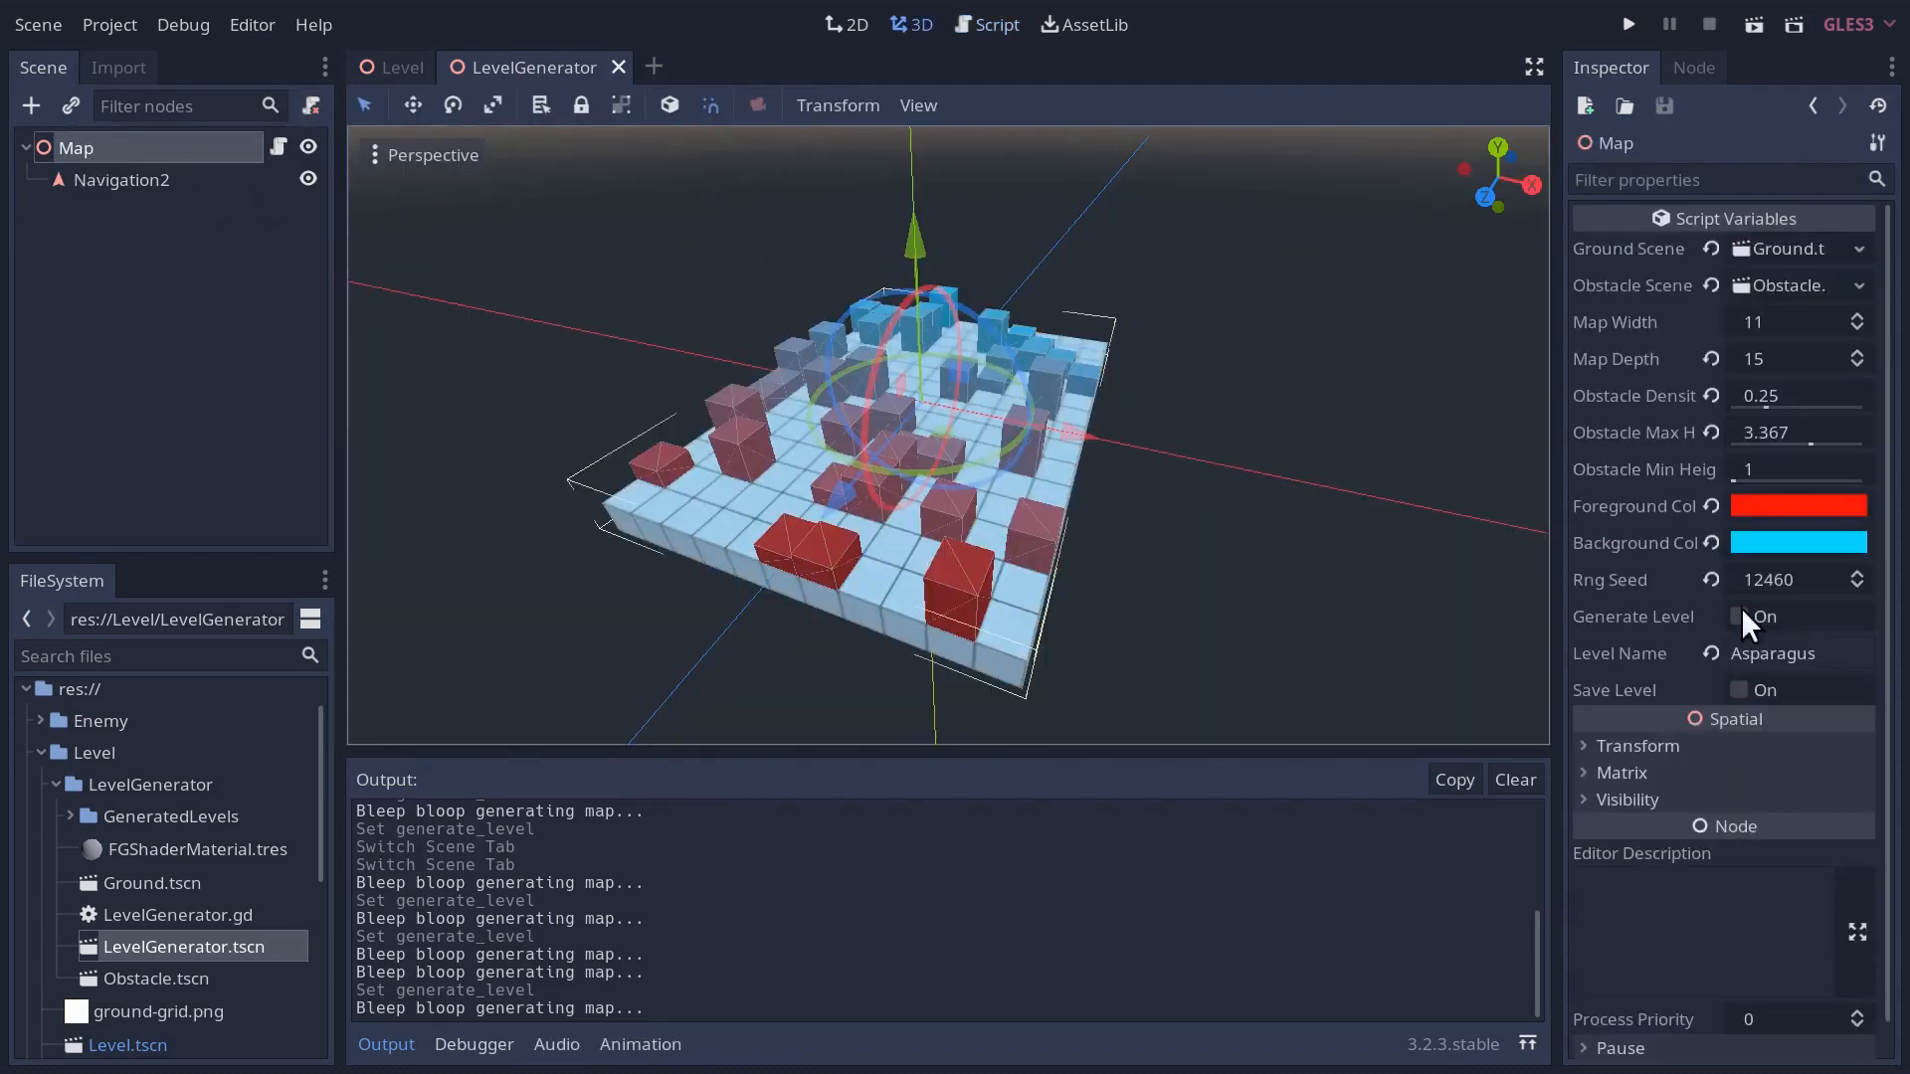
# - Regenerate the level and check the NavigationMeshInstance now holds a NavigationMesh resource
pyautogui.click(1738, 617)
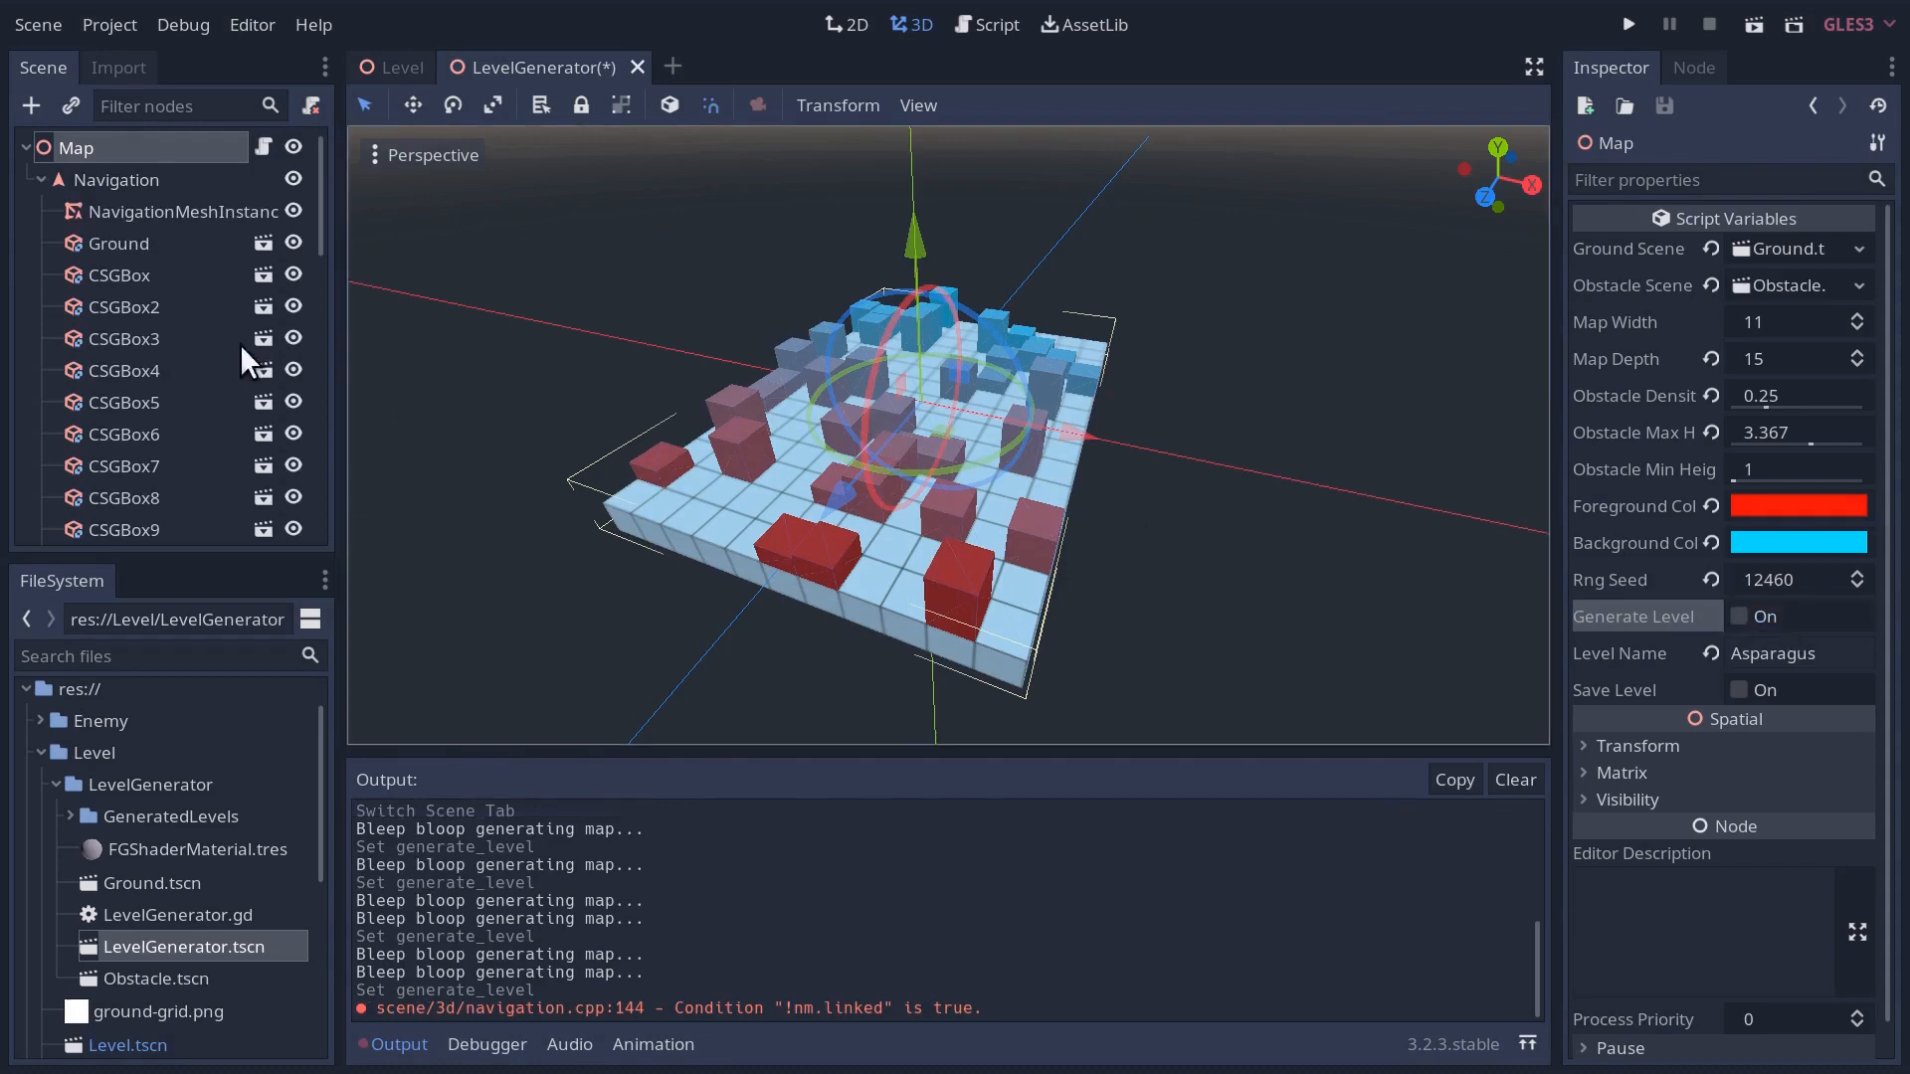
pyautogui.click(183, 211)
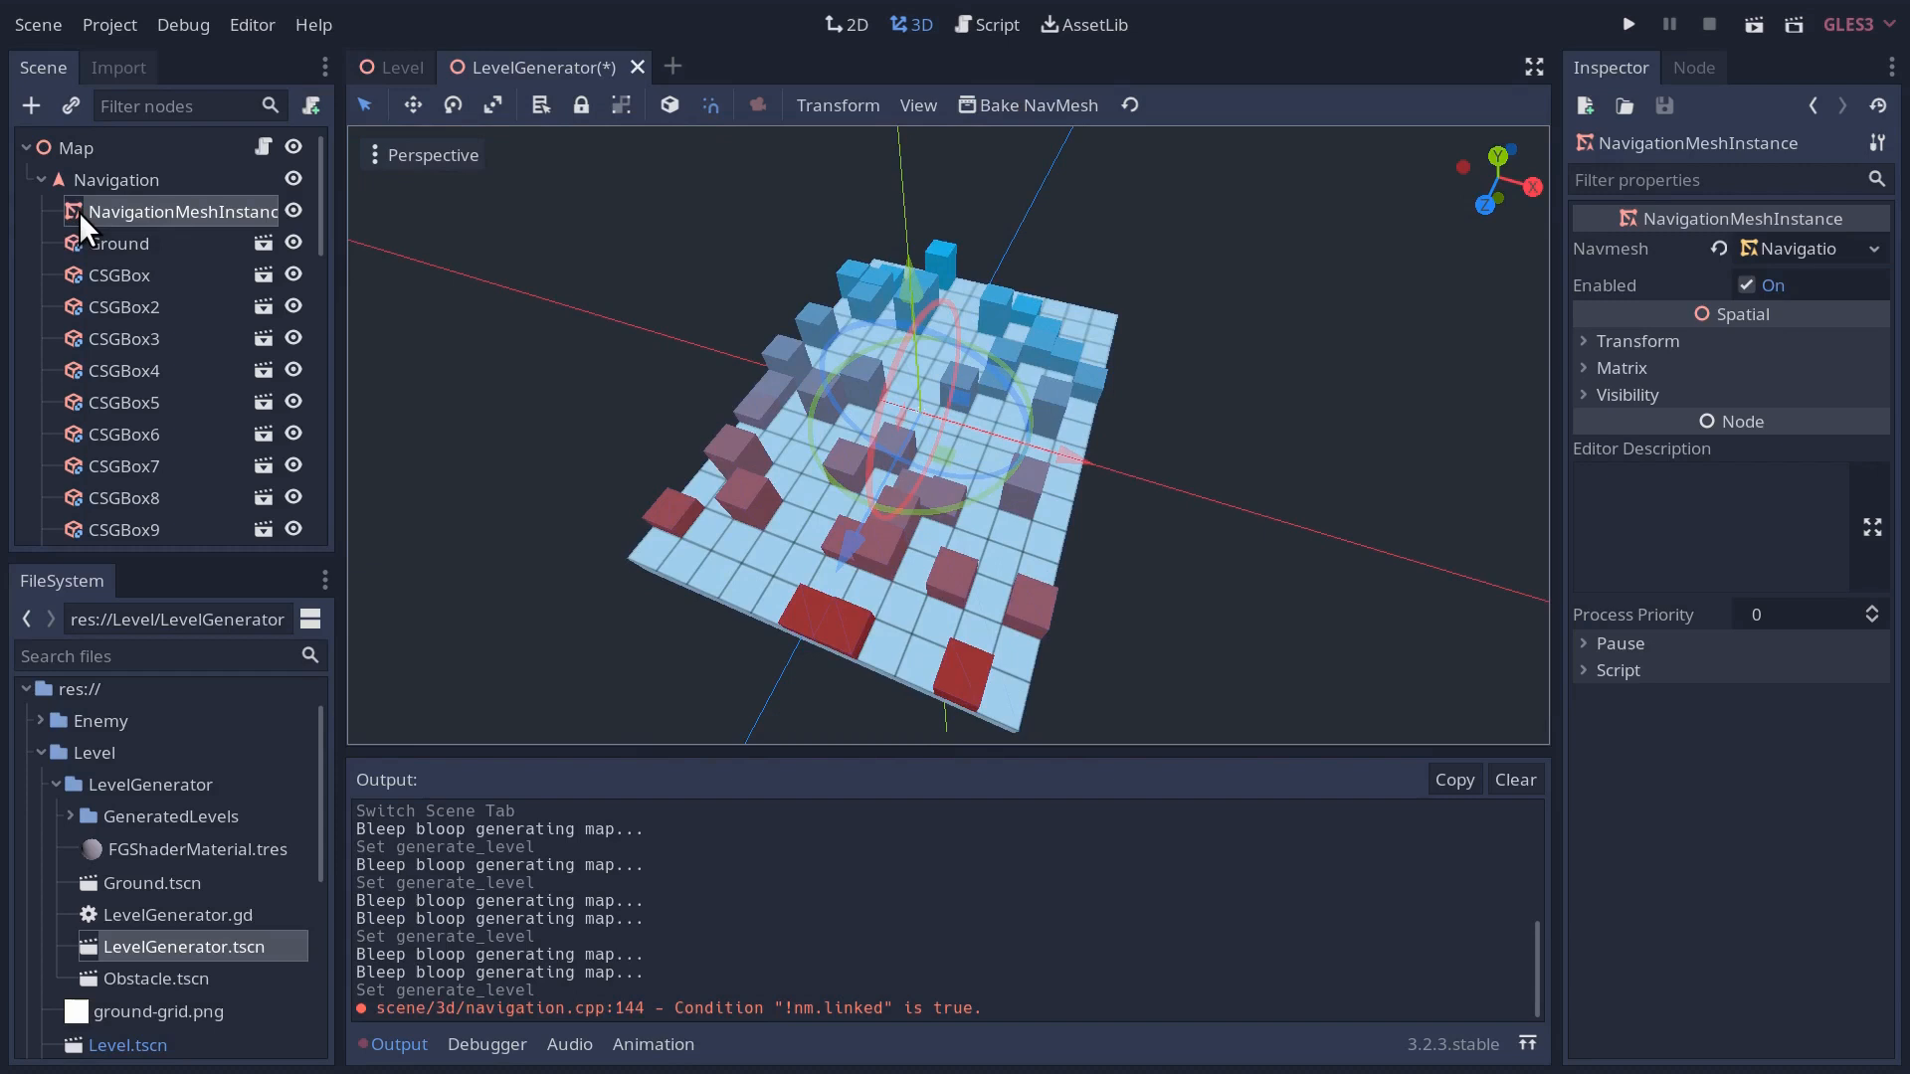
pyautogui.moveTo(193, 227)
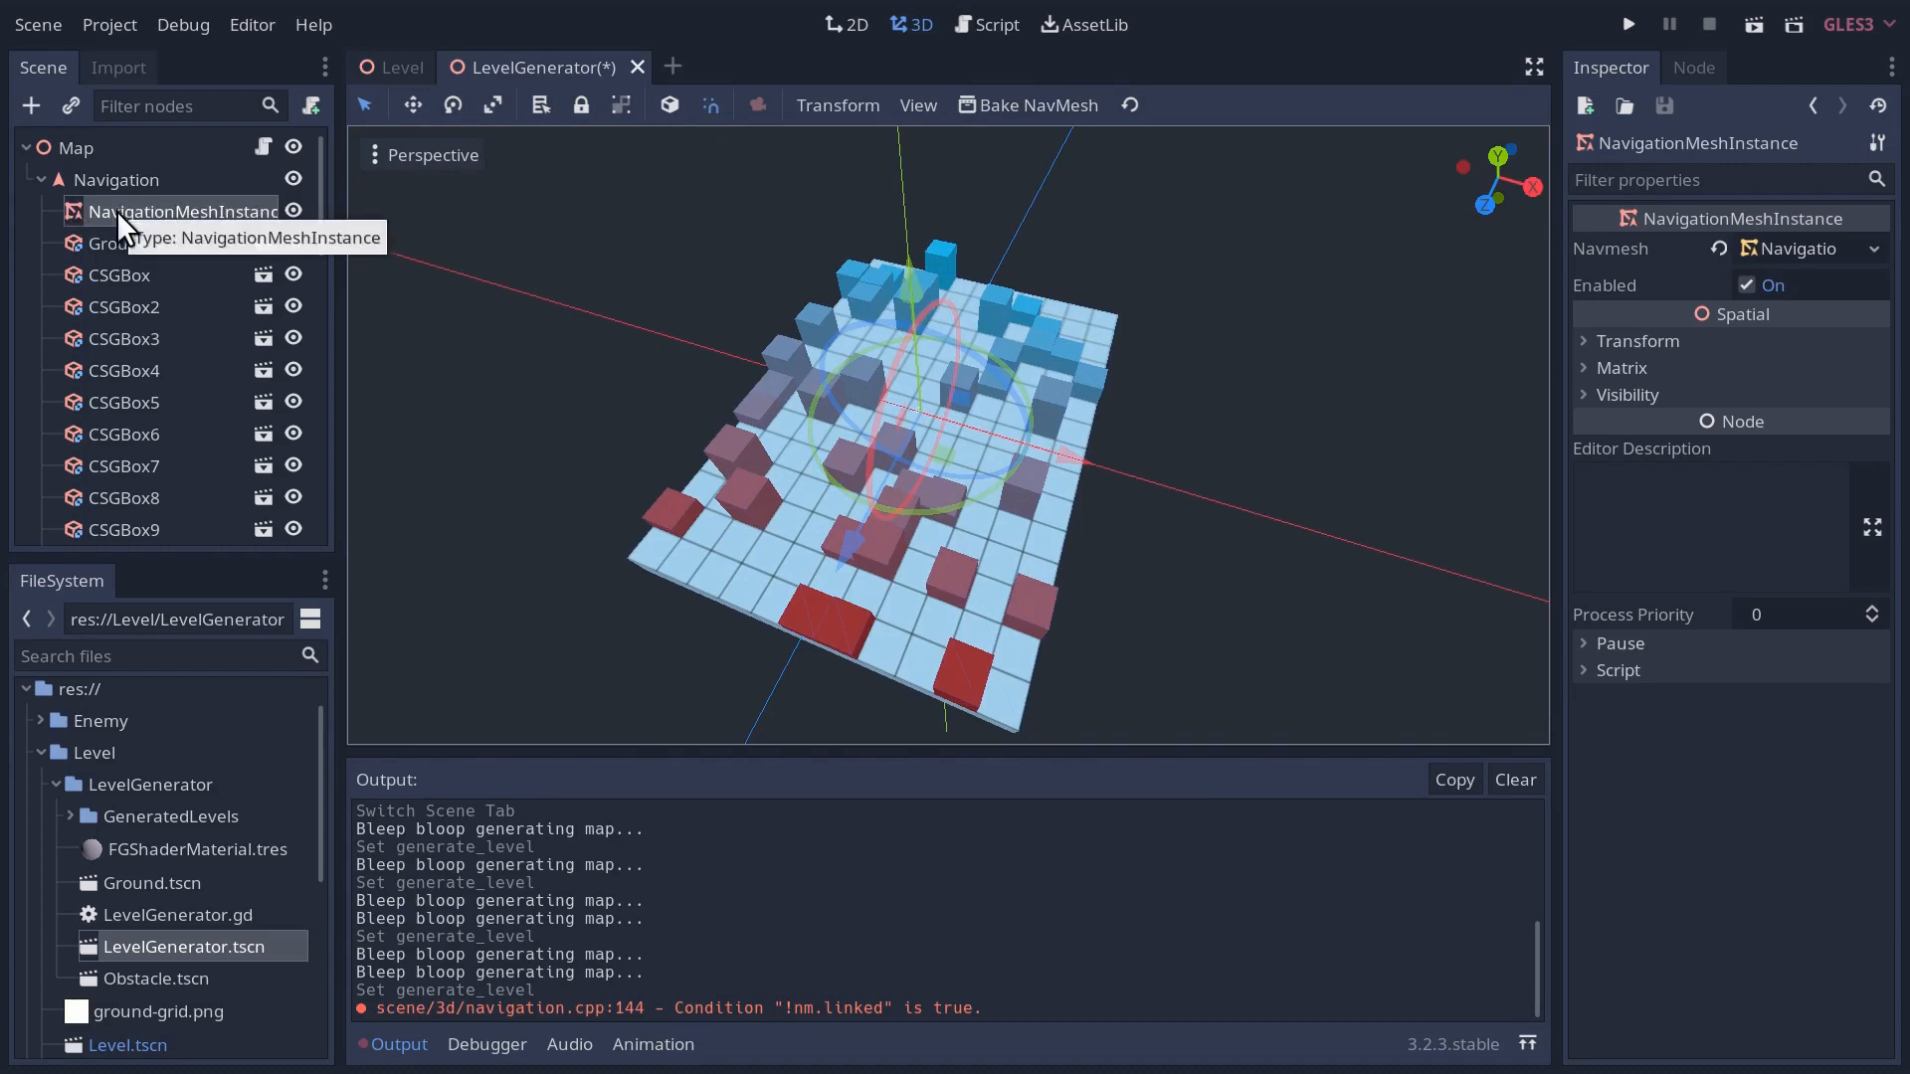
pyautogui.moveTo(251, 227)
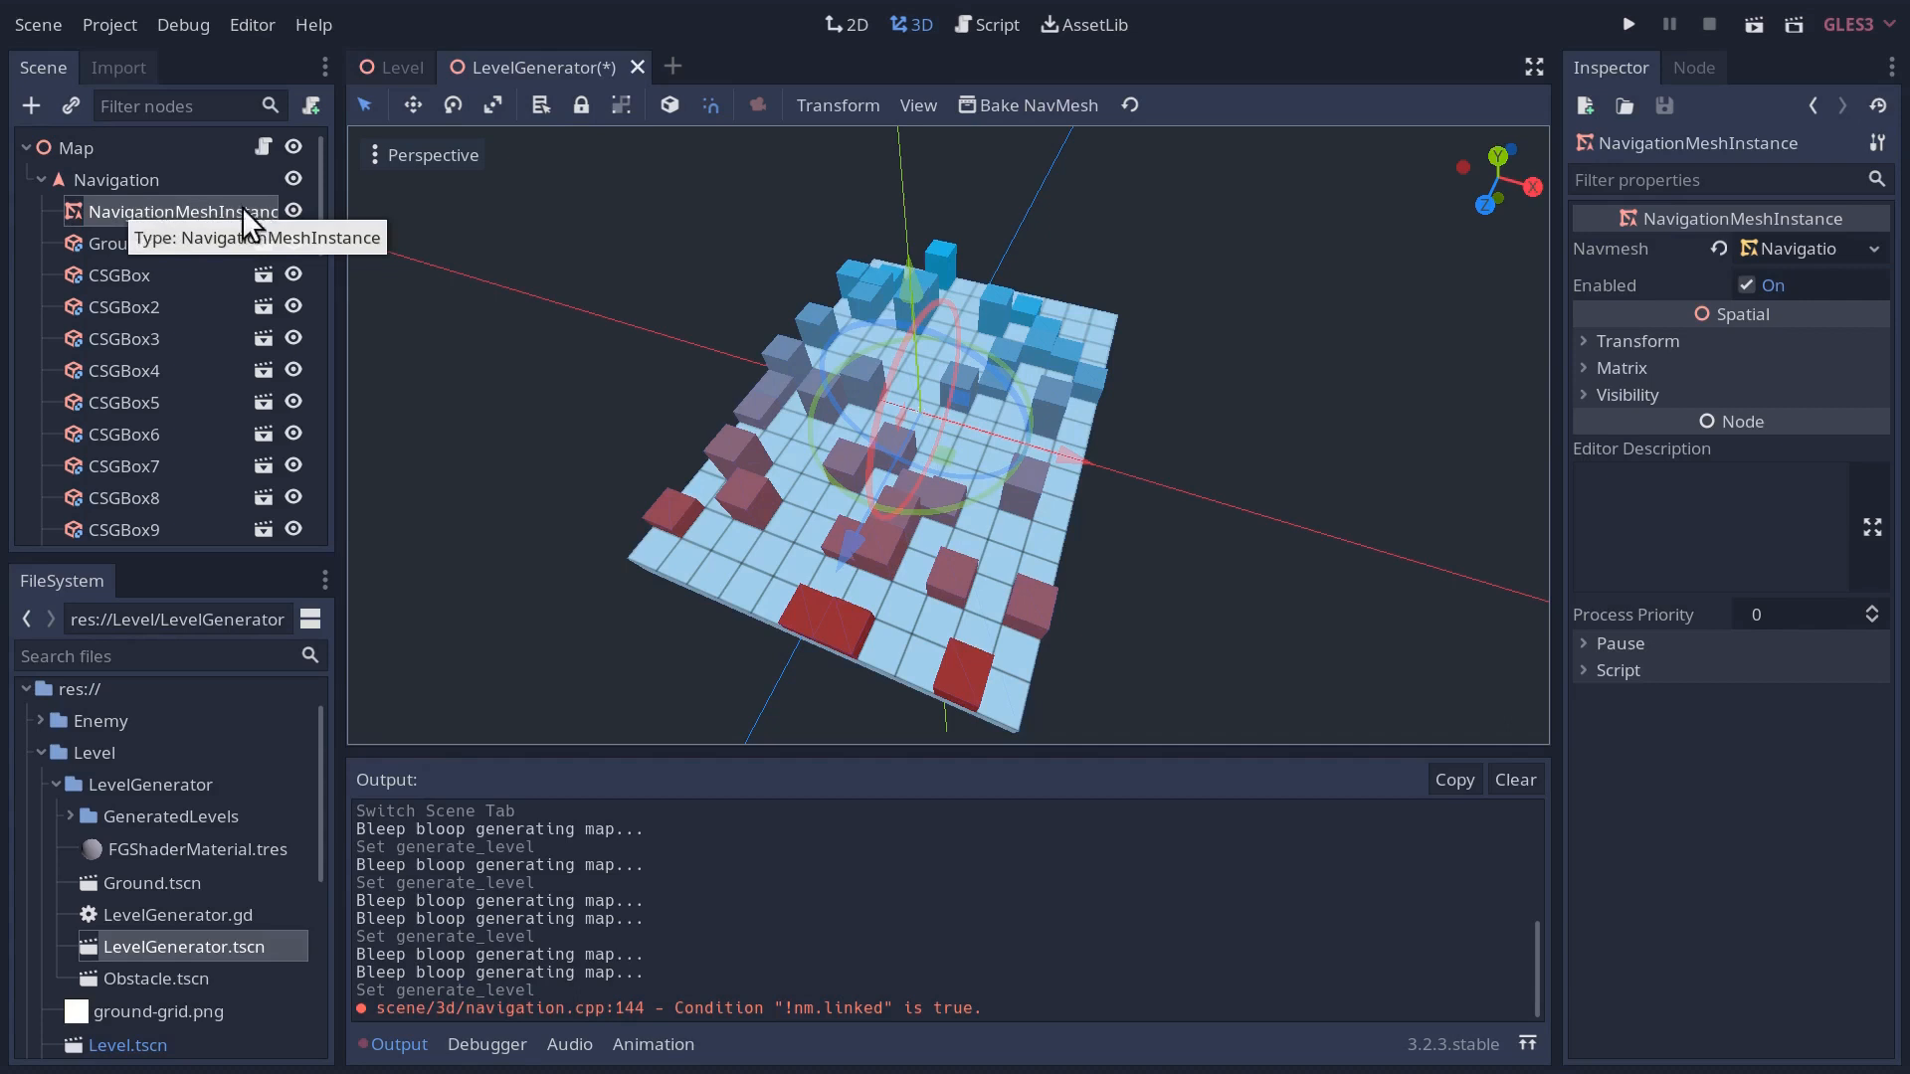
pyautogui.moveTo(119, 277)
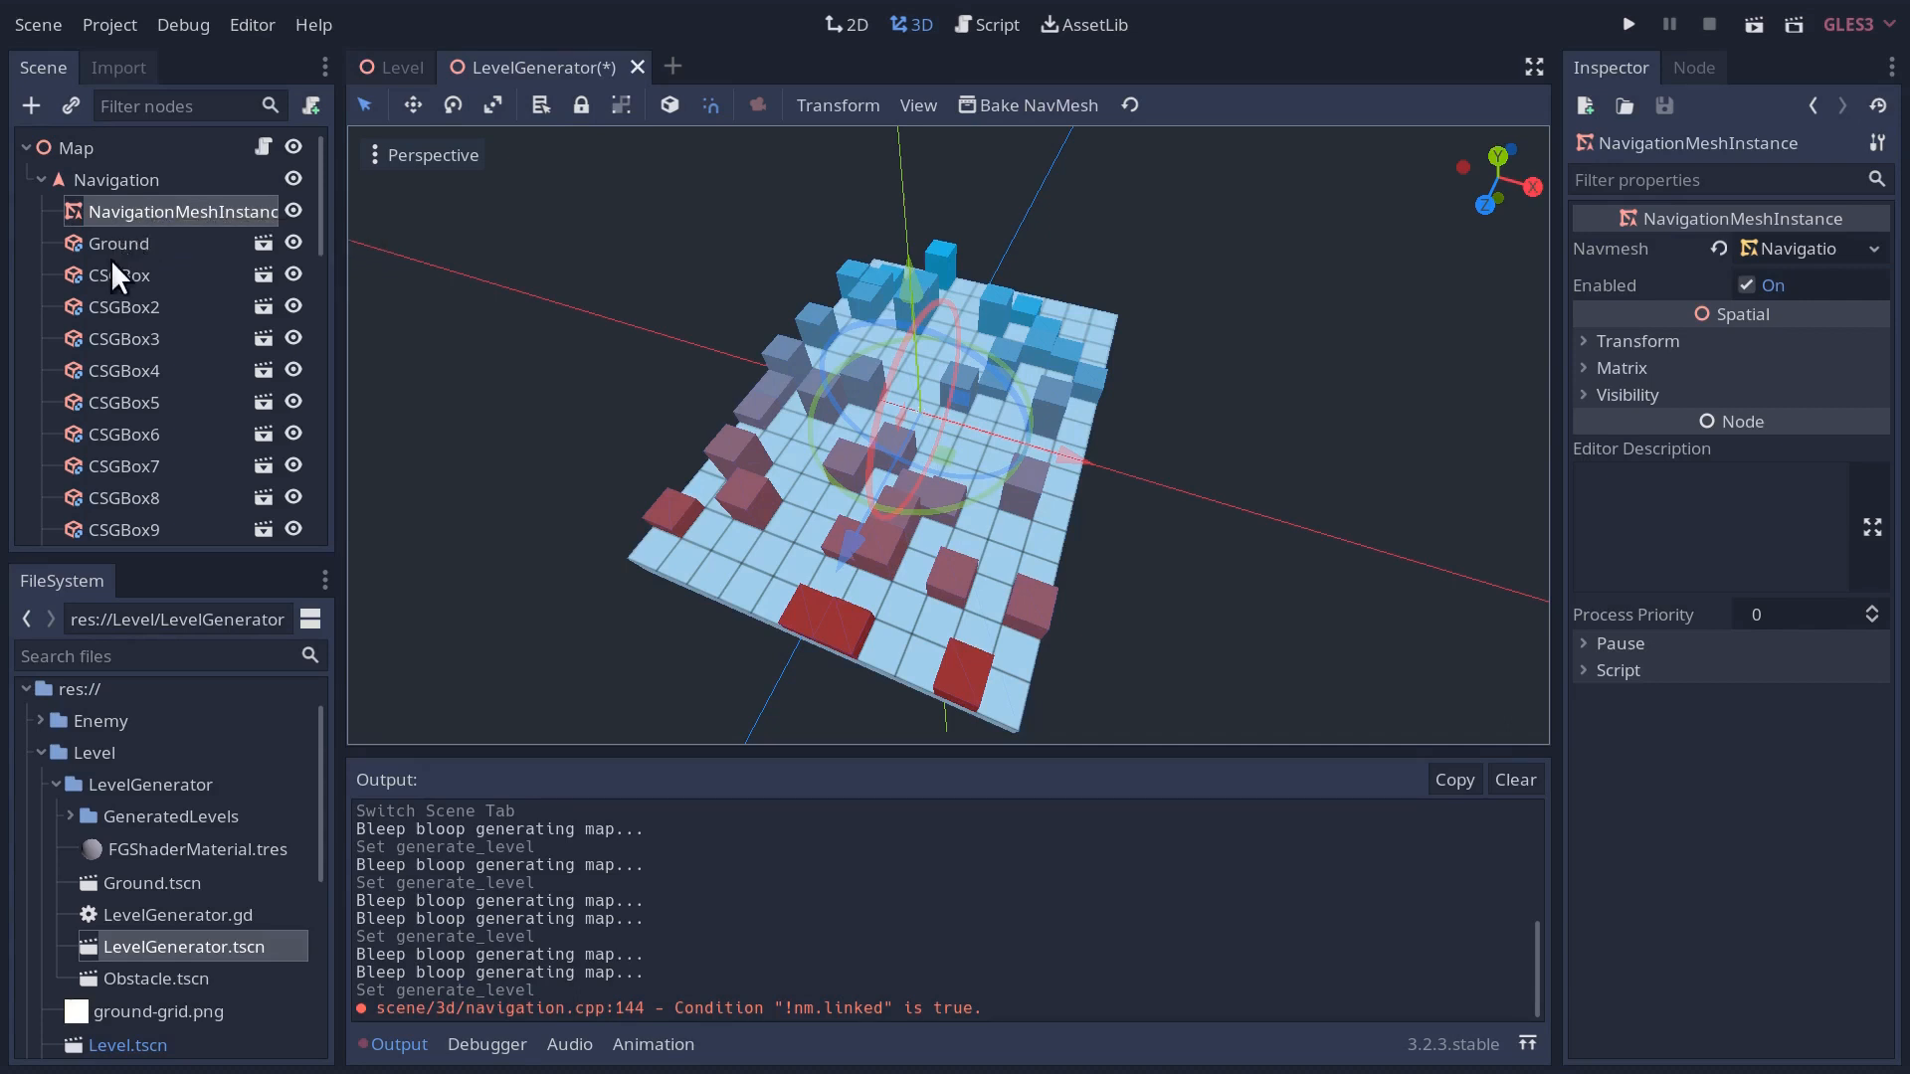
pyautogui.moveTo(122, 263)
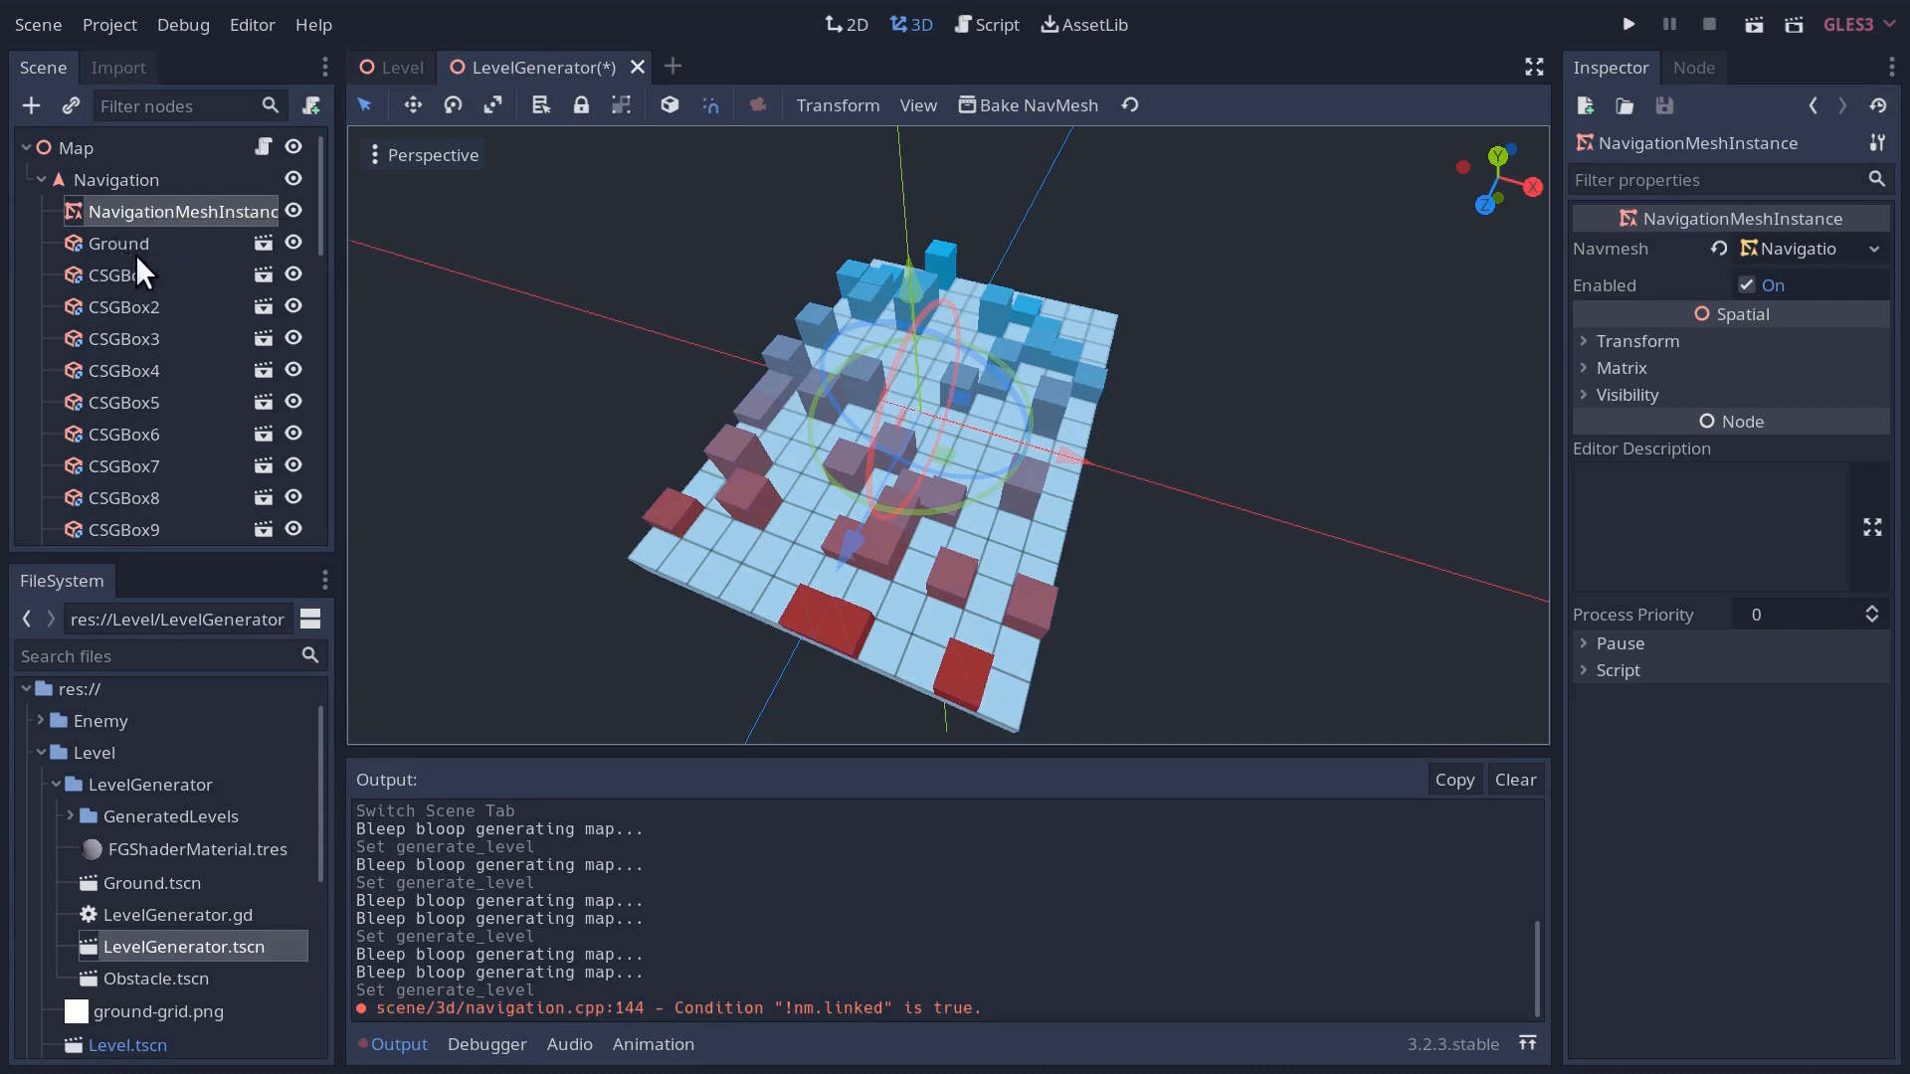
pyautogui.moveTo(201, 225)
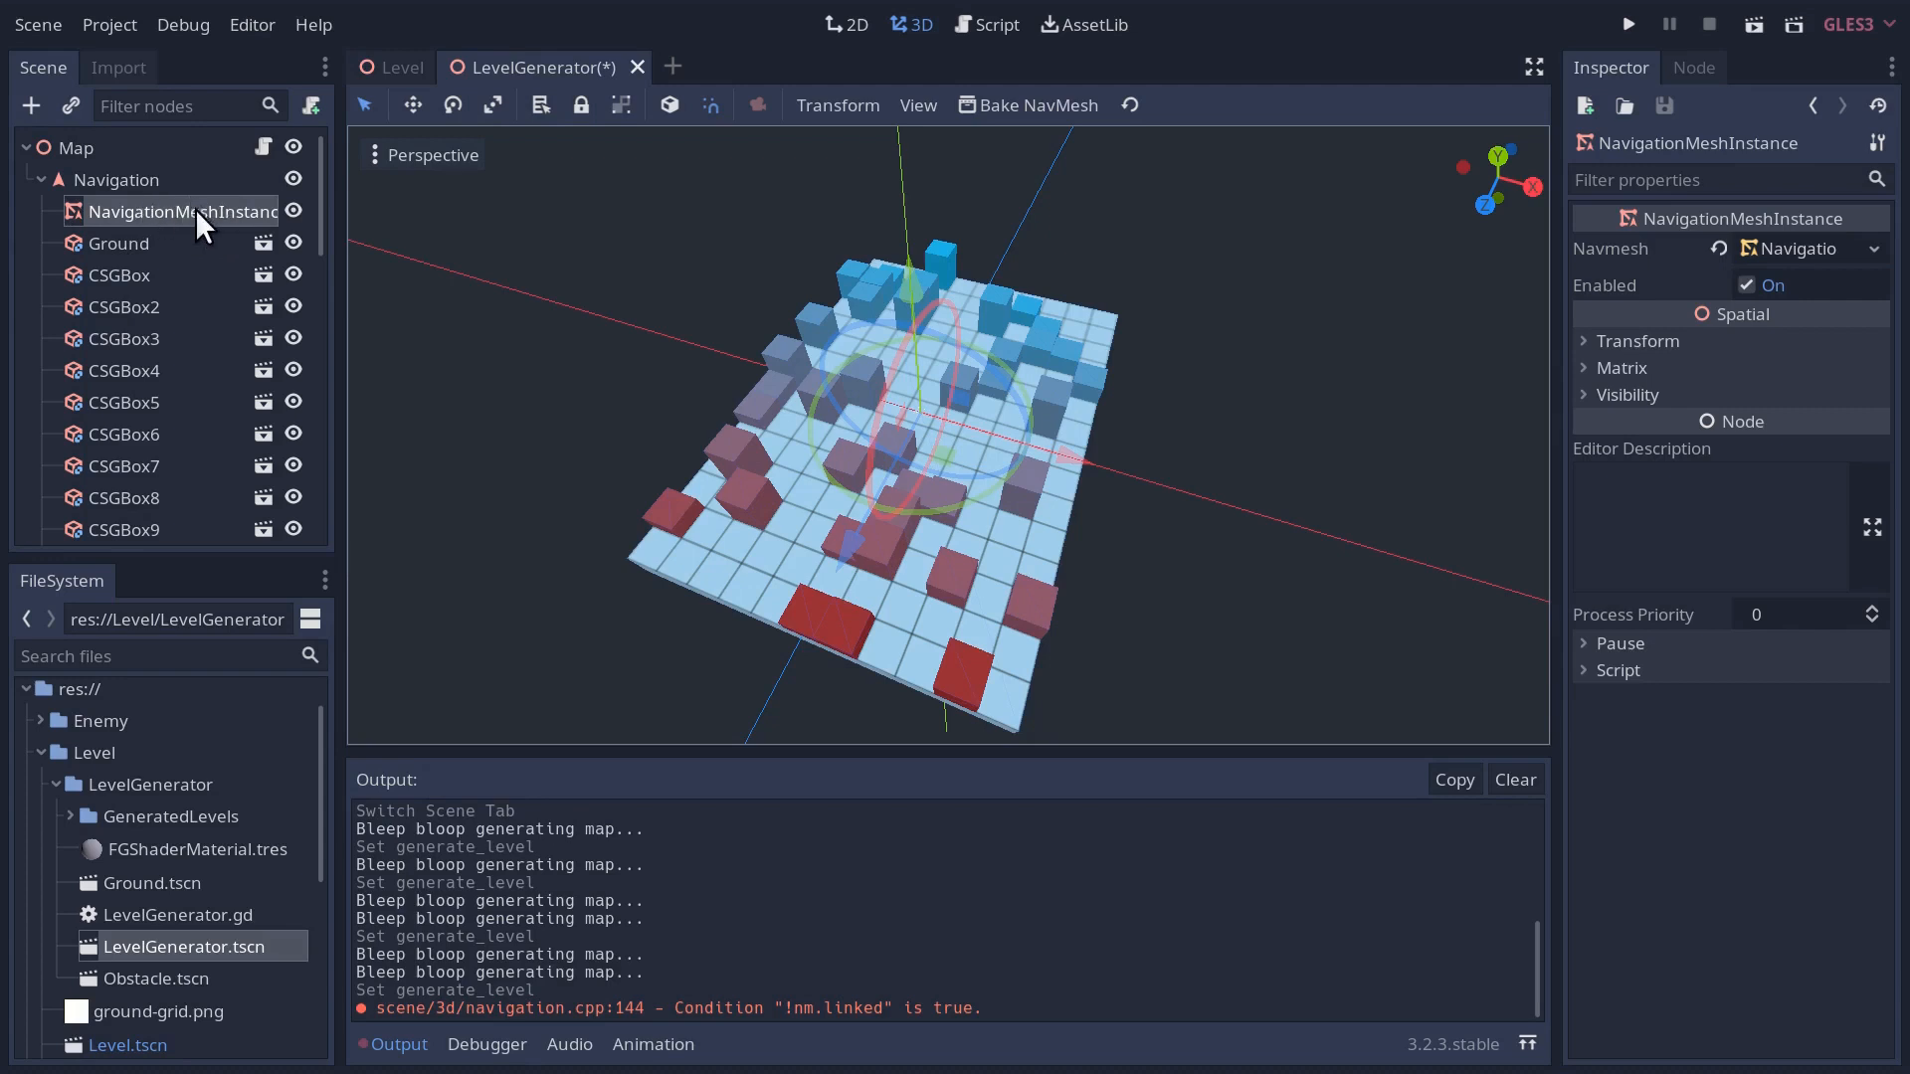
pyautogui.moveTo(85, 195)
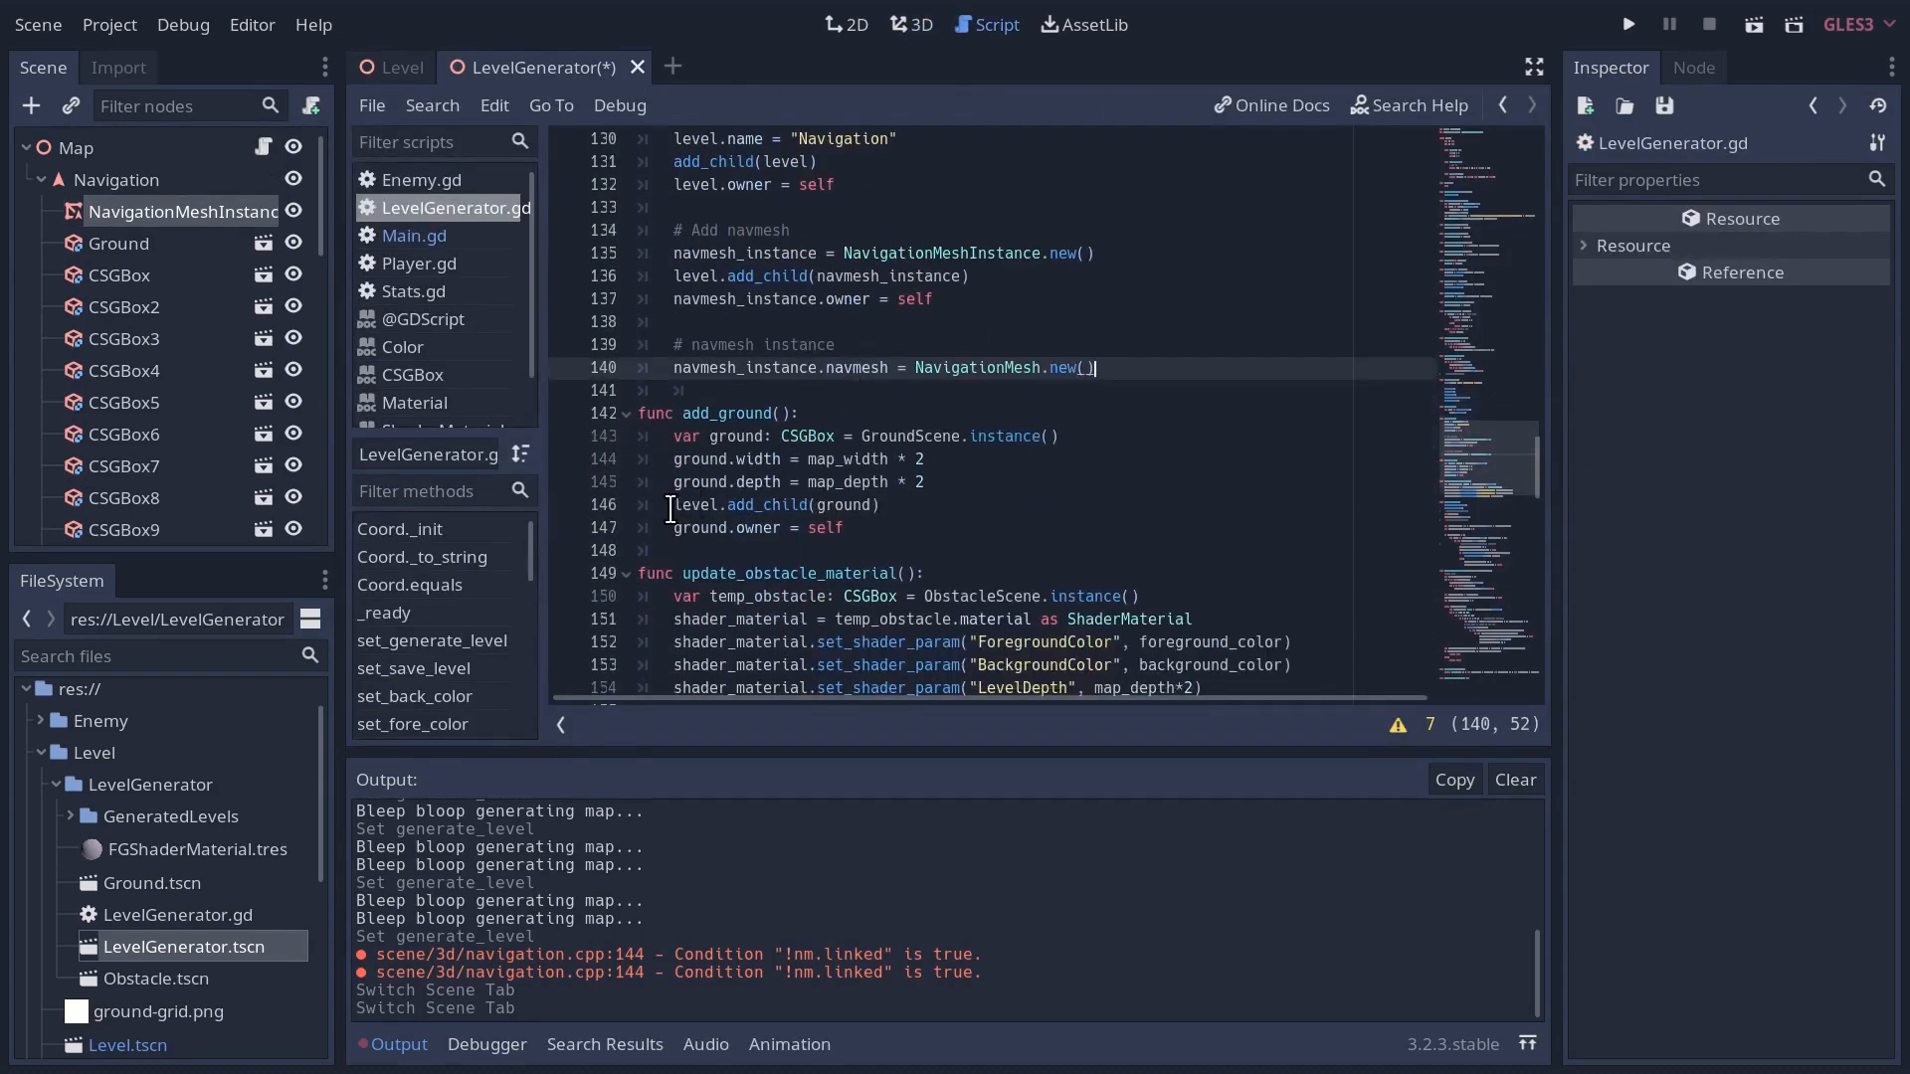
# - Change add_ground to navmesh_instance.add_child(ground), save, and scan the obstacle functions
pyautogui.click(712, 503)
pyautogui.write('na')
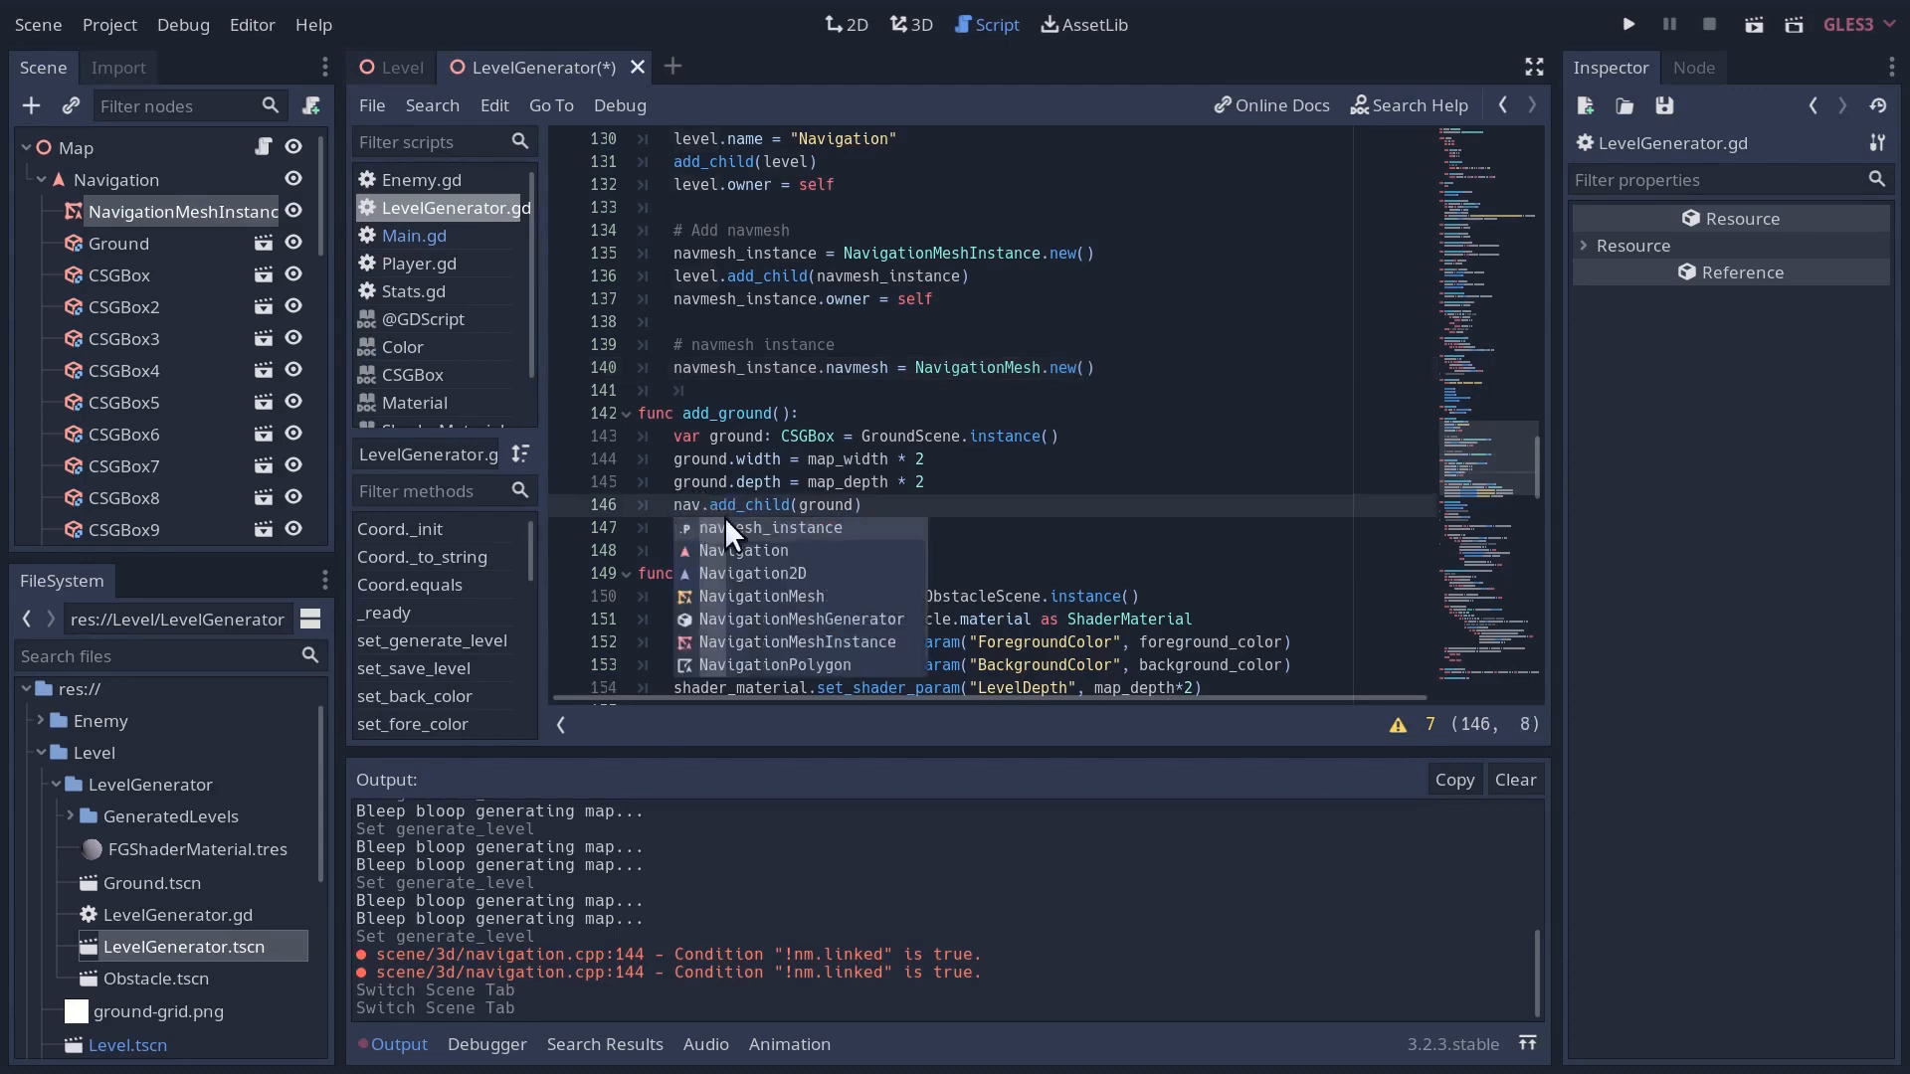
pyautogui.press('ctrl+s')
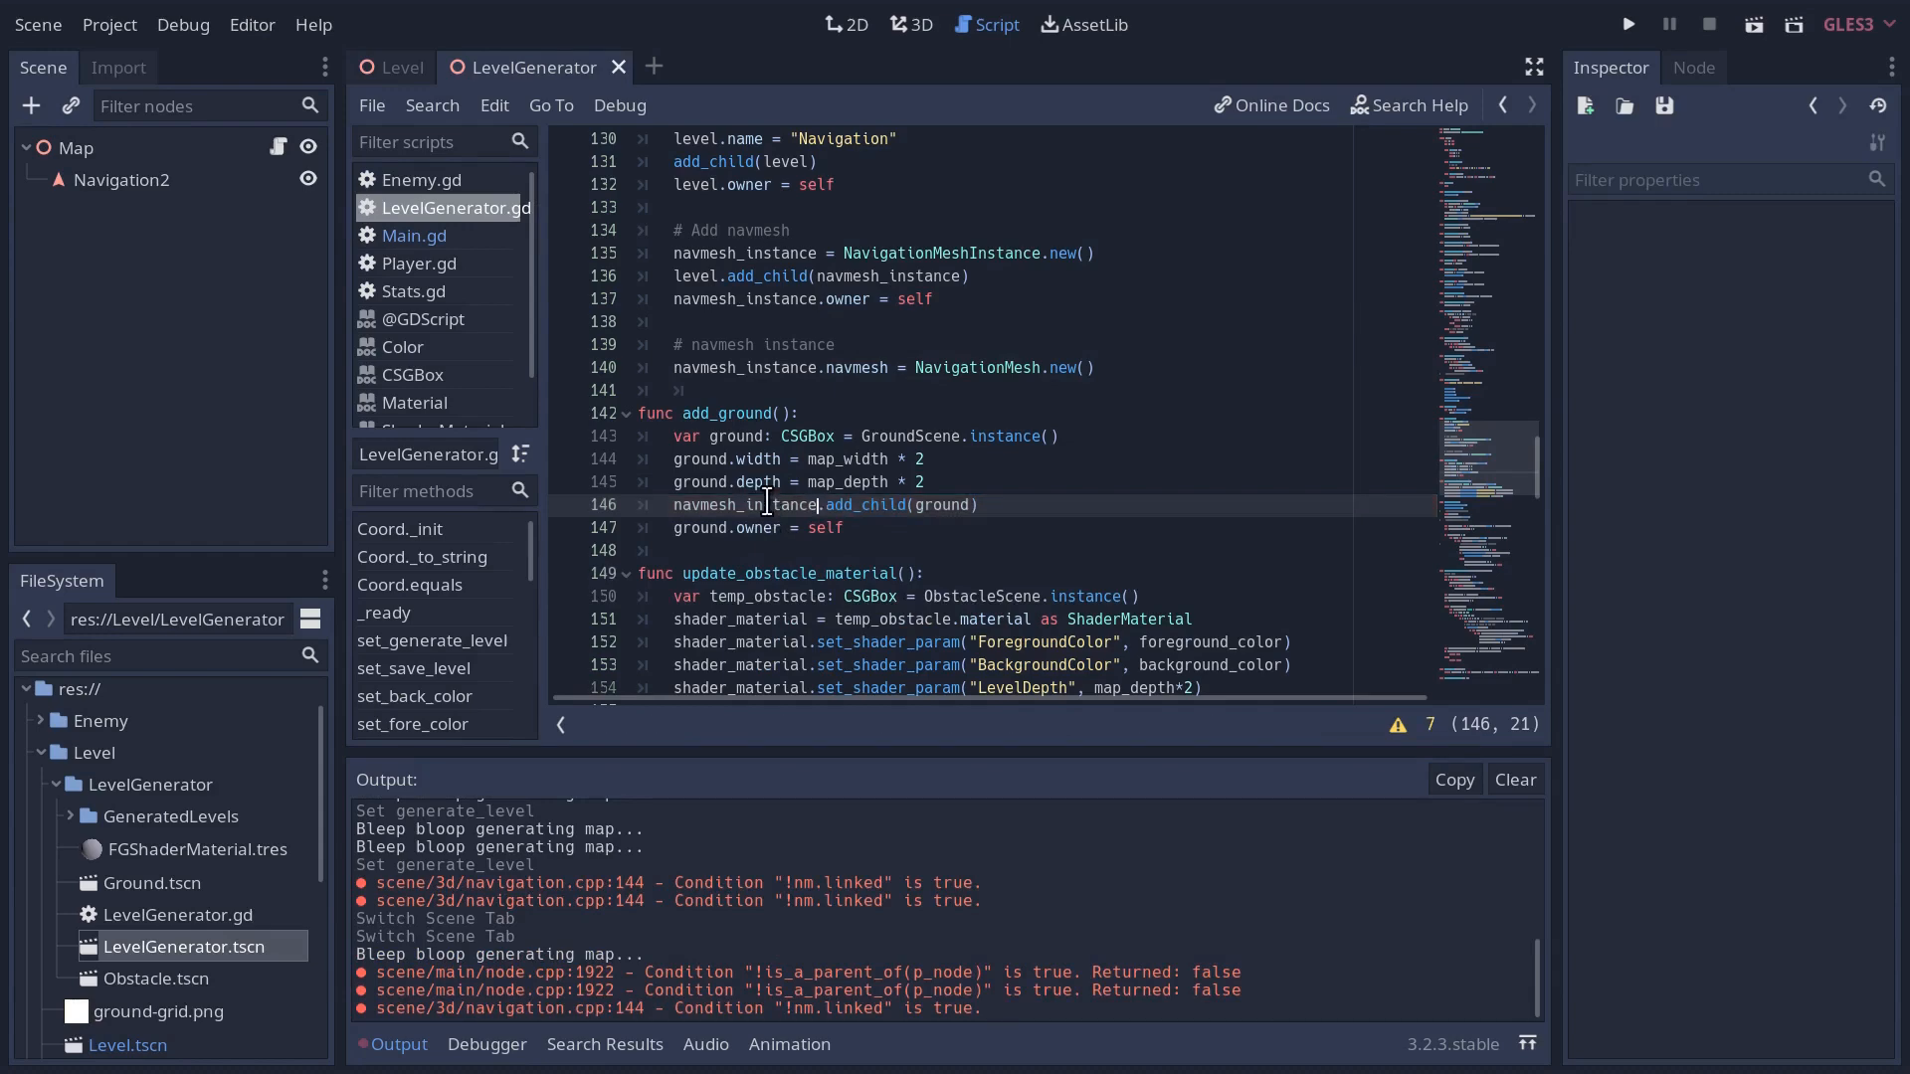
pyautogui.scroll(-3)
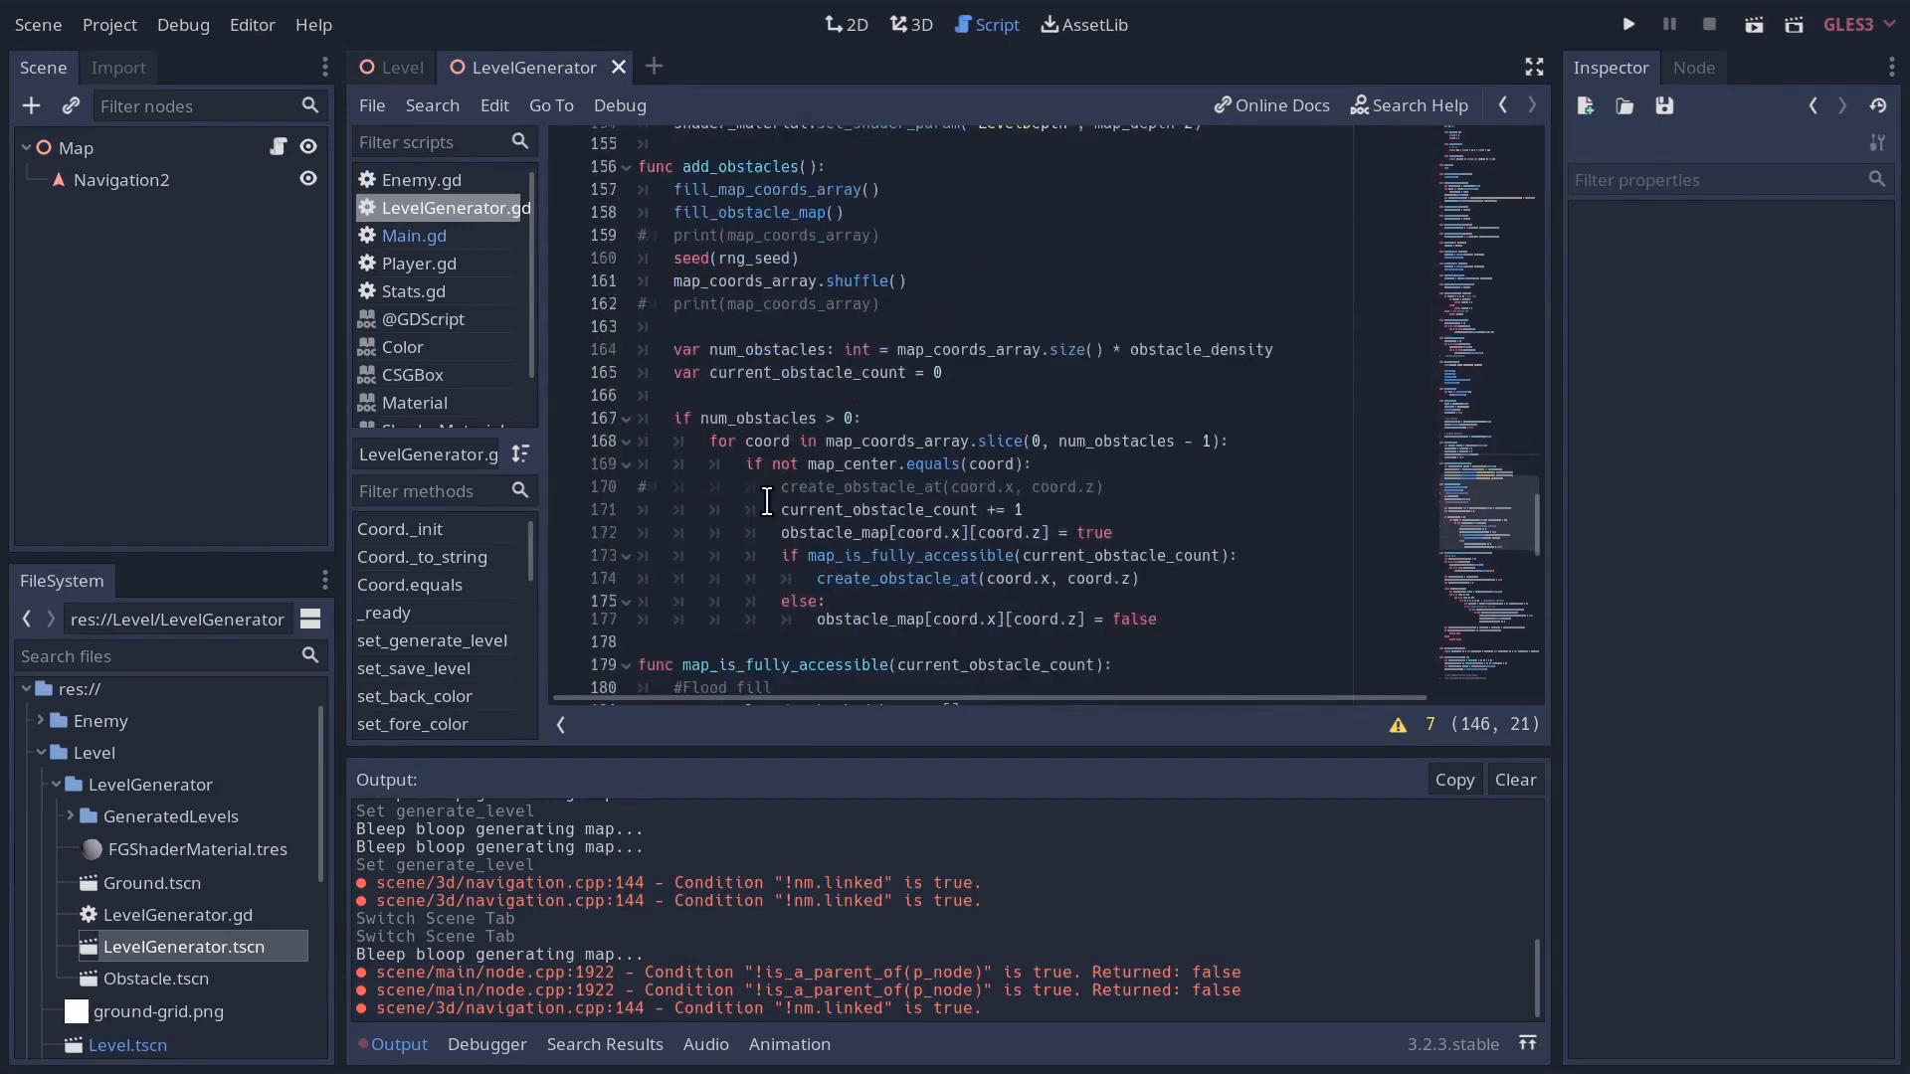
pyautogui.scroll(-3)
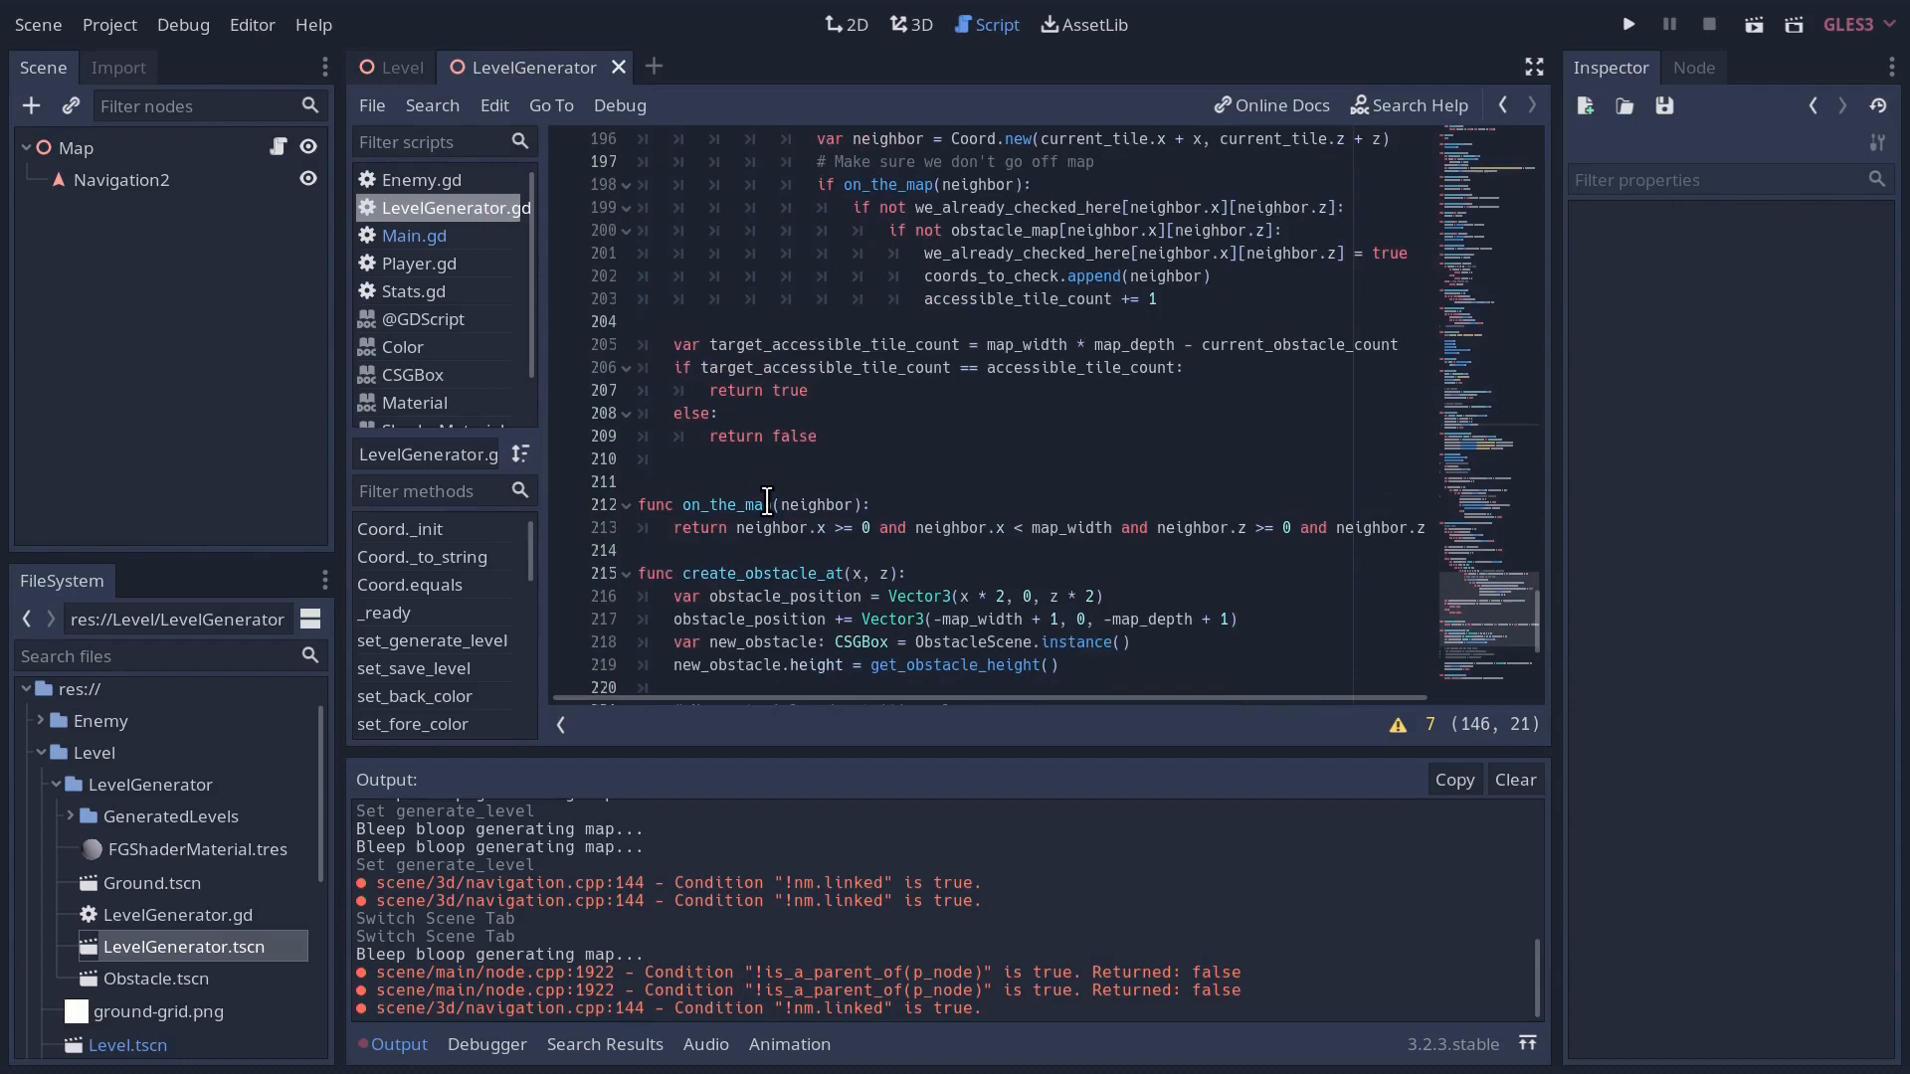
pyautogui.scroll(-3)
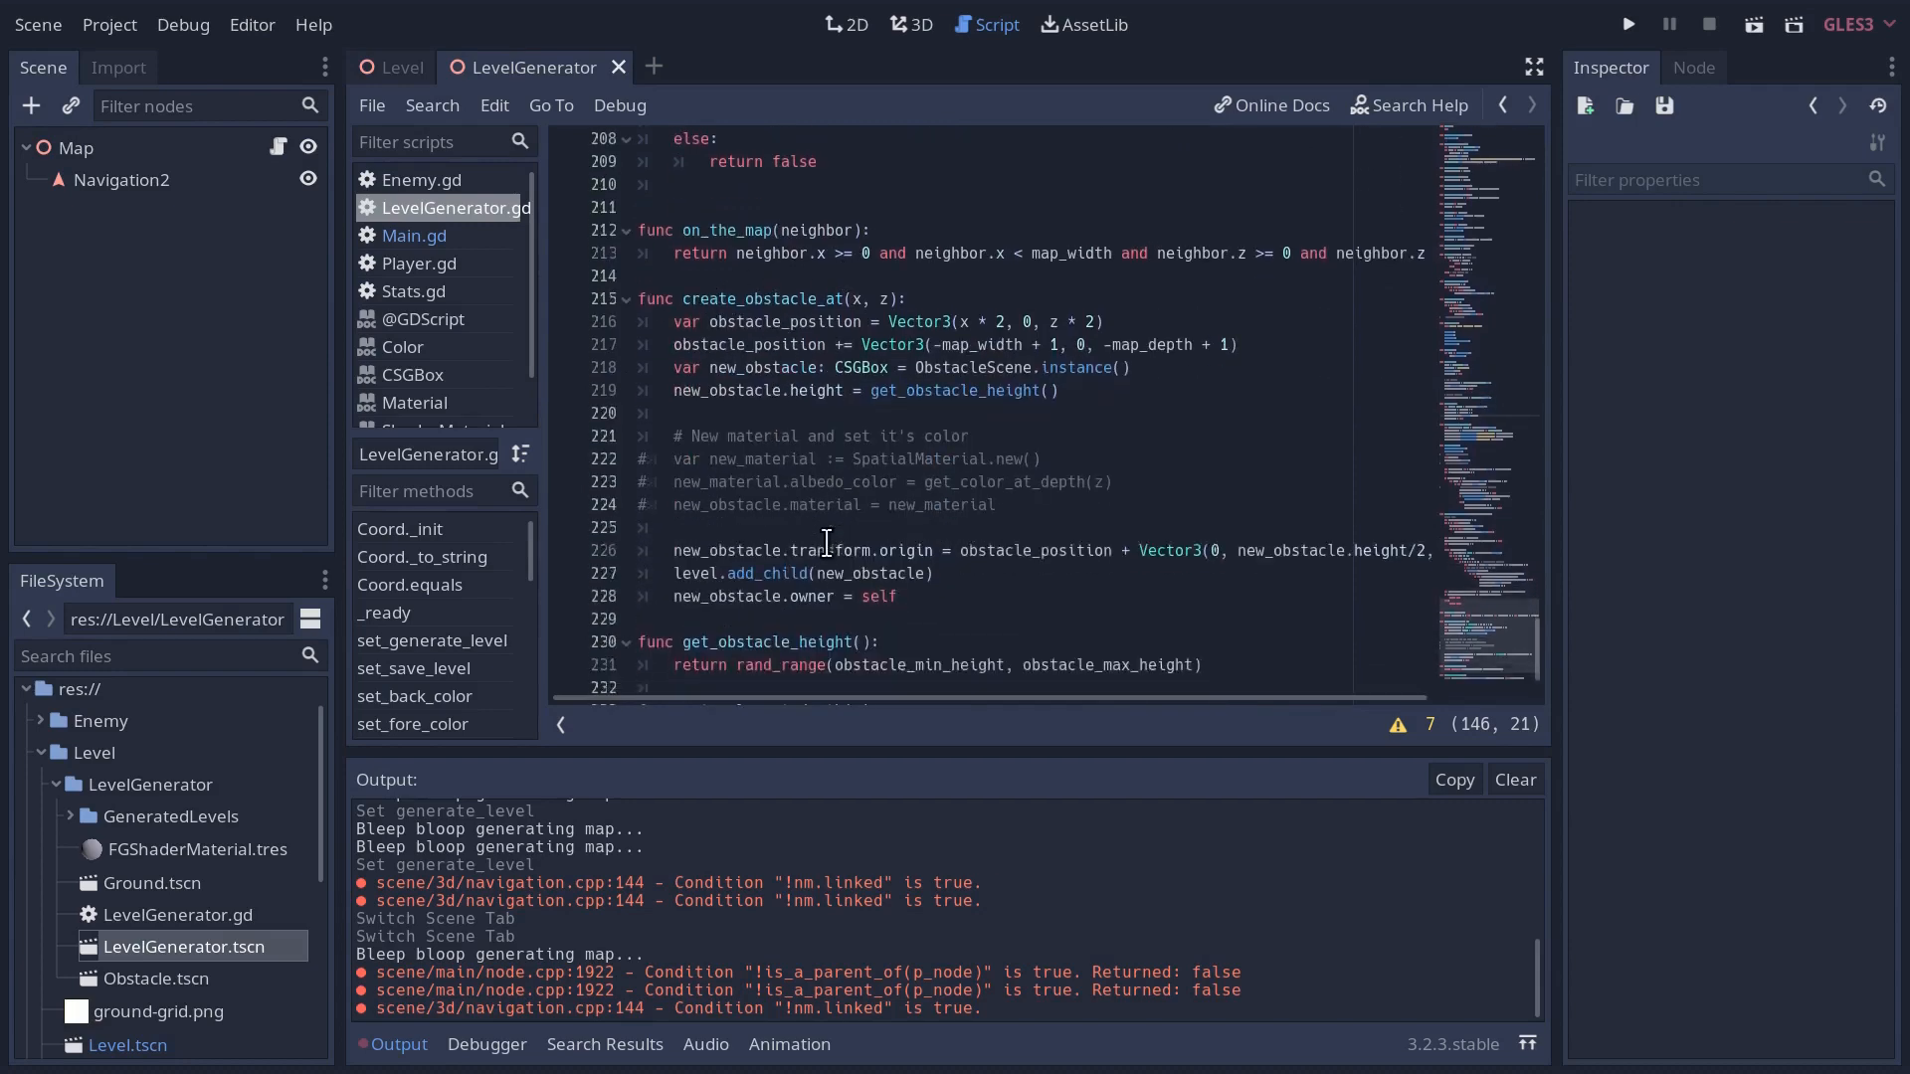
pyautogui.scroll(-3)
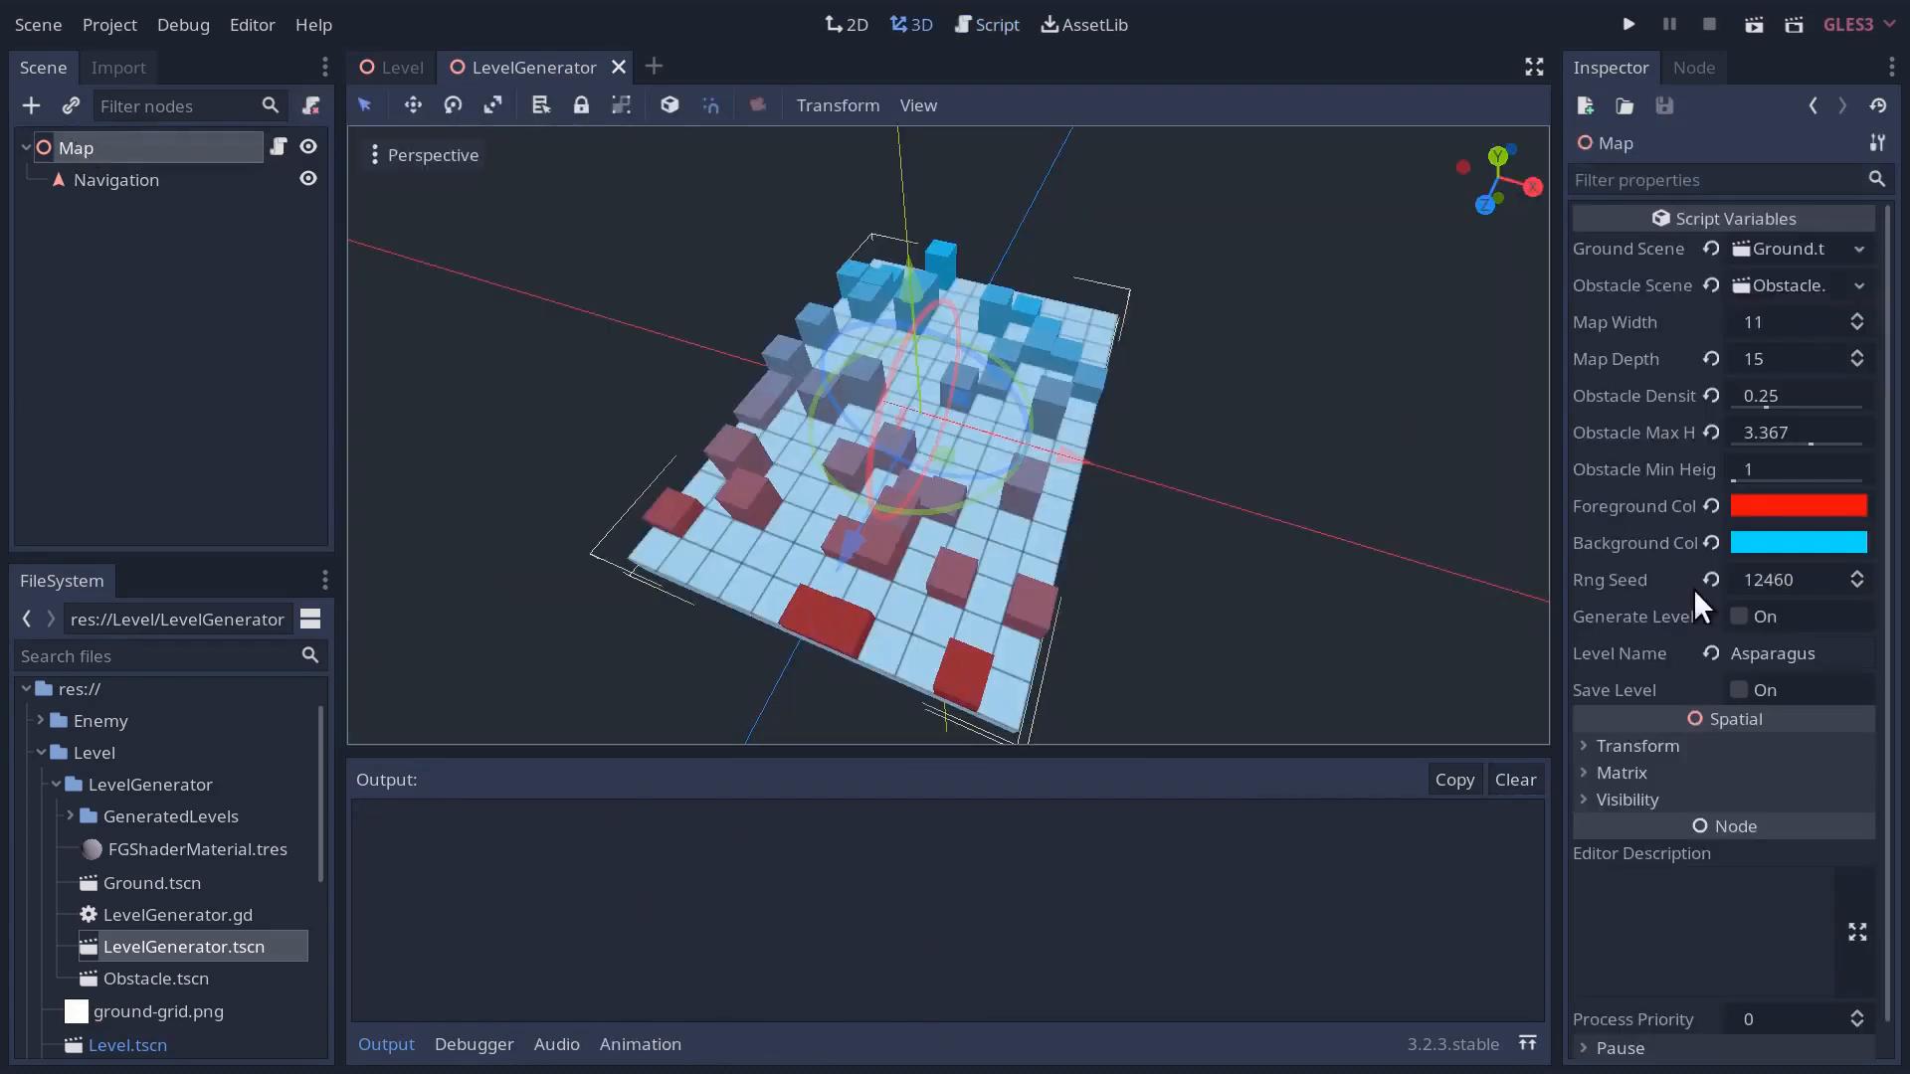
# - Regenerate the level and compare its NavigationMeshInstance hierarchy with the hand-made Level scene
pyautogui.click(1739, 616)
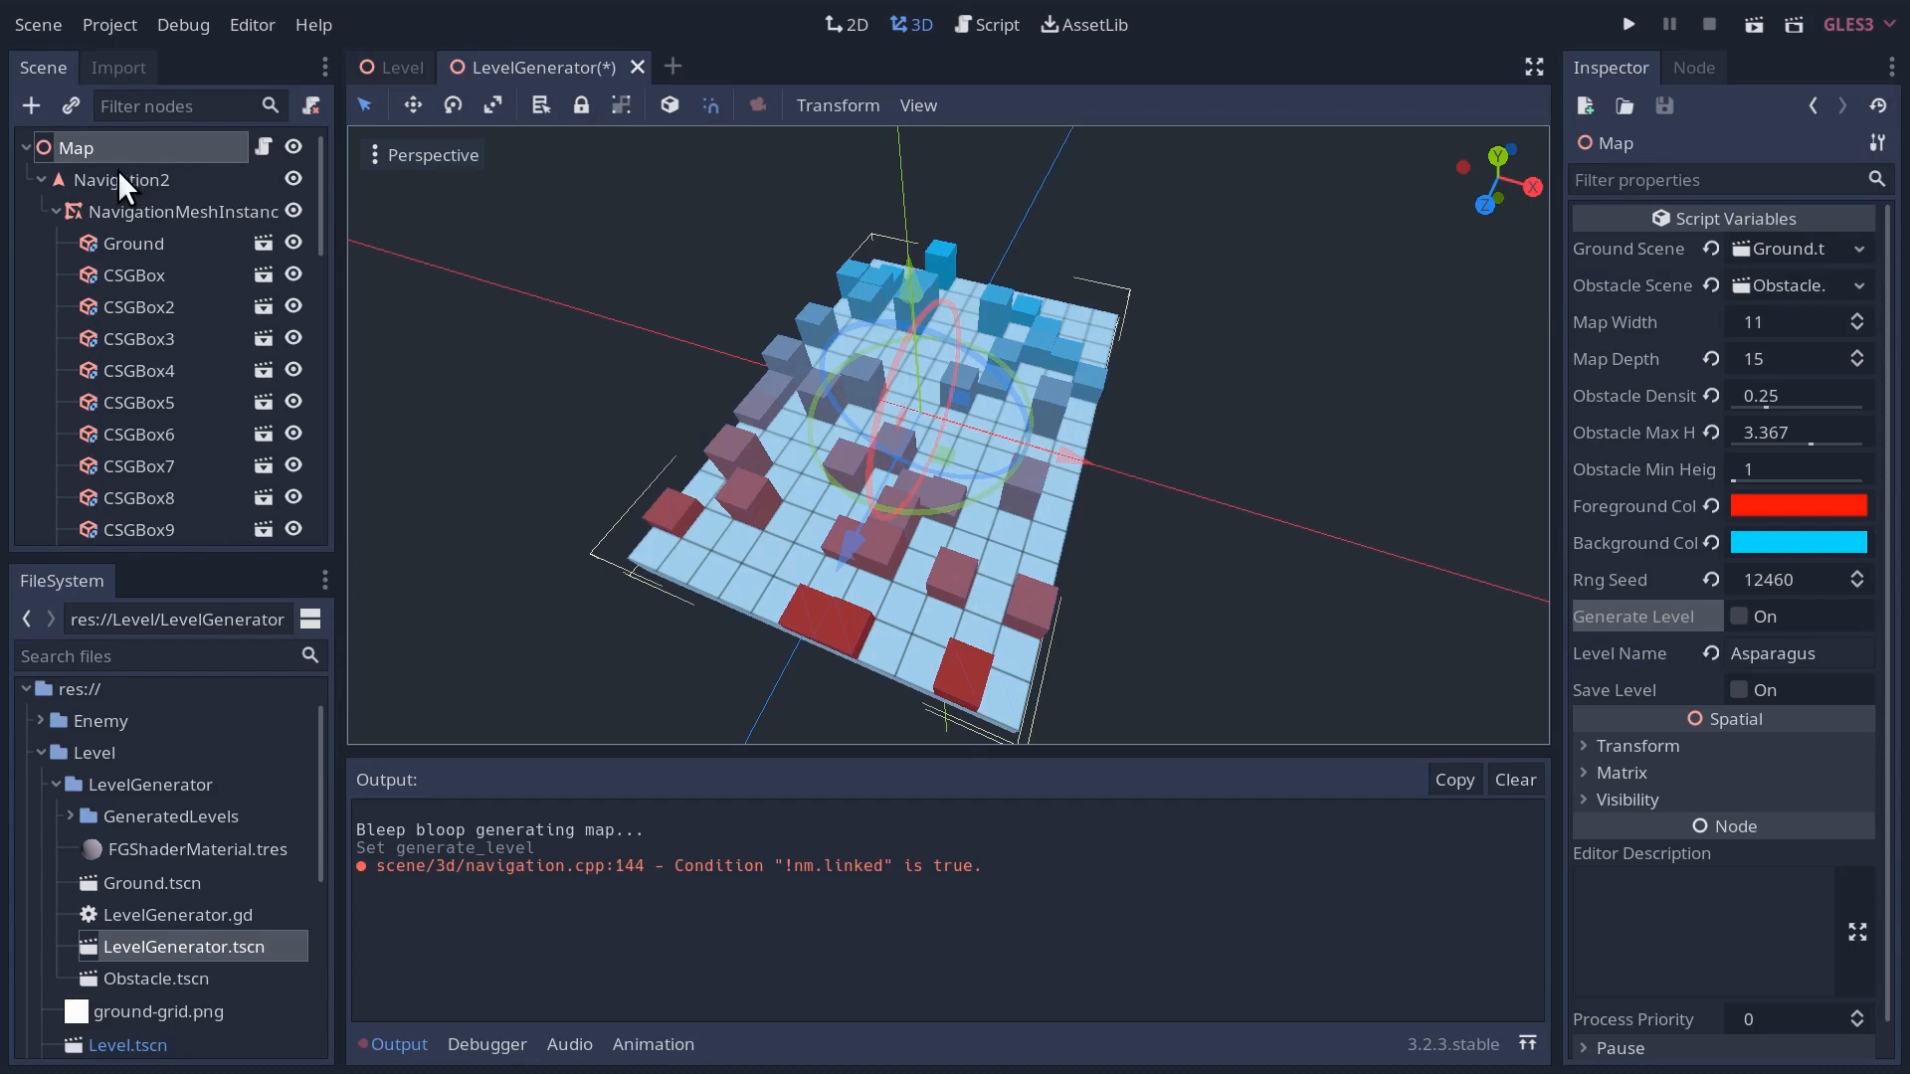
pyautogui.moveTo(115, 171)
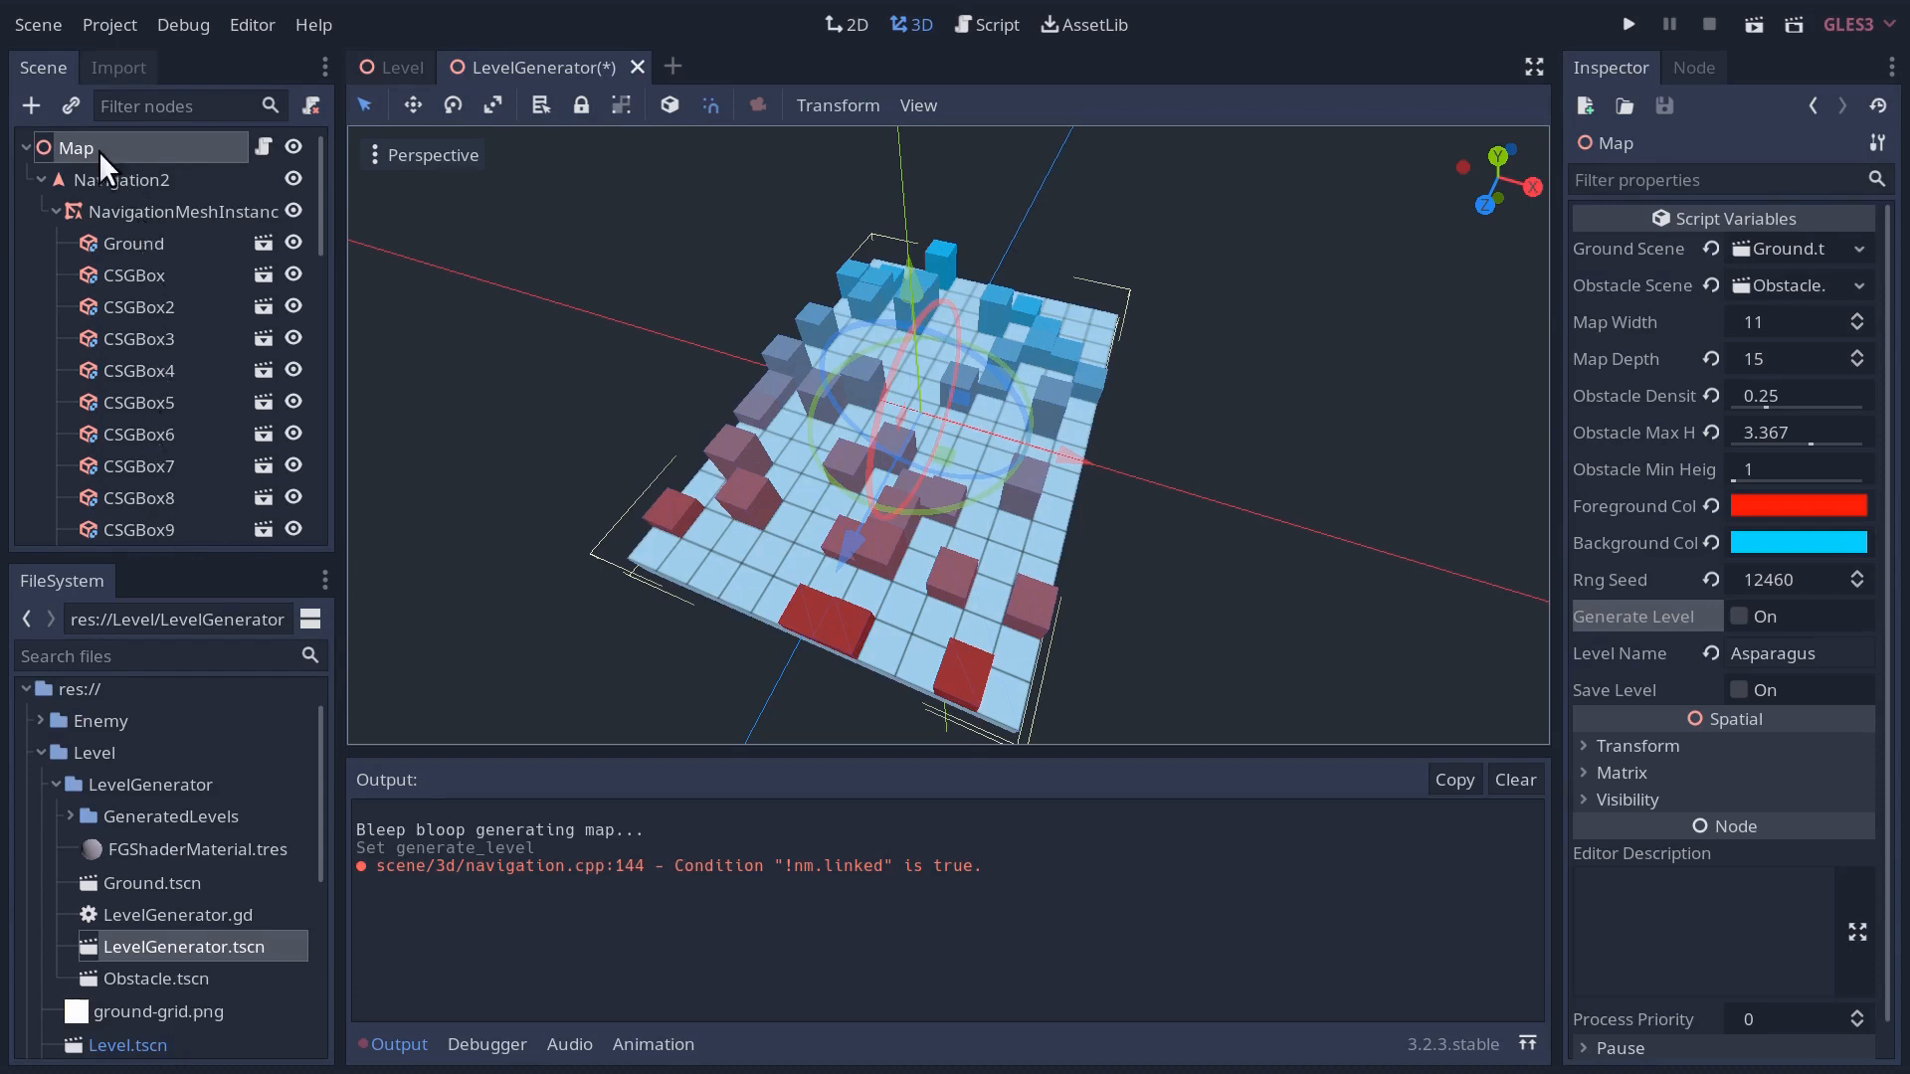
pyautogui.click(400, 67)
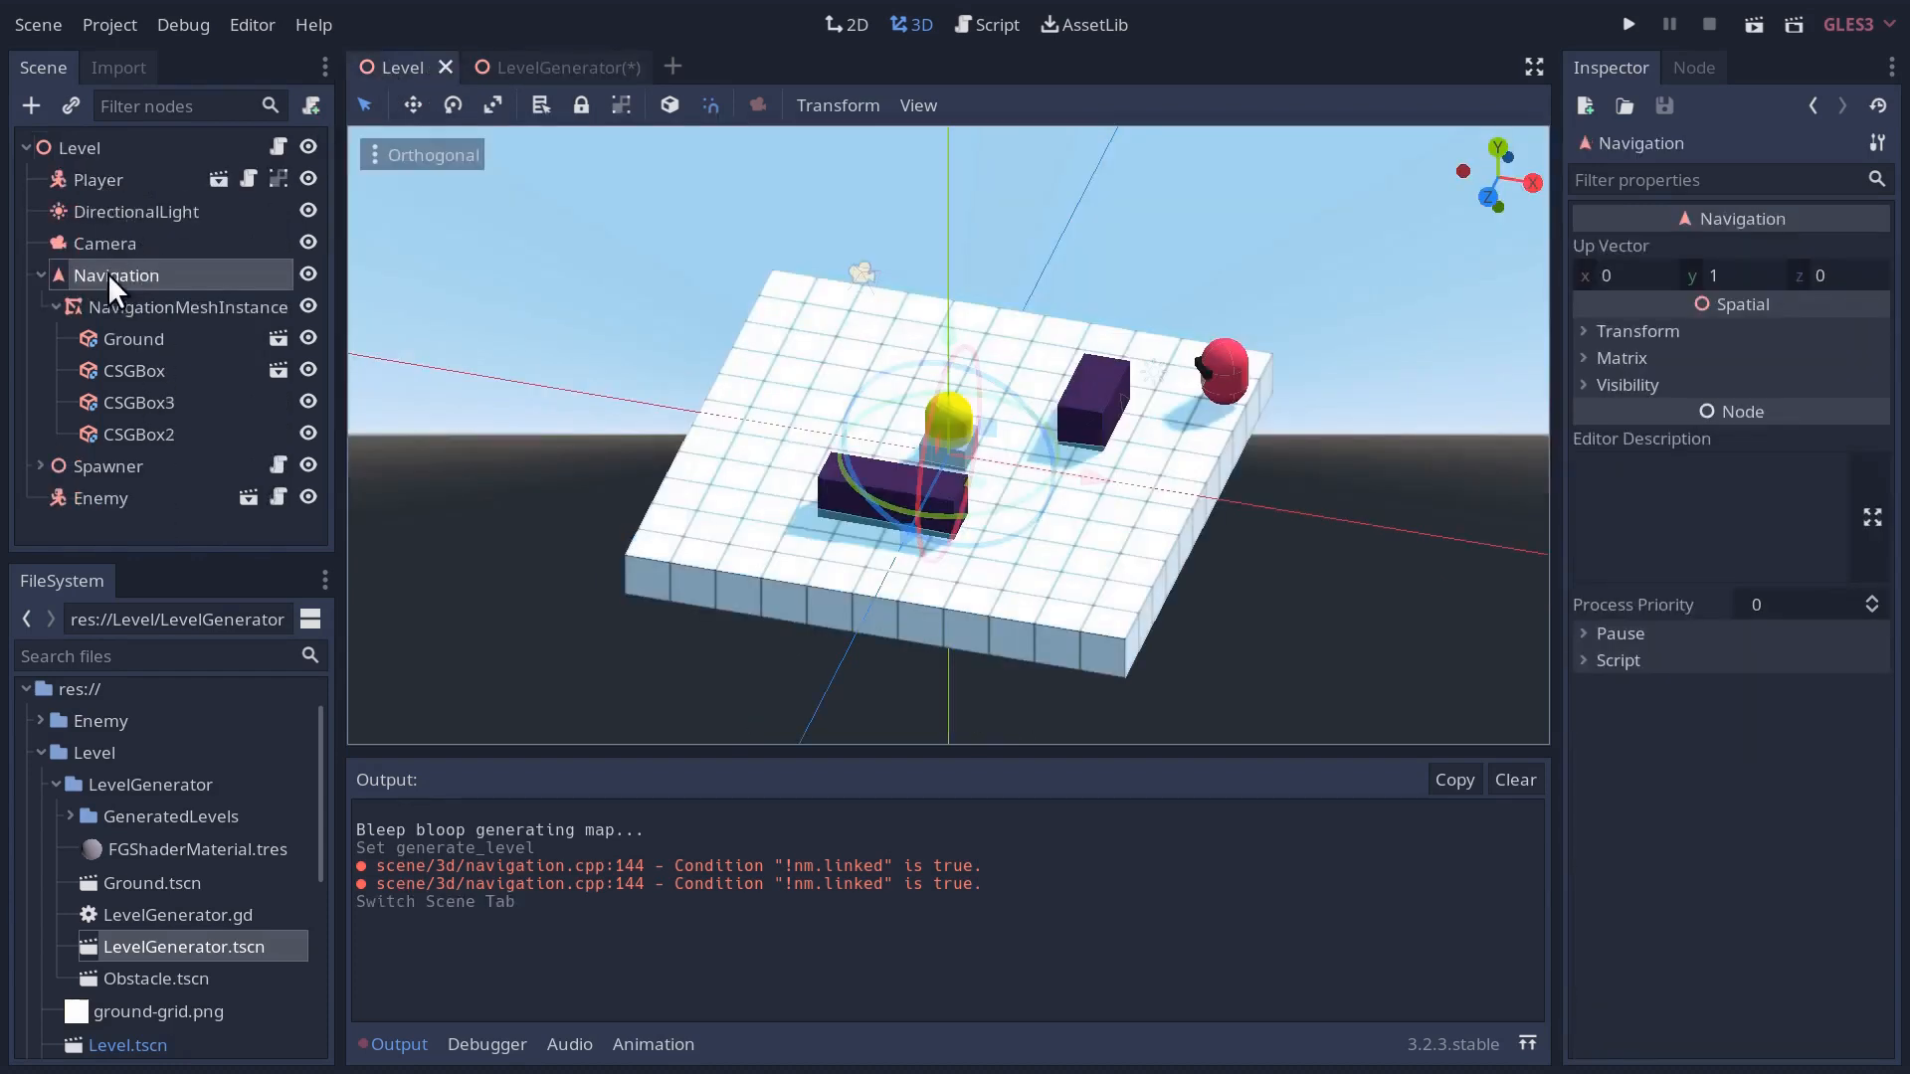
pyautogui.moveTo(159, 326)
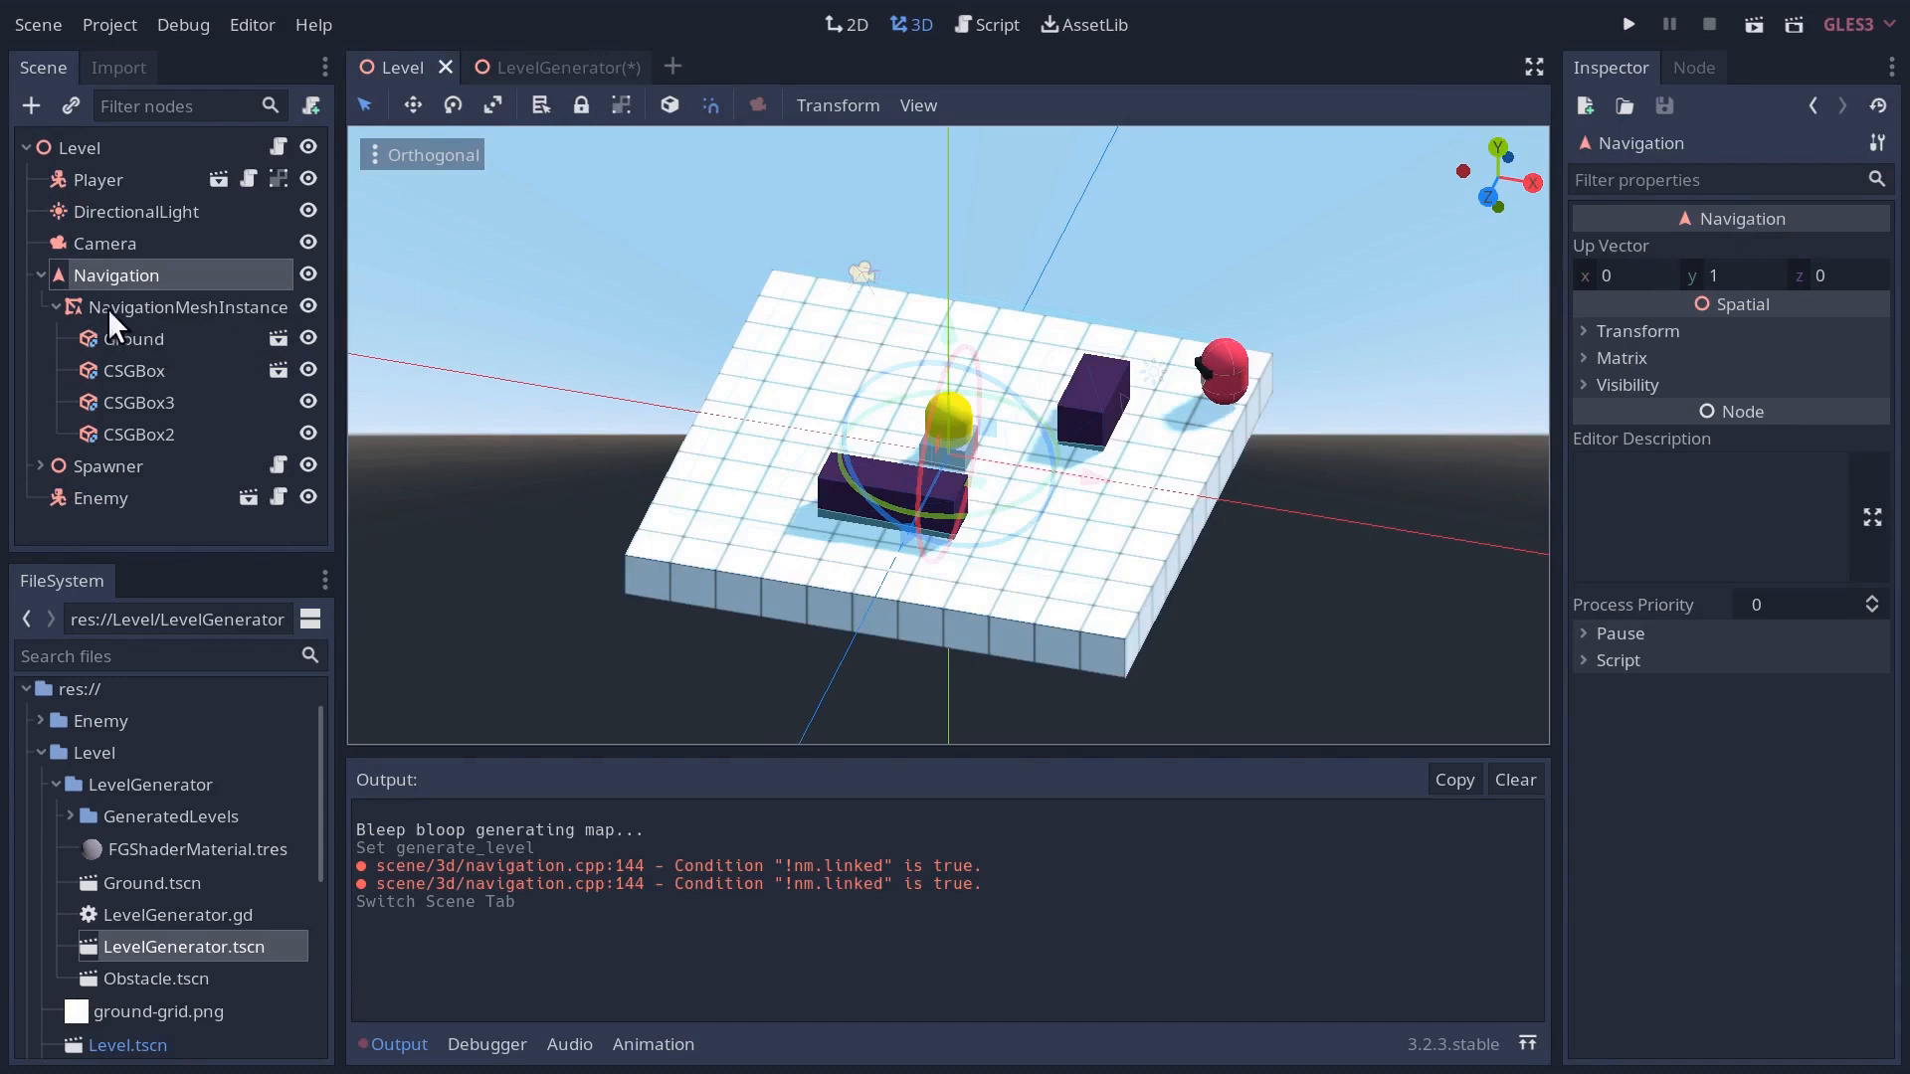
pyautogui.click(189, 306)
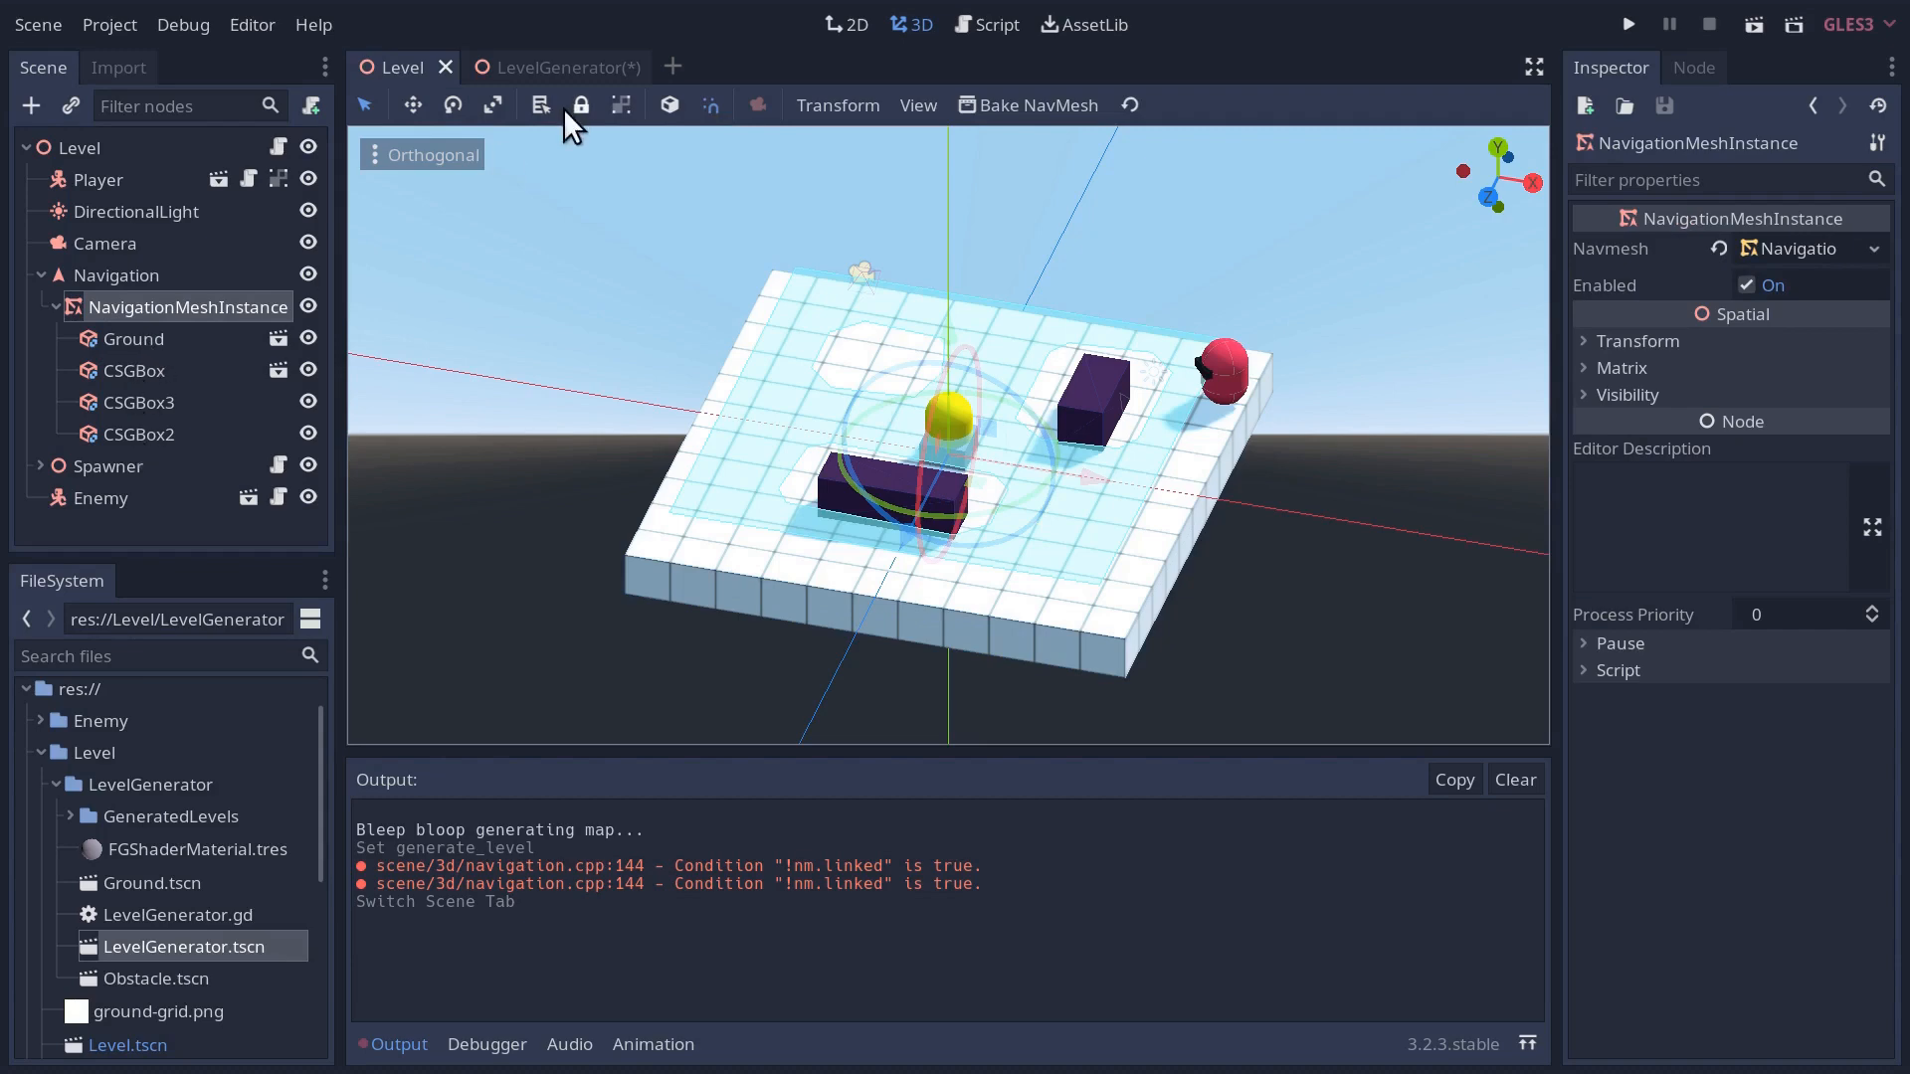
pyautogui.click(545, 68)
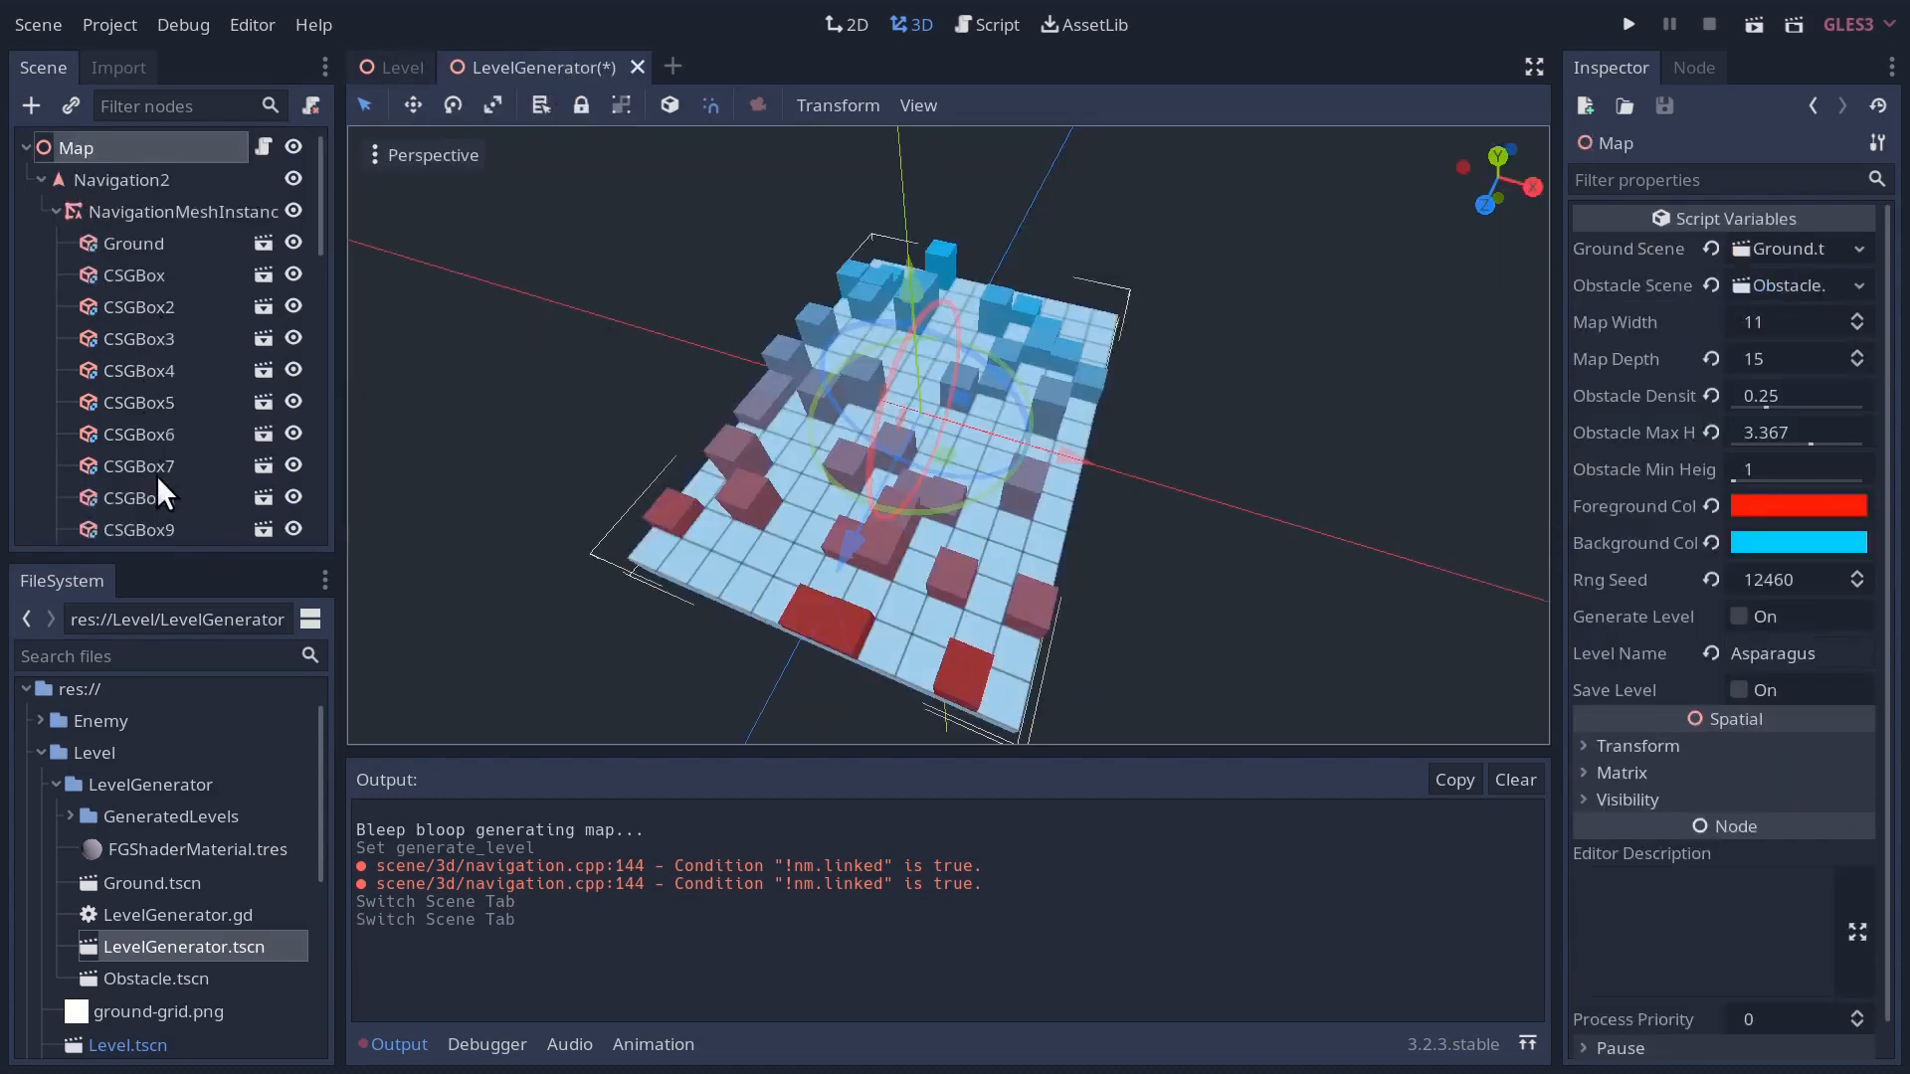
pyautogui.click(189, 211)
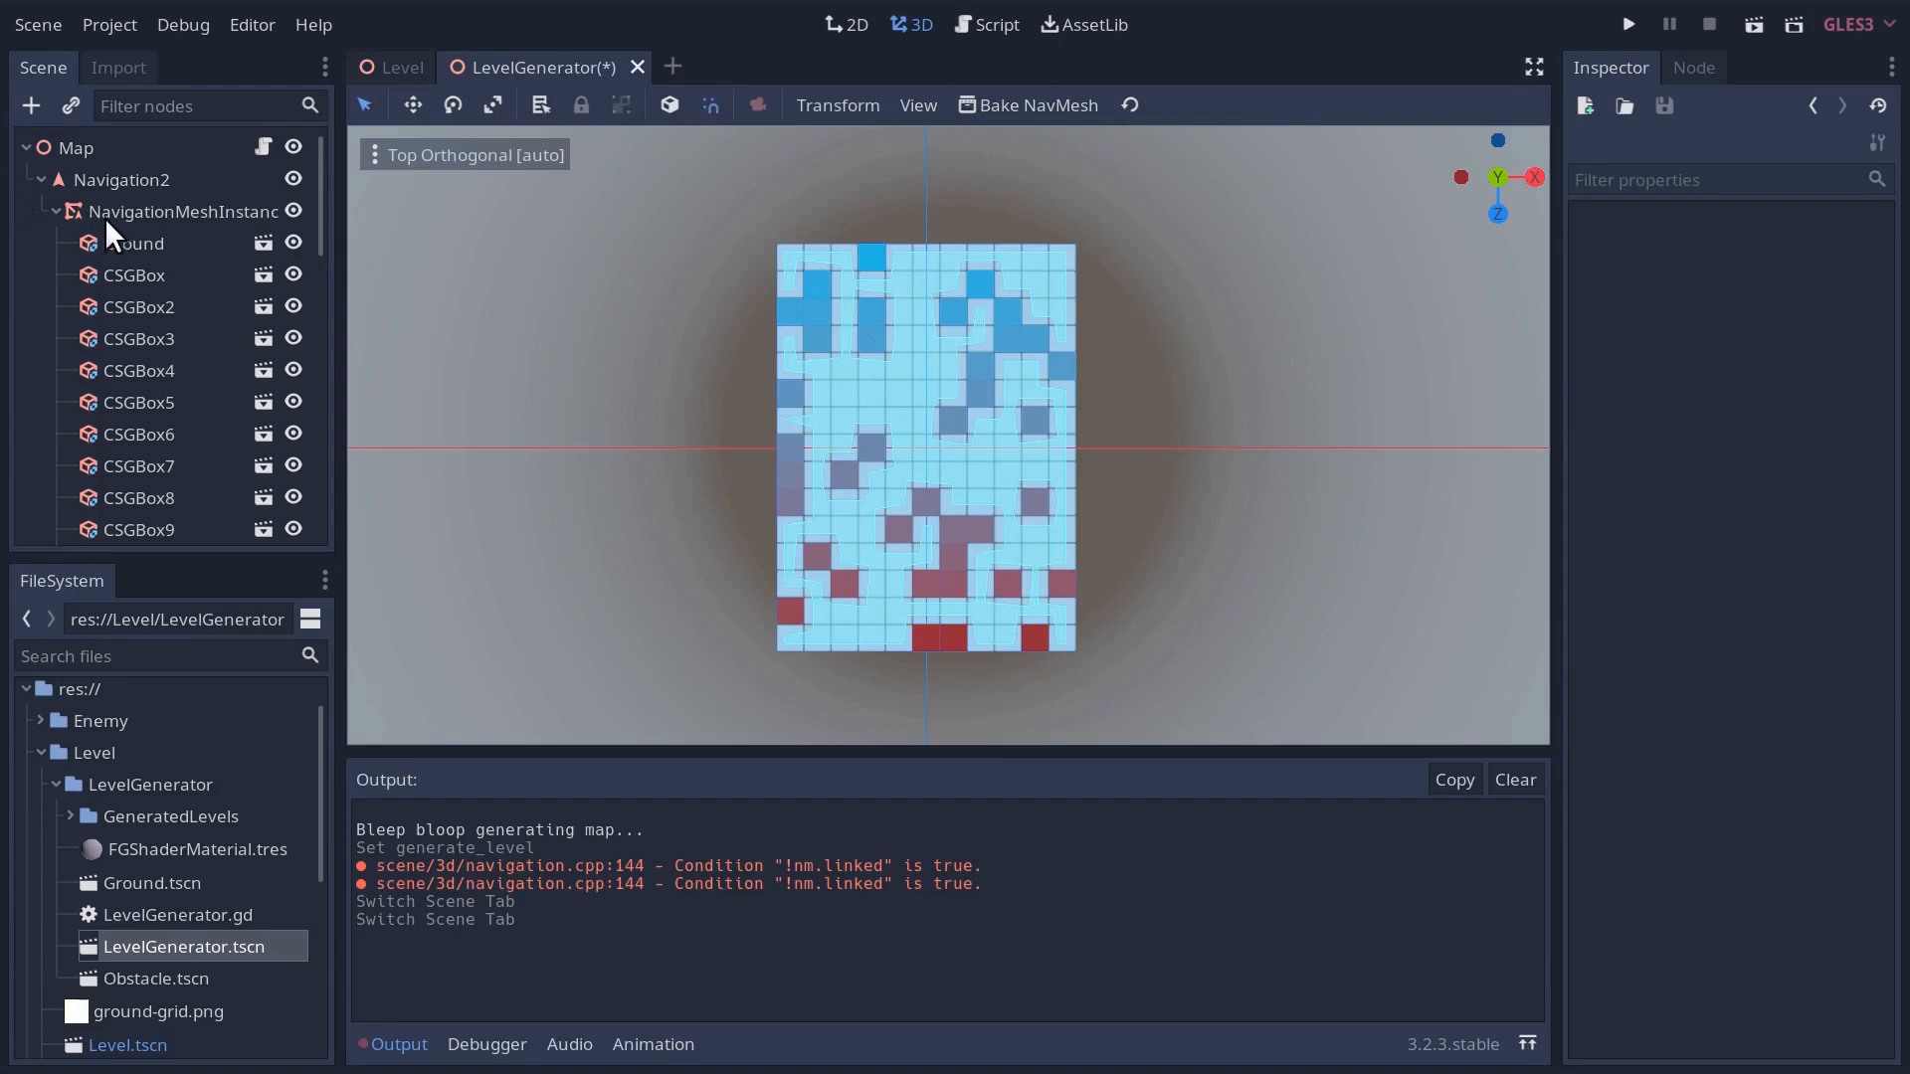
pyautogui.click(181, 211)
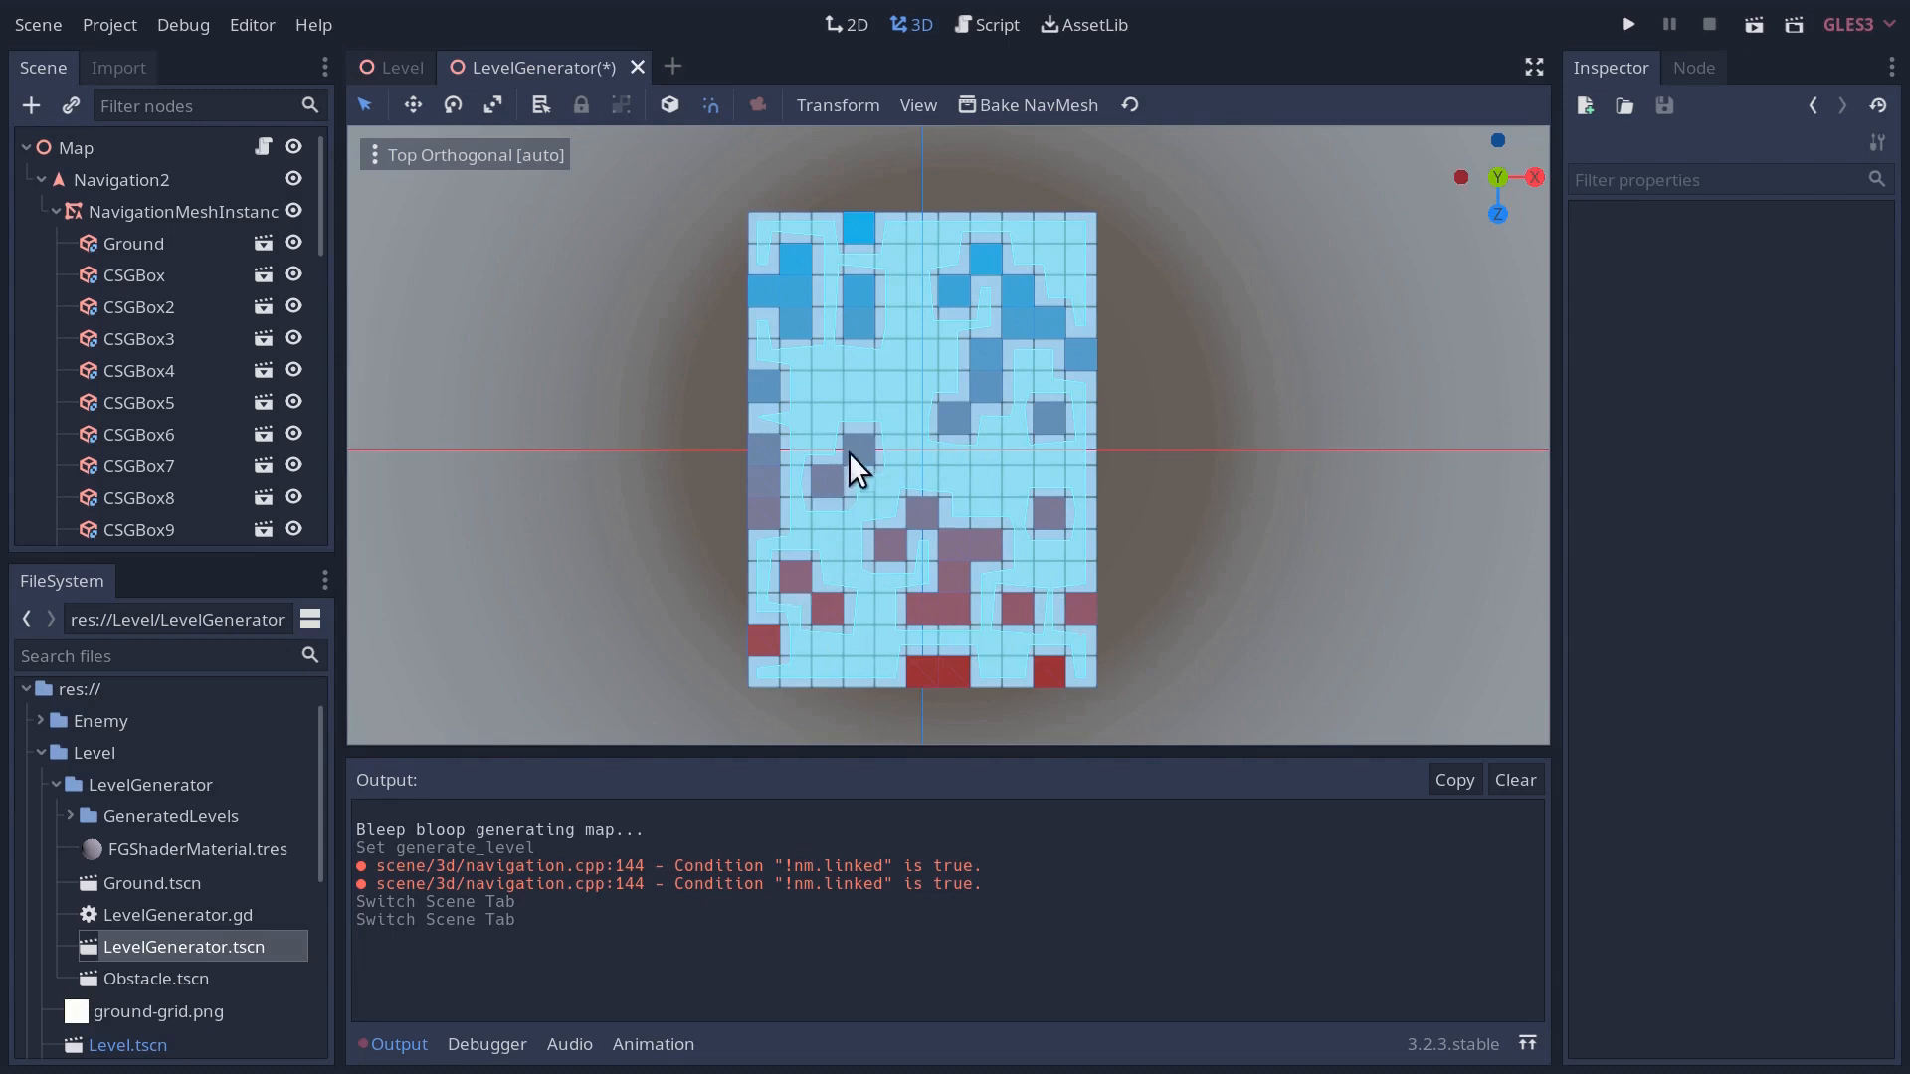
pyautogui.moveTo(1165, 579)
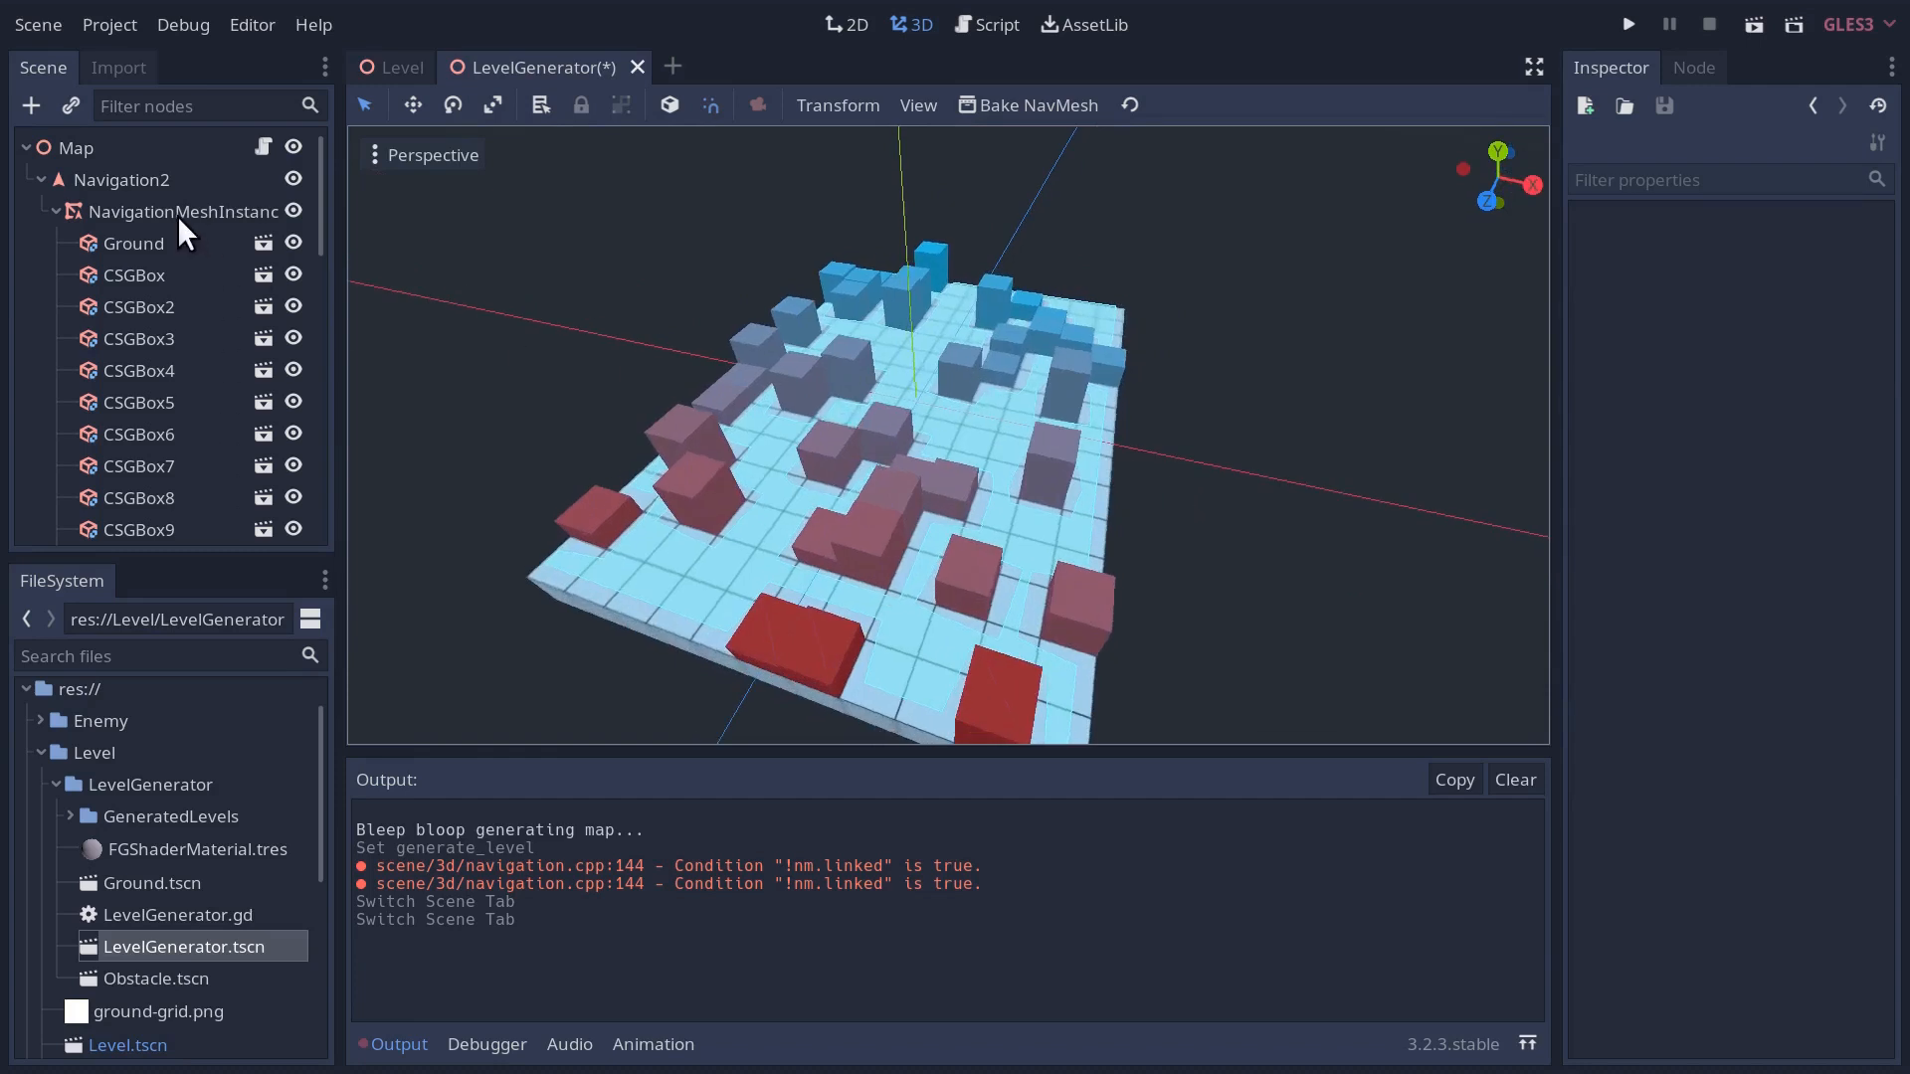
# - Review the NavigationMeshInstance's navmesh resource and its Geometry settings in the Inspector
pyautogui.click(187, 211)
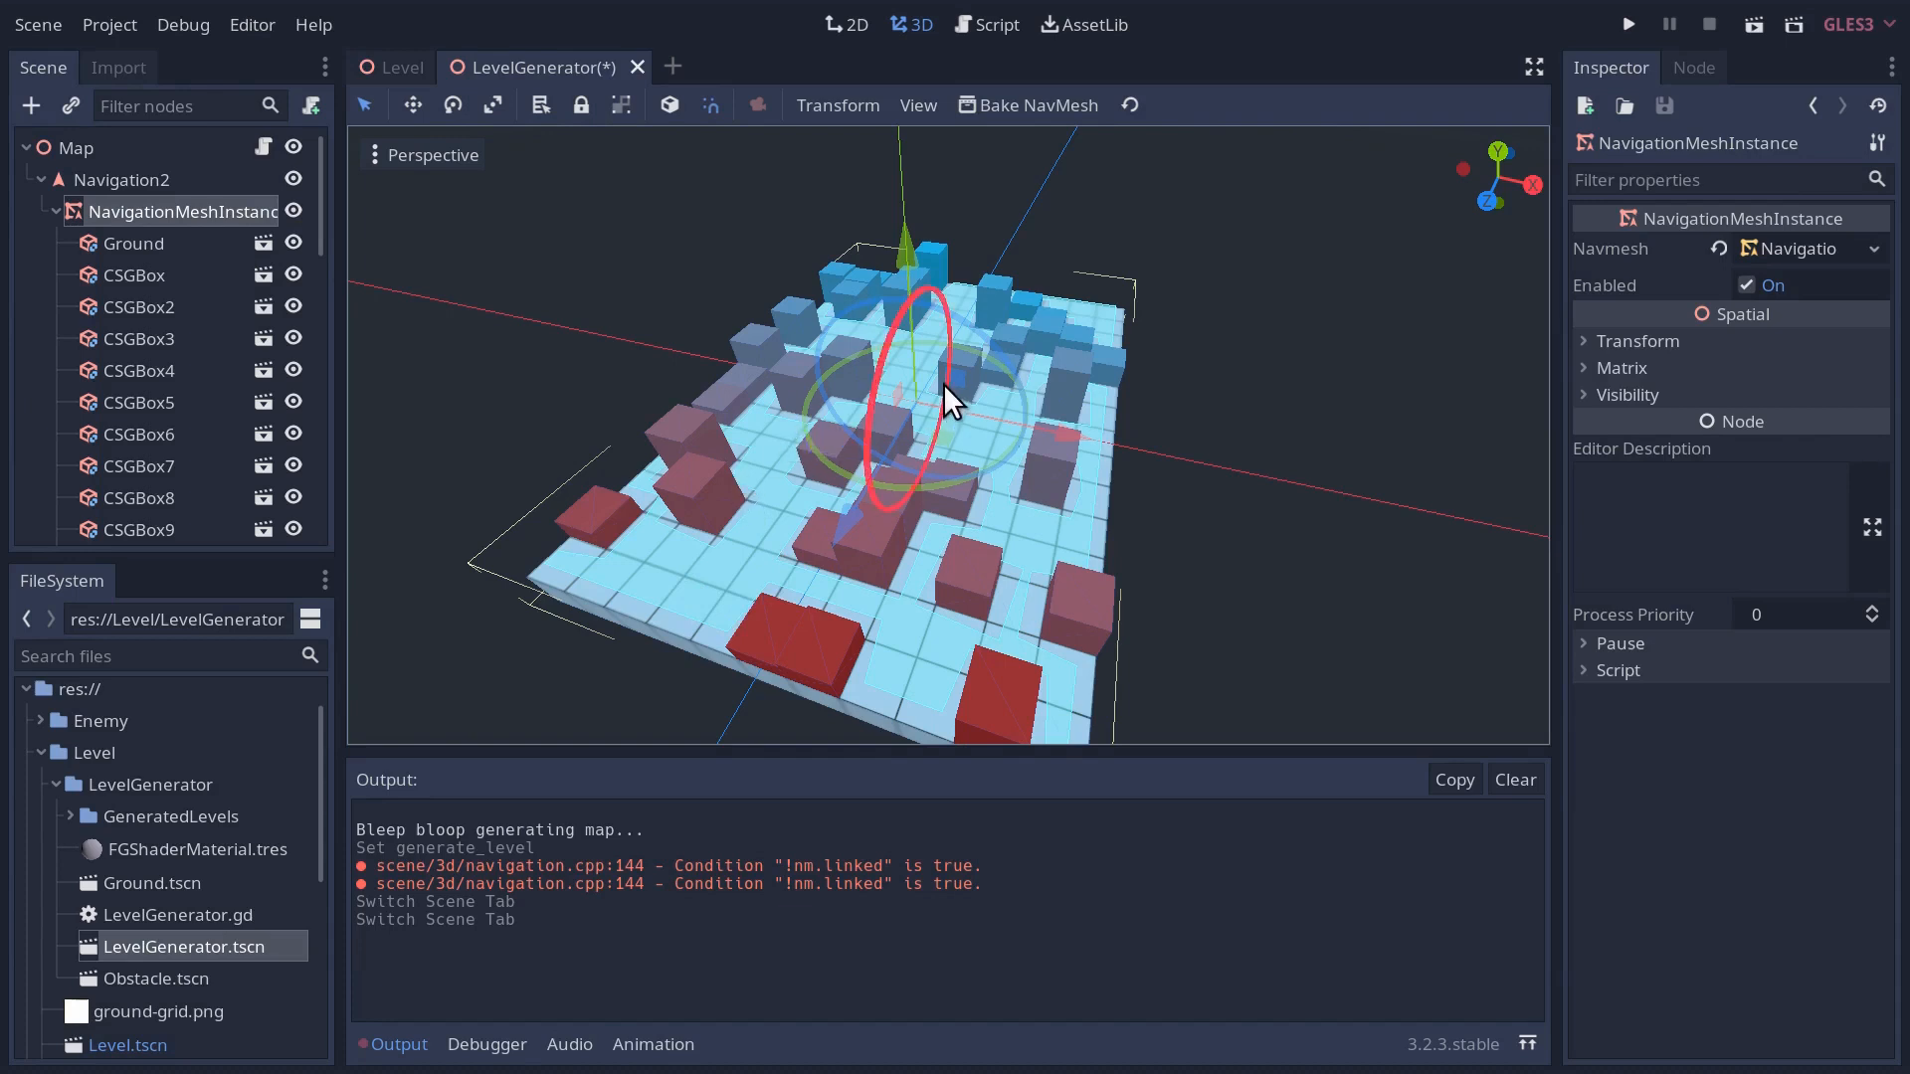
pyautogui.moveTo(1138, 458)
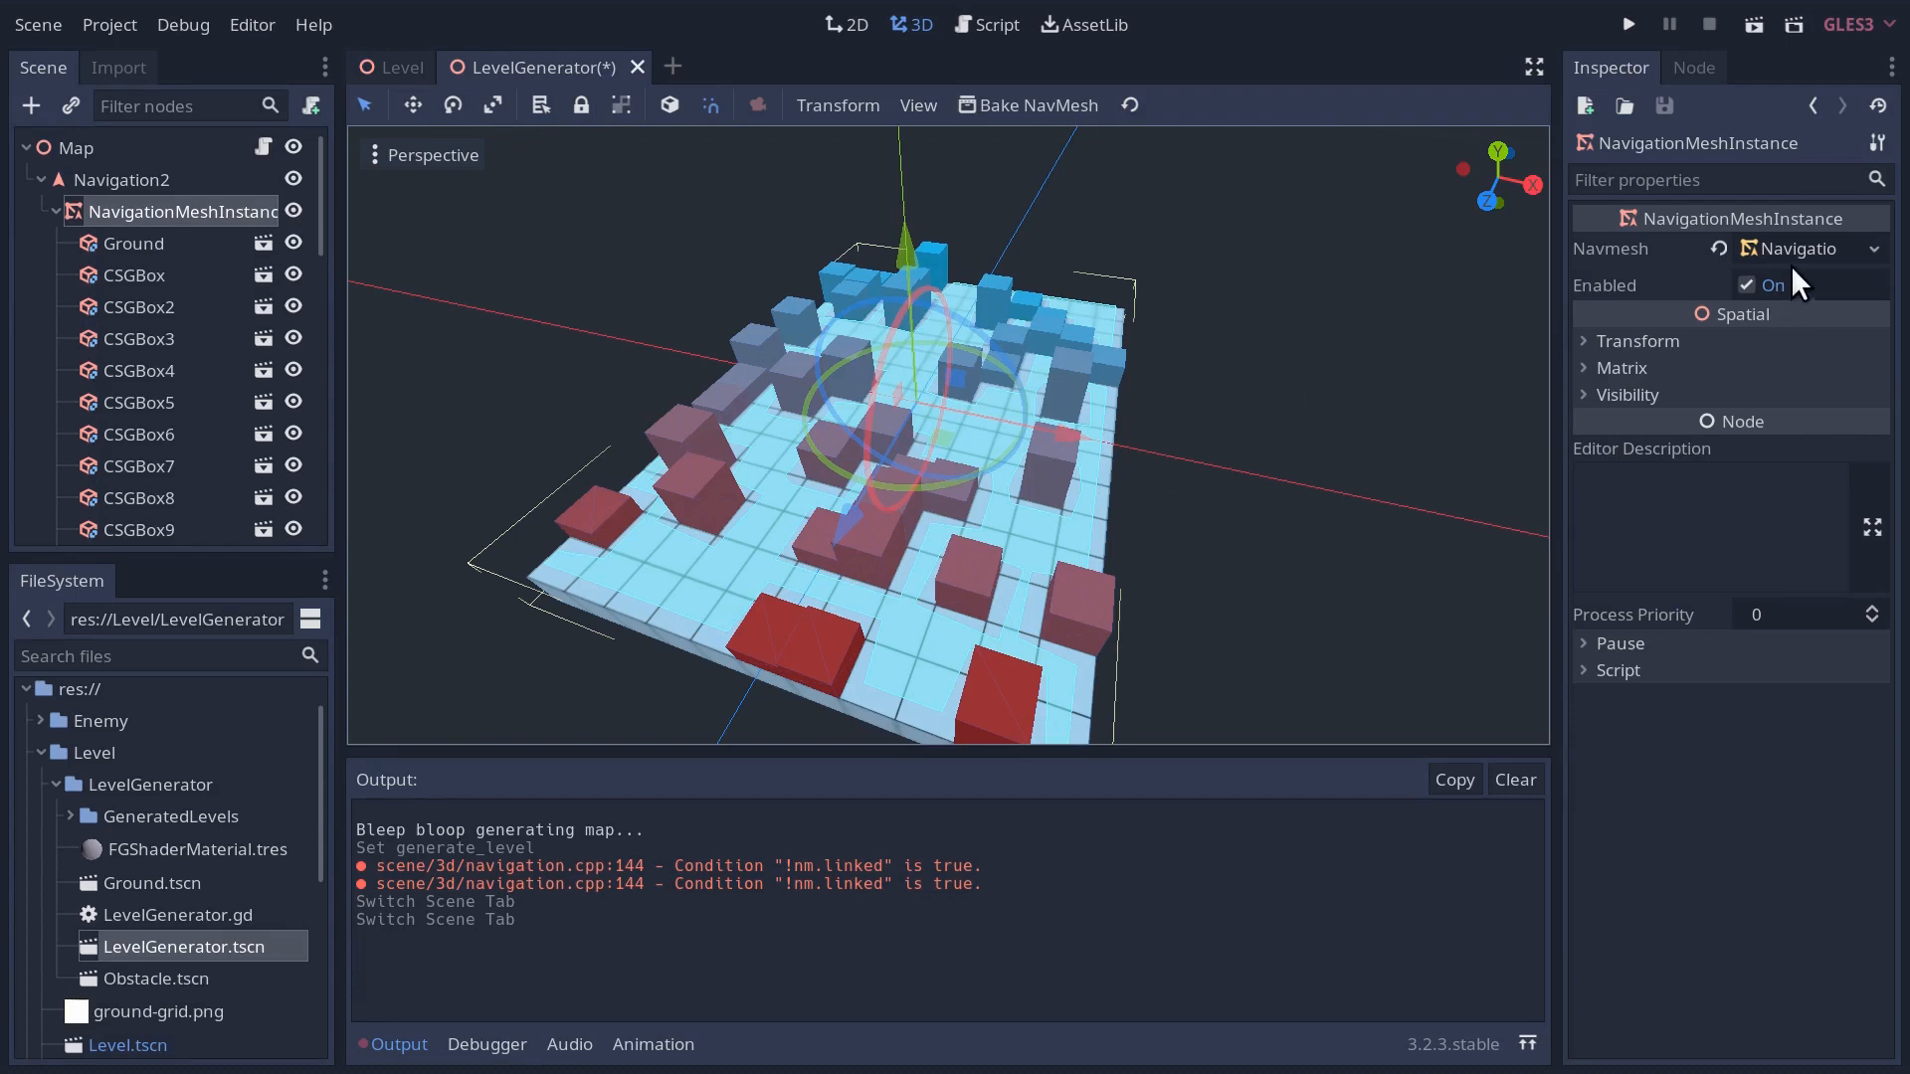
pyautogui.moveTo(1788, 273)
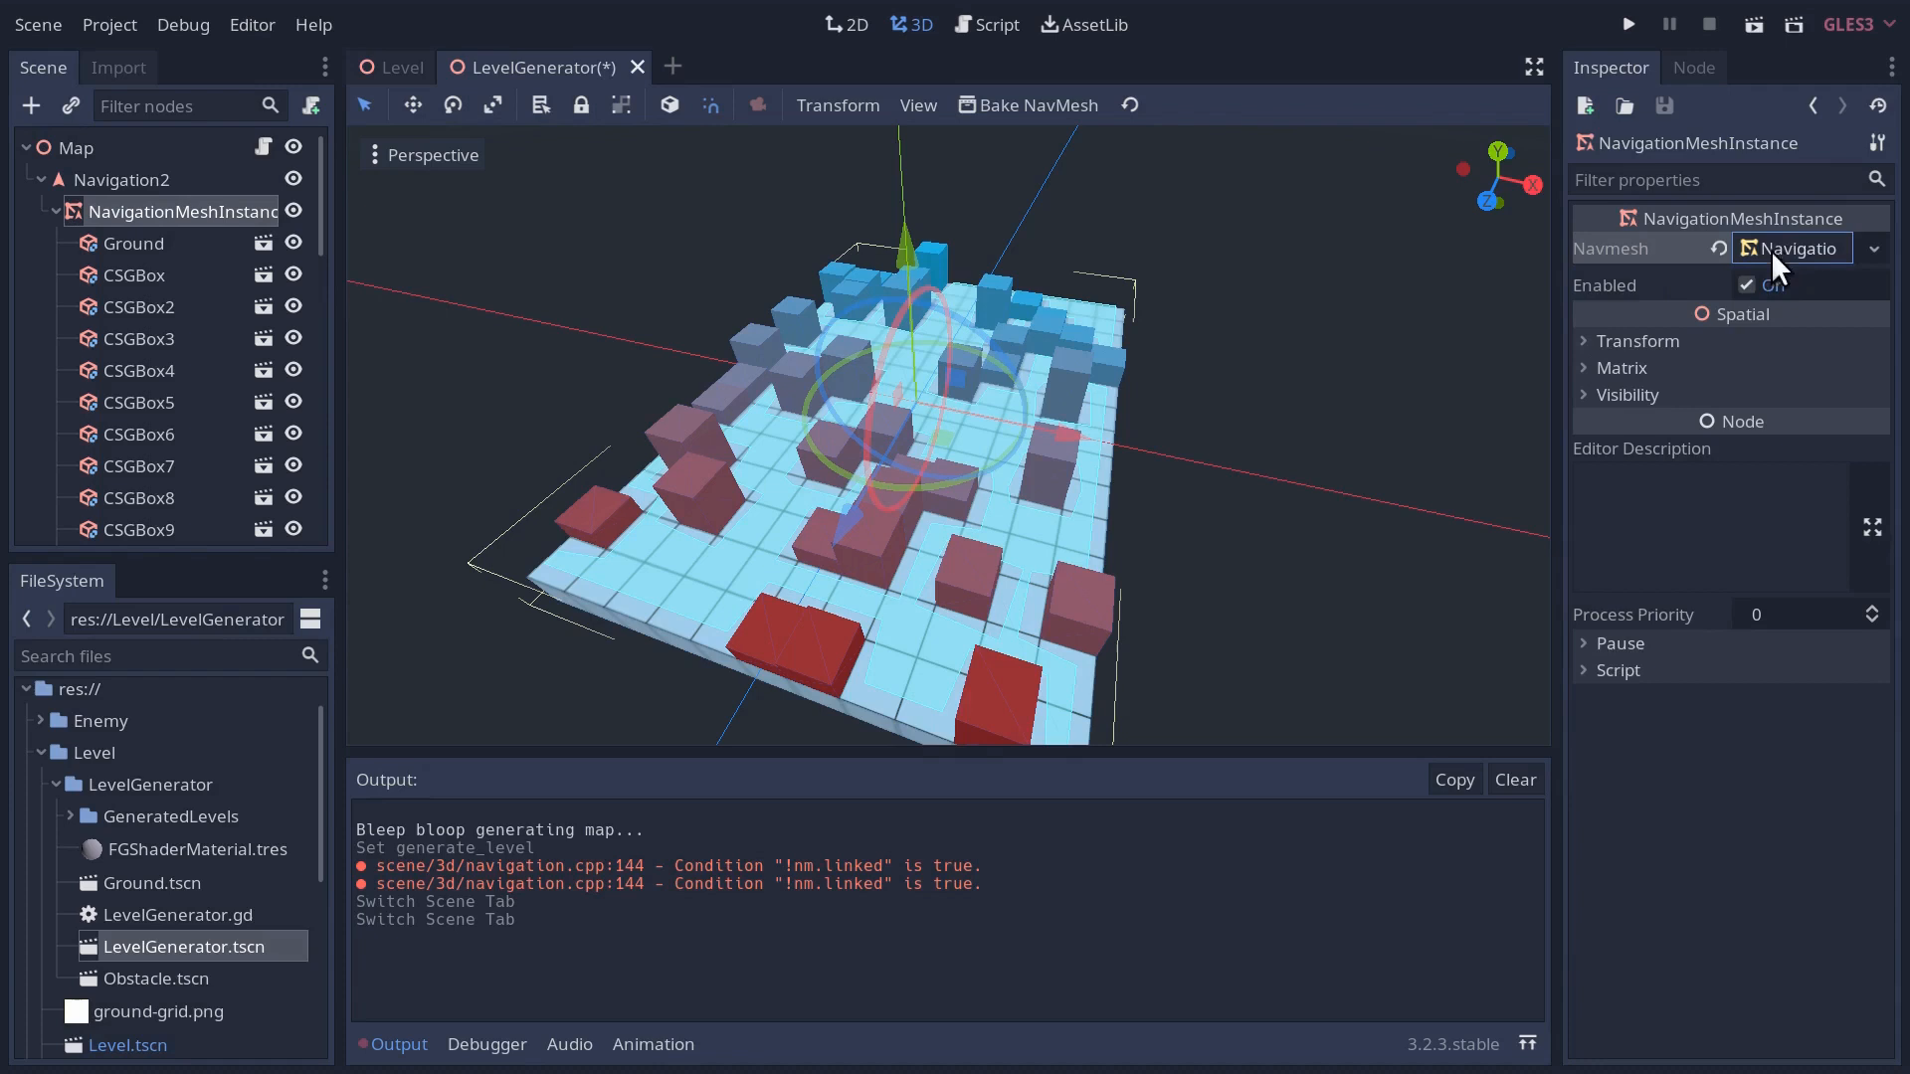
pyautogui.click(1791, 249)
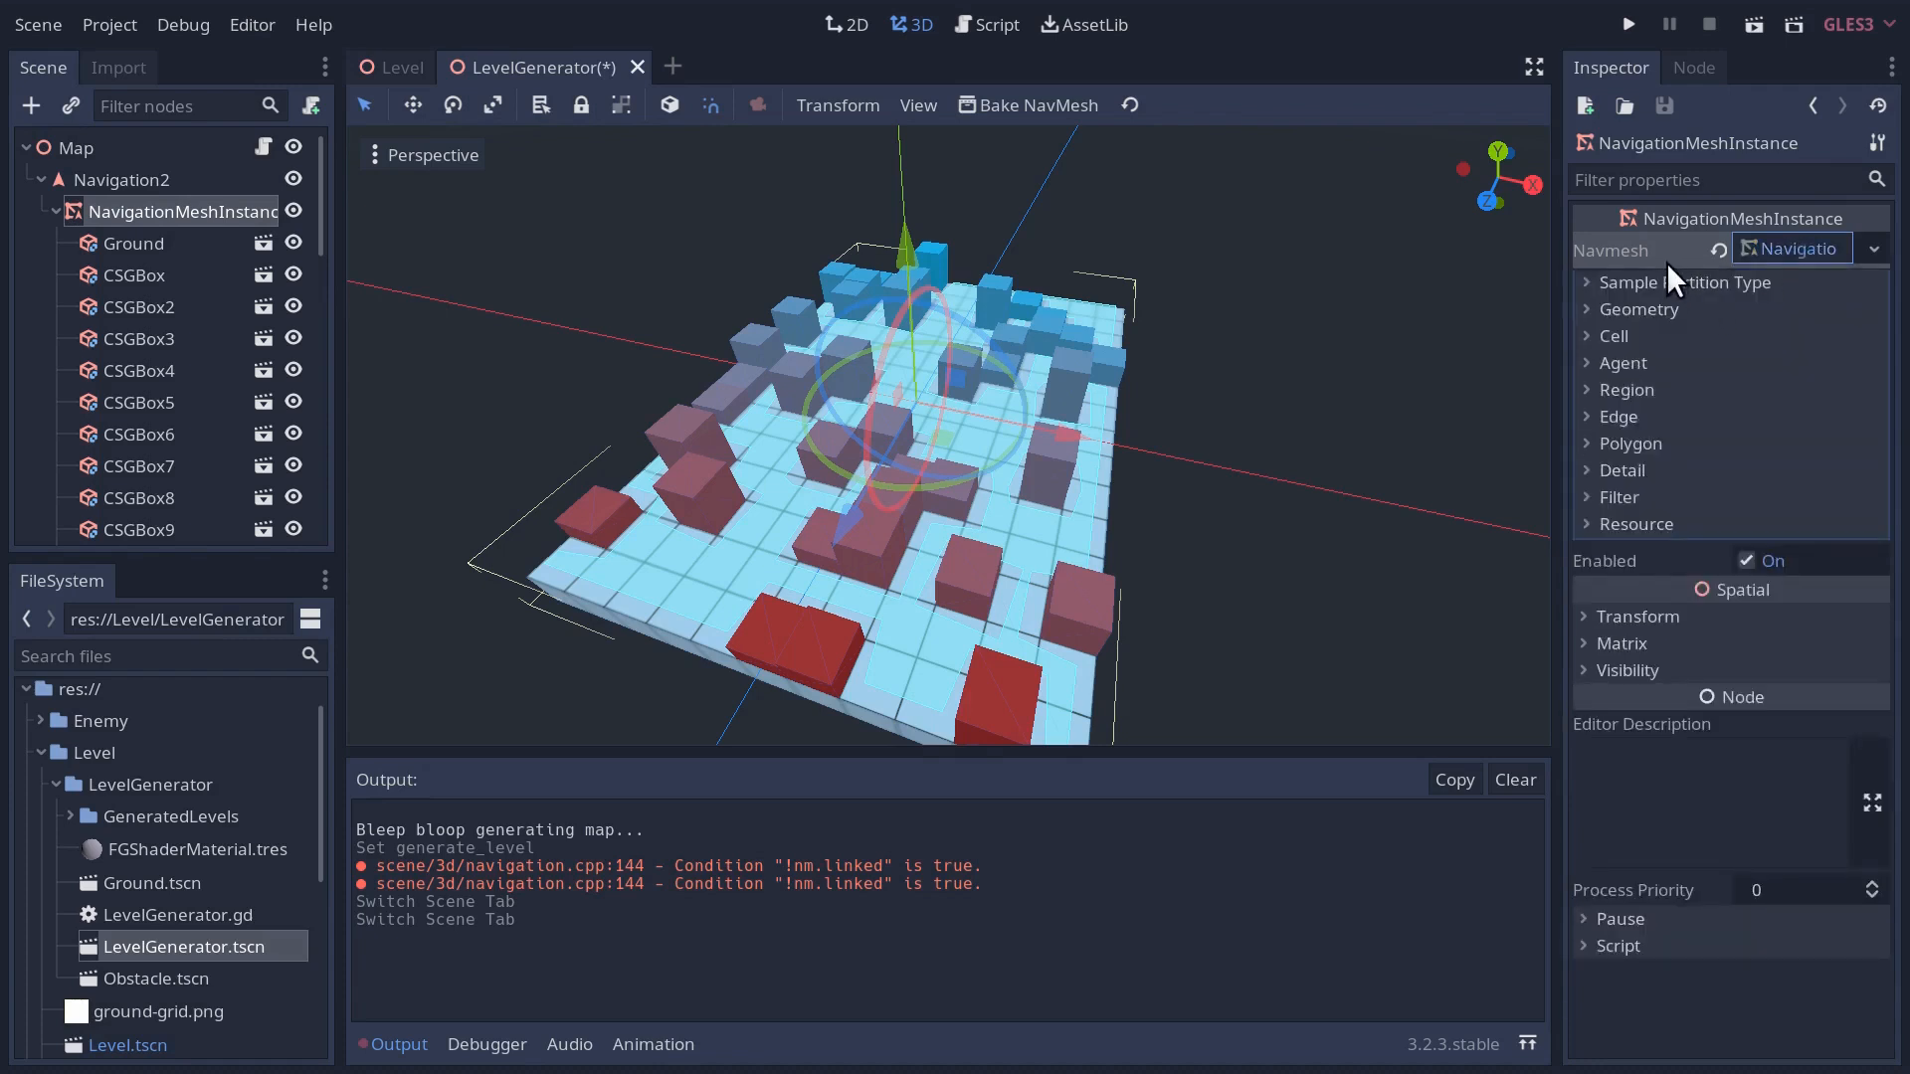
pyautogui.click(1637, 308)
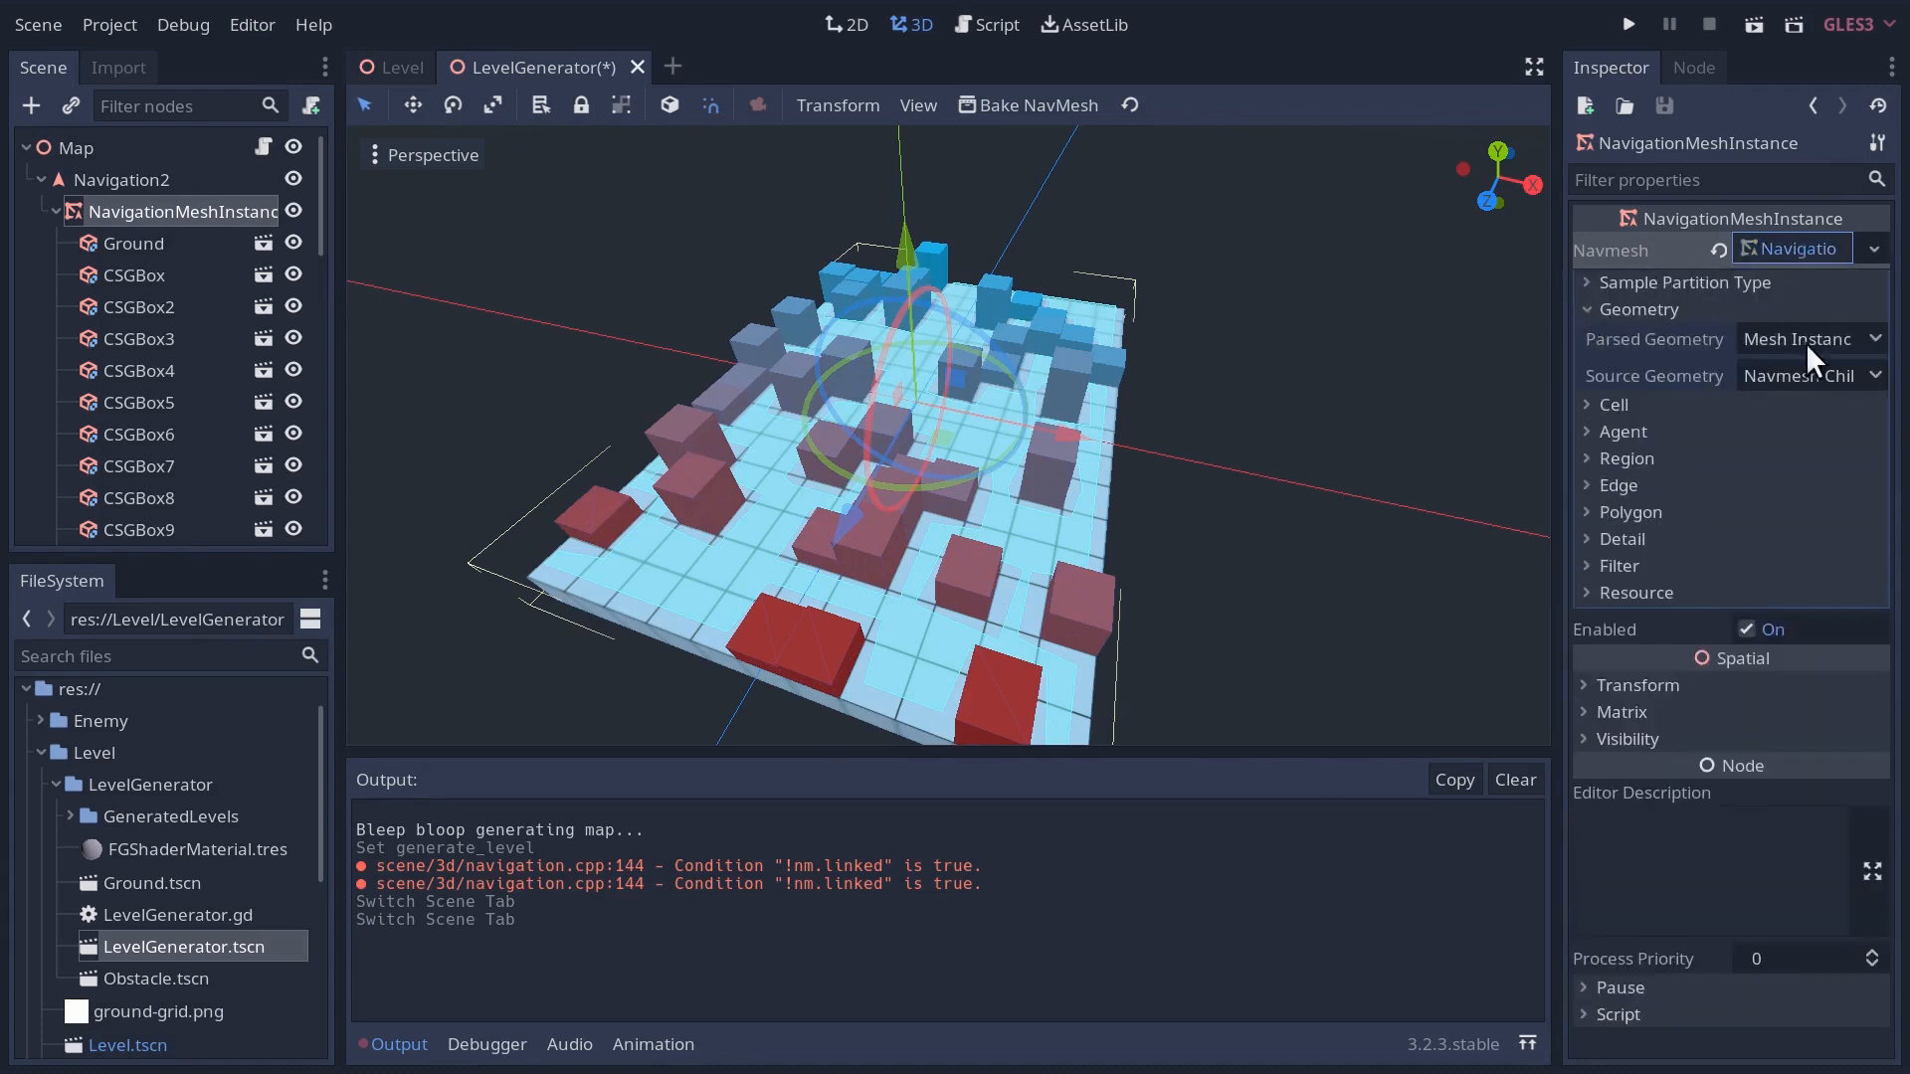
pyautogui.click(1637, 308)
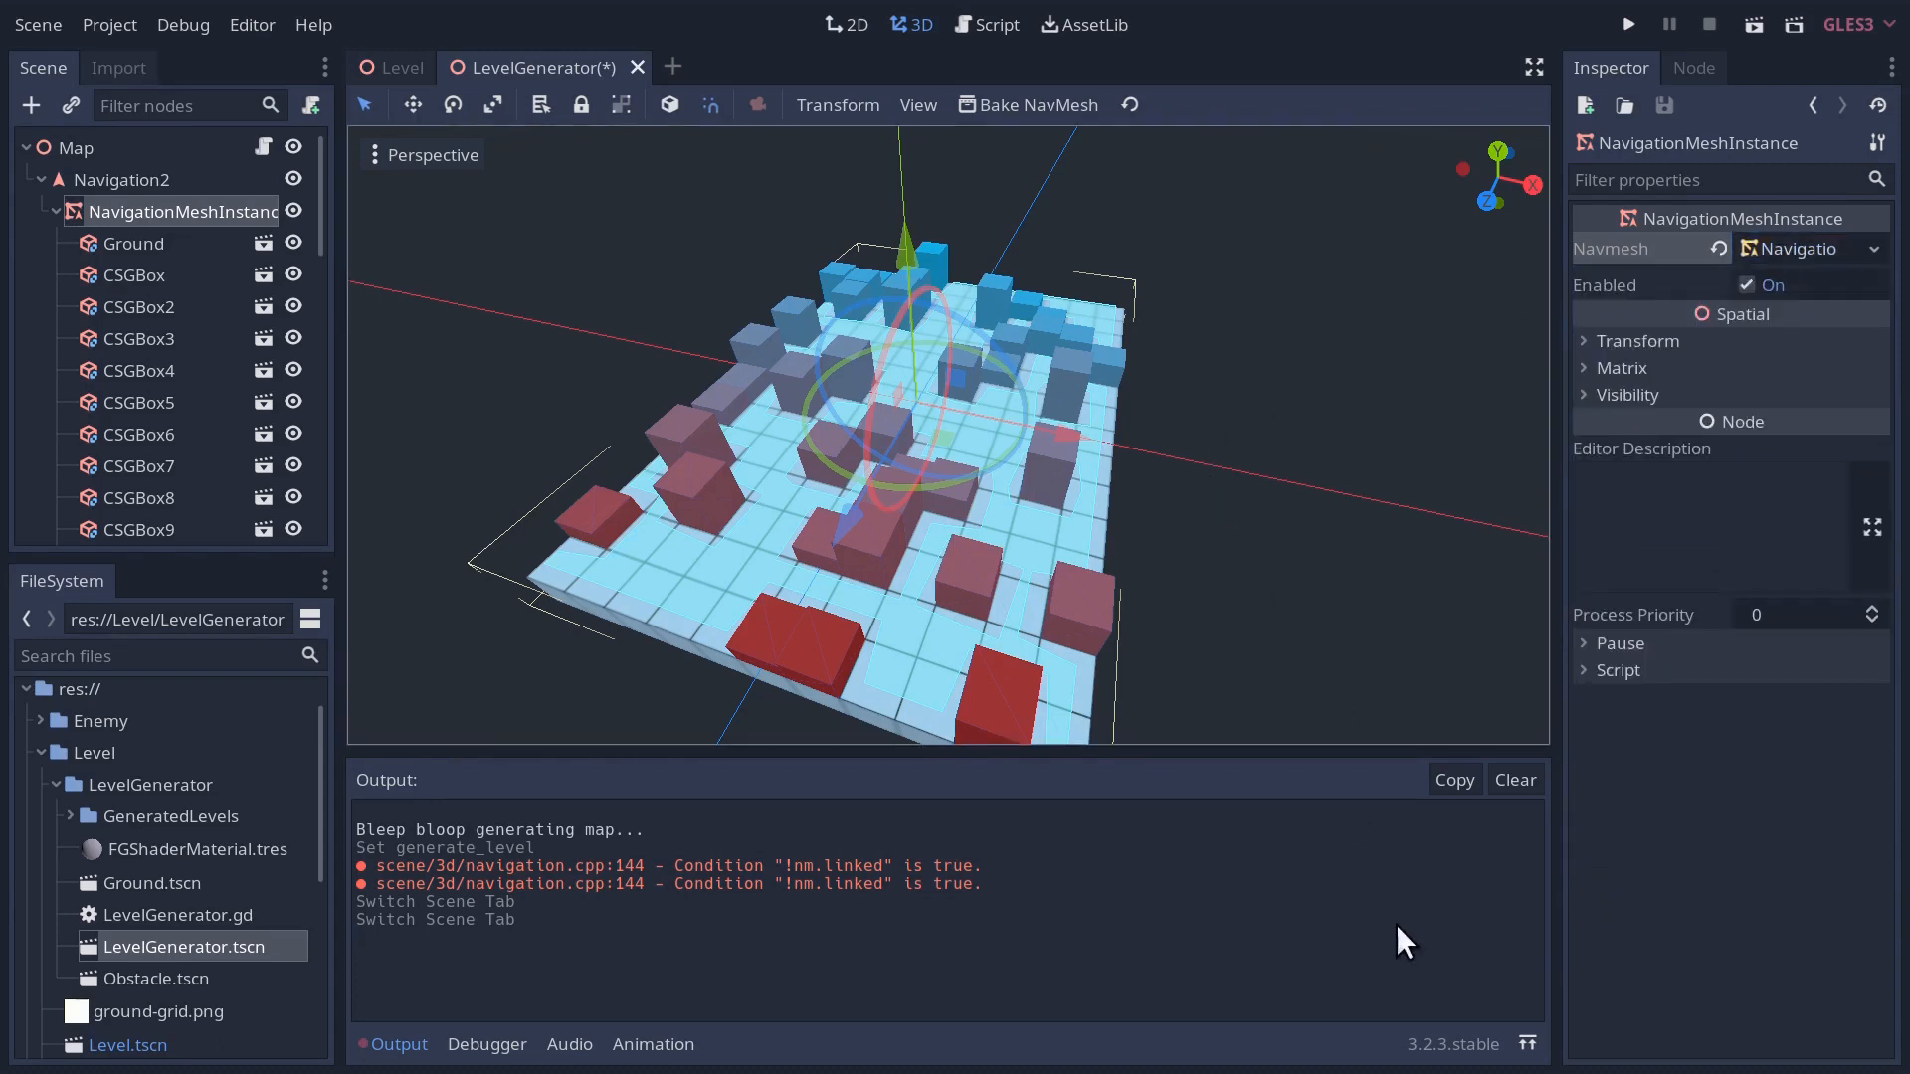
pyautogui.moveTo(1148, 494)
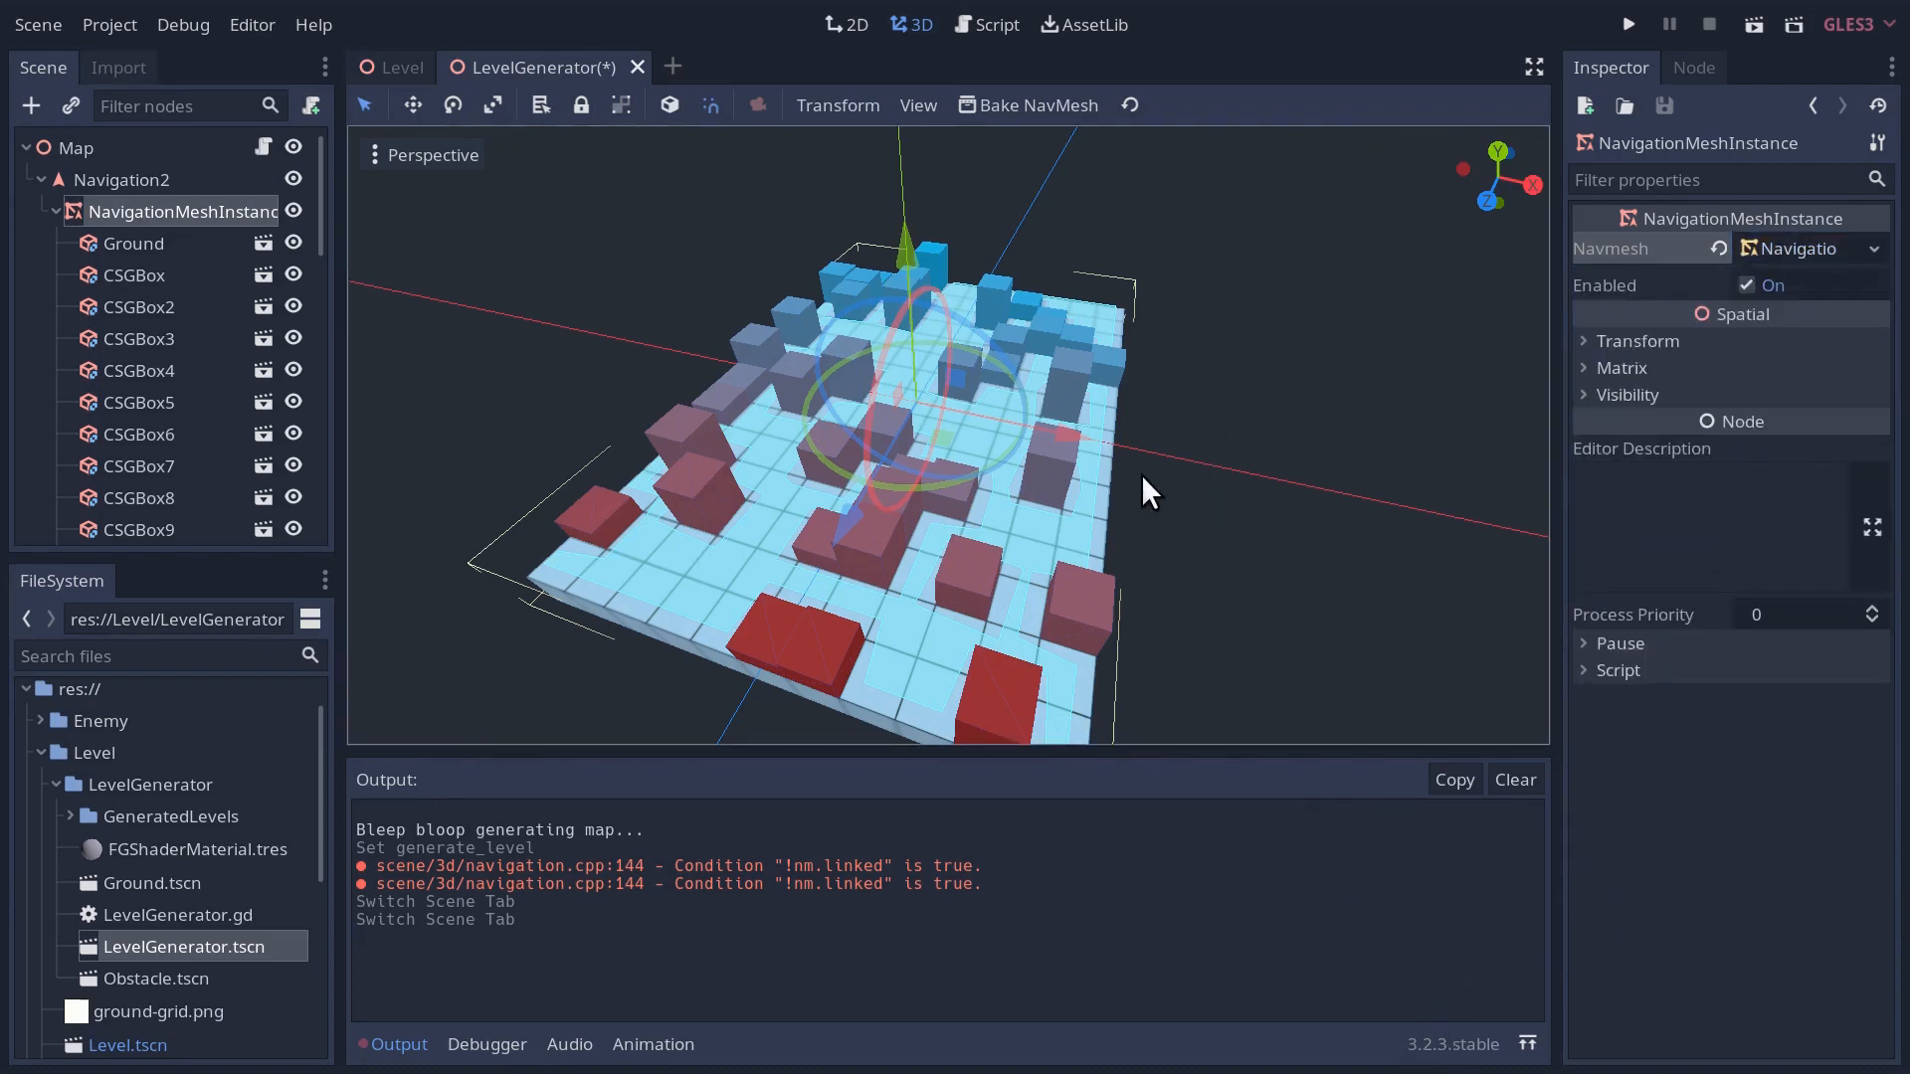
pyautogui.moveTo(1187, 511)
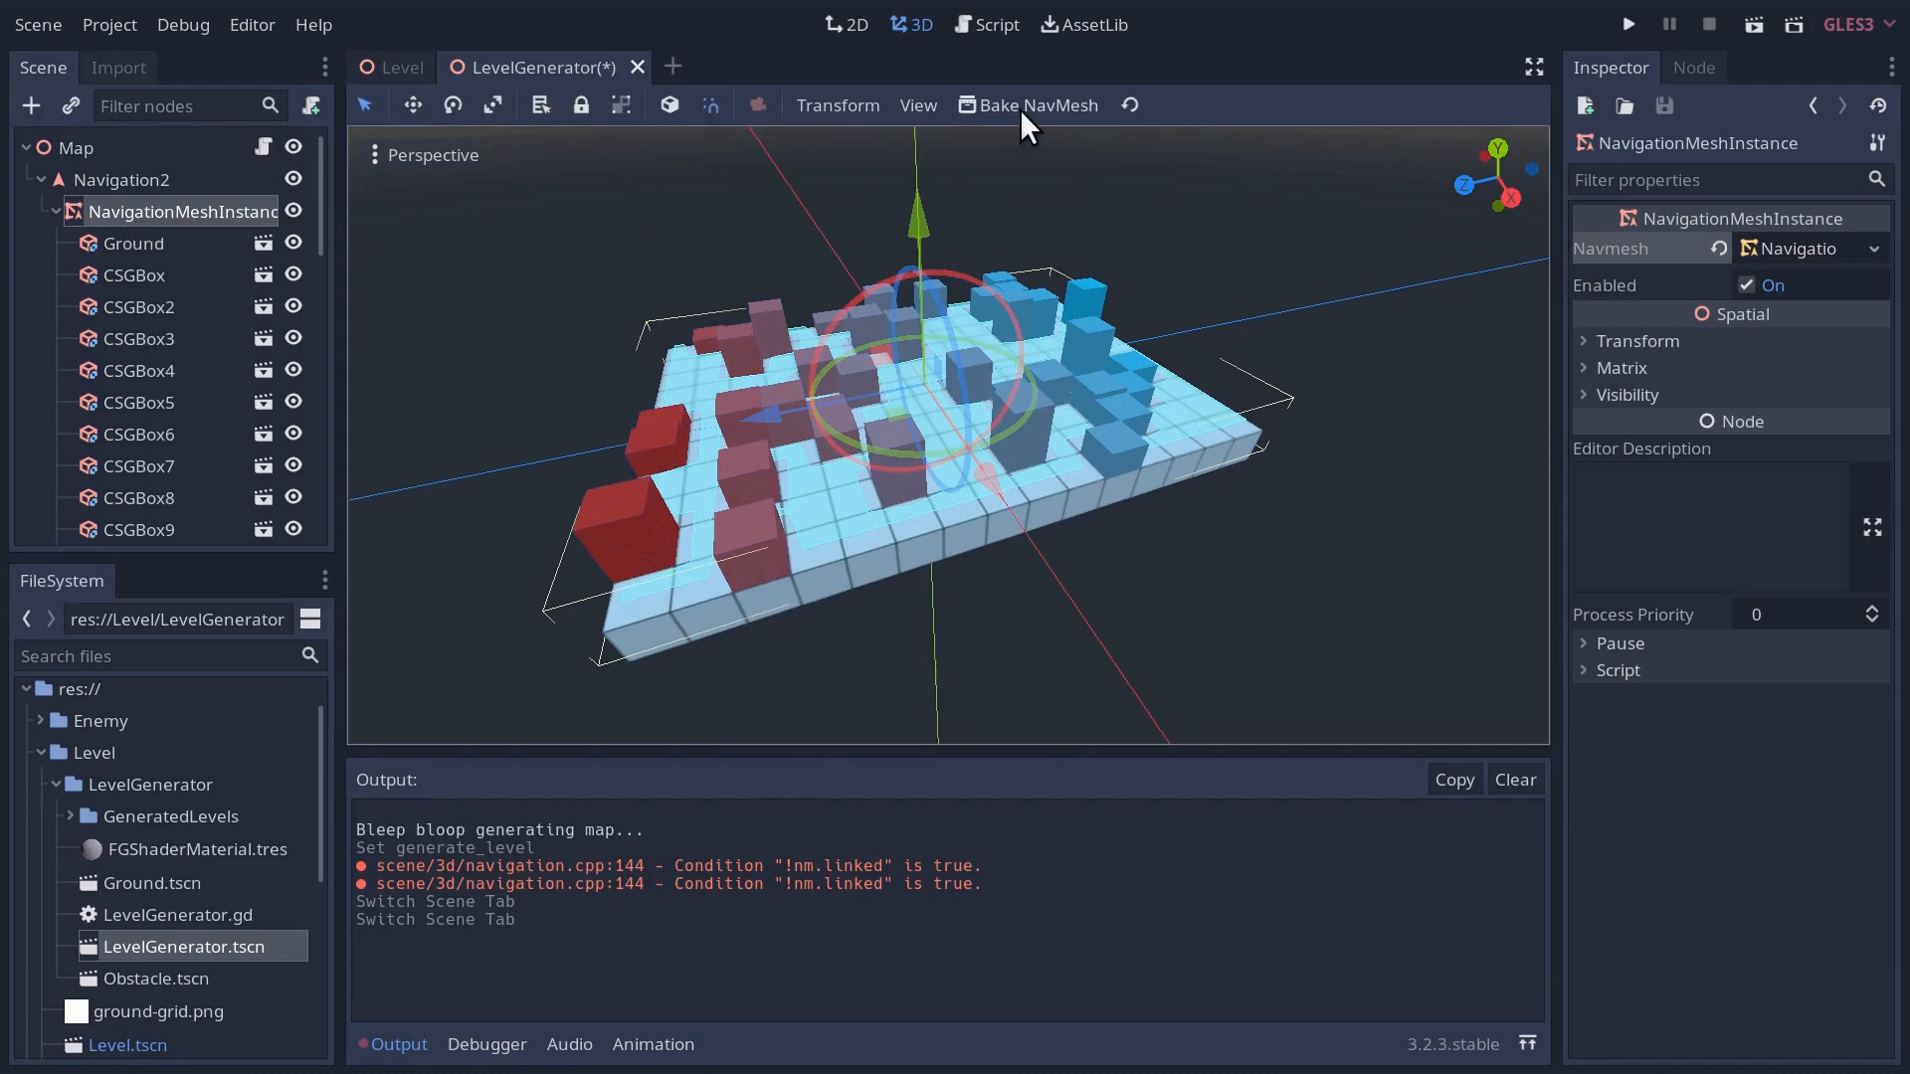
pyautogui.moveTo(742, 390)
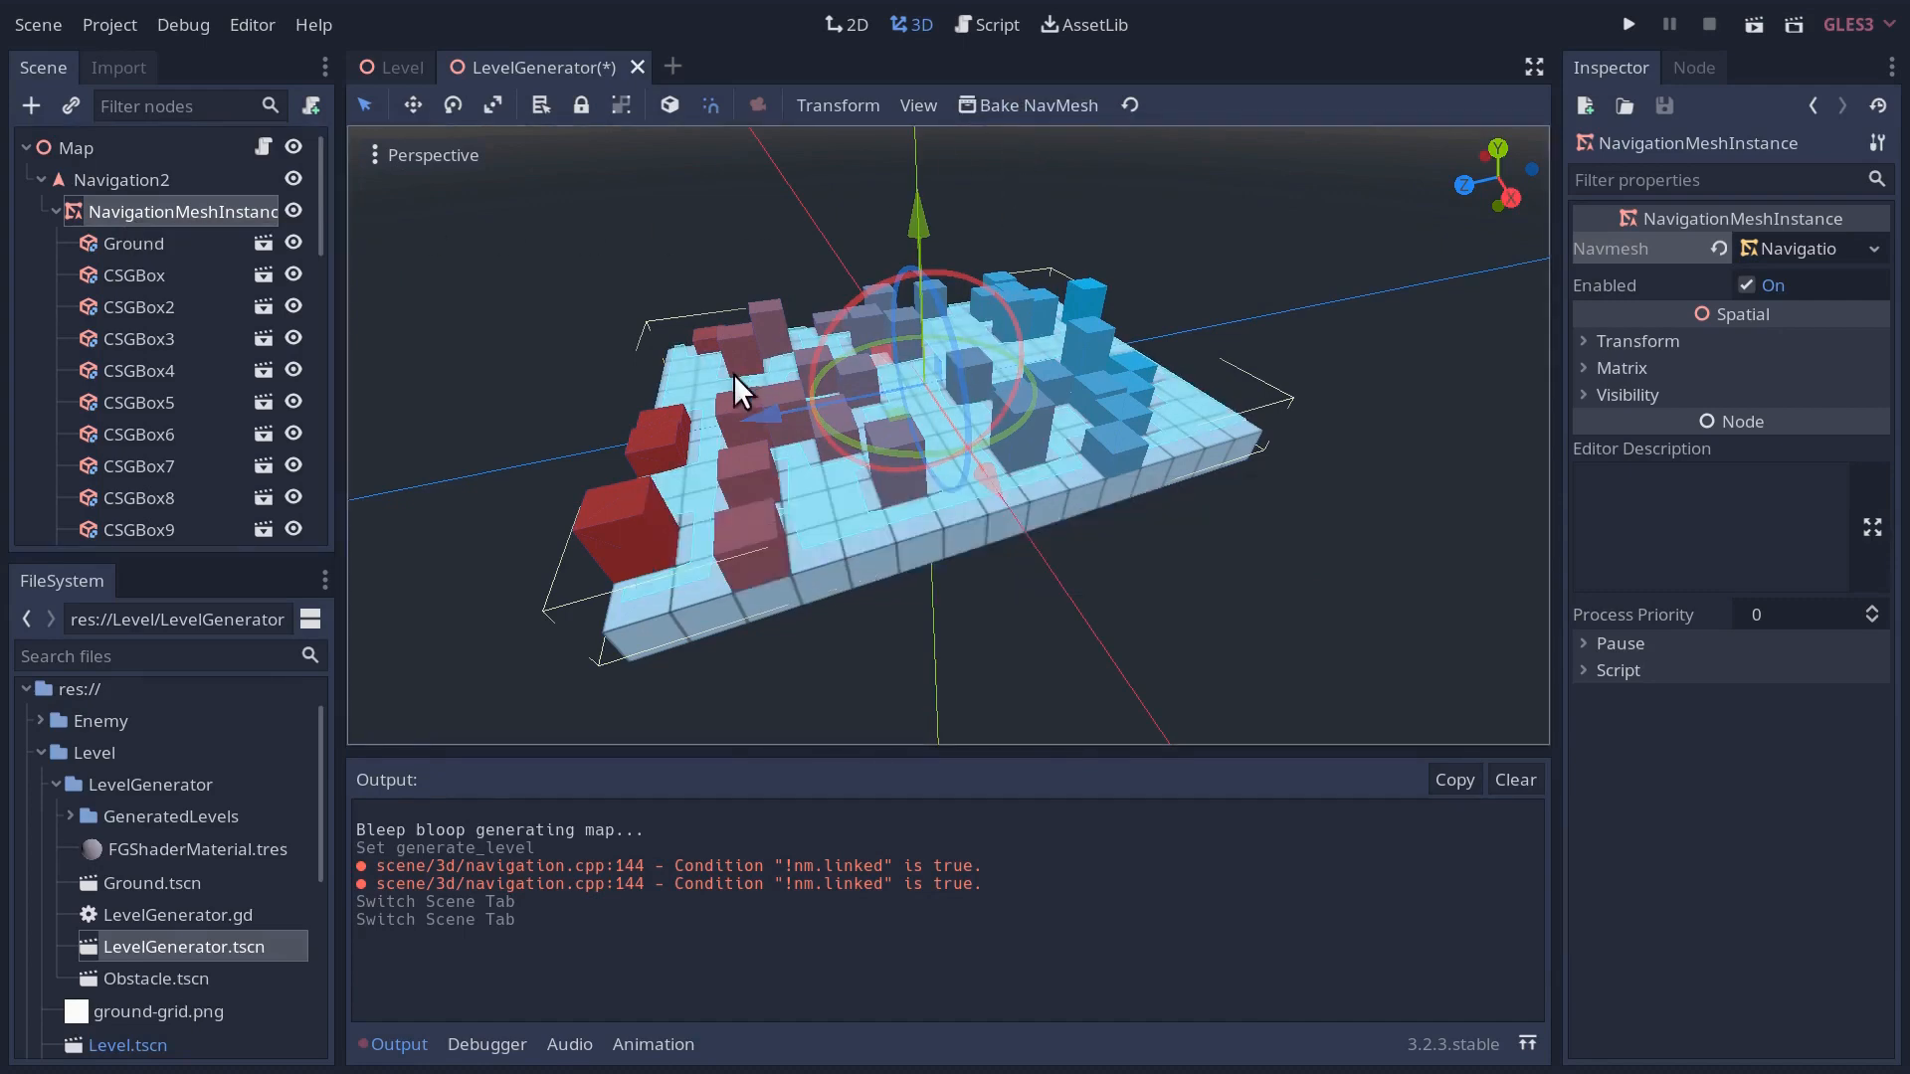
pyautogui.moveTo(736, 390); pyautogui.dragTo(632, 384)
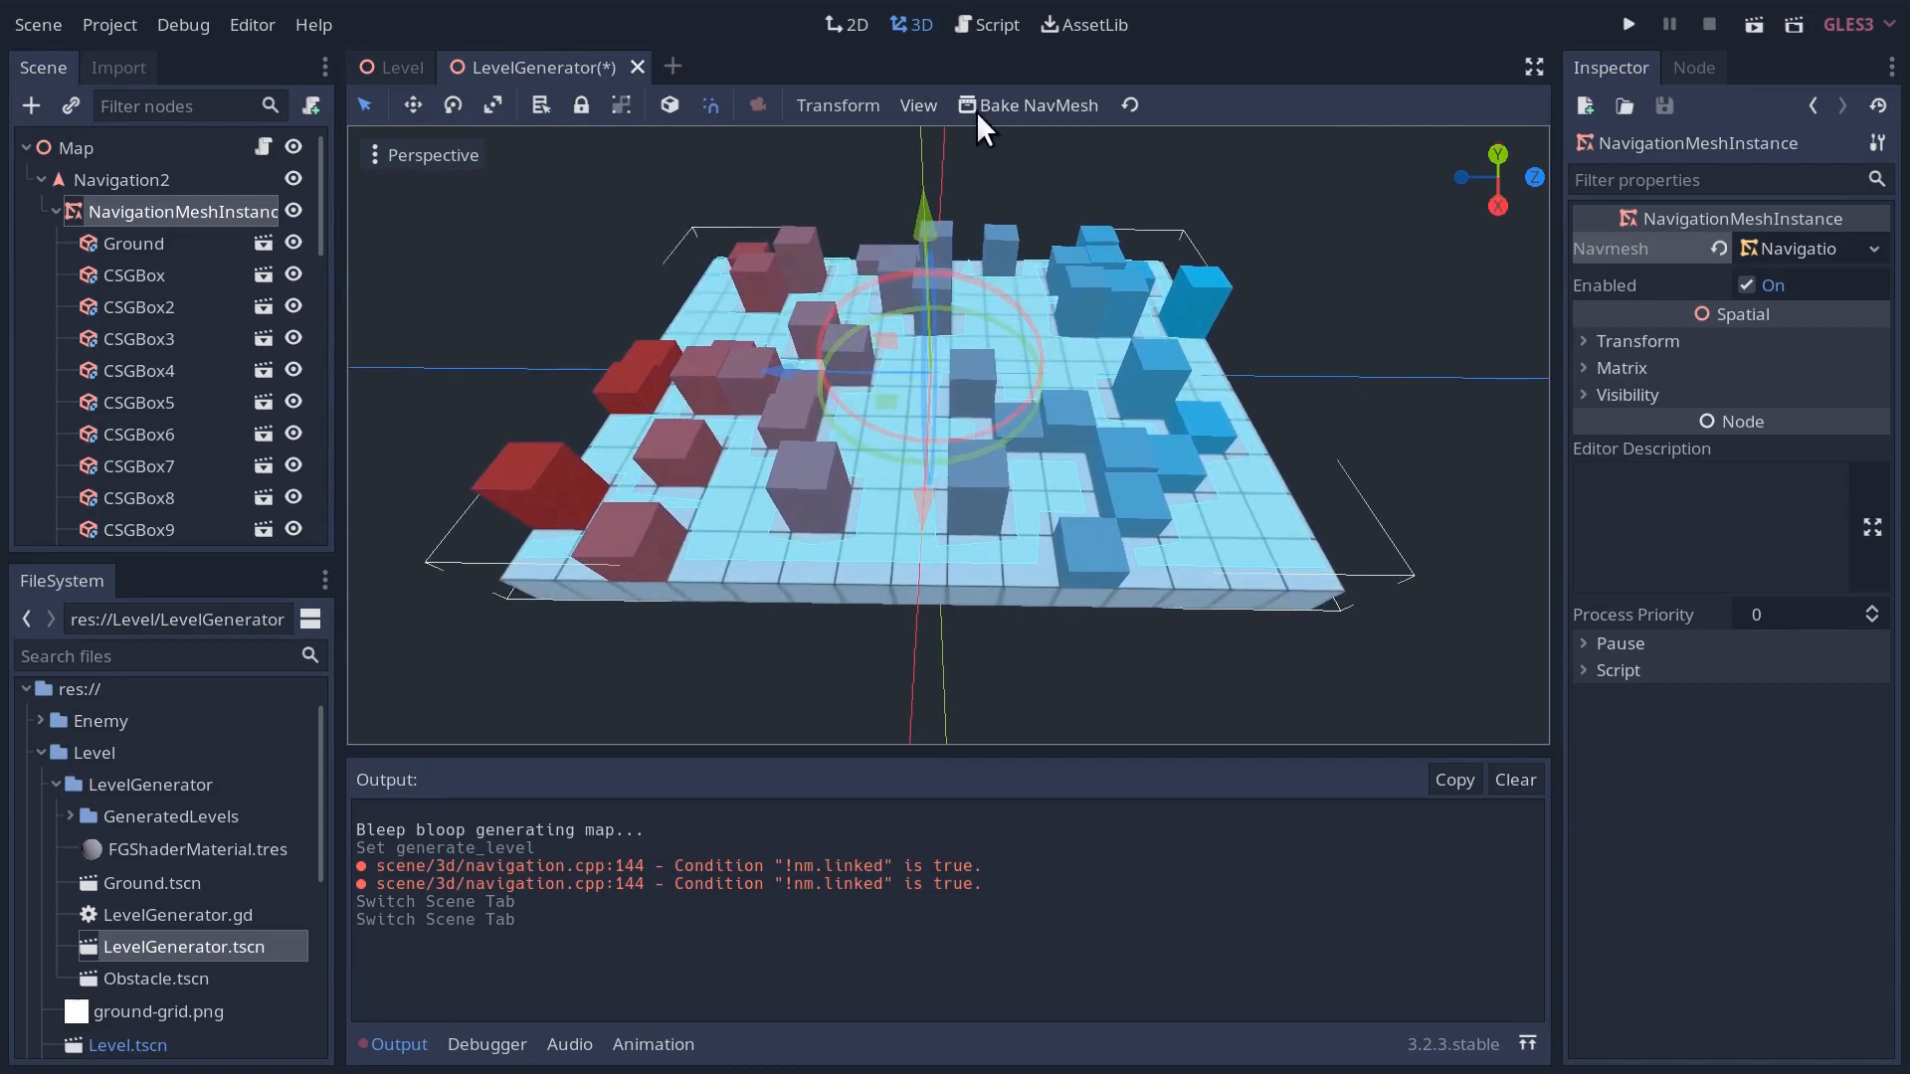
pyautogui.moveTo(1070, 120)
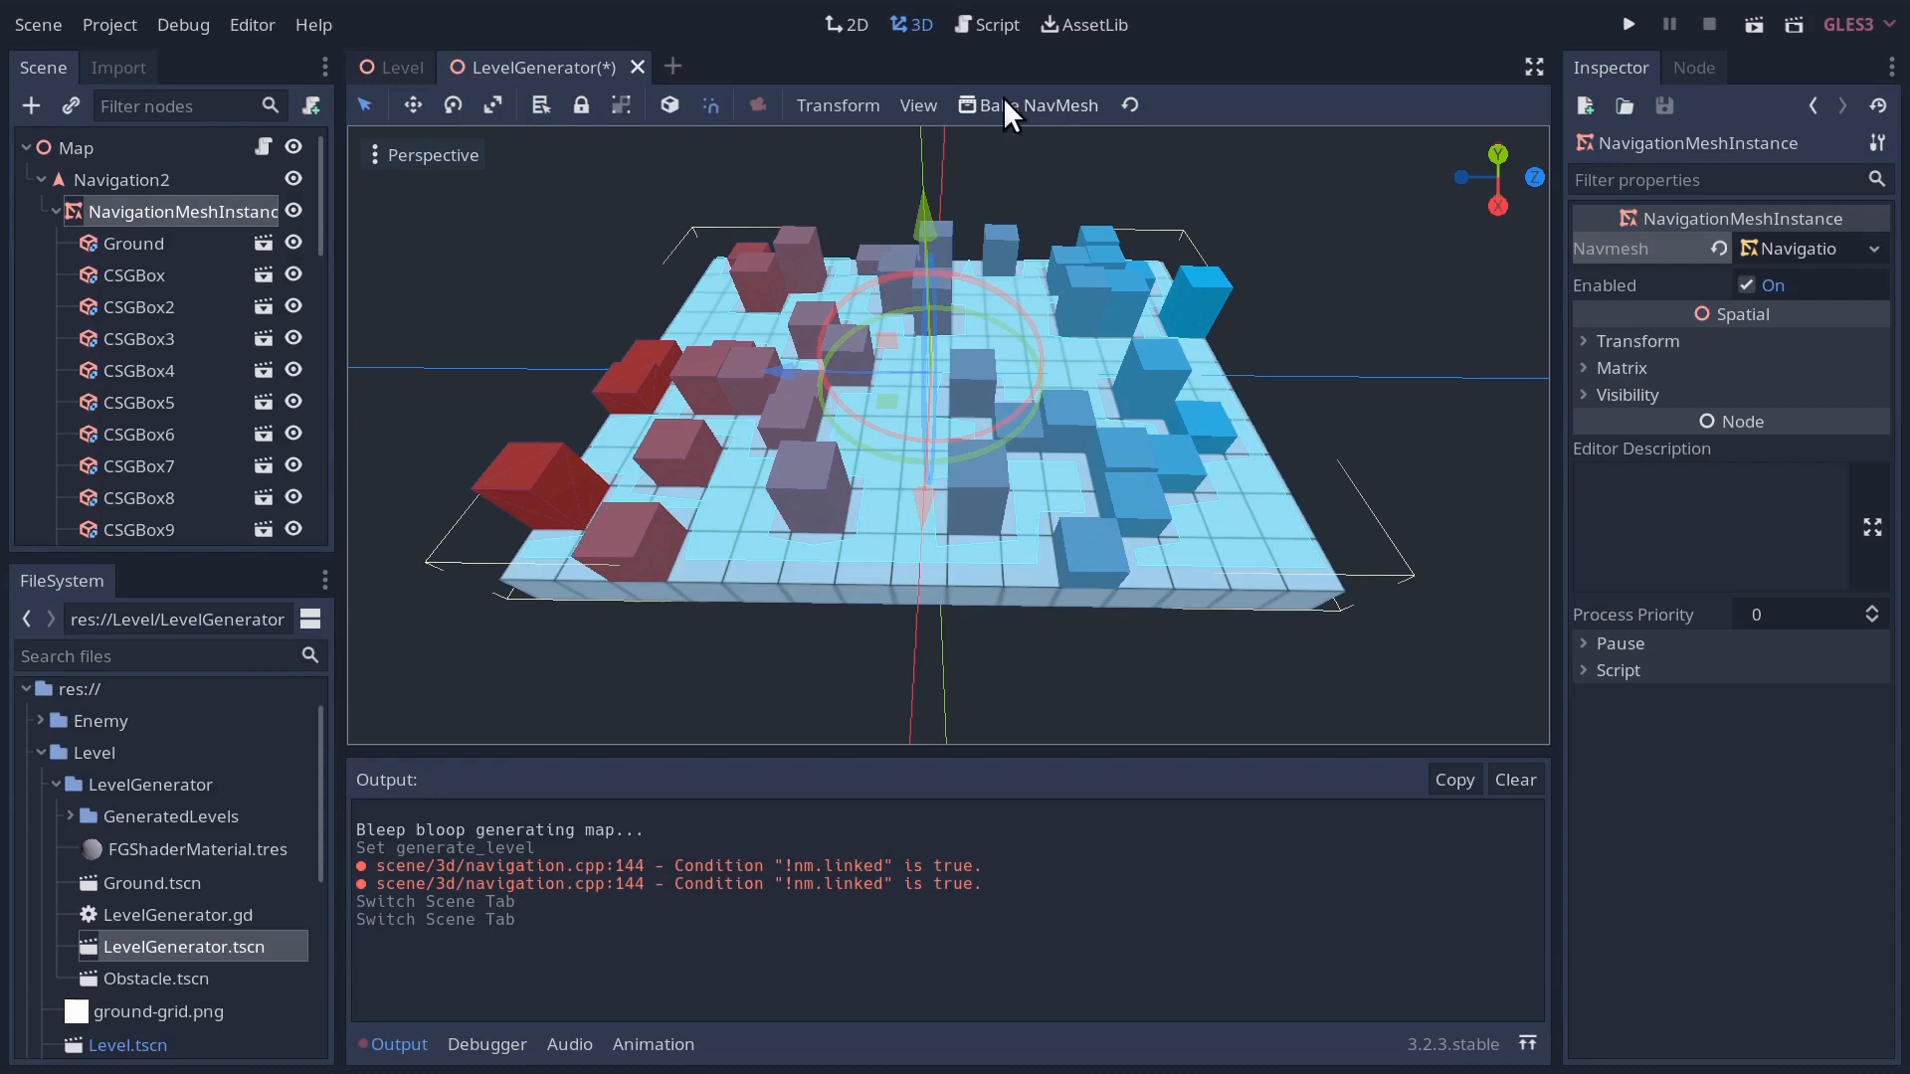
pyautogui.moveTo(183, 210)
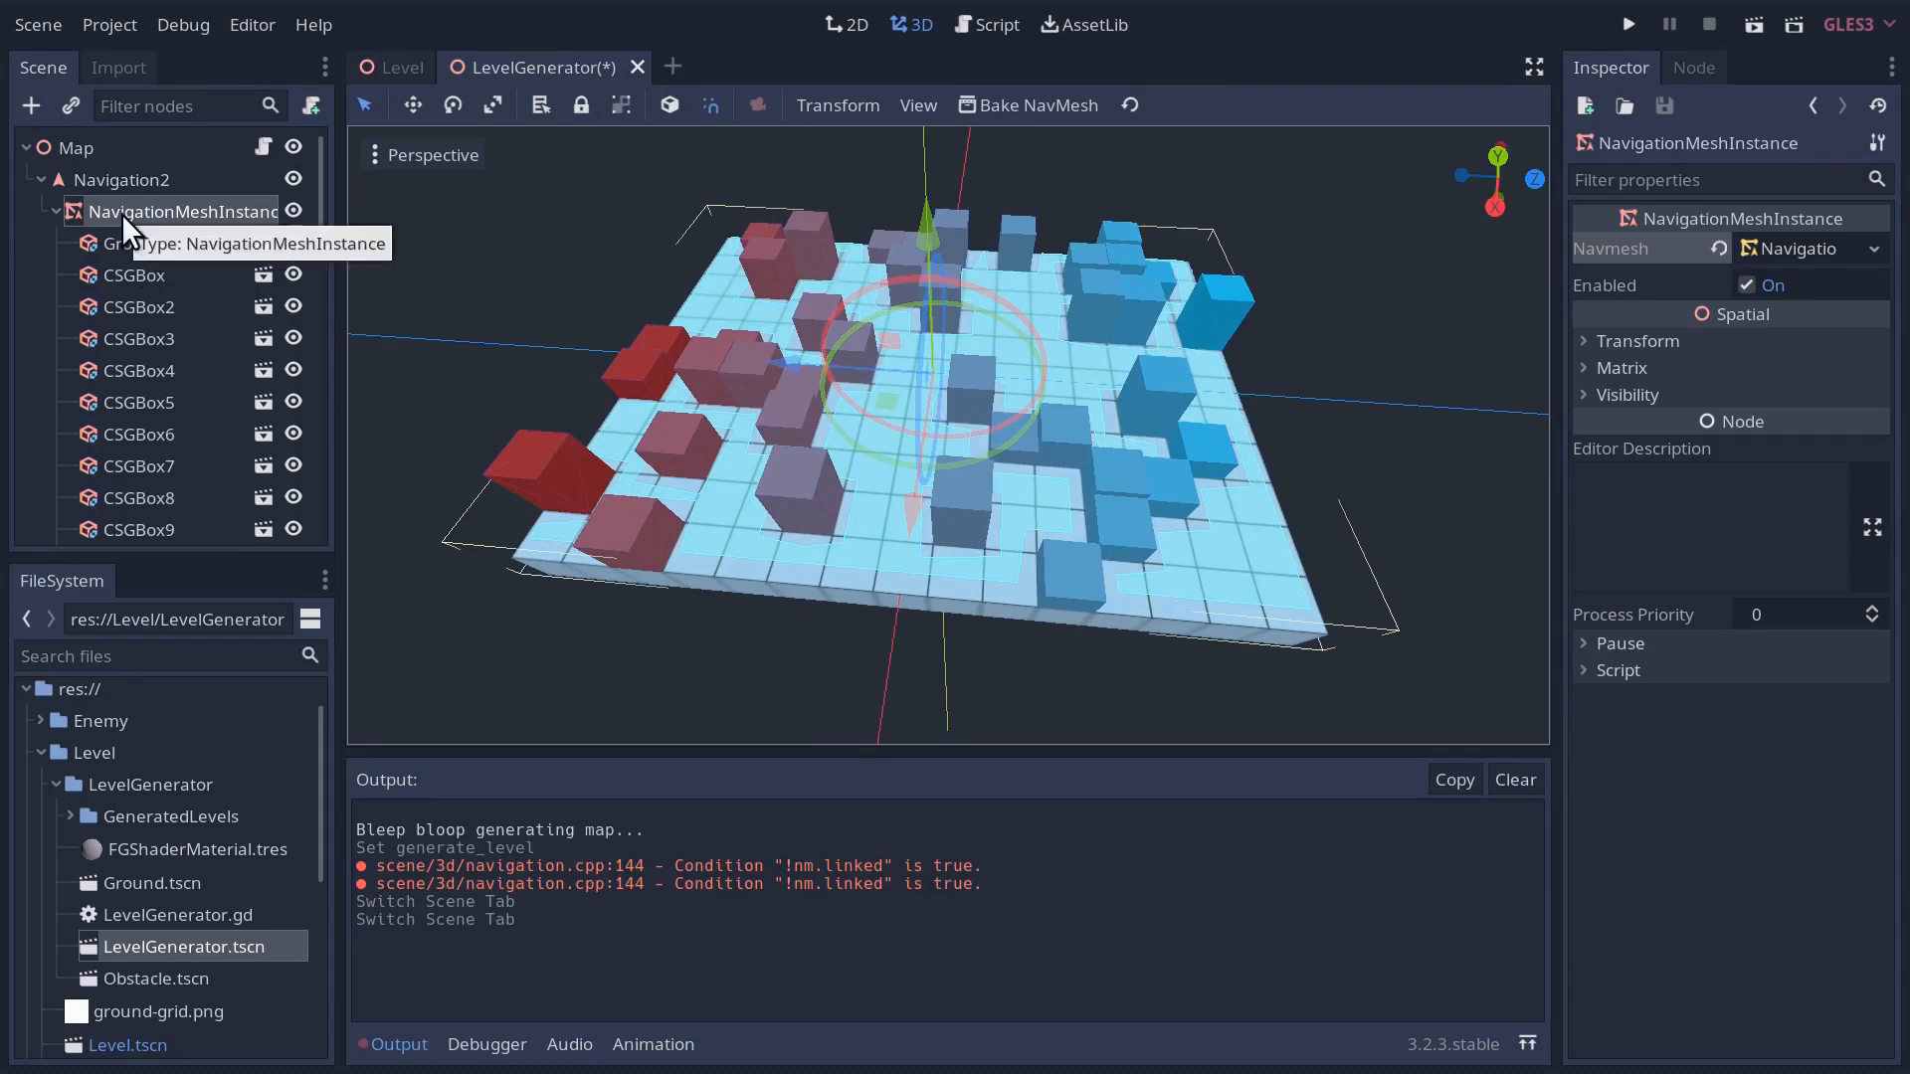
pyautogui.moveTo(195, 217)
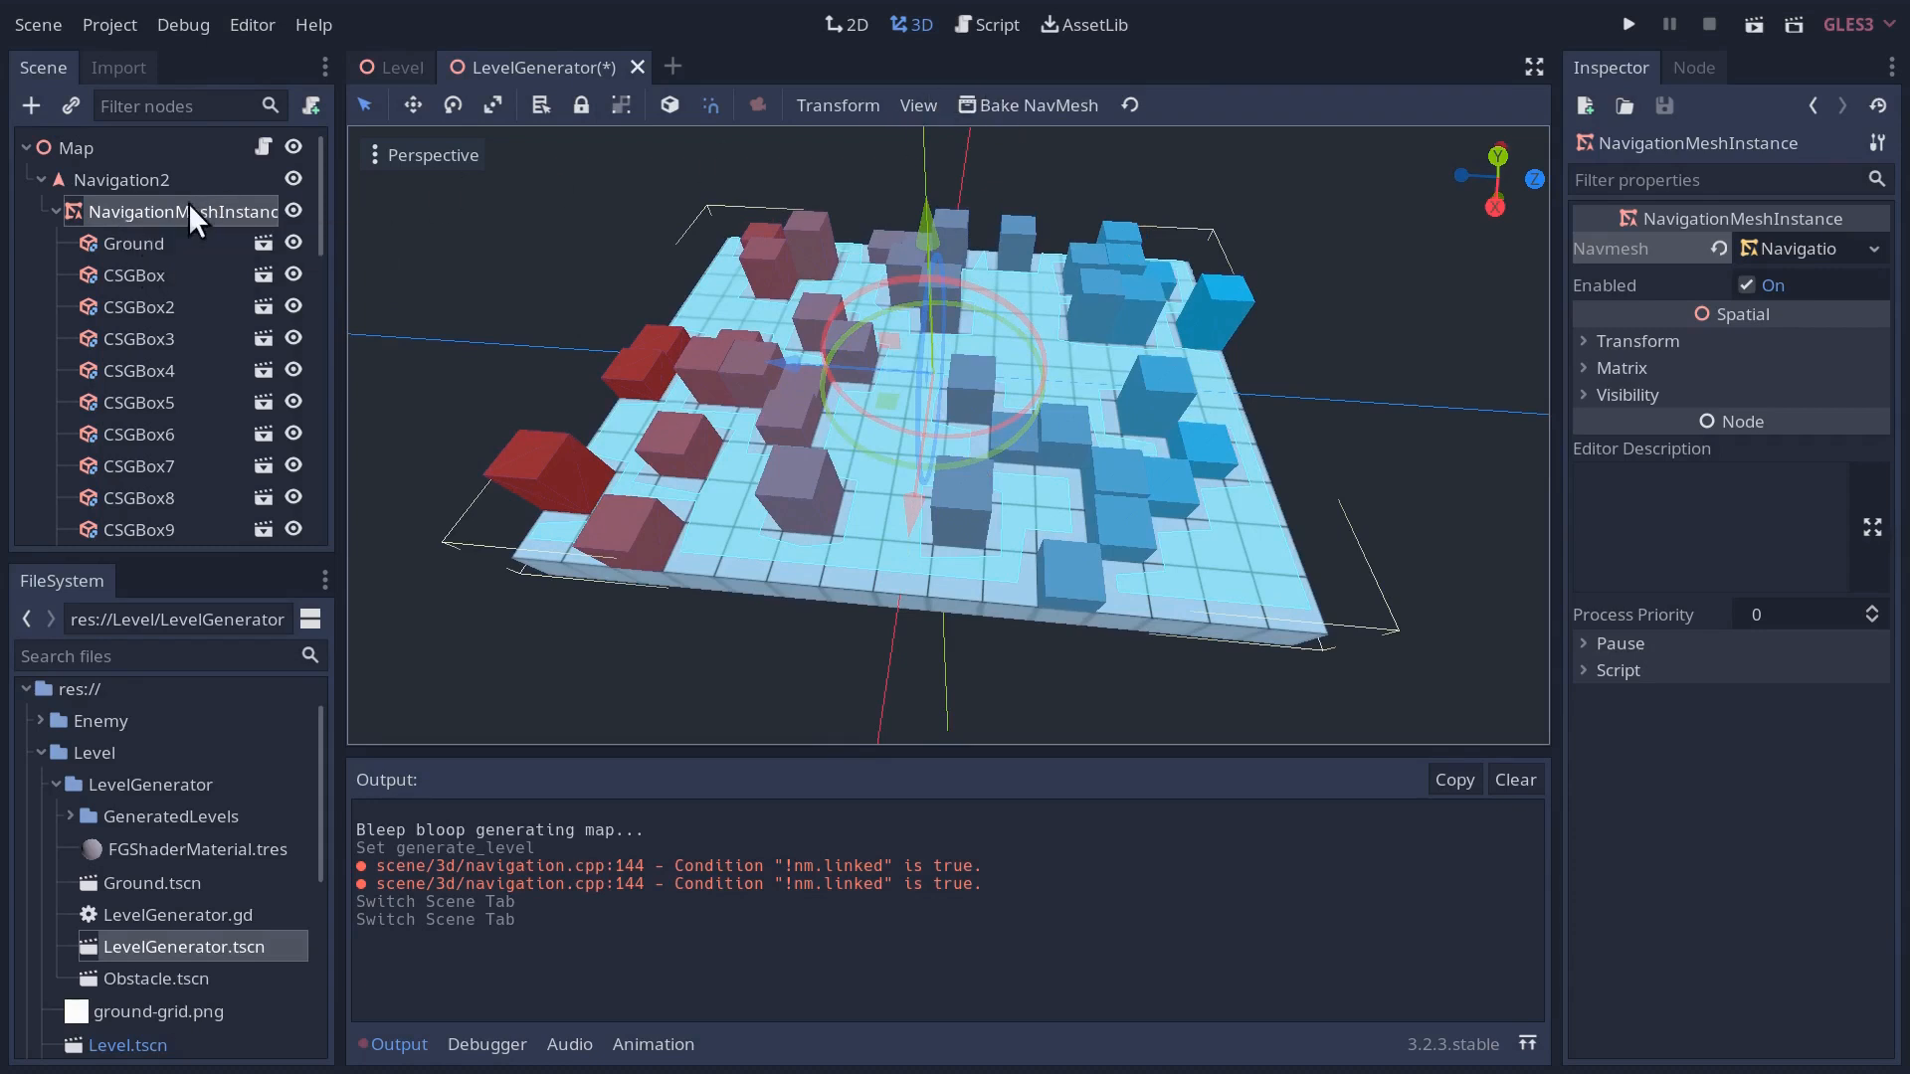
# - Set the Map generator to Level1, depth 11, obstacle max height 2.488 and a blue background
pyautogui.click(126, 180)
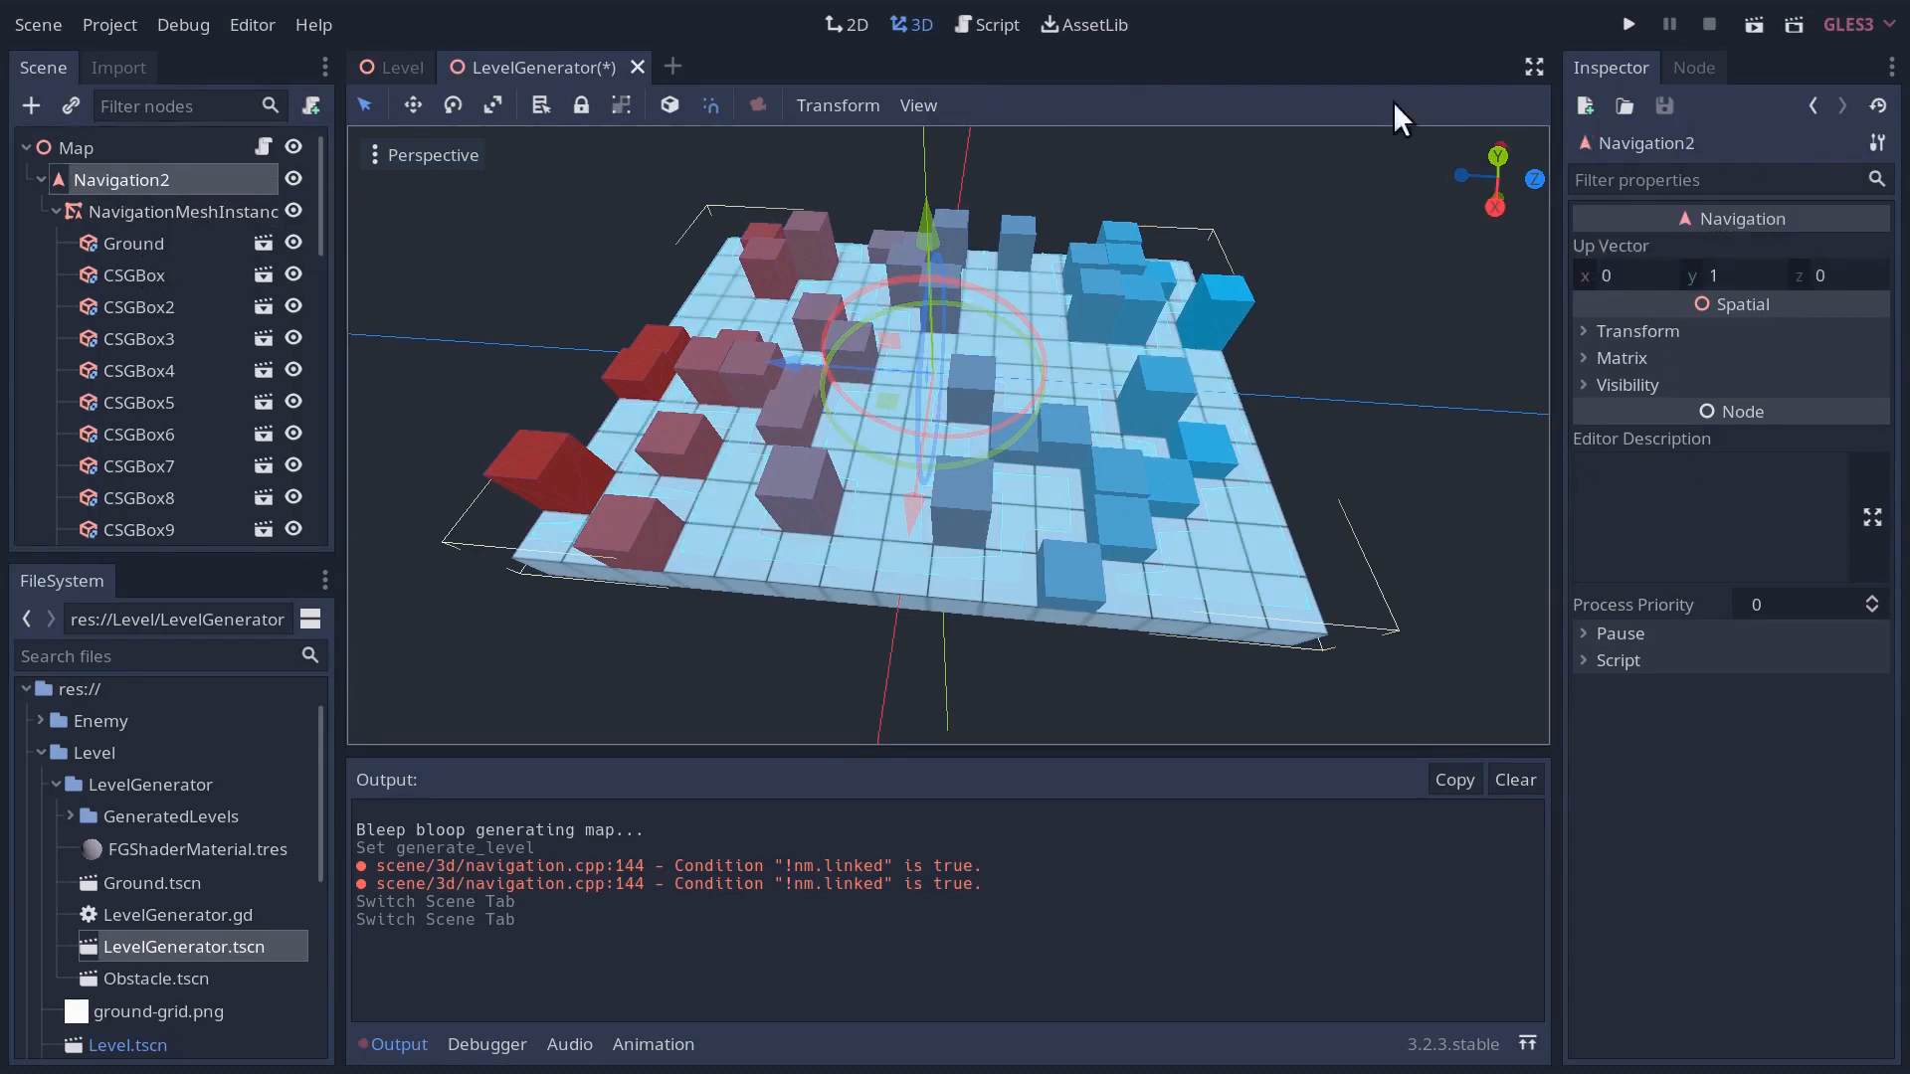
pyautogui.click(78, 145)
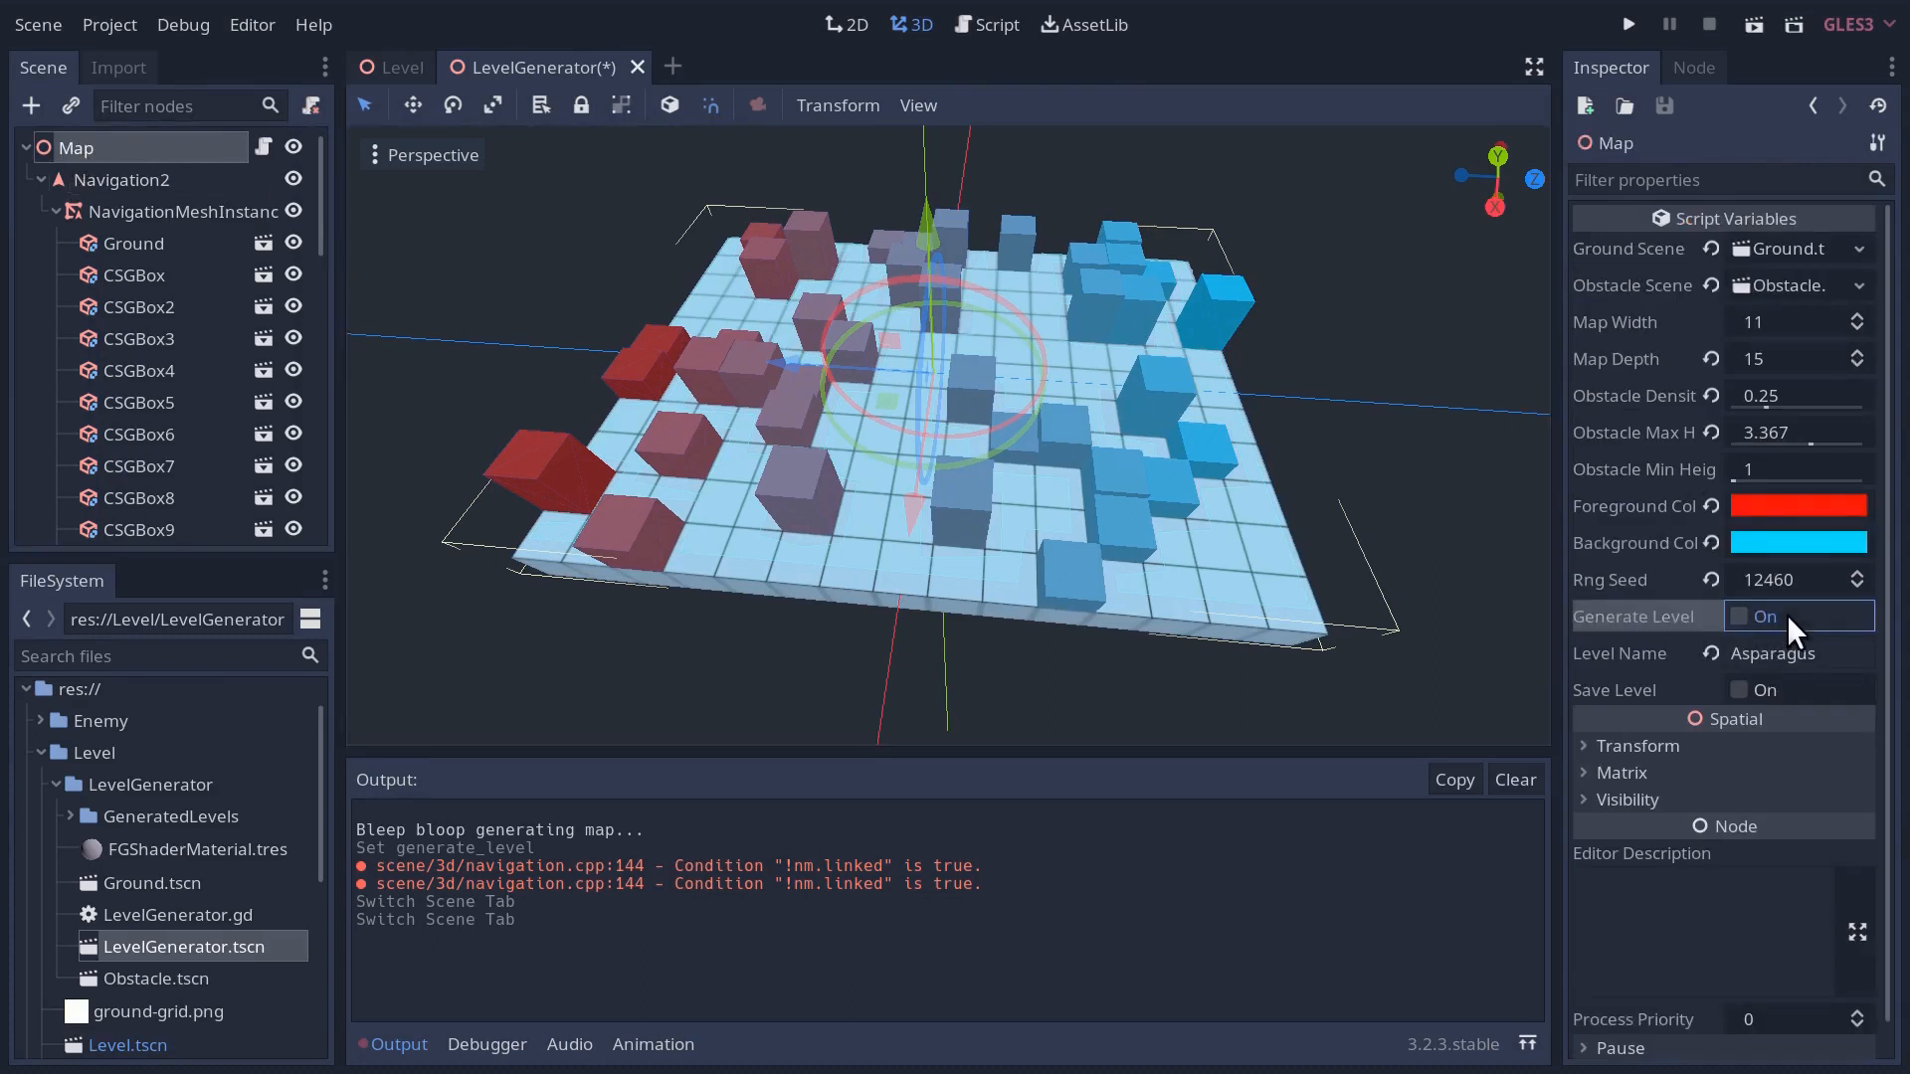
pyautogui.click(1741, 617)
pyautogui.write('Level1')
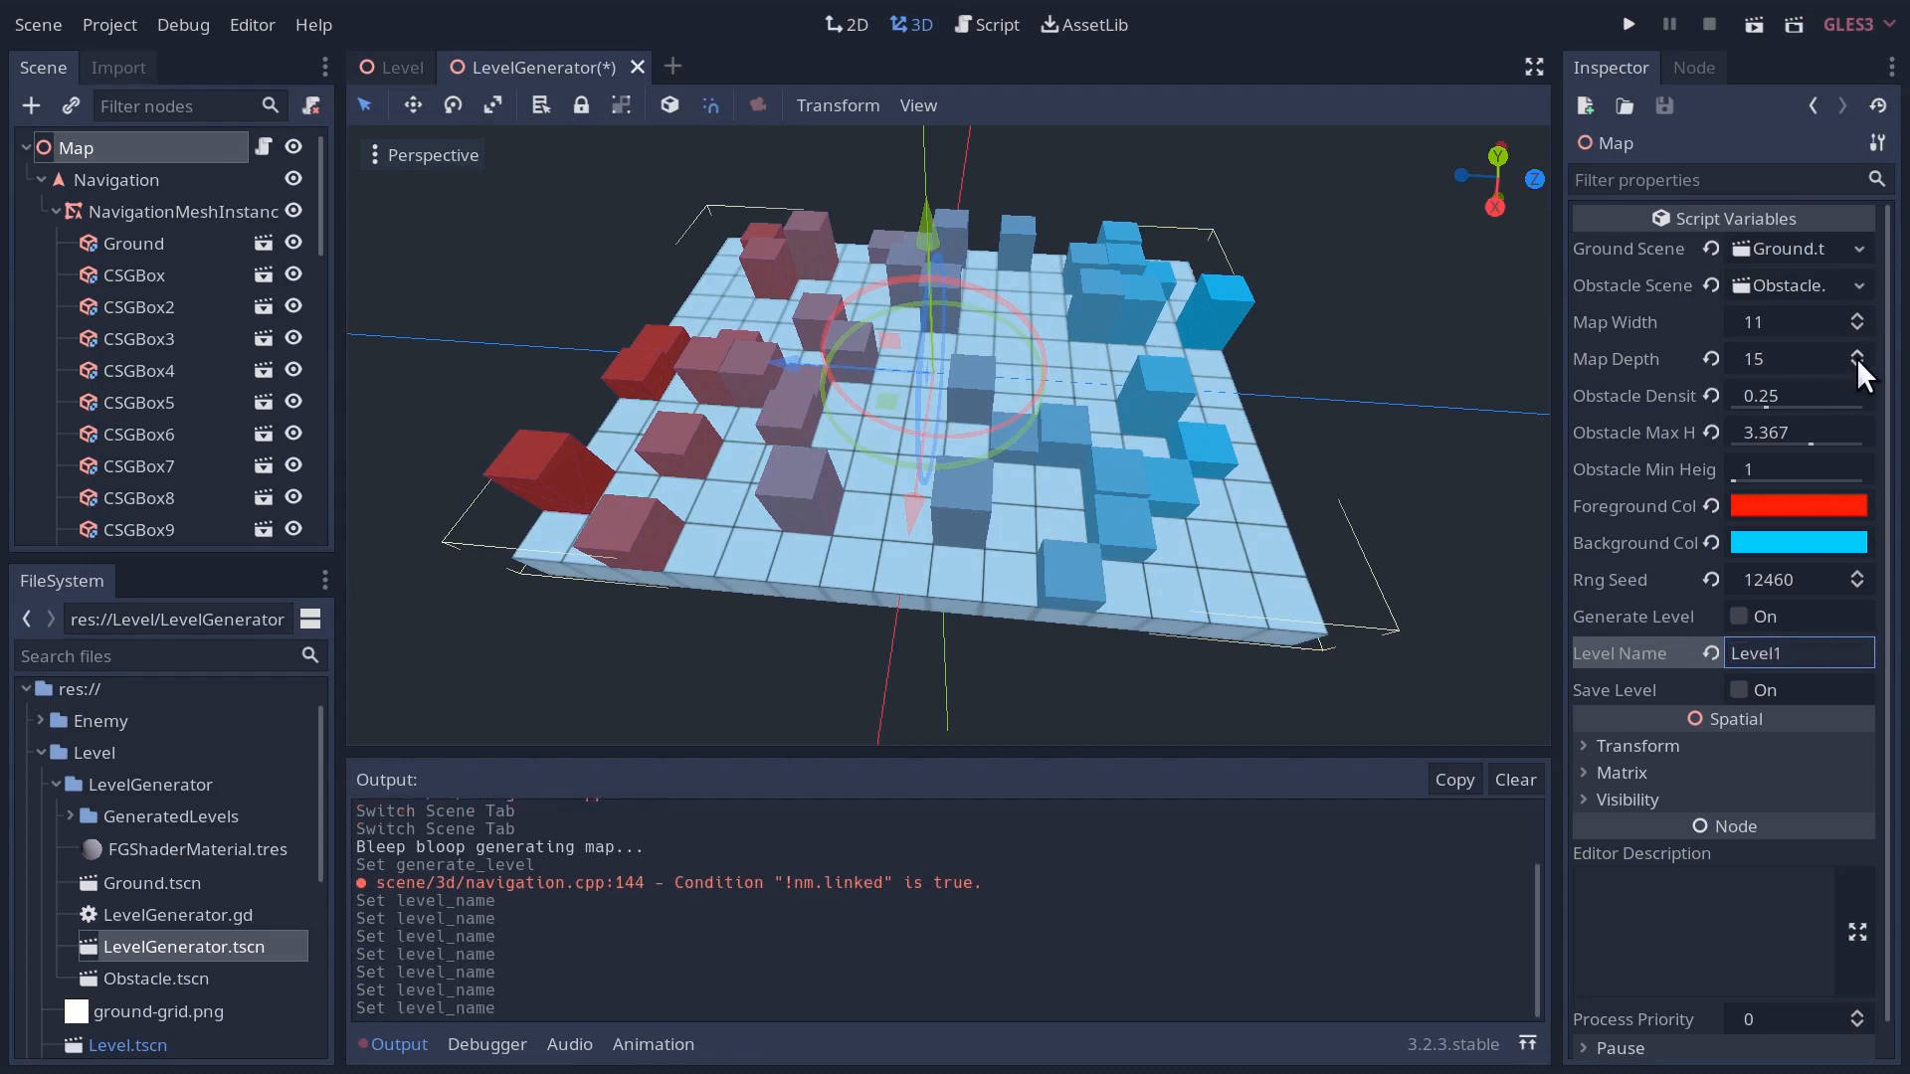
pyautogui.click(1858, 329)
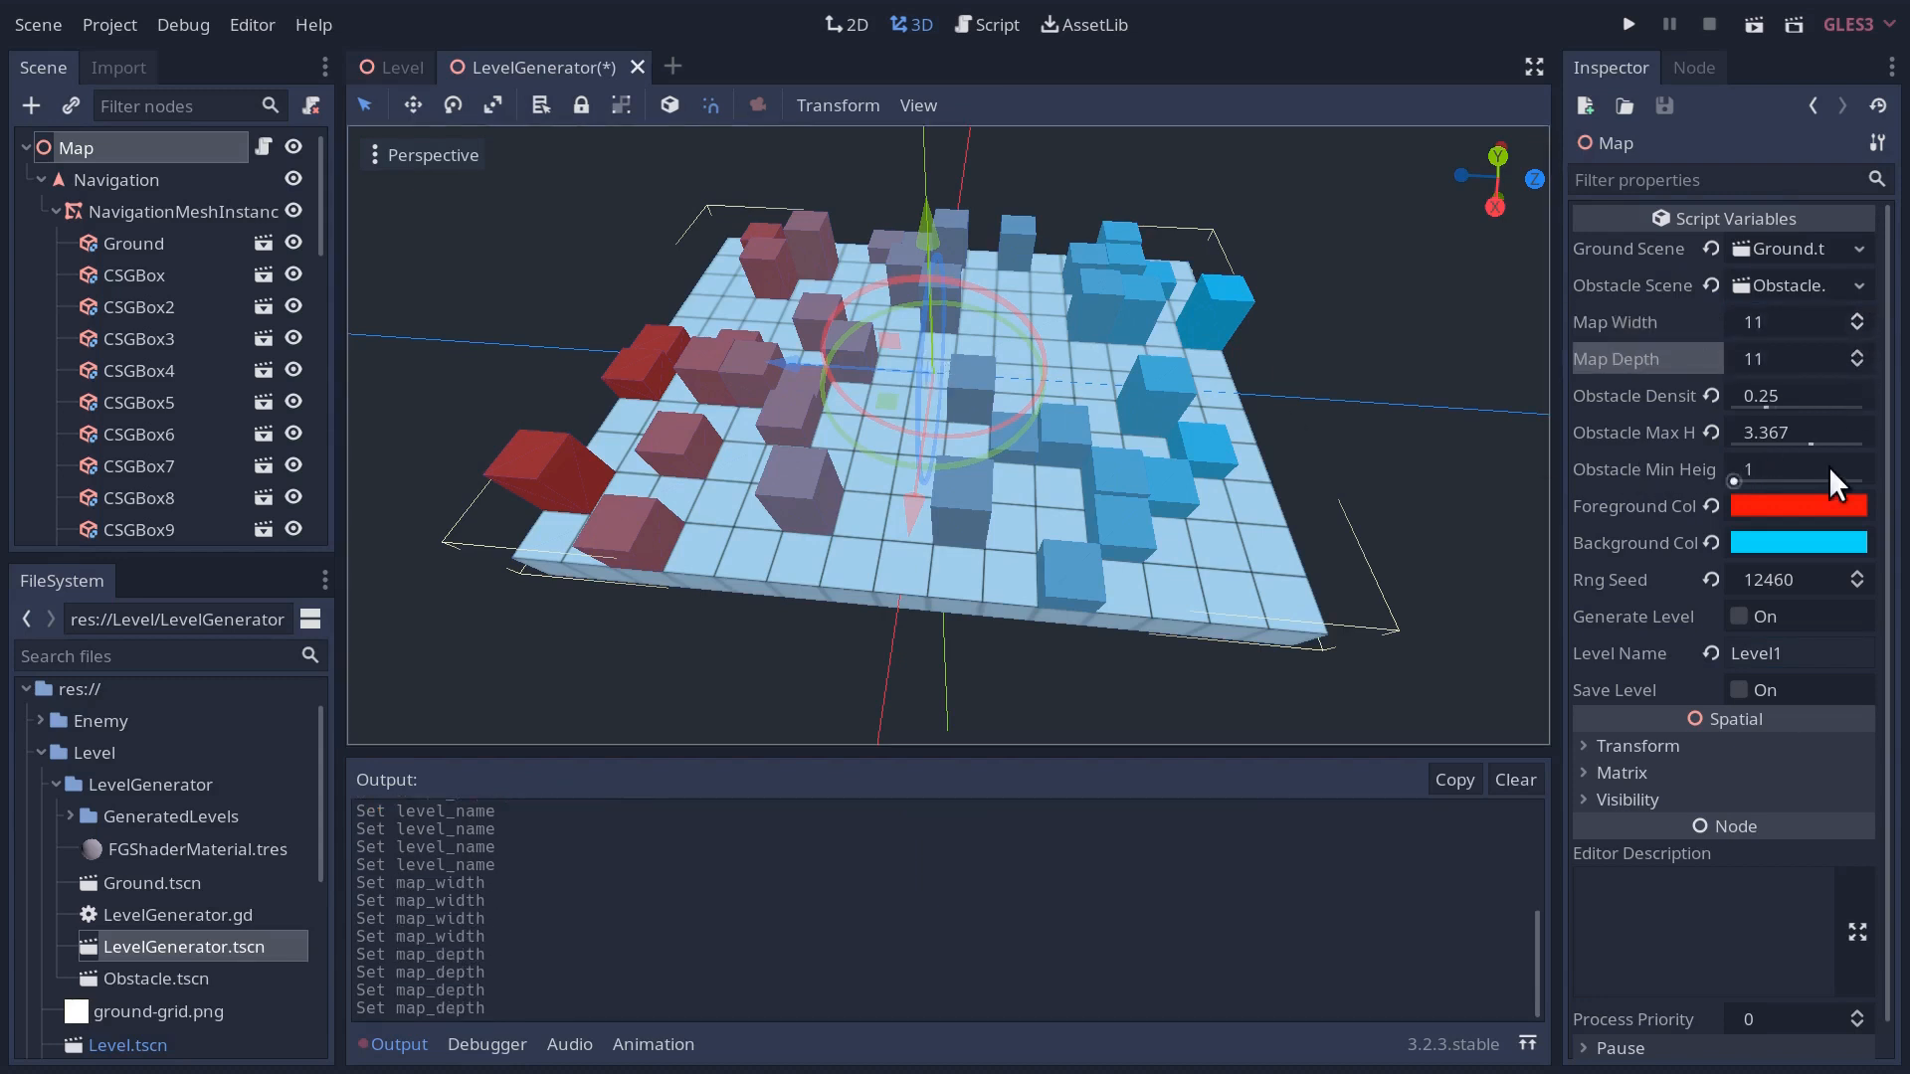
pyautogui.moveTo(1158, 302)
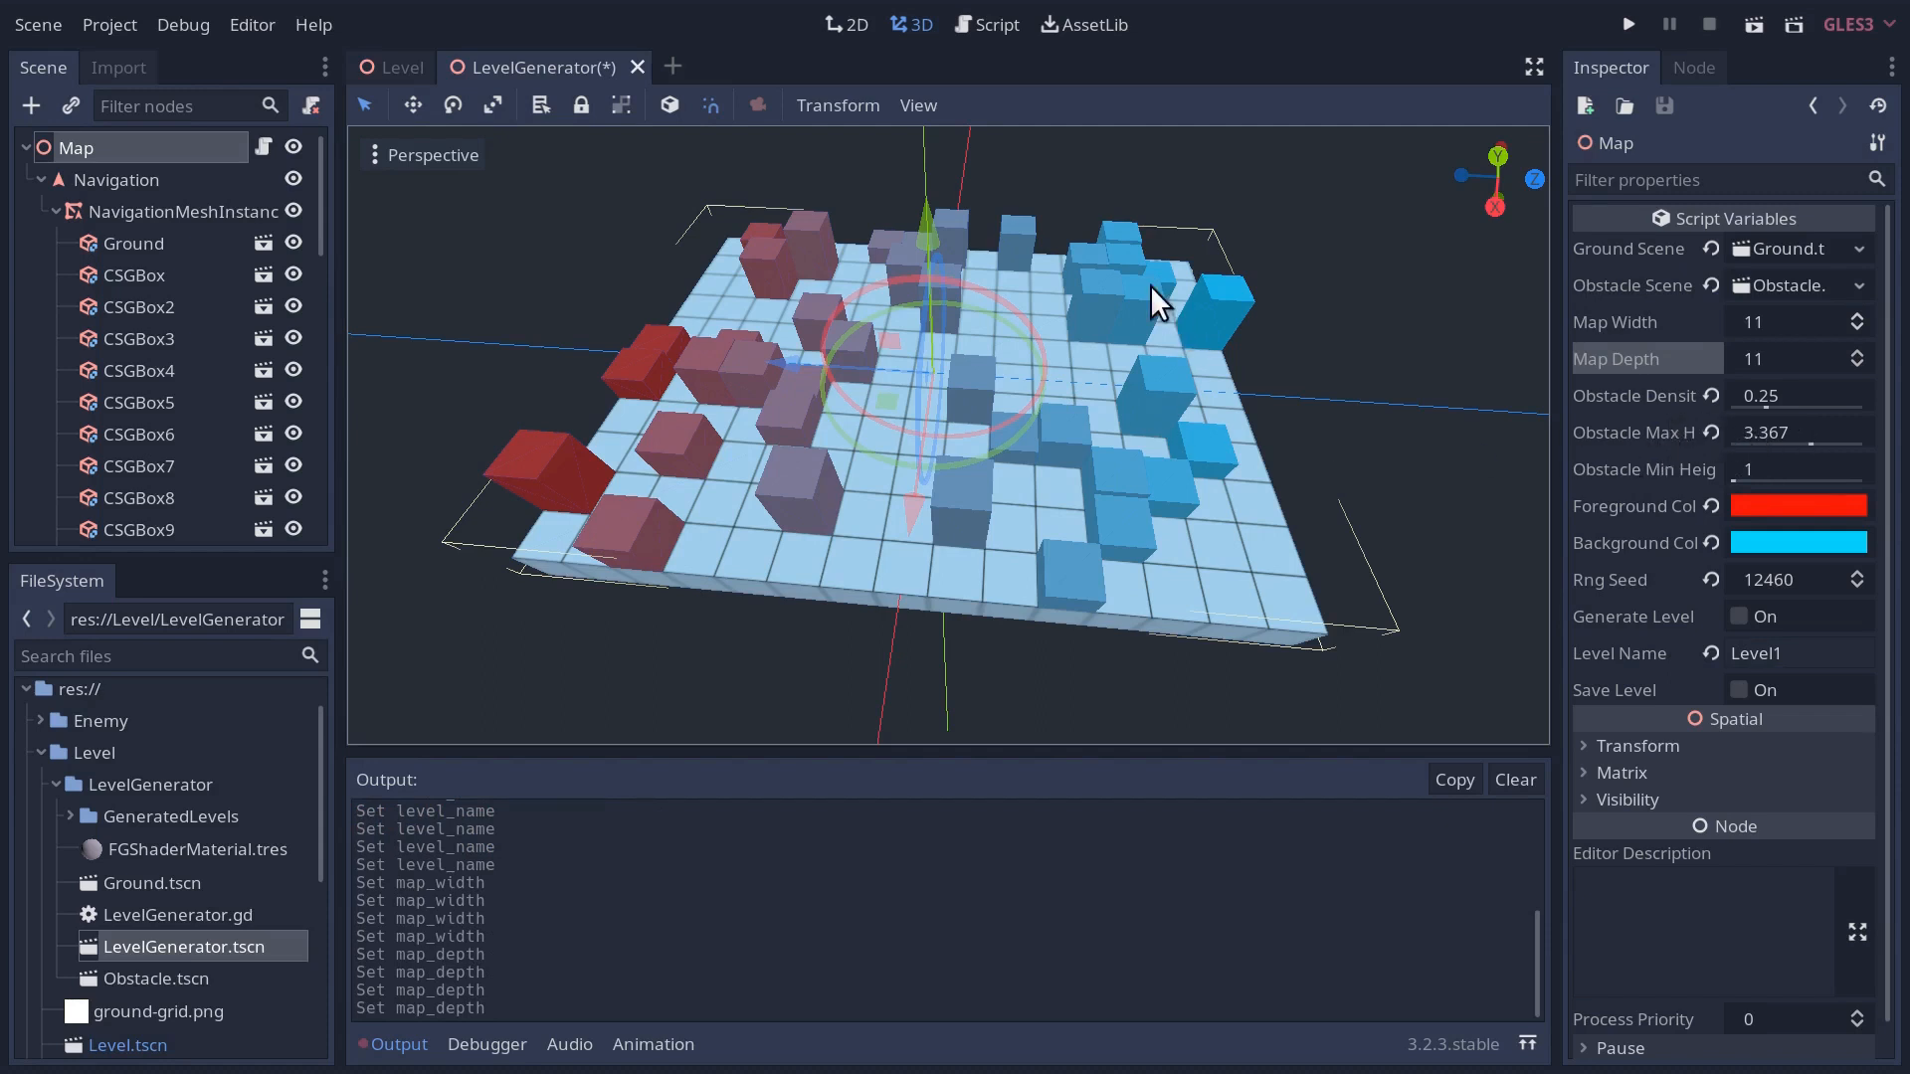
pyautogui.moveTo(1772, 466)
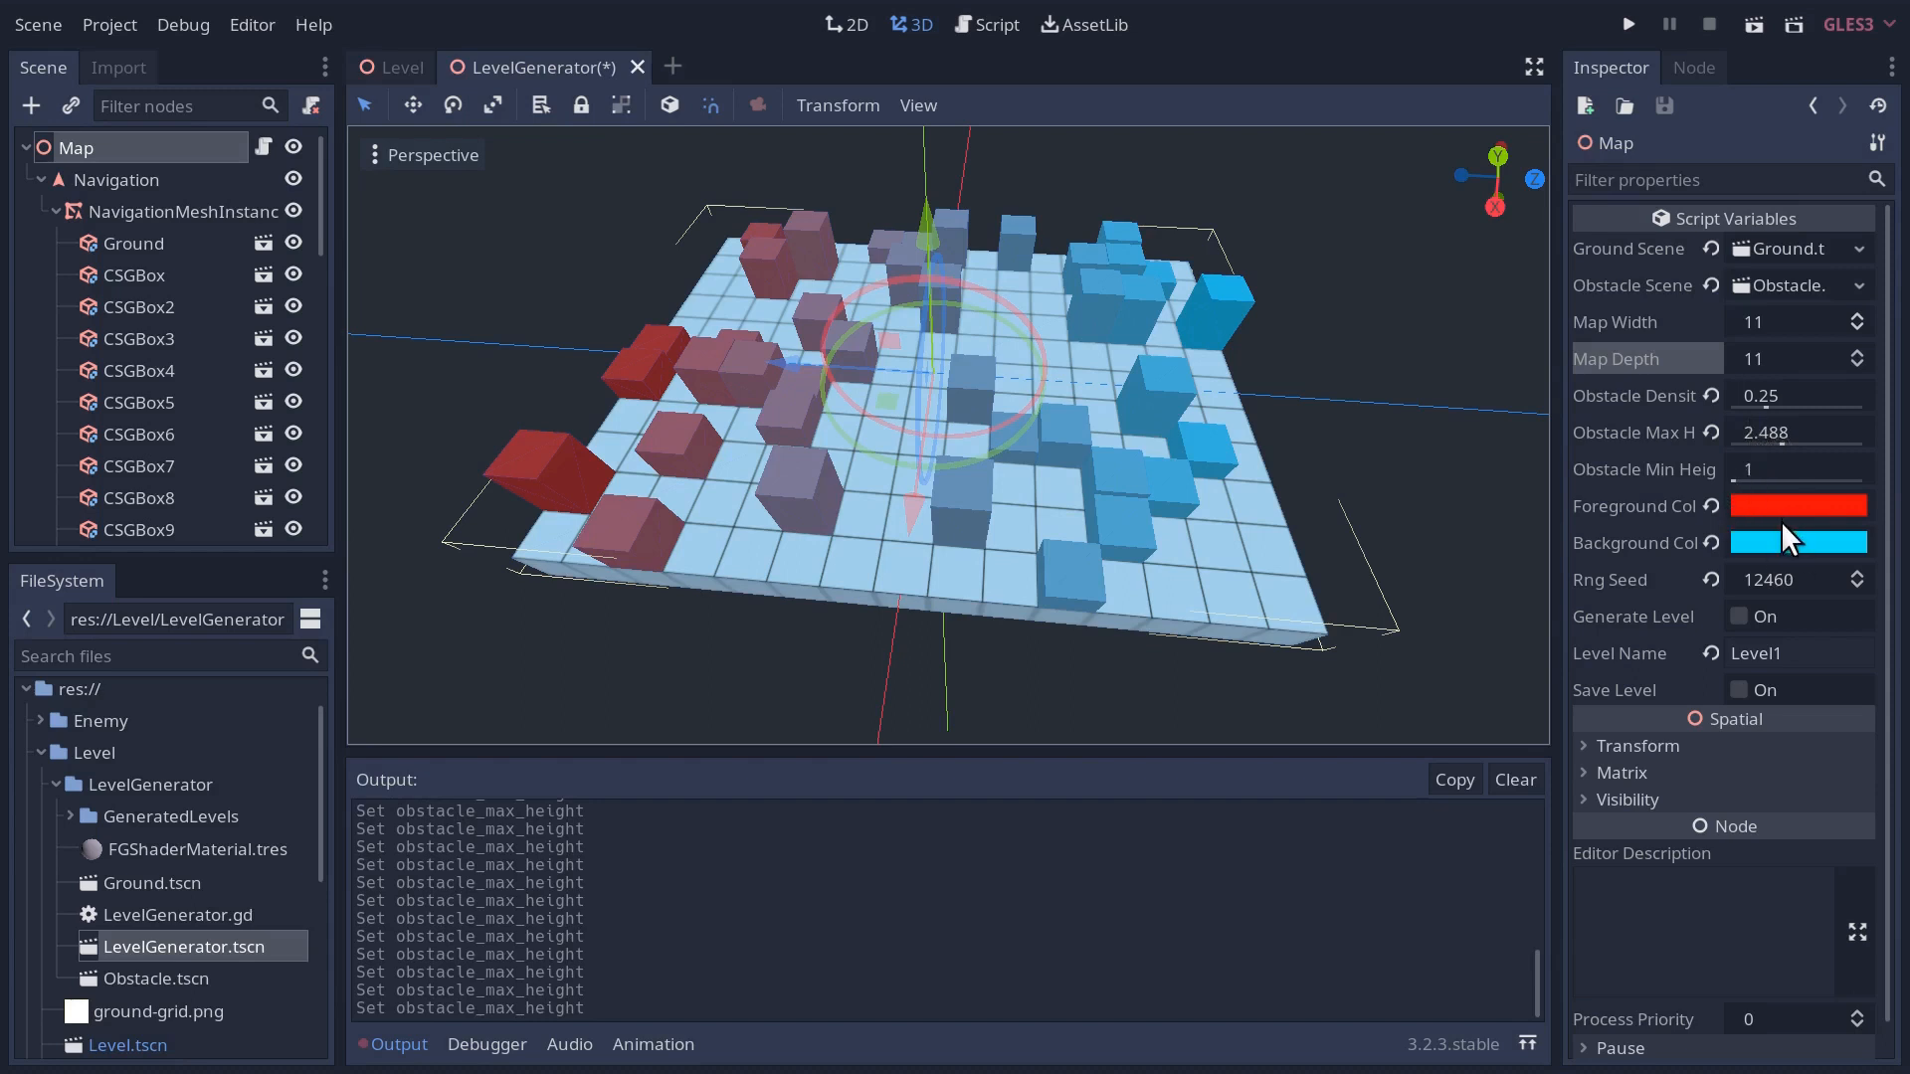
pyautogui.click(1798, 541)
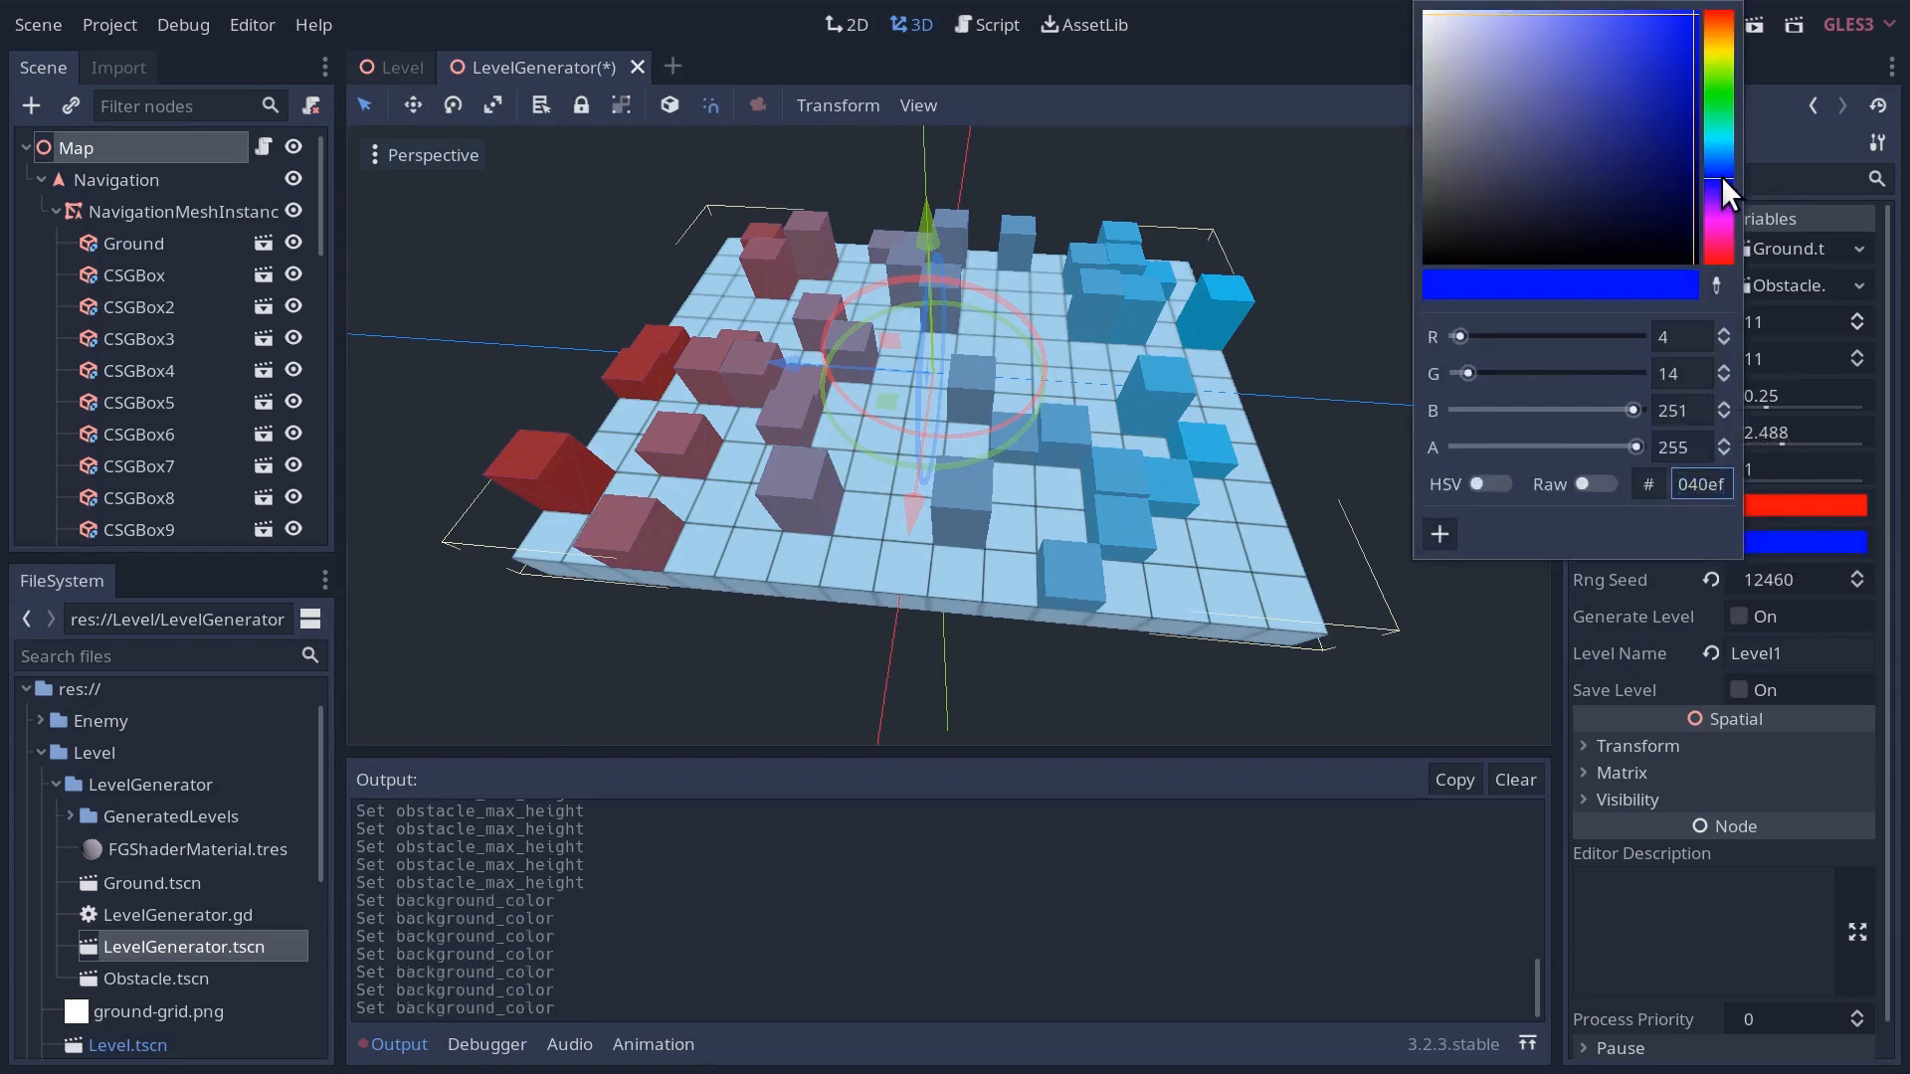
pyautogui.click(1396, 506)
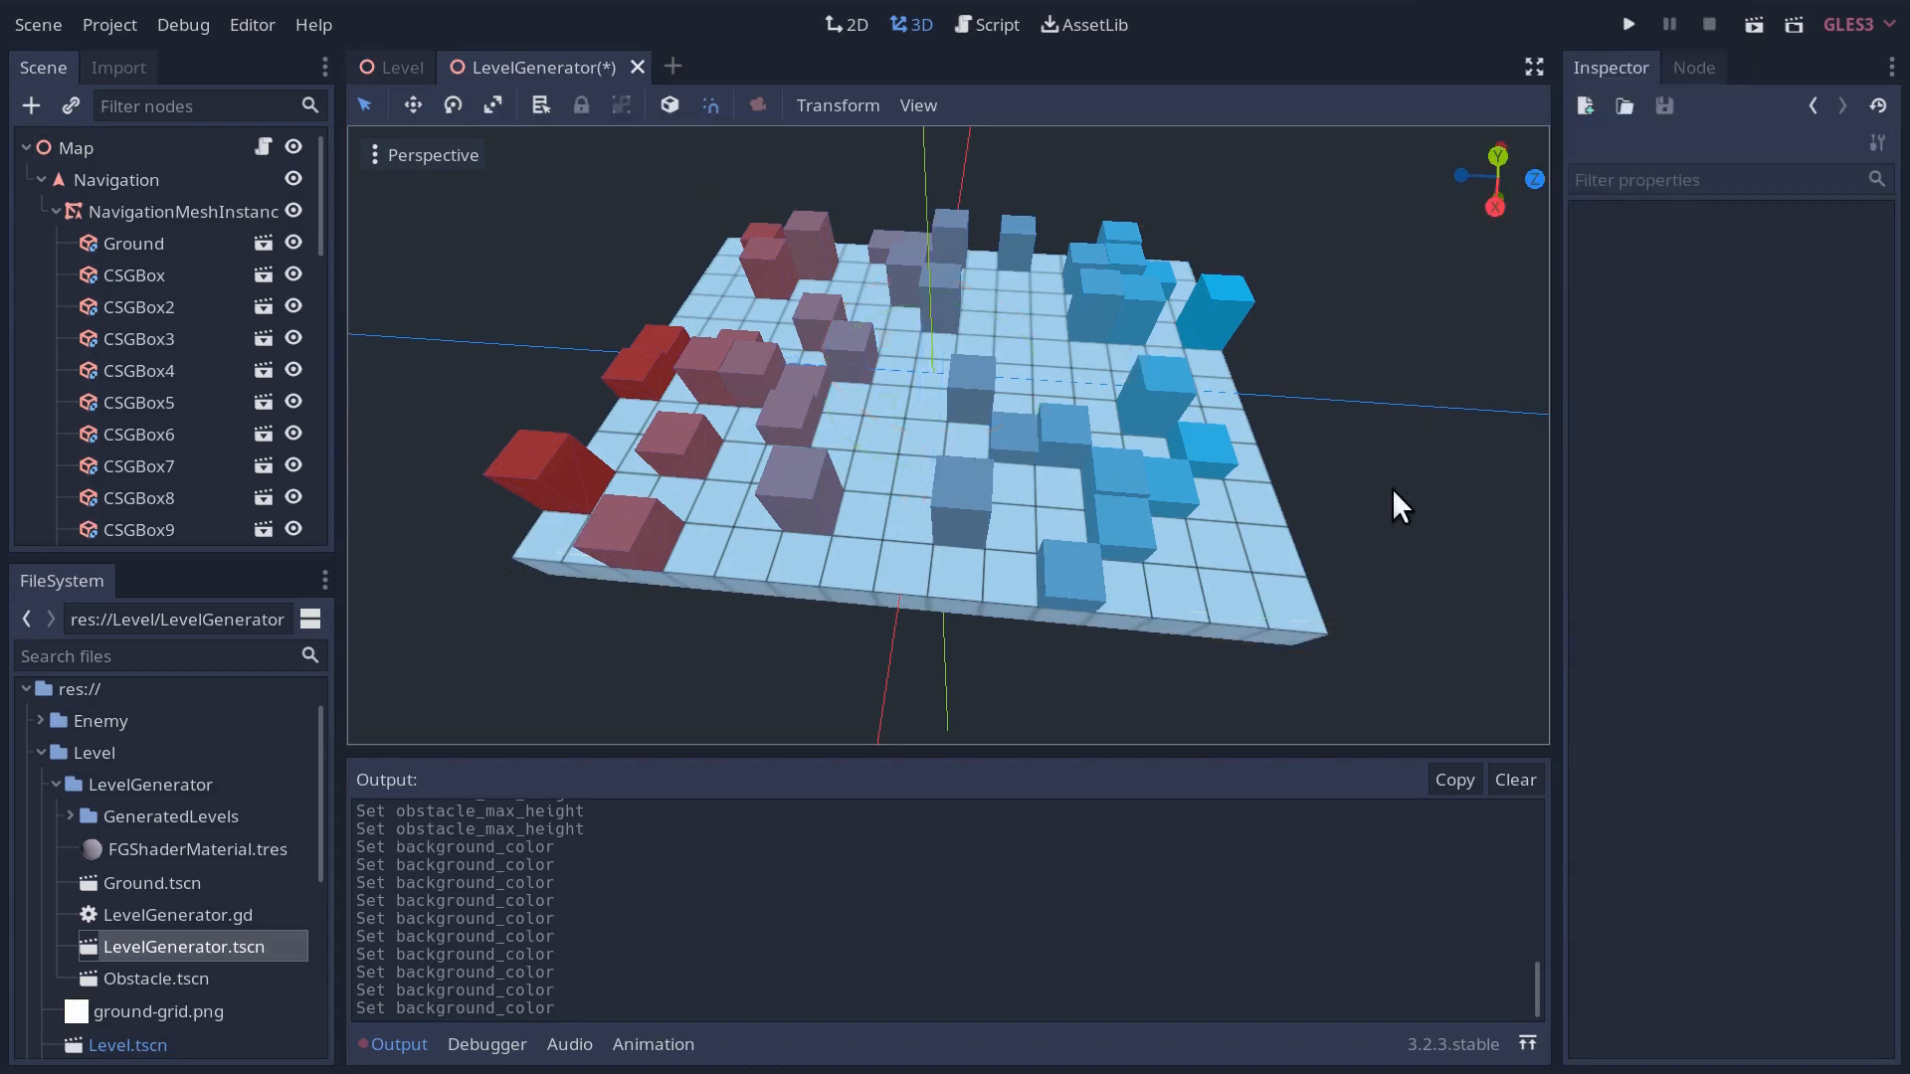
pyautogui.click(78, 147)
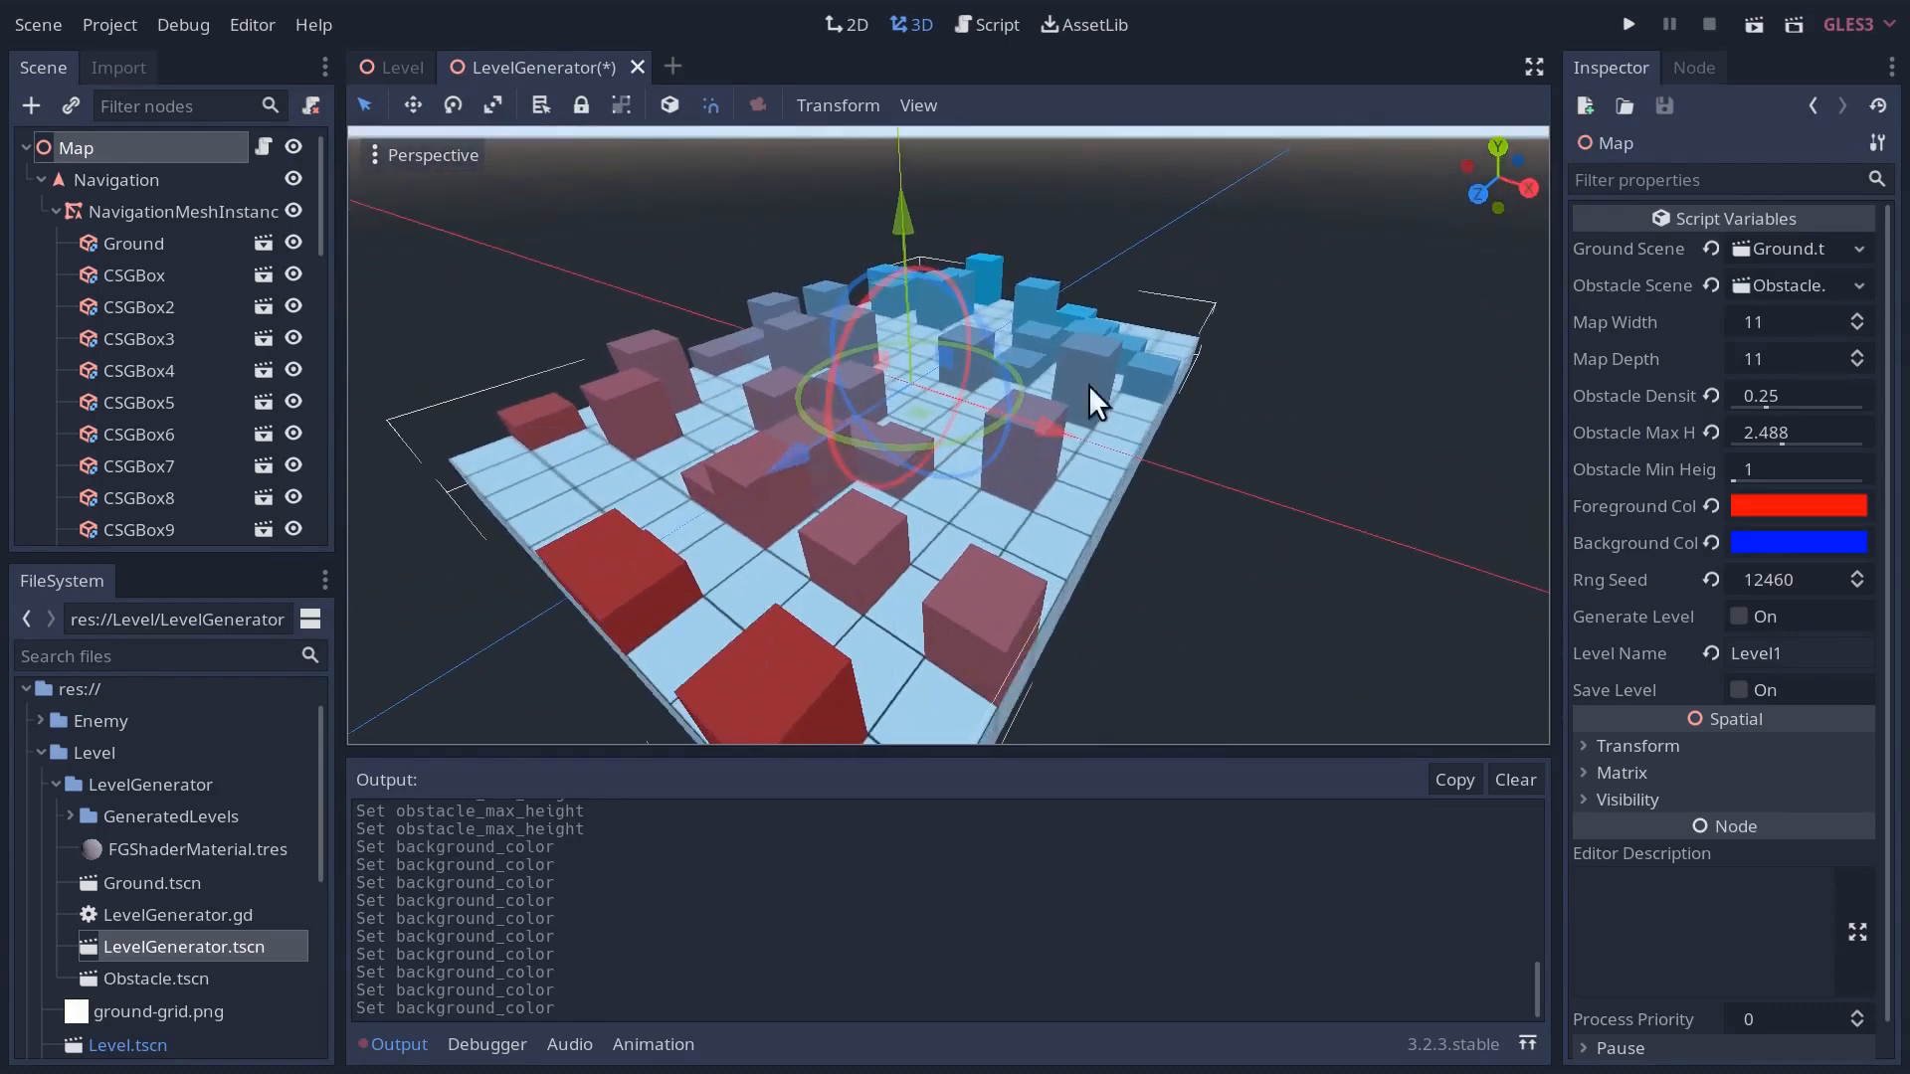
# - Regenerate the map as an 11×11 grid with the new obstacle and colour settings
pyautogui.click(1741, 617)
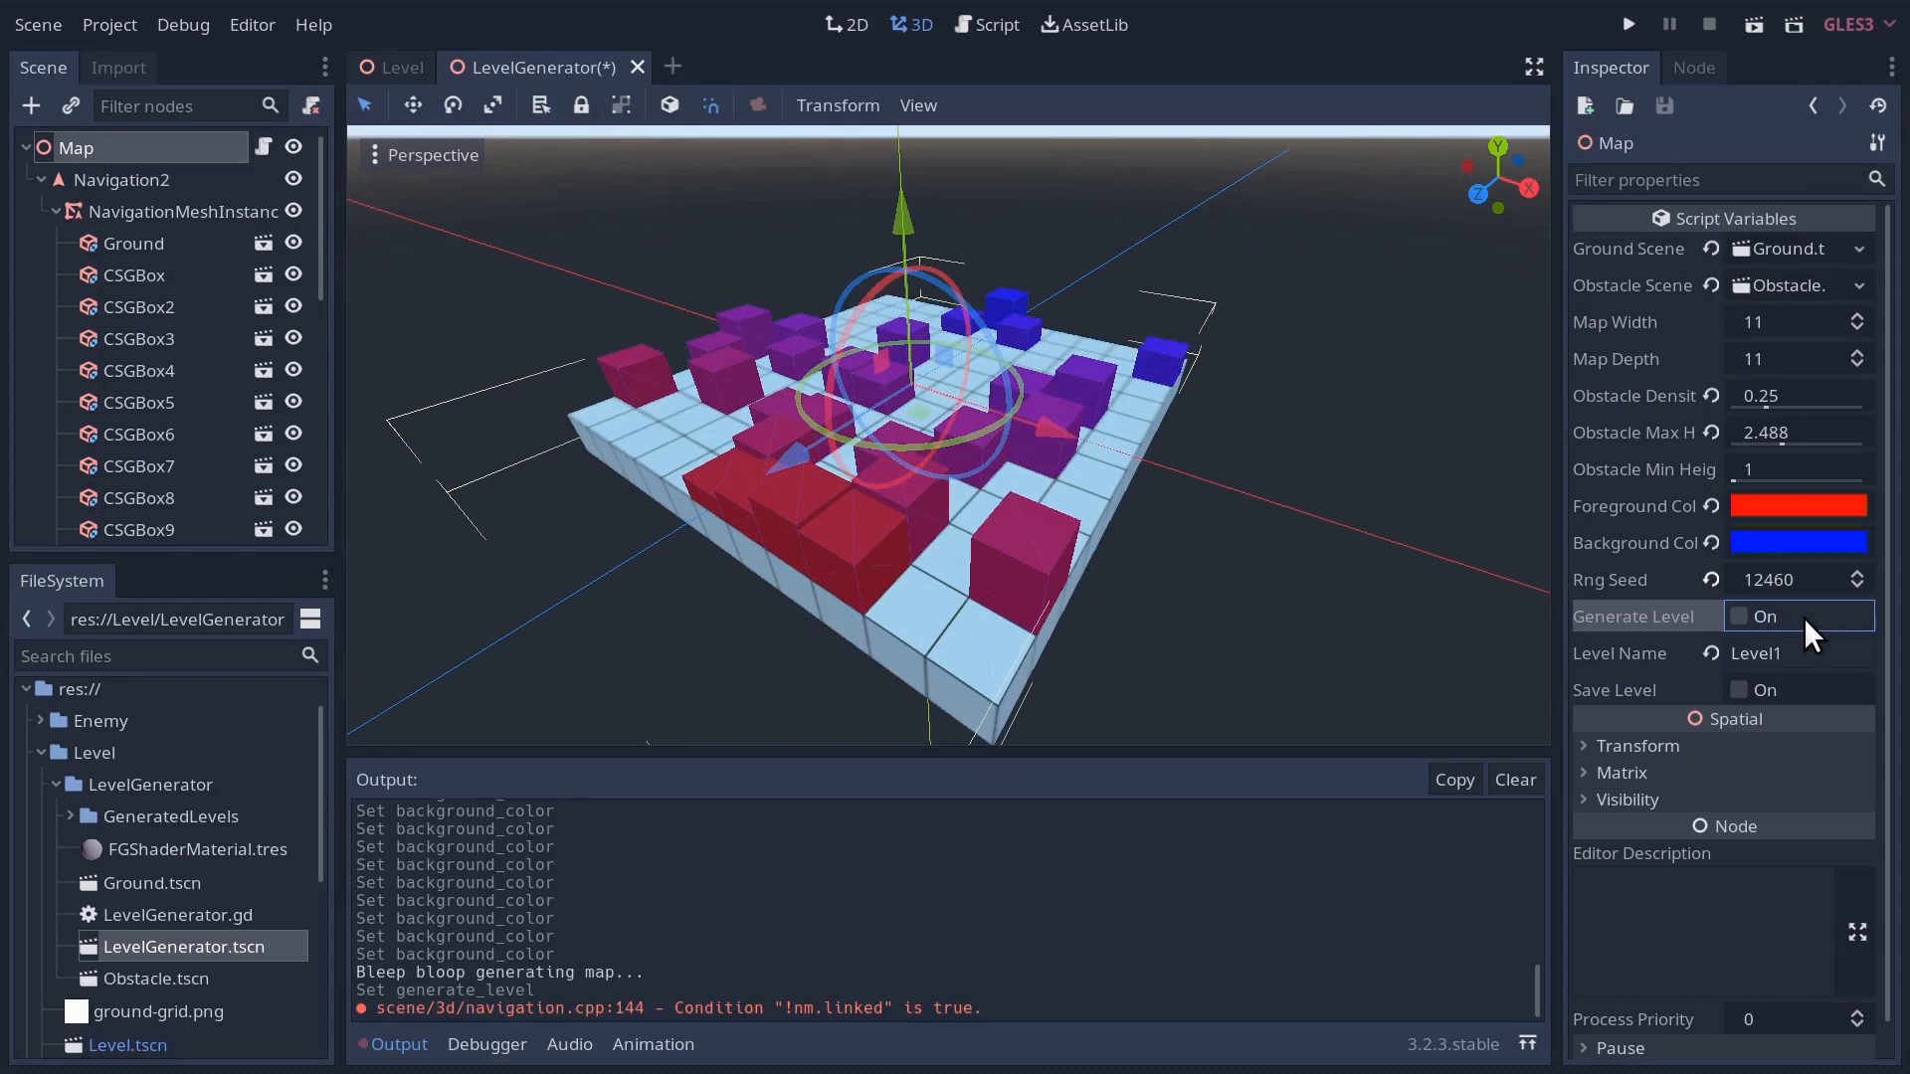
pyautogui.moveTo(1741, 652)
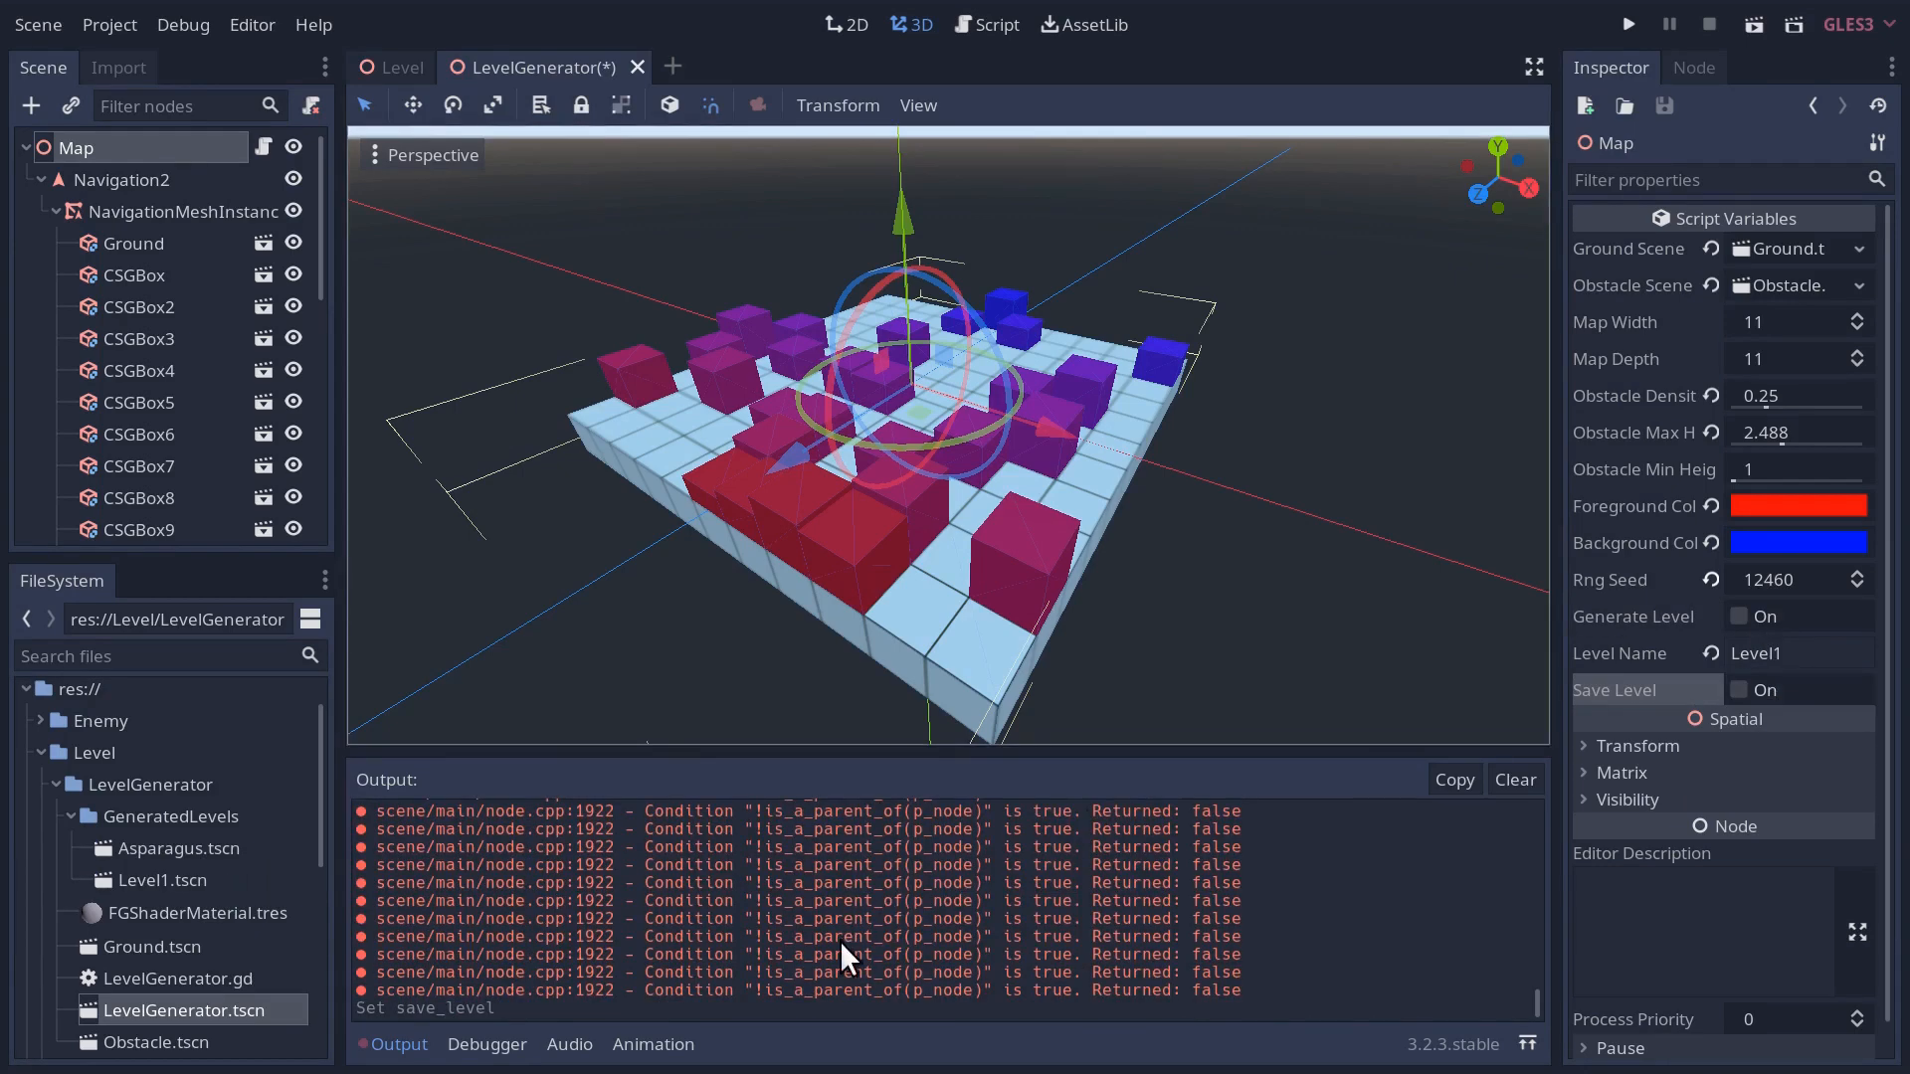
pyautogui.moveTo(814, 887)
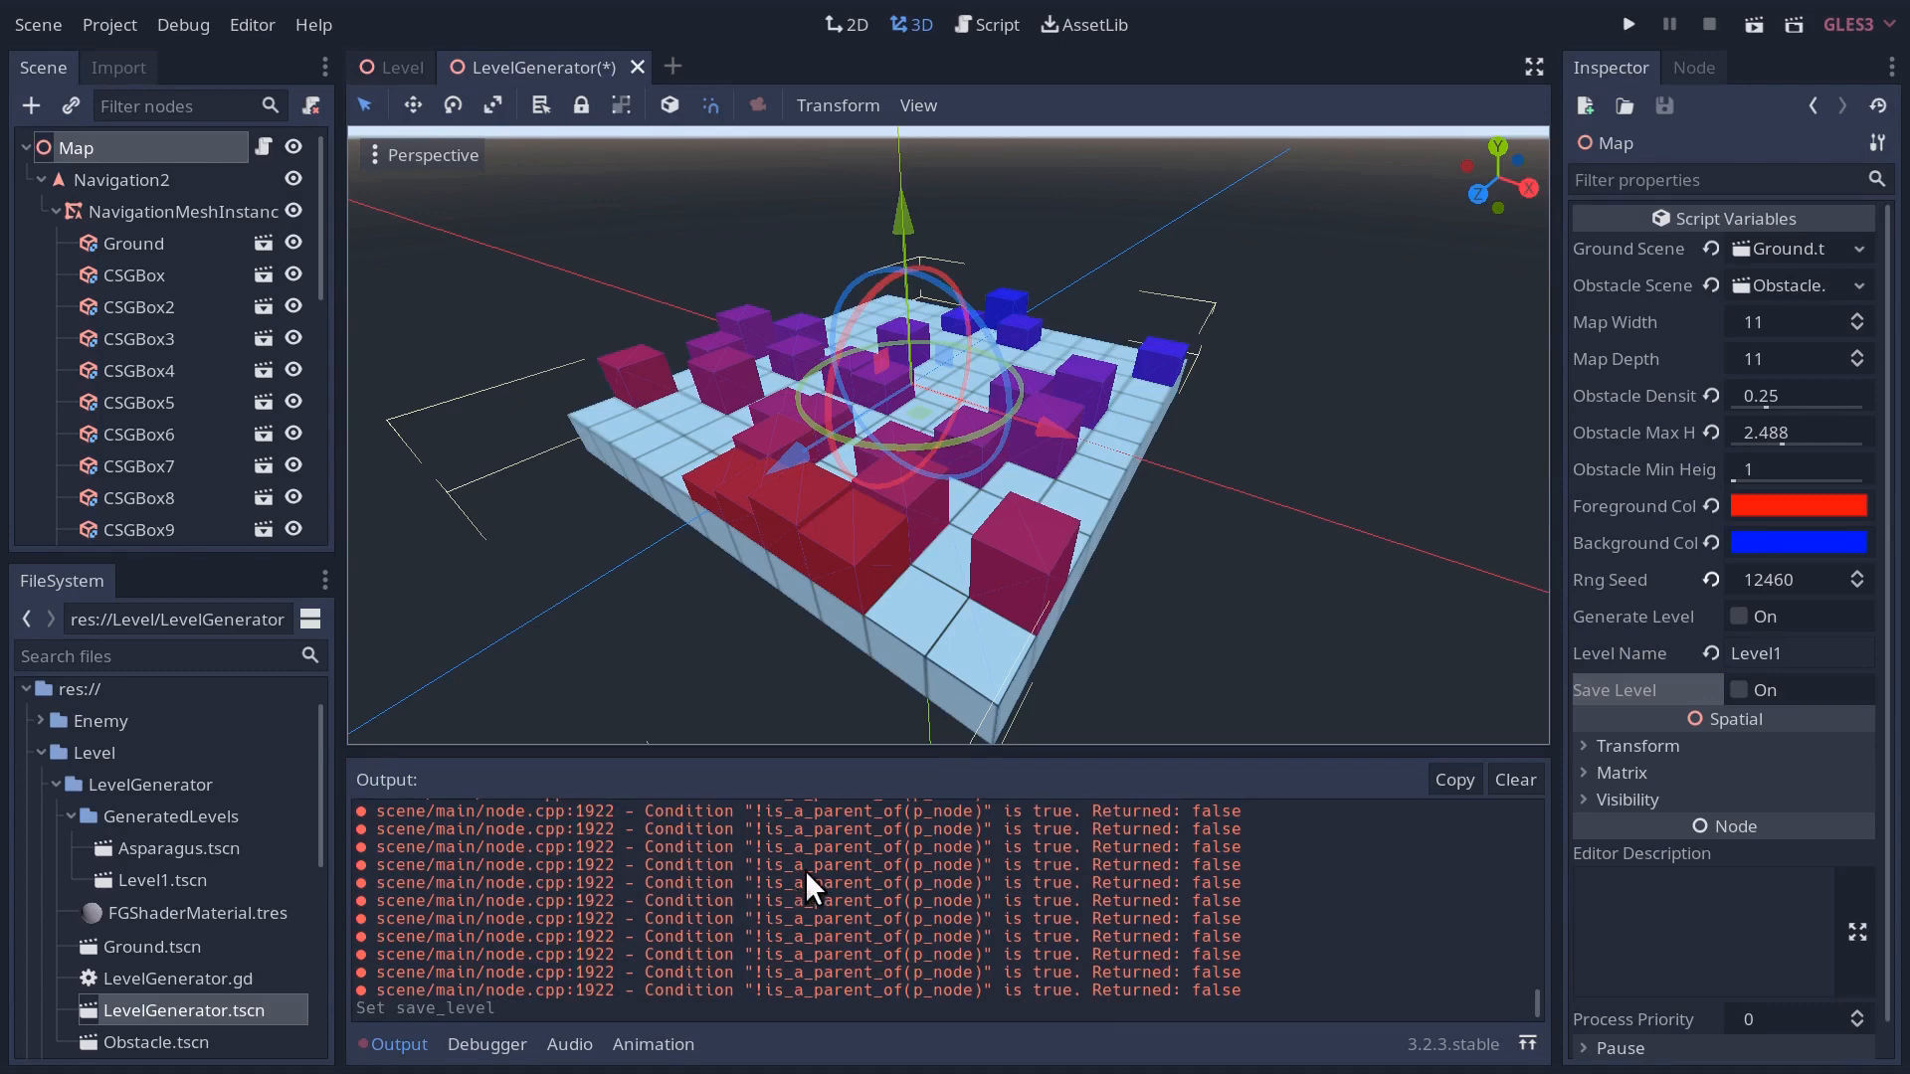
pyautogui.moveTo(127, 422)
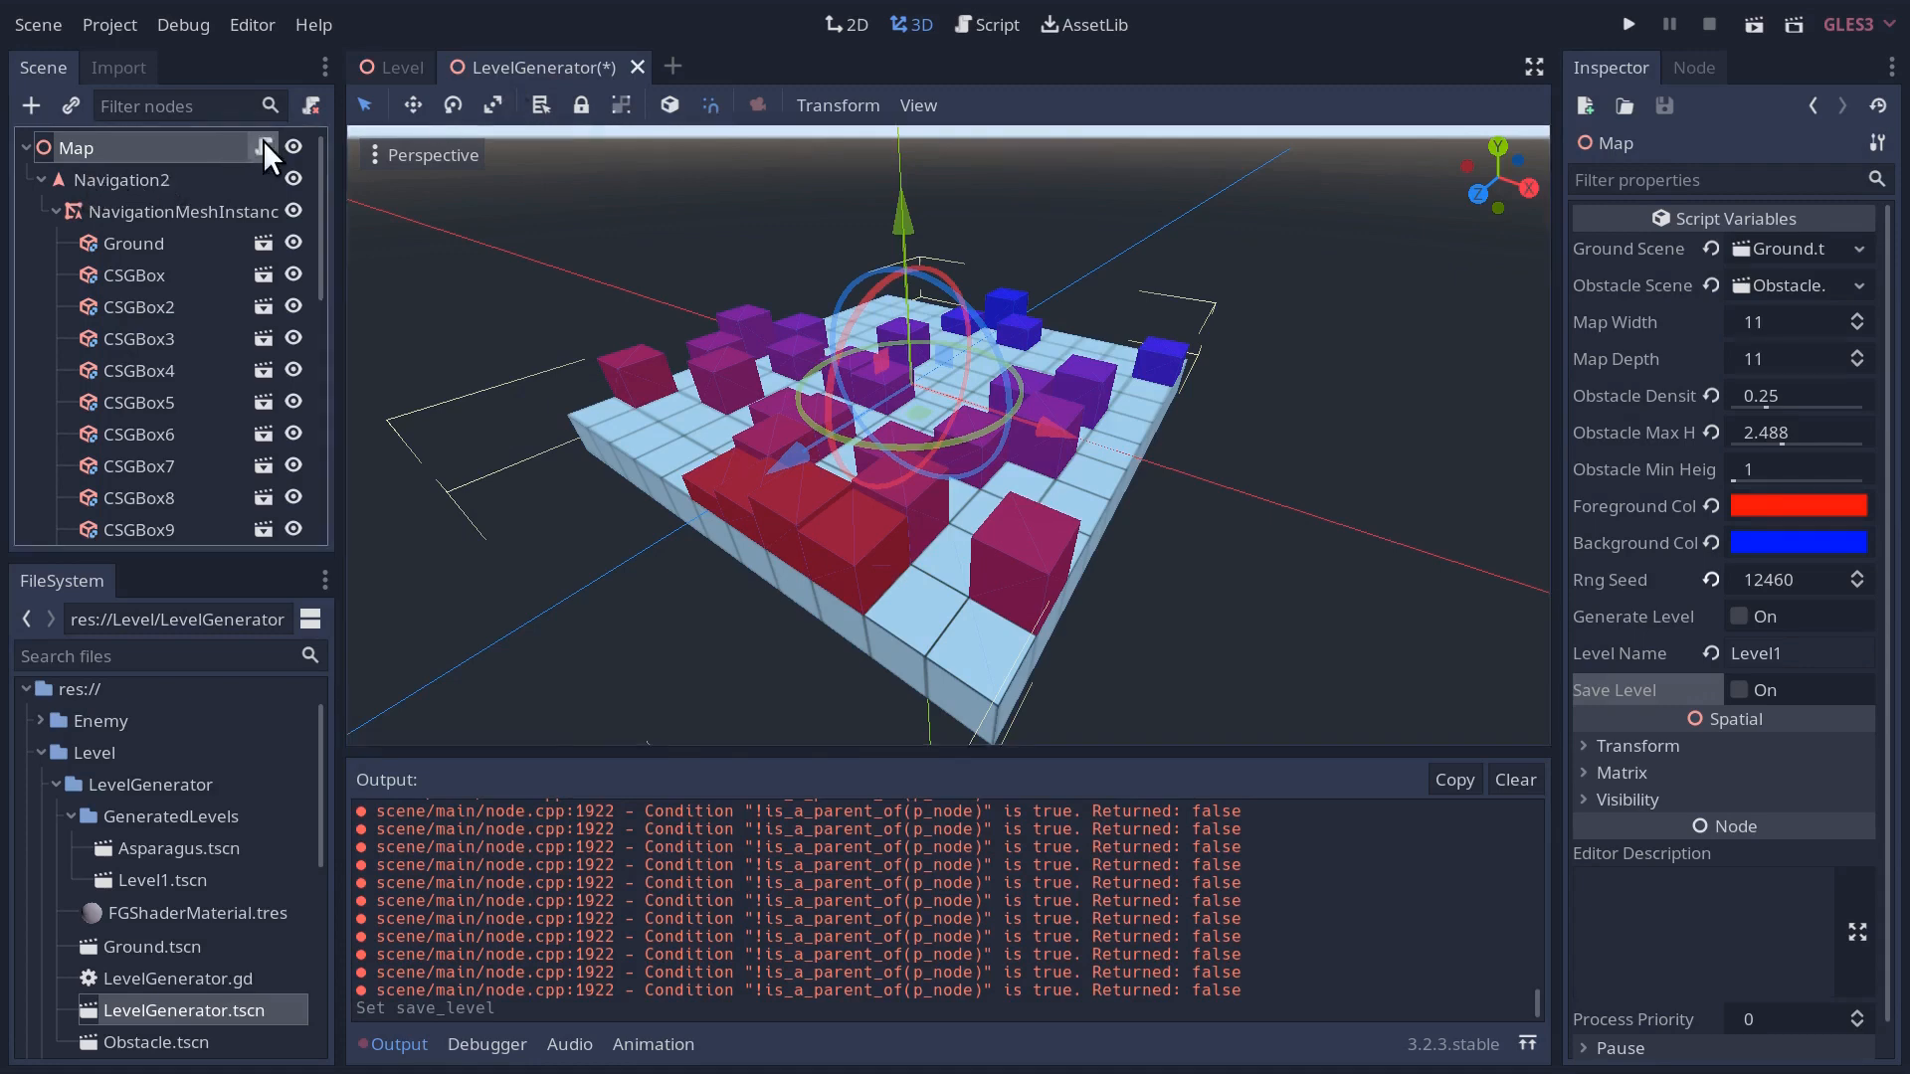
# - Add 'navmesh_instance.owner = level' after the PackedScene line in set_save_level
pyautogui.click(986, 24)
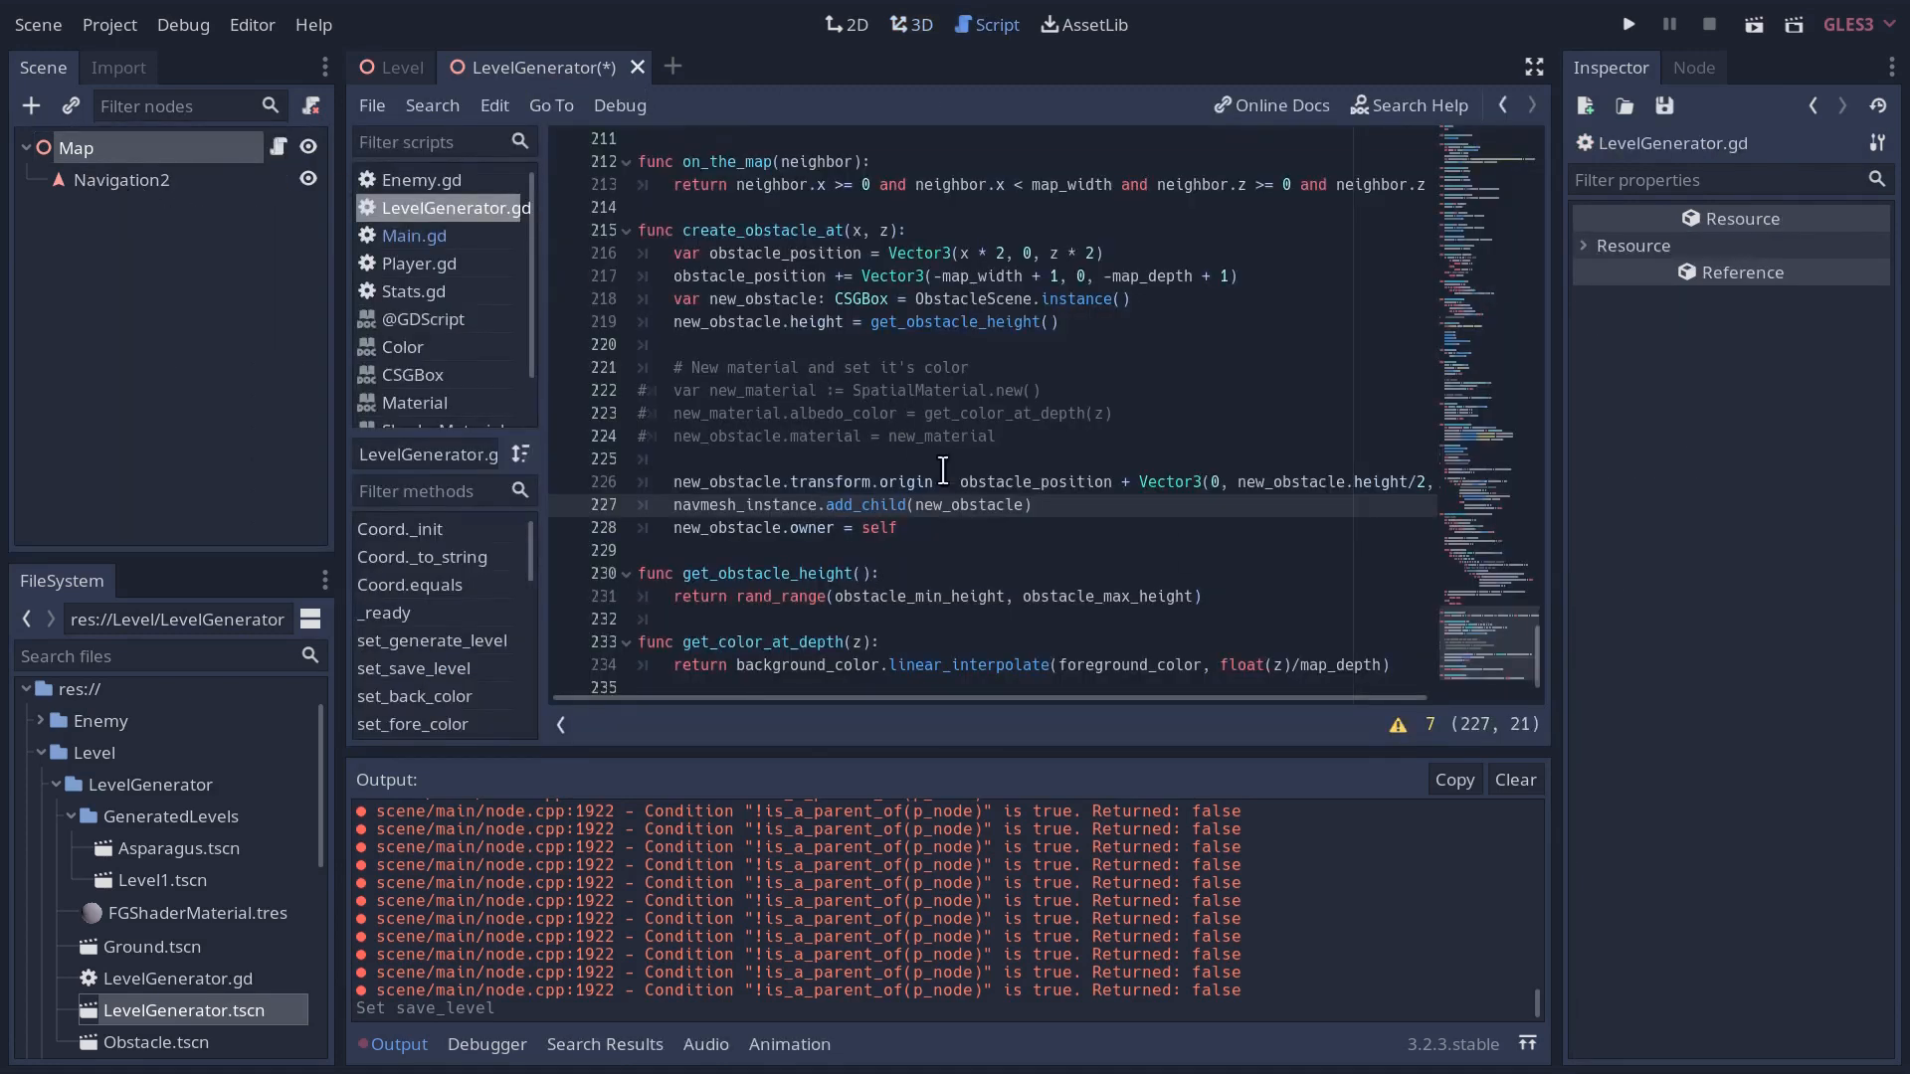
pyautogui.scroll(3)
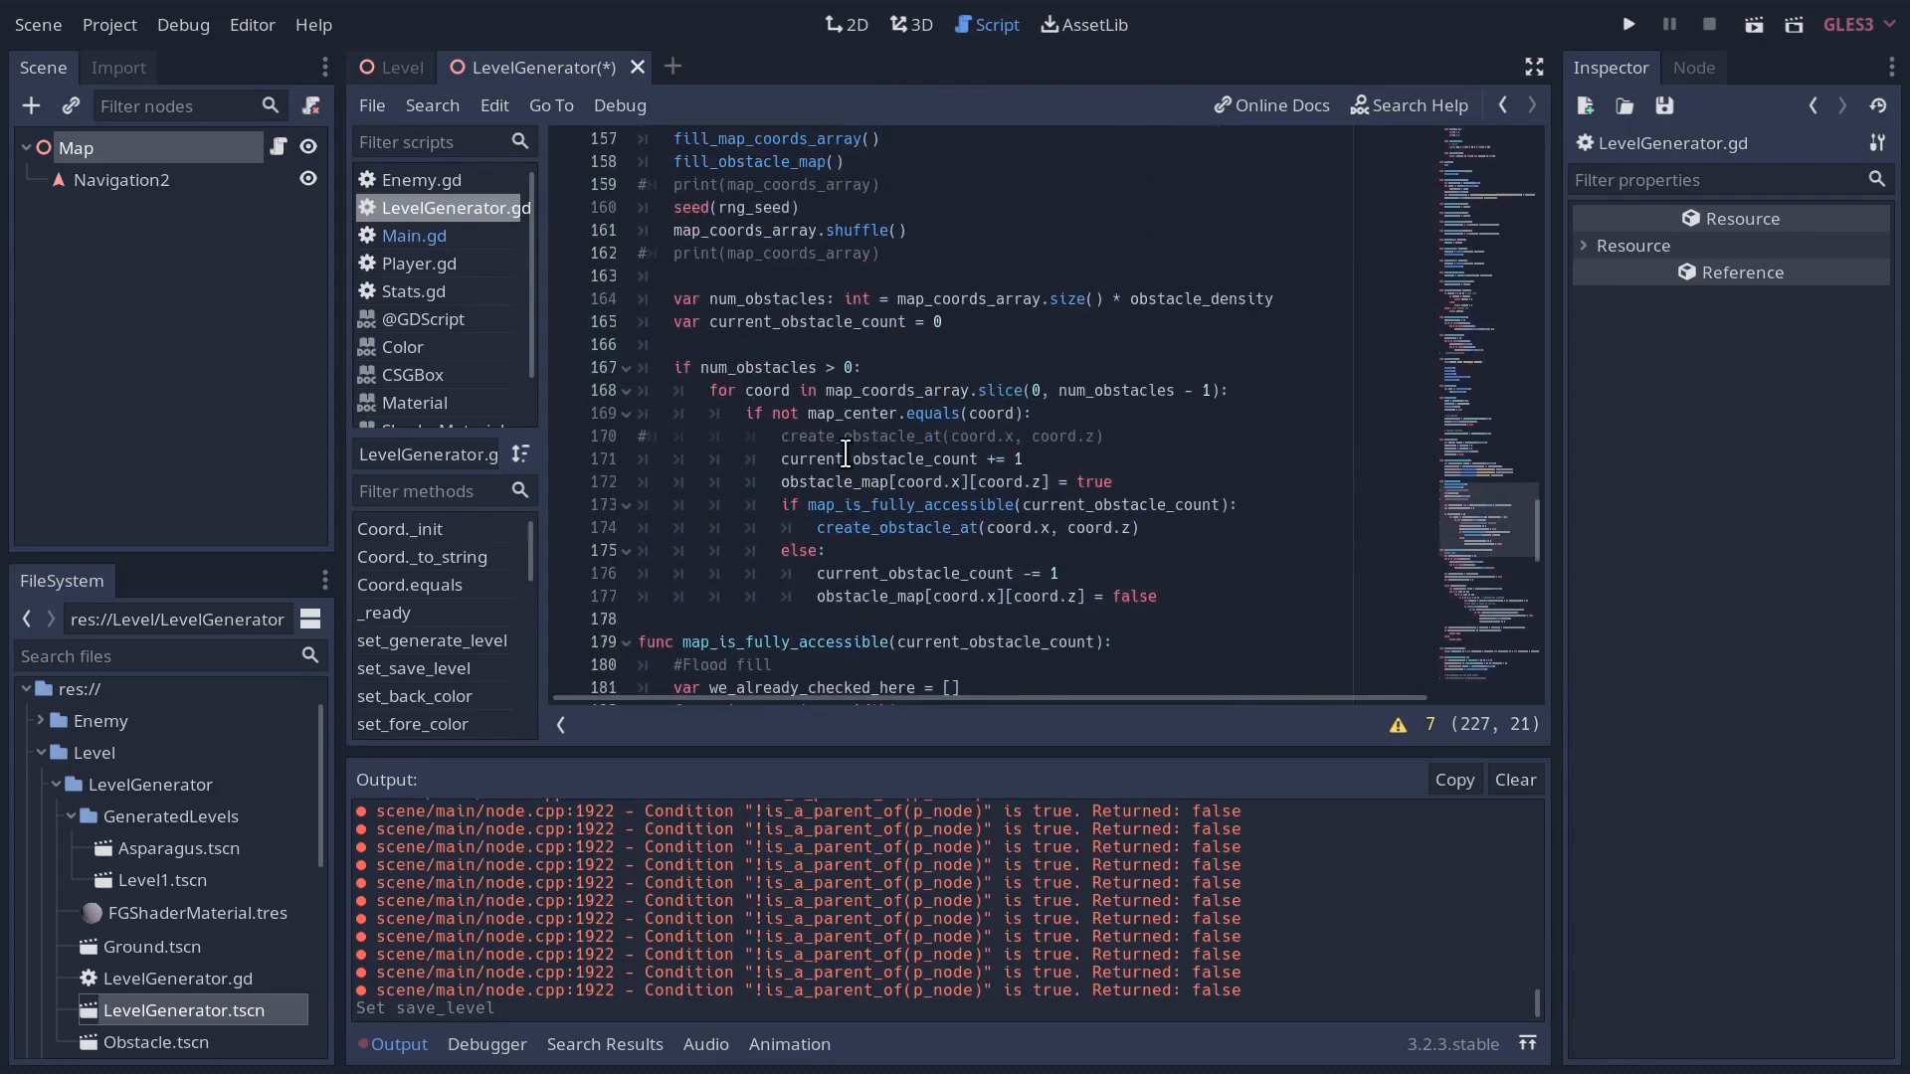
pyautogui.scroll(3)
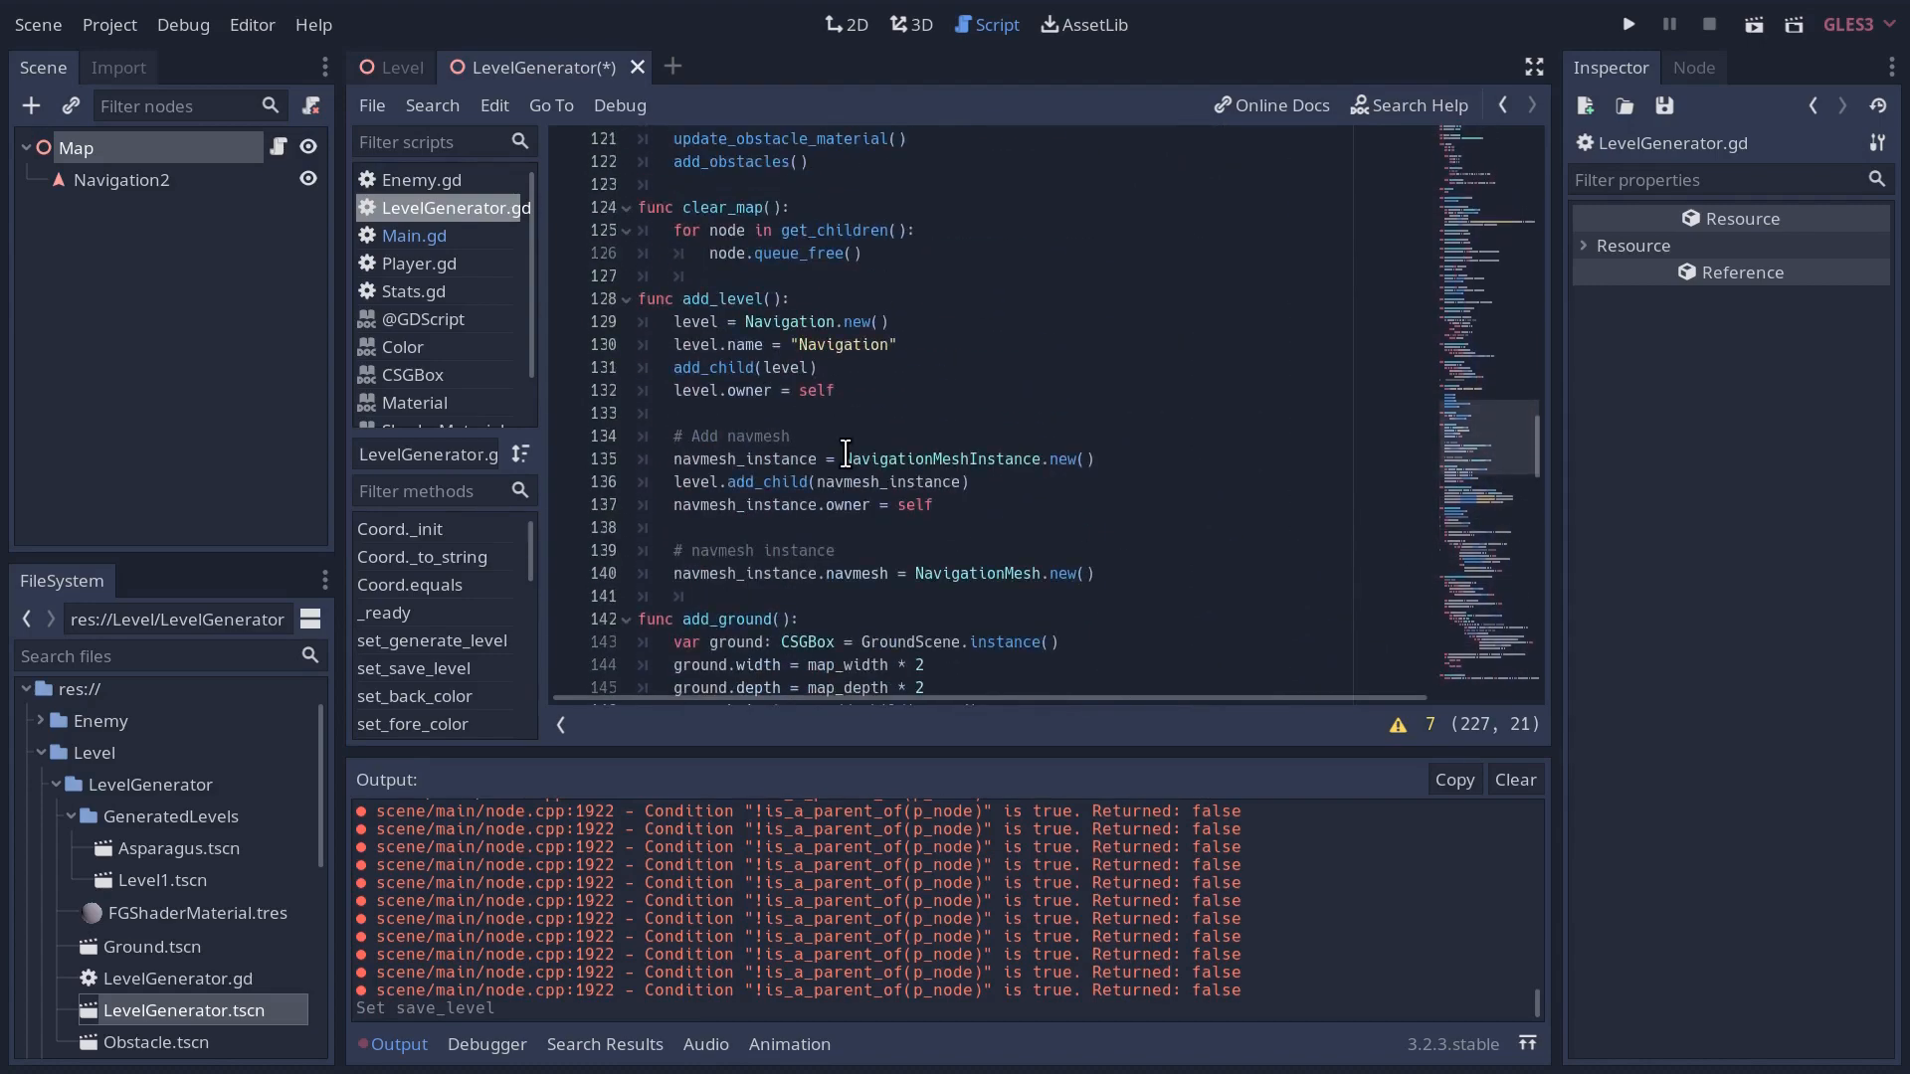
pyautogui.scroll(3)
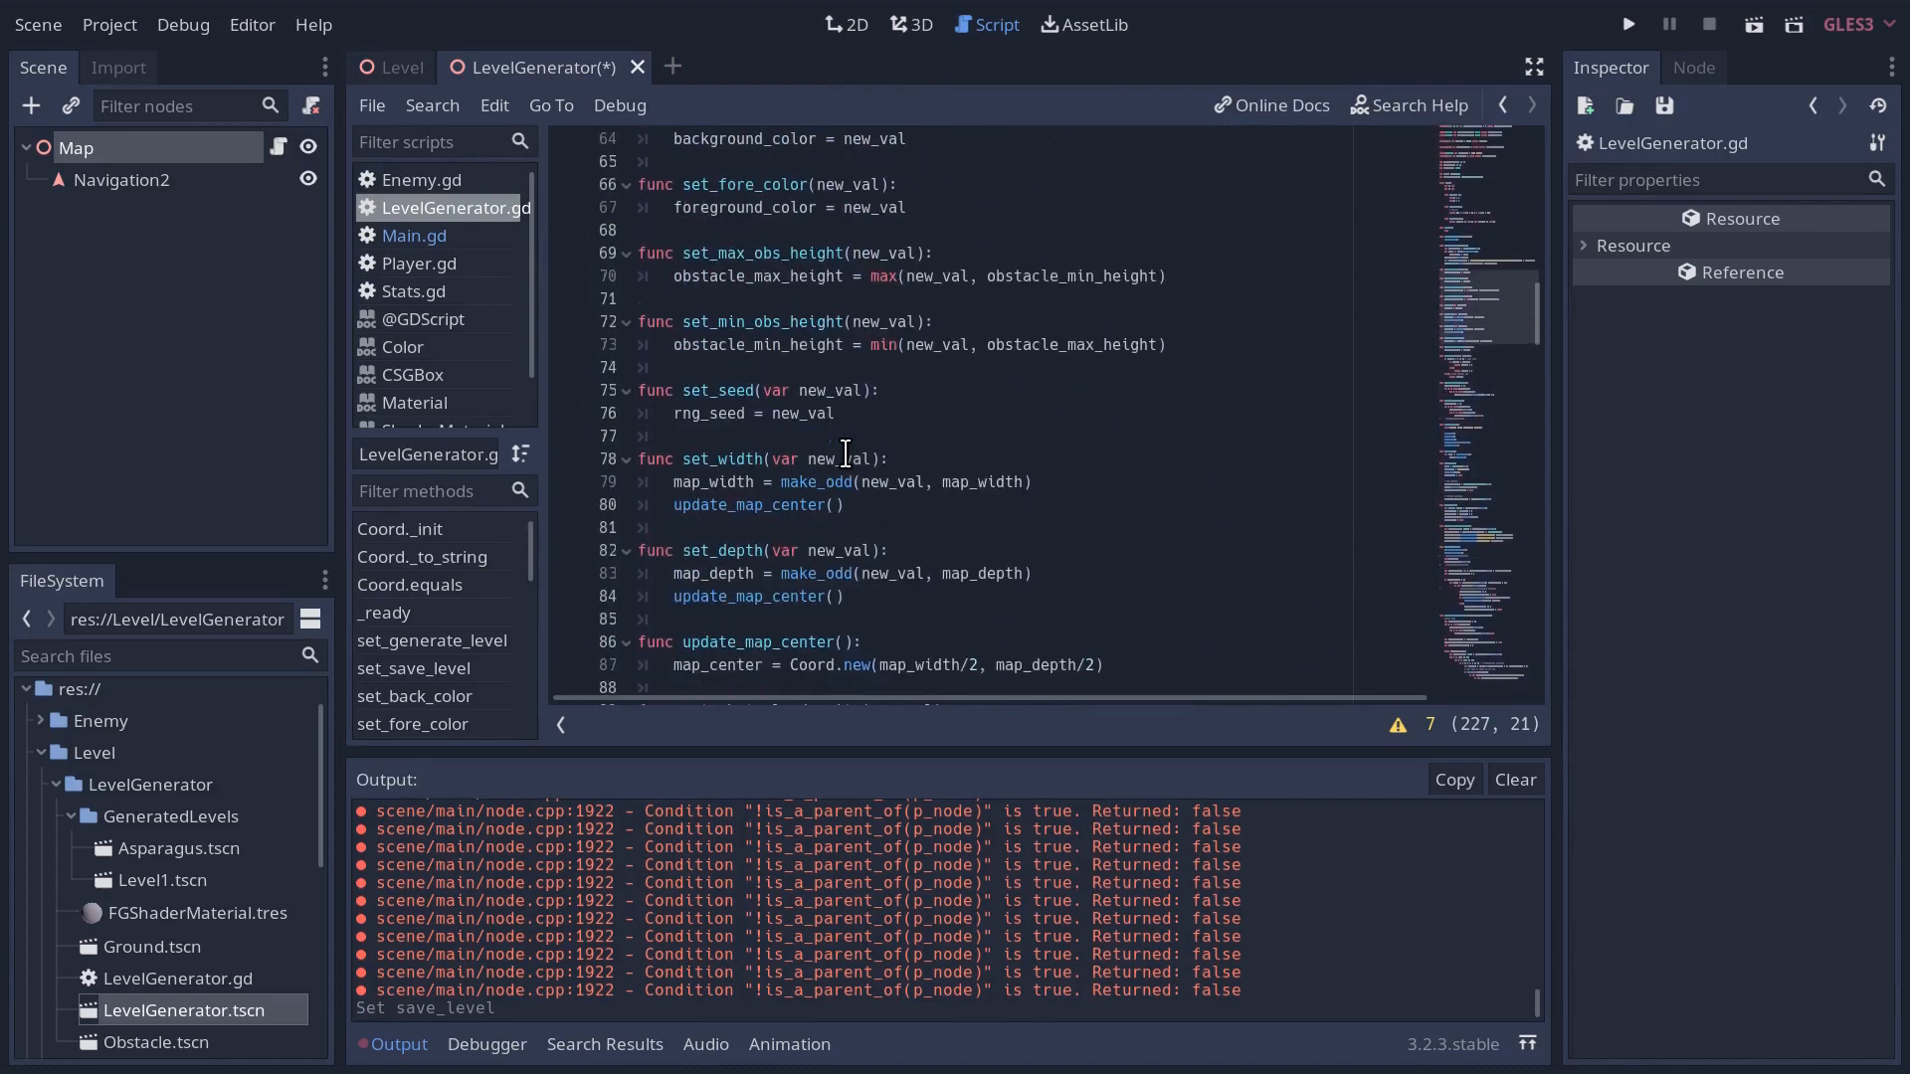
pyautogui.scroll(3)
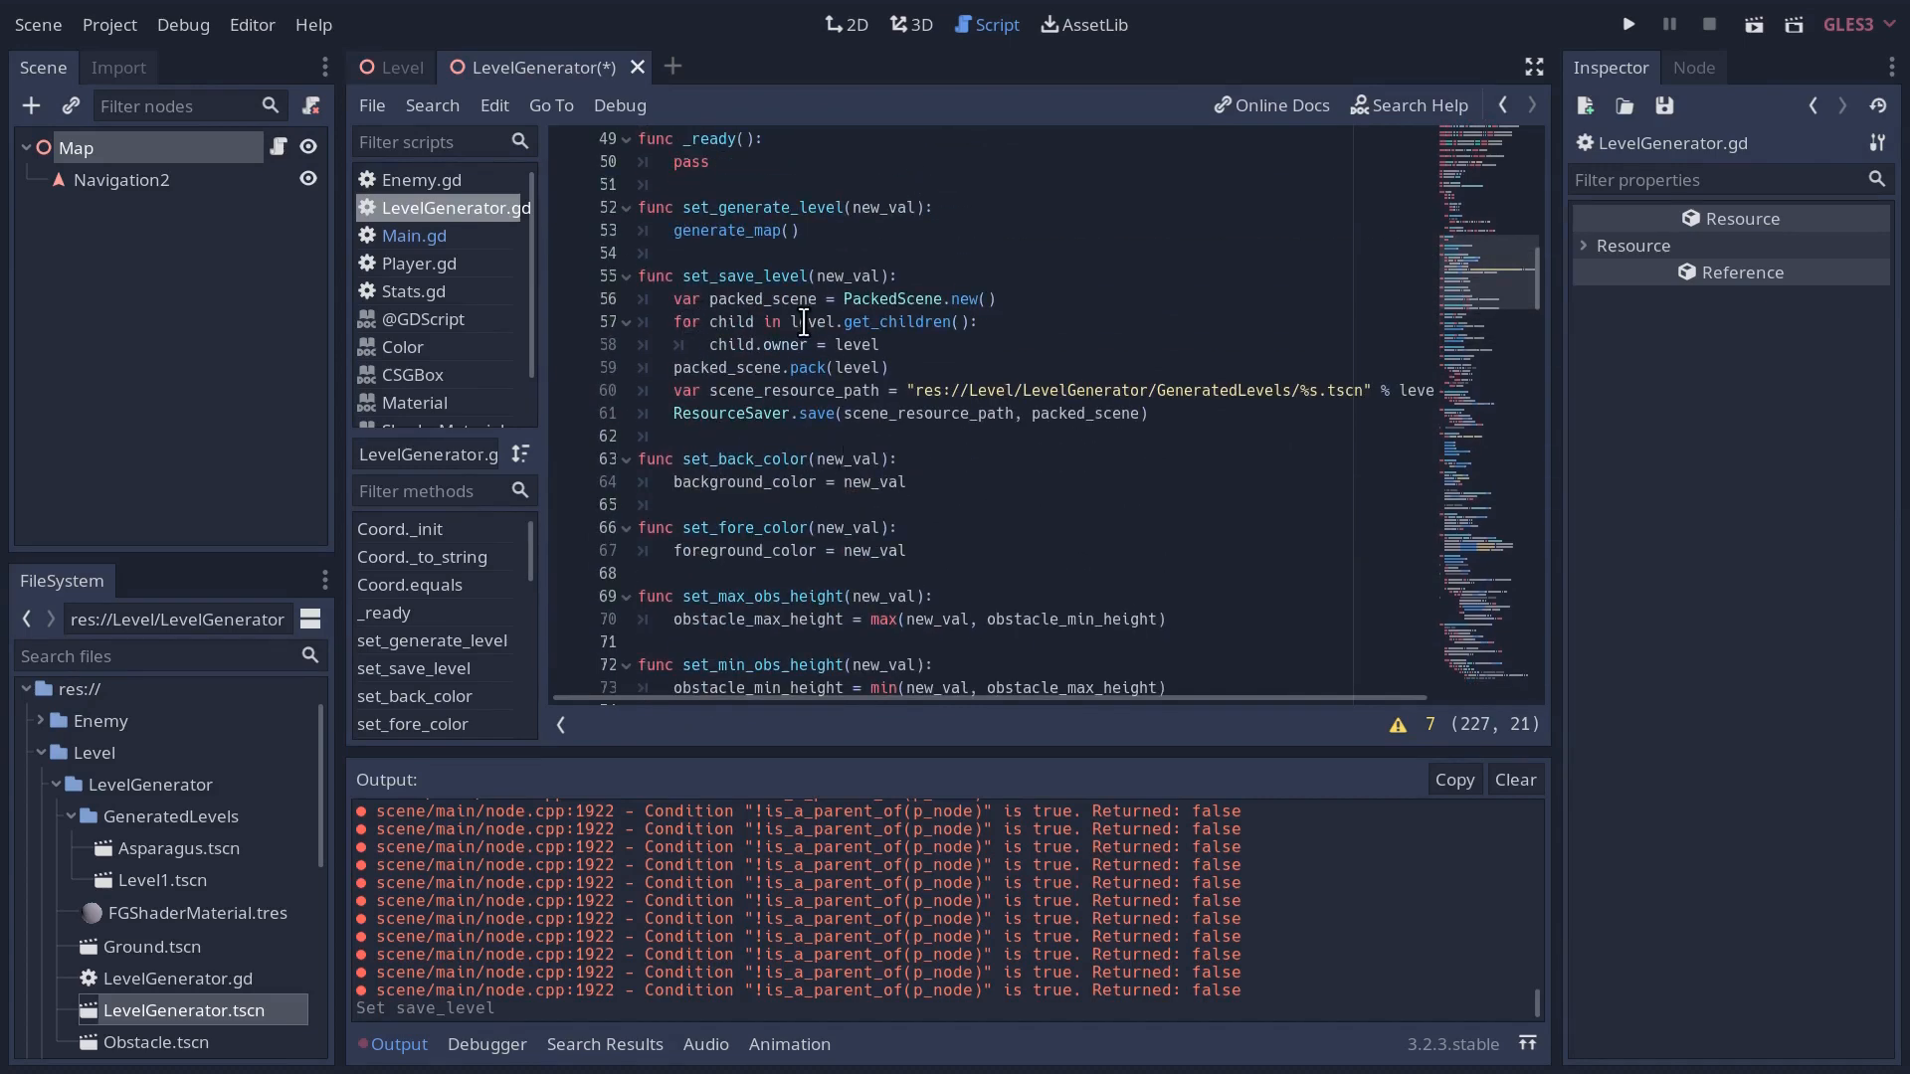
pyautogui.click(999, 298)
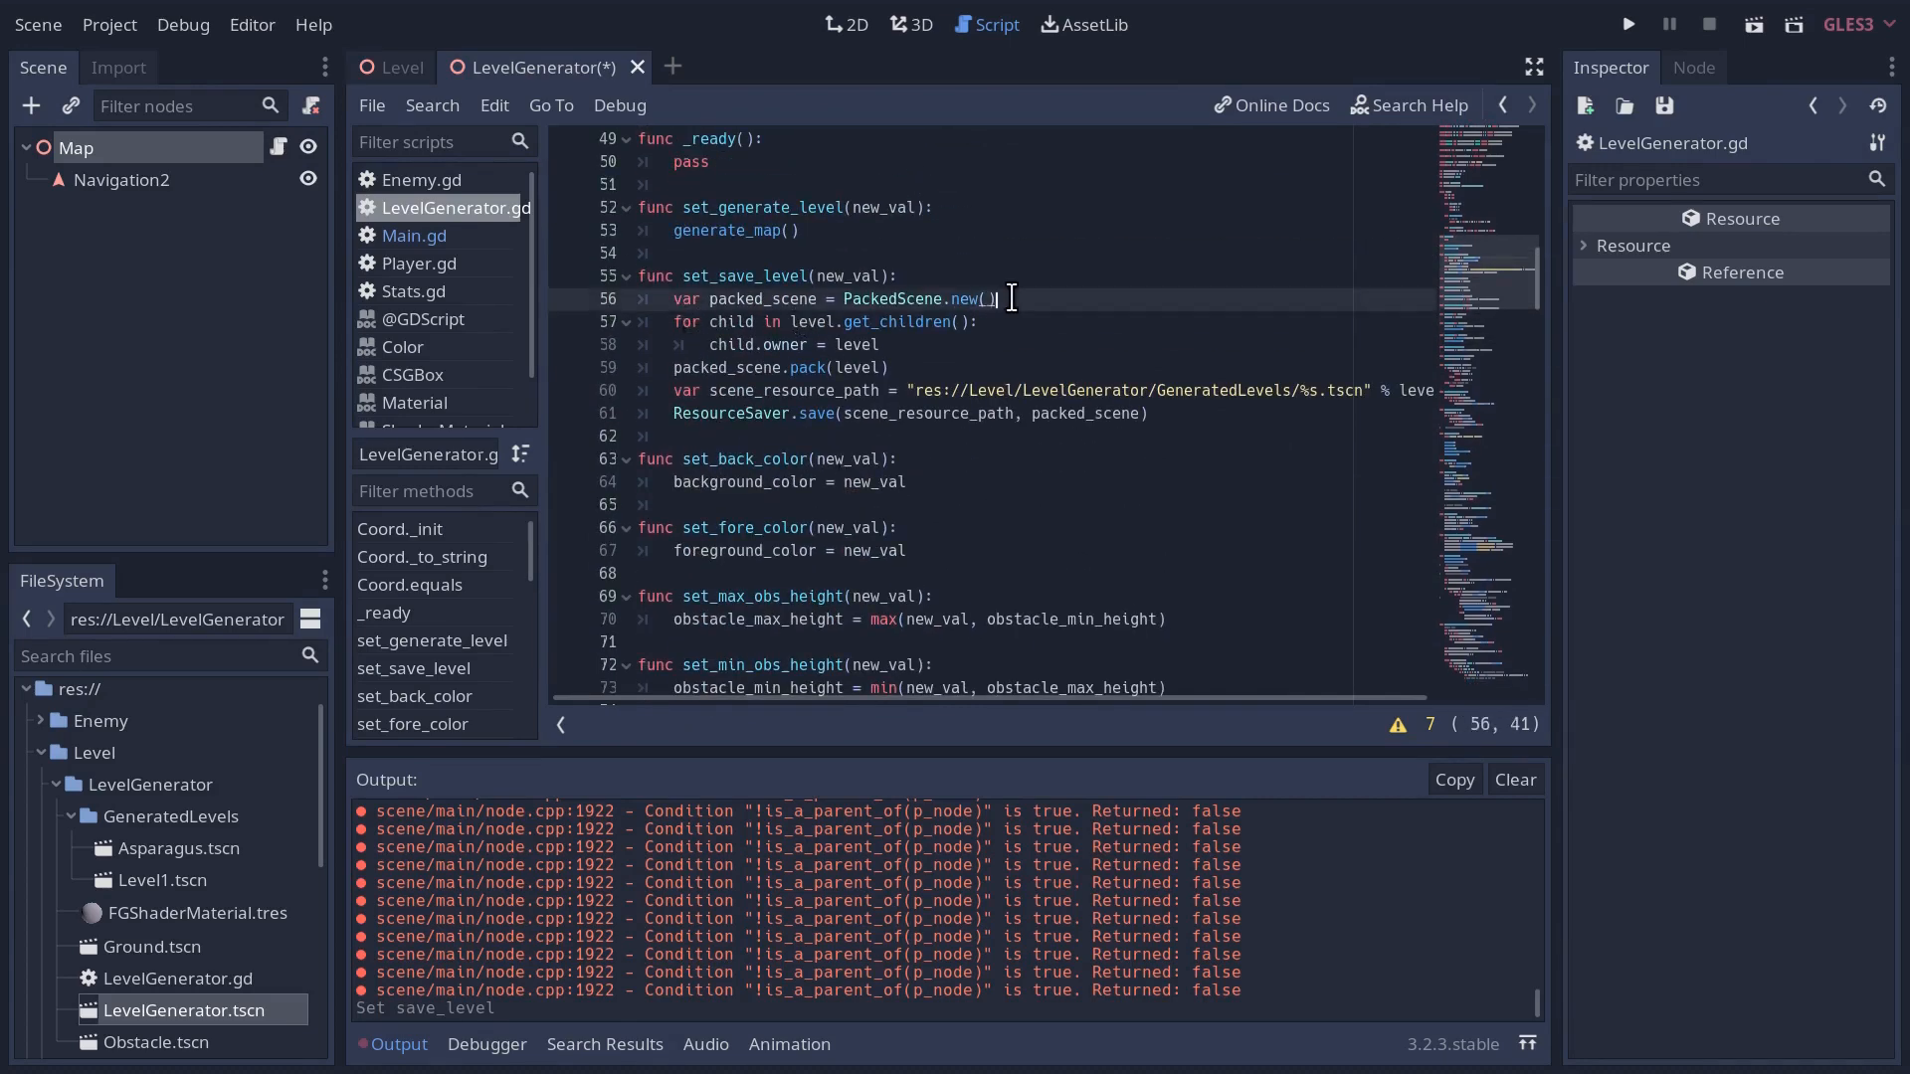
pyautogui.write('navmesh_instance.')
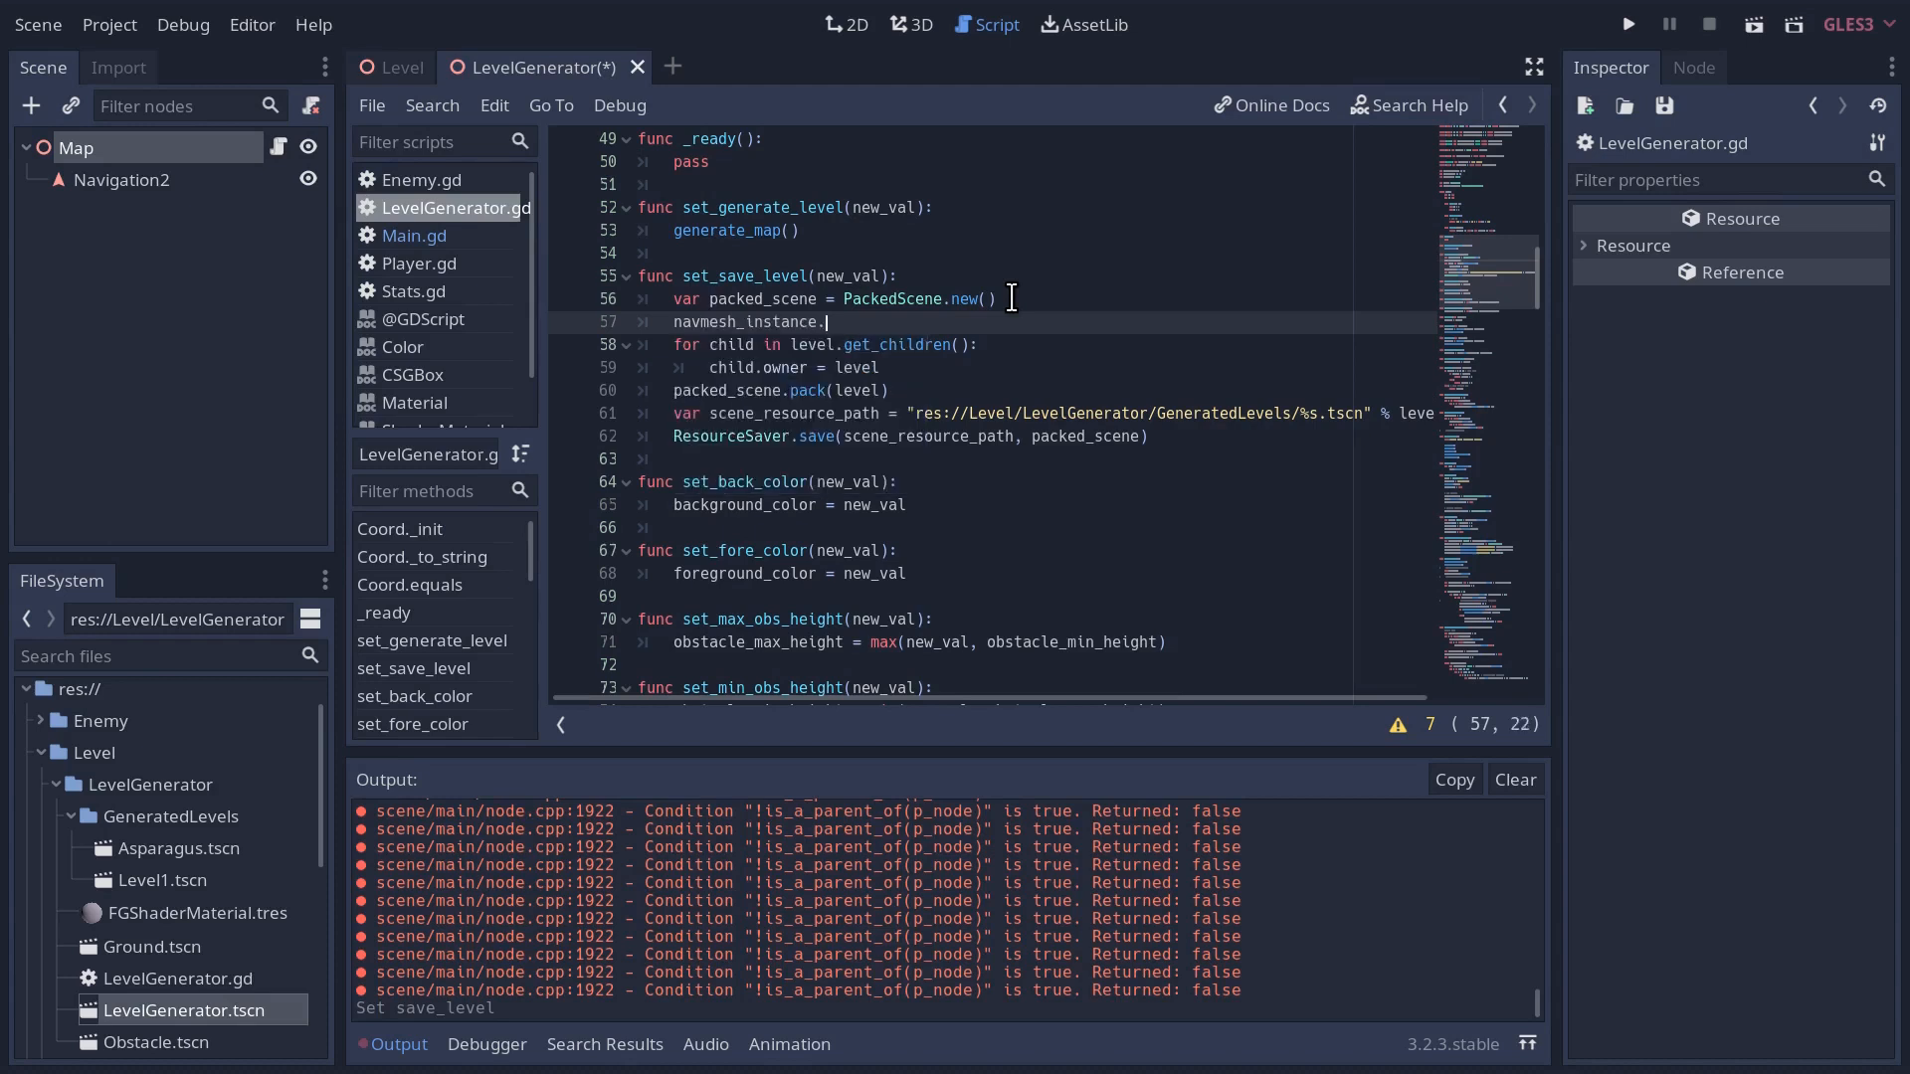
pyautogui.write('owner = level')
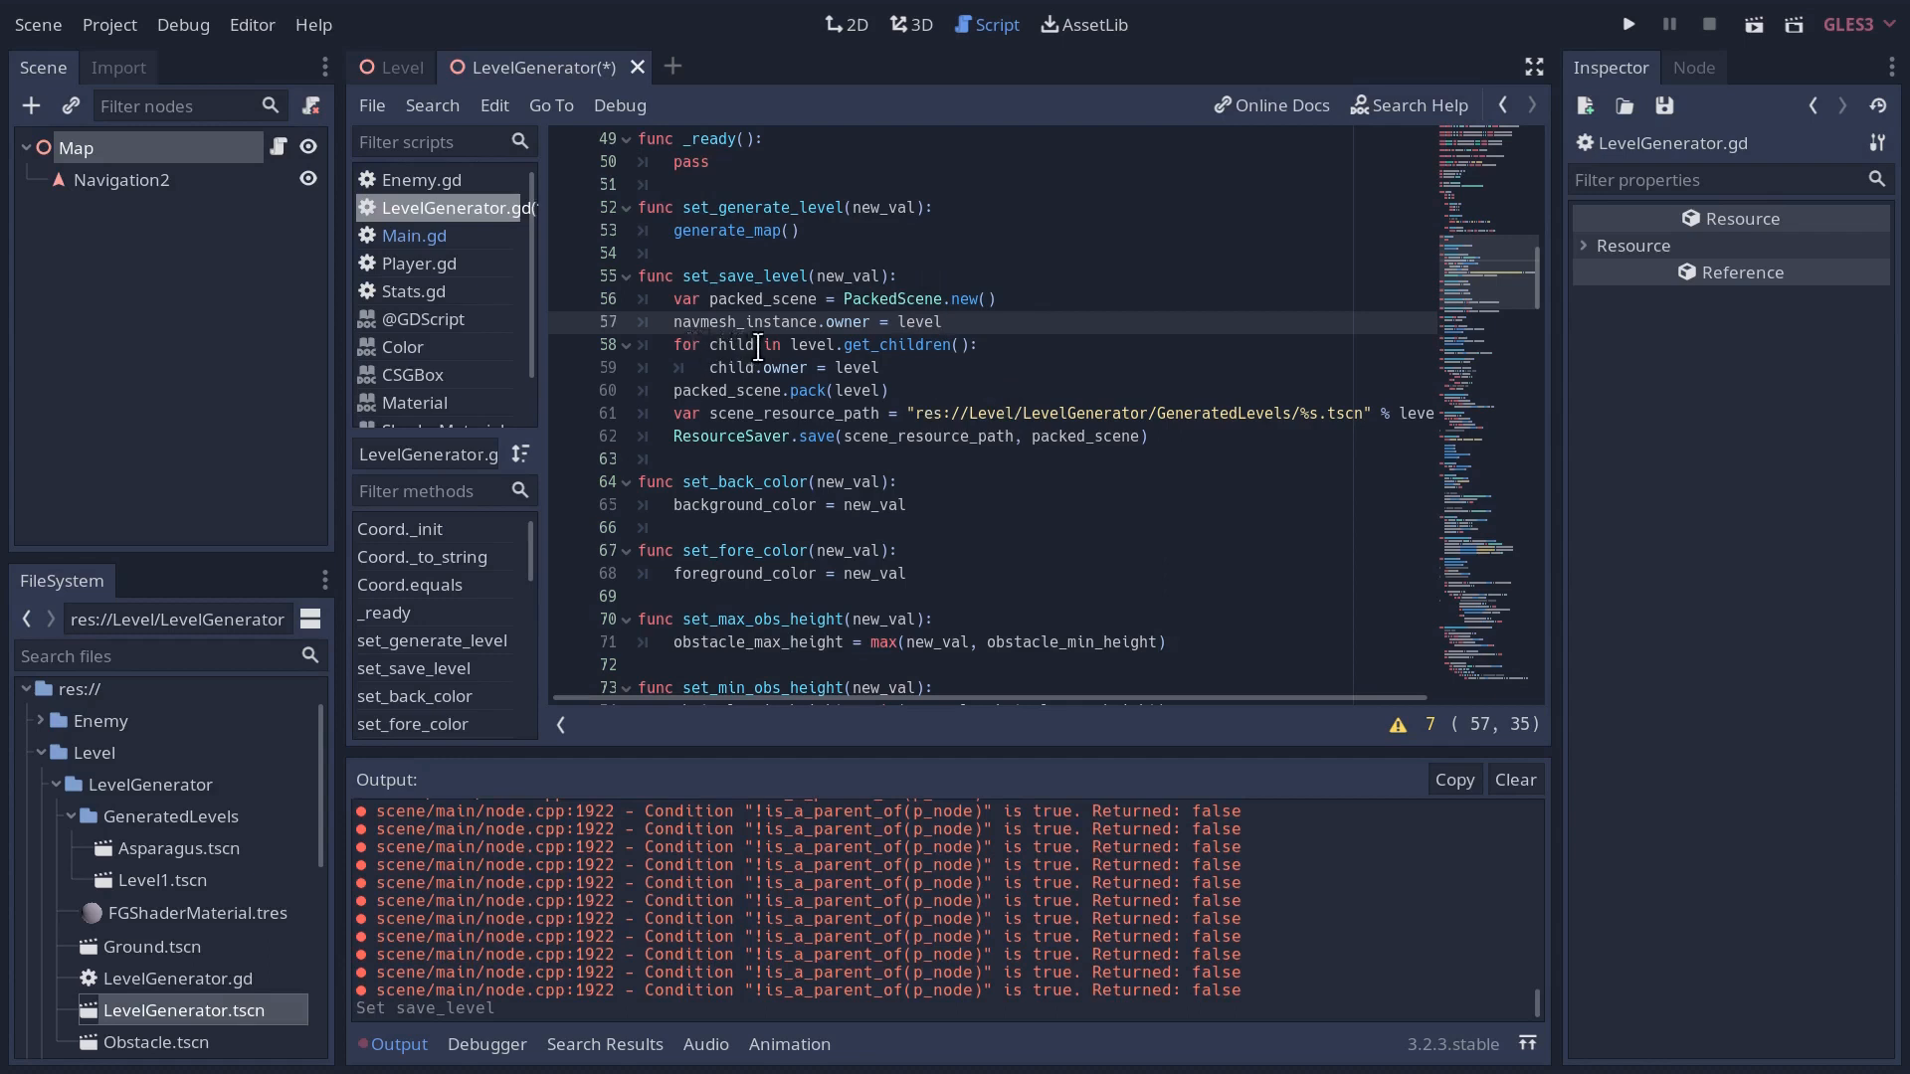
pyautogui.moveTo(778, 324)
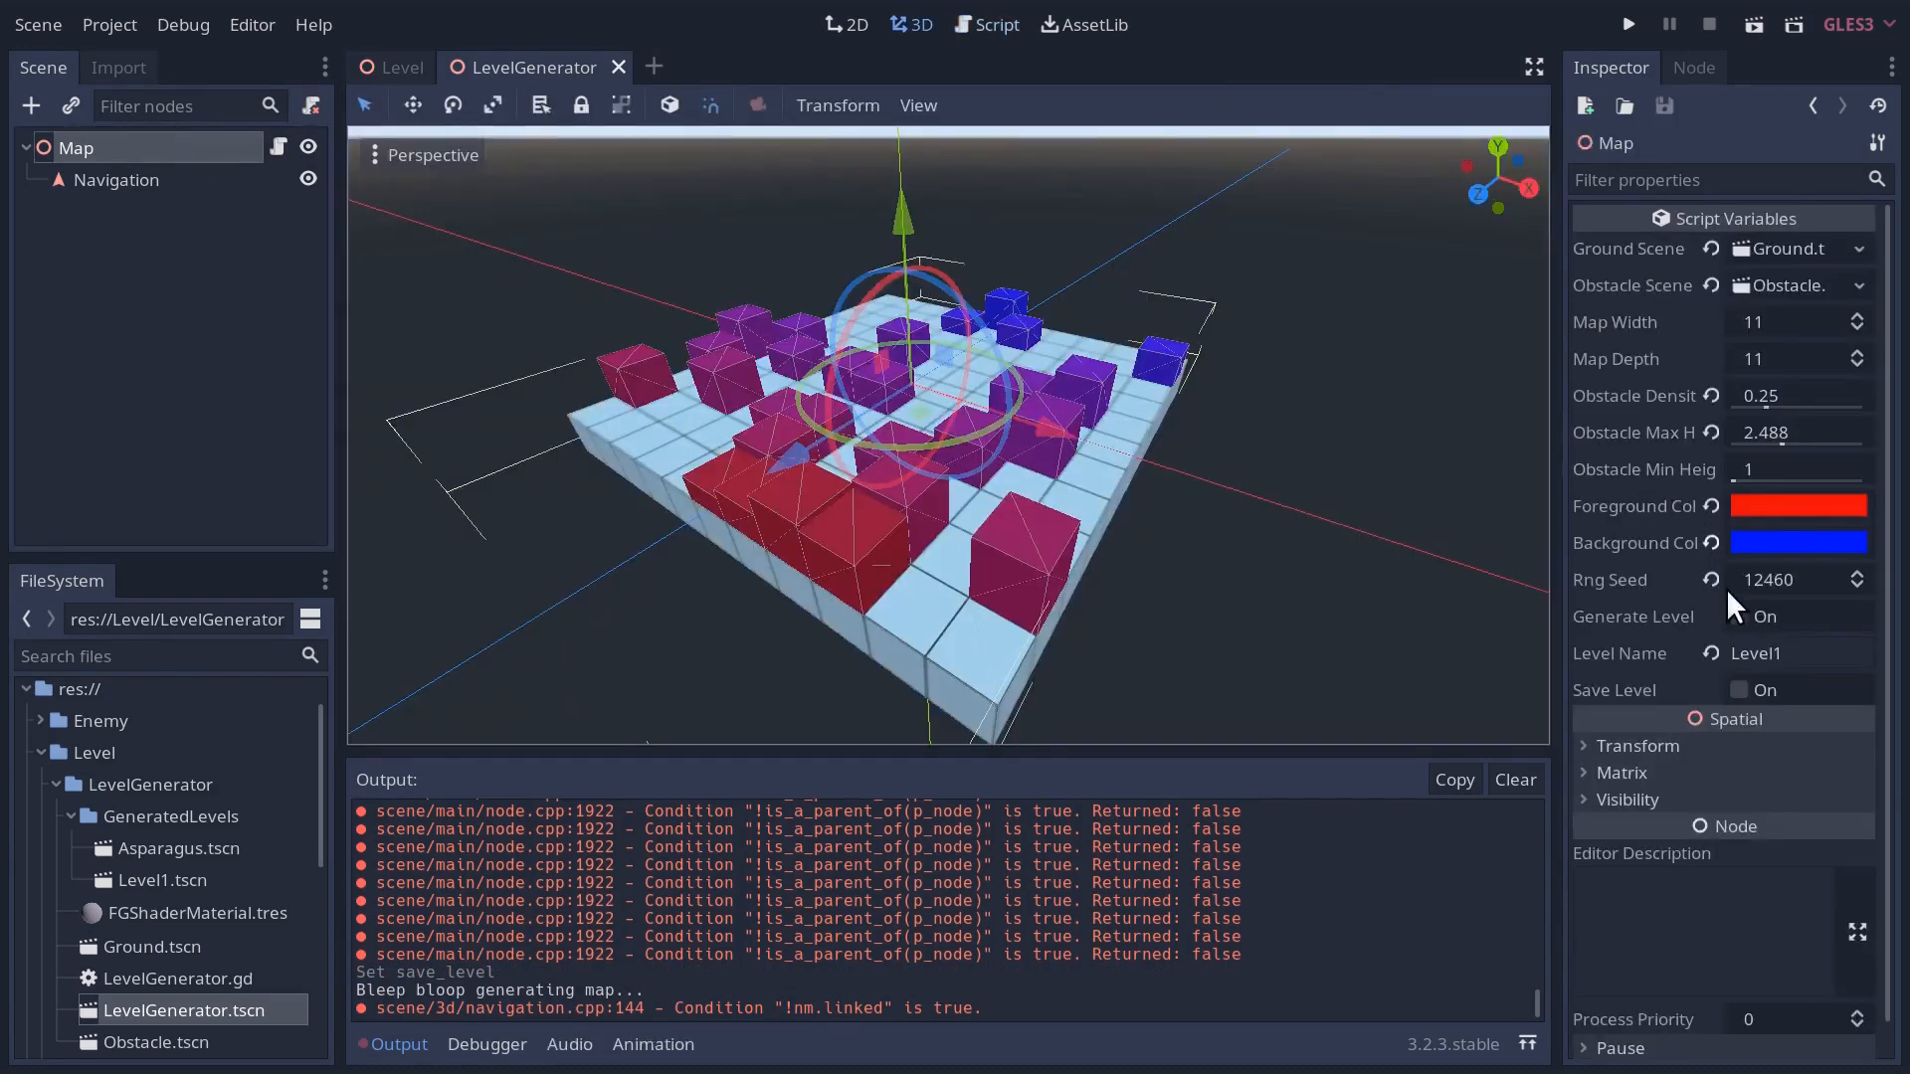
# - Regenerate the map so Navigation2's NavigationMeshInstance holds Ground and the obstacle boxes
pyautogui.click(1745, 617)
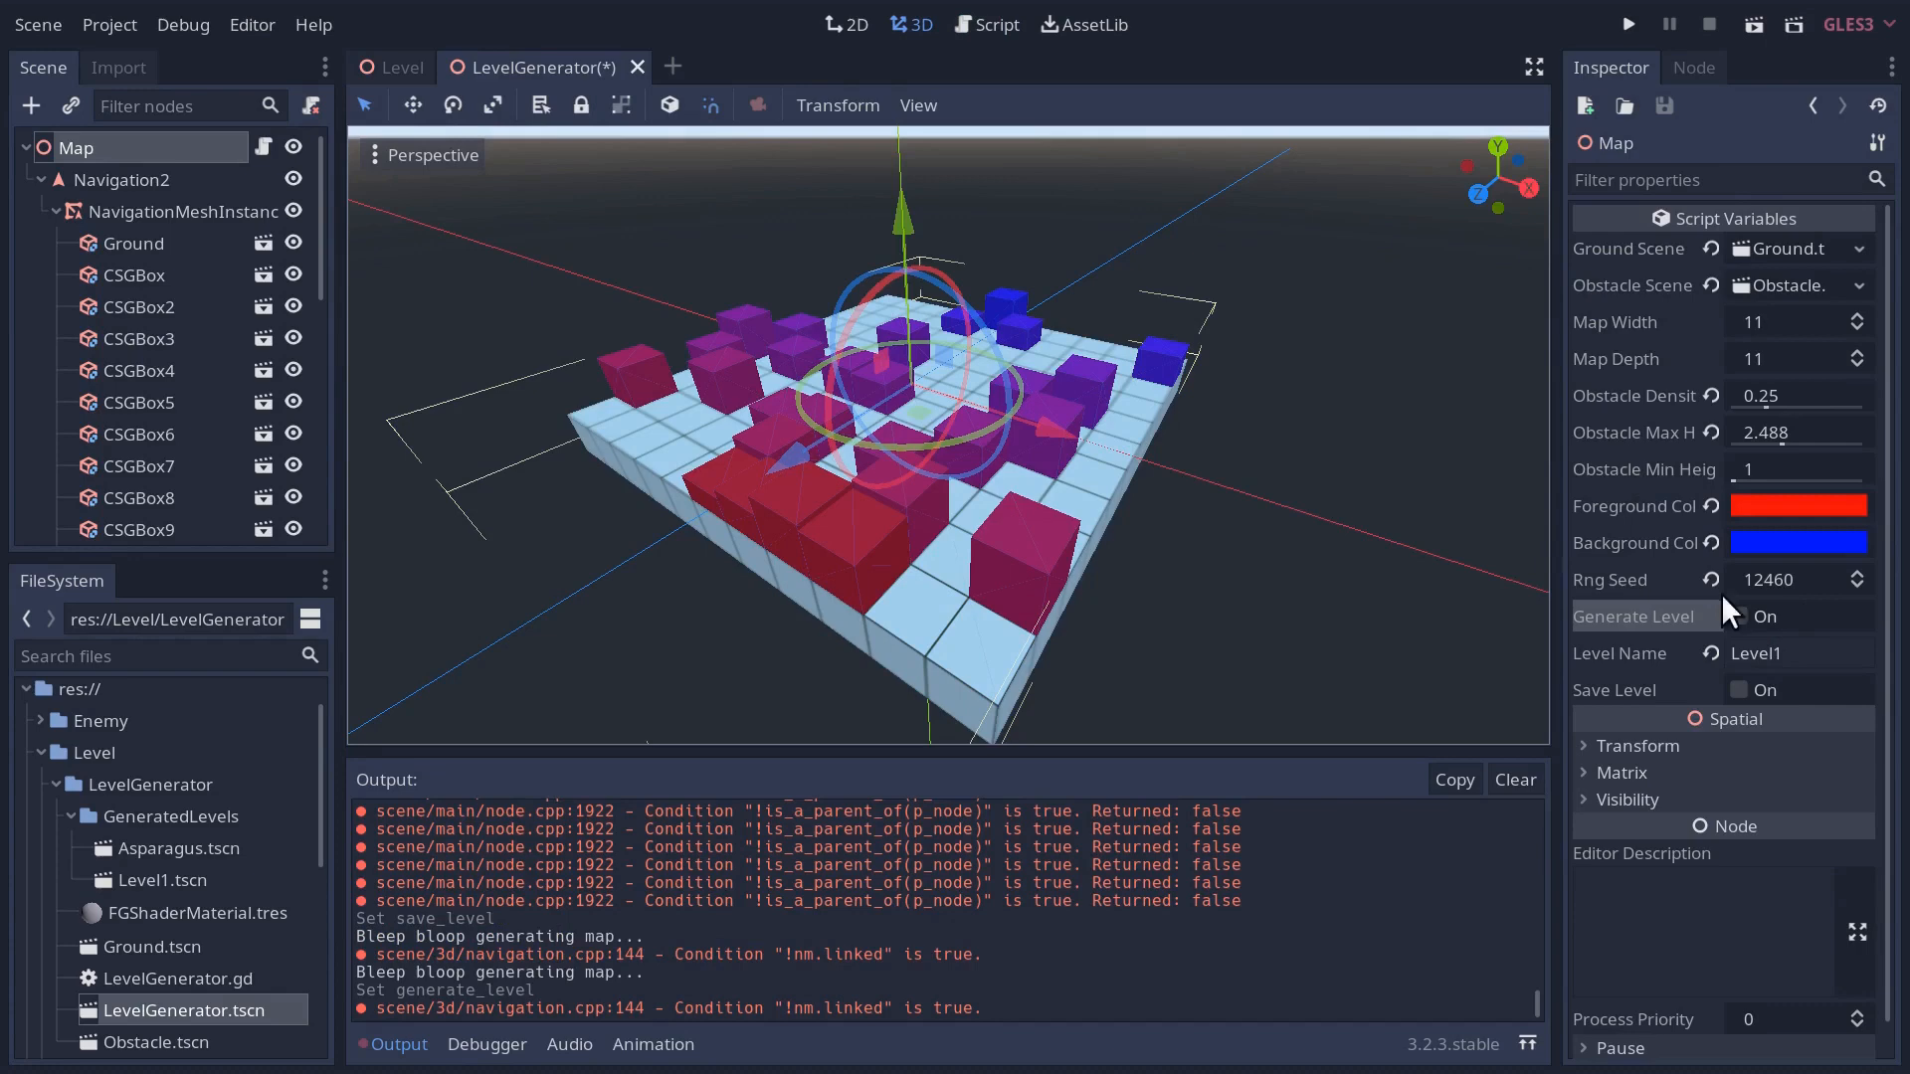
pyautogui.click(183, 211)
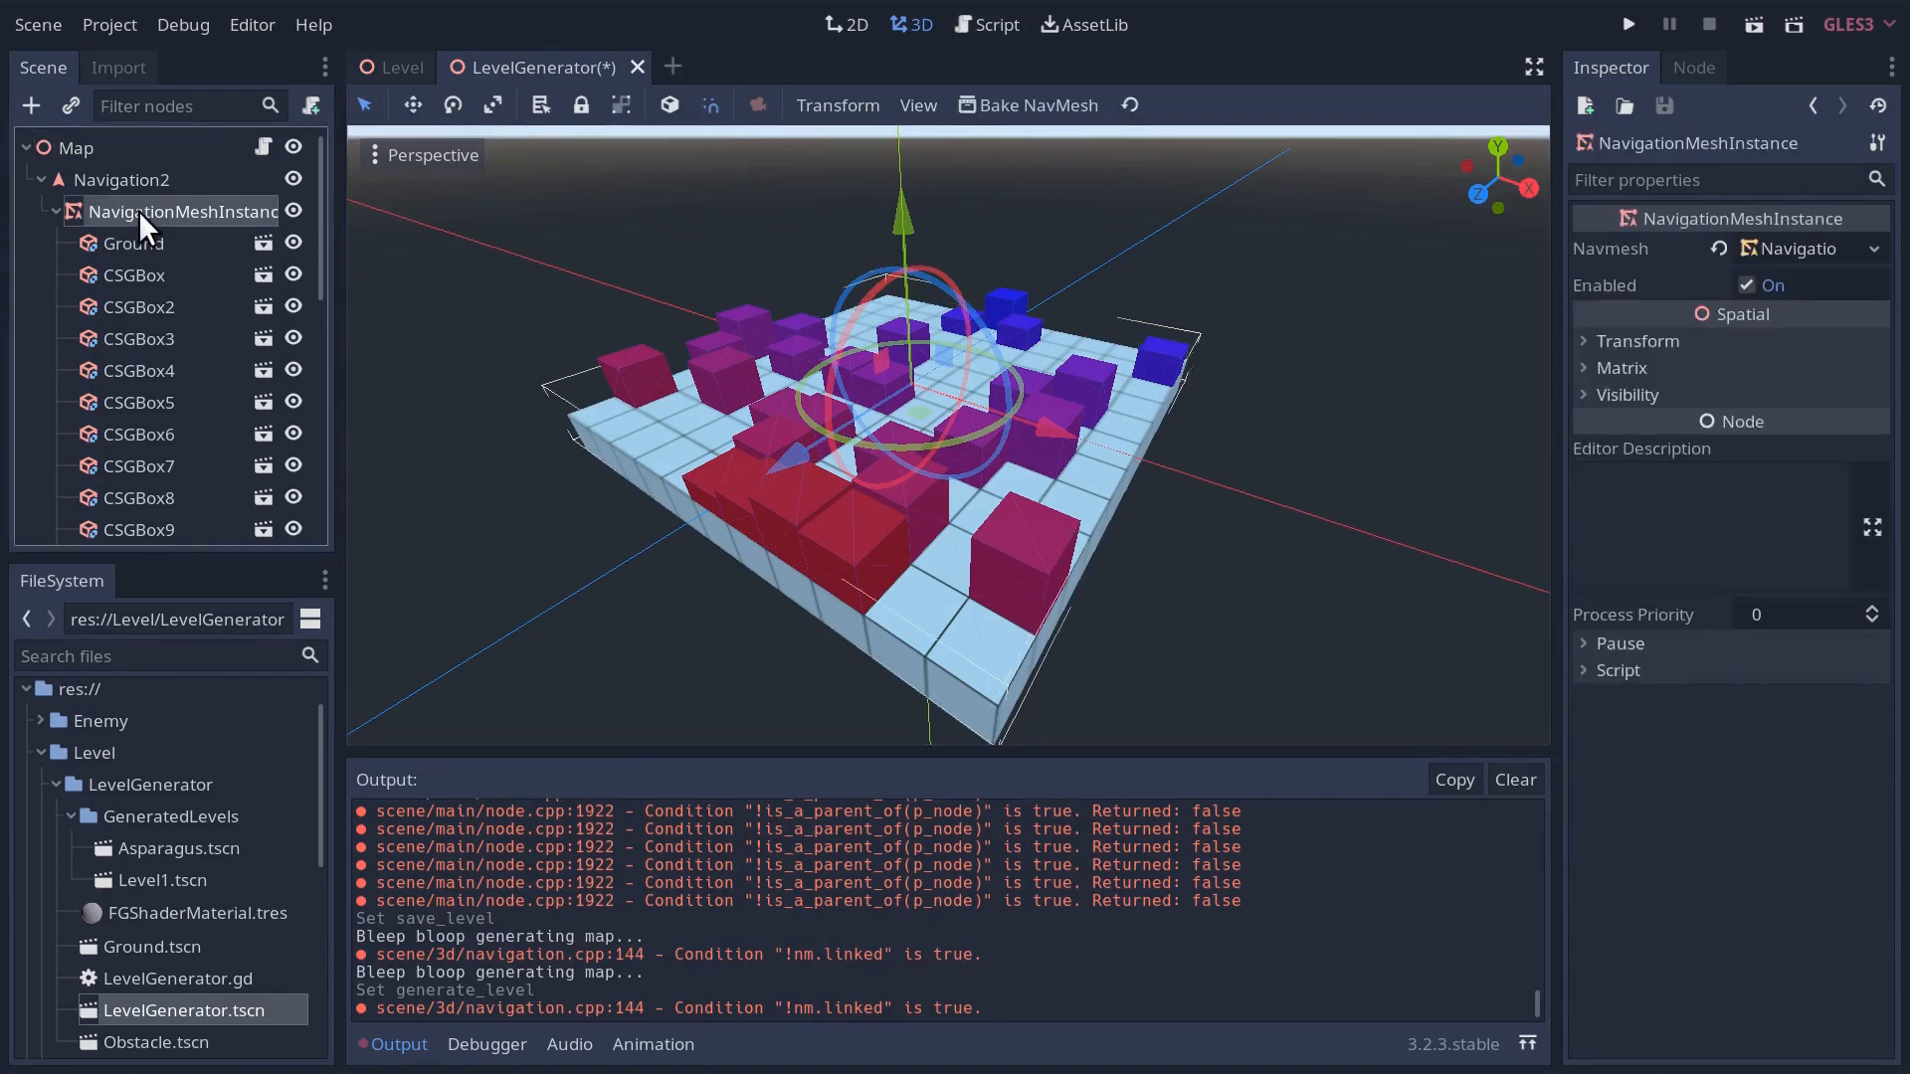
pyautogui.moveTo(1802, 257)
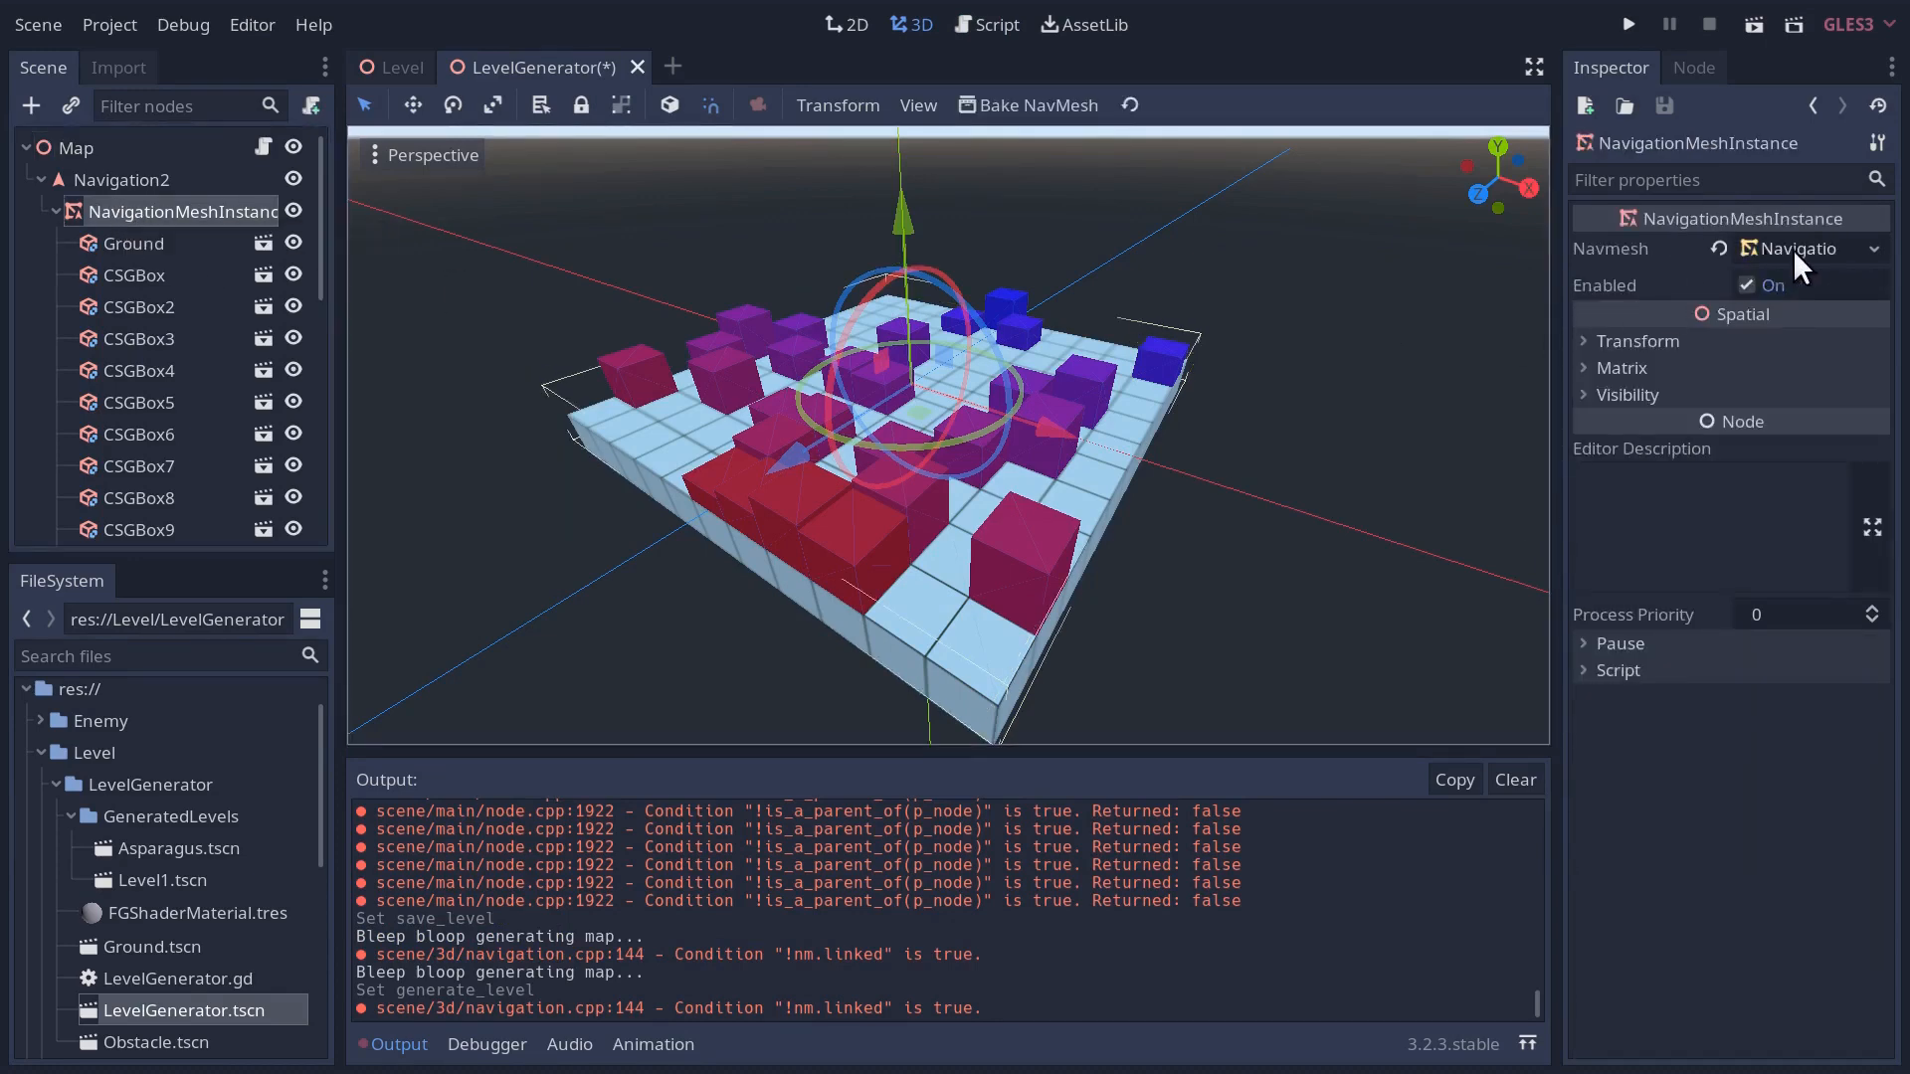
pyautogui.moveTo(913, 366)
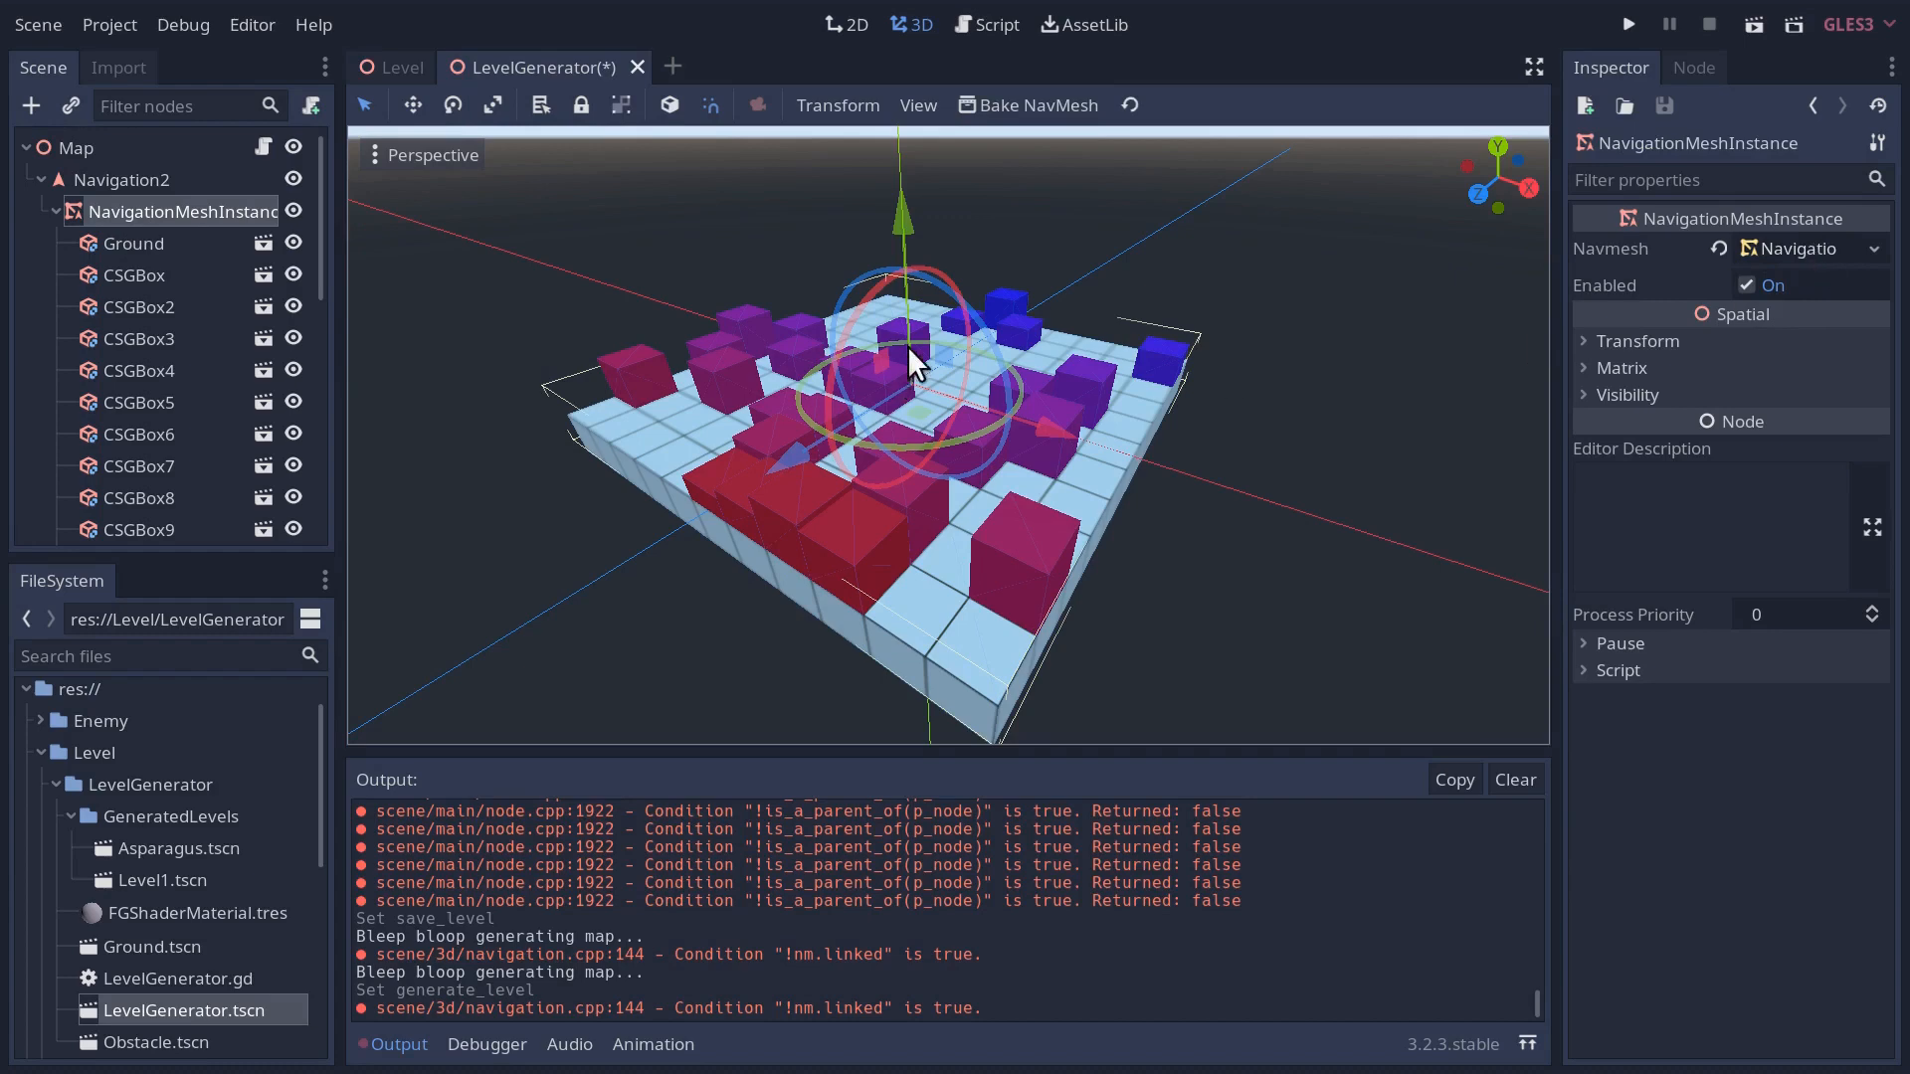
pyautogui.moveTo(1005, 119)
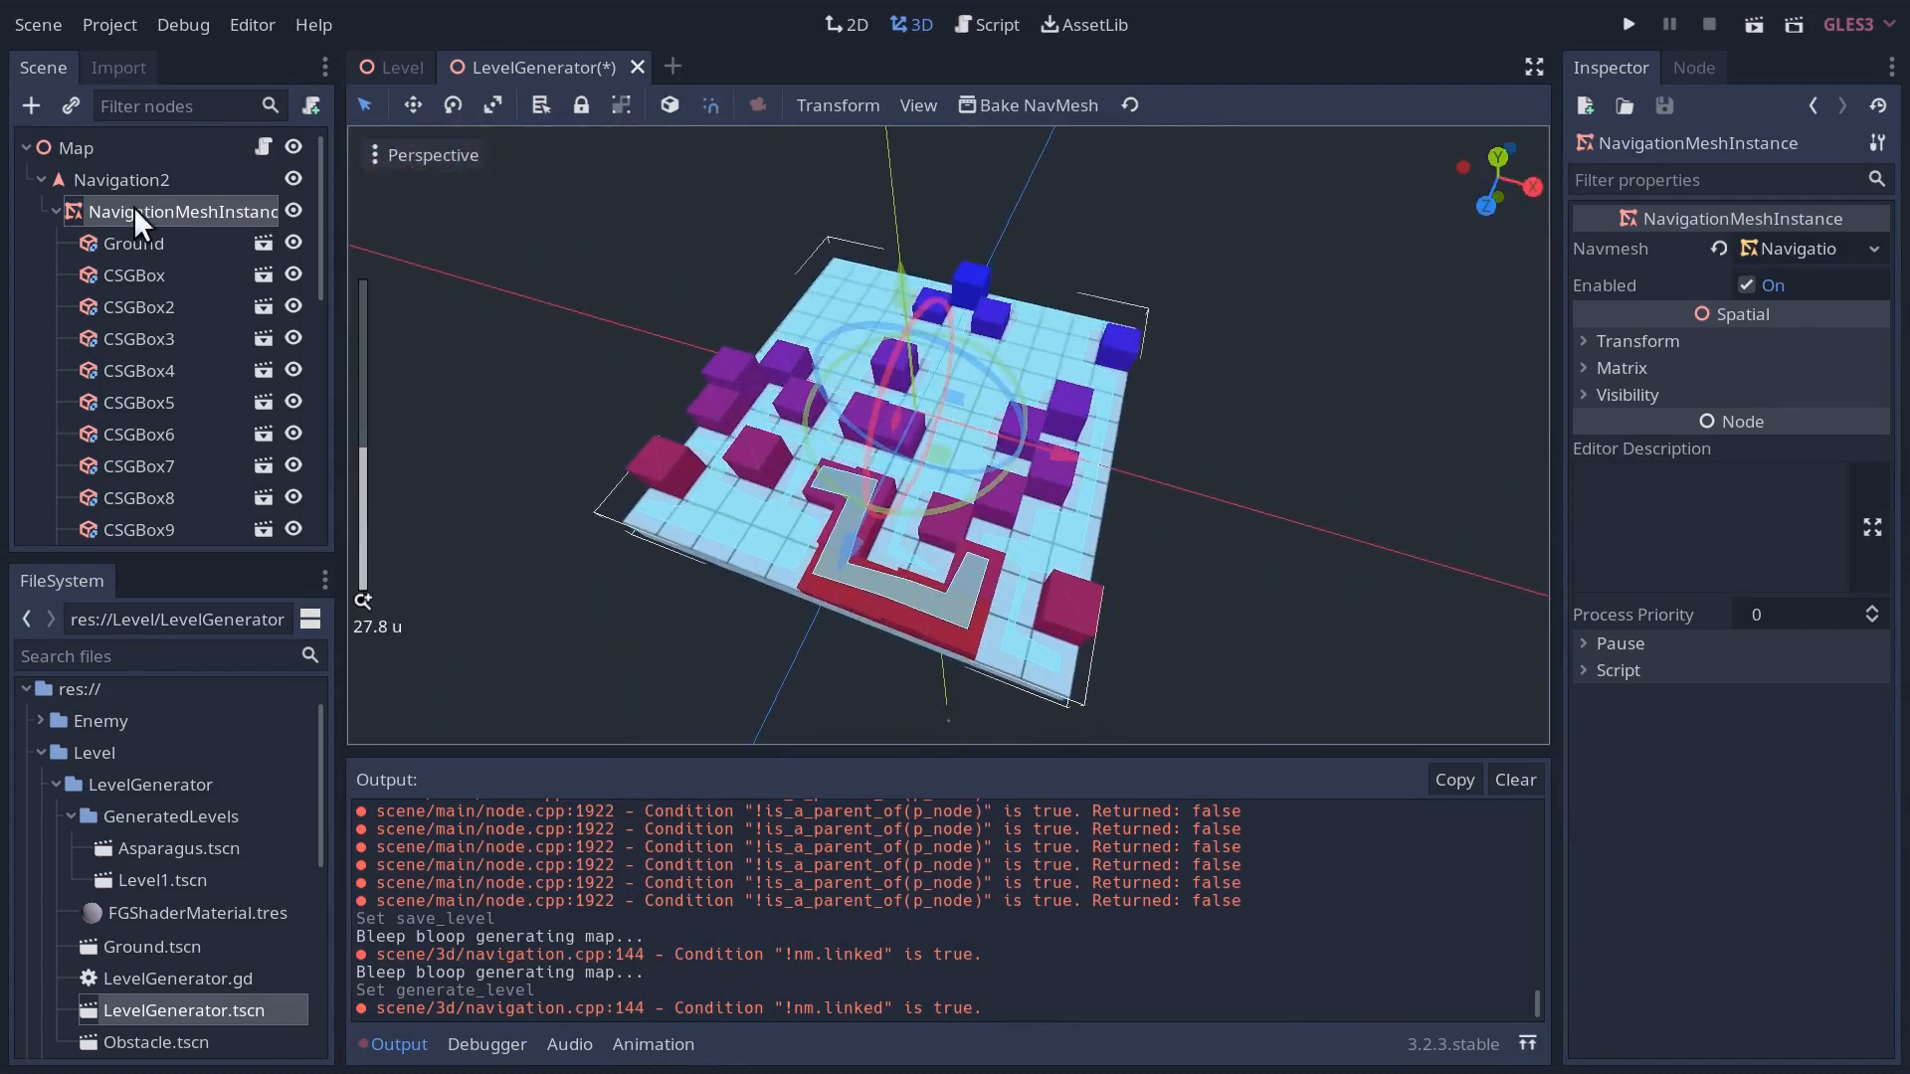
# - Remove the old Asparagus and Level1 files, save the regenerated map as Level1, and go to the Level scene
pyautogui.click(121, 179)
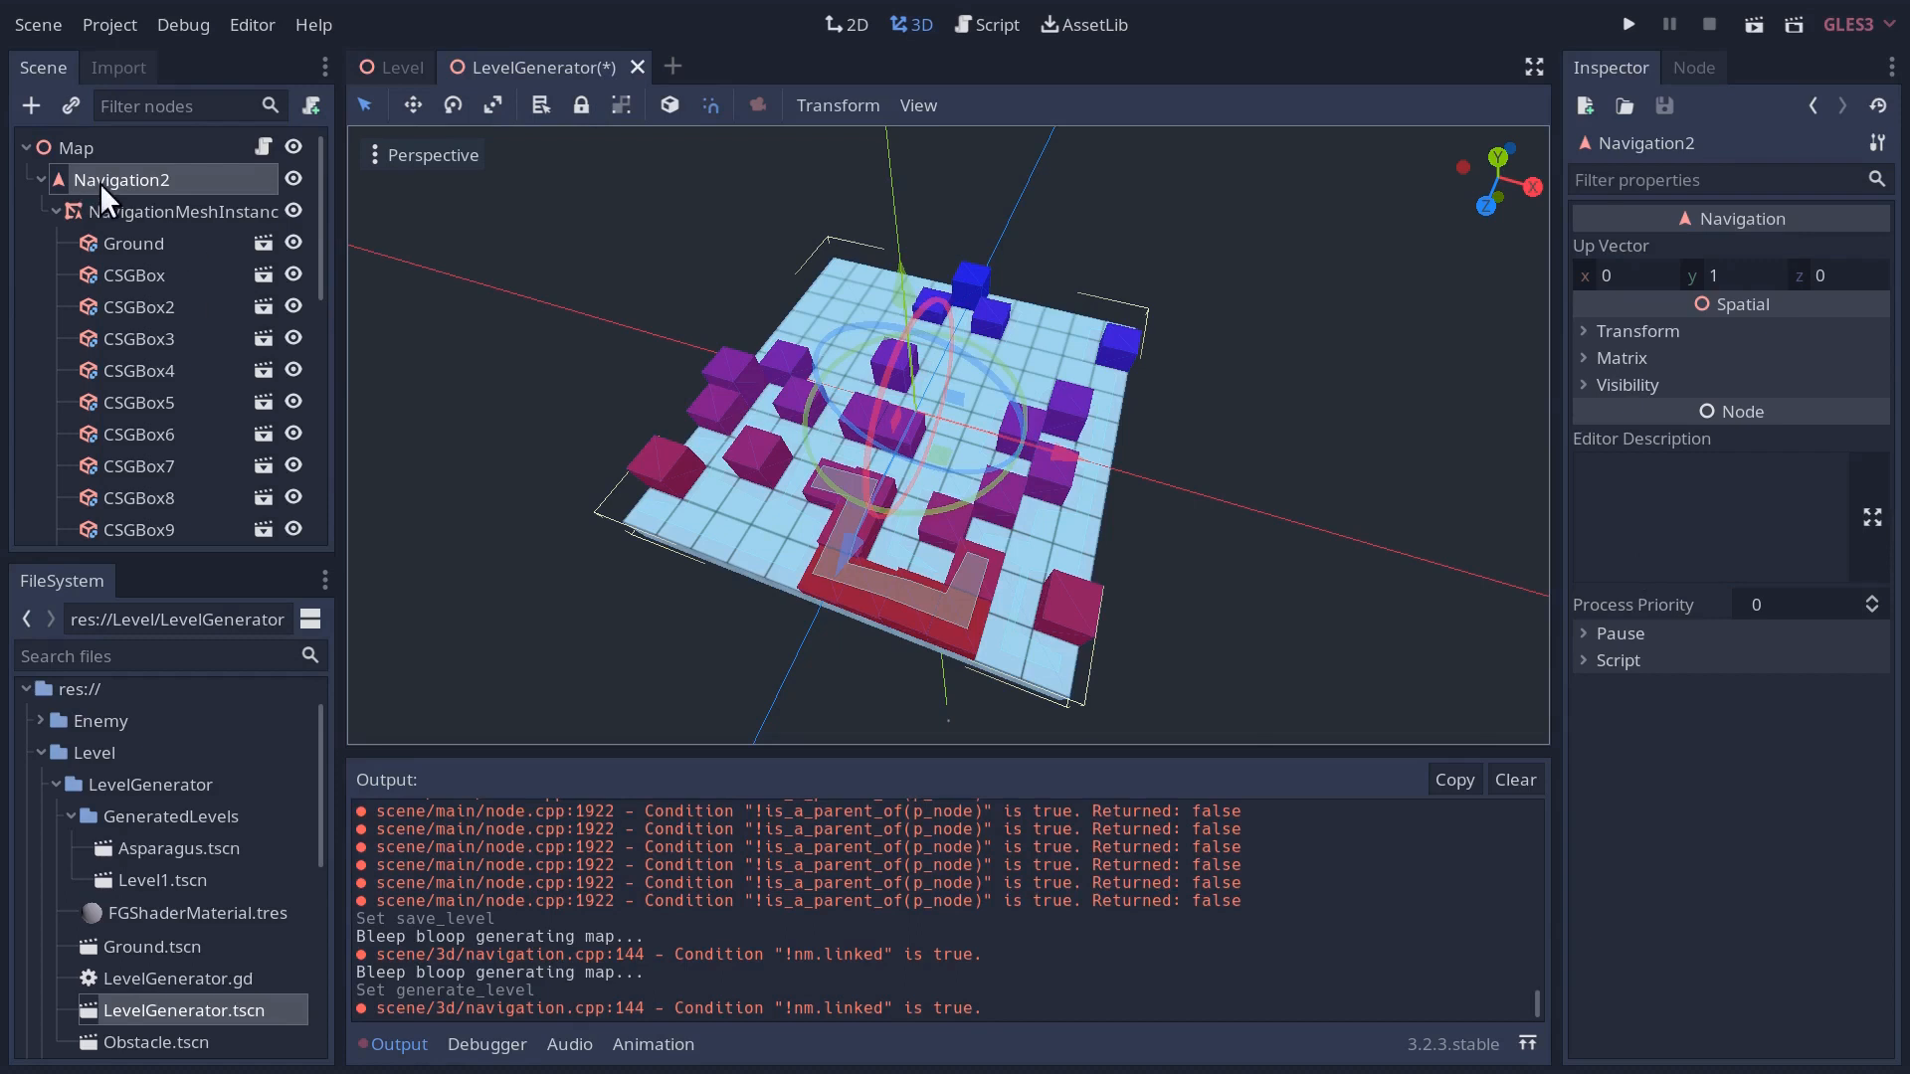
pyautogui.click(77, 147)
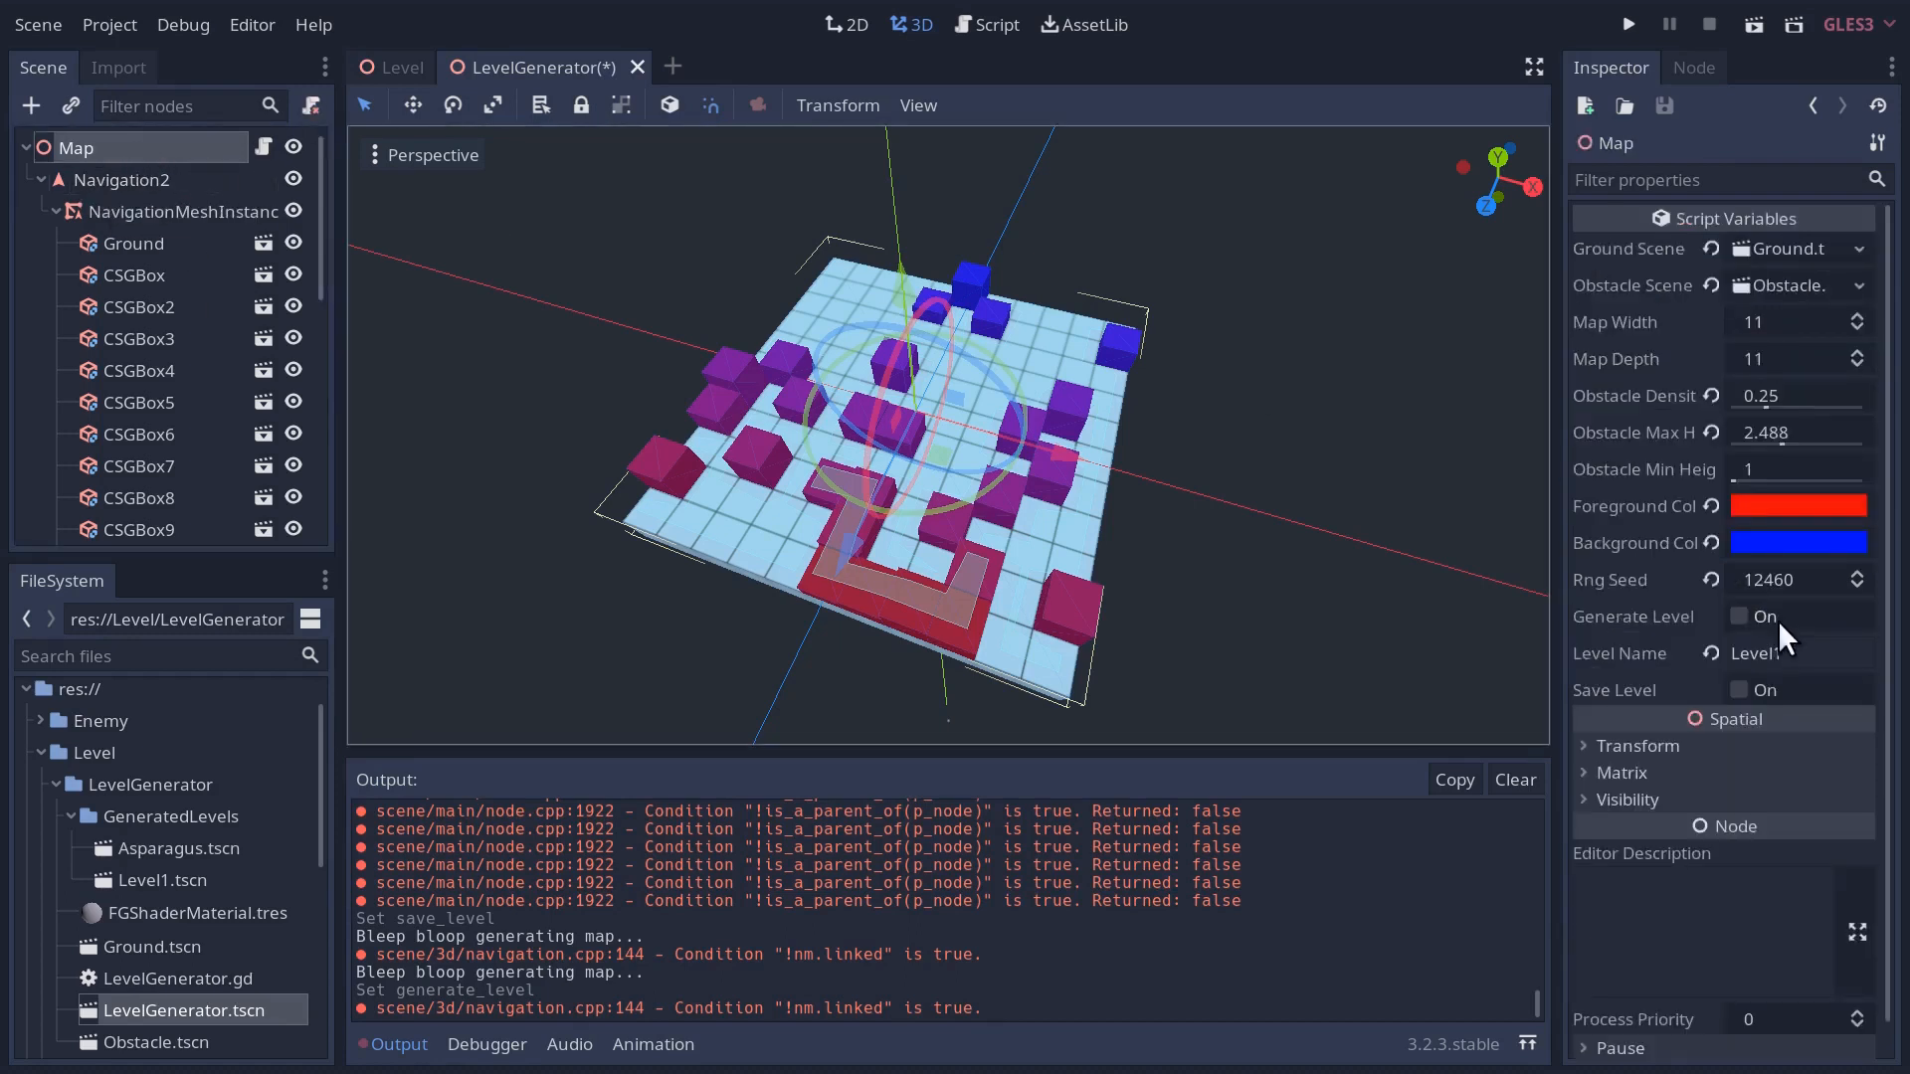
pyautogui.click(183, 211)
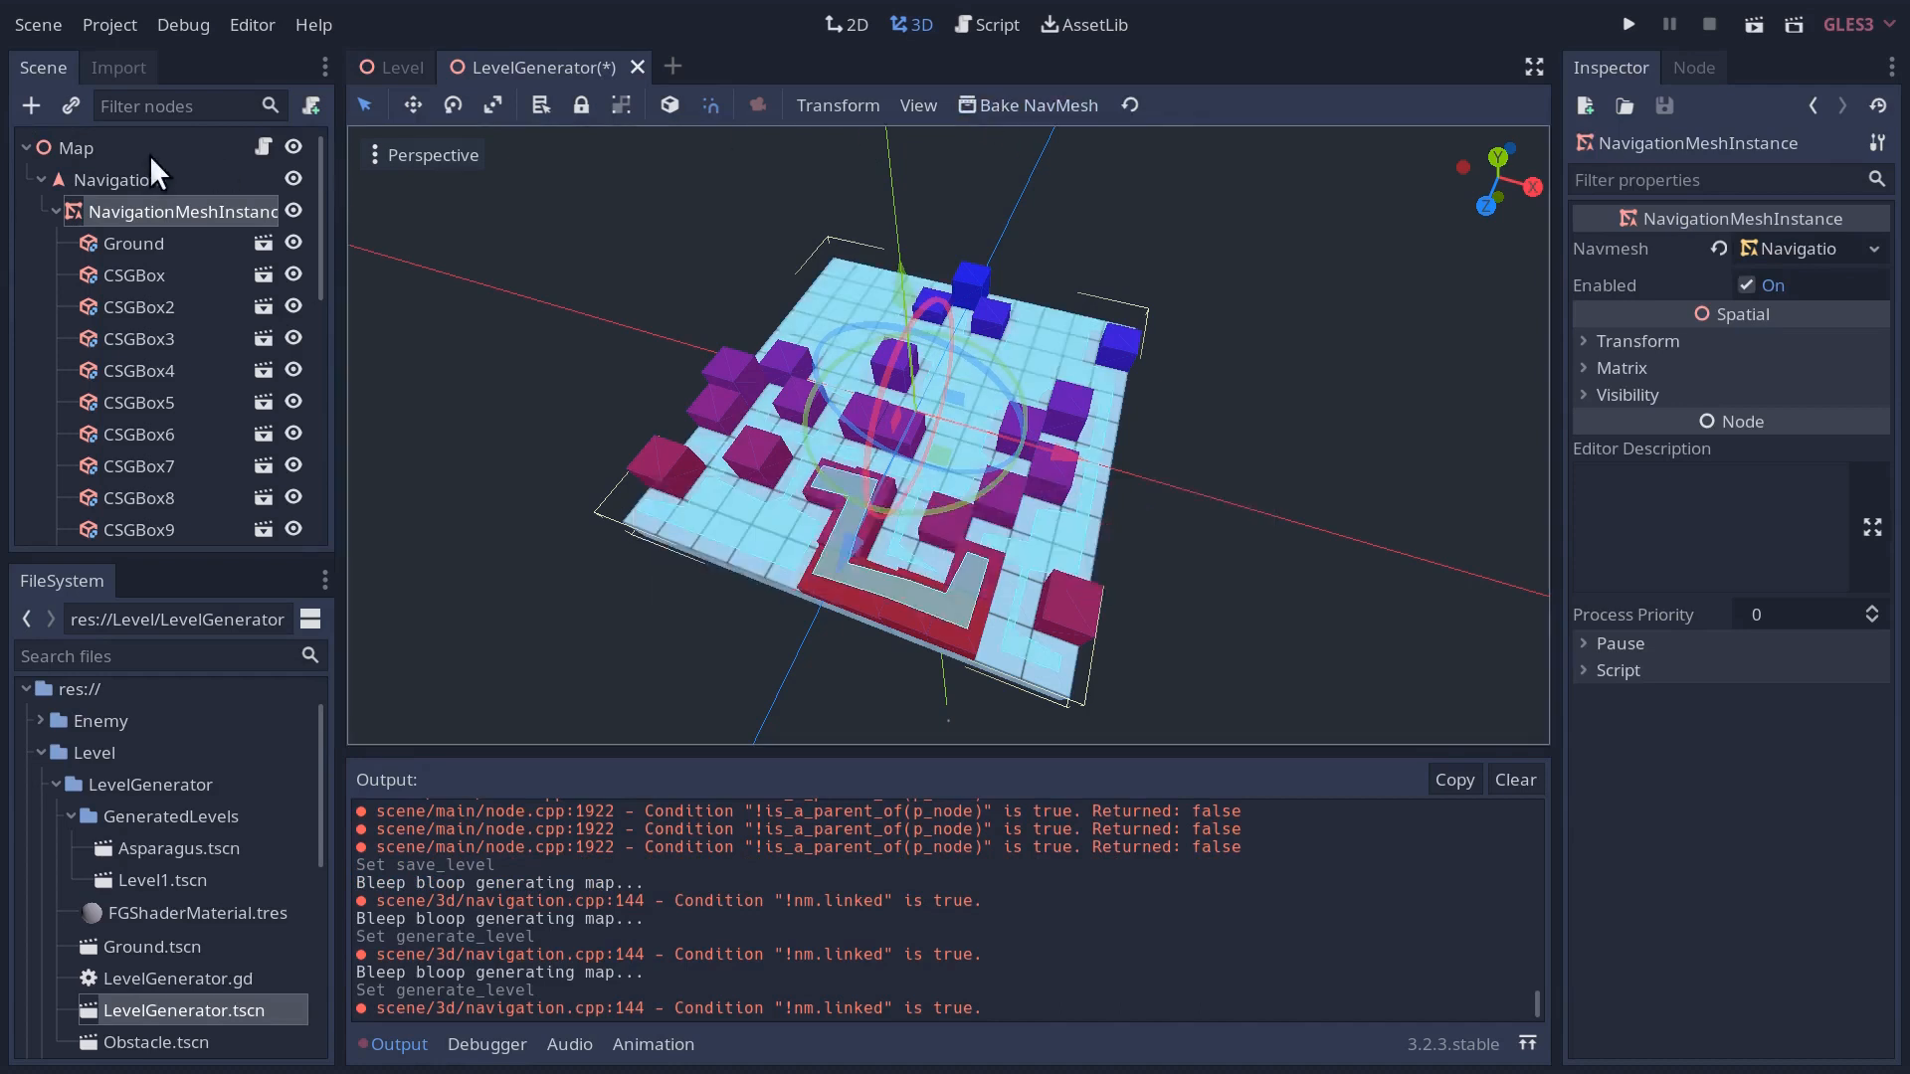
pyautogui.click(76, 148)
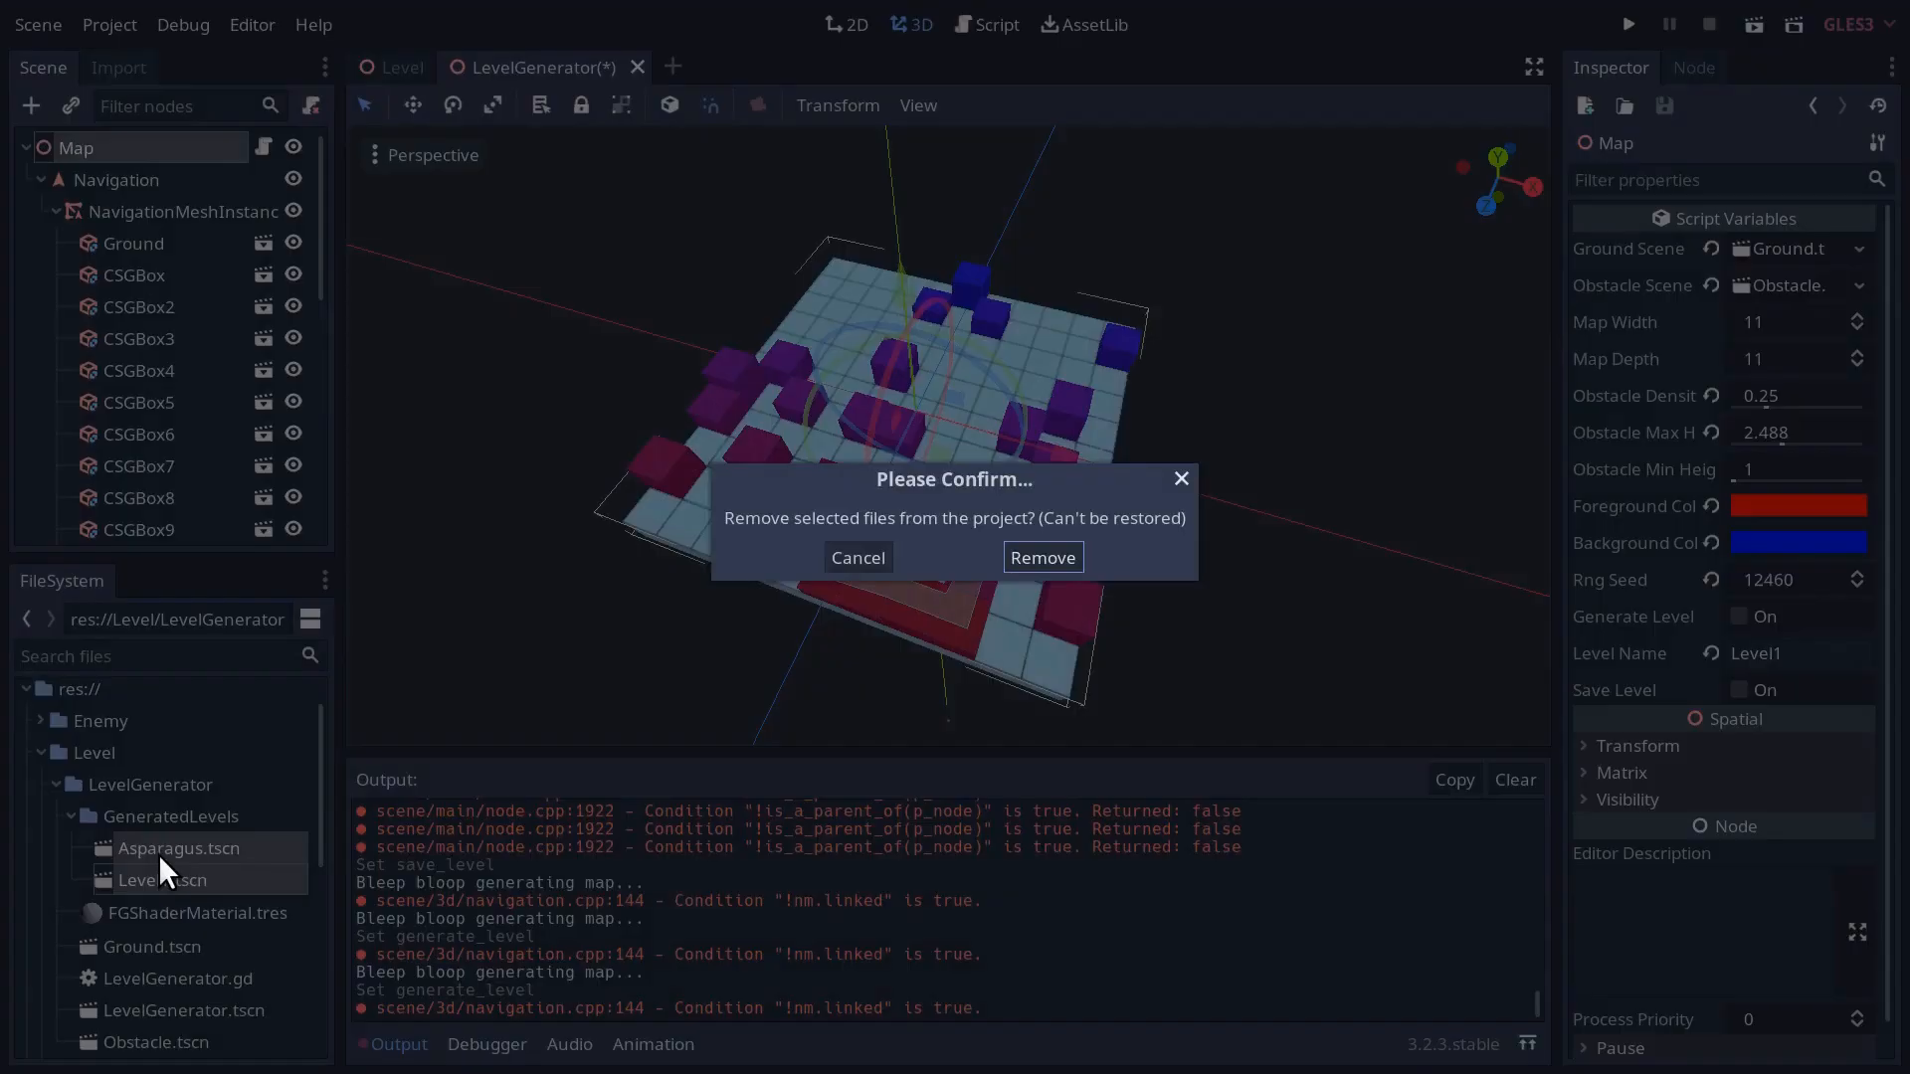
pyautogui.click(1041, 557)
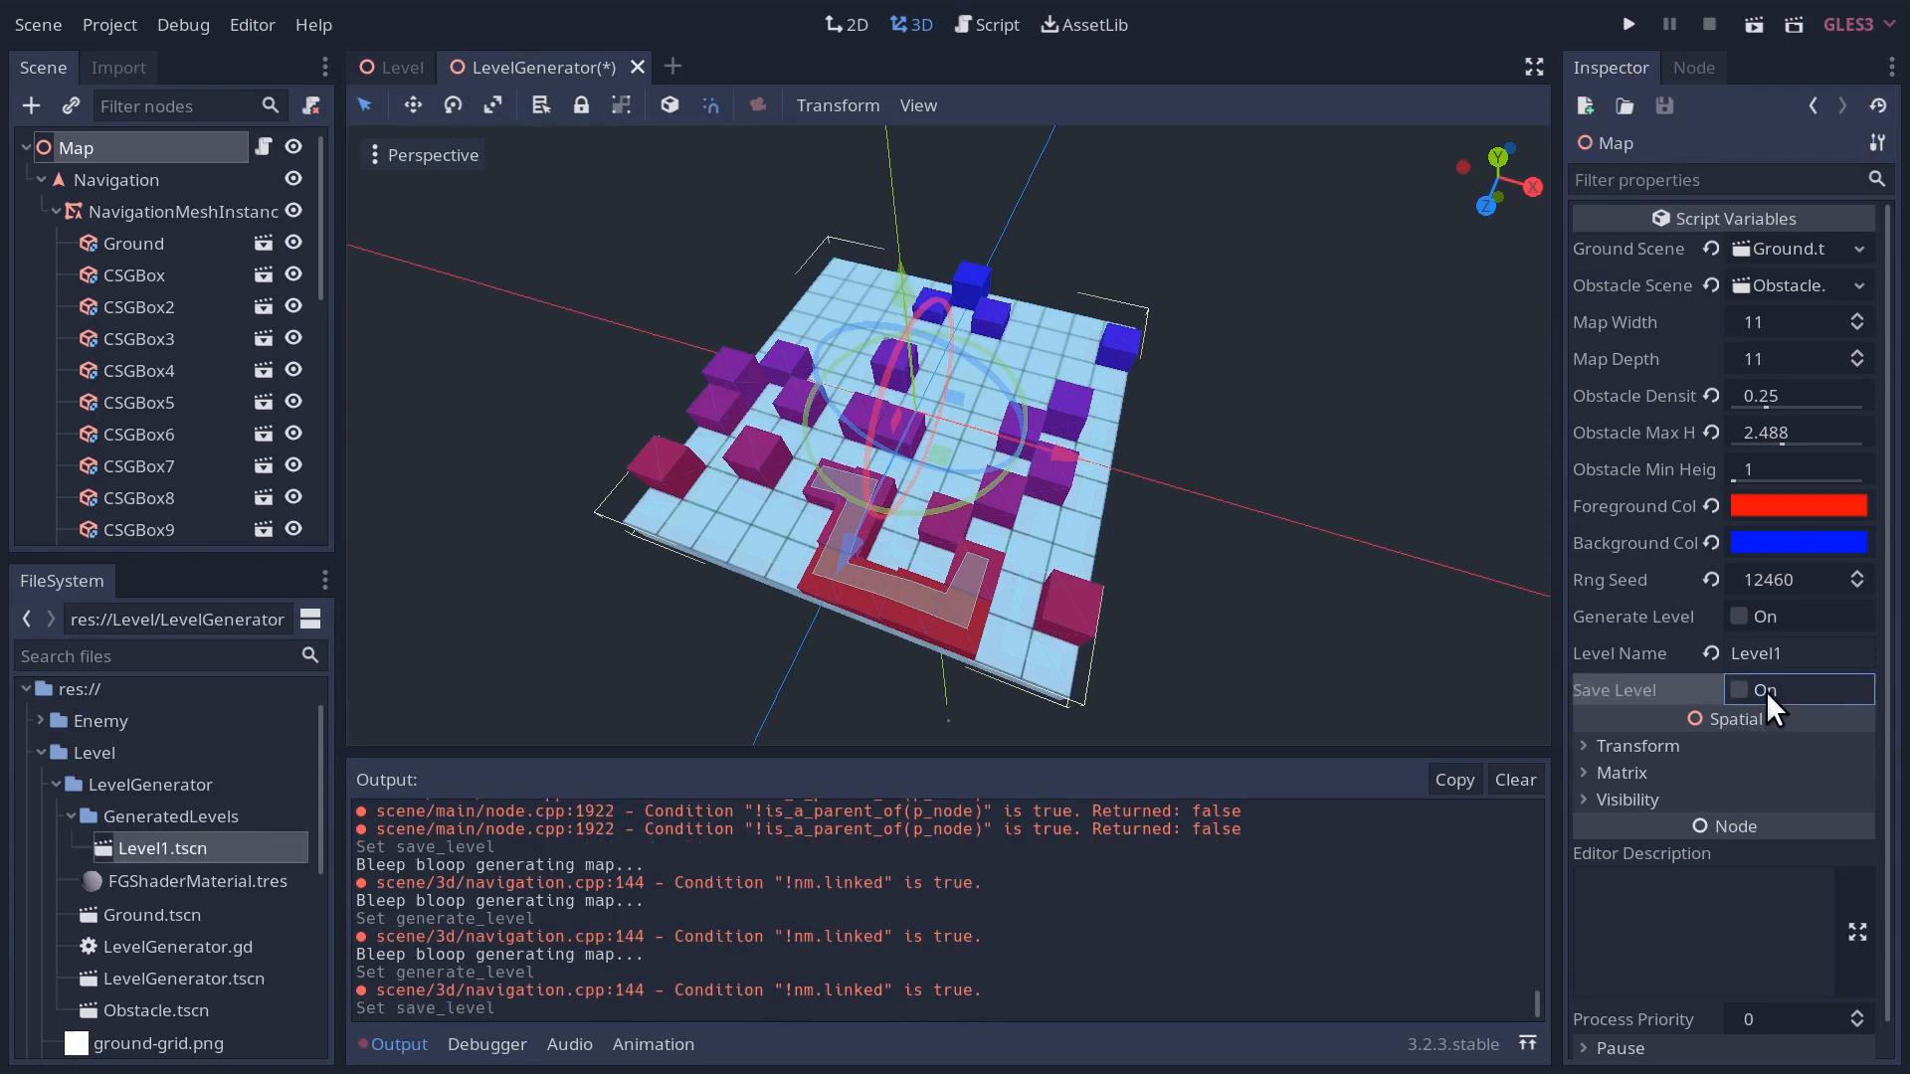
pyautogui.moveTo(767, 879)
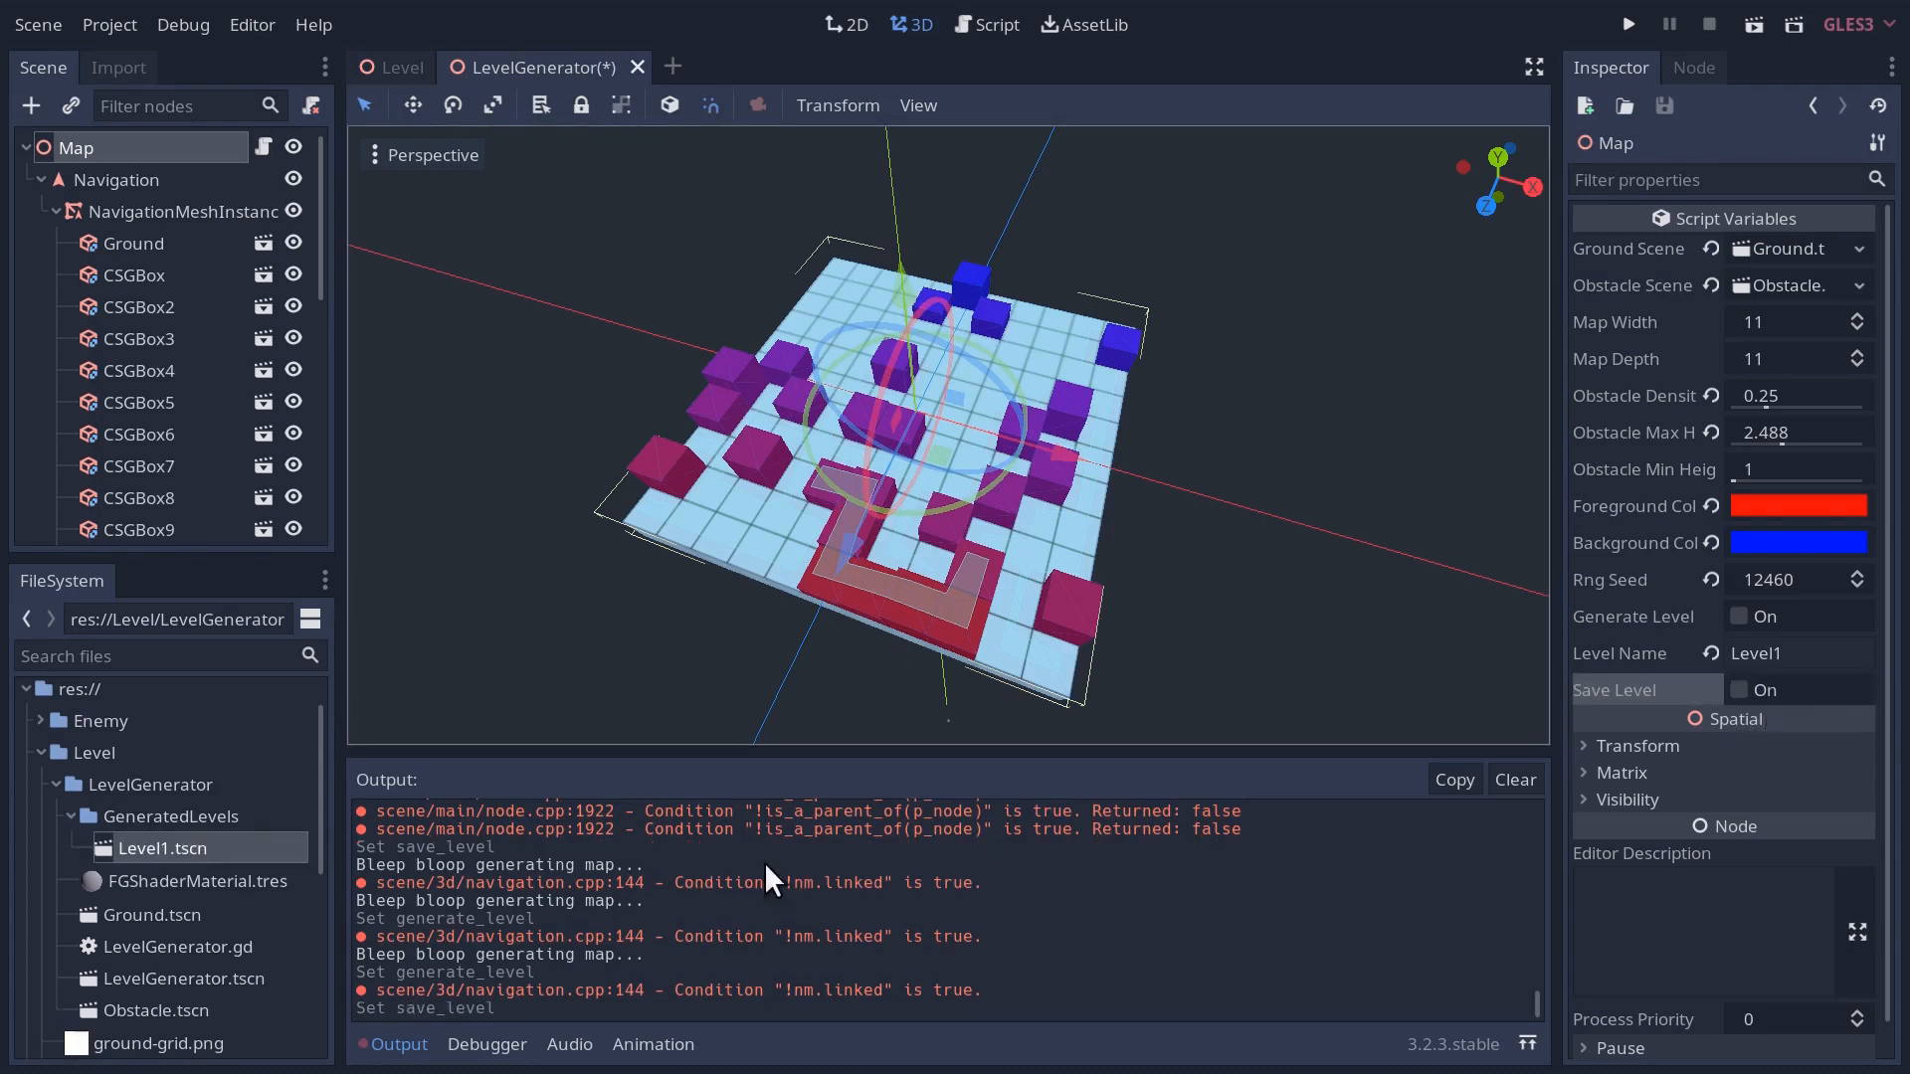
pyautogui.moveTo(670, 237)
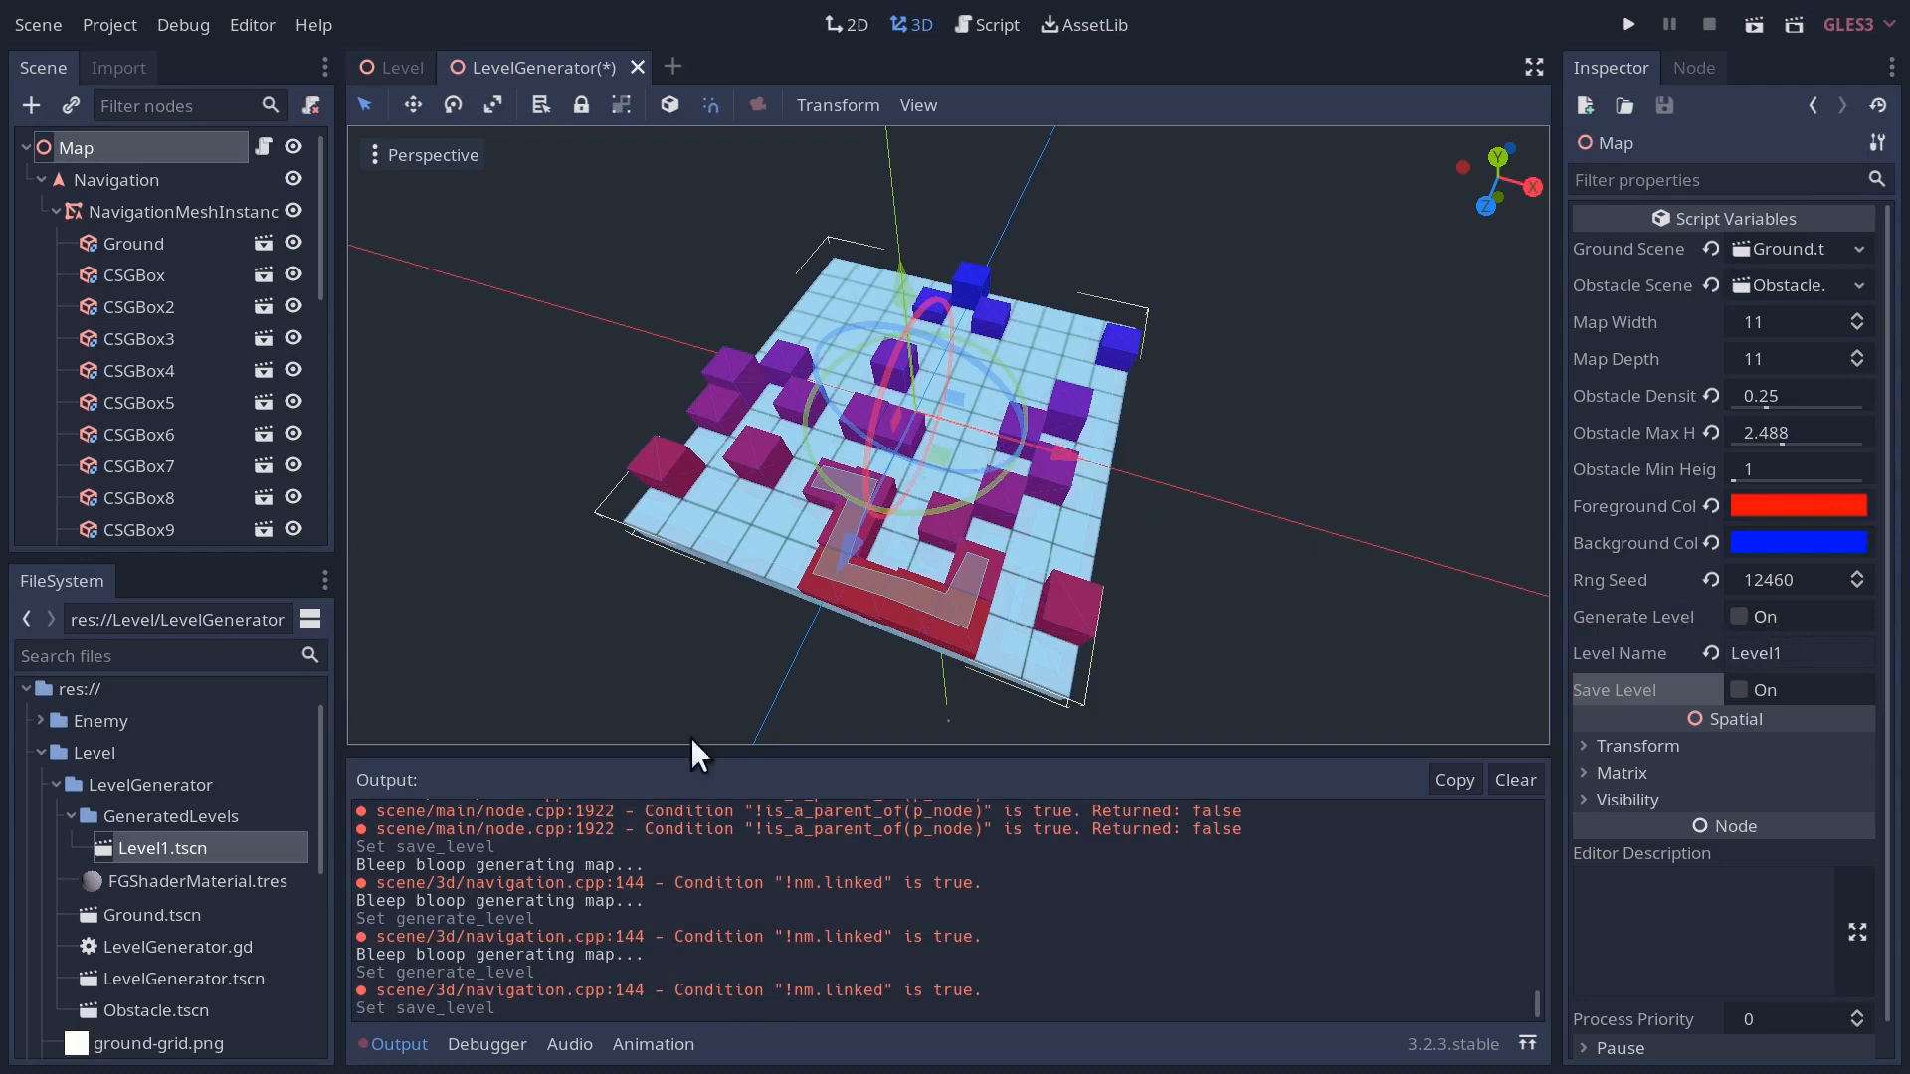
pyautogui.moveTo(827, 989)
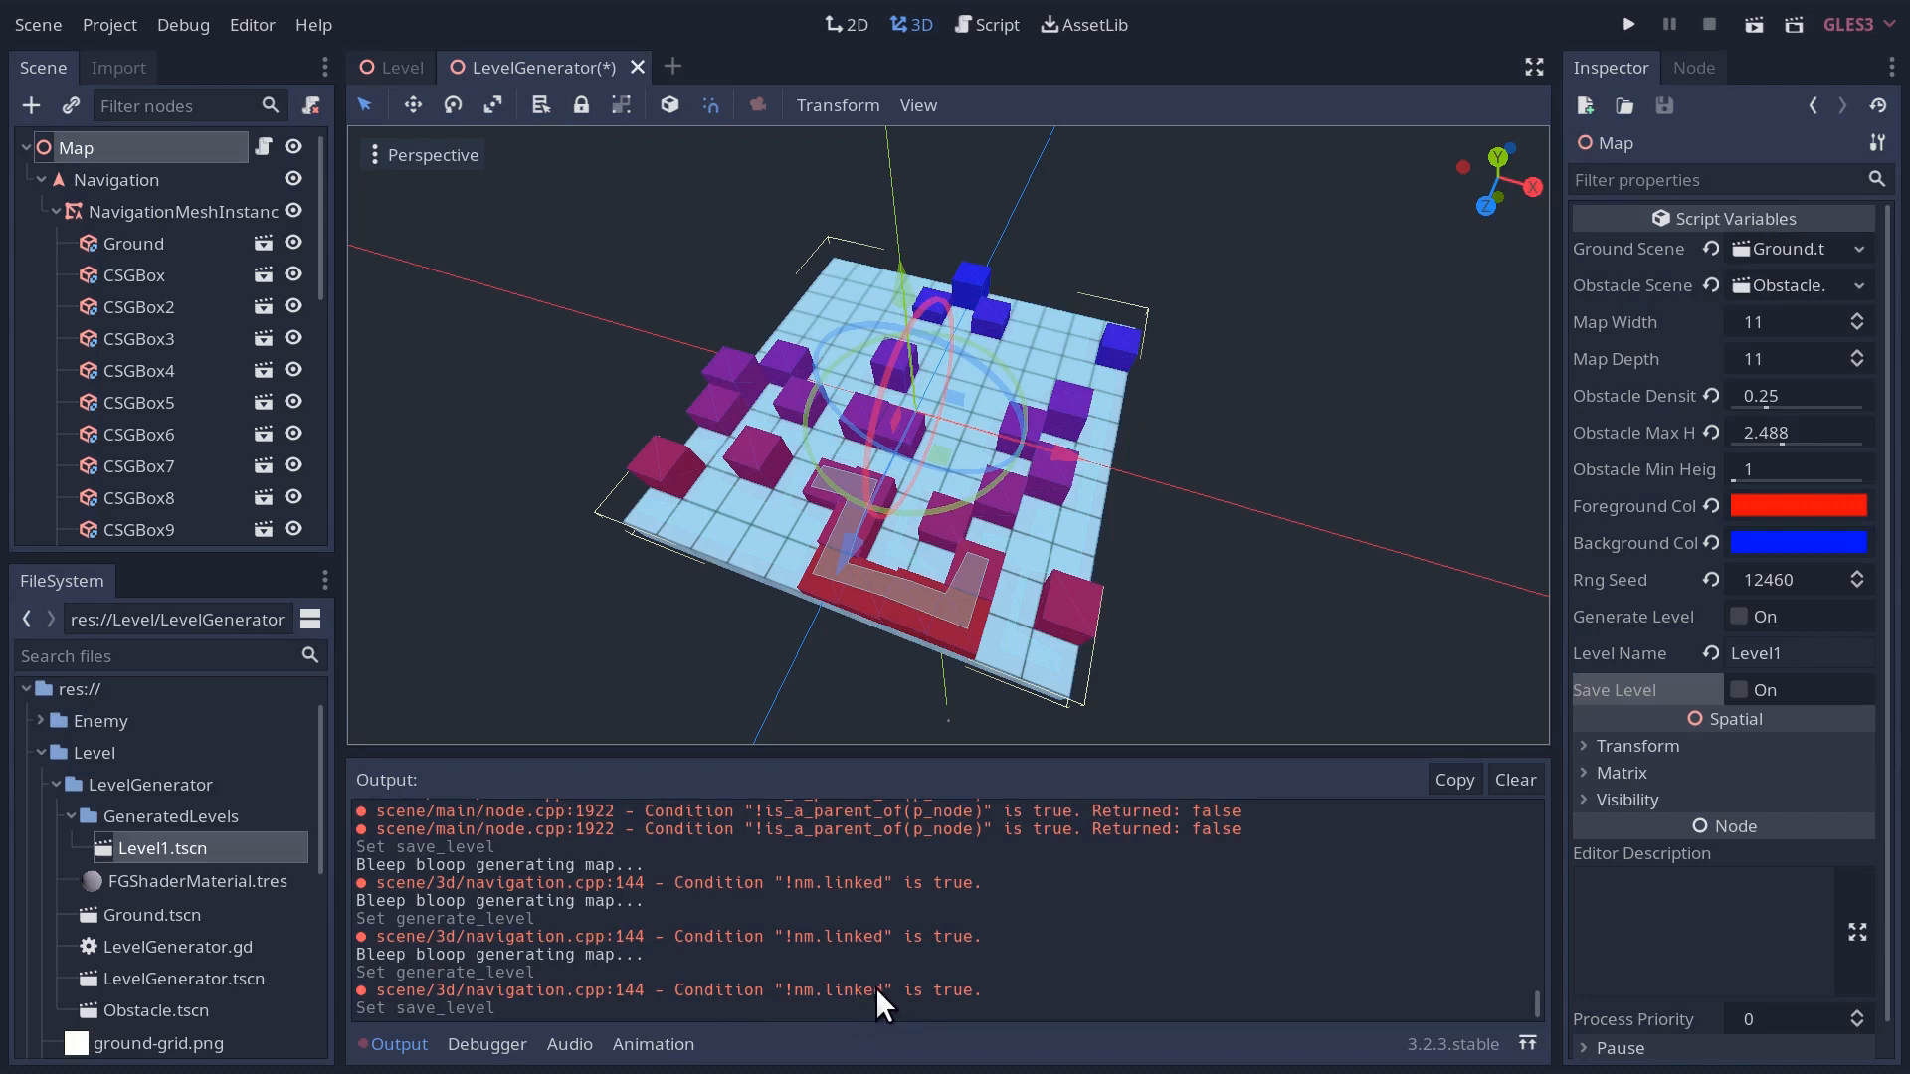
pyautogui.moveTo(1728, 718)
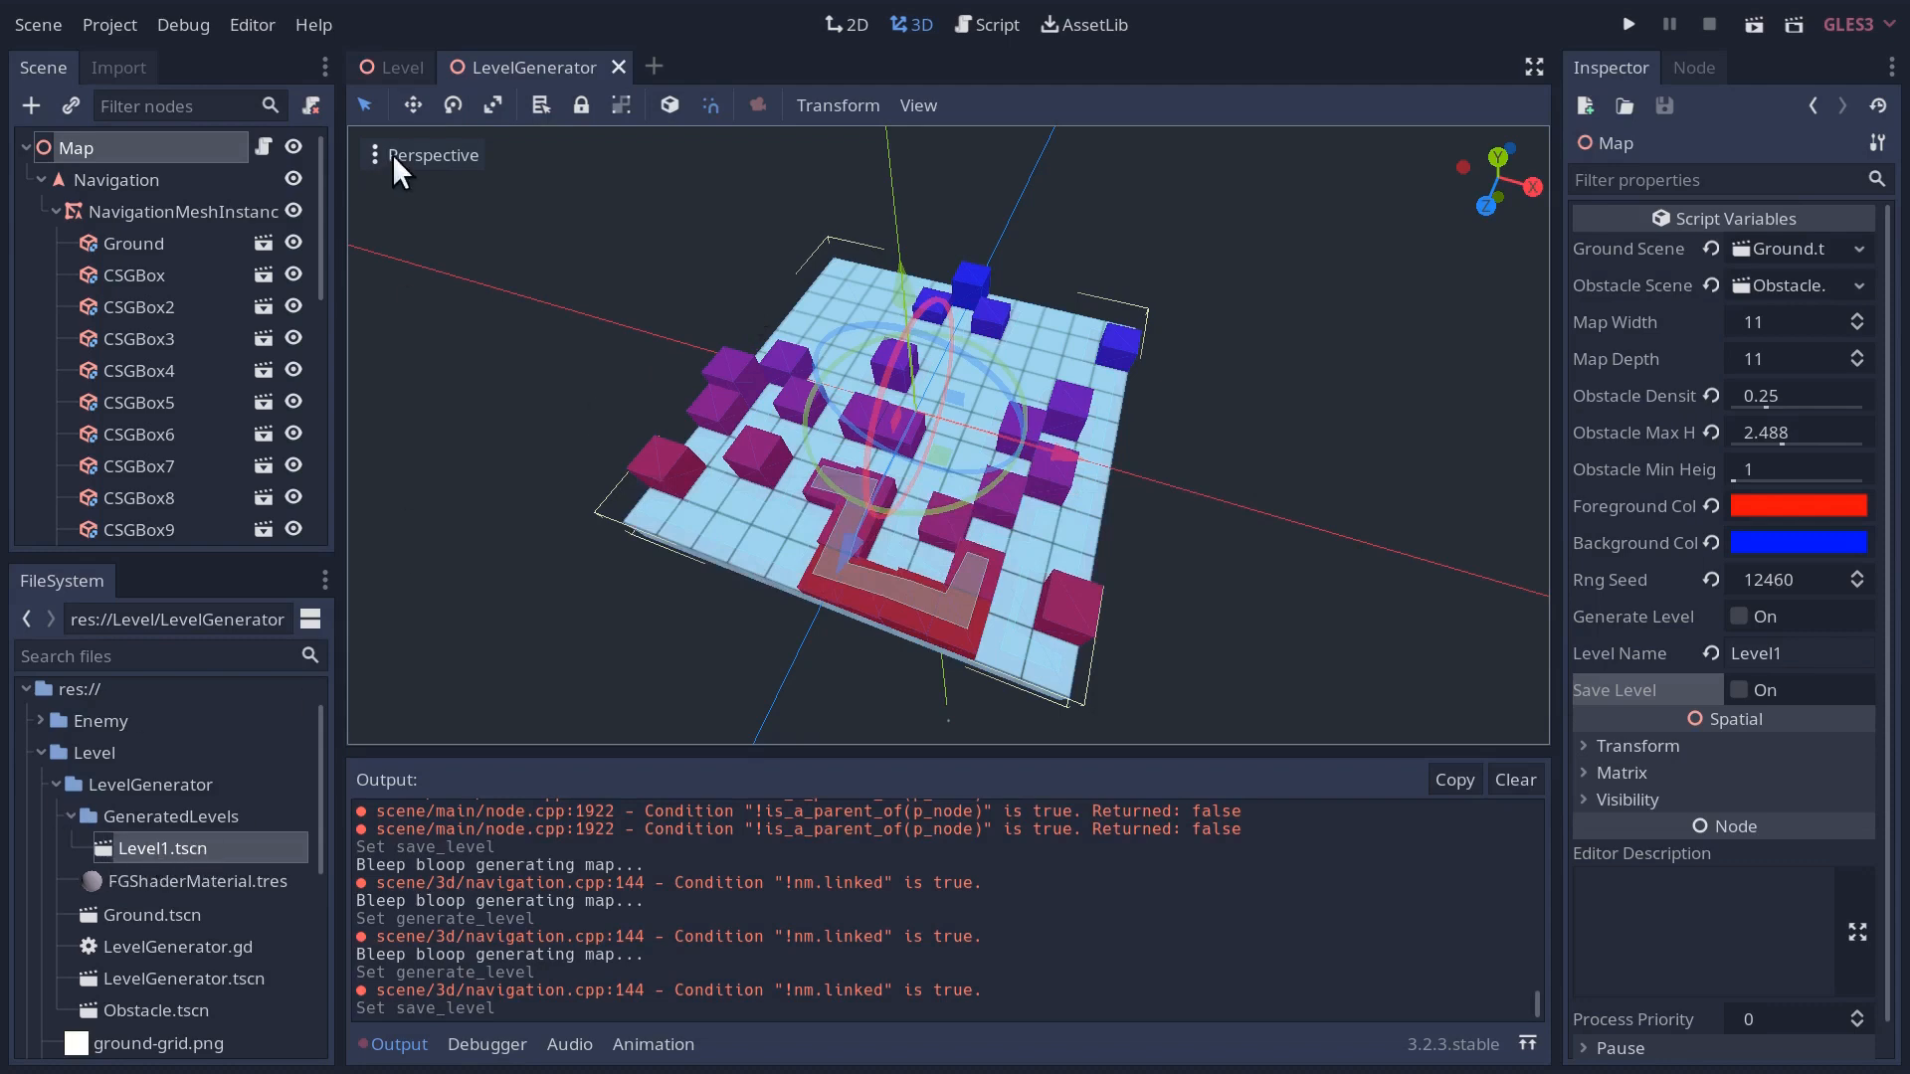
pyautogui.click(400, 67)
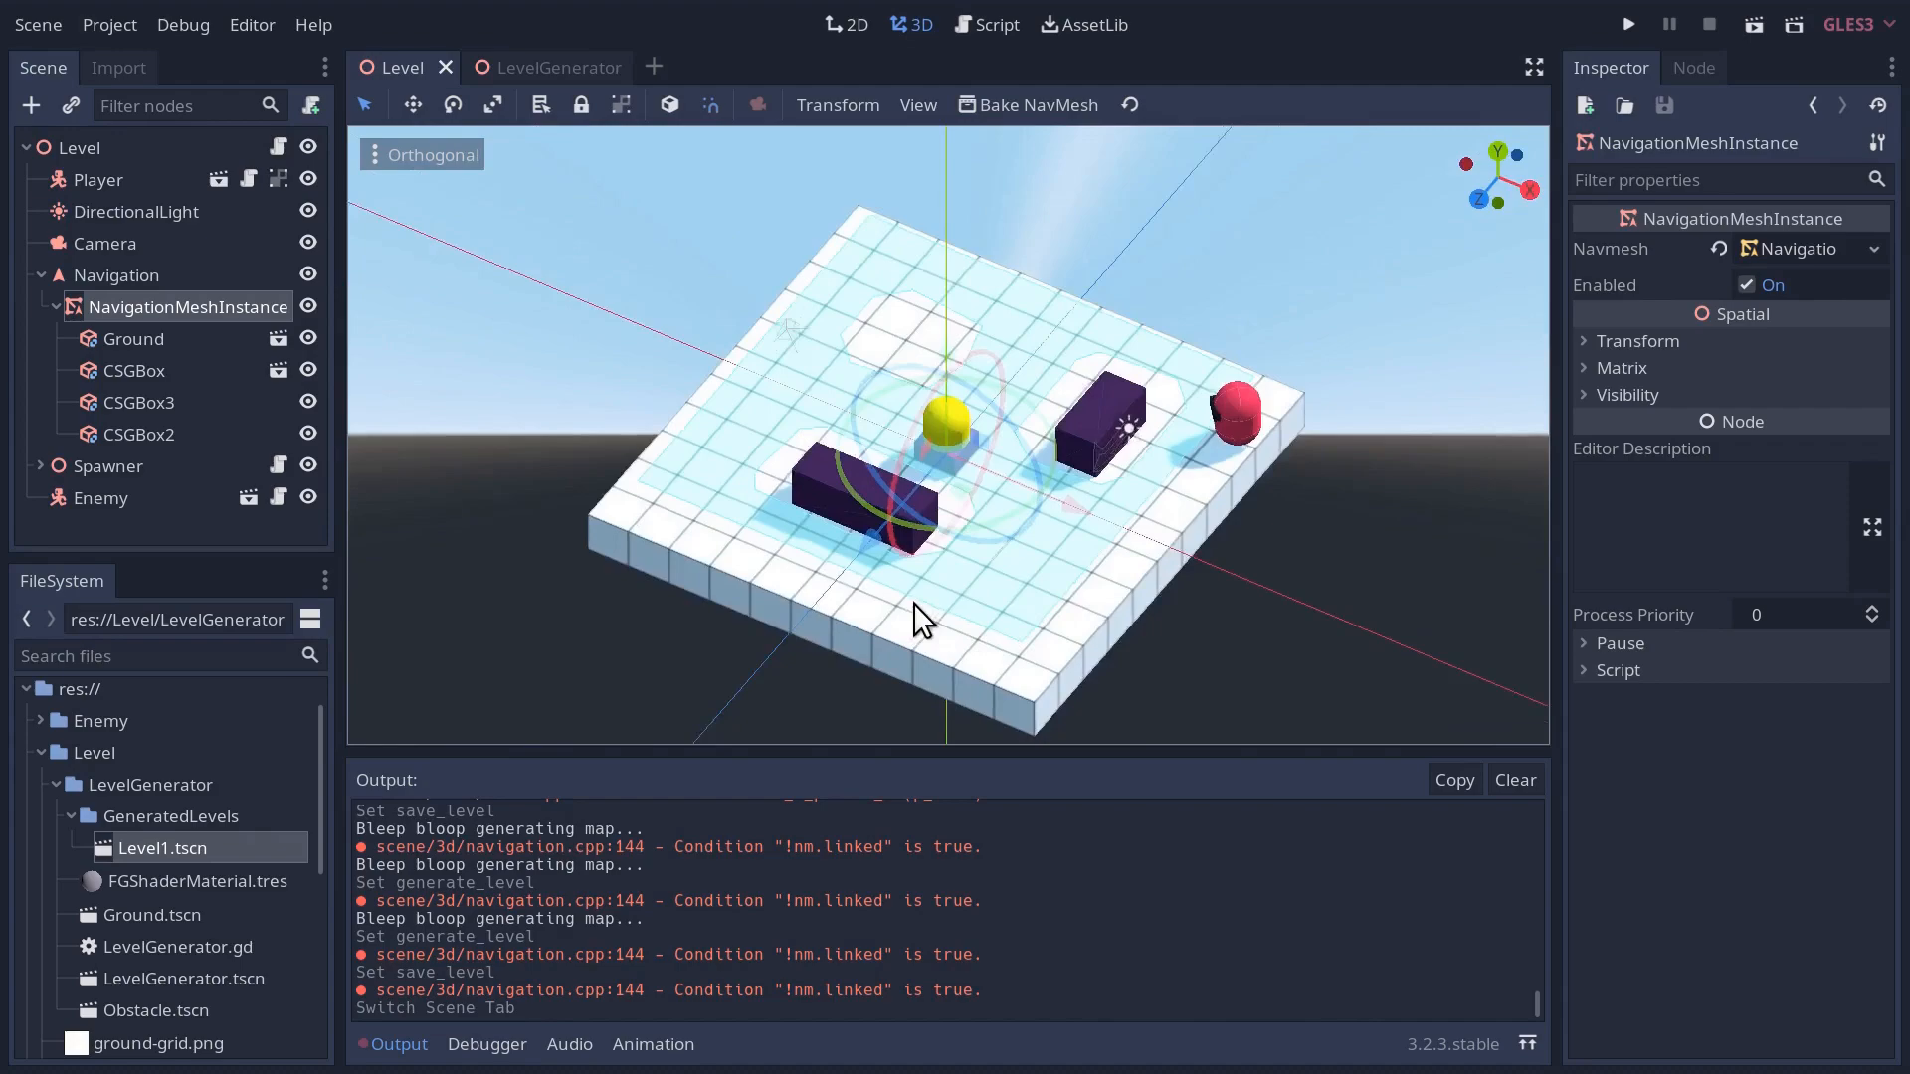
# - Delete the CSGBox, Enemy and Navigation nodes and instance Level1.tscn as the new Navigation
pyautogui.click(136, 370)
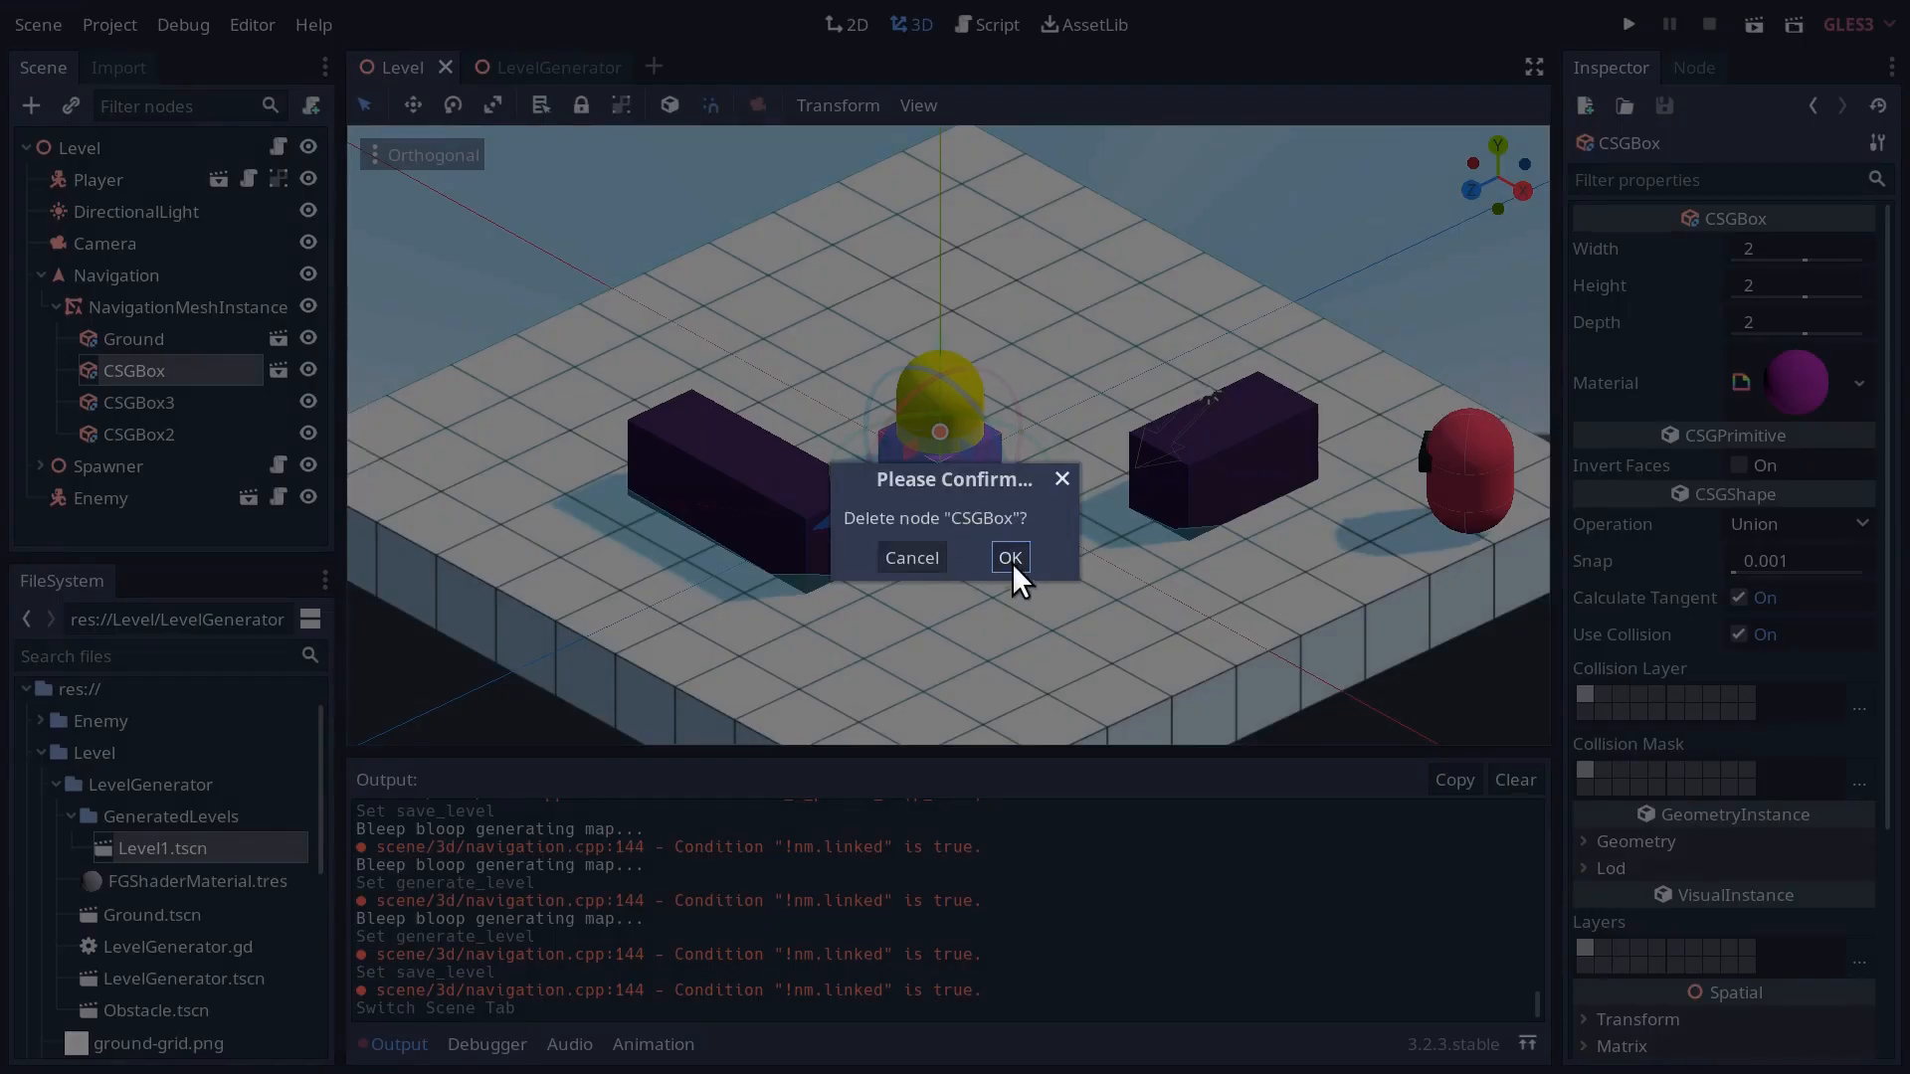
pyautogui.click(1010, 557)
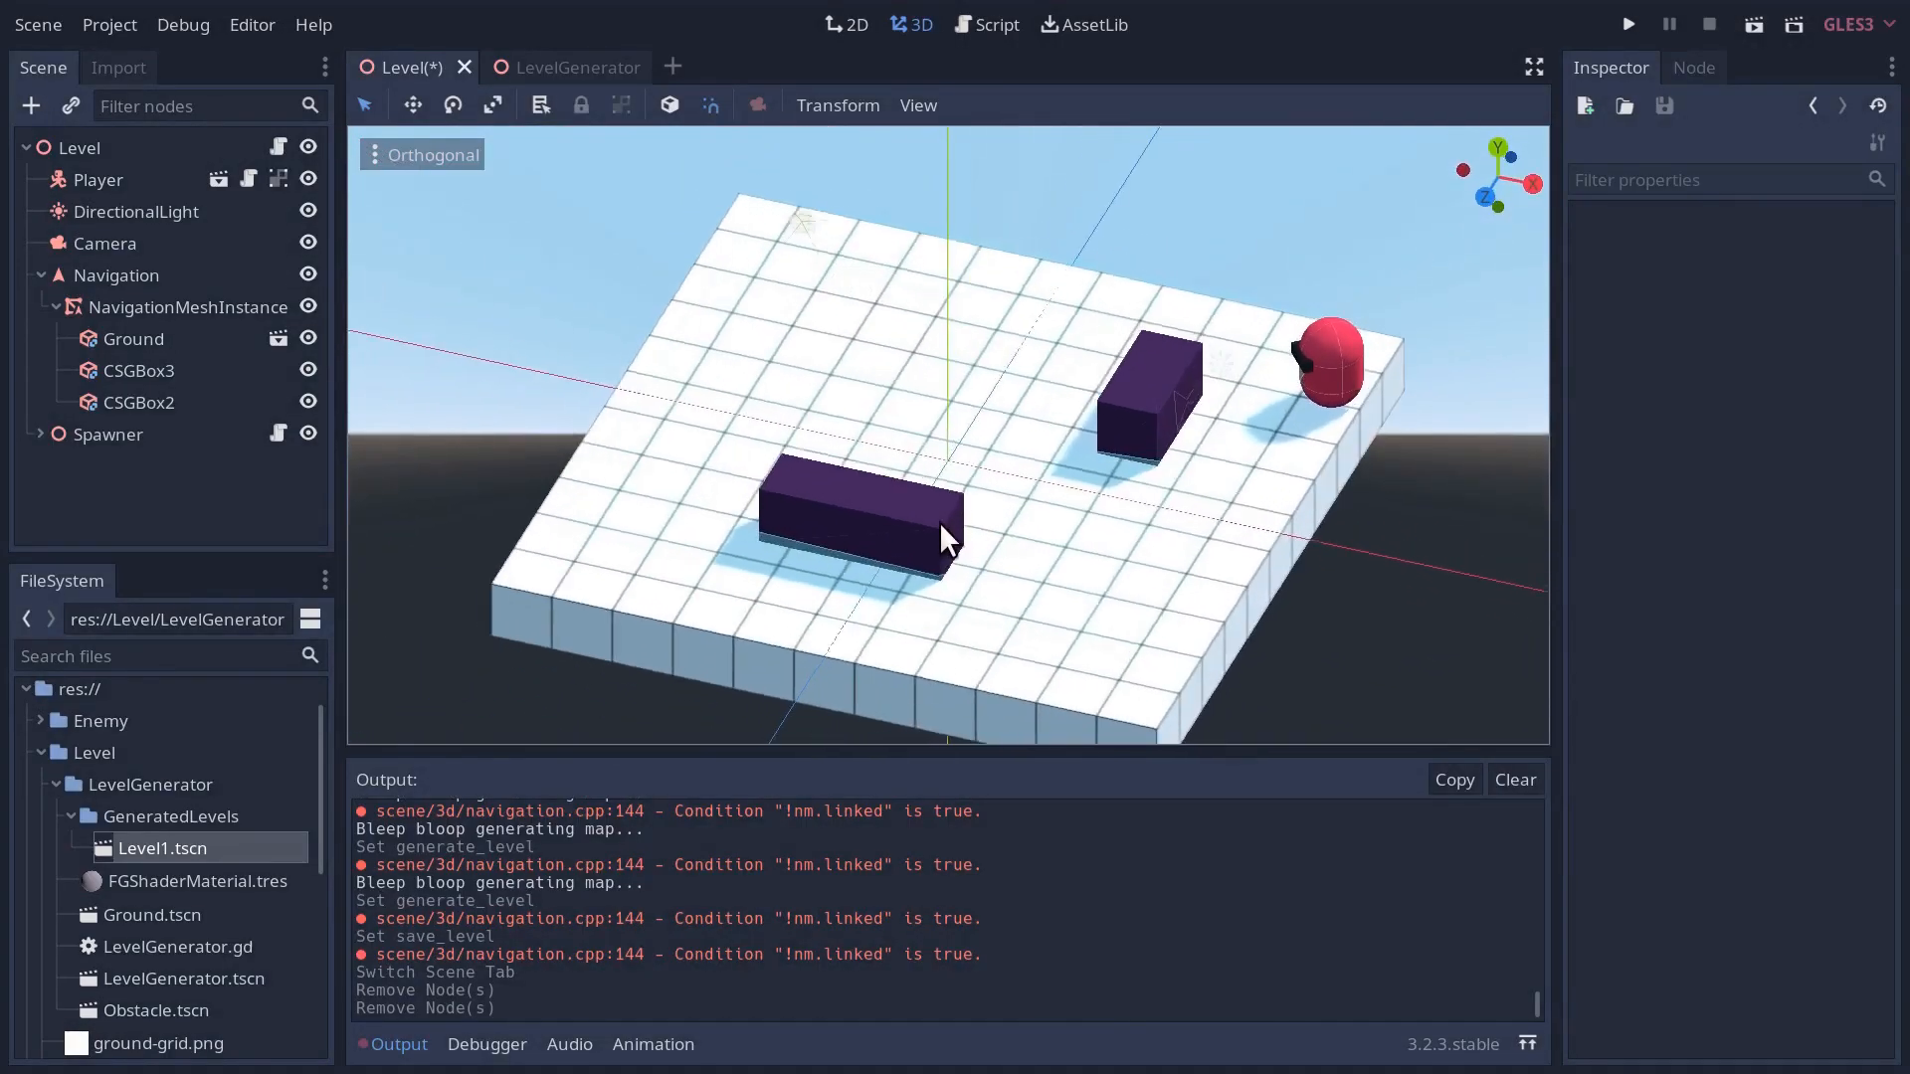
pyautogui.click(117, 274)
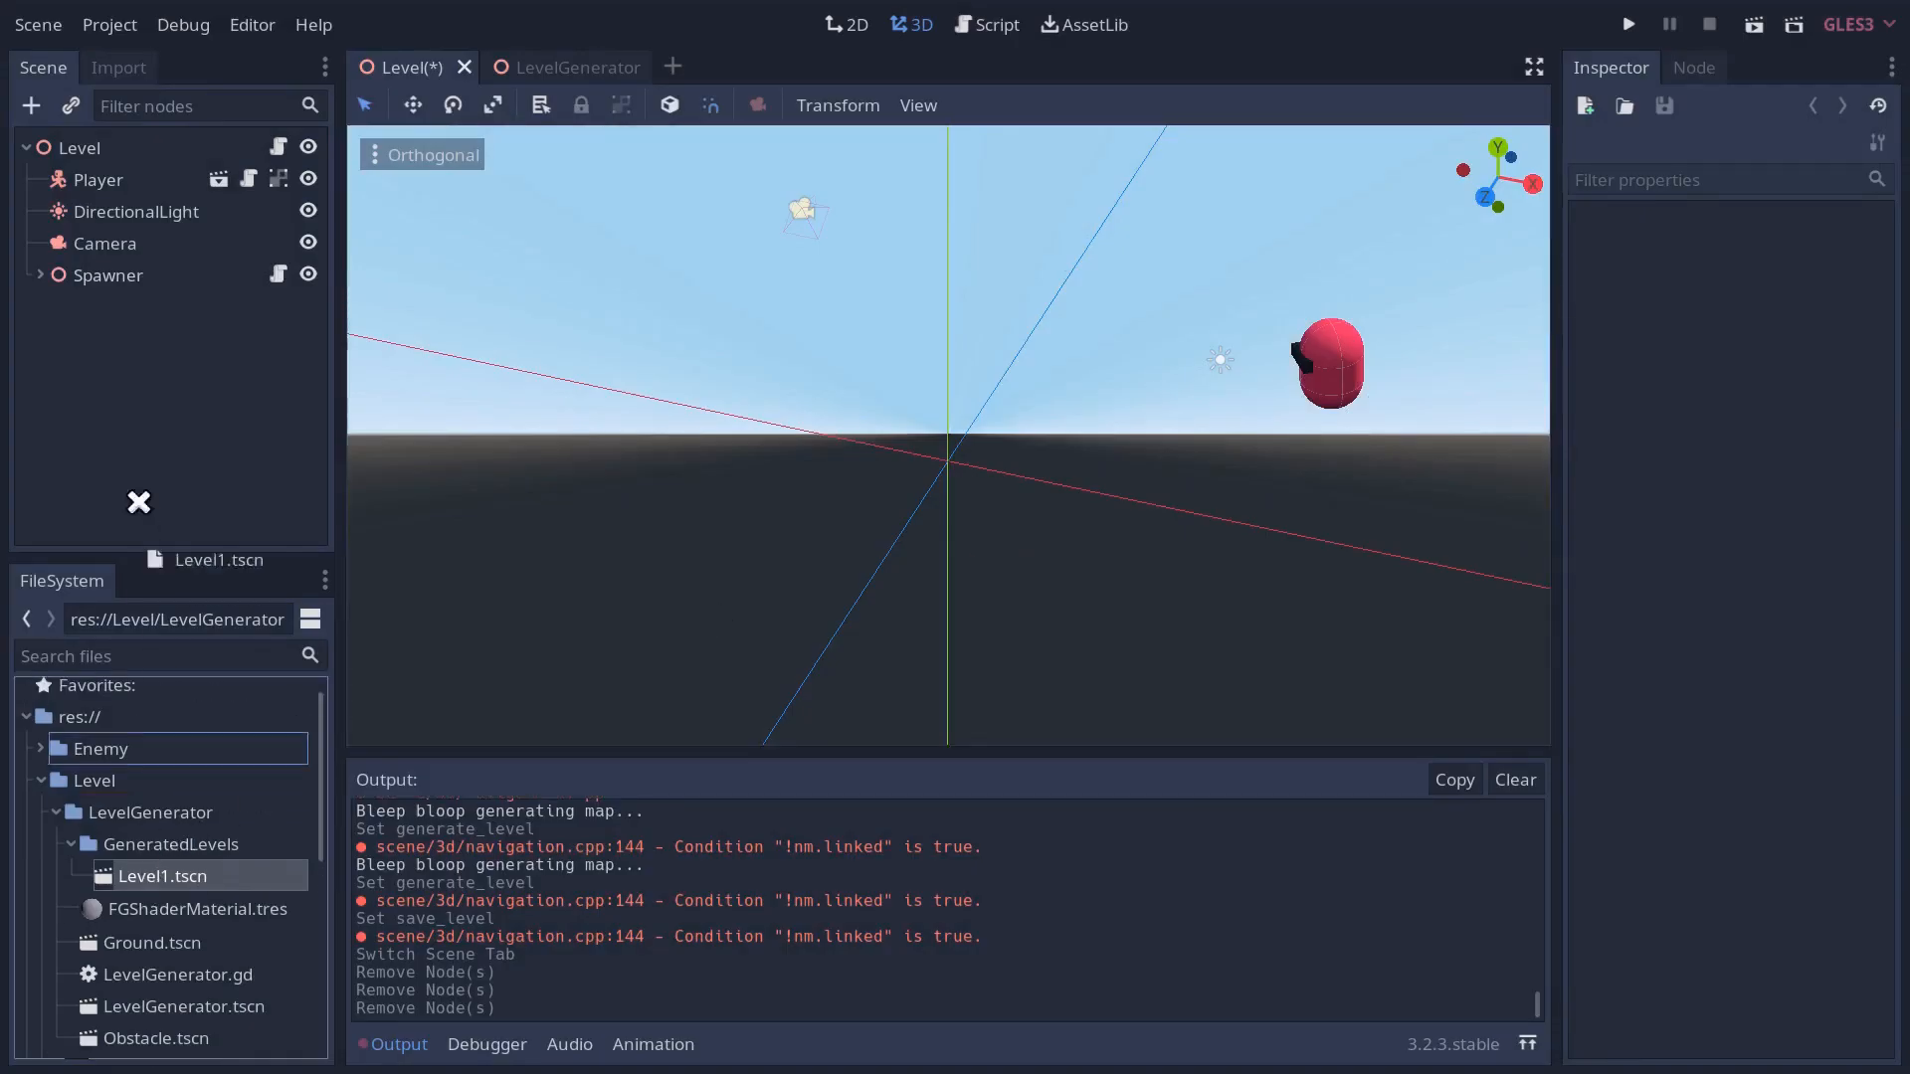
pyautogui.click(80, 147)
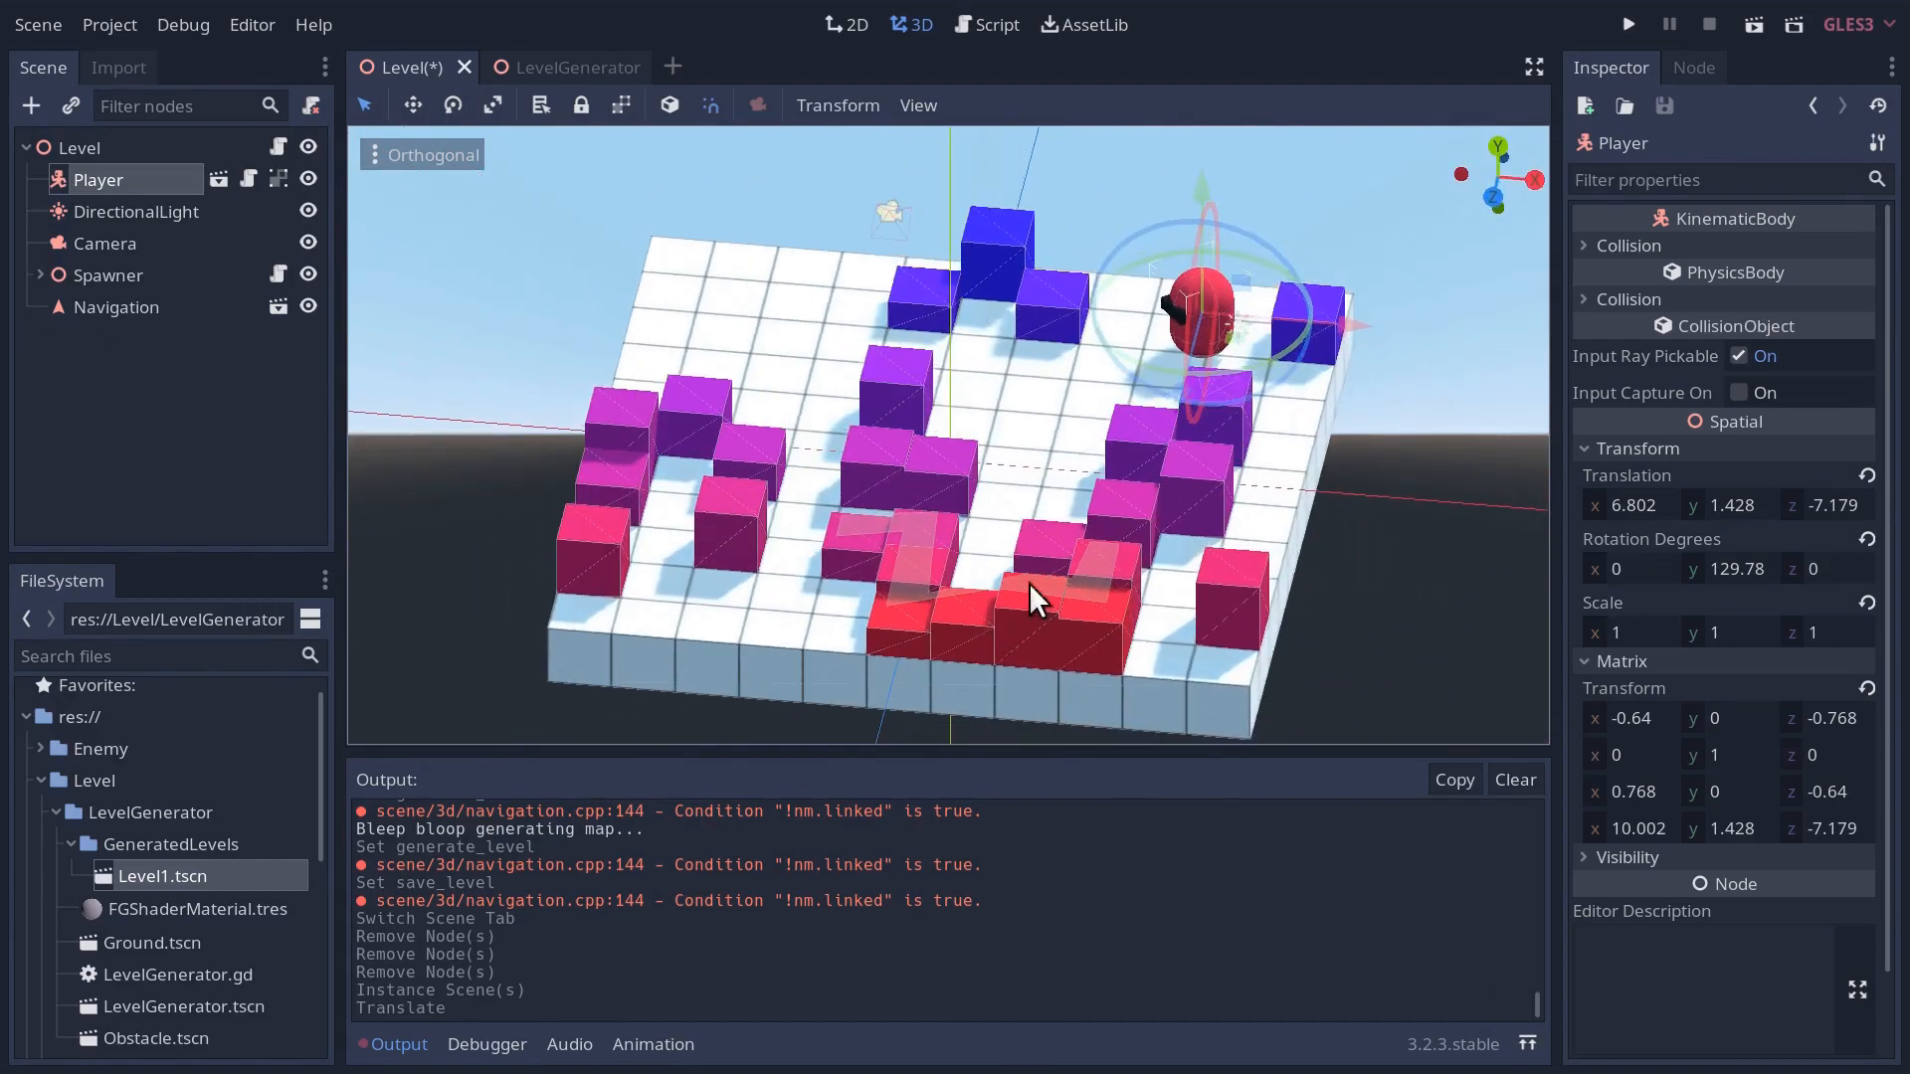
pyautogui.click(118, 307)
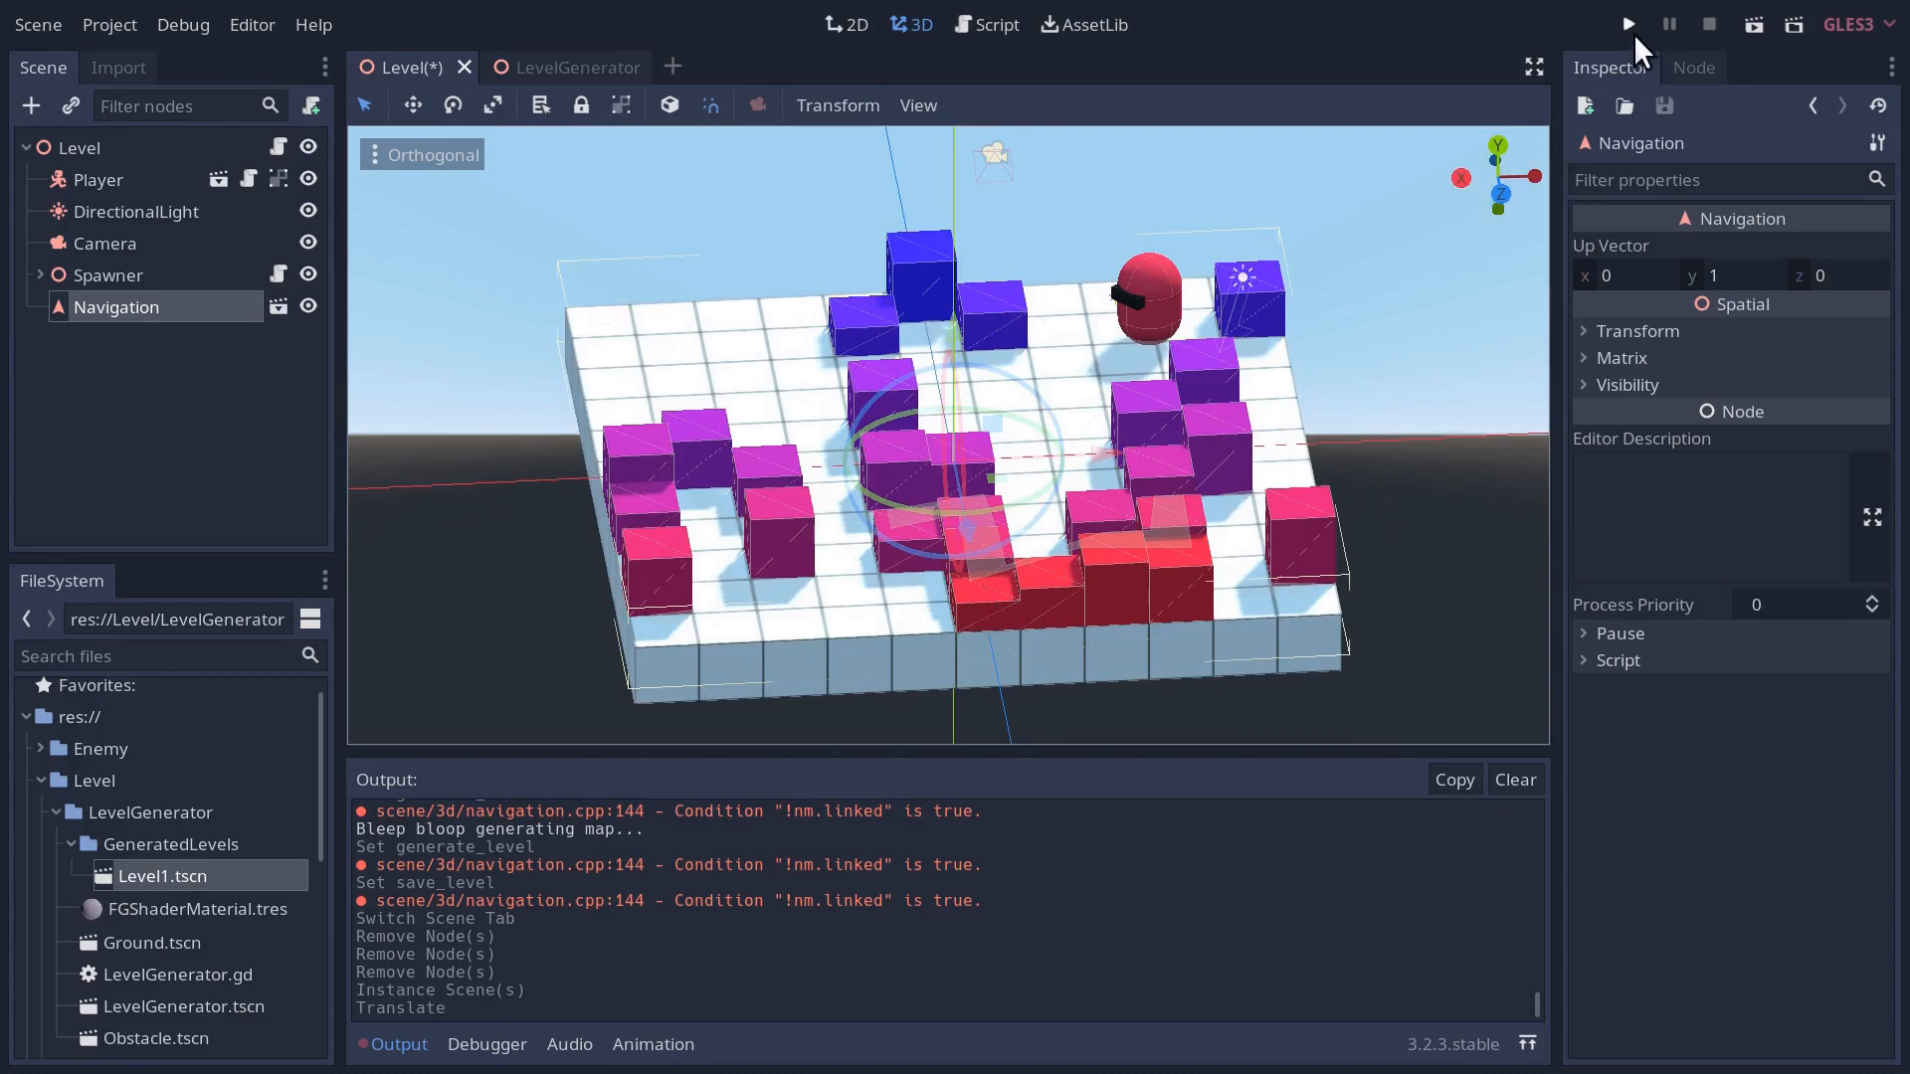
# - Run the game to fight an enemy on the generated Level1 layout
pyautogui.click(1627, 24)
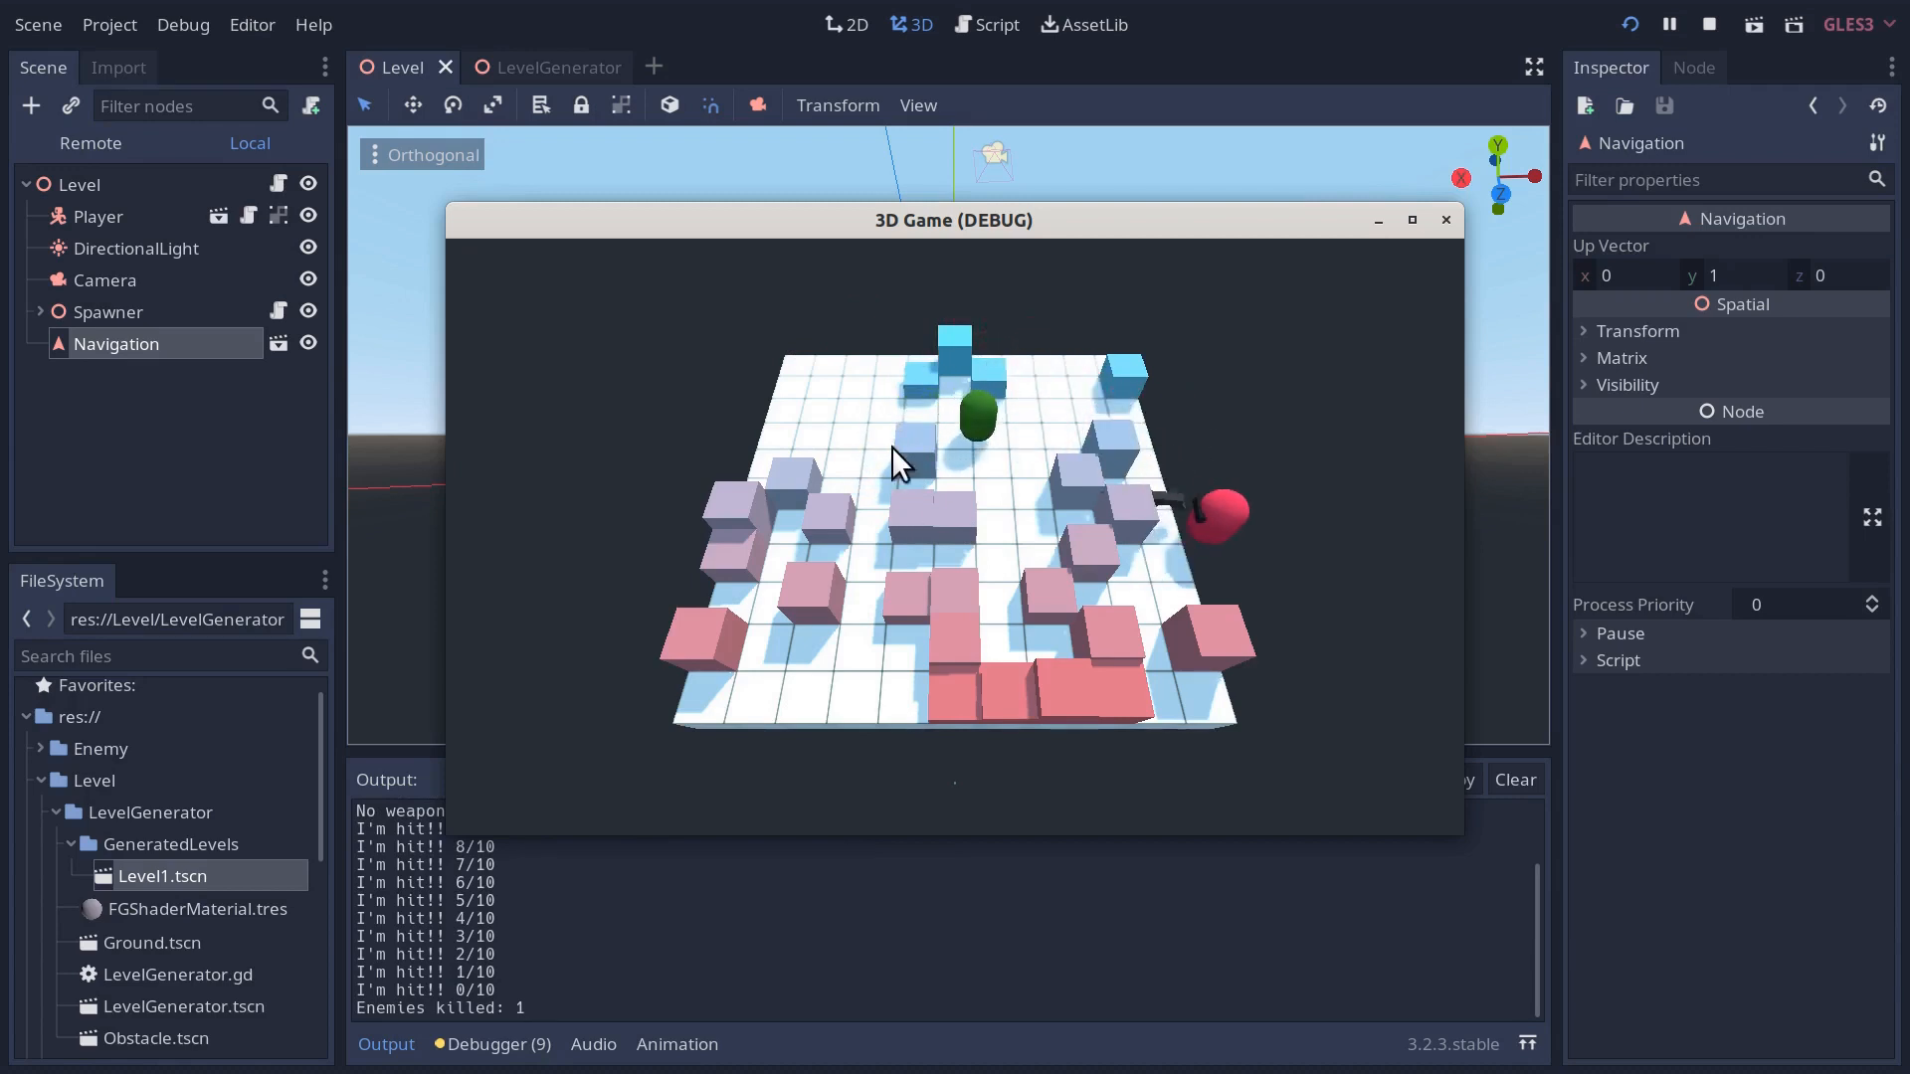
pyautogui.moveTo(1018, 464)
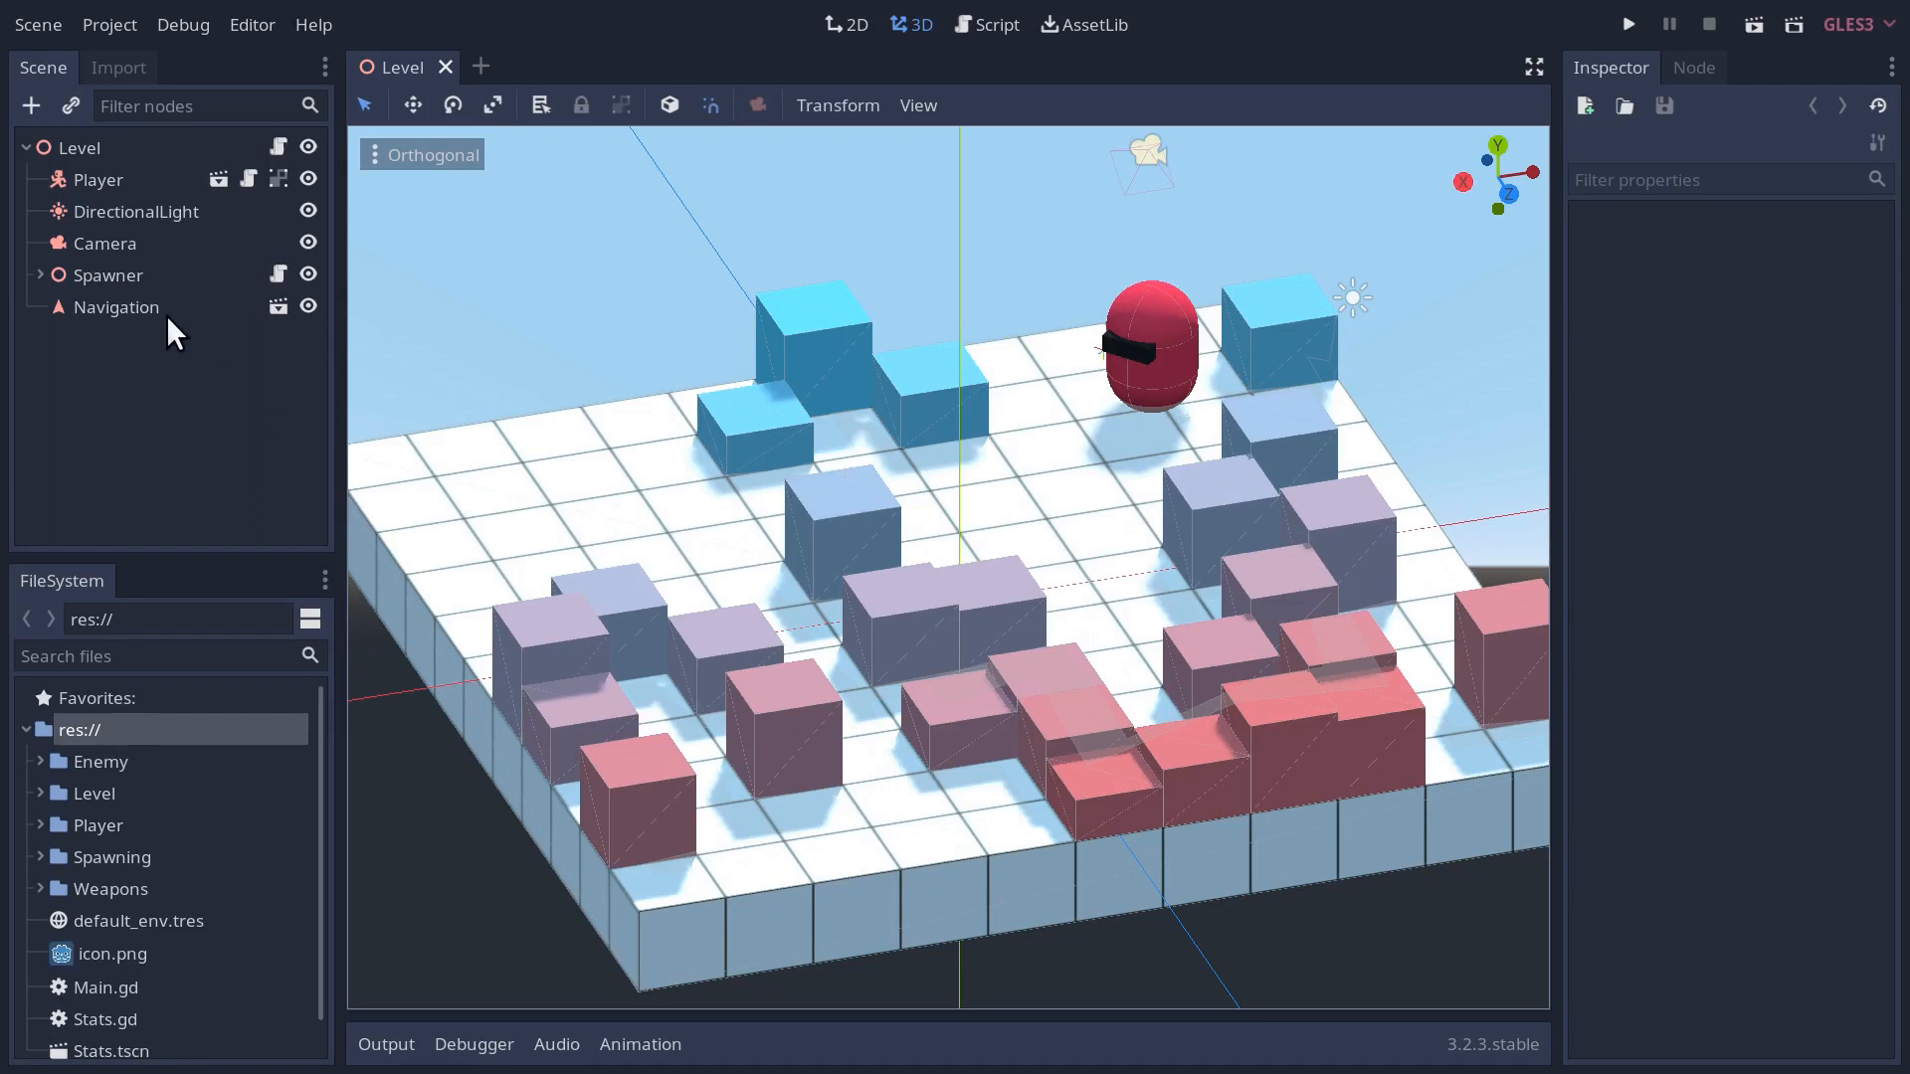
pyautogui.moveTo(171, 326)
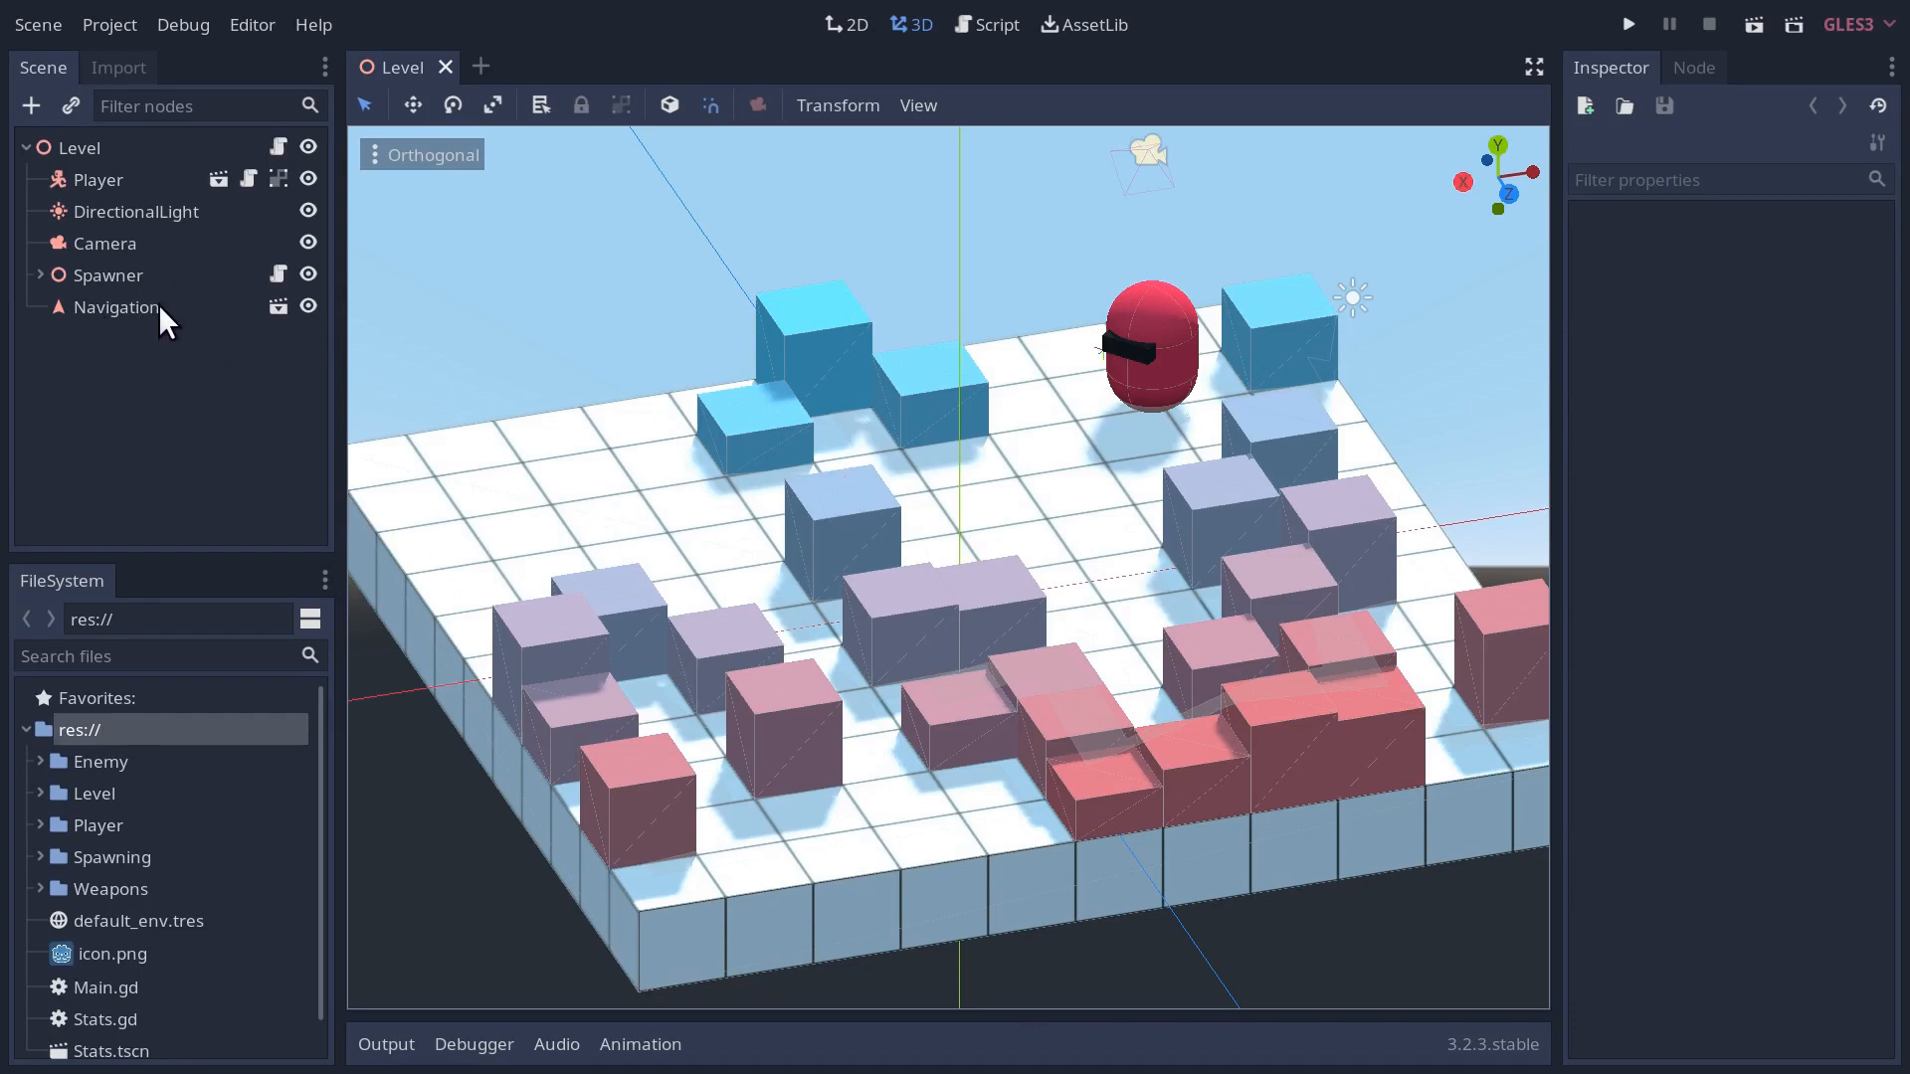
pyautogui.moveTo(110, 850)
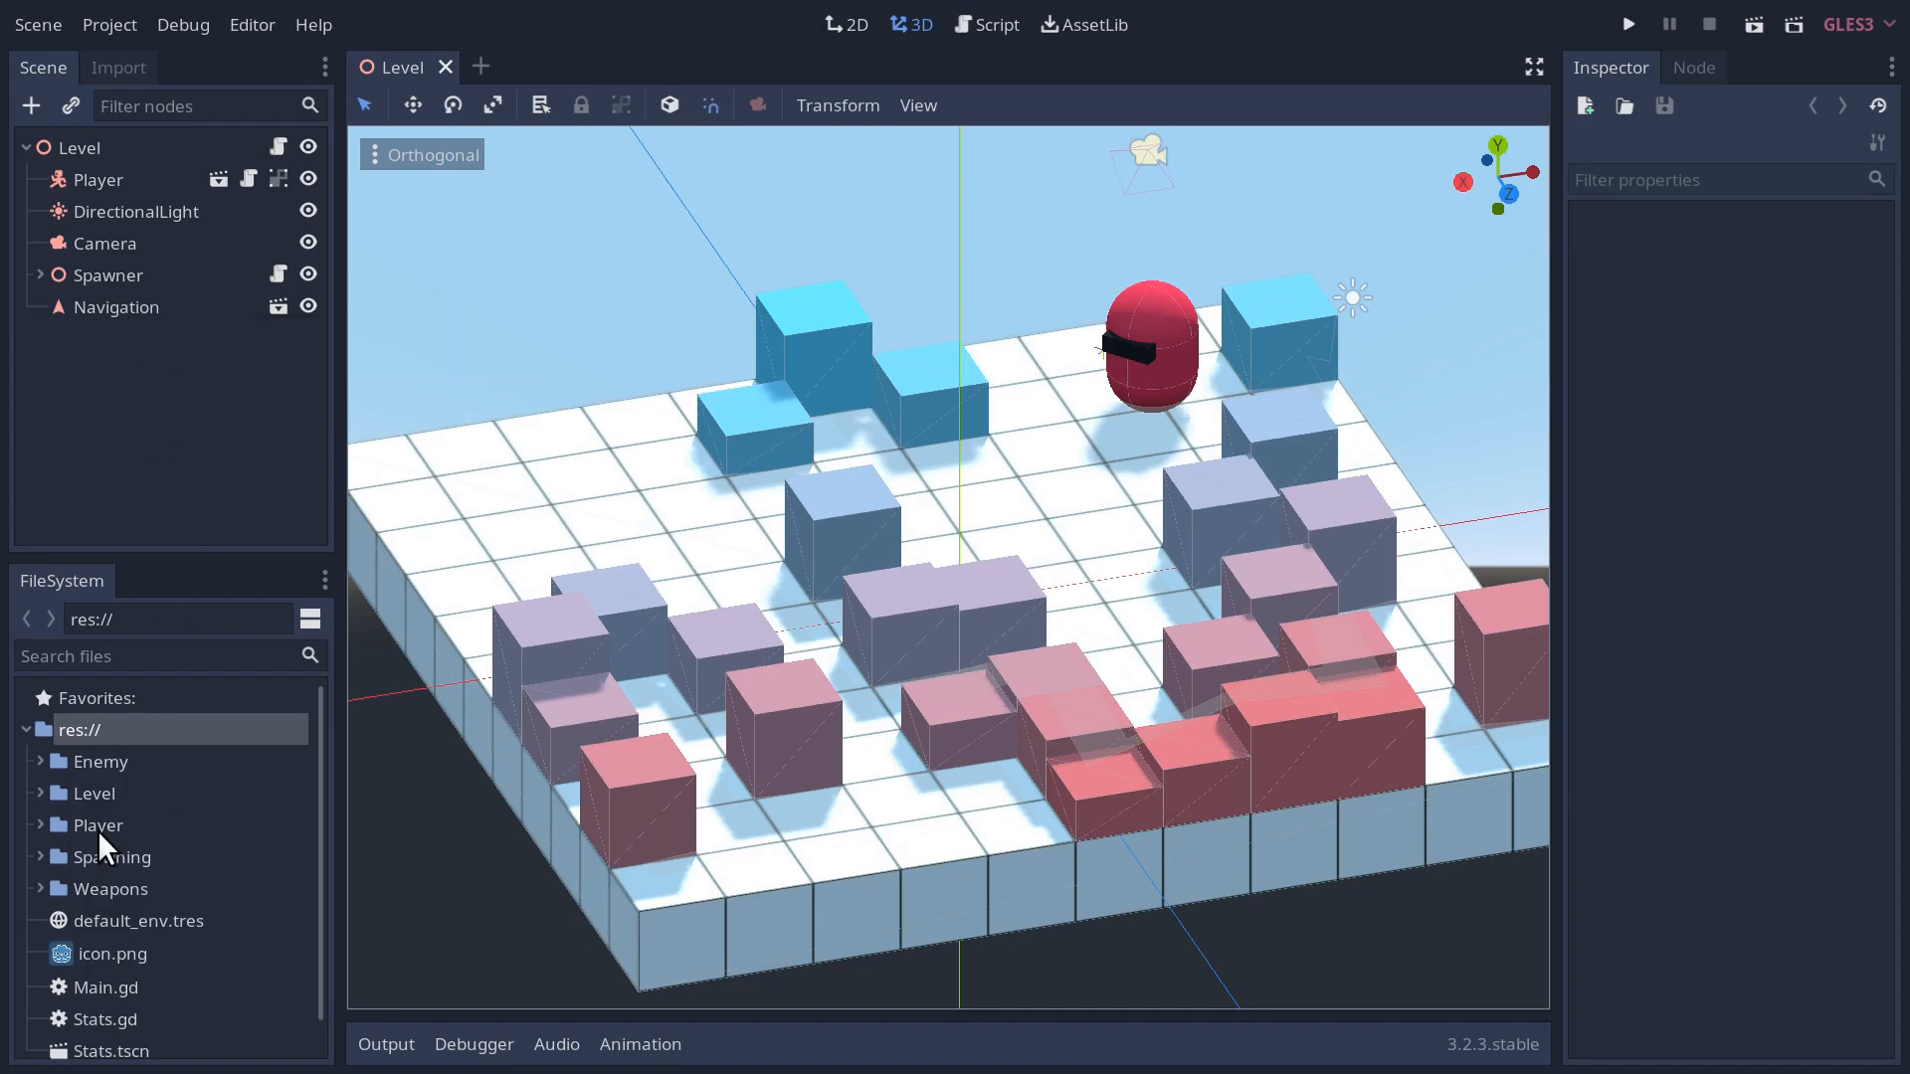
# - Adjust the Navigation node's options and rerun the scene, hitting a null nav error
pyautogui.rightClick(115, 307)
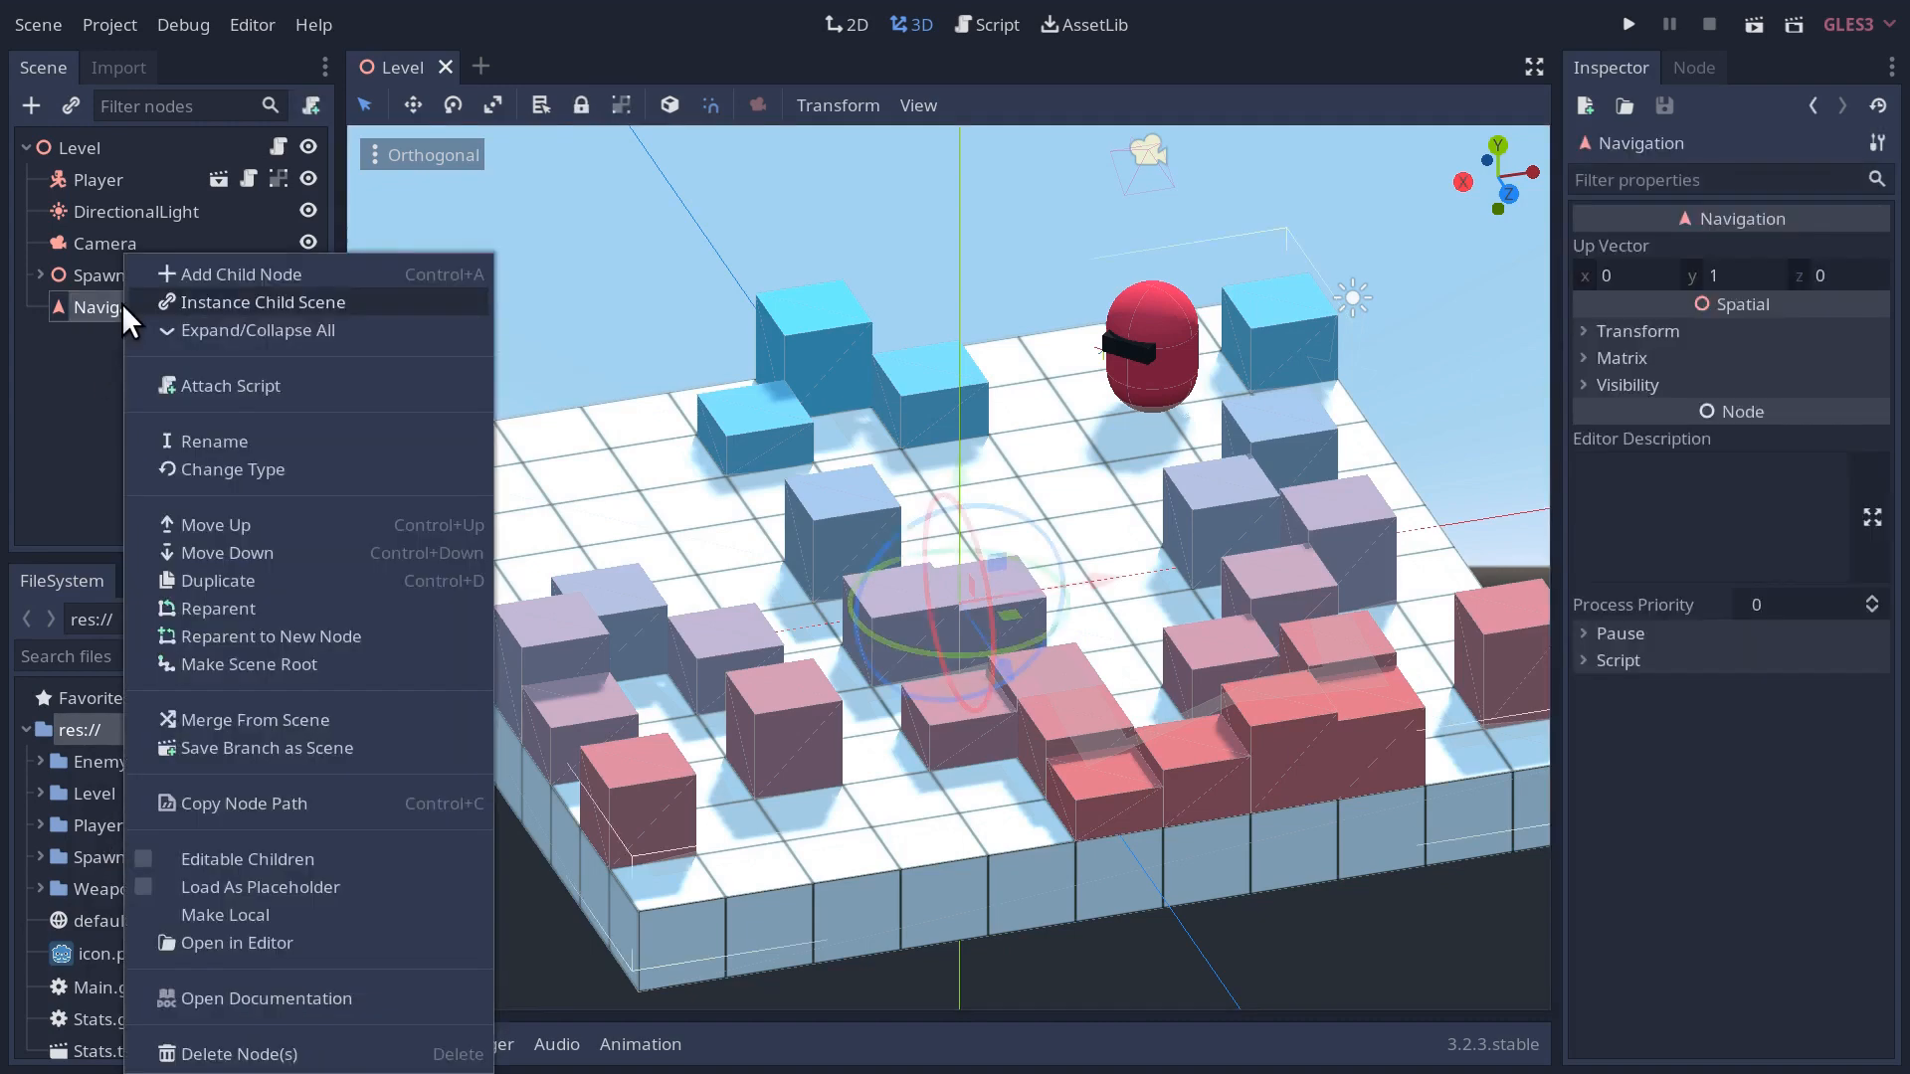
pyautogui.click(217, 441)
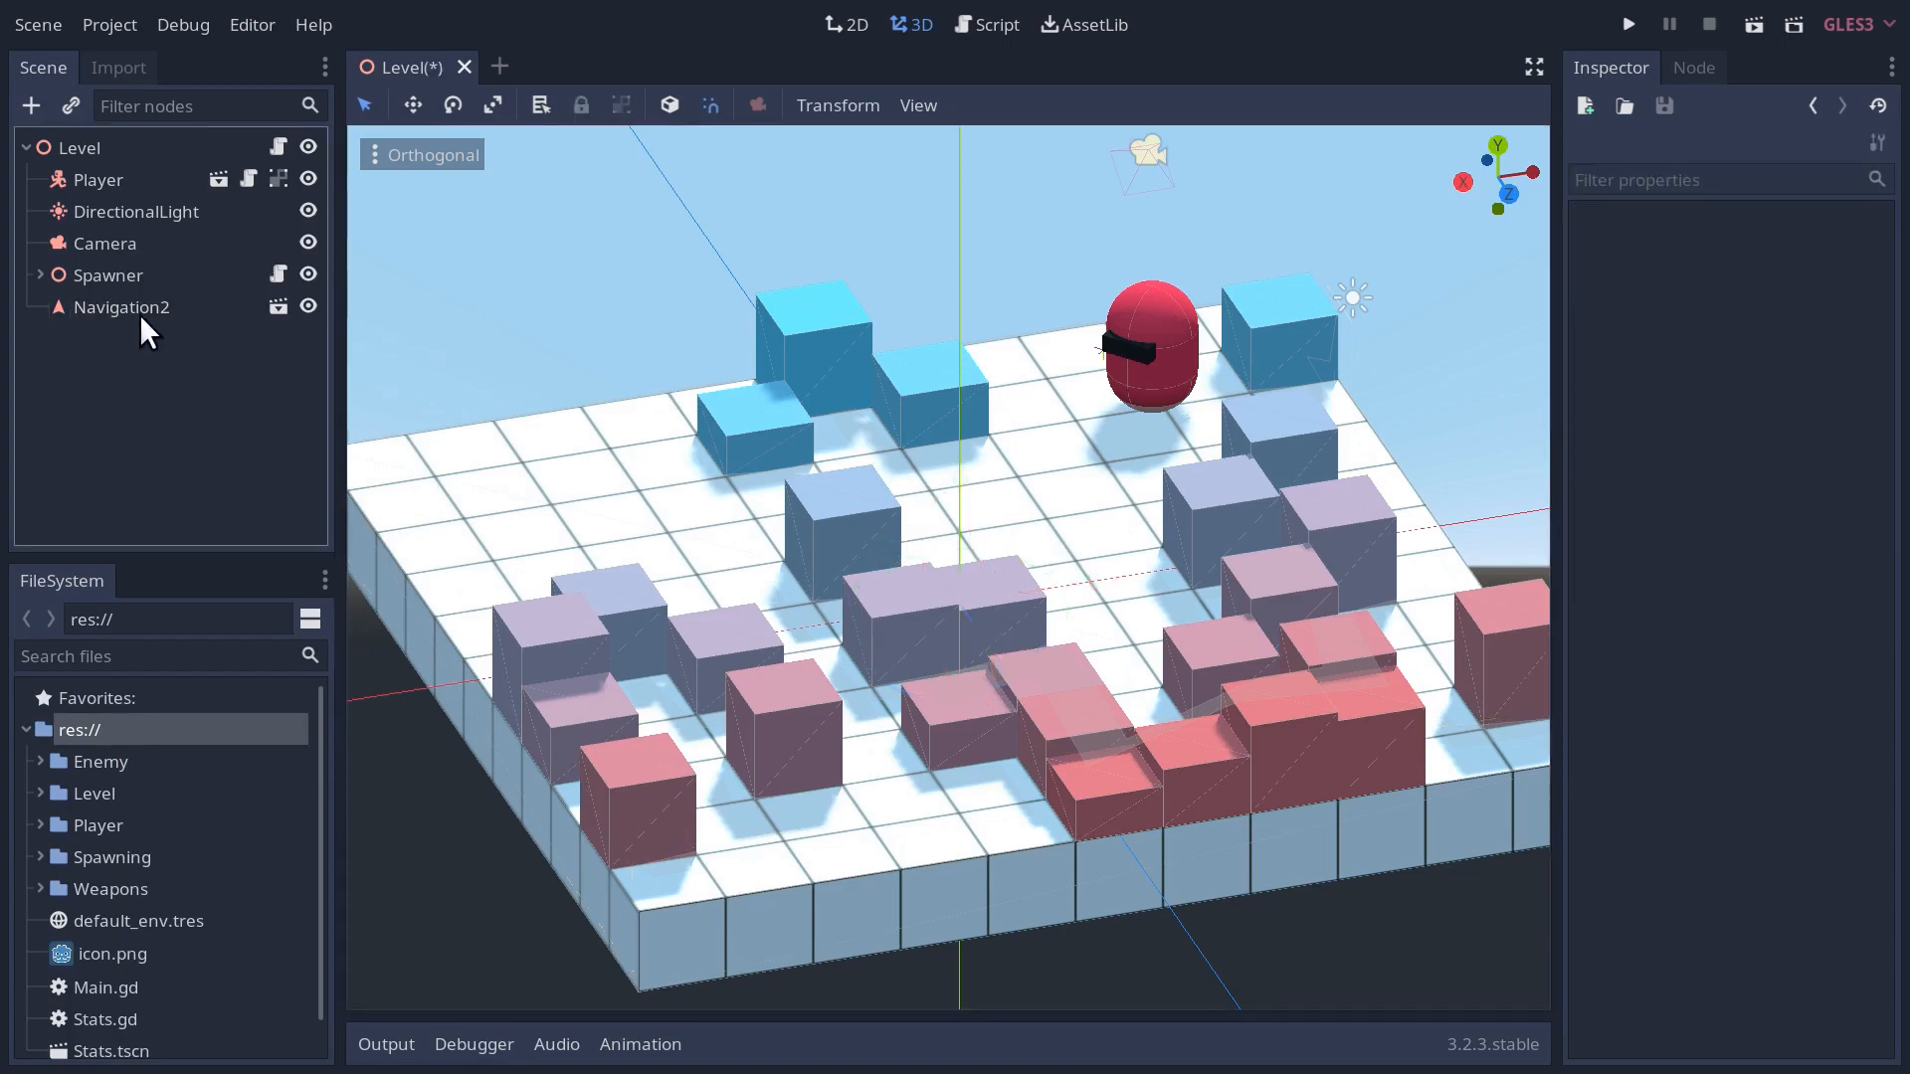
pyautogui.click(1627, 24)
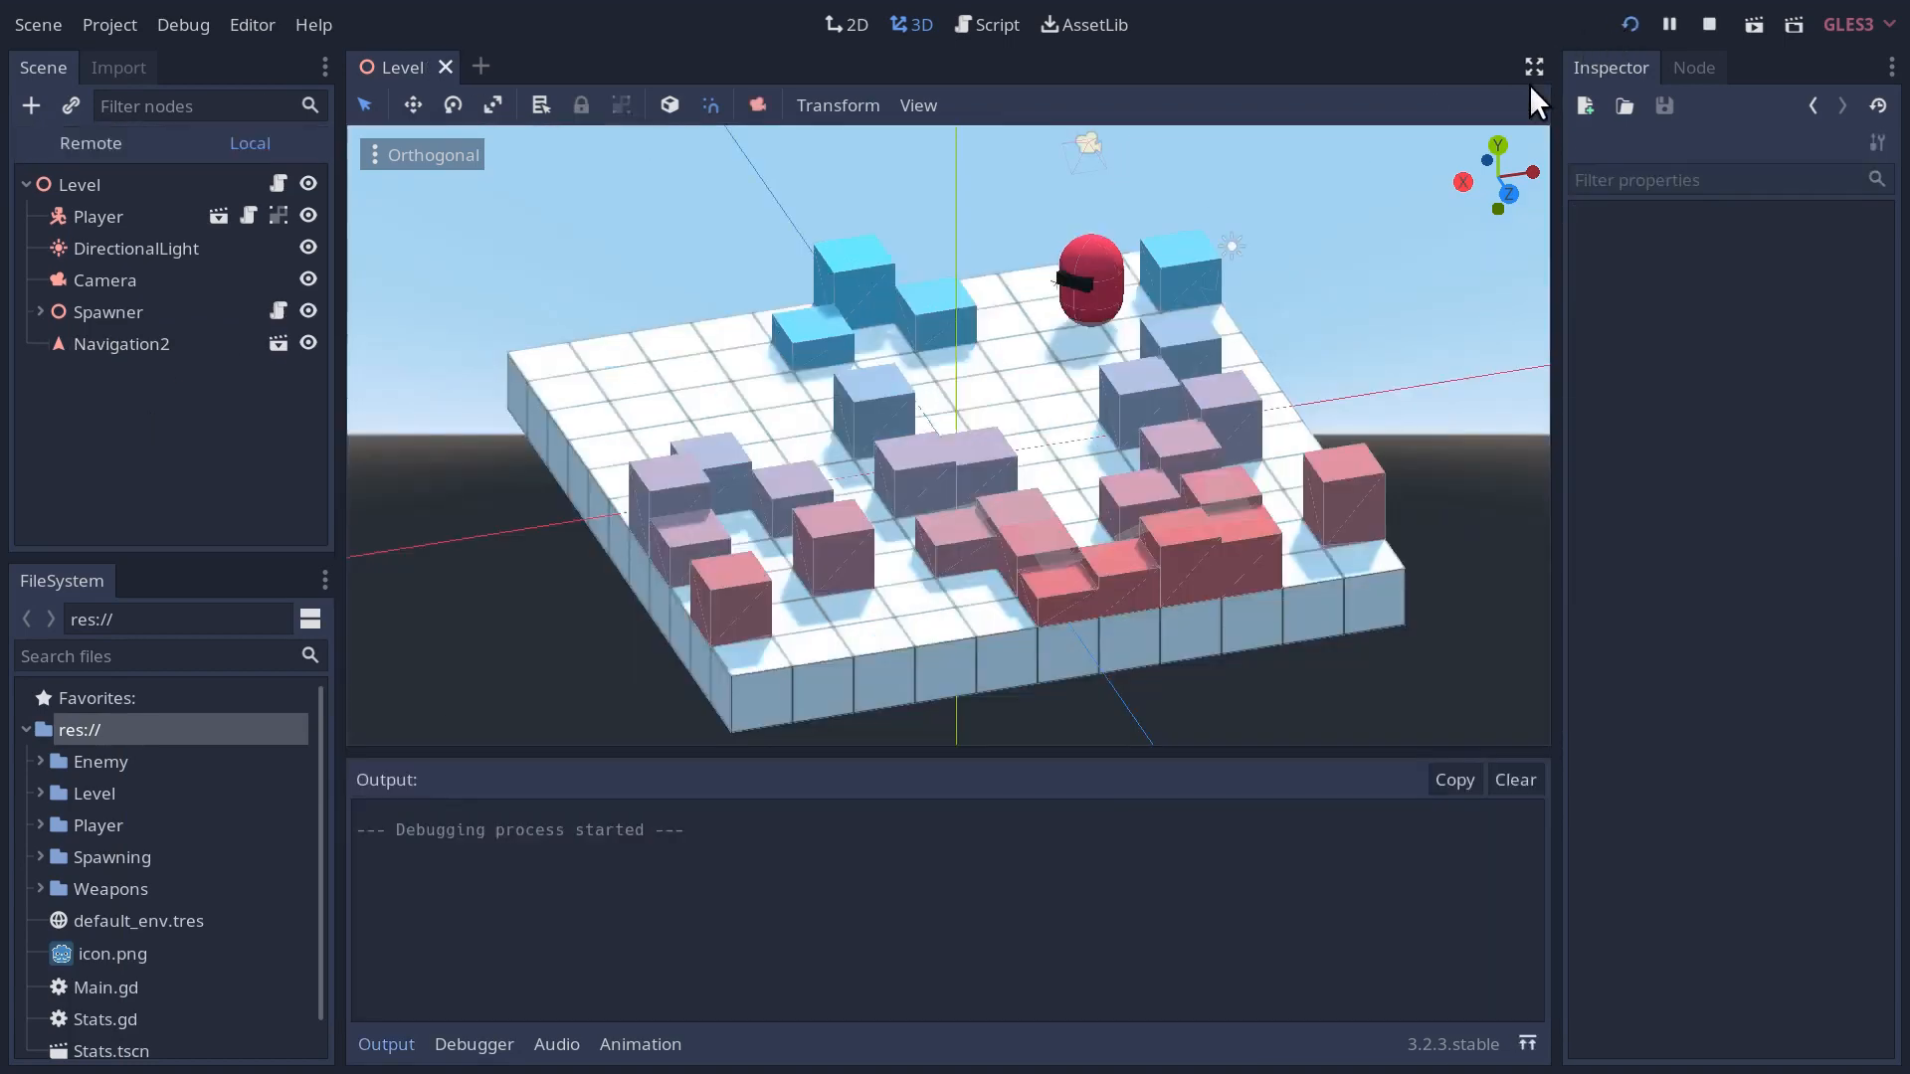
pyautogui.click(1708, 24)
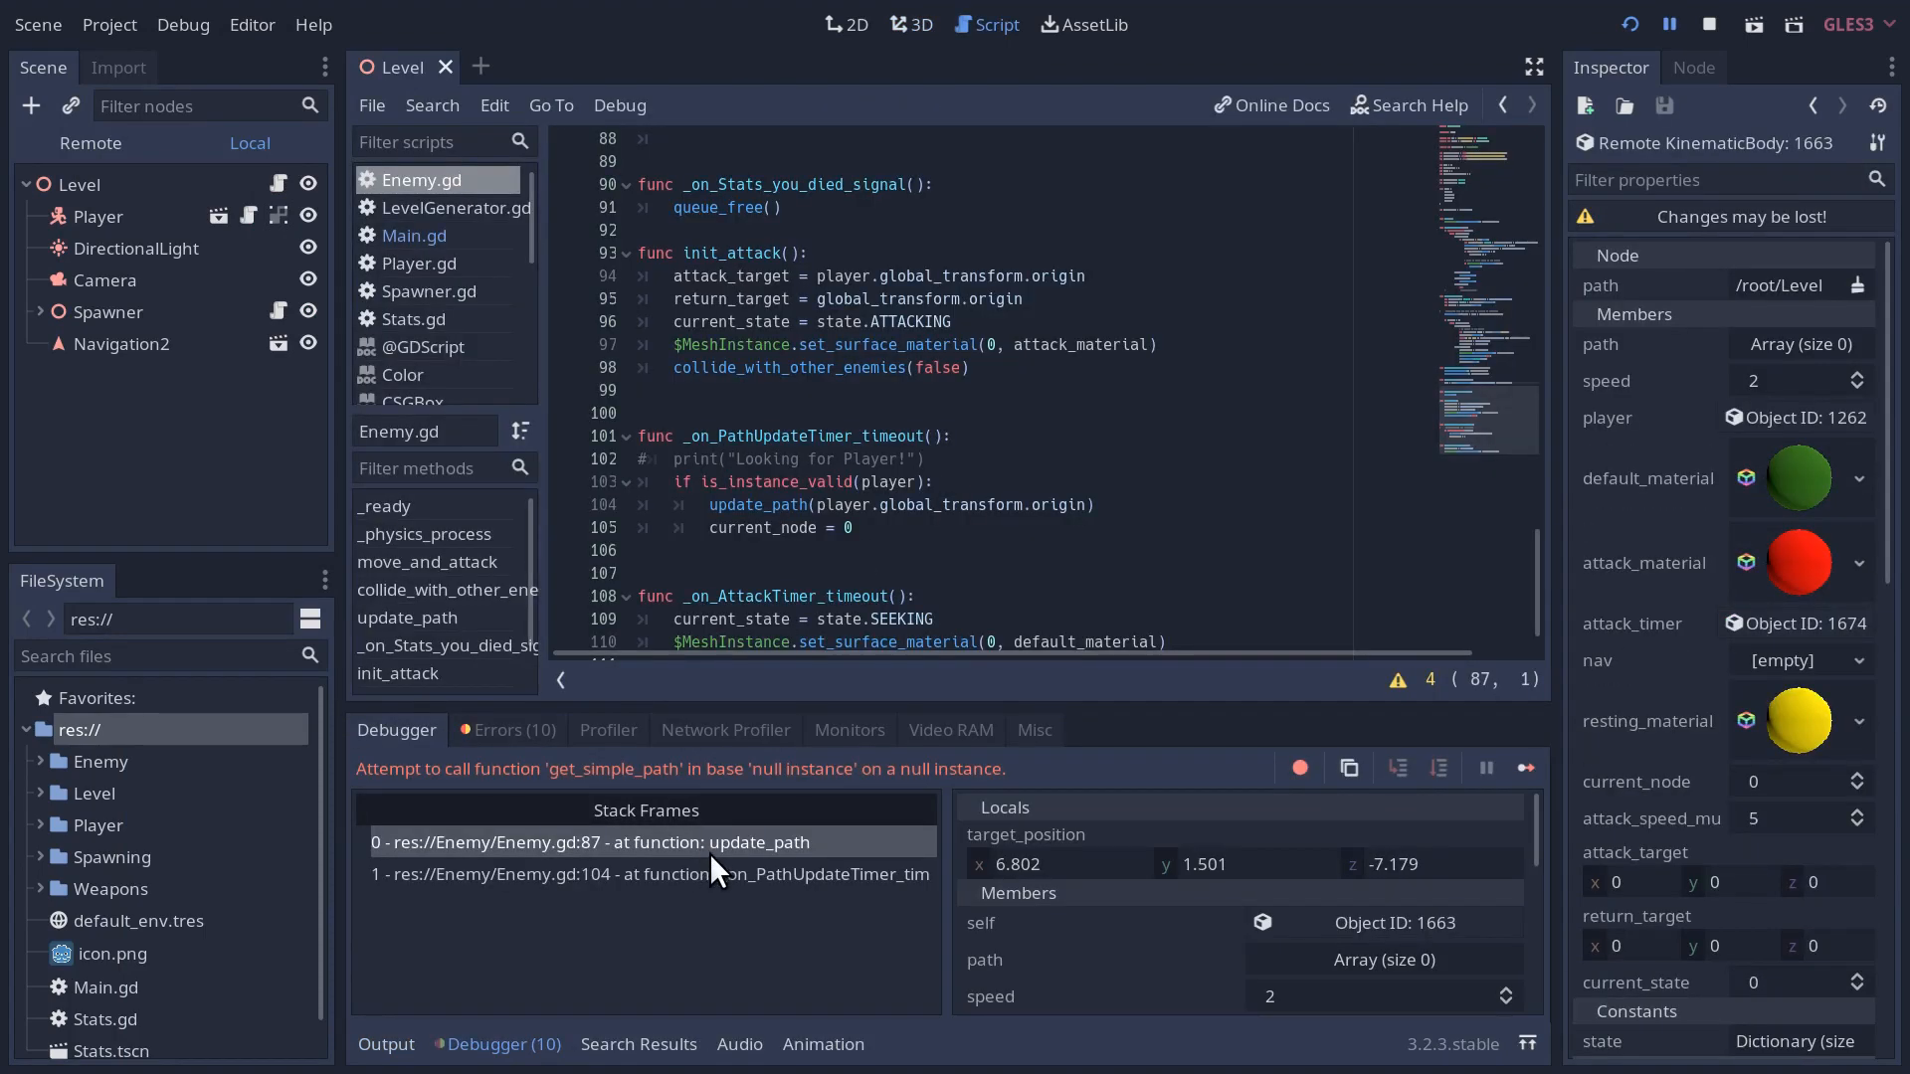
pyautogui.moveTo(1778, 58)
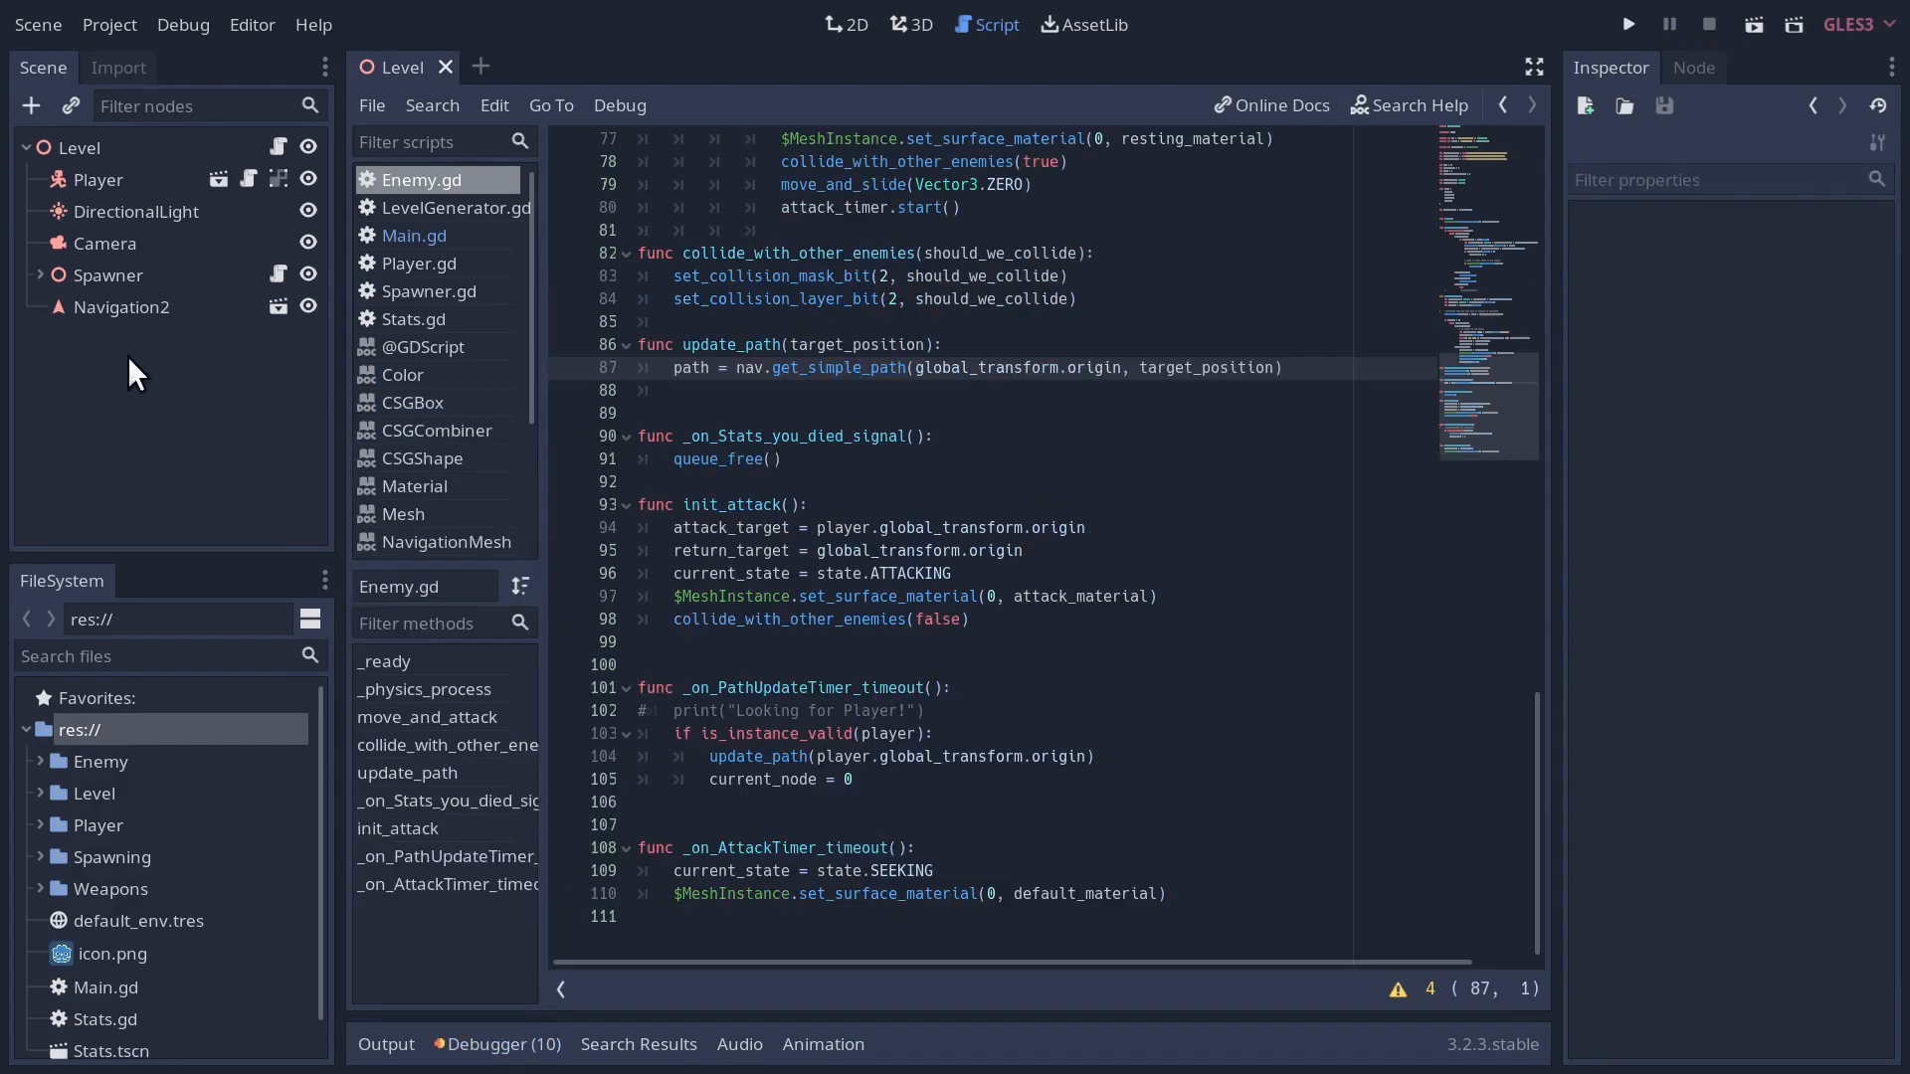
# - Delete the Navigation2 node with its floor and obstacle blocks from the Level scene
pyautogui.press('Delete')
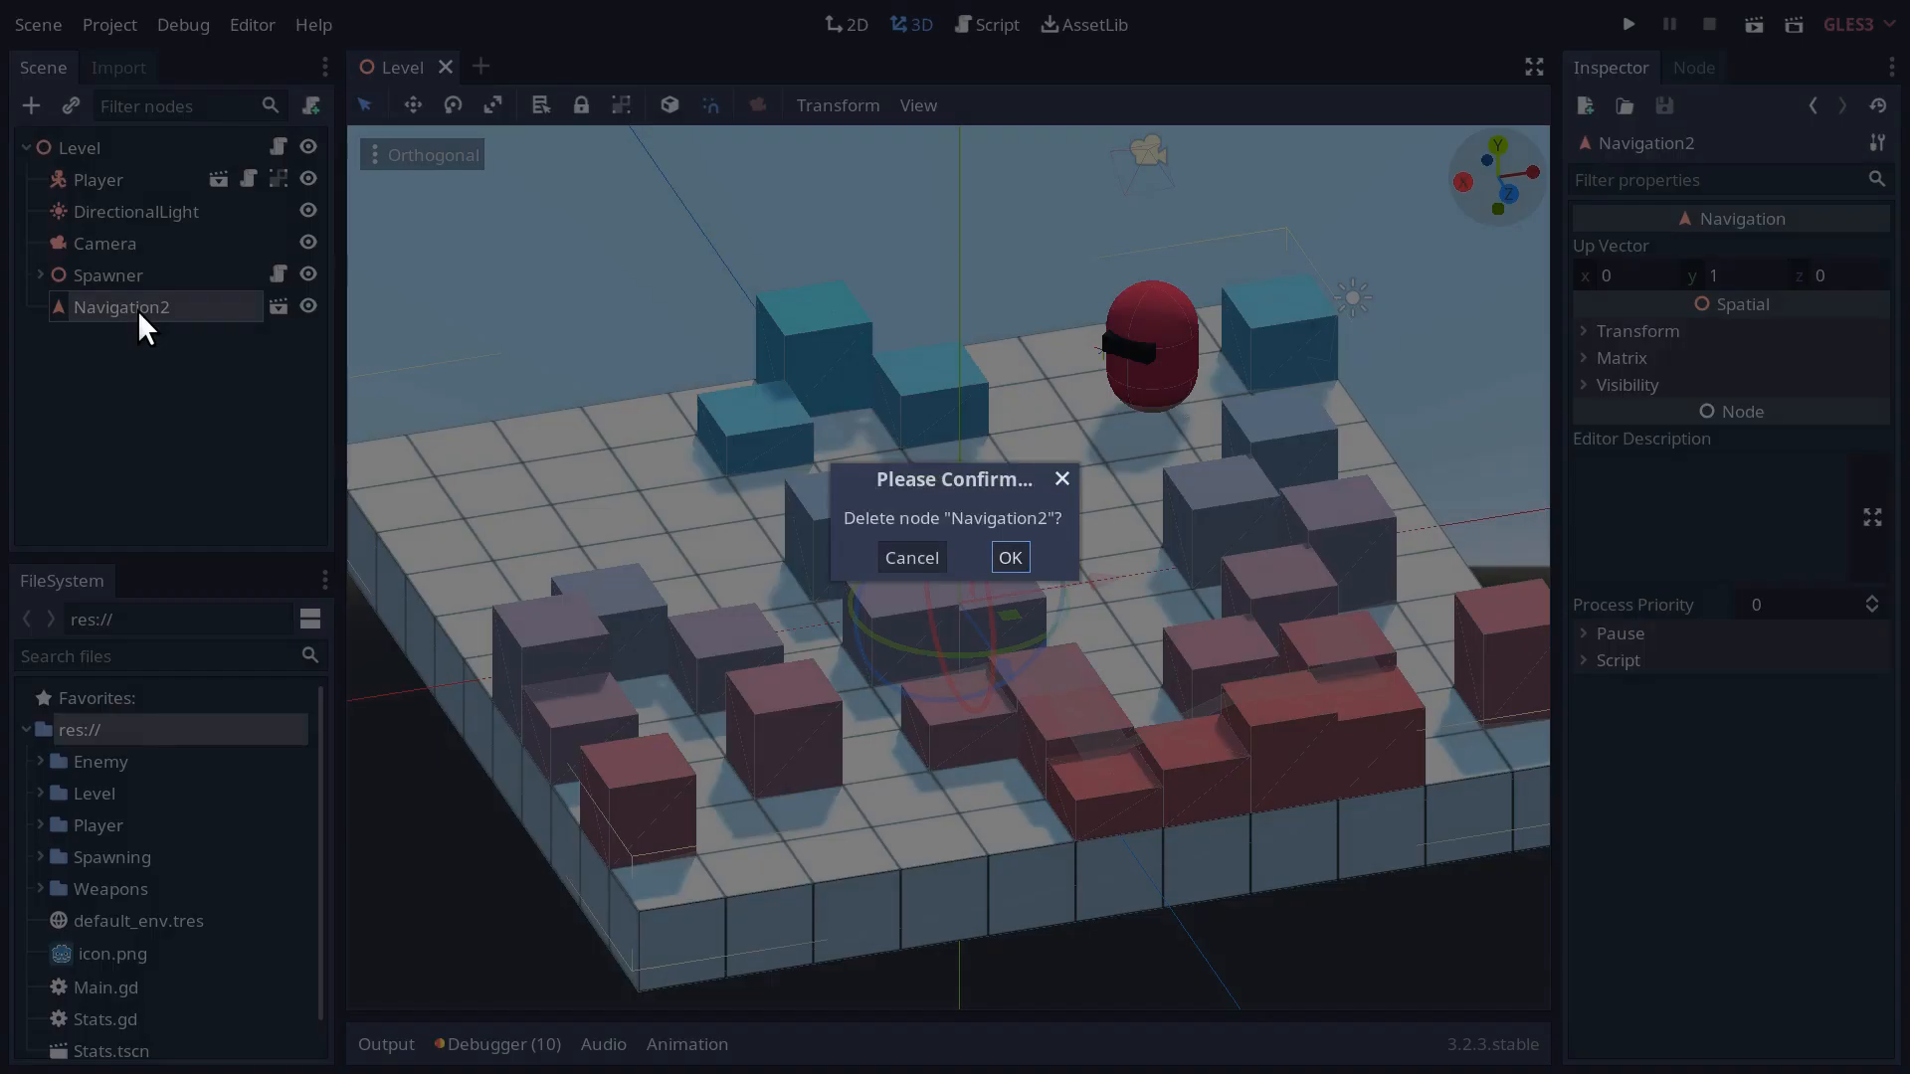
pyautogui.click(1009, 557)
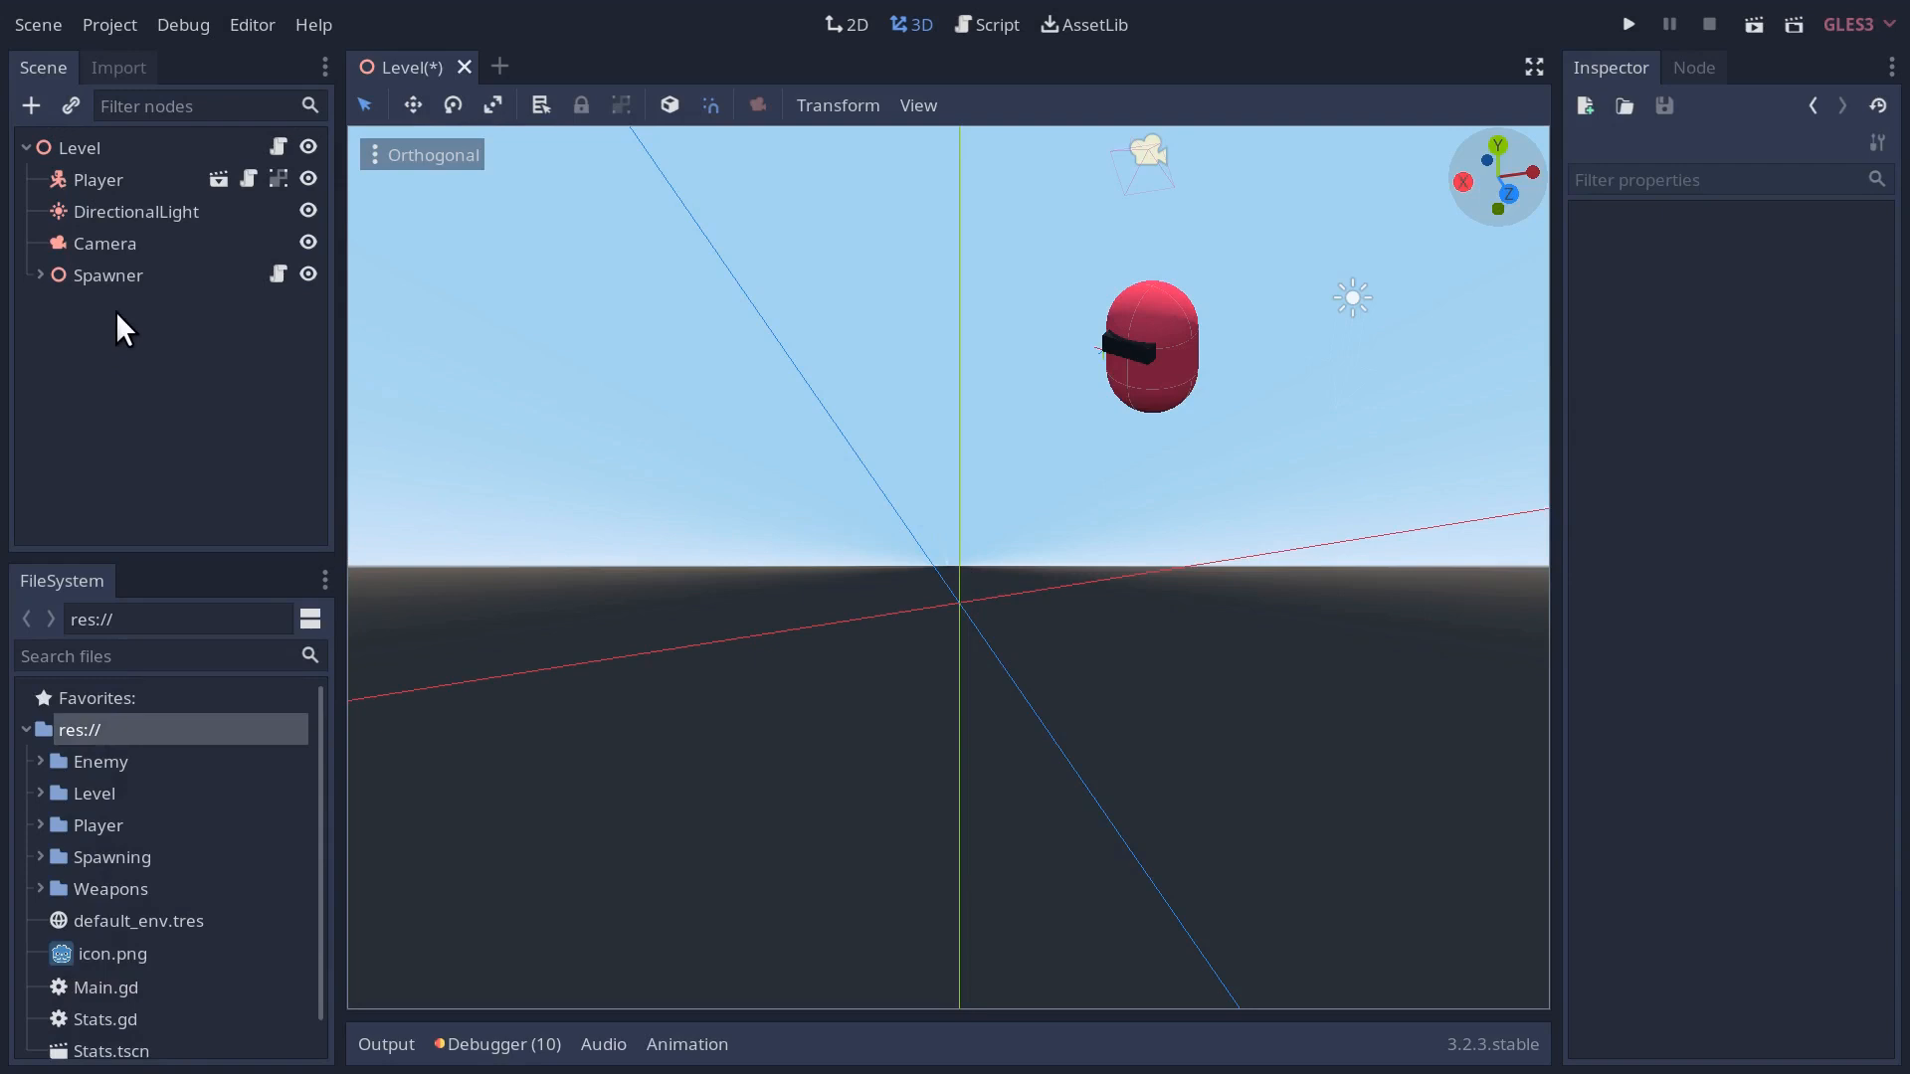
pyautogui.click(39, 794)
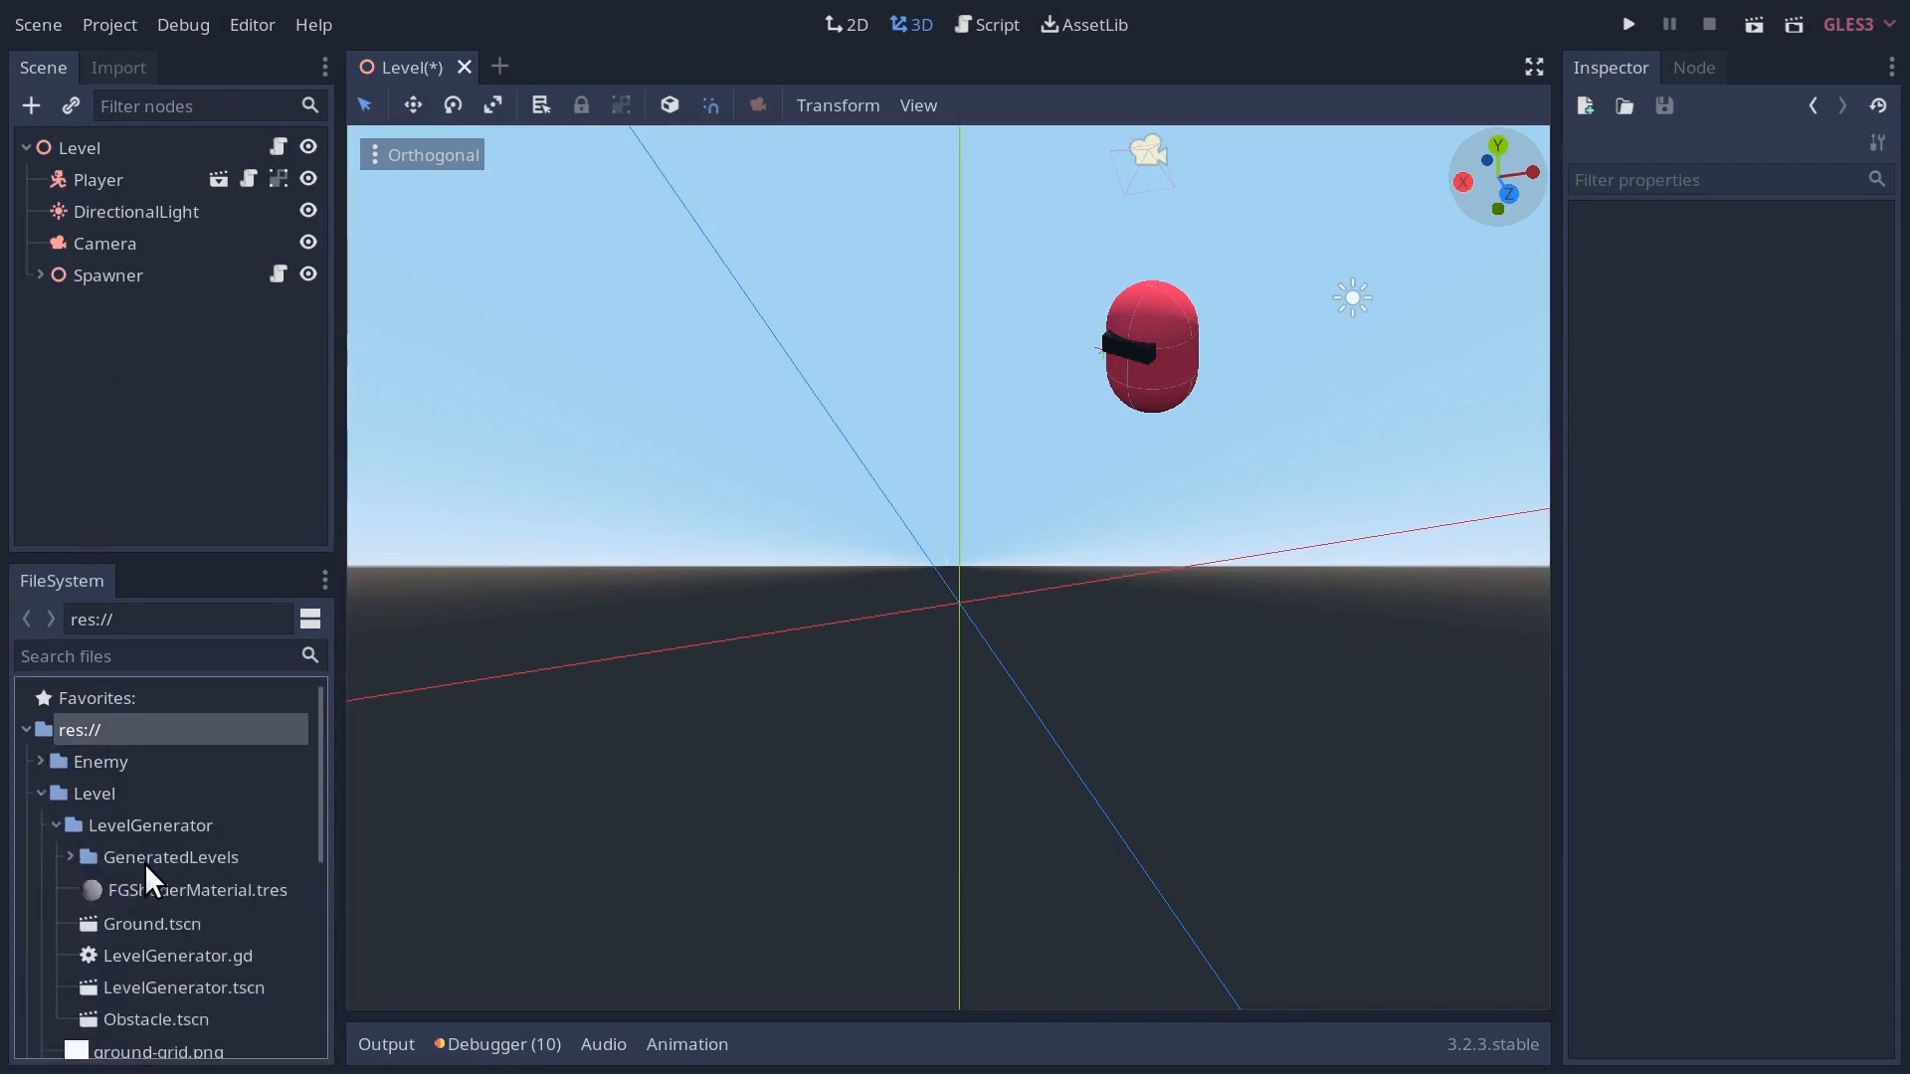
# - Bring up the LevelGenerator scene and its Map script, then review the debugger's error list
pyautogui.doubleClick(183, 987)
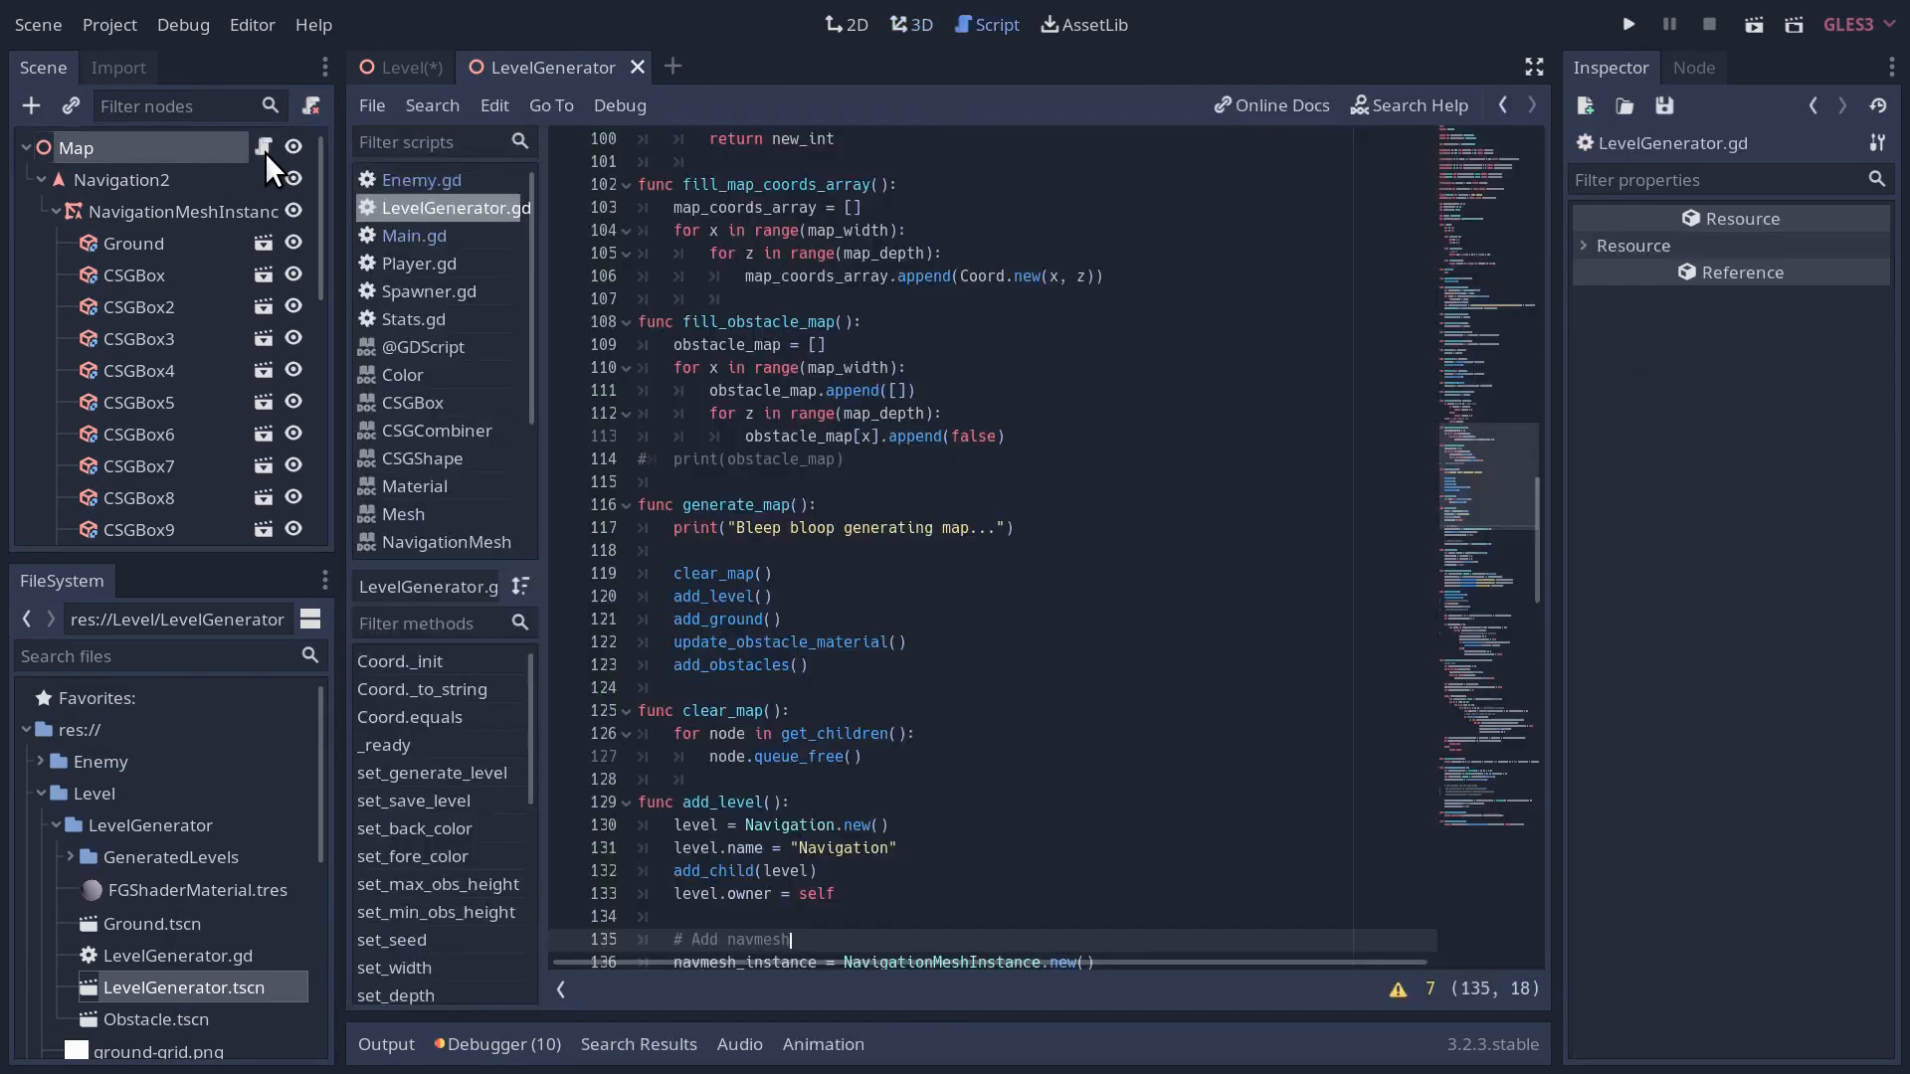
pyautogui.click(559, 988)
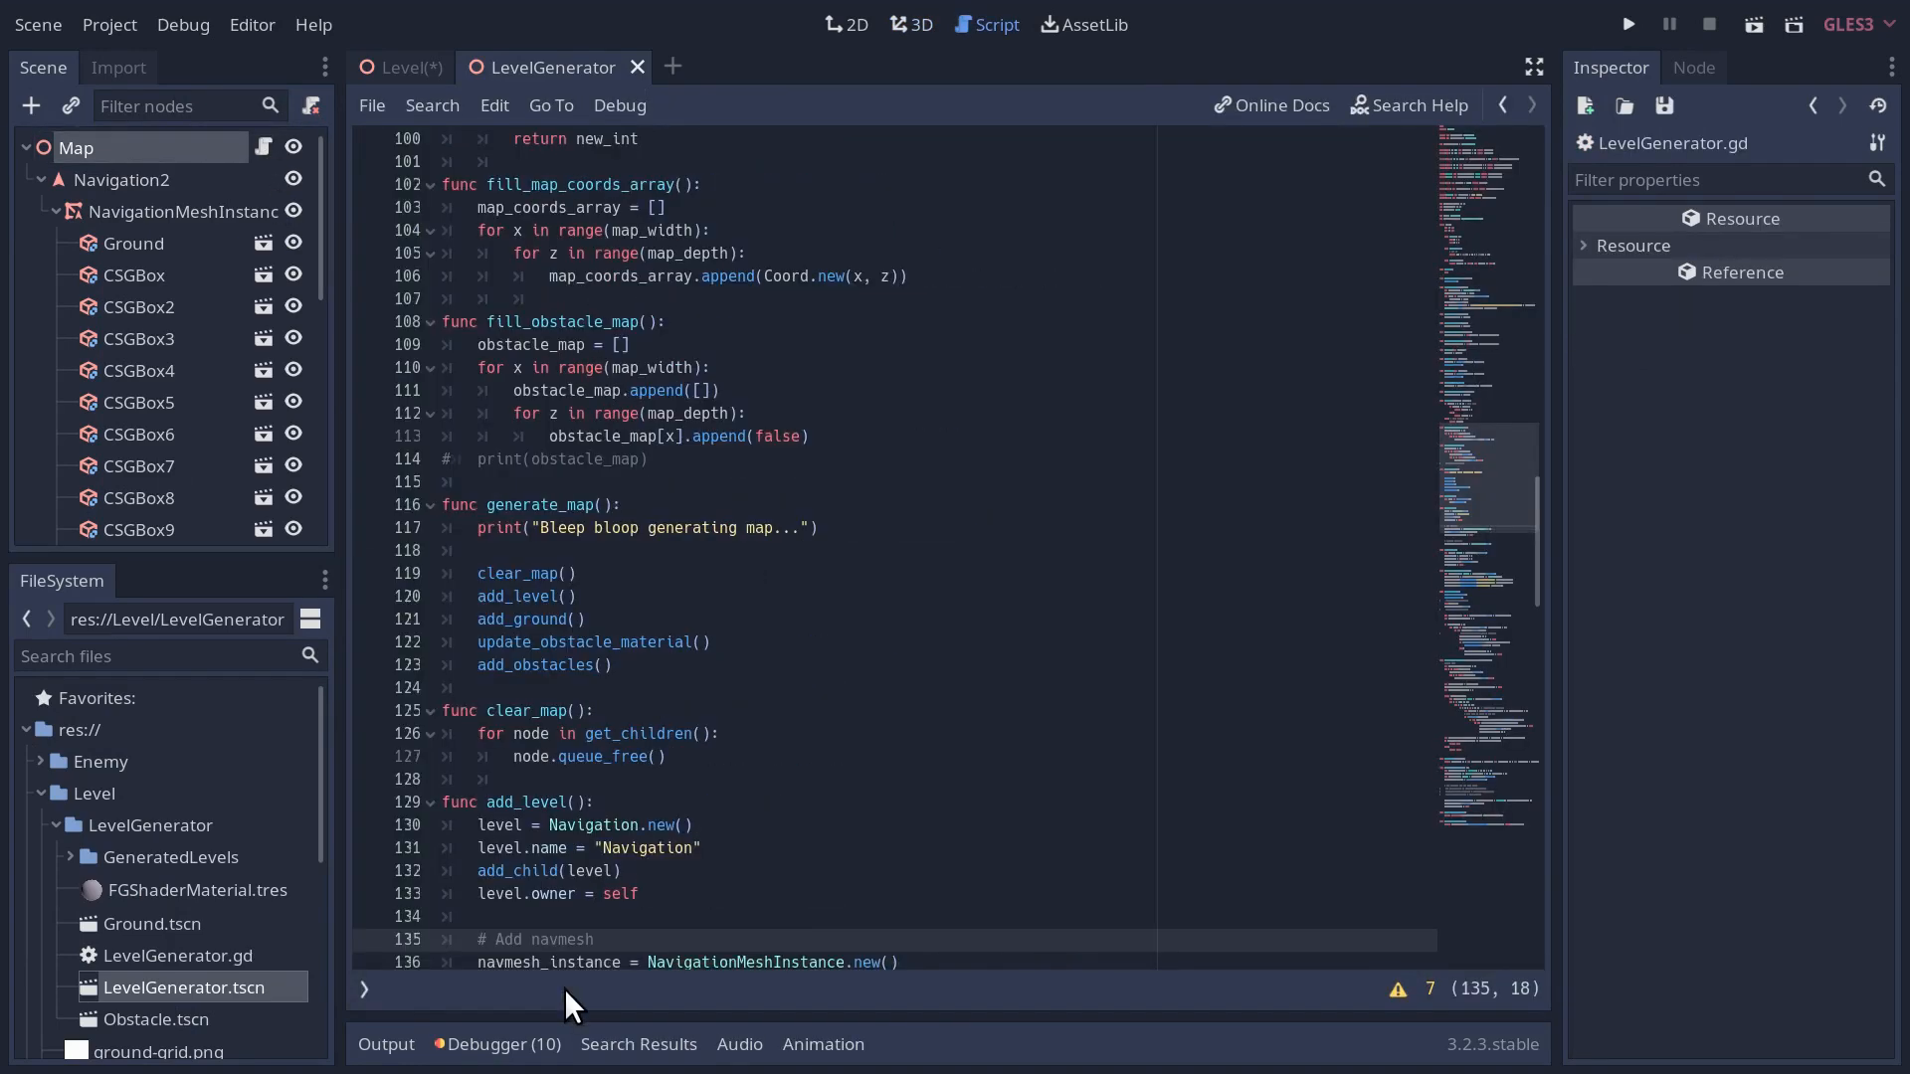
pyautogui.click(501, 1045)
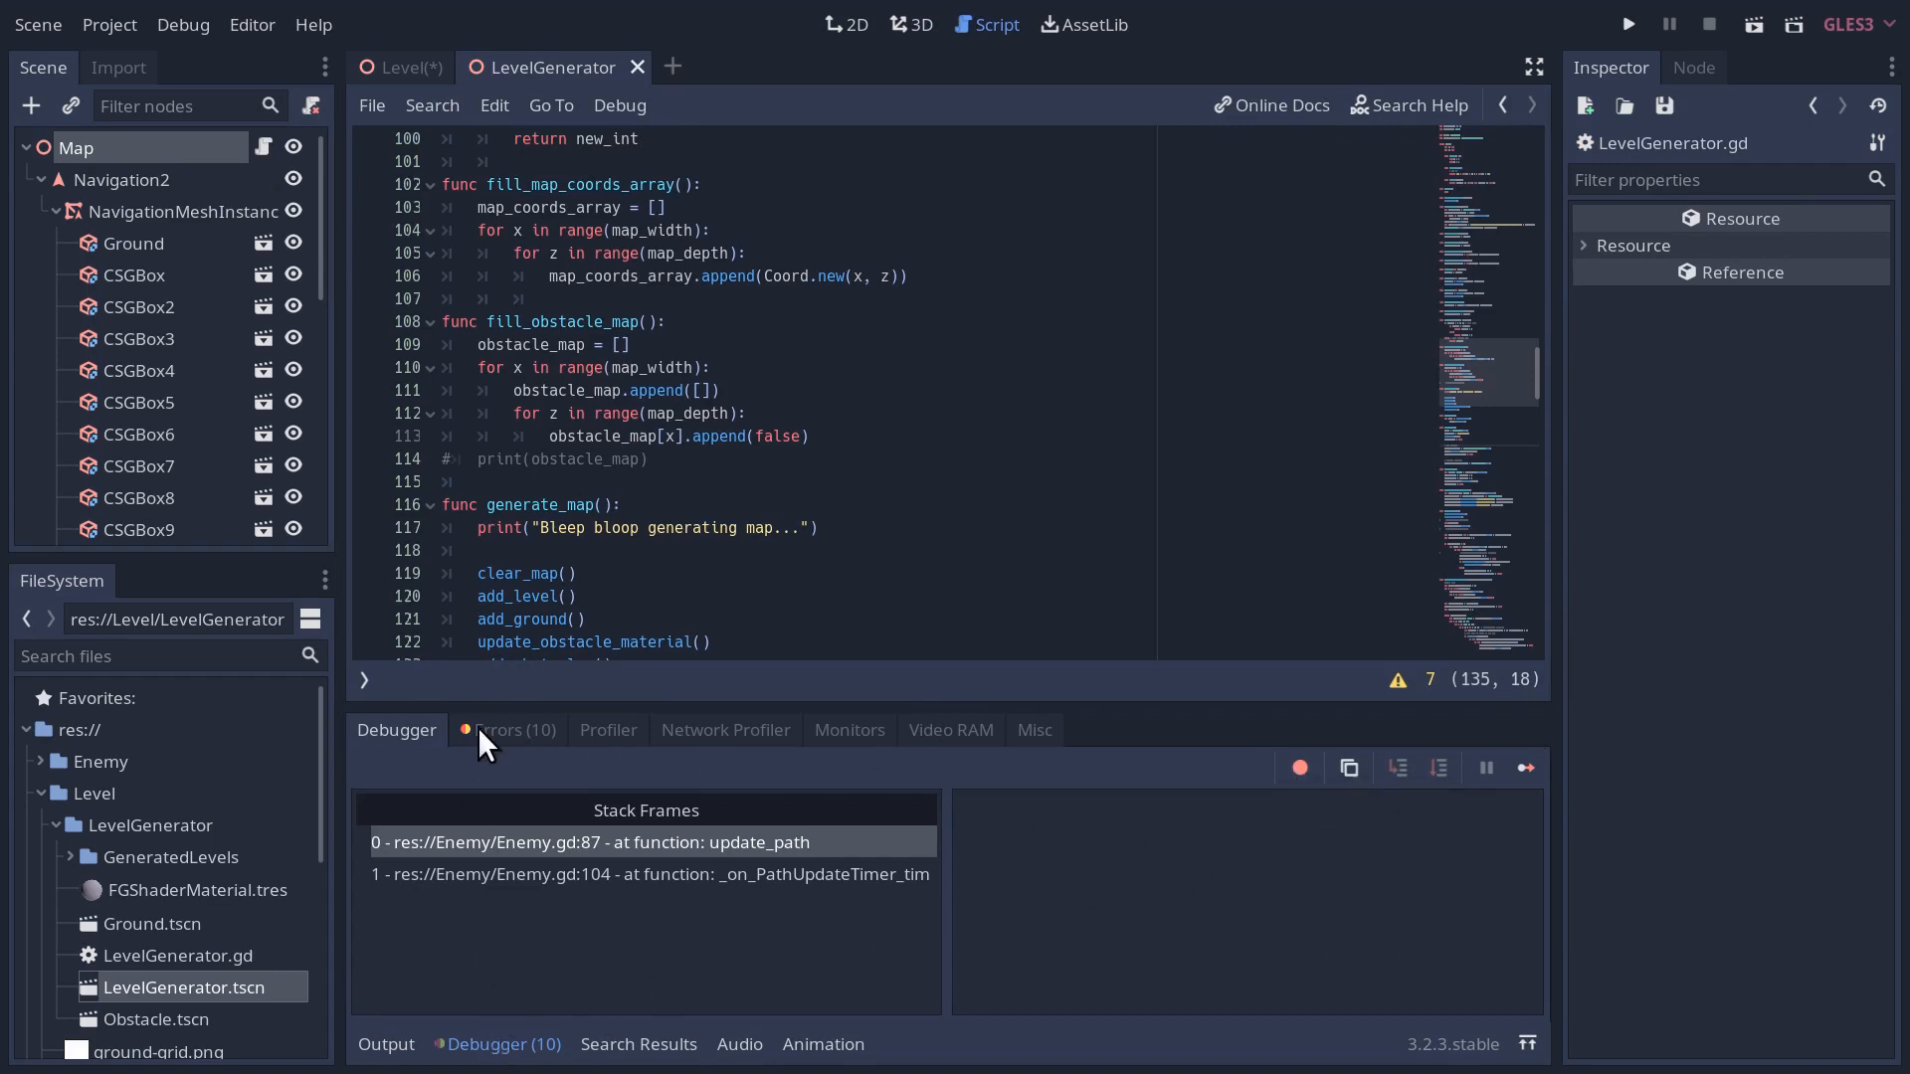
pyautogui.click(509, 730)
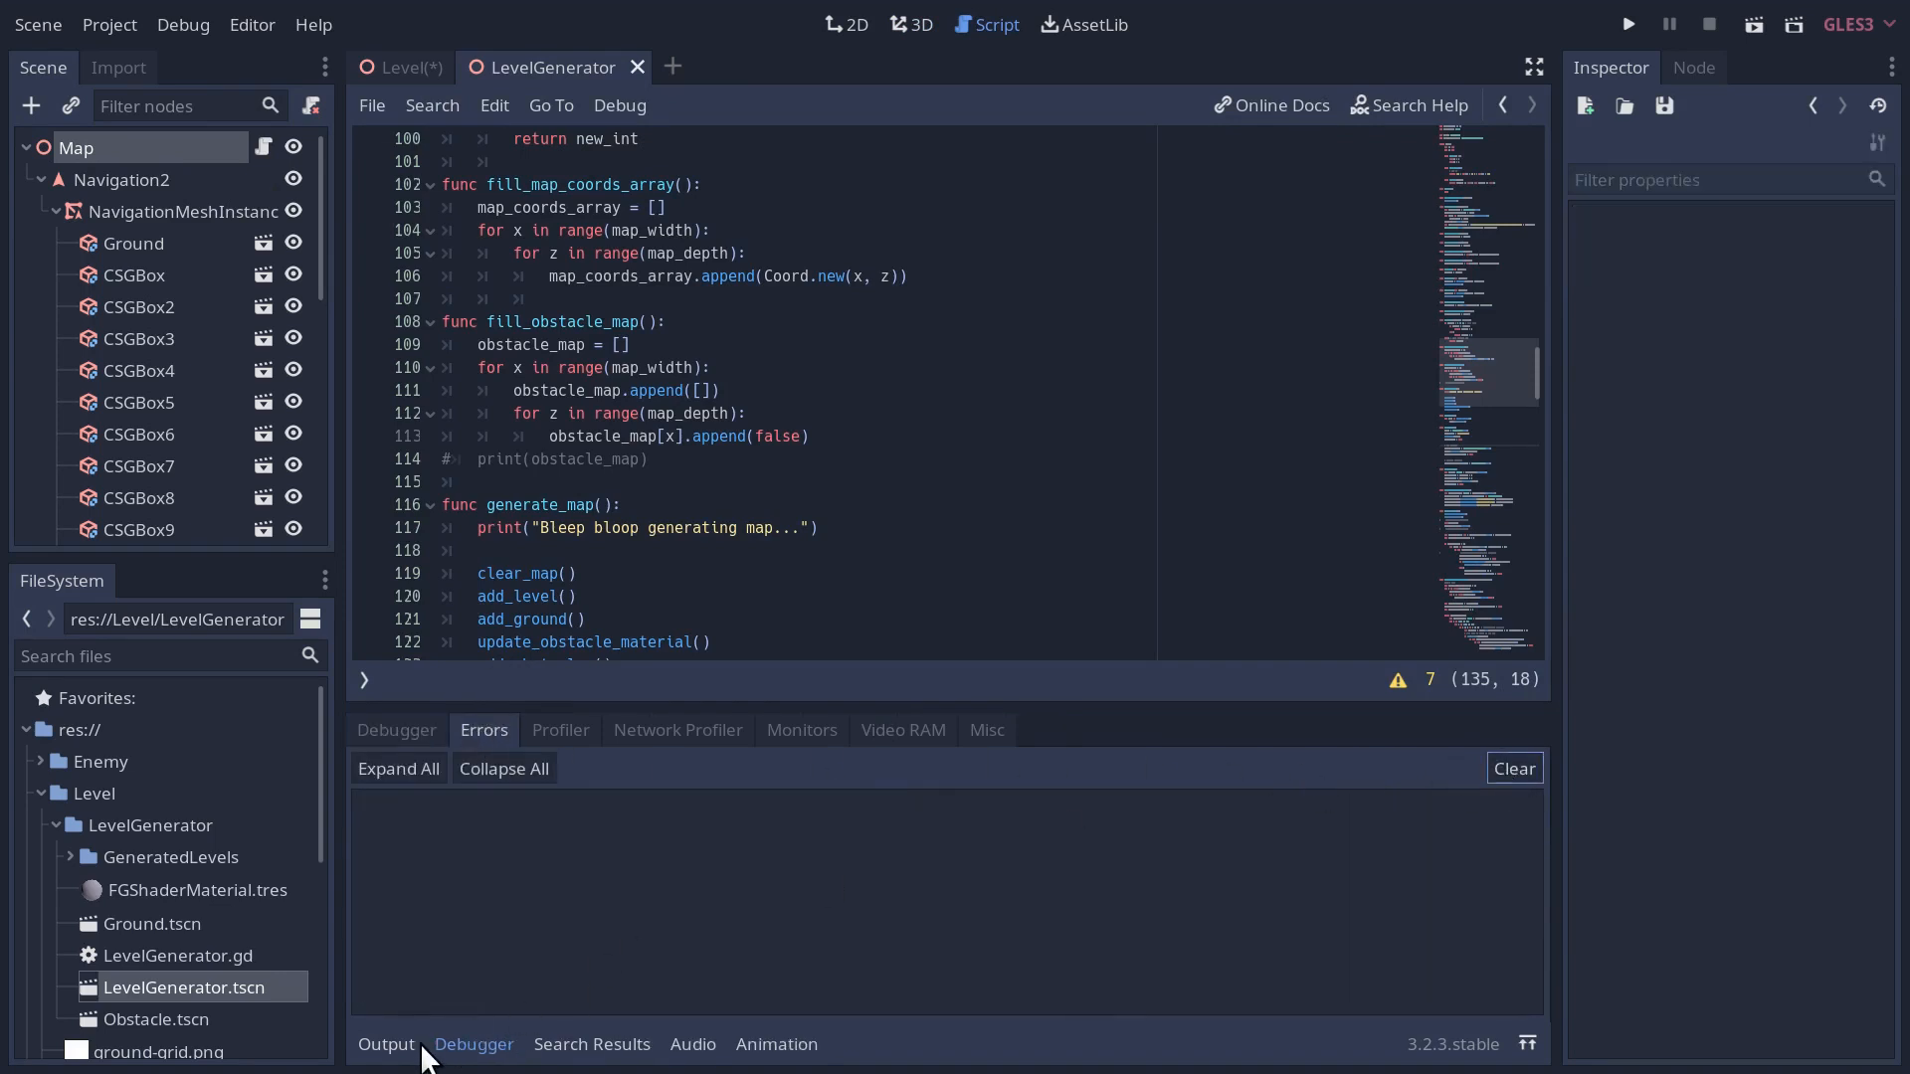
# - Return to the Output log and jump to clear_map's child-node loop in the script
pyautogui.click(384, 1045)
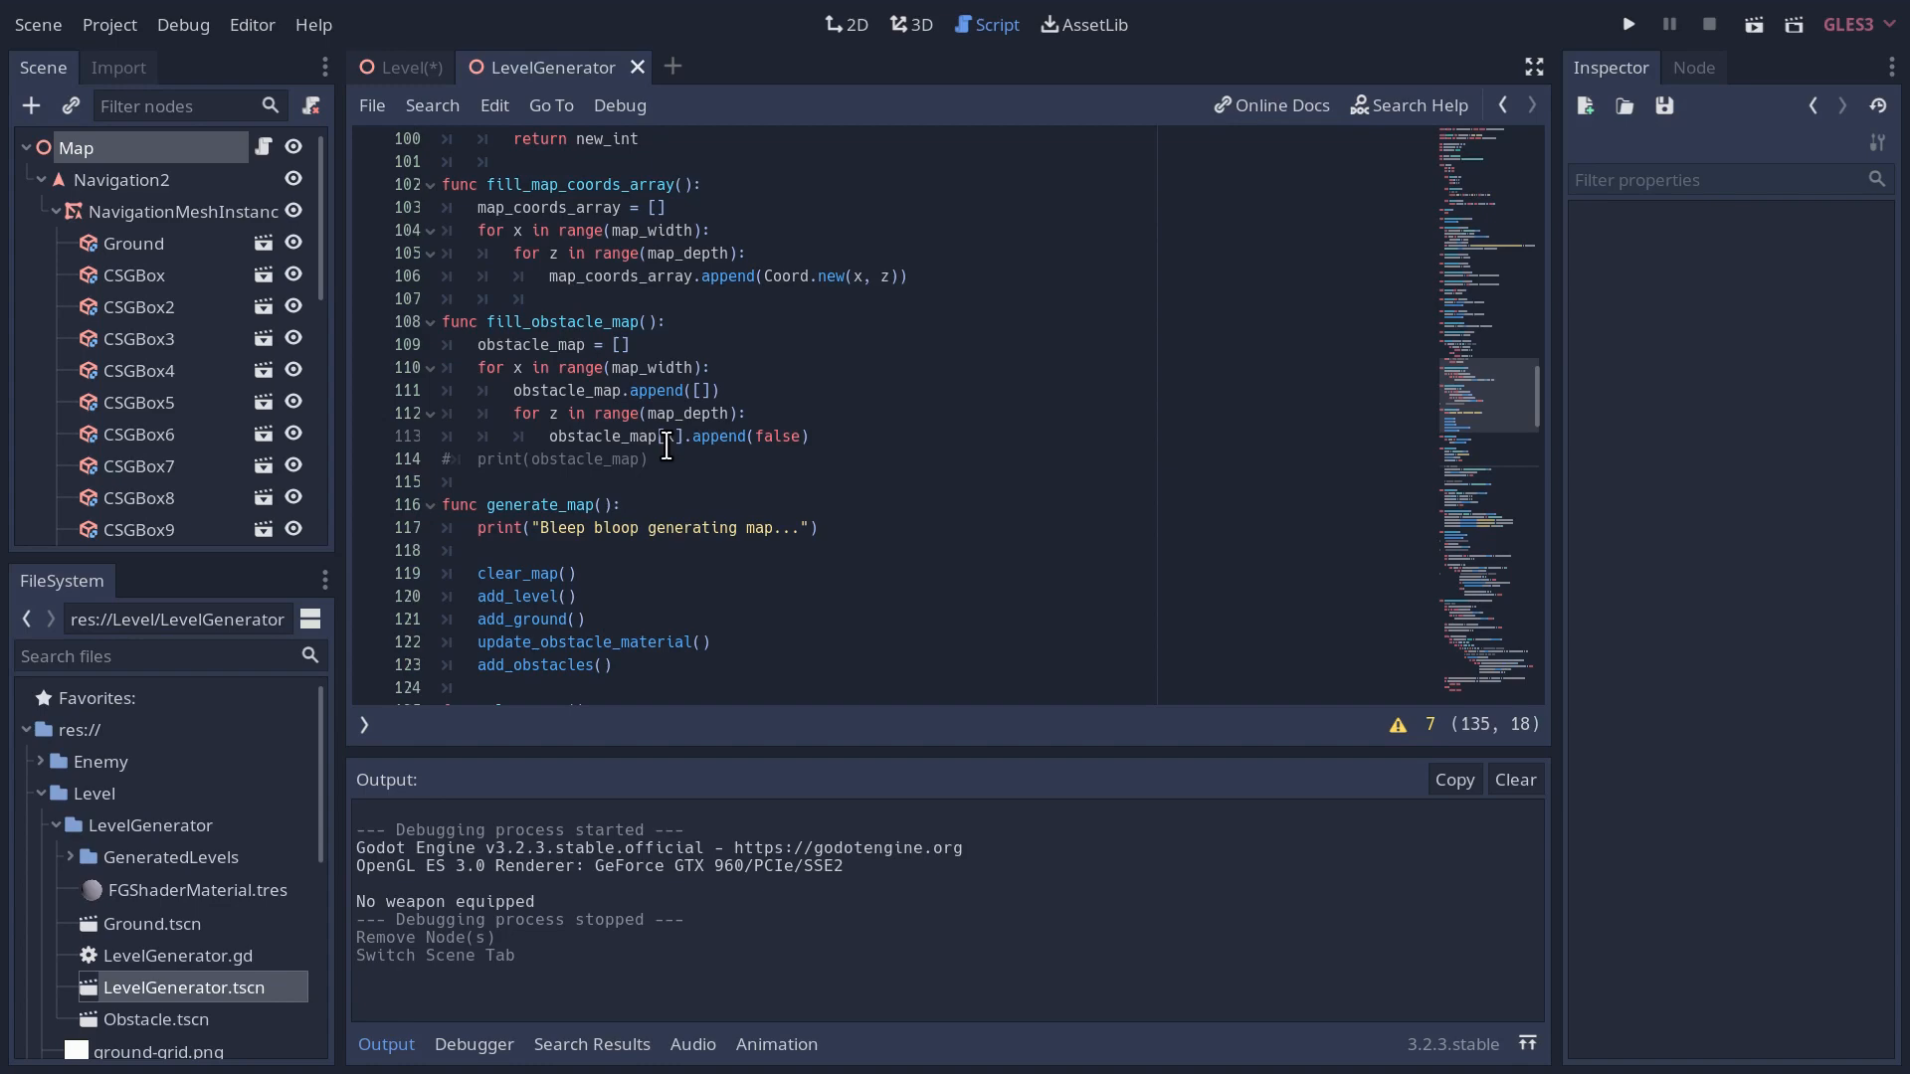
pyautogui.scroll(3)
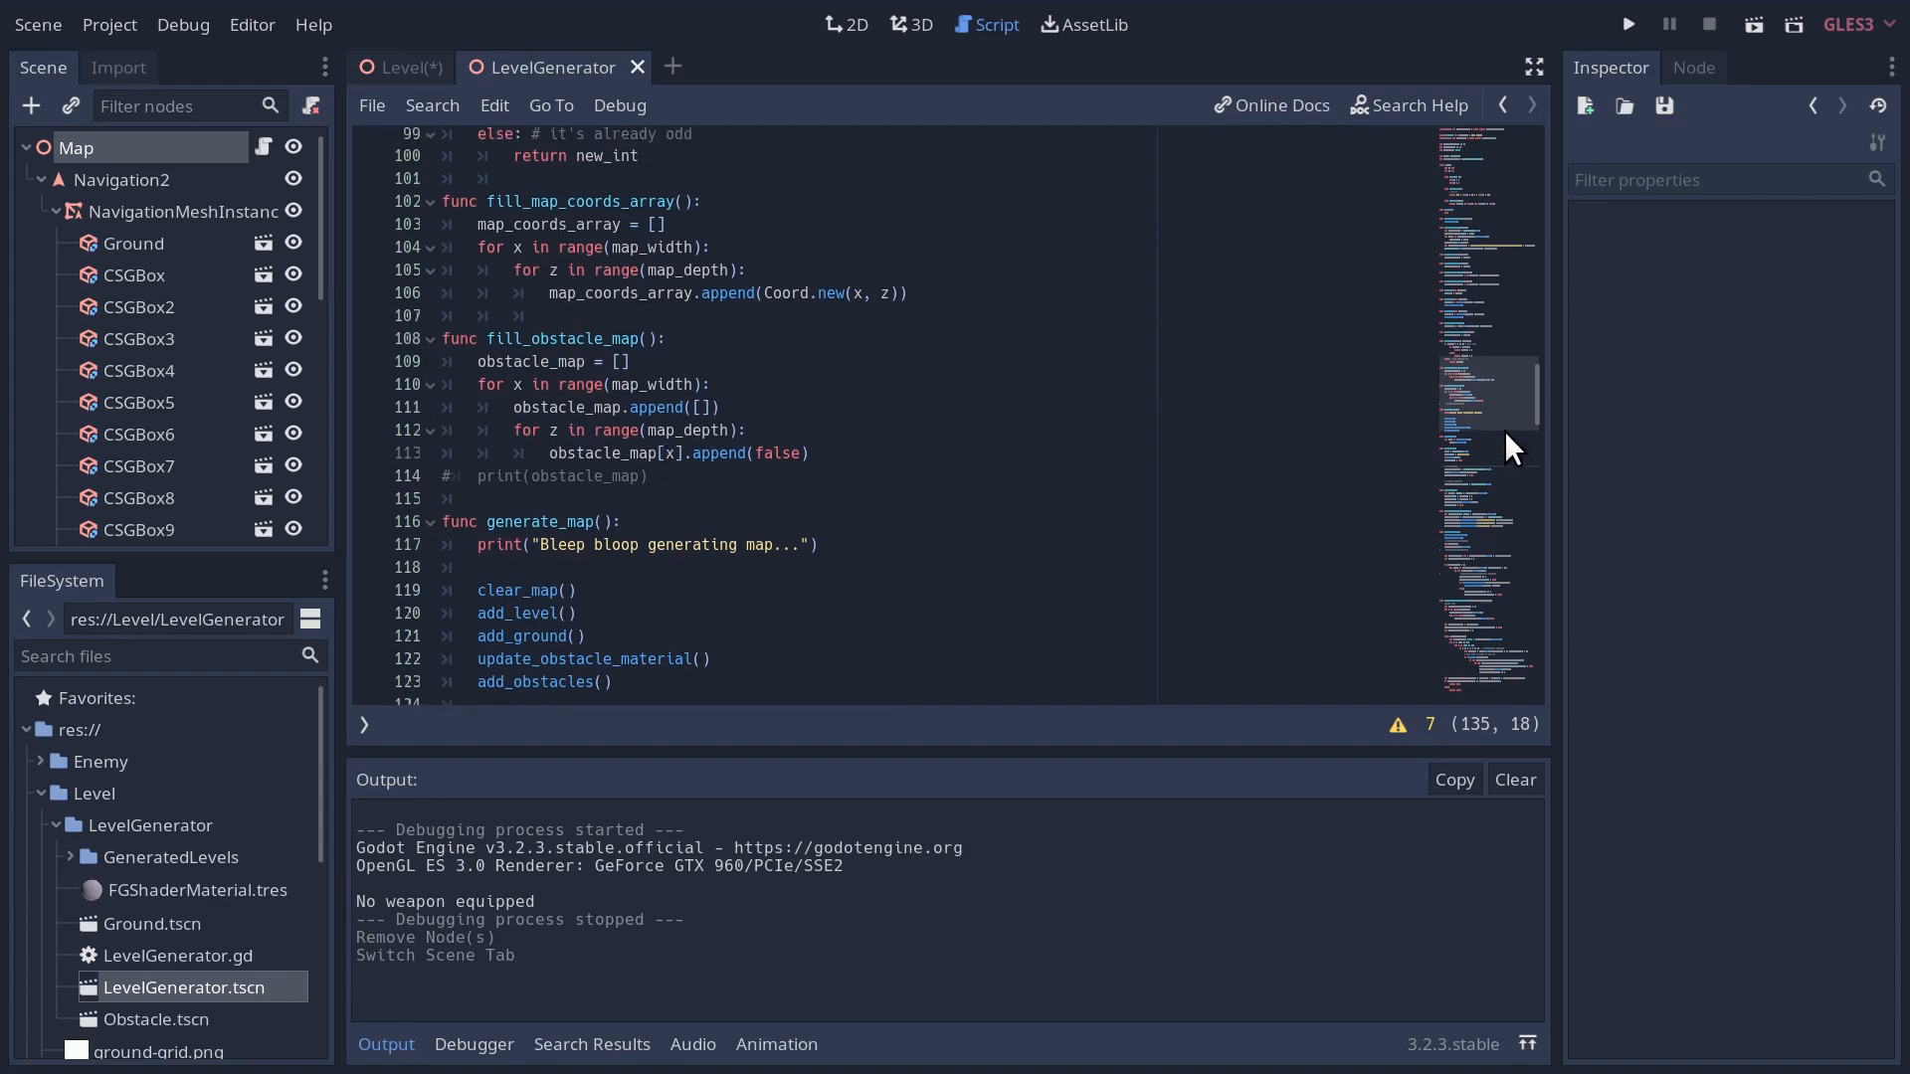
pyautogui.scroll(3)
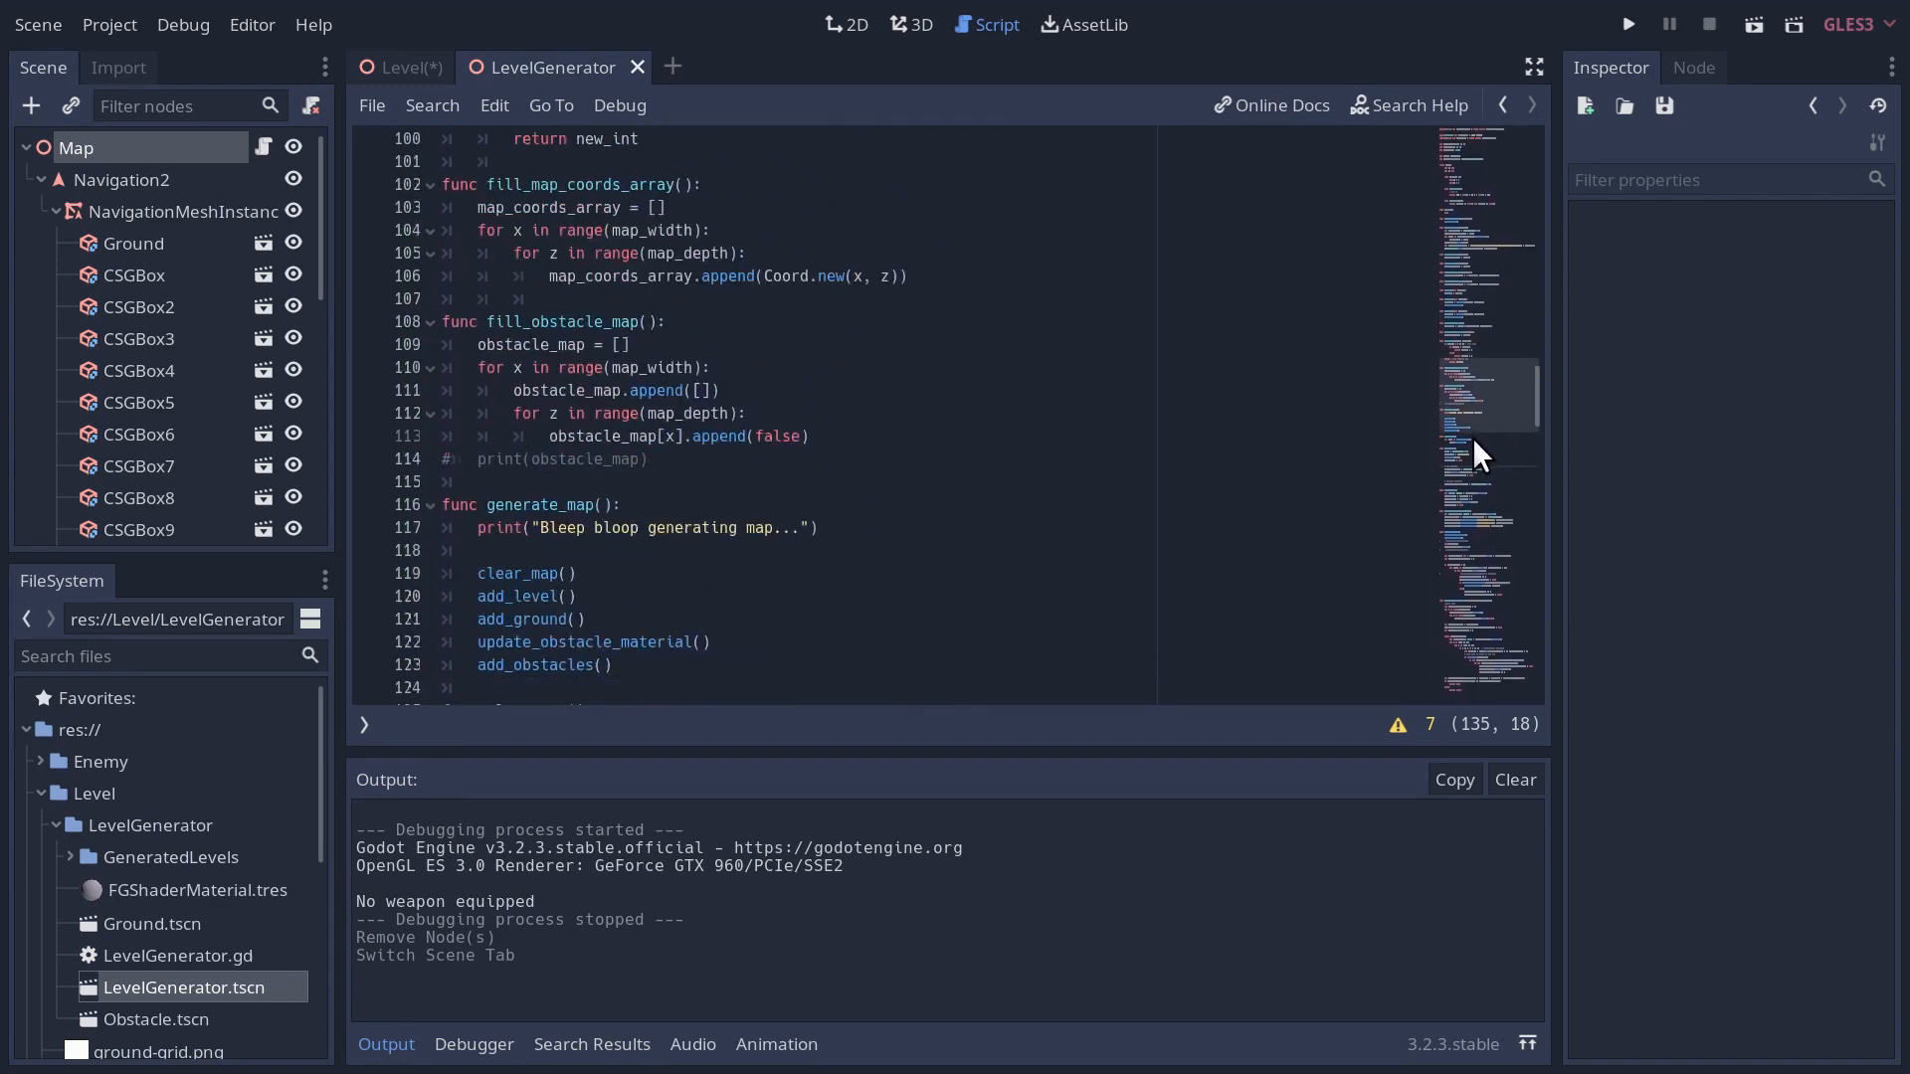
pyautogui.scroll(-3)
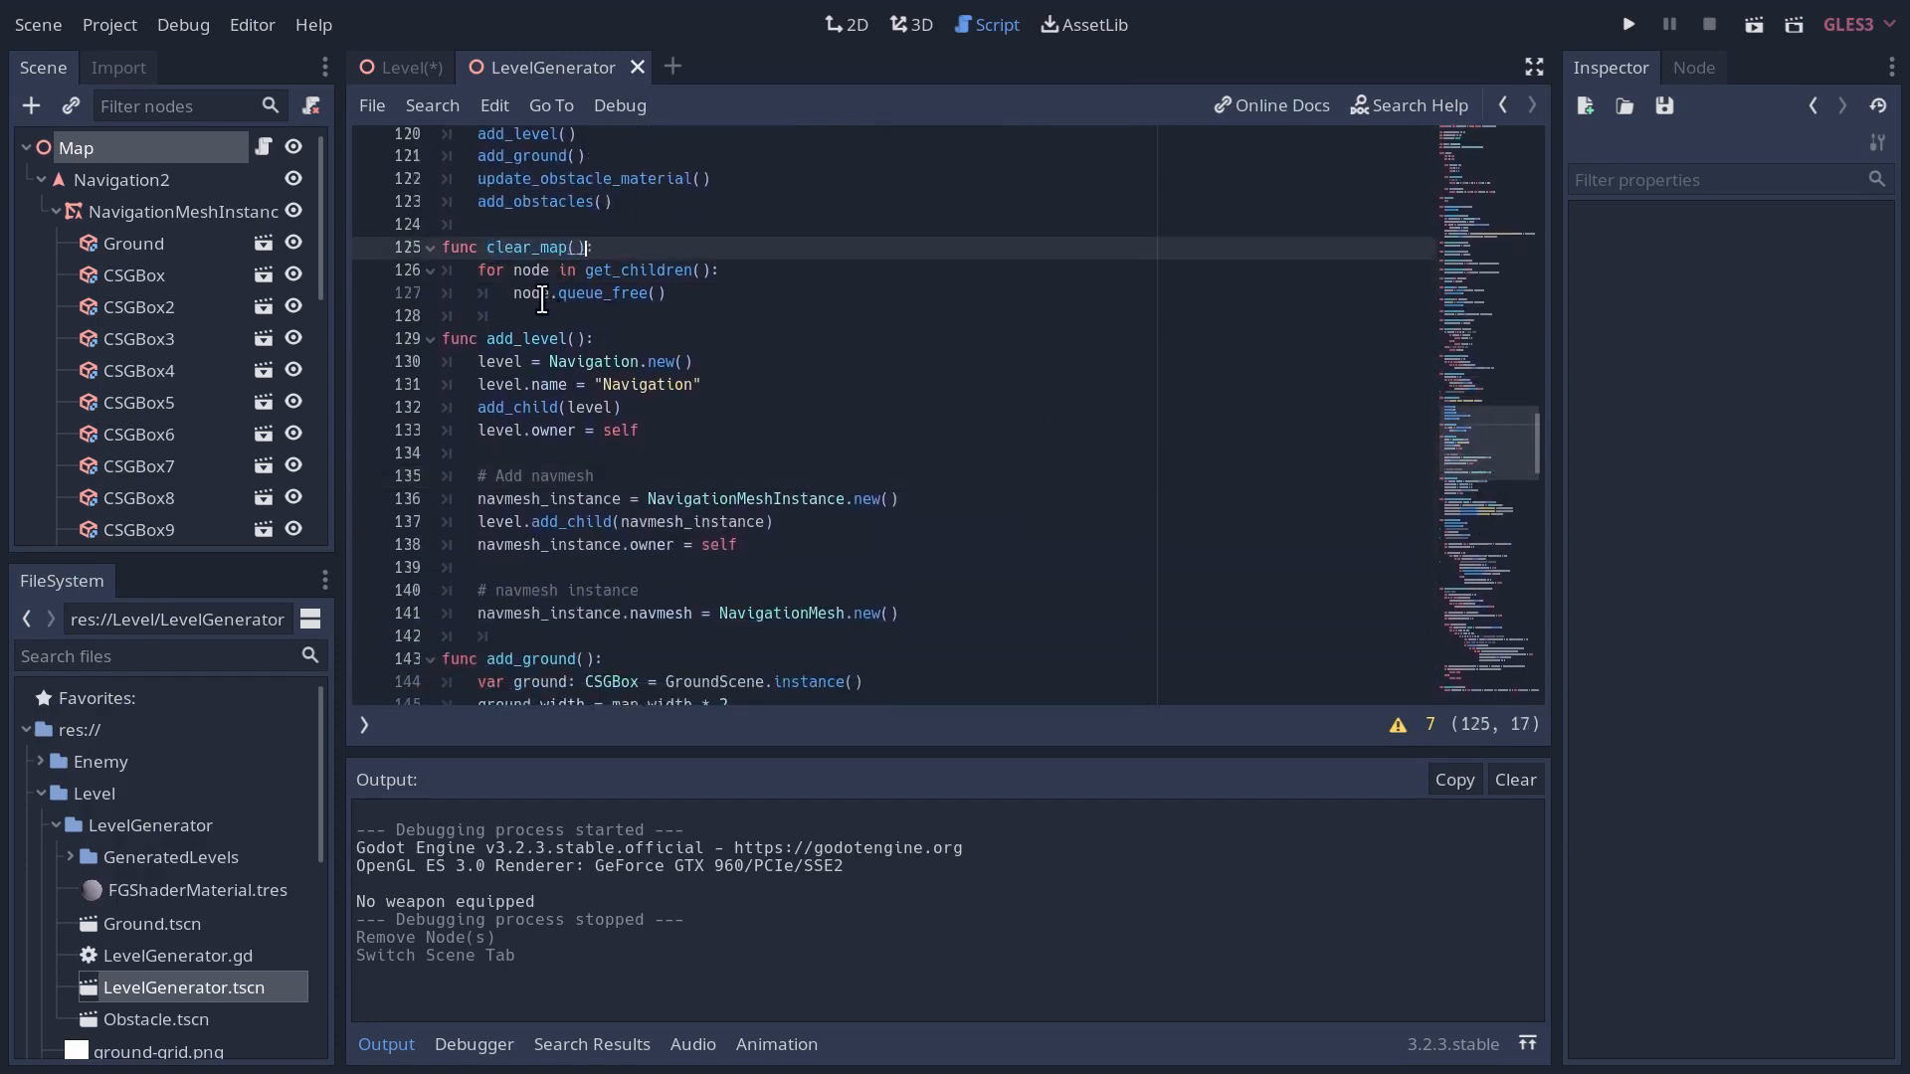
pyautogui.click(671, 292)
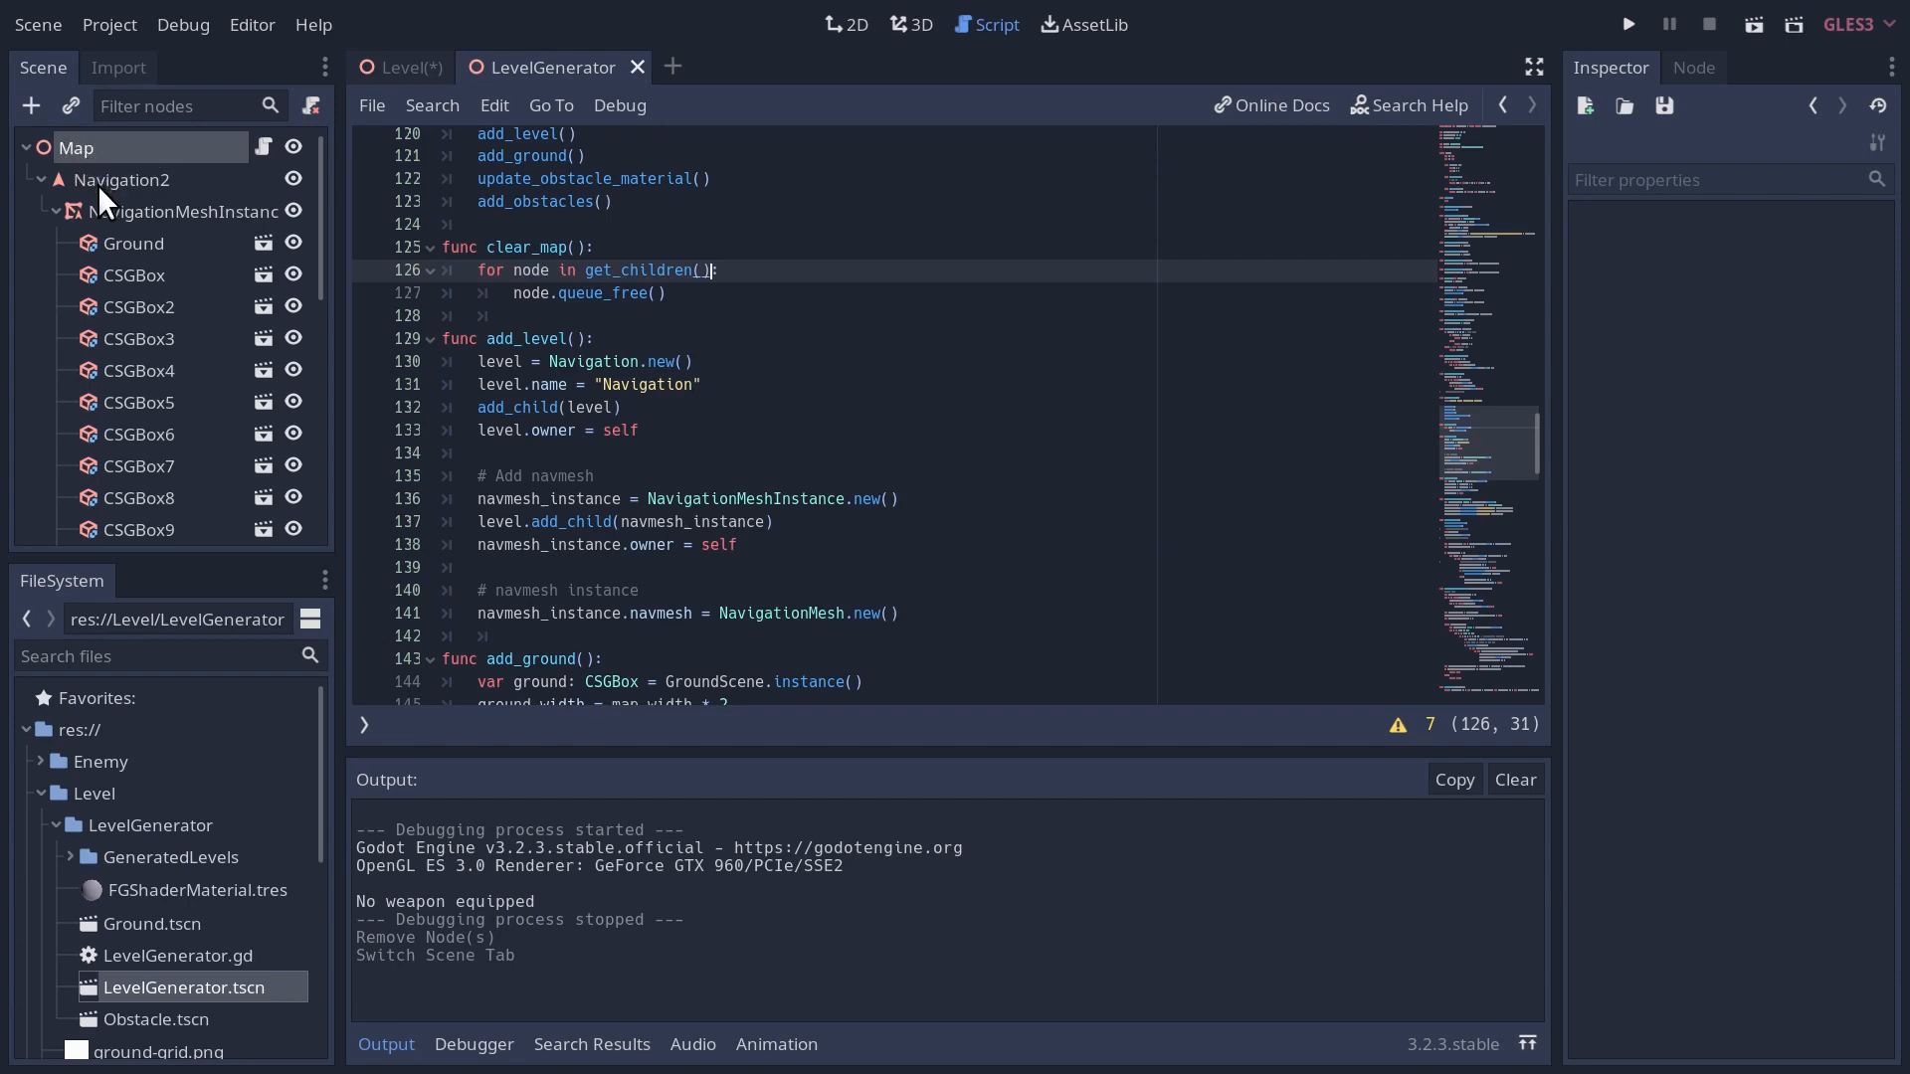
pyautogui.moveTo(121, 179)
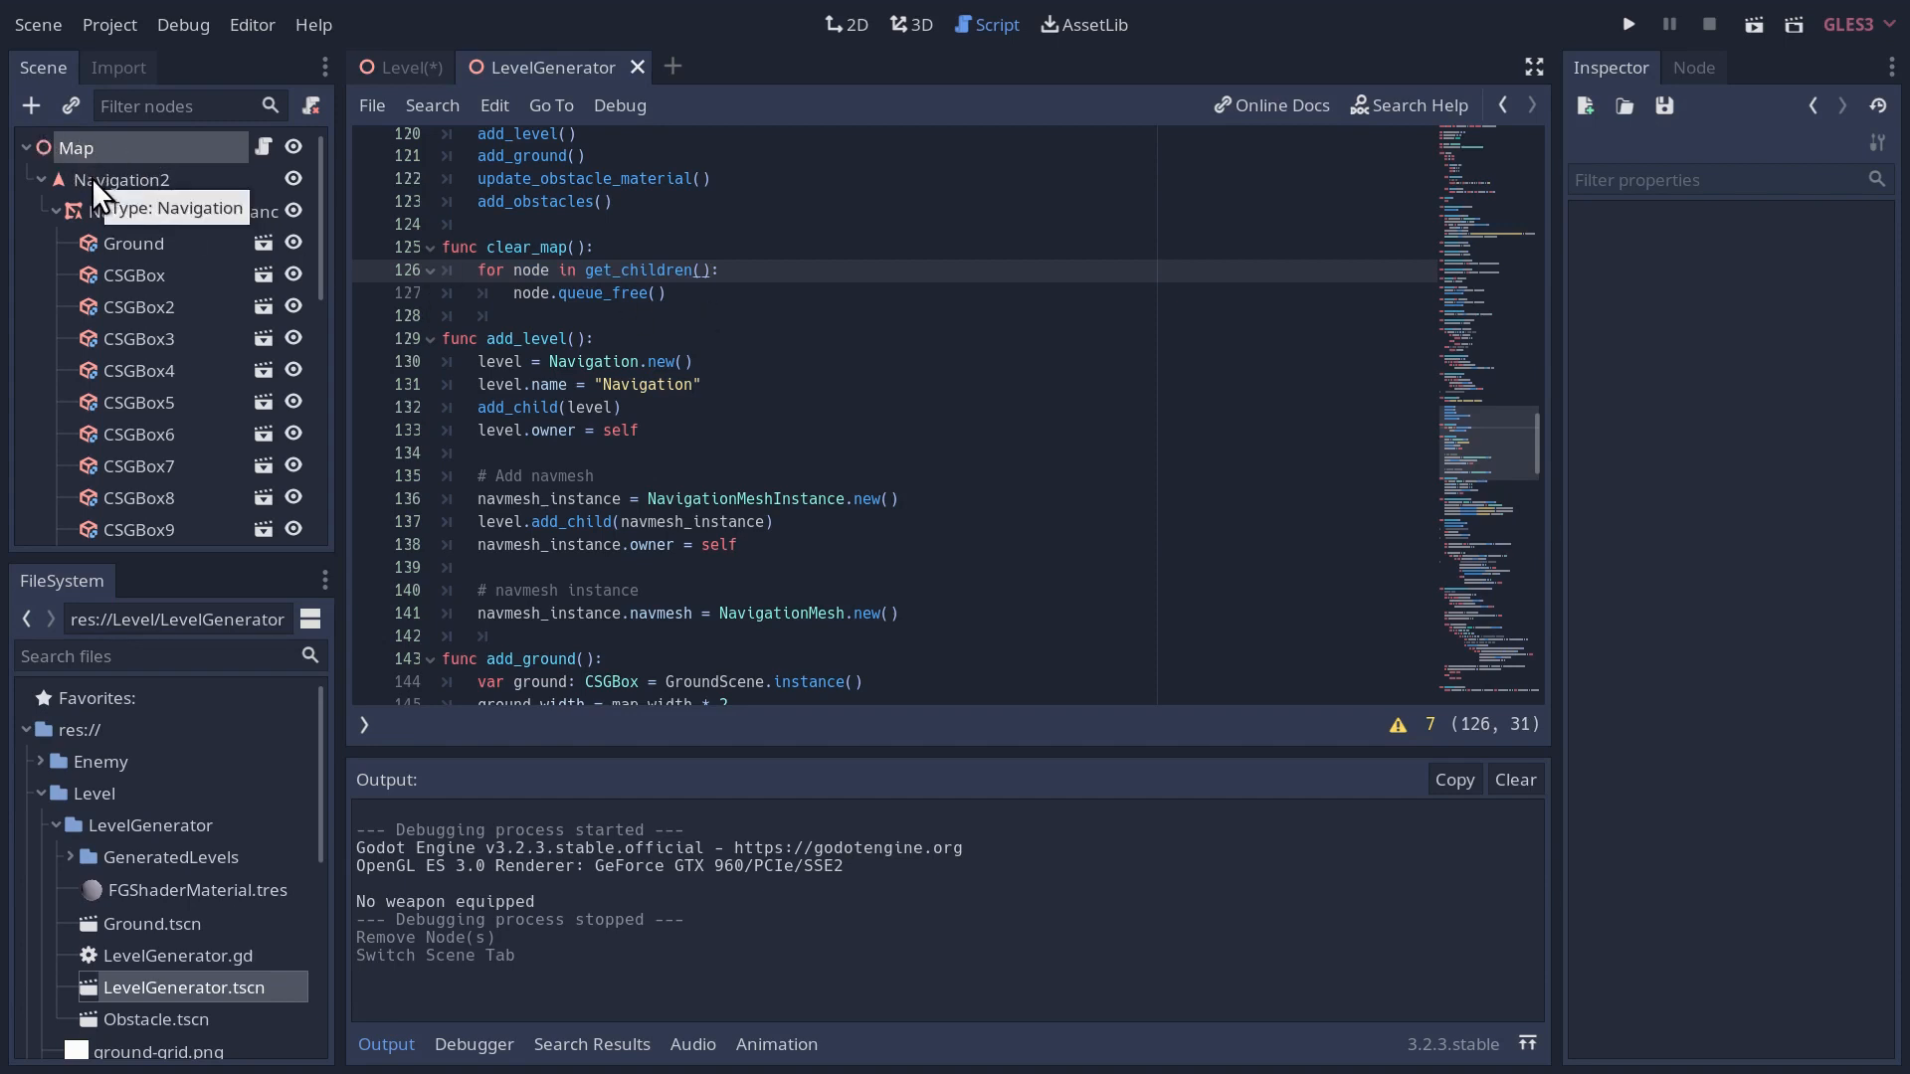
pyautogui.moveTo(109, 189)
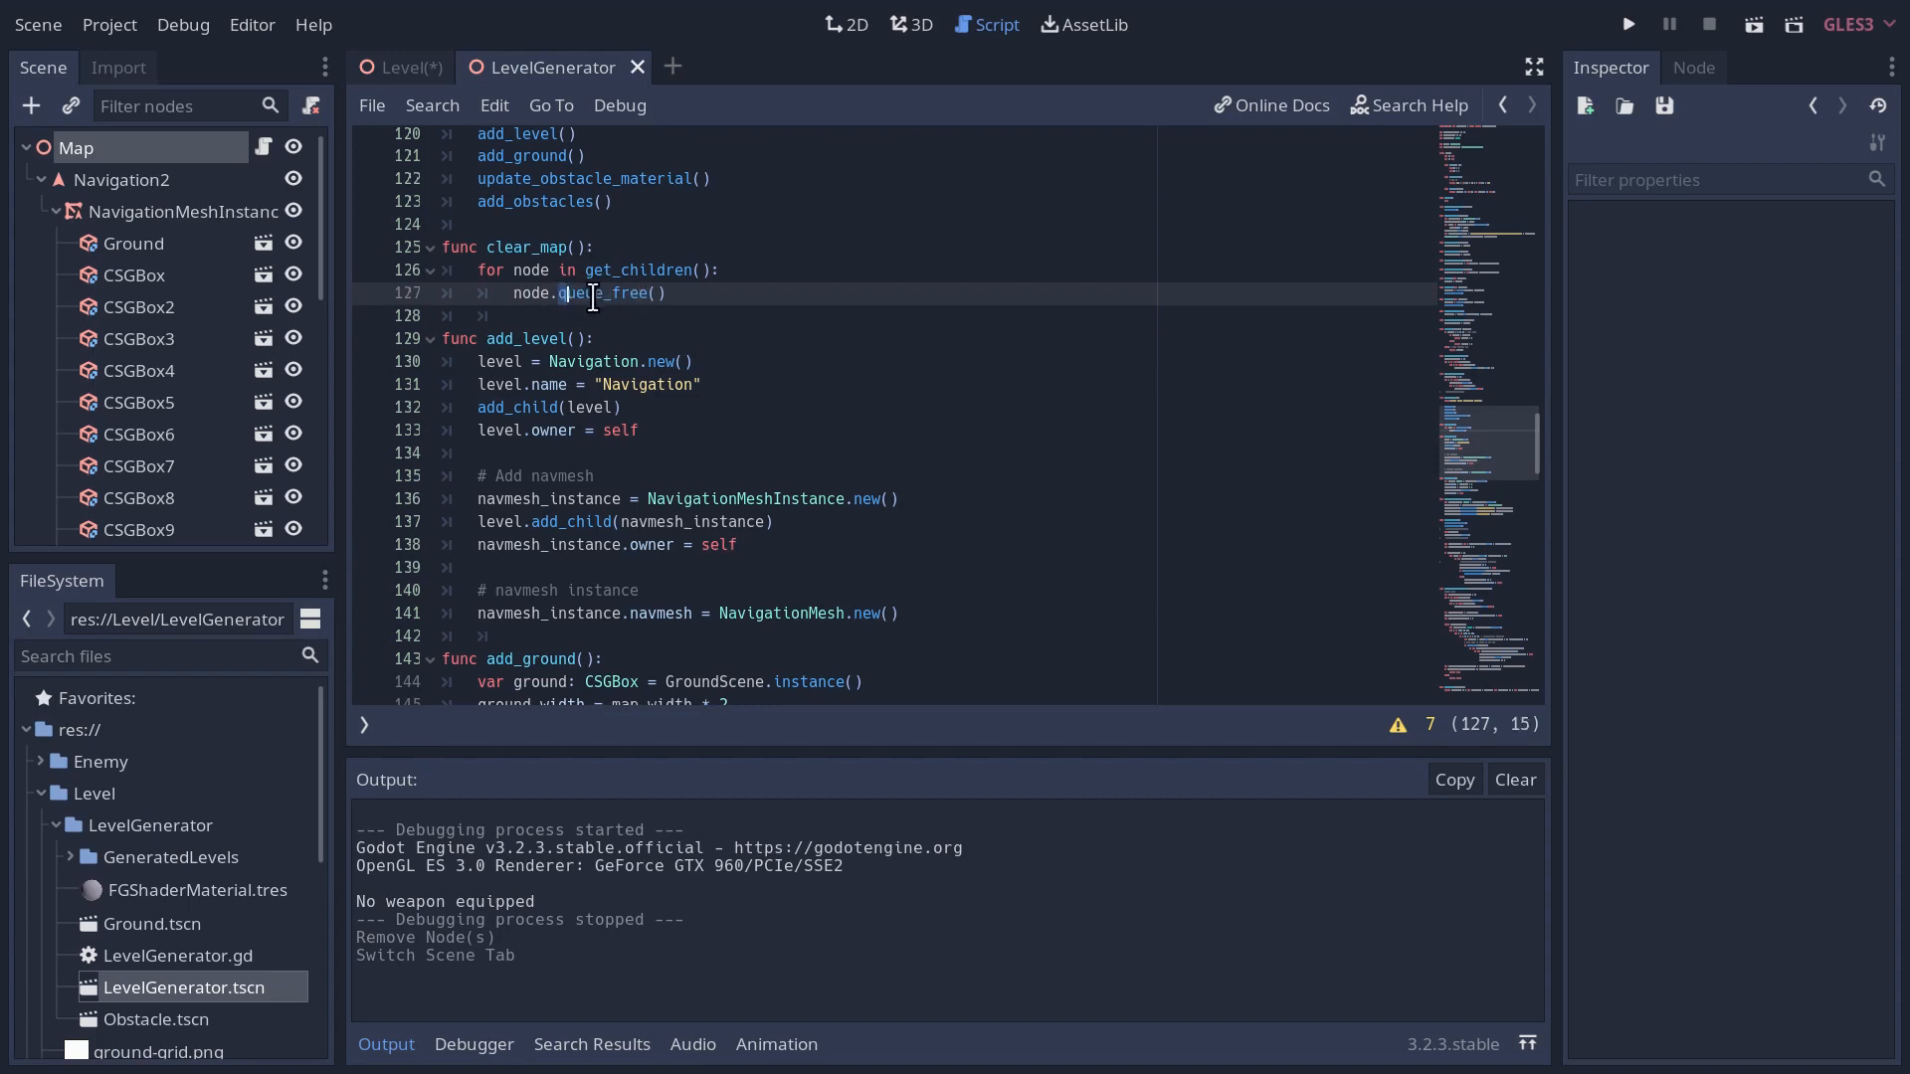
# - Place the cursor on line 127's queue_free call to change it to node.free()
pyautogui.click(458, 271)
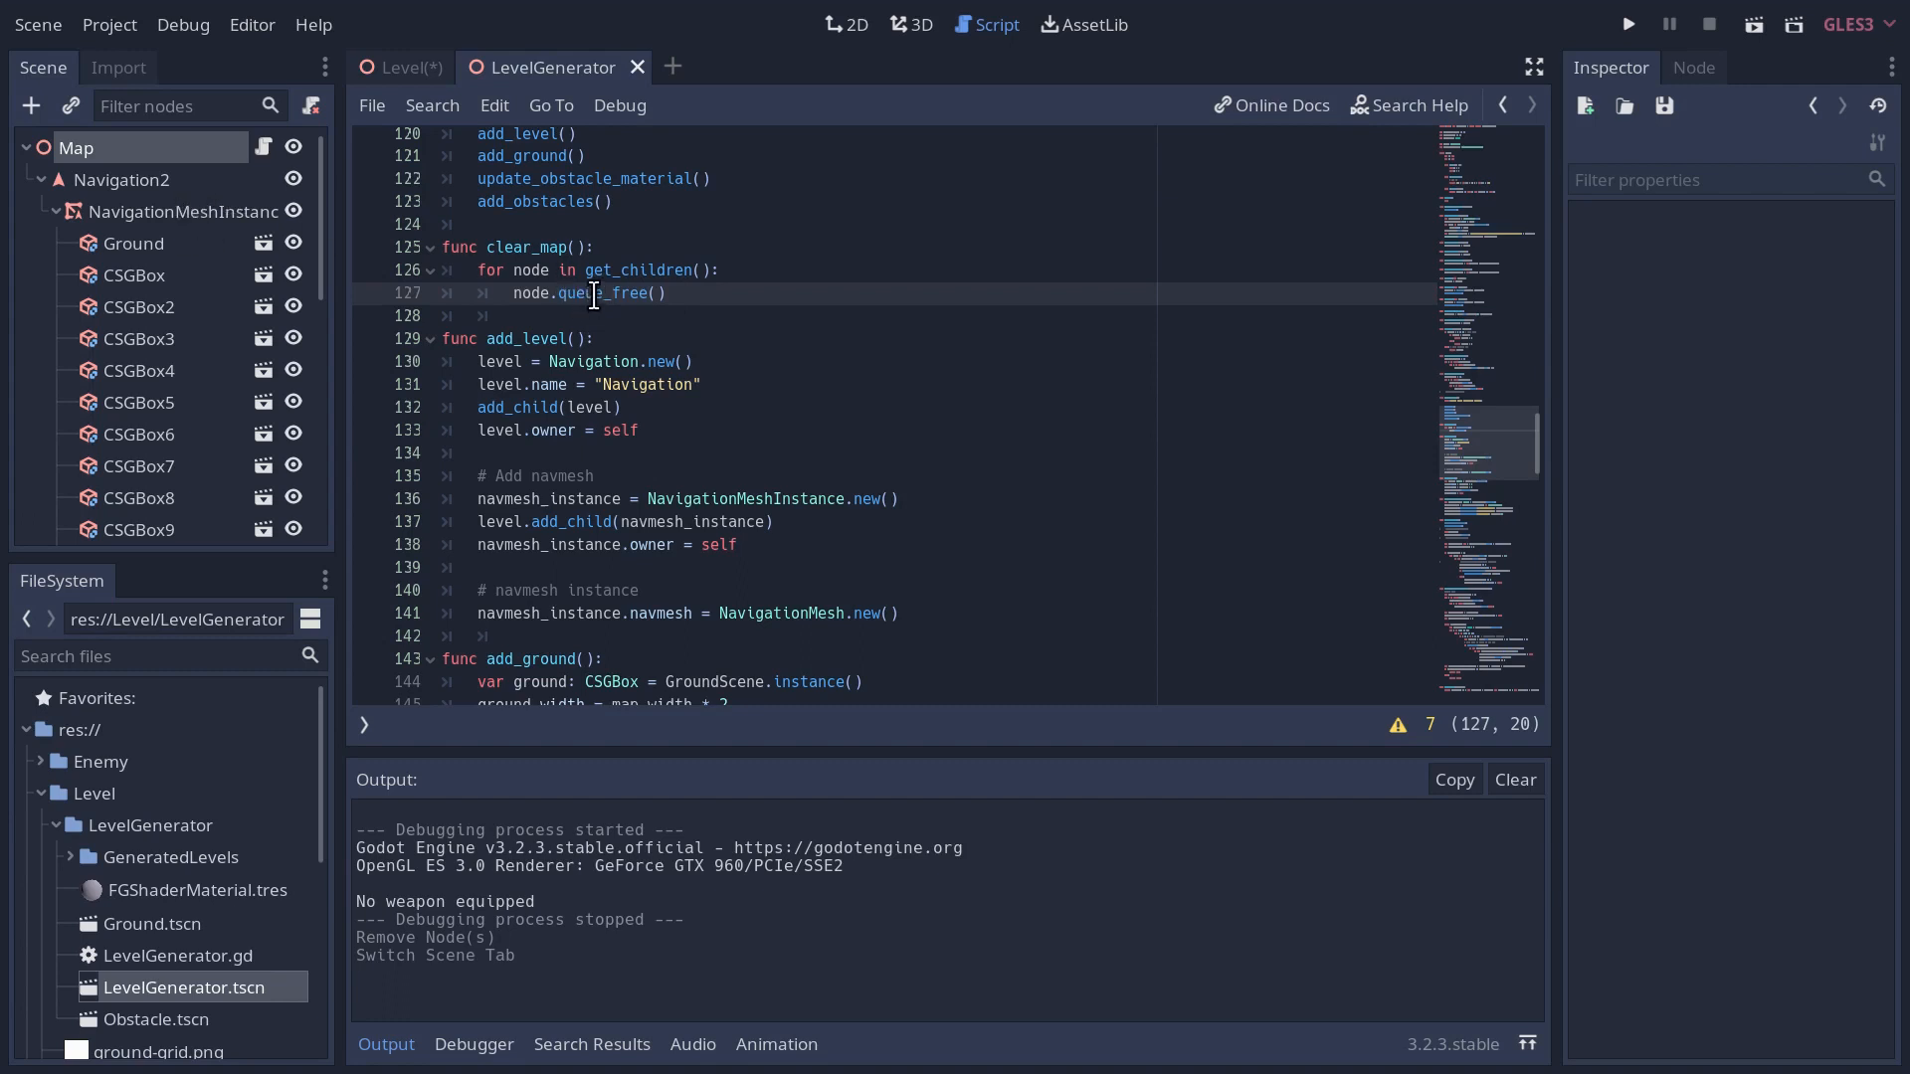
pyautogui.click(728, 360)
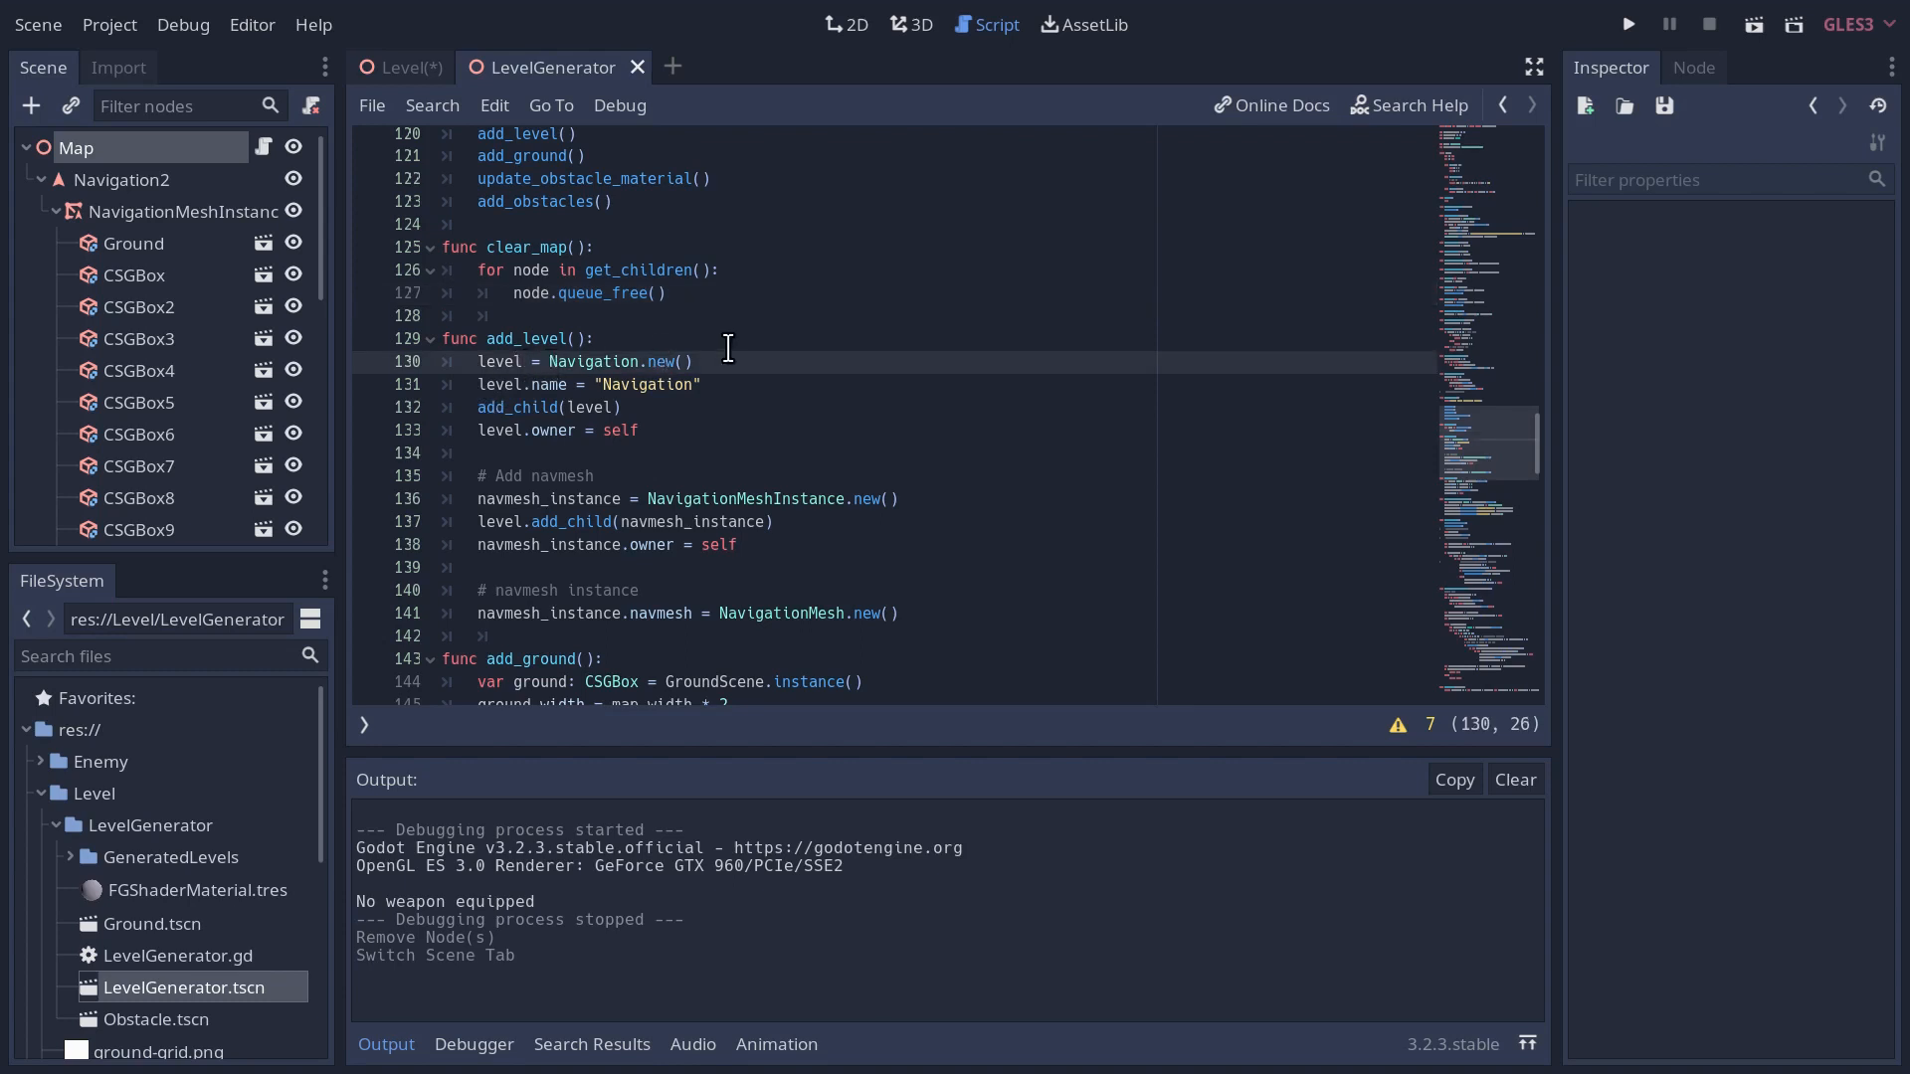
pyautogui.moveTo(634, 384)
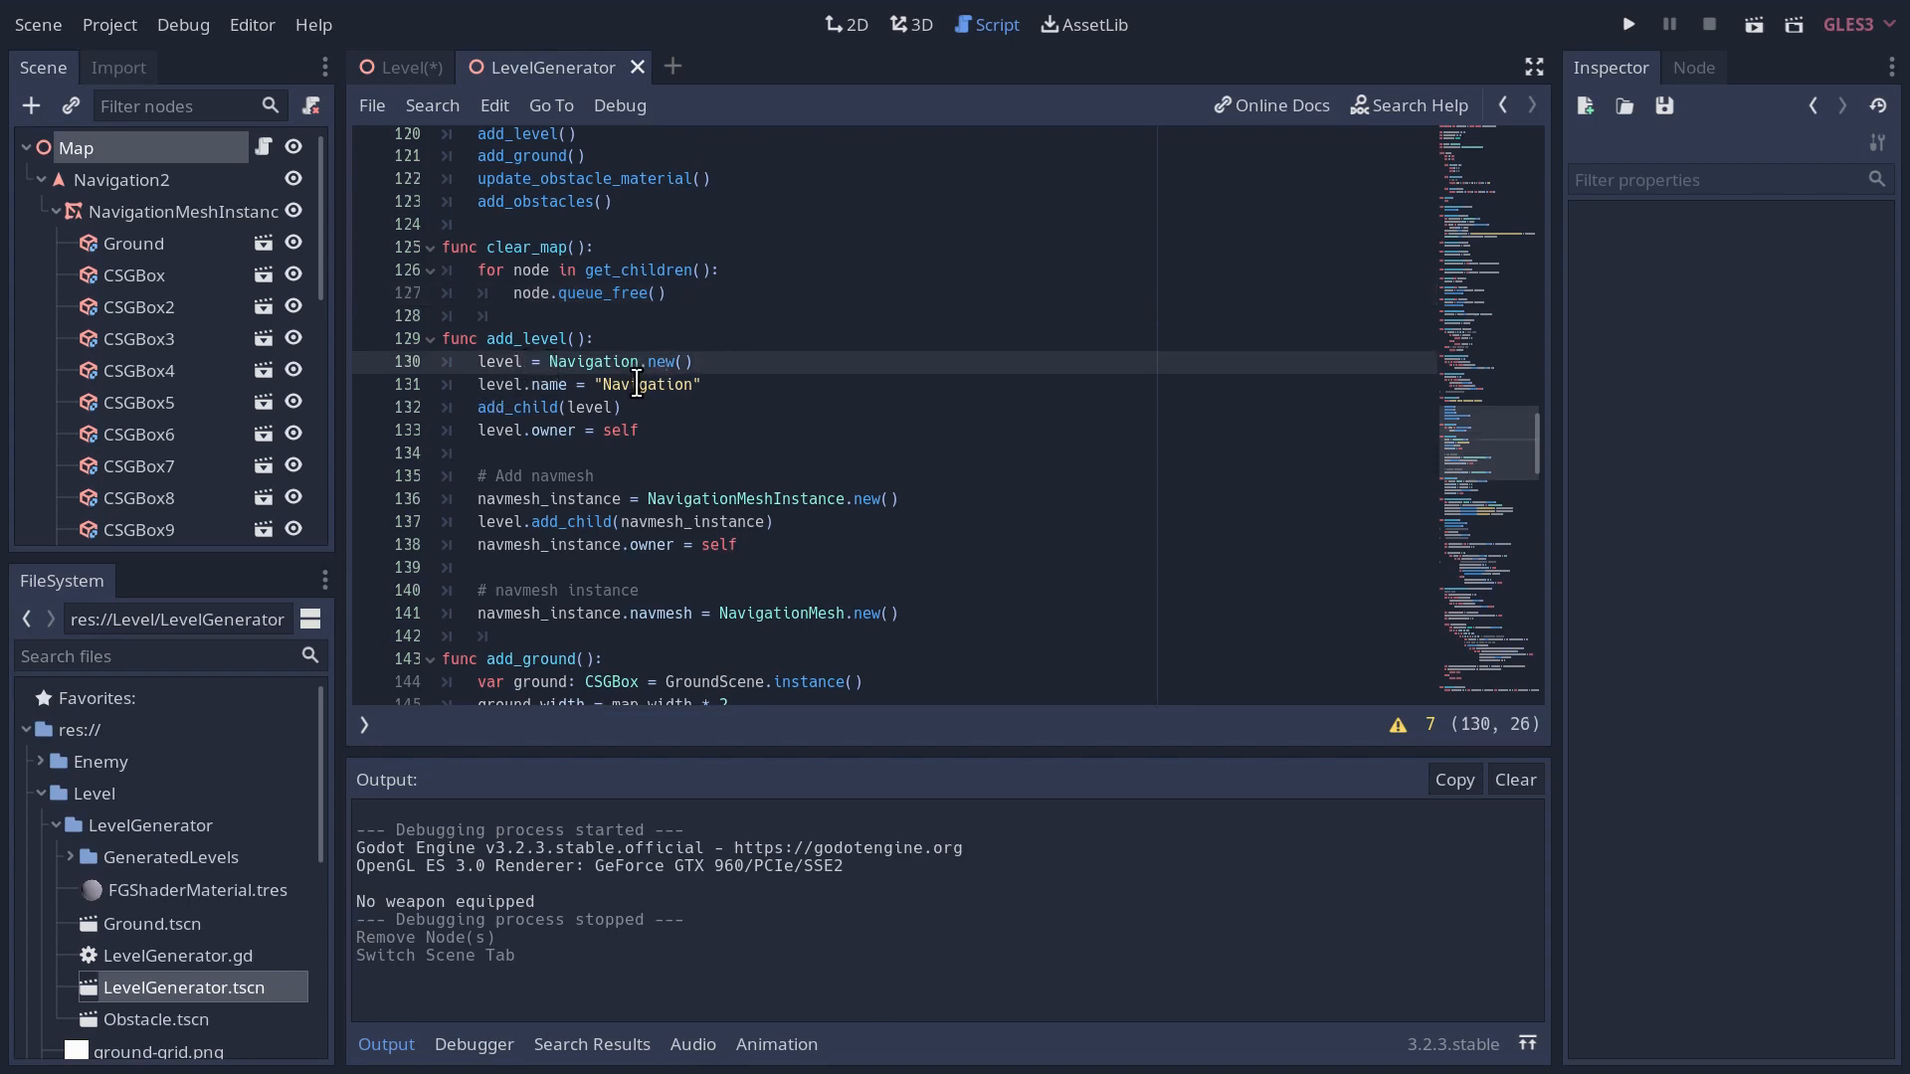
pyautogui.moveTo(614, 326)
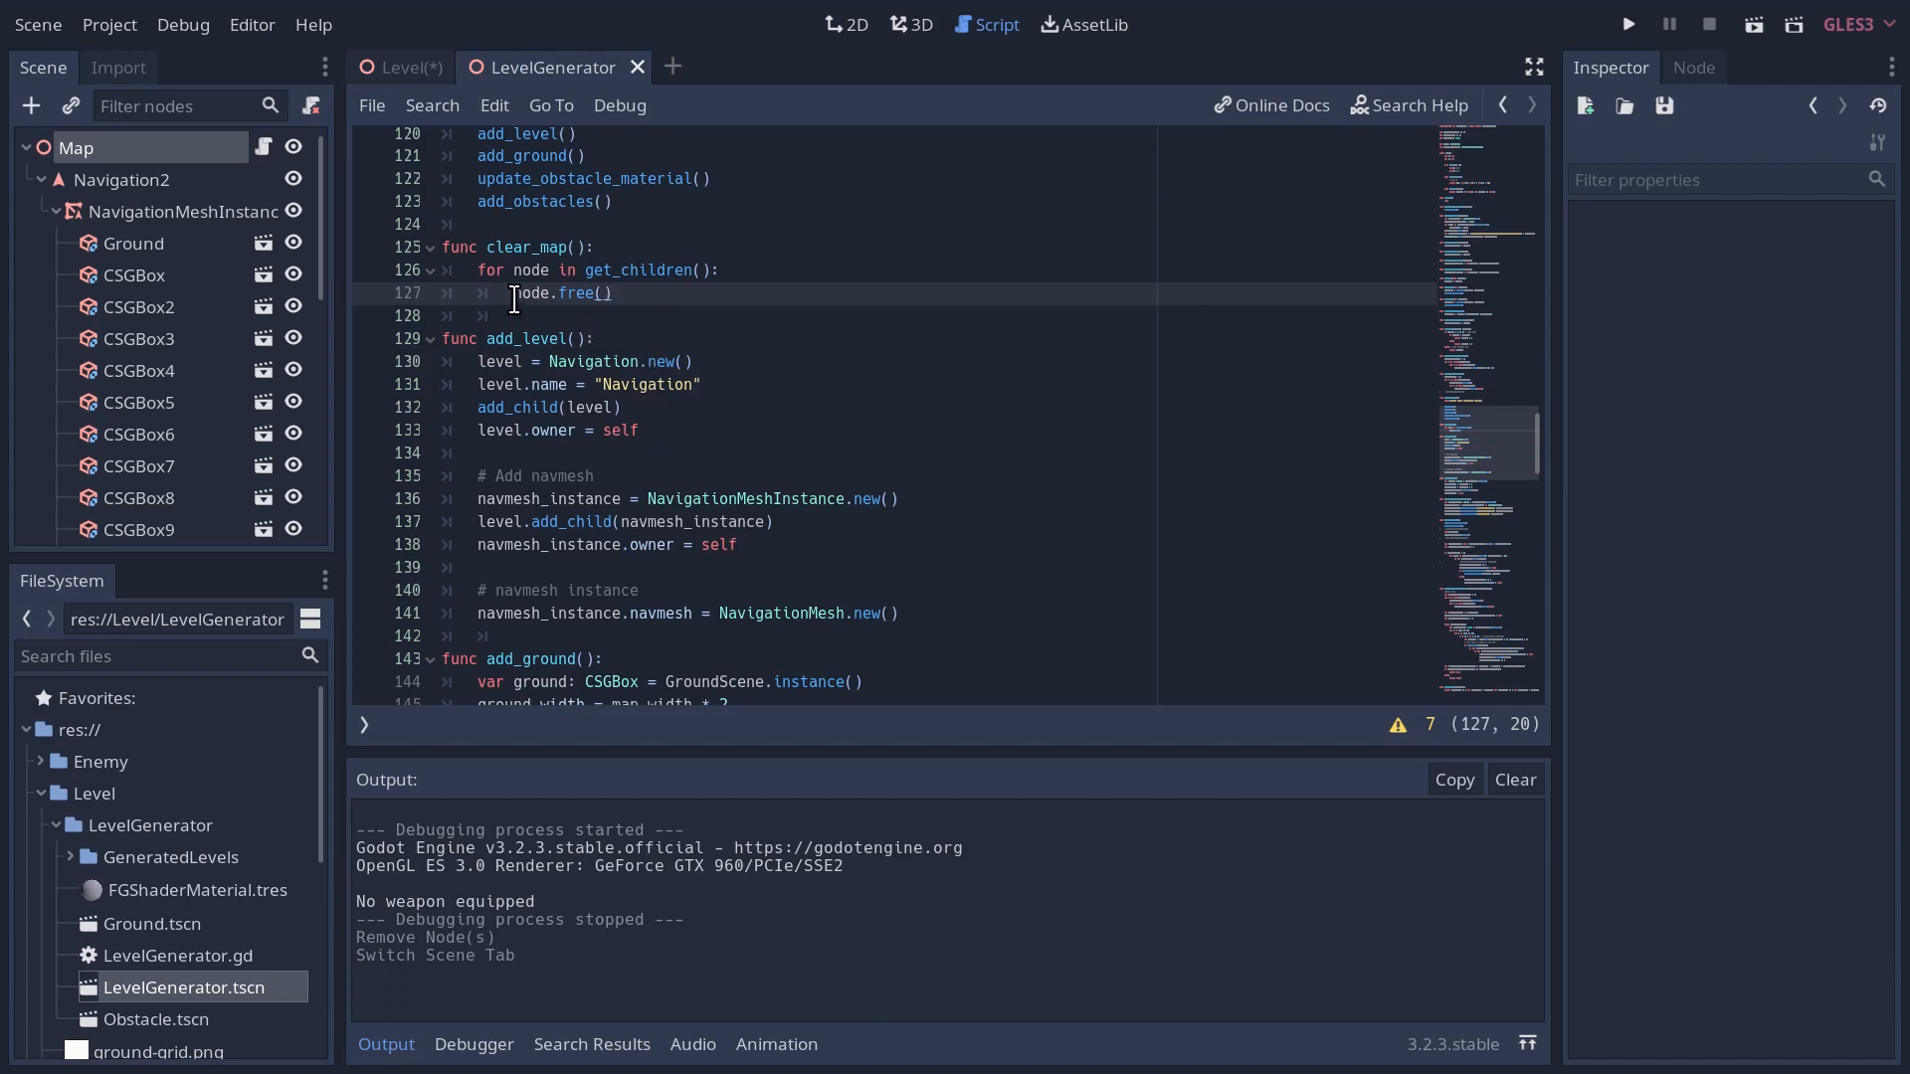
pyautogui.moveTo(619, 295)
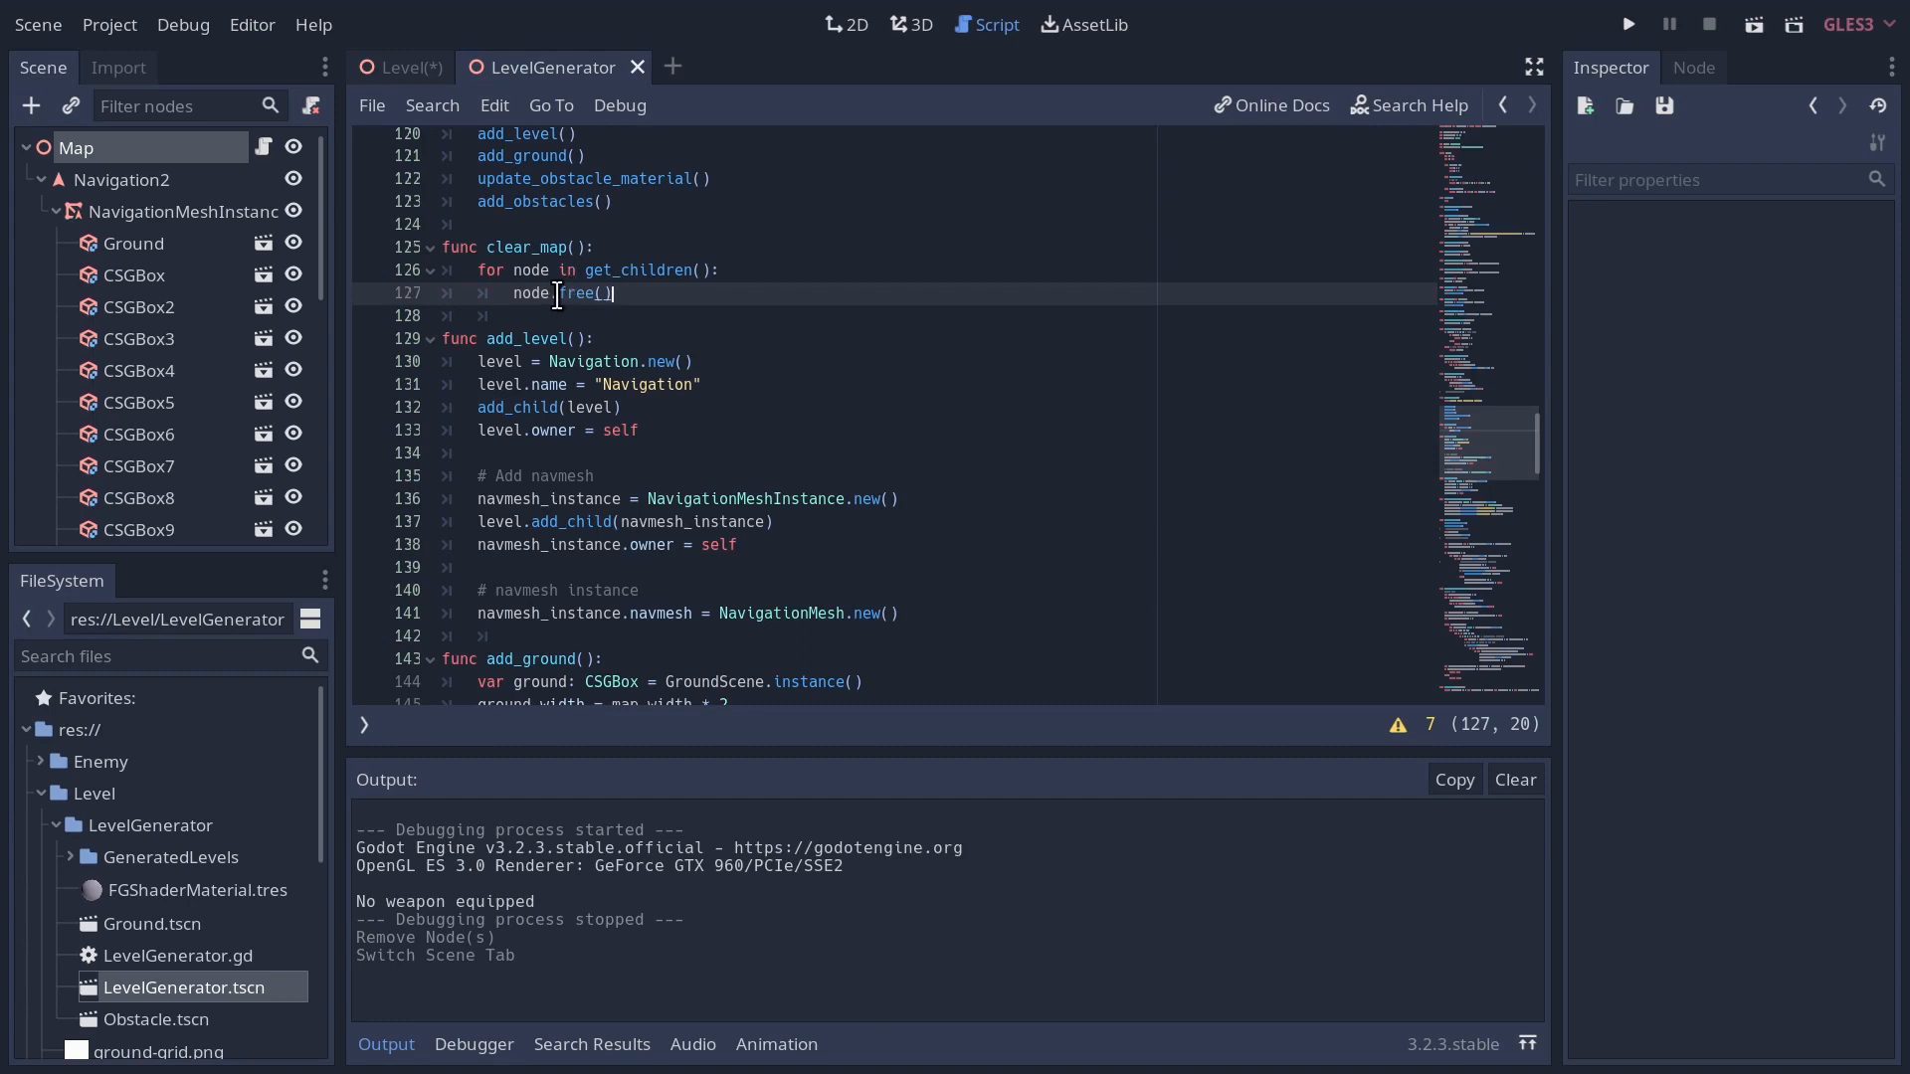
pyautogui.moveTo(567, 314)
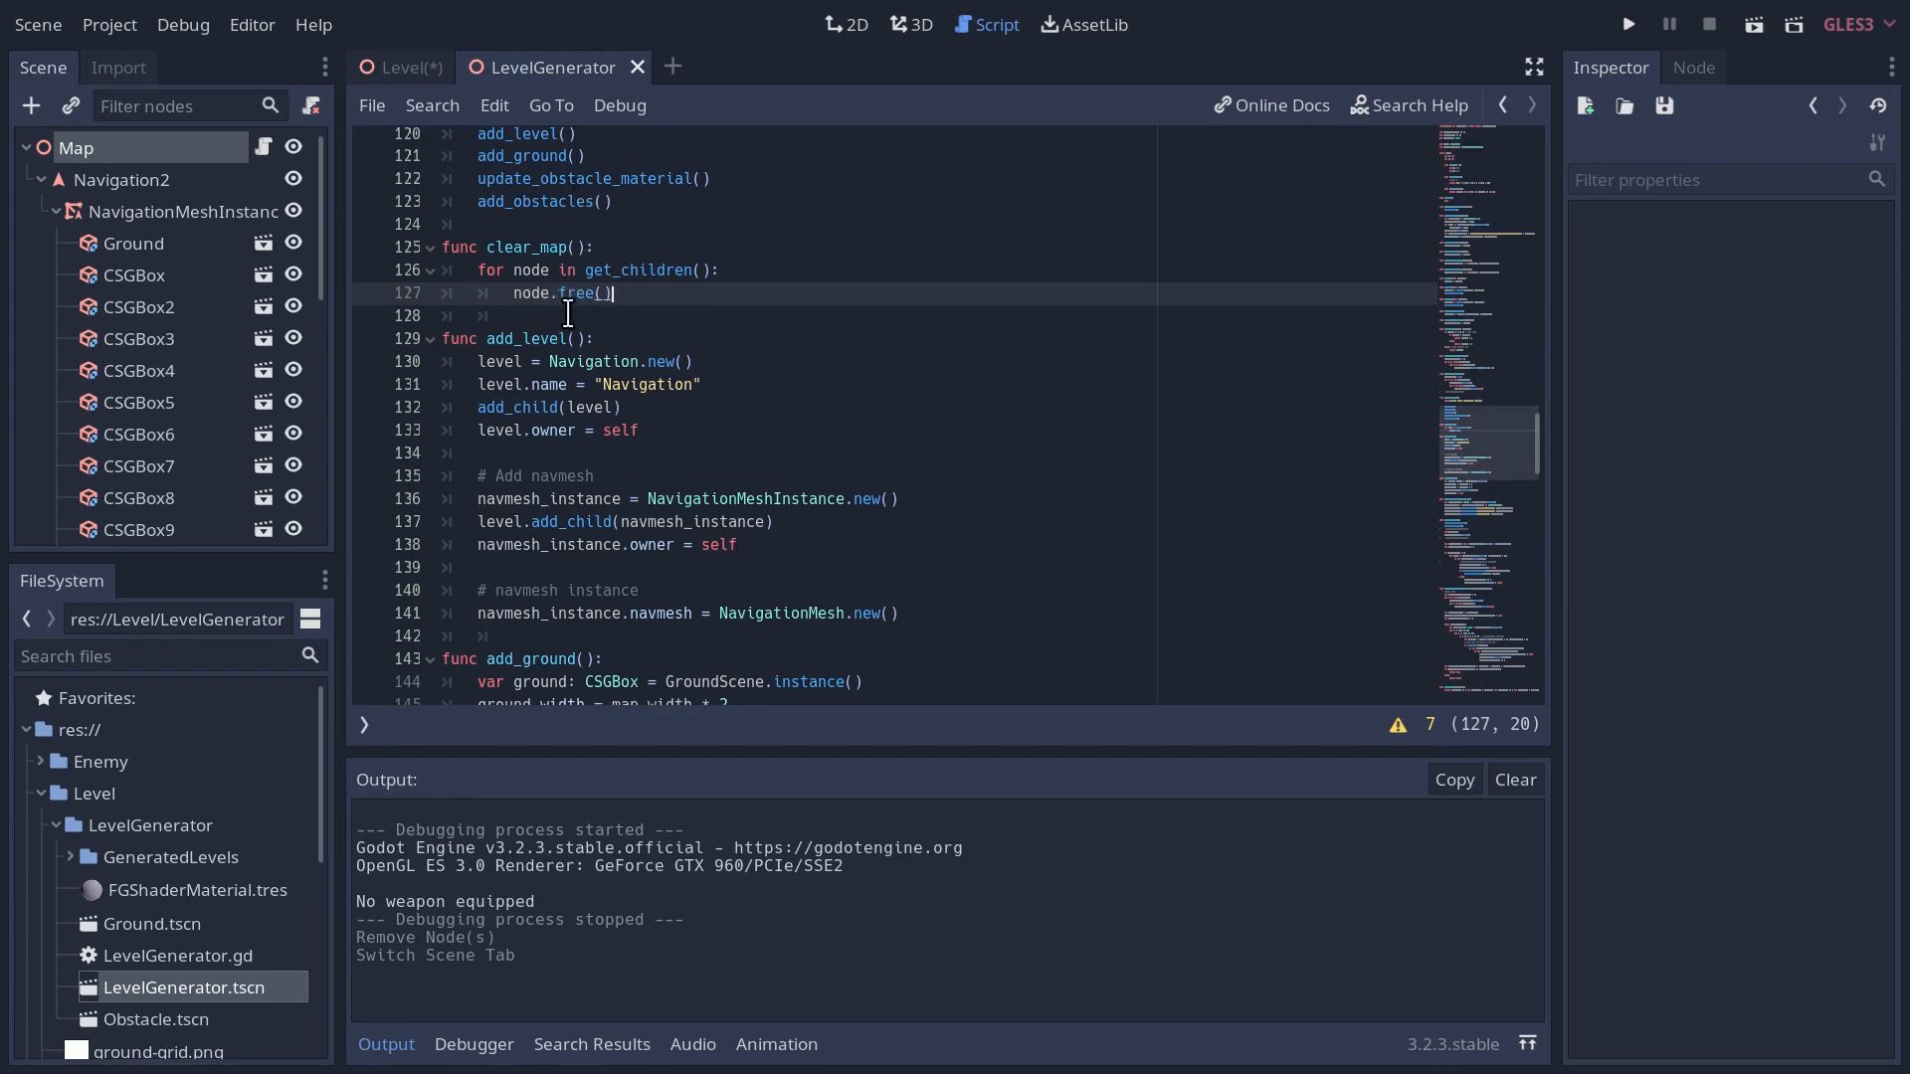
pyautogui.moveTo(614, 295)
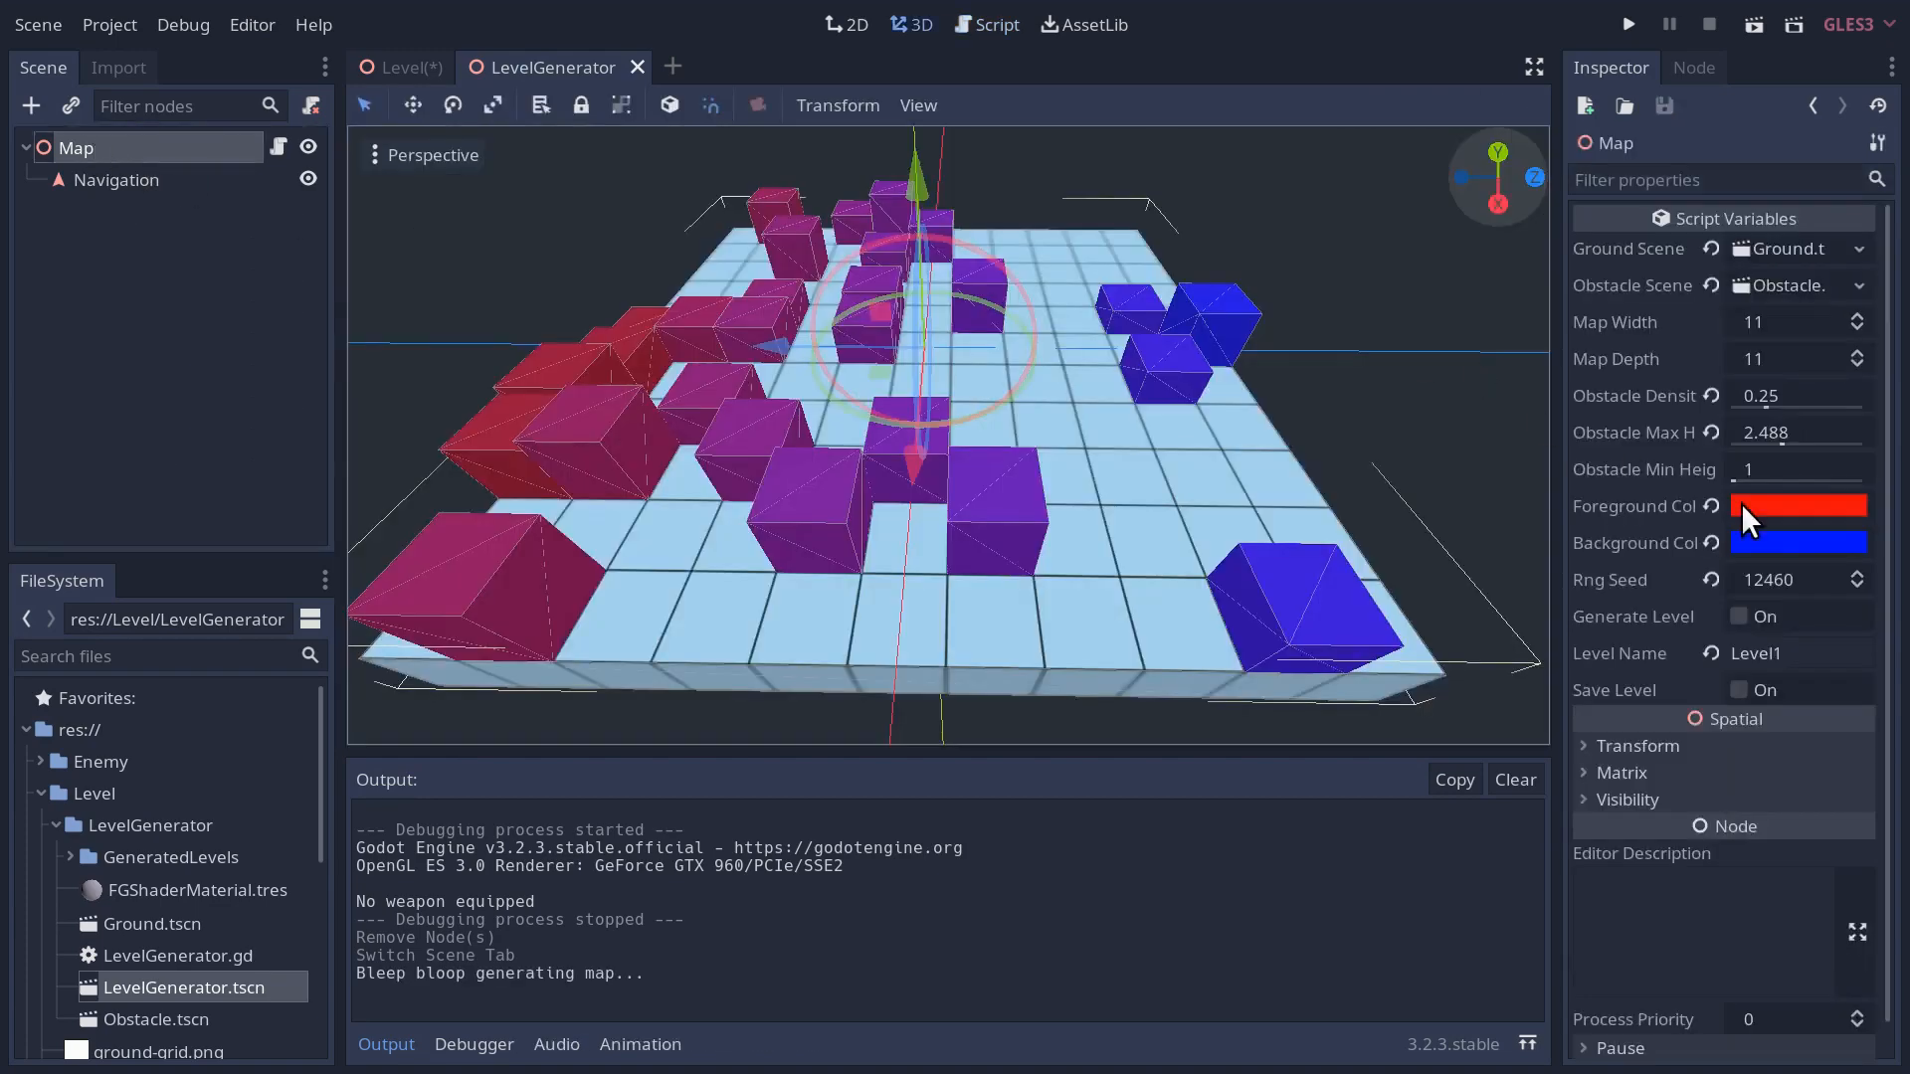
pyautogui.click(1734, 617)
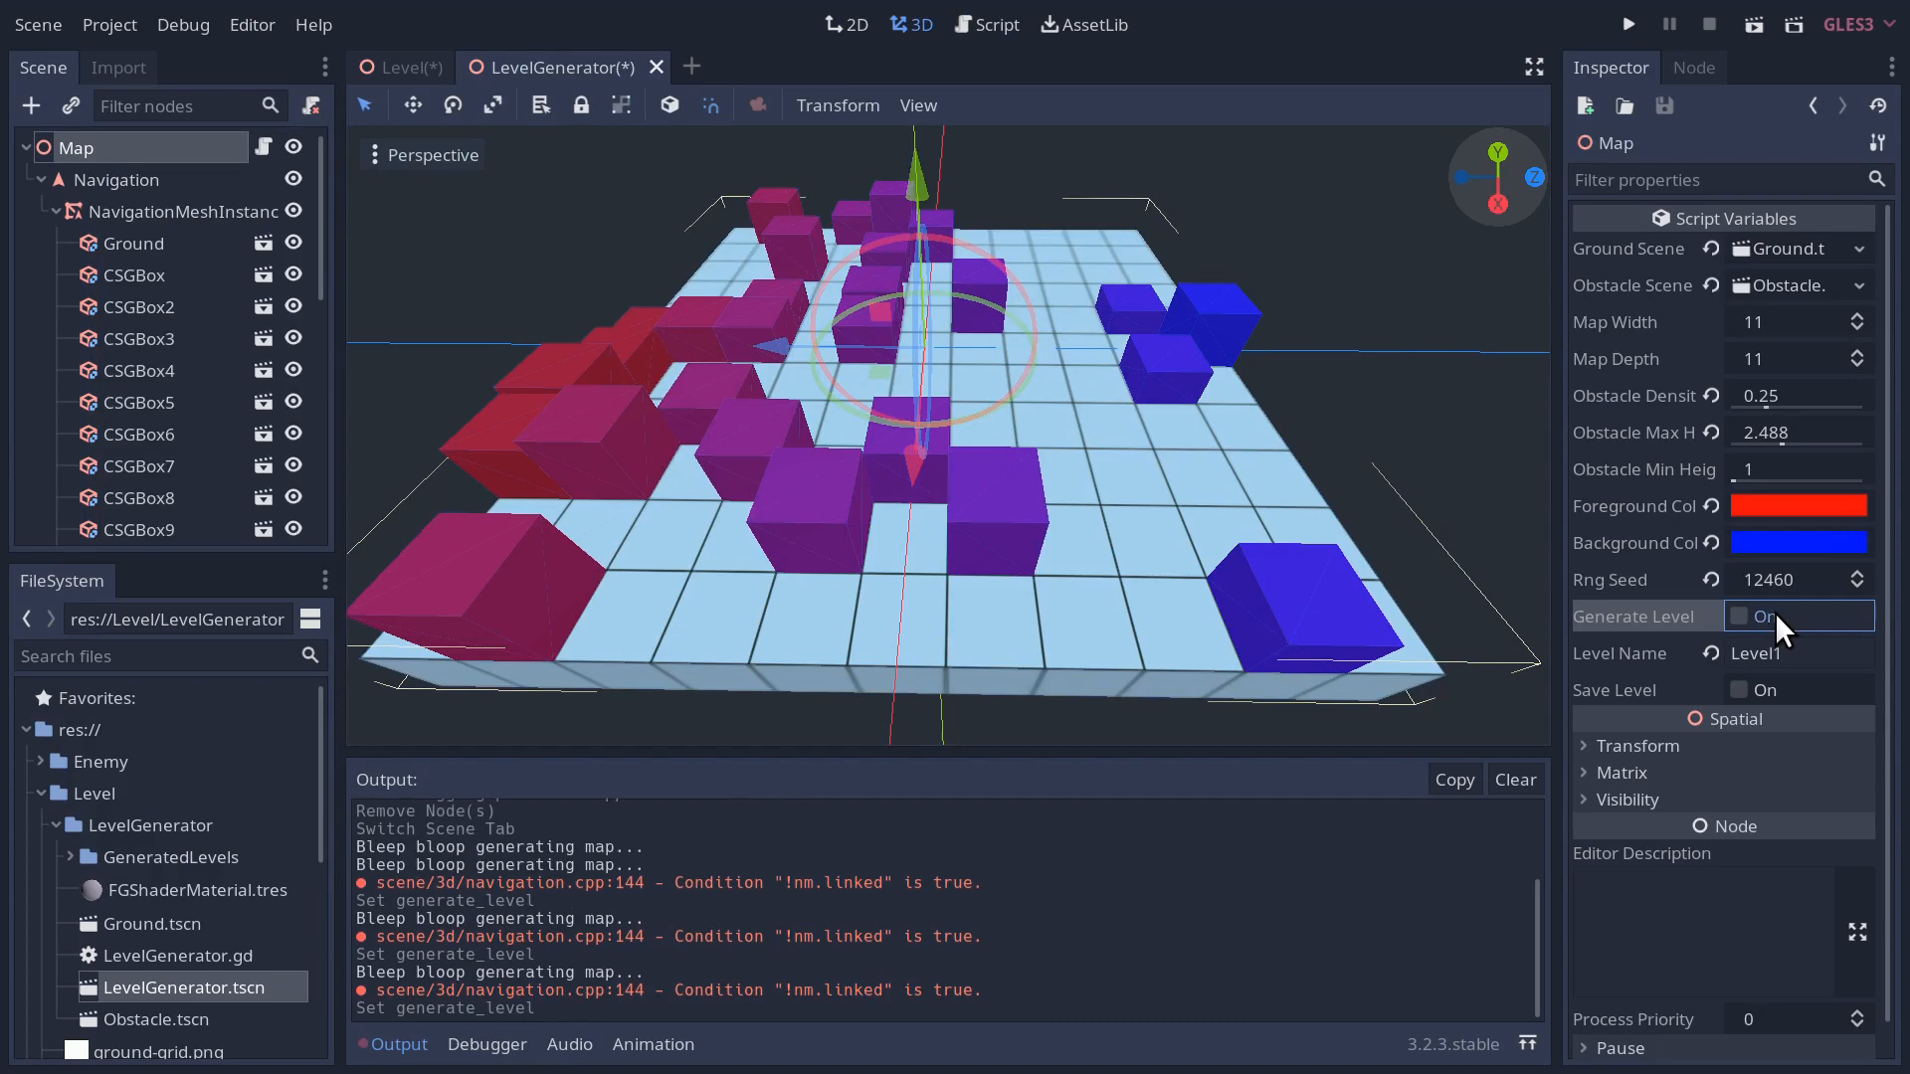
pyautogui.click(1739, 615)
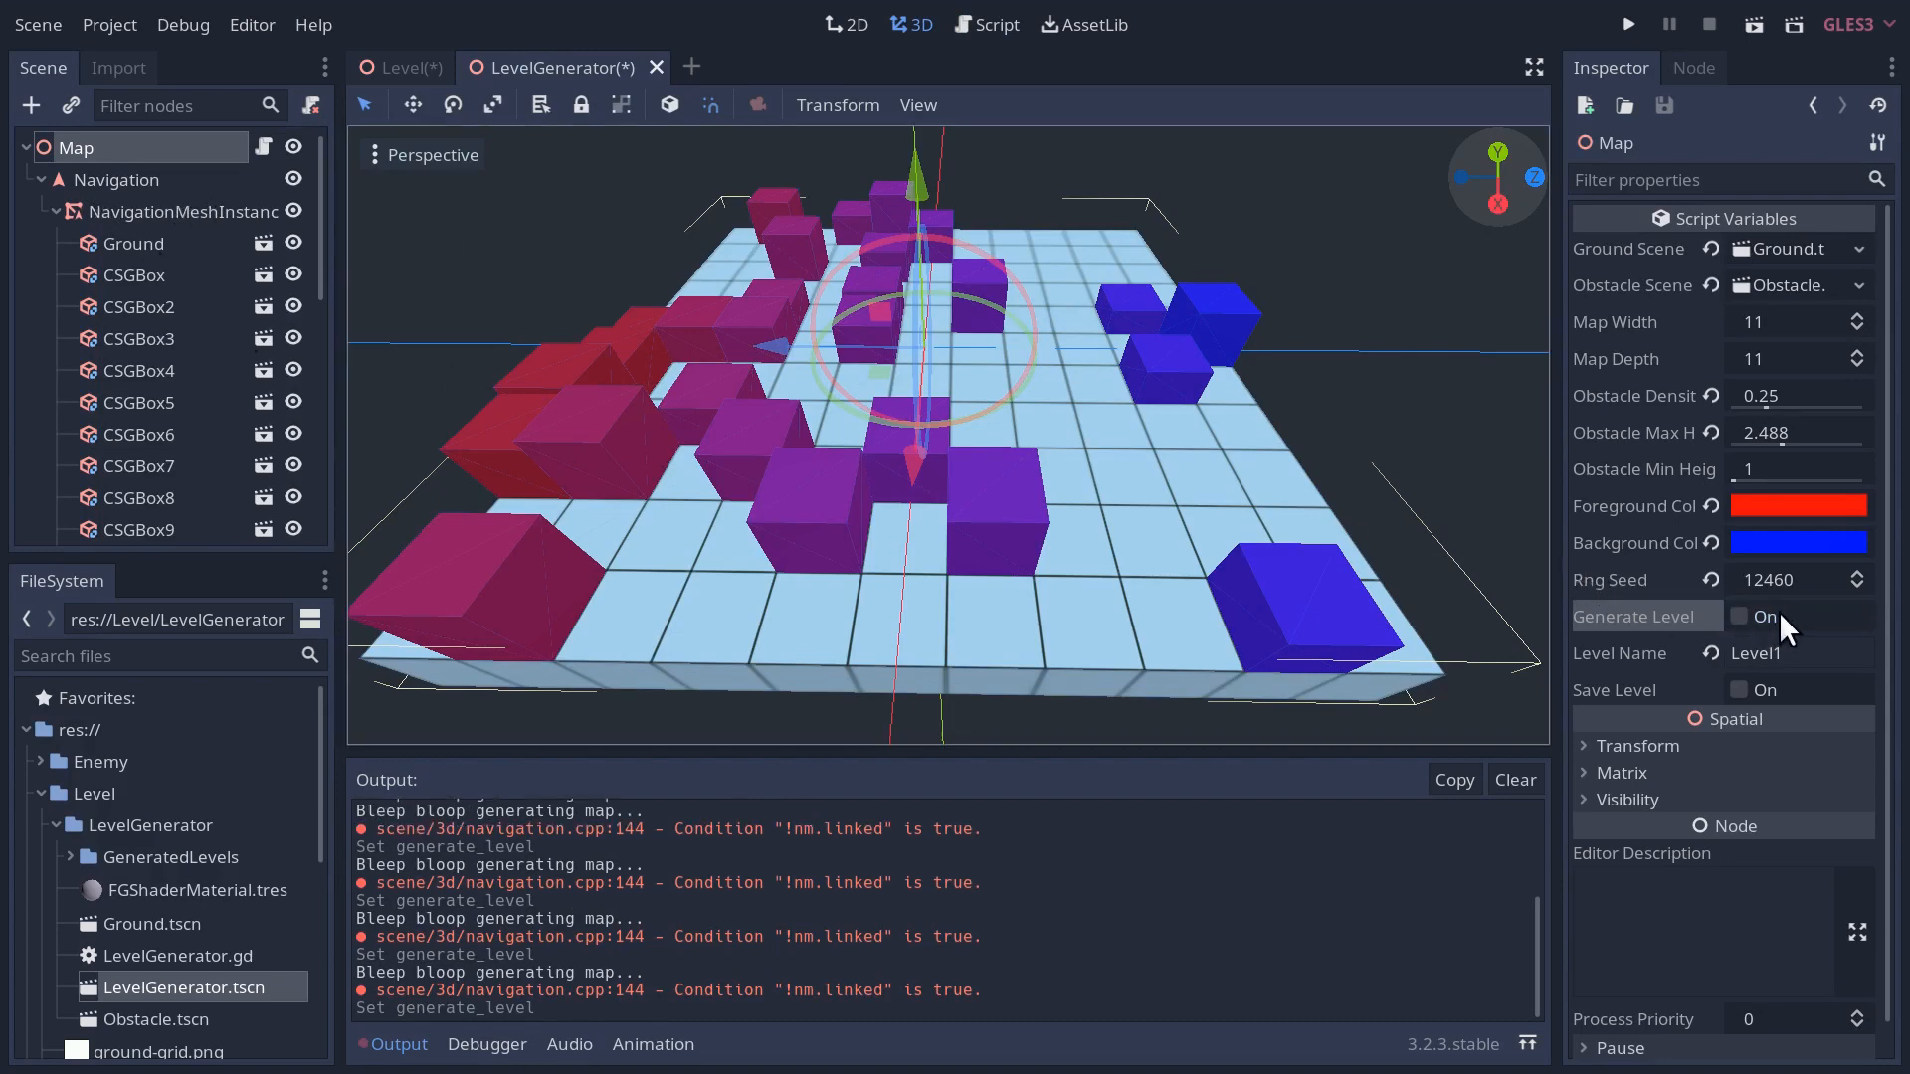
pyautogui.moveTo(874, 984)
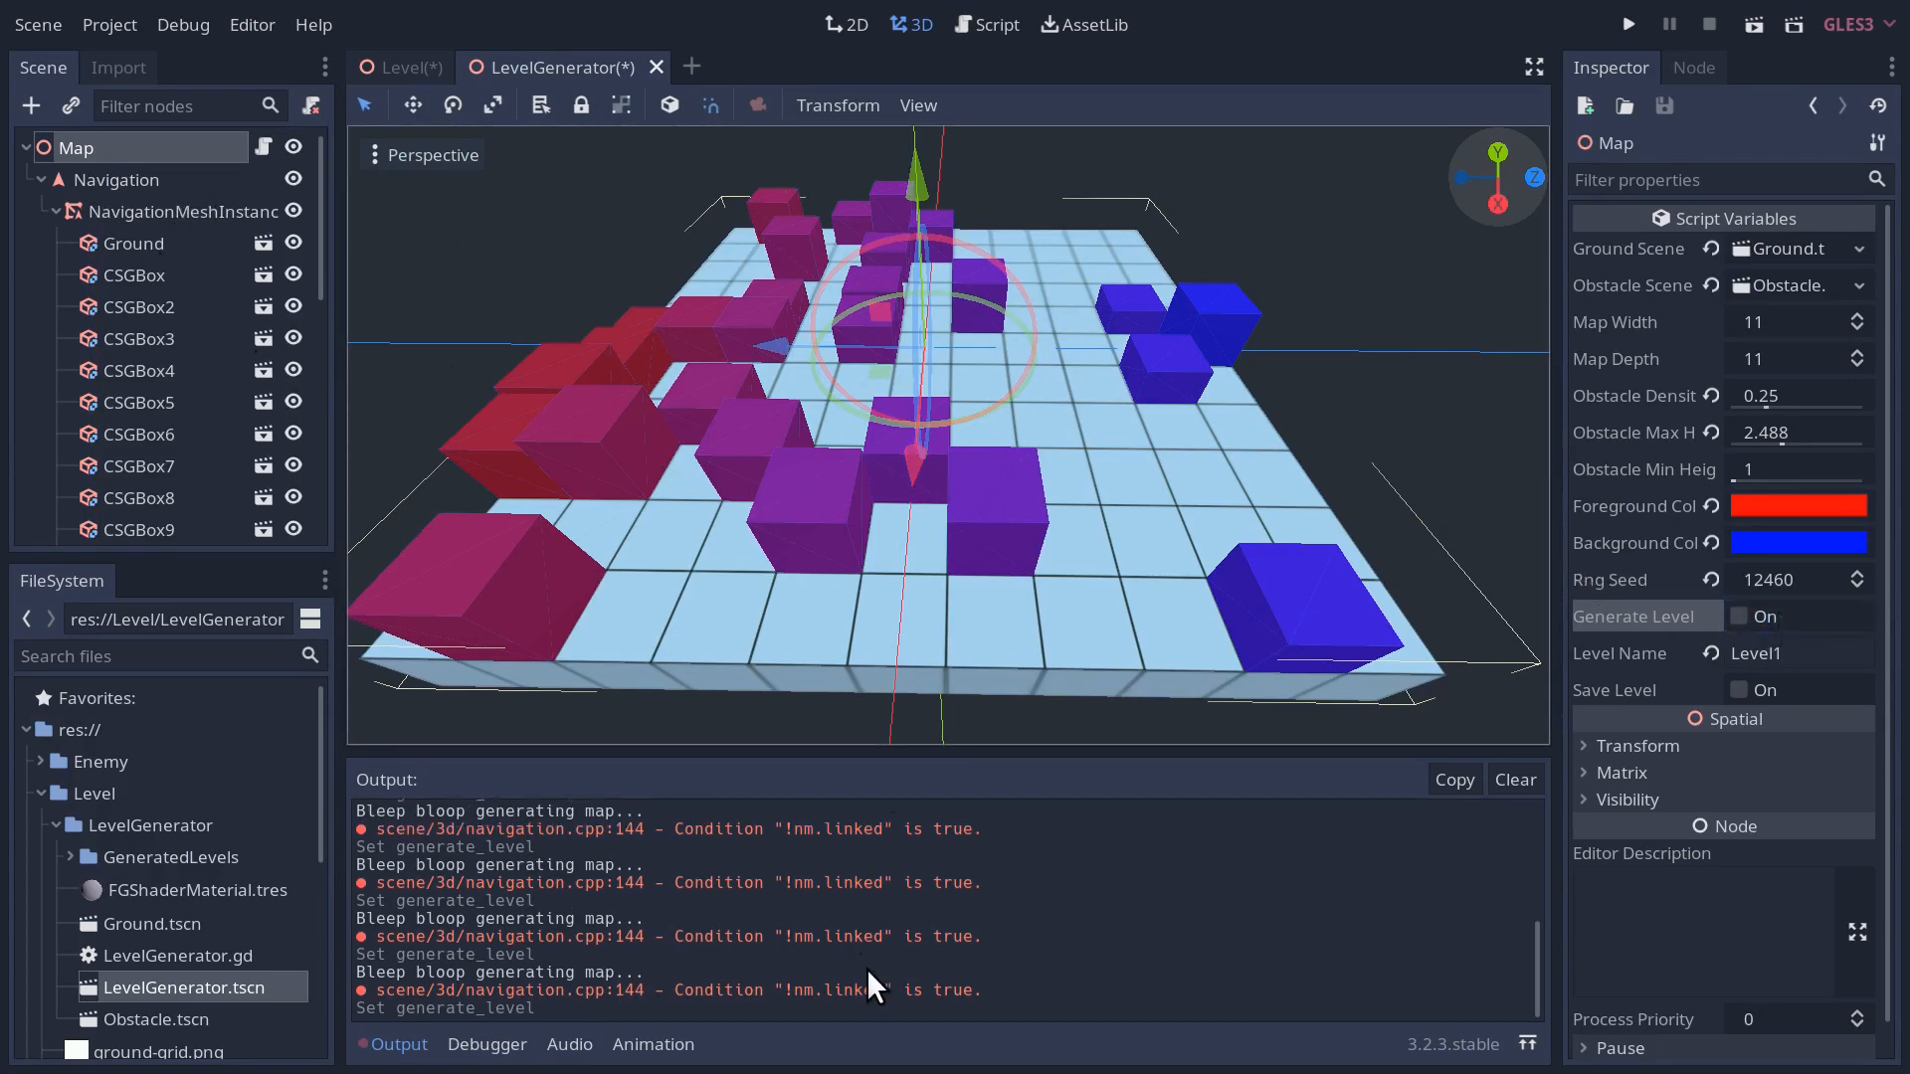
pyautogui.moveTo(803, 1012)
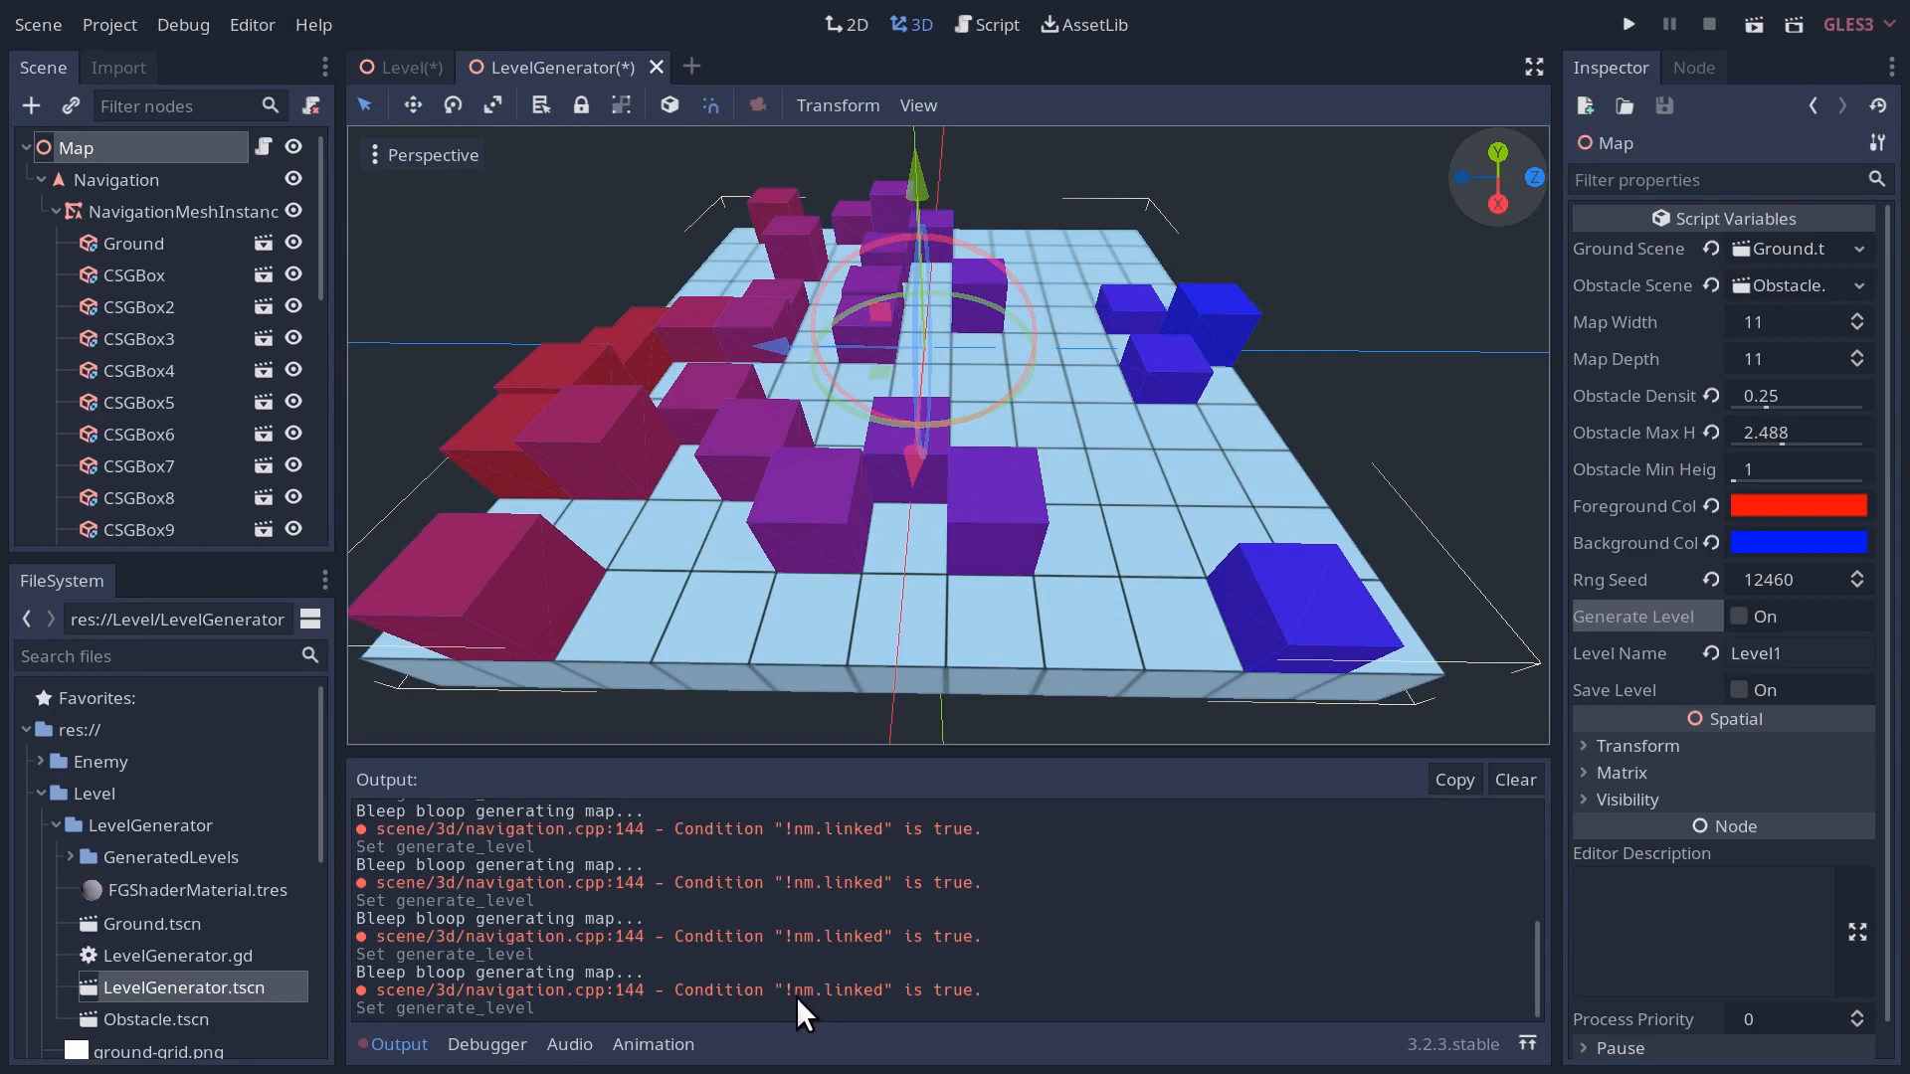
pyautogui.moveTo(619, 1016)
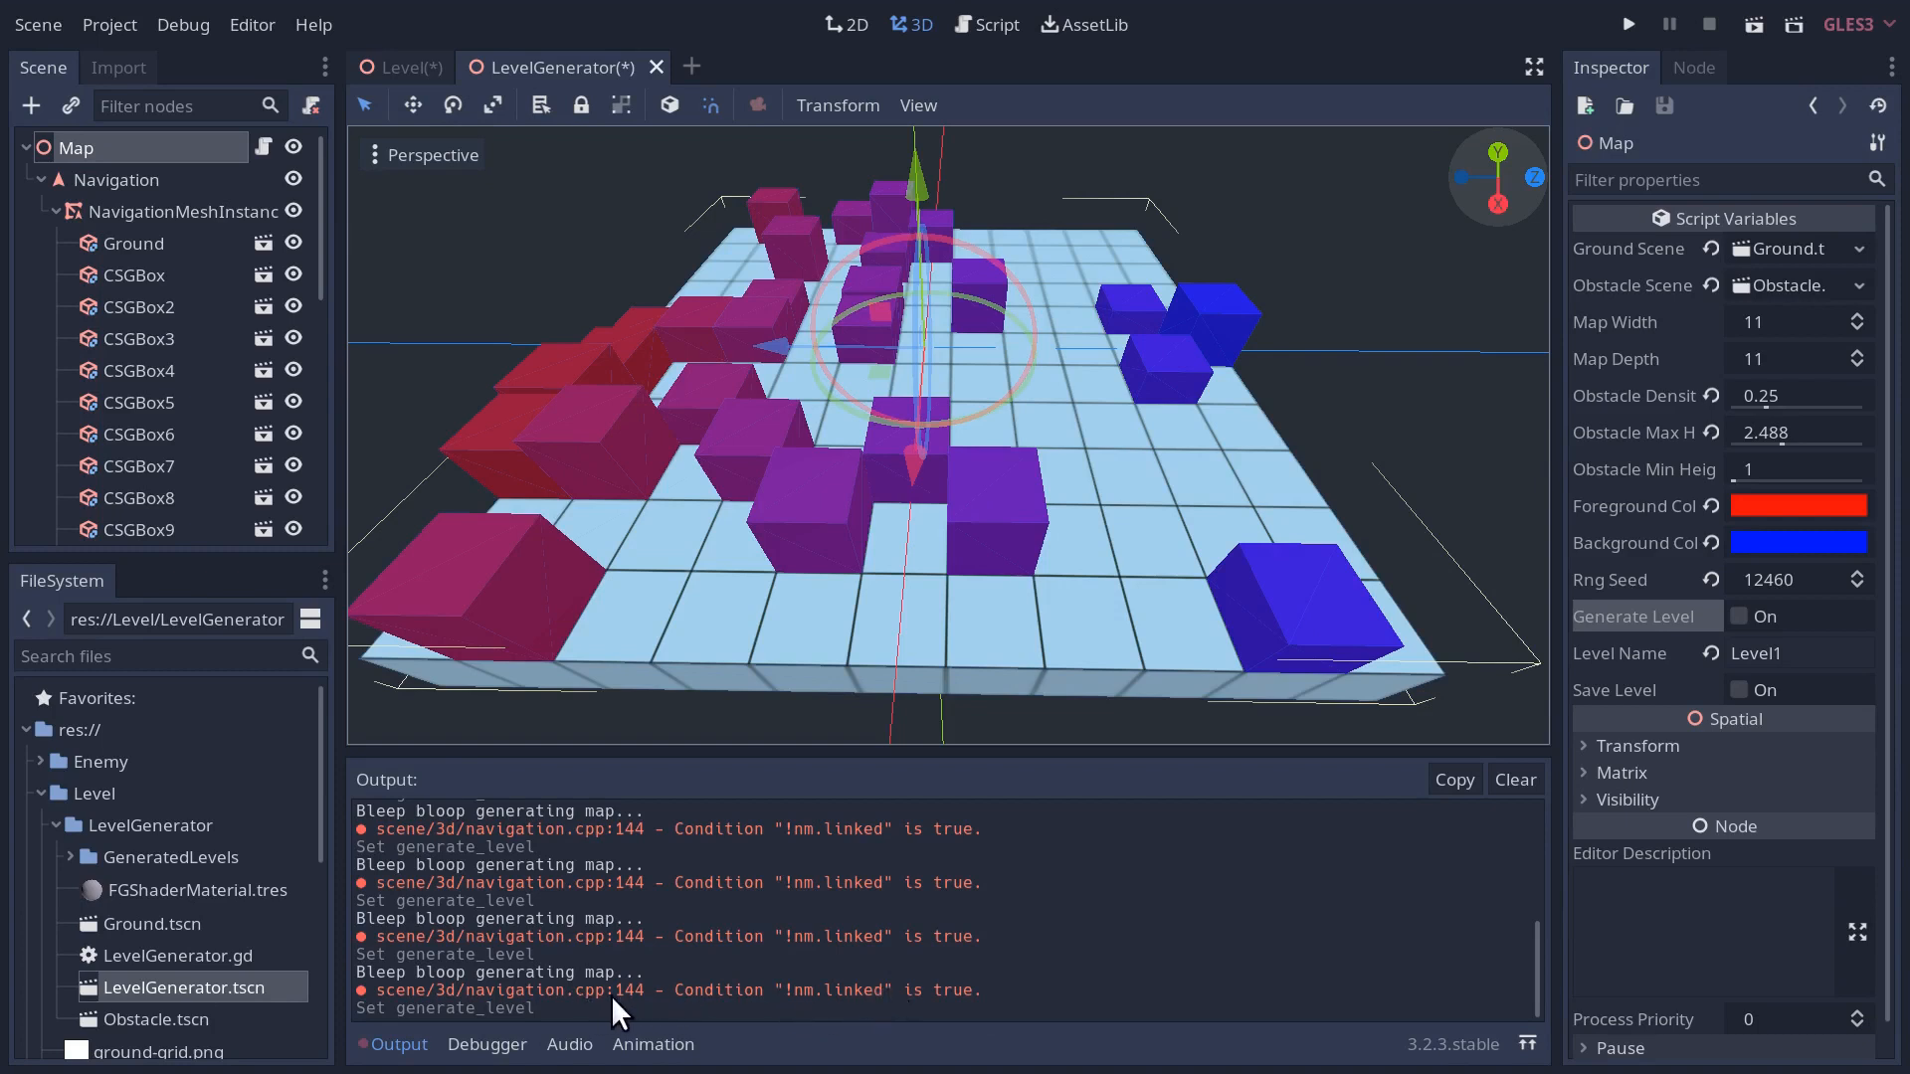
pyautogui.moveTo(529, 1012)
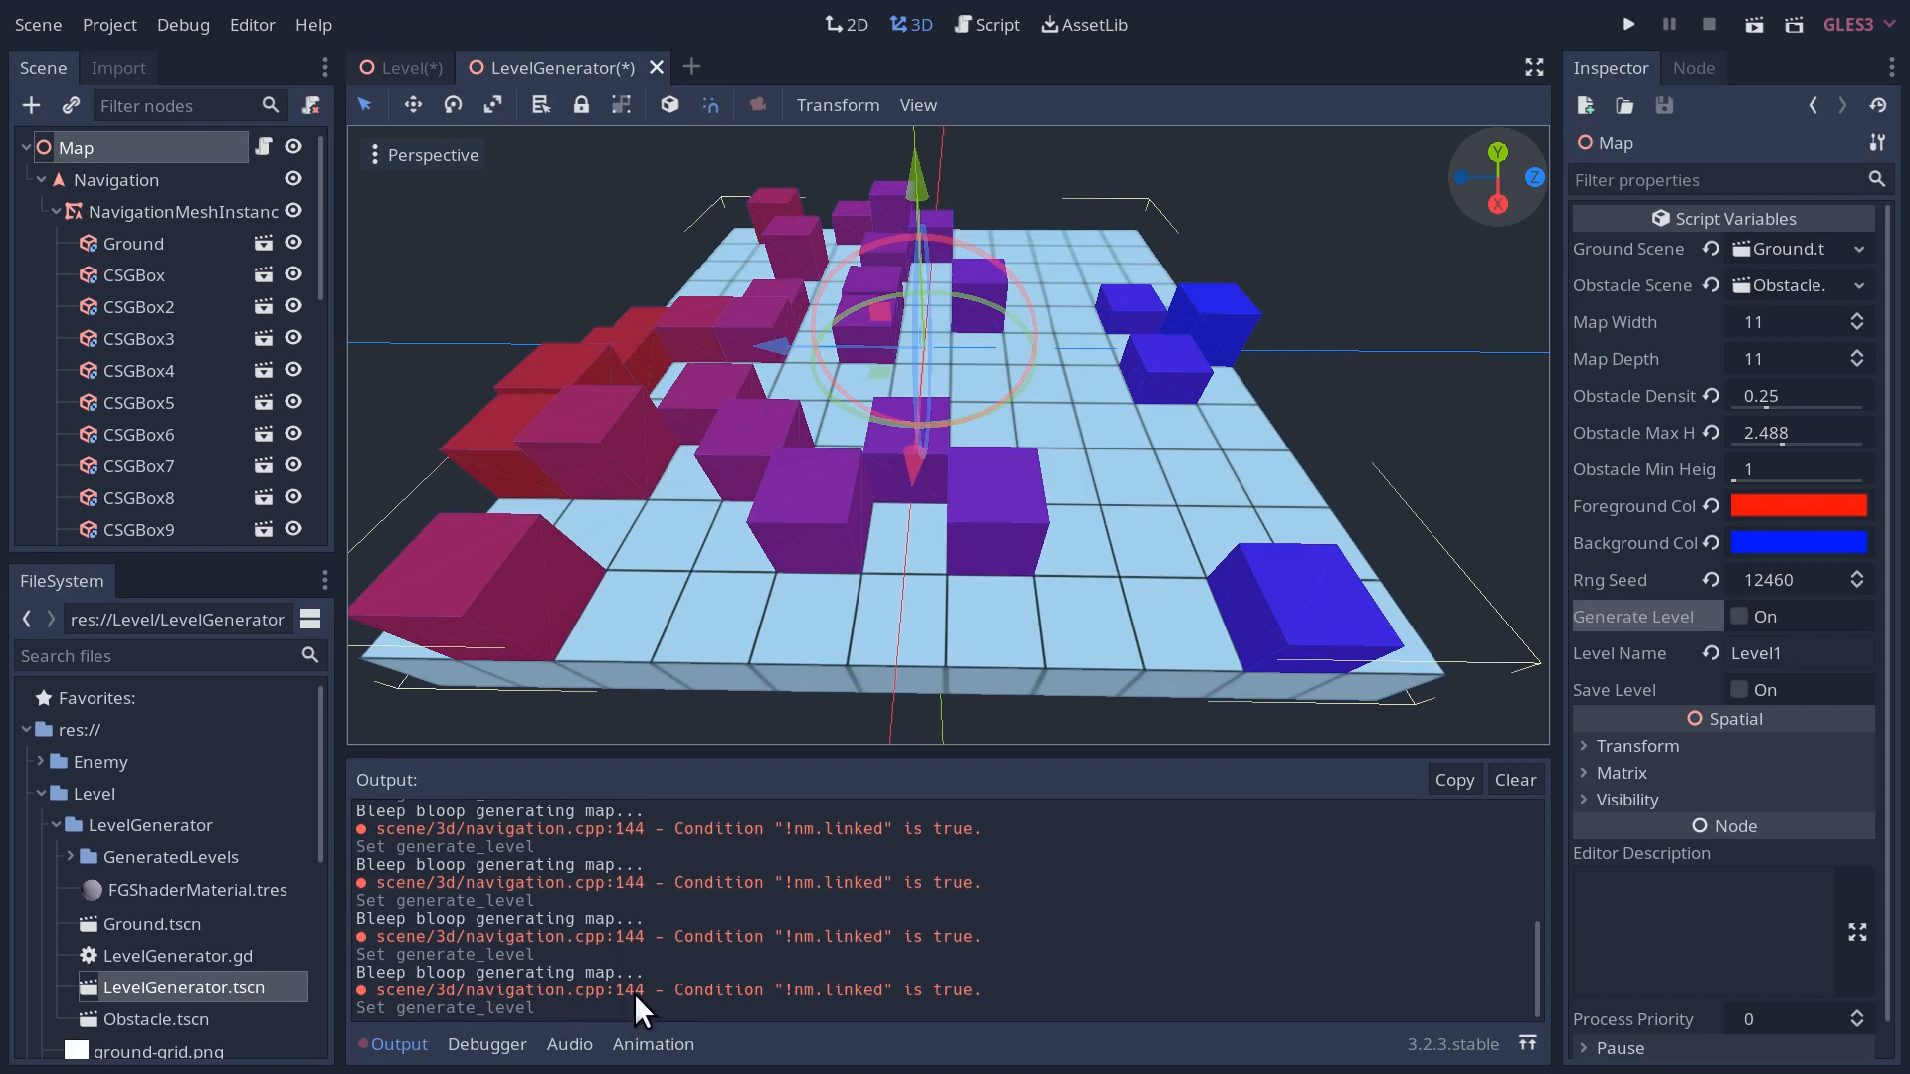
pyautogui.moveTo(802, 1012)
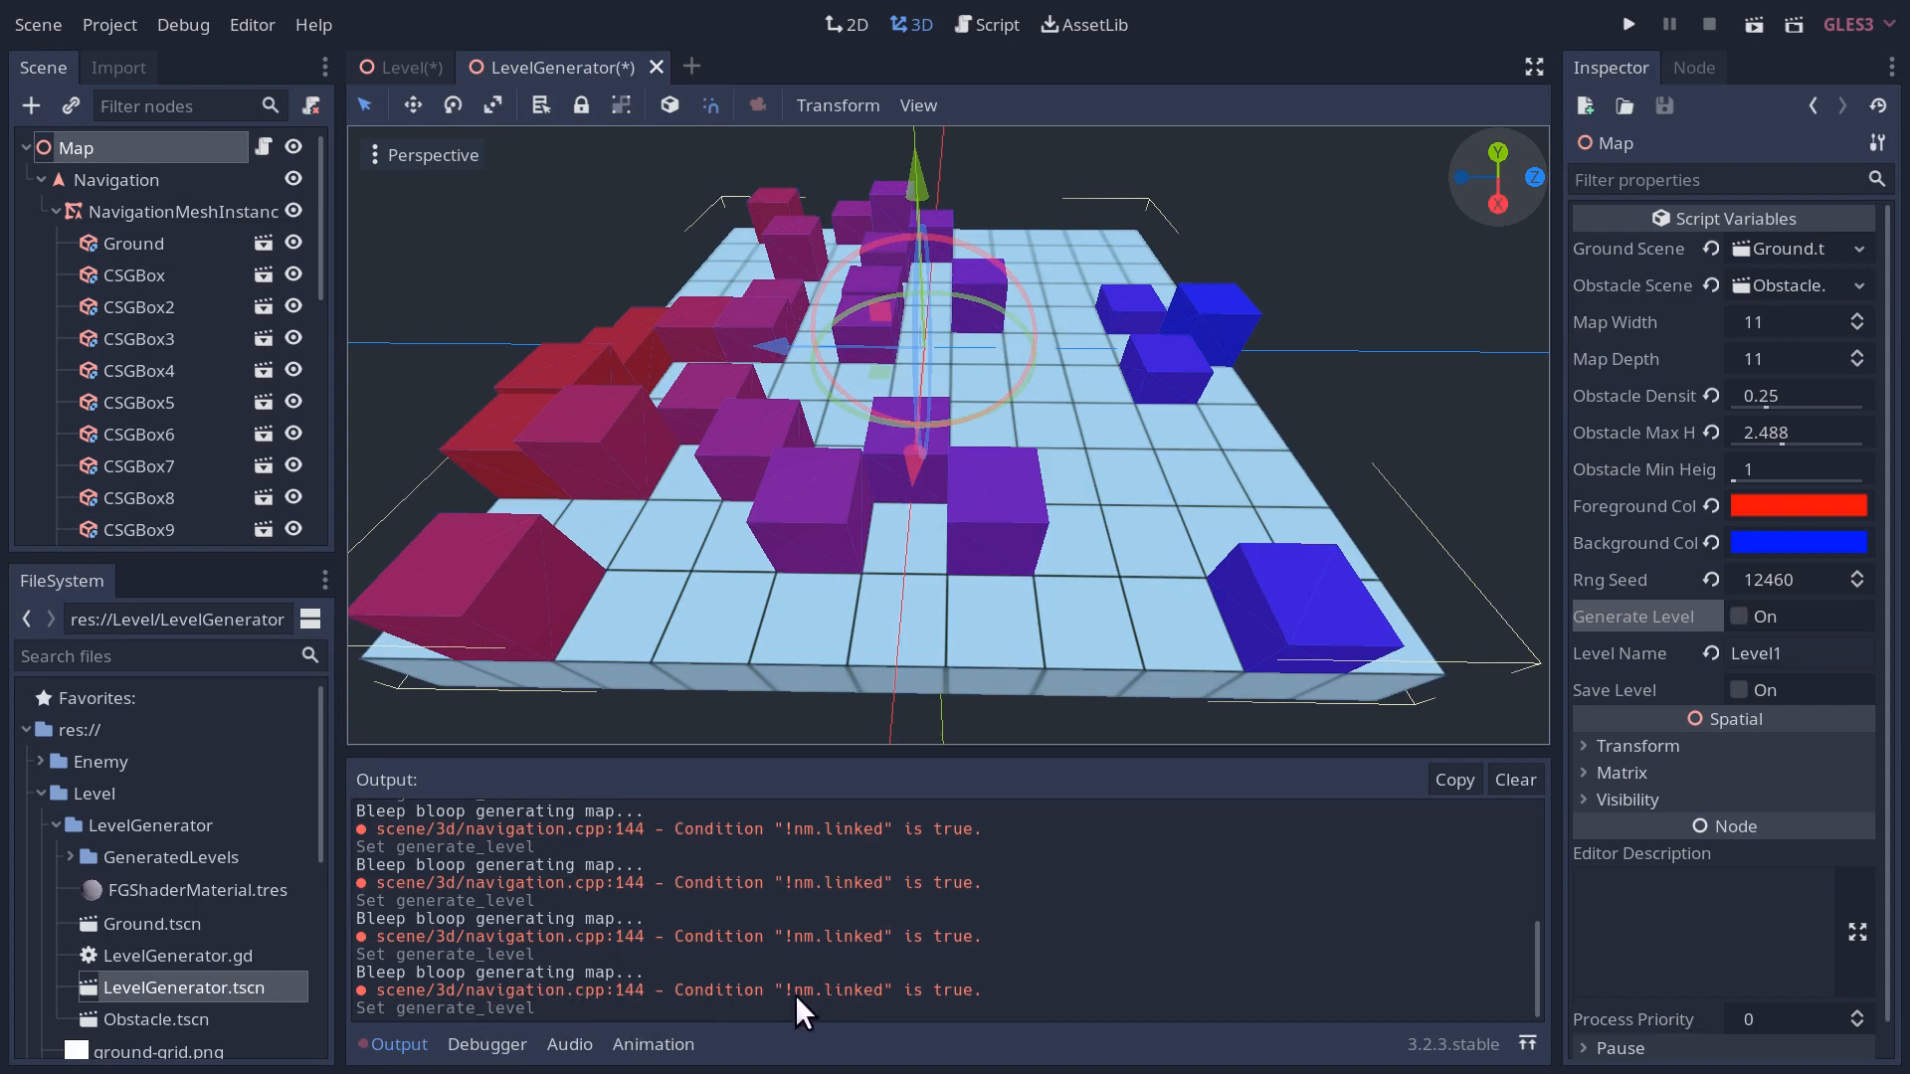
pyautogui.moveTo(867, 1006)
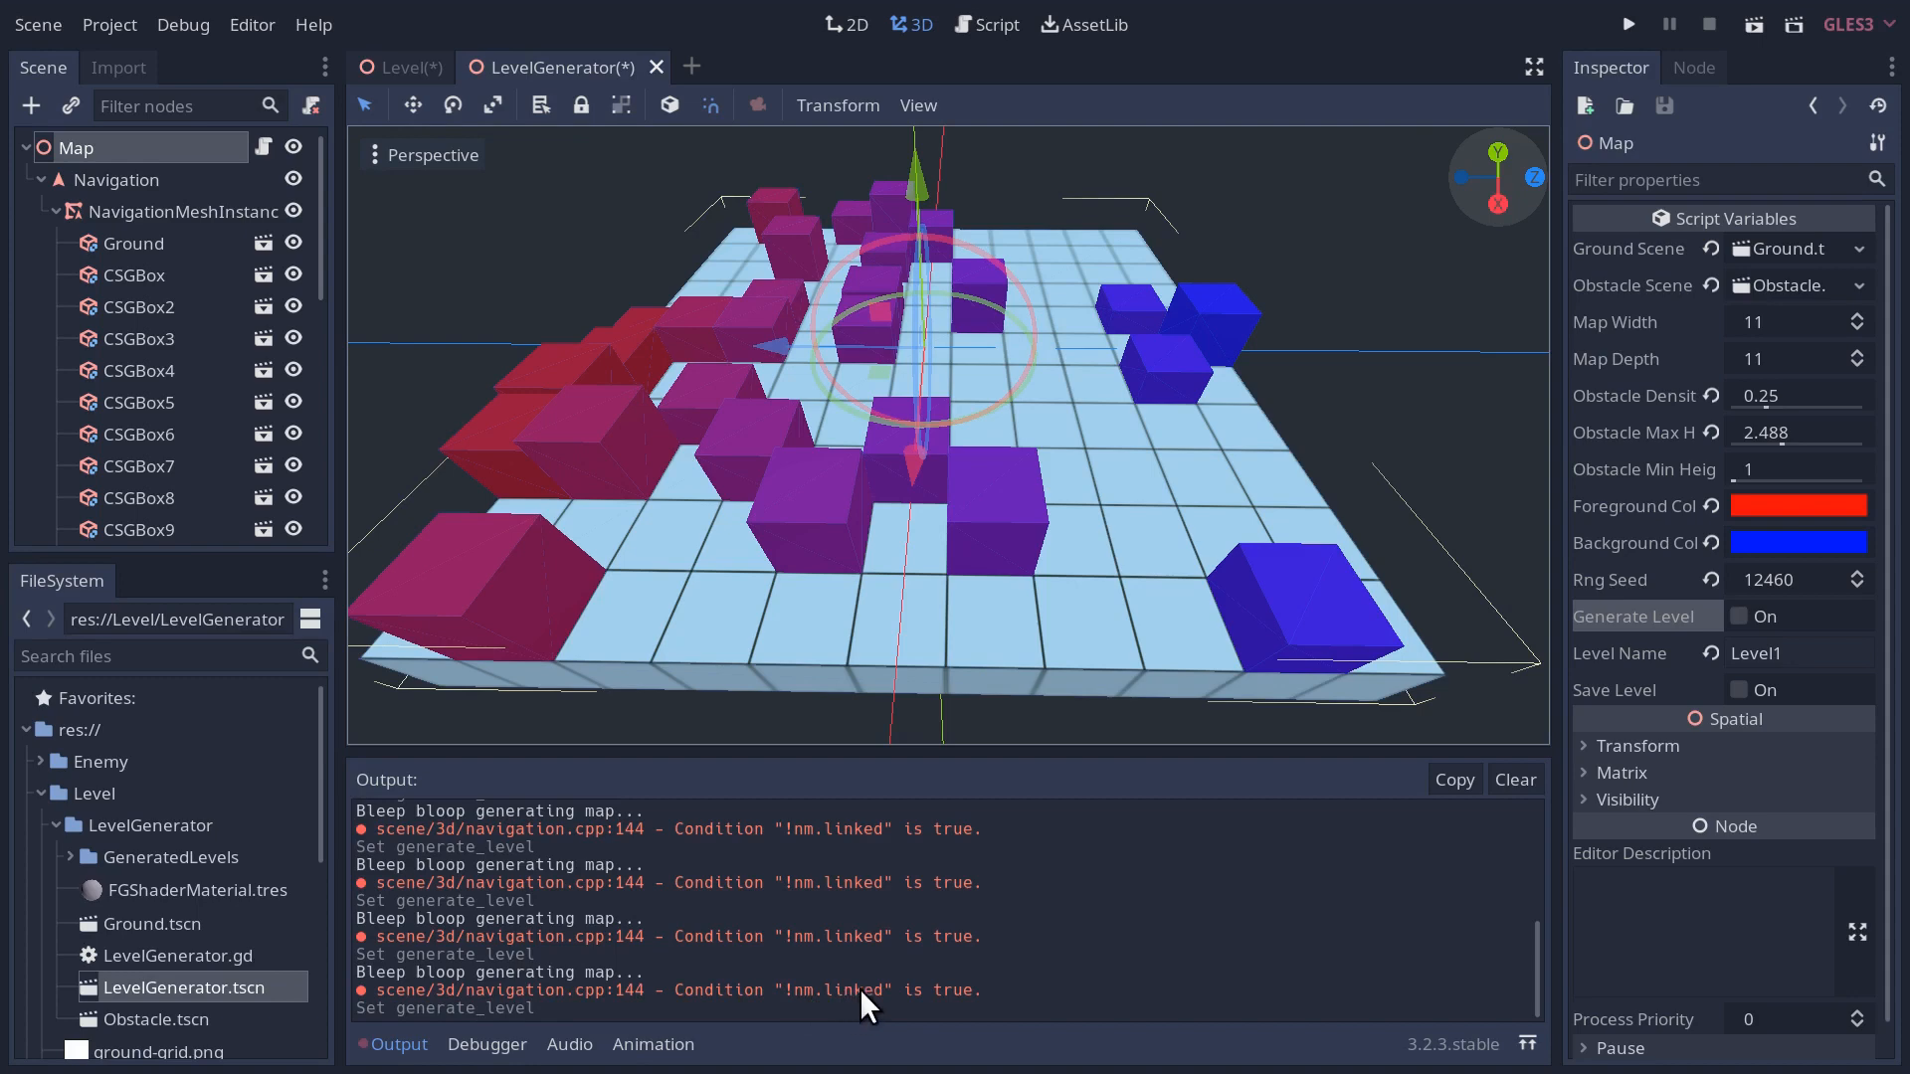
pyautogui.moveTo(999, 1001)
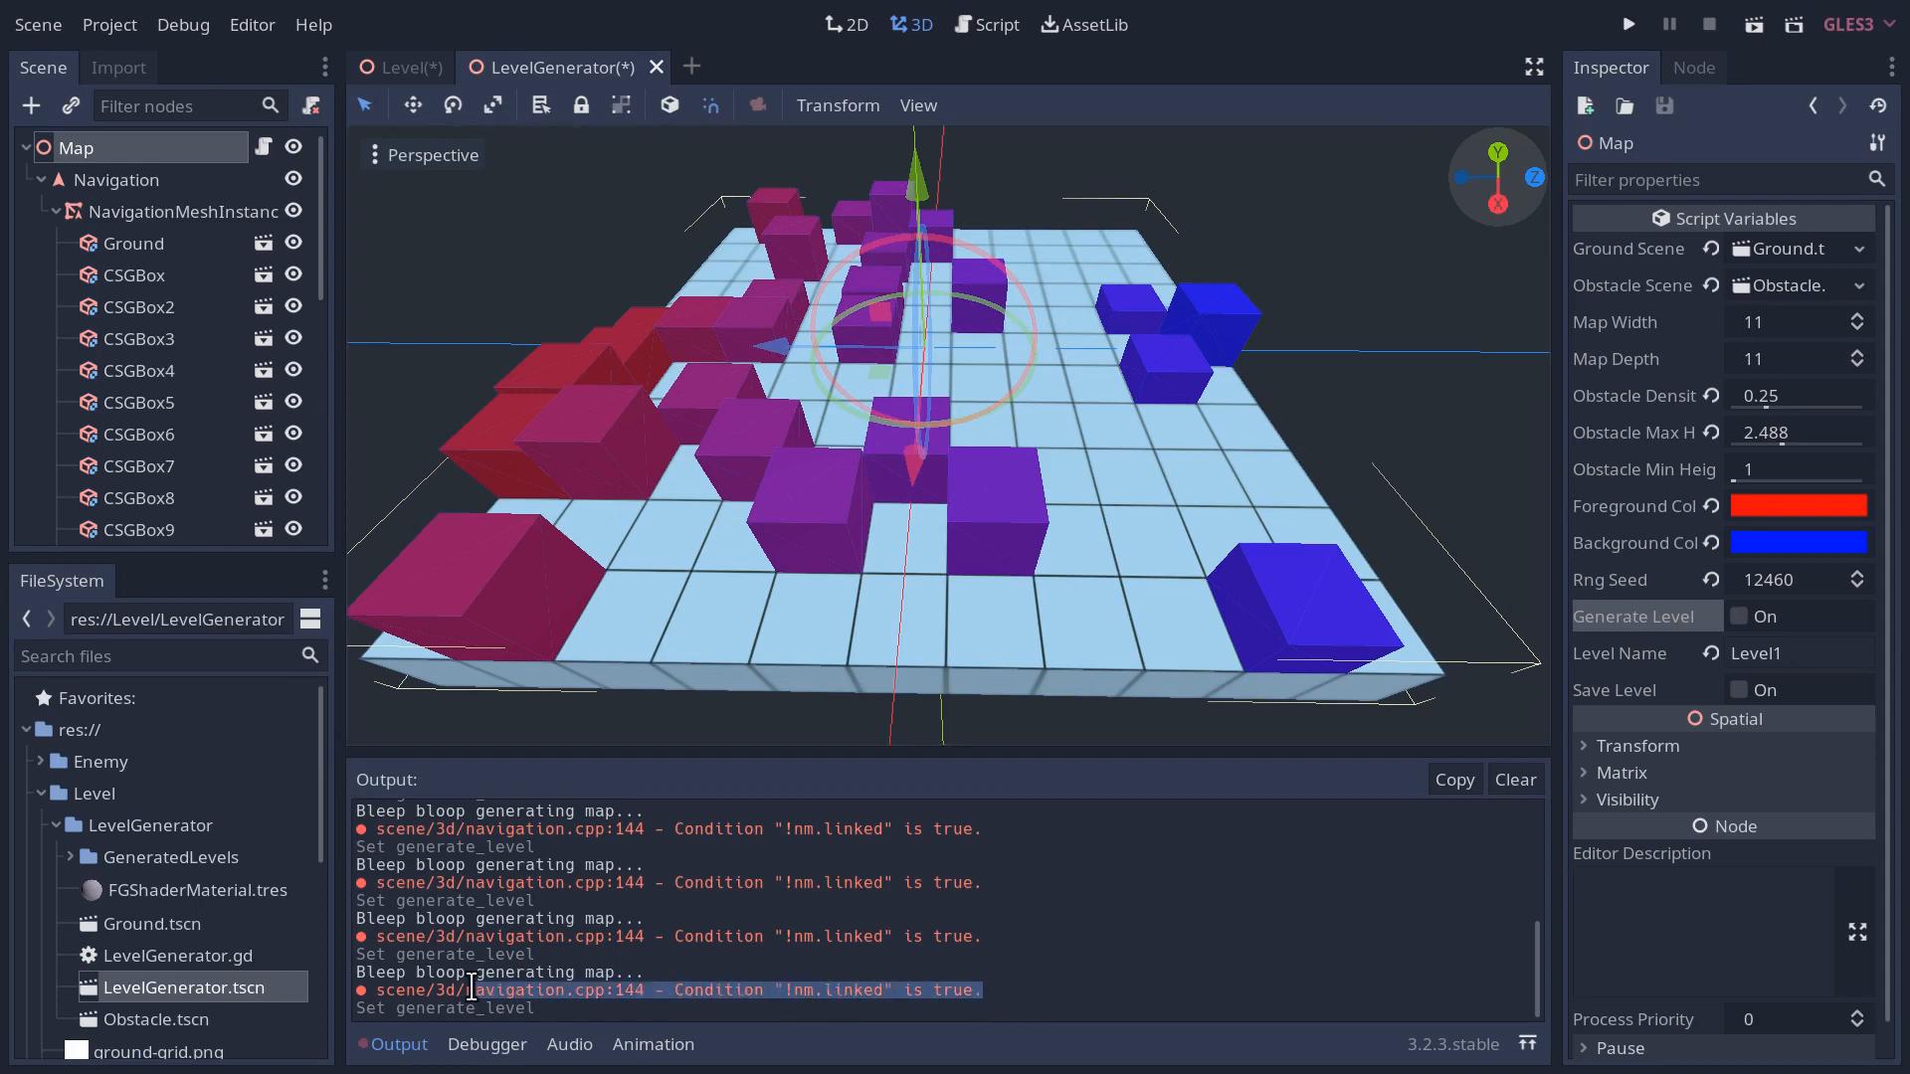
pyautogui.moveTo(871, 1009)
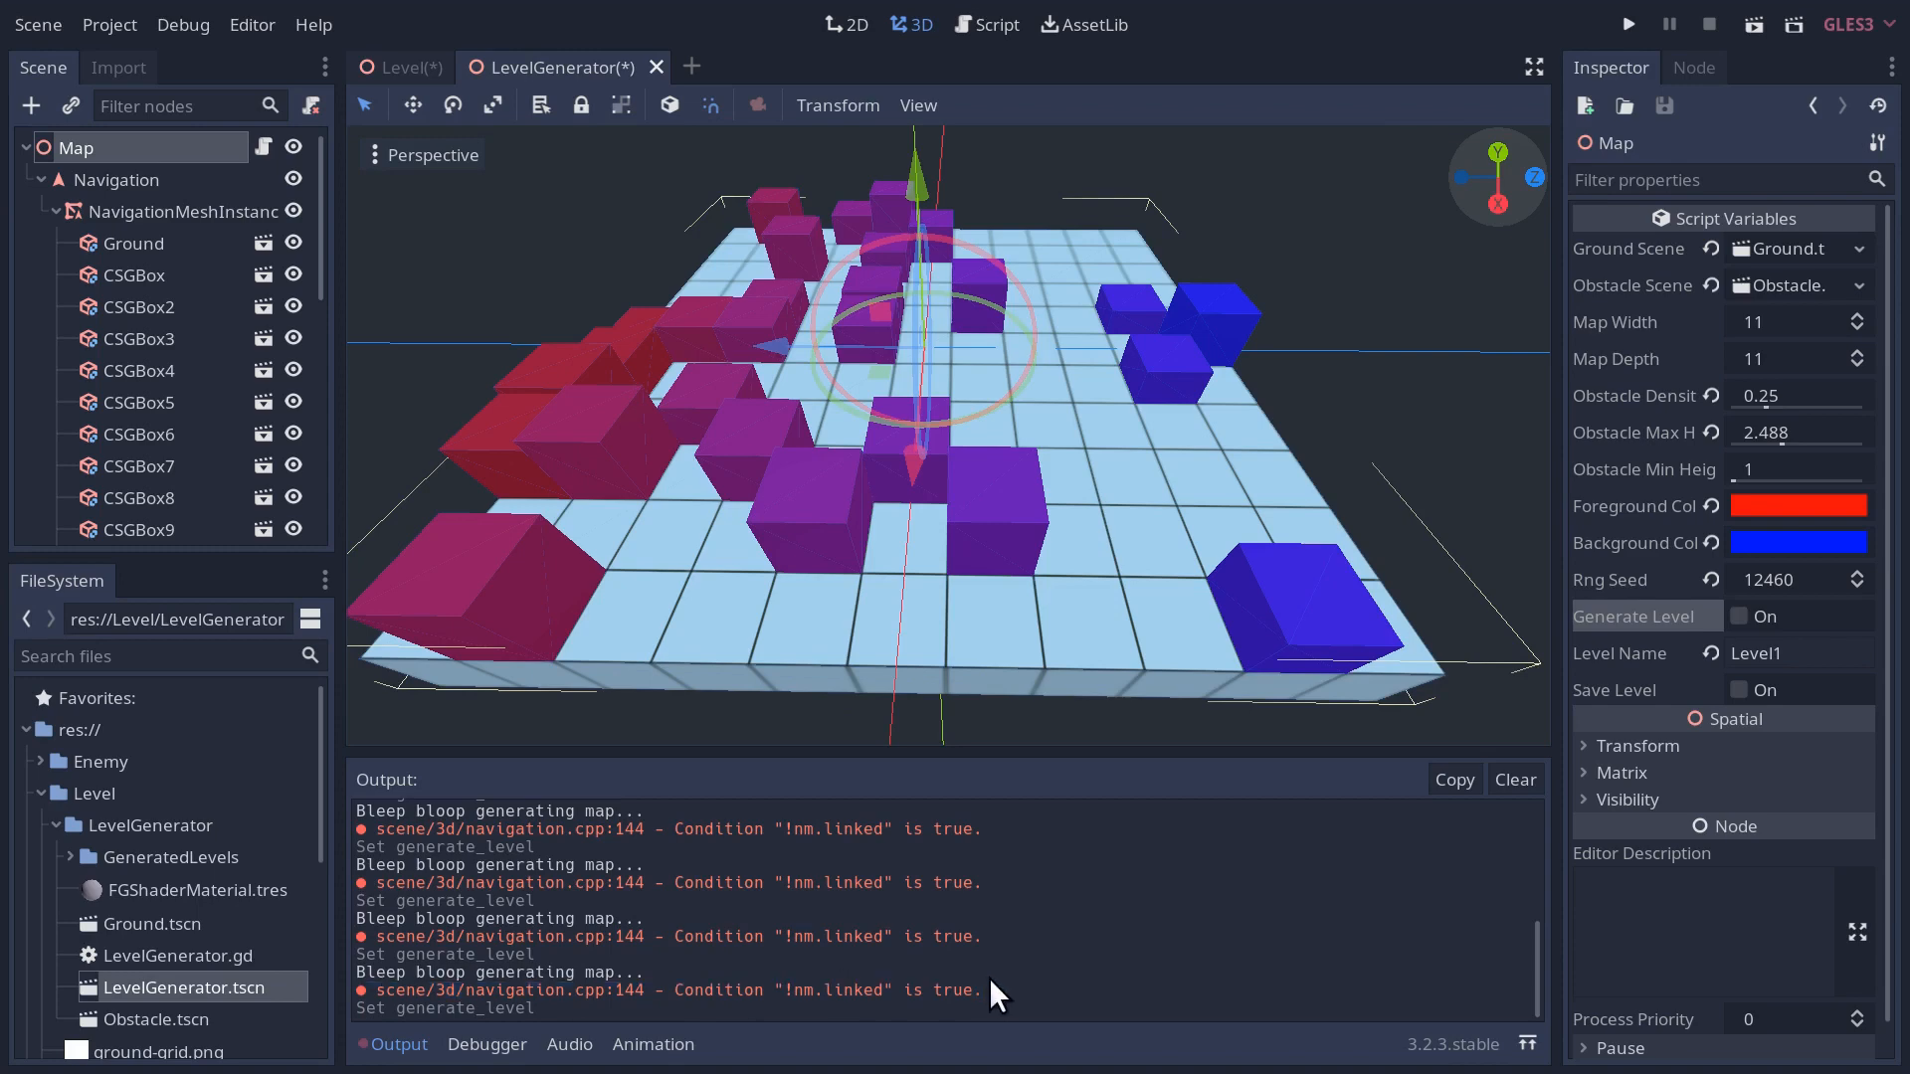
pyautogui.moveTo(828, 999)
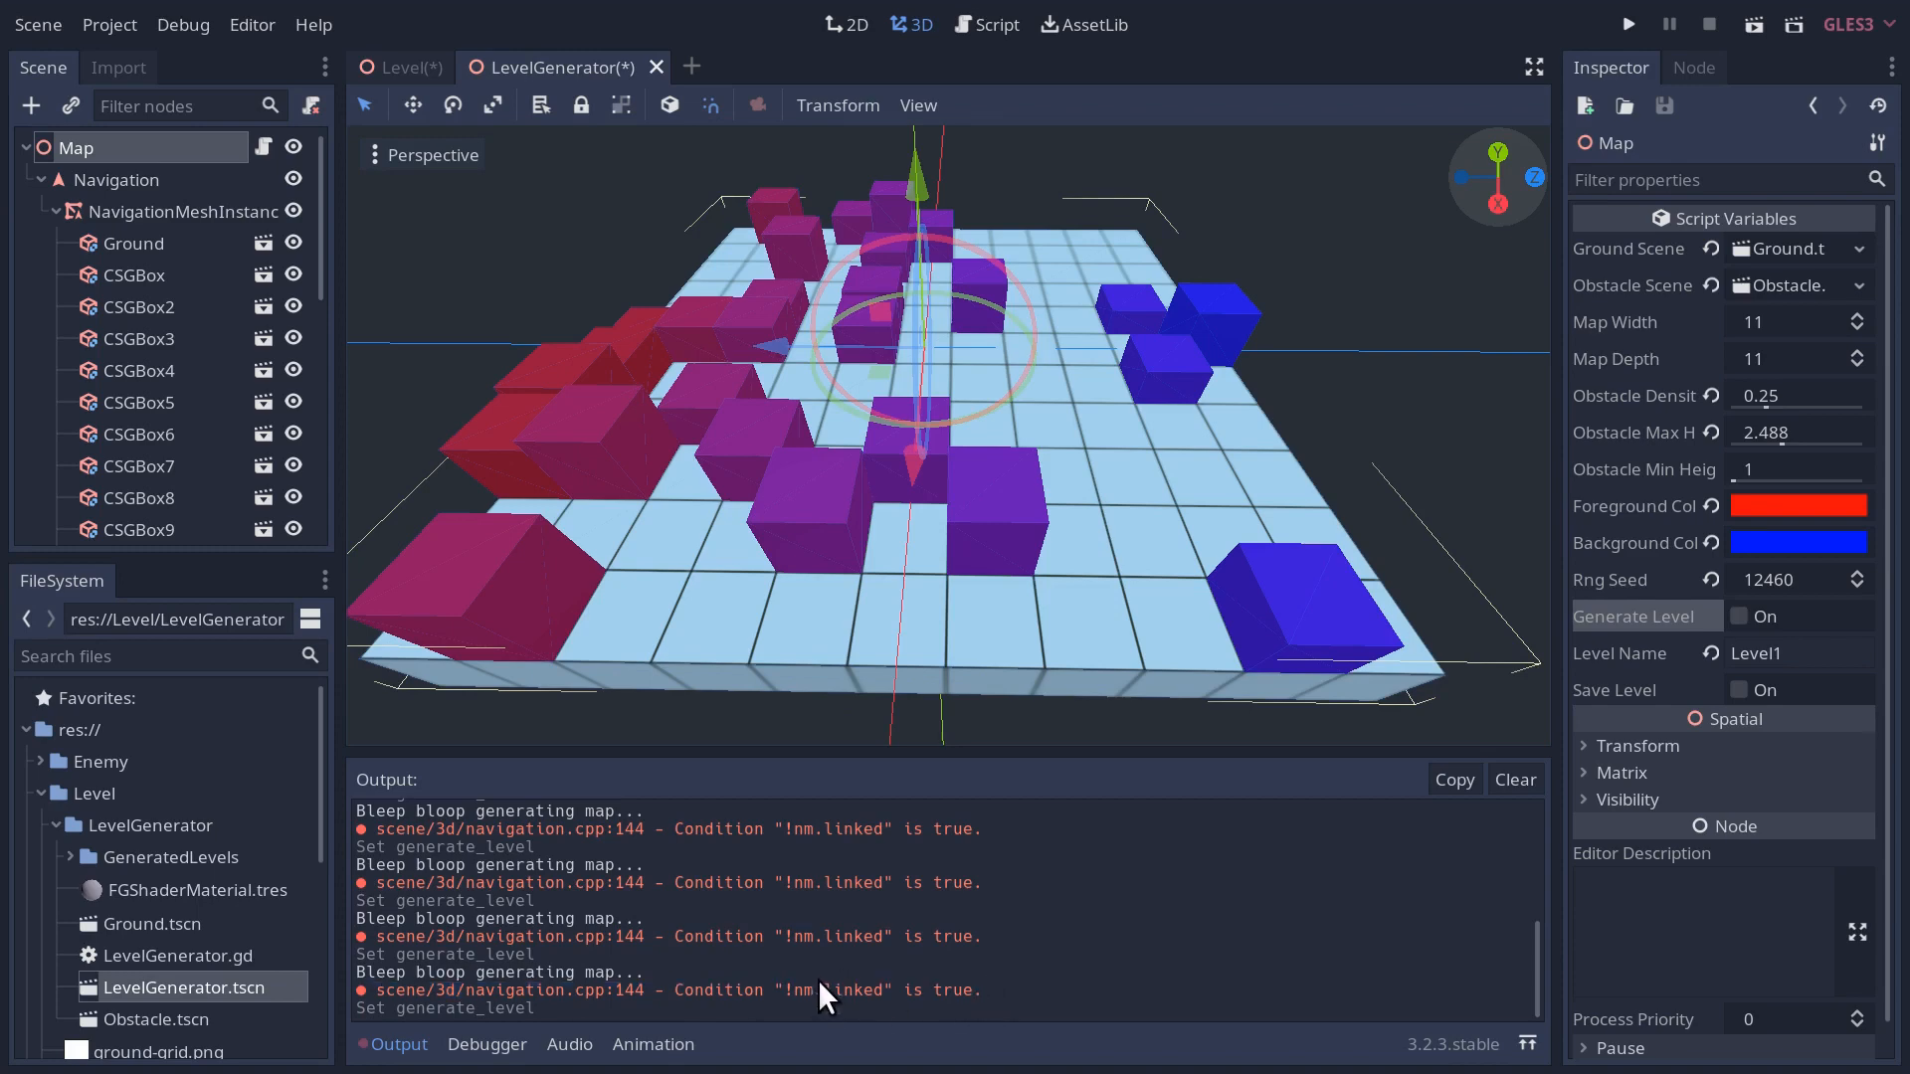
# - Bake a navmesh on the NavigationMeshInstance over the generated level
pyautogui.click(189, 210)
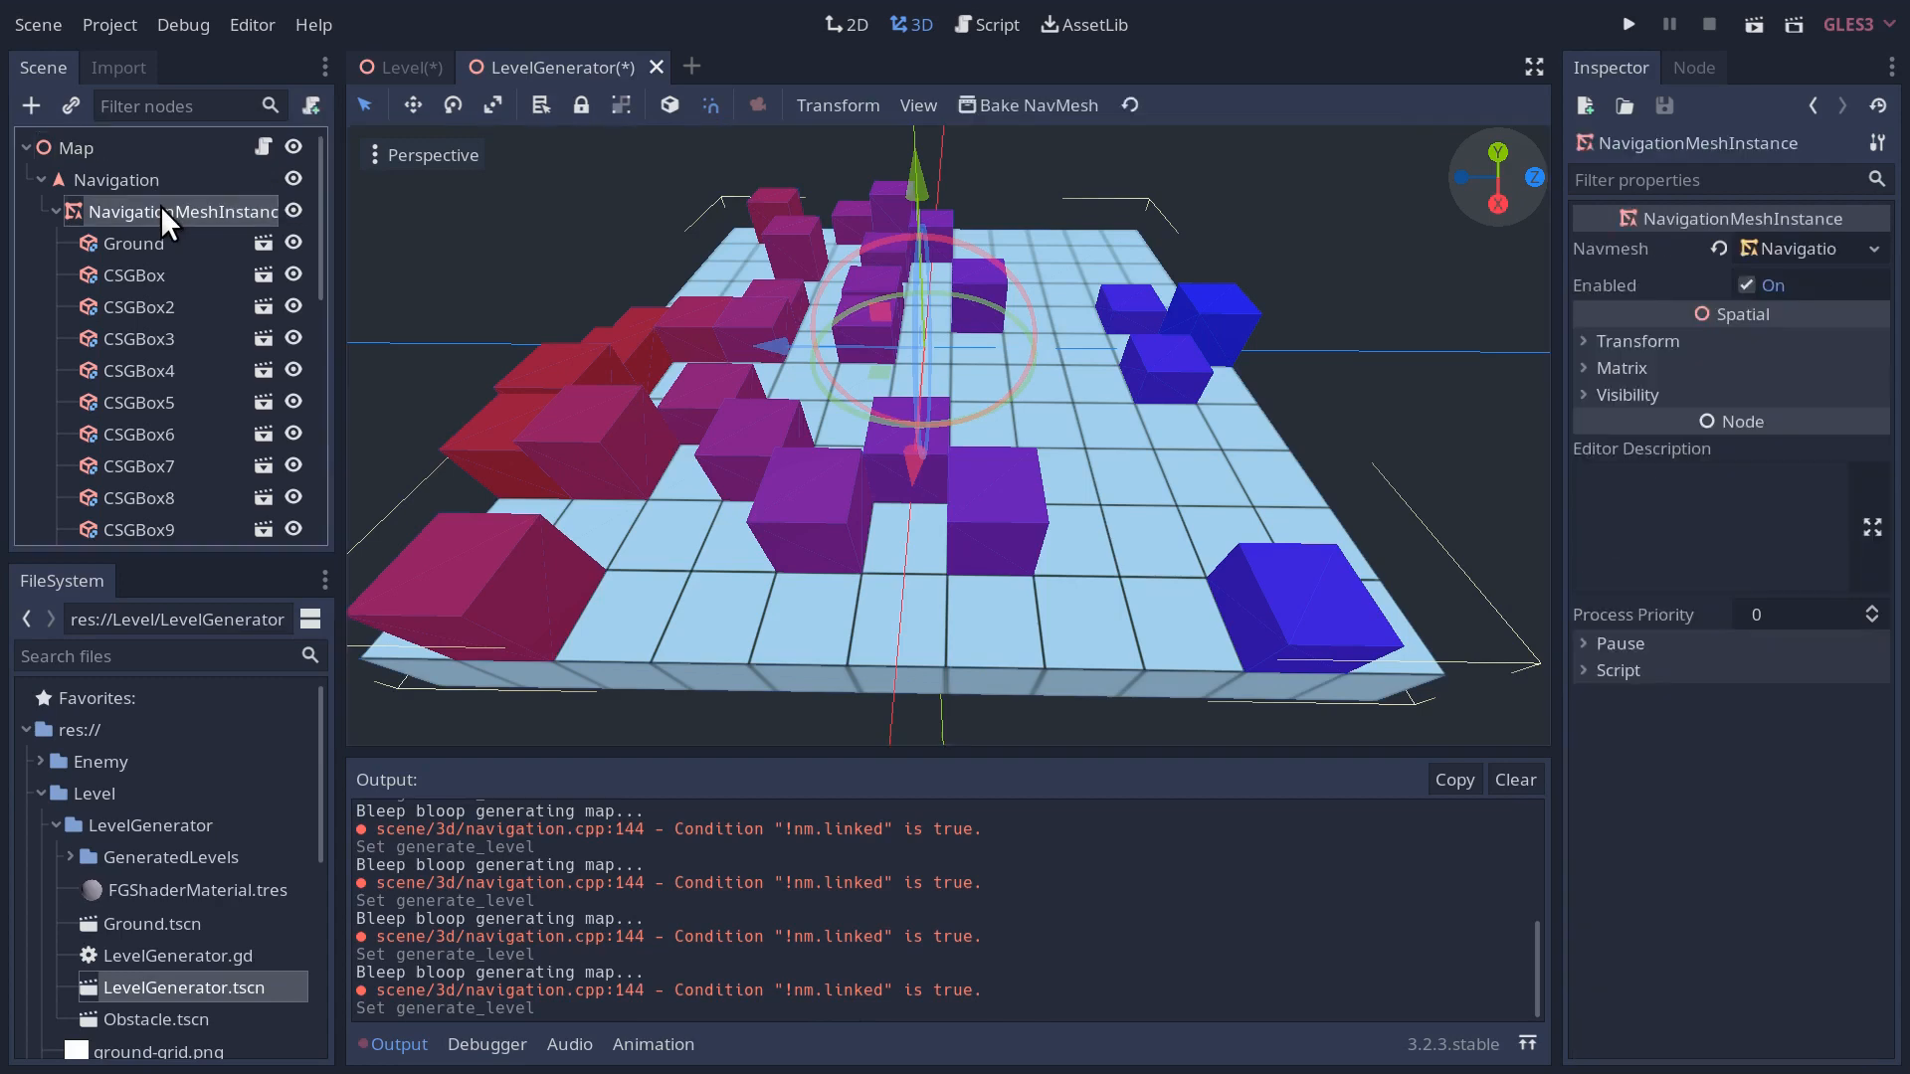
pyautogui.moveTo(1796, 262)
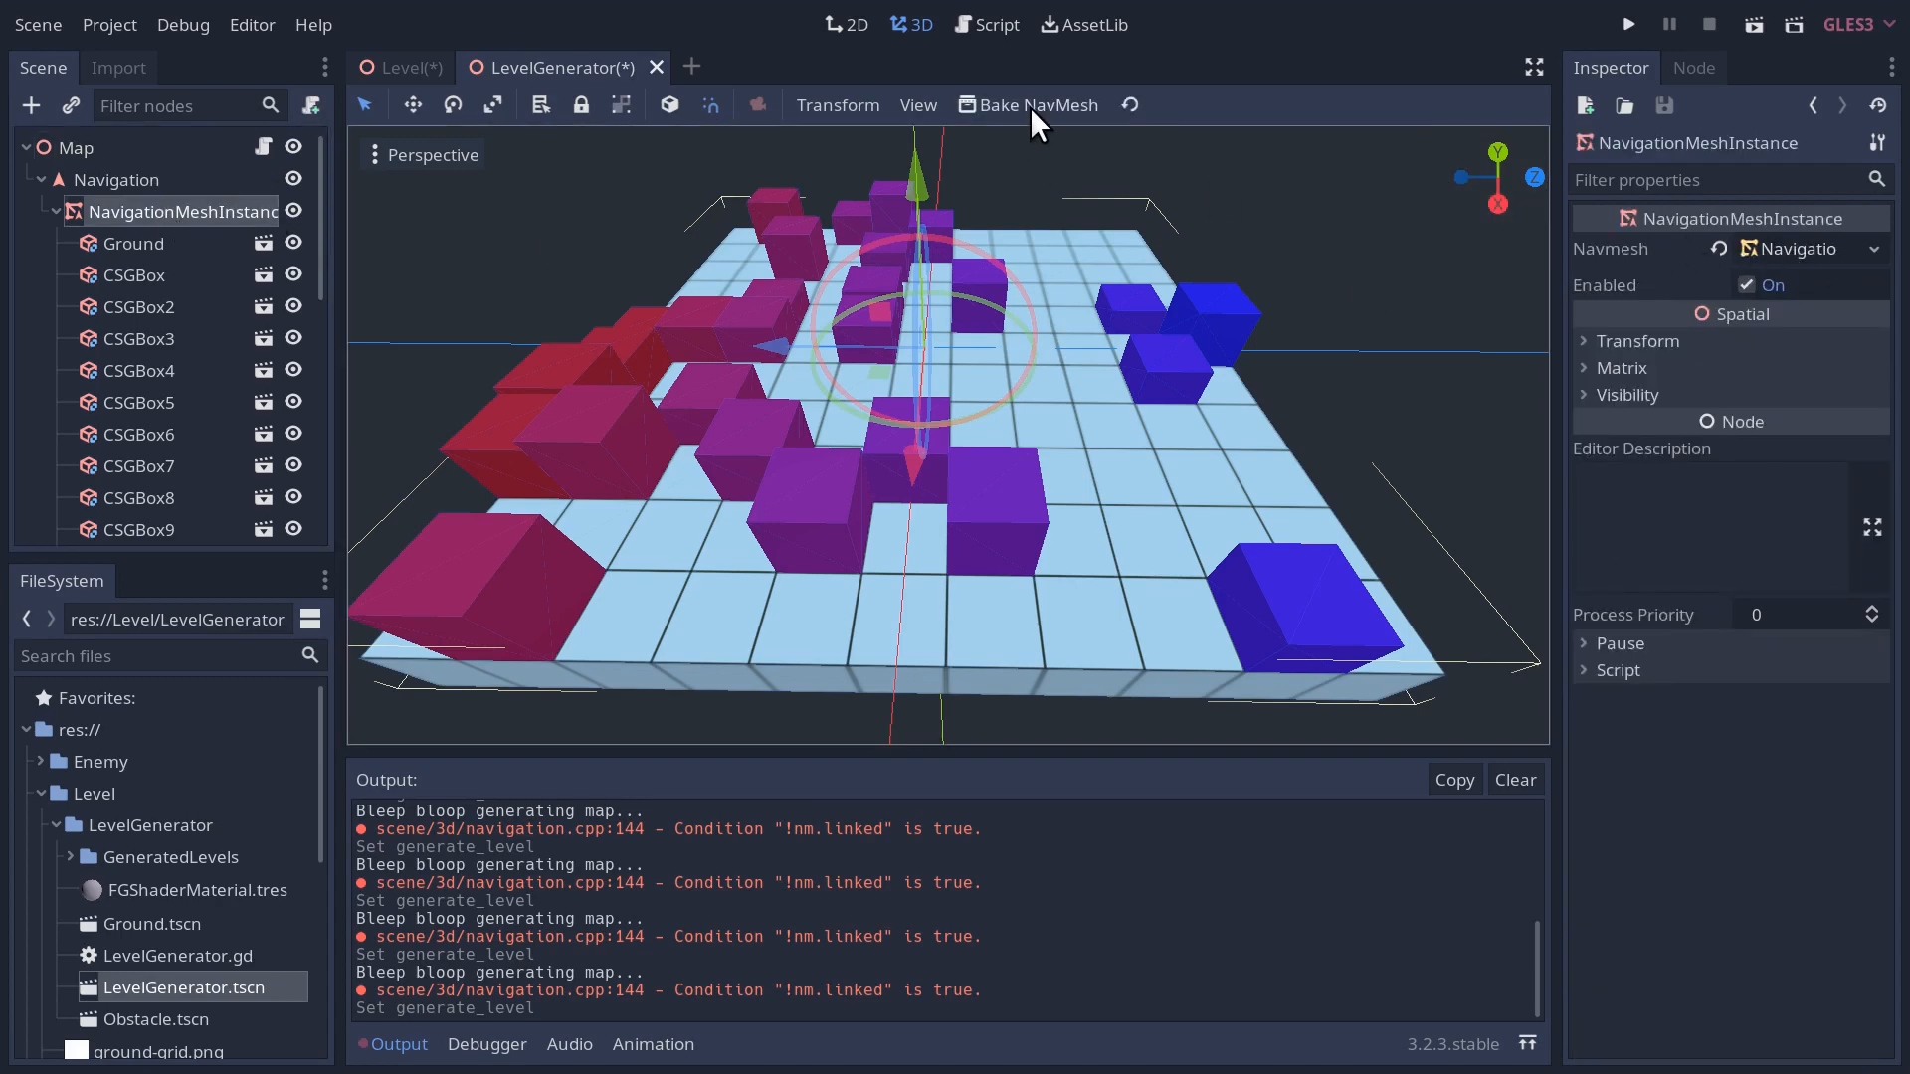
pyautogui.click(1036, 105)
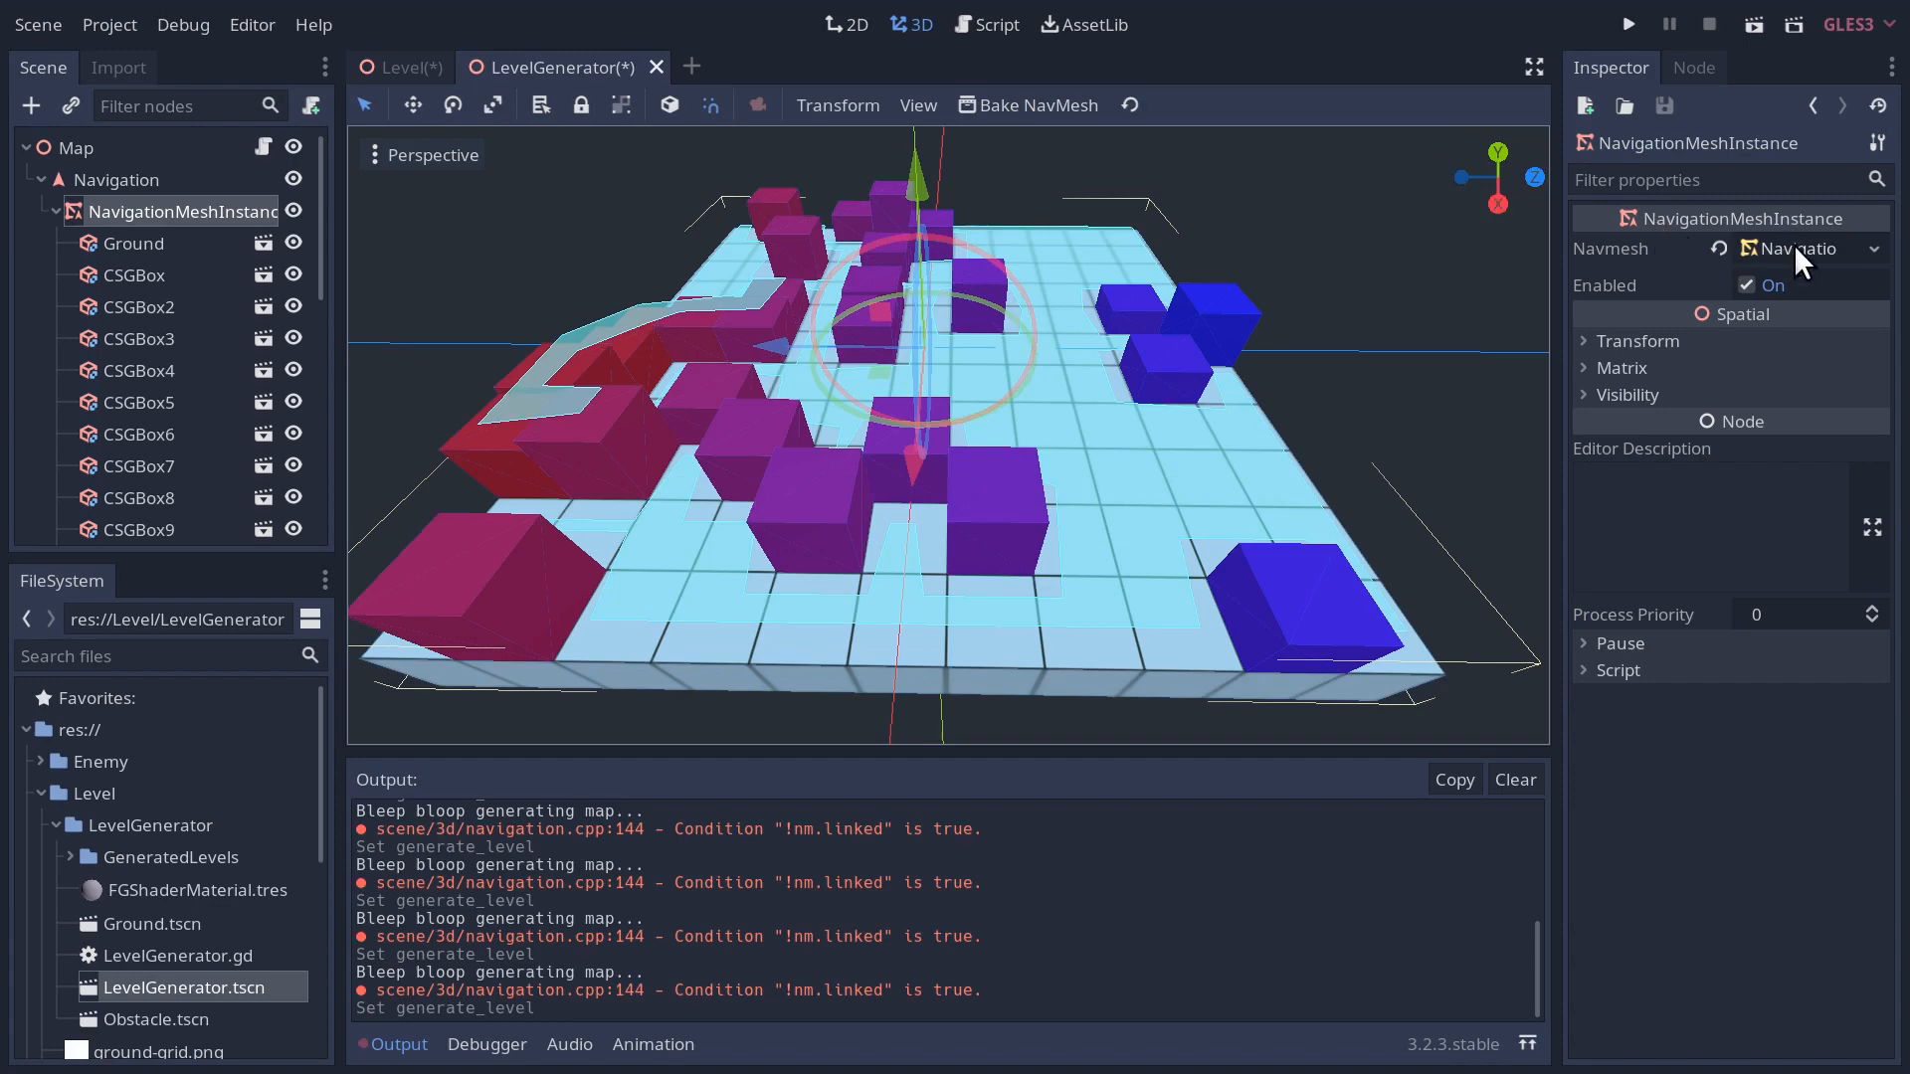
pyautogui.moveTo(1868, 265)
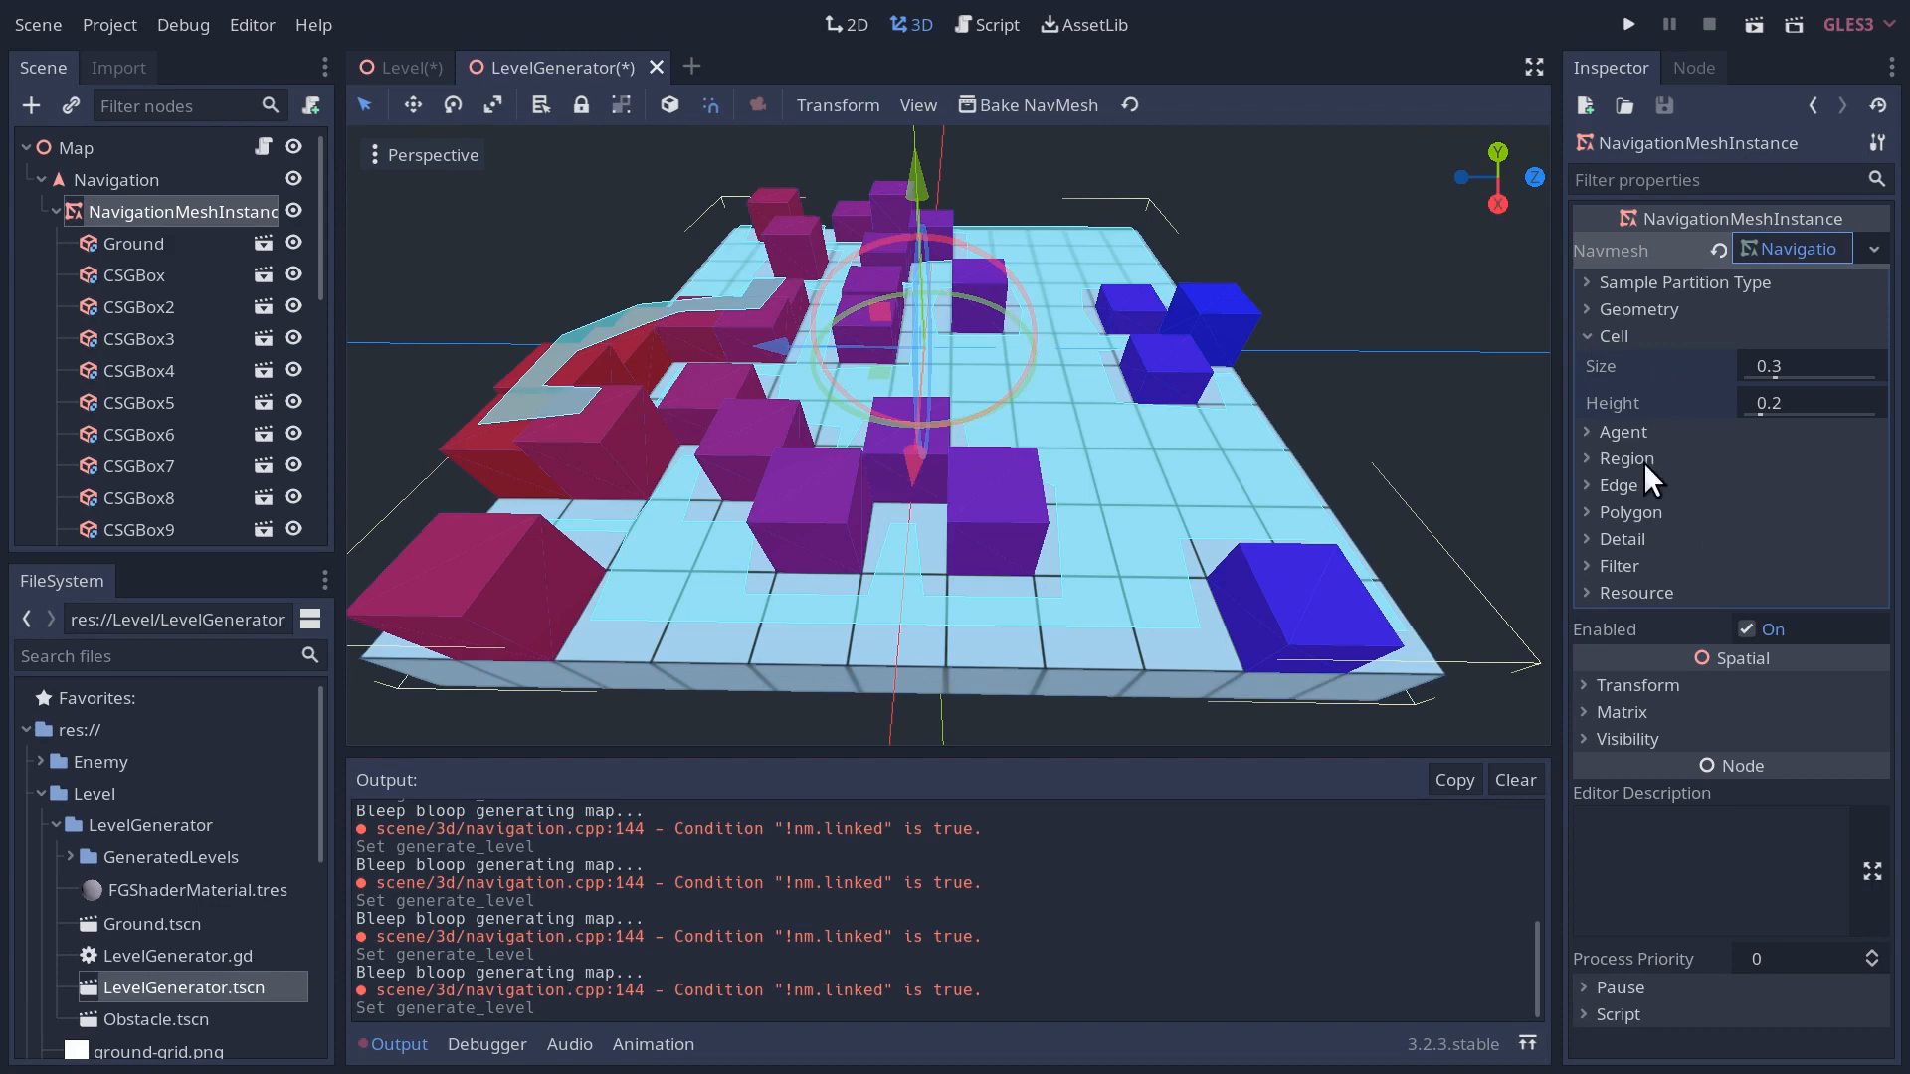
pyautogui.moveTo(1589, 352)
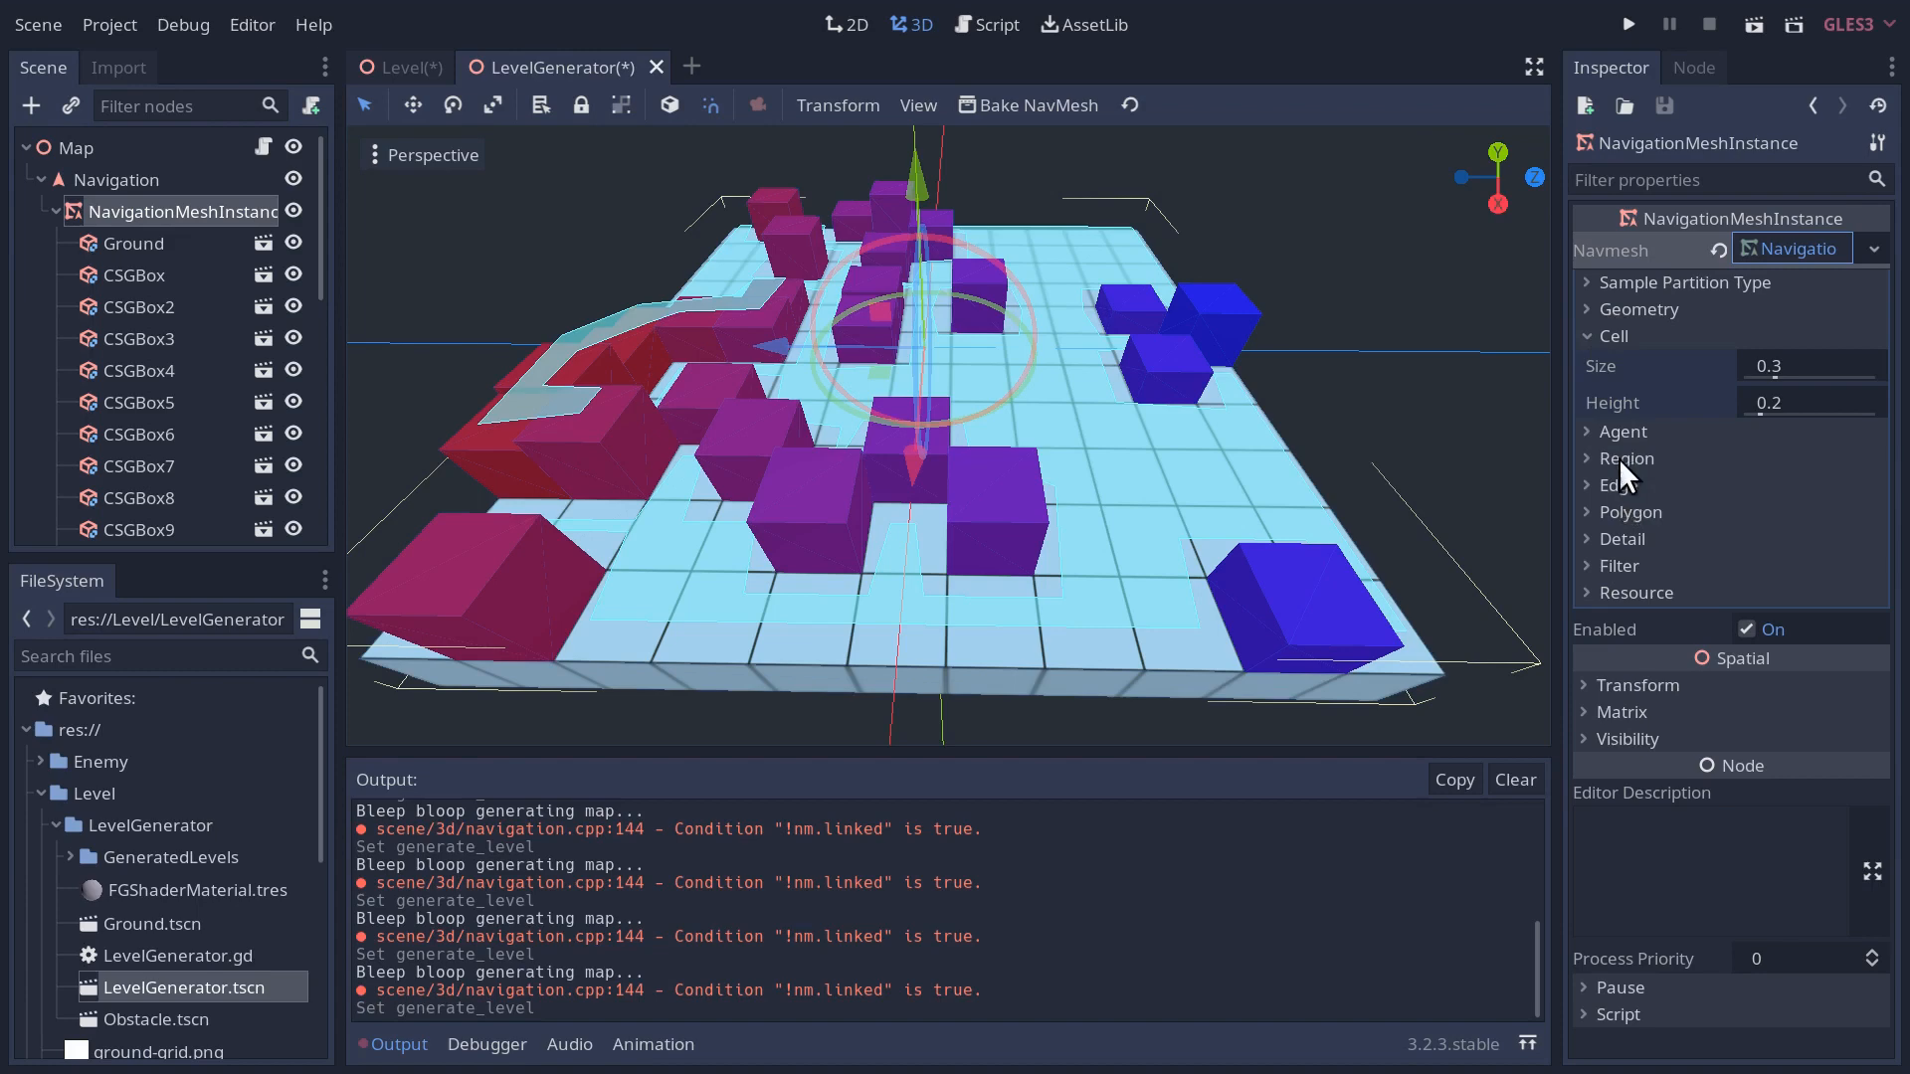
pyautogui.moveTo(1711, 533)
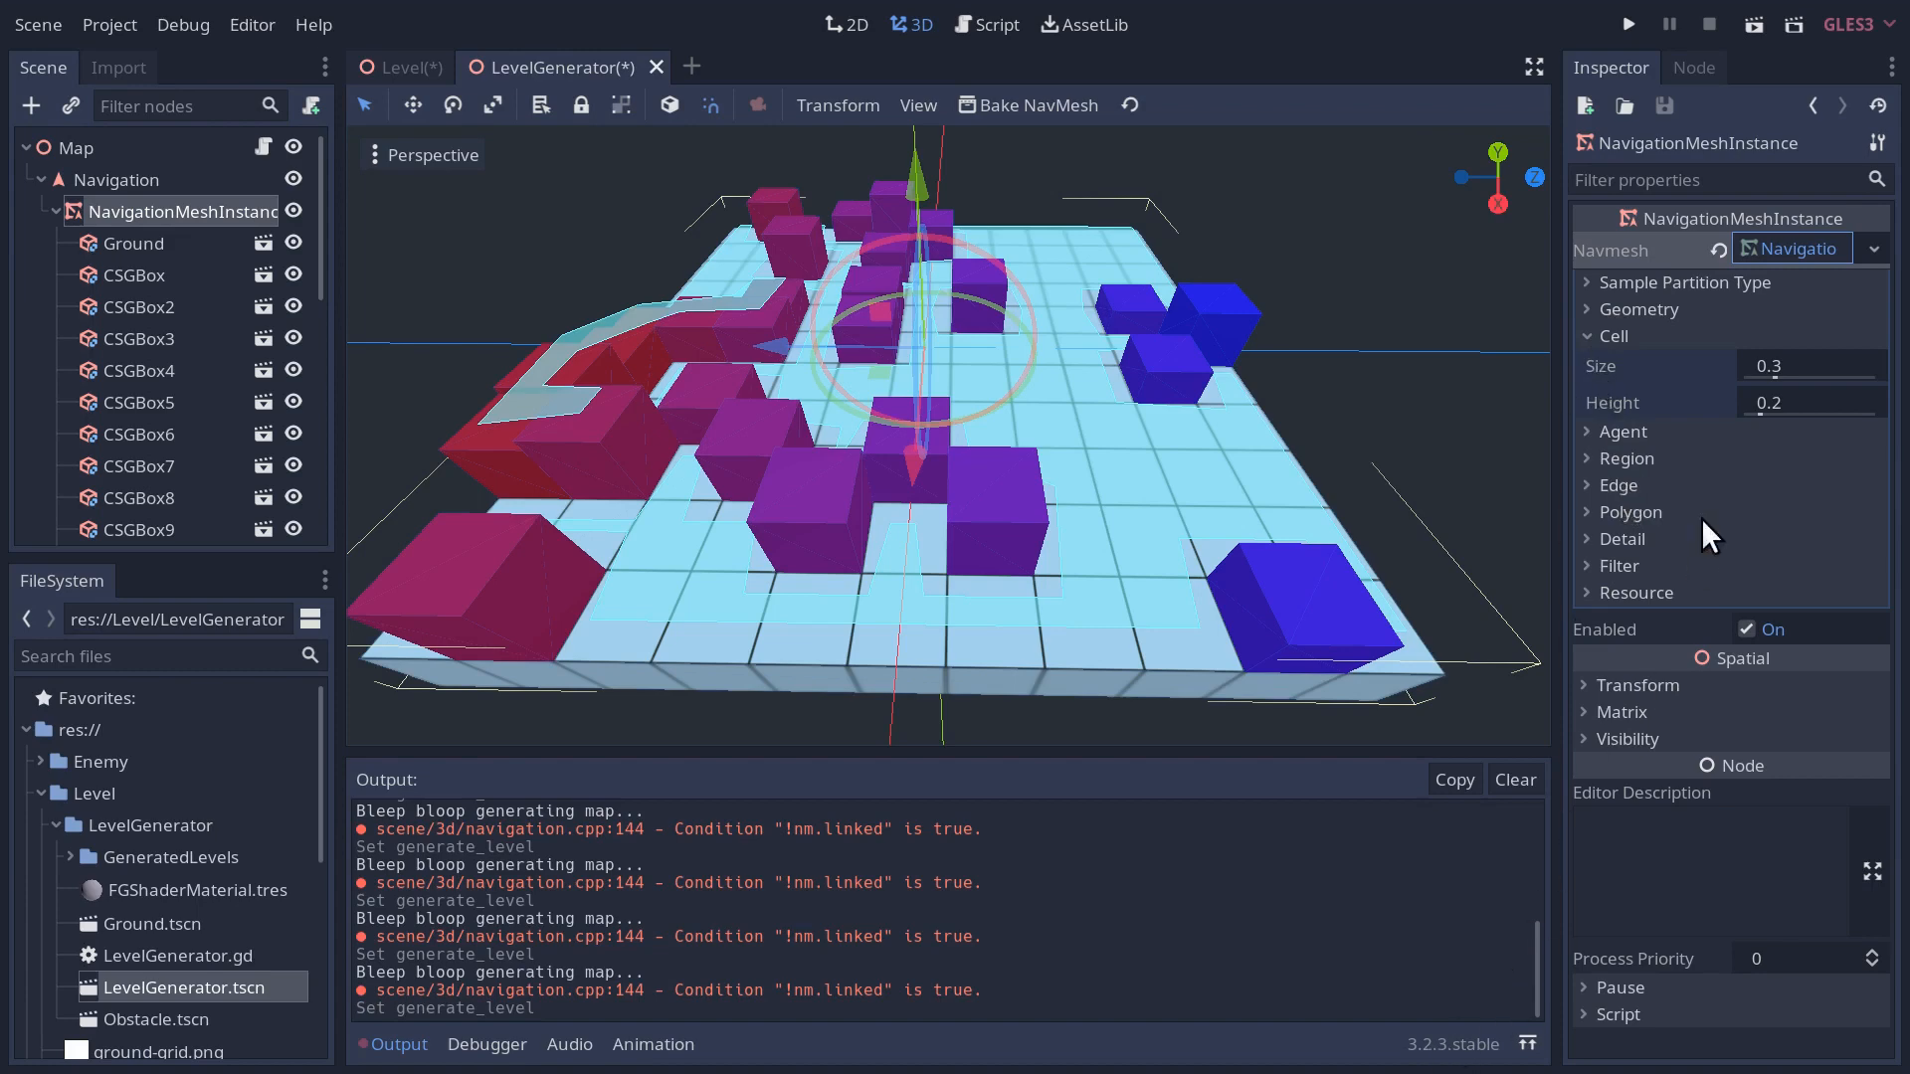
pyautogui.moveTo(1687, 338)
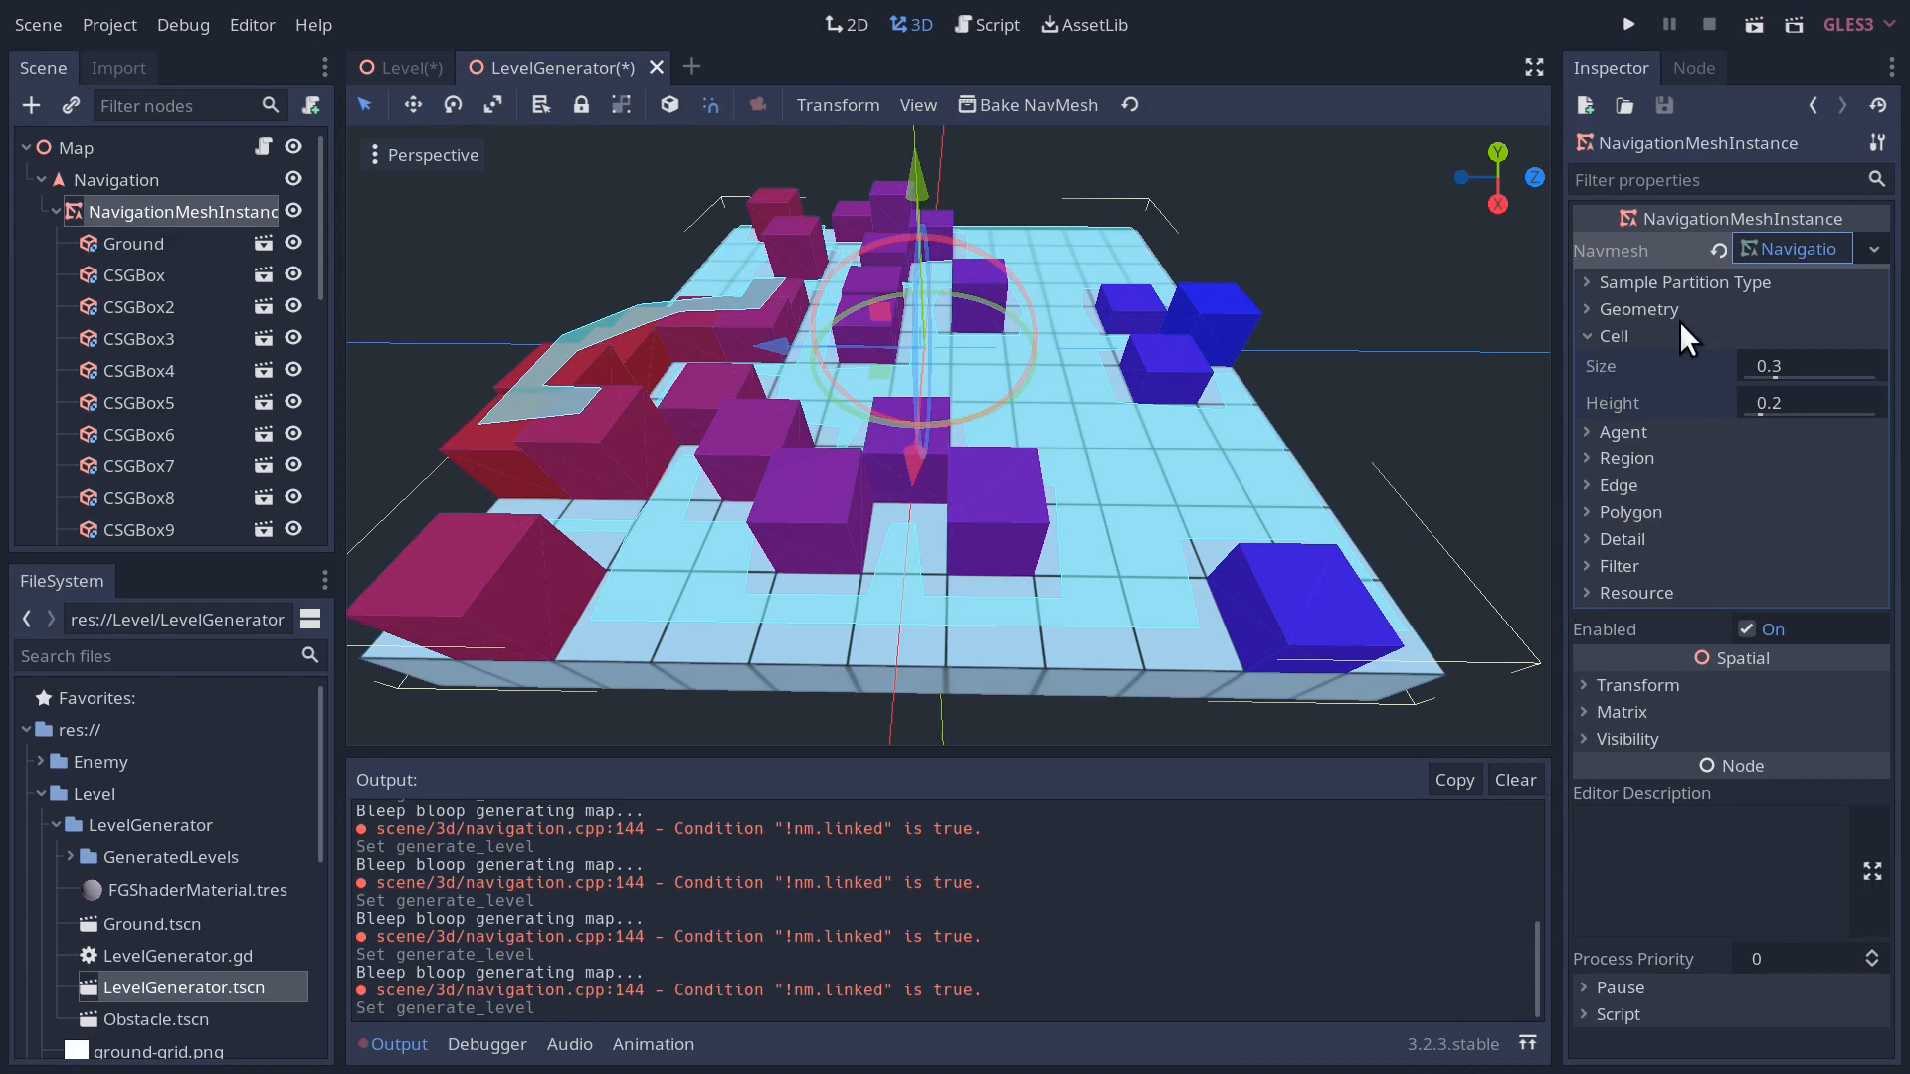
pyautogui.moveTo(1699, 264)
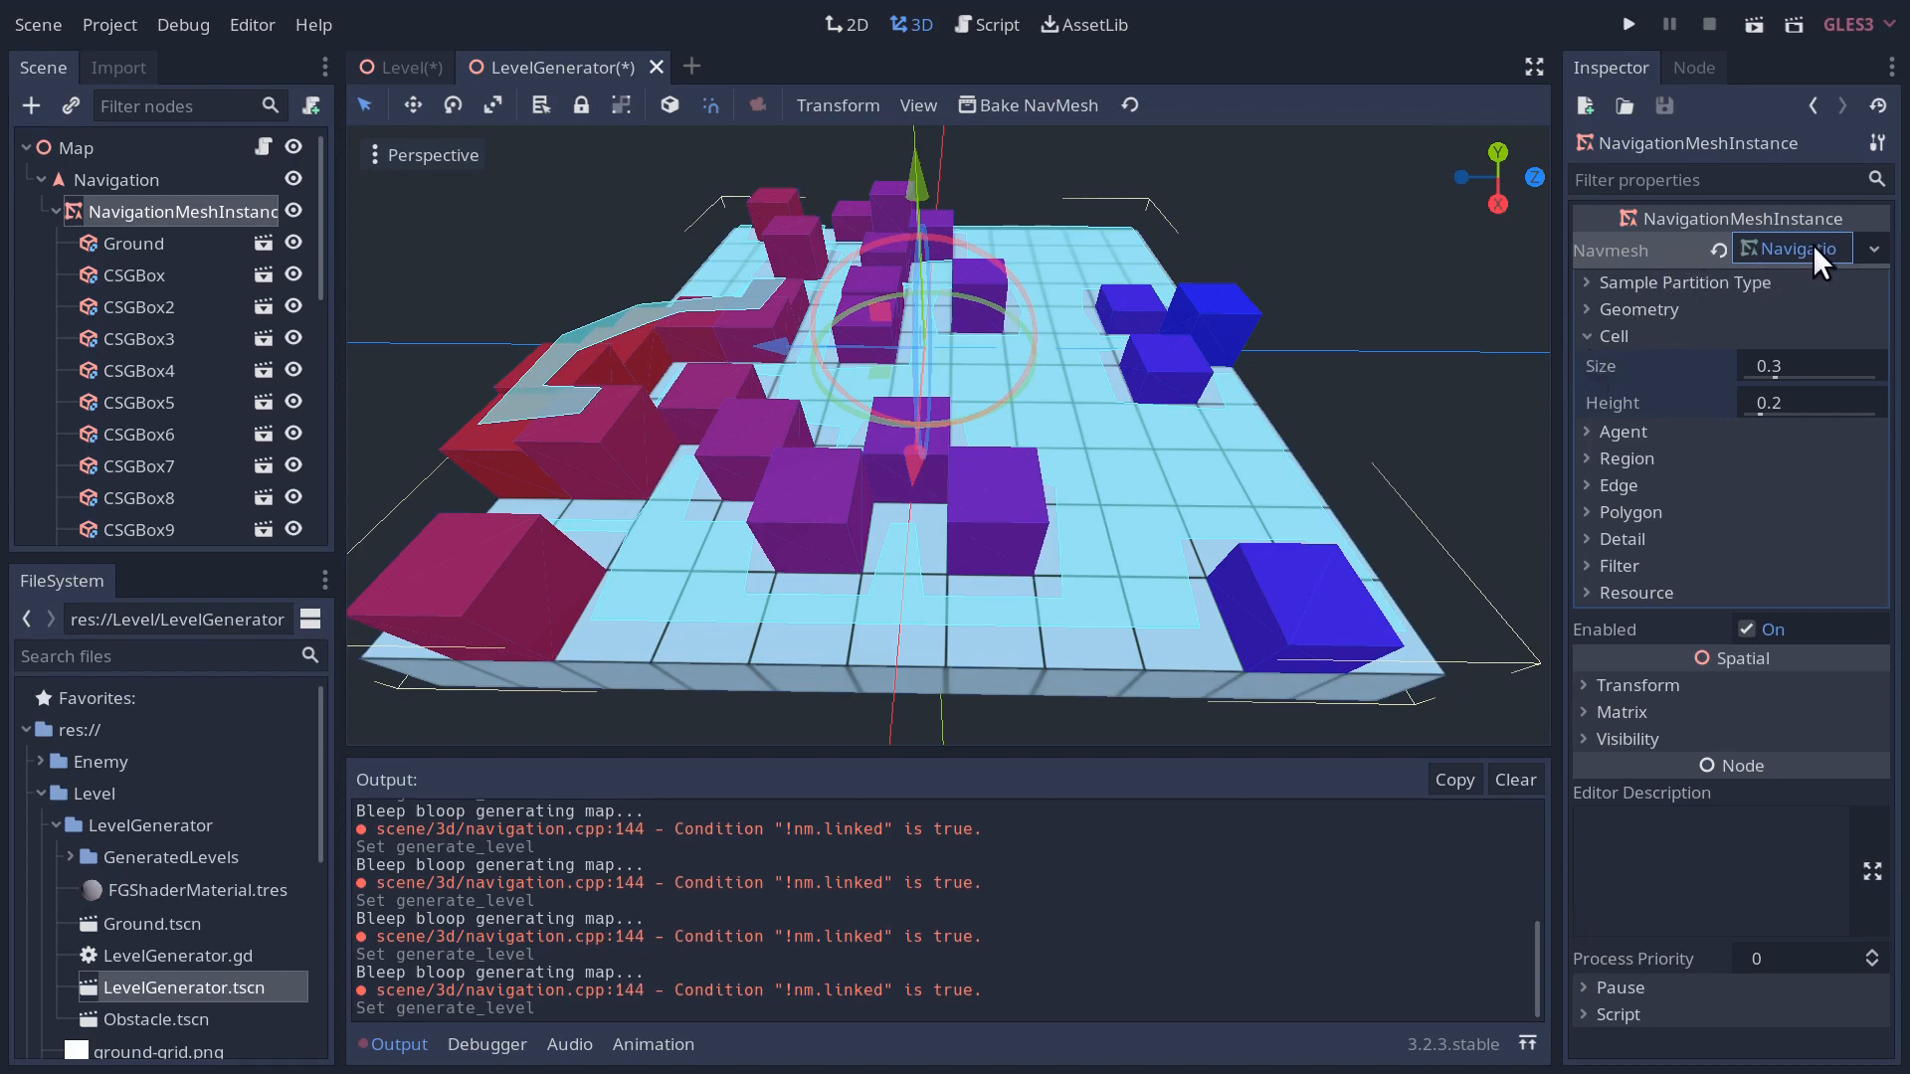
pyautogui.moveTo(1790, 264)
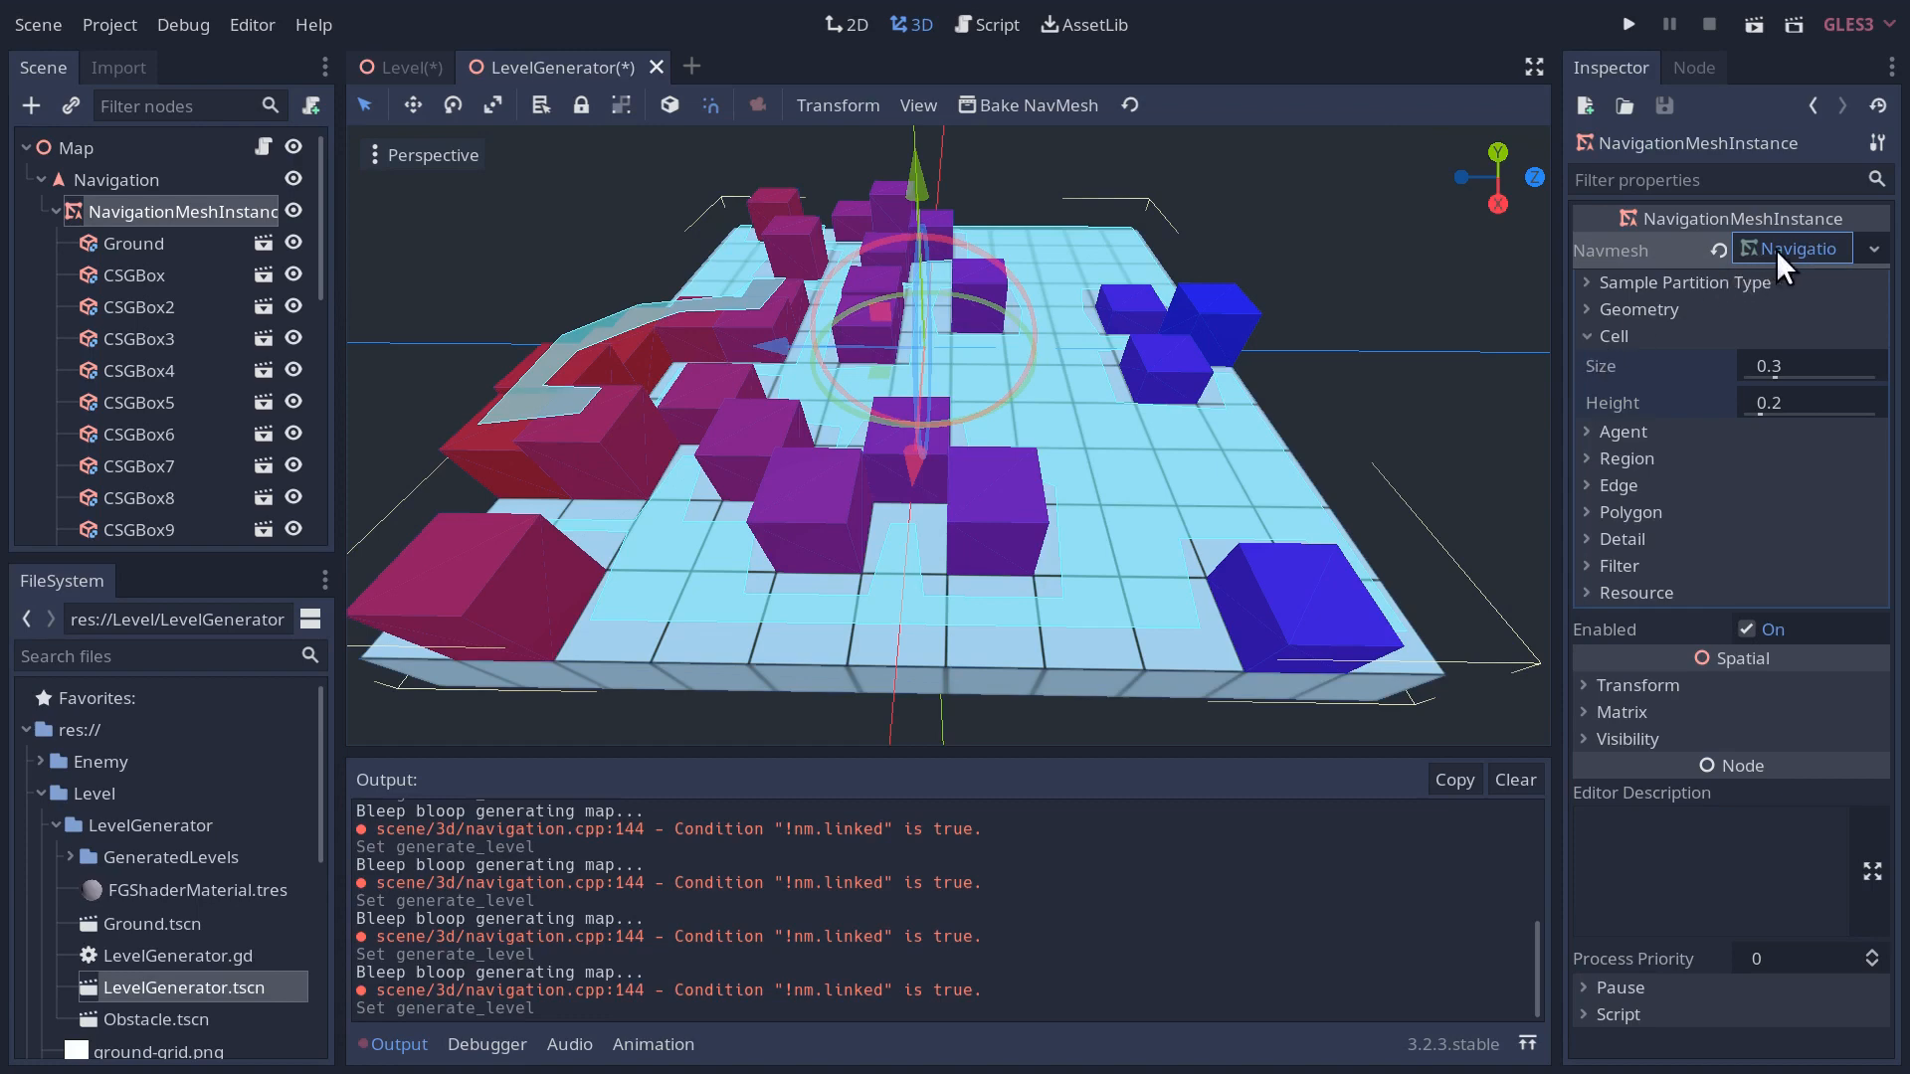
pyautogui.moveTo(1699, 539)
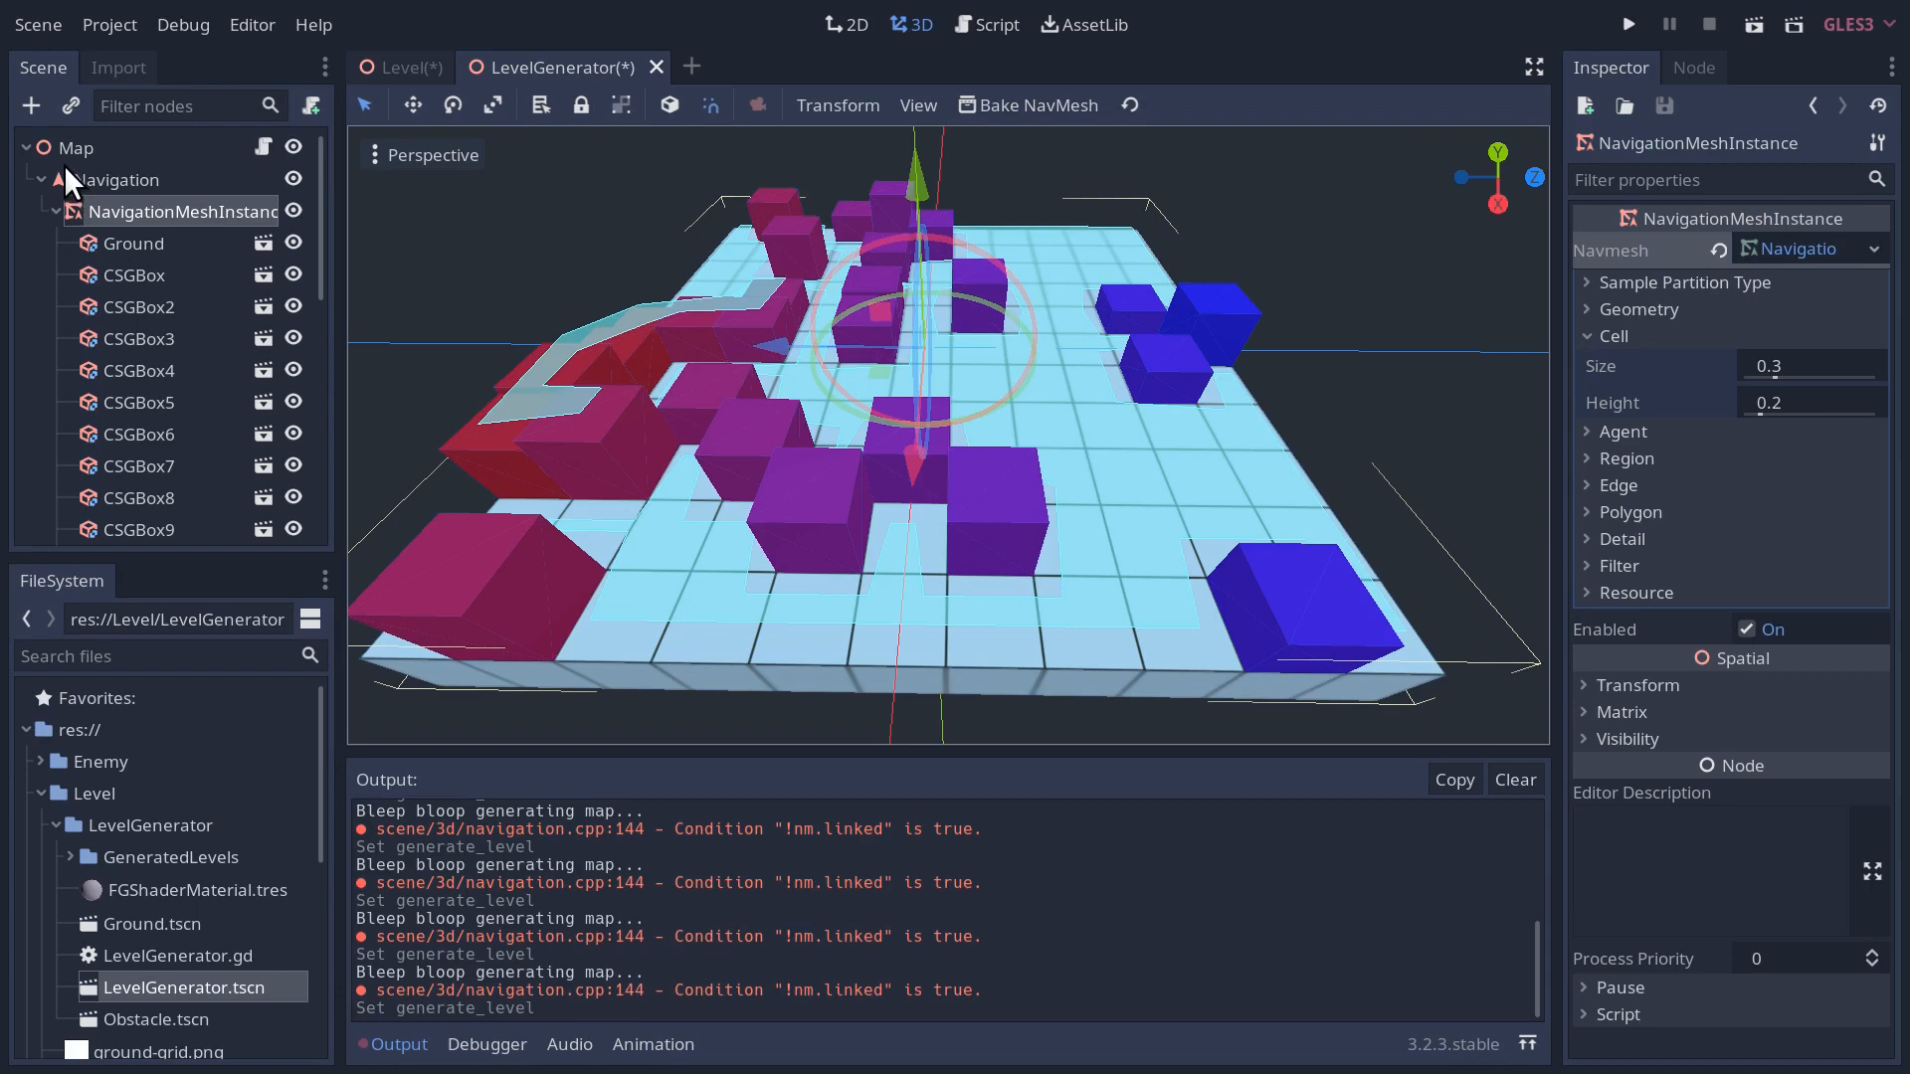
pyautogui.moveTo(1651, 298)
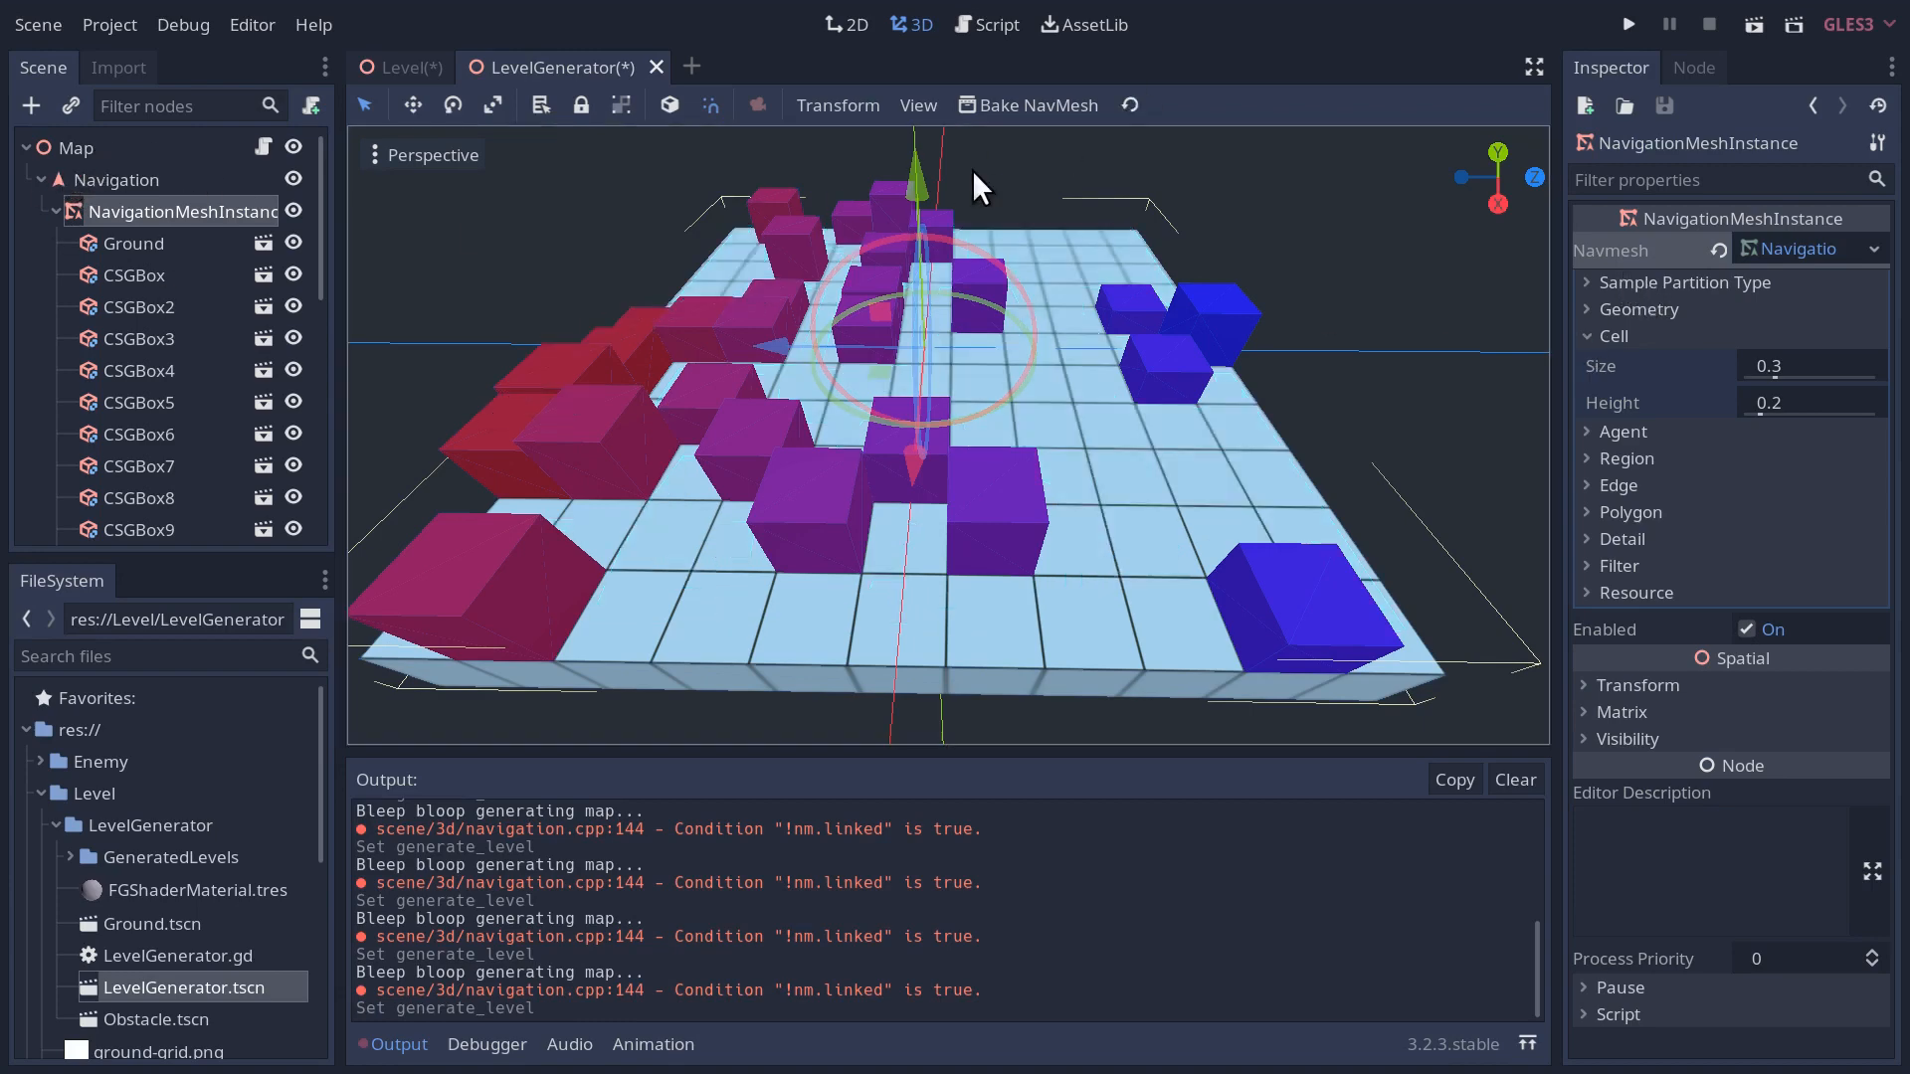
pyautogui.moveTo(1106, 442)
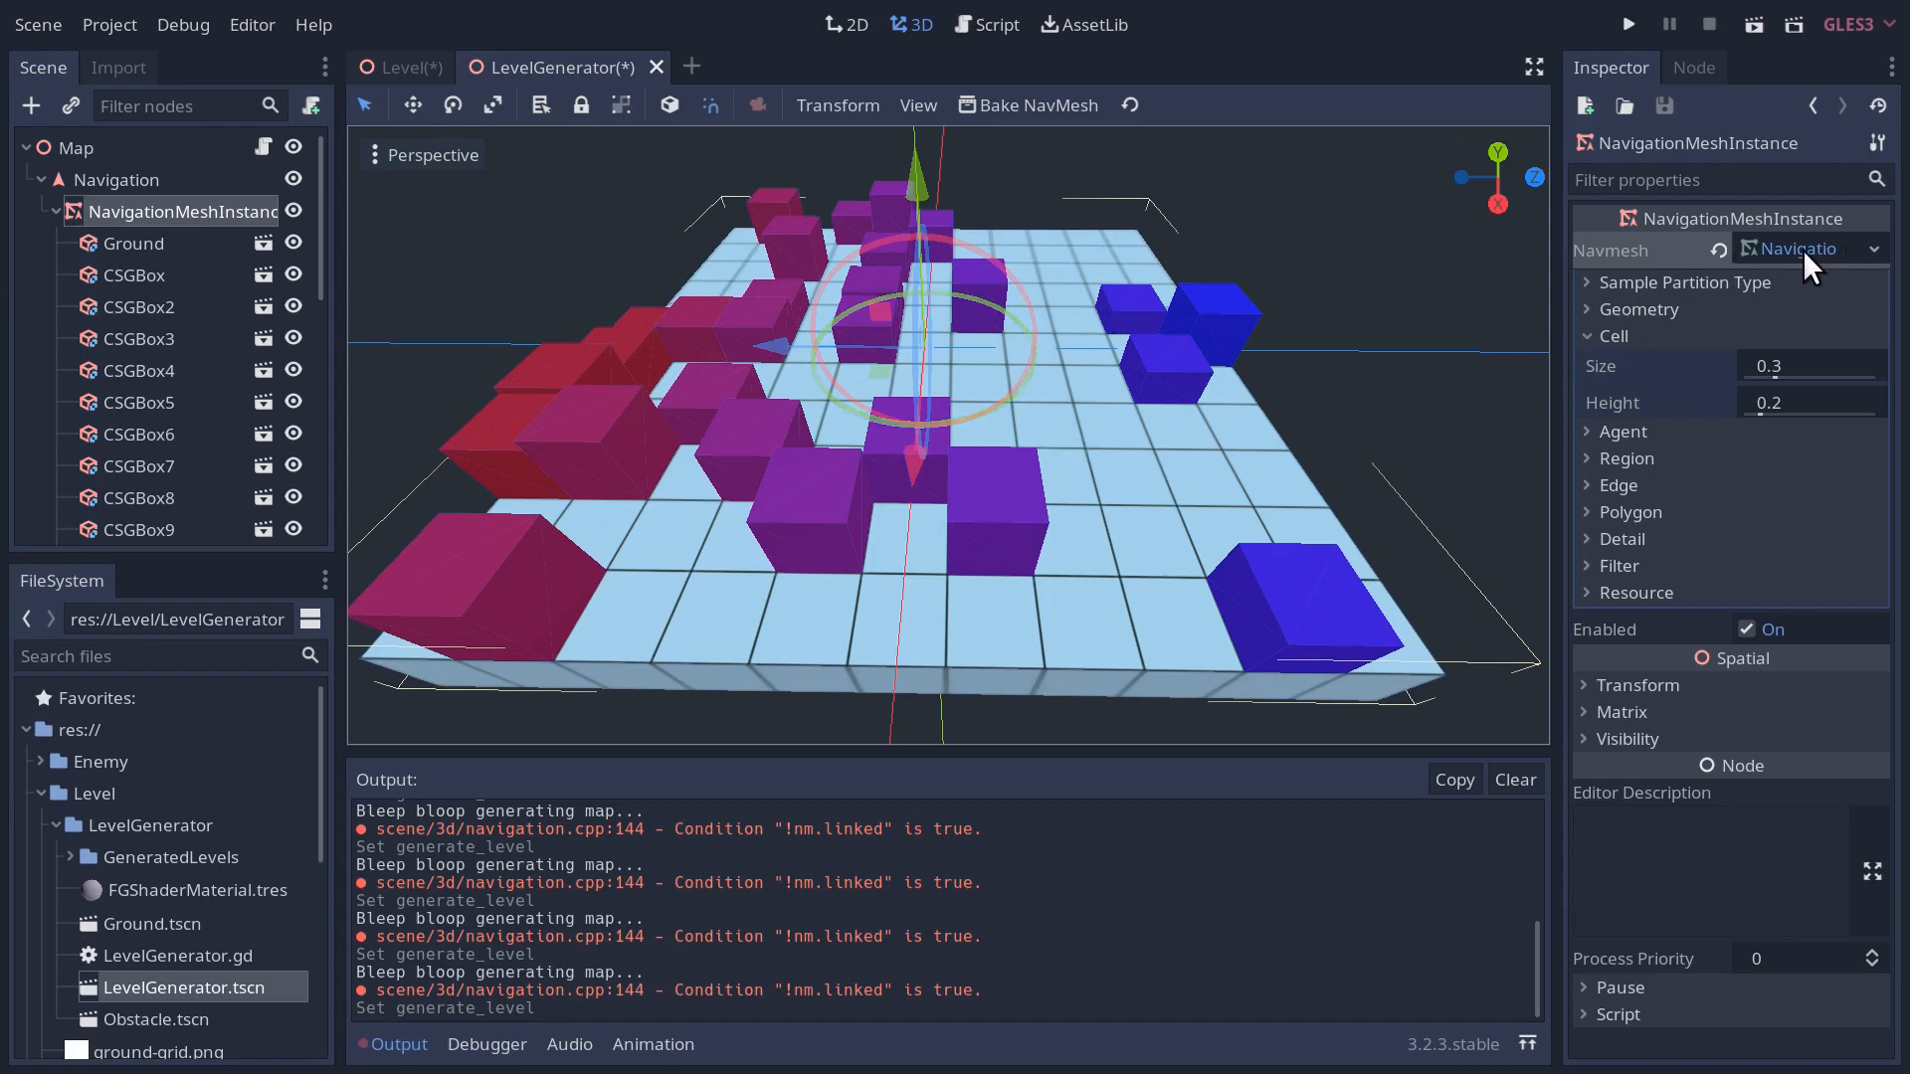
pyautogui.moveTo(1032, 103)
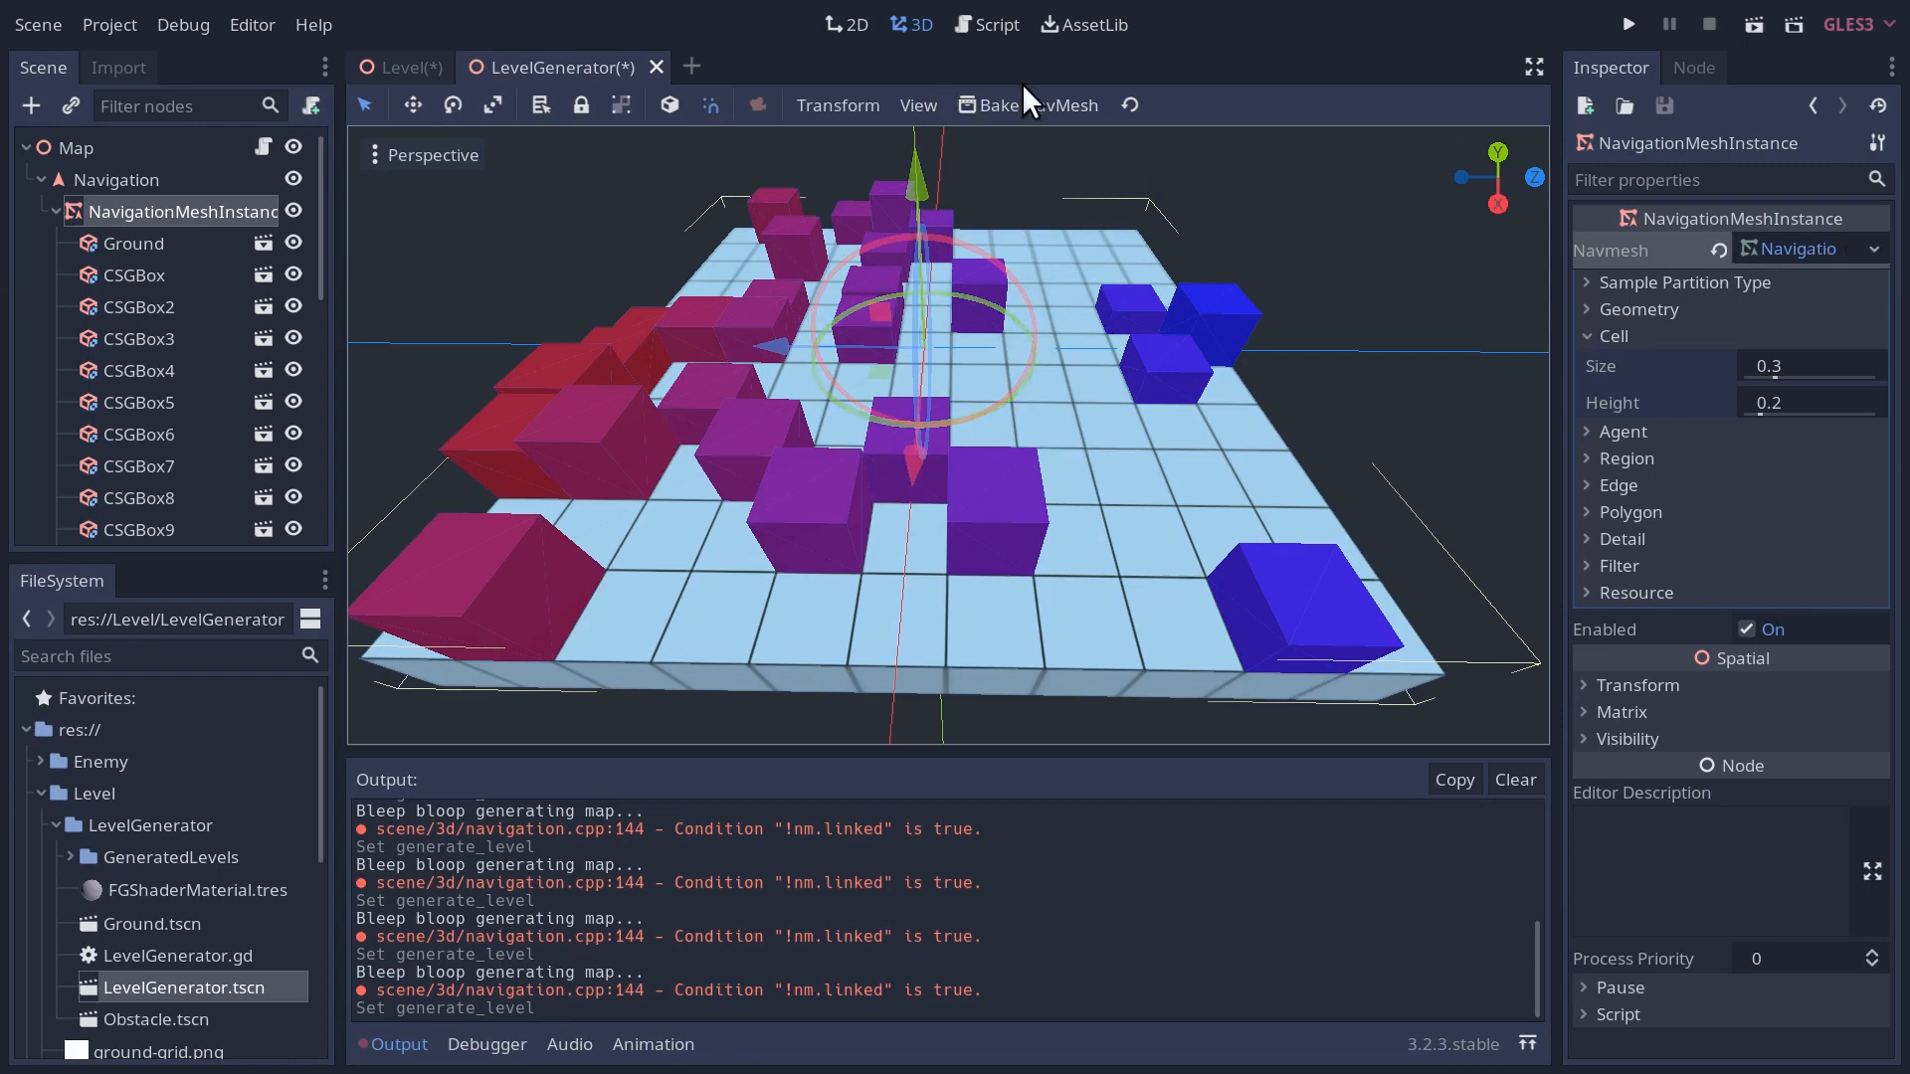
pyautogui.moveTo(812, 1024)
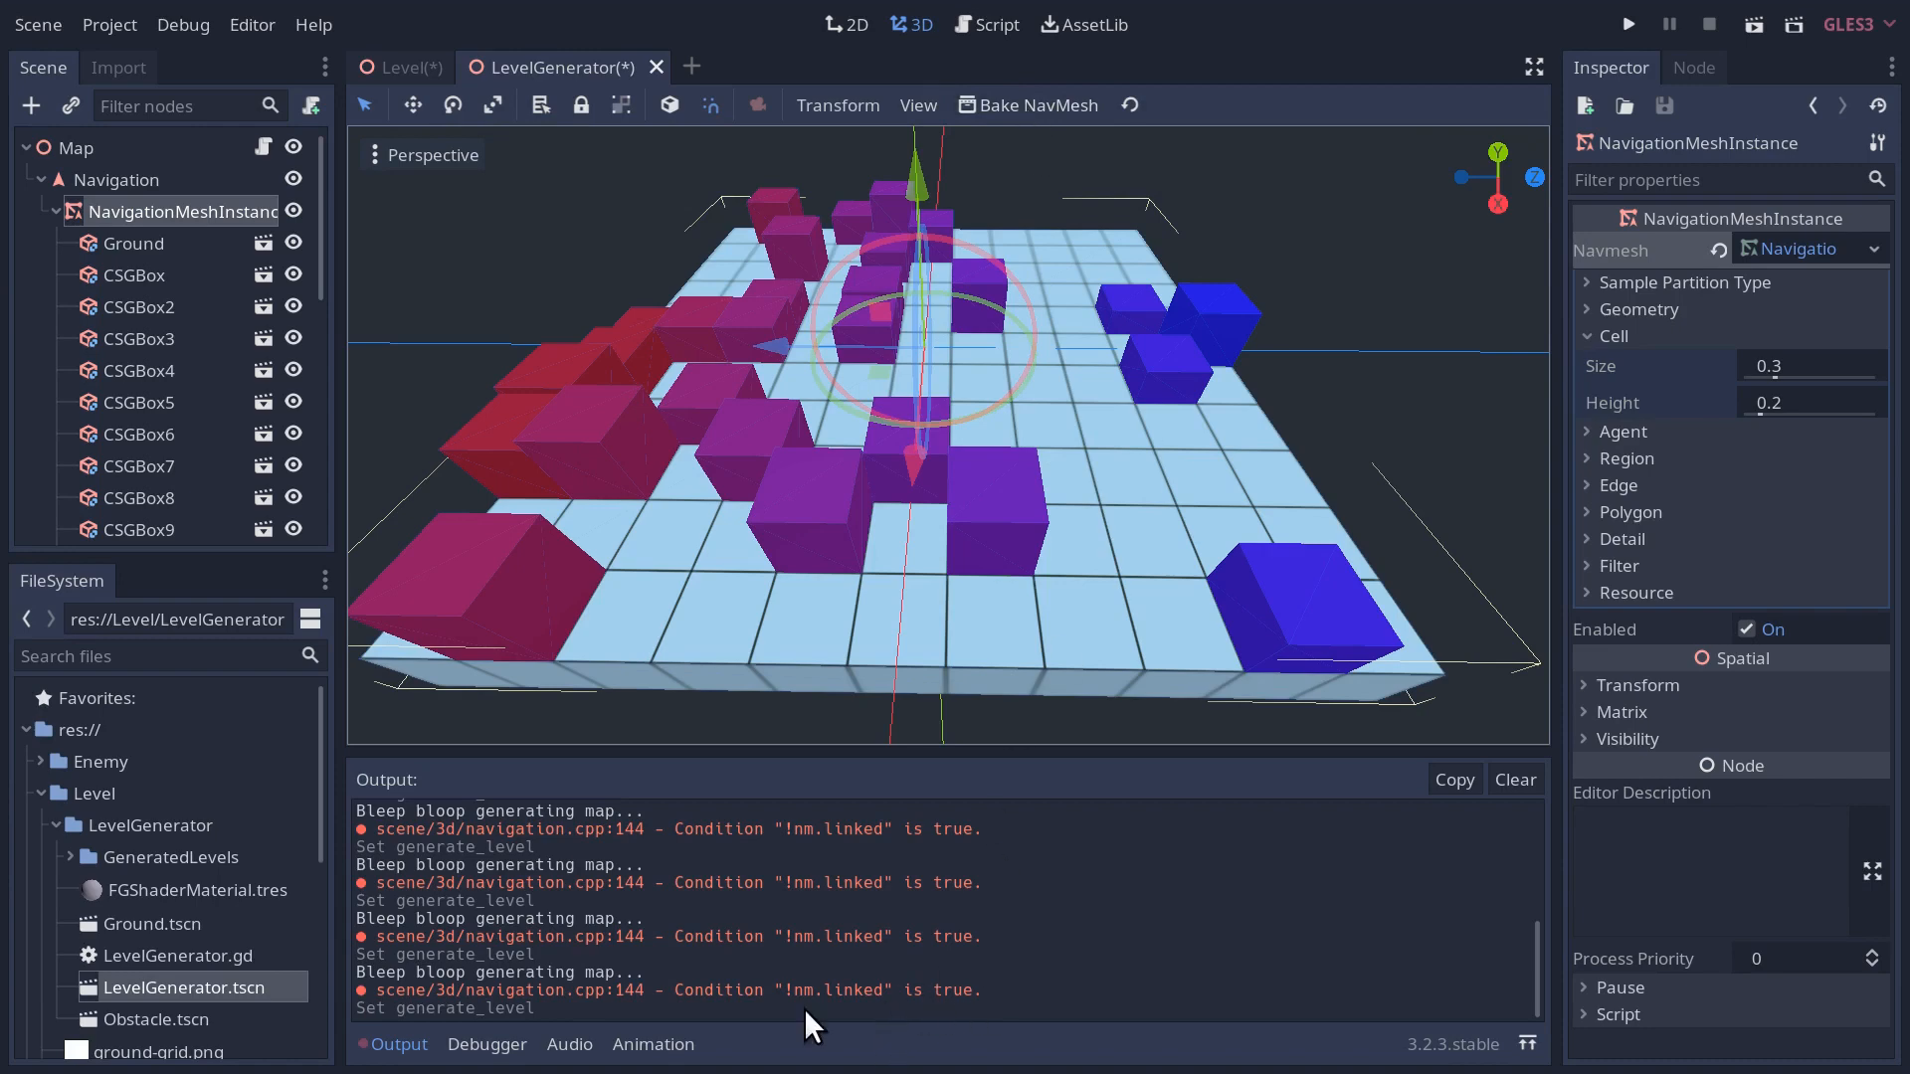
pyautogui.moveTo(547, 980)
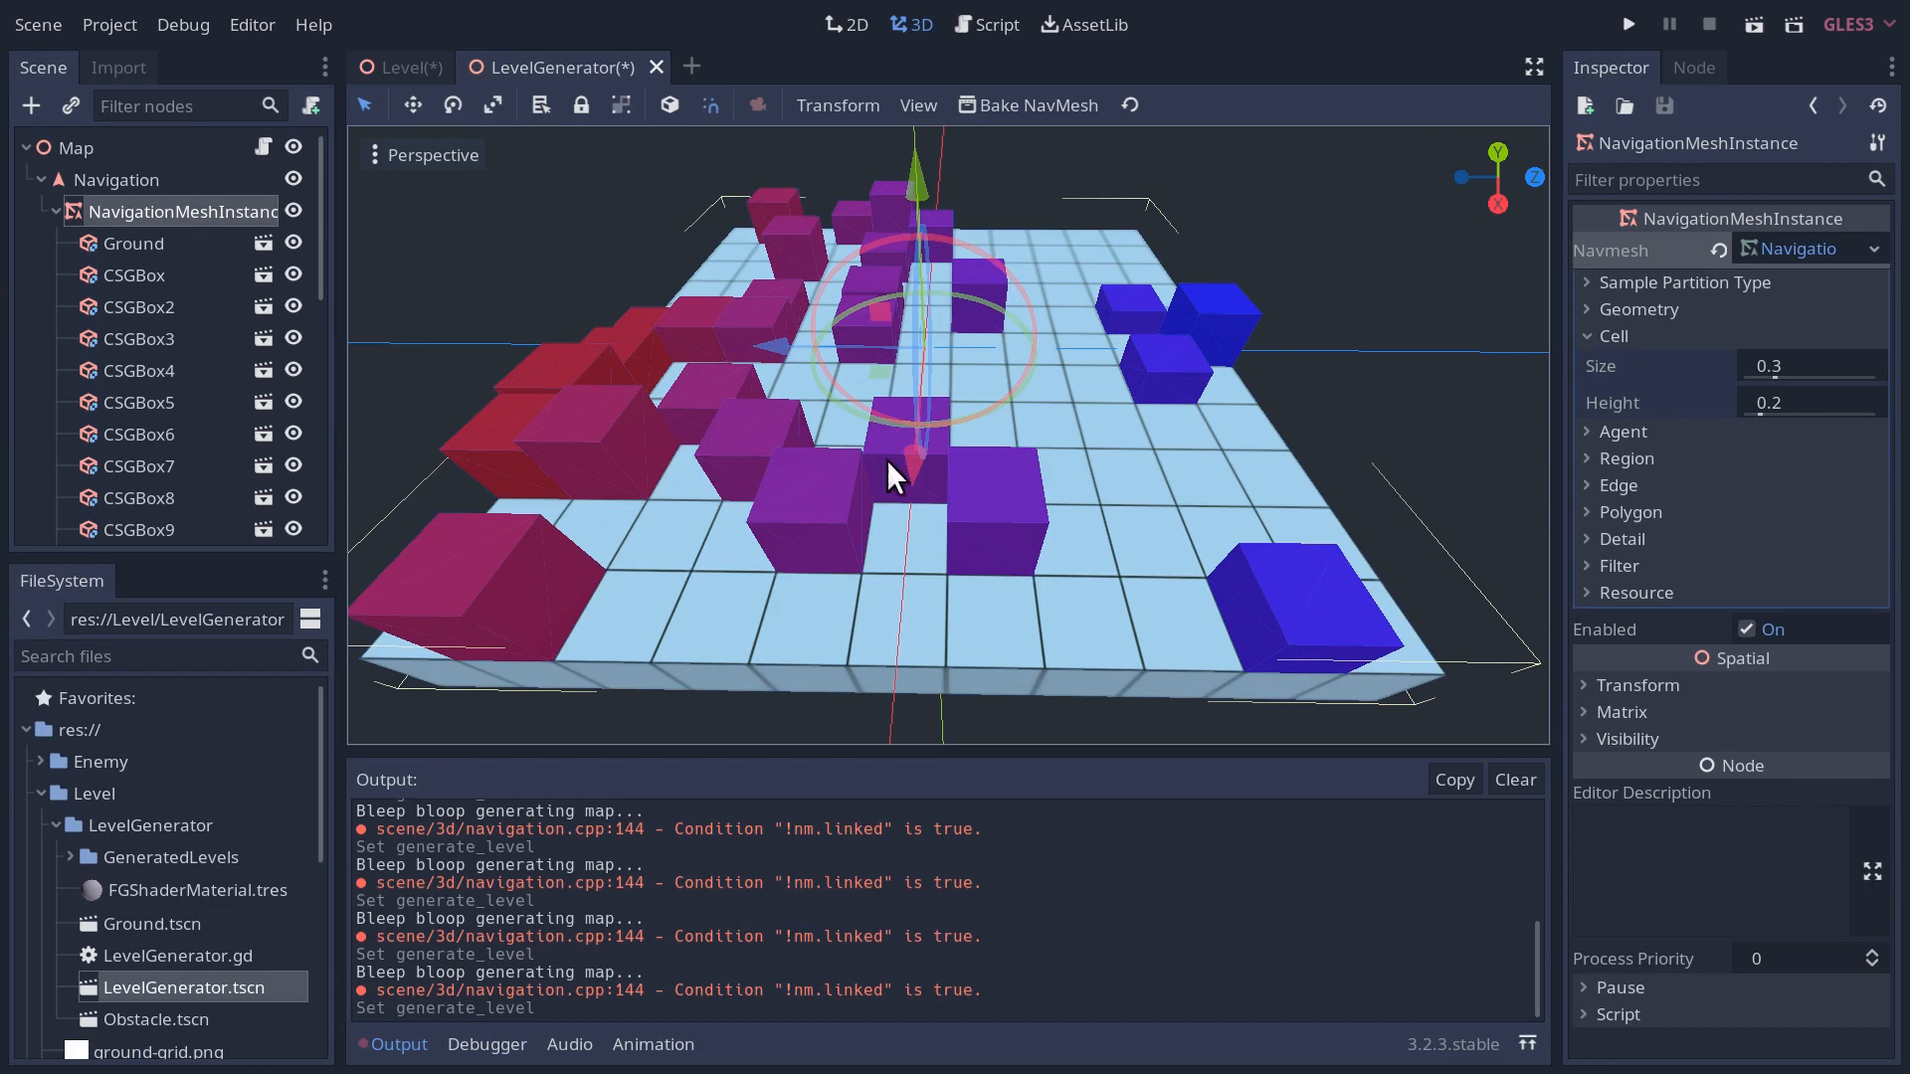
pyautogui.moveTo(1066, 500)
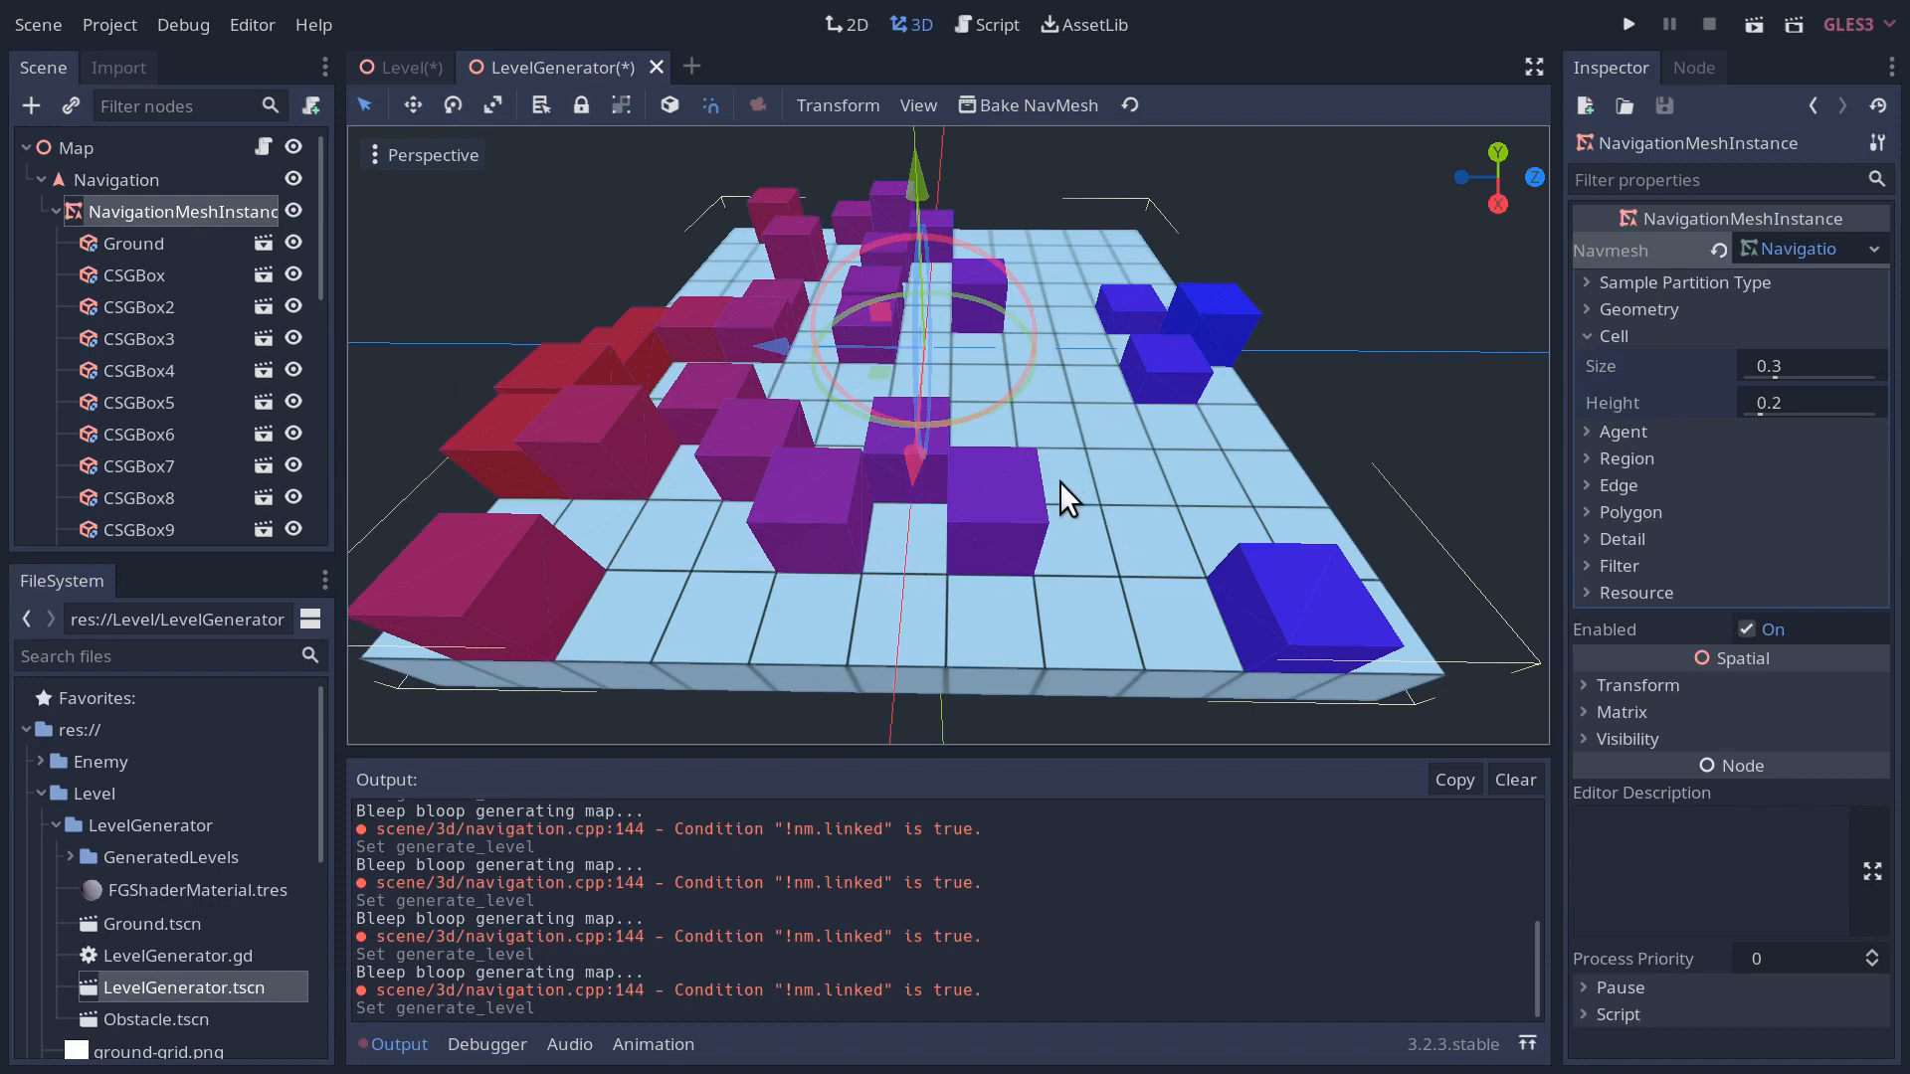
pyautogui.moveTo(1008, 637)
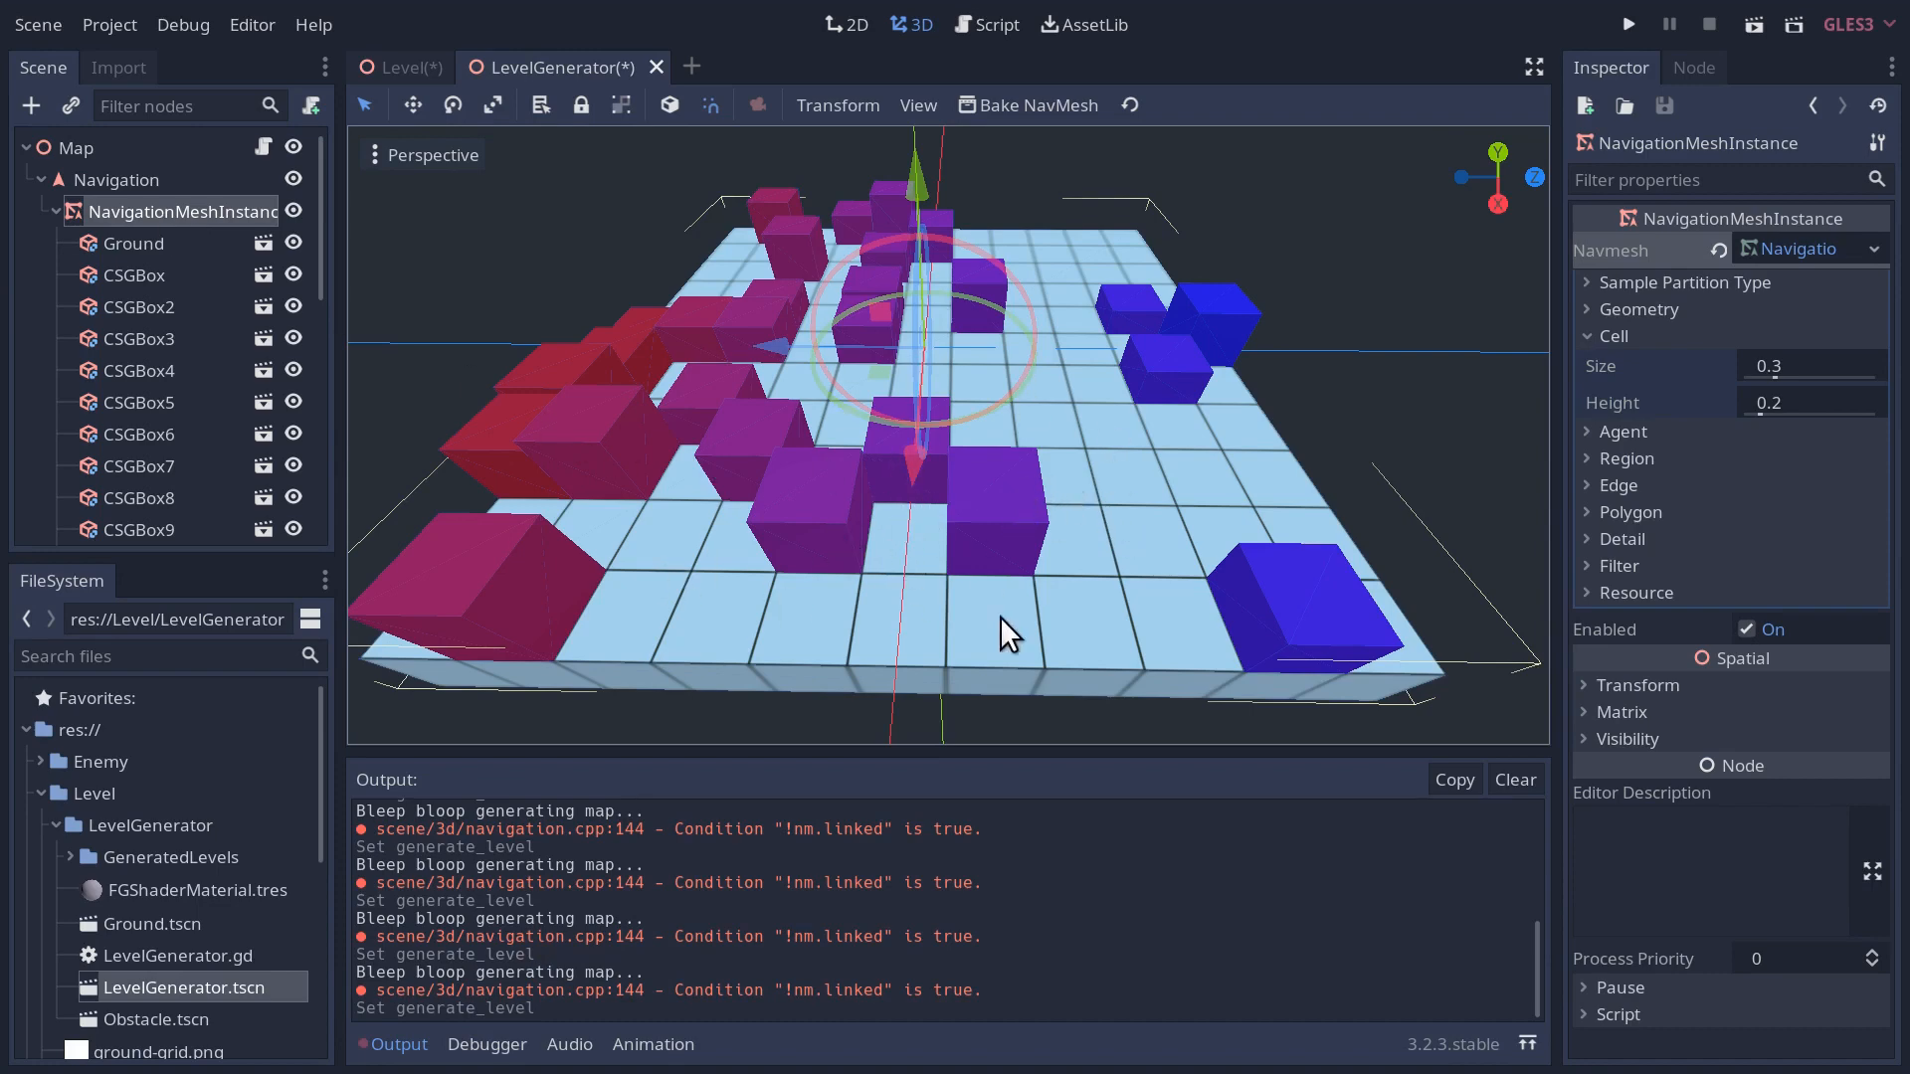
pyautogui.moveTo(1100, 631)
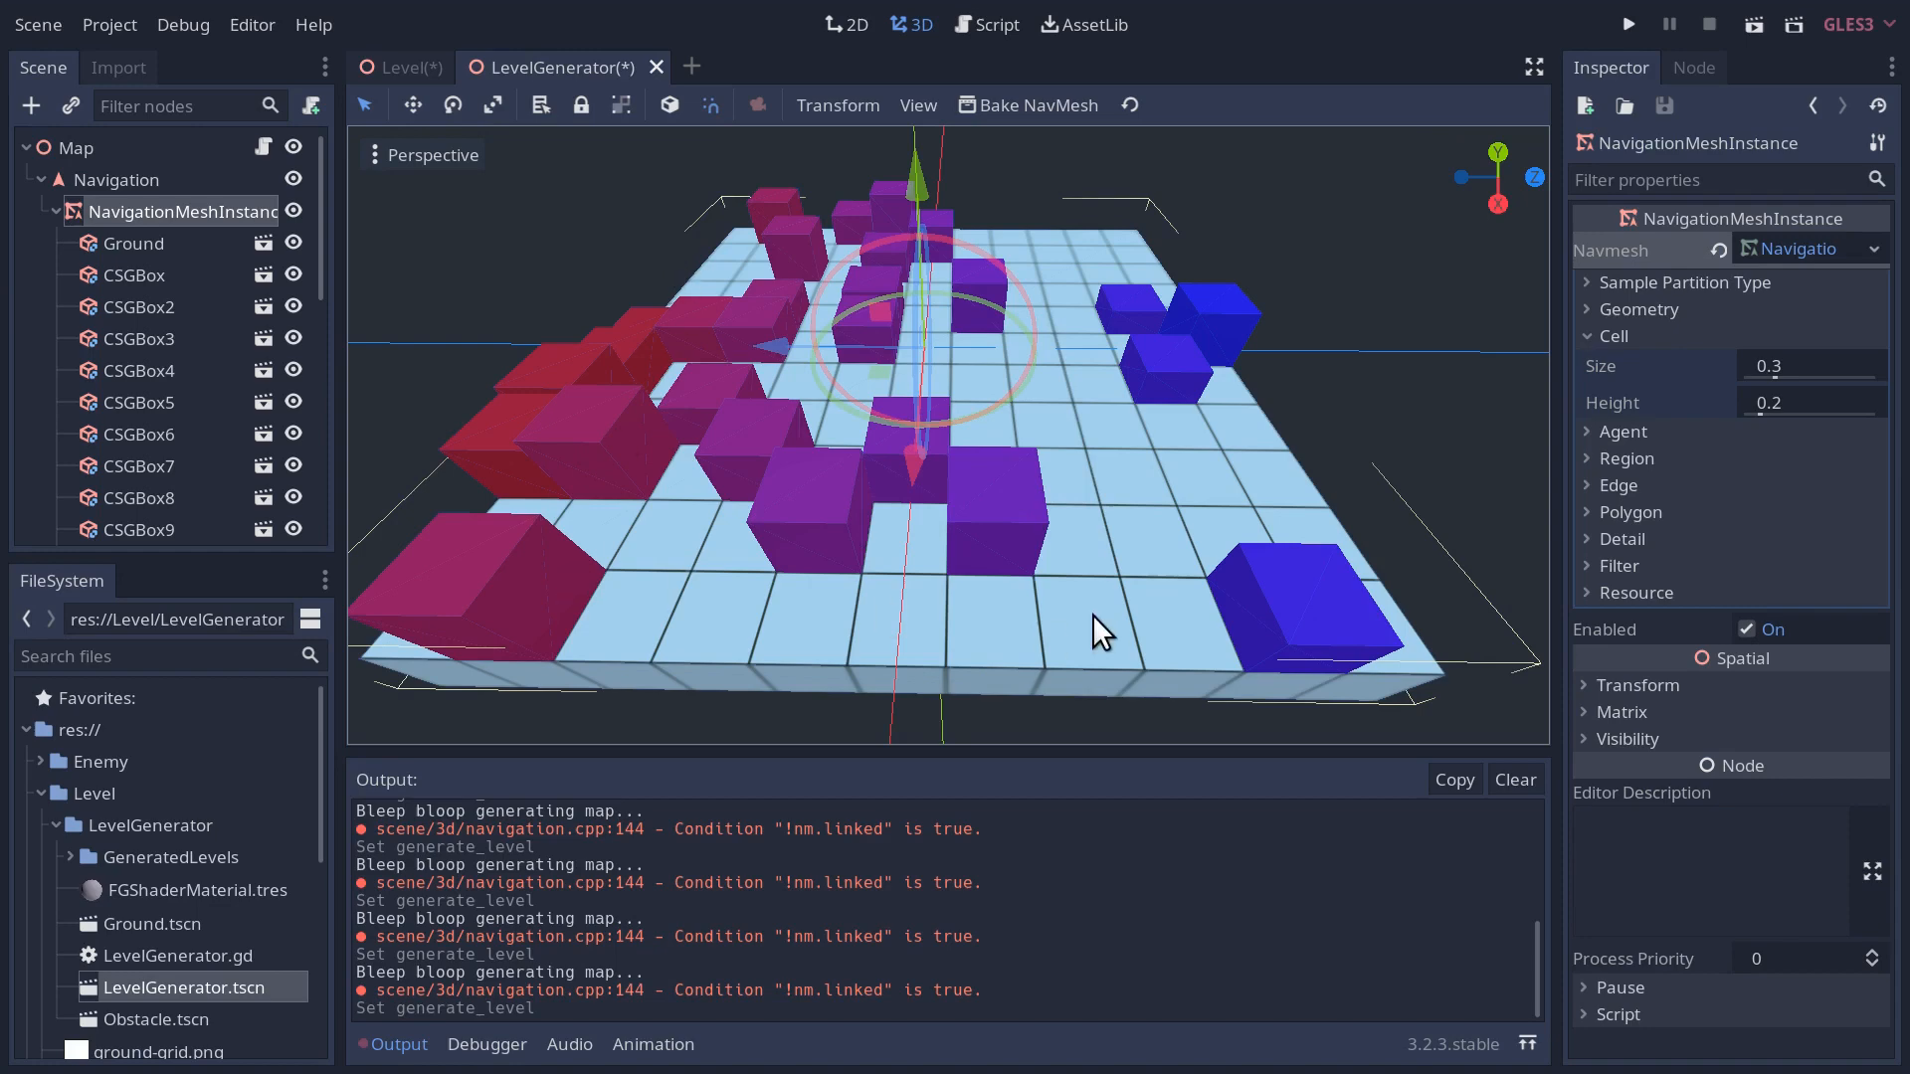
pyautogui.moveTo(538, 258)
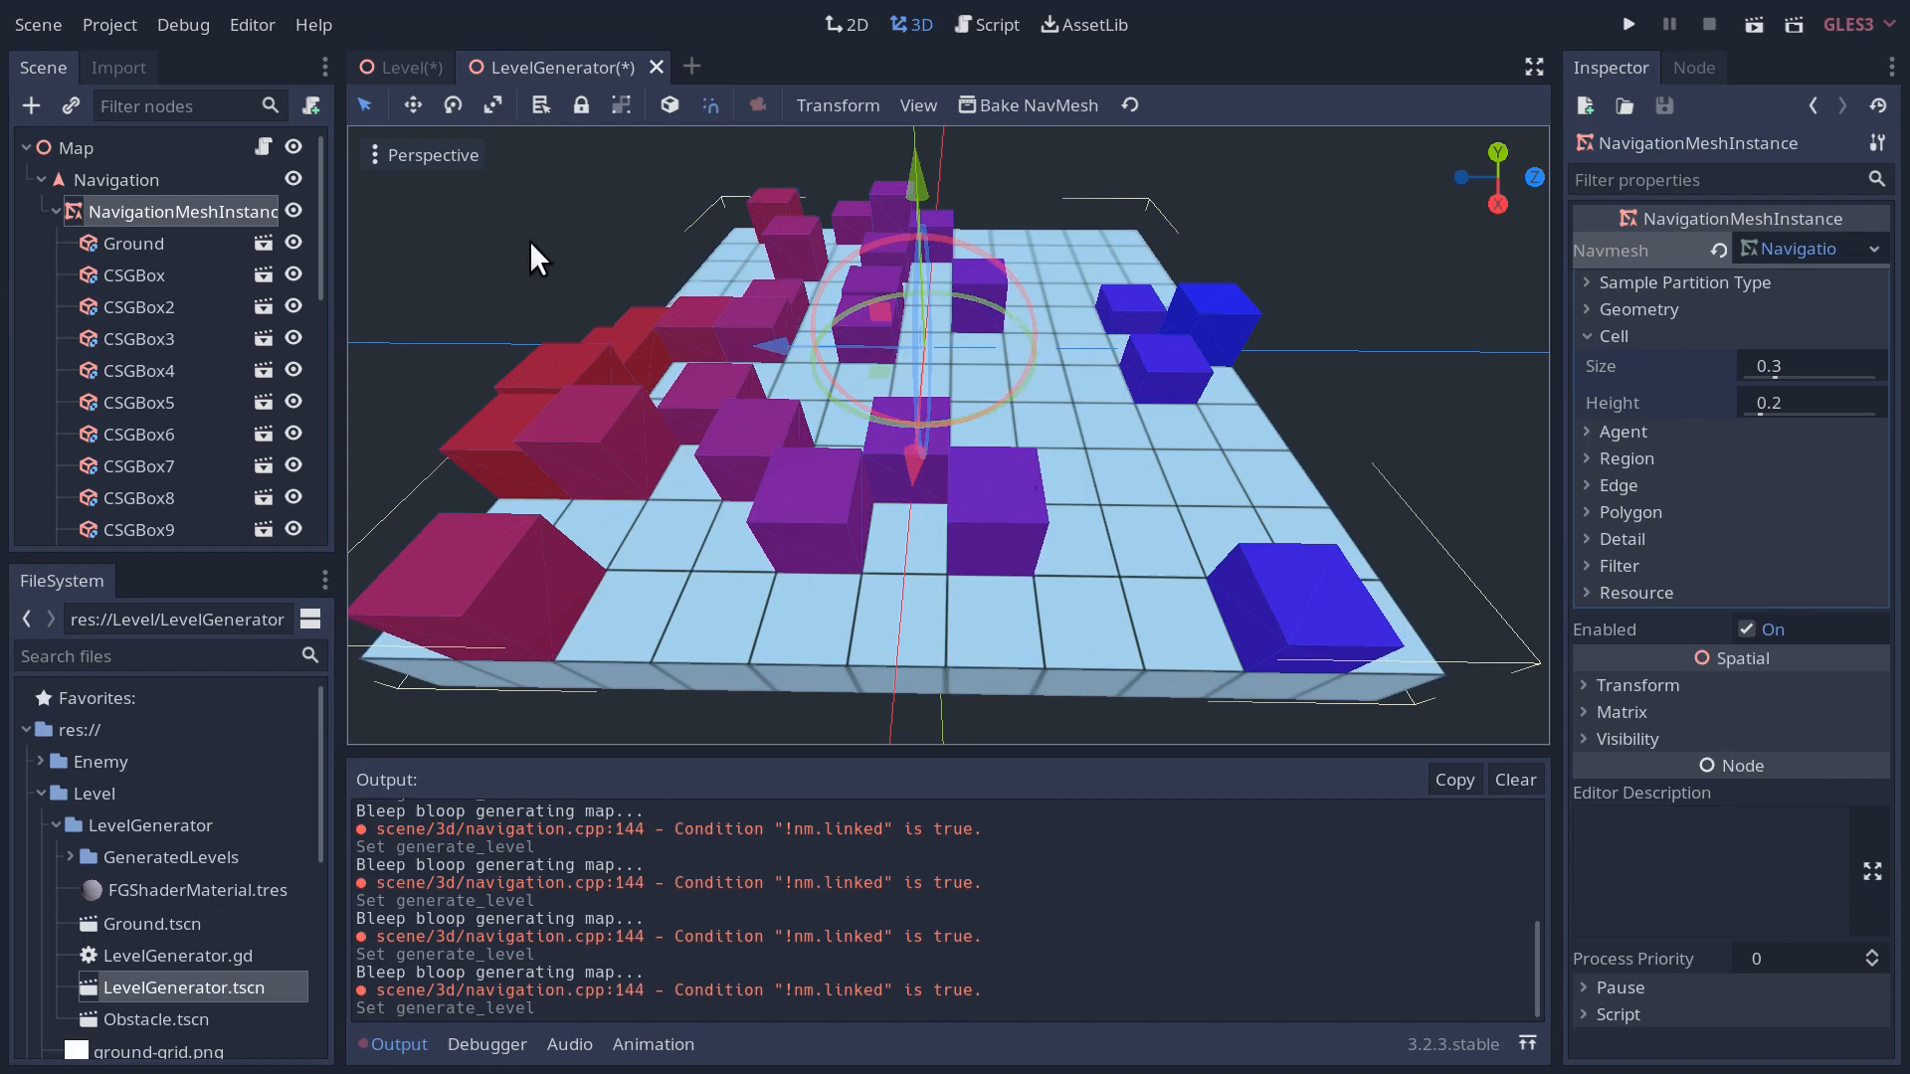
pyautogui.moveTo(108, 171)
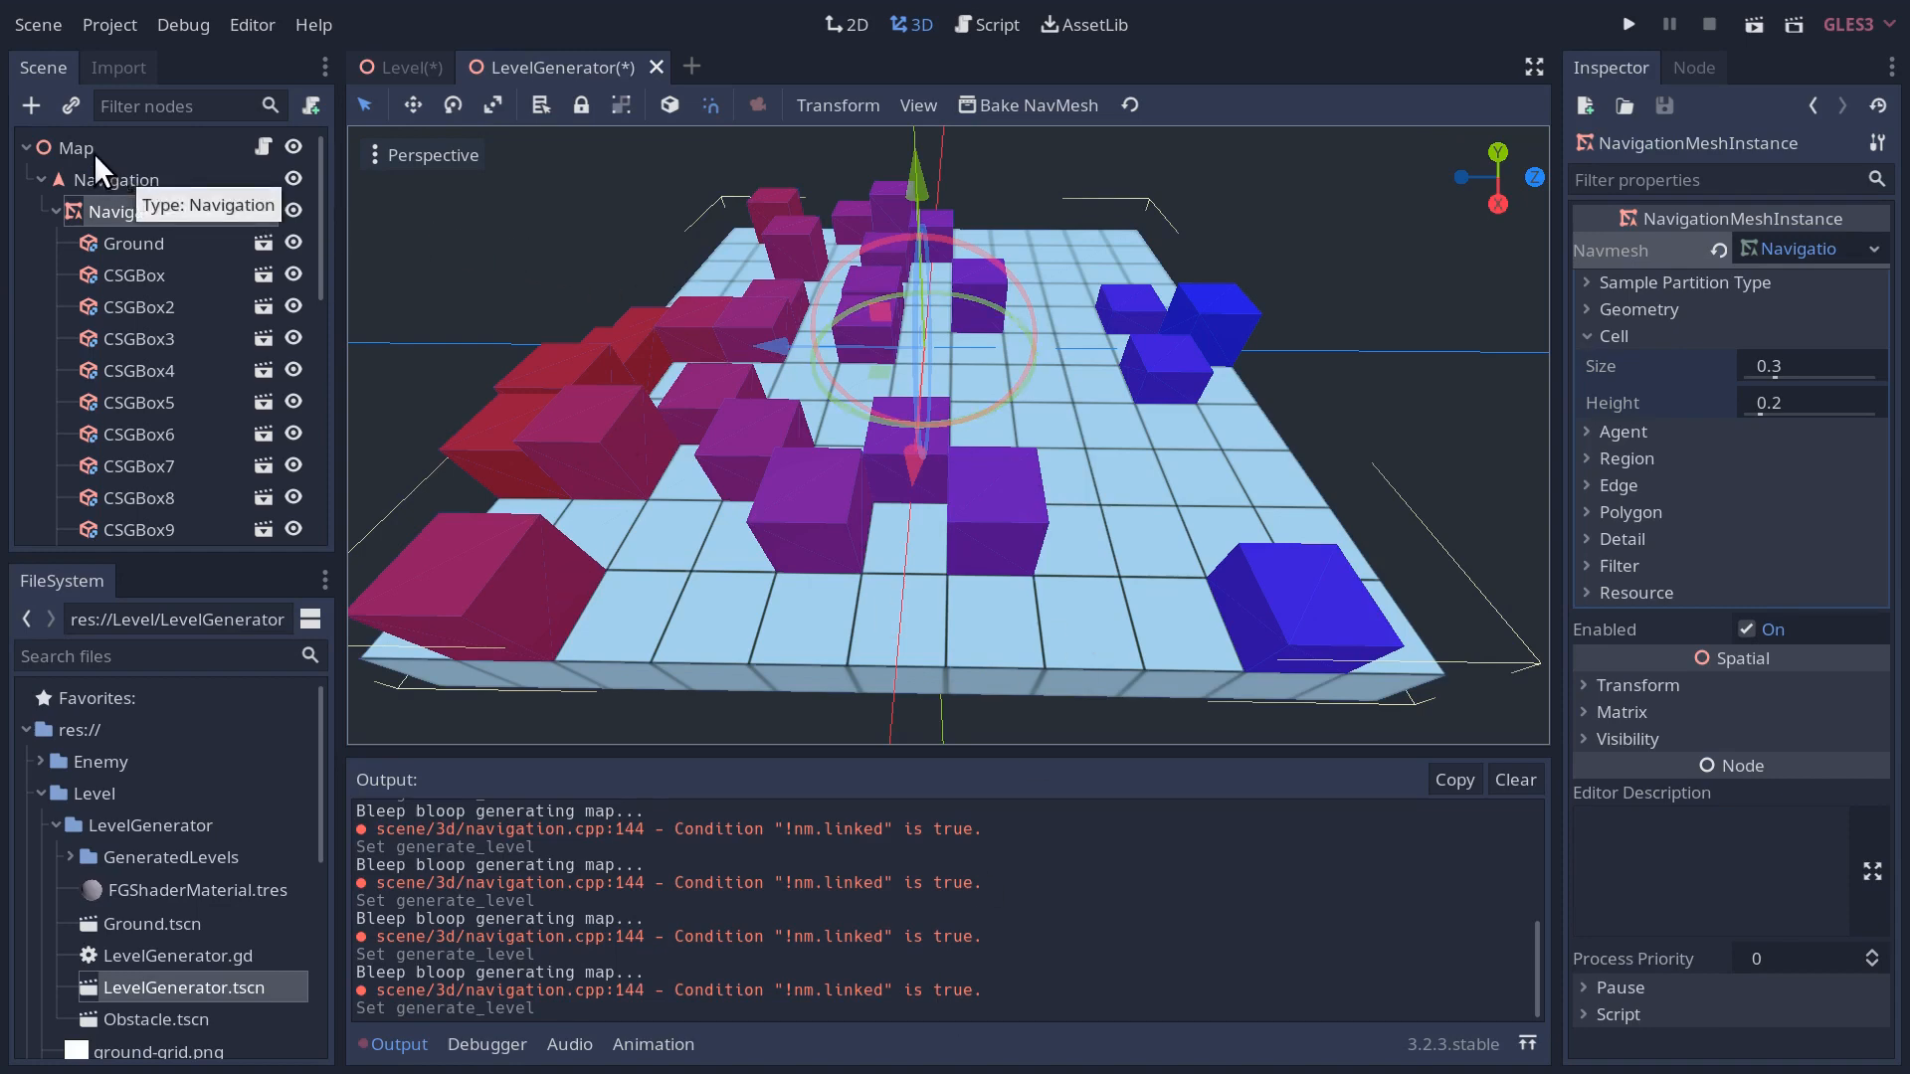
# - Set the Map's Obstacle Density to 0 and regenerate an empty ground grid
pyautogui.click(78, 147)
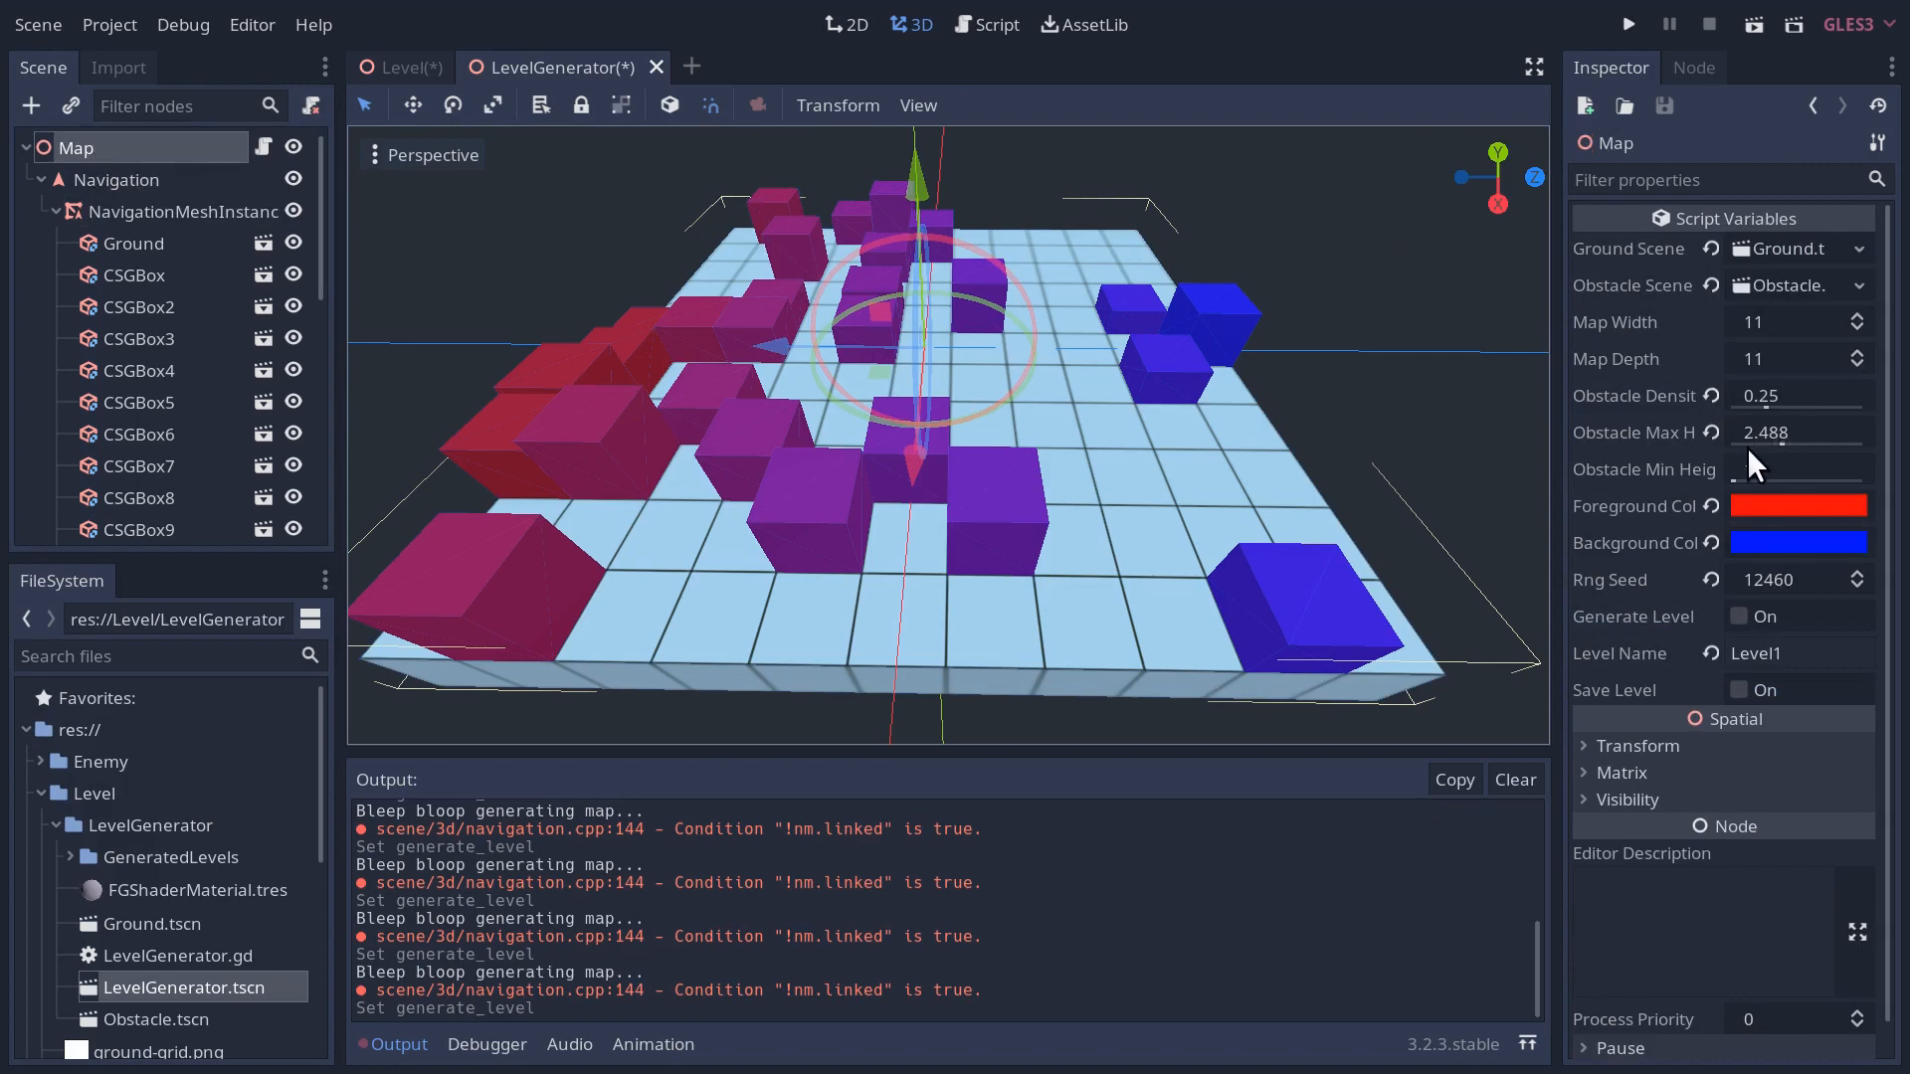
pyautogui.click(1735, 394)
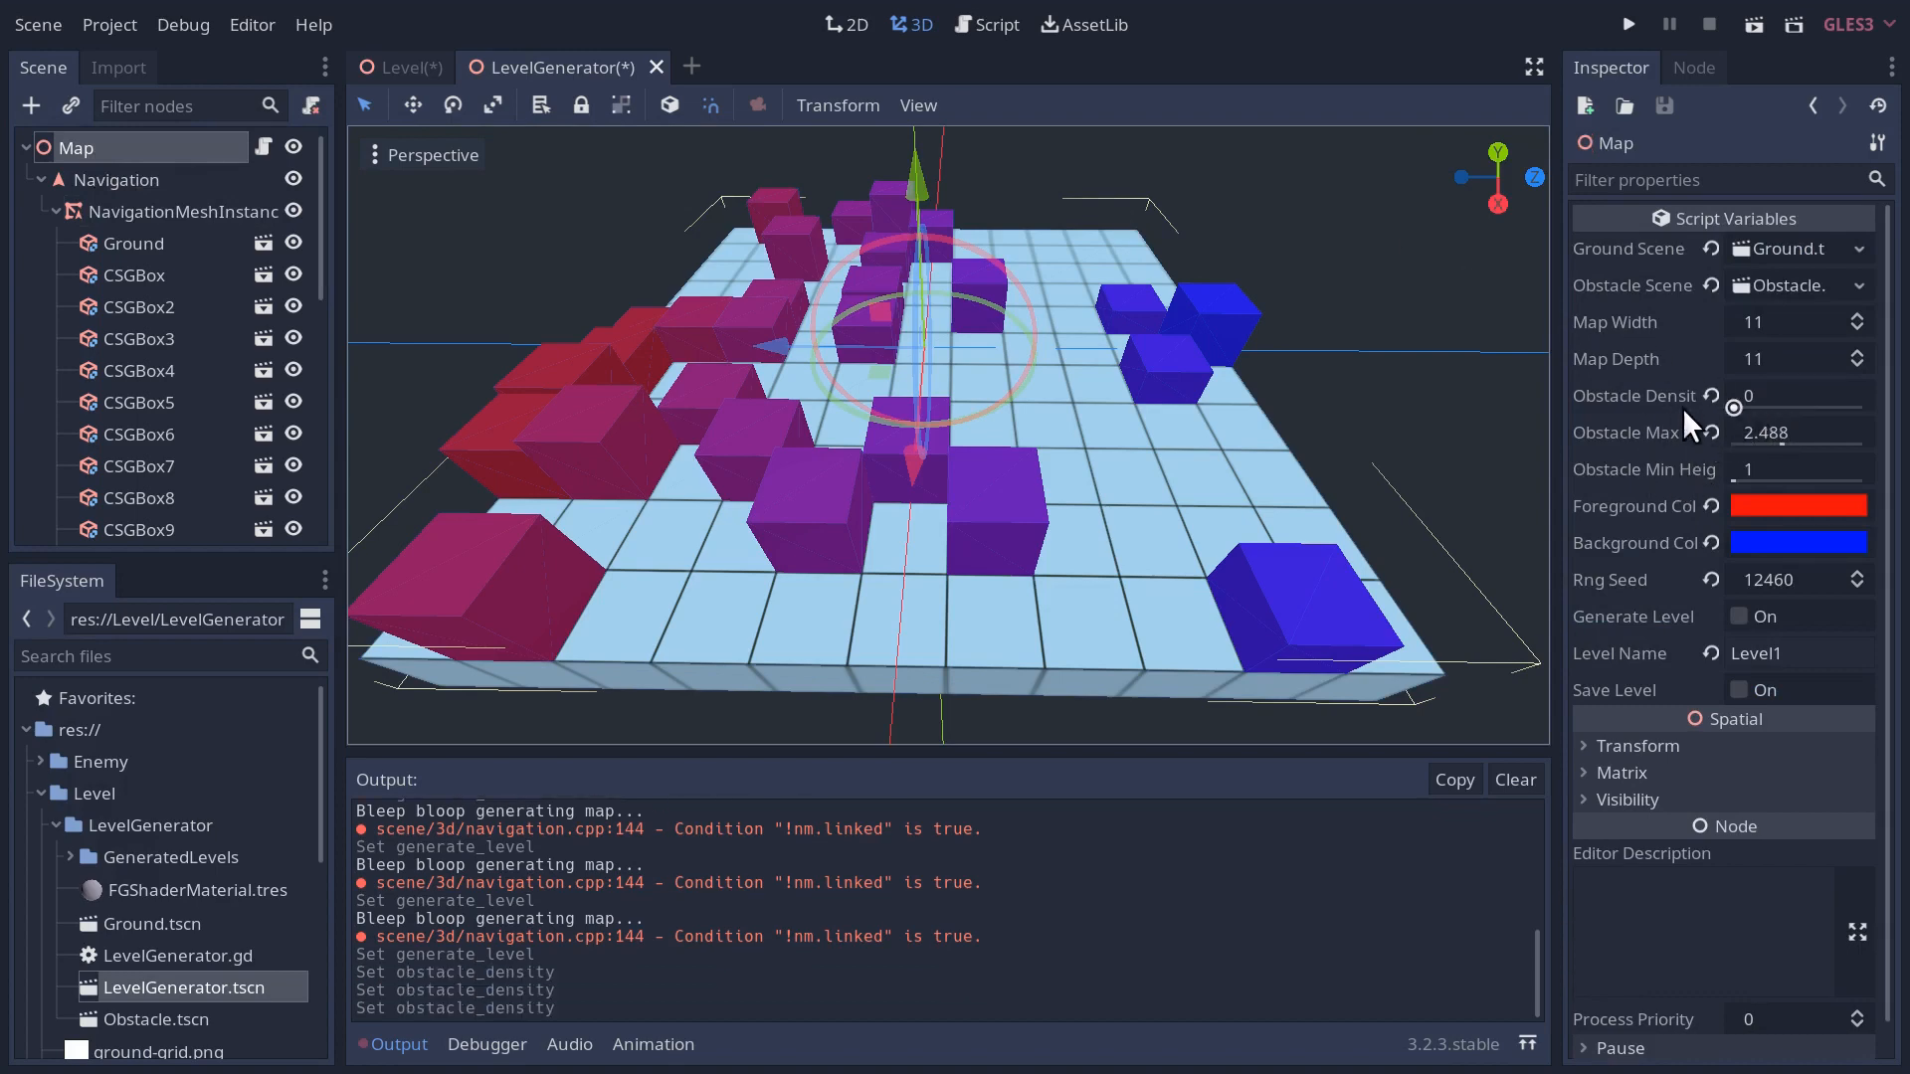
pyautogui.click(1738, 614)
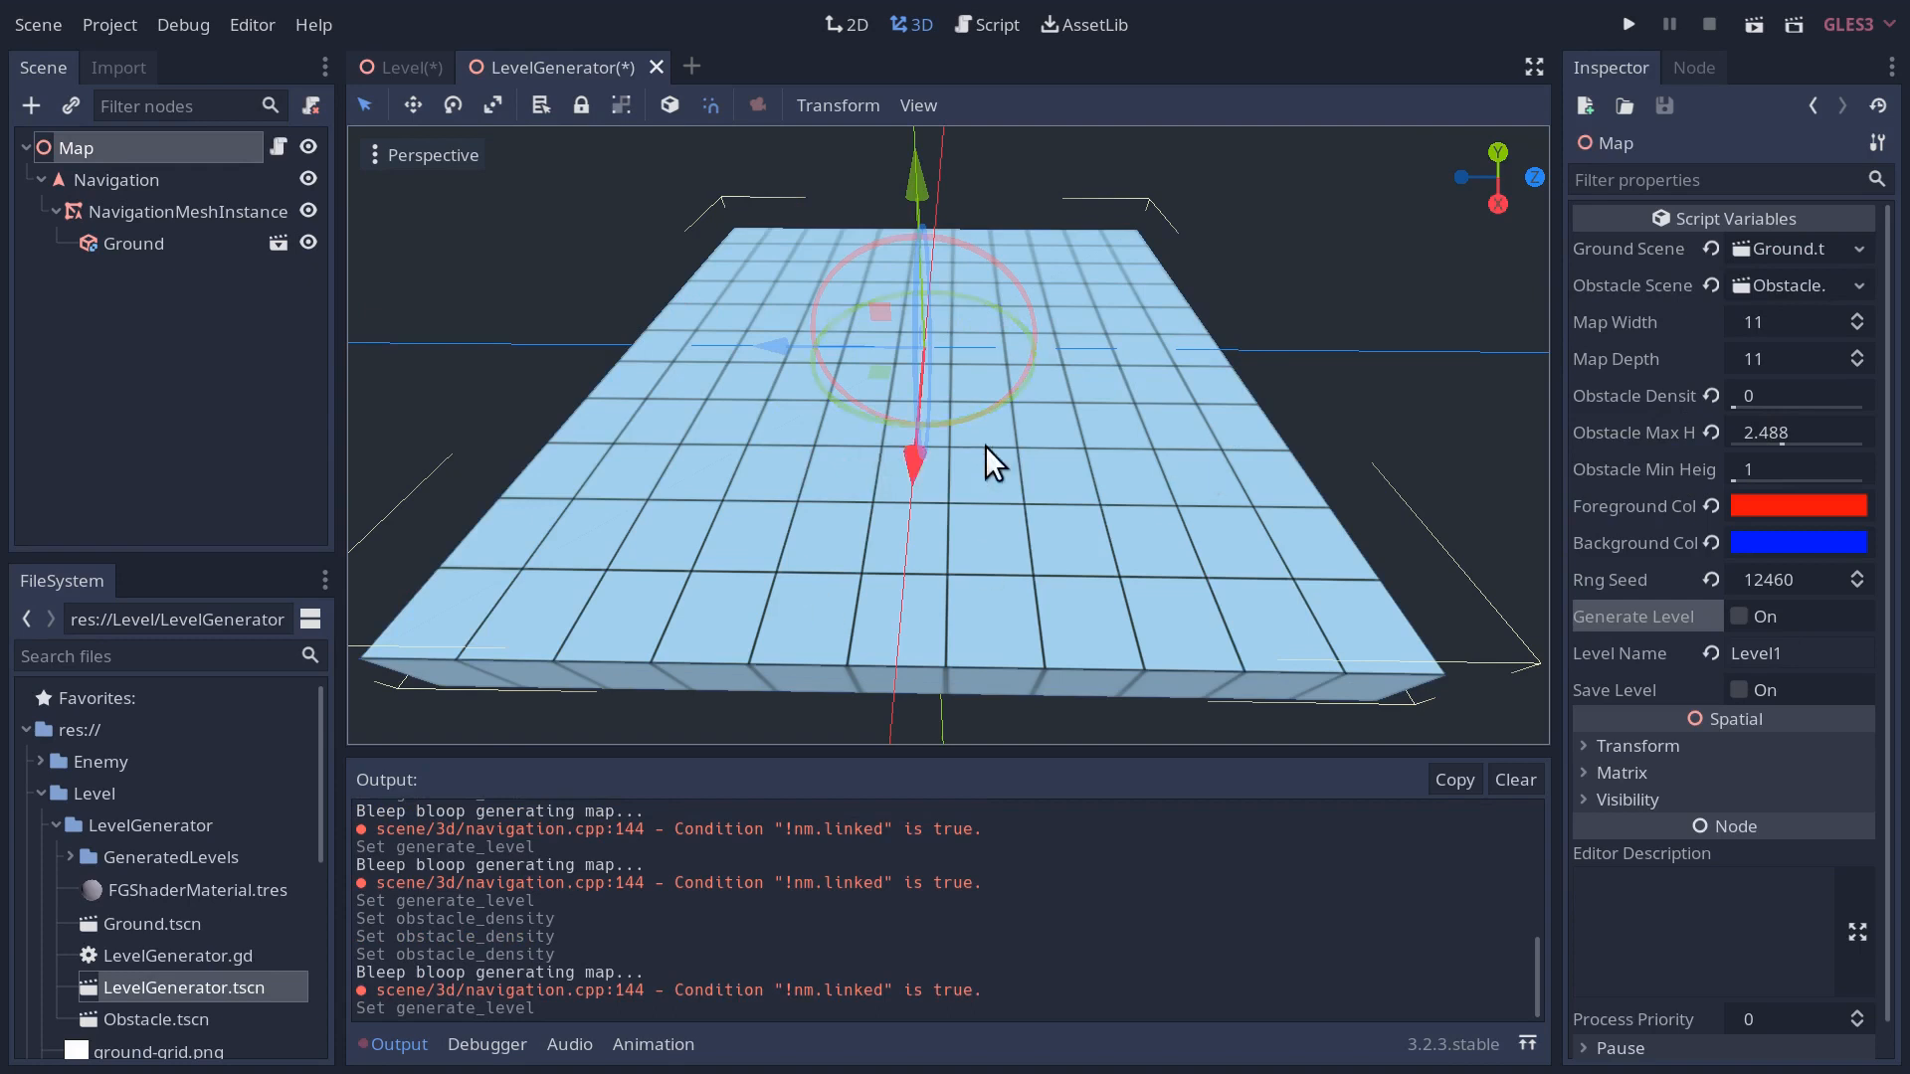
# - Select NavigationMeshInstance and bring up its Navmesh resource options
pyautogui.click(191, 211)
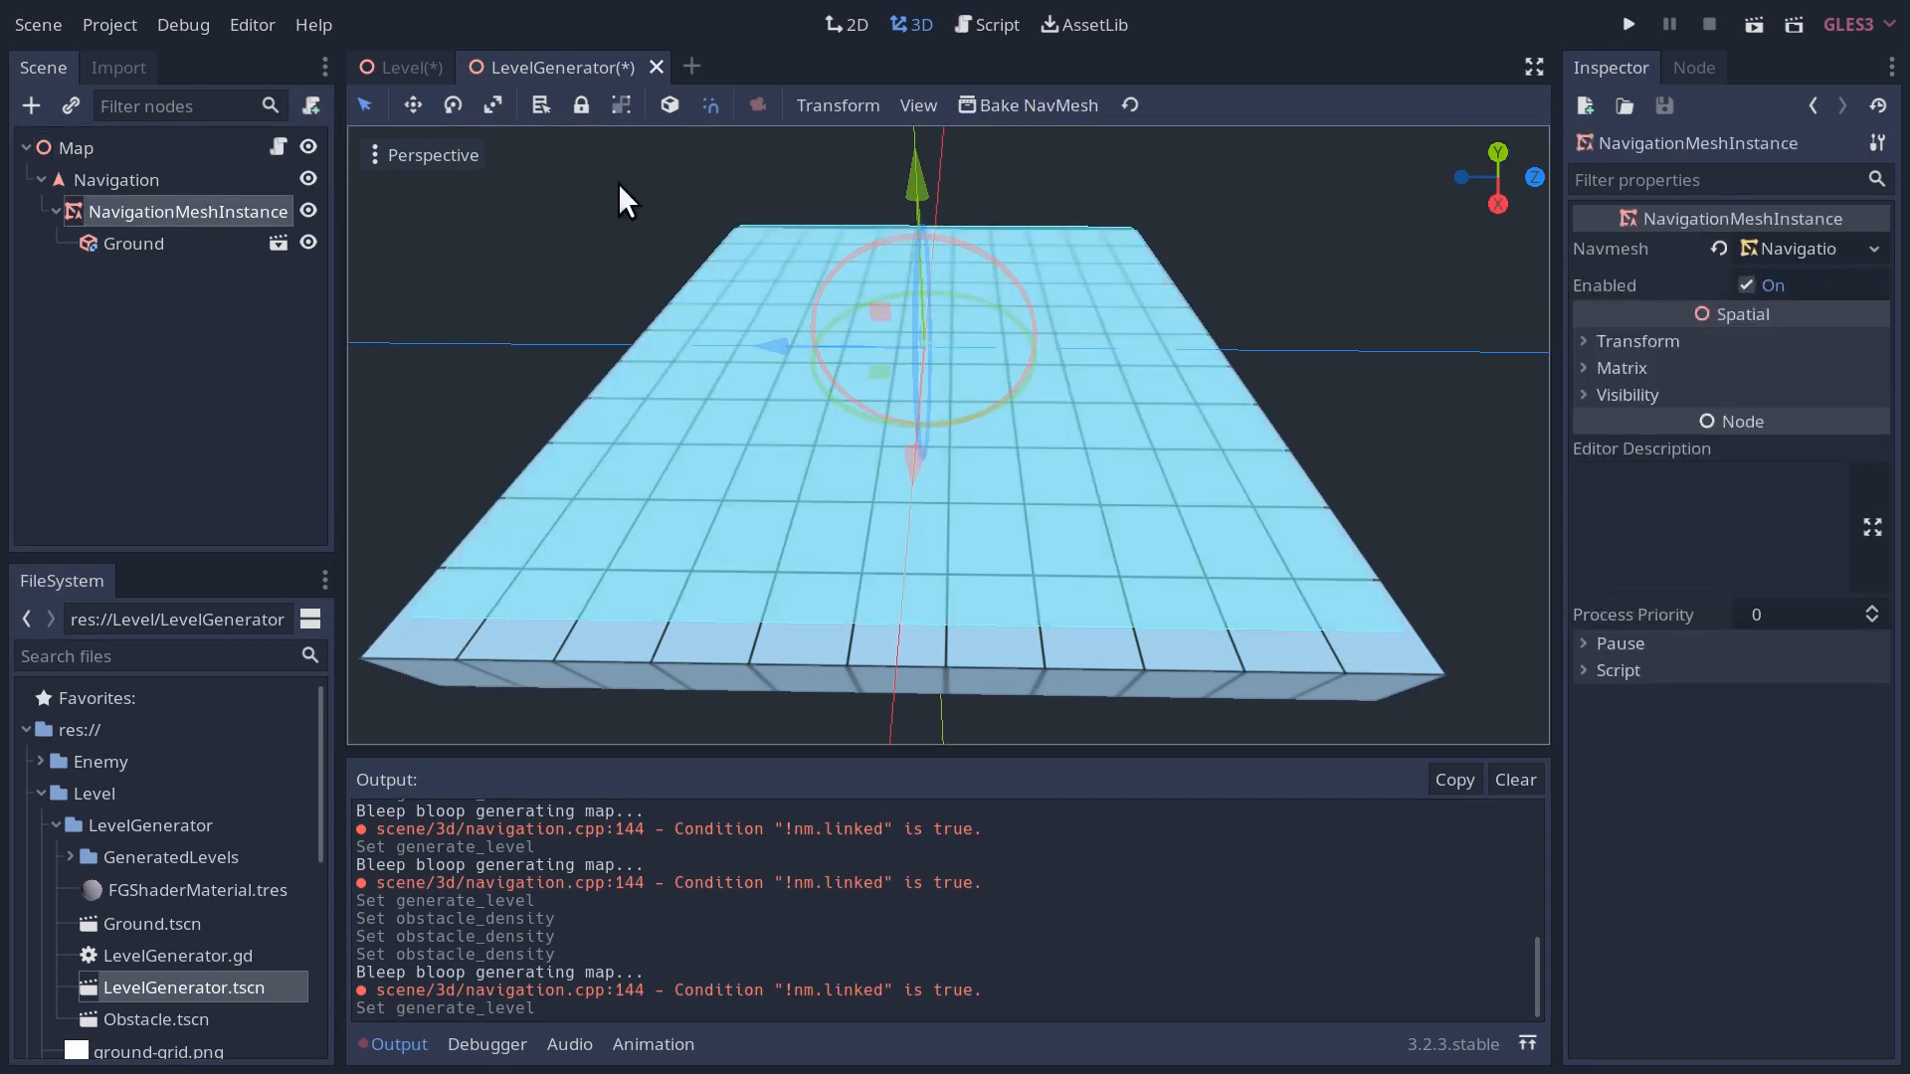
pyautogui.click(1873, 248)
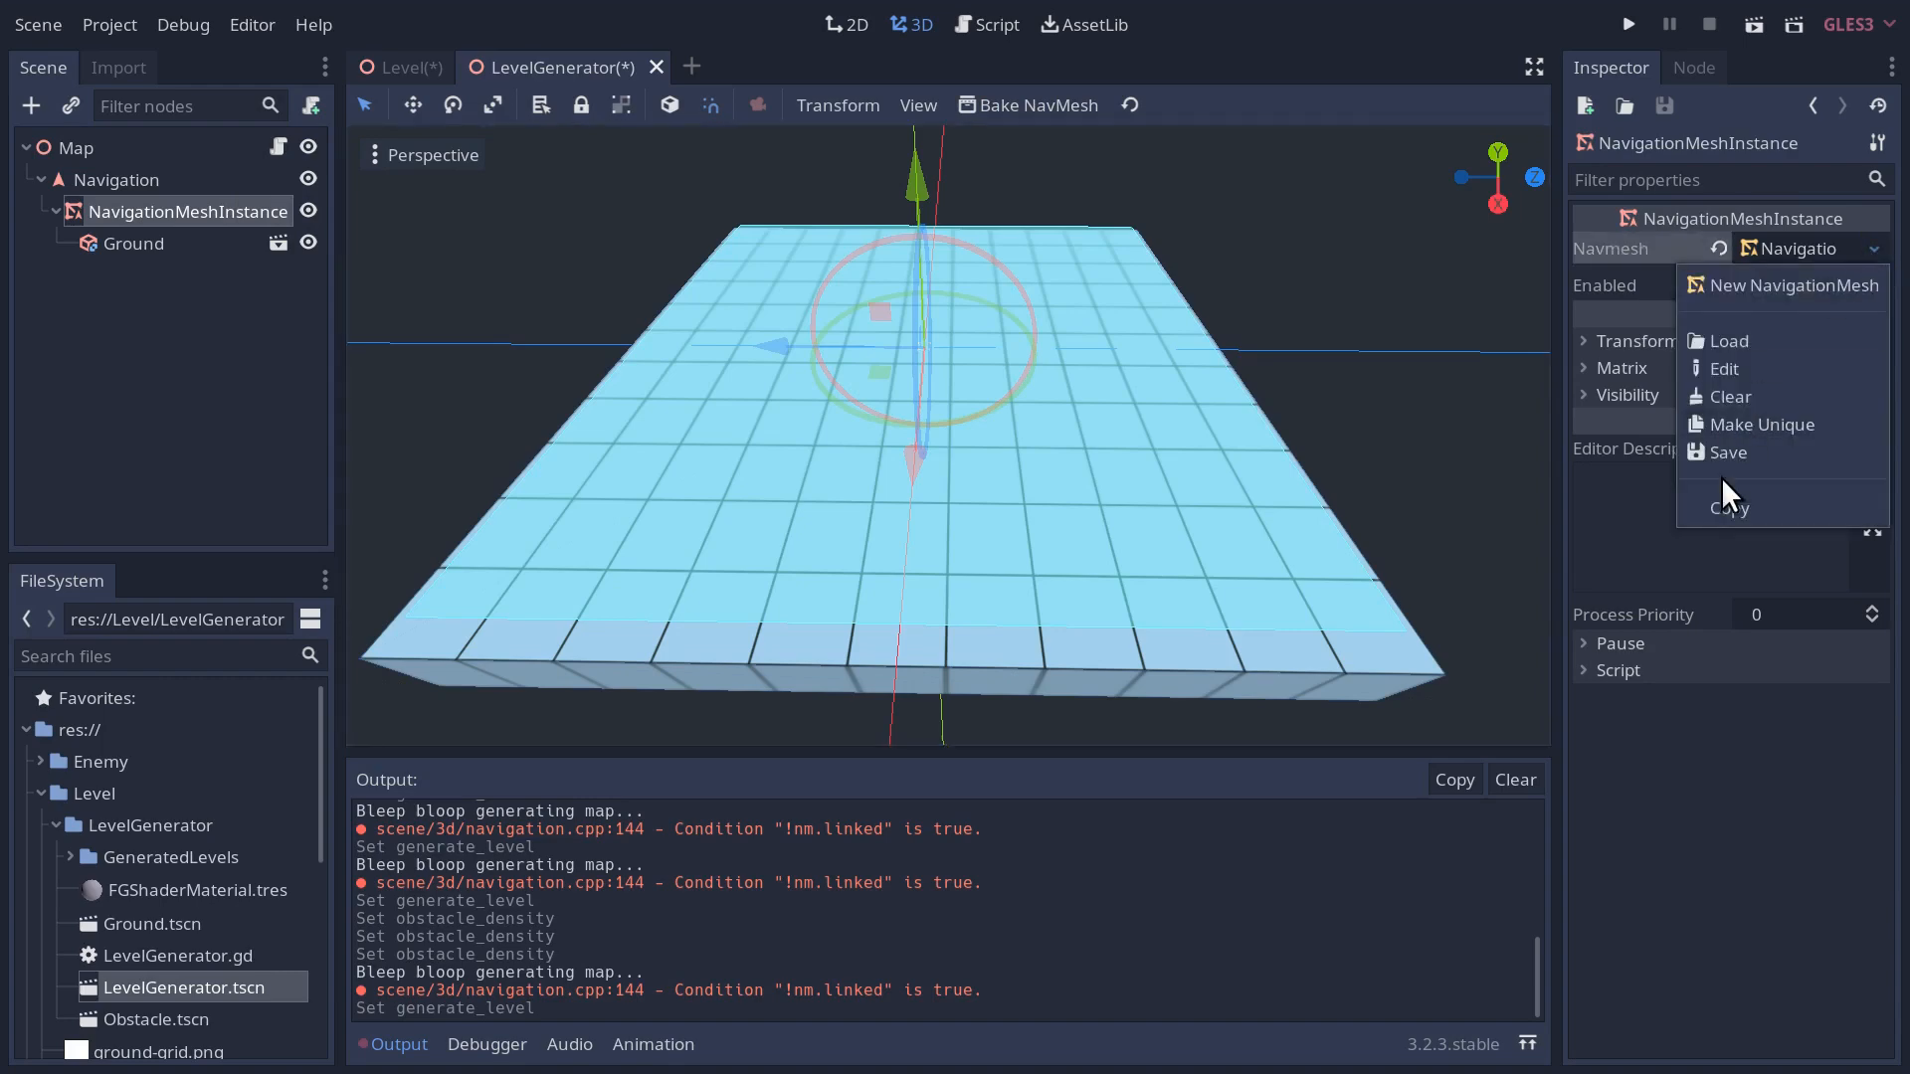
pyautogui.moveTo(1729, 452)
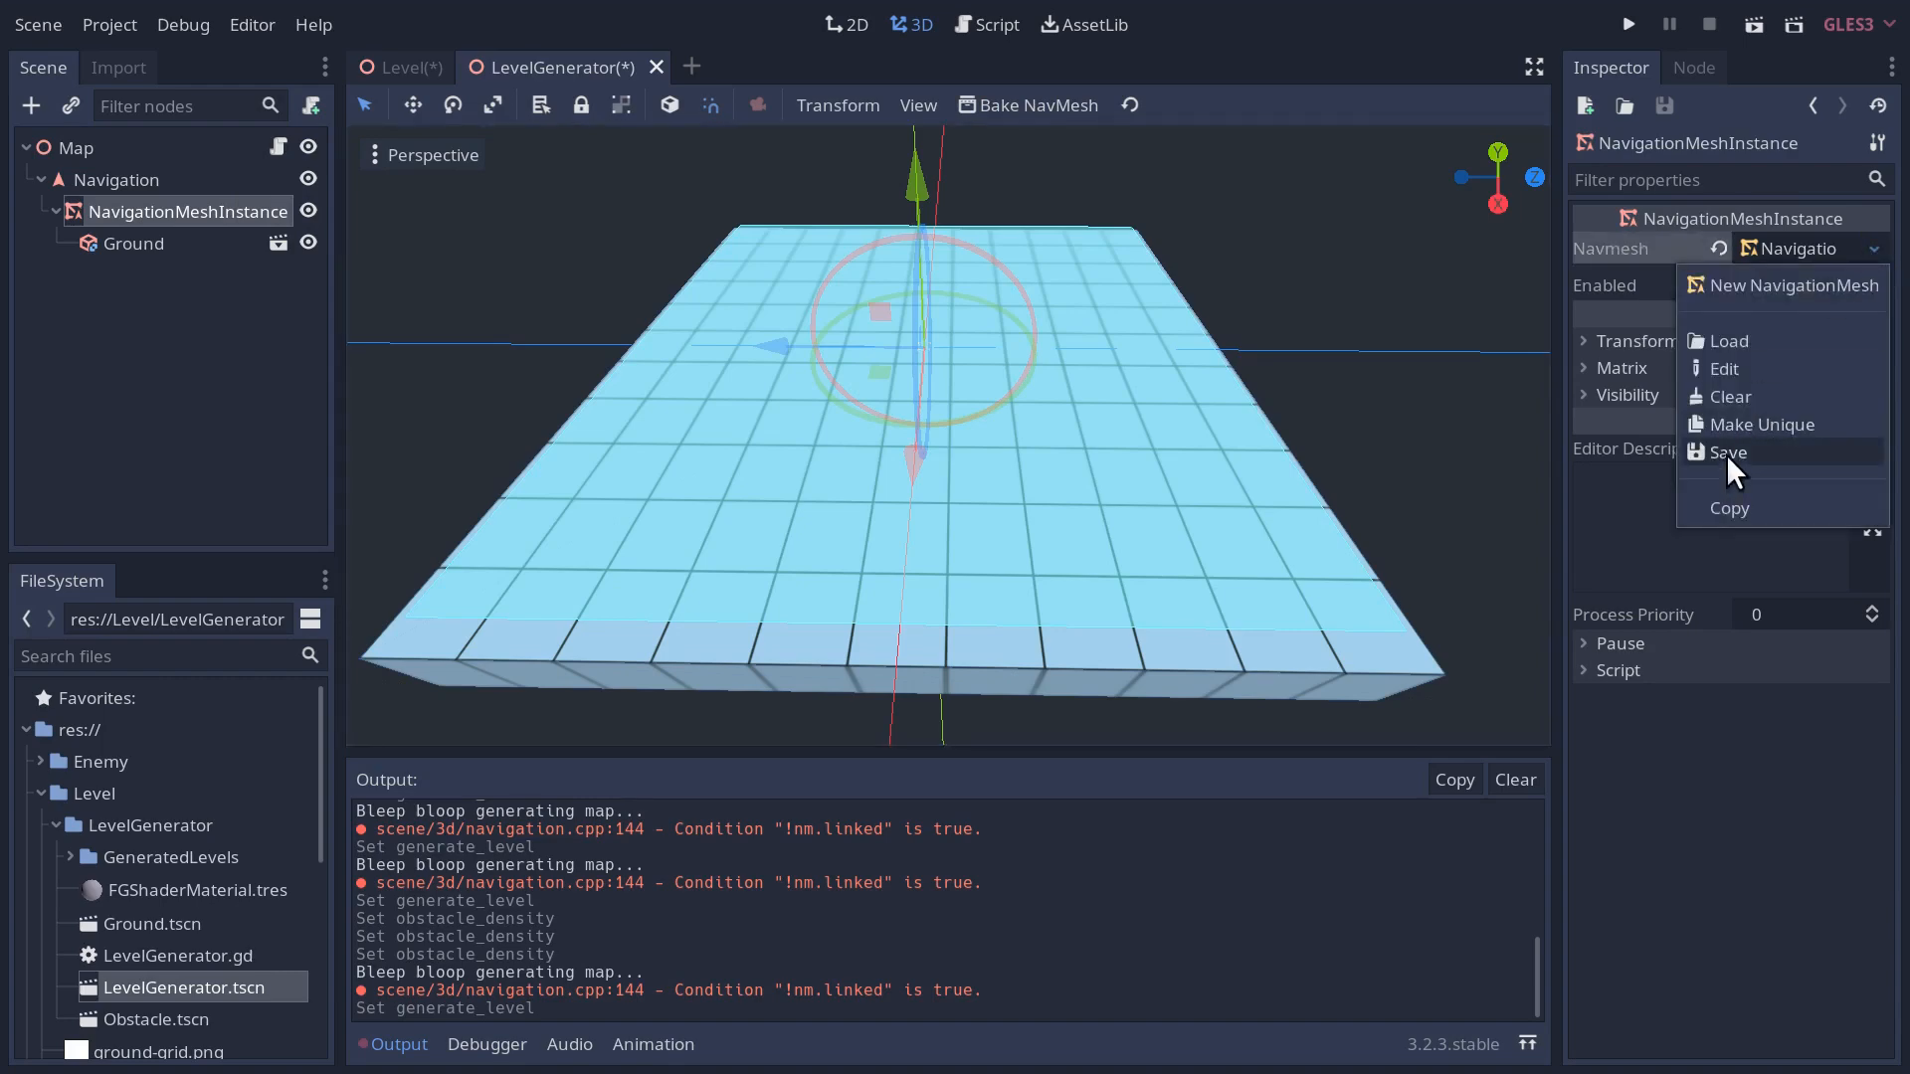
# - Save the navmesh as navmesh_template.tres inside the LevelGenerator folder
pyautogui.click(1729, 452)
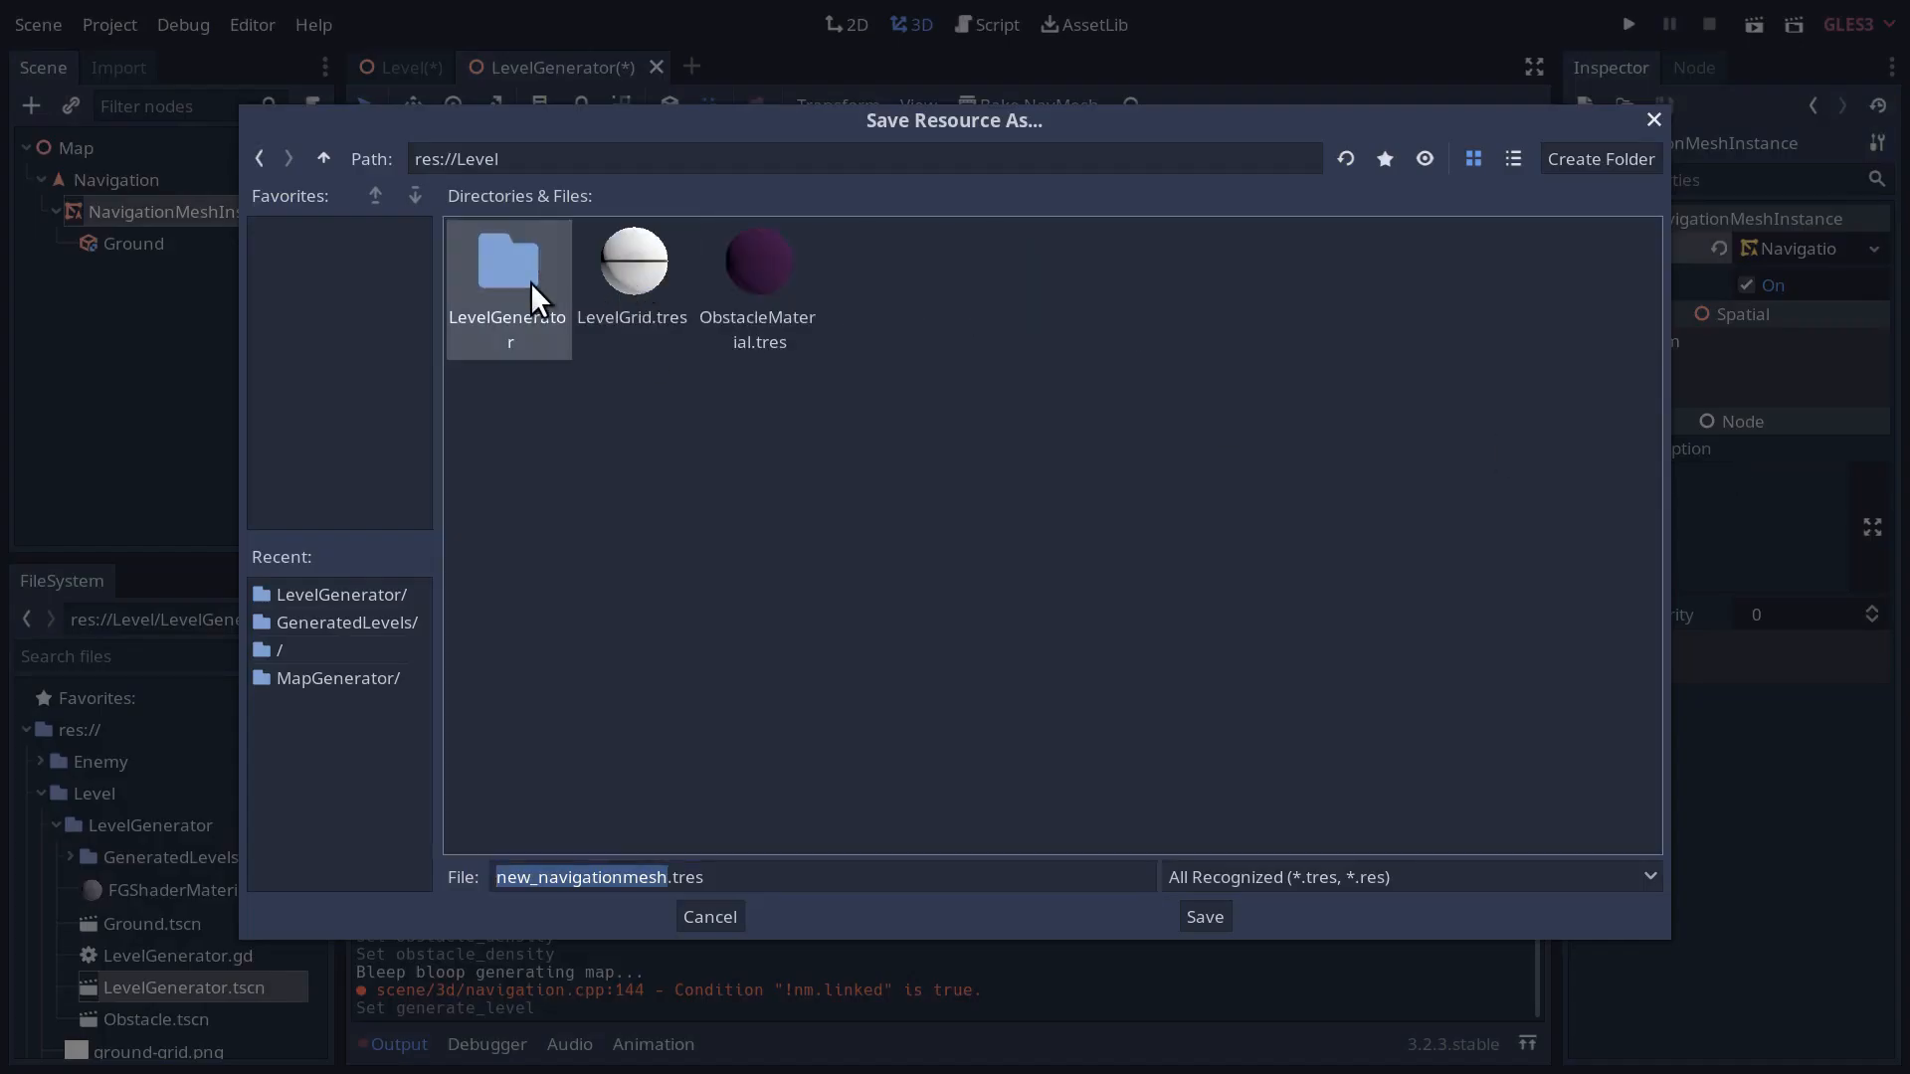
pyautogui.doubleClick(507, 262)
pyautogui.write('nm')
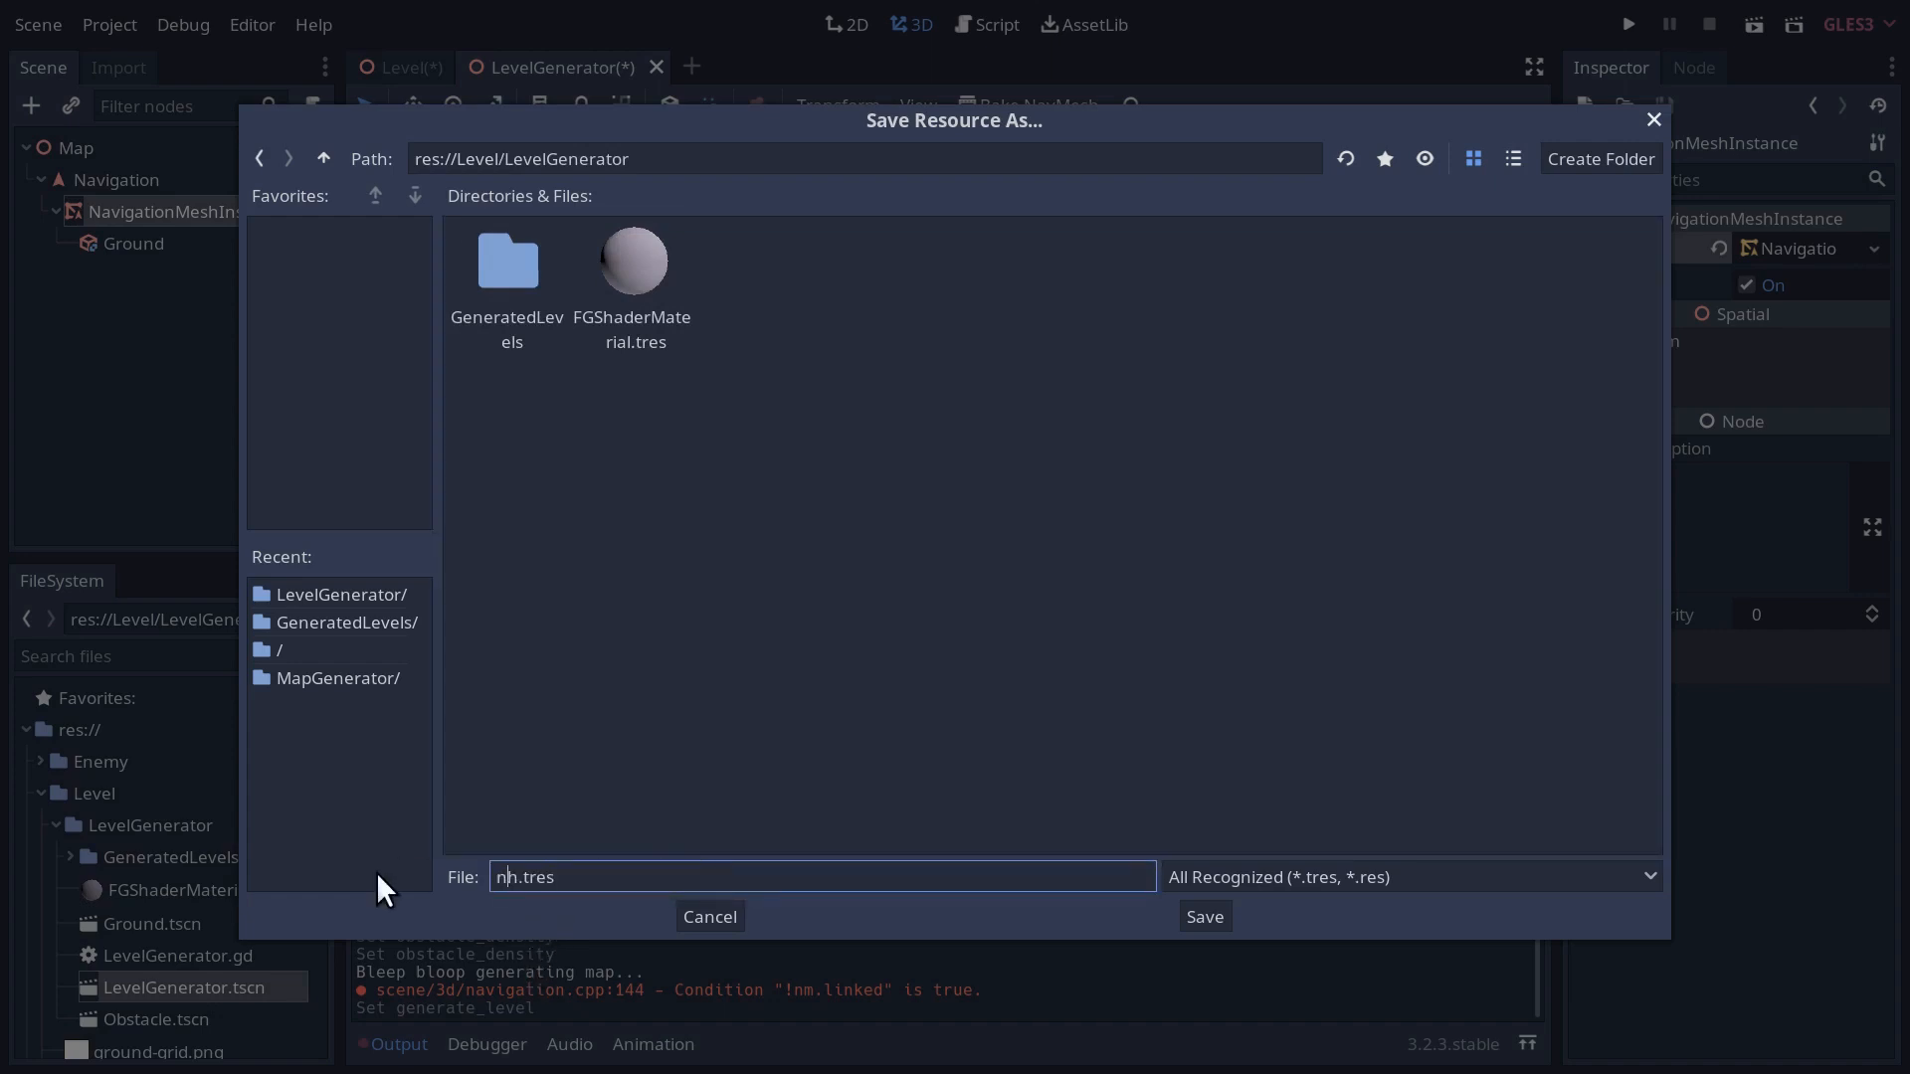
pyautogui.write('navmesh_template')
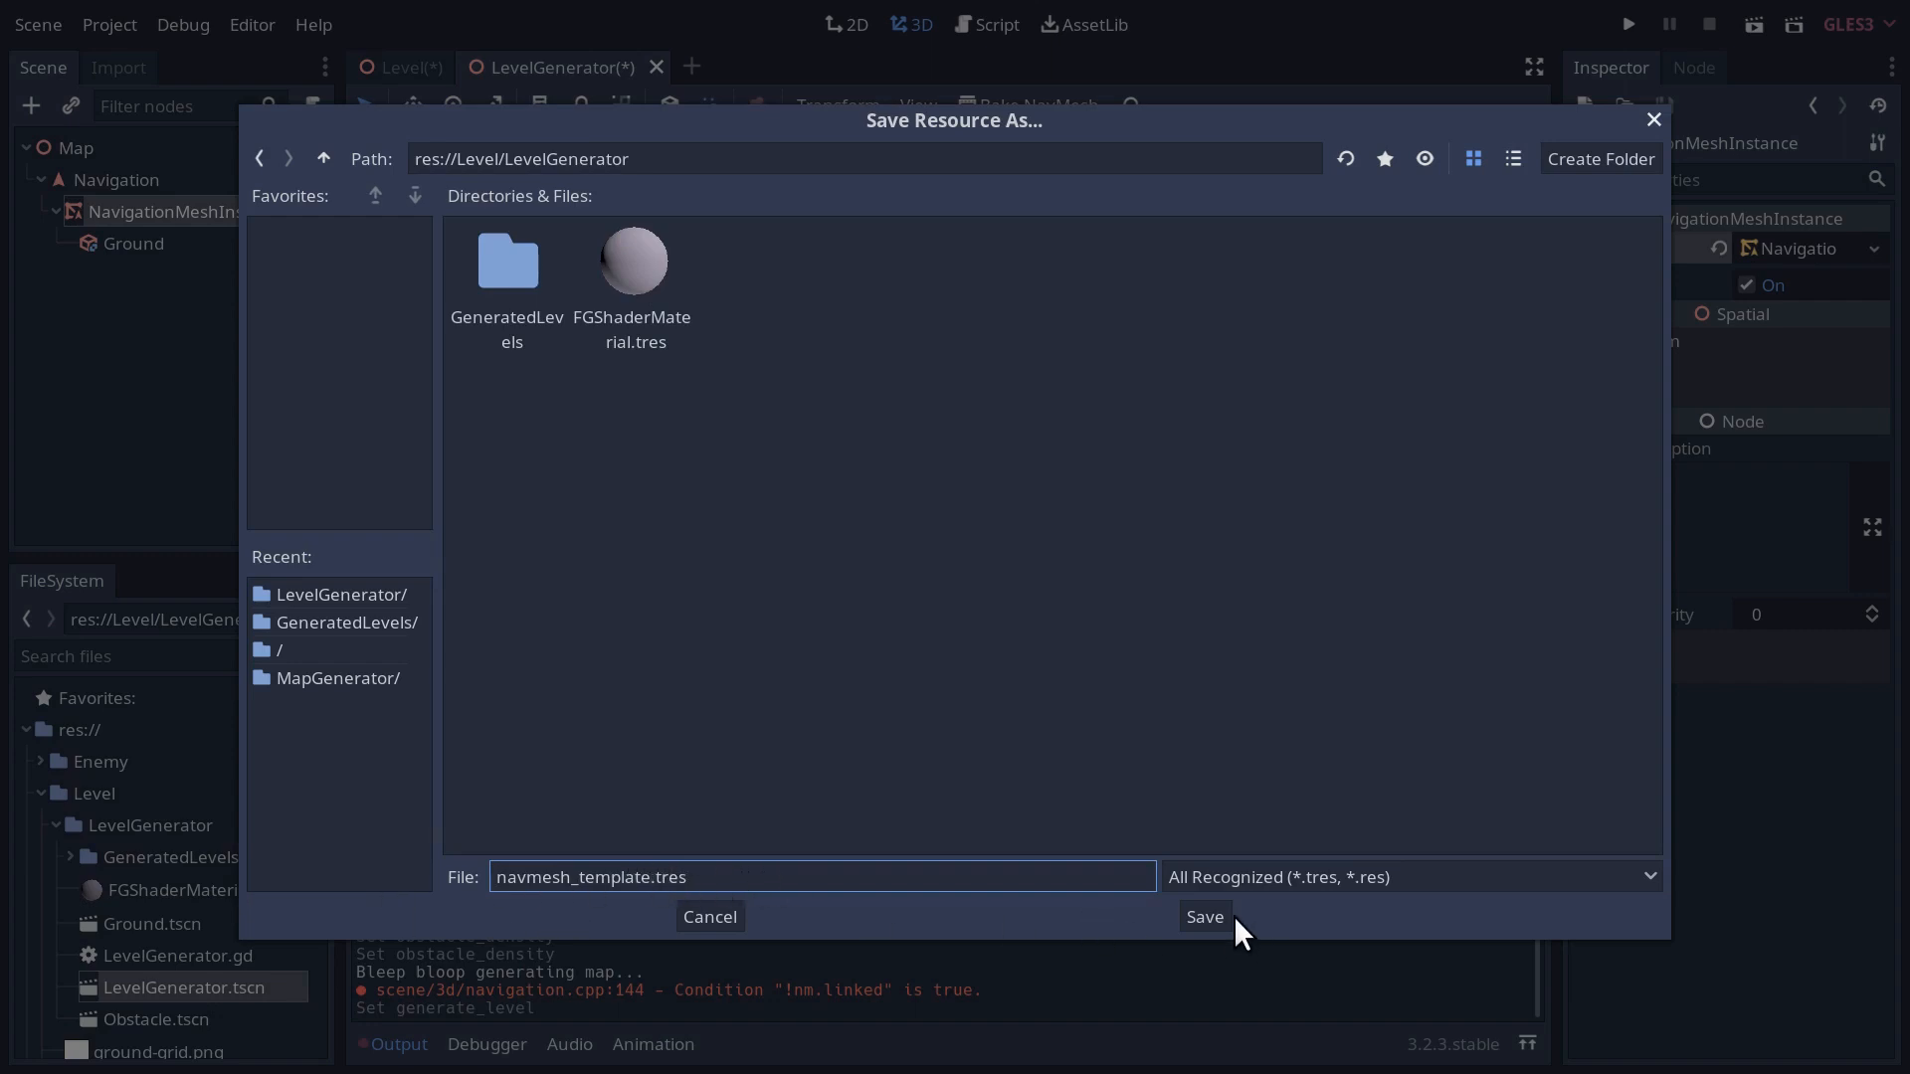
pyautogui.click(1201, 915)
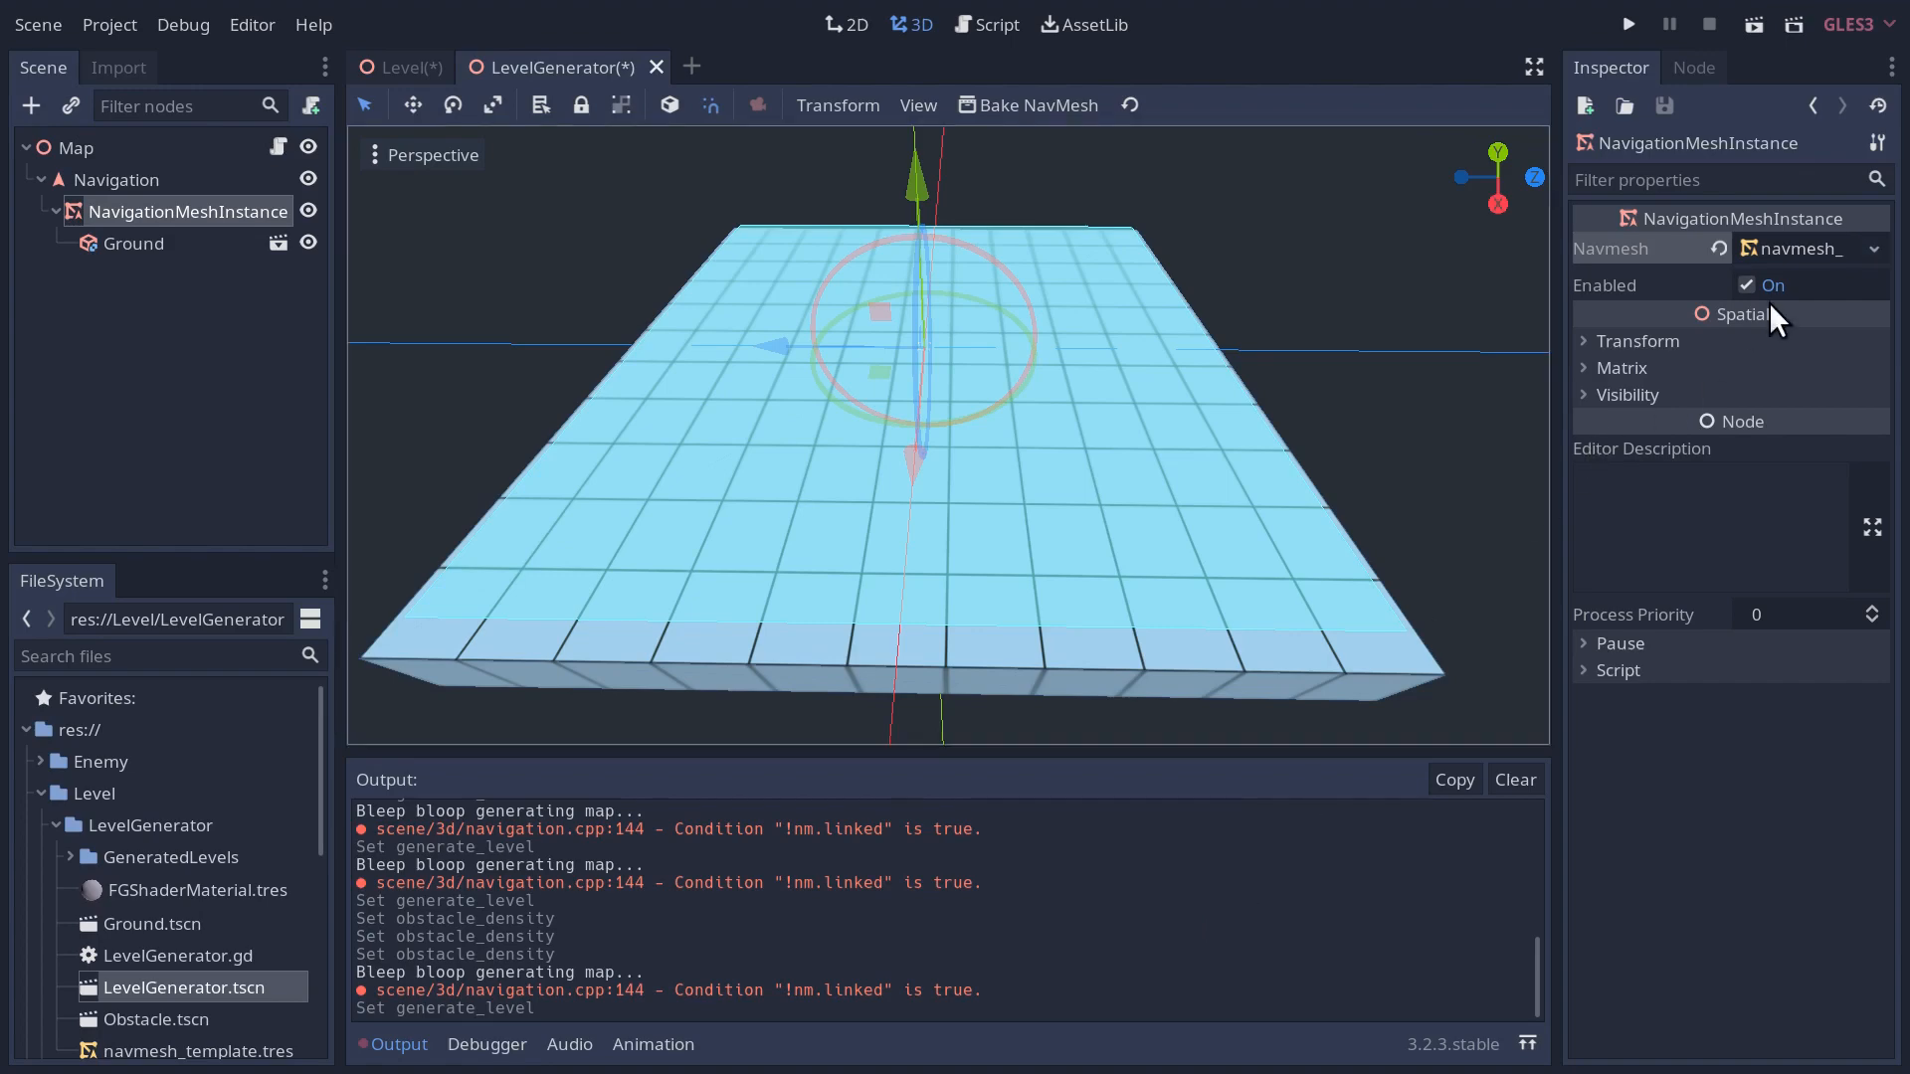
# - Write 'export var navmesh_template: NavigationMesh' near the top of LevelGenerator.gd
pyautogui.click(985, 24)
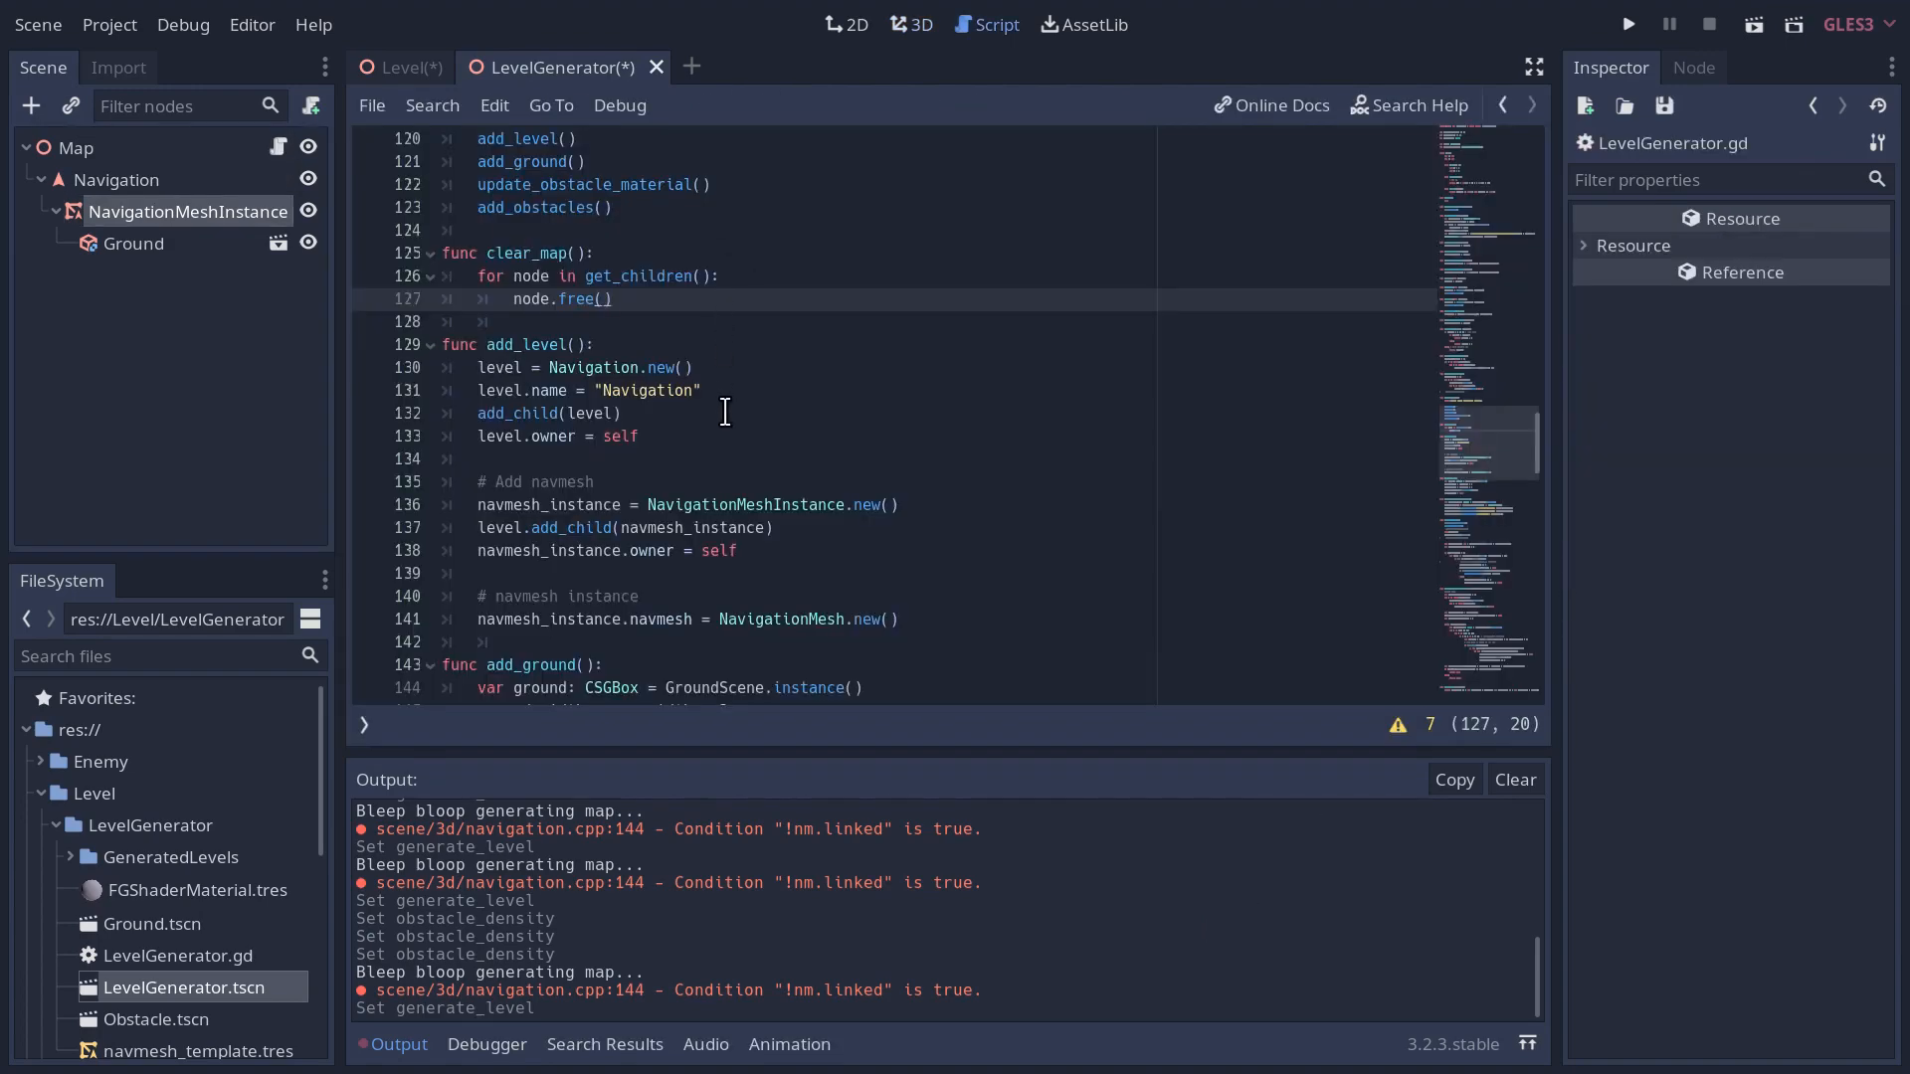
pyautogui.scroll(3)
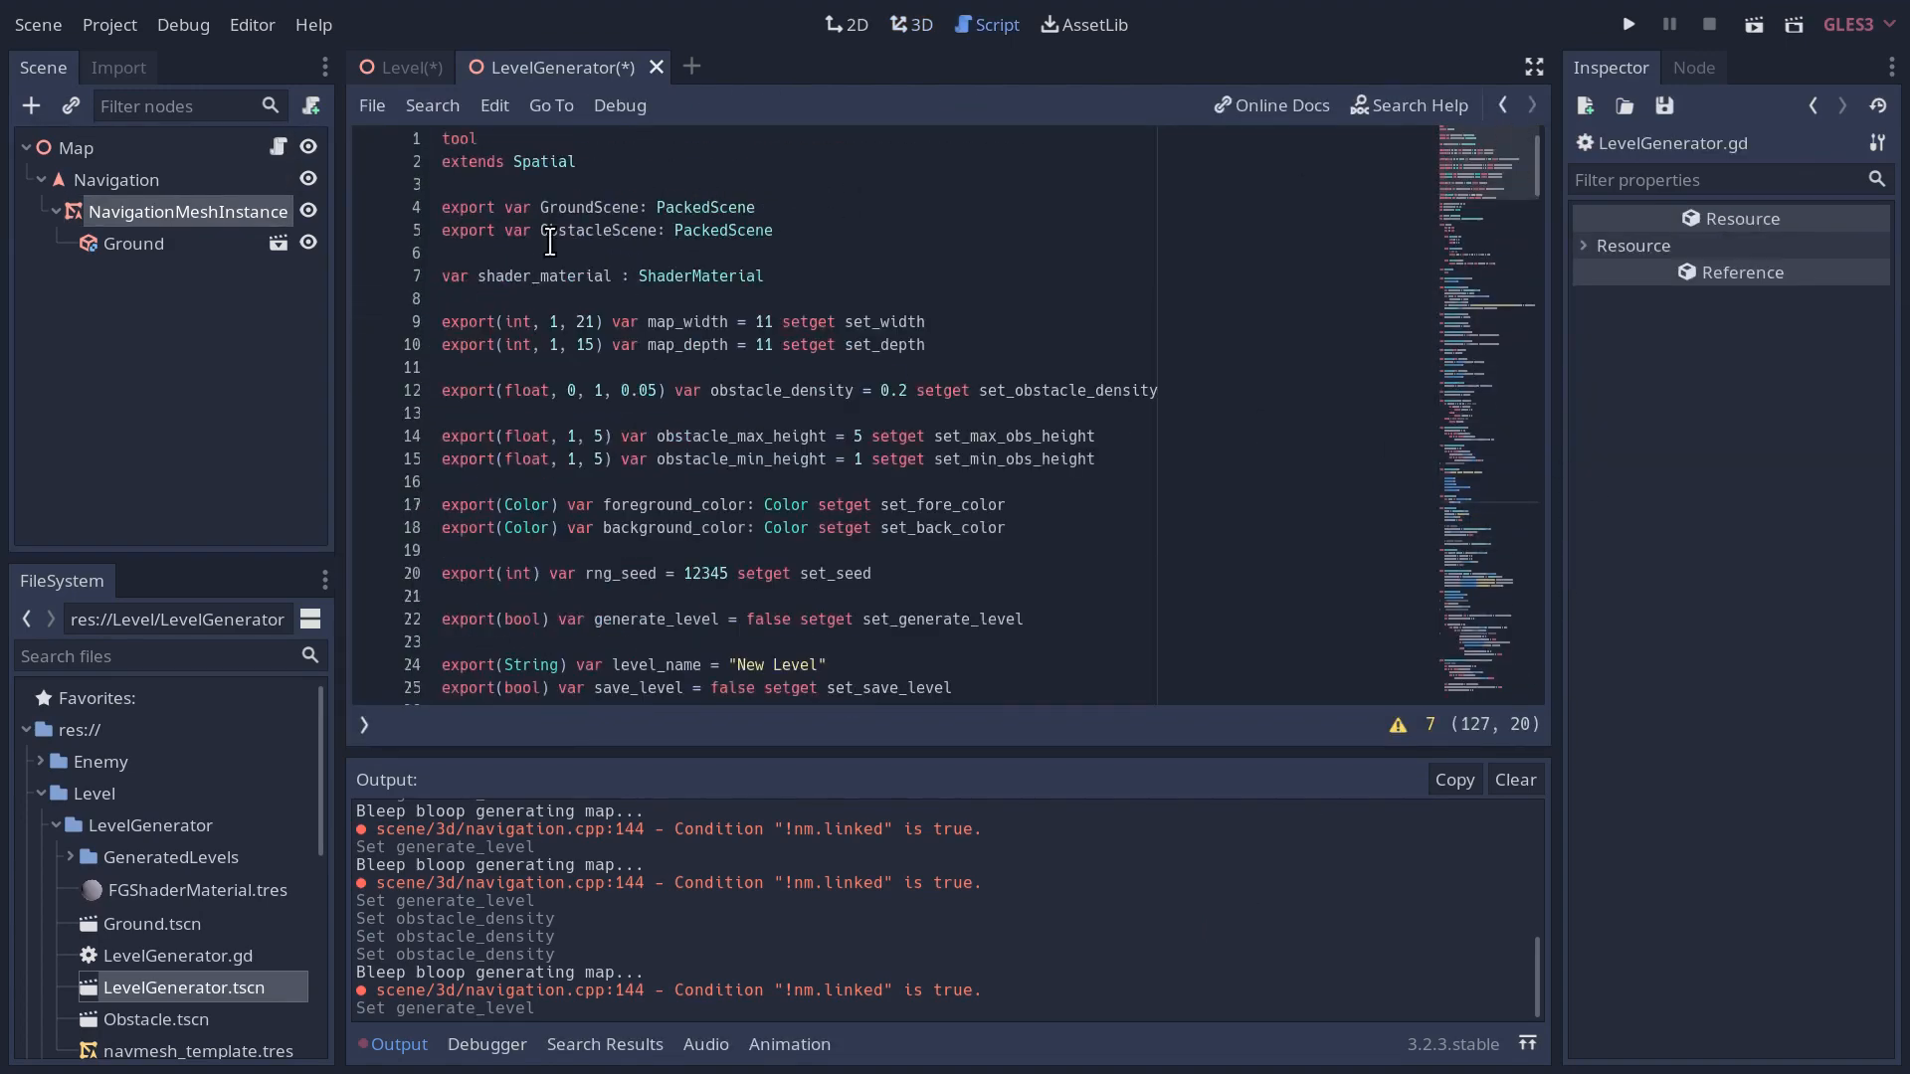
pyautogui.write('ex')
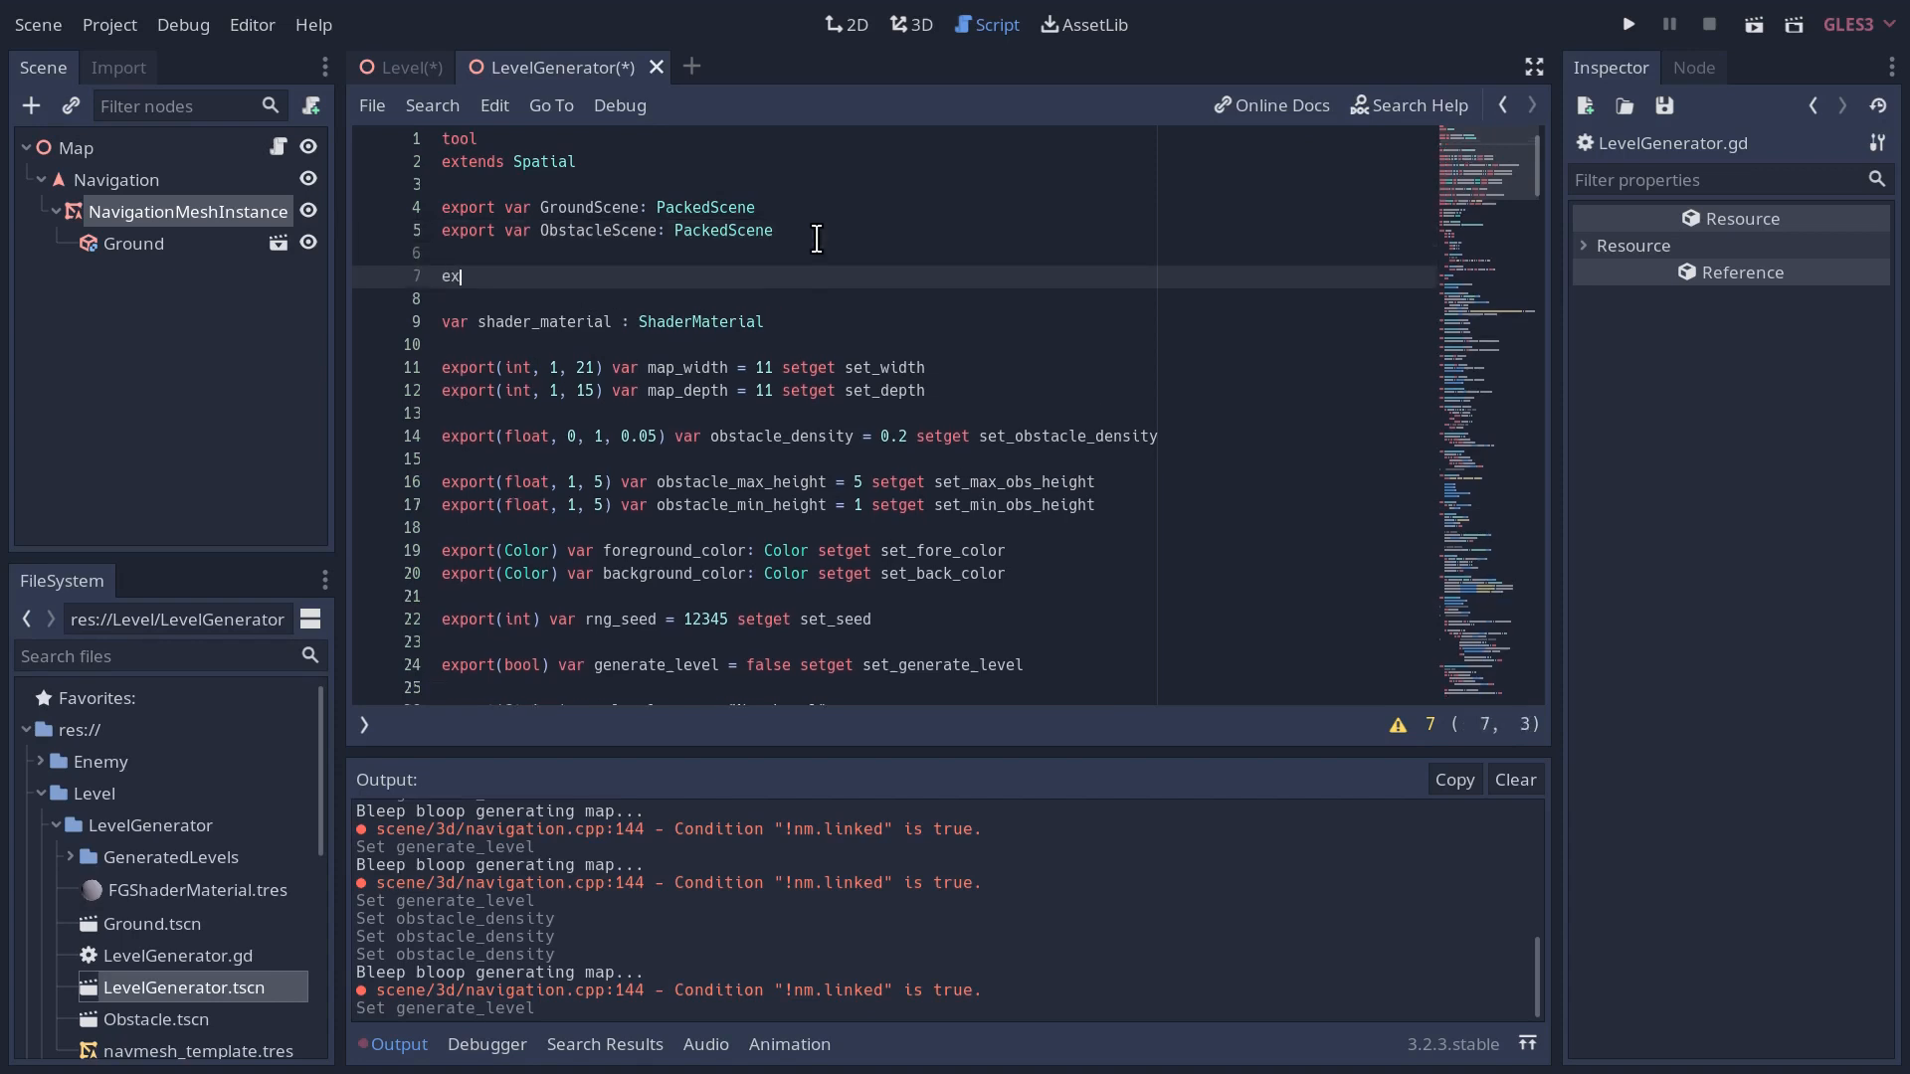
pyautogui.write('port var')
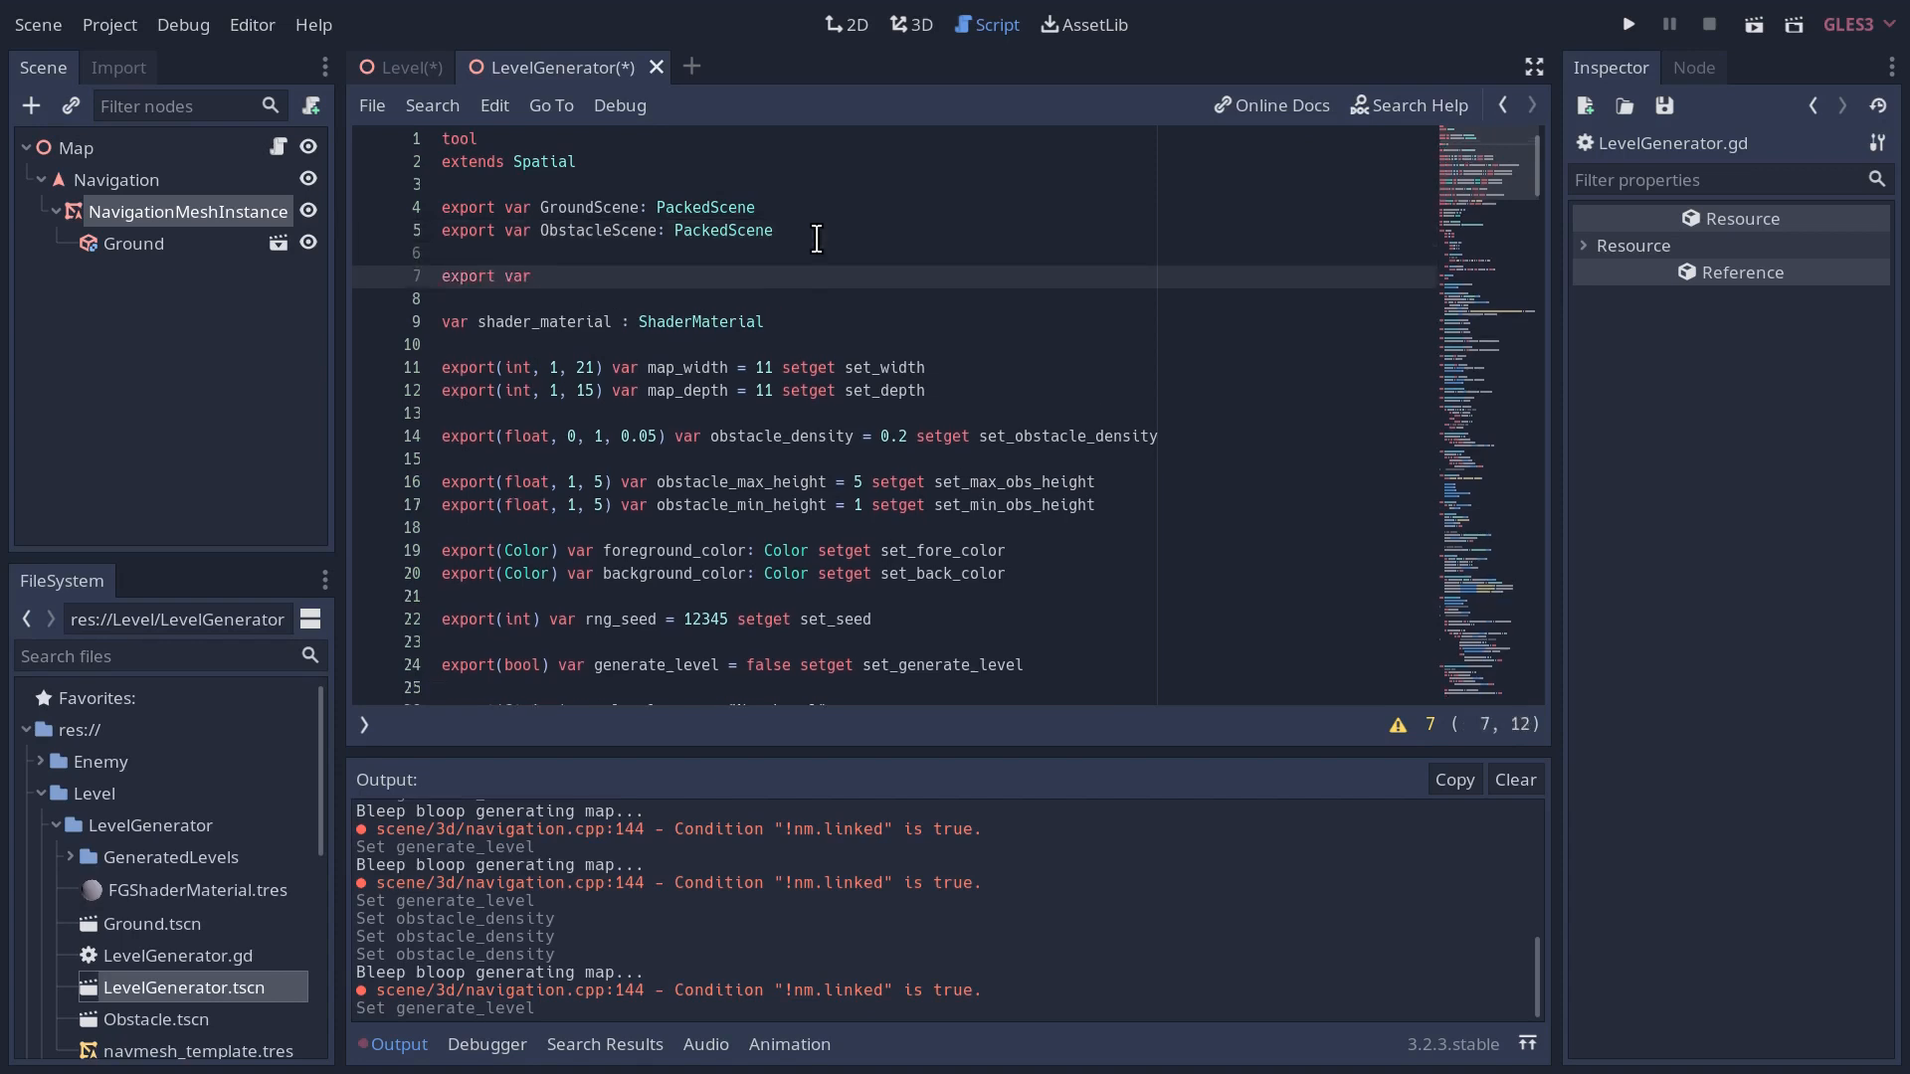
pyautogui.write('navmesh_template: NavigationMesh')
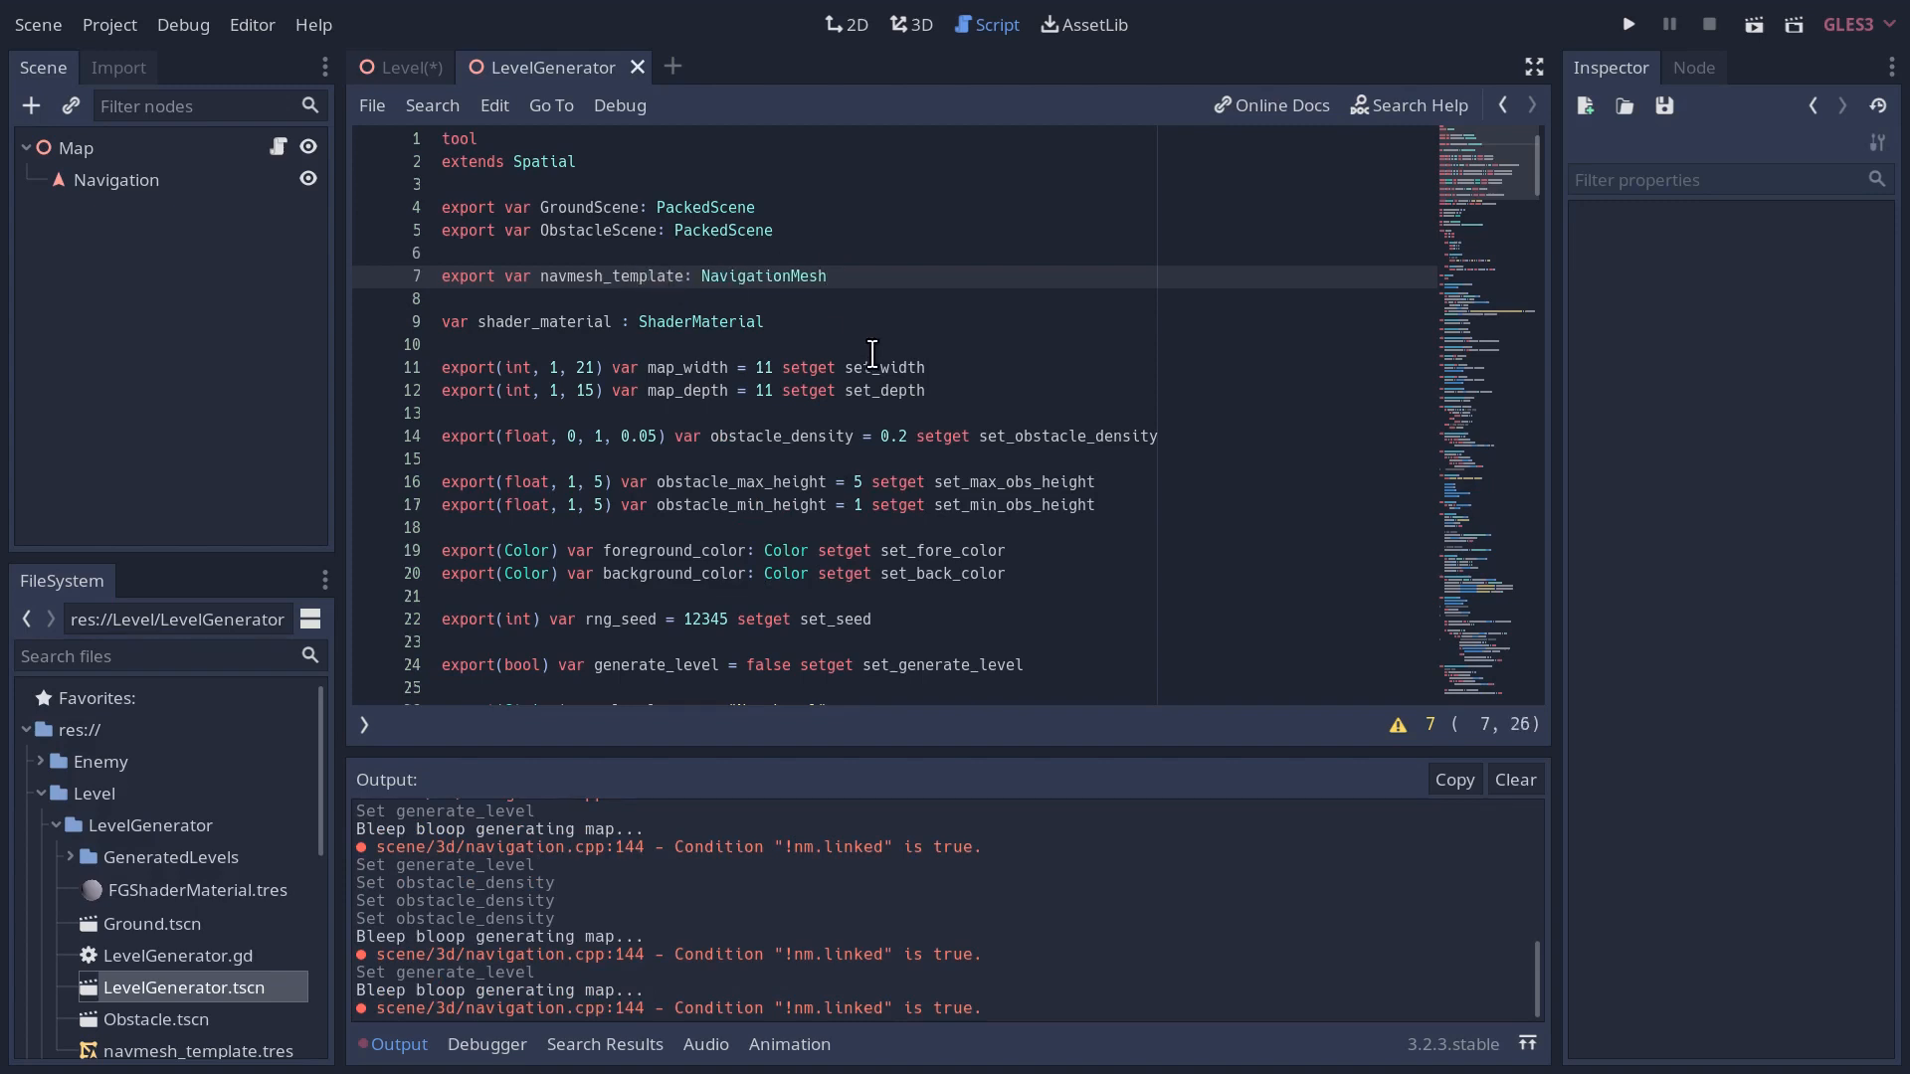
# - On line 143 replace NavigationMesh.new() with navmesh_template.duplicate() and save the script
pyautogui.scroll(-3)
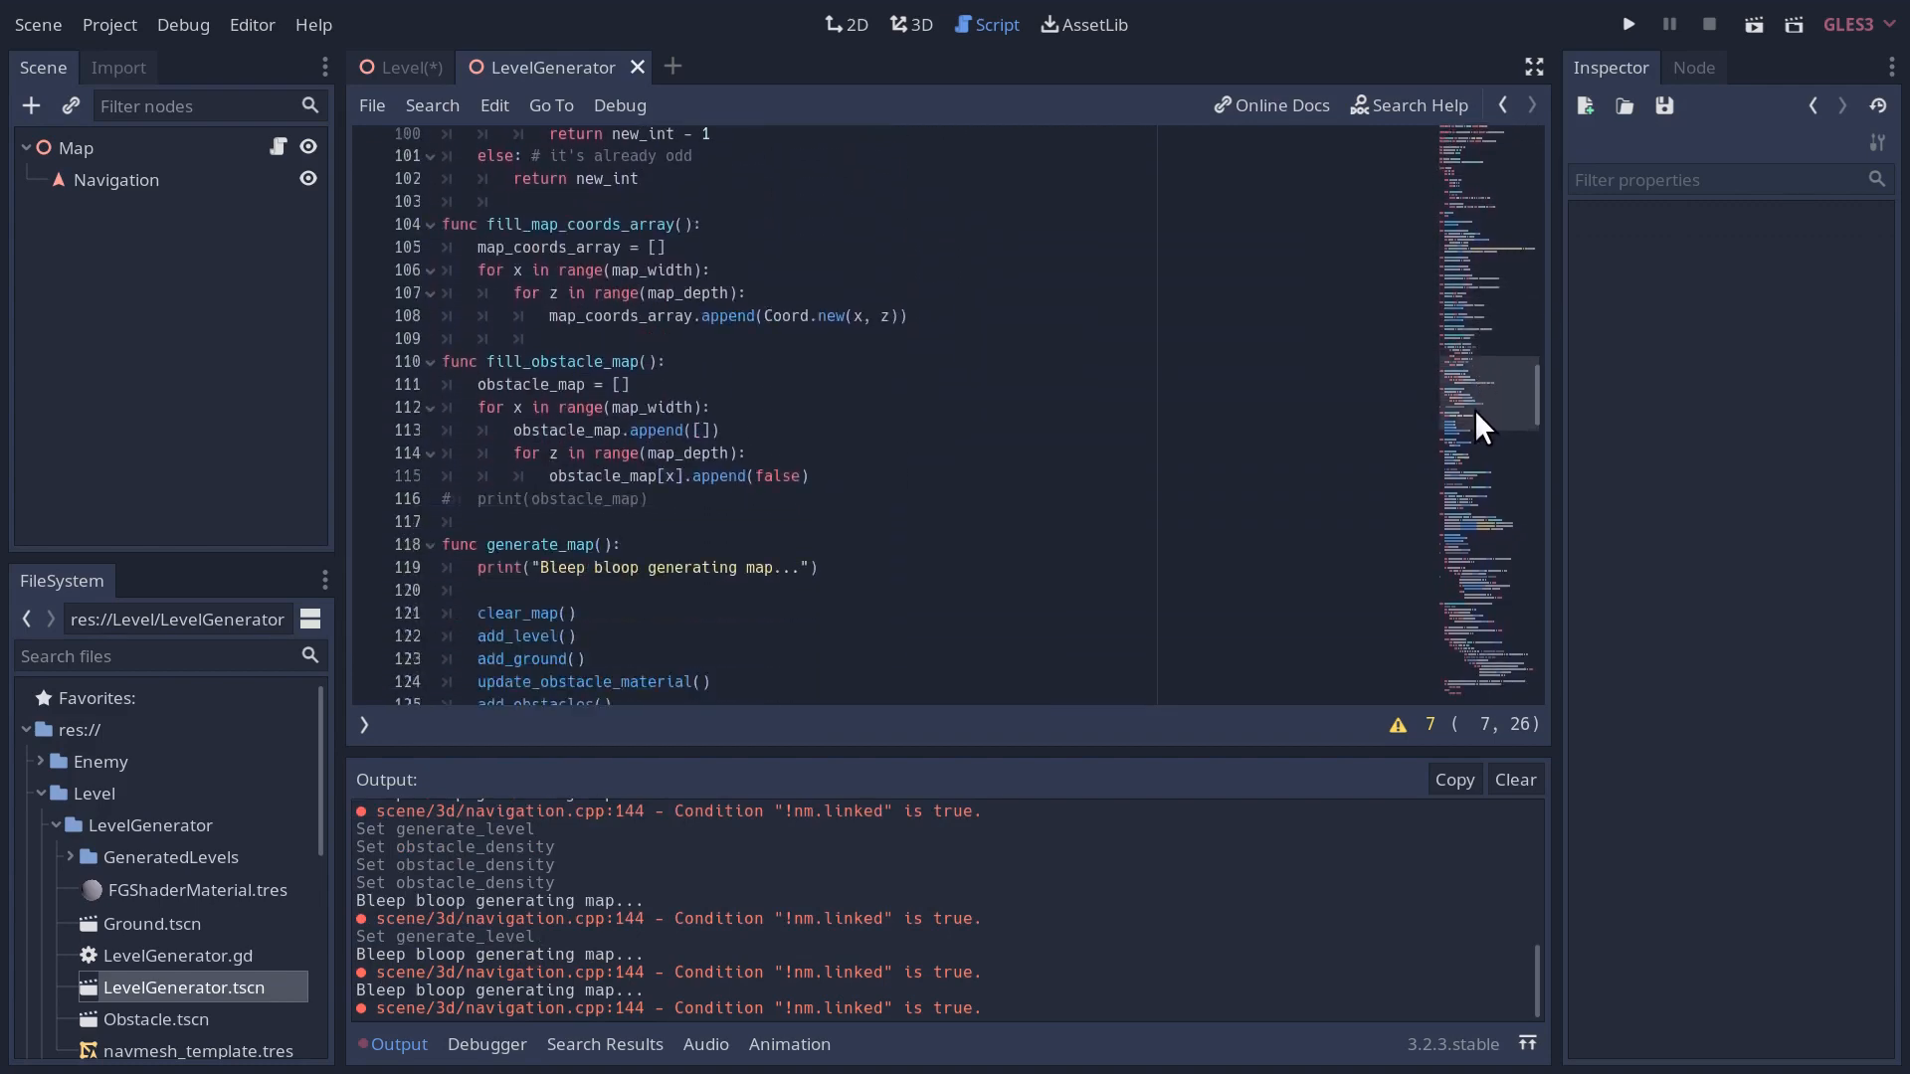
pyautogui.scroll(-3)
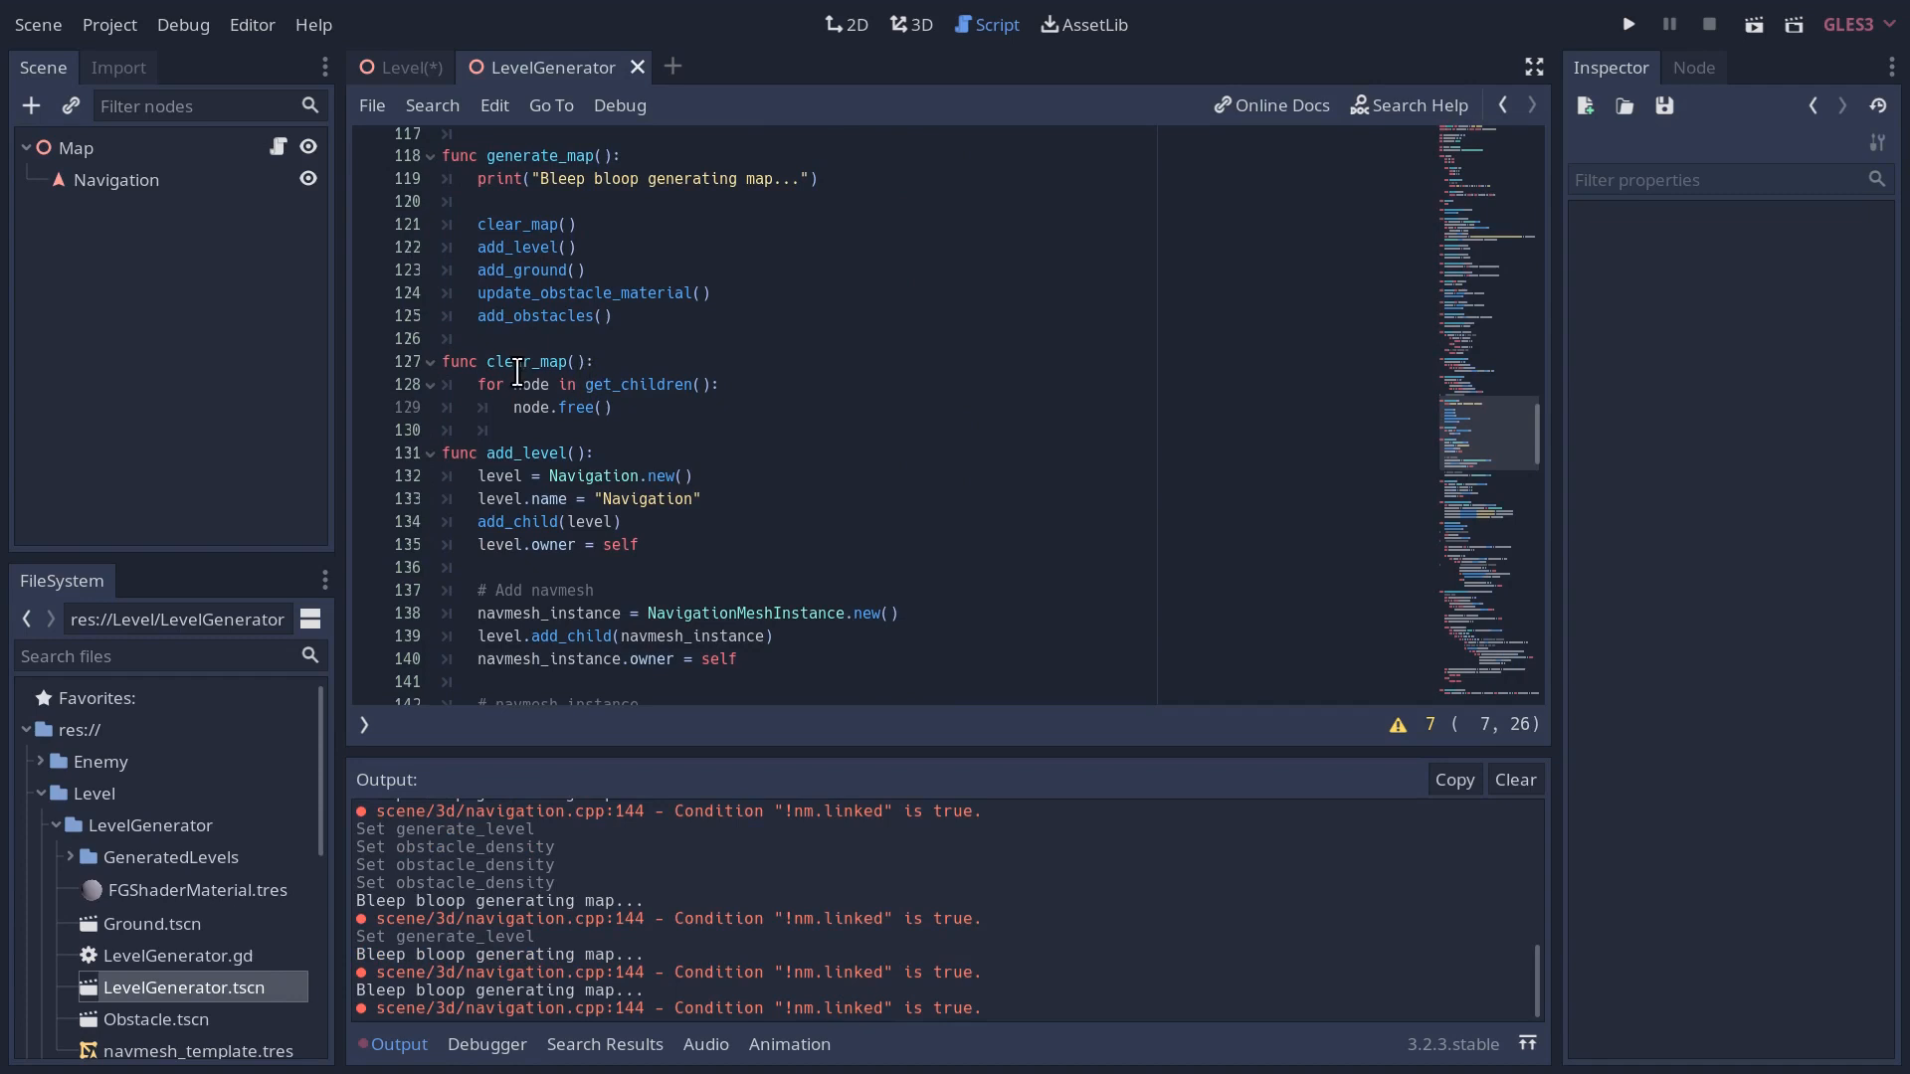
pyautogui.scroll(-3)
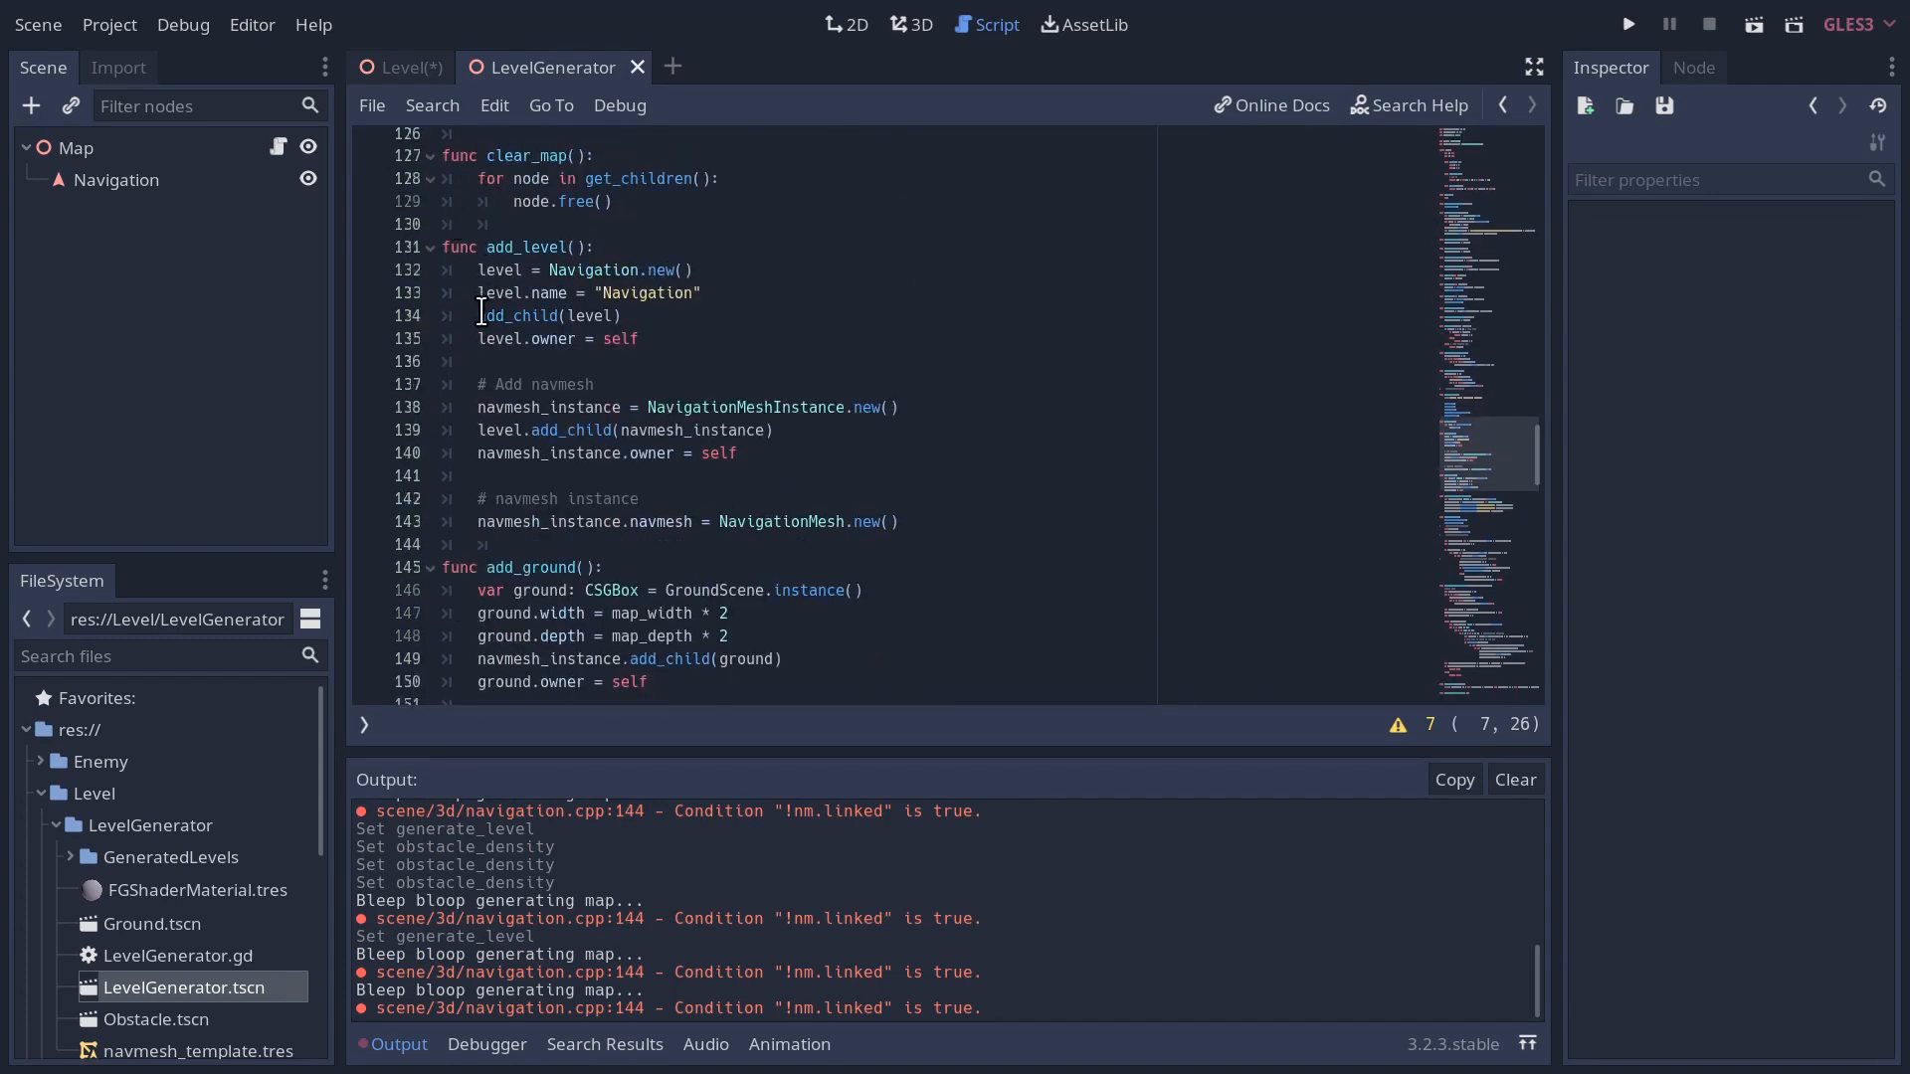
pyautogui.click(638, 498)
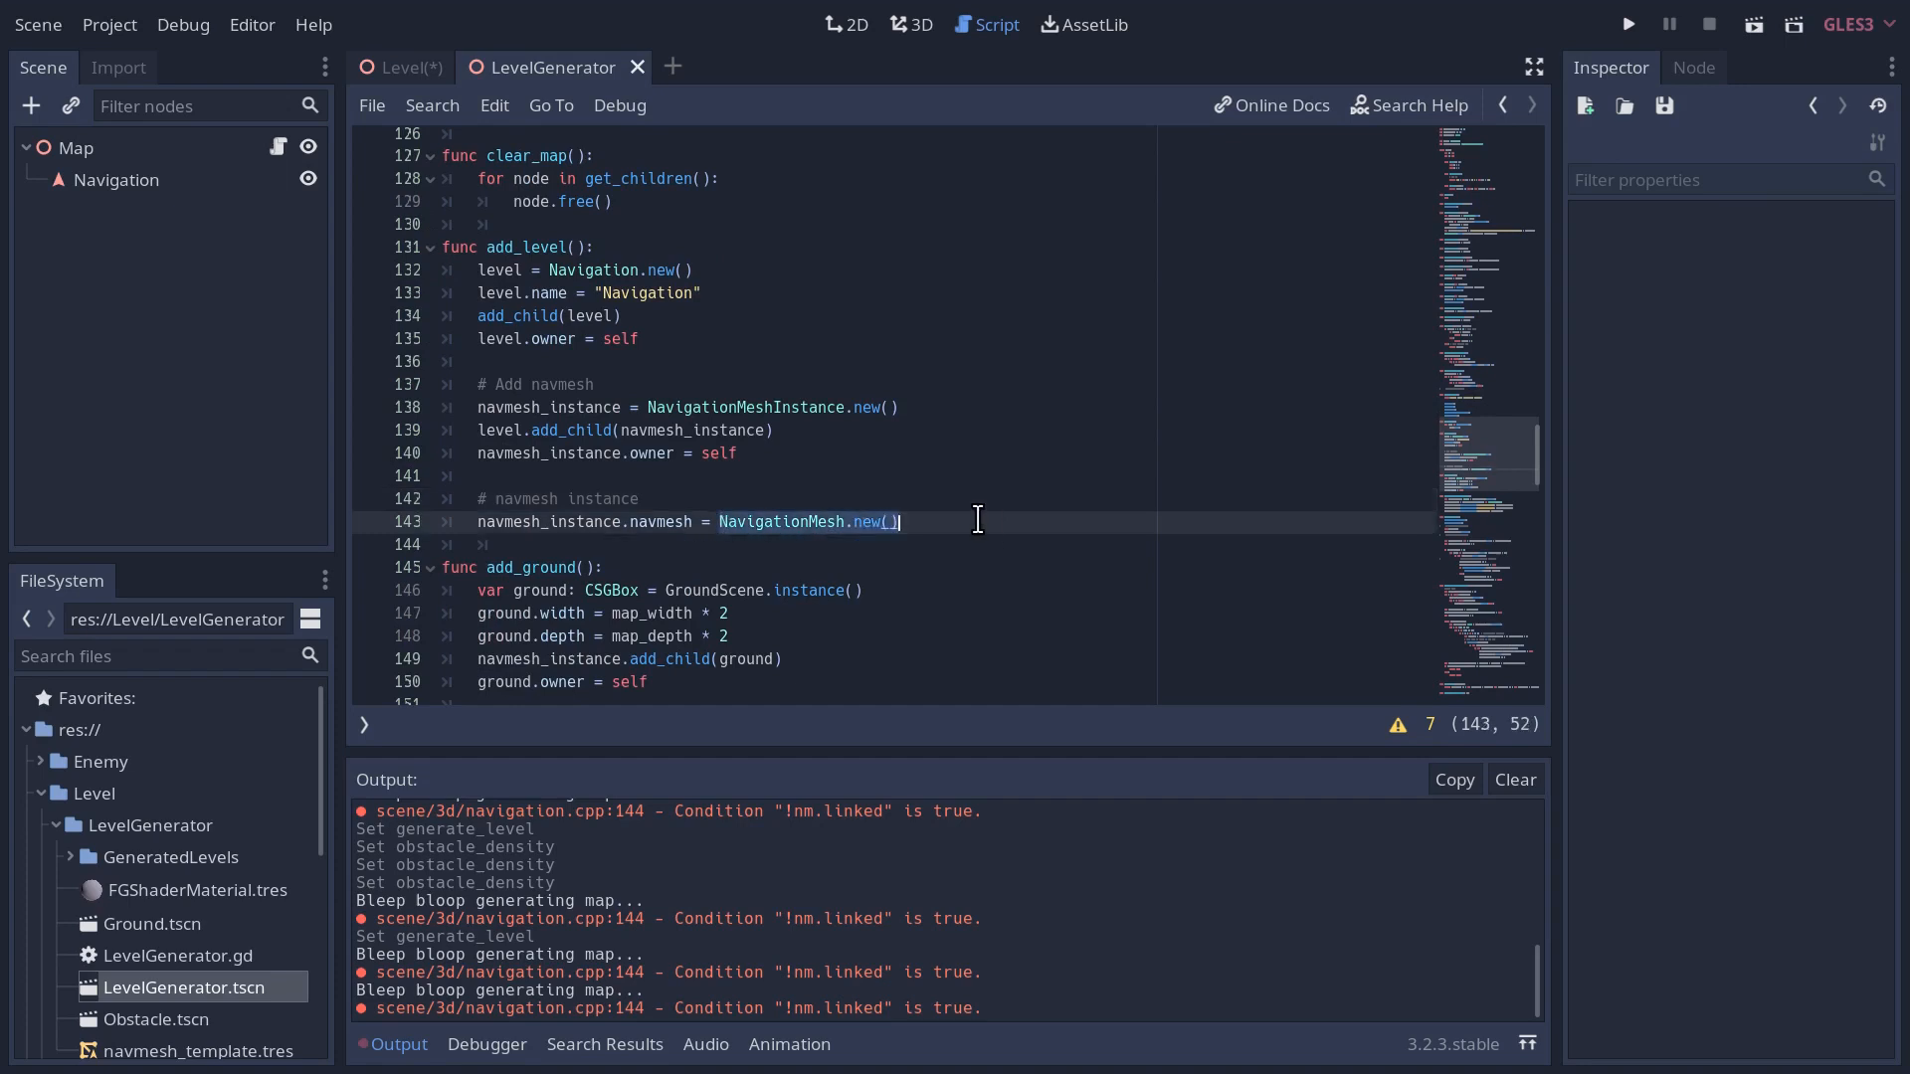
pyautogui.write('navm')
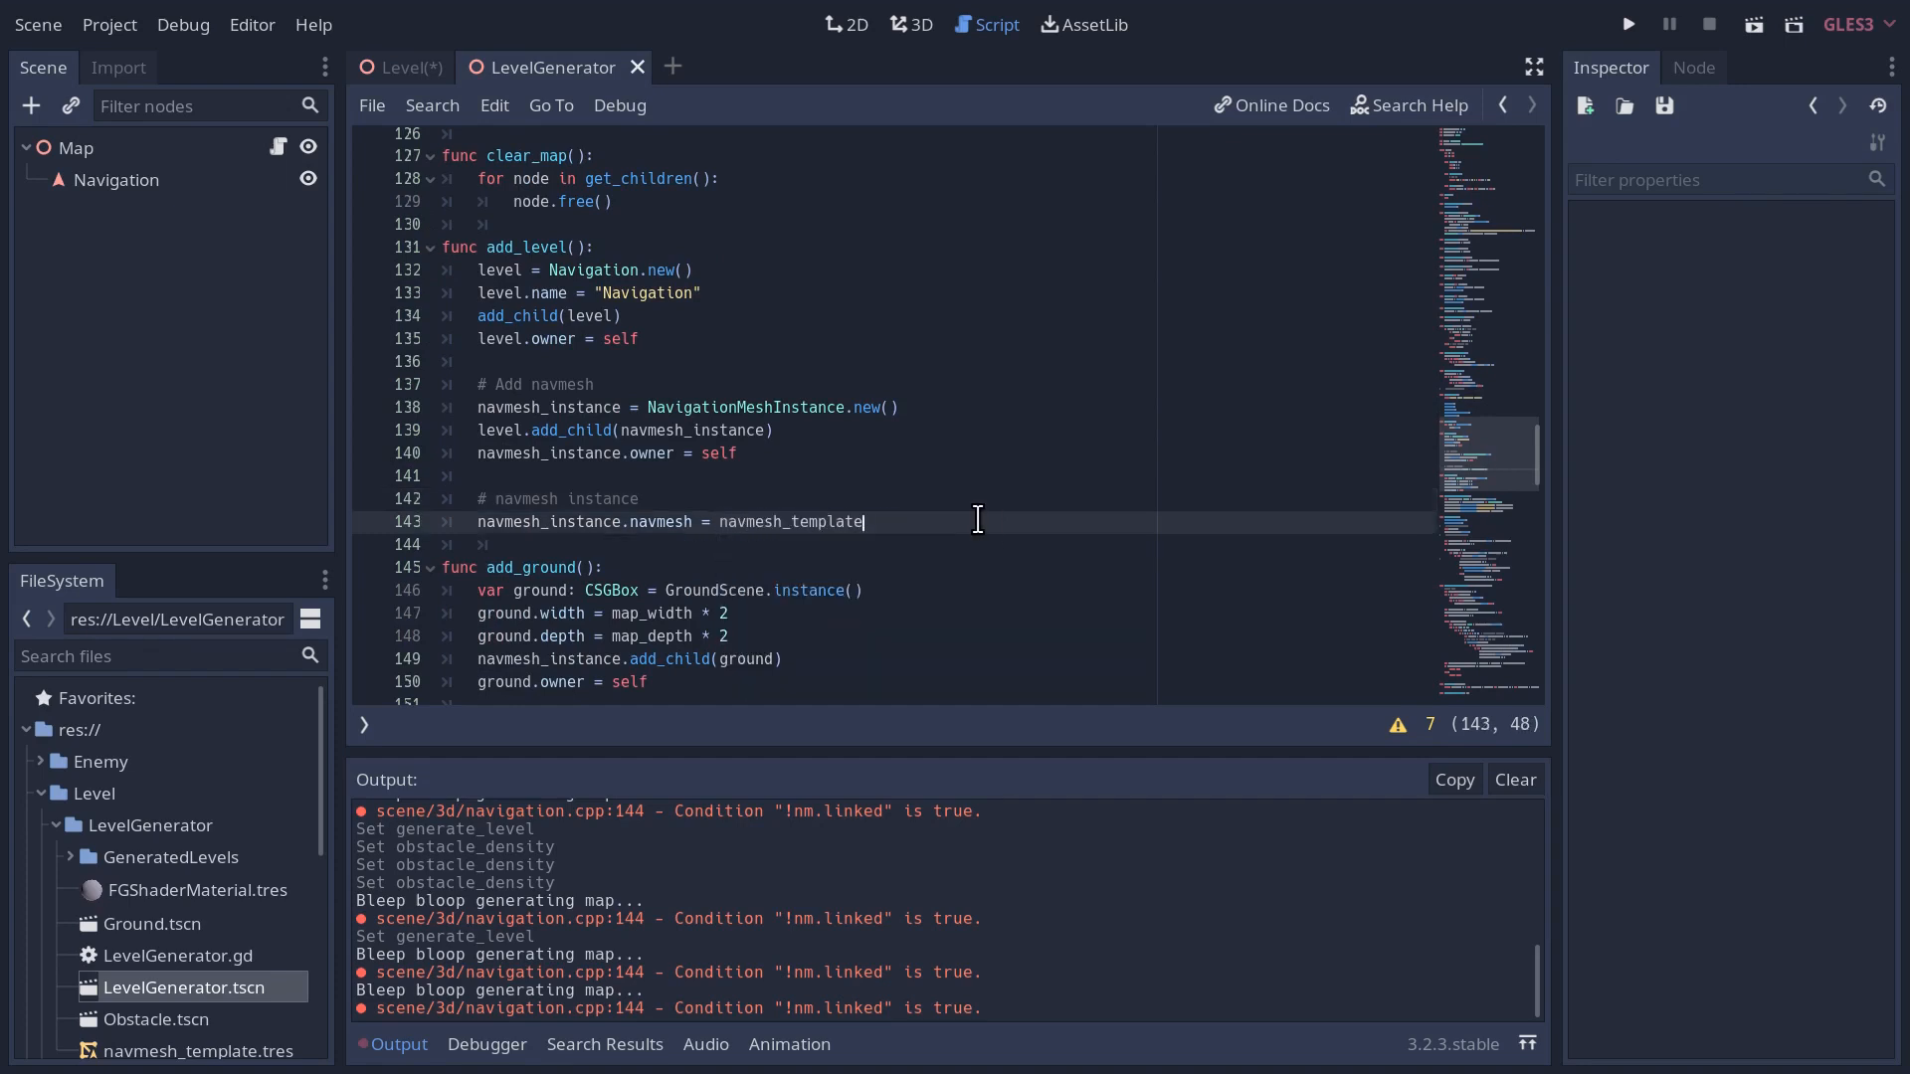
pyautogui.write('.dupla')
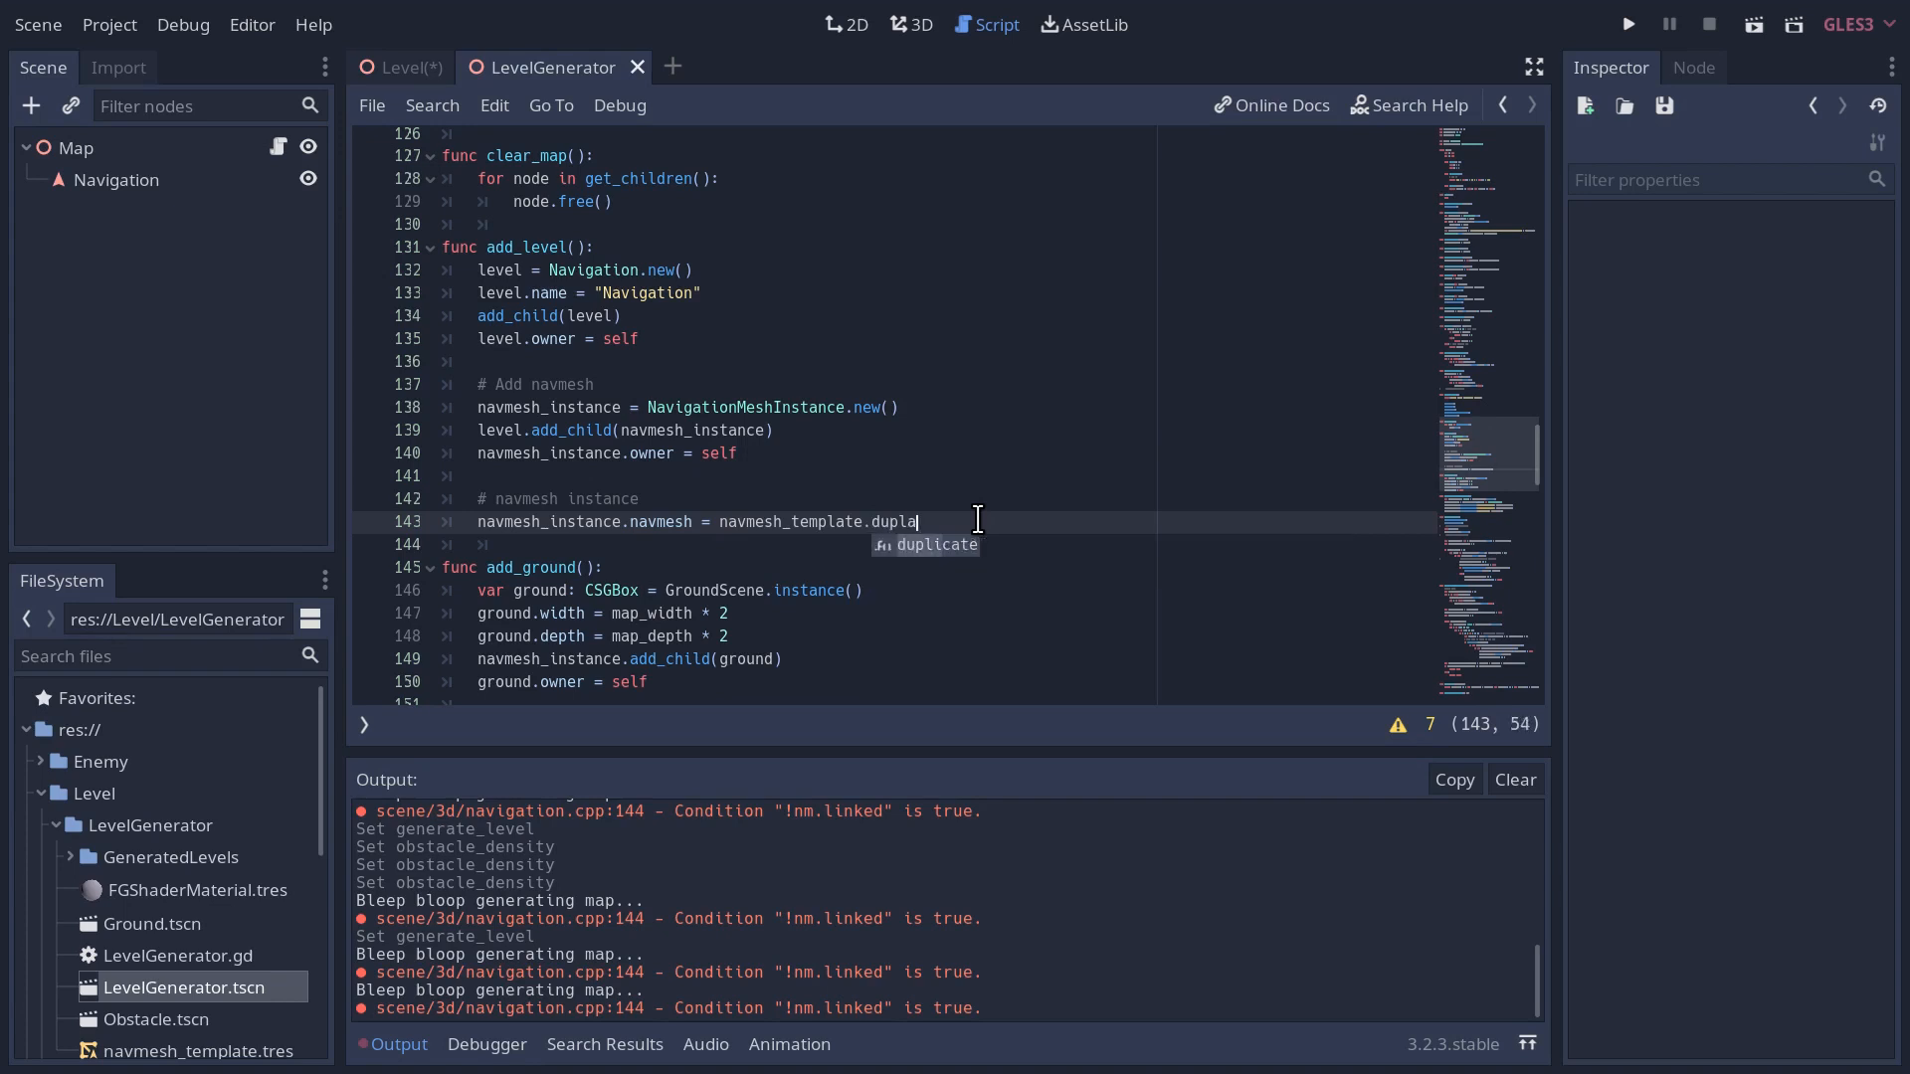
pyautogui.press('ctrl+s')
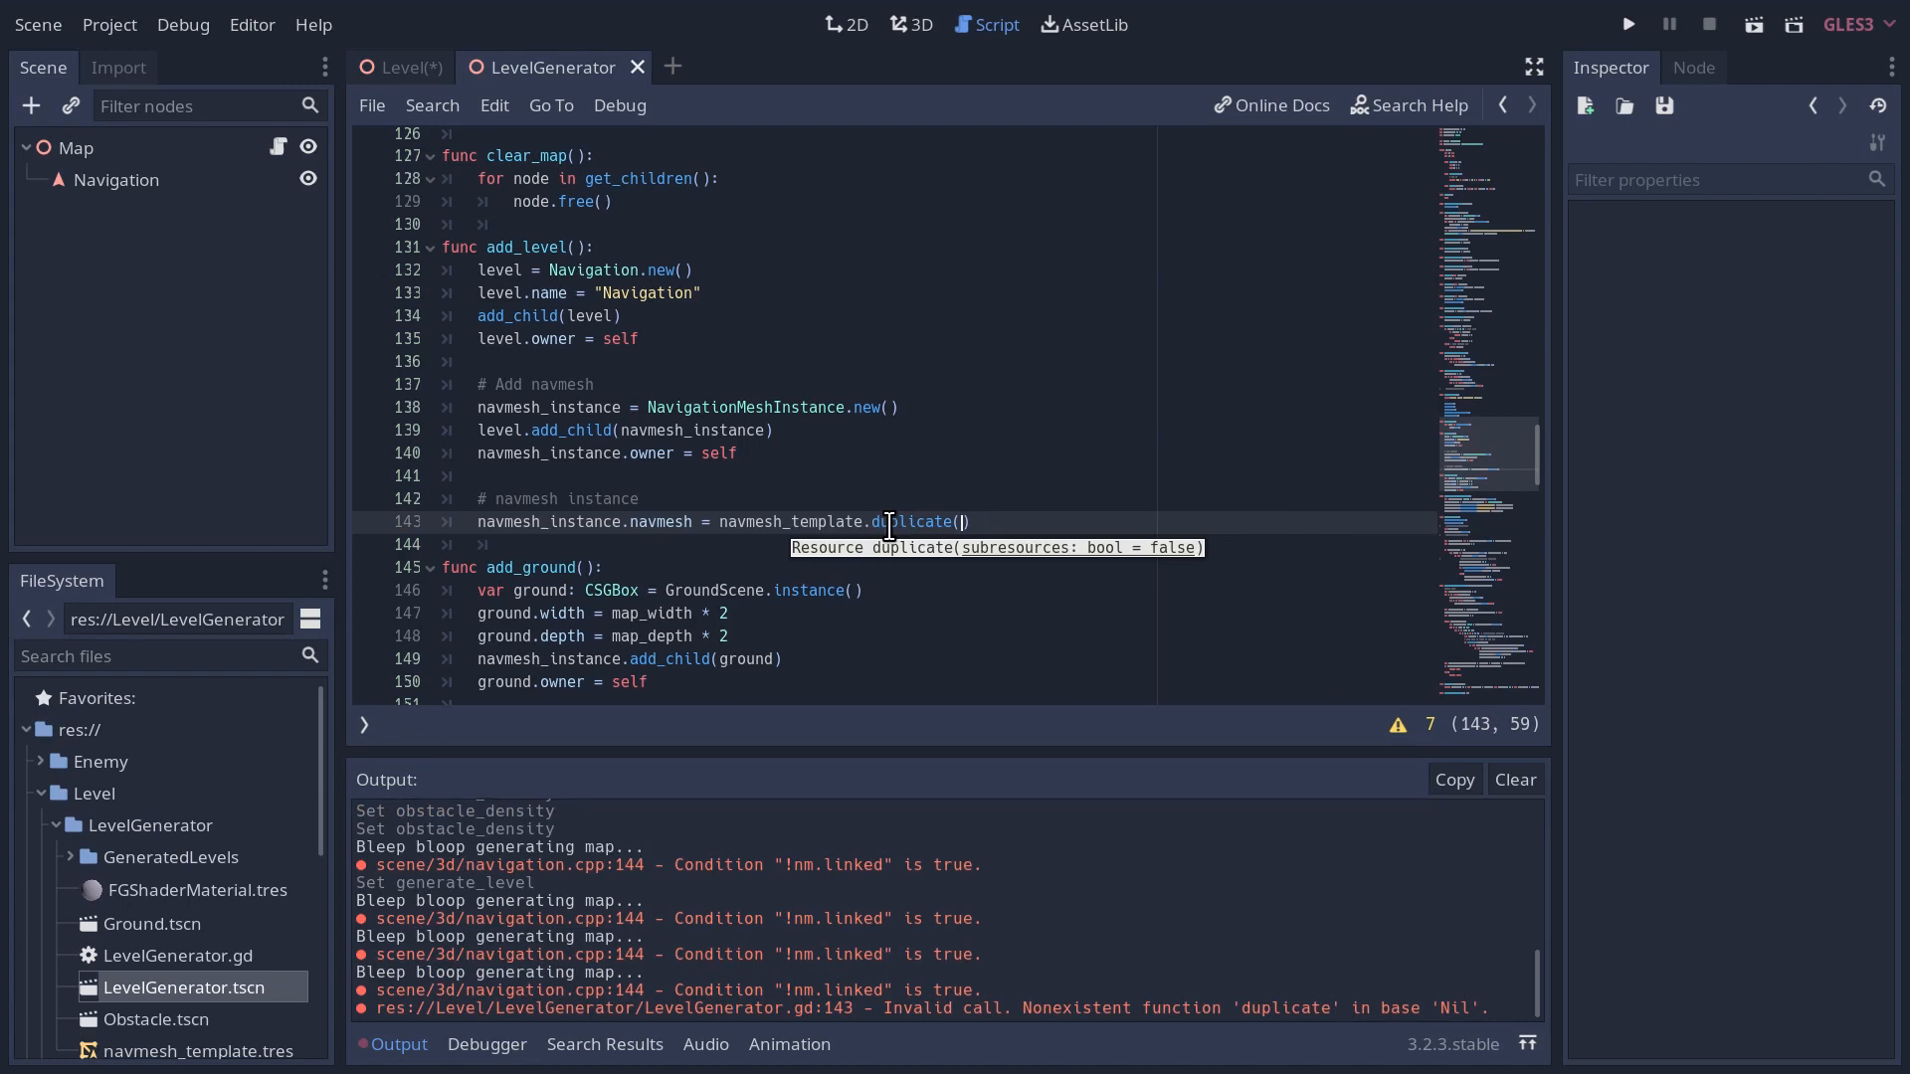
pyautogui.moveTo(810, 527)
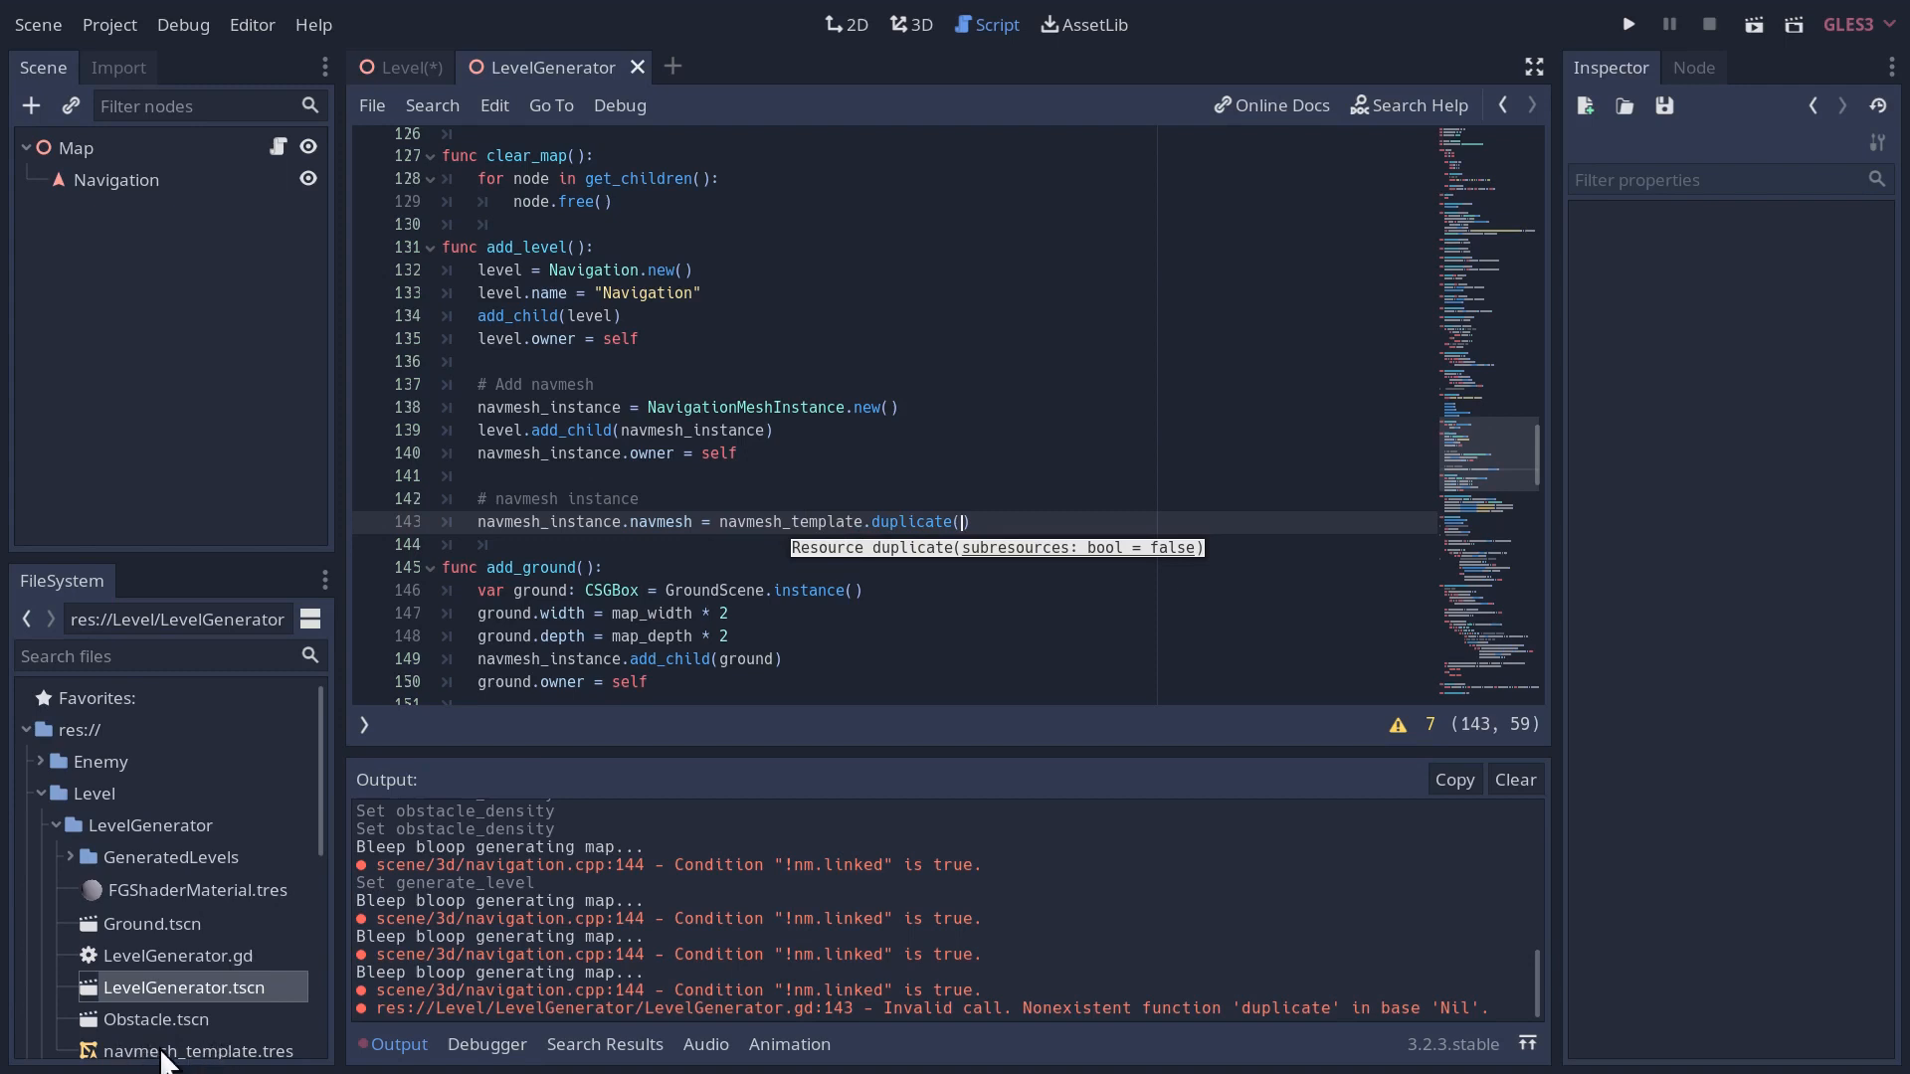
pyautogui.moveTo(796, 510)
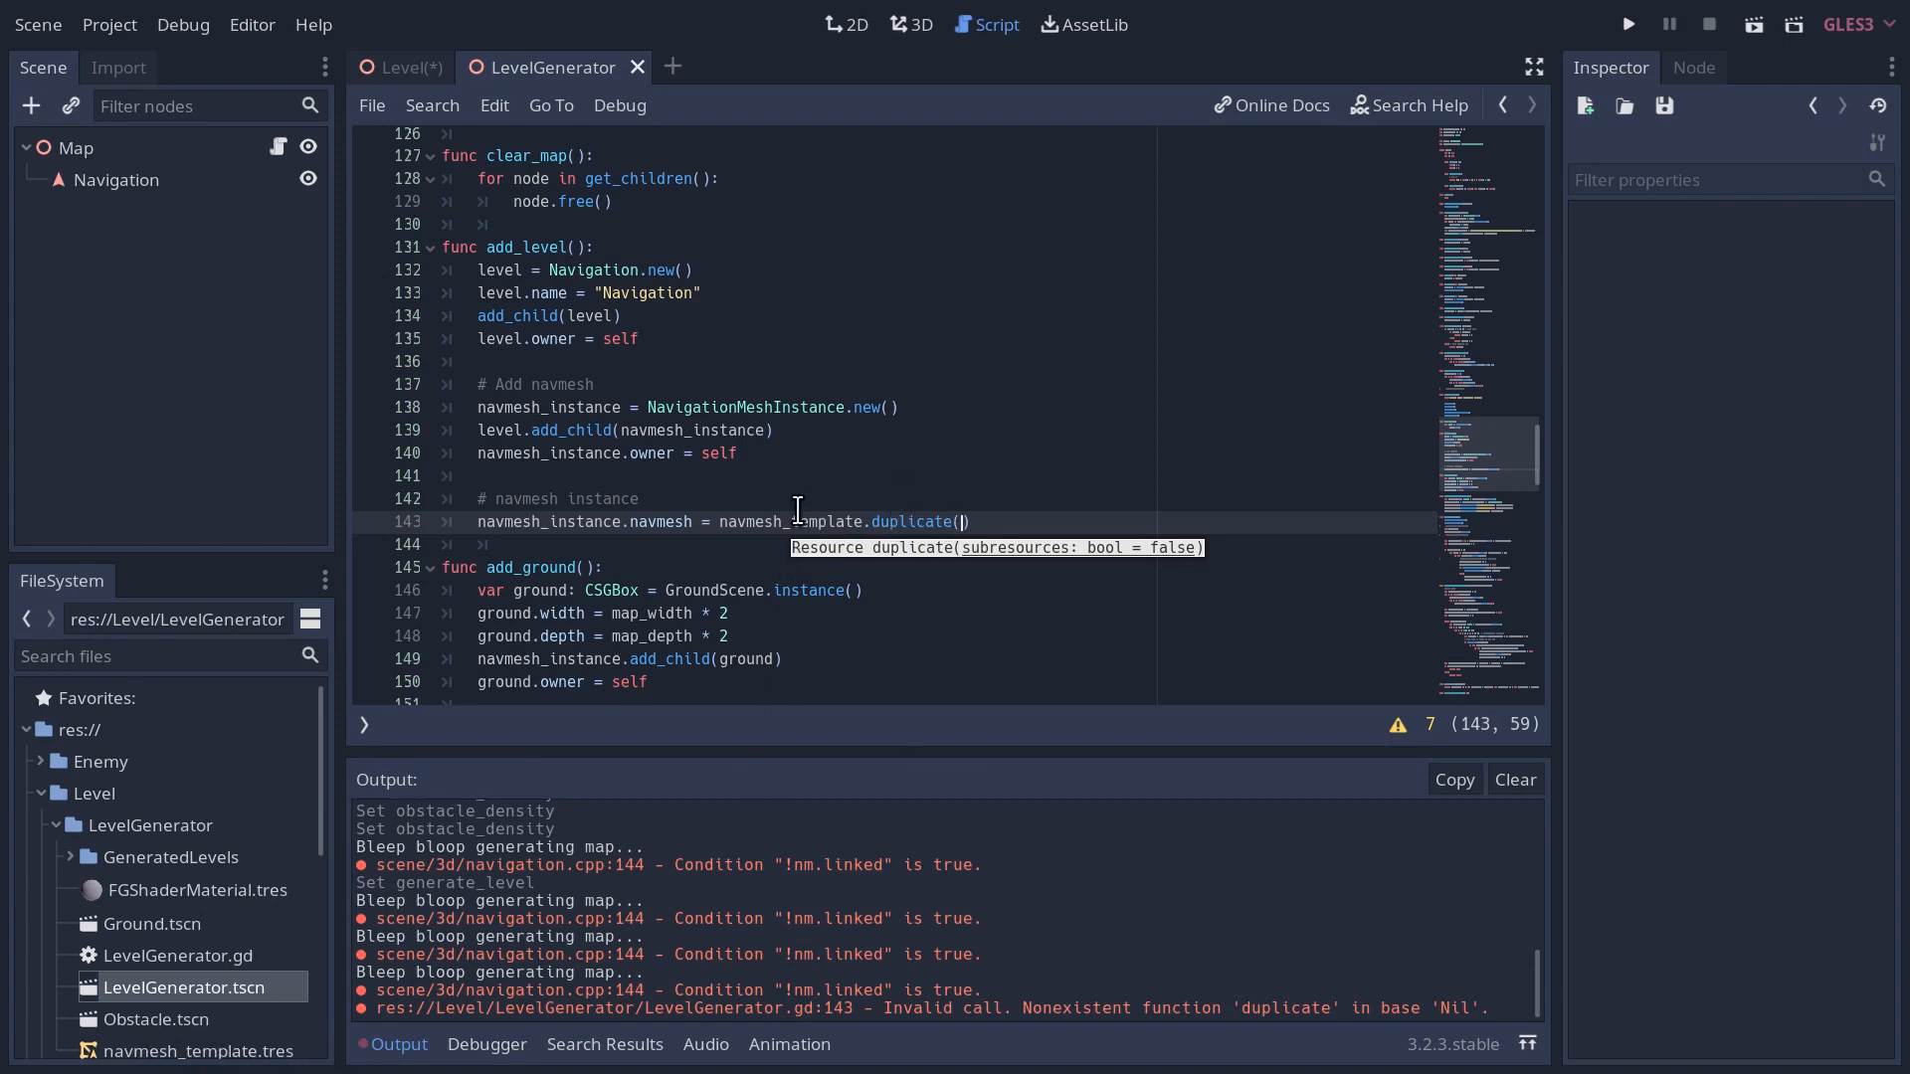
pyautogui.moveTo(832, 567)
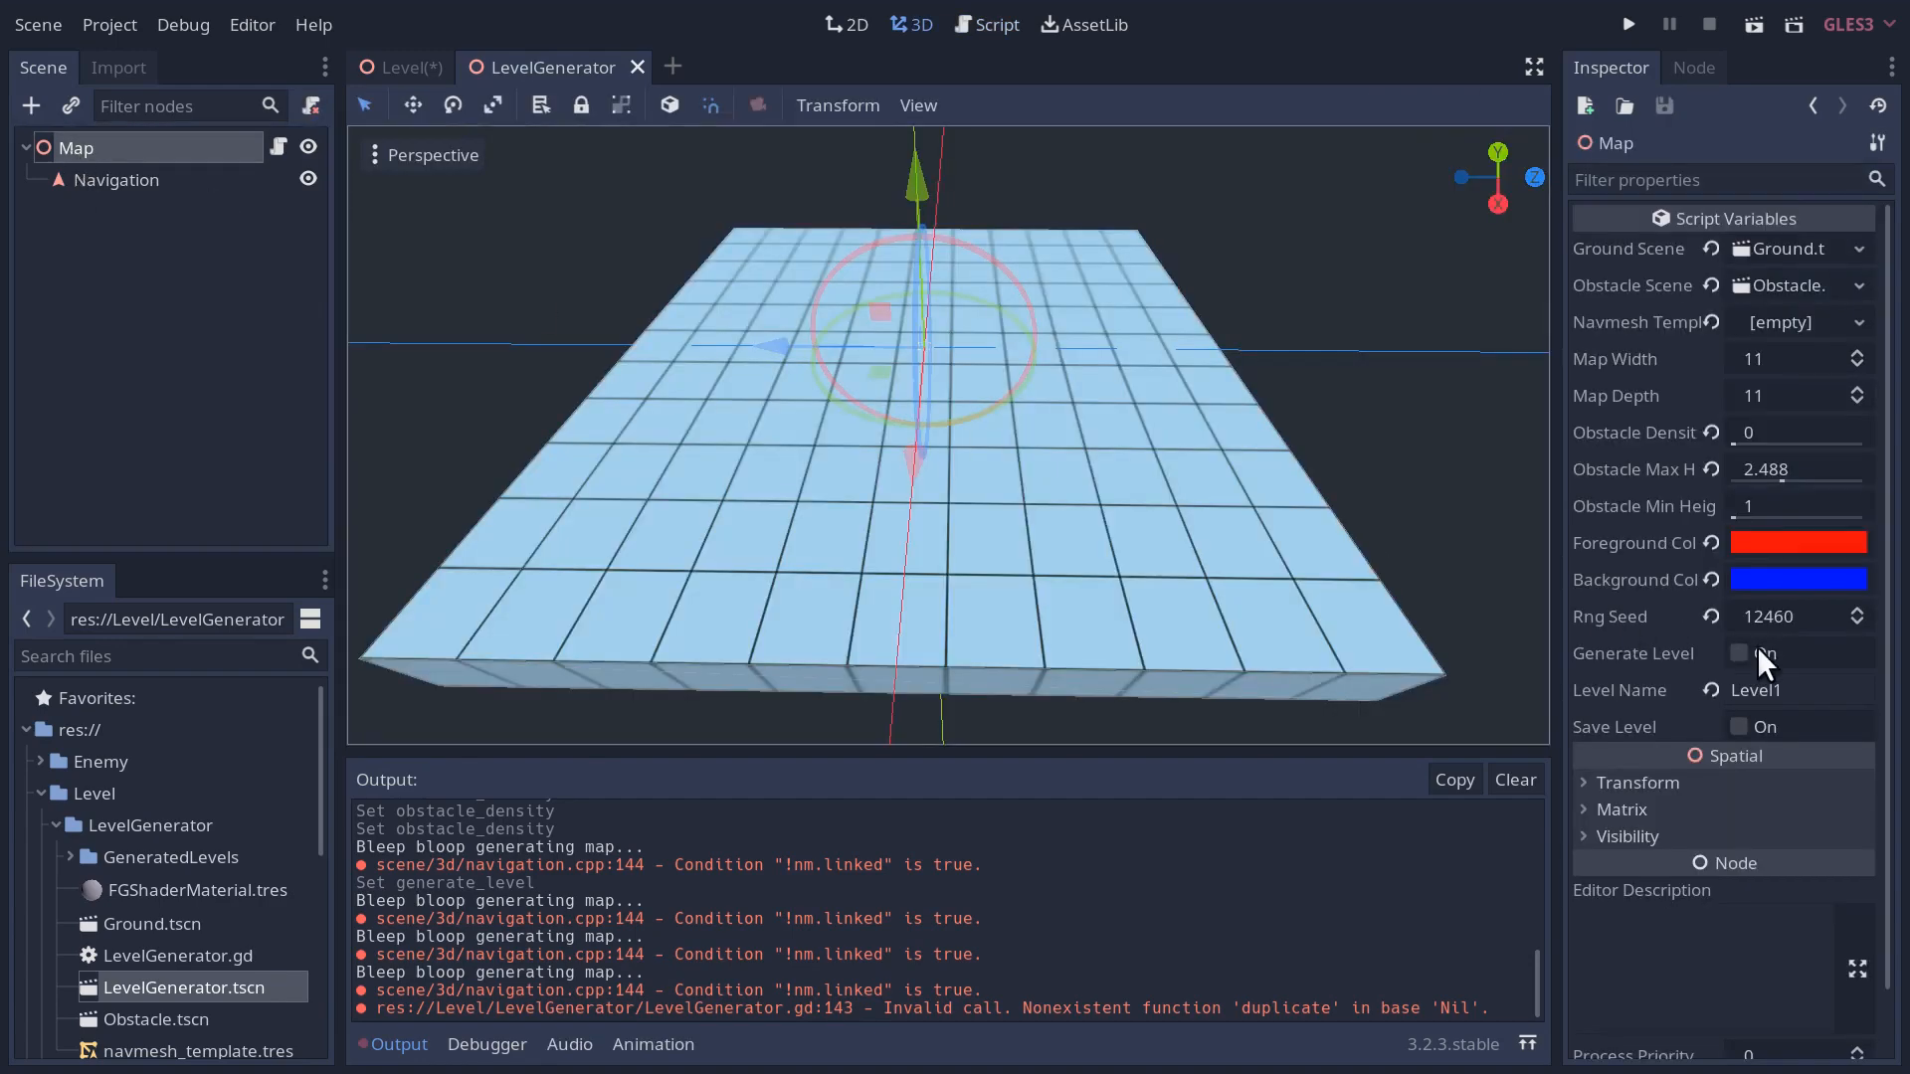
# - Regenerate the level, reproducing the 'duplicate on Nil' error with no template set
pyautogui.click(1741, 652)
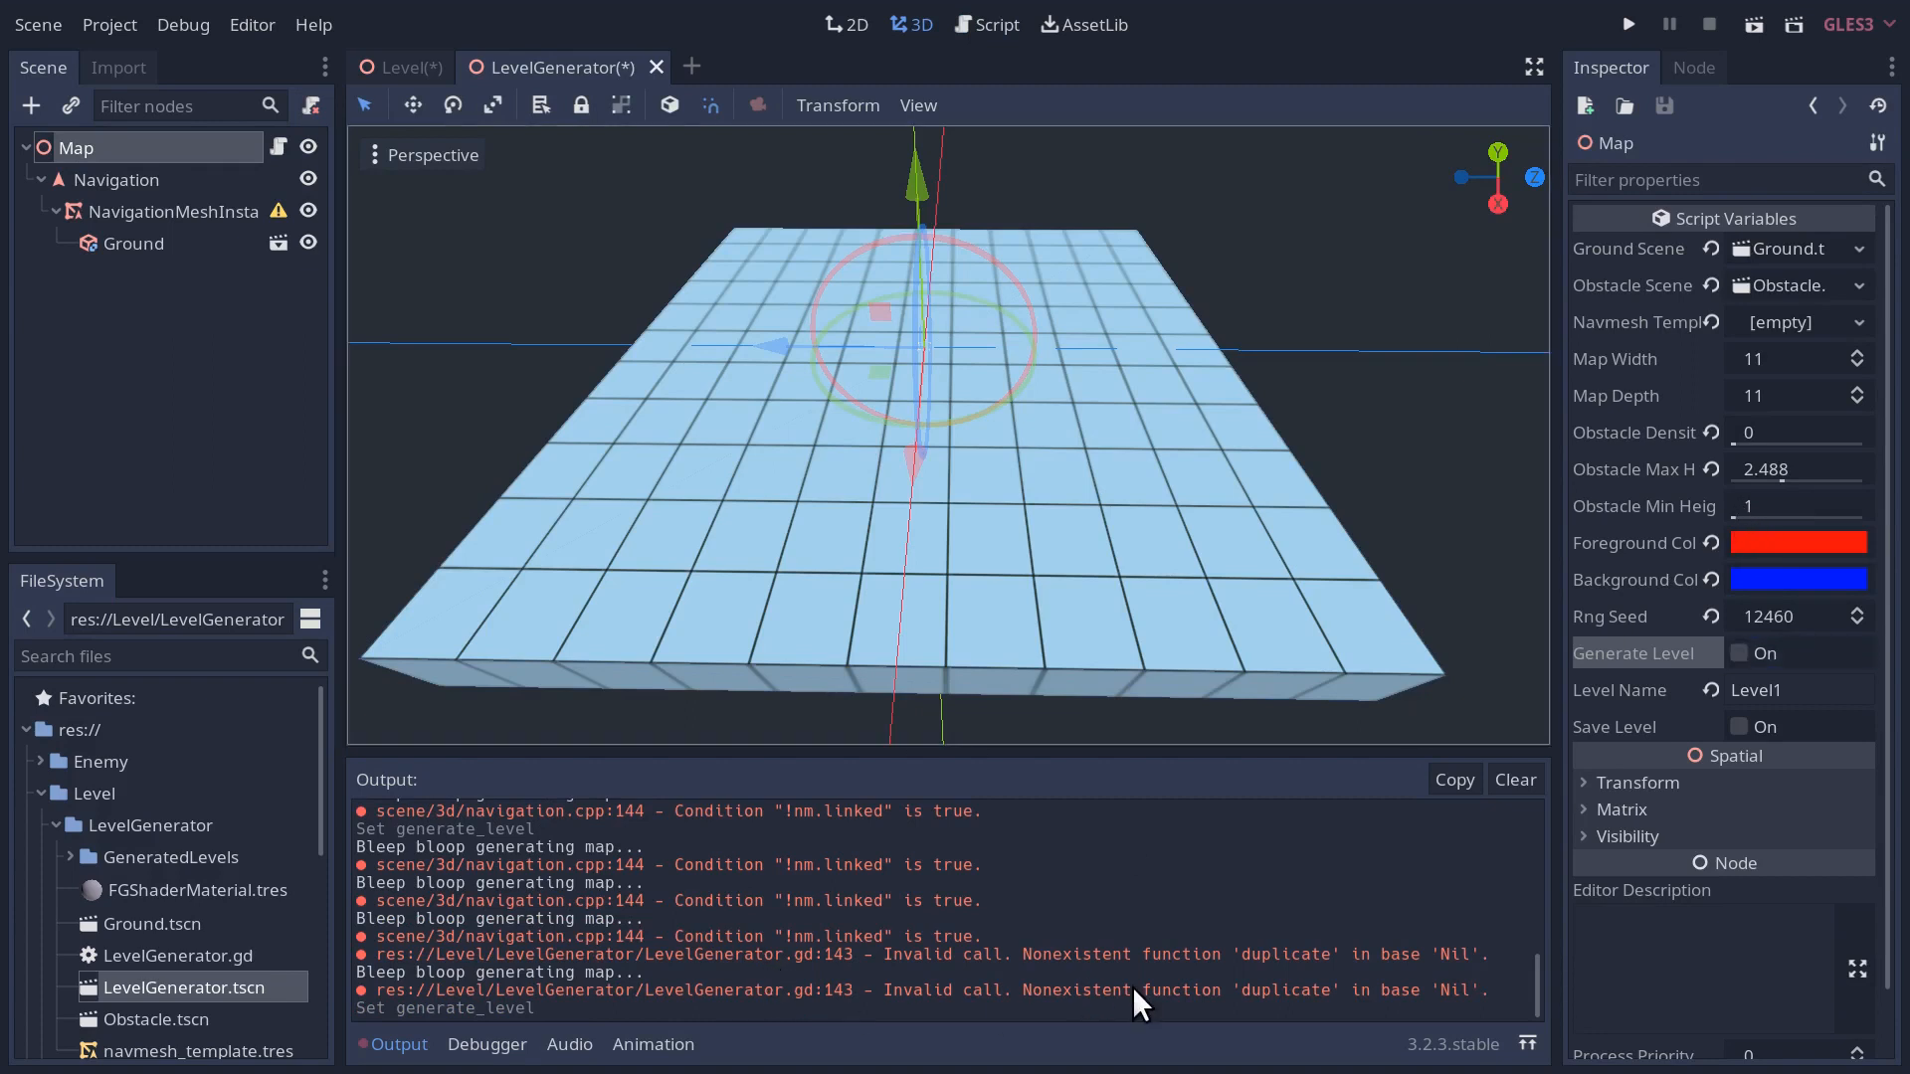
pyautogui.moveTo(1407, 1011)
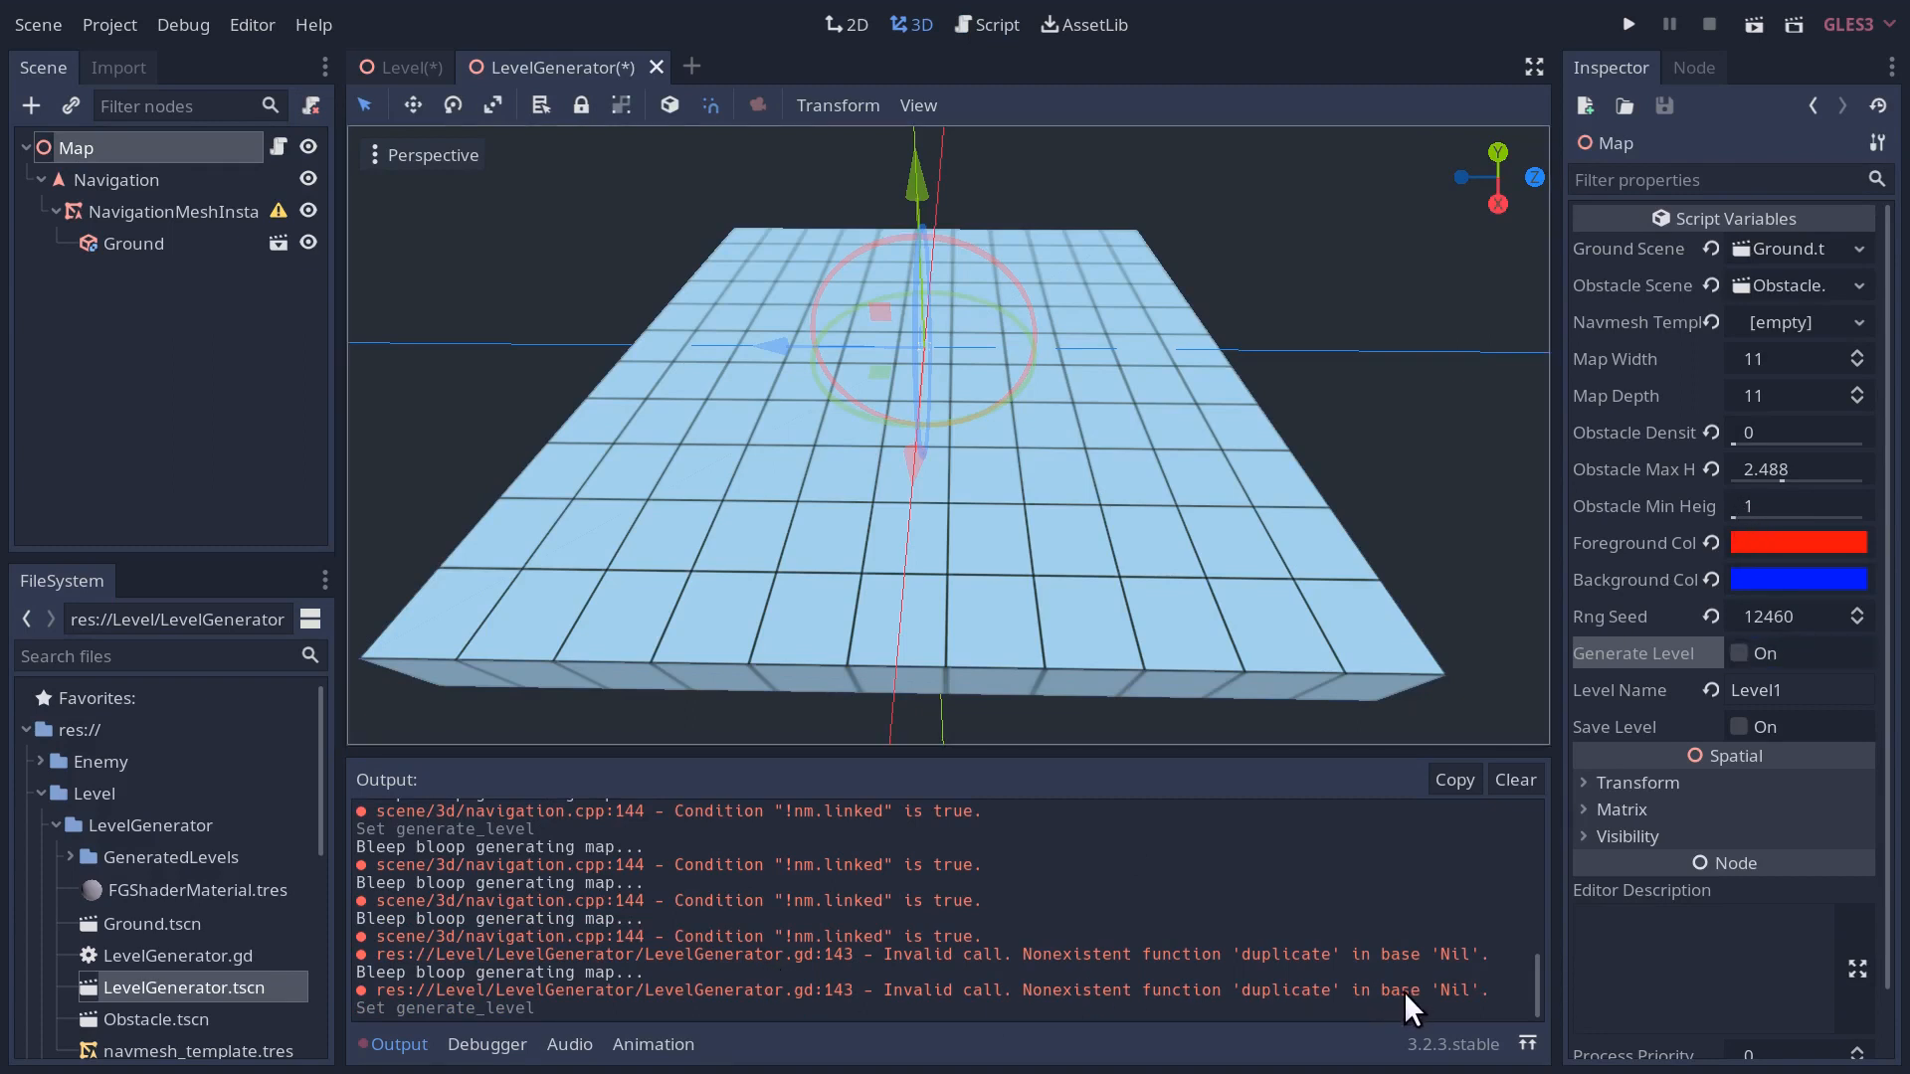
pyautogui.moveTo(271, 962)
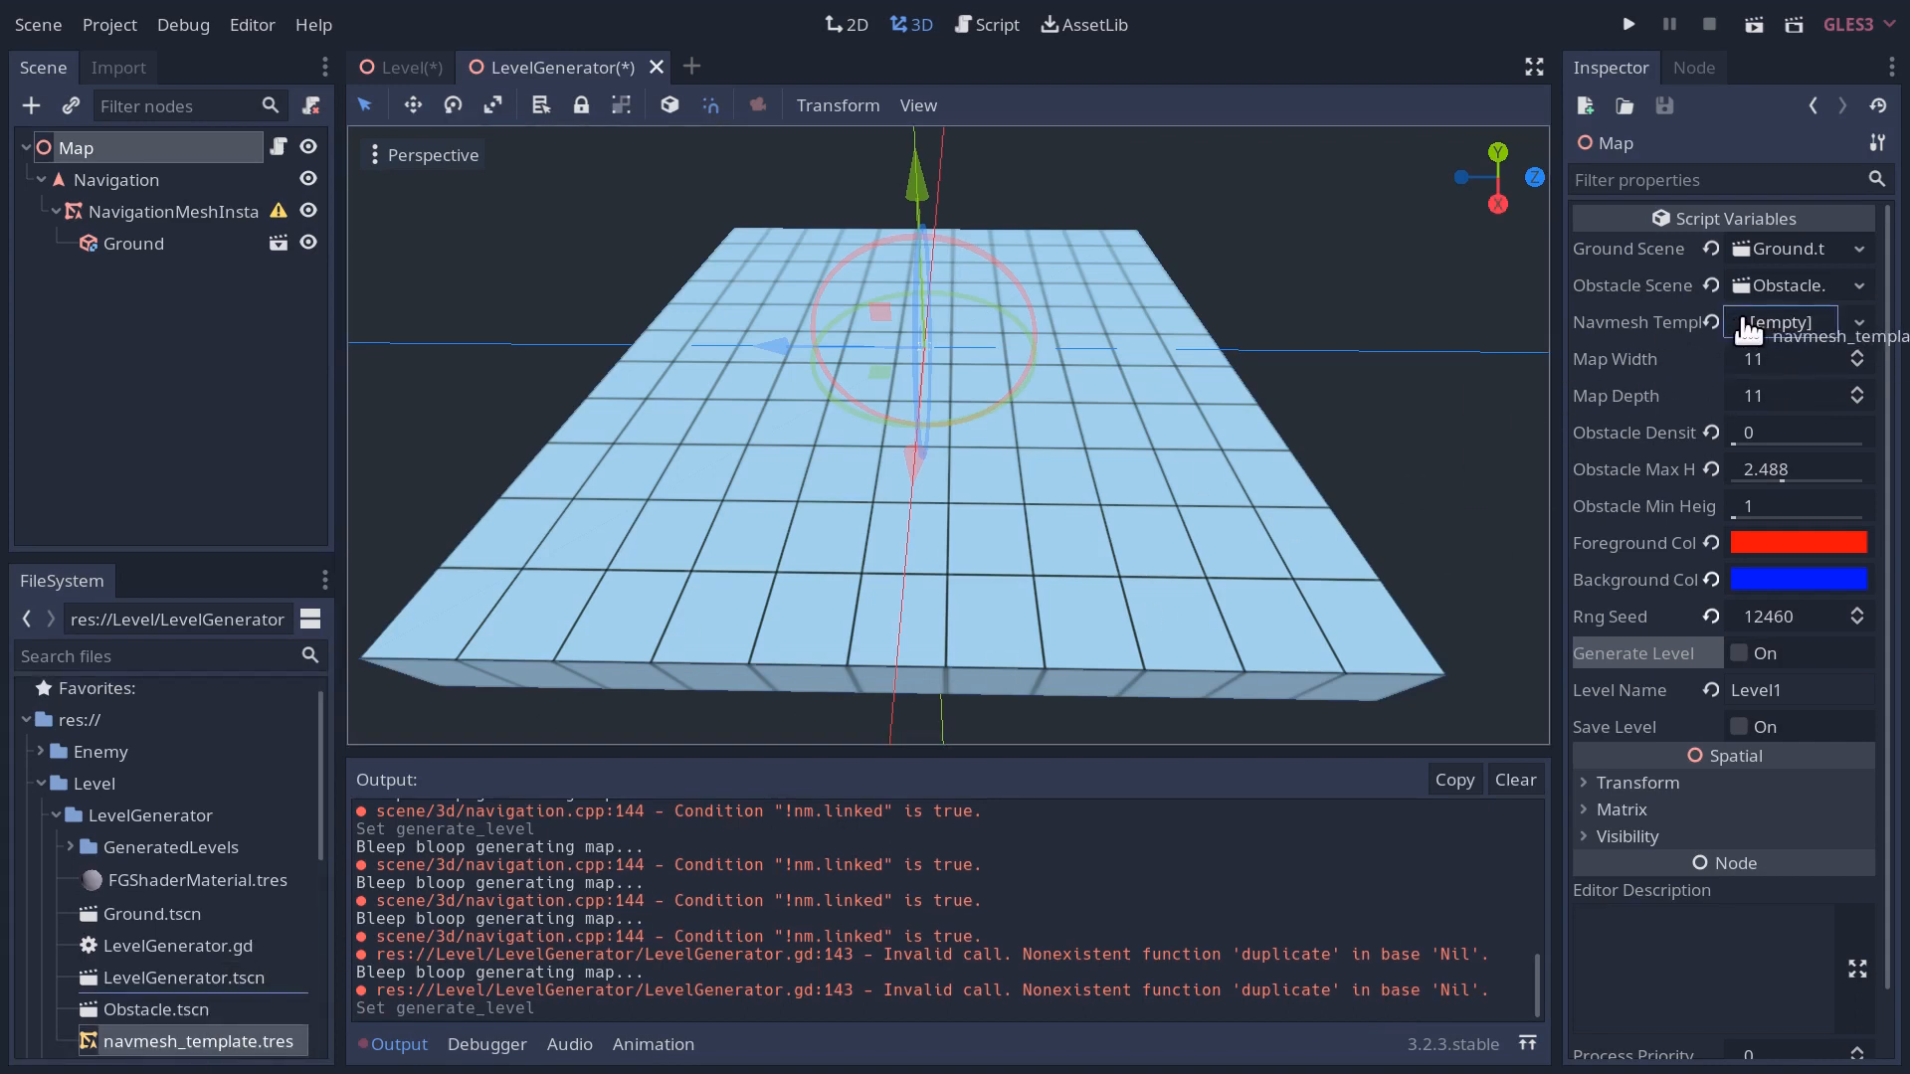
# - Assign navmesh_template, regenerate with Map Depth 15, and check the NavigationMeshInstance
pyautogui.click(1790, 322)
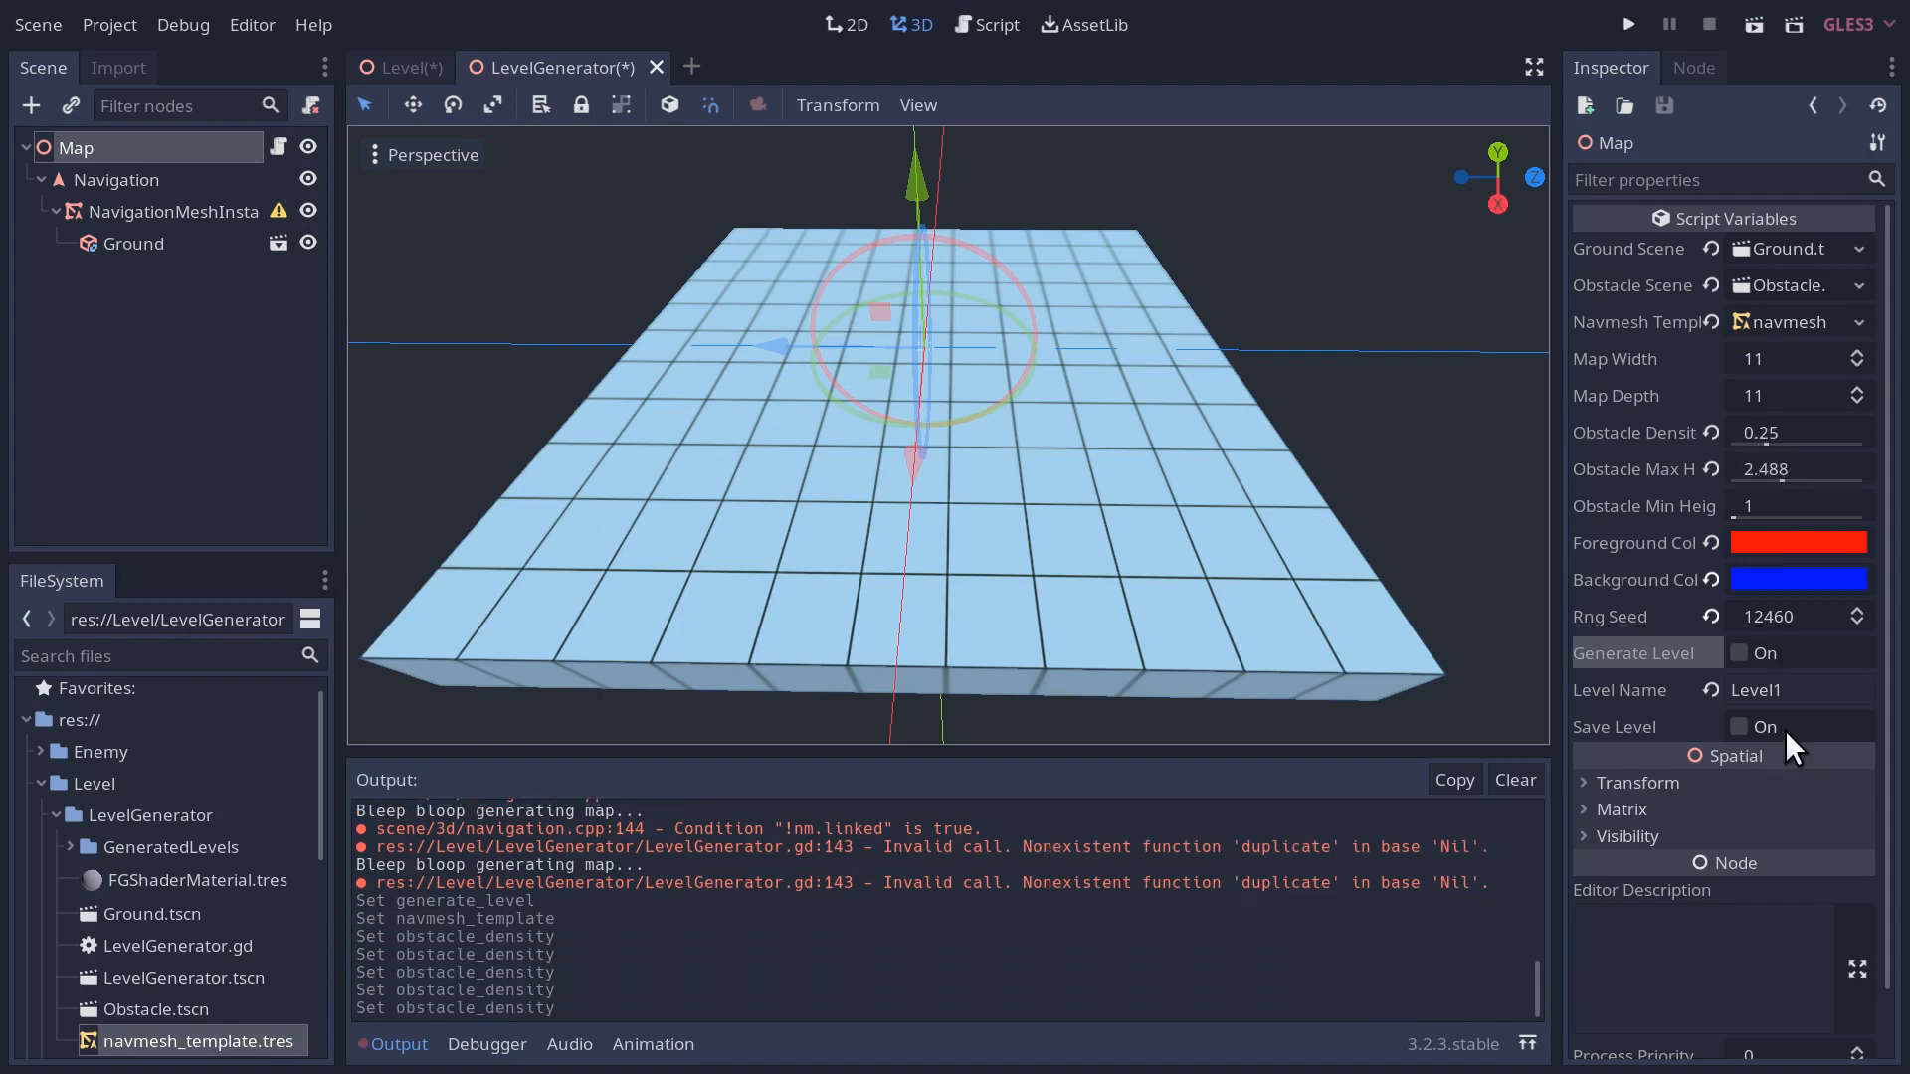
pyautogui.click(1739, 654)
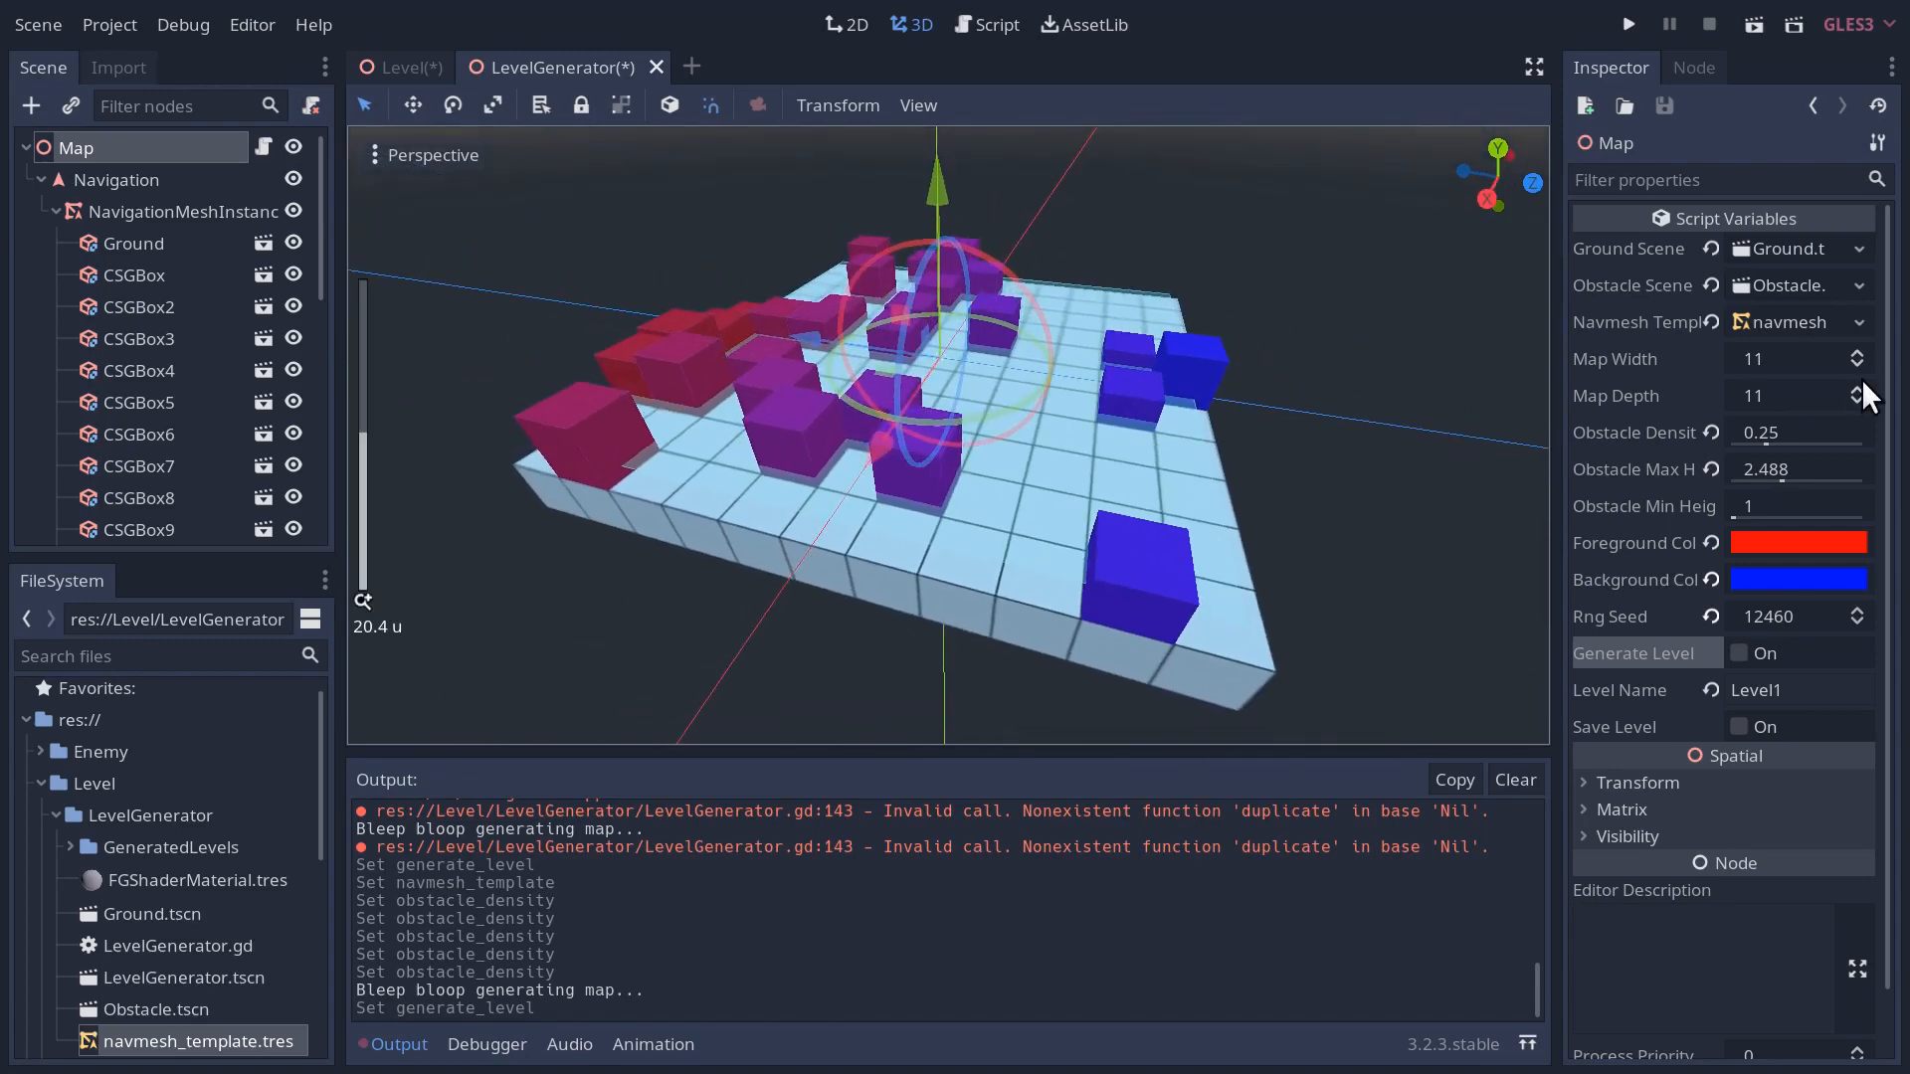
pyautogui.click(1856, 388)
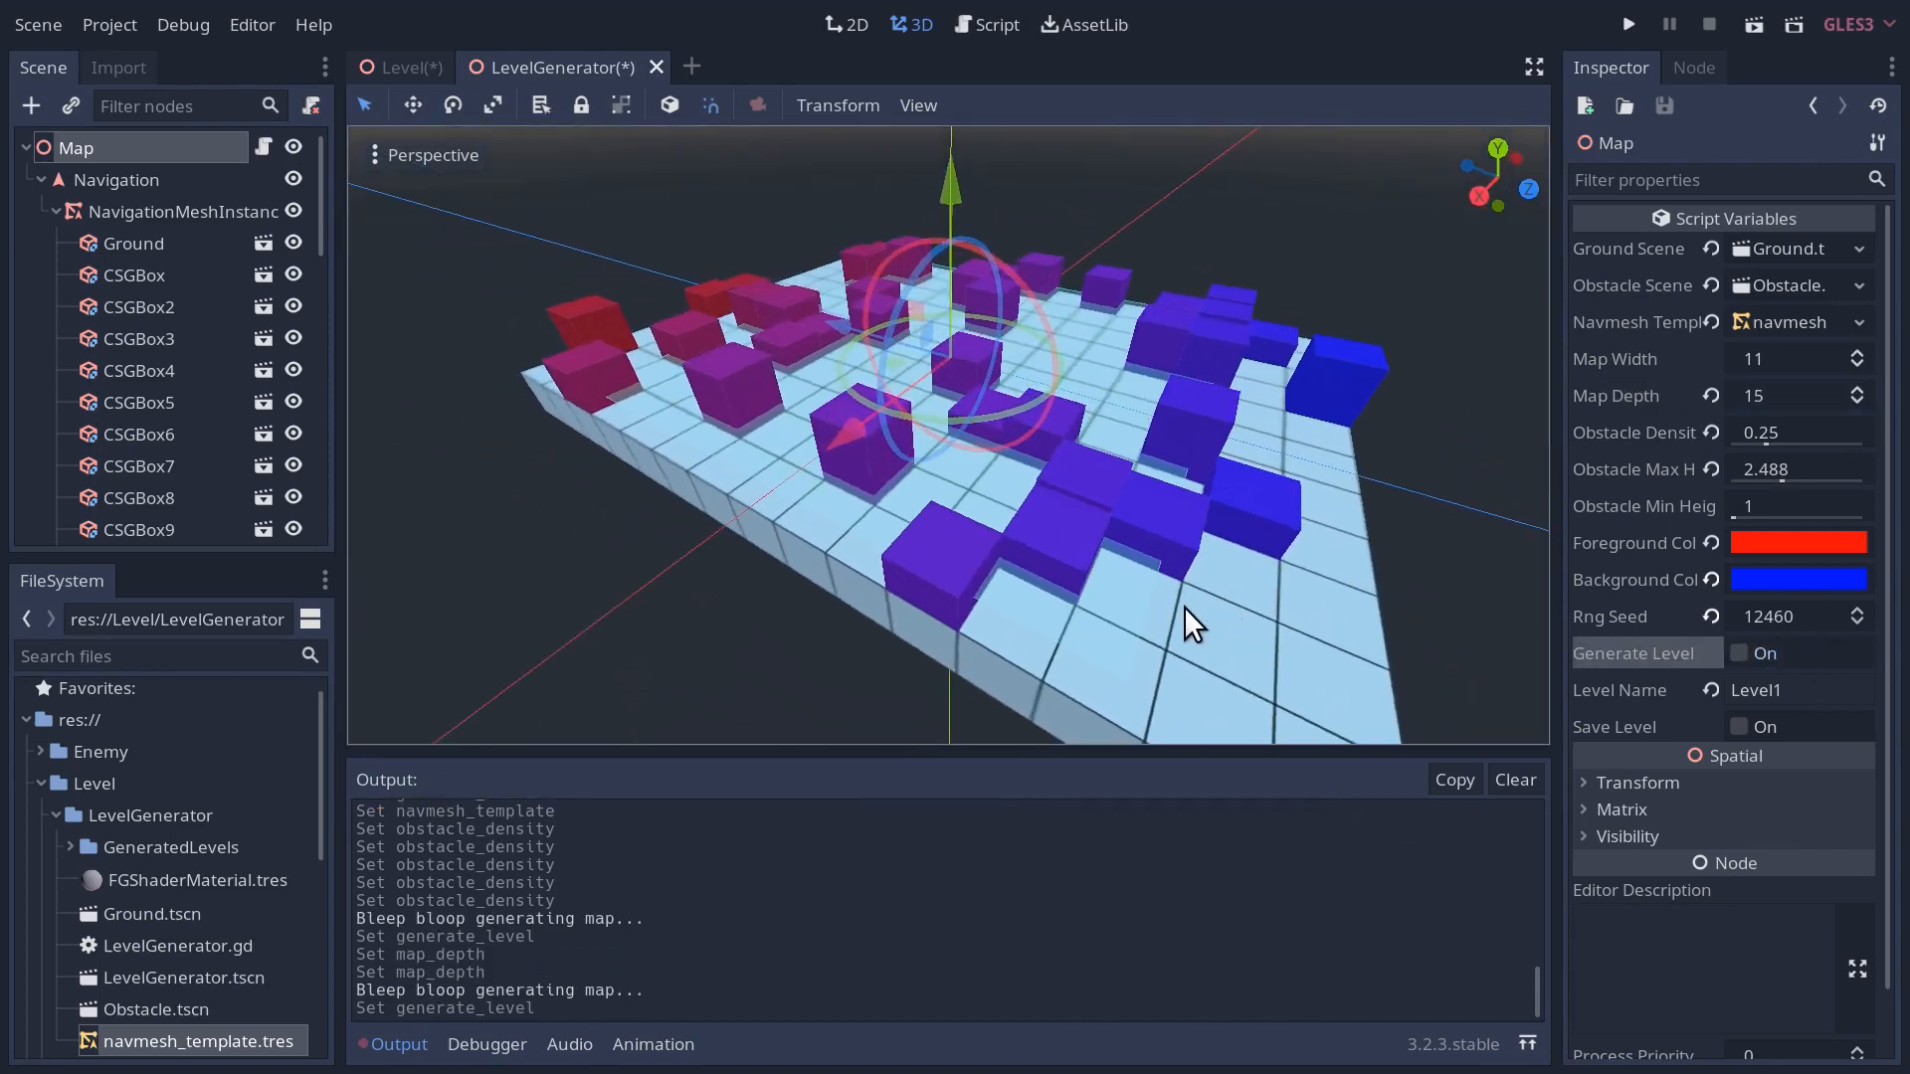
pyautogui.moveTo(1158, 648)
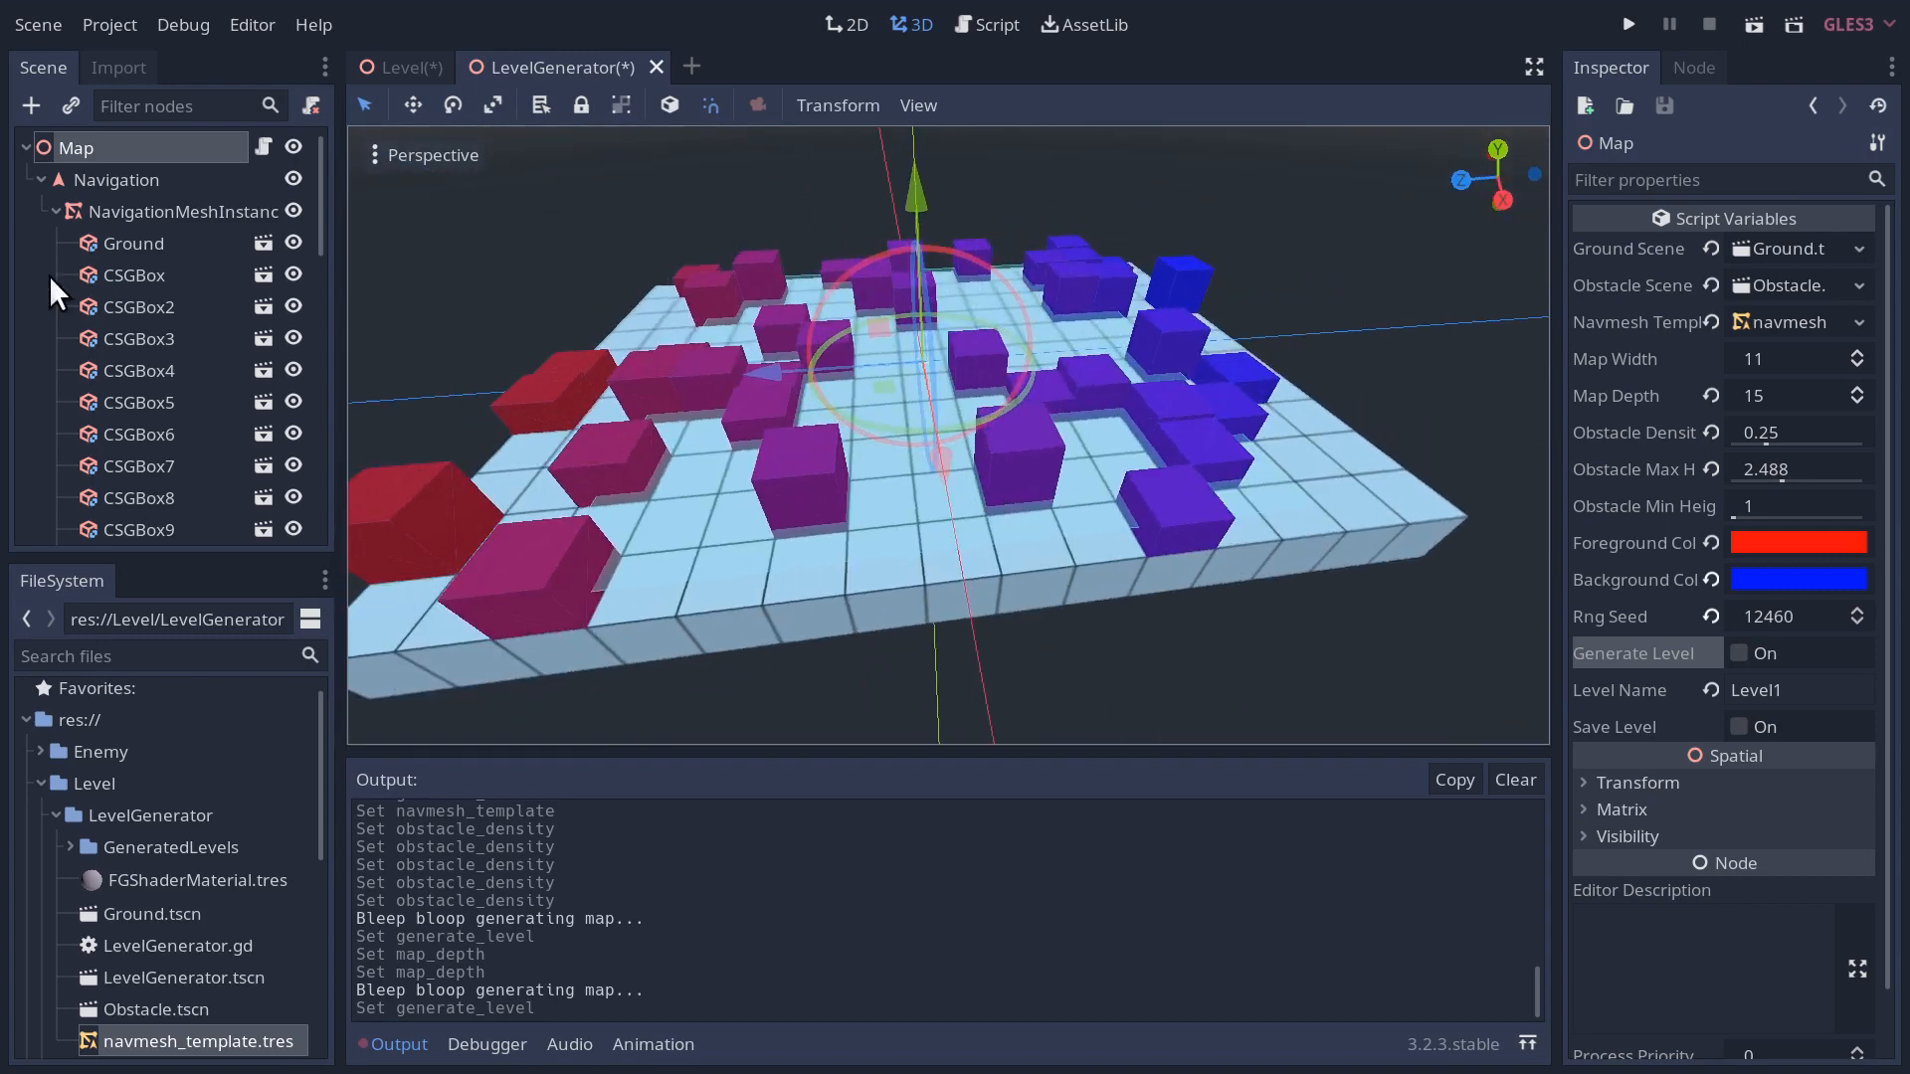
pyautogui.click(181, 211)
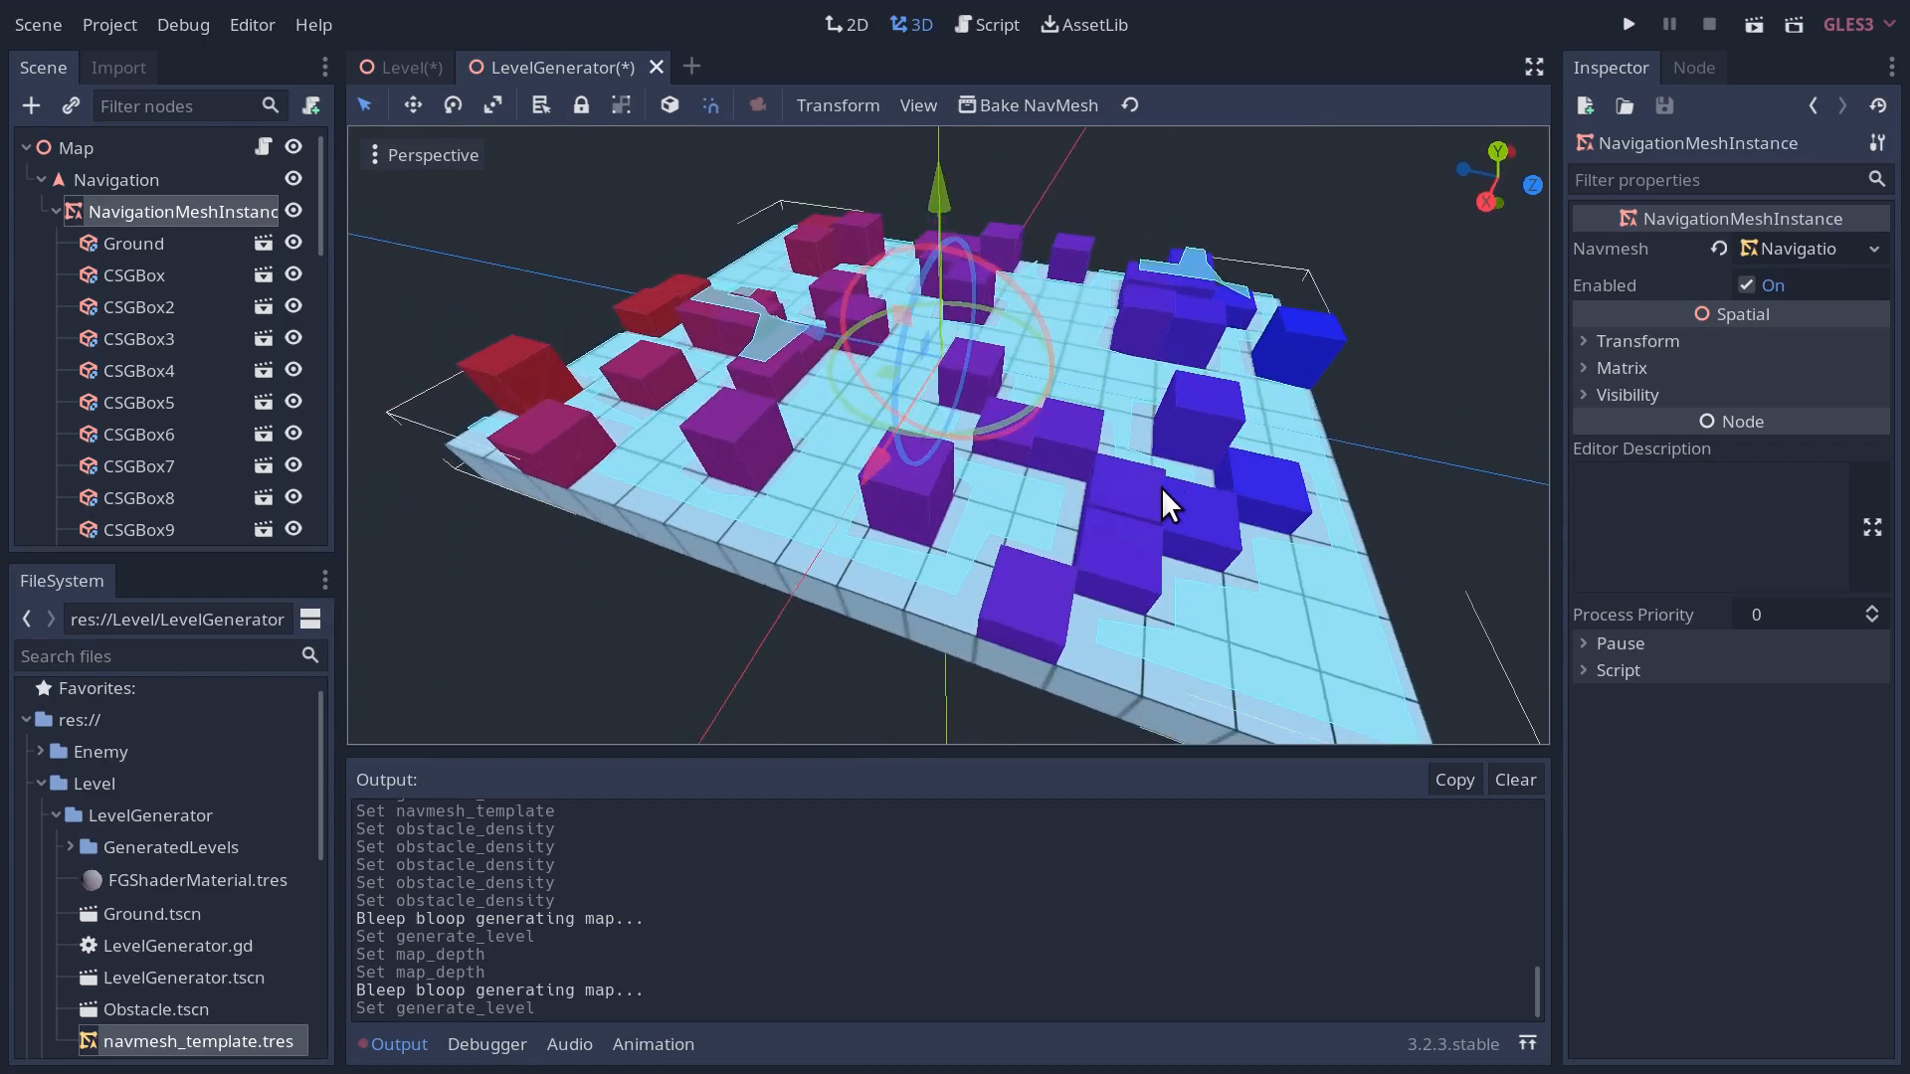
pyautogui.moveTo(602, 900)
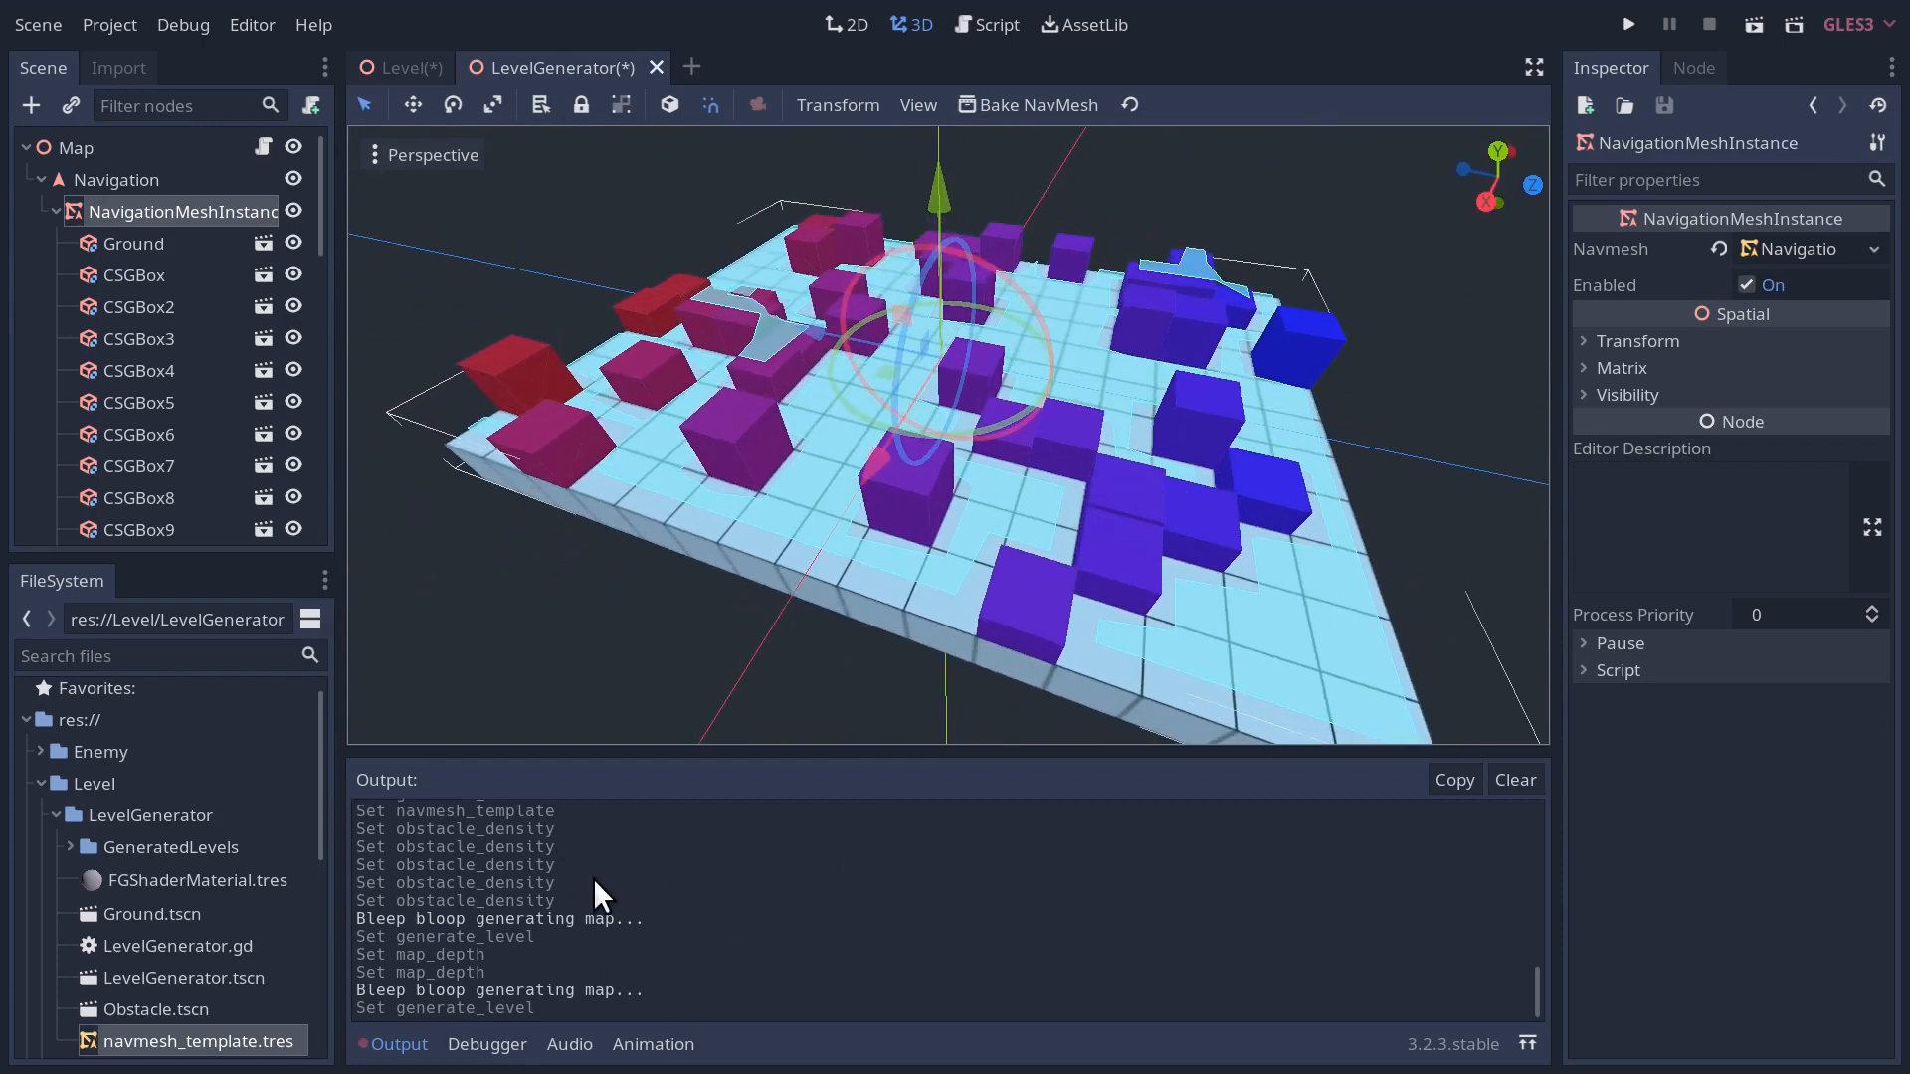
# - Confirm replacing the old Level1, then step the RNG seed to 12462
pyautogui.click(76, 147)
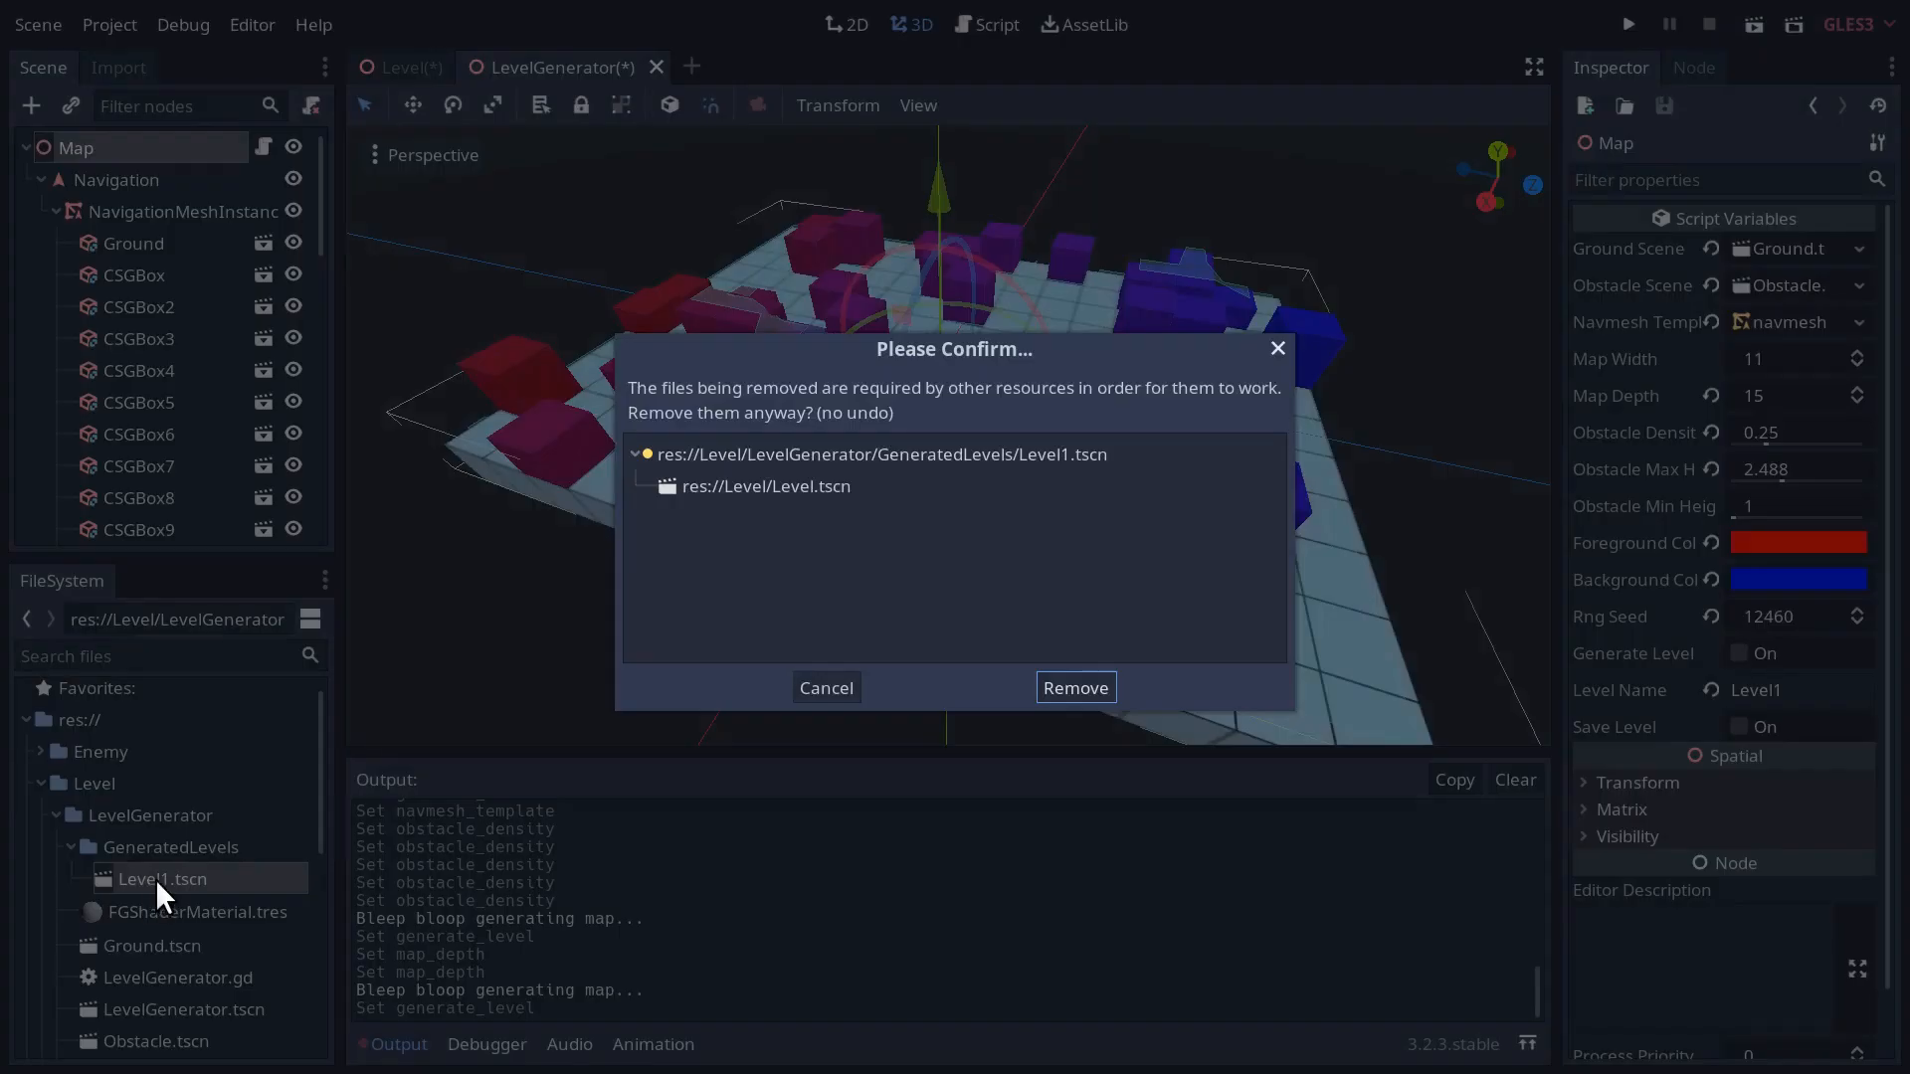
pyautogui.click(1072, 686)
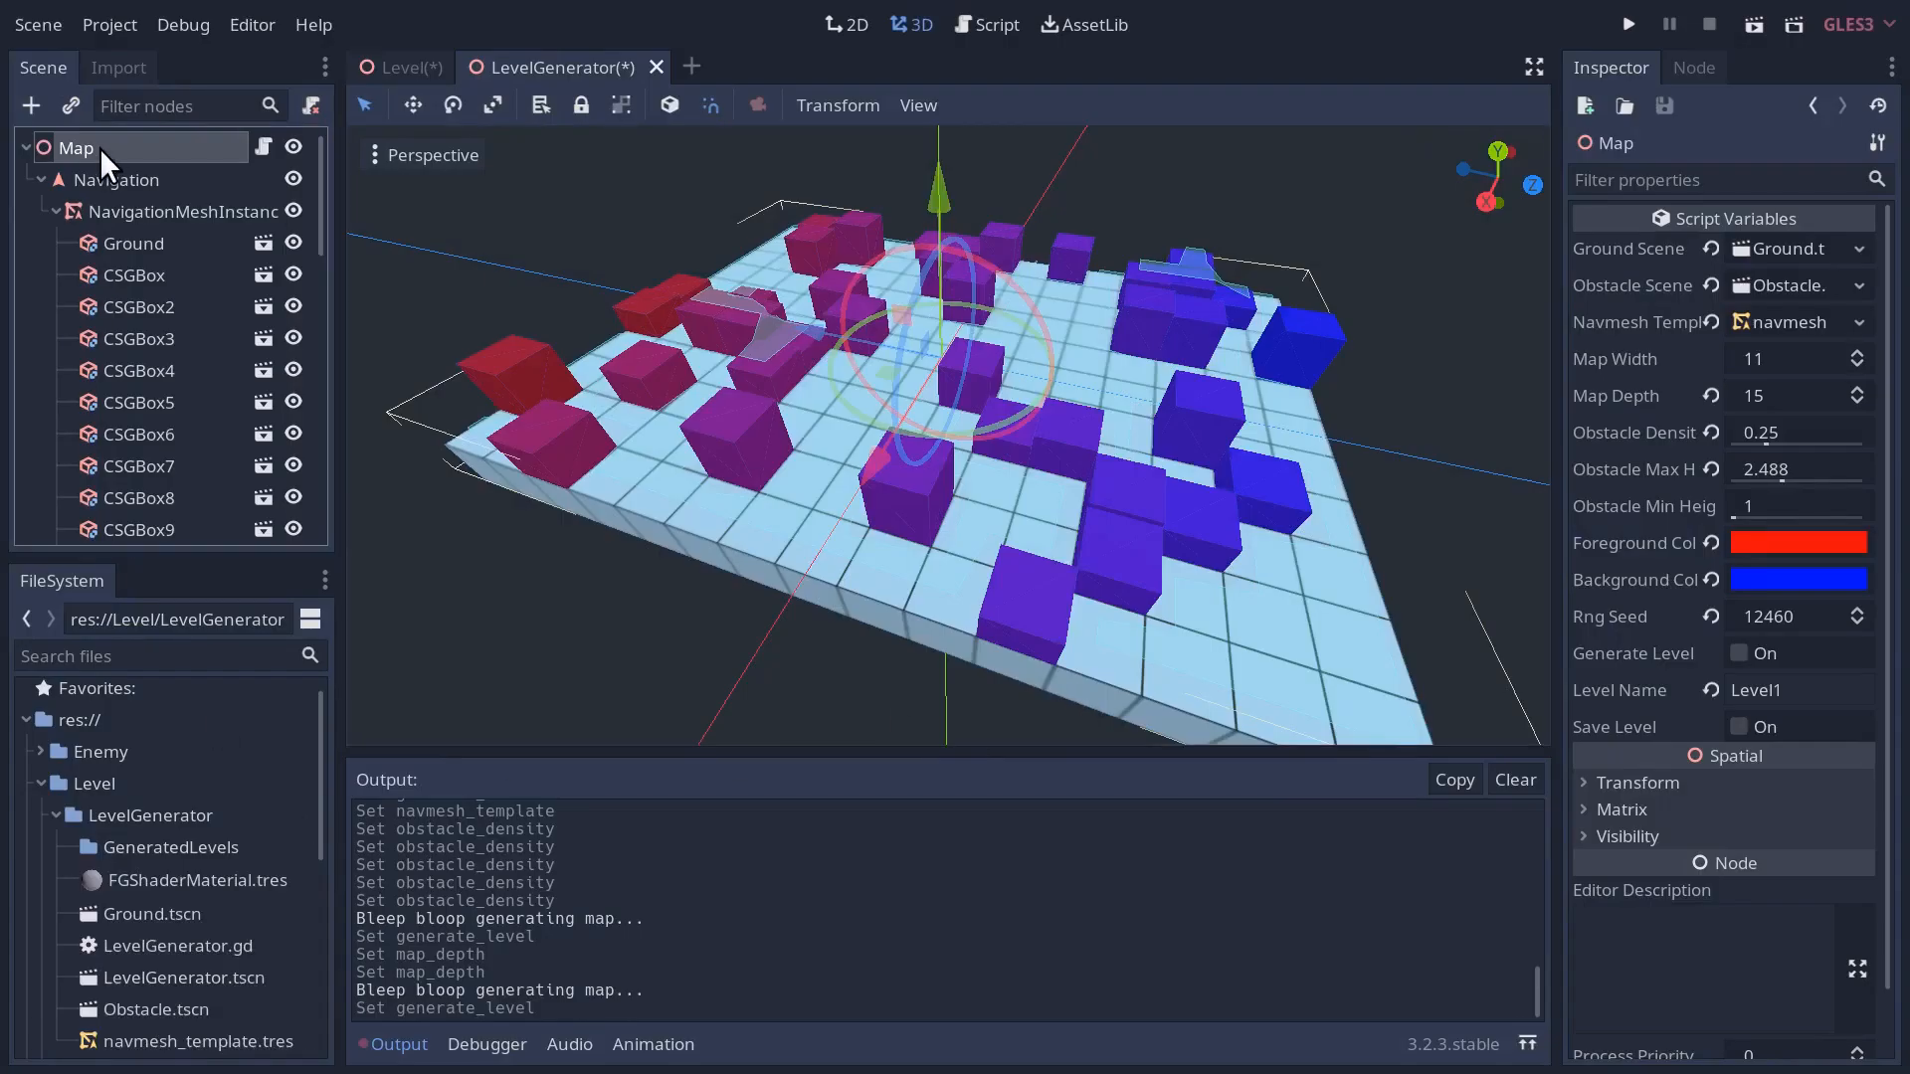
pyautogui.click(1798, 690)
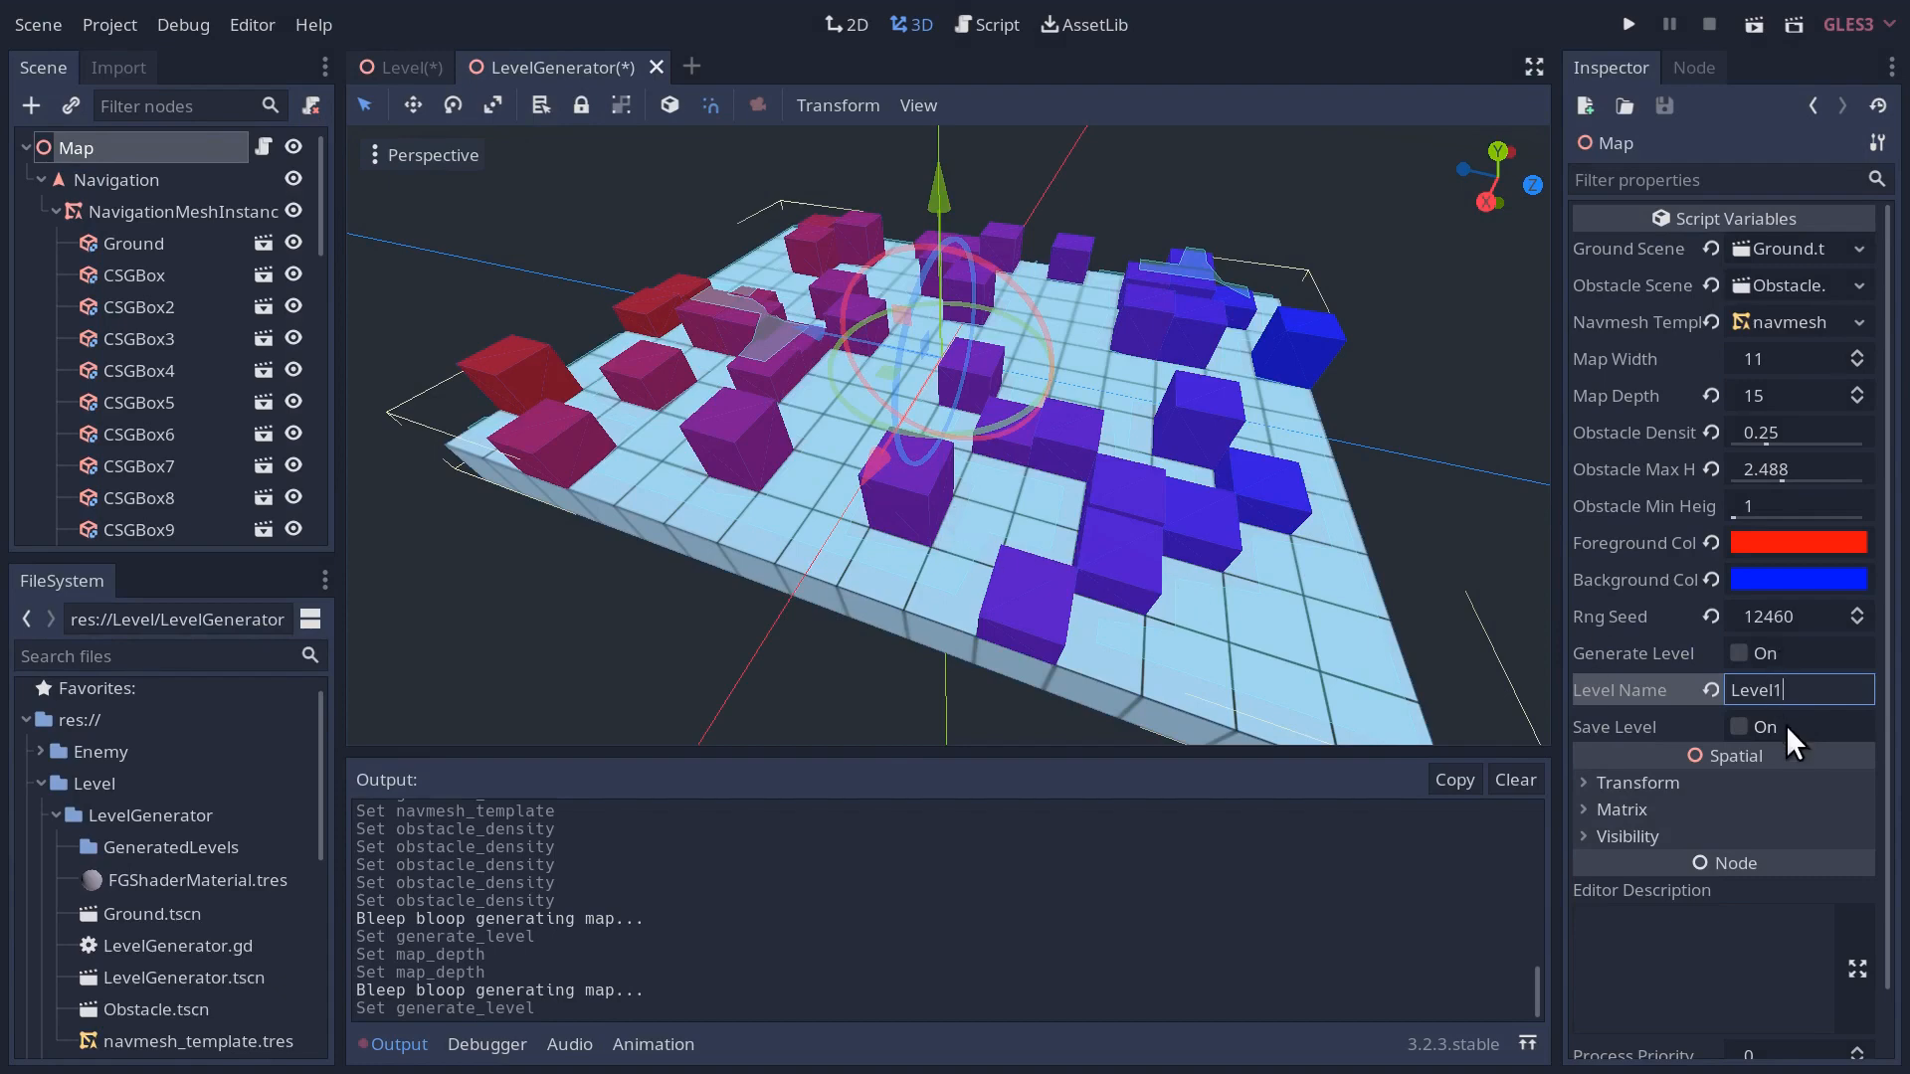
pyautogui.click(1858, 608)
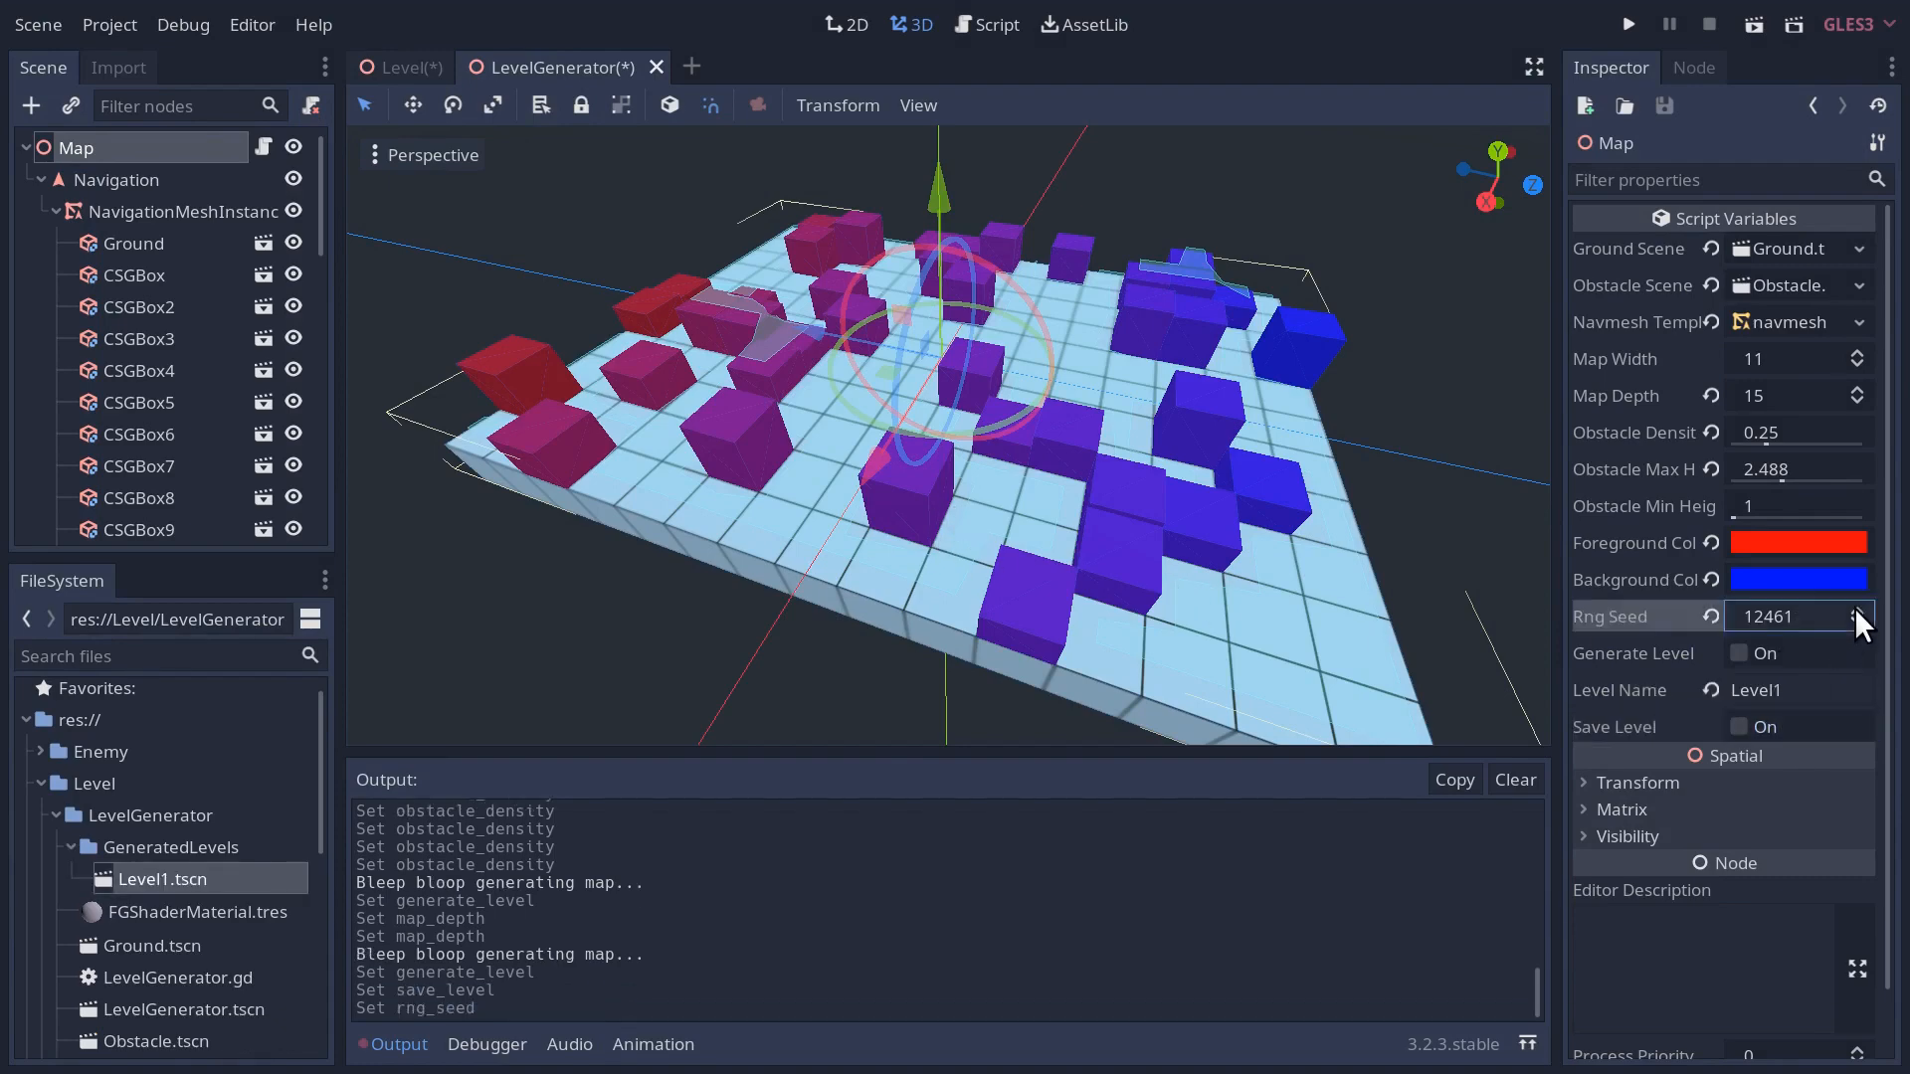
# - Generate the new map, check its baked navmesh, and save it as Level2
pyautogui.click(1856, 609)
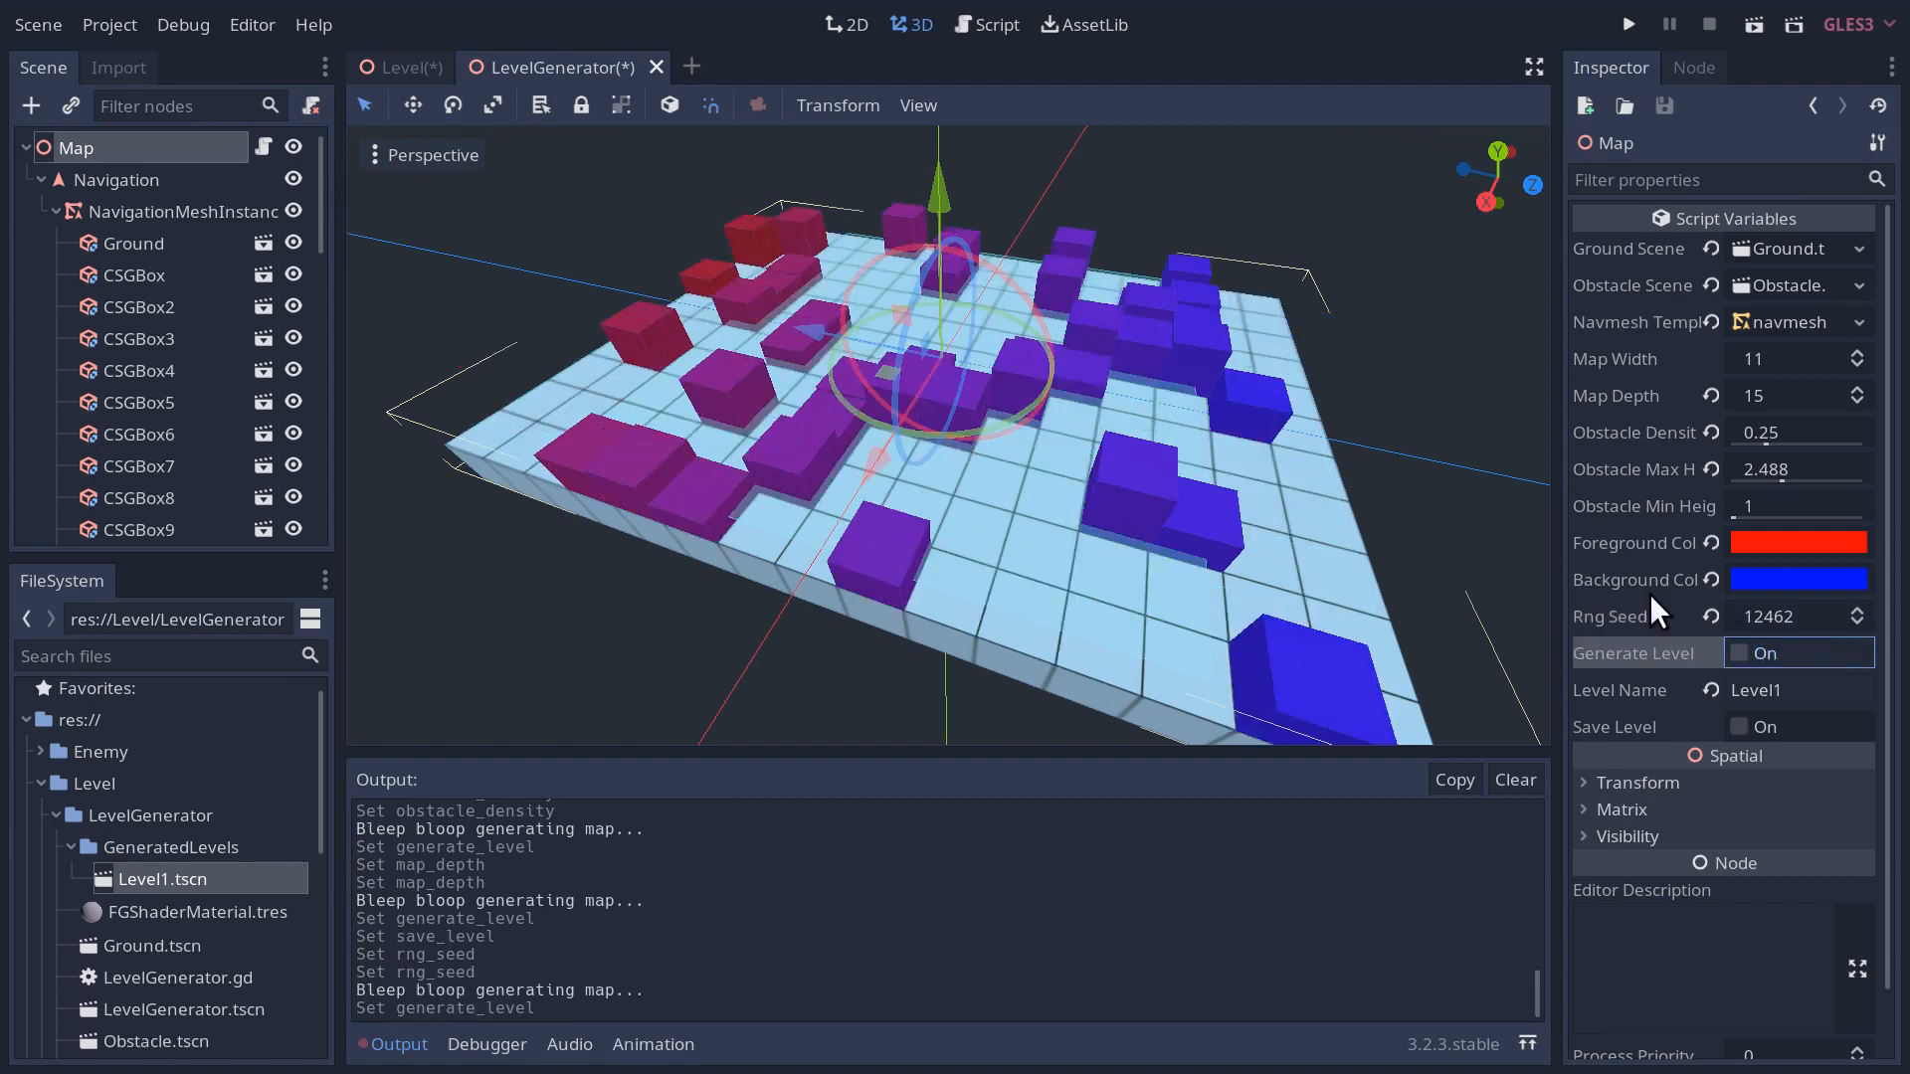
pyautogui.click(183, 211)
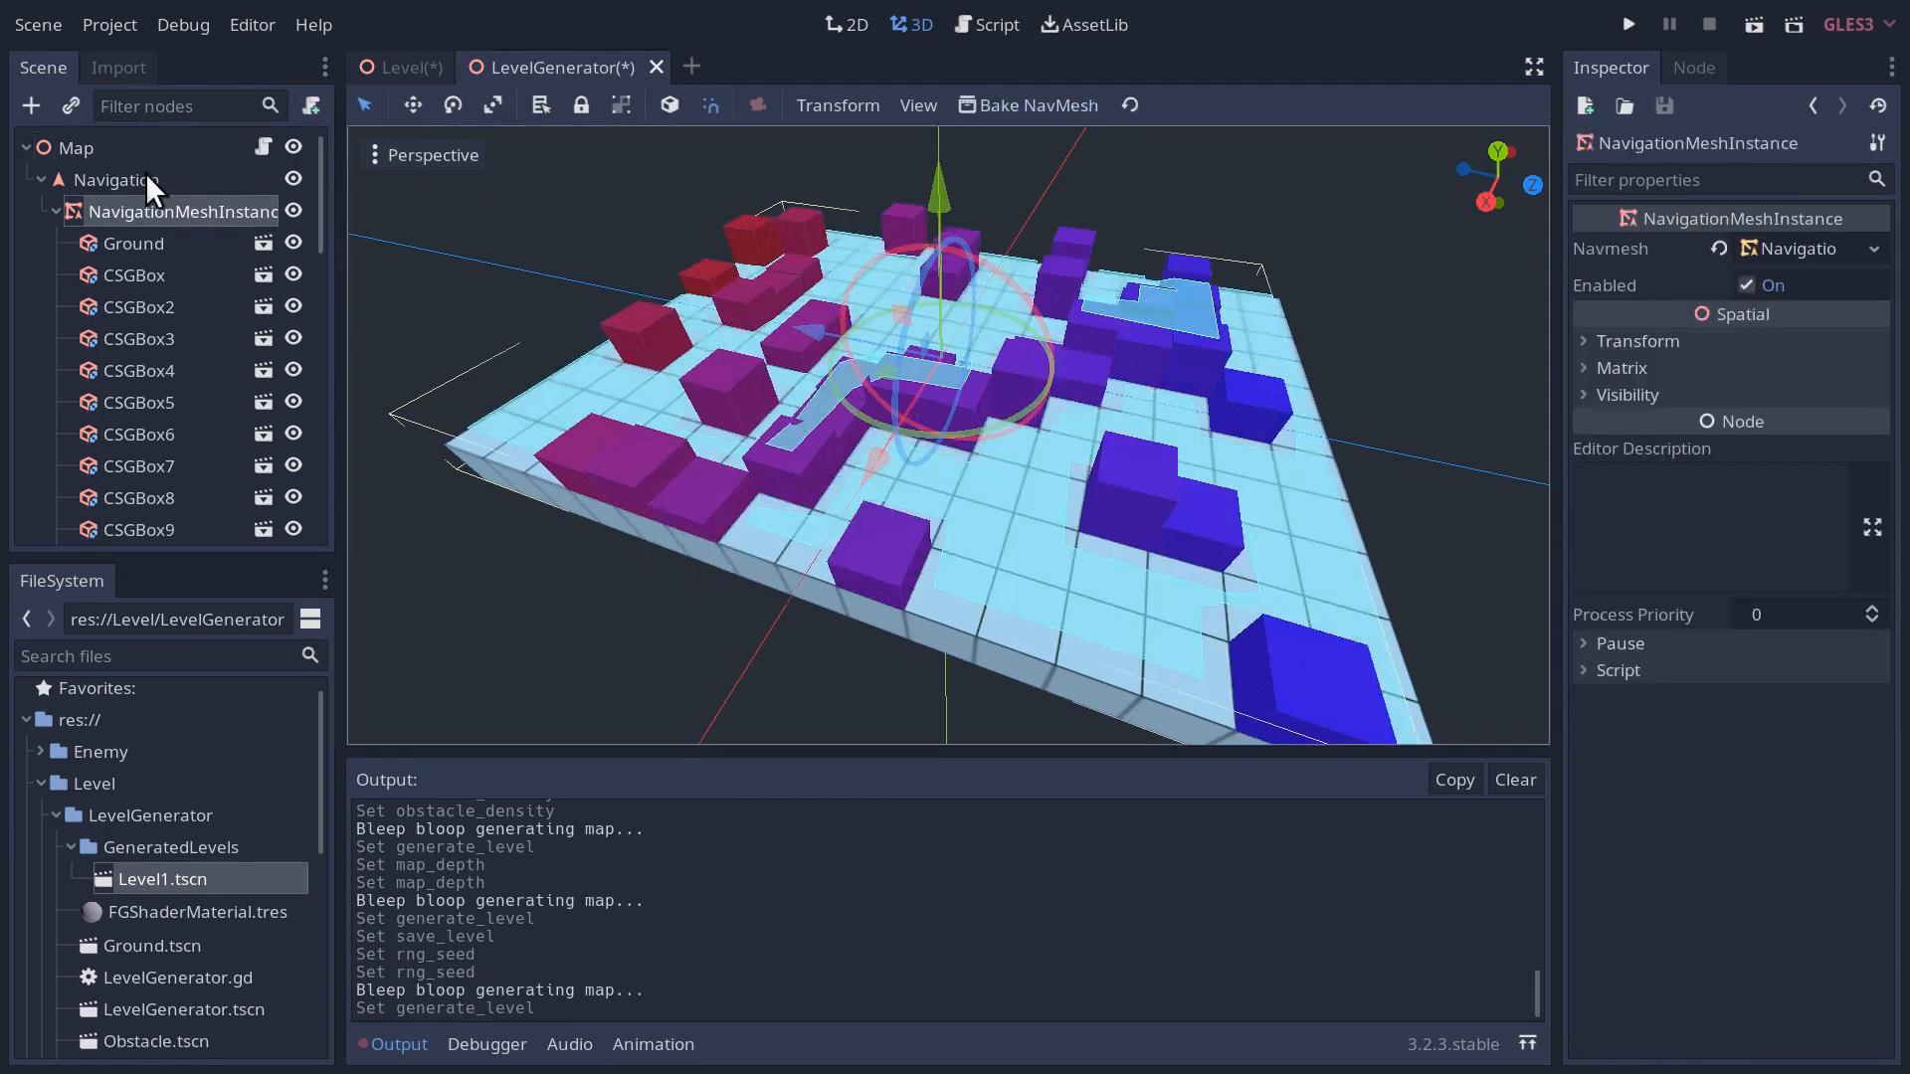
pyautogui.click(76, 147)
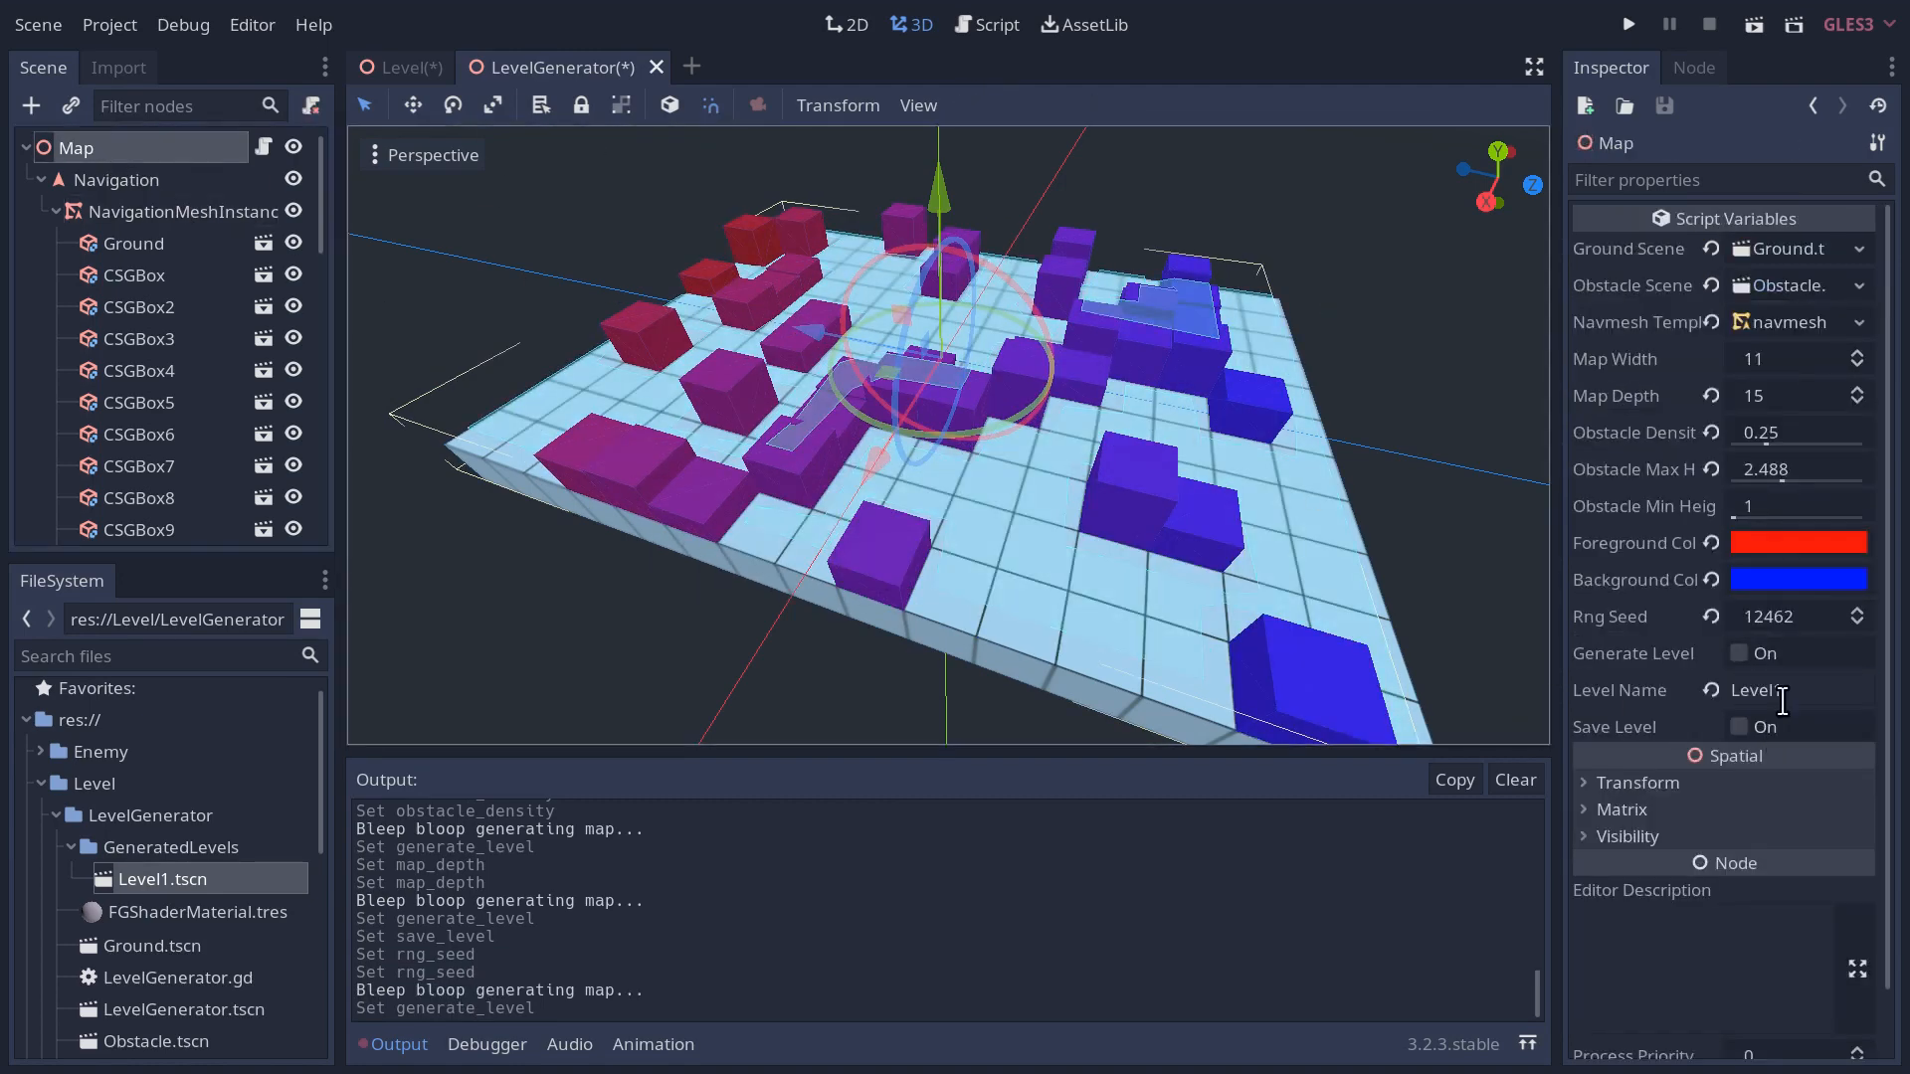
pyautogui.click(1738, 727)
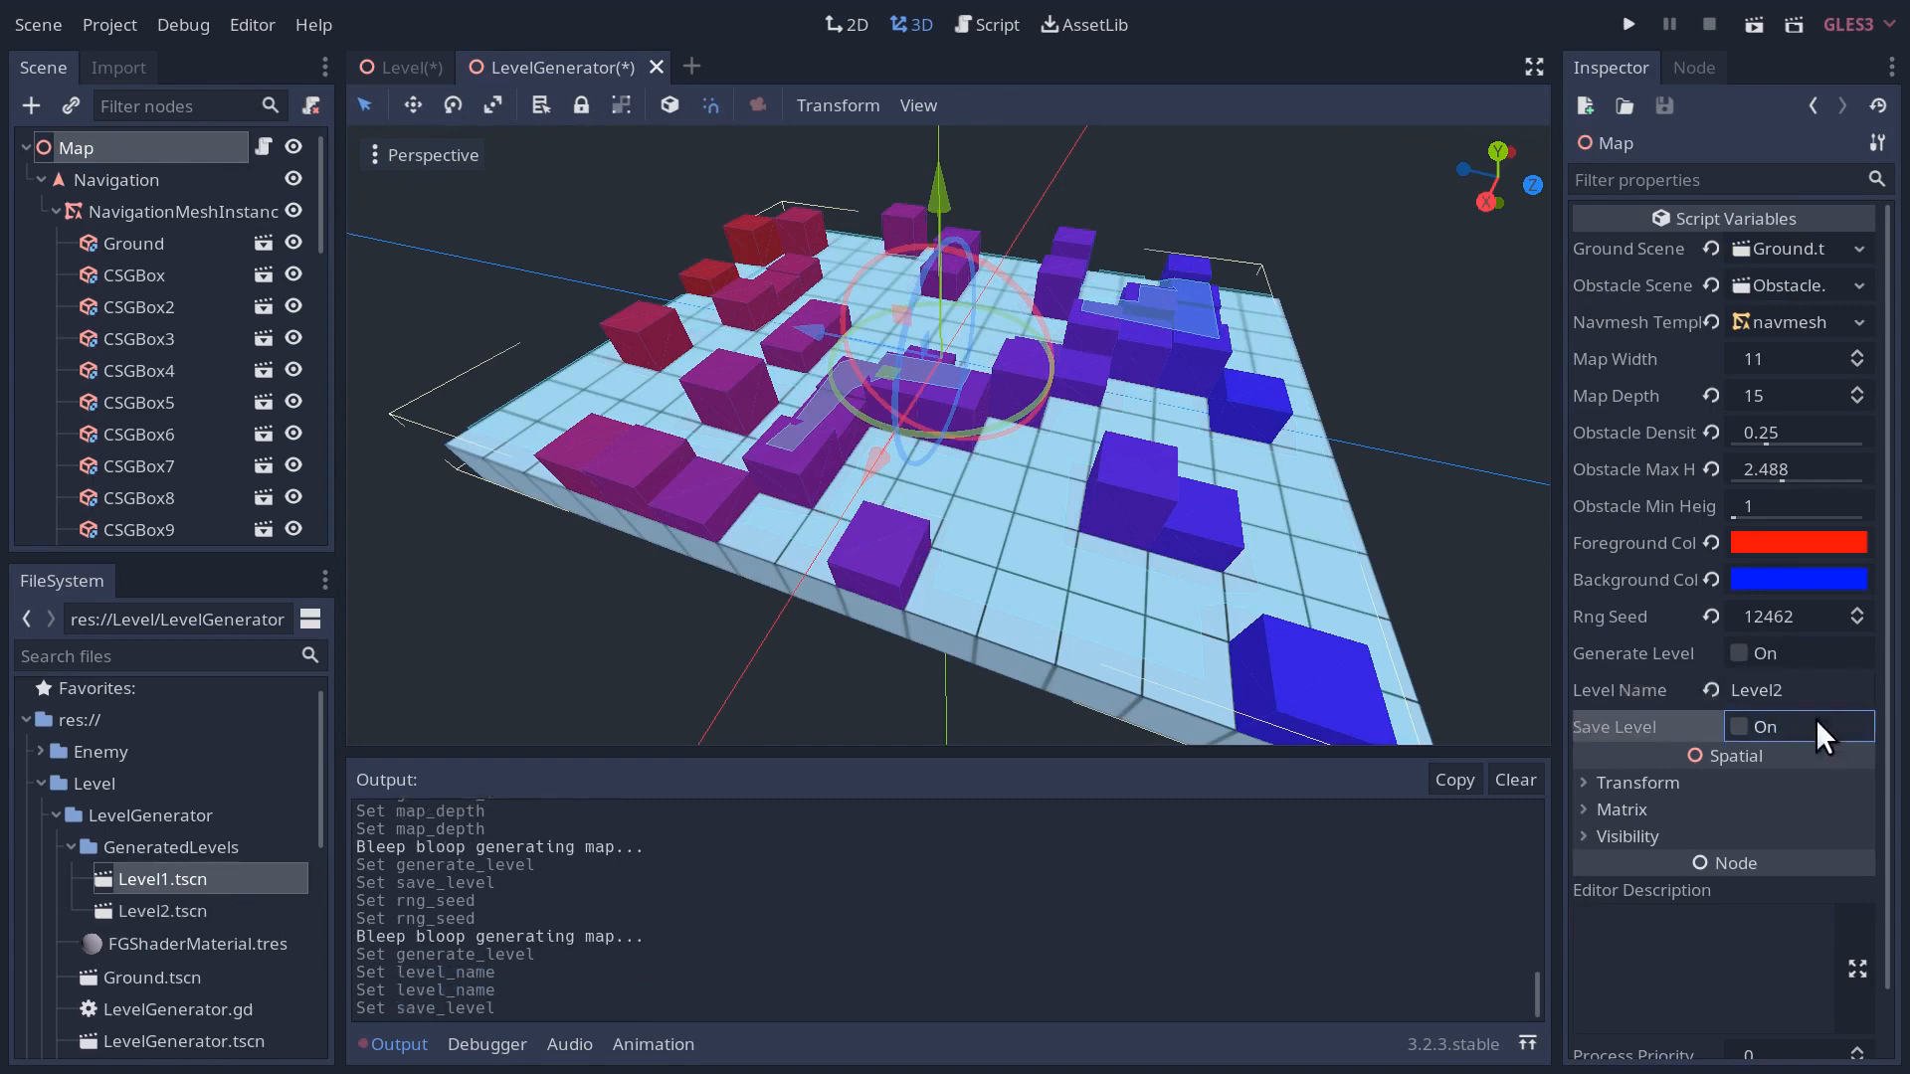
pyautogui.moveTo(215, 878)
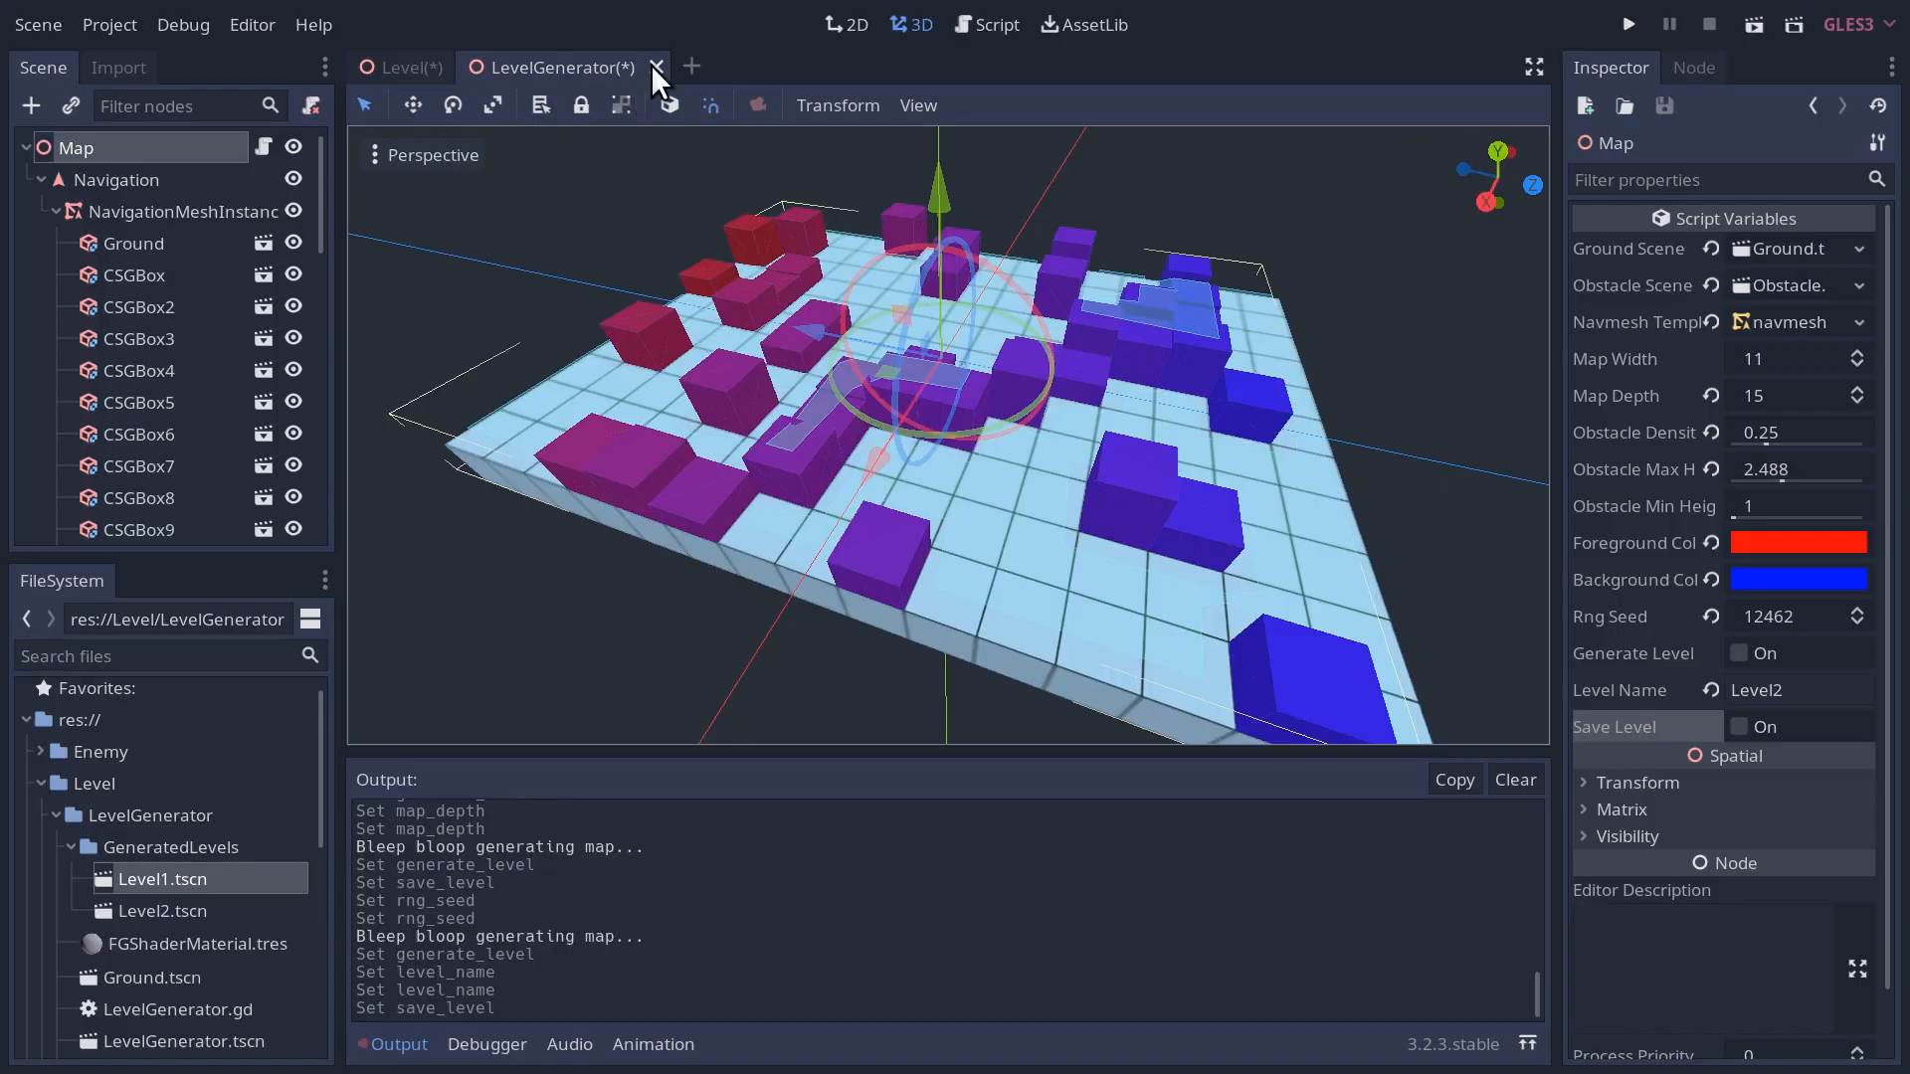
# - Play-test the Level scene after closing LevelGenerator, then delete its Level1 Navigation instance
pyautogui.click(656, 68)
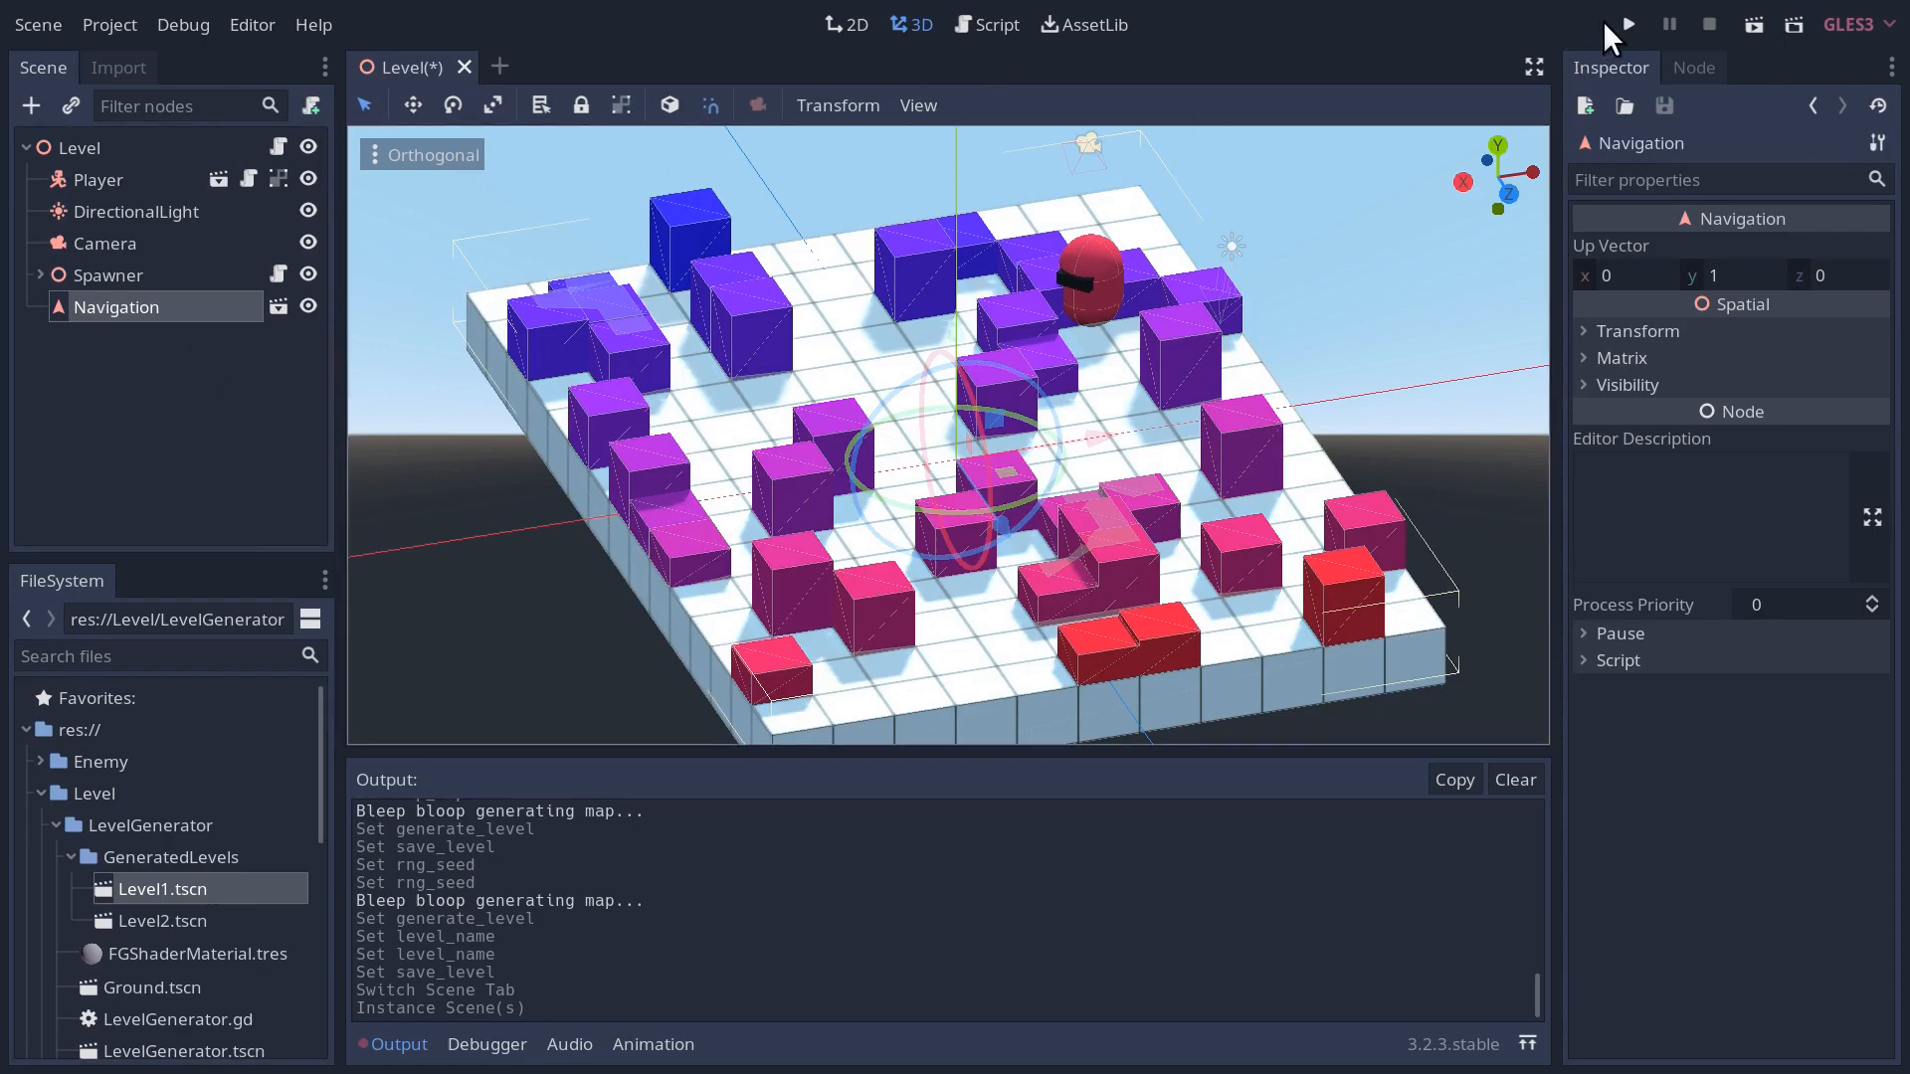
pyautogui.click(1625, 24)
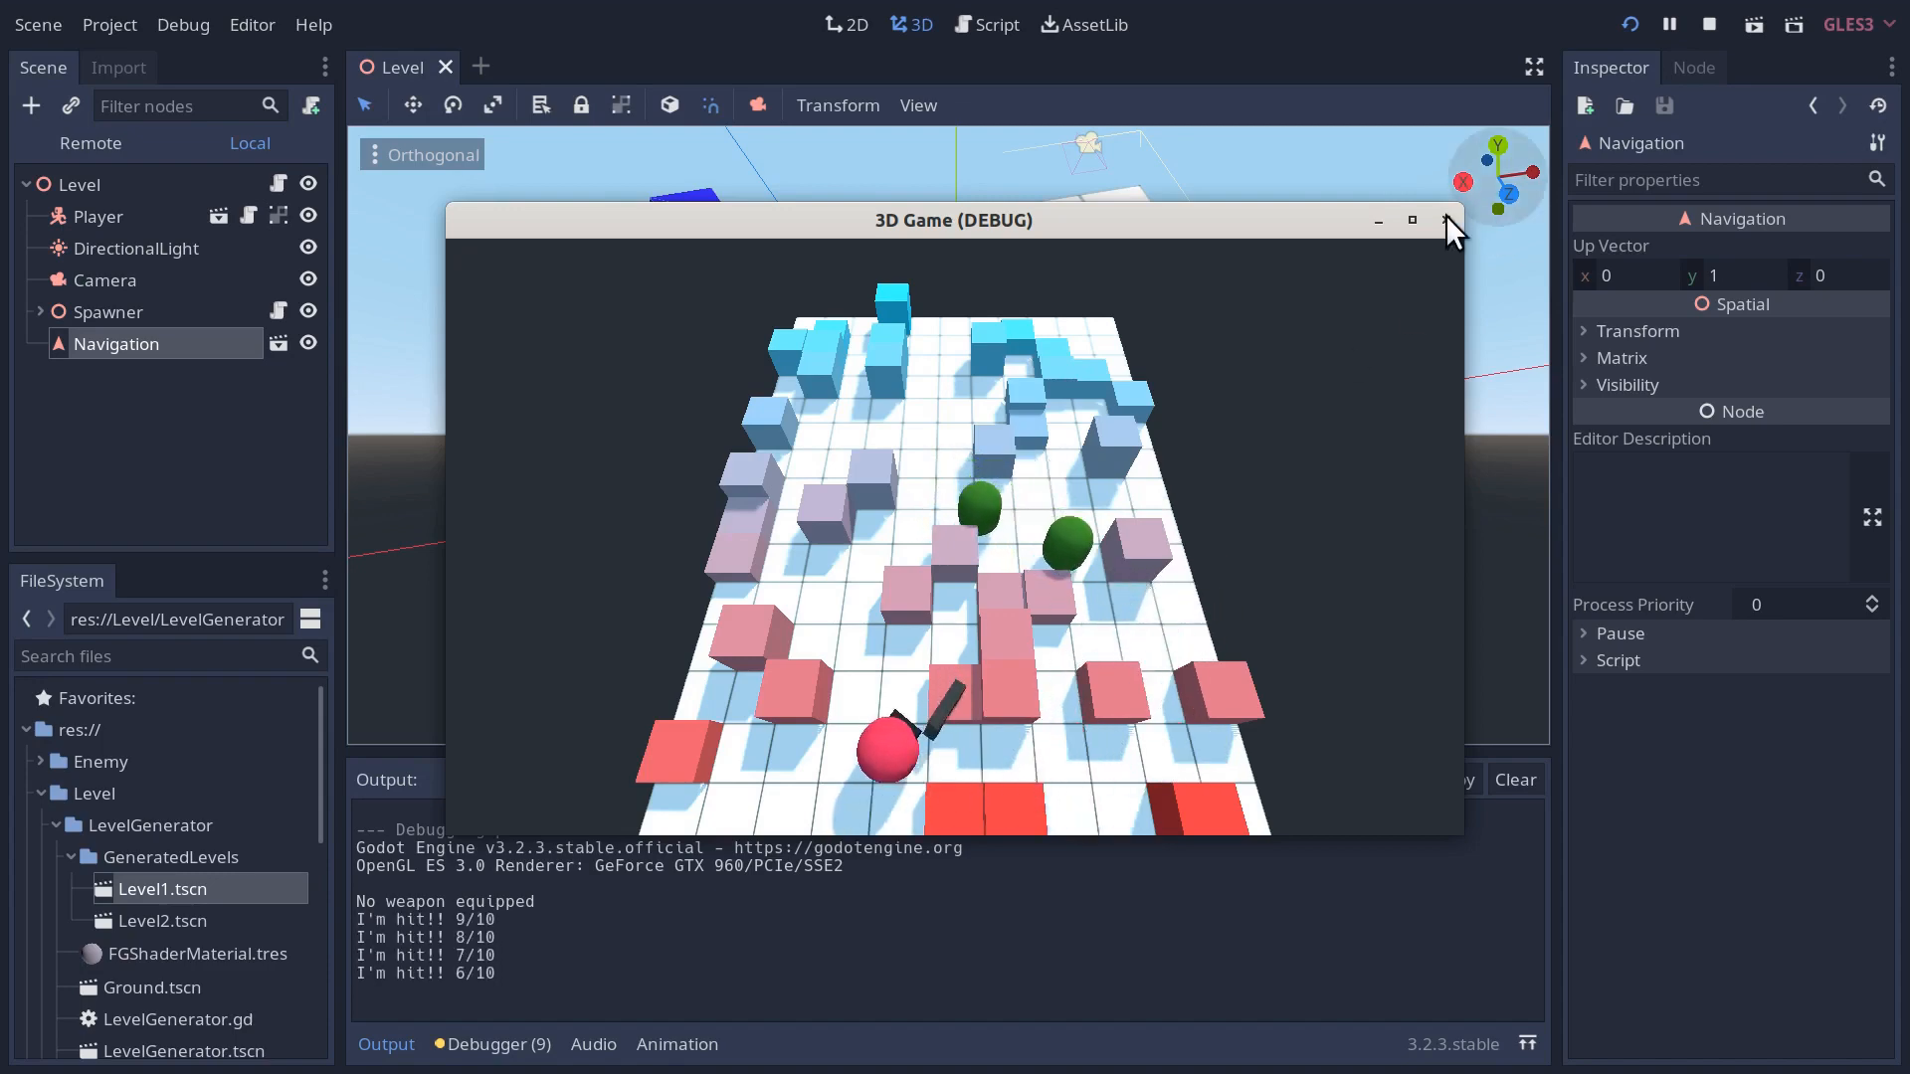
pyautogui.click(1448, 221)
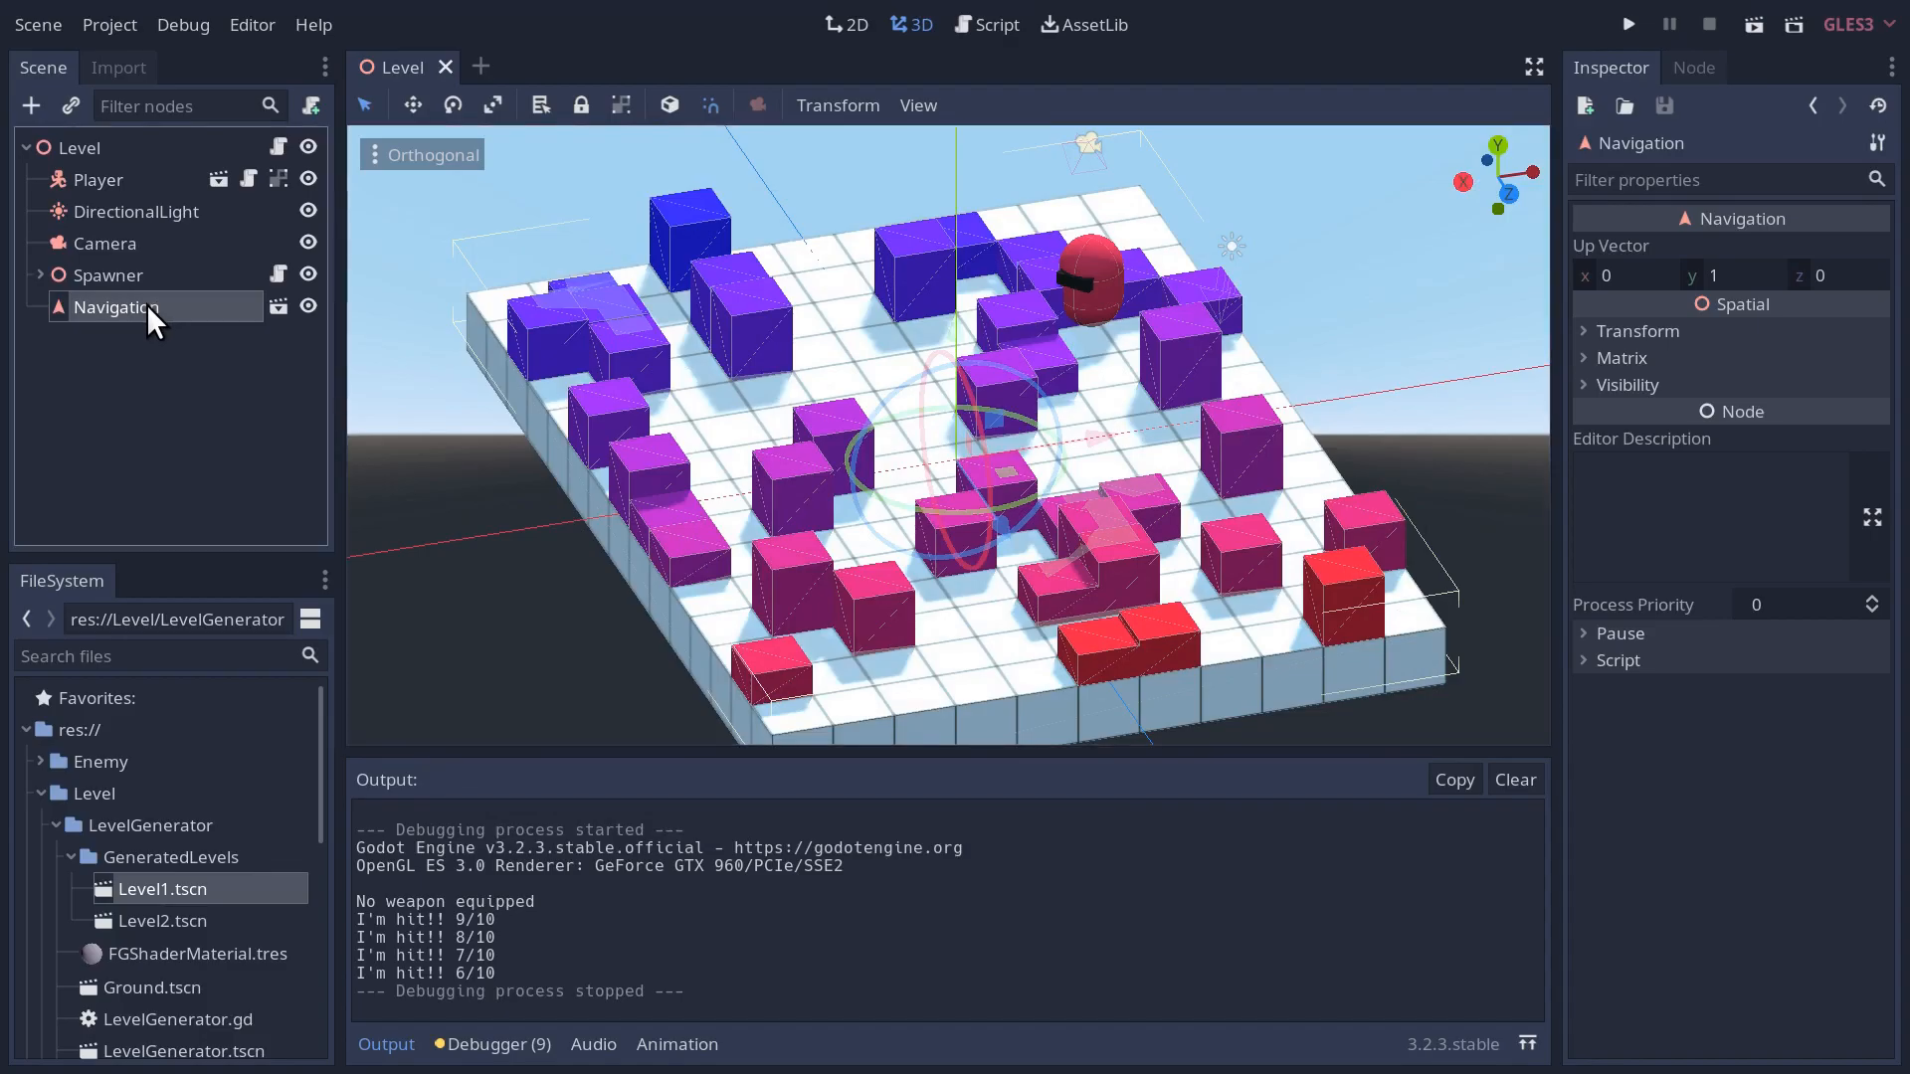
pyautogui.press('Delete')
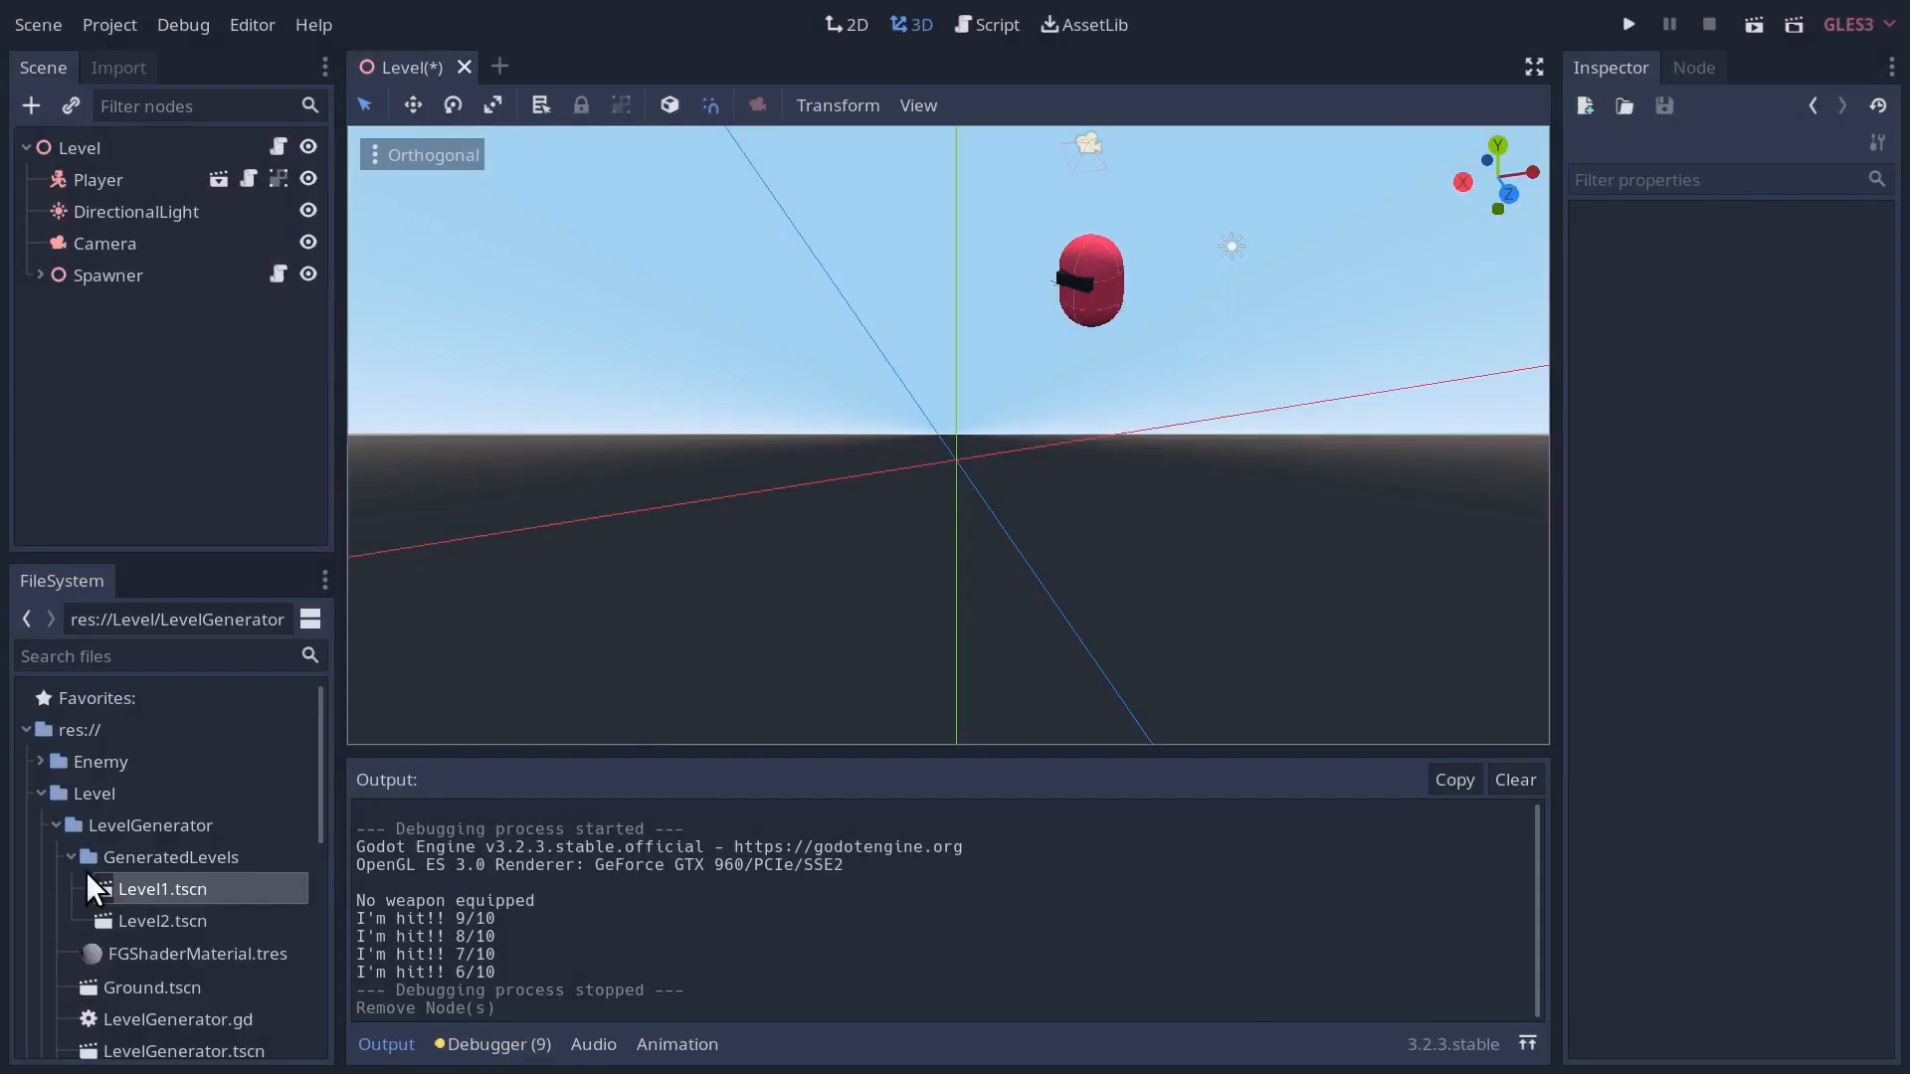
# - Instance Level2.tscn as the Level scene's Navigation node and save the scene
pyautogui.doubleClick(163, 919)
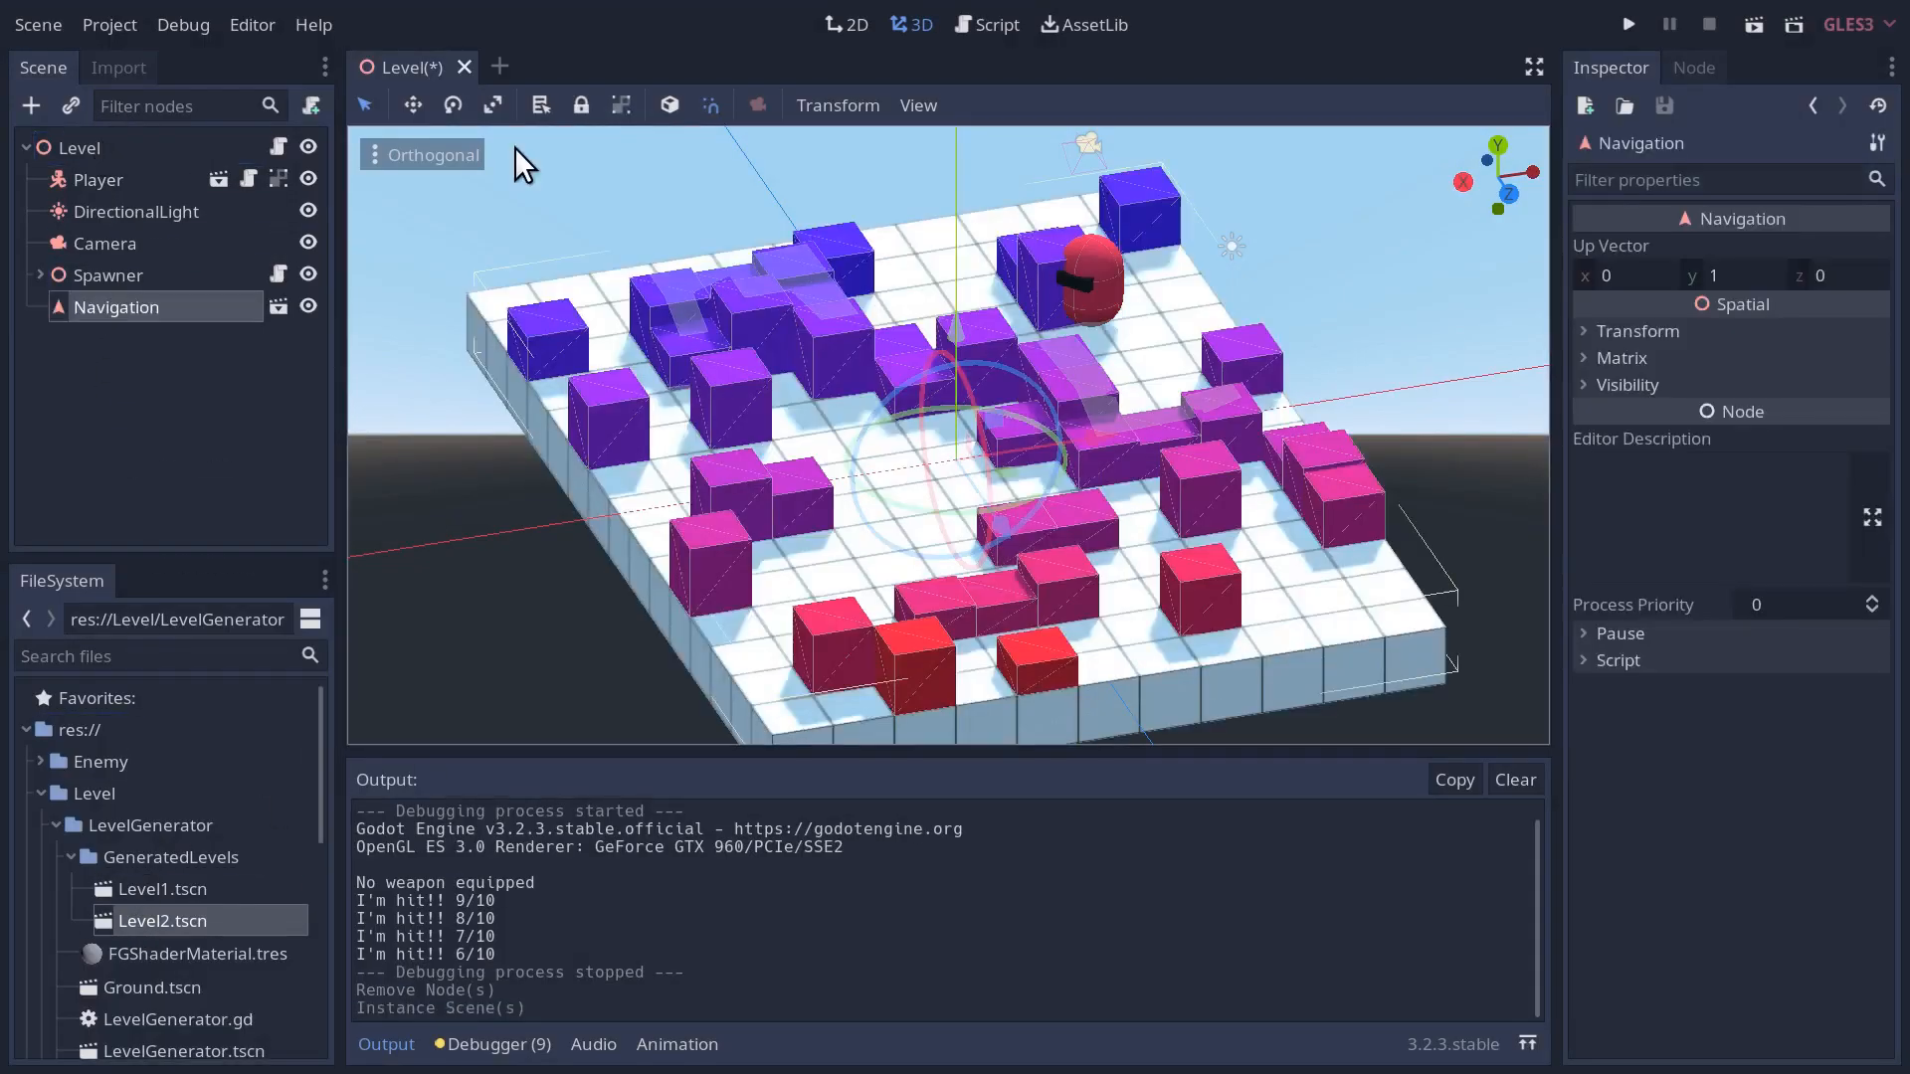
pyautogui.click(1627, 24)
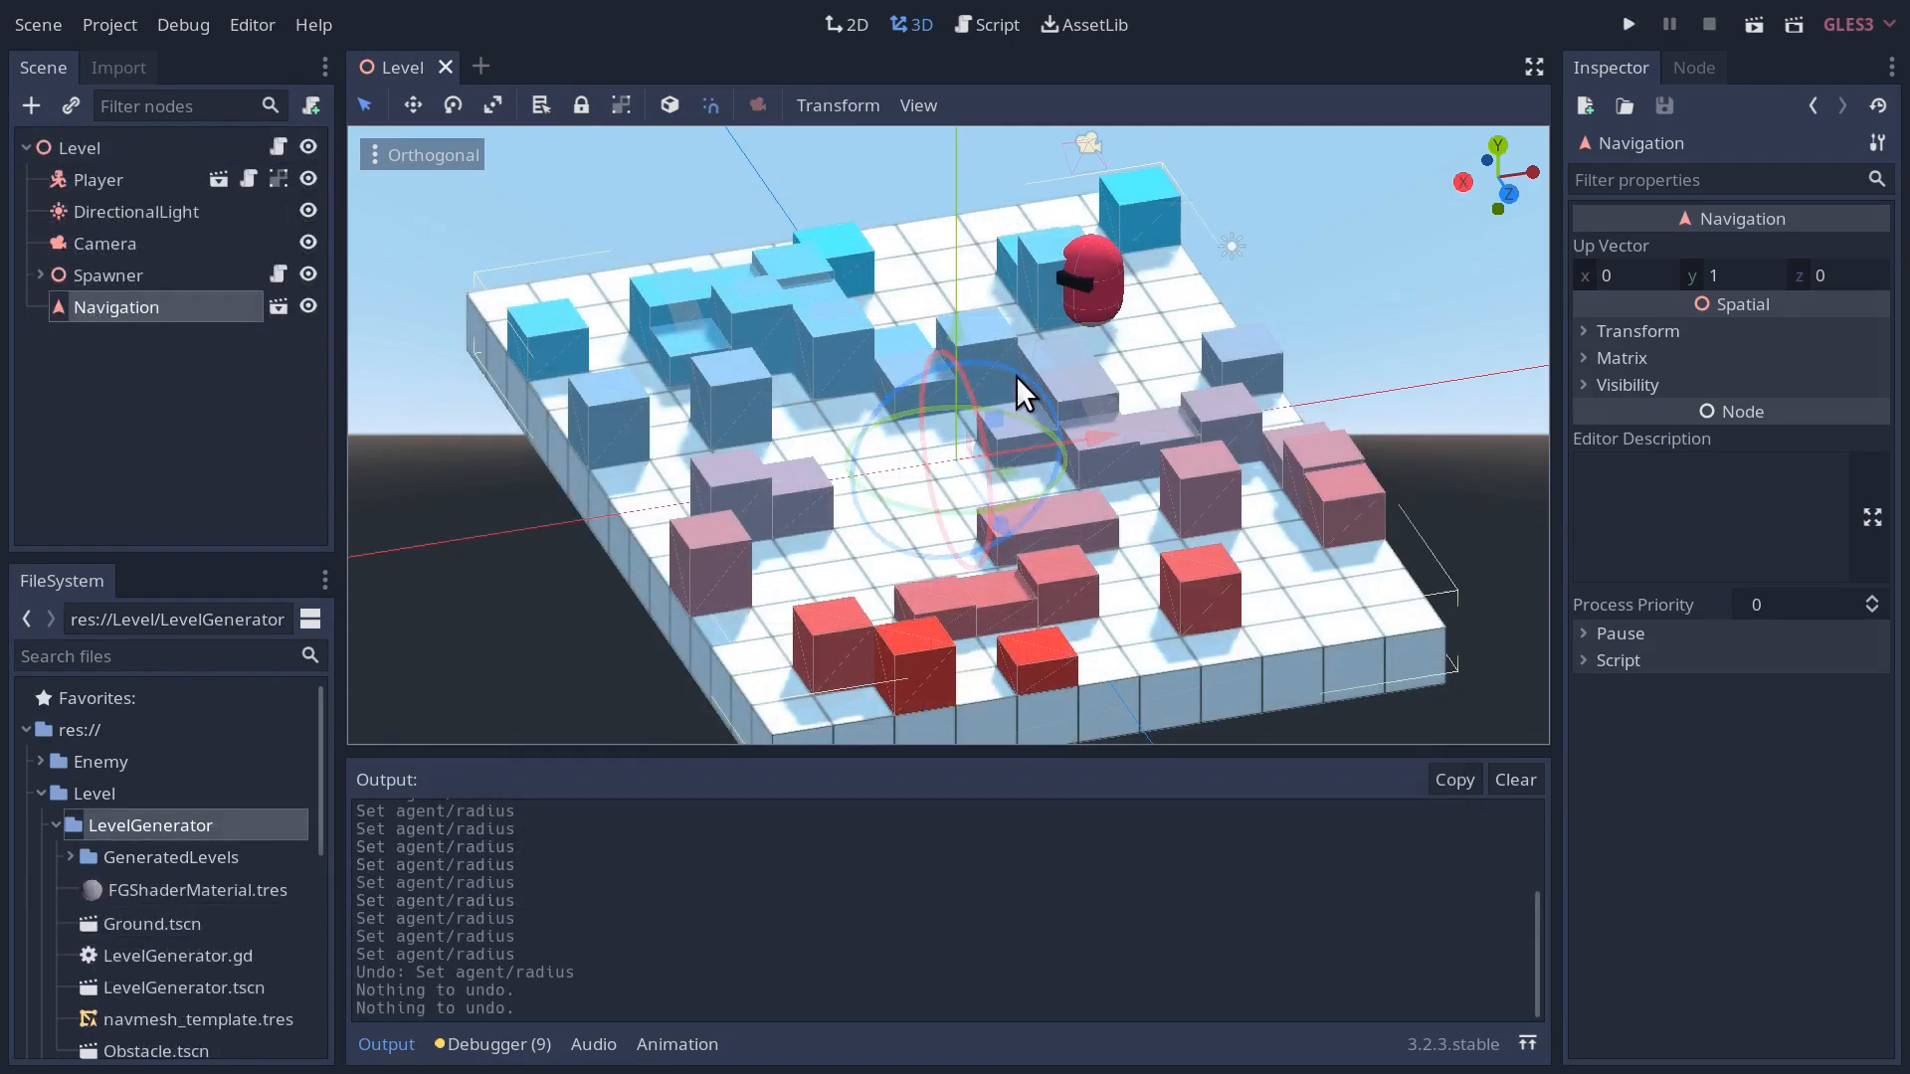
pyautogui.moveTo(1034, 474)
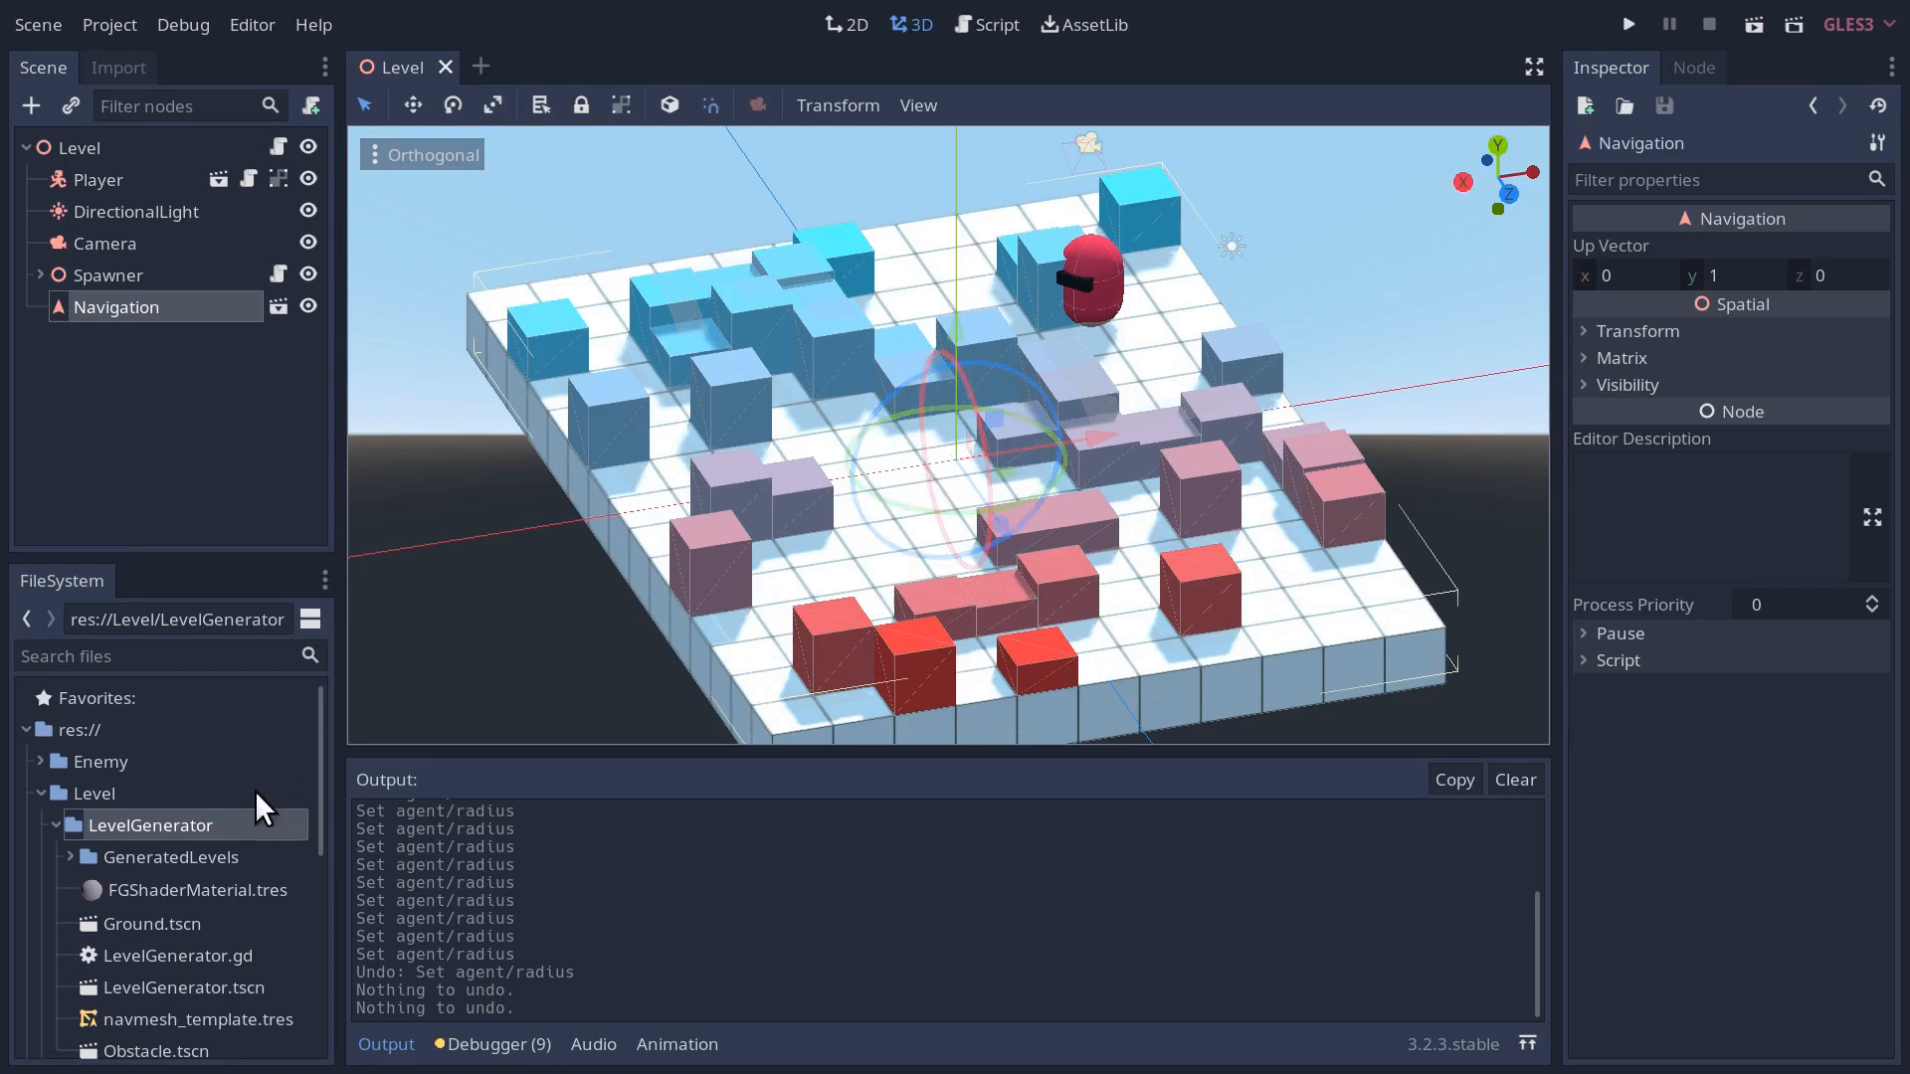
# - Set navmesh_template.tres agent radius to 0.97 and cell height to 0.8, then reopen LevelGenerator
pyautogui.click(193, 1018)
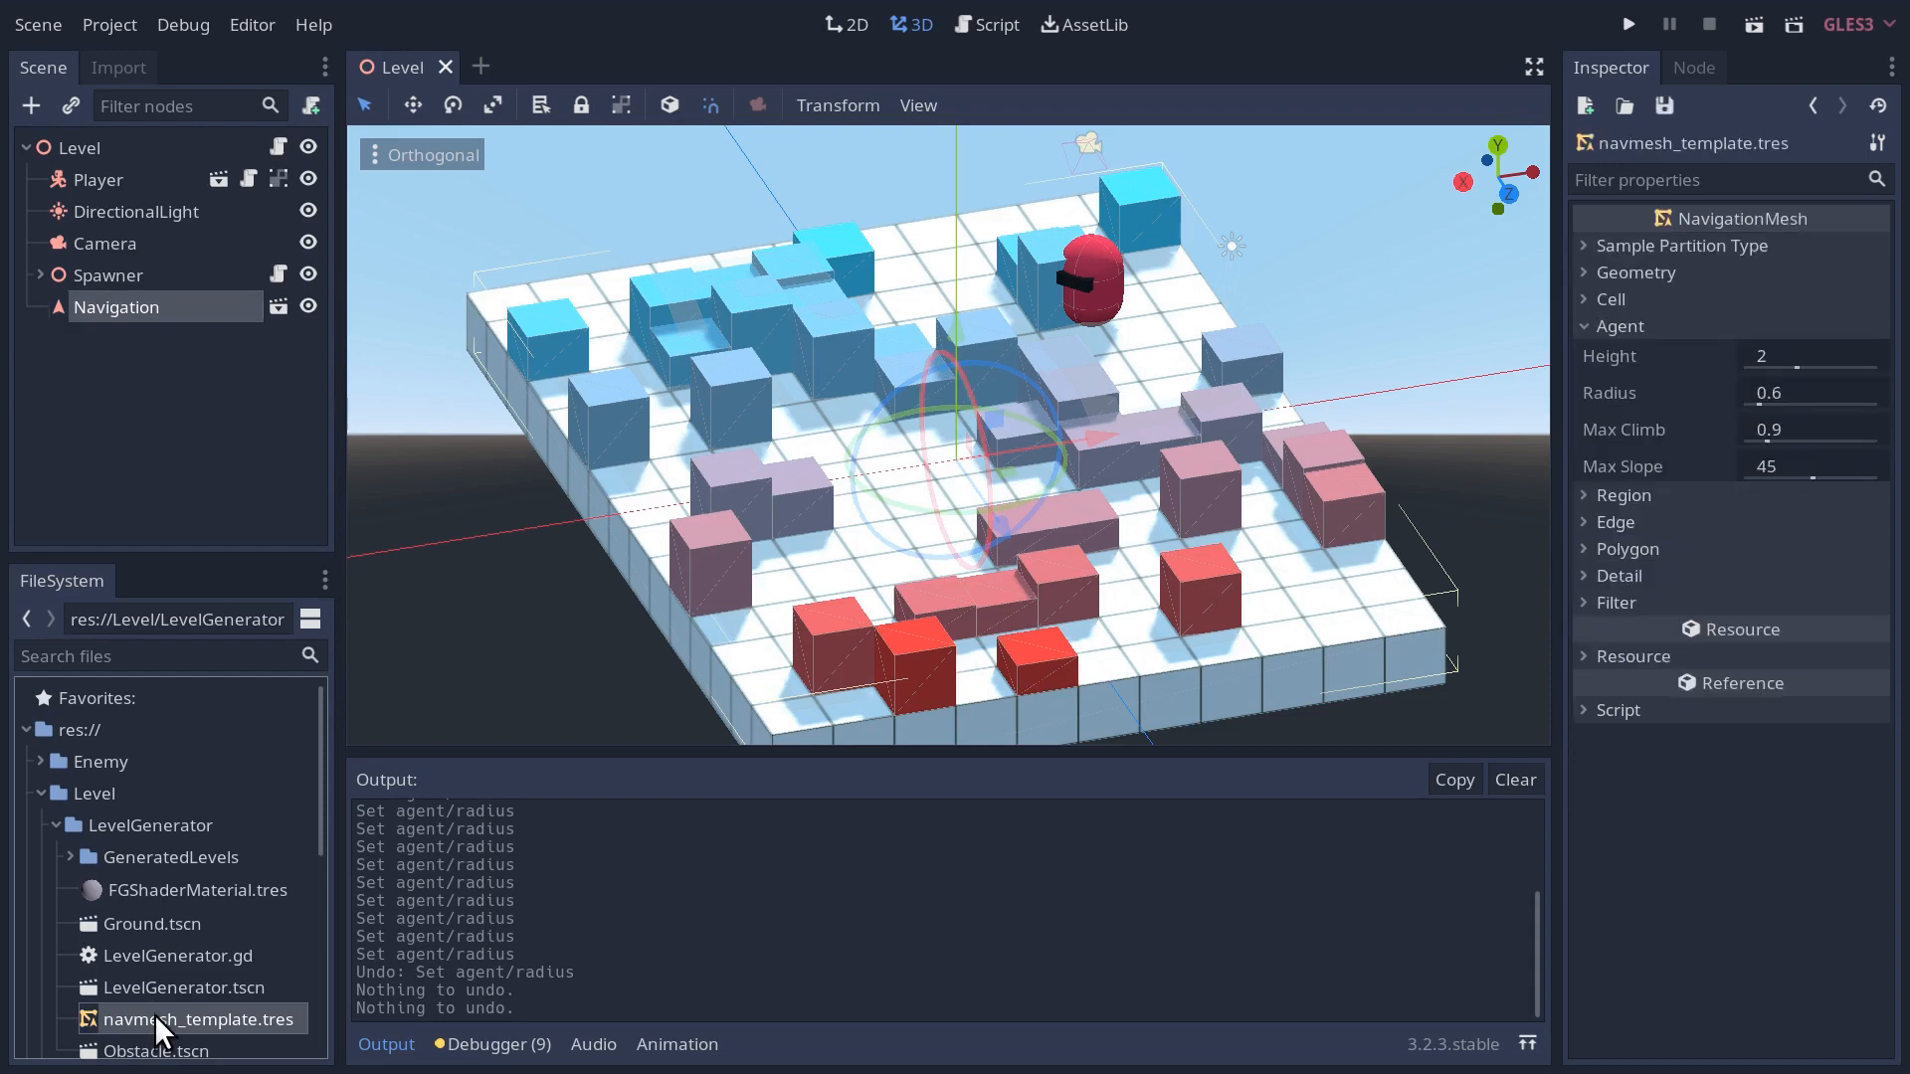
pyautogui.moveTo(1788, 289)
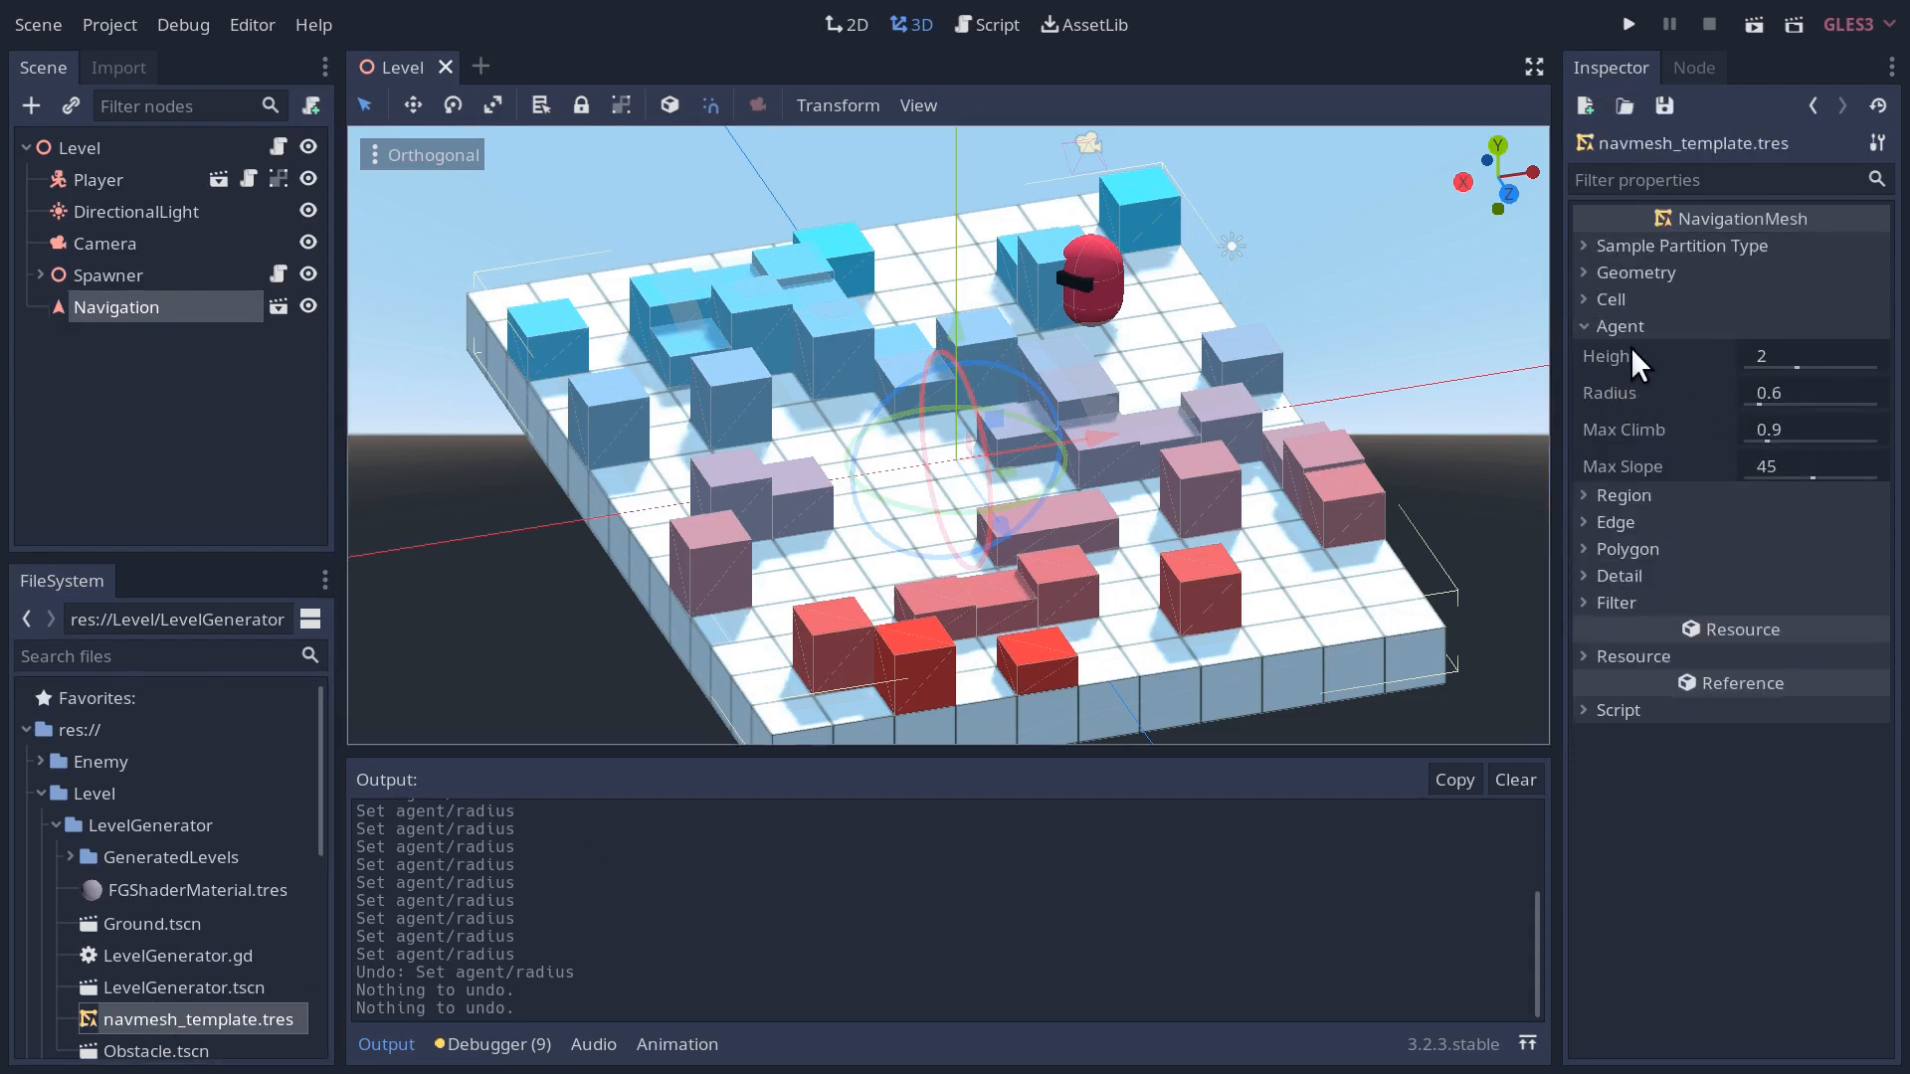
pyautogui.moveTo(1632, 458)
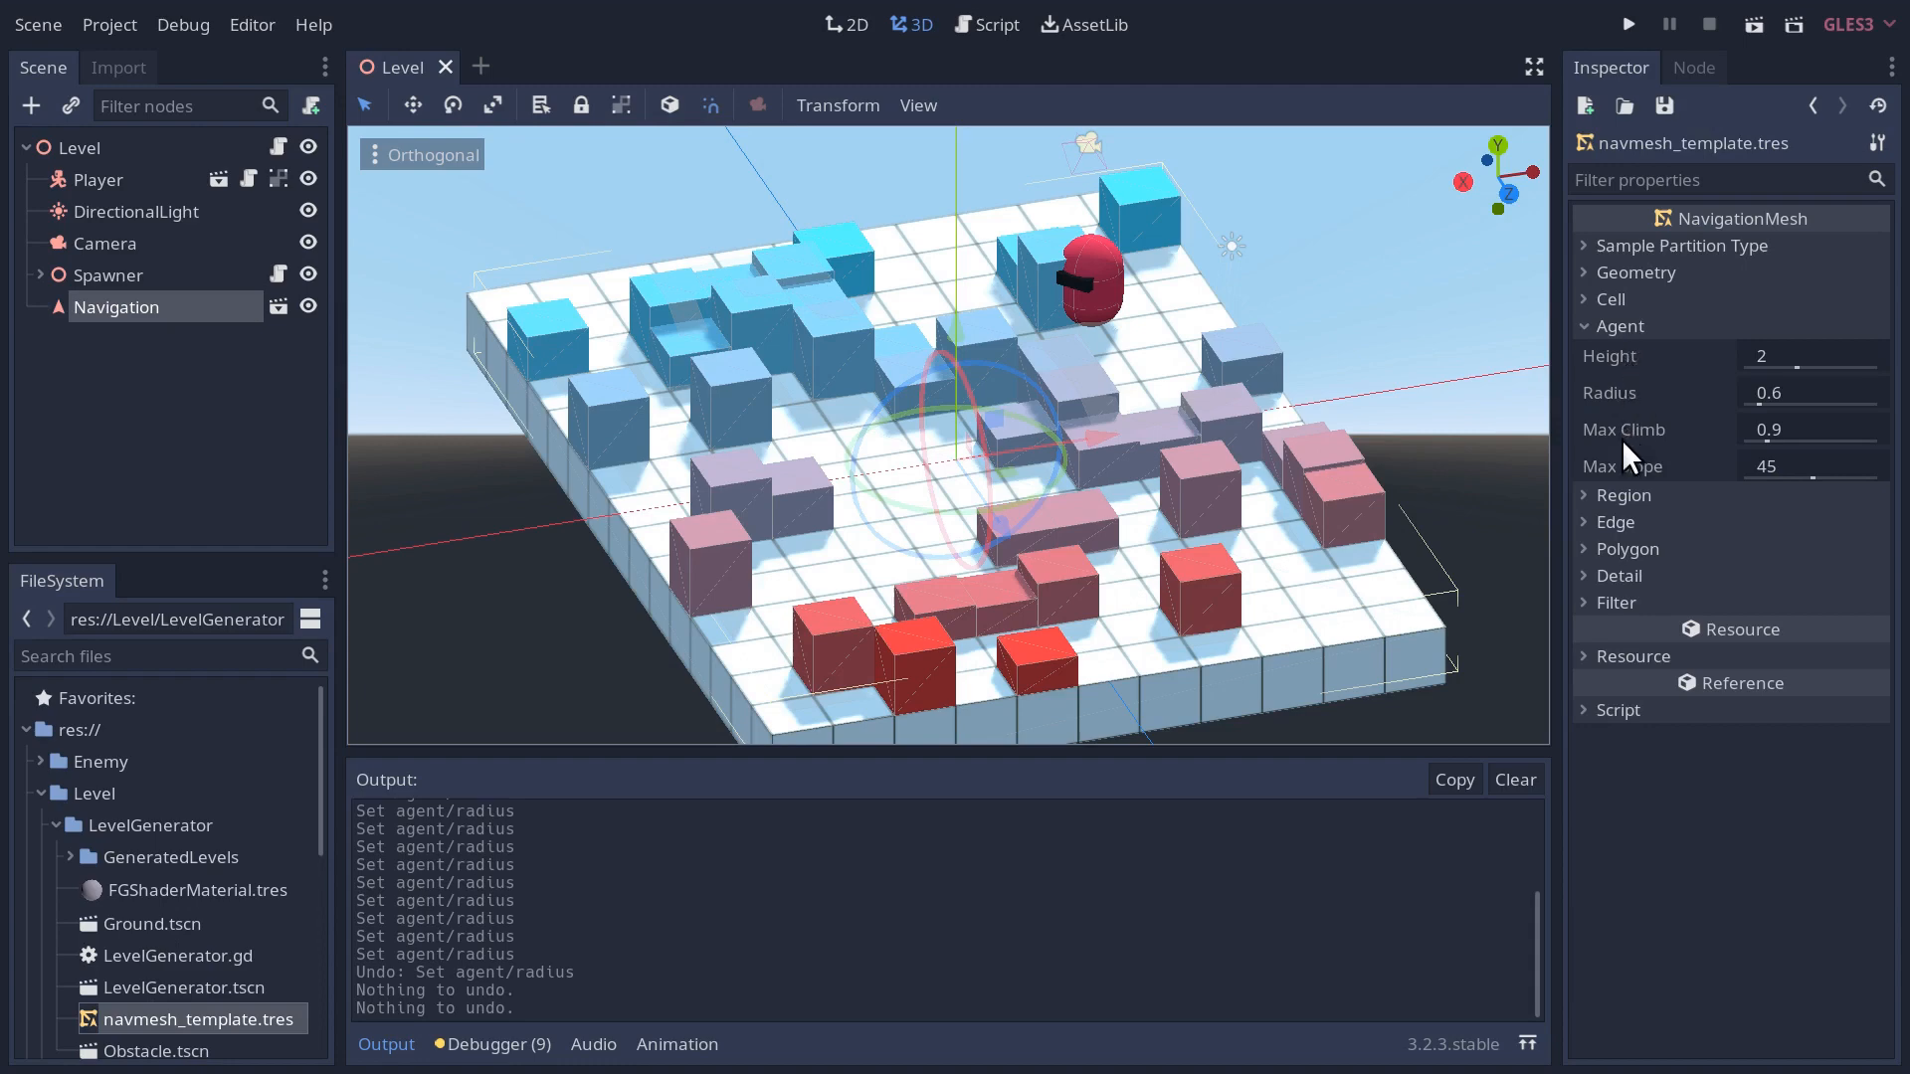
pyautogui.moveTo(1697, 392)
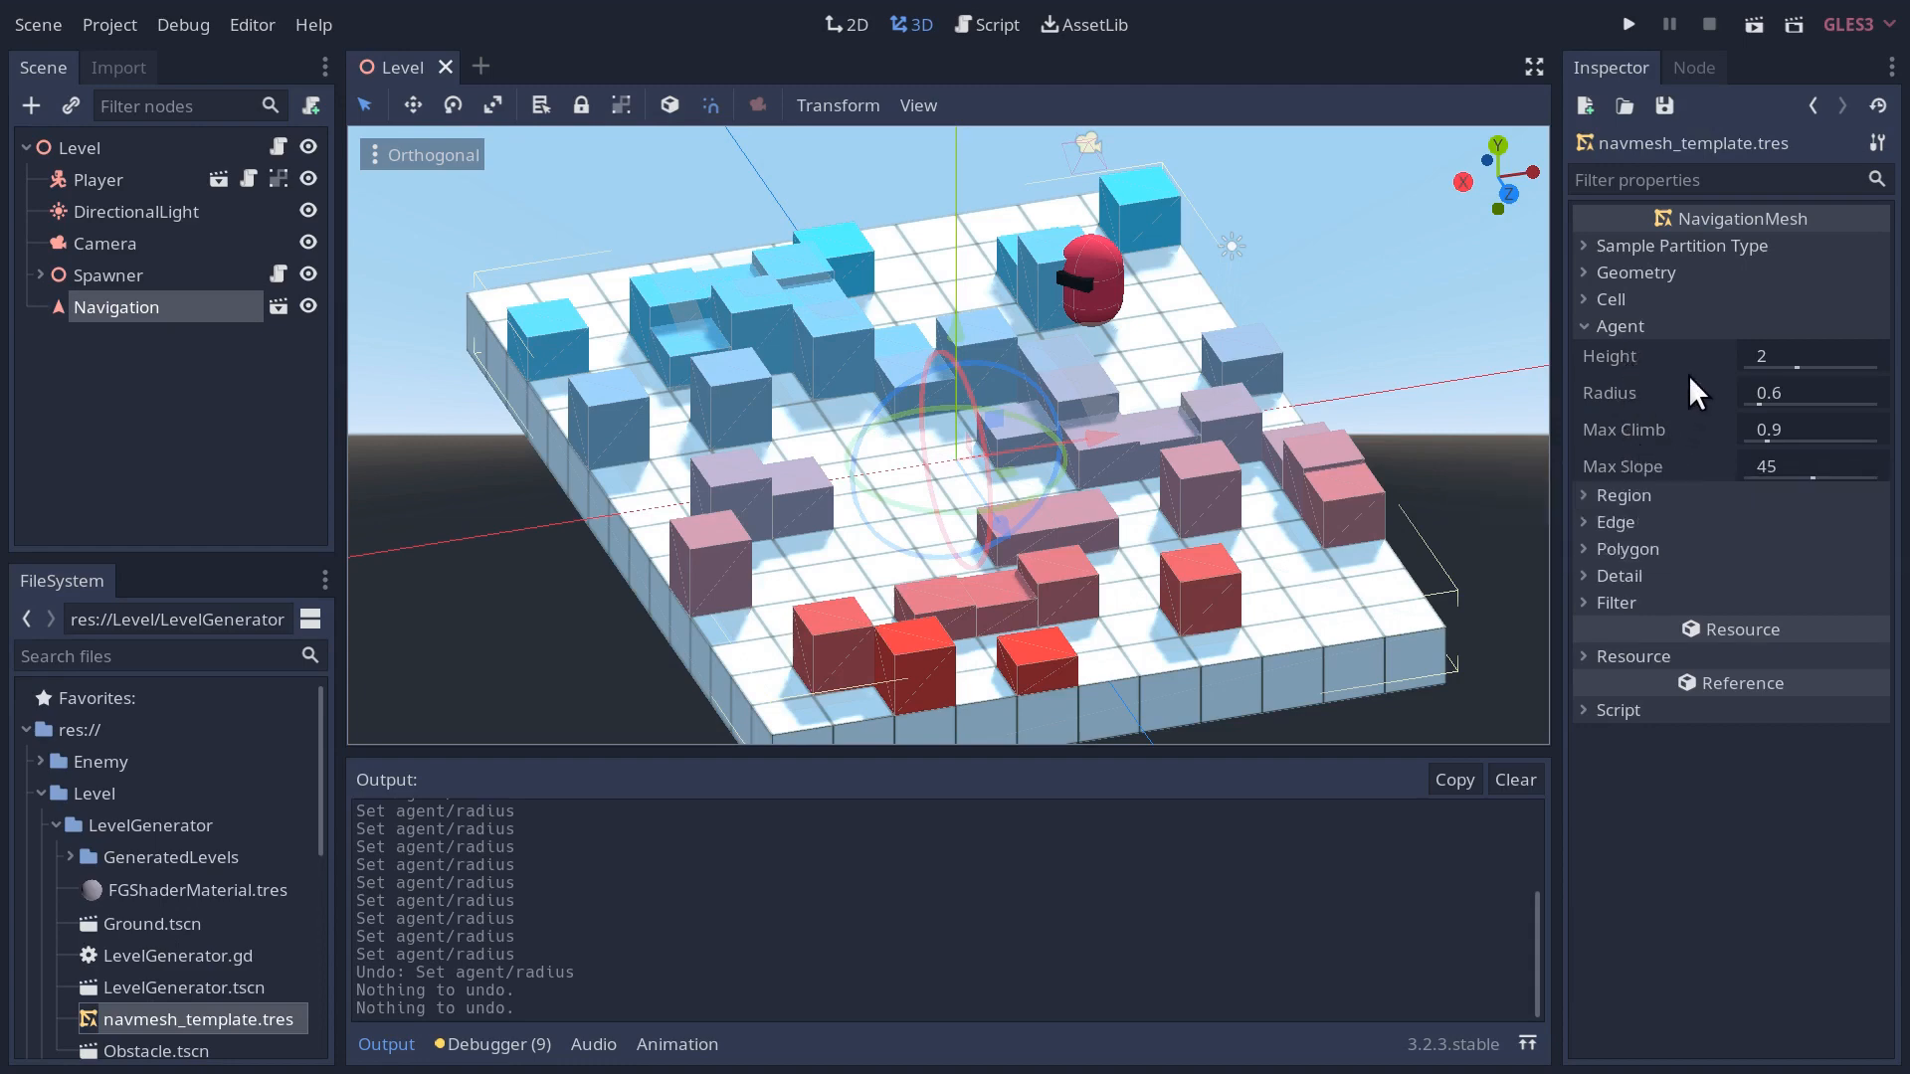
pyautogui.moveTo(1651, 356)
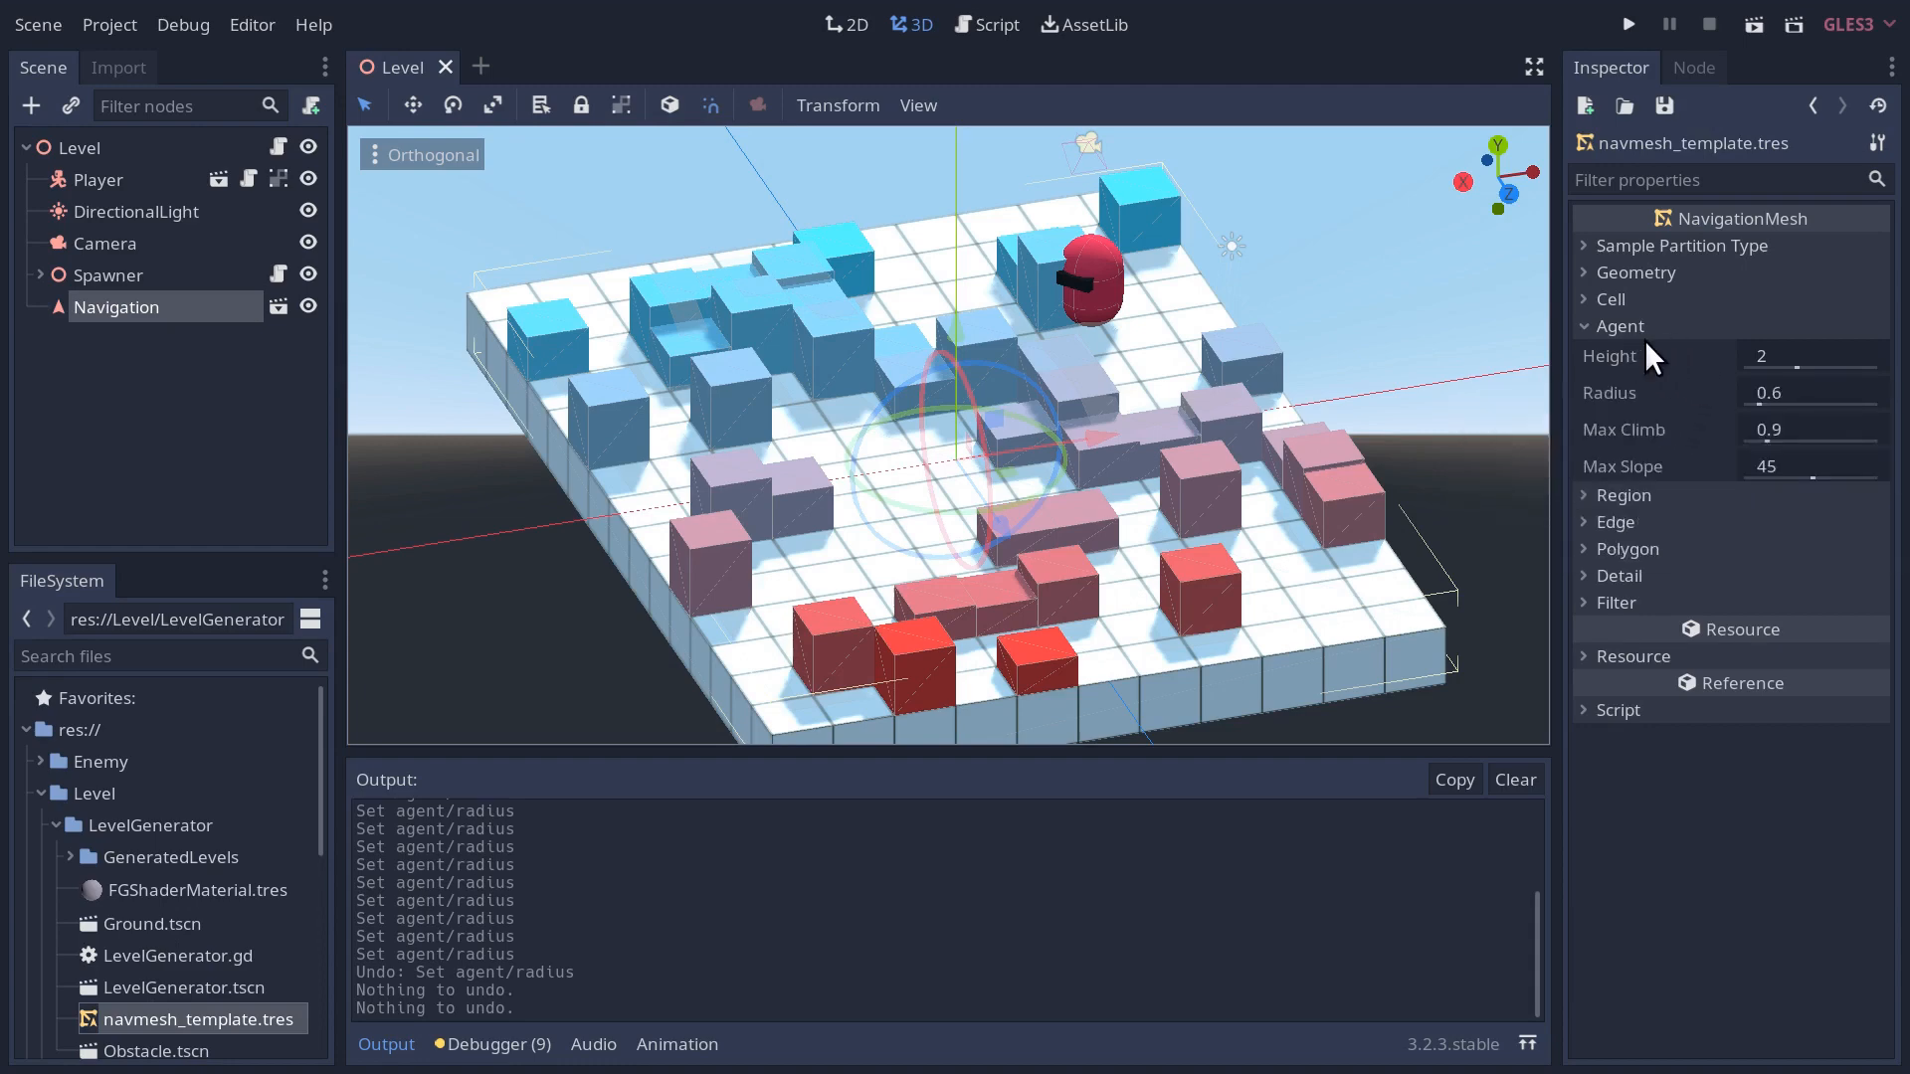
pyautogui.moveTo(1627, 410)
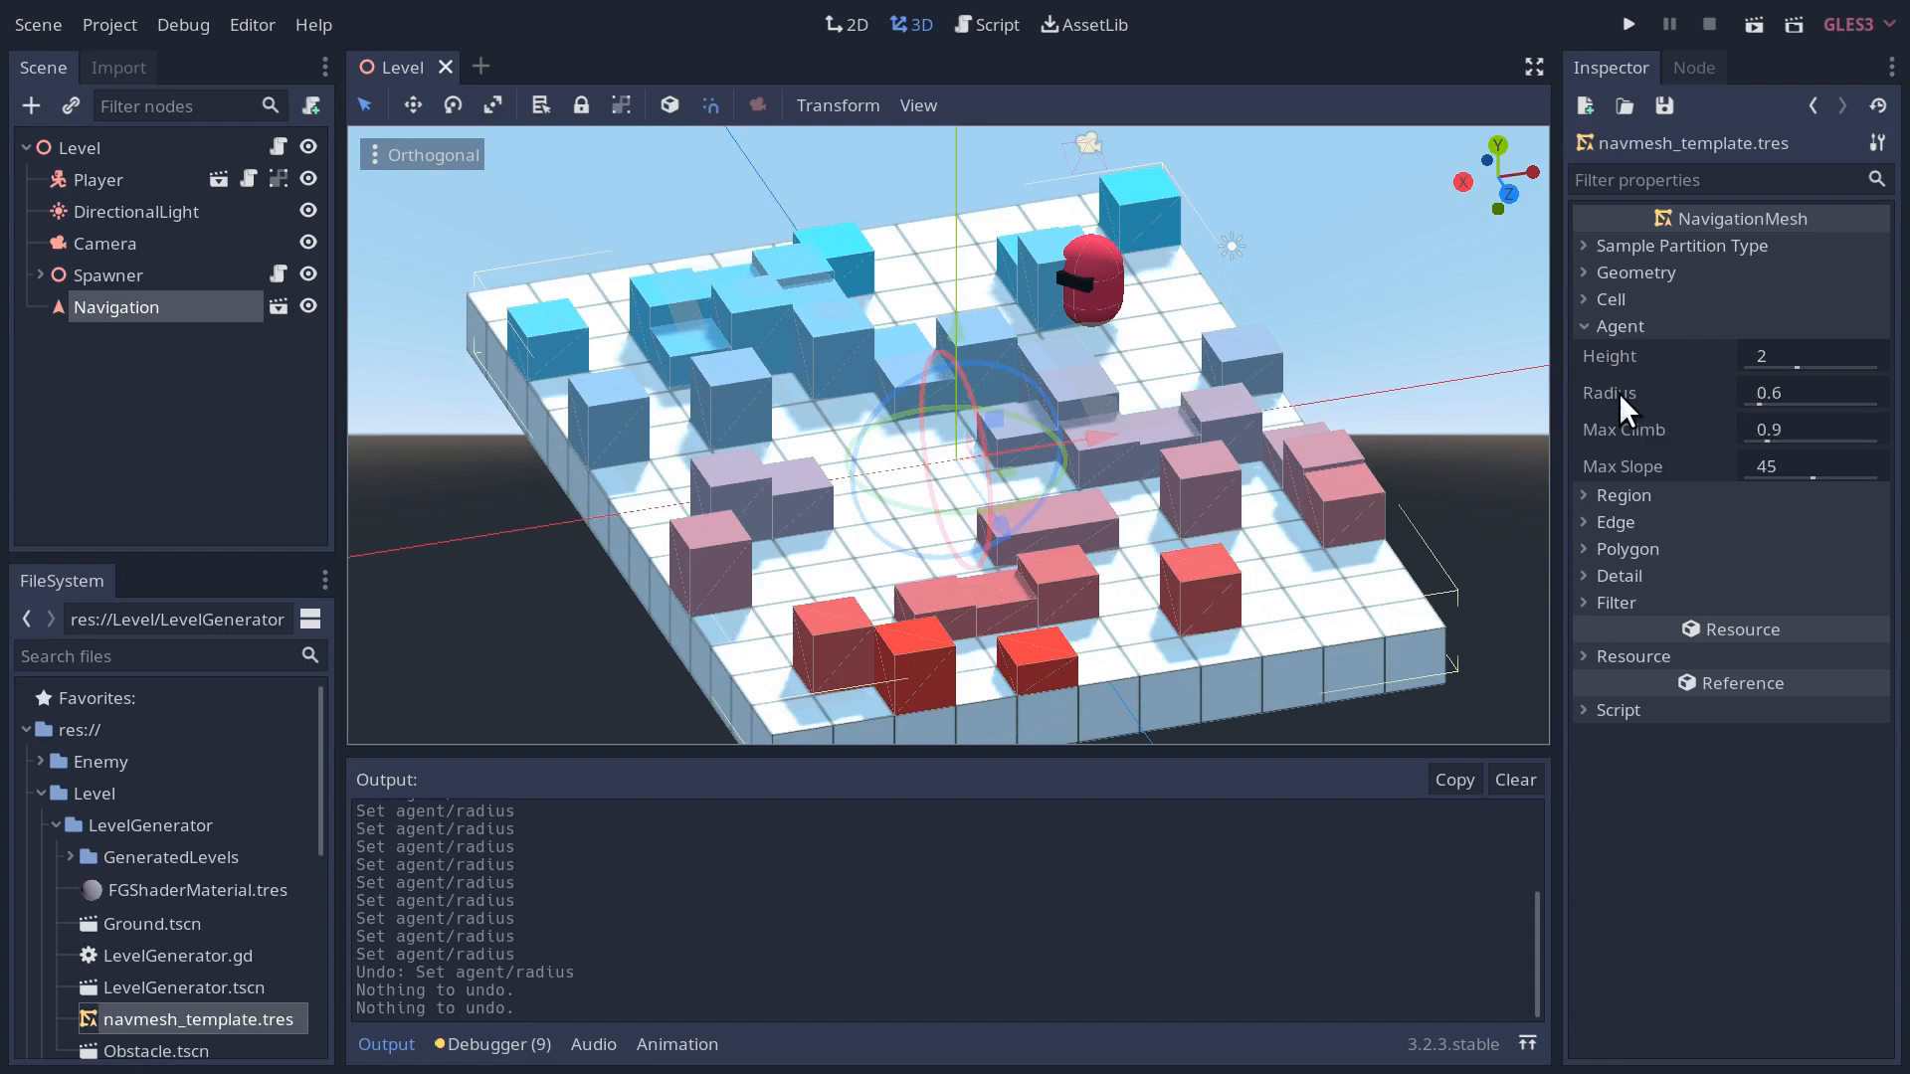
pyautogui.moveTo(1766, 416)
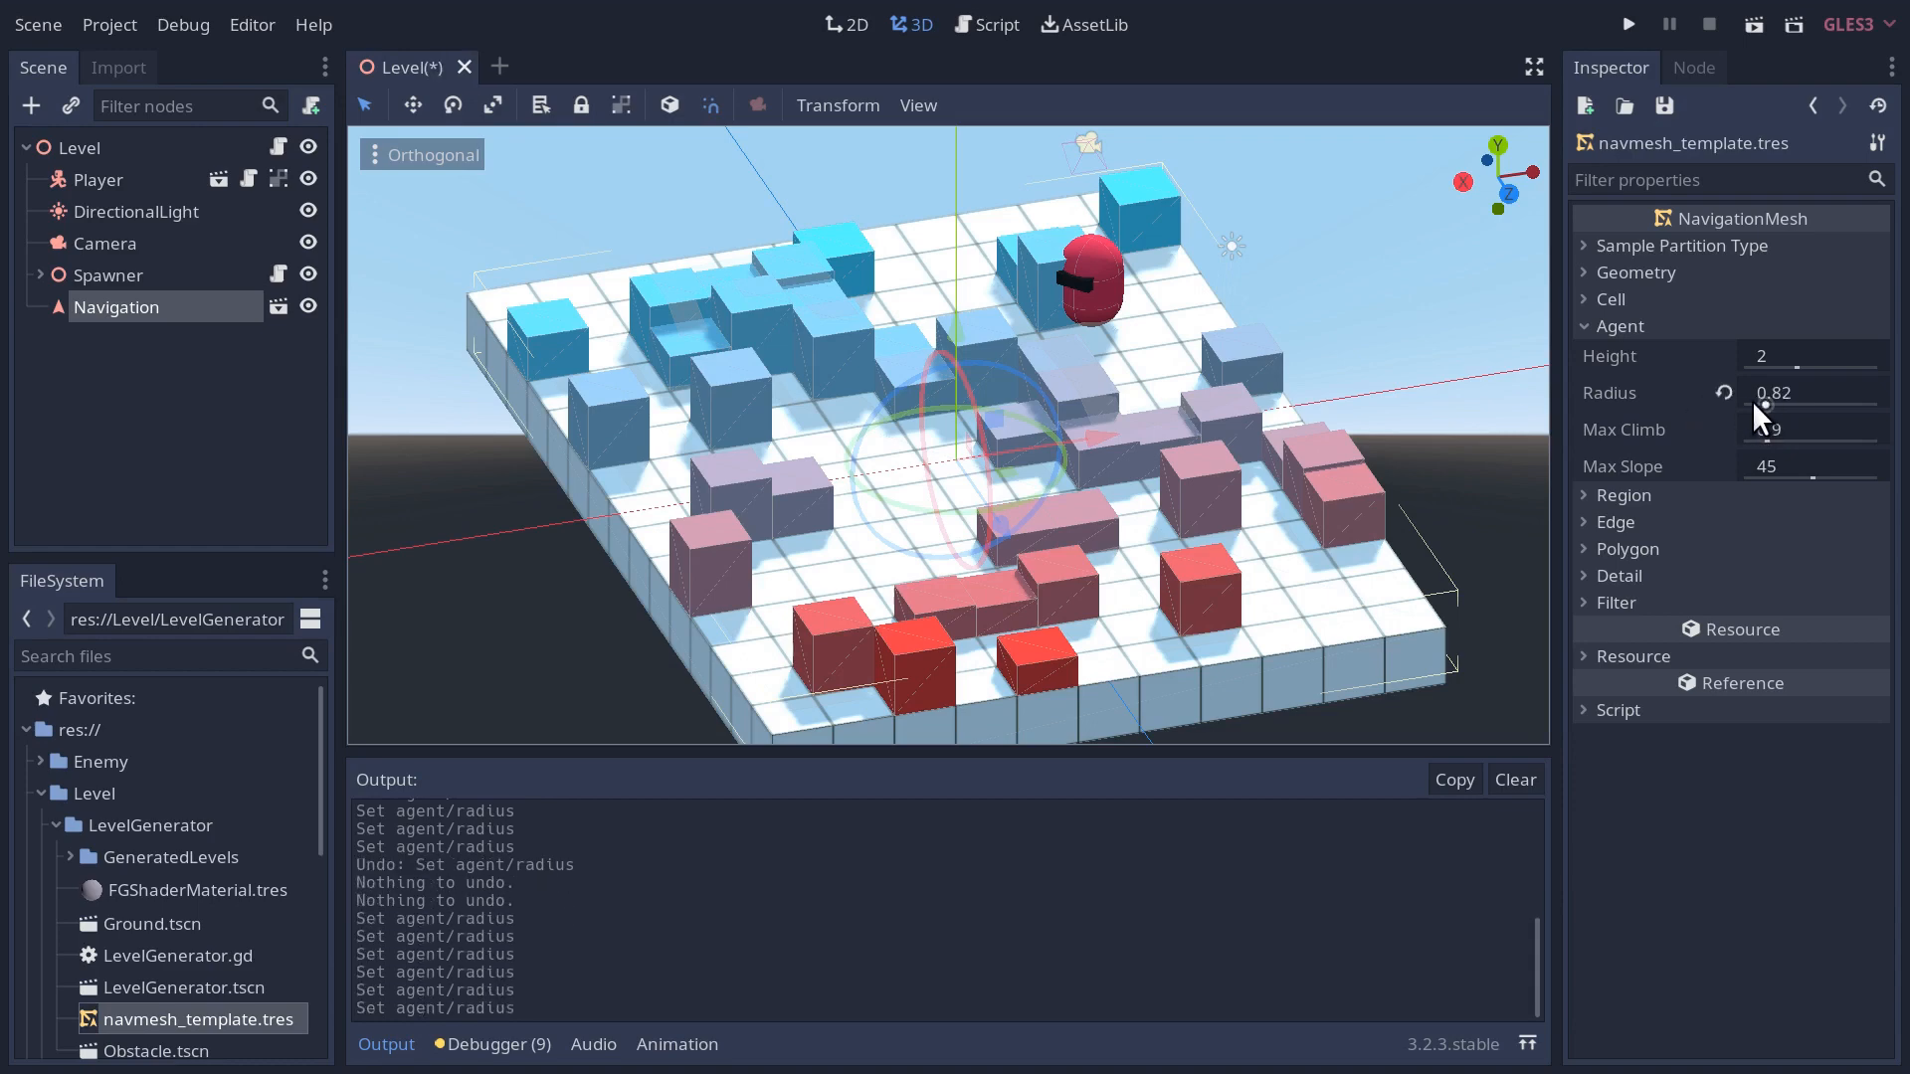
pyautogui.click(1609, 299)
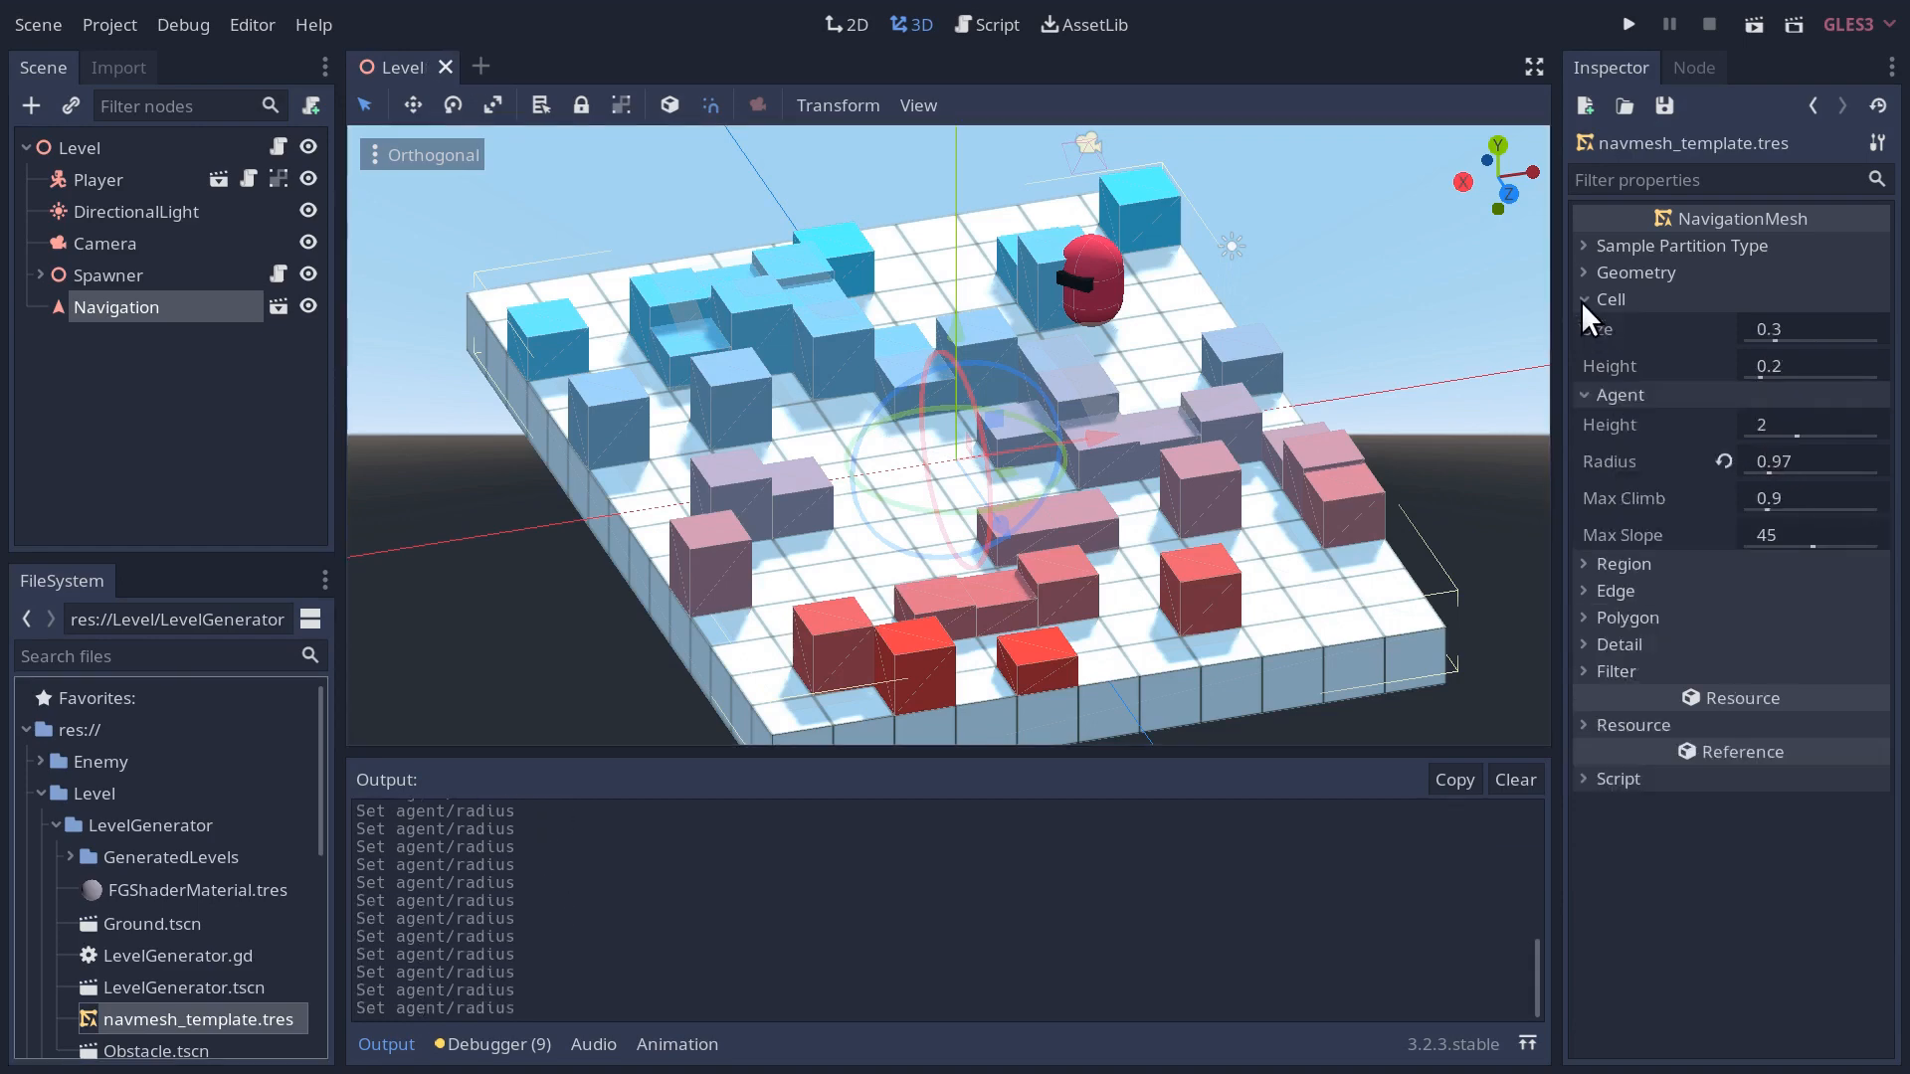
pyautogui.click(1810, 366)
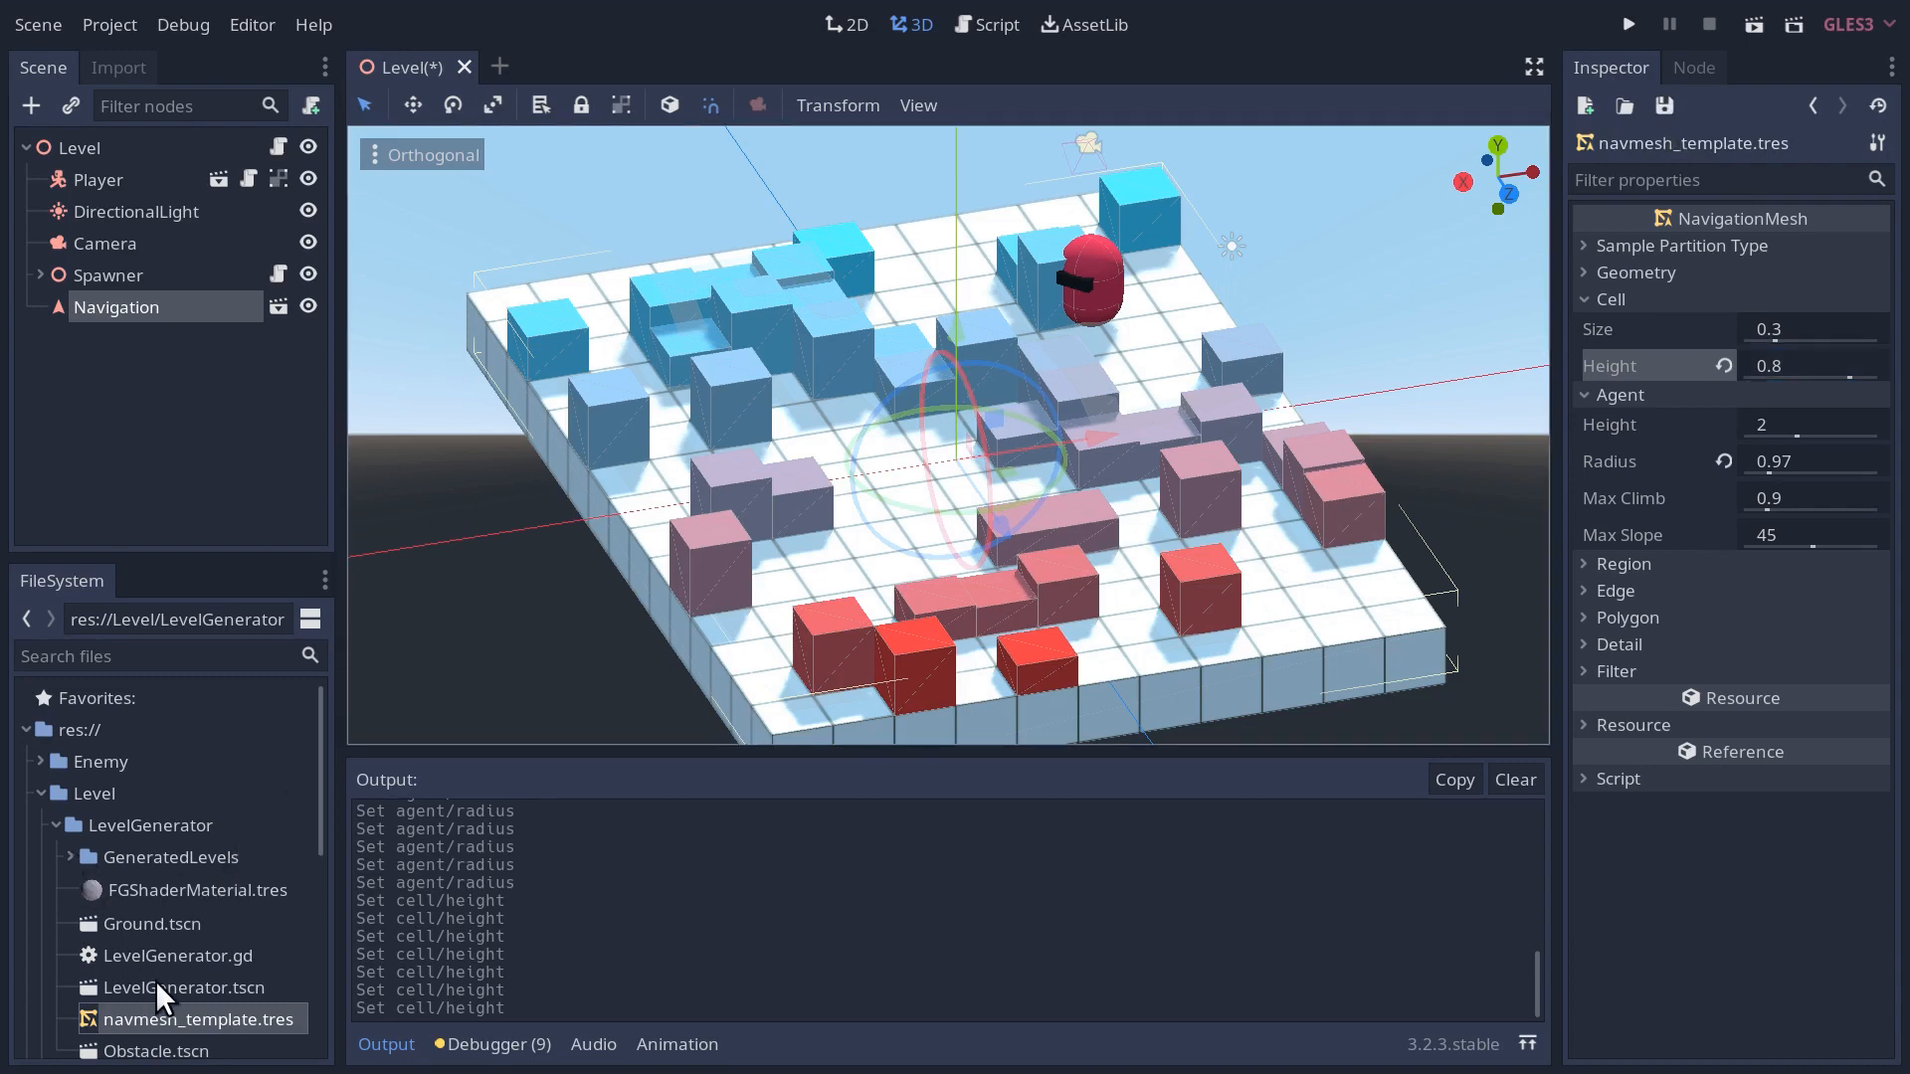
pyautogui.doubleClick(181, 988)
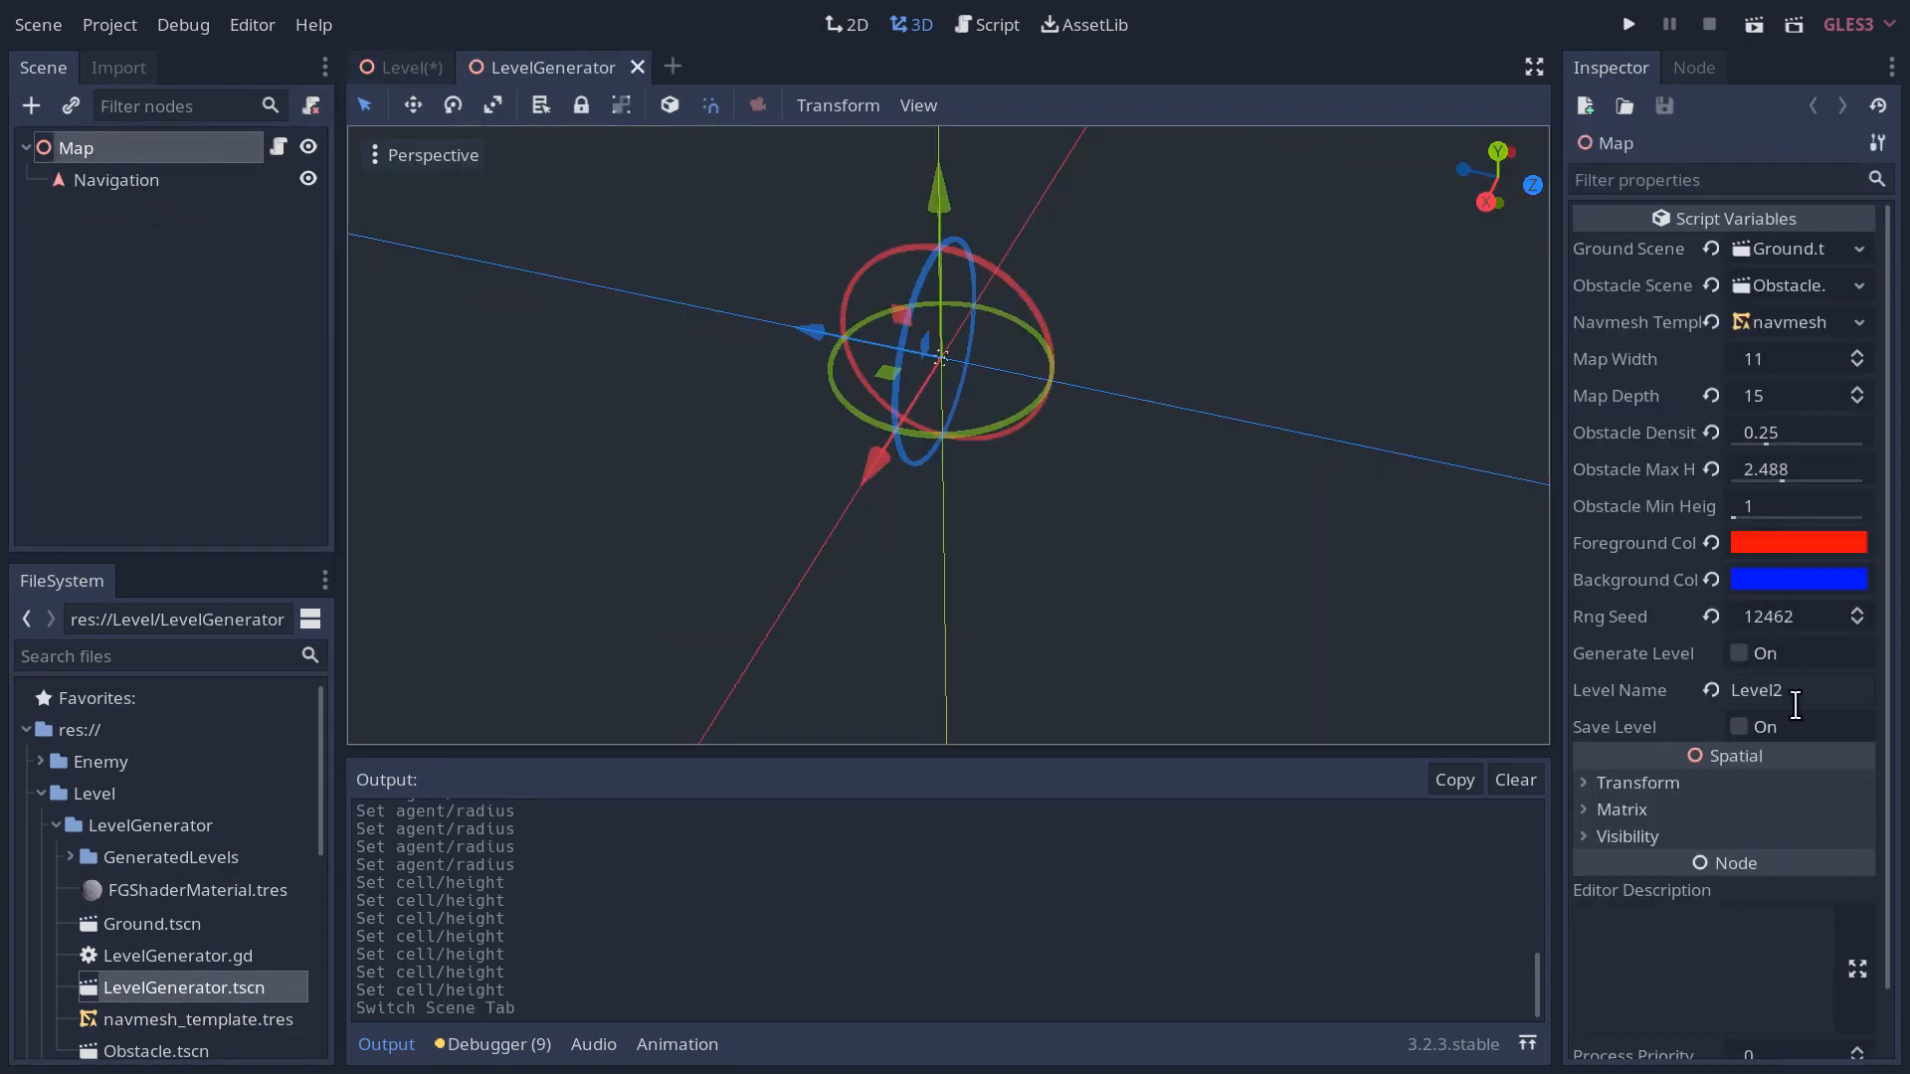
# - Tick Generate Level on Map and inspect the NavigationMeshInstance's freshly baked navmesh around obstacles
pyautogui.click(1735, 654)
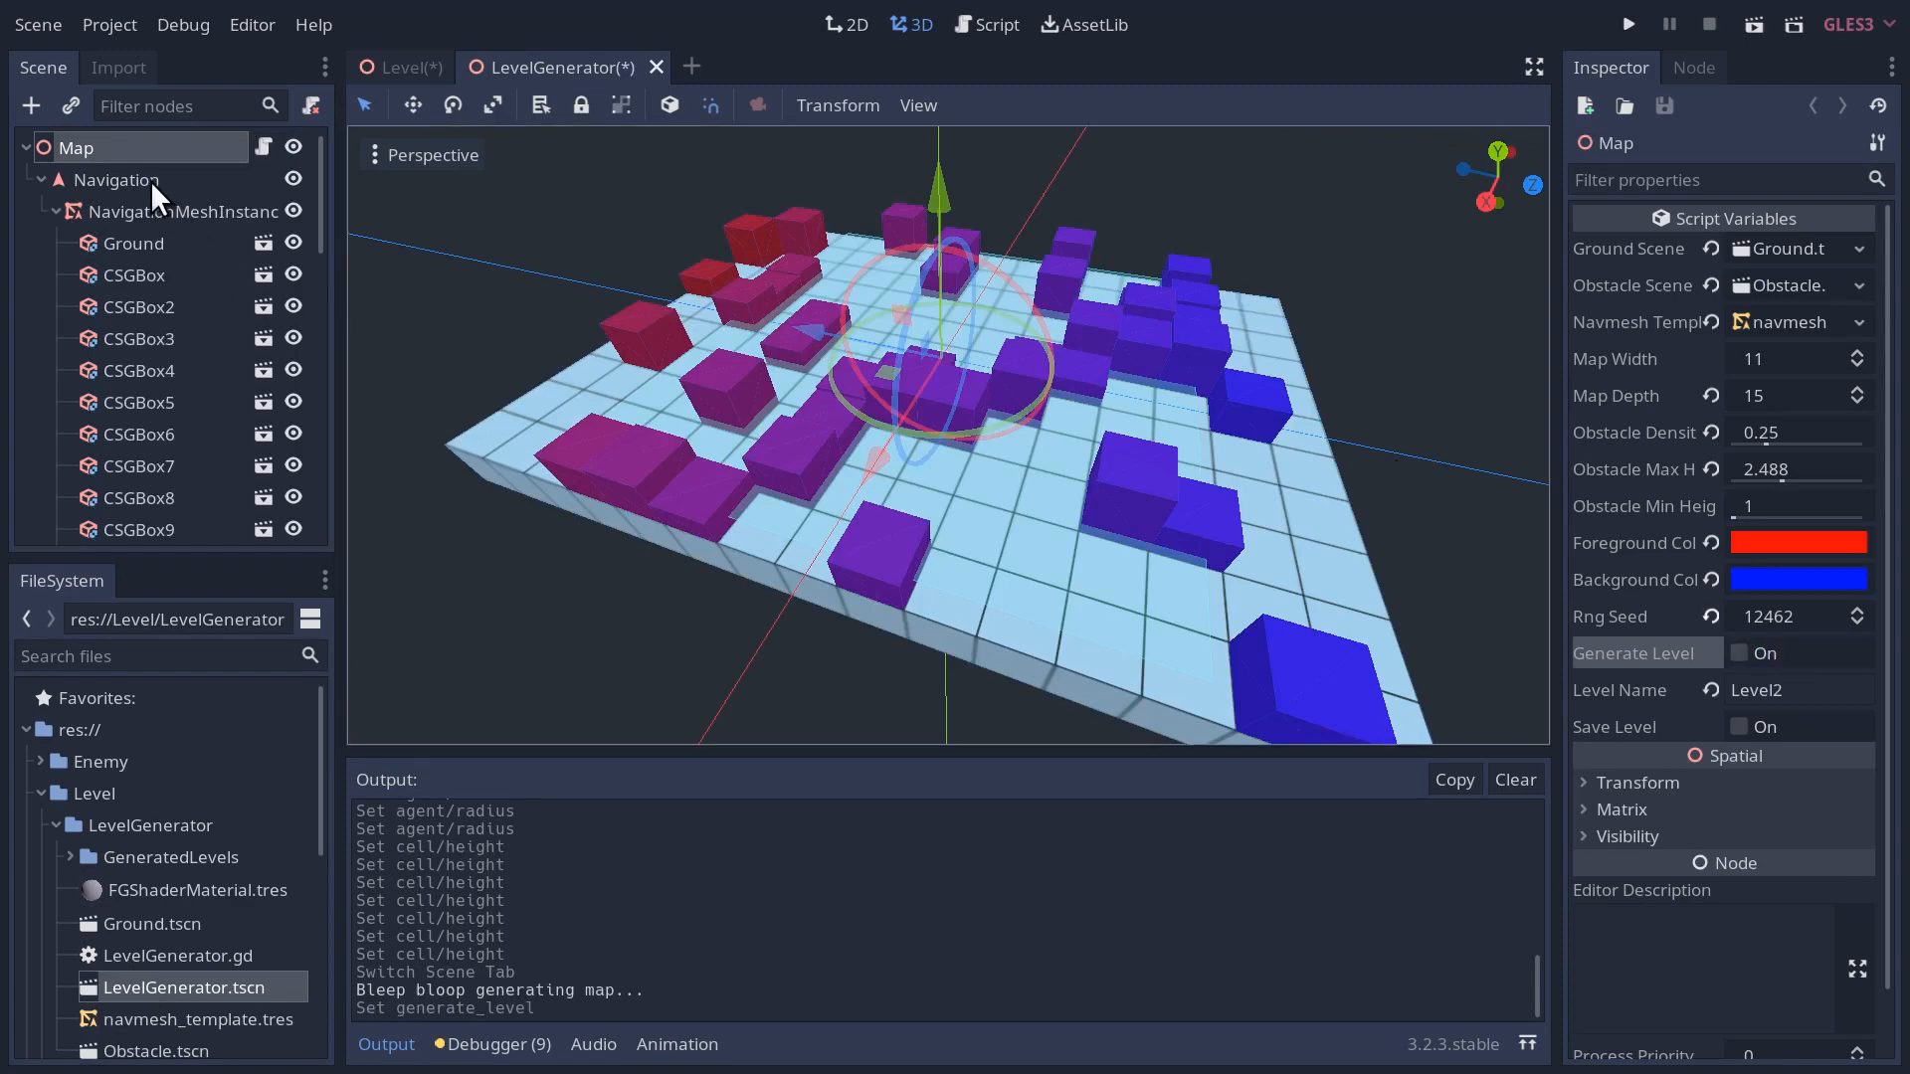
pyautogui.click(189, 211)
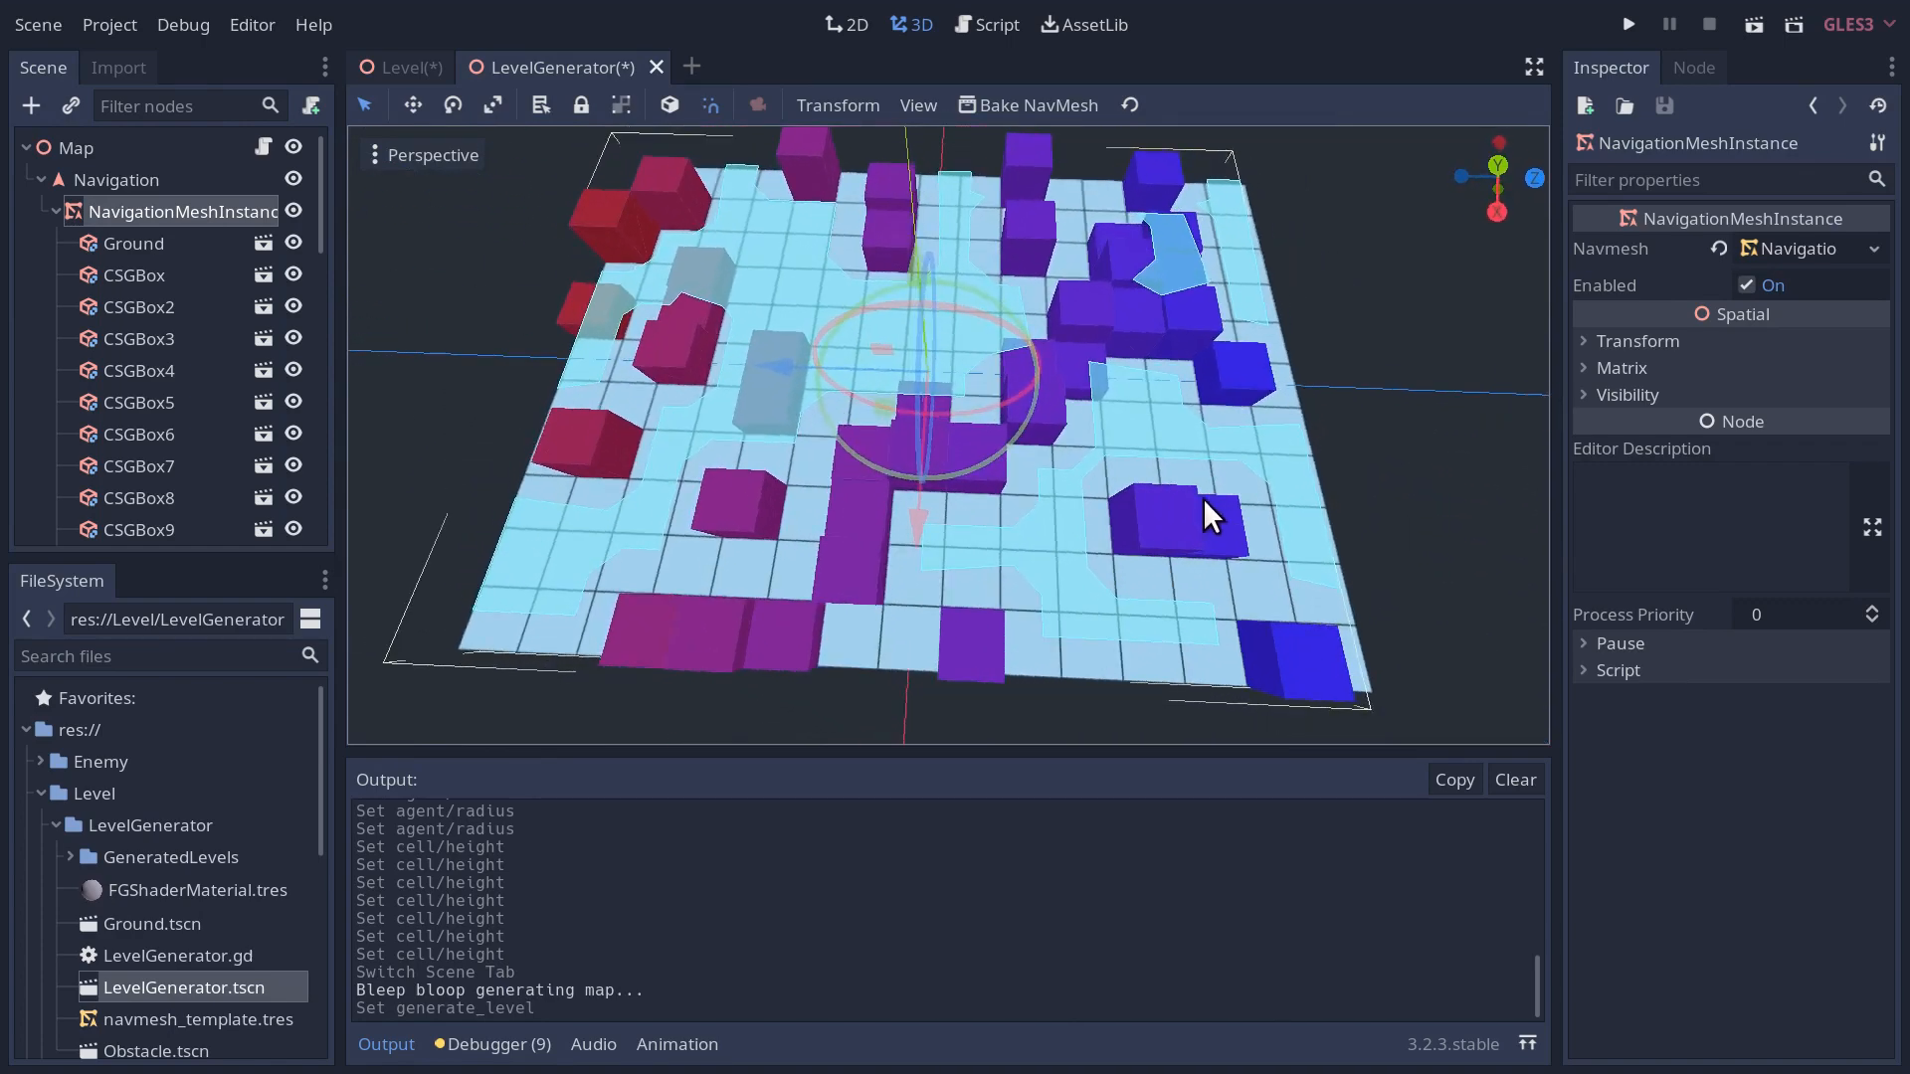
pyautogui.moveTo(827, 426)
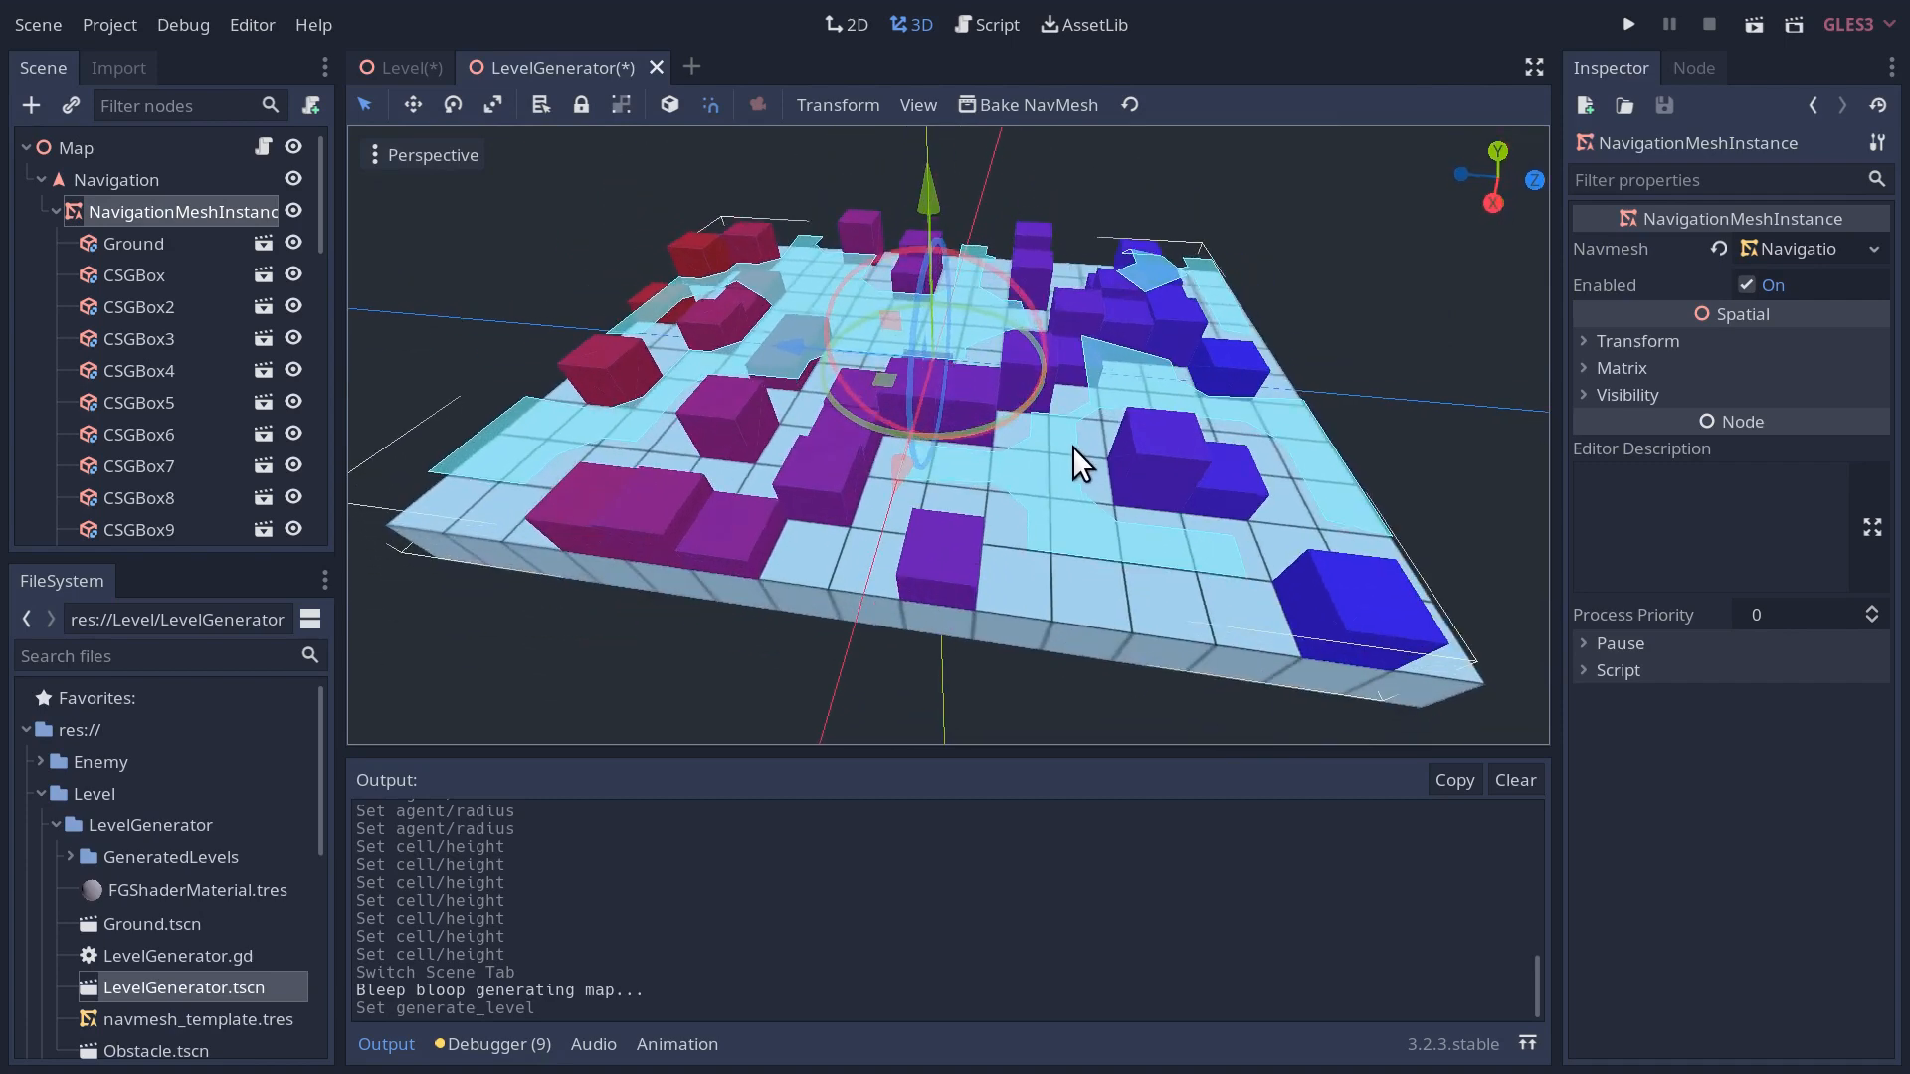
pyautogui.moveTo(243, 1035)
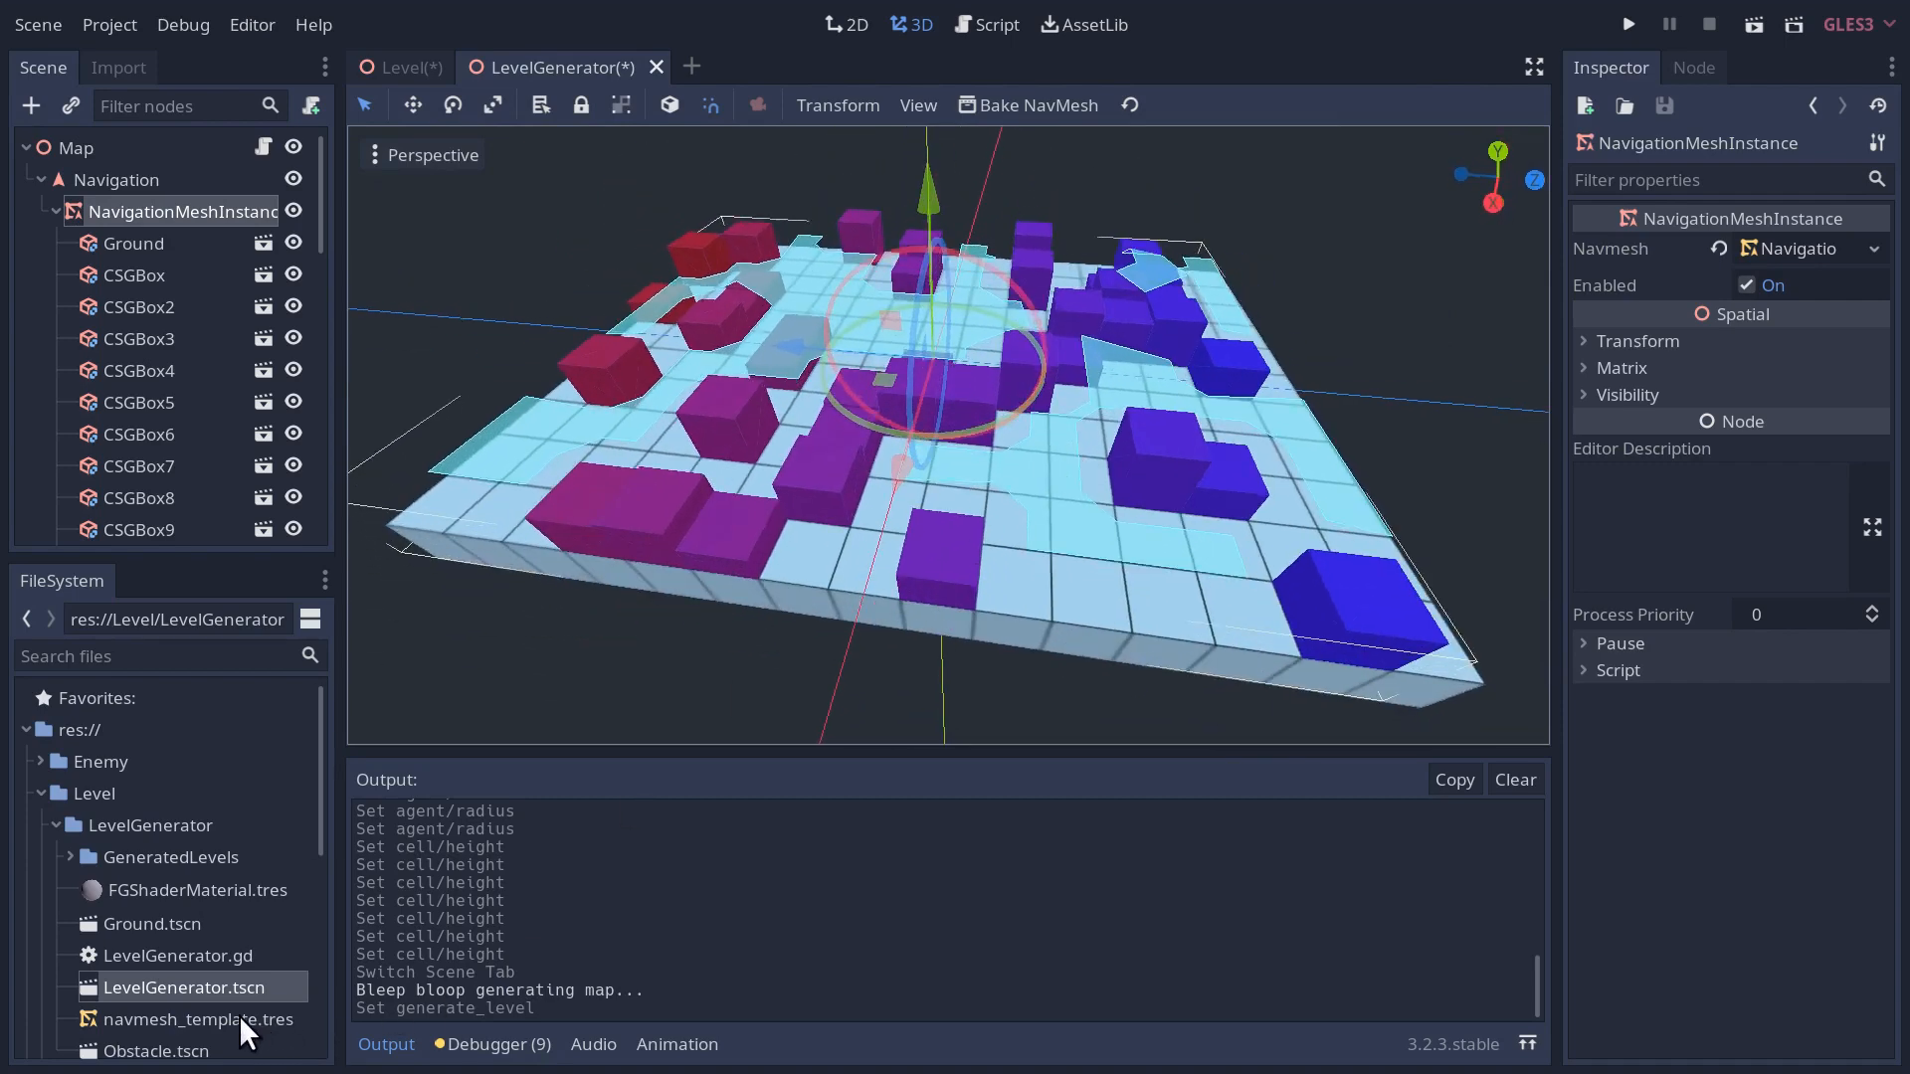
pyautogui.click(193, 1018)
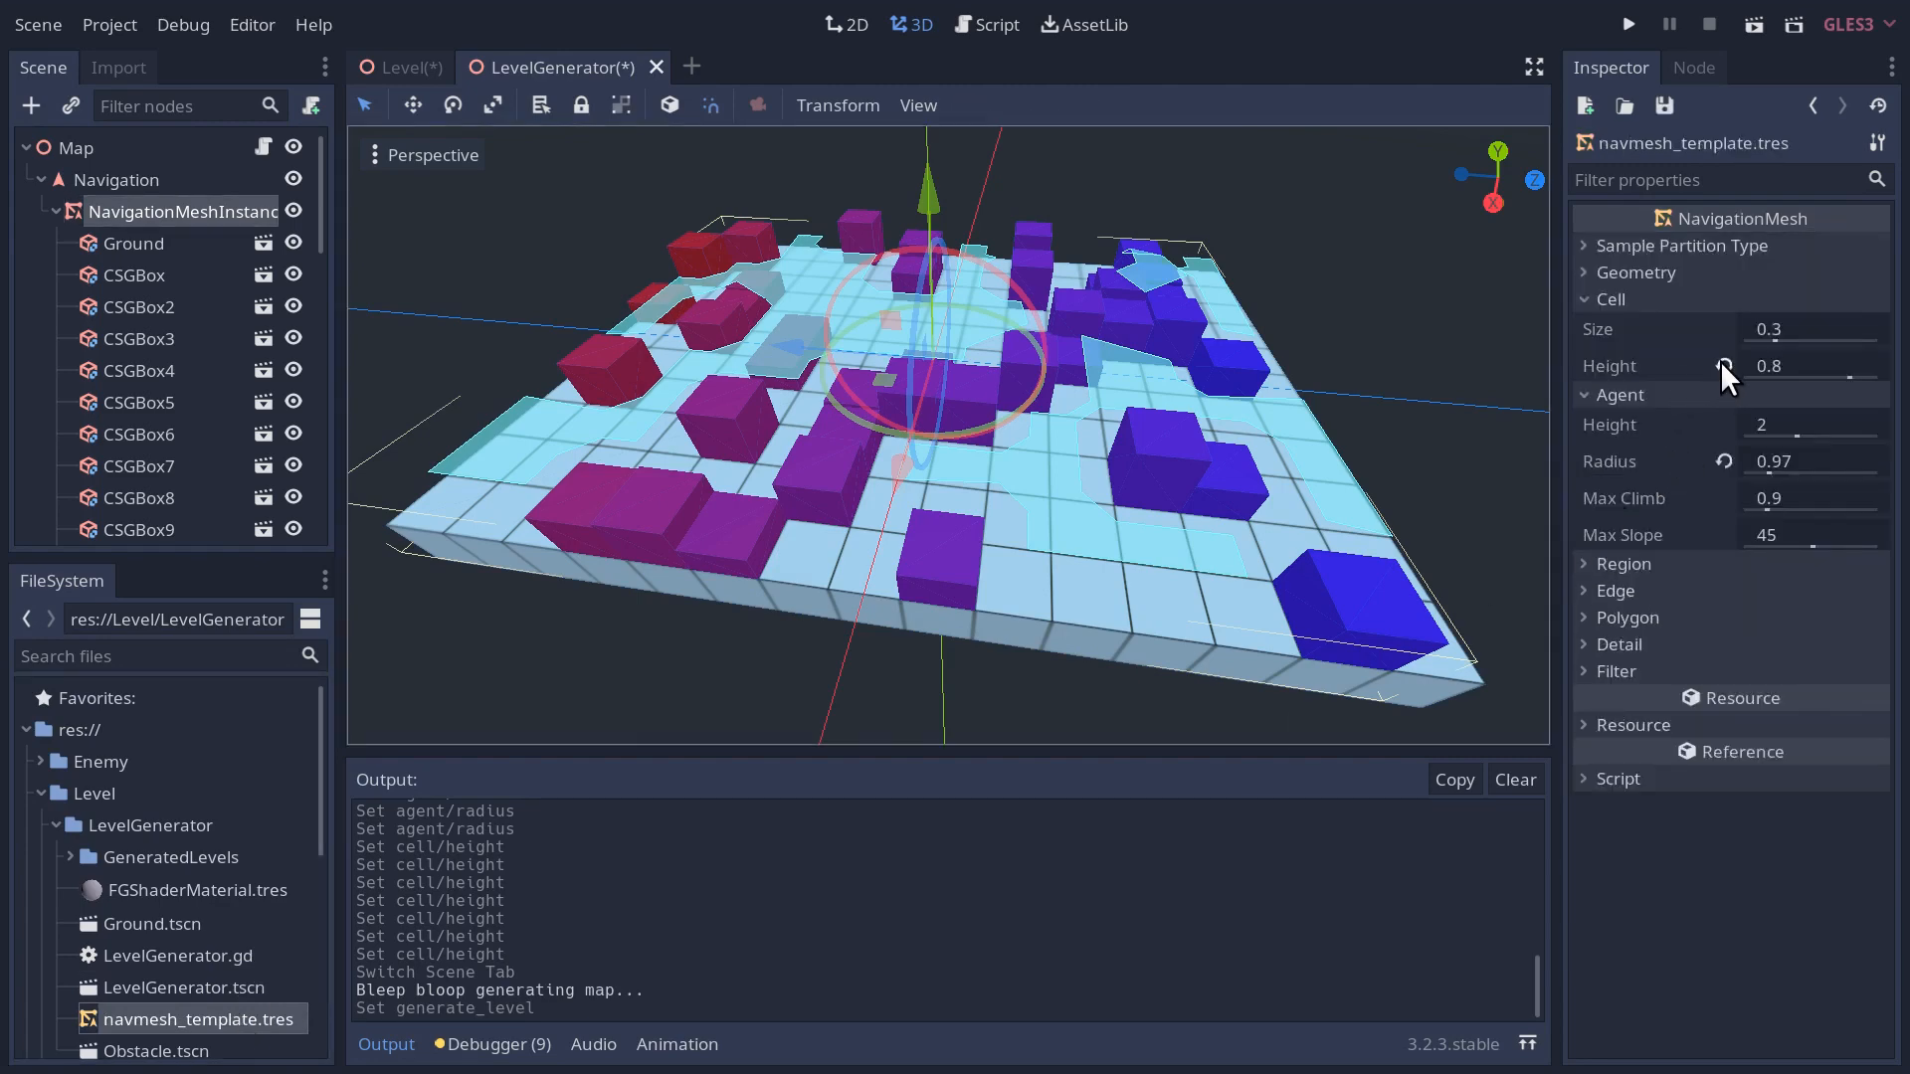
# - Revert the template's cell height to 0.2 and agent radius to 0.6 via the Inspector revert arrows
pyautogui.click(1667, 106)
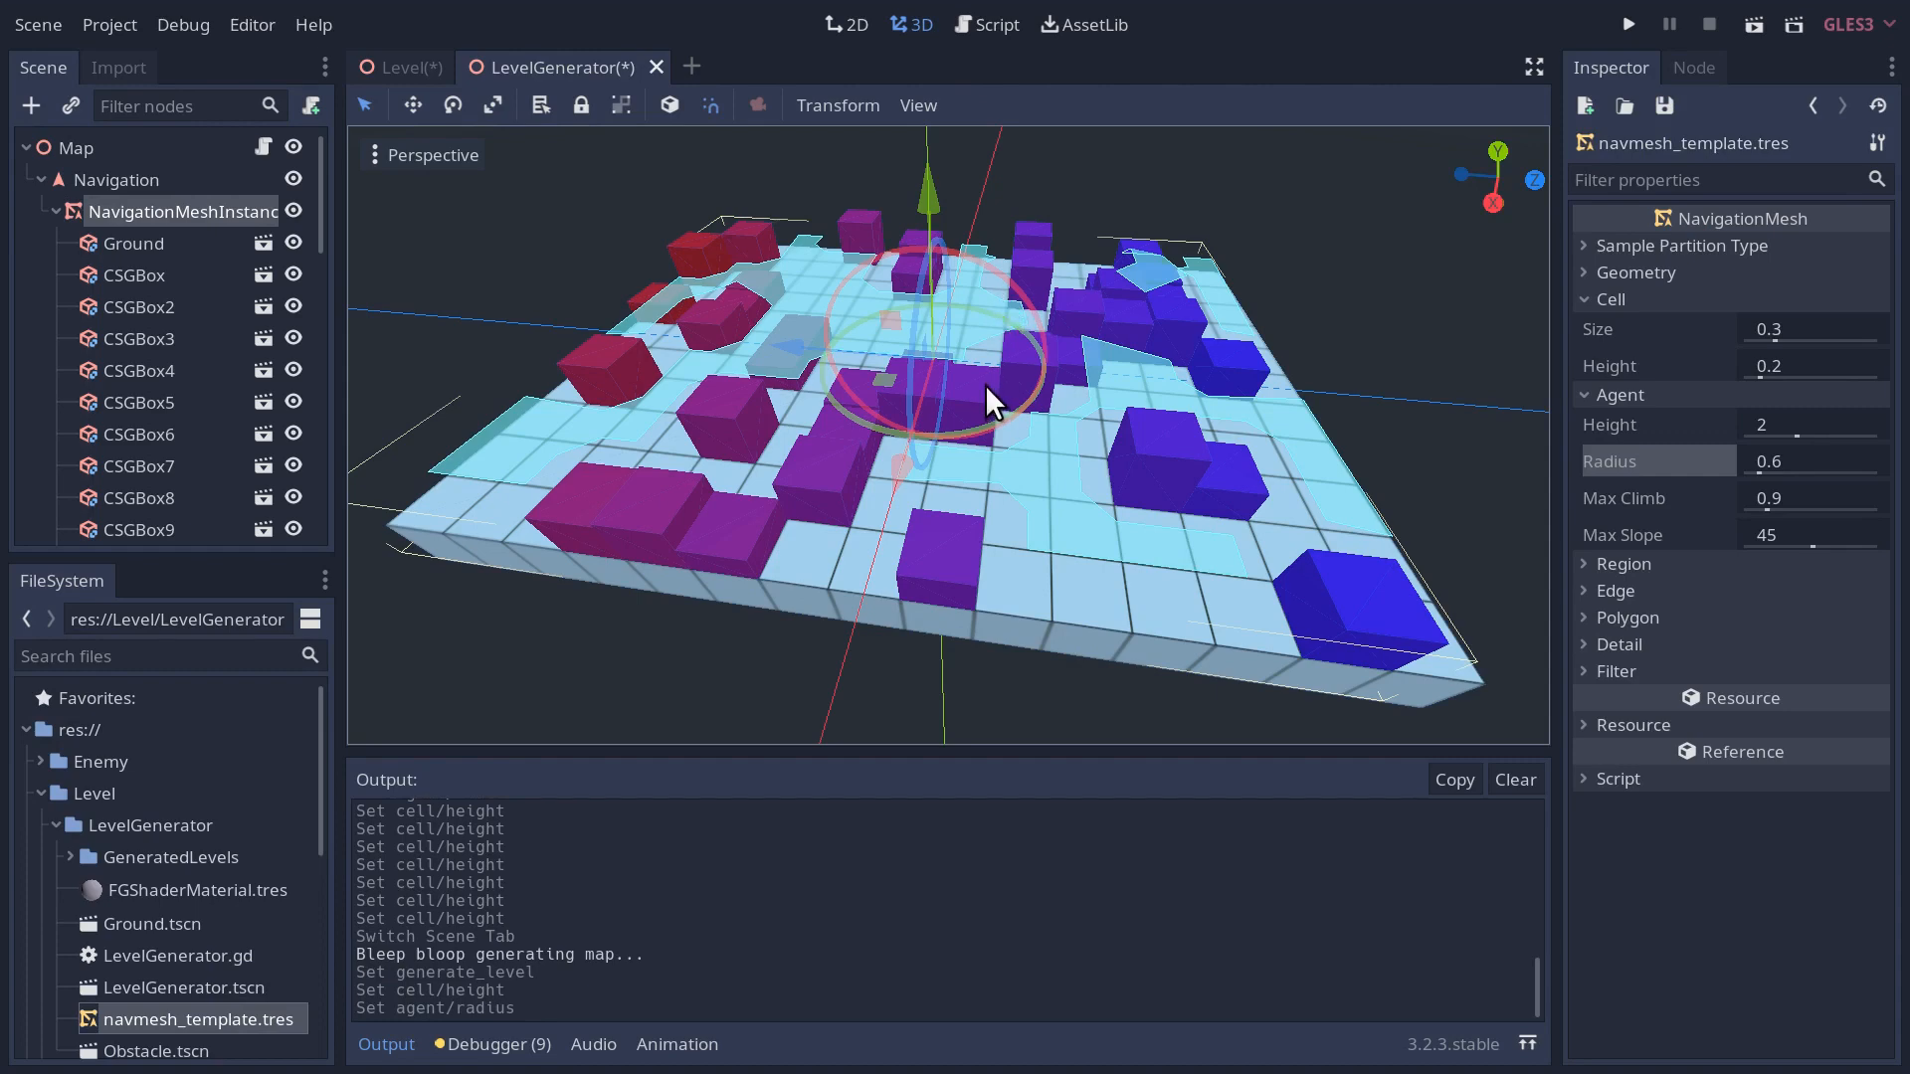
pyautogui.moveTo(1034, 579)
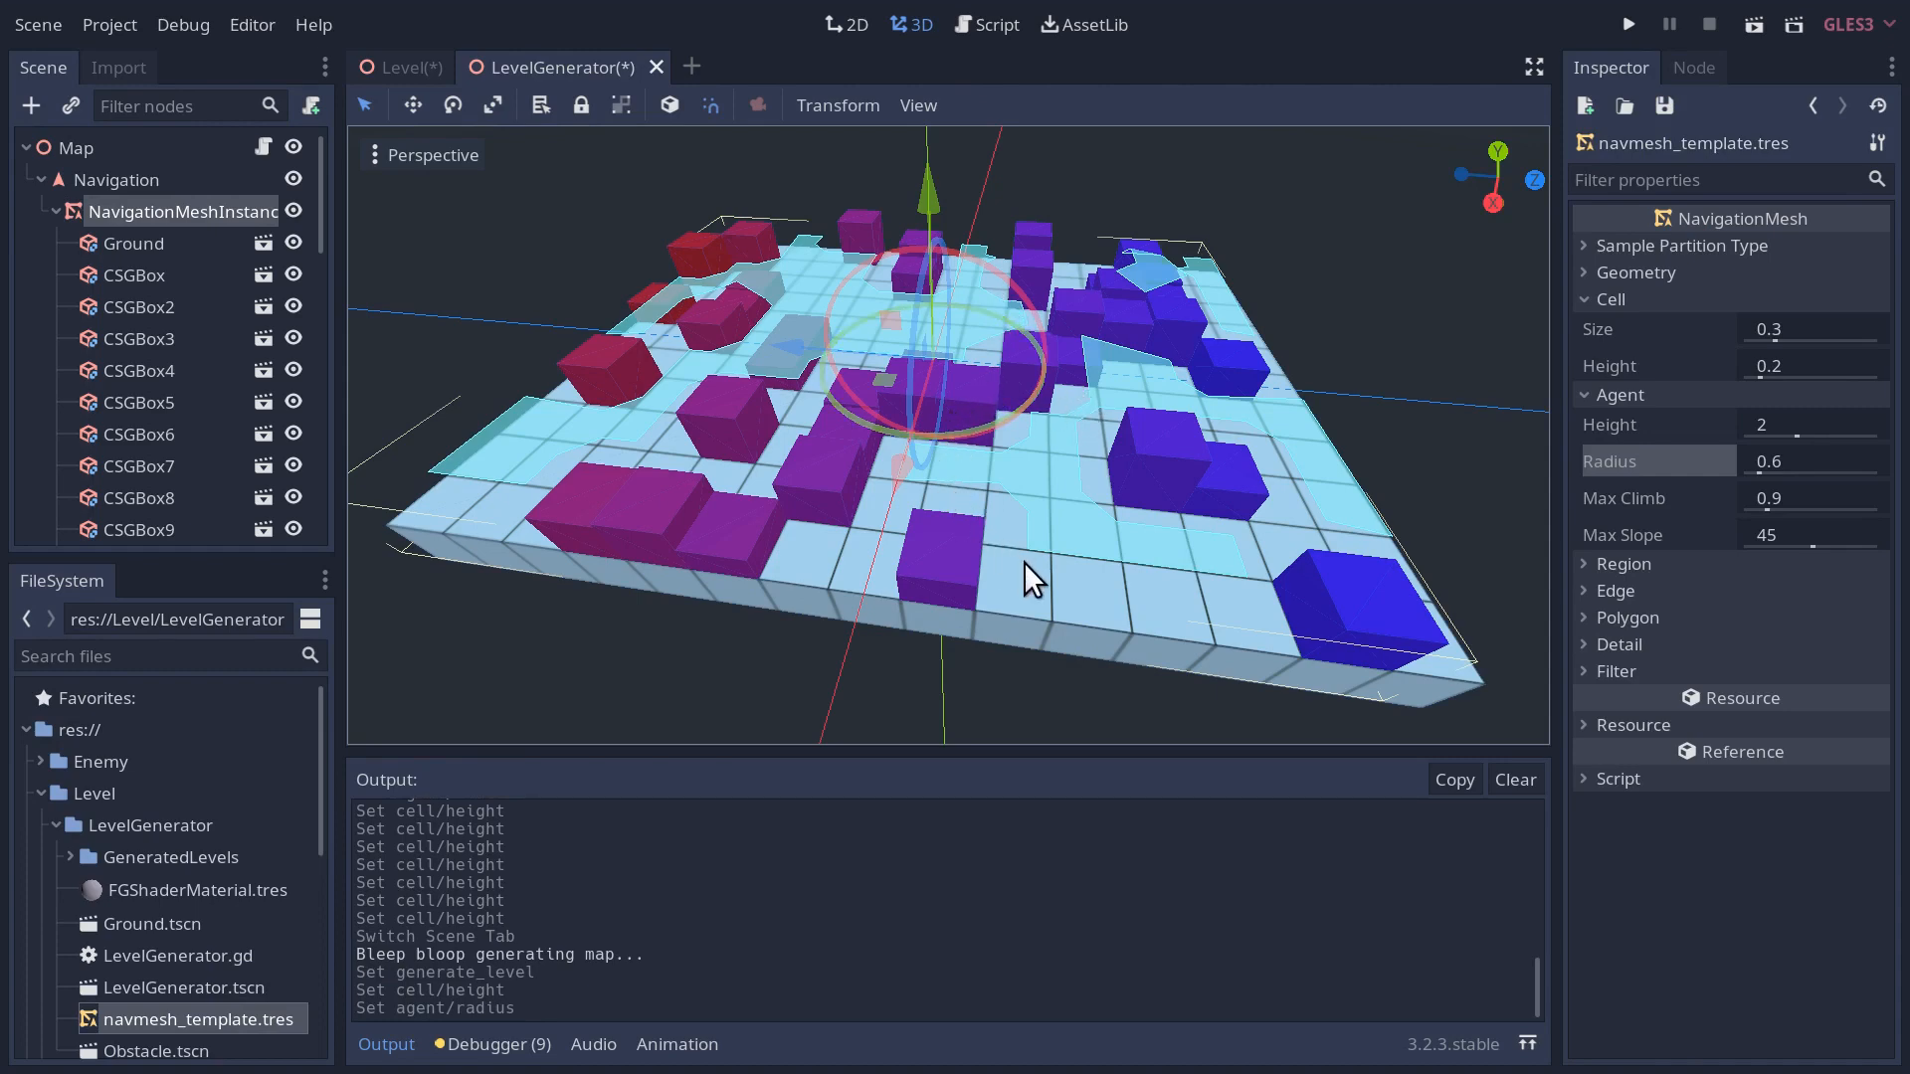